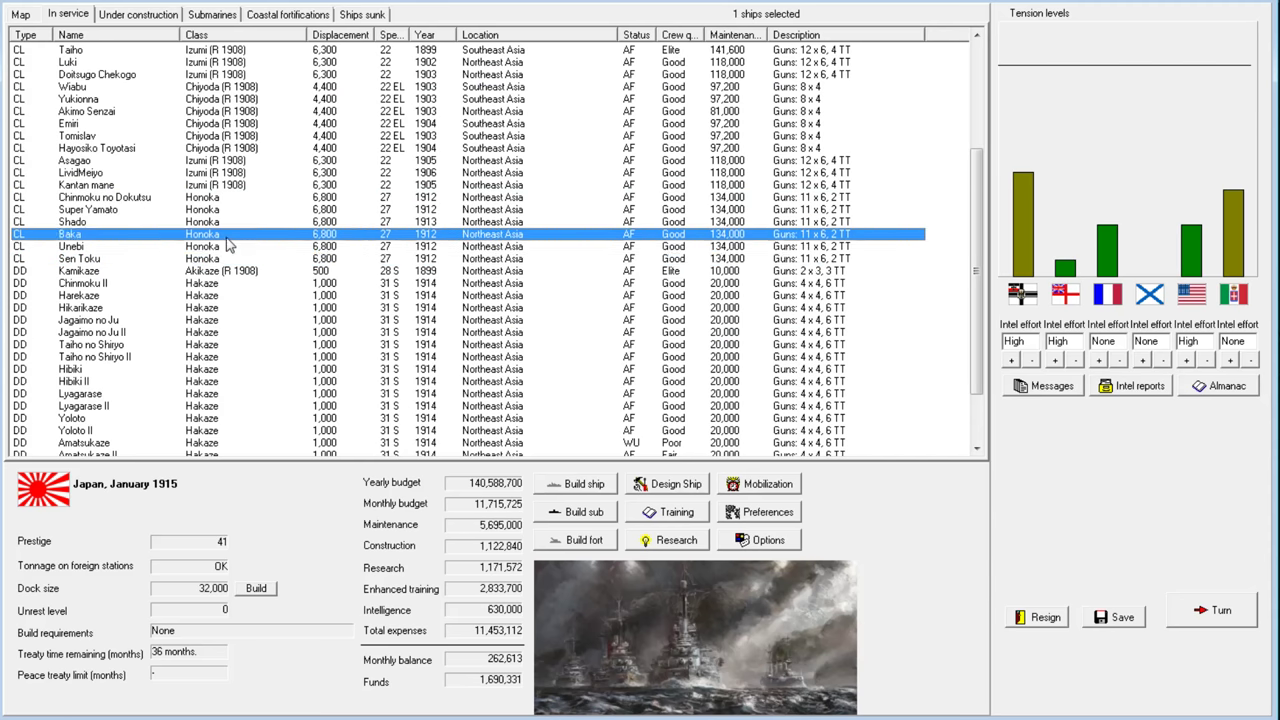
View light cruiser Baka's design card, close it, then open Super Yamato's detail card
{"action": "double_click", "coordinate": [70, 234]}
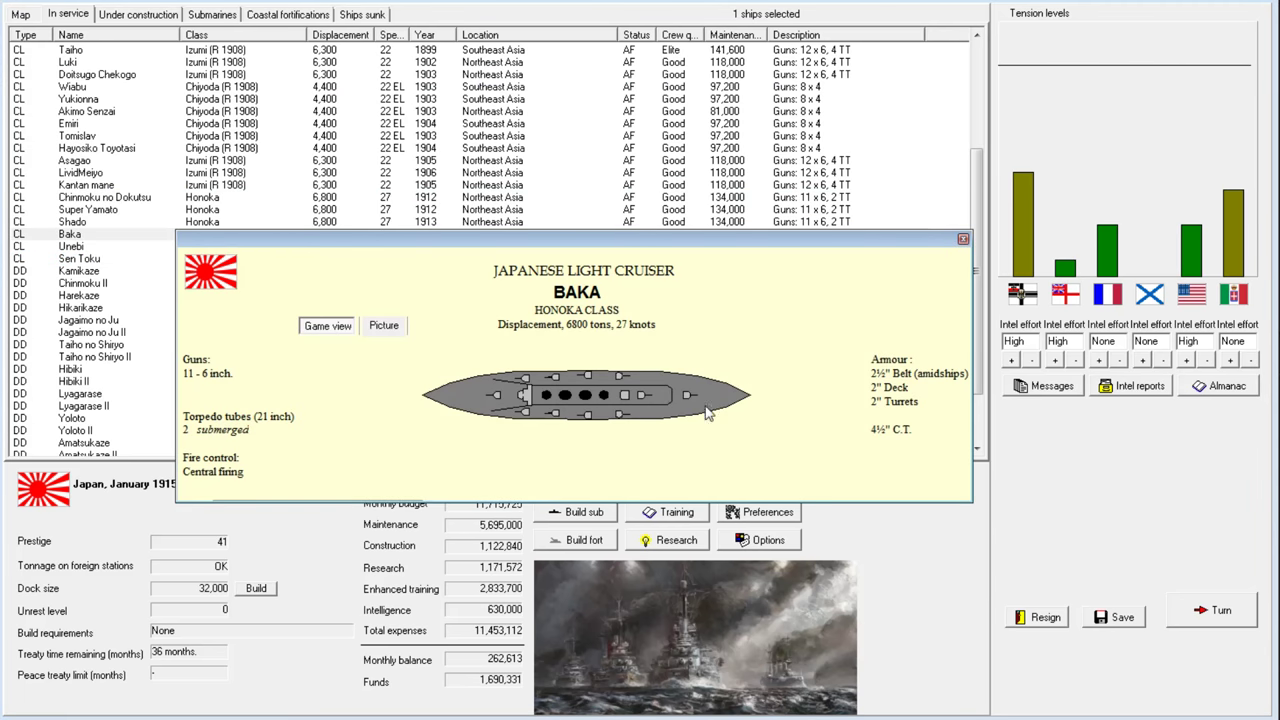
{"action": "mouse_move", "coordinate": [648, 400]}
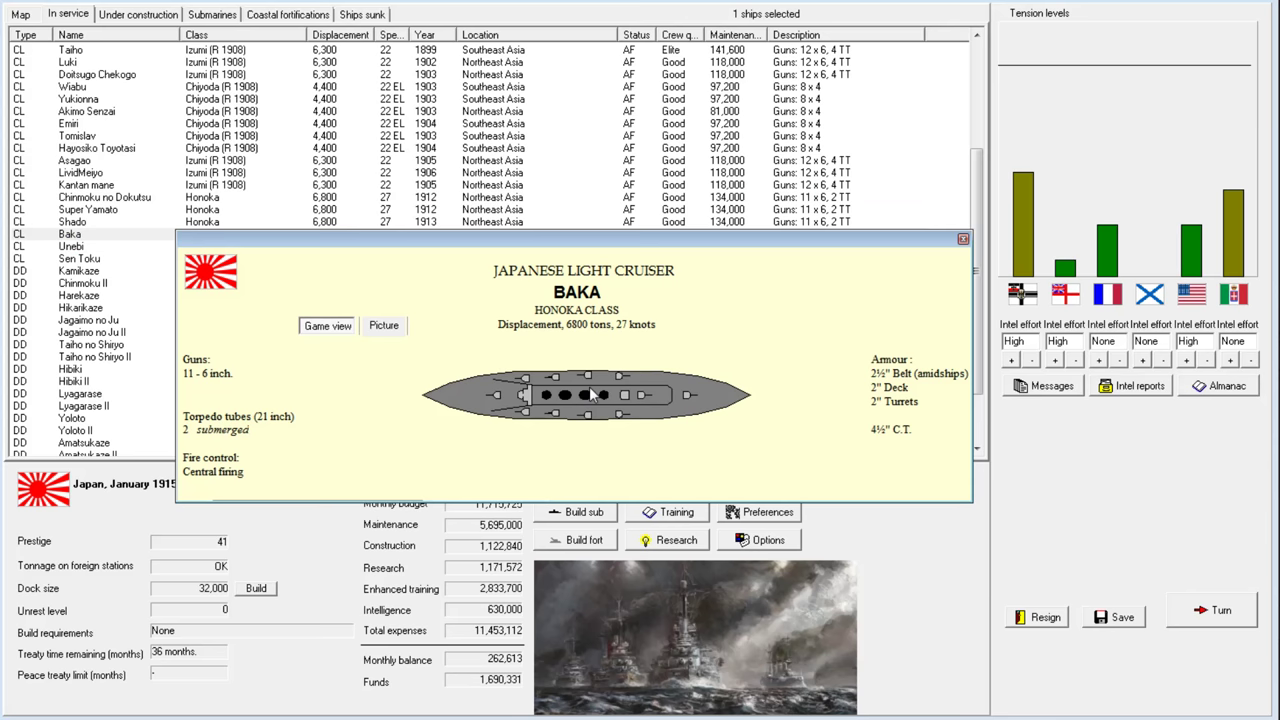
{"action": "mouse_move", "coordinate": [977, 249]}
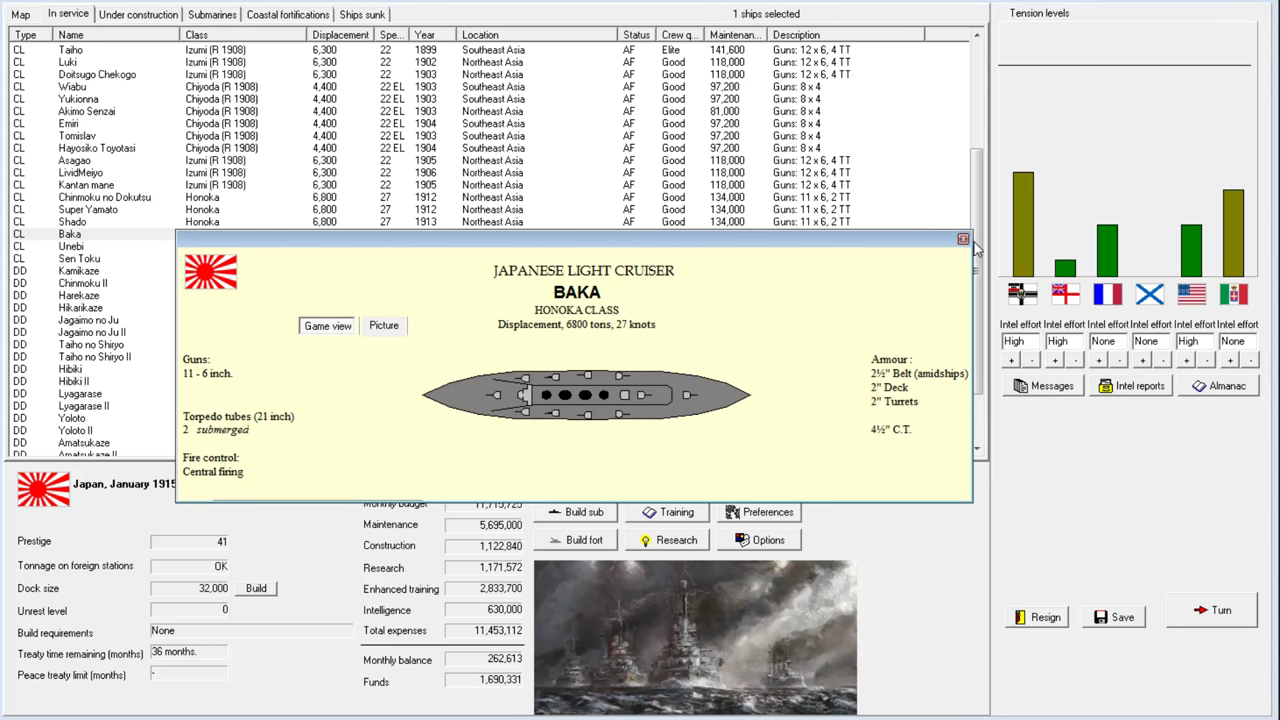
{"action": "mouse_move", "coordinate": [560, 338]}
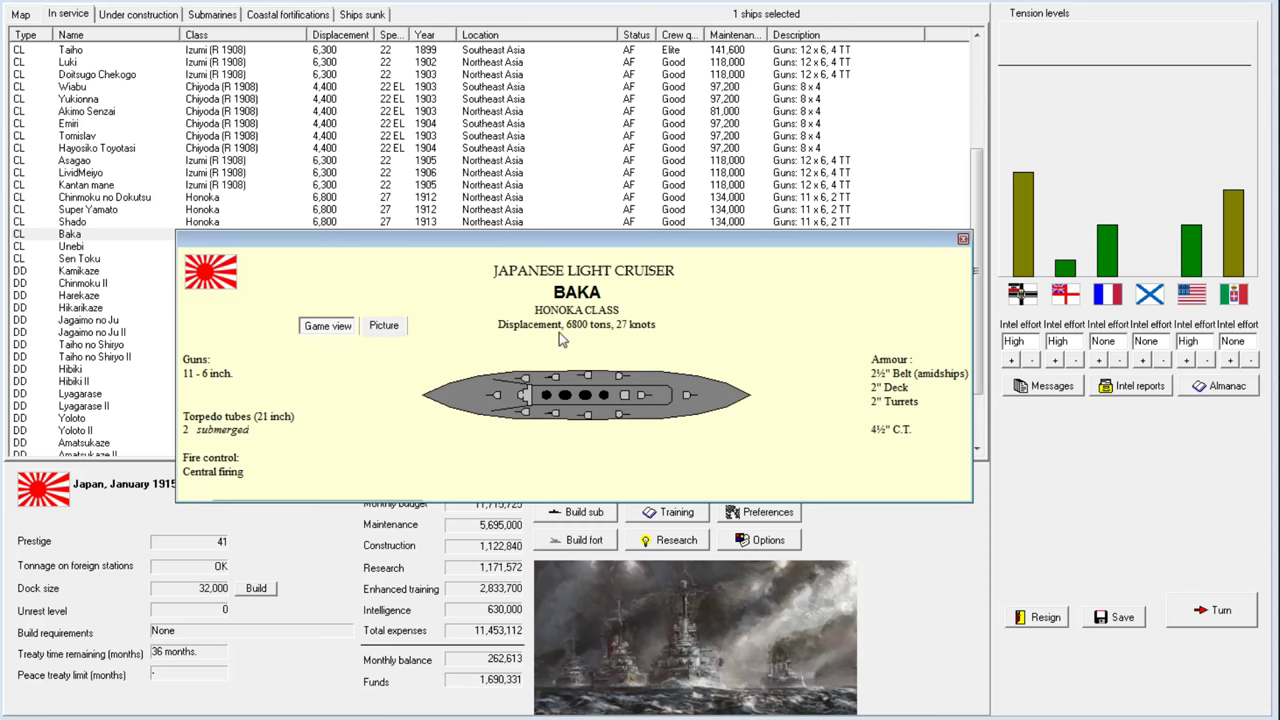
{"action": "mouse_move", "coordinate": [612, 313]}
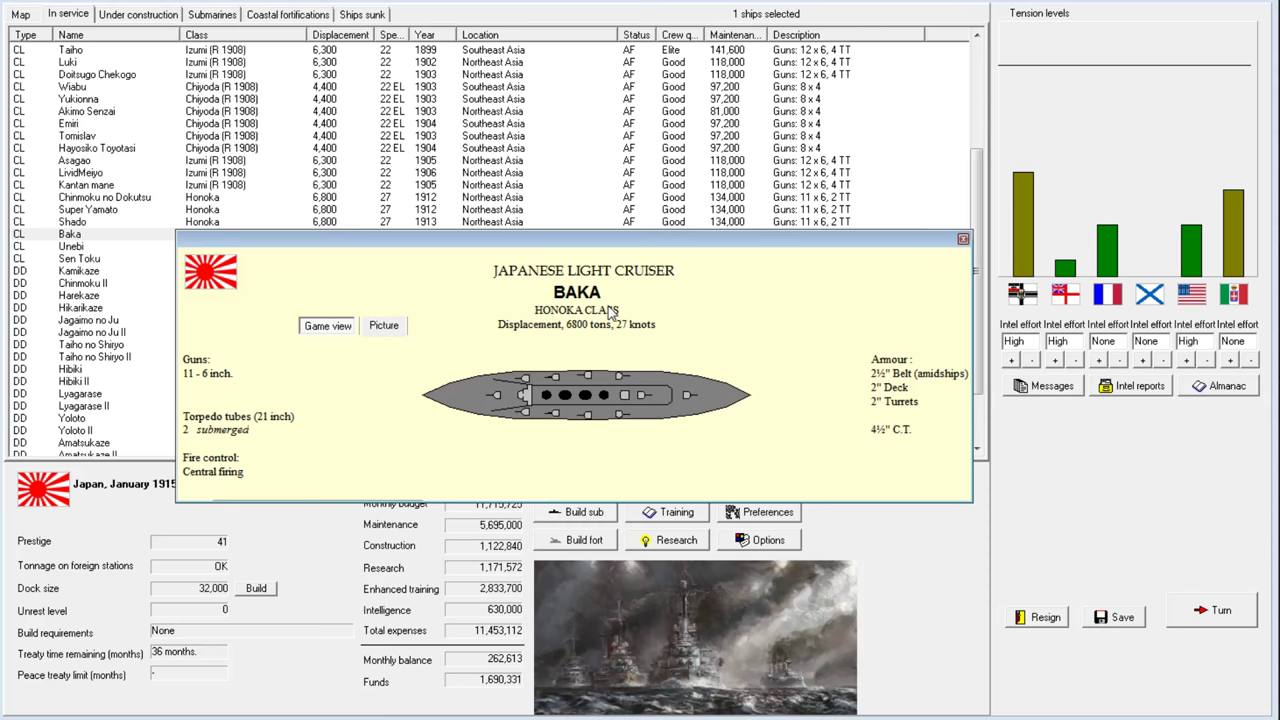
{"action": "mouse_move", "coordinate": [918, 249]}
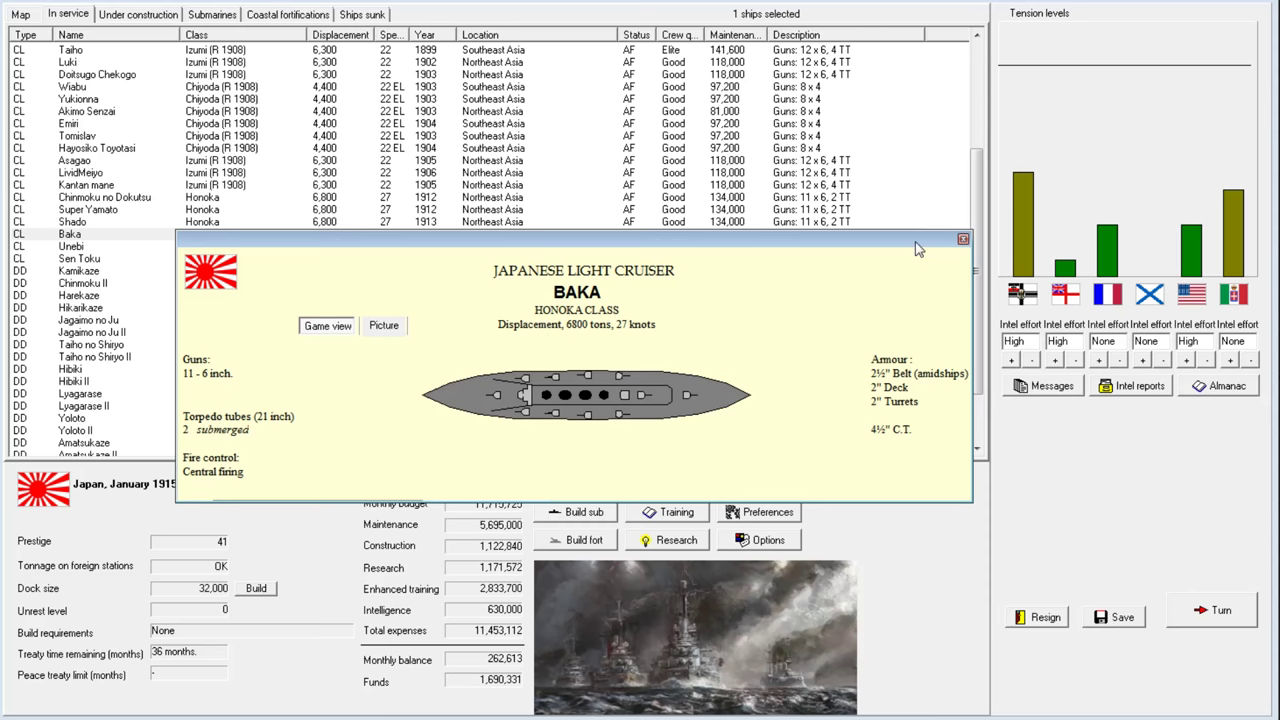
{"action": "left_click", "coordinate": [962, 239]}
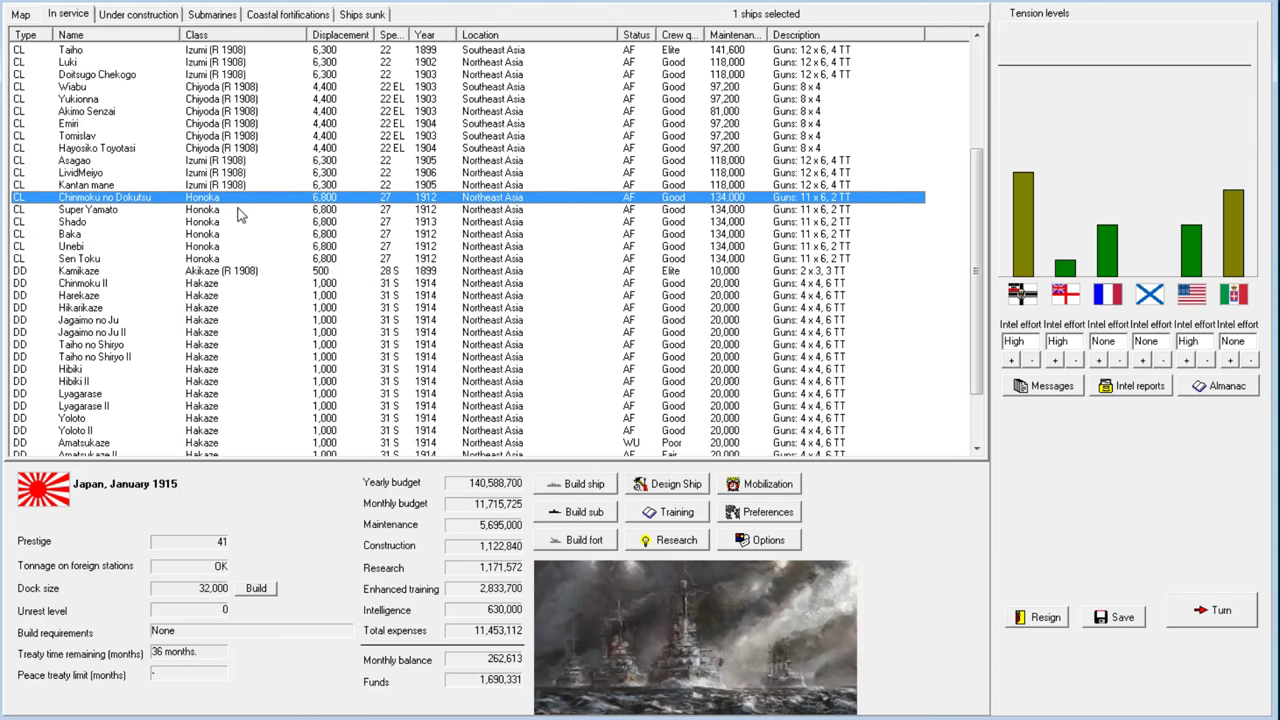
{"action": "double_click", "coordinate": [88, 209]}
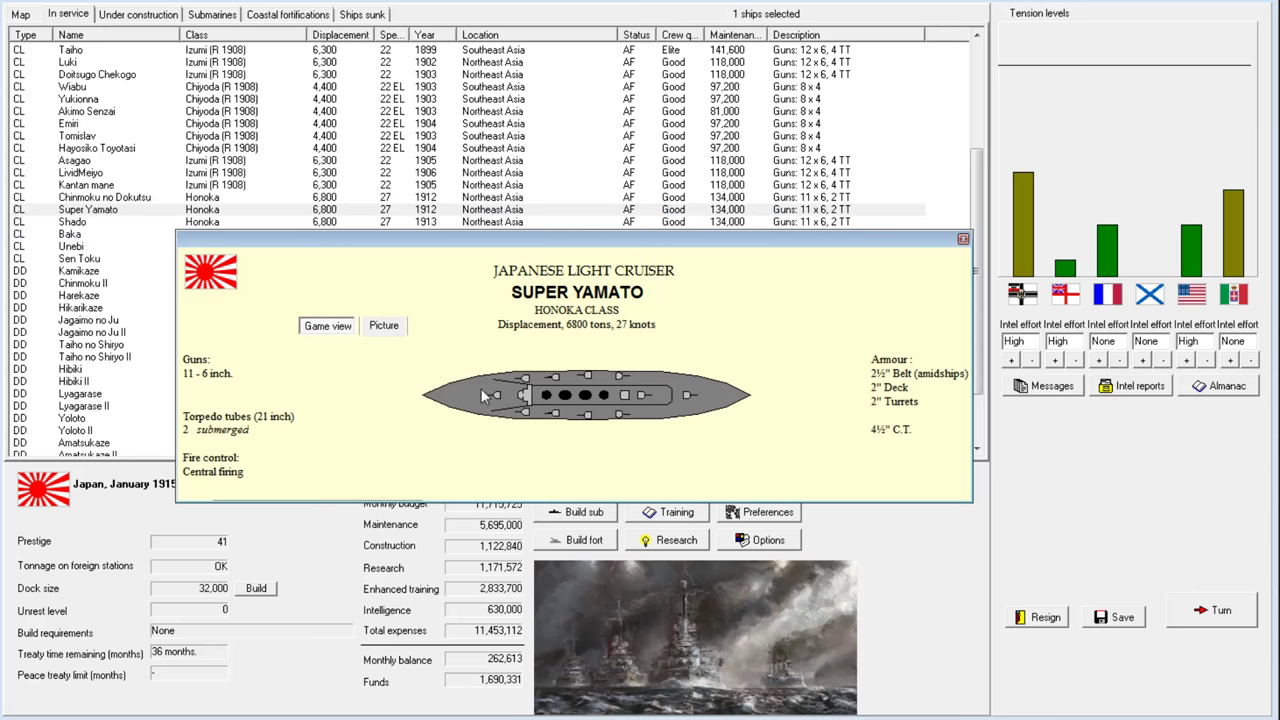
{"action": "mouse_move", "coordinate": [720, 400]}
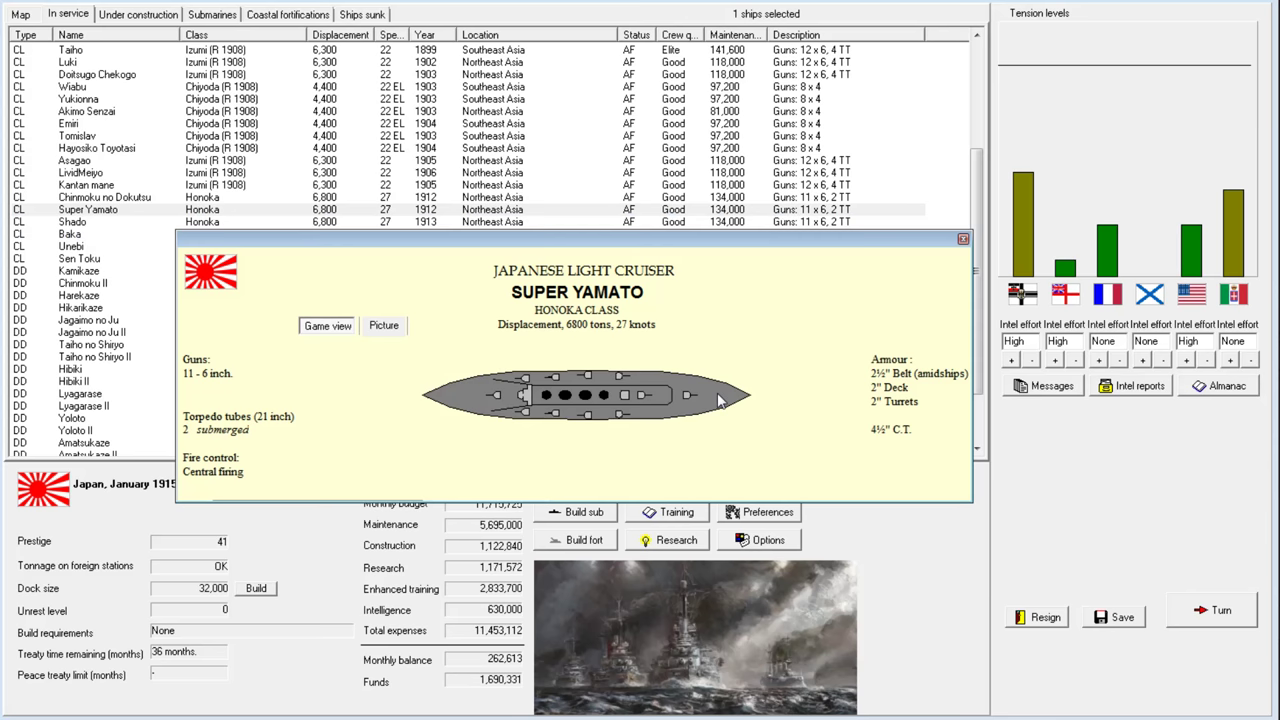
{"action": "mouse_move", "coordinate": [920, 292]}
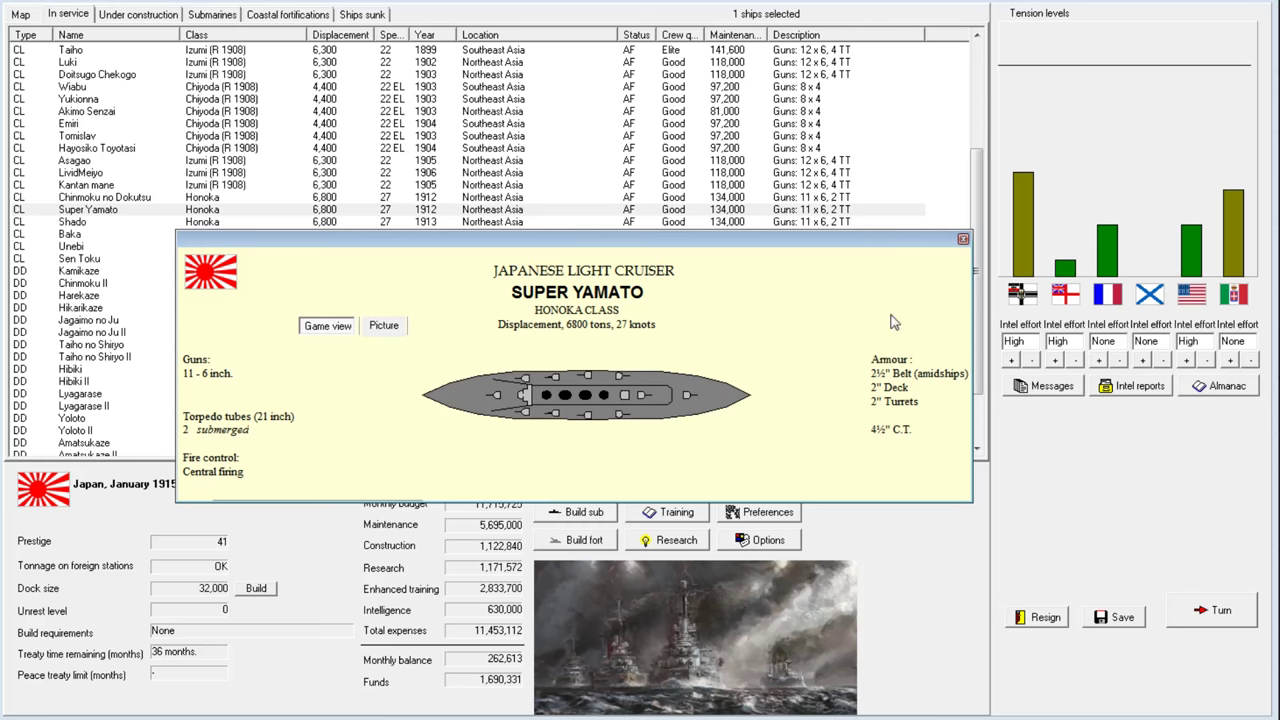
{"action": "mouse_move", "coordinate": [963, 239]}
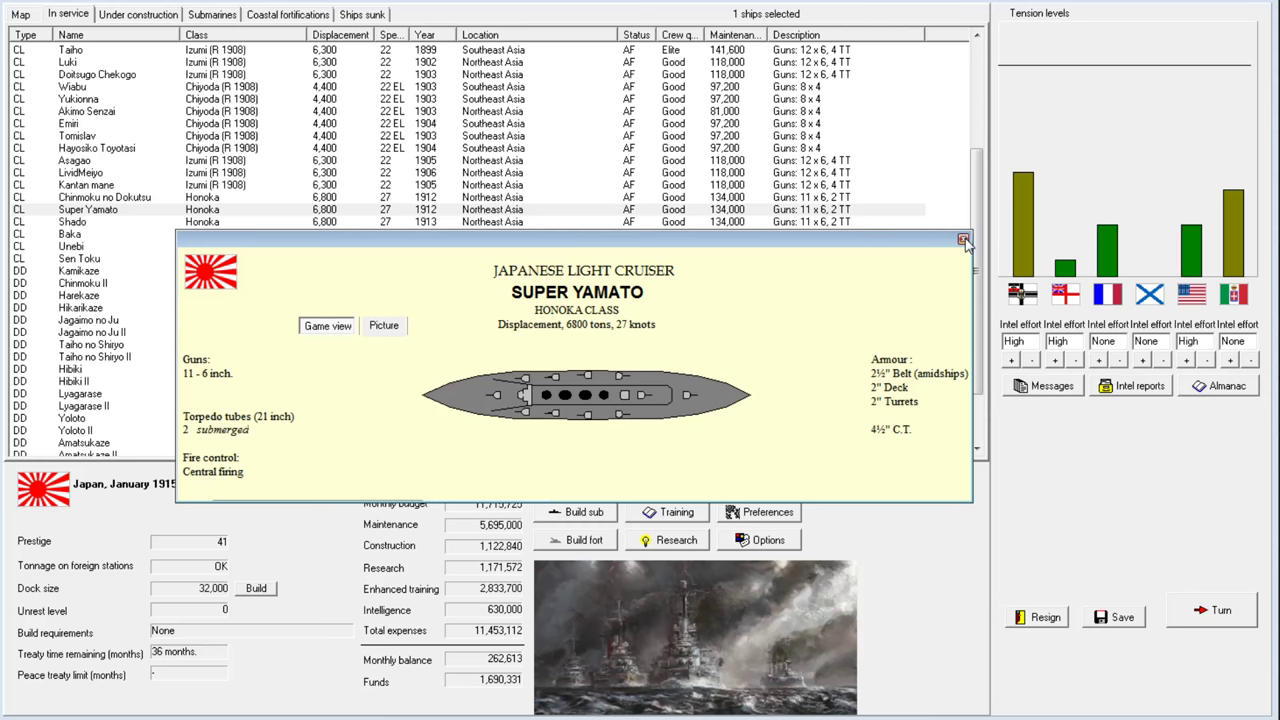
{"action": "mouse_move", "coordinate": [963, 240]}
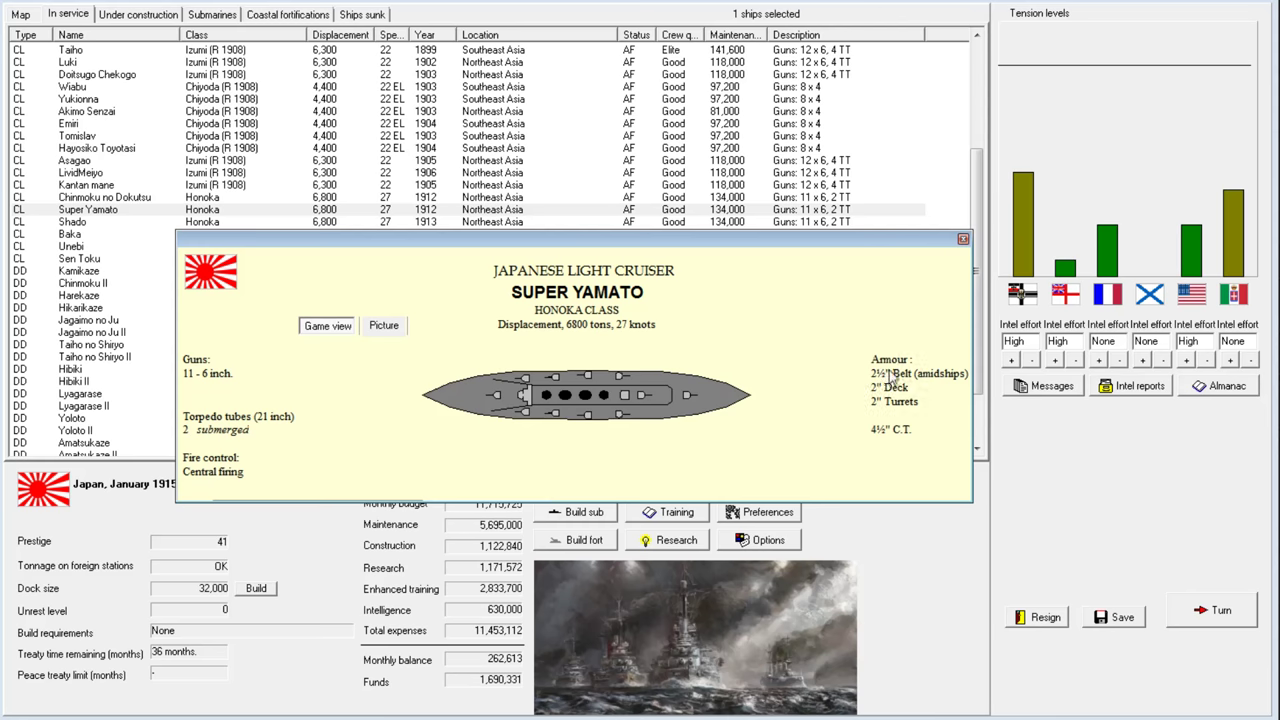
{"action": "mouse_move", "coordinate": [617, 345]}
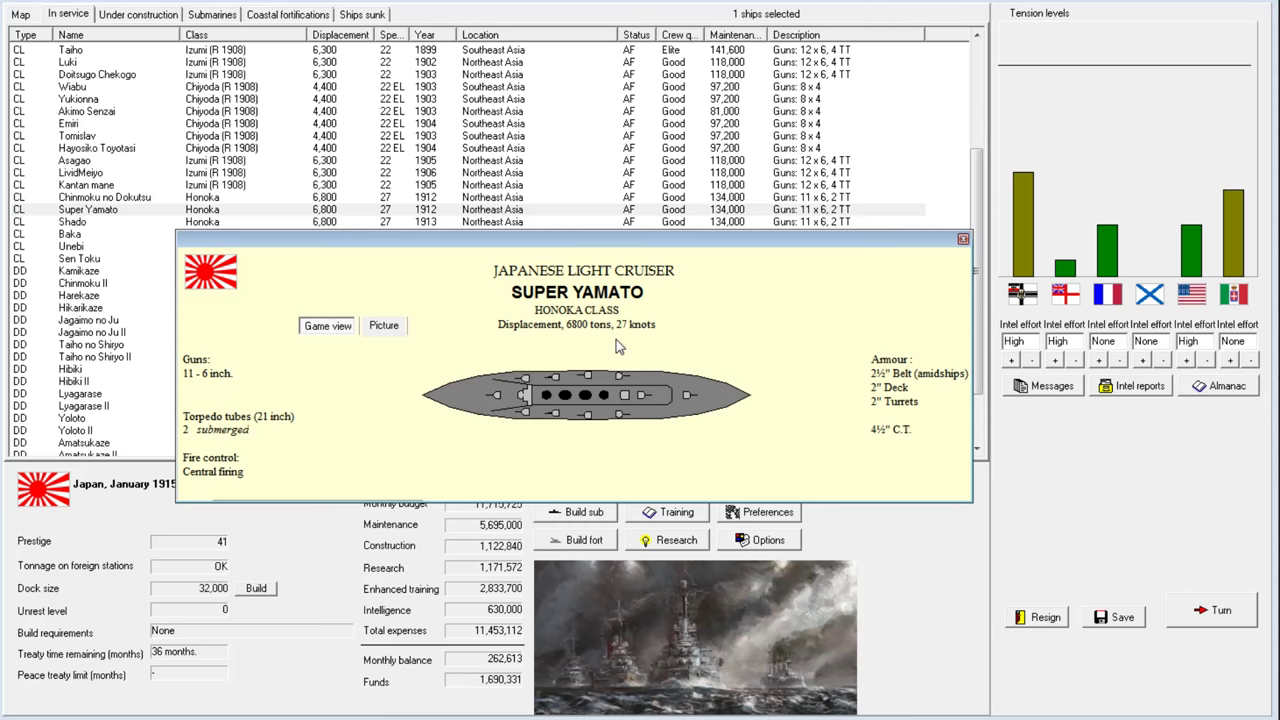
{"action": "mouse_move", "coordinate": [607, 337]}
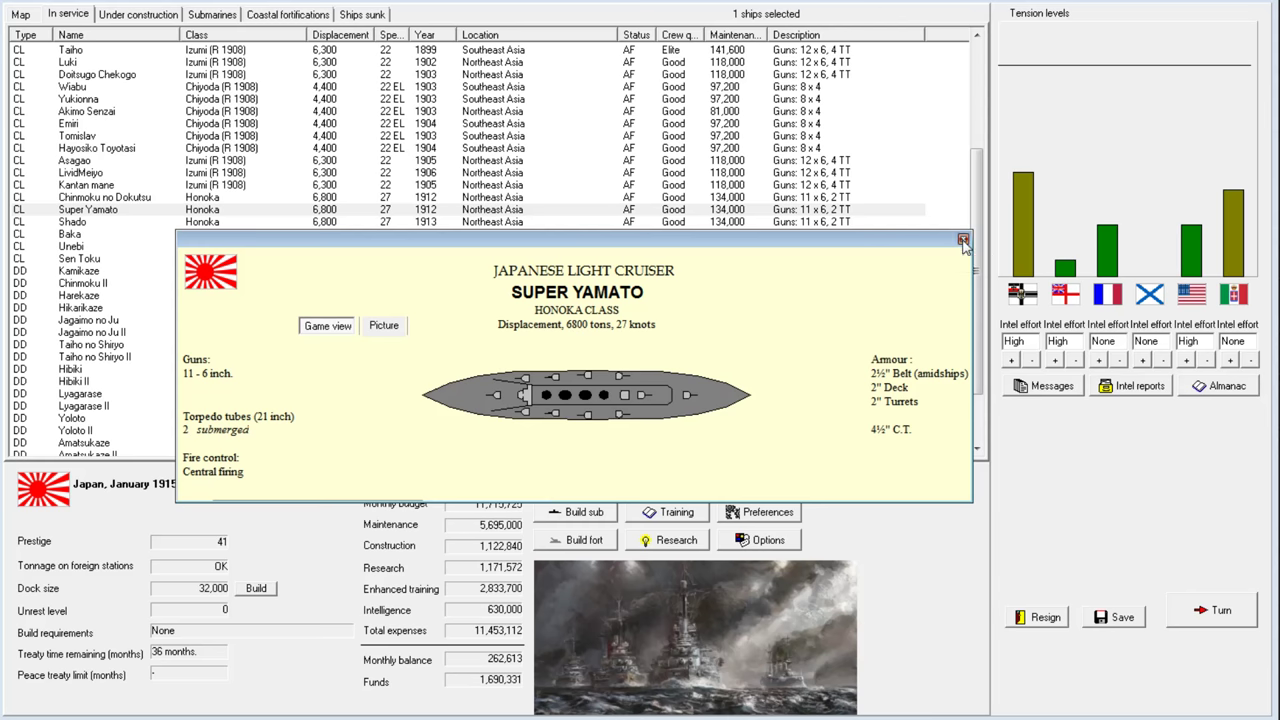
{"action": "left_click", "coordinate": [963, 240]}
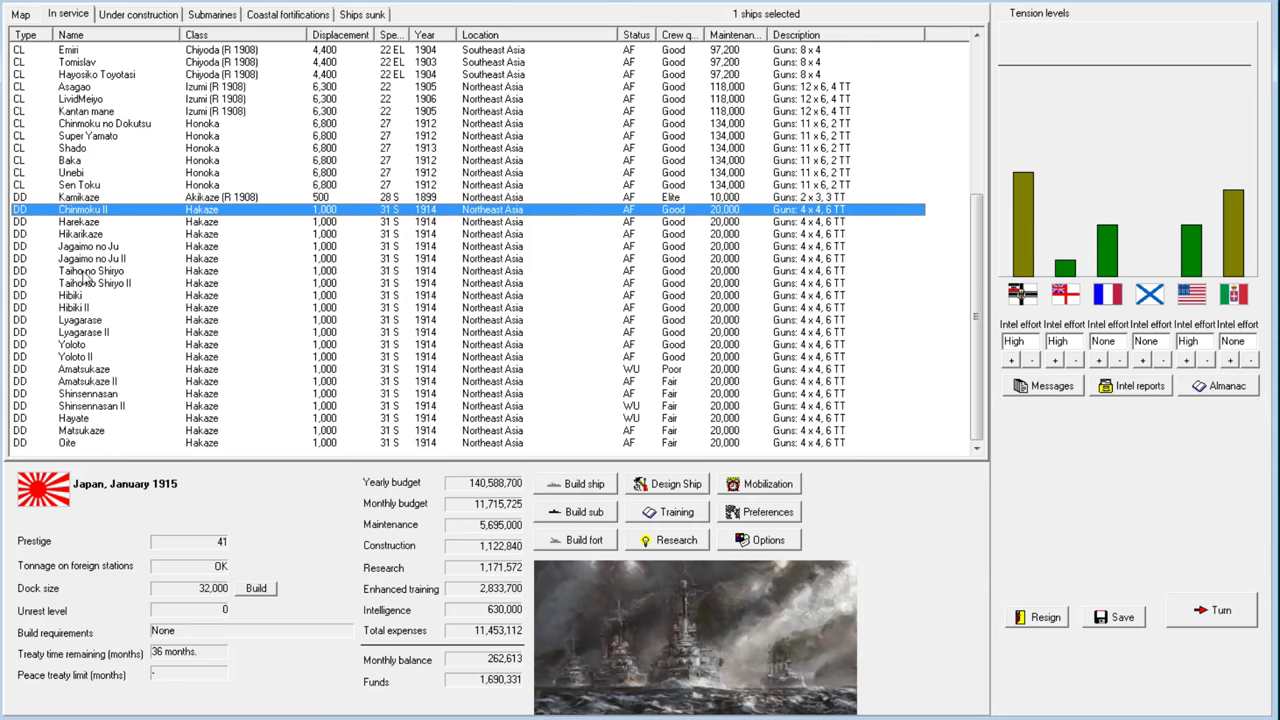
{"action": "mouse_move", "coordinate": [117, 275]}
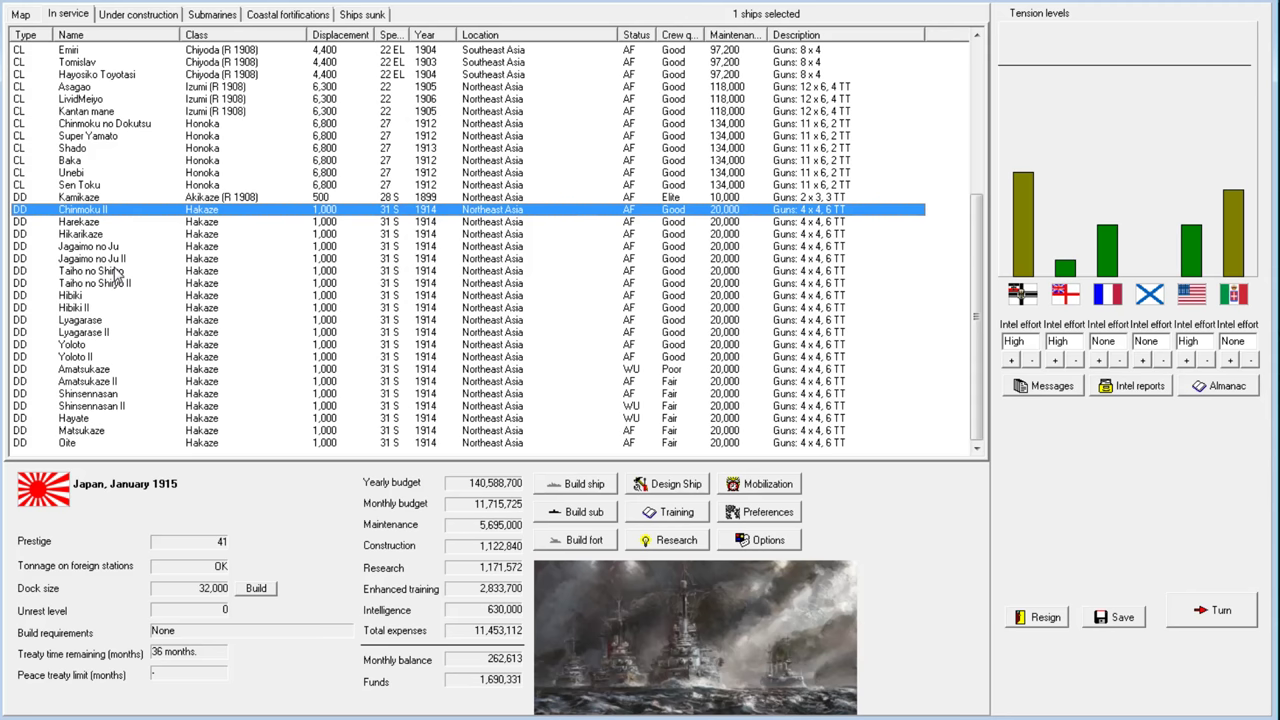
{"action": "mouse_move", "coordinate": [108, 271]}
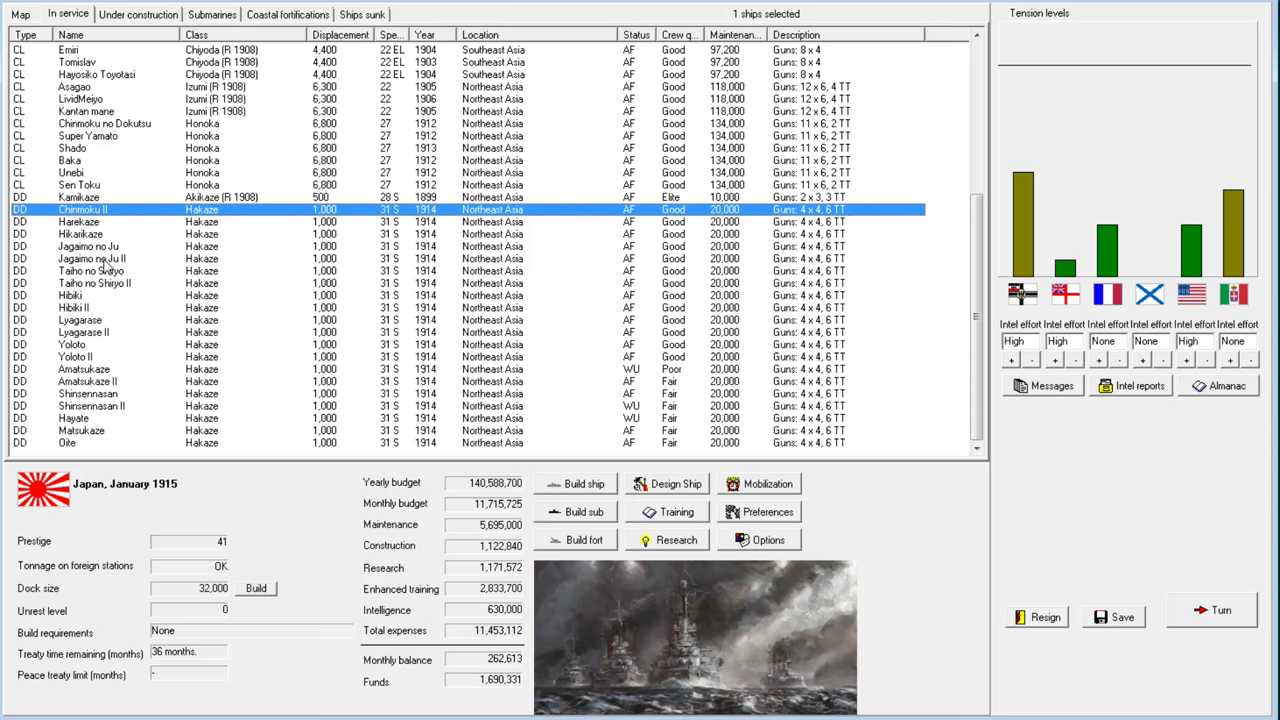
{"action": "left_click", "coordinate": [100, 307]}
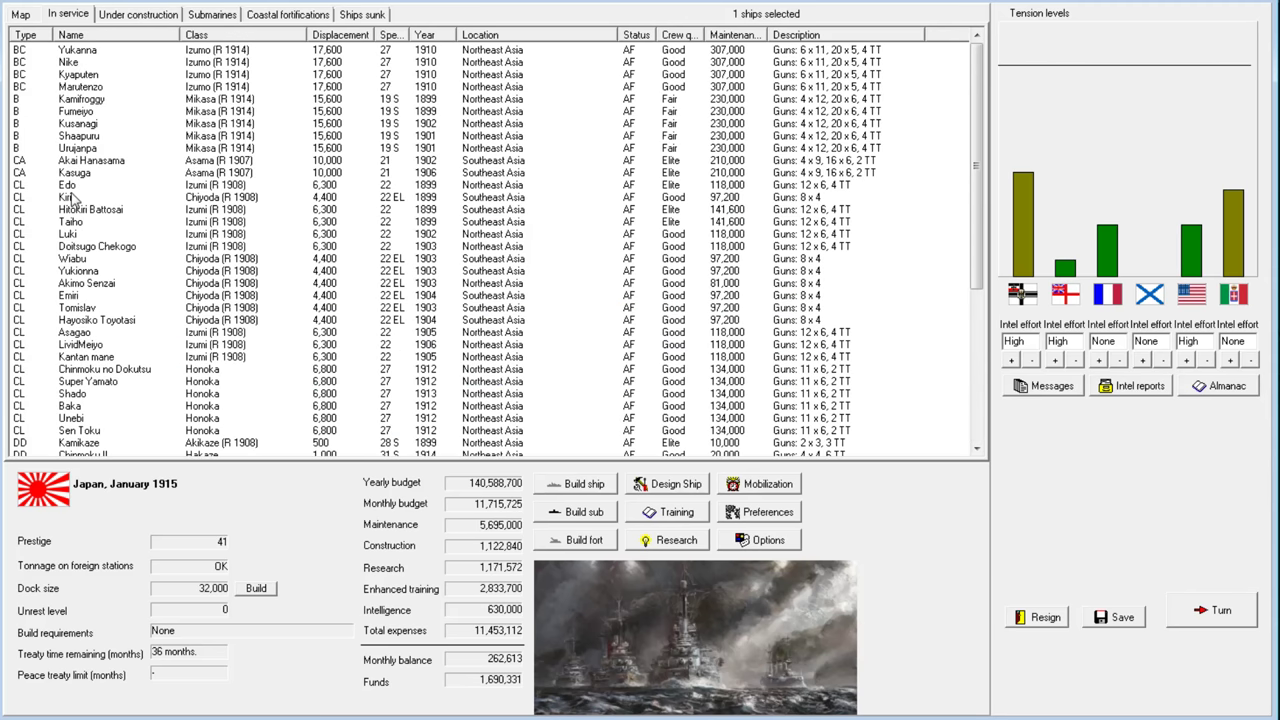
{"action": "left_click", "coordinate": [140, 234]}
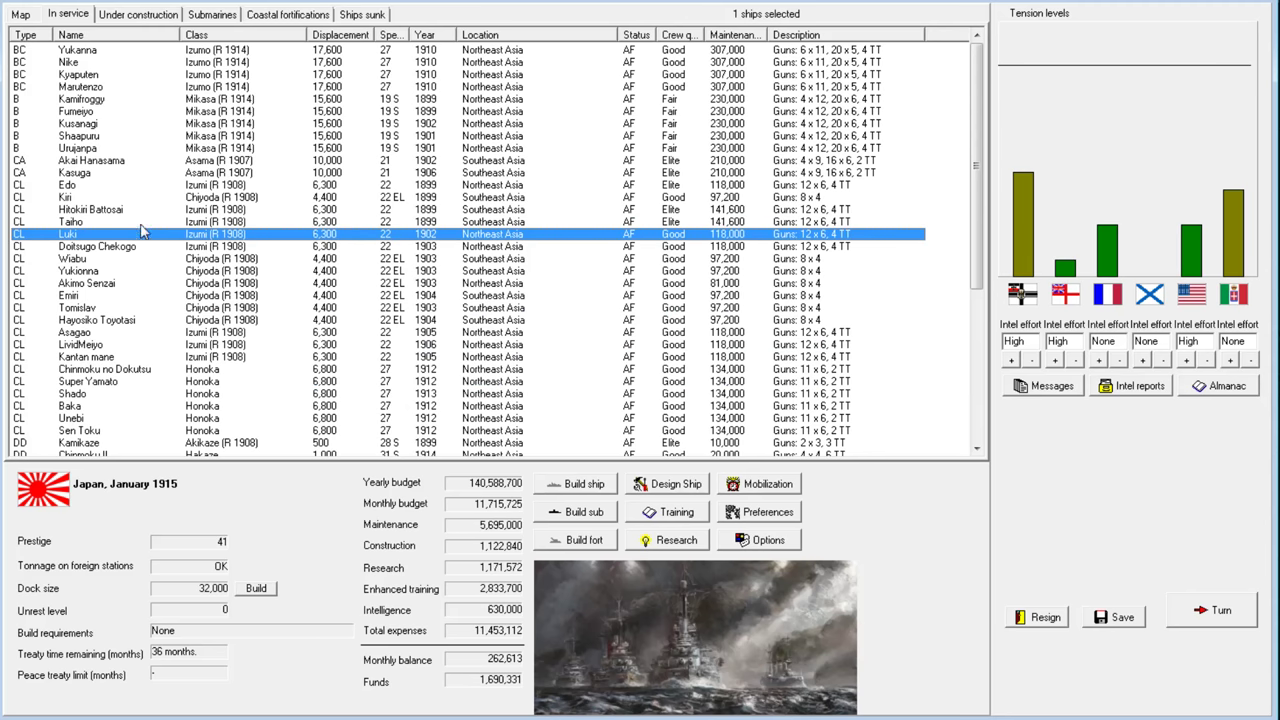
{"action": "mouse_move", "coordinate": [92, 225]}
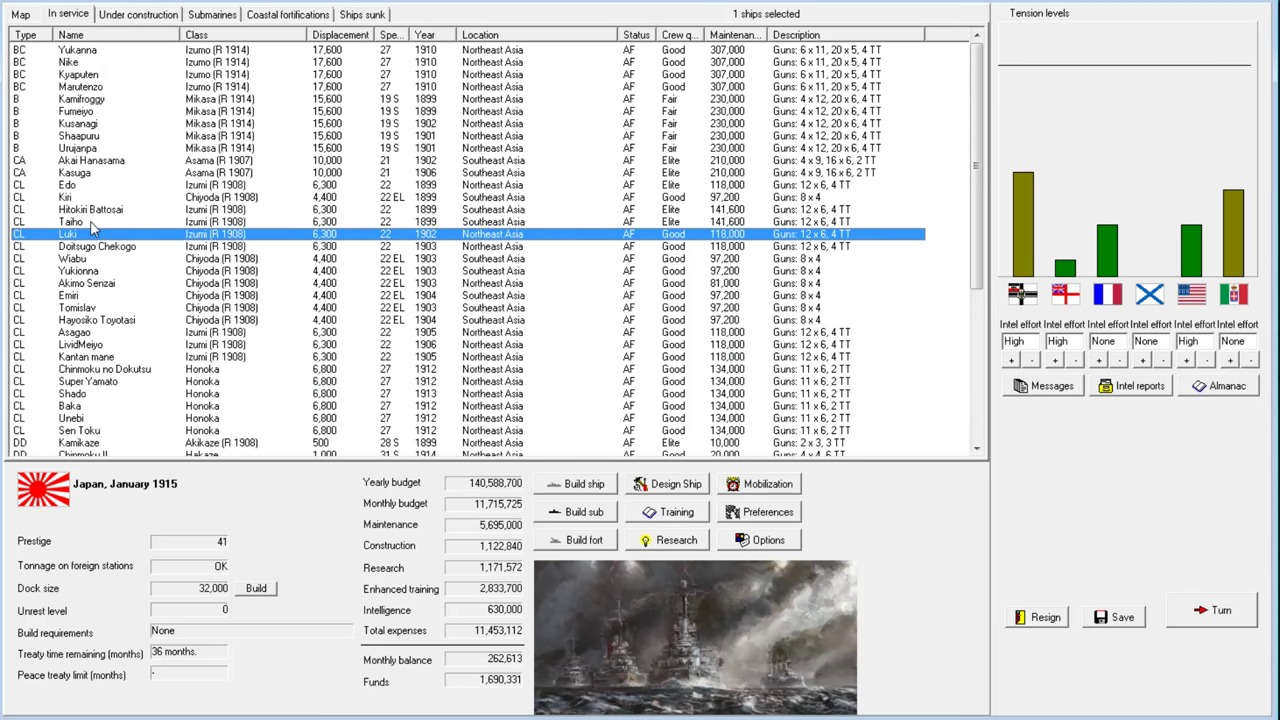
{"action": "scroll", "scroll_direction": "down", "scroll_amount": 3}
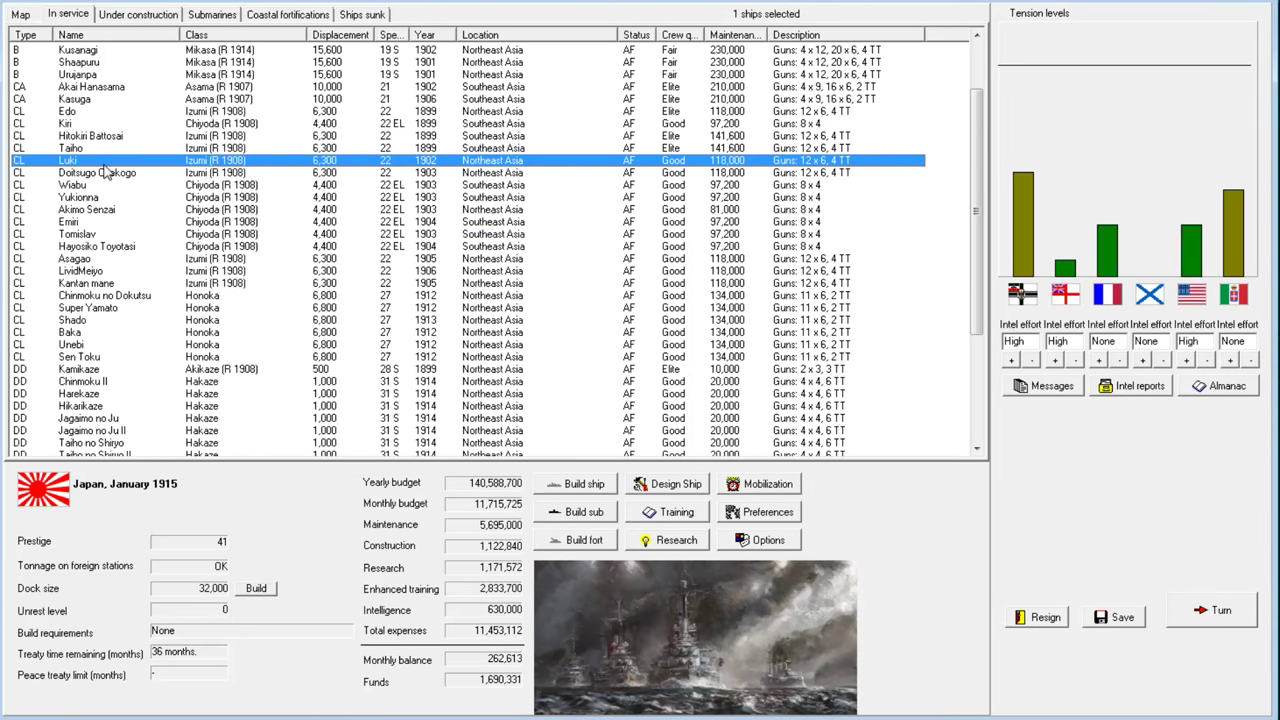
{"action": "mouse_move", "coordinate": [75, 180]}
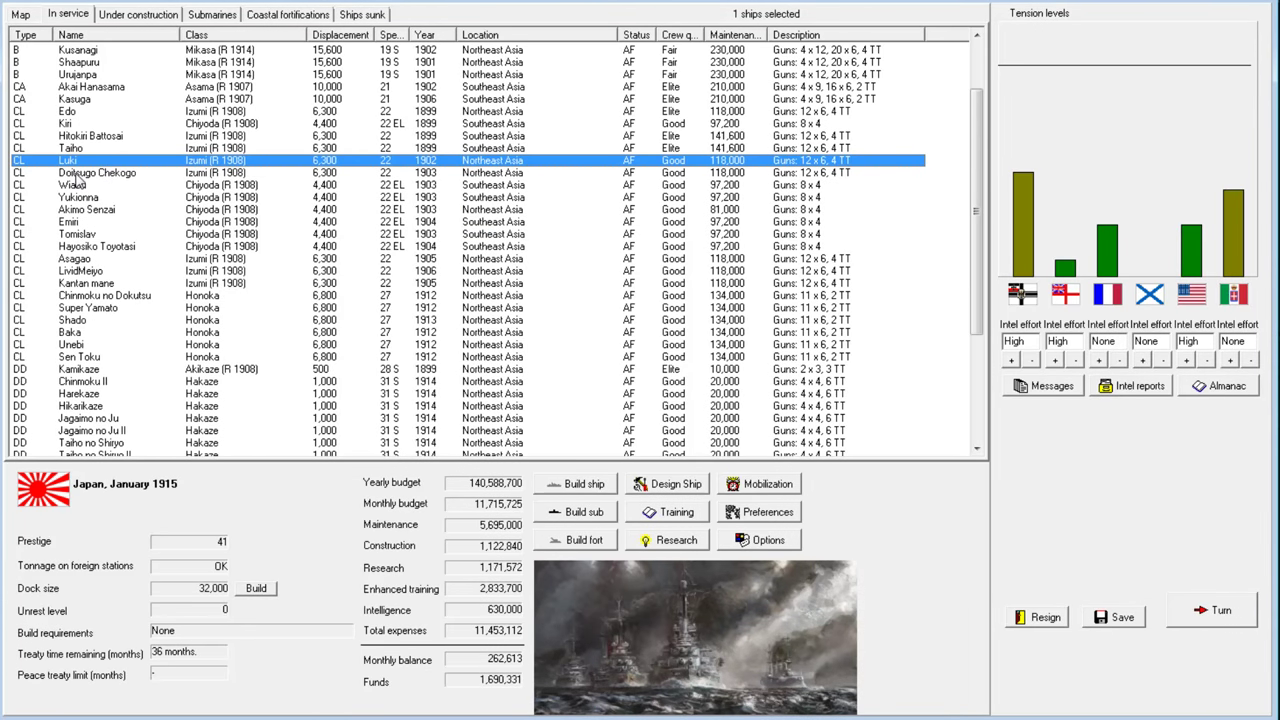
{"action": "mouse_move", "coordinate": [116, 190]}
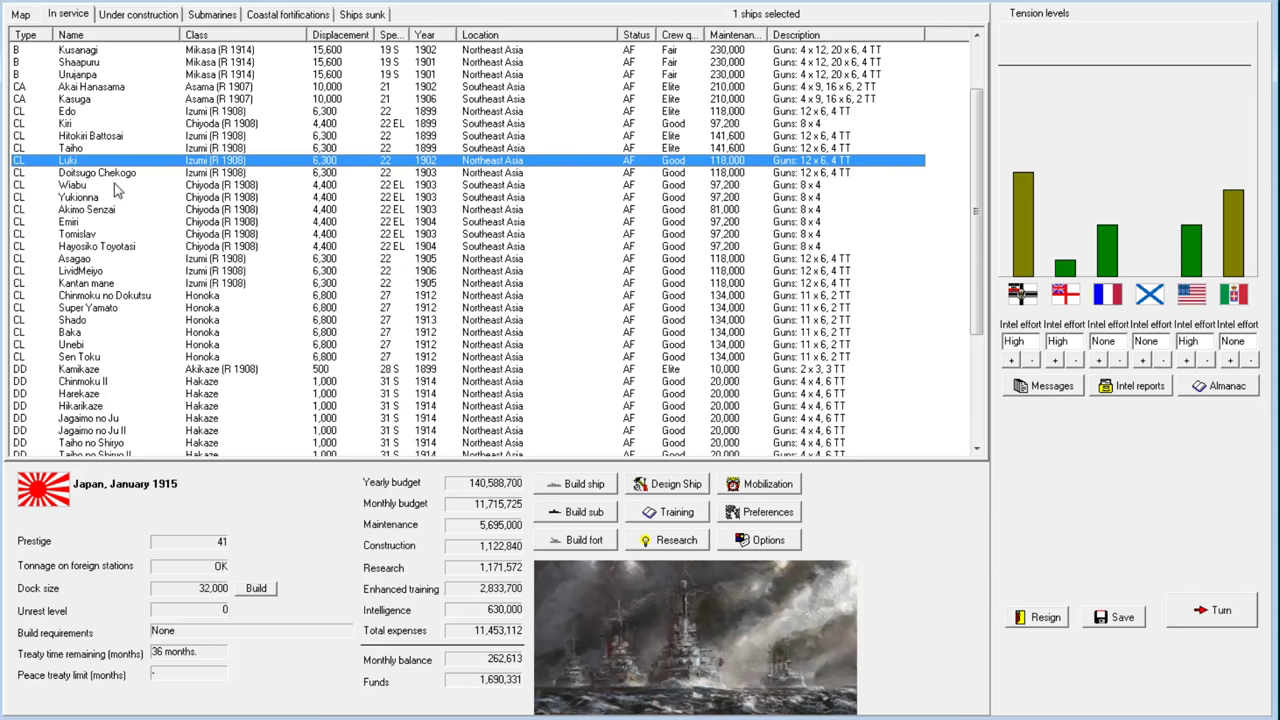
{"action": "mouse_move", "coordinate": [205, 190]}
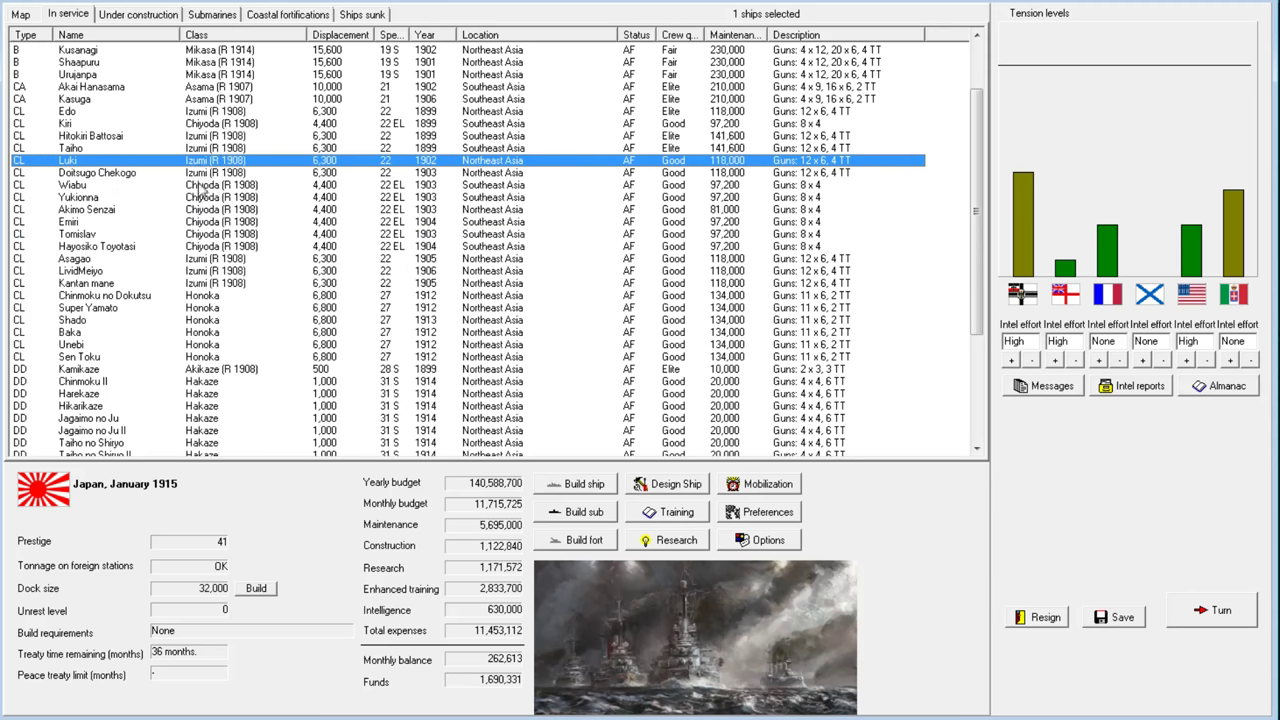
{"action": "mouse_move", "coordinate": [122, 236]}
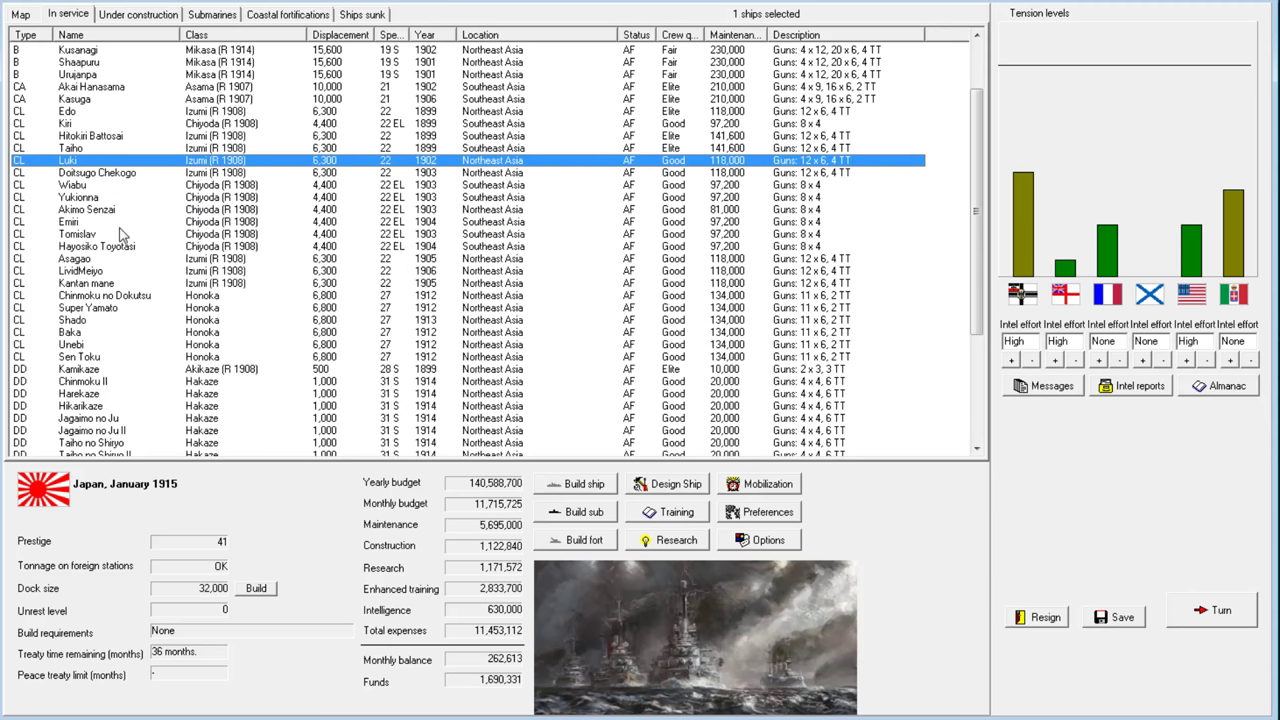
{"action": "scroll", "scroll_direction": "down", "scroll_amount": 3}
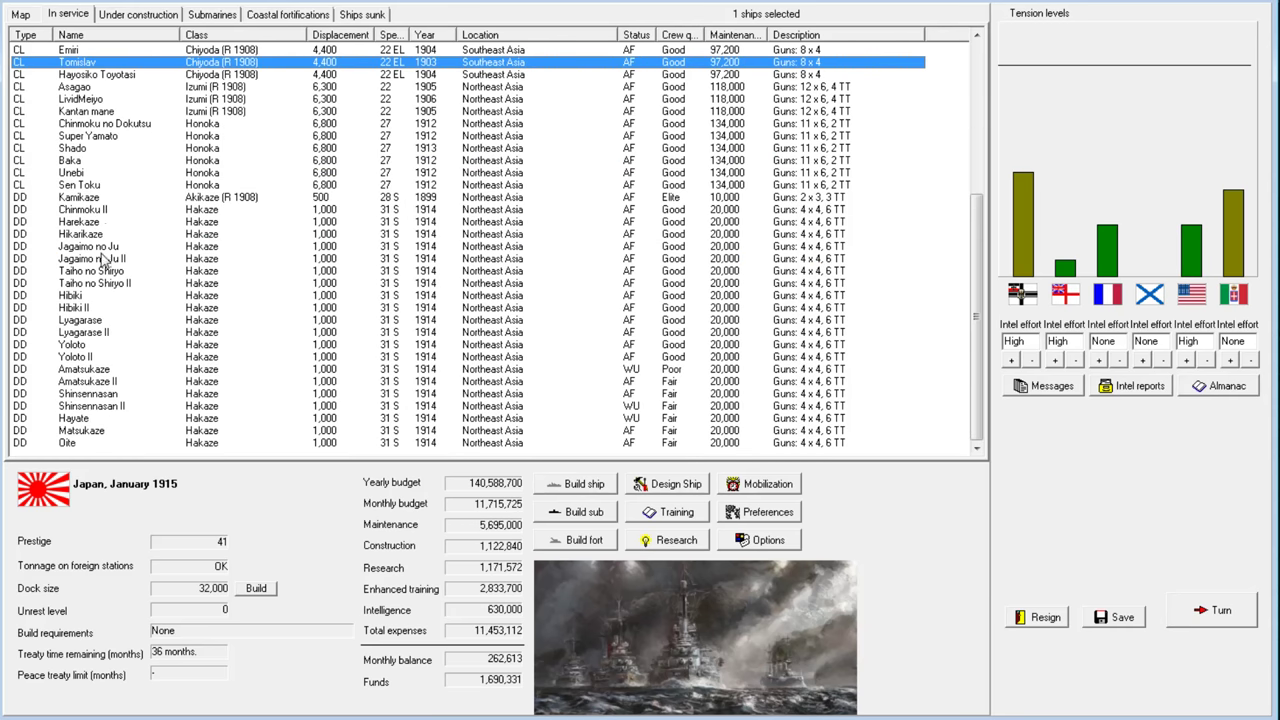
{"action": "mouse_move", "coordinate": [103, 259]}
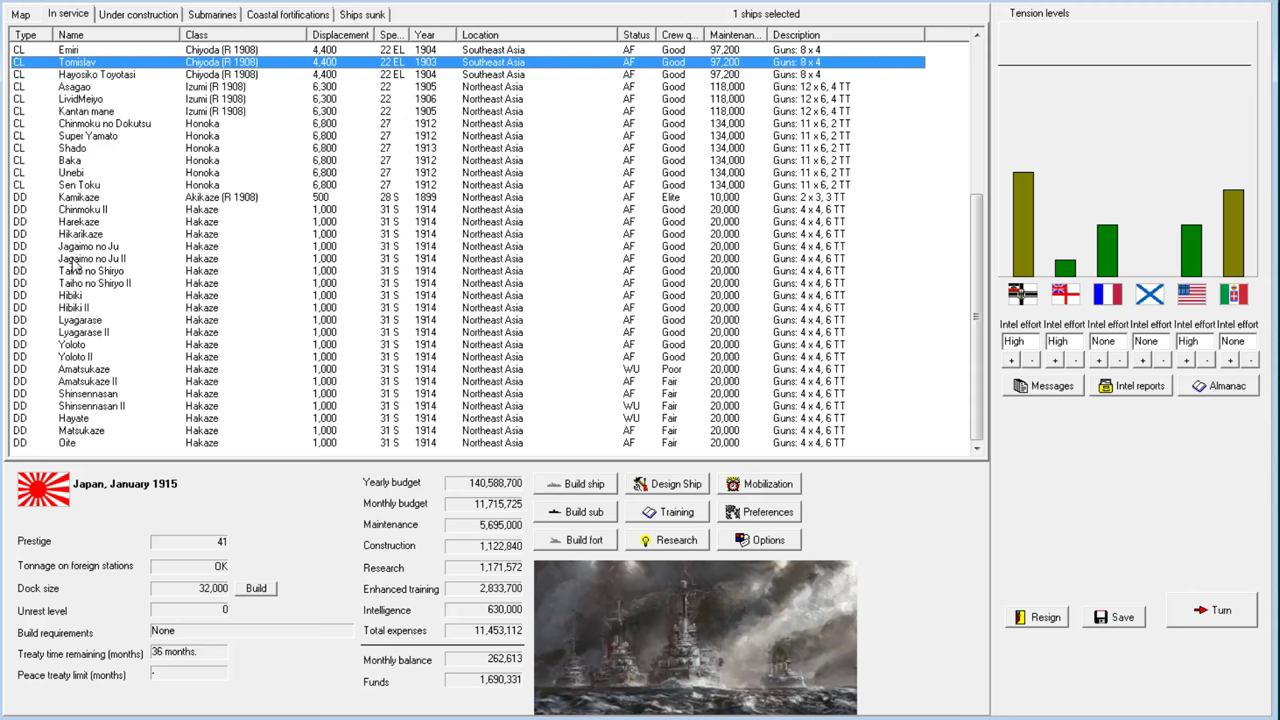
{"action": "mouse_move", "coordinate": [82, 421]}
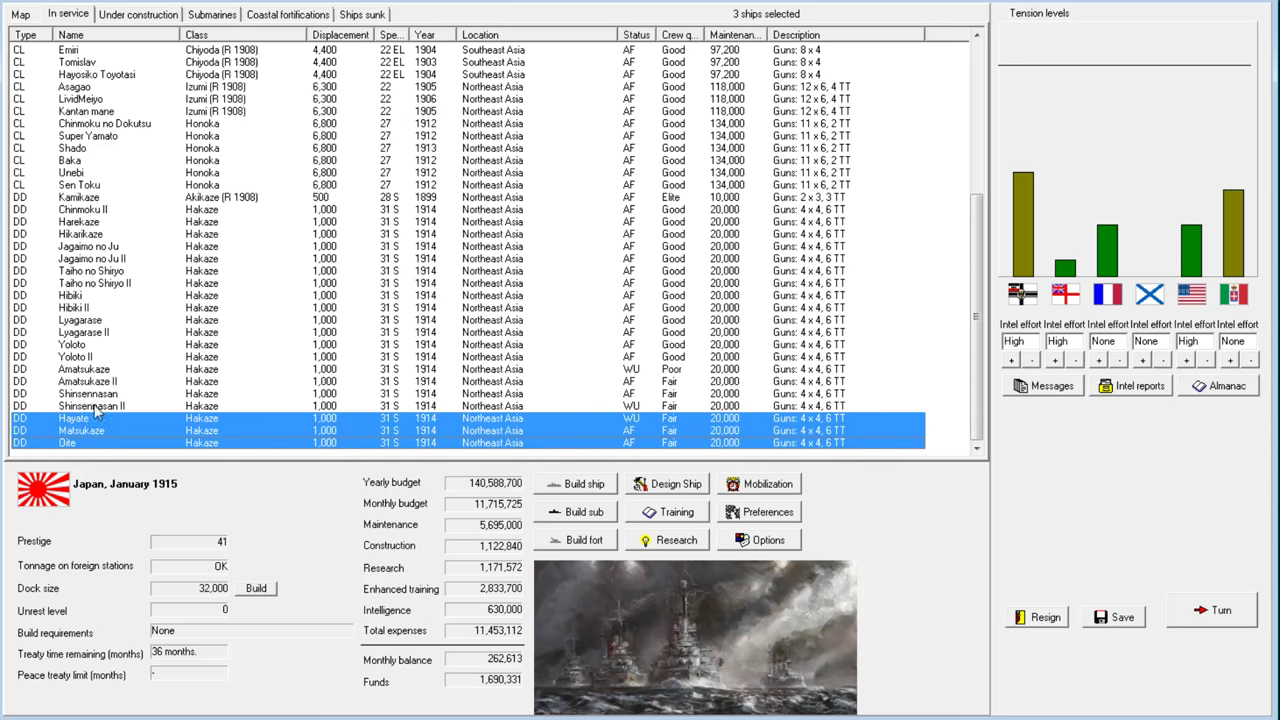
{"action": "left_click", "coordinate": [82, 332]}
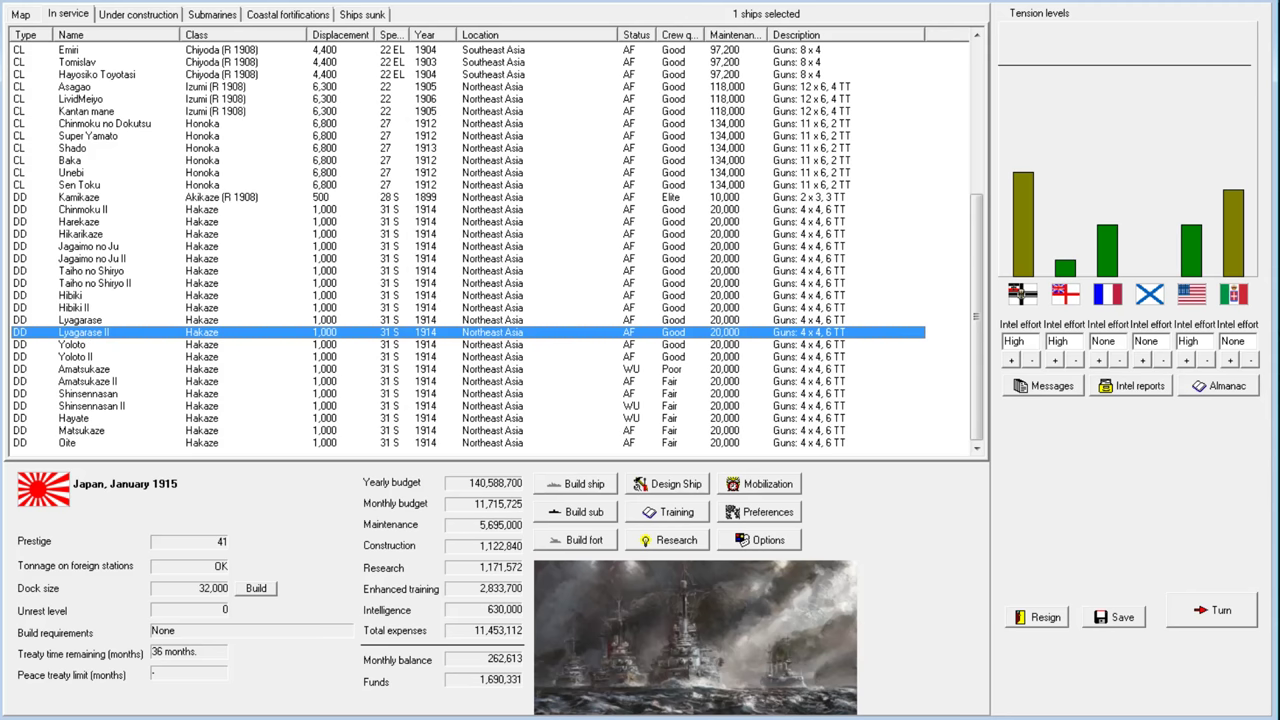
{"action": "mouse_move", "coordinate": [208, 397]}
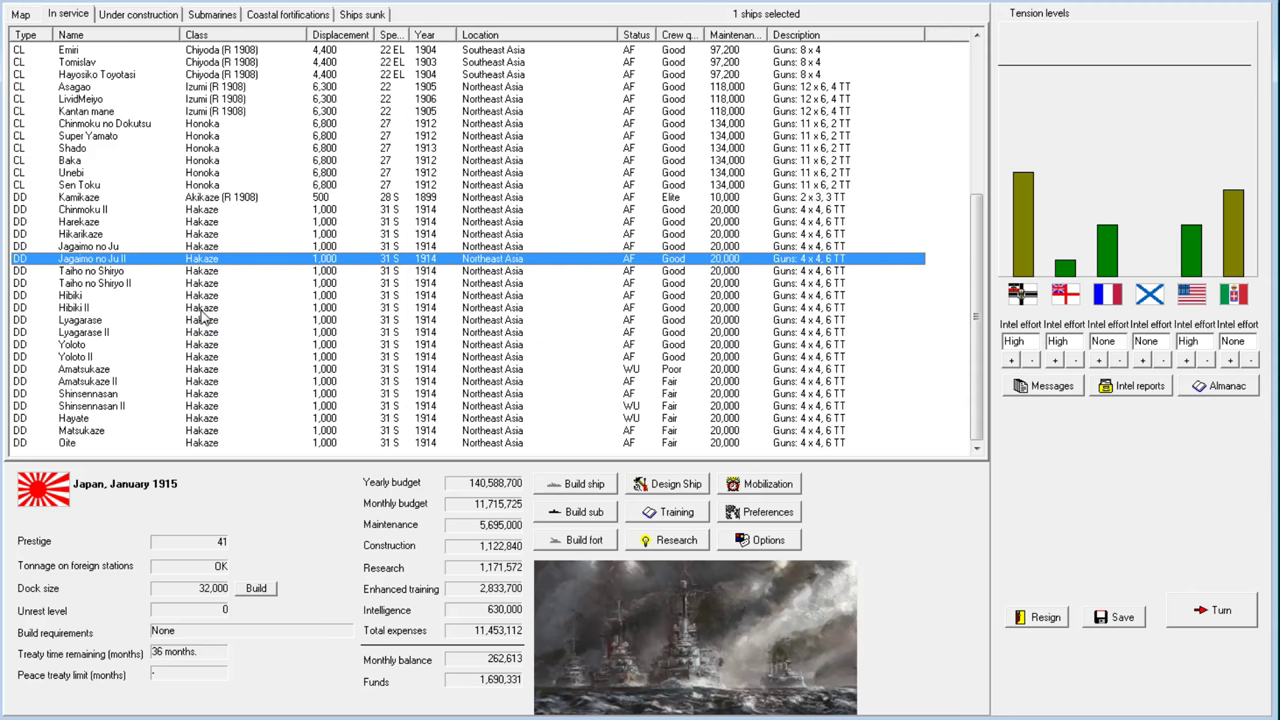
{"action": "left_click", "coordinate": [90, 246]}
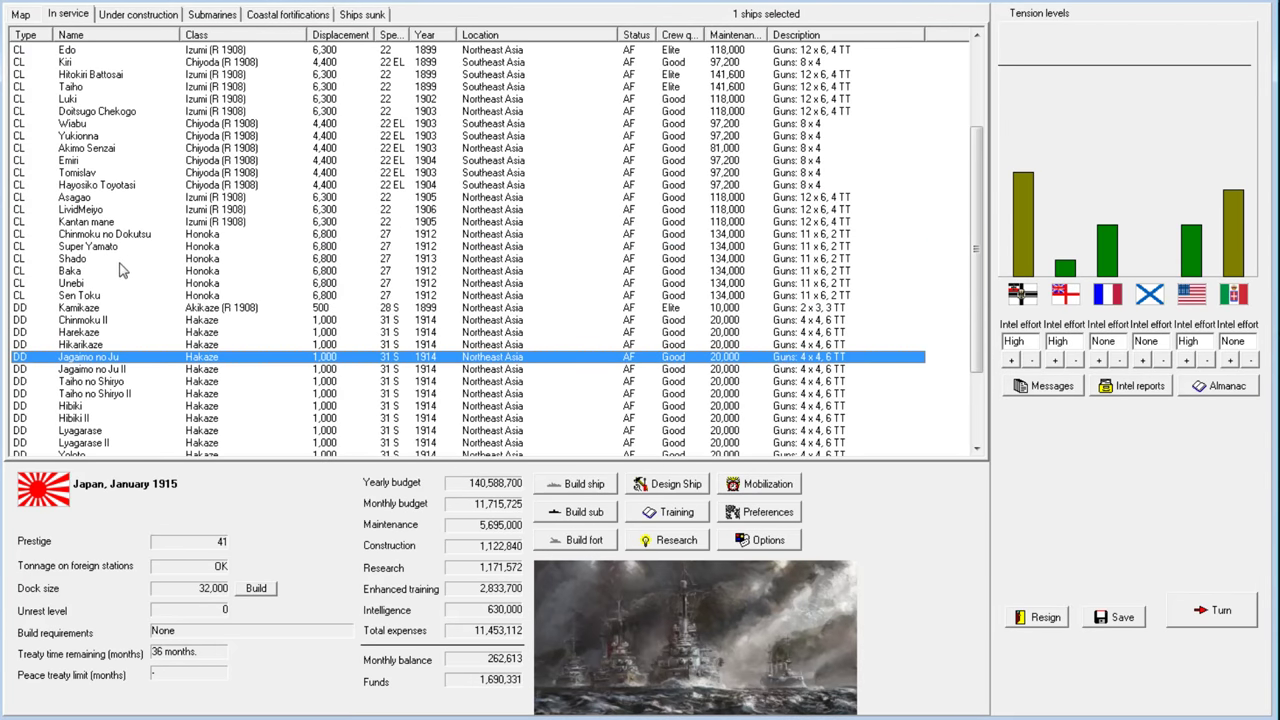
{"action": "mouse_move", "coordinate": [167, 190]}
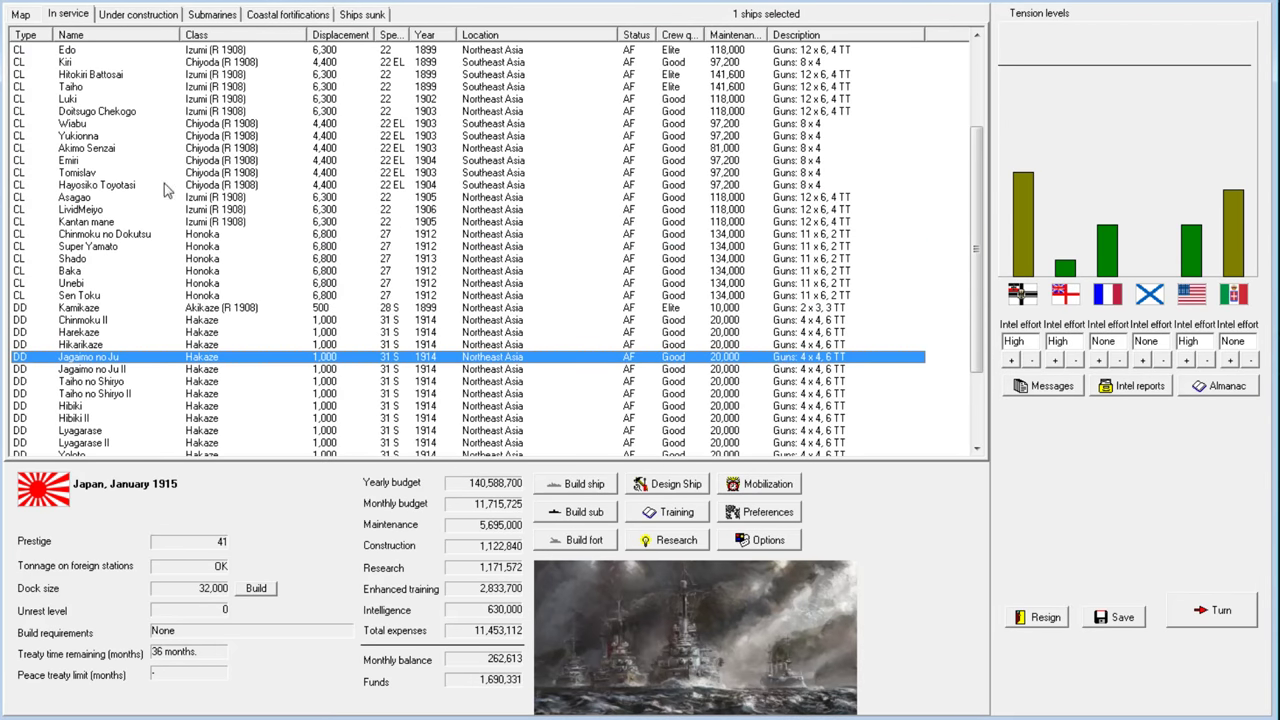
{"action": "scroll", "scroll_direction": "down", "scroll_amount": 3}
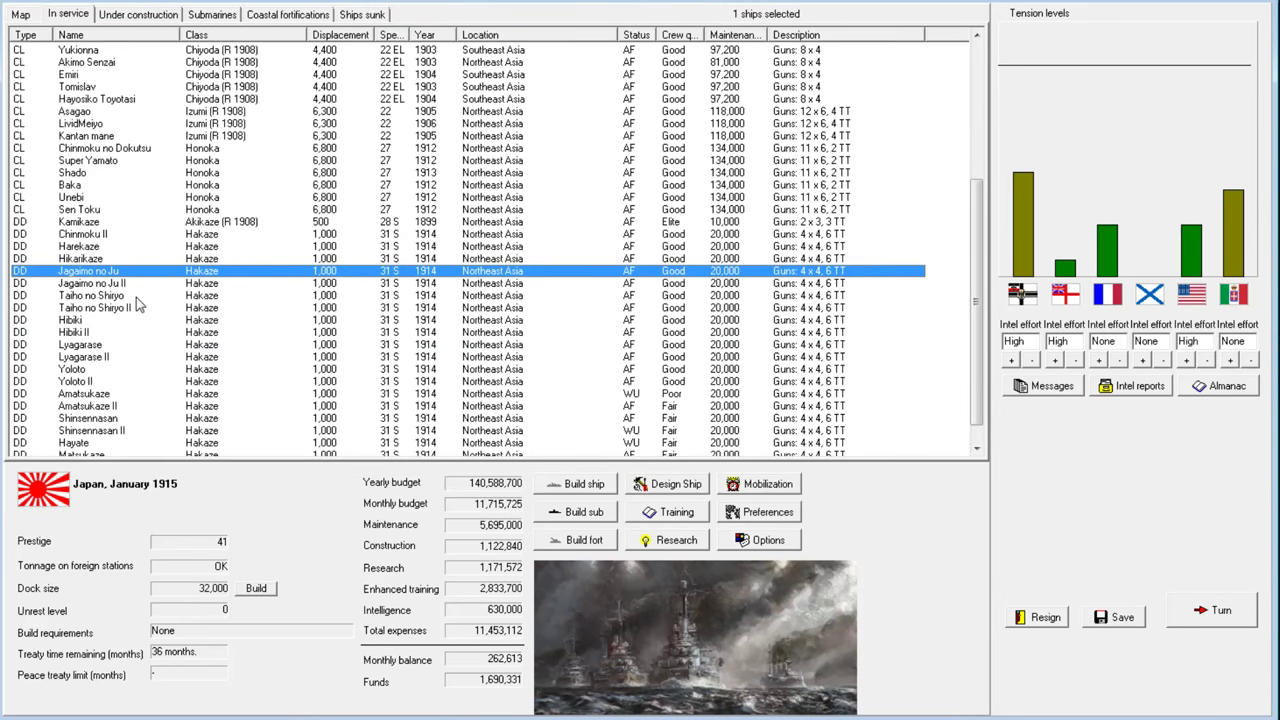
{"action": "scroll", "scroll_direction": "down", "scroll_amount": 3}
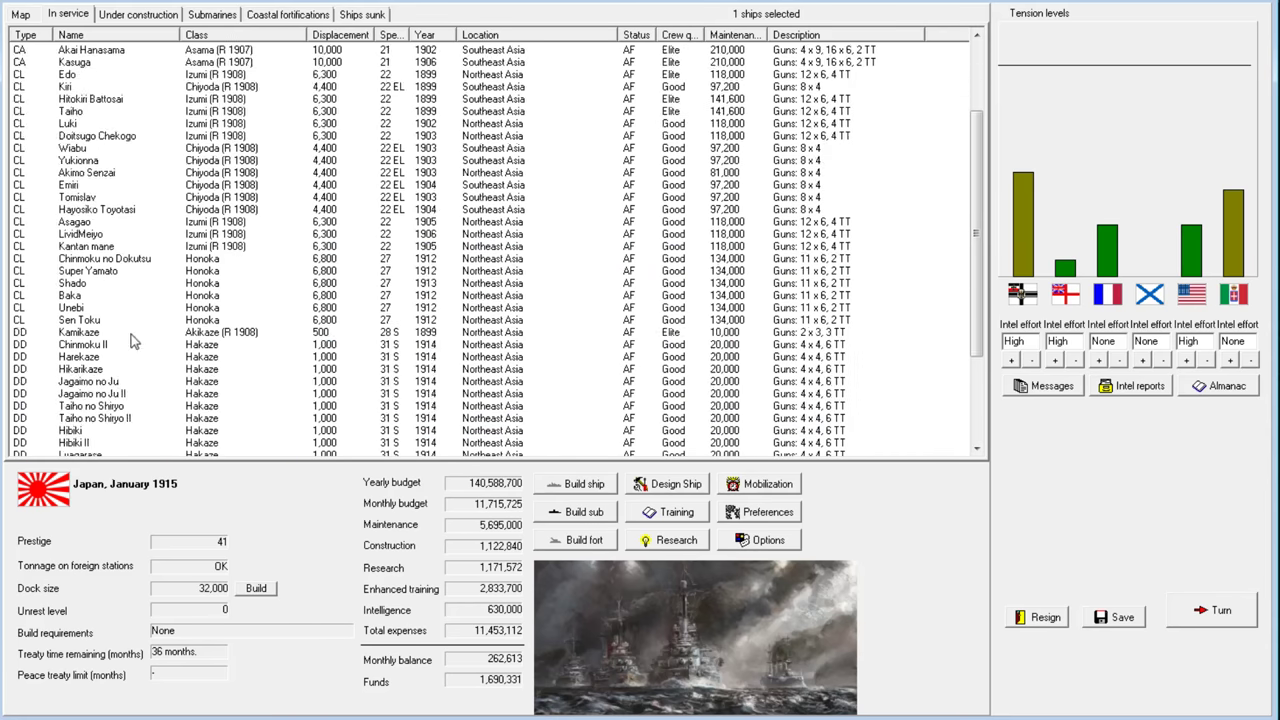
Switch to the Under construction list and open the ship designer for CA Kurama
{"action": "left_click", "coordinate": [138, 14]}
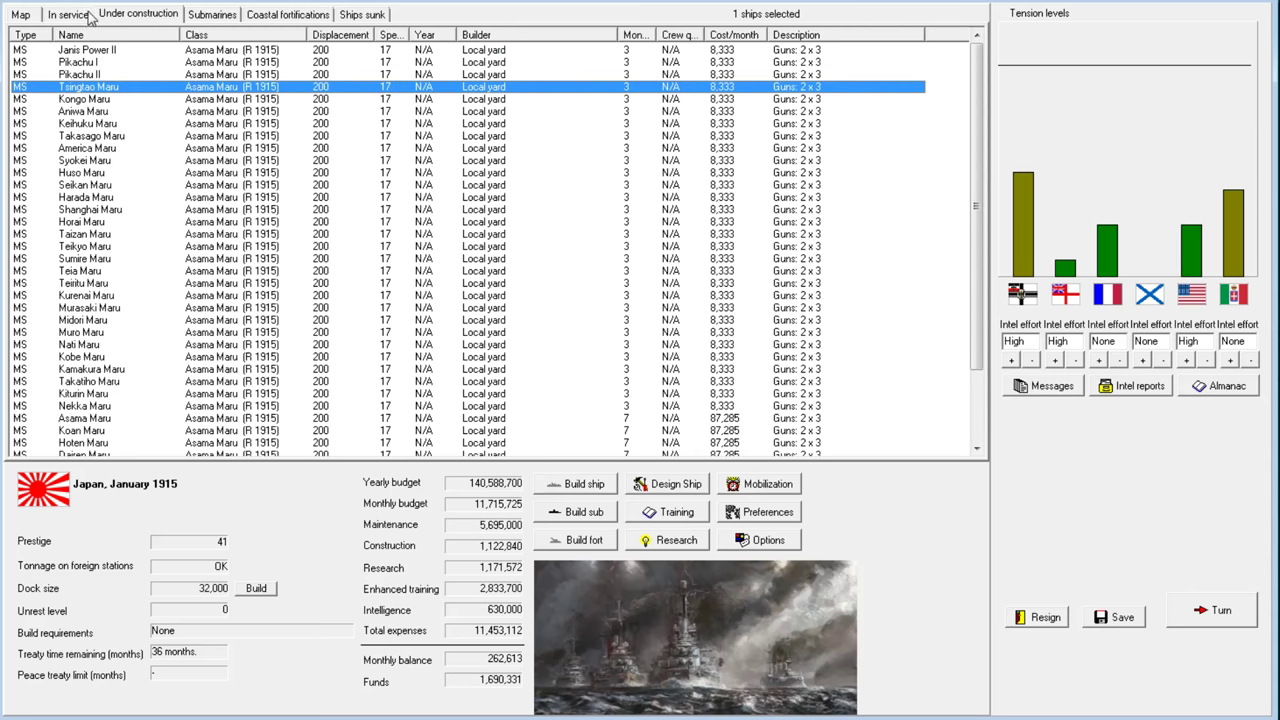
{"action": "left_click", "coordinate": [666, 483]}
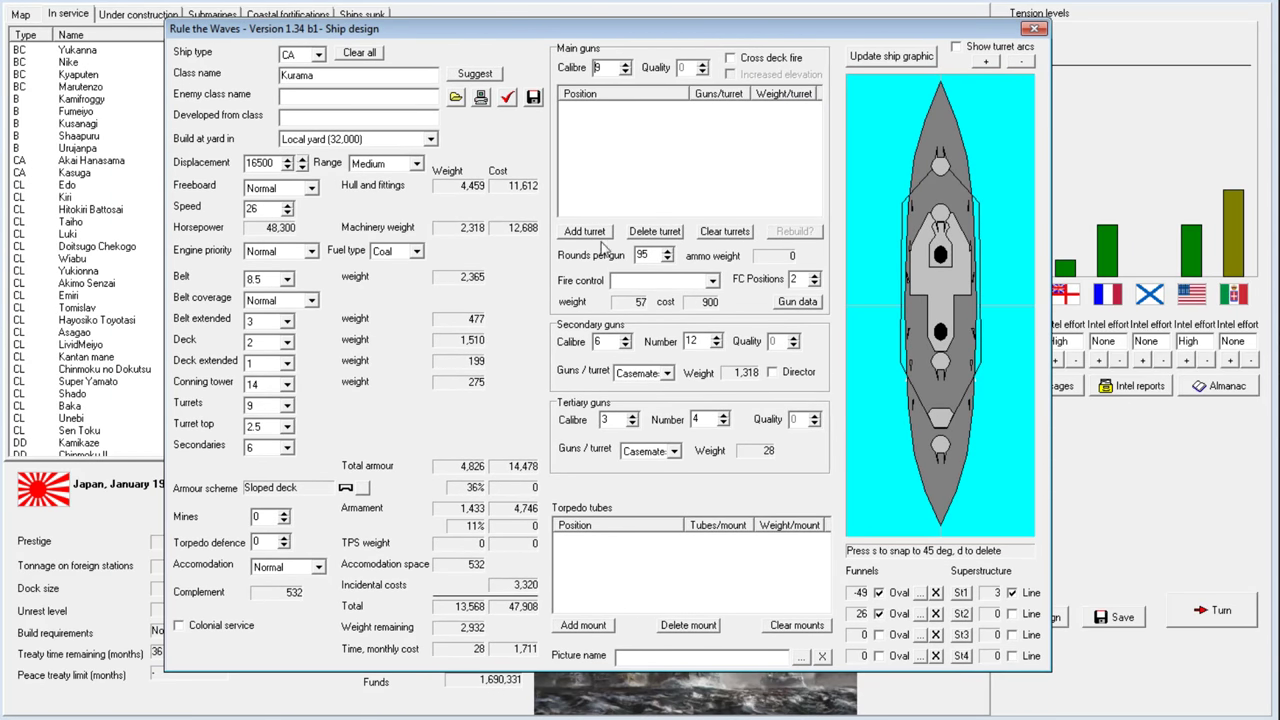
Add triple turrets at forward centreline, aft centreline, aft and superimposed aft positions
{"action": "left_click", "coordinate": [584, 231]}
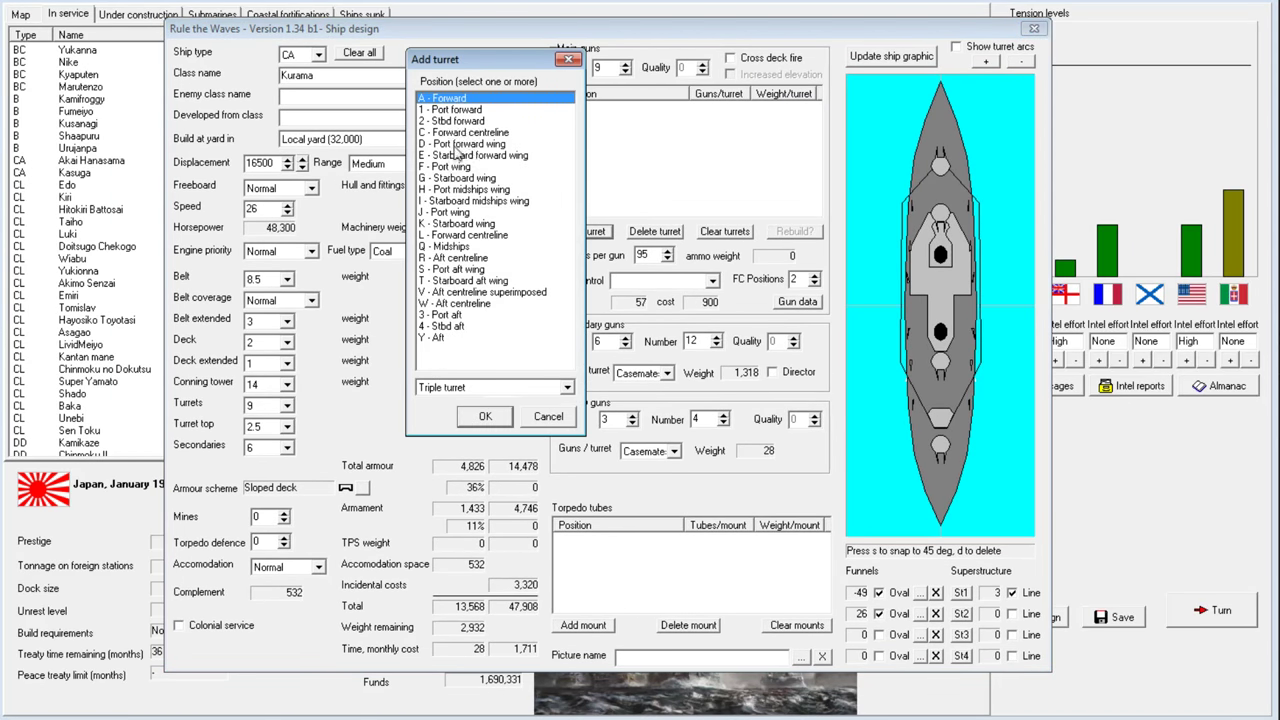
{"action": "left_click", "coordinate": [463, 235]}
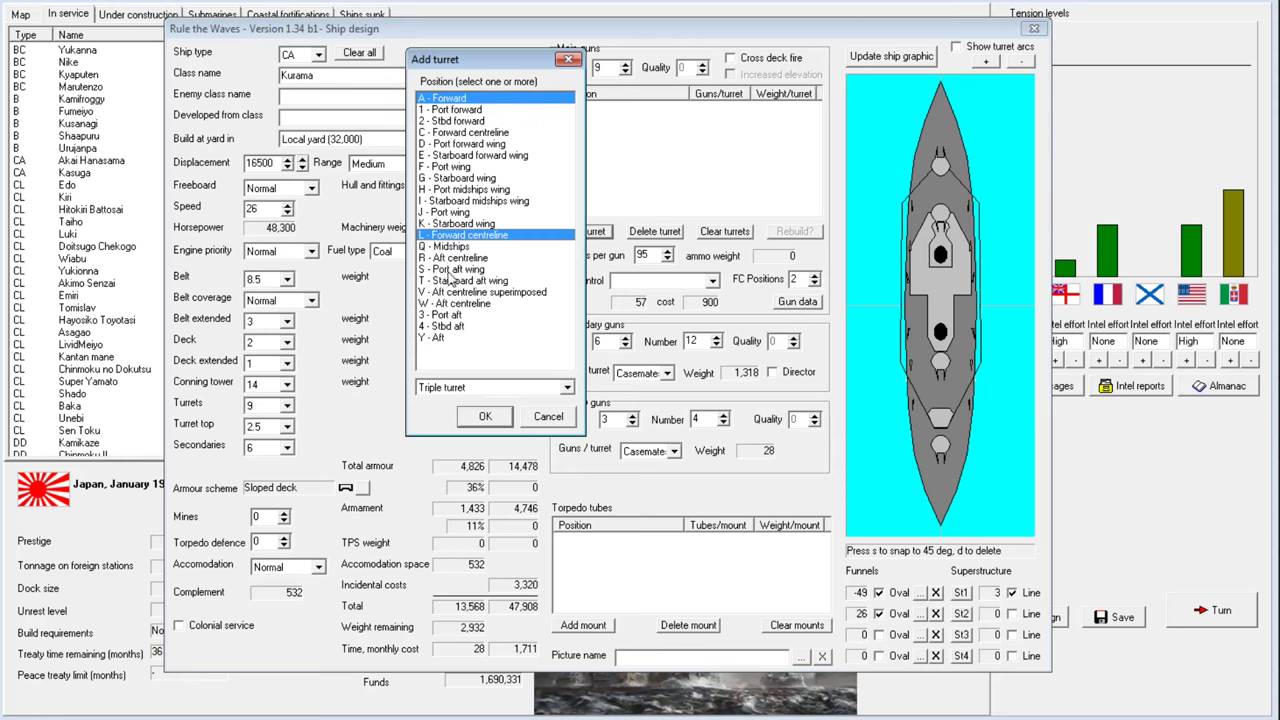
{"action": "left_click", "coordinate": [455, 303]}
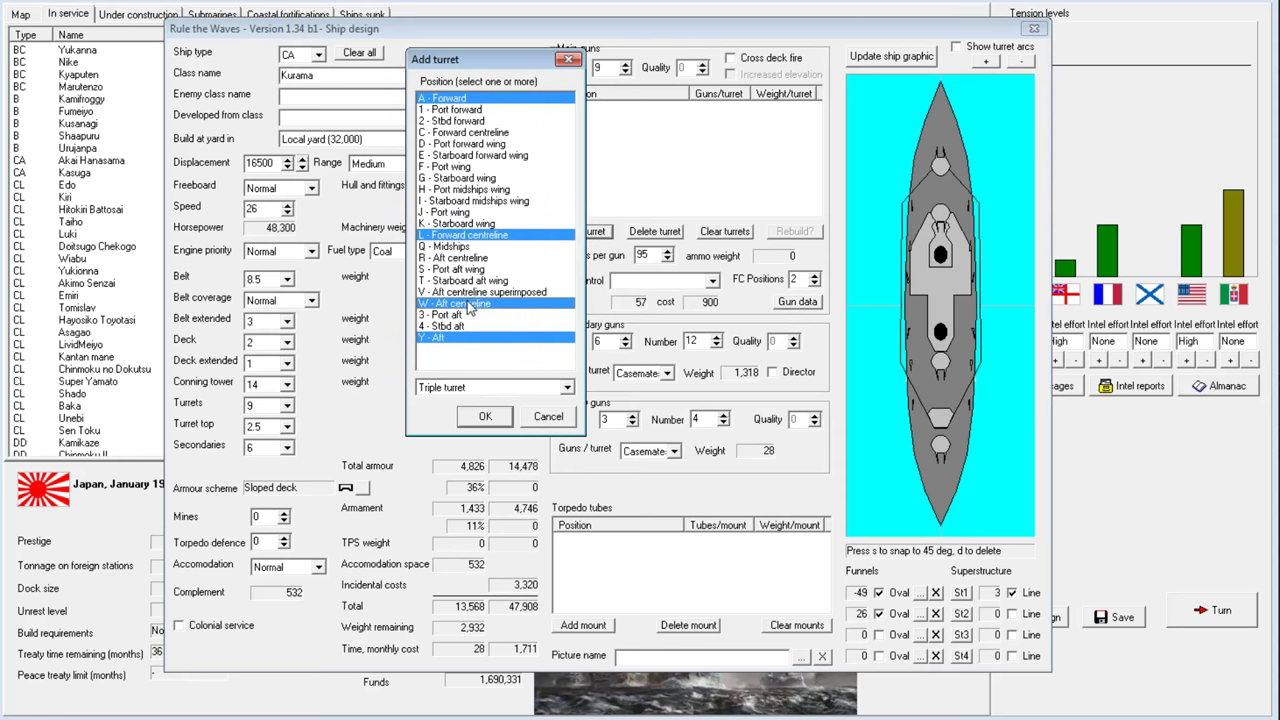
{"action": "mouse_move", "coordinate": [470, 308]}
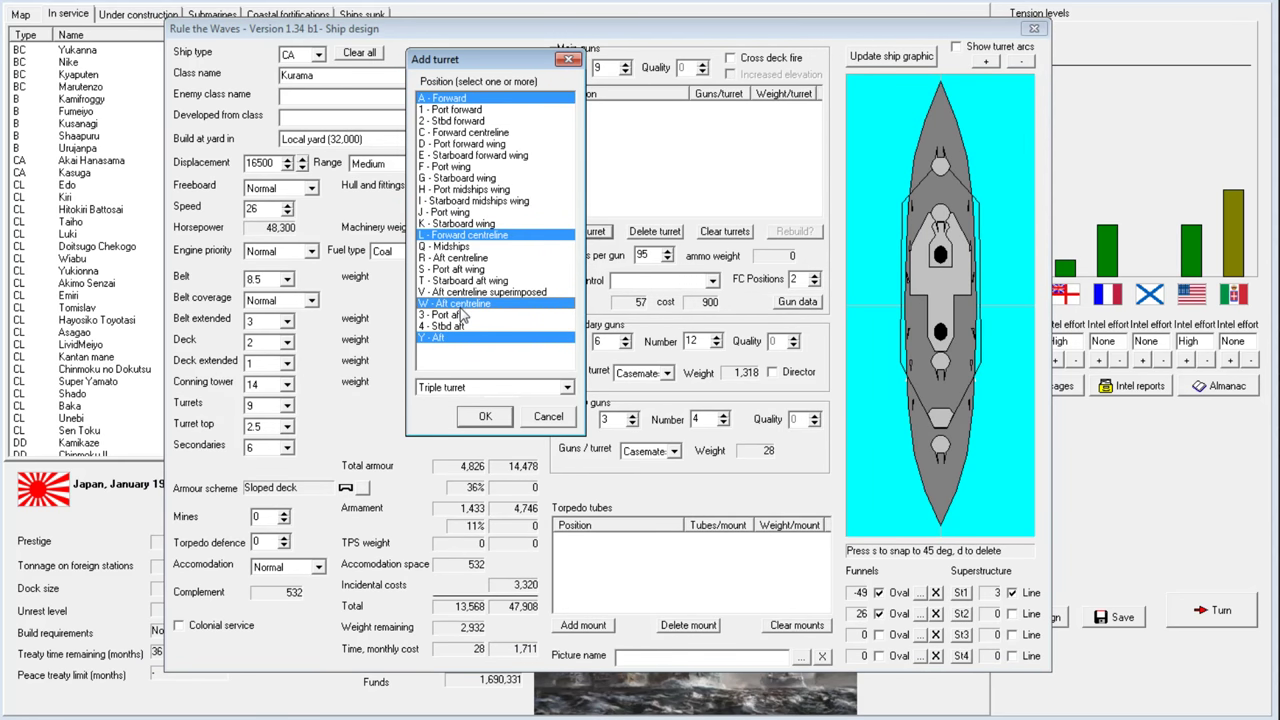
{"action": "left_click", "coordinate": [489, 292]}
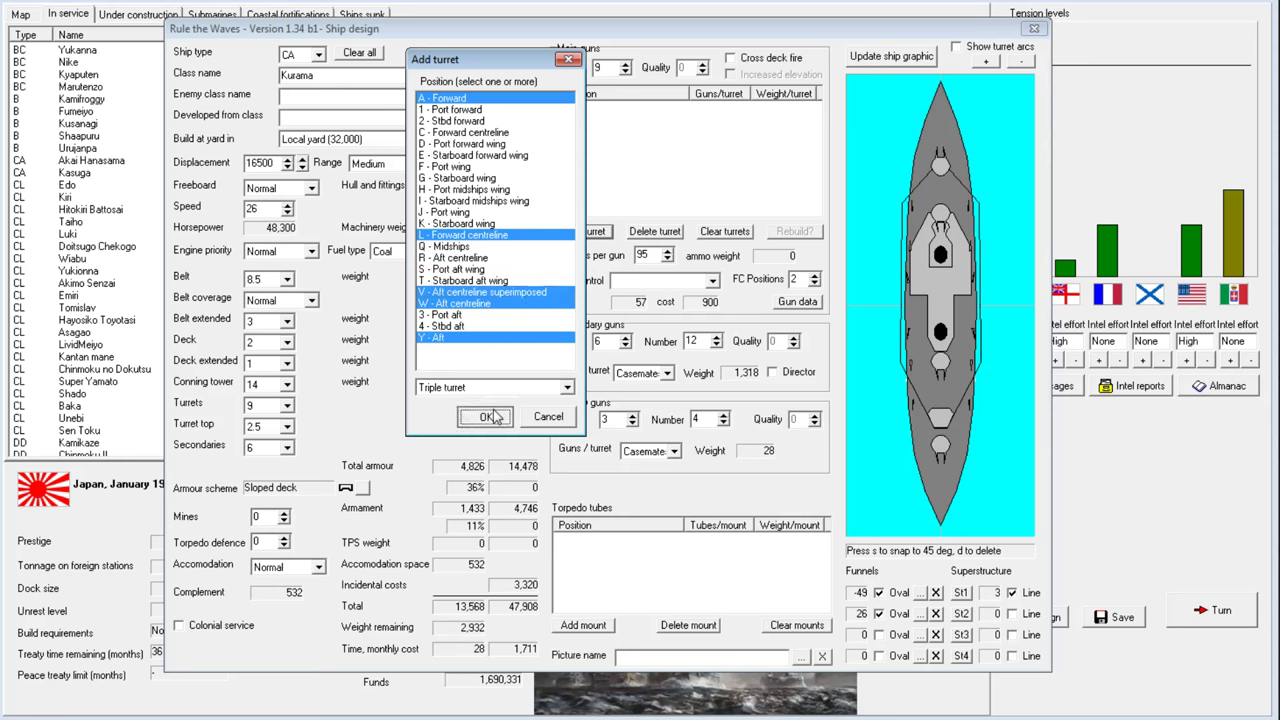
{"action": "left_click", "coordinate": [485, 417]}
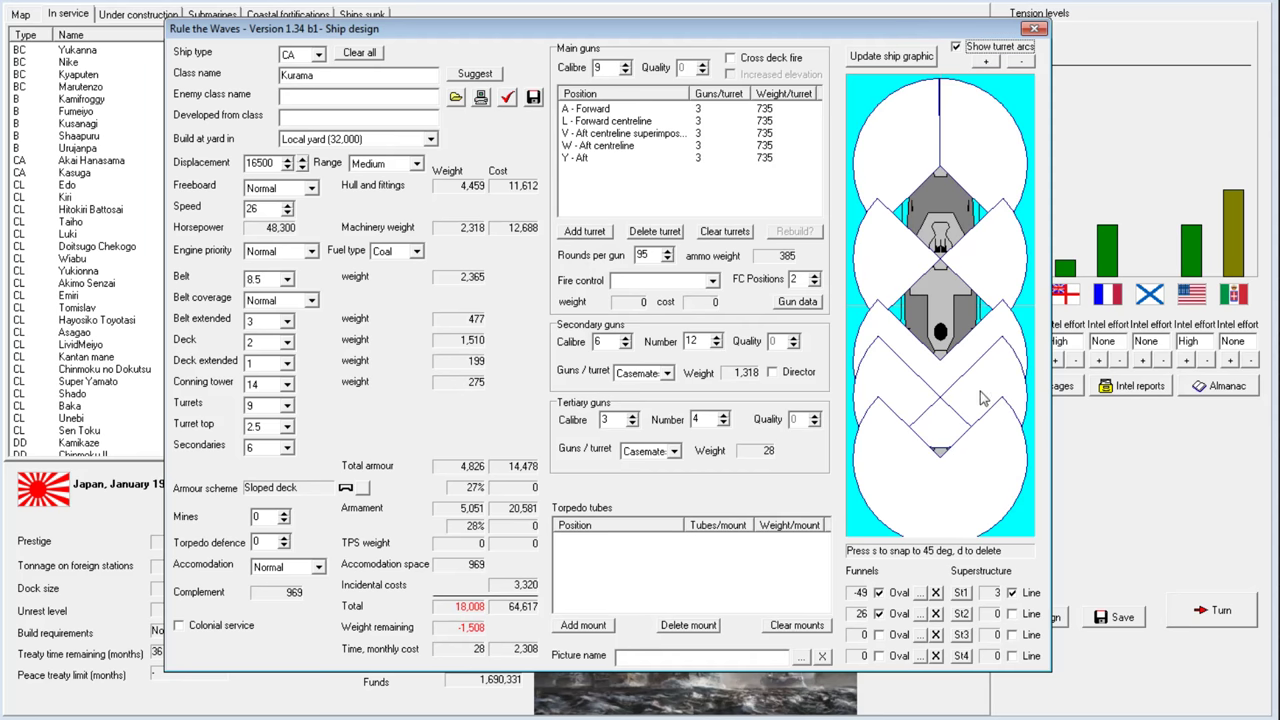
{"action": "mouse_move", "coordinate": [781, 77]}
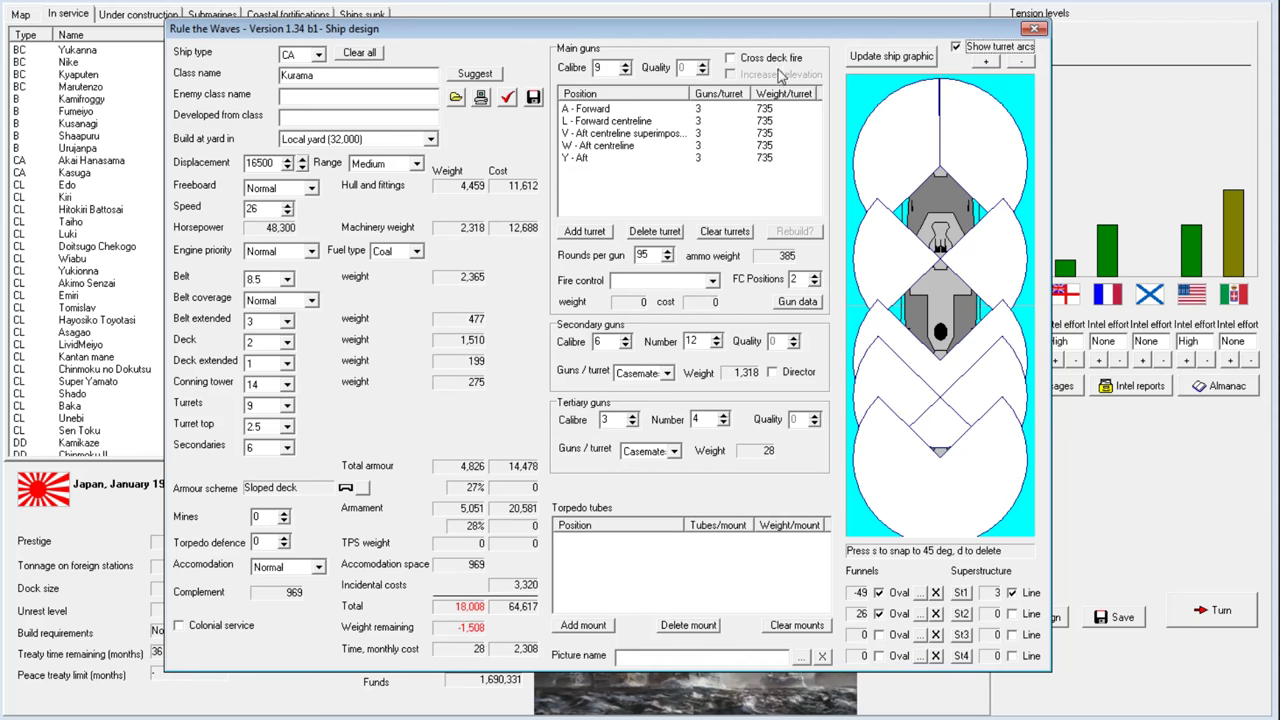
{"action": "mouse_move", "coordinate": [949, 432]}
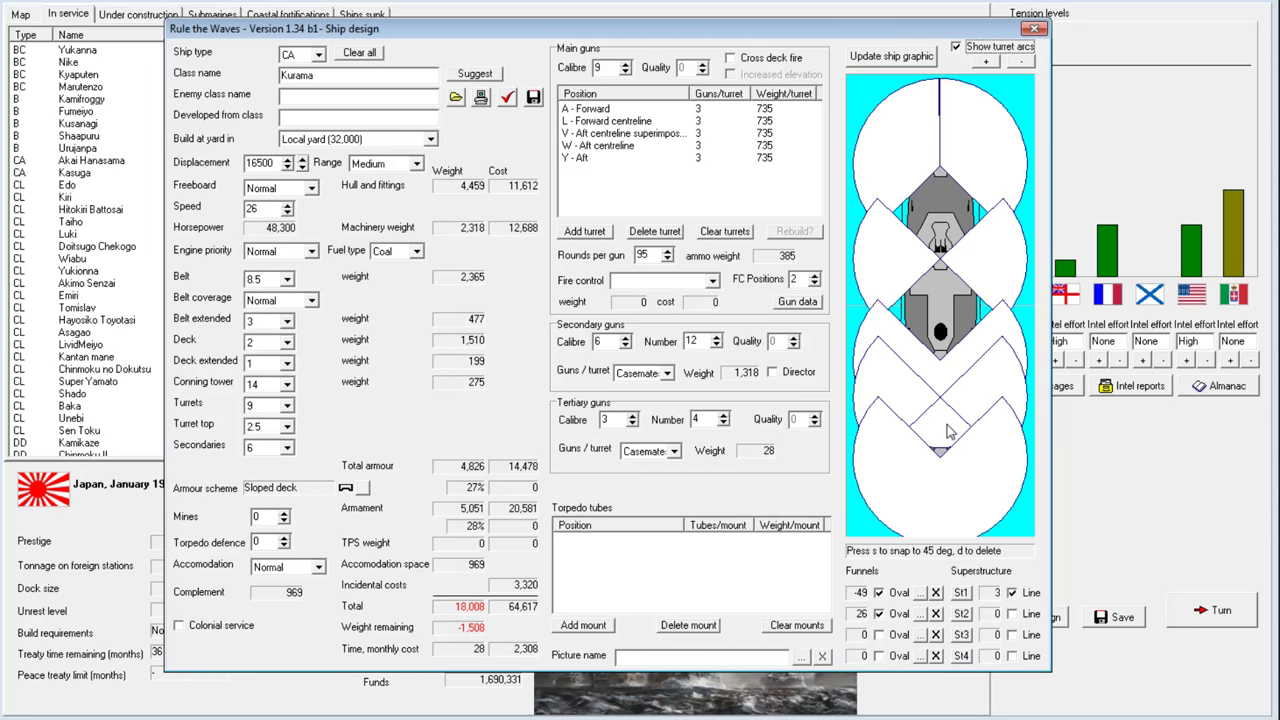
Delete the aft and aft centreline turrets and show the remaining turrets' firing arcs
{"action": "left_click", "coordinate": [957, 47]}
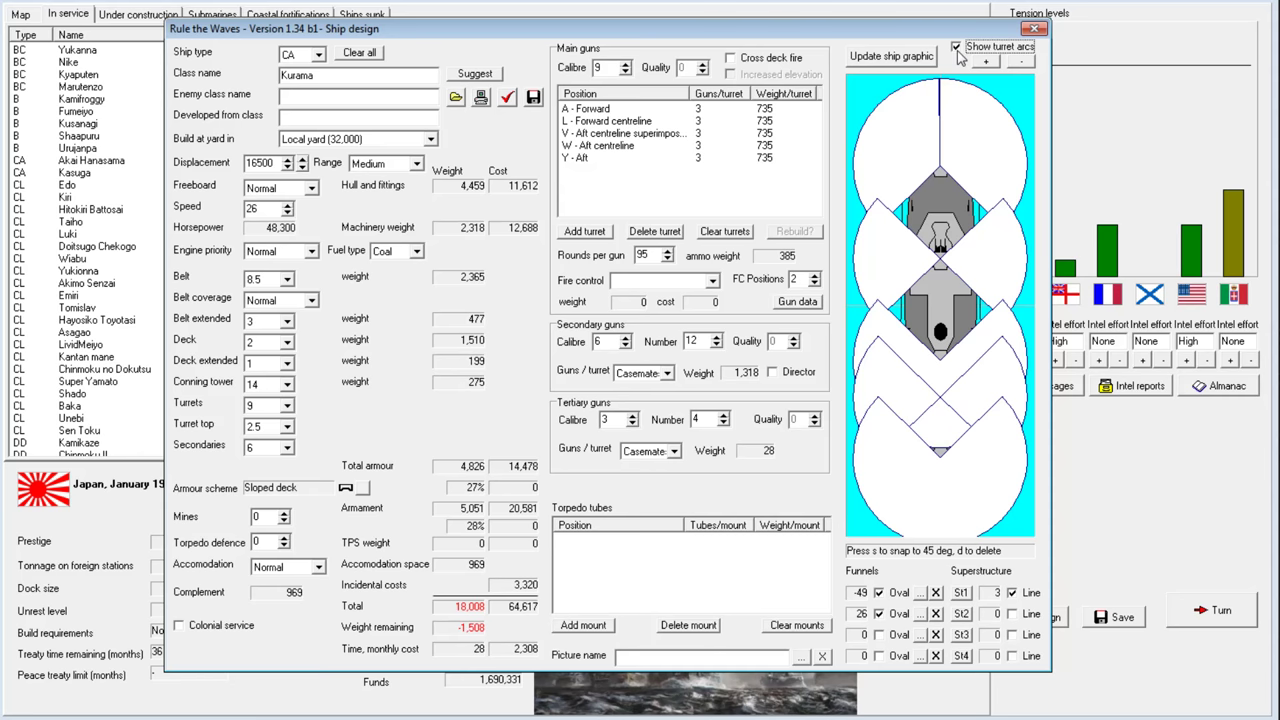
{"action": "left_click", "coordinate": [956, 47]}
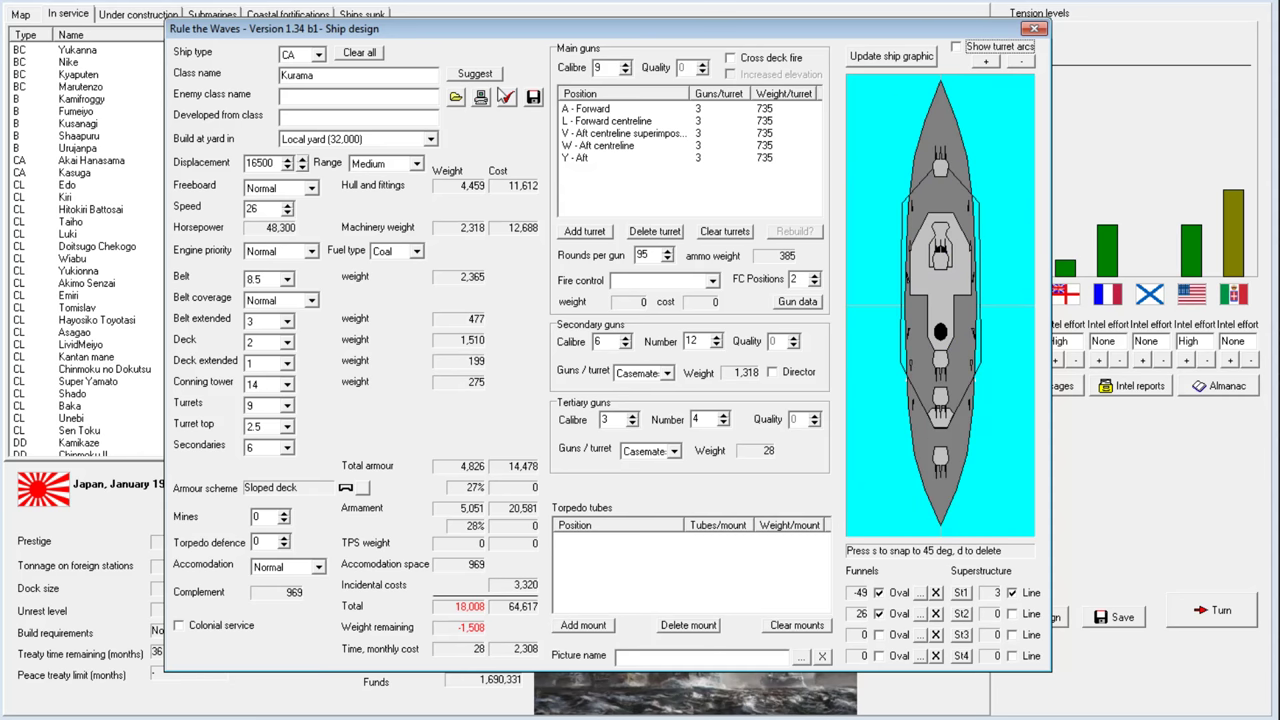
{"action": "mouse_move", "coordinate": [565, 232]}
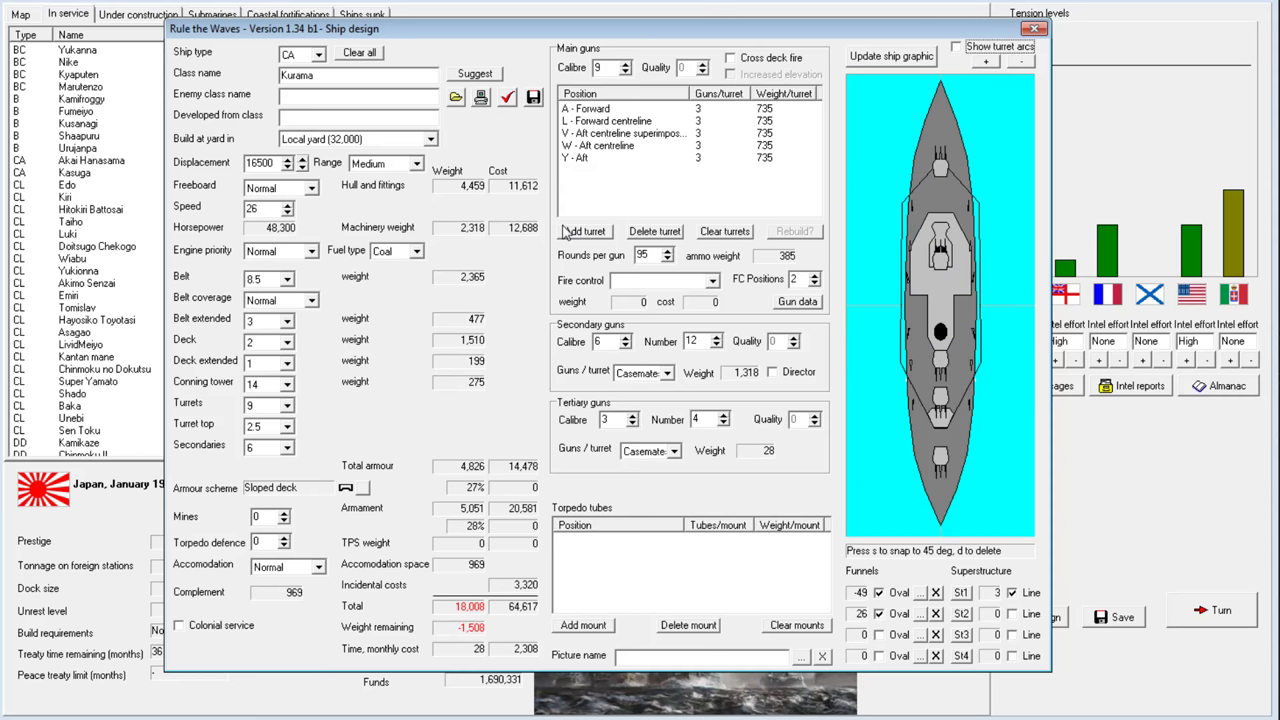
{"action": "left_click", "coordinate": [628, 158]}
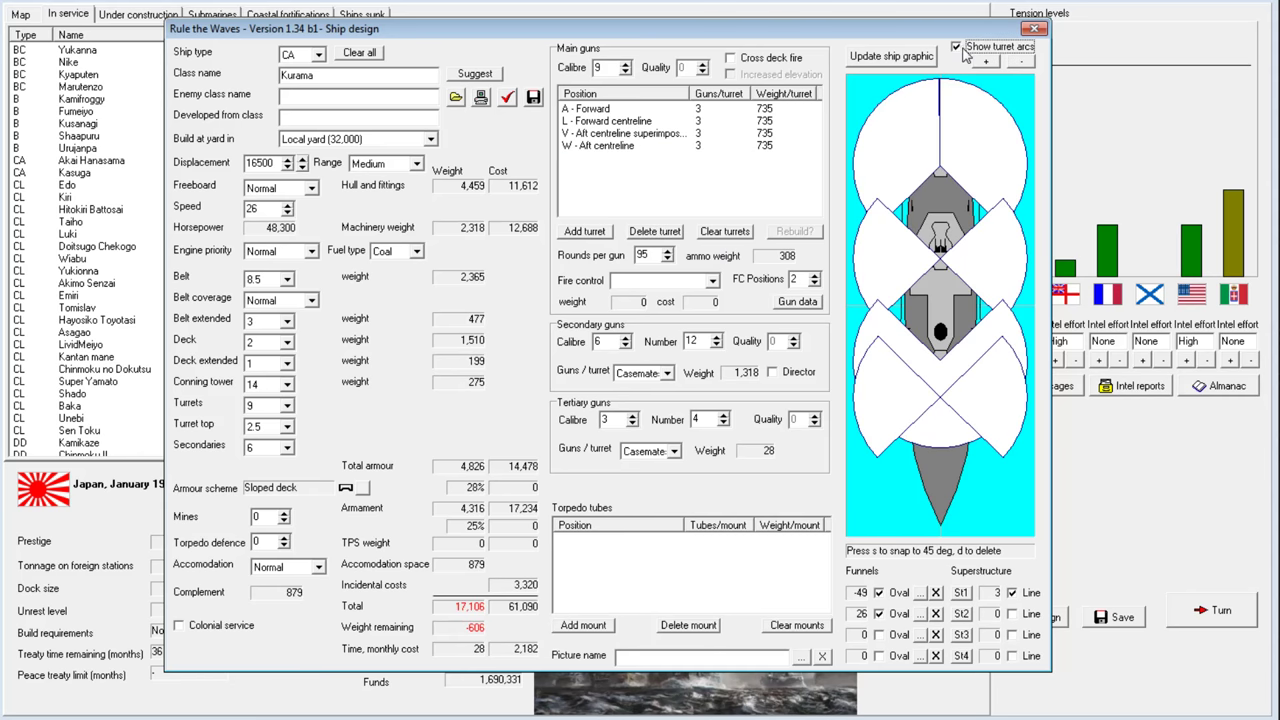
{"action": "left_click", "coordinate": [956, 47]}
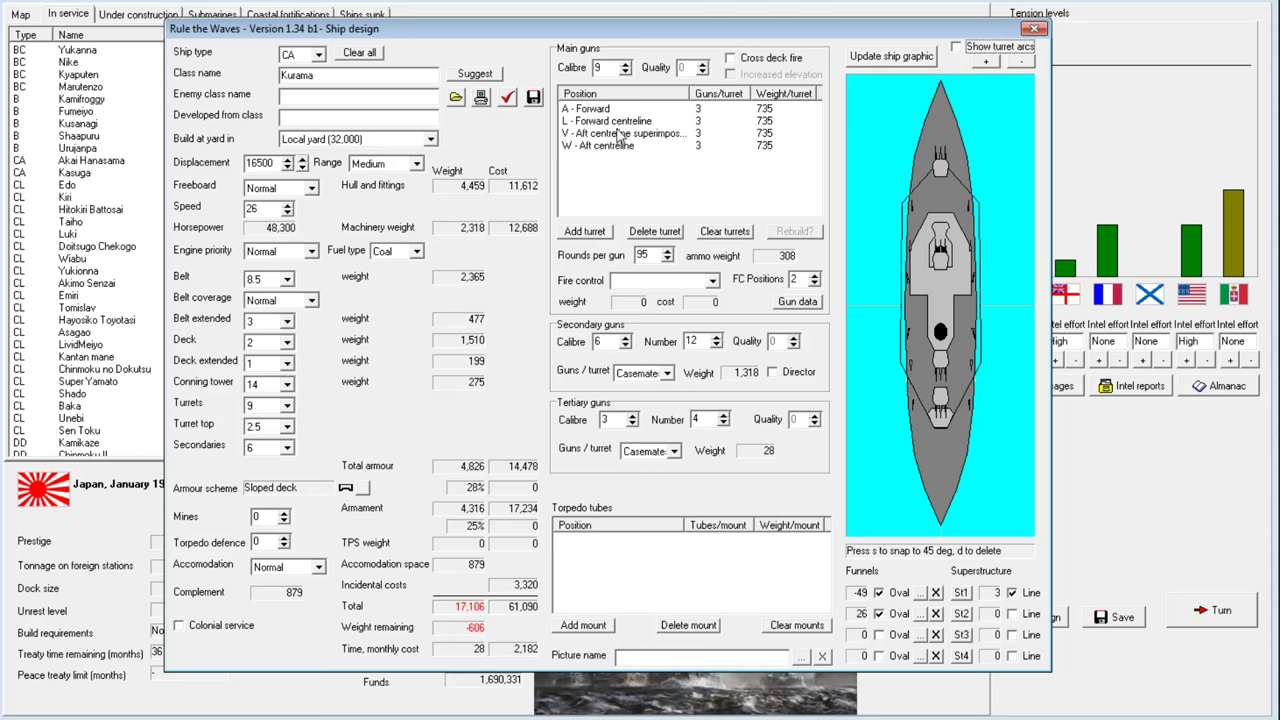
{"action": "left_click", "coordinate": [654, 231]}
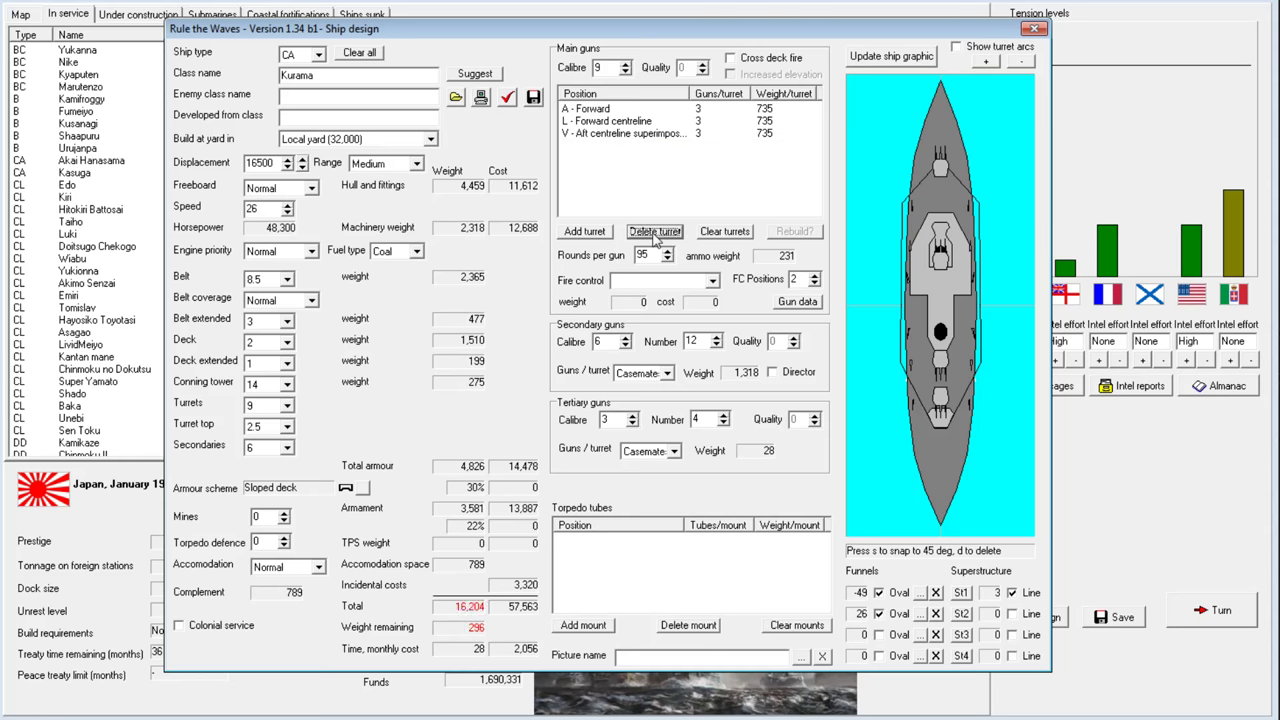
{"action": "left_click", "coordinate": [957, 46]}
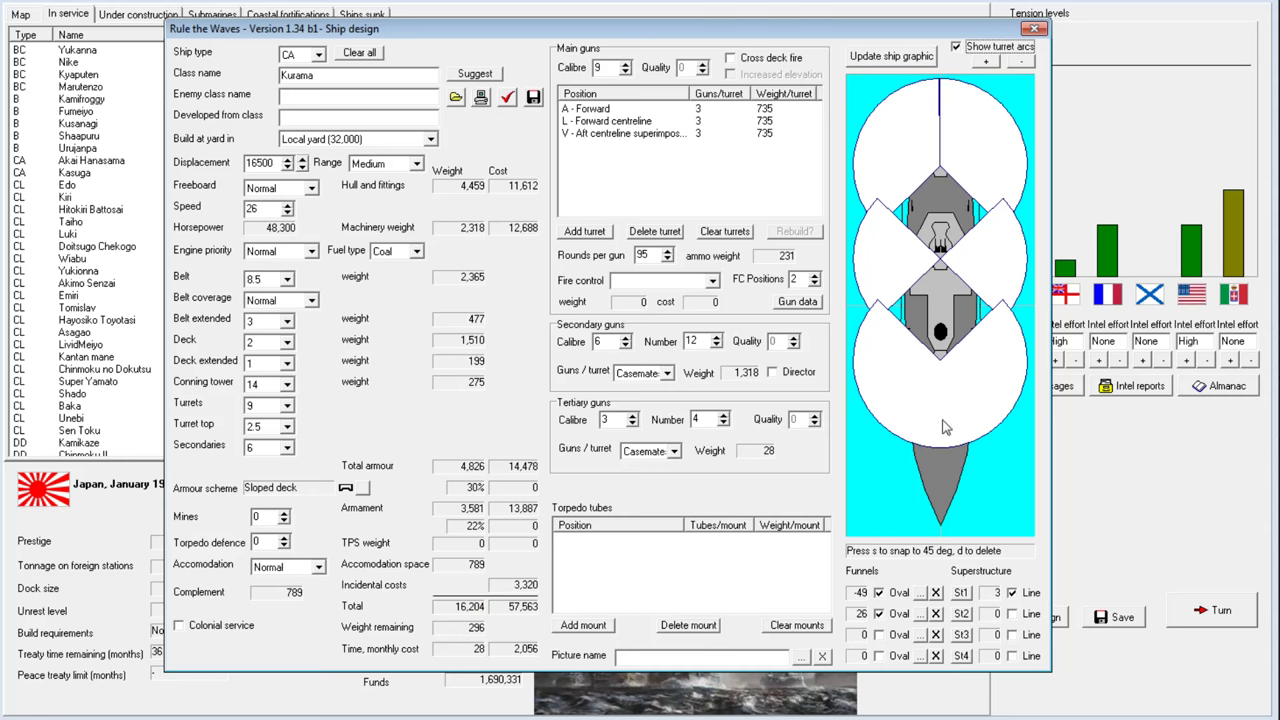
{"action": "left_click", "coordinate": [1033, 28]}
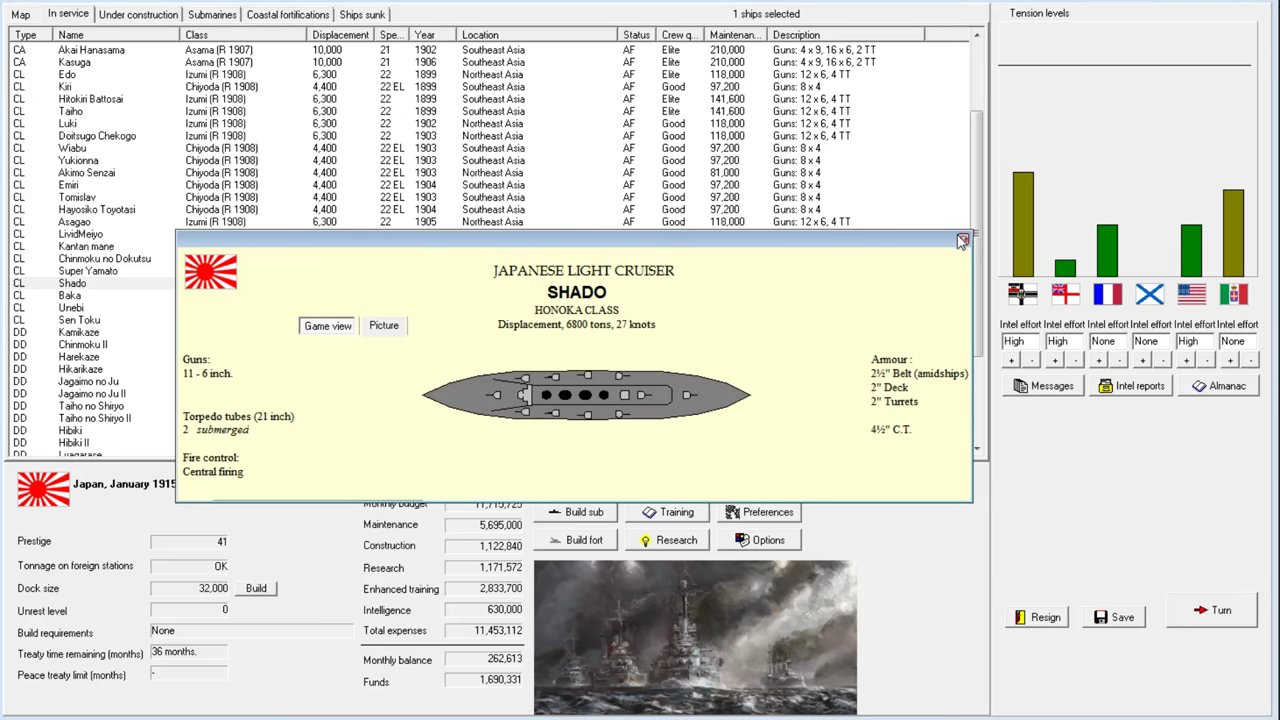
Open light cruiser Baka's Honoka-class design from its right-click menu
{"action": "right_click", "coordinate": [70, 295]}
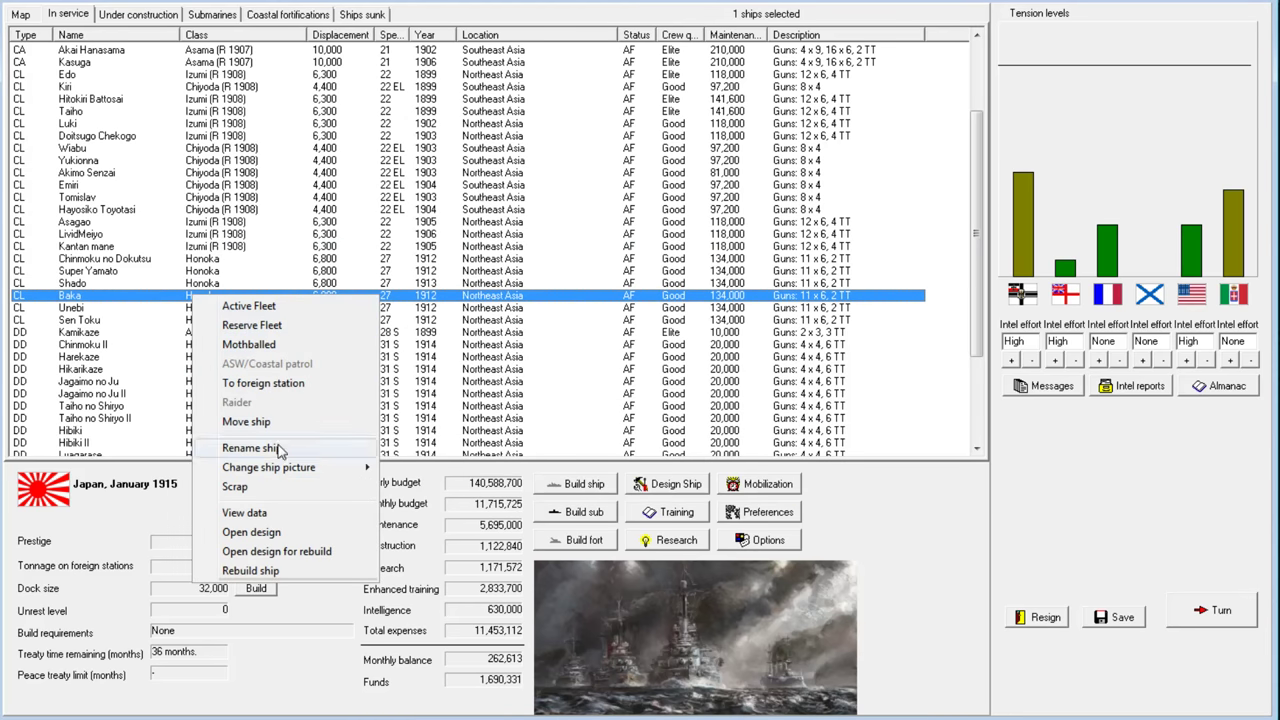
{"action": "mouse_move", "coordinate": [299, 548]}
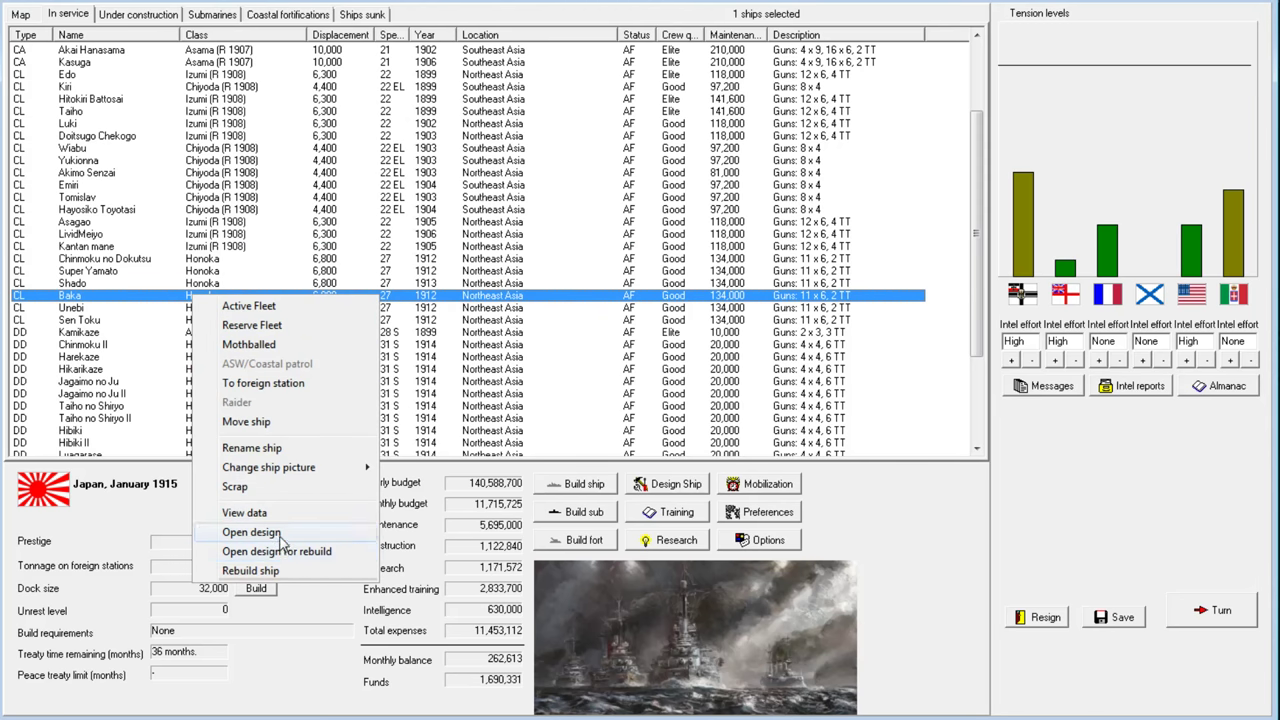
{"action": "left_click", "coordinate": [251, 532]}
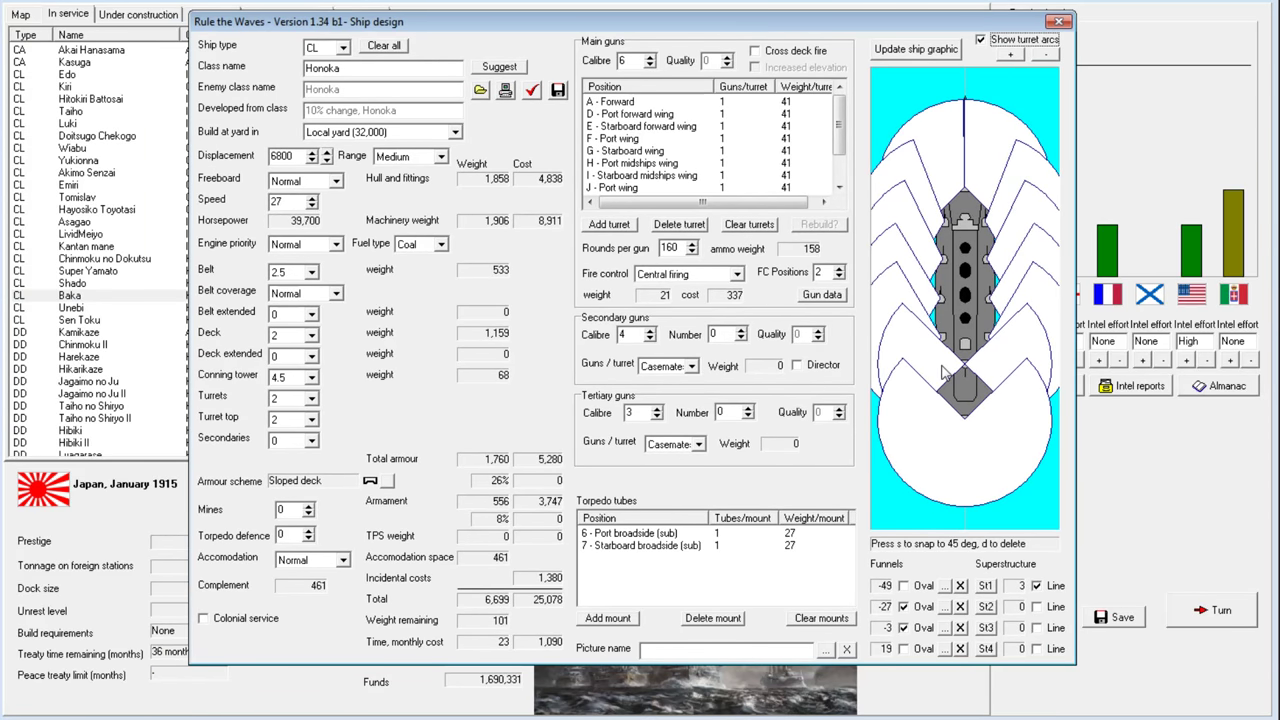
Move Honoka's aft centreline turret to the superimposed position, then close the design window
{"action": "scroll", "scroll_direction": "down", "scroll_amount": 3}
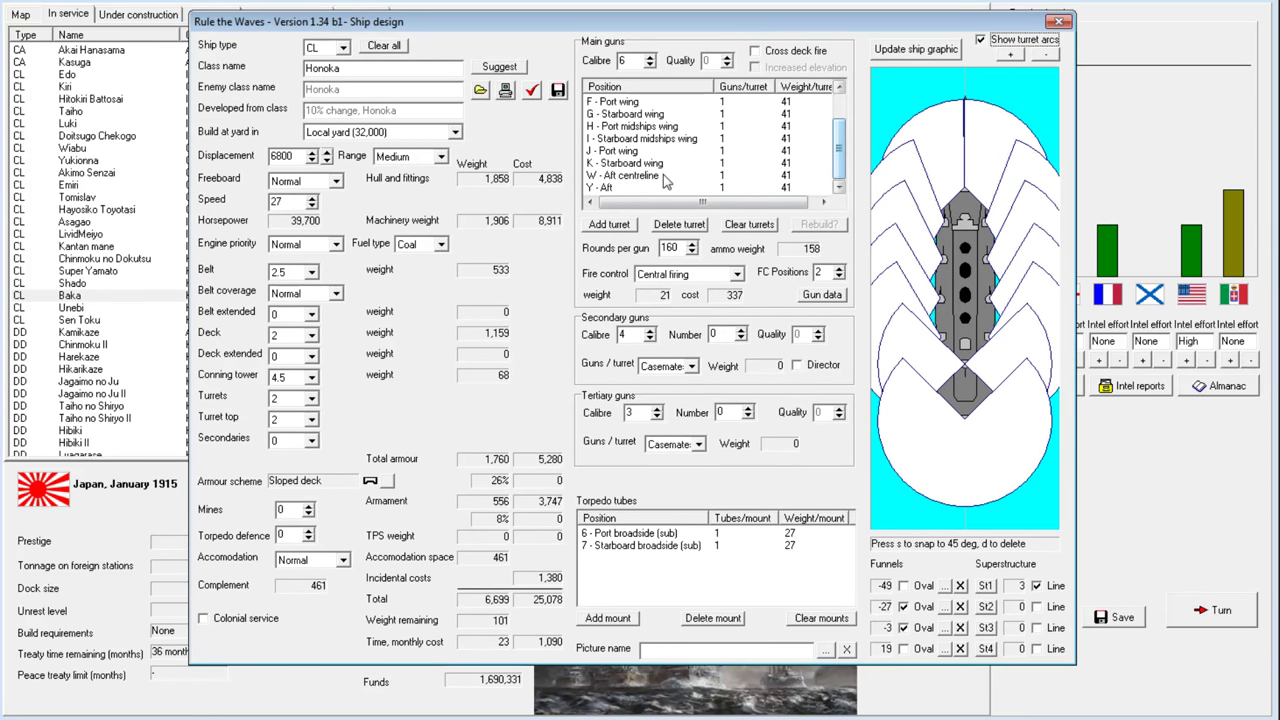
{"action": "left_click", "coordinate": [650, 175]}
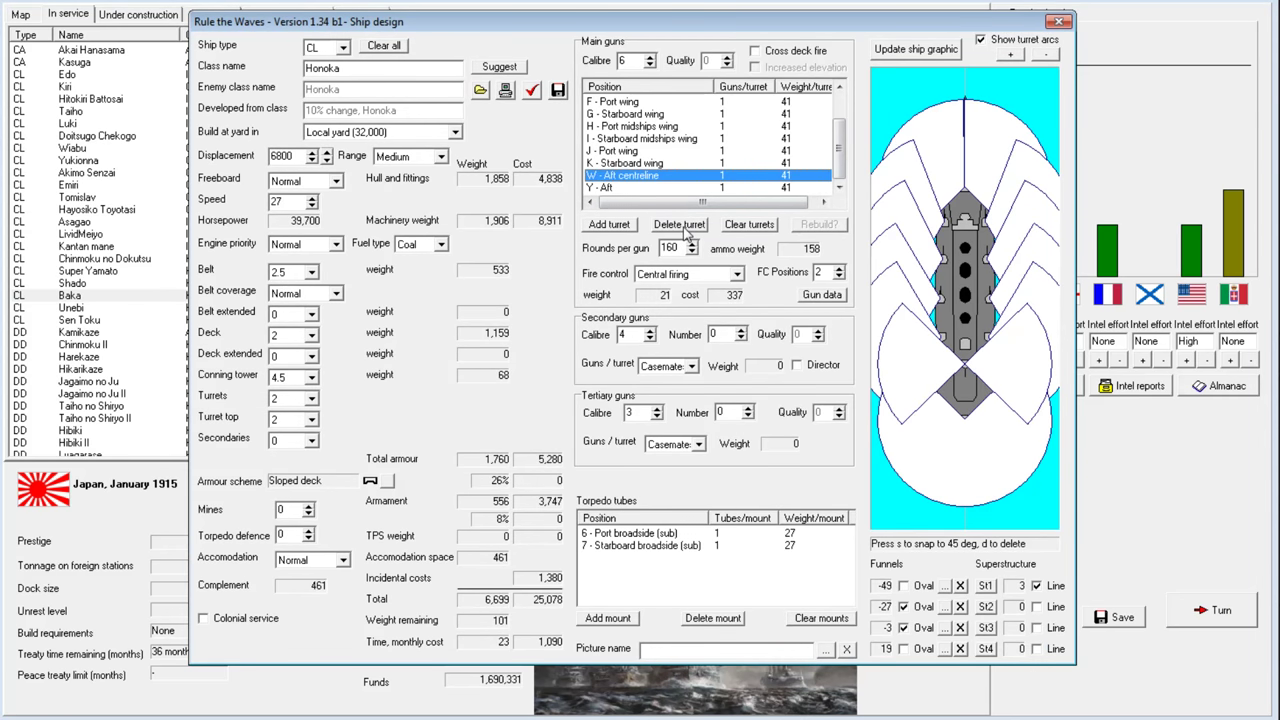
{"action": "left_click", "coordinate": [608, 224]}
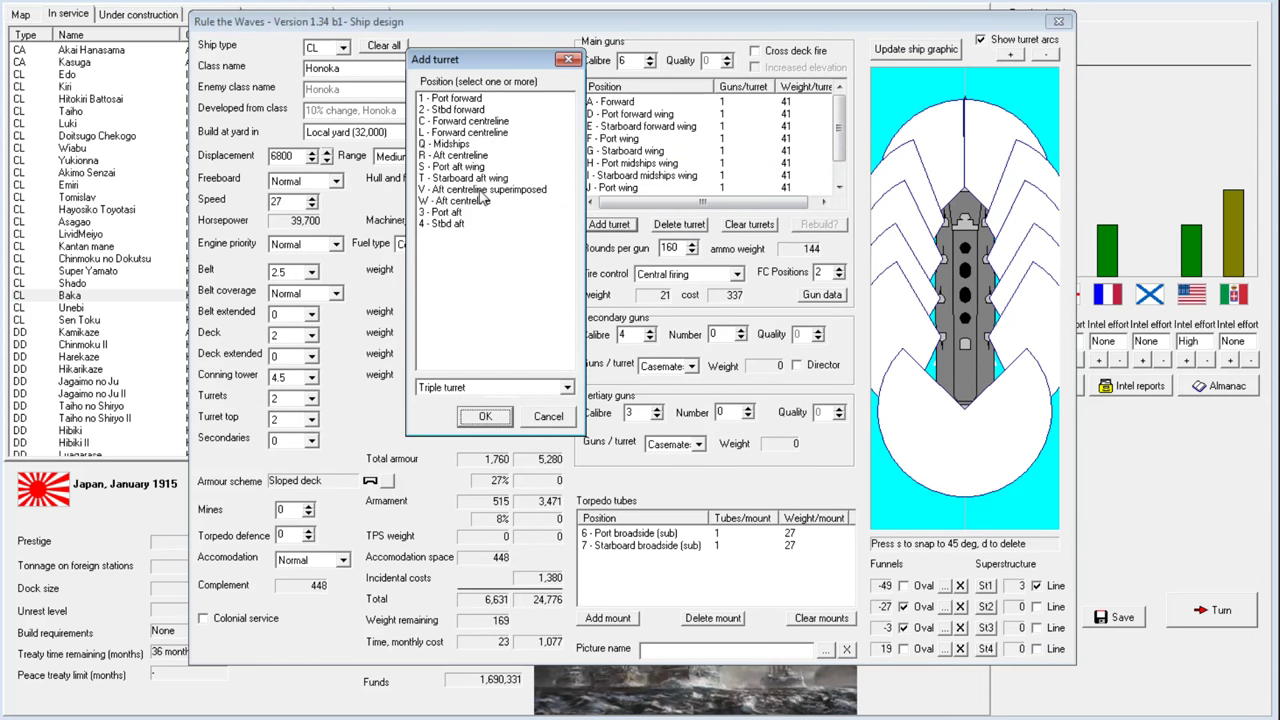
{"action": "left_click", "coordinate": [483, 189]}
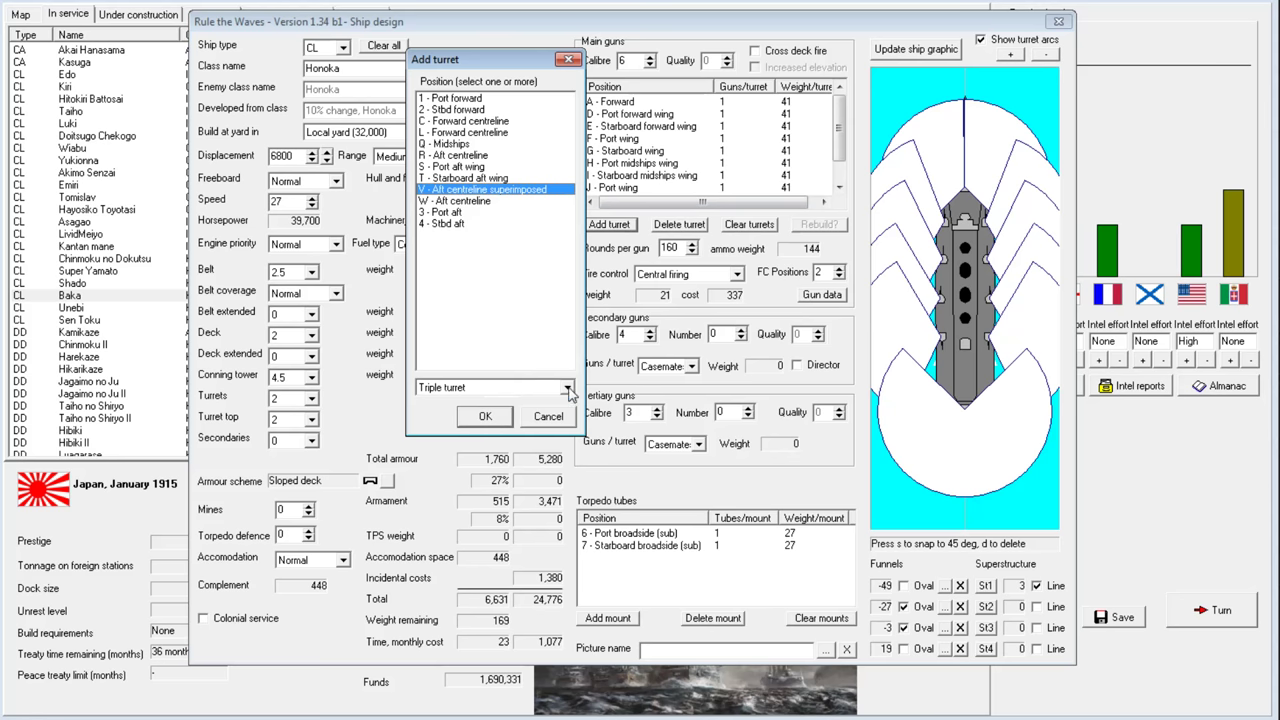
{"action": "left_click", "coordinate": [484, 416]}
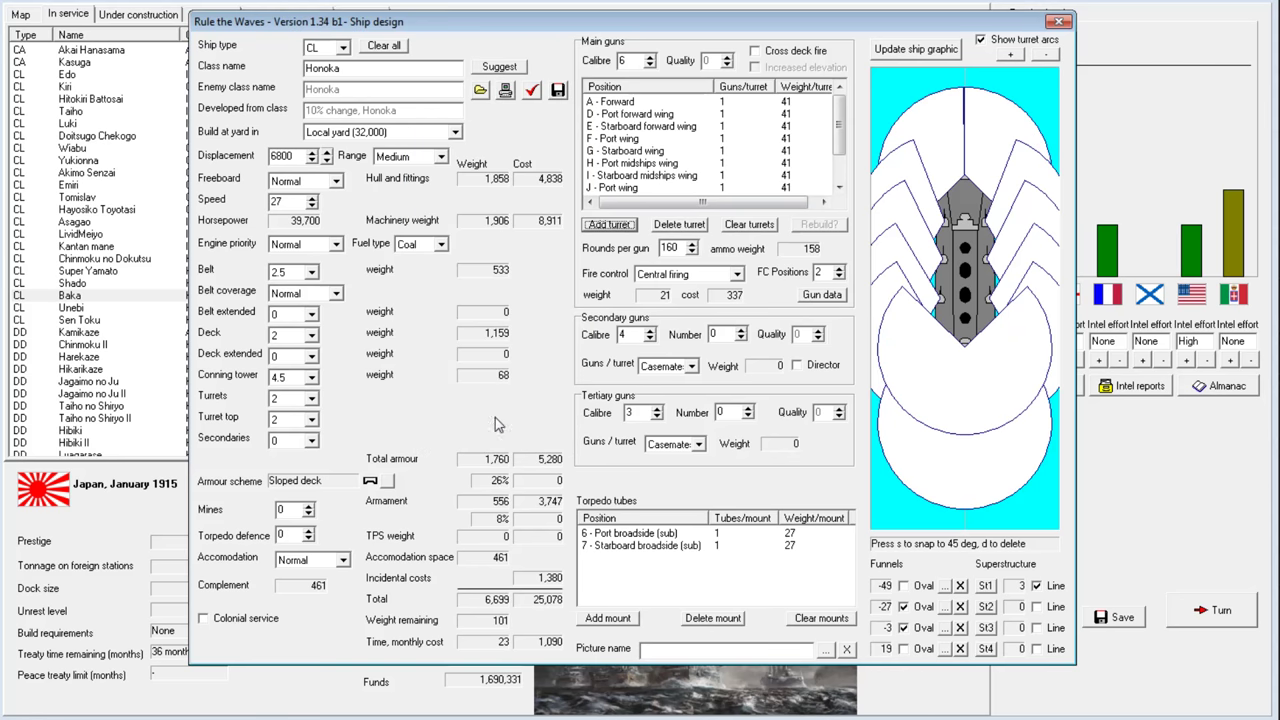
{"action": "mouse_move", "coordinate": [1006, 340]}
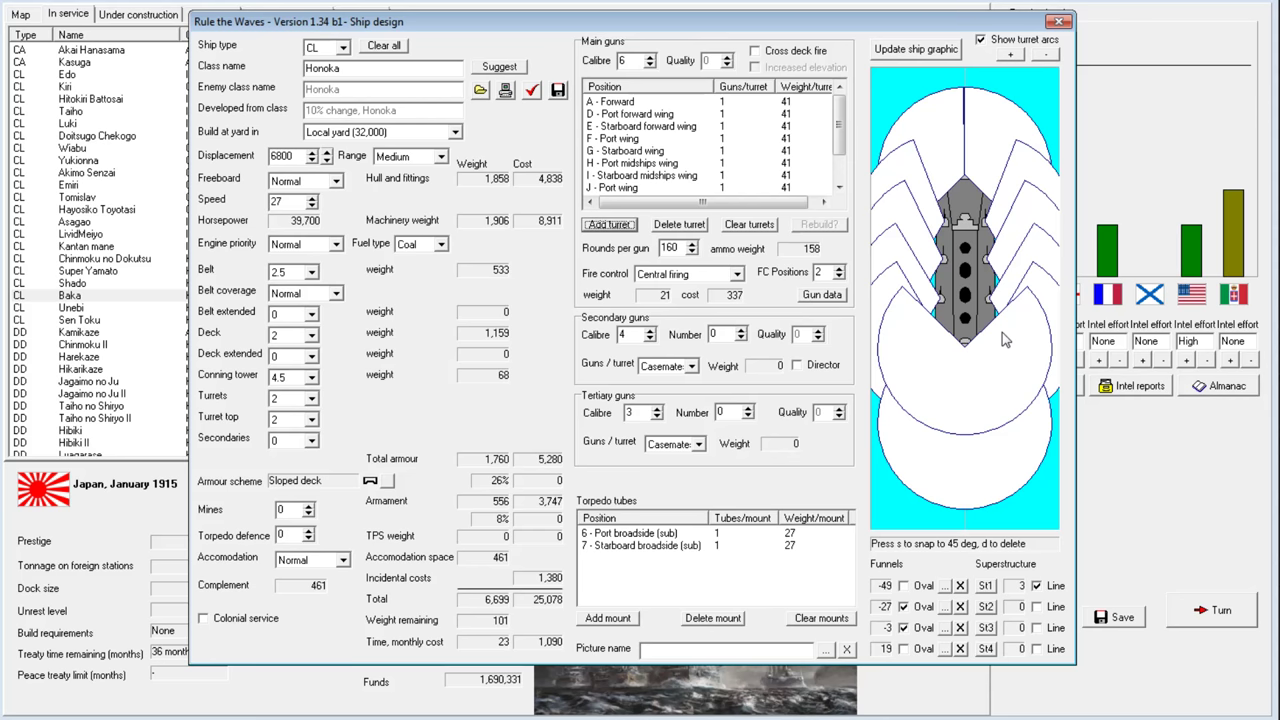
{"action": "mouse_move", "coordinate": [850, 310]}
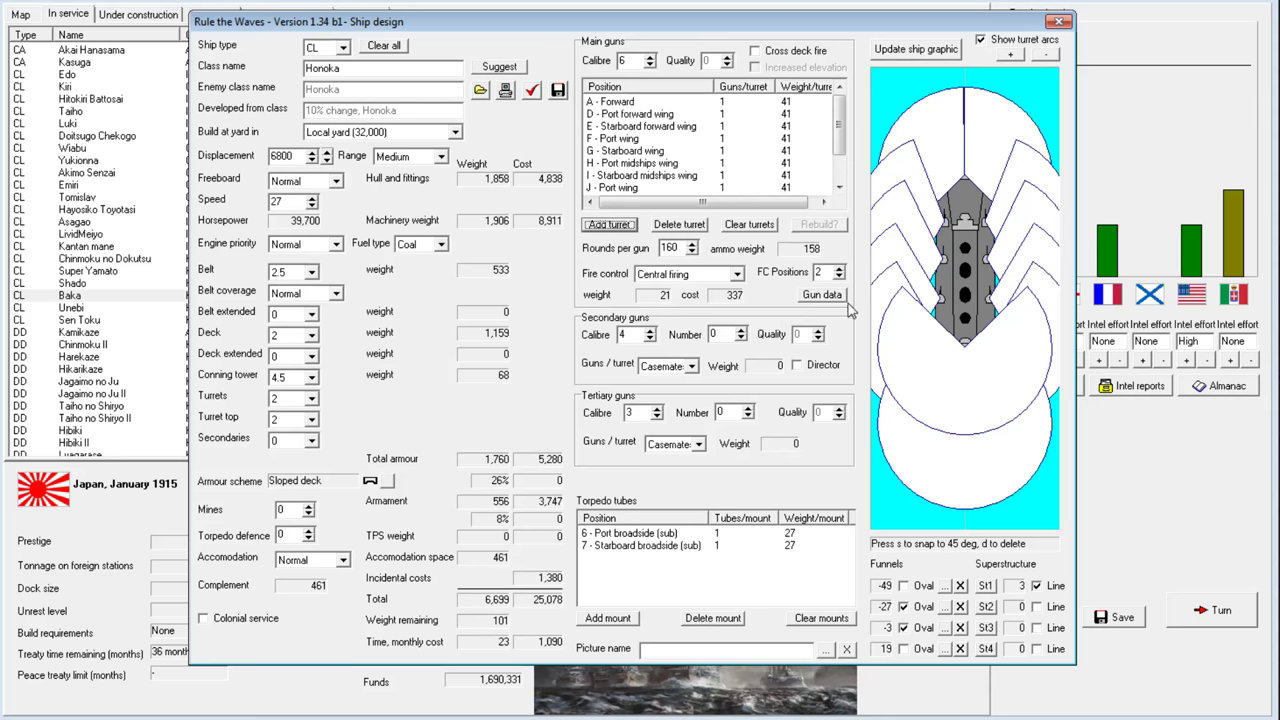
{"action": "mouse_move", "coordinate": [980, 395]}
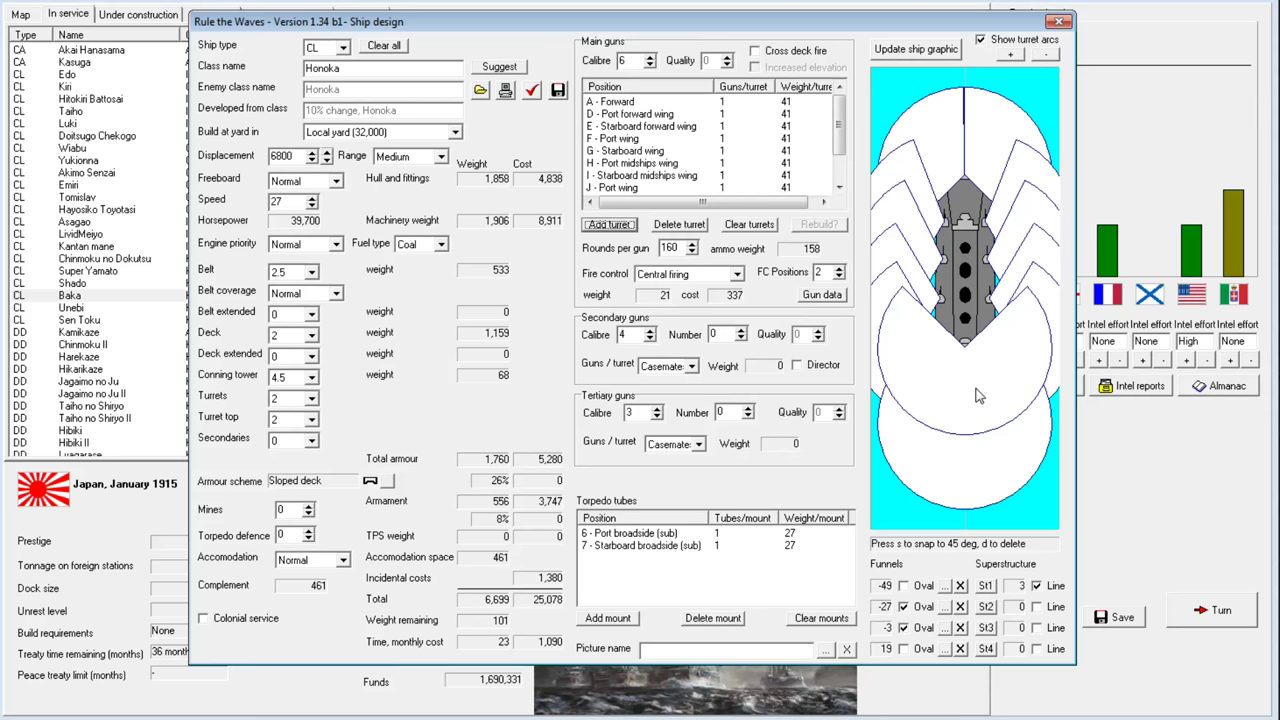
{"action": "mouse_move", "coordinate": [970, 380]}
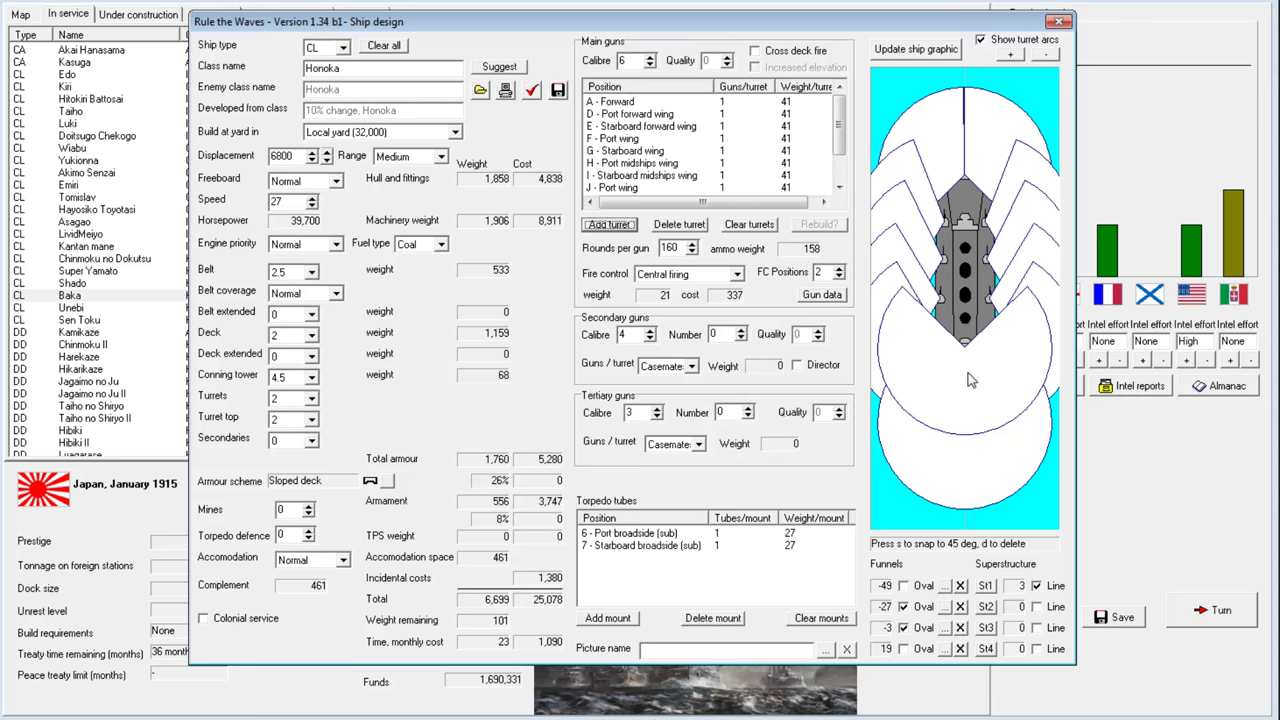
{"action": "mouse_move", "coordinate": [698, 398]}
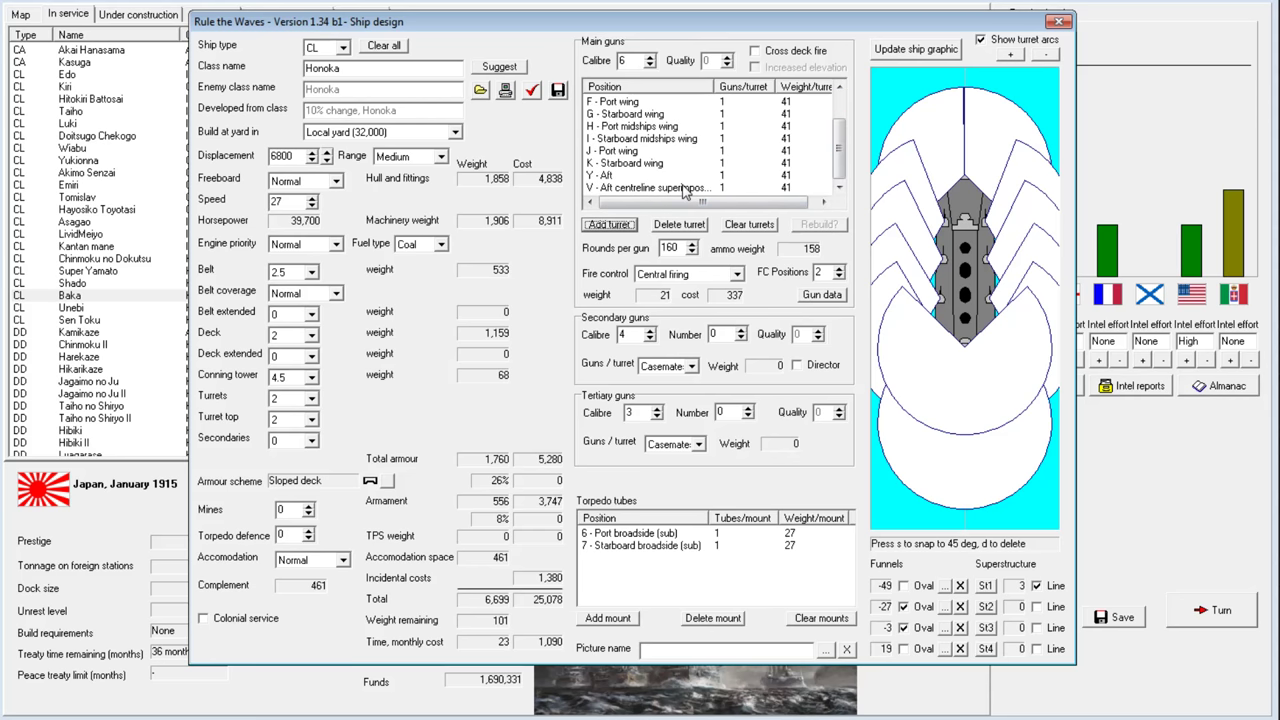
{"action": "mouse_move", "coordinate": [965, 347]}
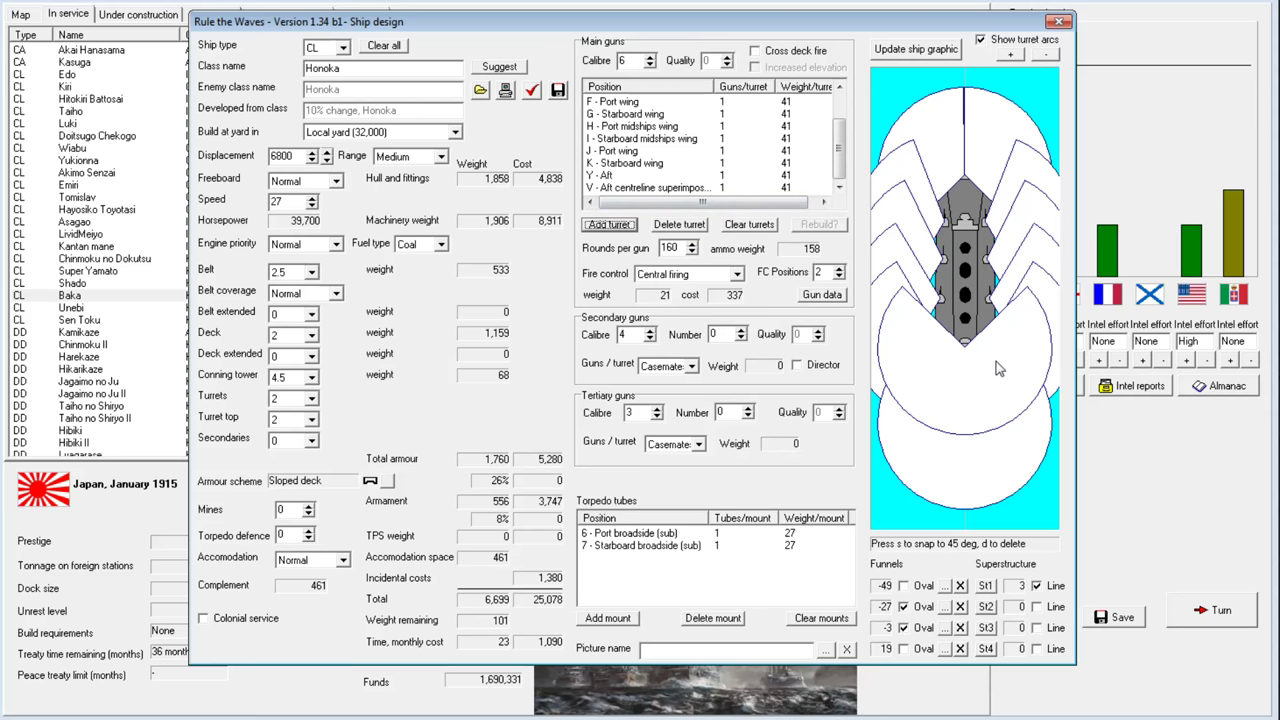
{"action": "mouse_move", "coordinate": [1015, 52]}
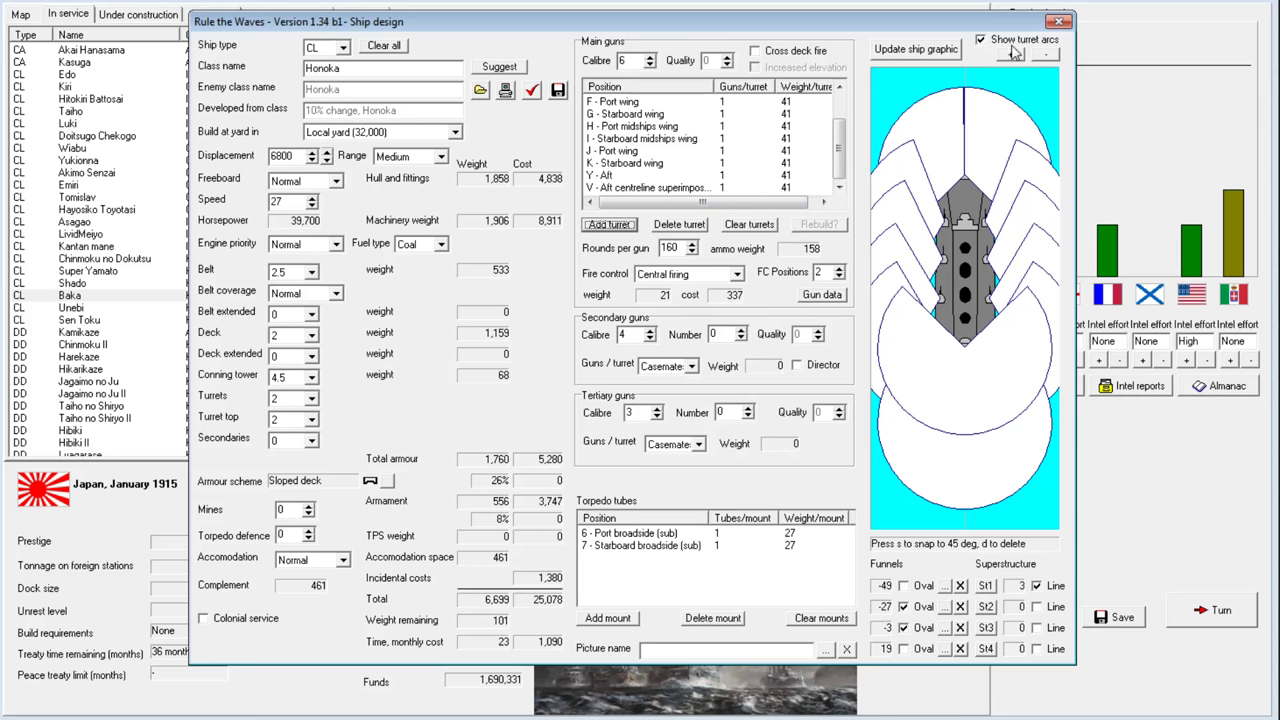
{"action": "left_click", "coordinate": [1058, 21]}
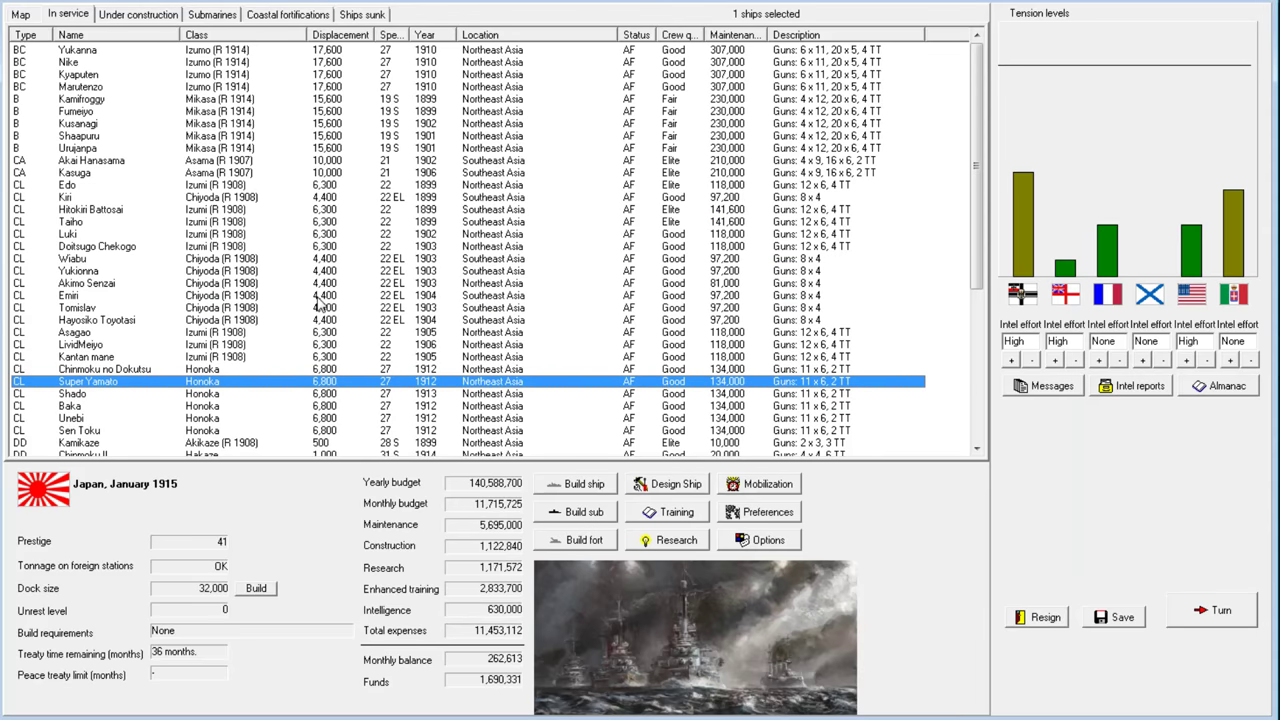
{"action": "mouse_move", "coordinate": [318, 298]}
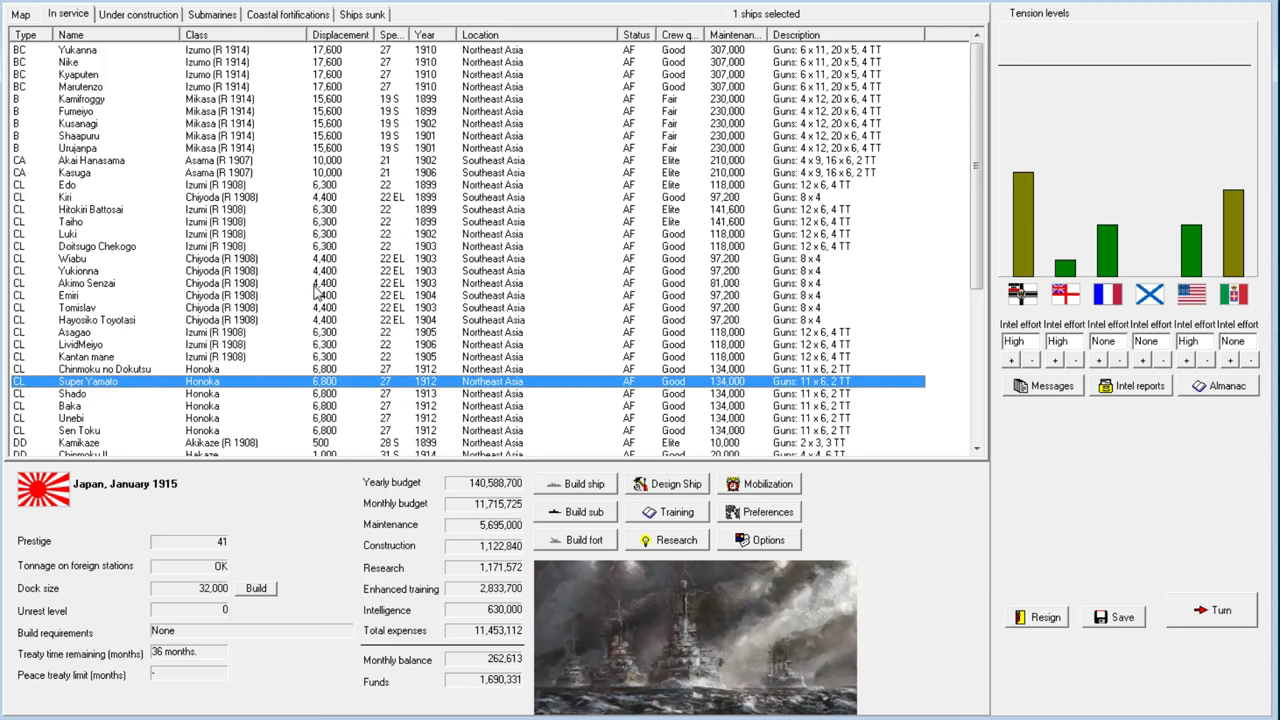
{"action": "mouse_move", "coordinate": [318, 292]}
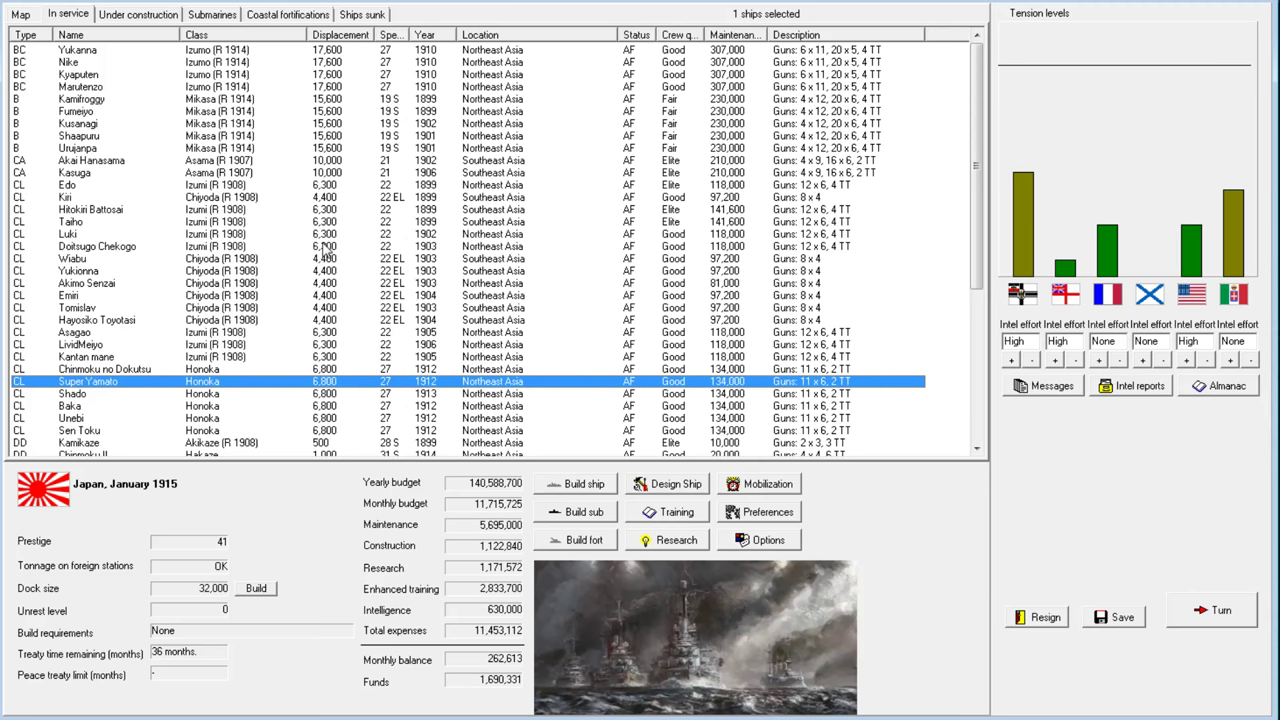
{"action": "mouse_move", "coordinate": [395, 218]}
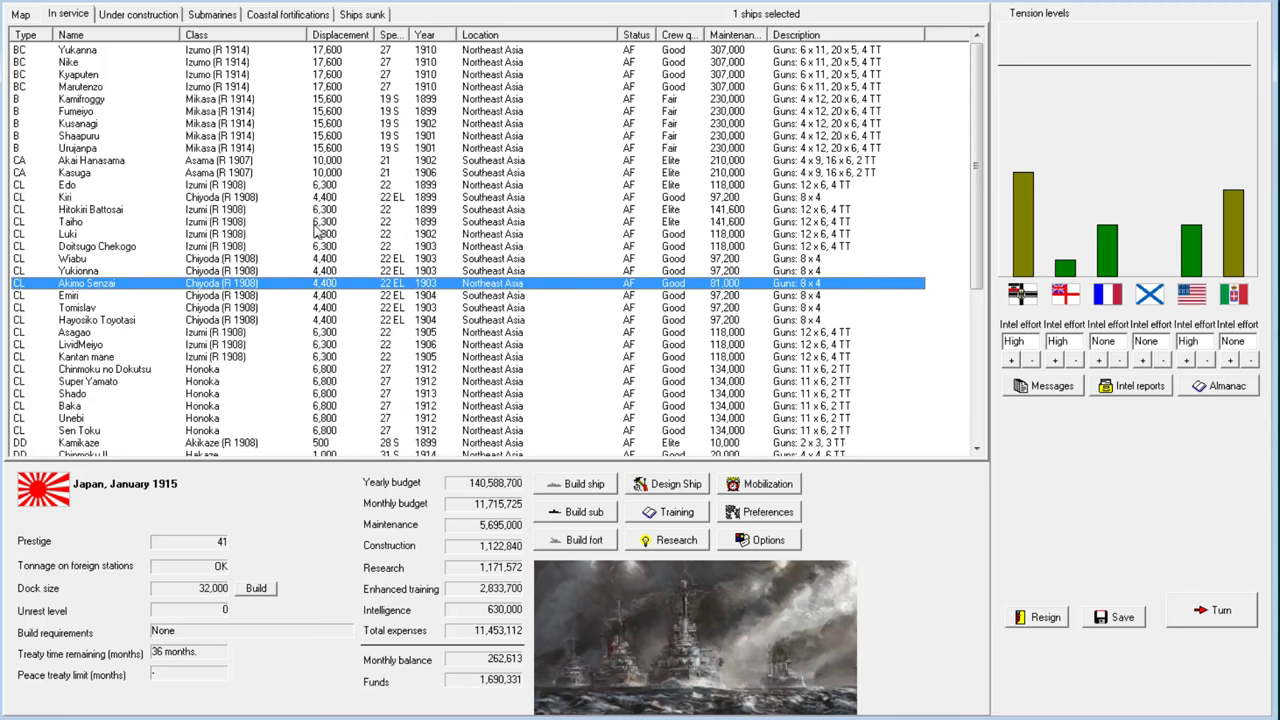
{"action": "mouse_move", "coordinate": [730, 390]}
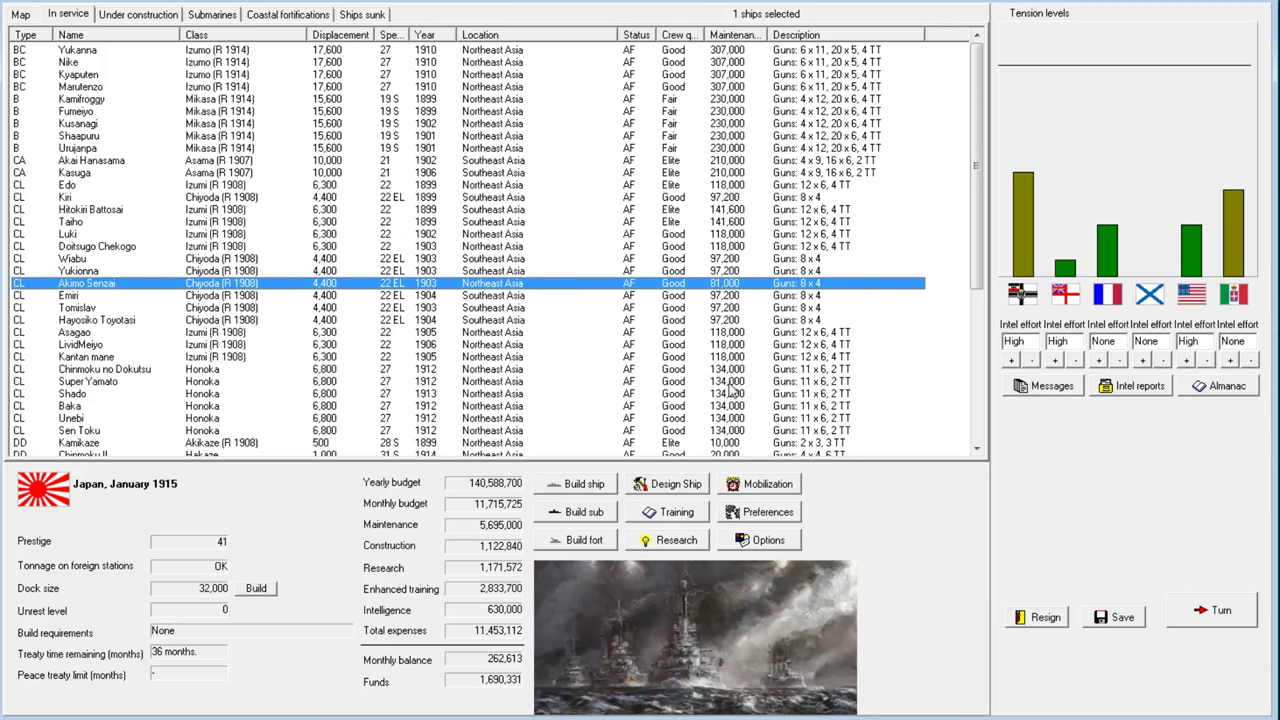
{"action": "mouse_move", "coordinate": [1050, 413]}
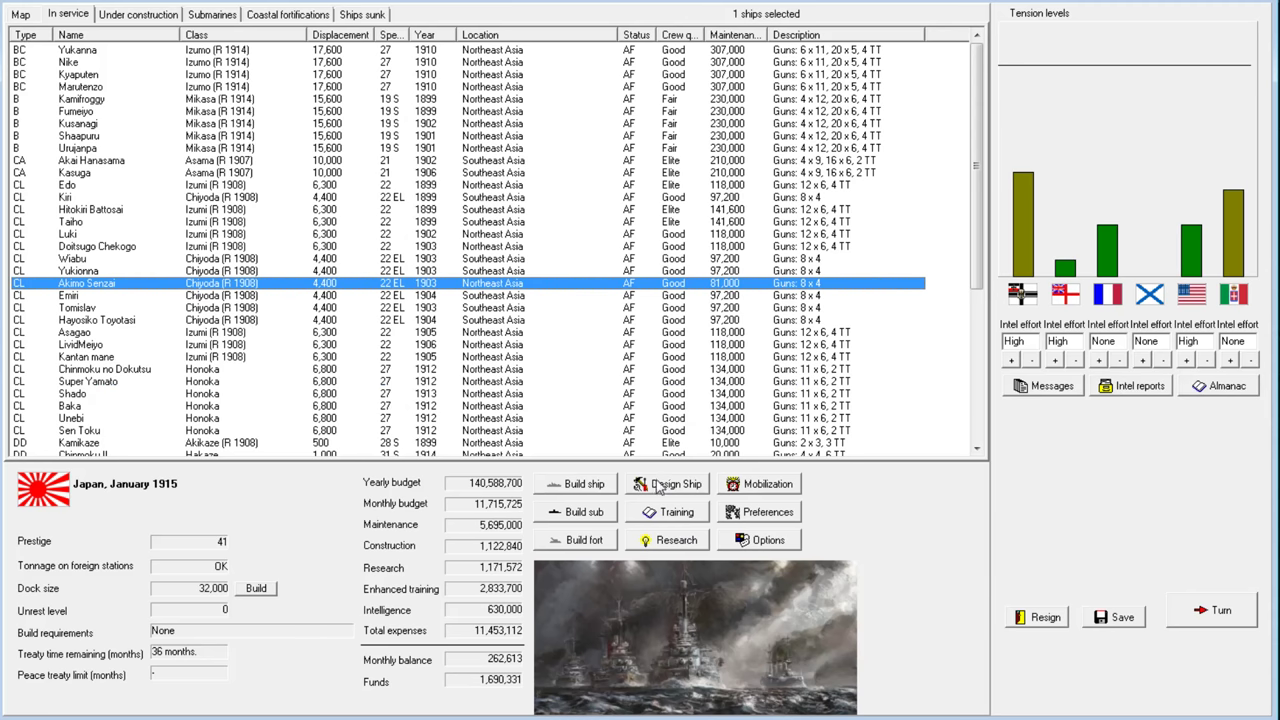
Start a new ship class design, loading the Tsukuba armored cruiser
{"action": "left_click", "coordinate": [667, 483]}
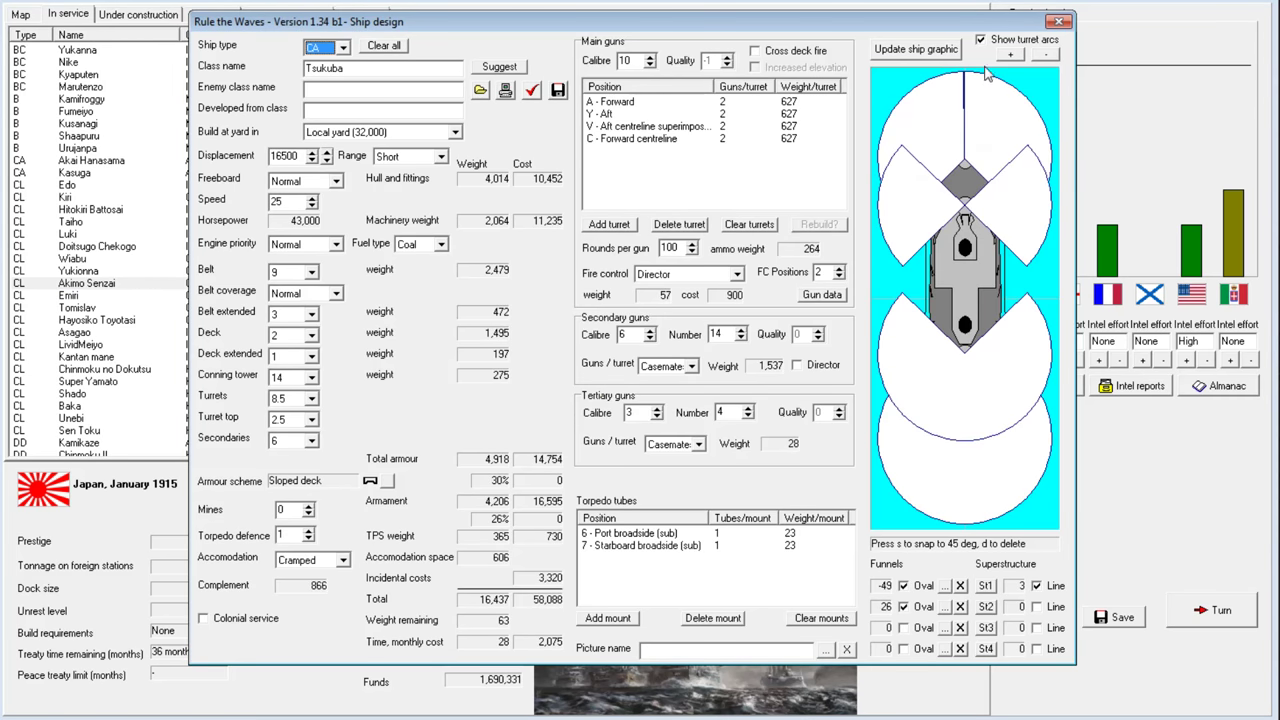
Delete Tsukuba's C forward centreline turret and pick a twin turret at L forward centreline
{"action": "left_click", "coordinate": [981, 39]}
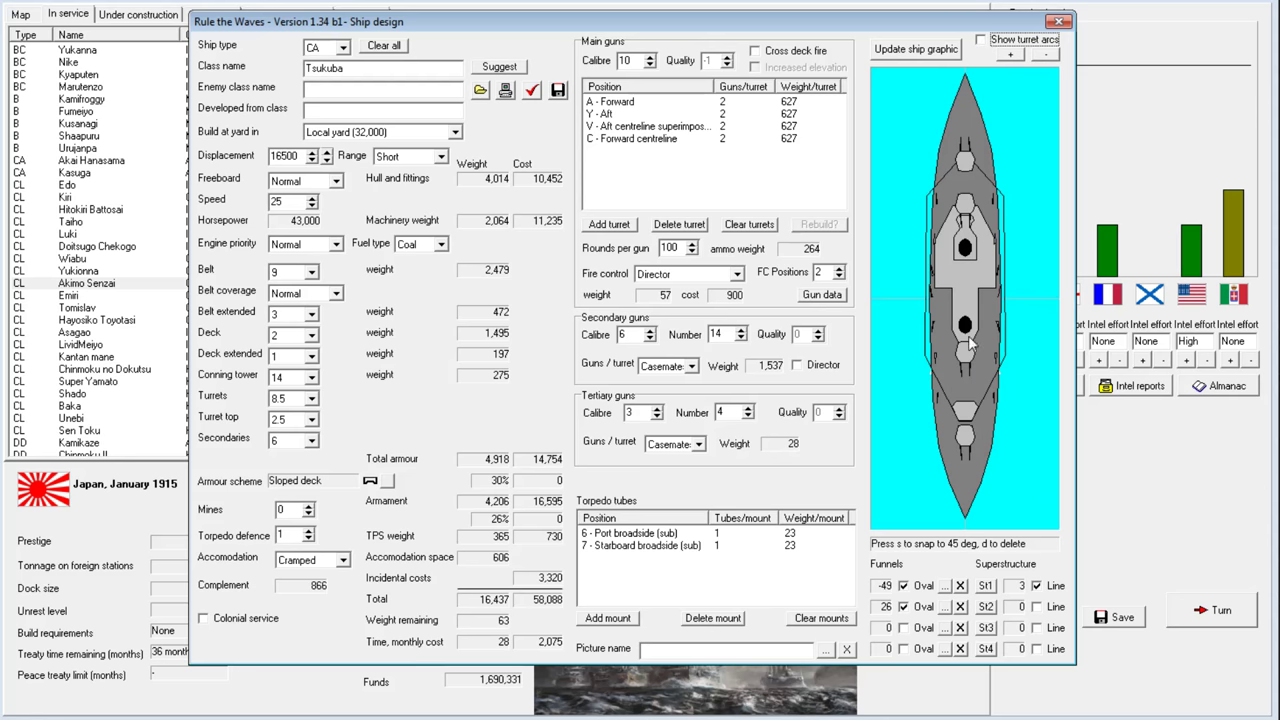
{"action": "mouse_move", "coordinate": [877, 305]}
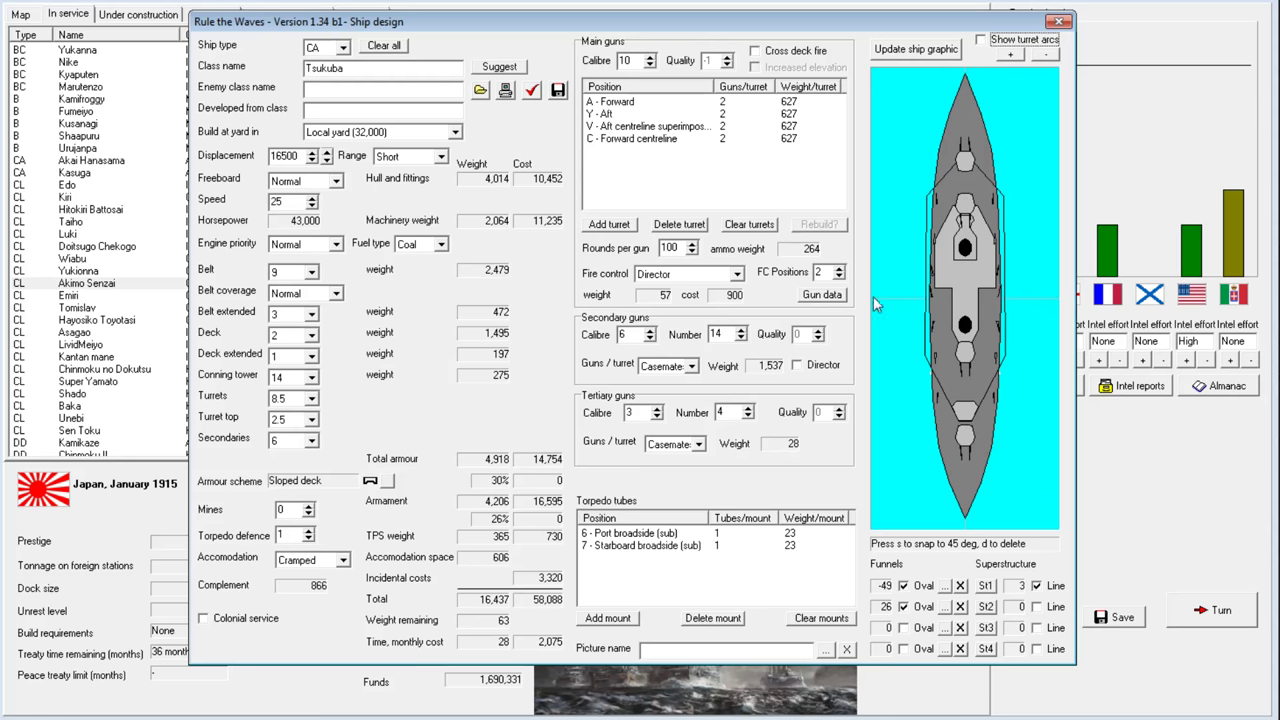
{"action": "left_click", "coordinate": [650, 138]}
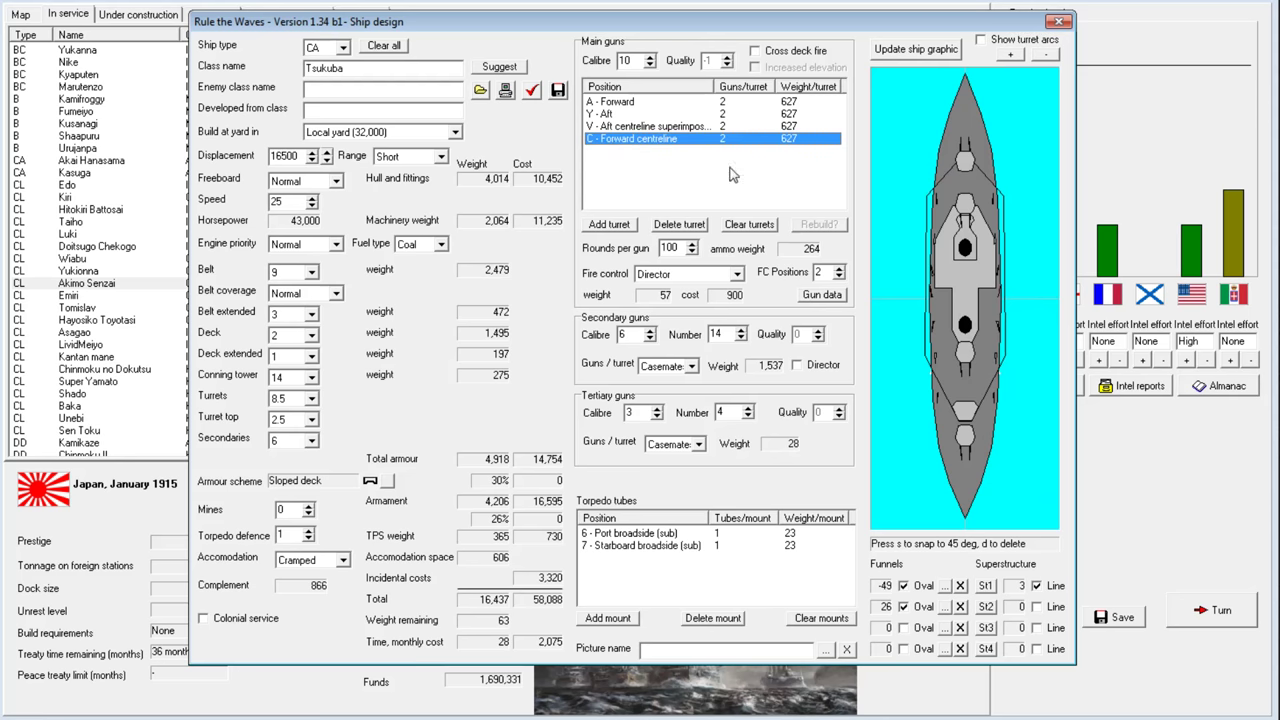
{"action": "left_click", "coordinate": [981, 39]}
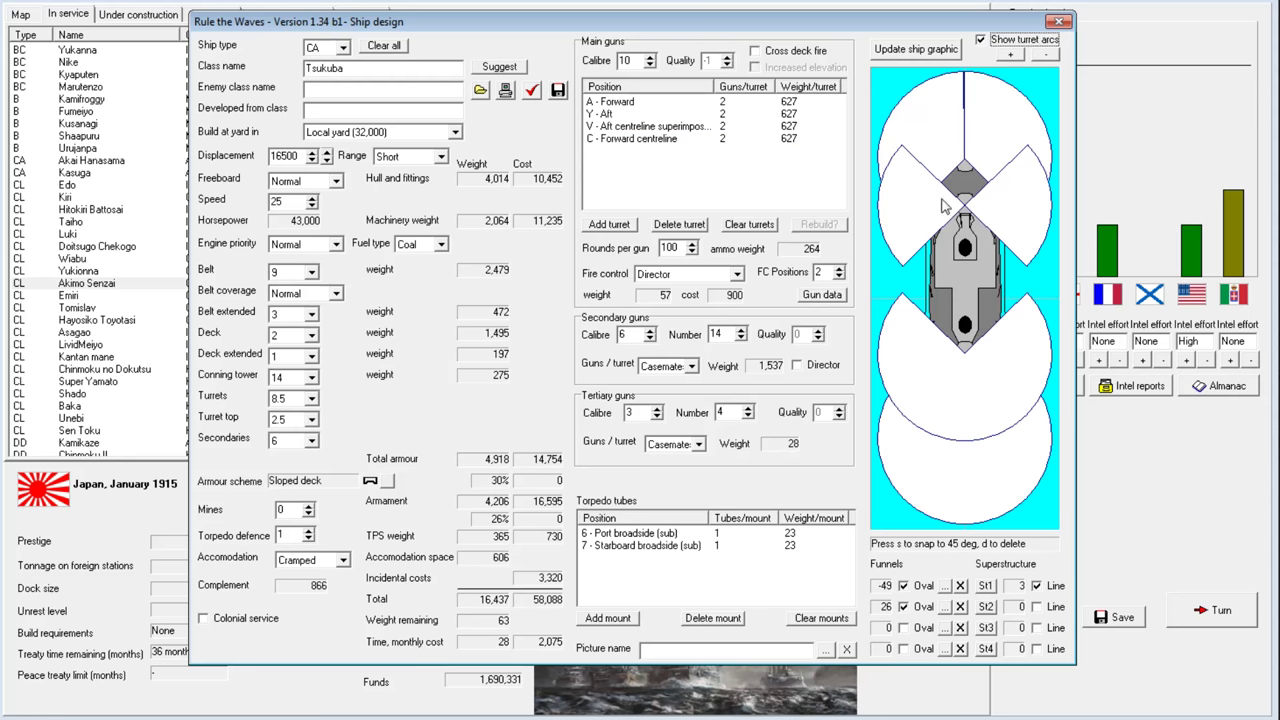
{"action": "left_click", "coordinate": [980, 39]}
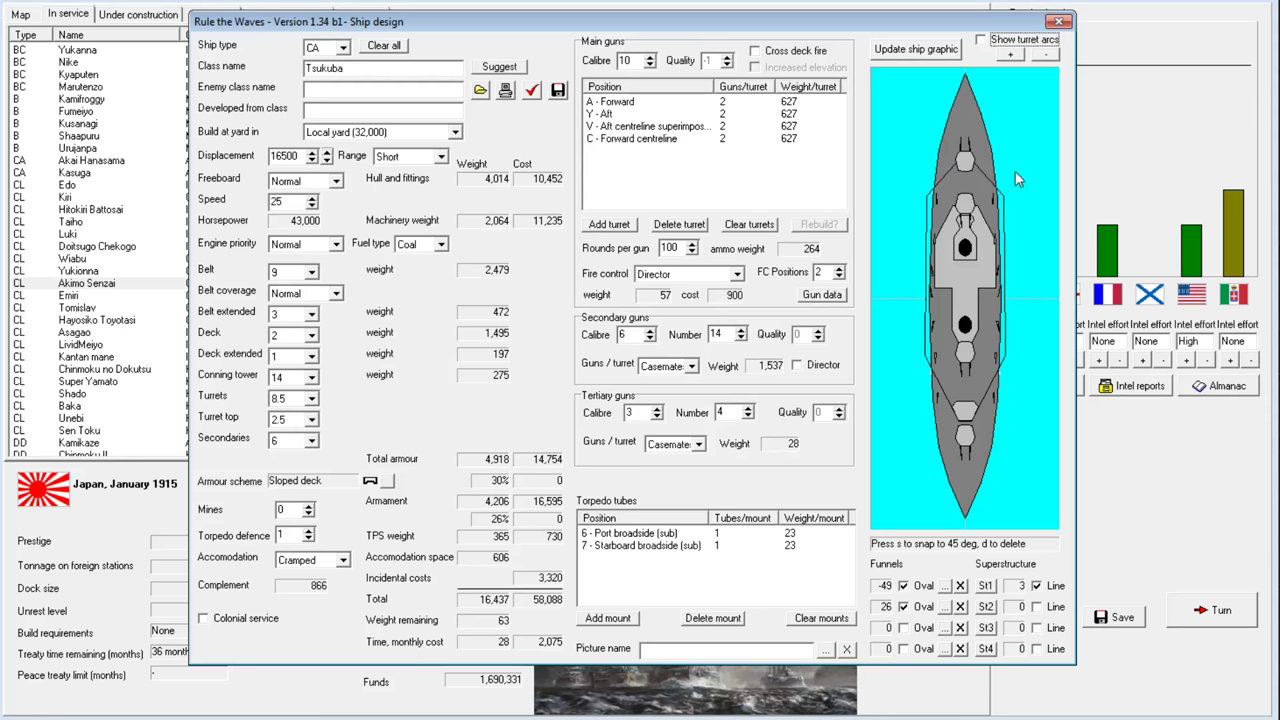
{"action": "left_click", "coordinate": [640, 138]}
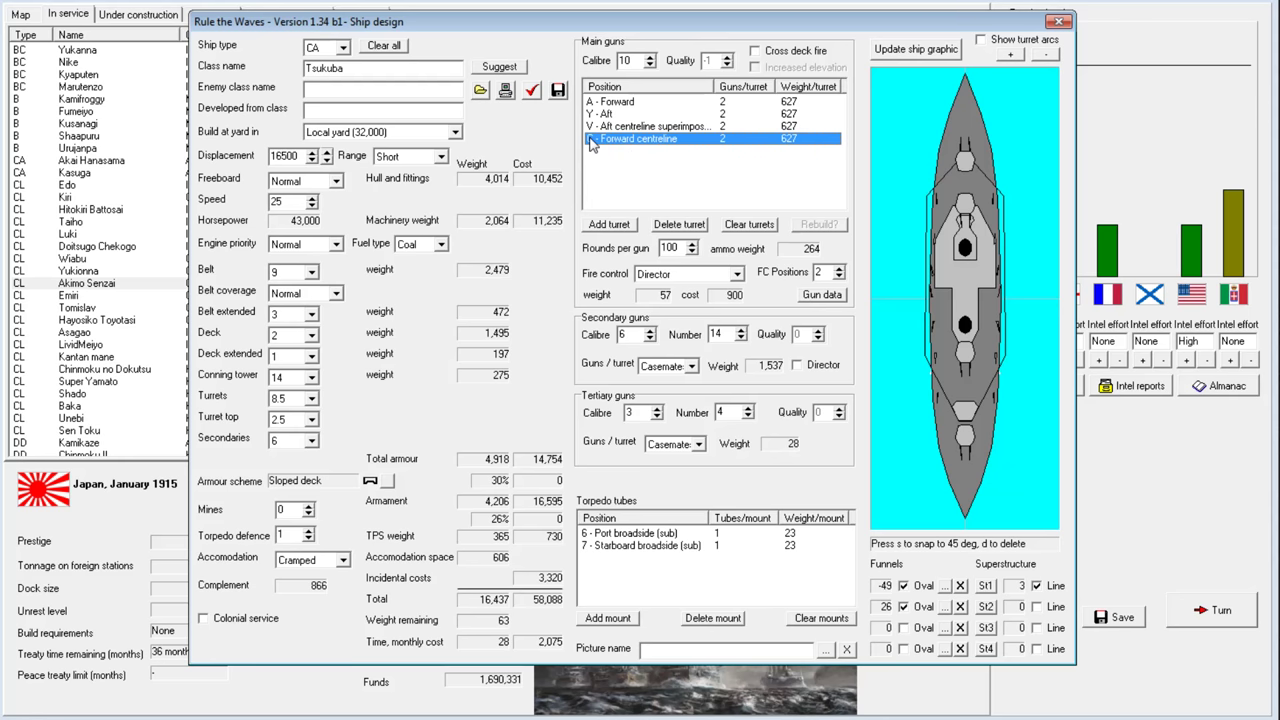
{"action": "left_click", "coordinate": [608, 224]}
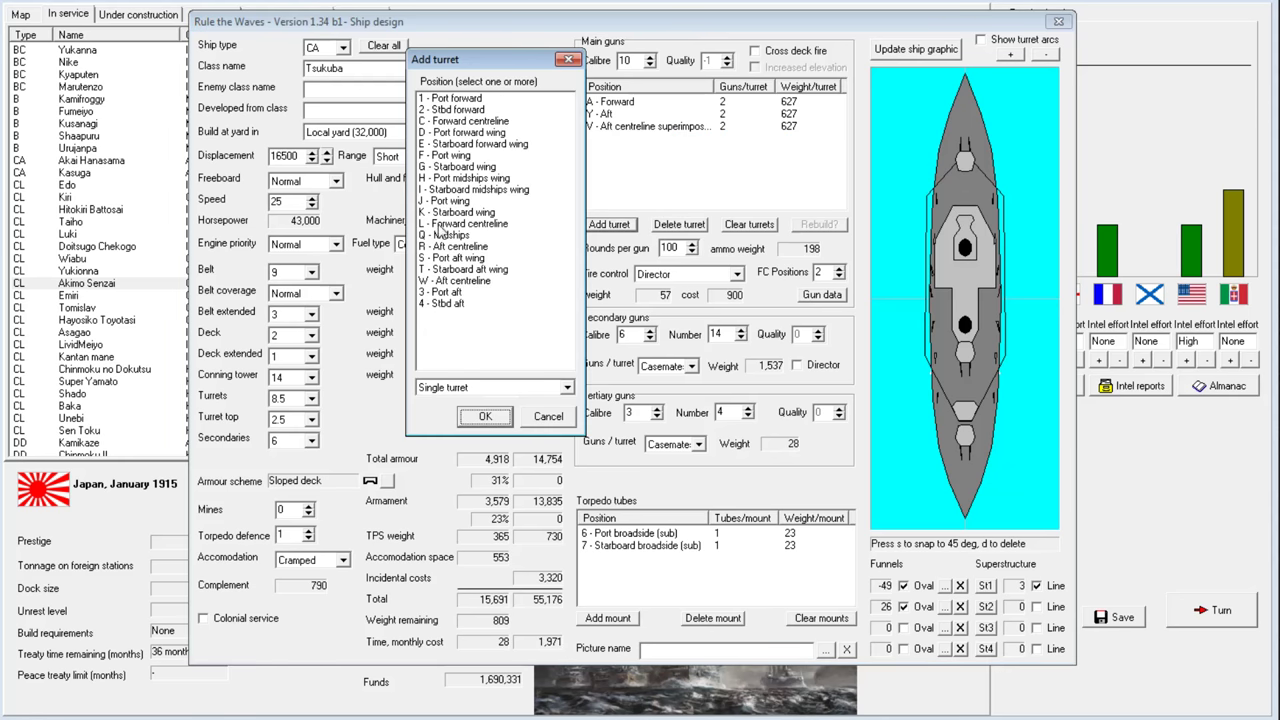
{"action": "left_click", "coordinate": [466, 223]}
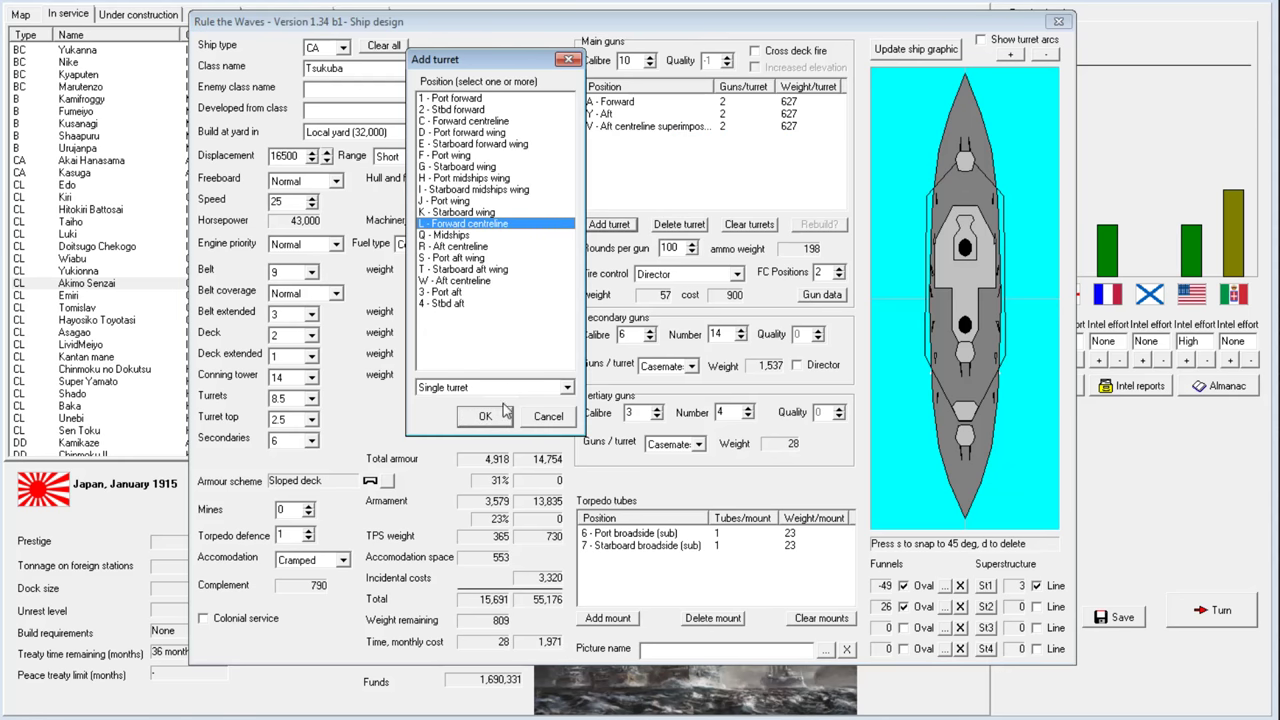
{"action": "left_click", "coordinate": [494, 387]}
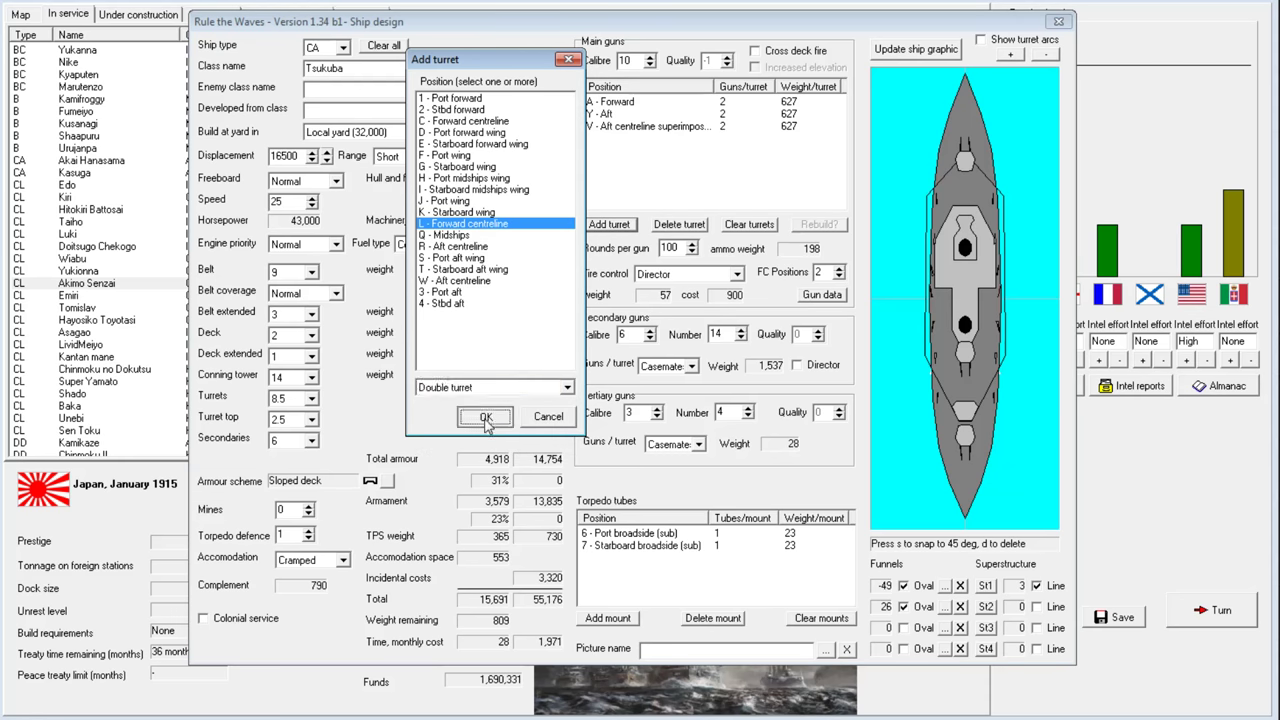
Confirm the L forward centreline twin turret, give turrets A and Y three guns each
{"action": "left_click", "coordinate": [484, 417]}
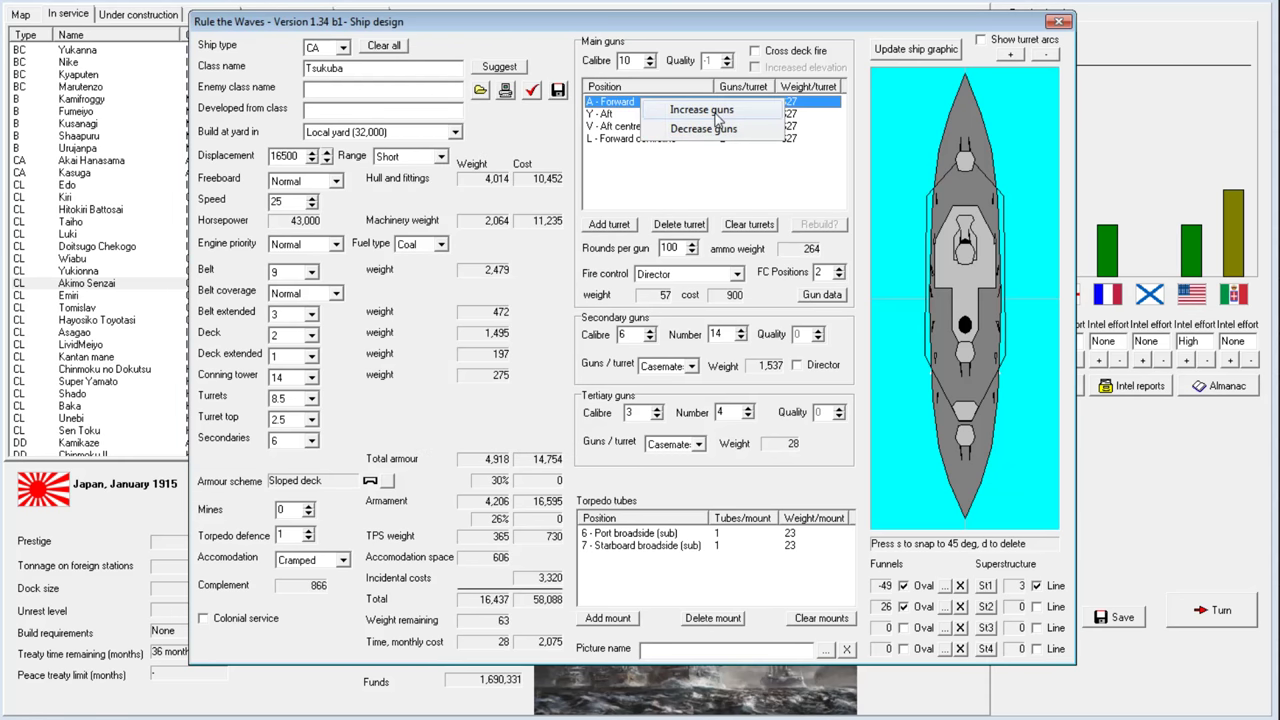
{"action": "left_click", "coordinate": [701, 110]}
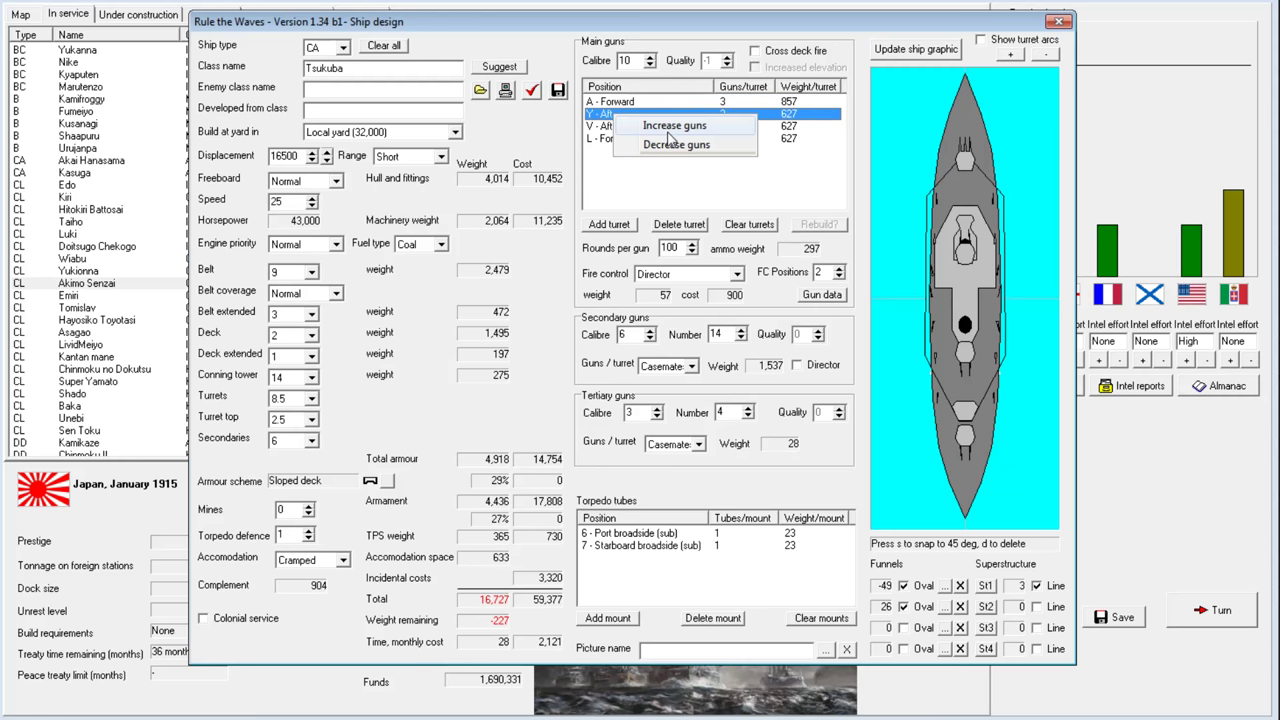
{"action": "left_click", "coordinate": [673, 124]}
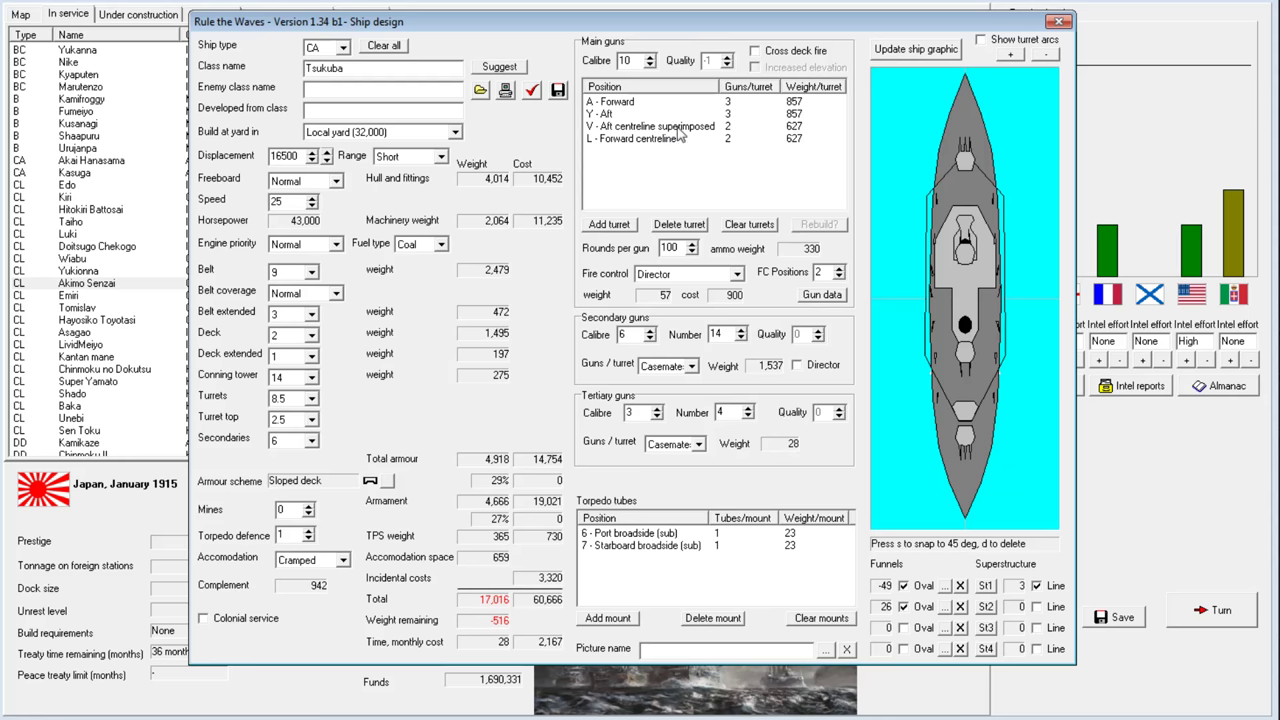
{"action": "mouse_move", "coordinate": [980, 60]}
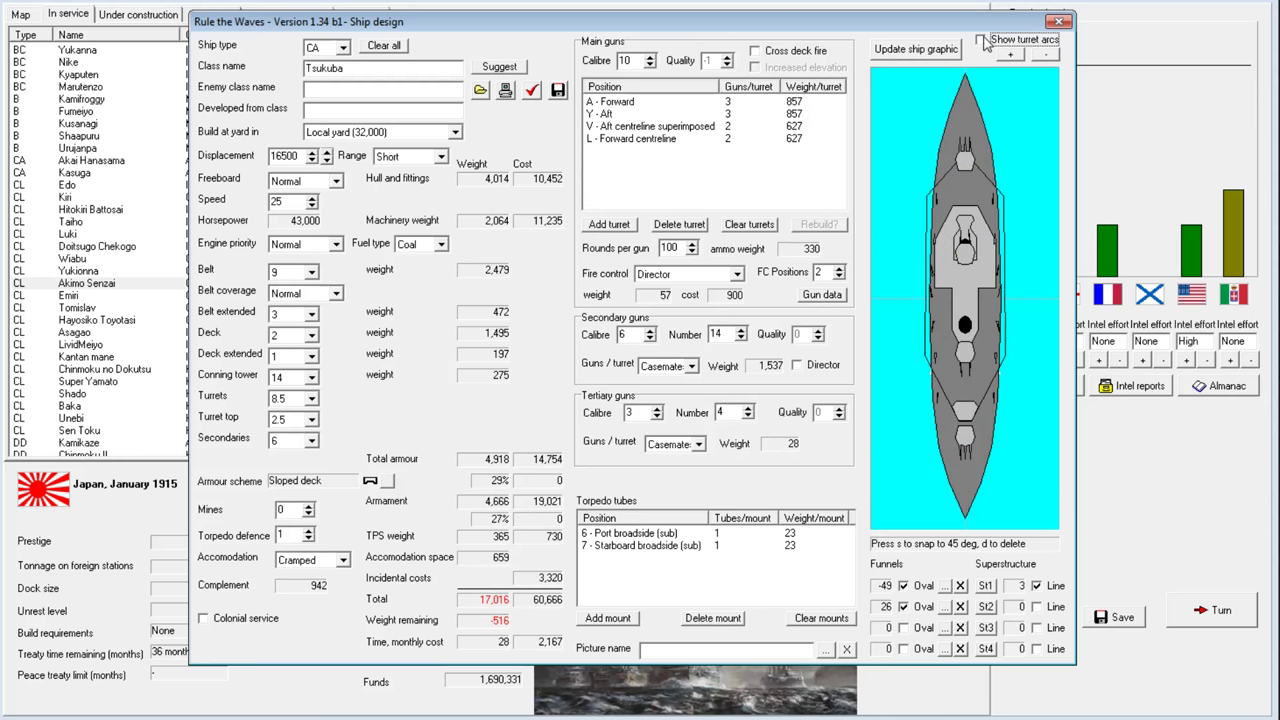
{"action": "left_click", "coordinate": [981, 39]}
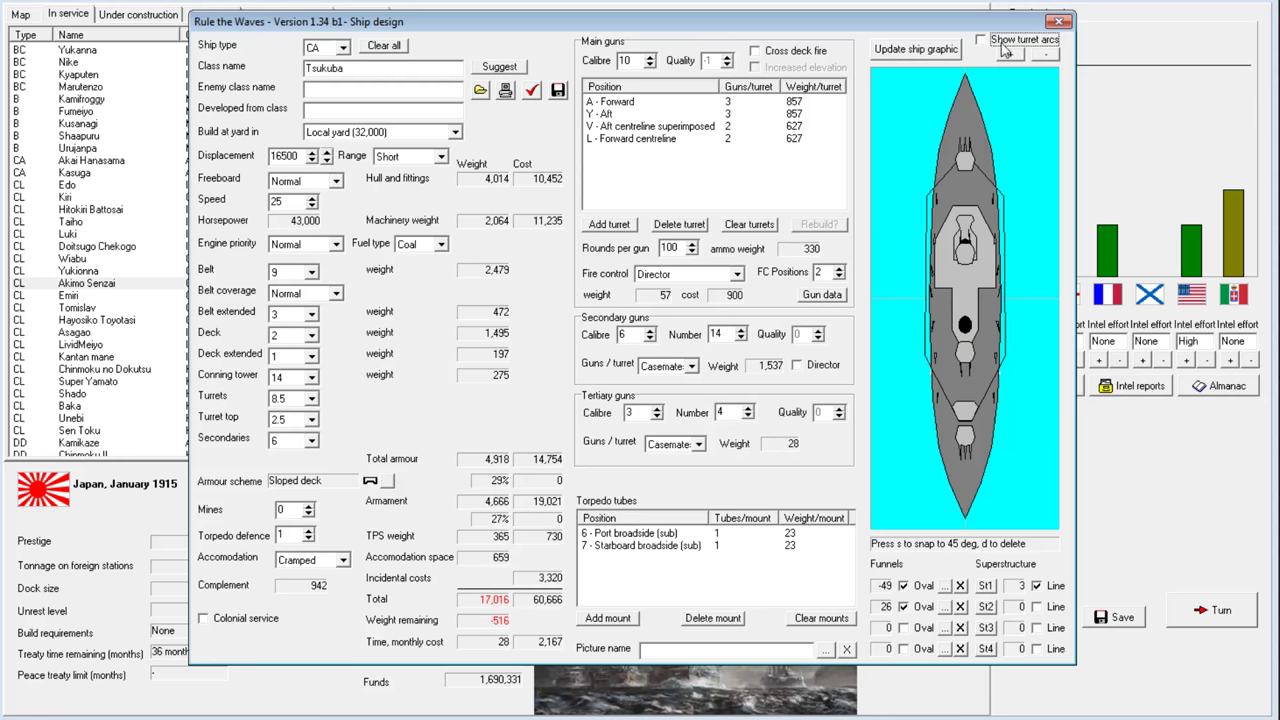
{"action": "mouse_move", "coordinate": [1007, 293]}
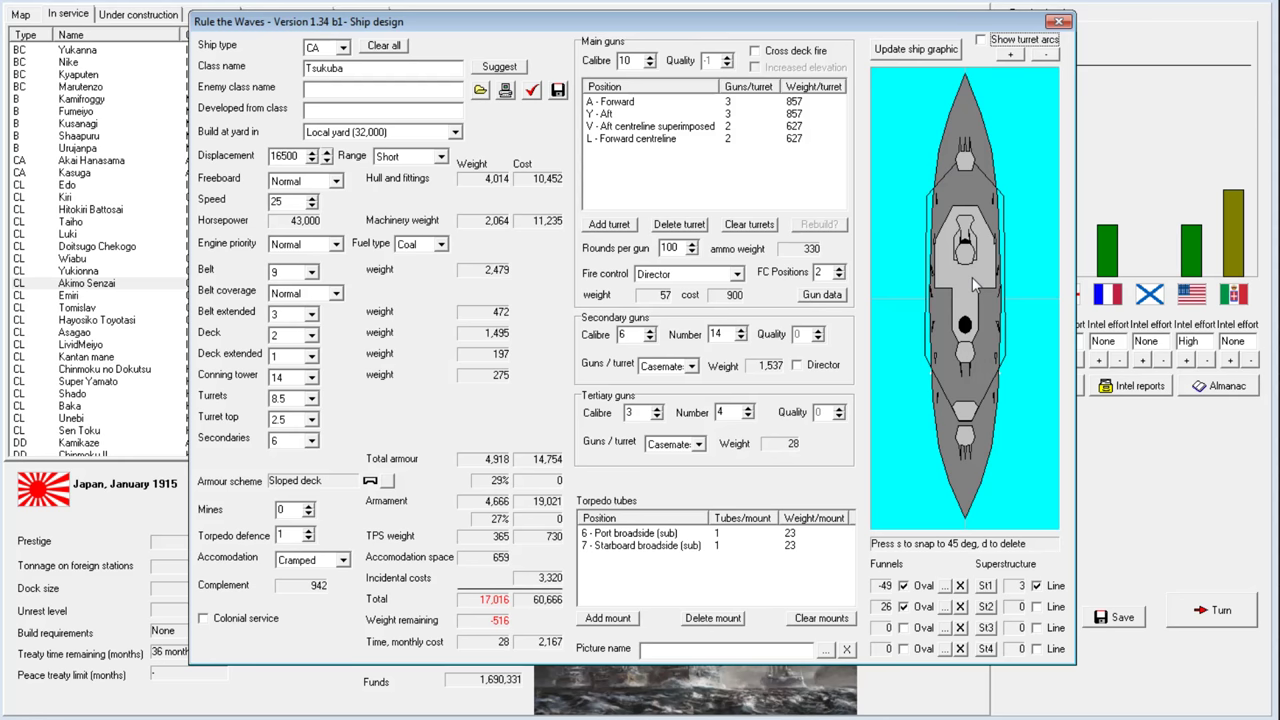
{"action": "mouse_move", "coordinate": [660, 203]}
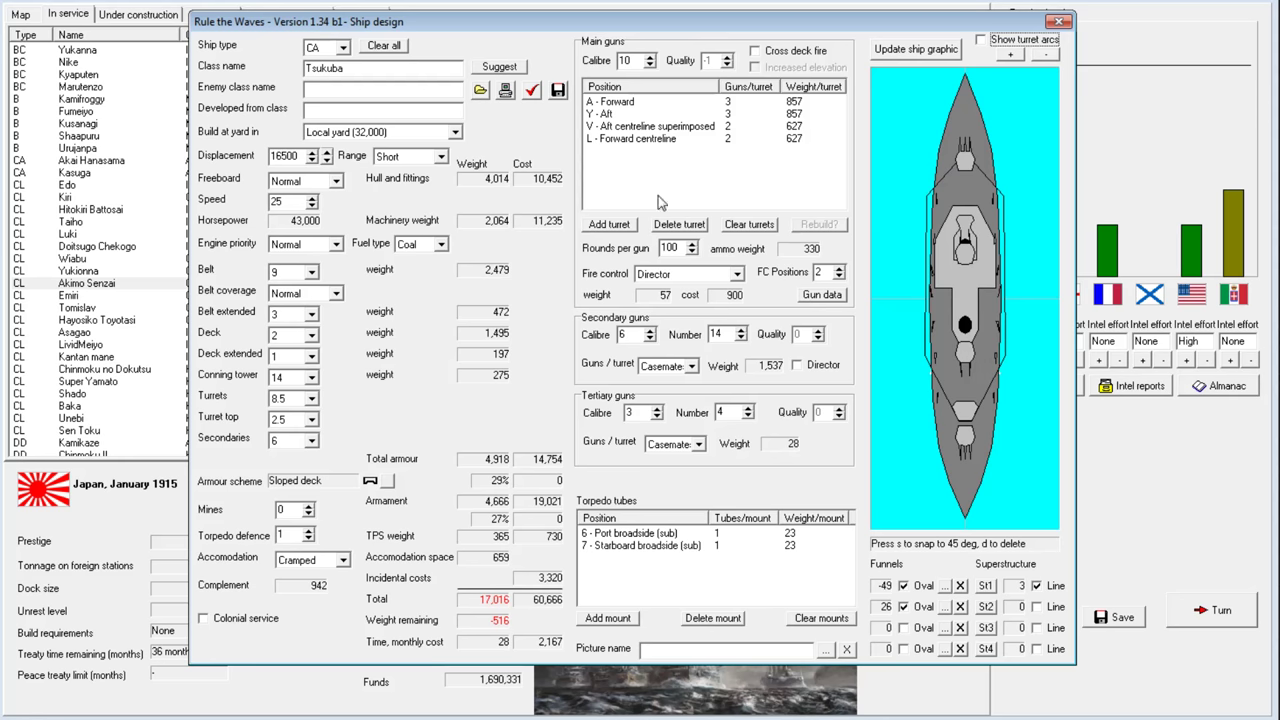
{"action": "mouse_move", "coordinate": [682, 140]}
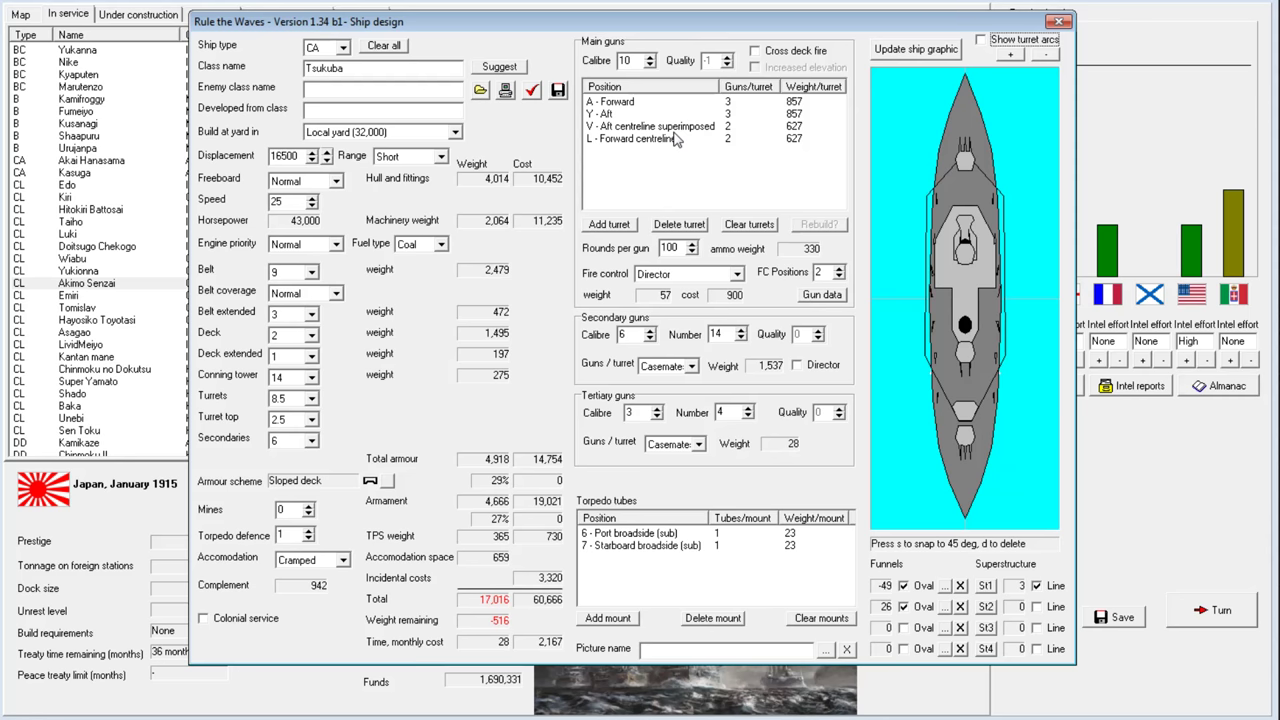
{"action": "left_click", "coordinate": [981, 39]}
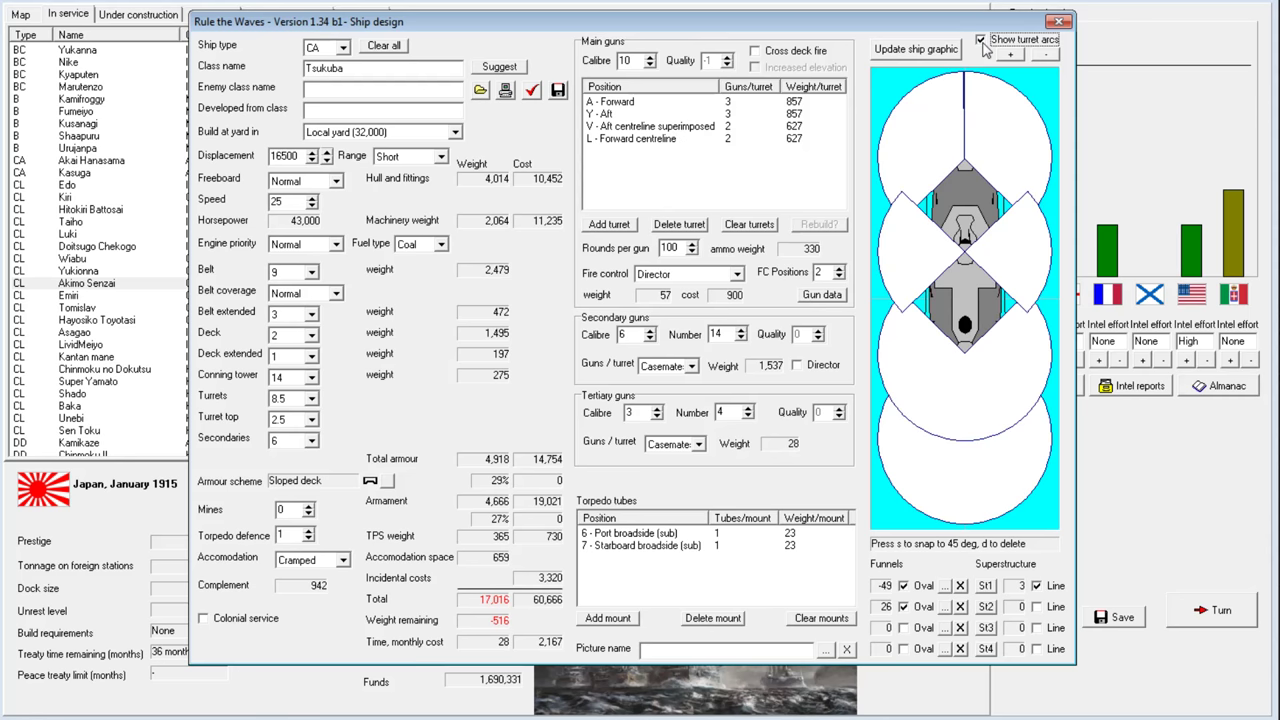
{"action": "left_click", "coordinate": [980, 39]}
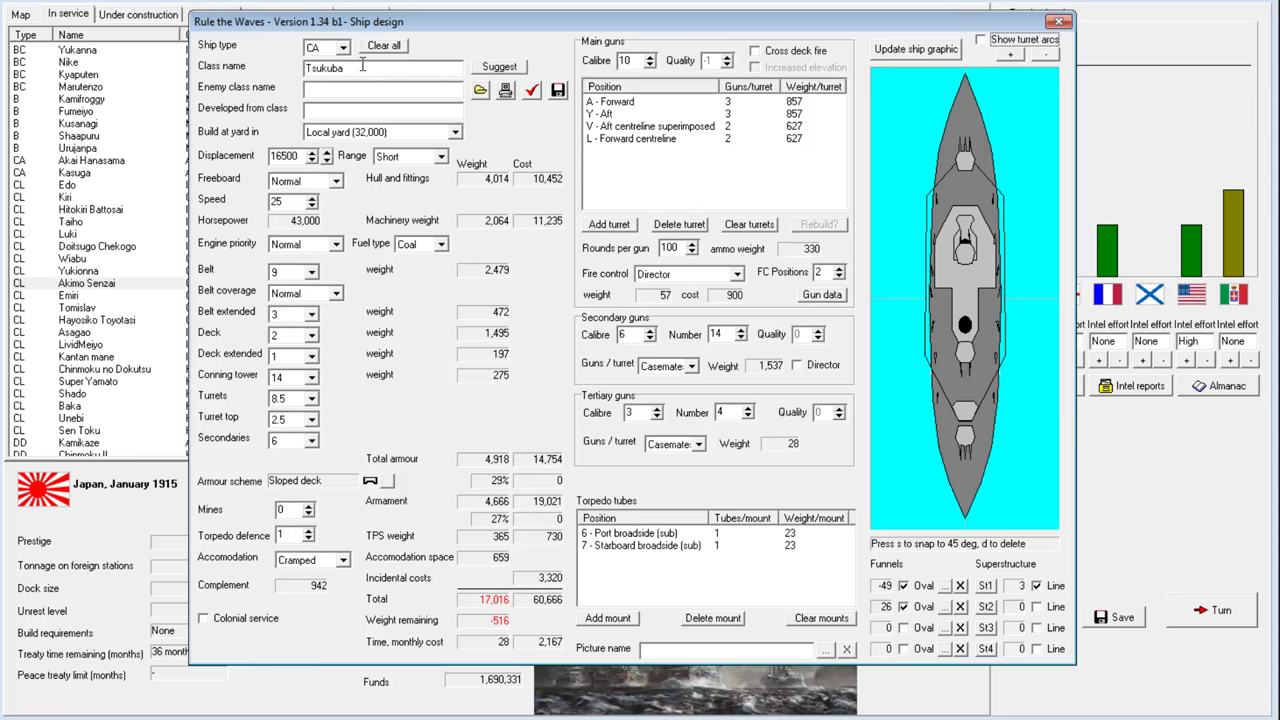
Set Tsukuba's belt armour to 8.5, normal accommodation, 15000-ton displacement and medium range
{"action": "left_click", "coordinate": [648, 65]}
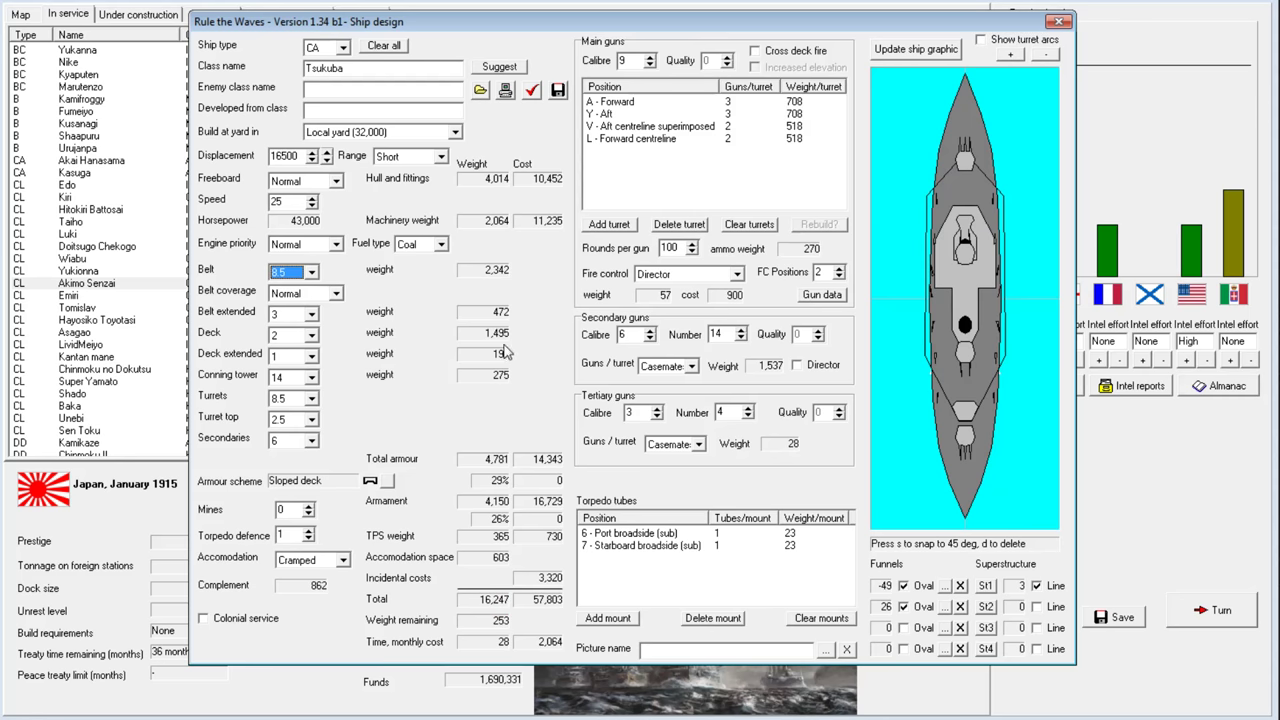
{"action": "left_click", "coordinate": [311, 276]}
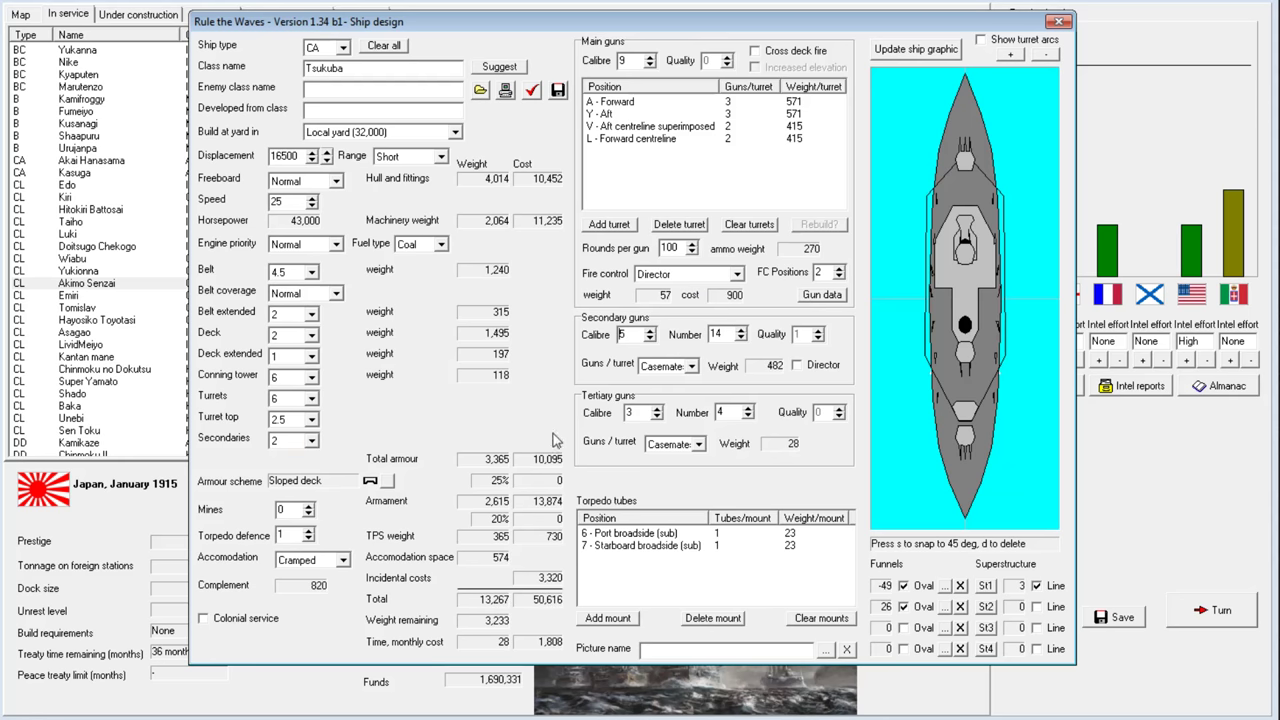
{"action": "left_click", "coordinate": [345, 559]}
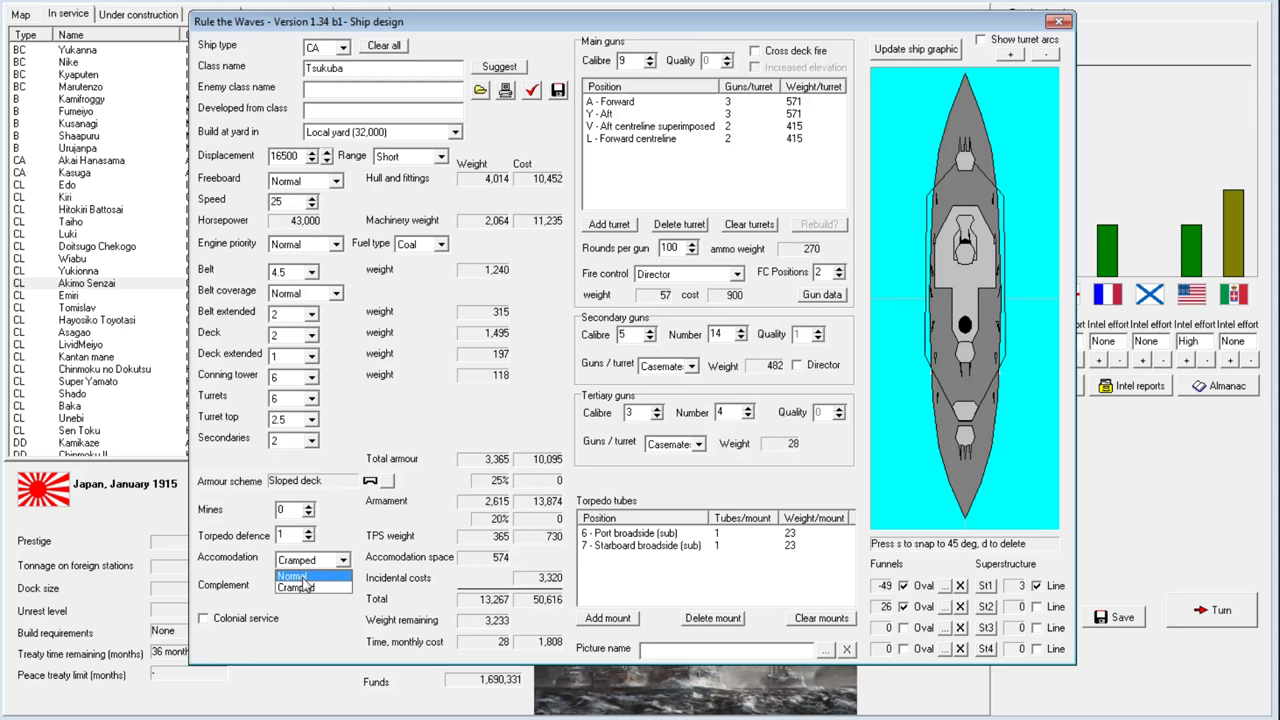
{"action": "left_click", "coordinate": [293, 575]}
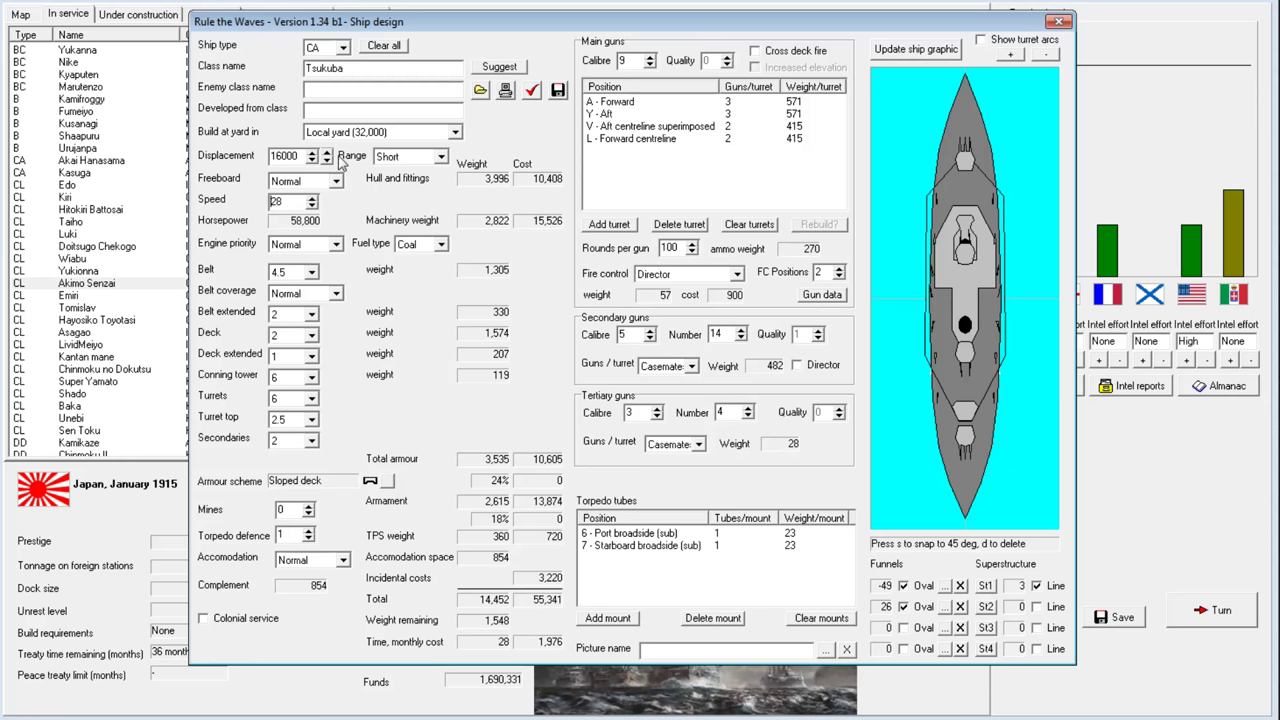
{"action": "left_click", "coordinate": [312, 160]}
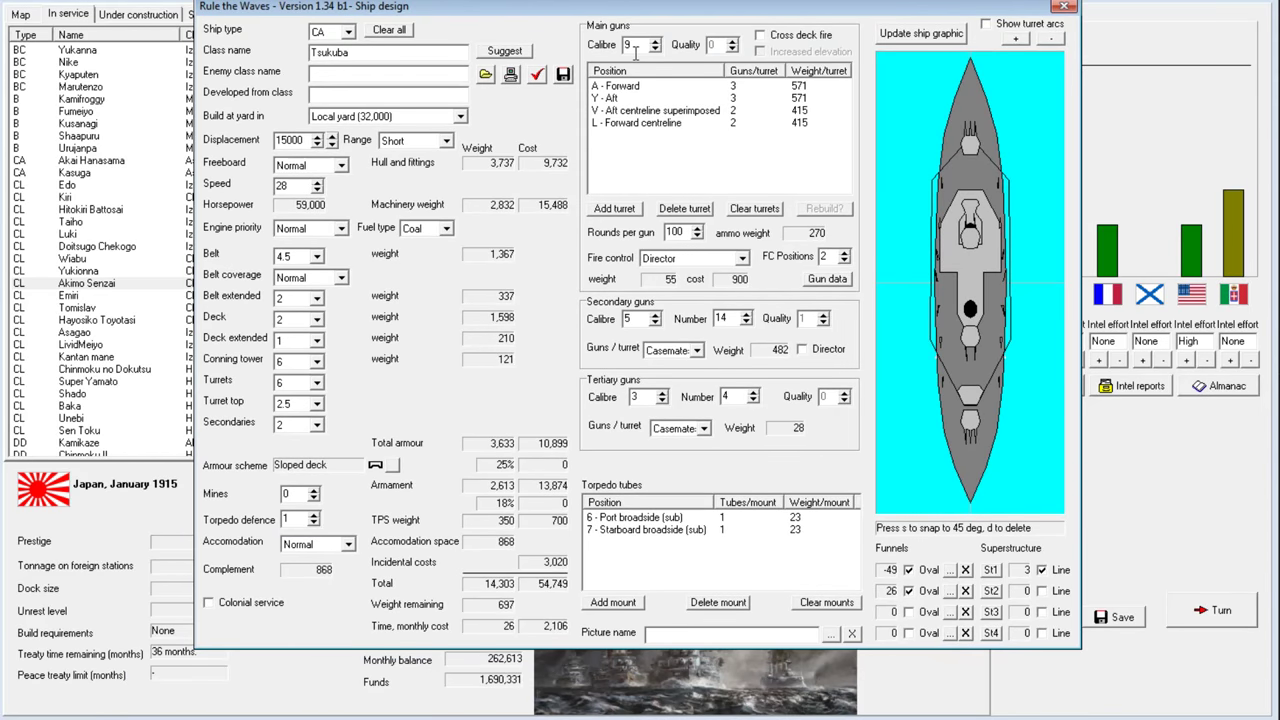
{"action": "mouse_move", "coordinate": [625, 134]}
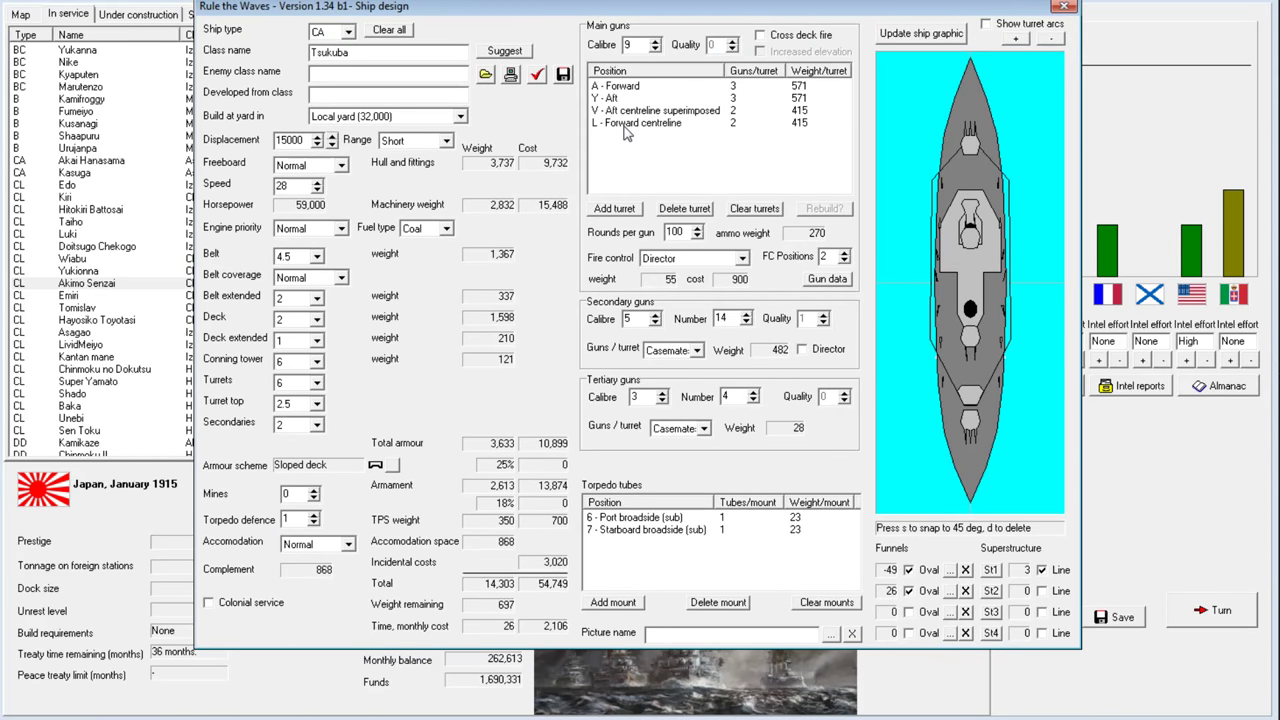
{"action": "mouse_move", "coordinate": [642, 130]}
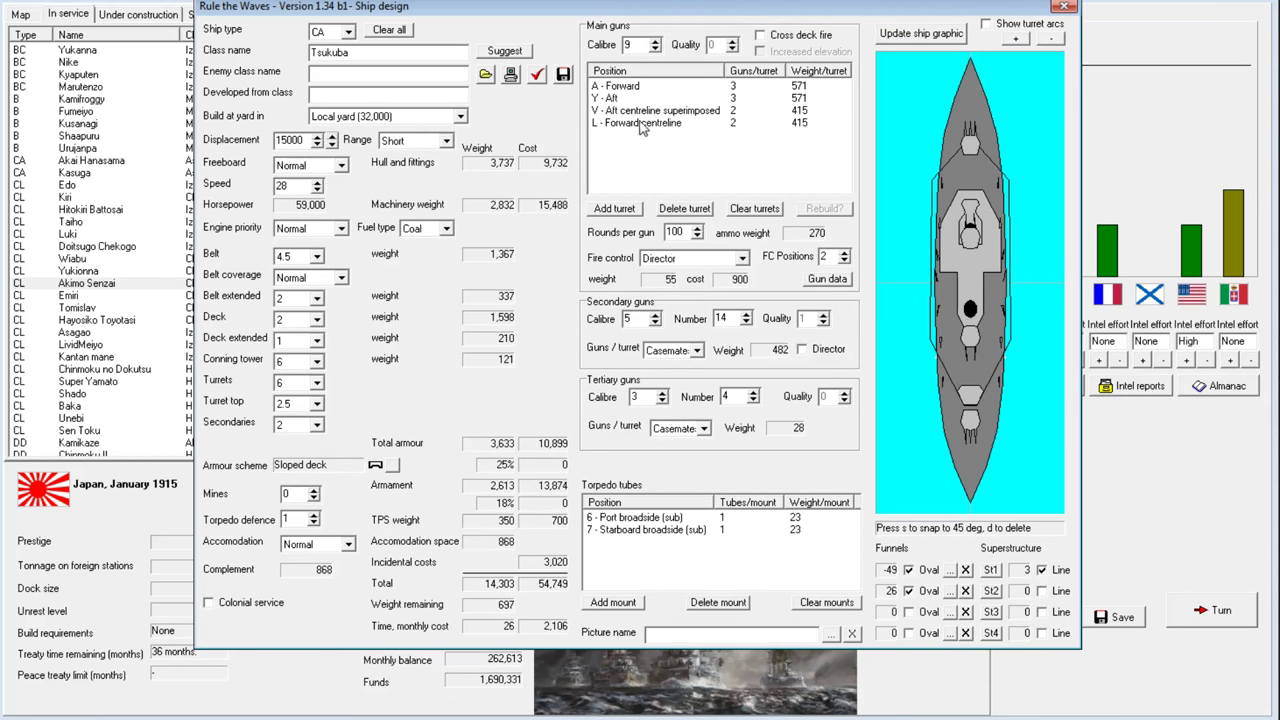
{"action": "mouse_move", "coordinate": [566, 133]}
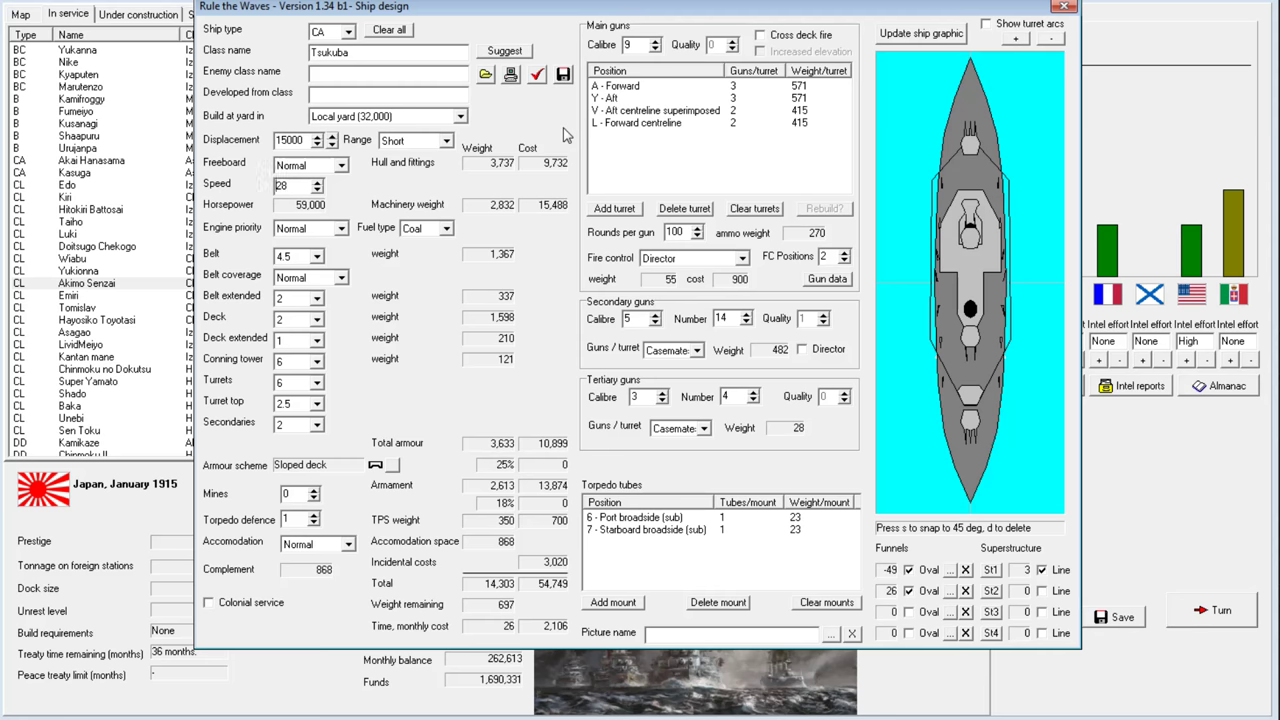
{"action": "mouse_move", "coordinate": [696, 352]}
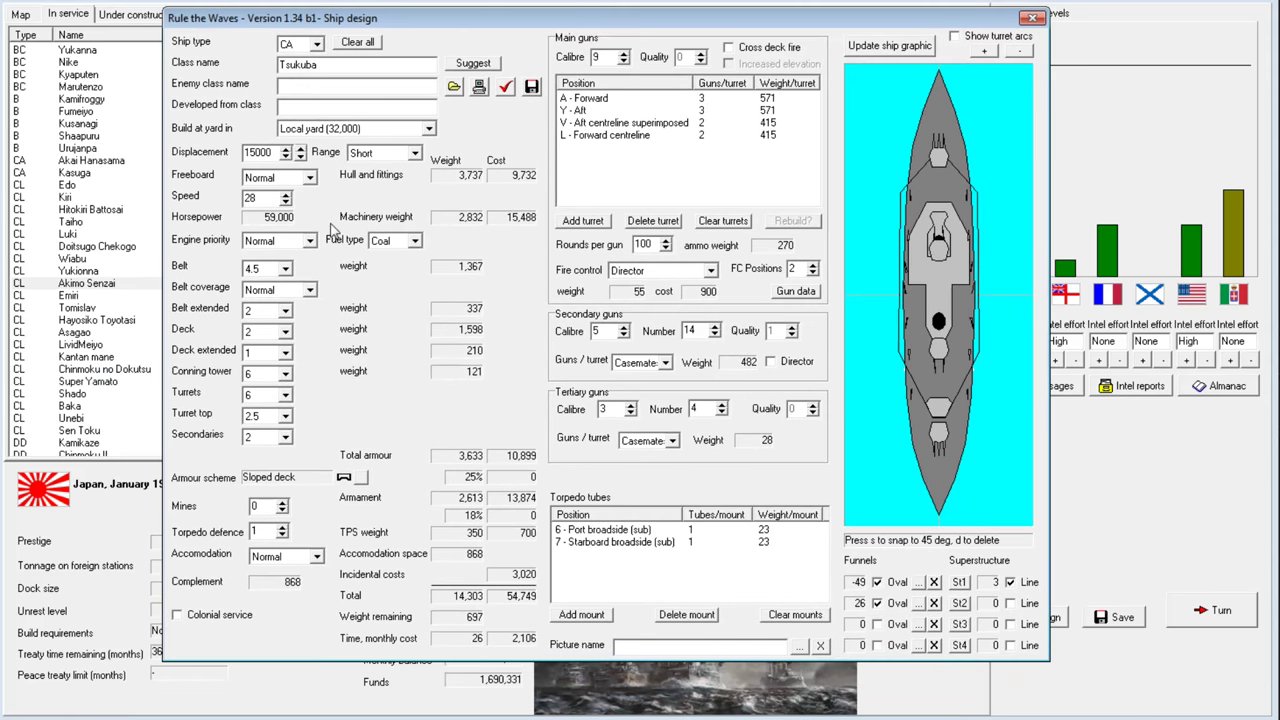
{"action": "mouse_move", "coordinate": [422, 158]}
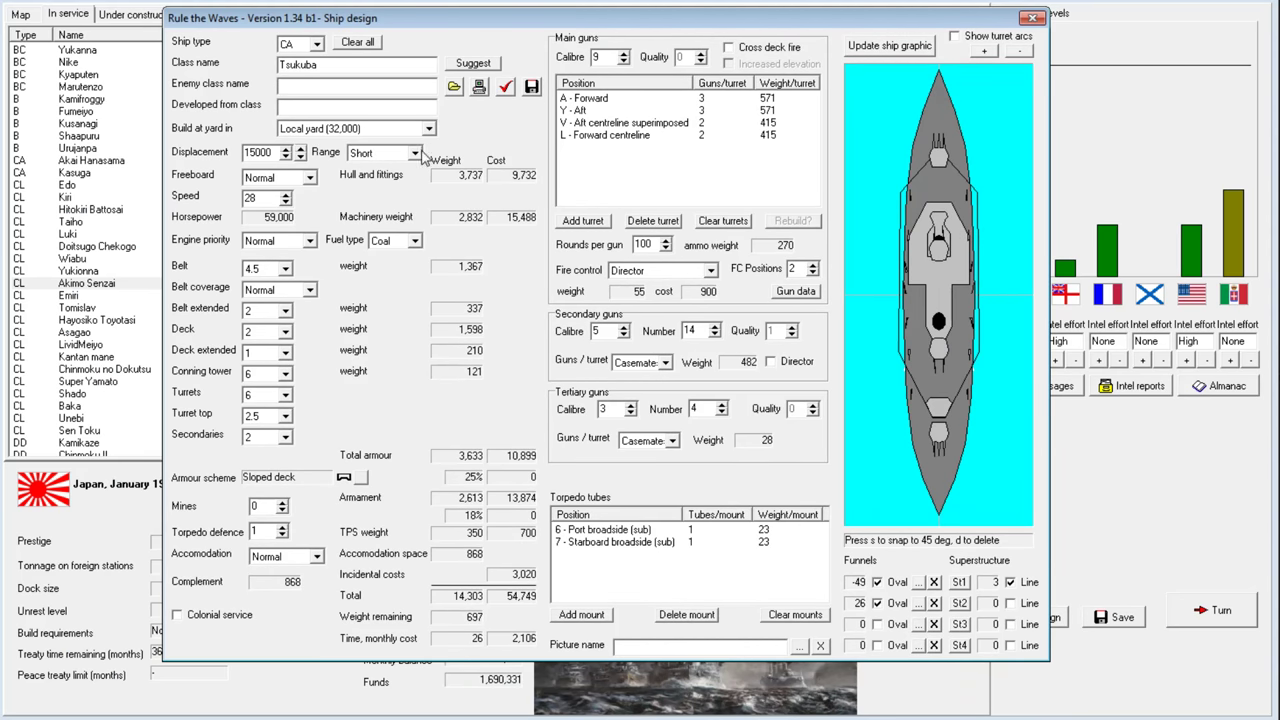
{"action": "left_click", "coordinate": [414, 152]}
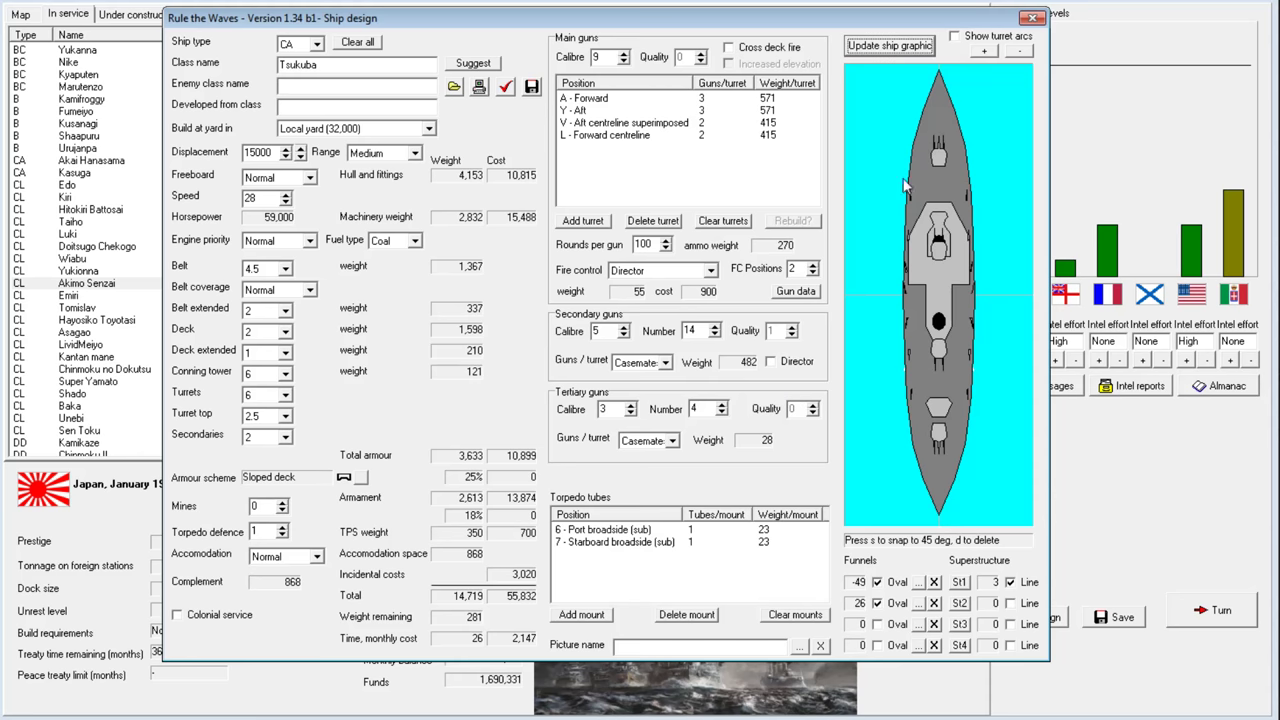
{"action": "mouse_move", "coordinate": [920, 595]}
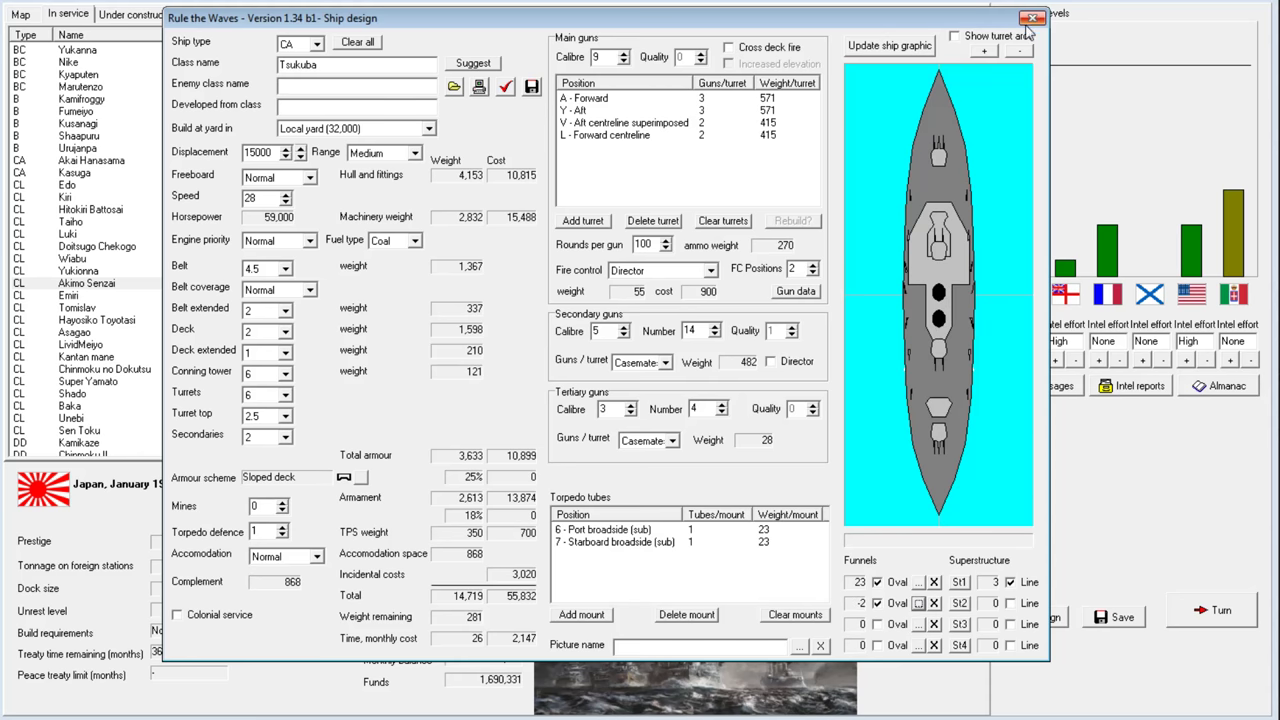
{"action": "mouse_move", "coordinate": [1033, 18]}
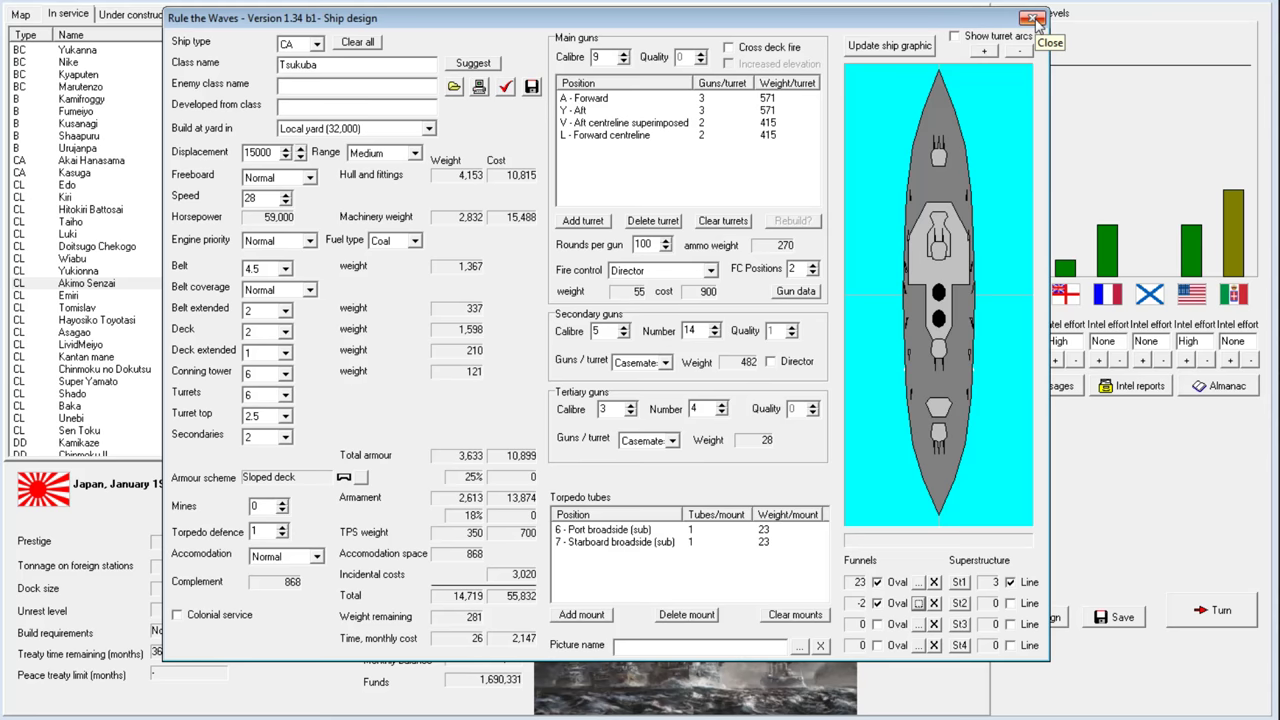
End the turn and dismiss the explosive shells, dock expansion and 13-inch gun news
{"action": "left_click", "coordinate": [1033, 18]}
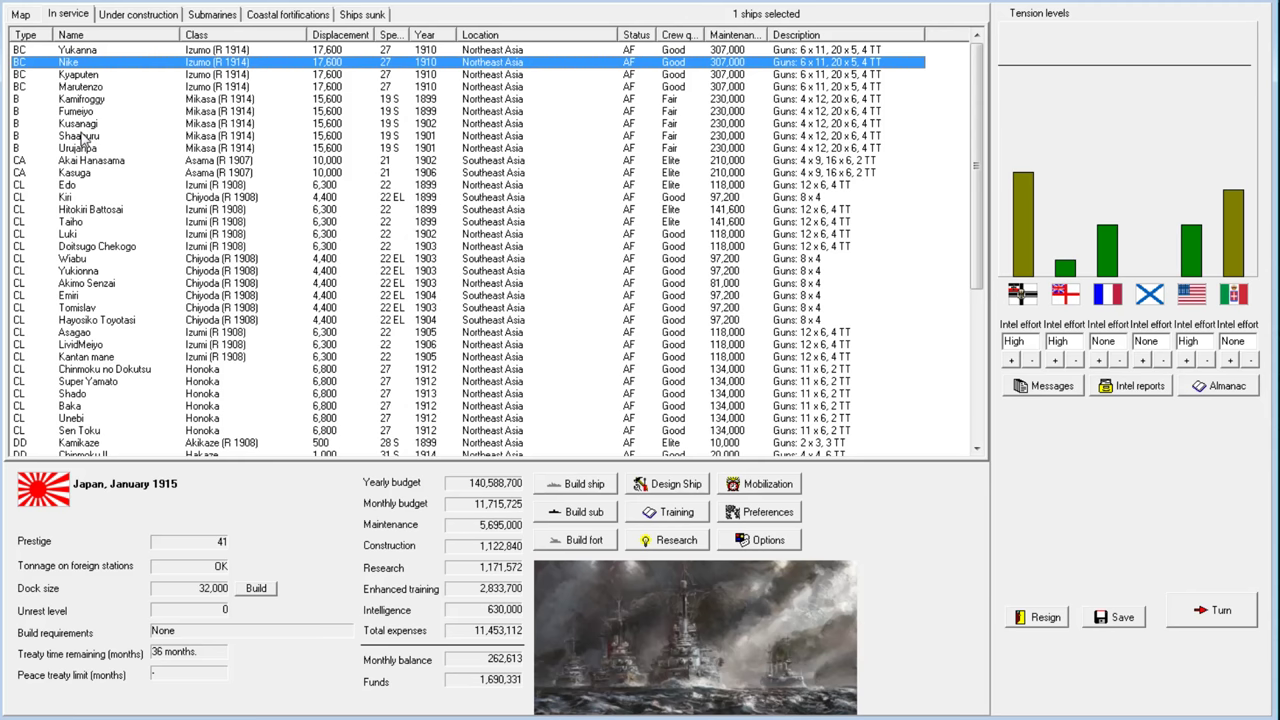
{"action": "mouse_move", "coordinate": [128, 337]}
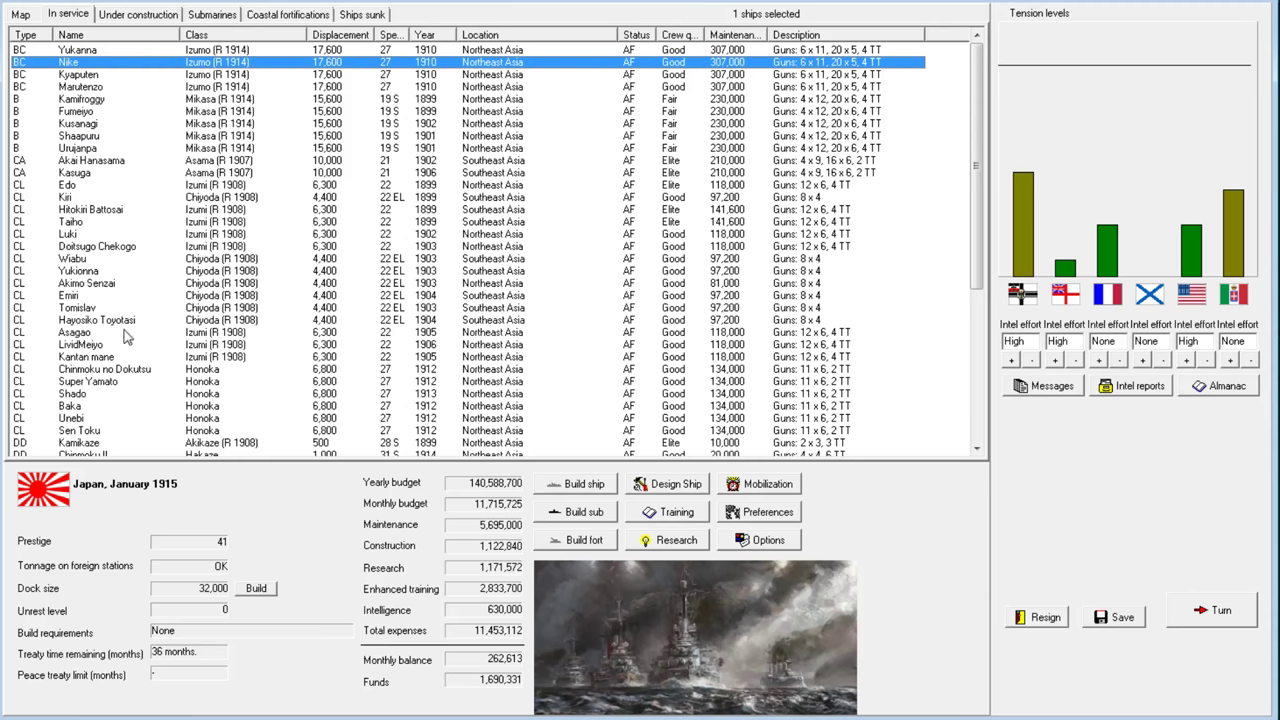
{"action": "mouse_move", "coordinate": [434, 273]}
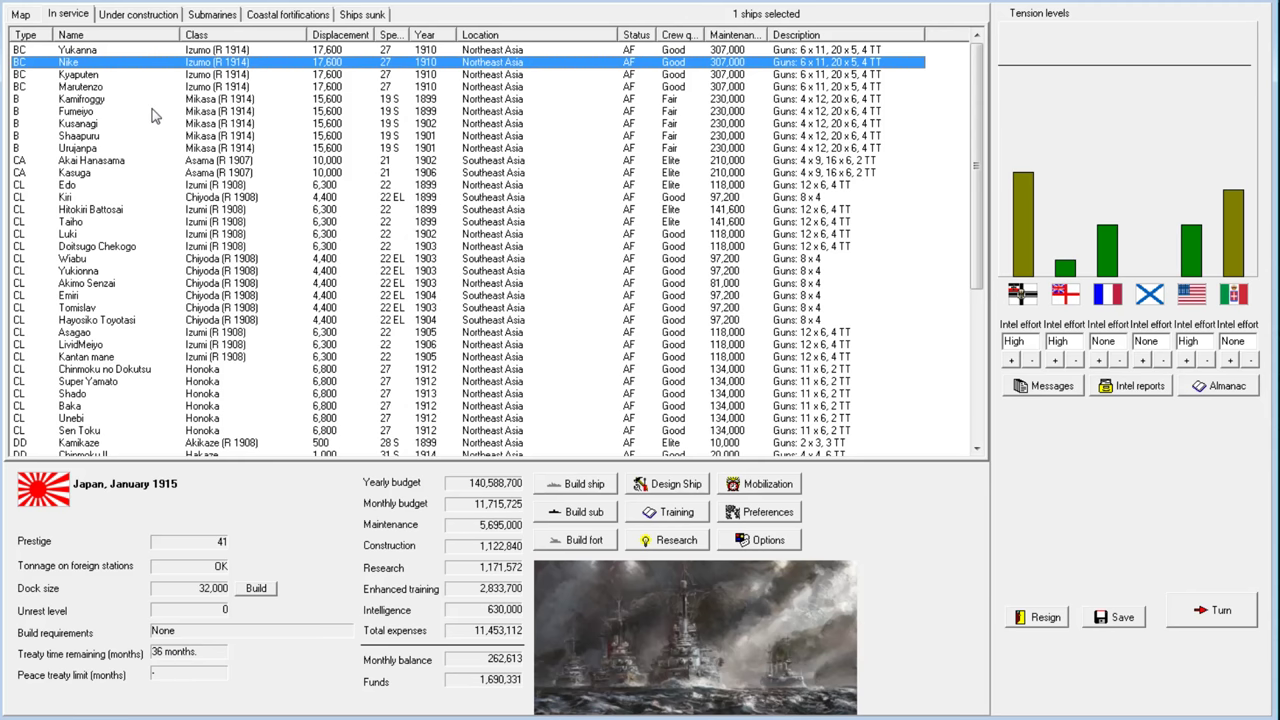
{"action": "mouse_move", "coordinate": [332, 178]}
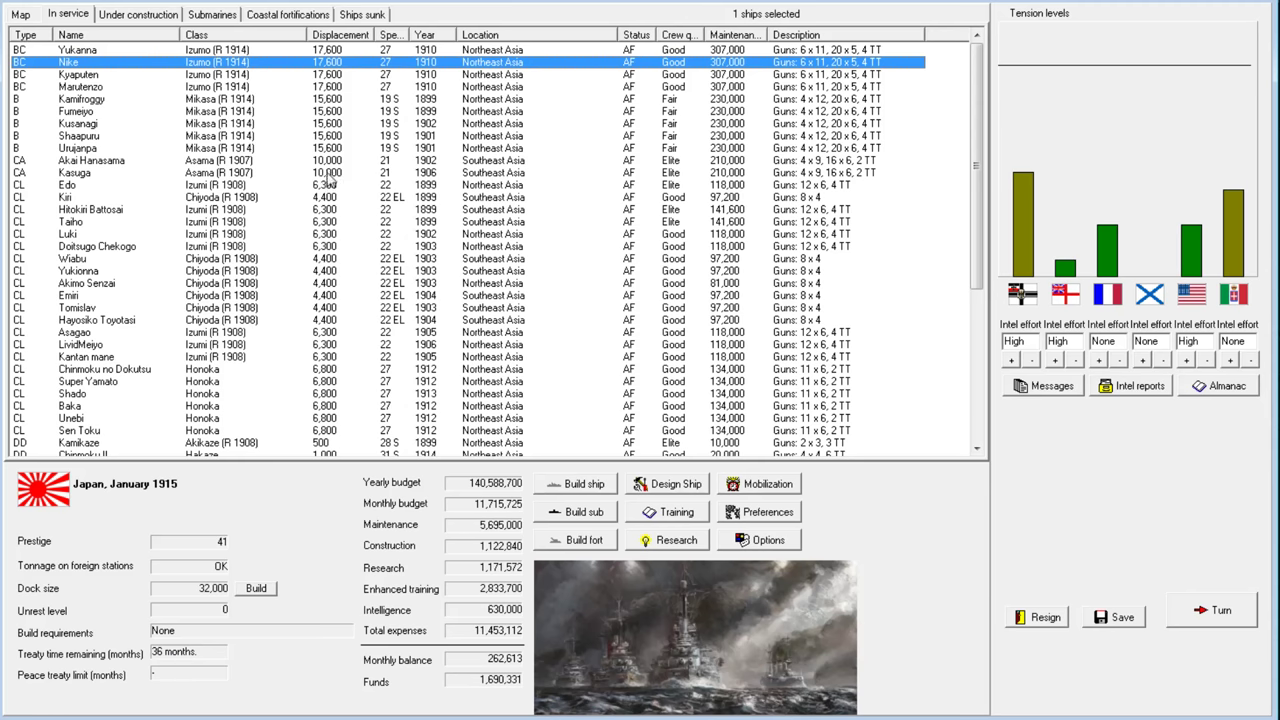
{"action": "left_click", "coordinate": [1210, 609]}
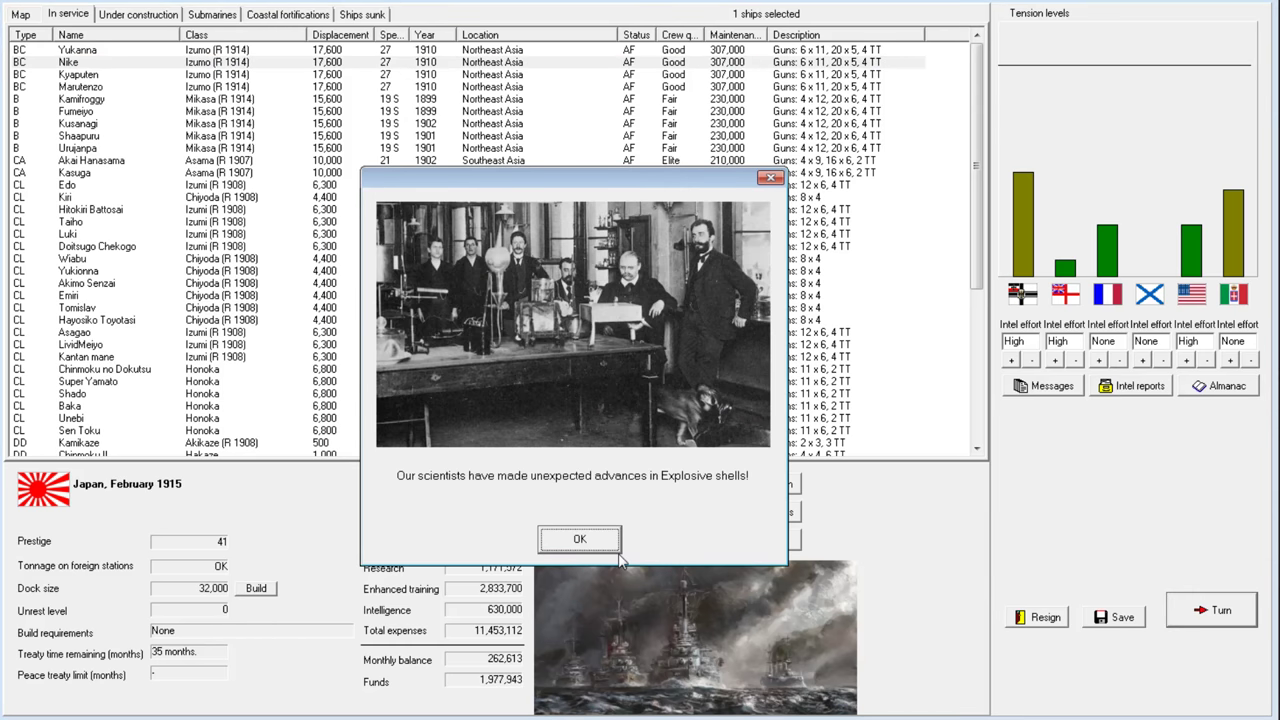
{"action": "left_click", "coordinate": [579, 538]}
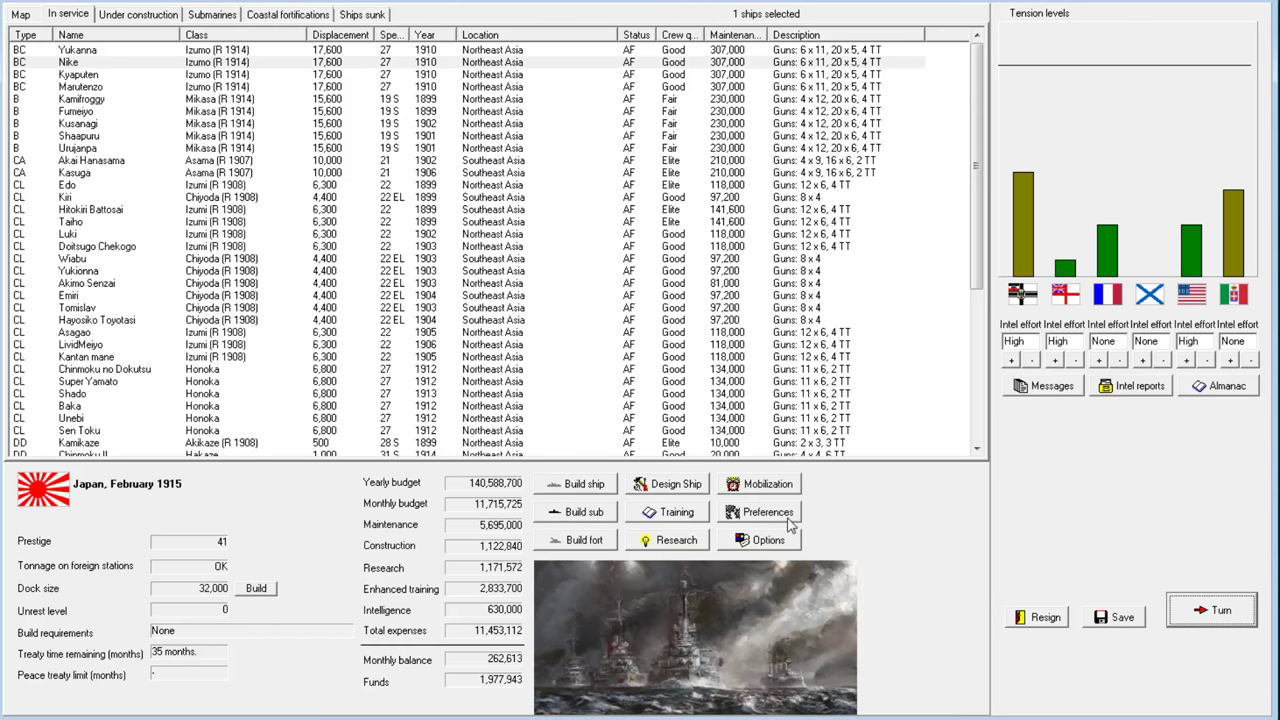
{"action": "mouse_move", "coordinate": [1065, 546]}
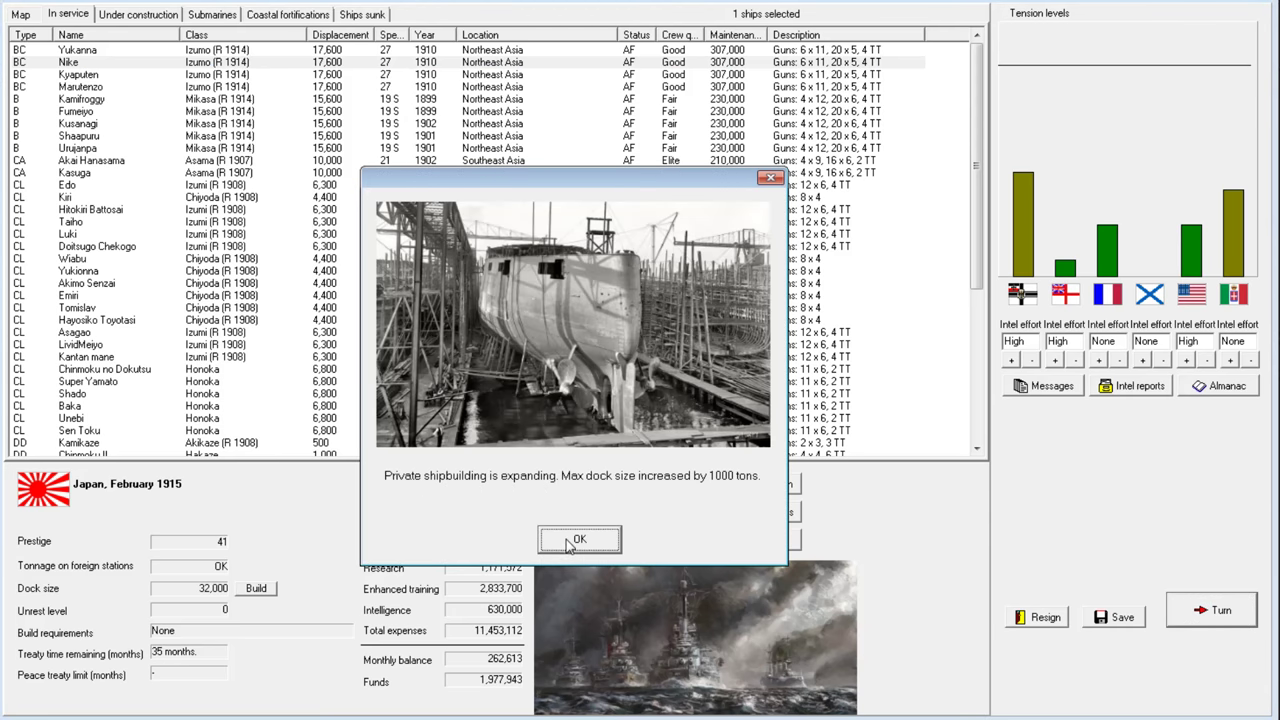
{"action": "left_click", "coordinate": [579, 539]}
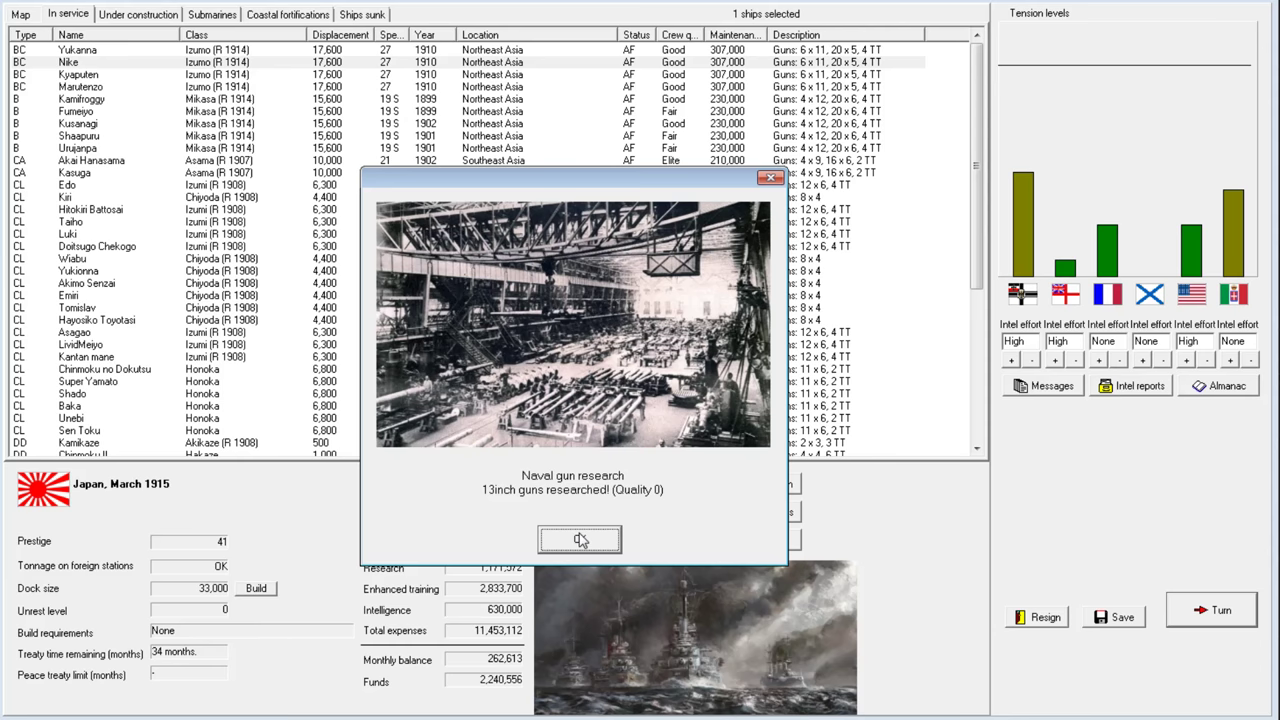
{"action": "left_click", "coordinate": [580, 540]}
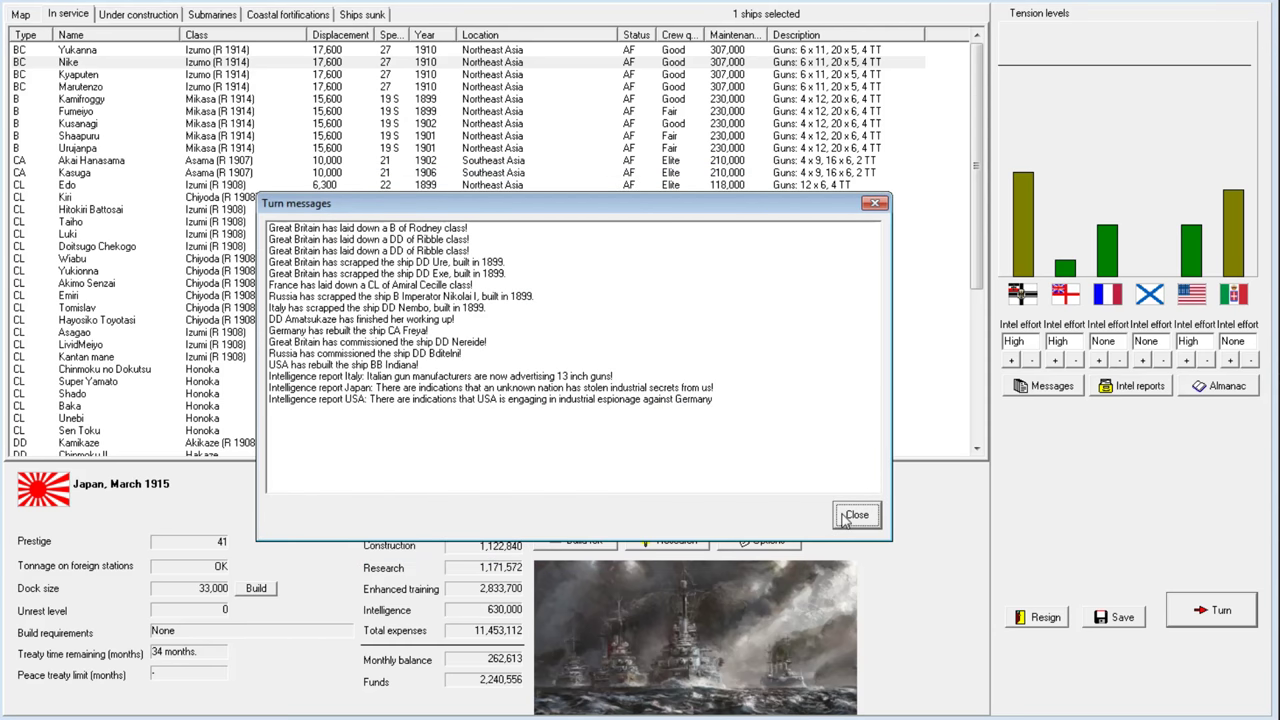
{"action": "left_click", "coordinate": [855, 515]}
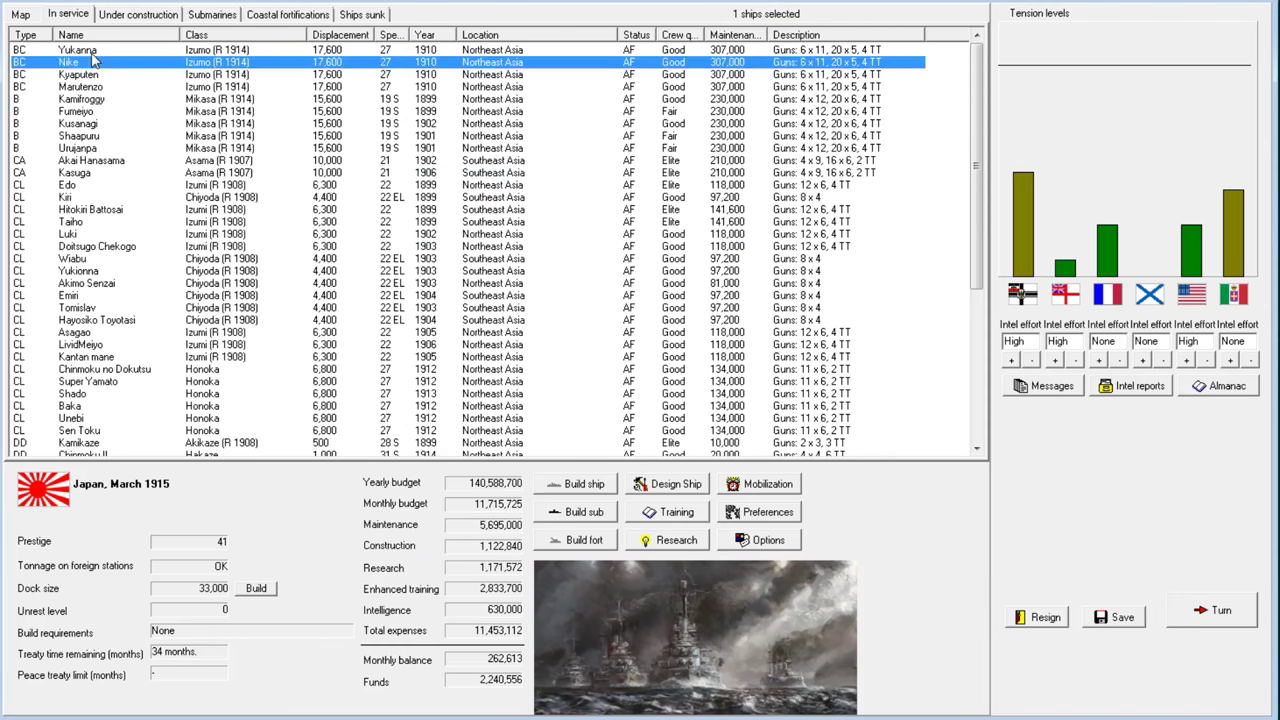
Send Yukanna to be rebuilt to the Izumo (R 1915) design, keeping Director fire control
{"action": "right_click", "coordinate": [78, 50]}
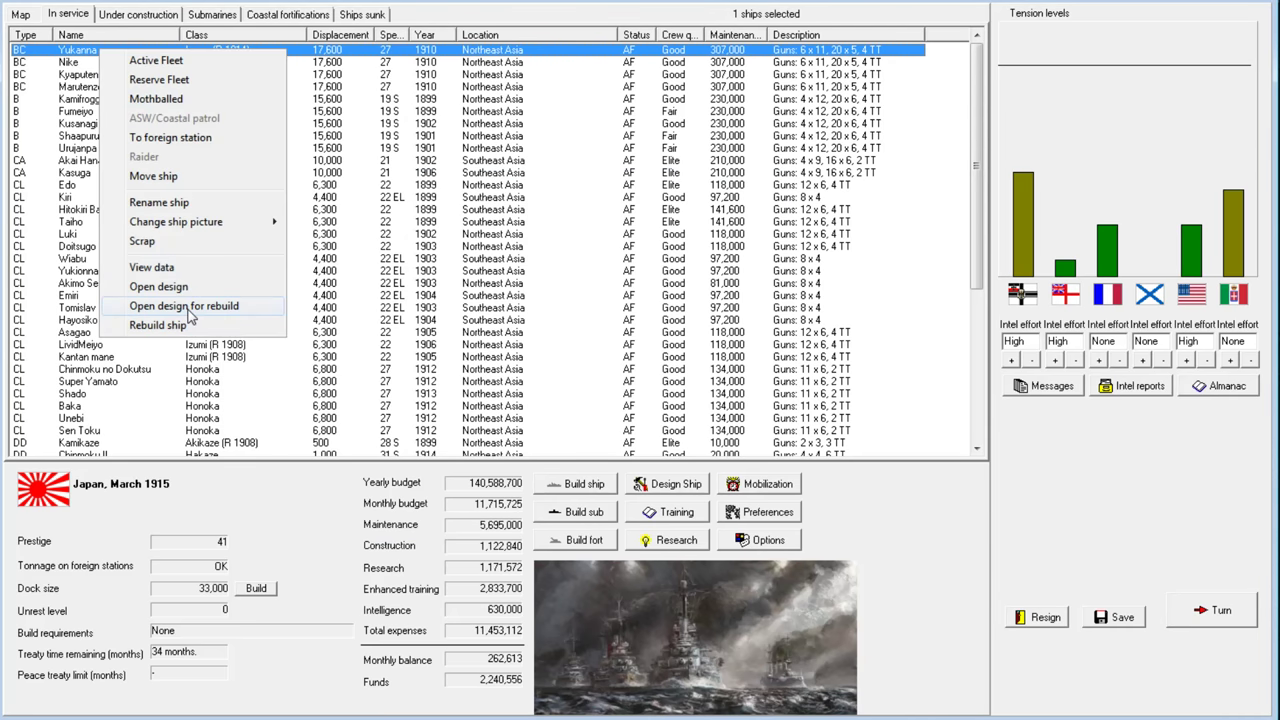
{"action": "left_click", "coordinate": [184, 305]}
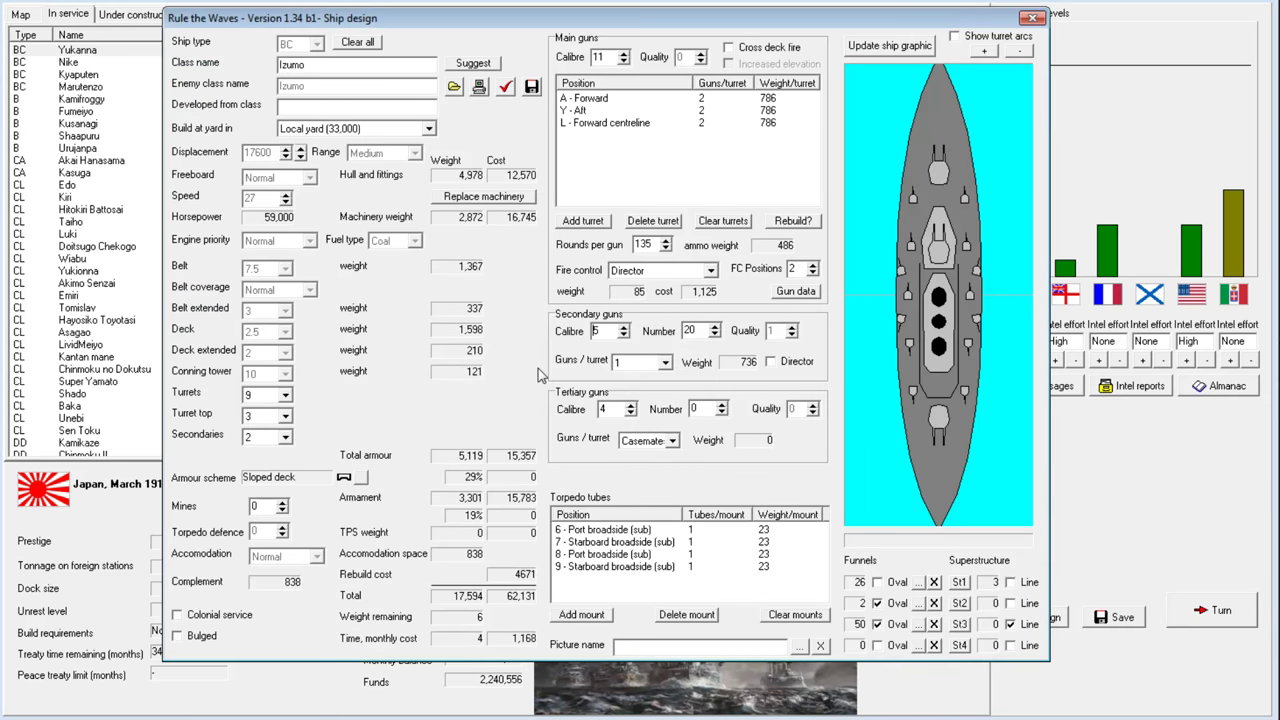
{"action": "left_click", "coordinate": [712, 270]}
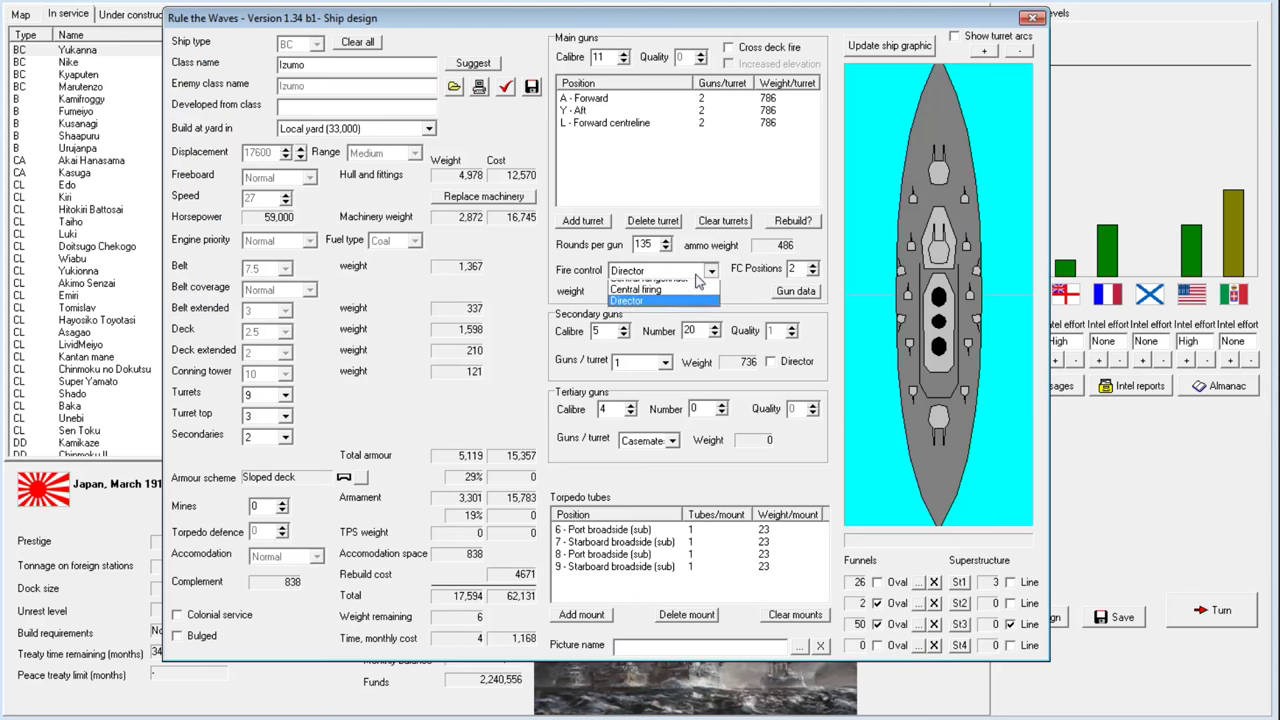
{"action": "left_click", "coordinate": [627, 300]}
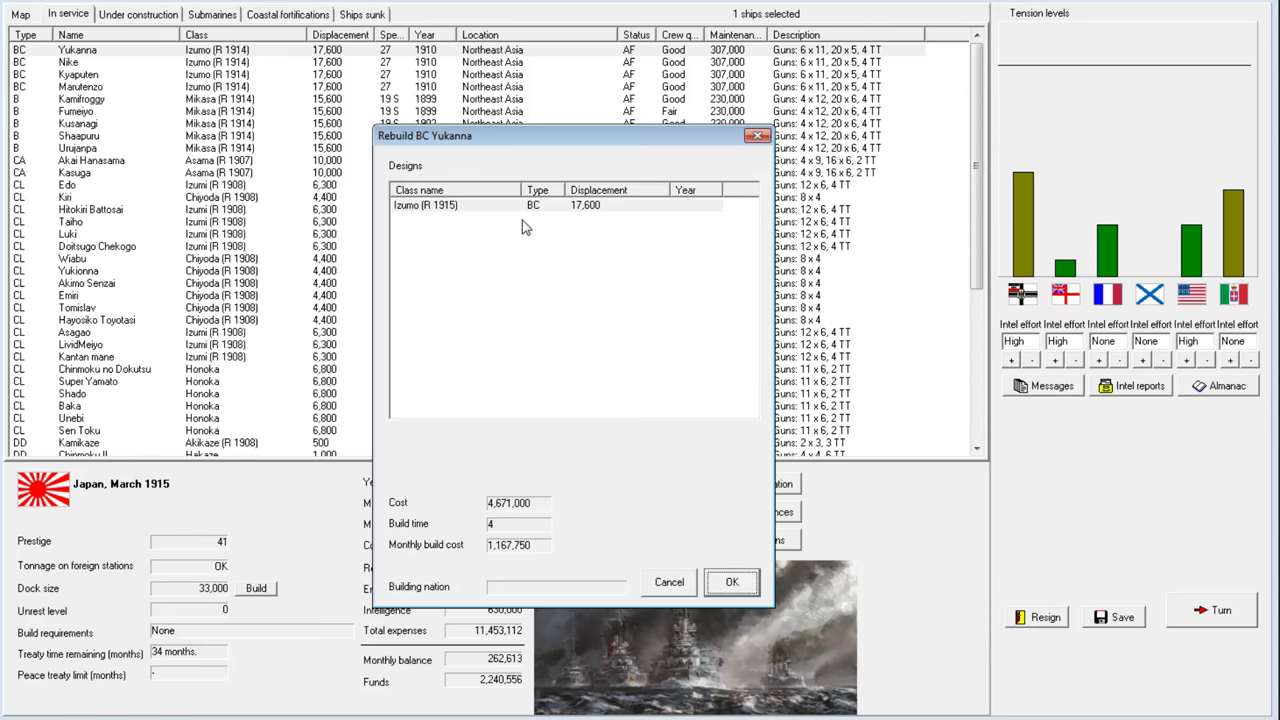
{"action": "left_click", "coordinate": [450, 205]}
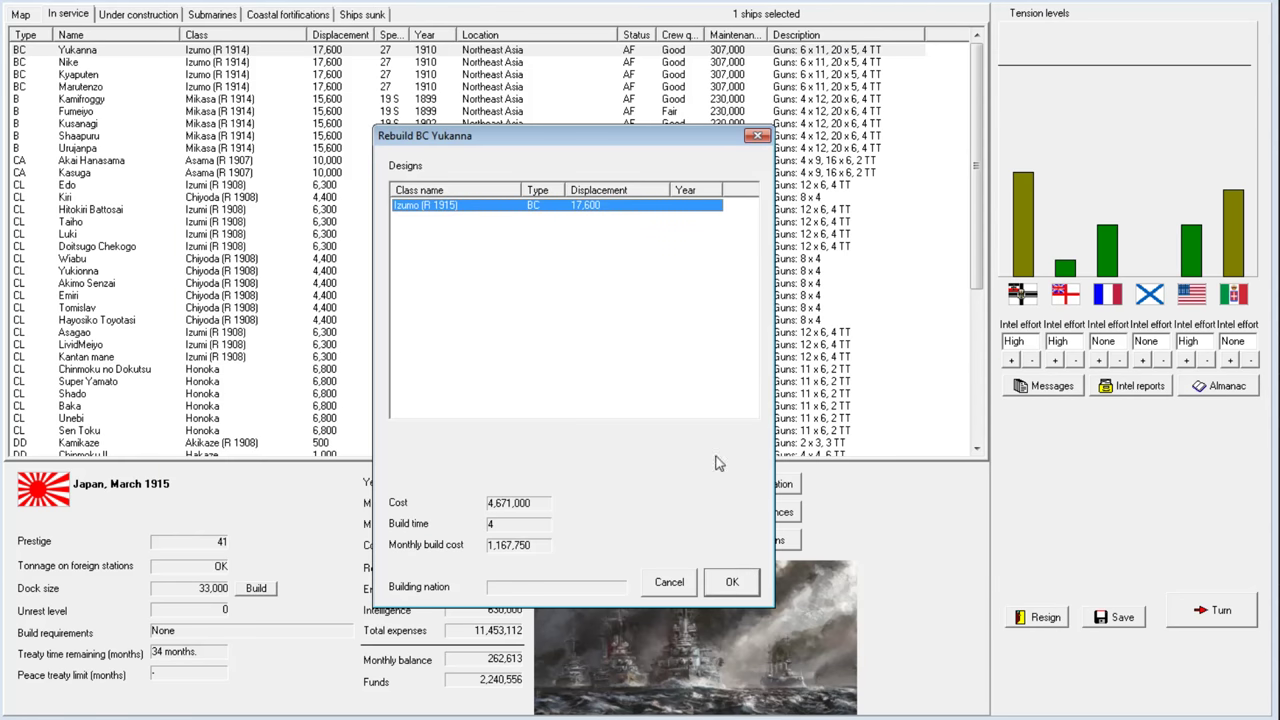
{"action": "mouse_move", "coordinate": [745, 592]}
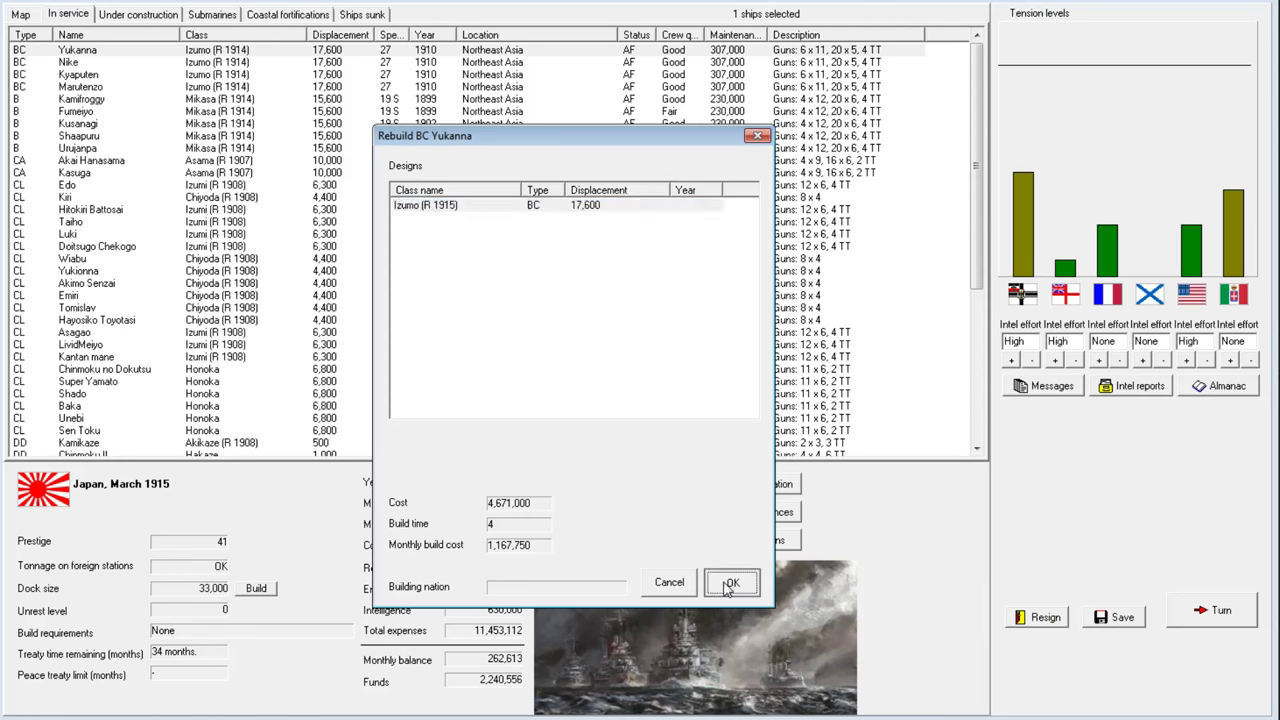
{"action": "left_click", "coordinate": [731, 582]}
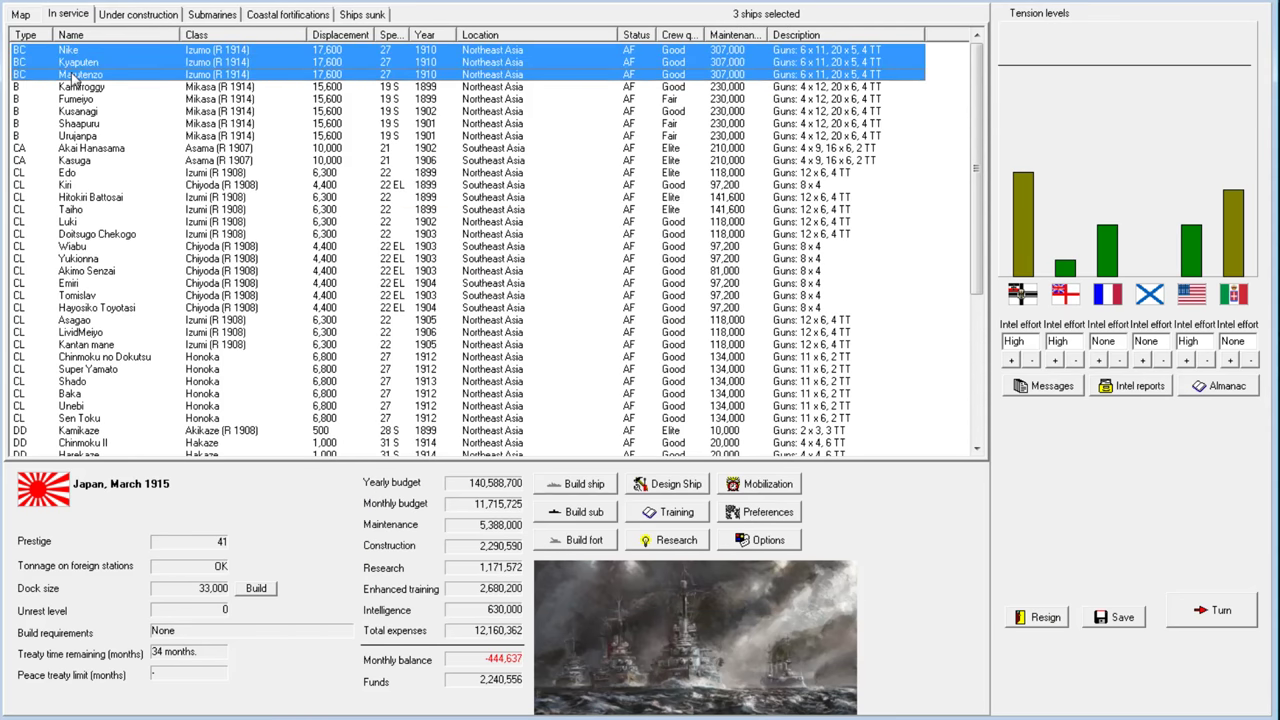
Order Nike, Kyaputen and Marutenzo rebuilt to the same Izumo (R 1915) design
{"action": "right_click", "coordinate": [78, 74]}
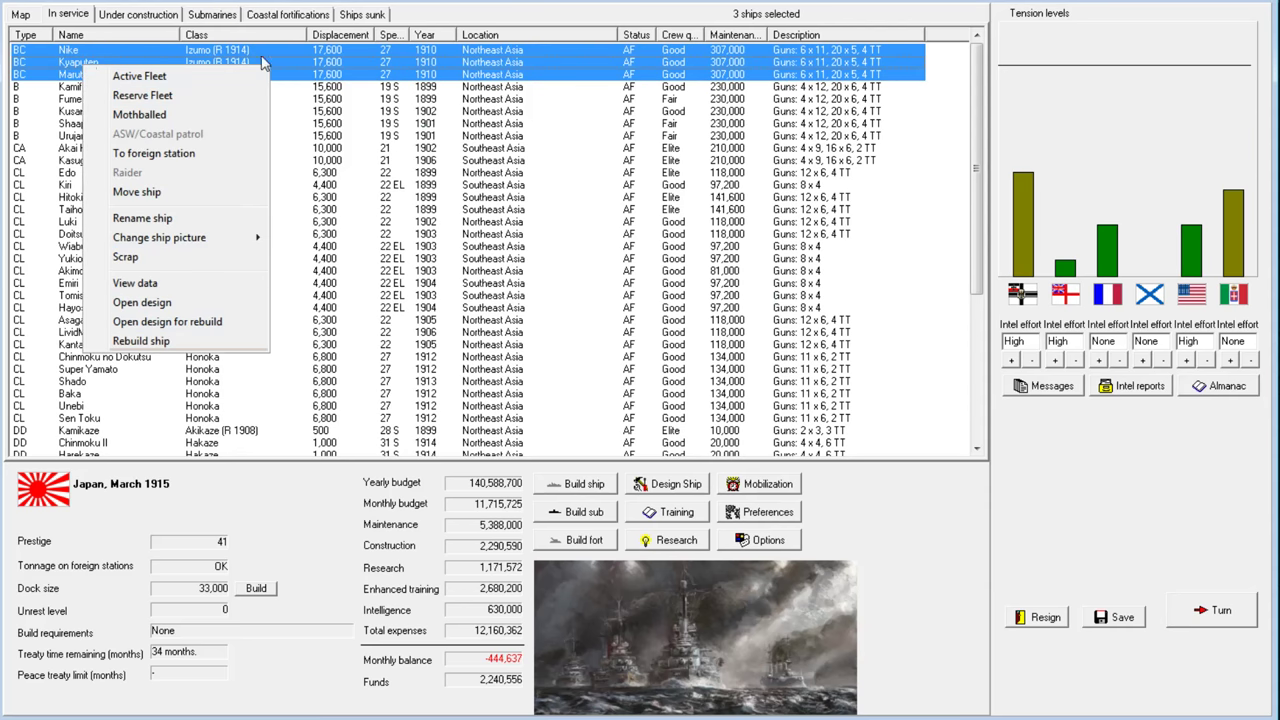
{"action": "left_click", "coordinate": [141, 340]}
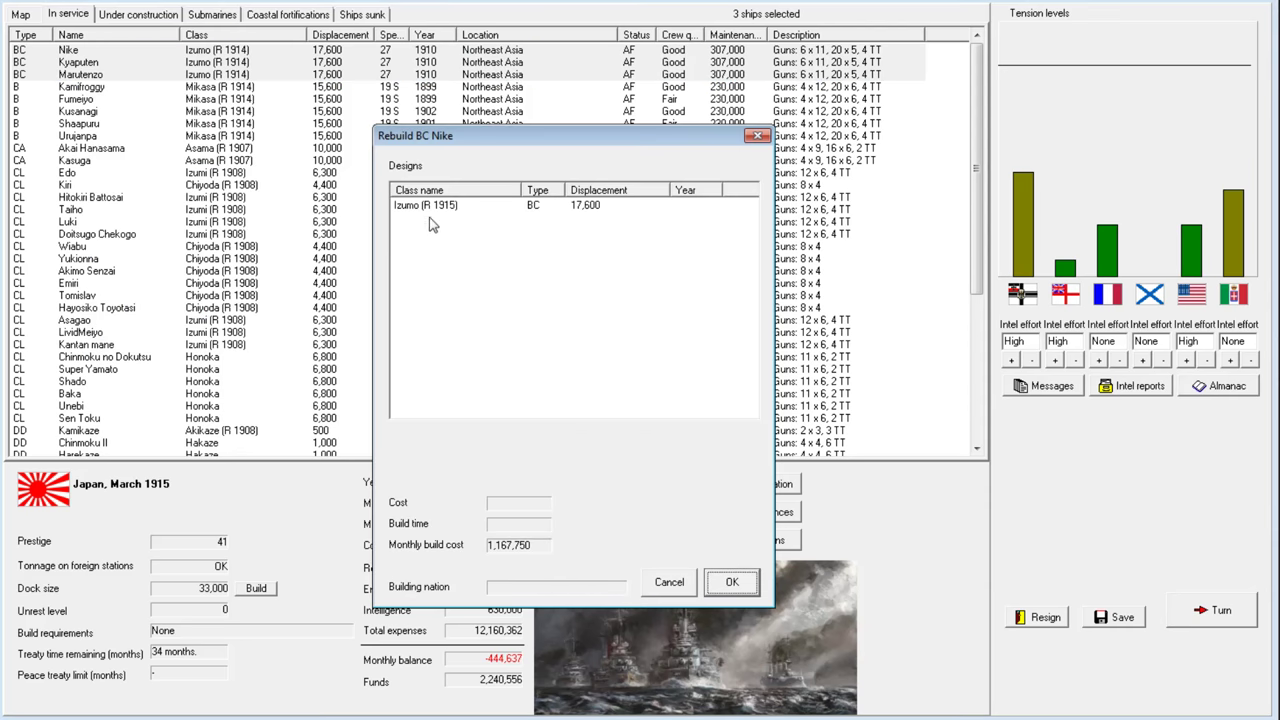
{"action": "left_click", "coordinate": [732, 582]}
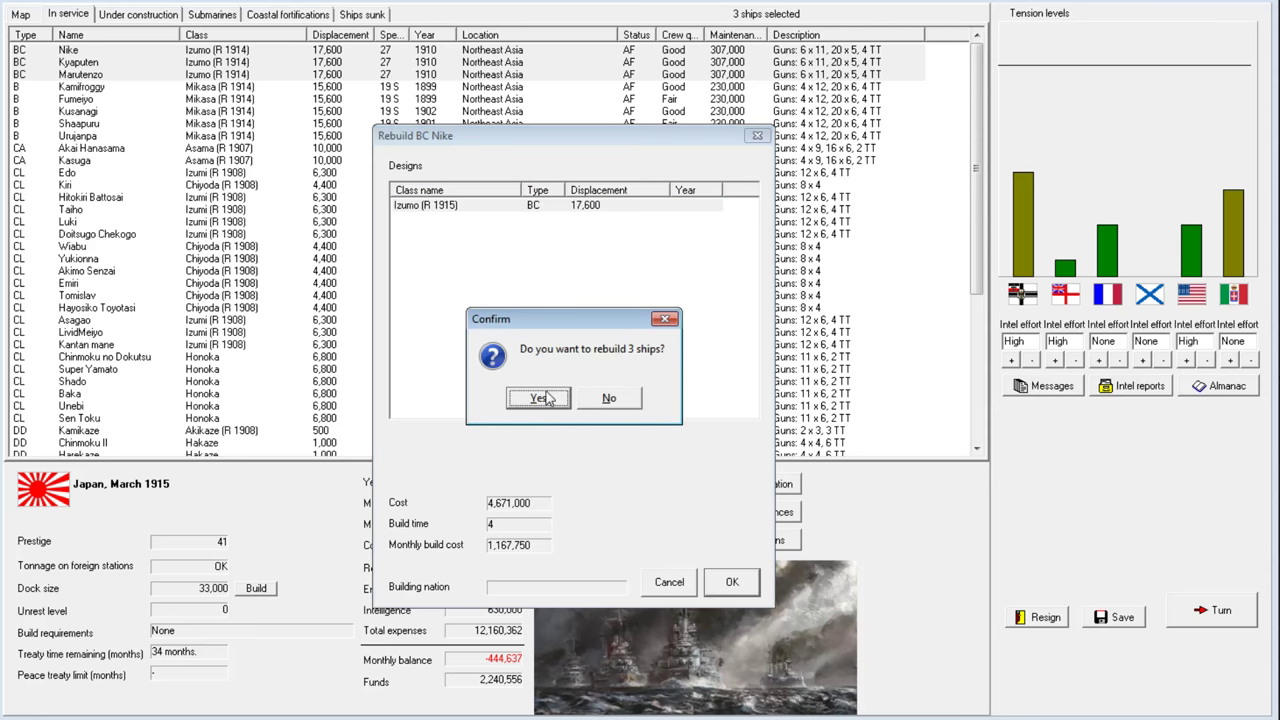
{"action": "left_click", "coordinate": [538, 398]}
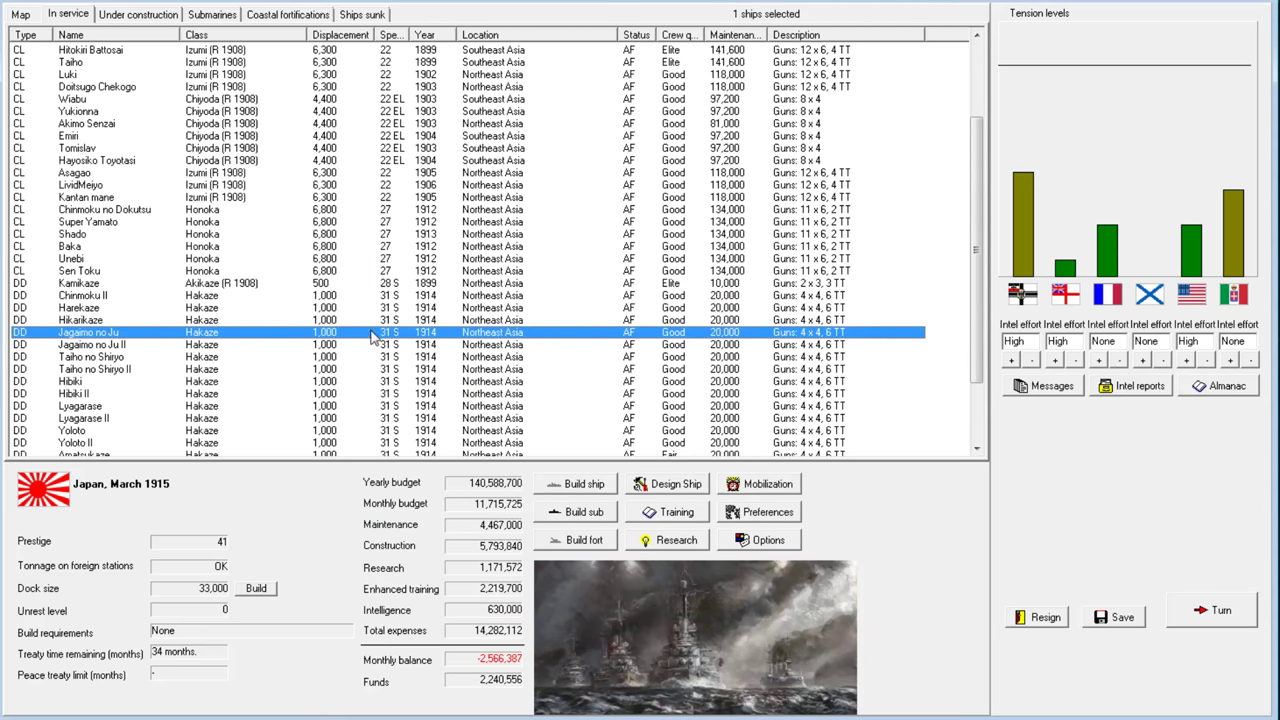
Raise the Hakaze rebuild design's ammunition to 195 rounds per gun
{"action": "scroll", "scroll_direction": "down", "scroll_amount": 3}
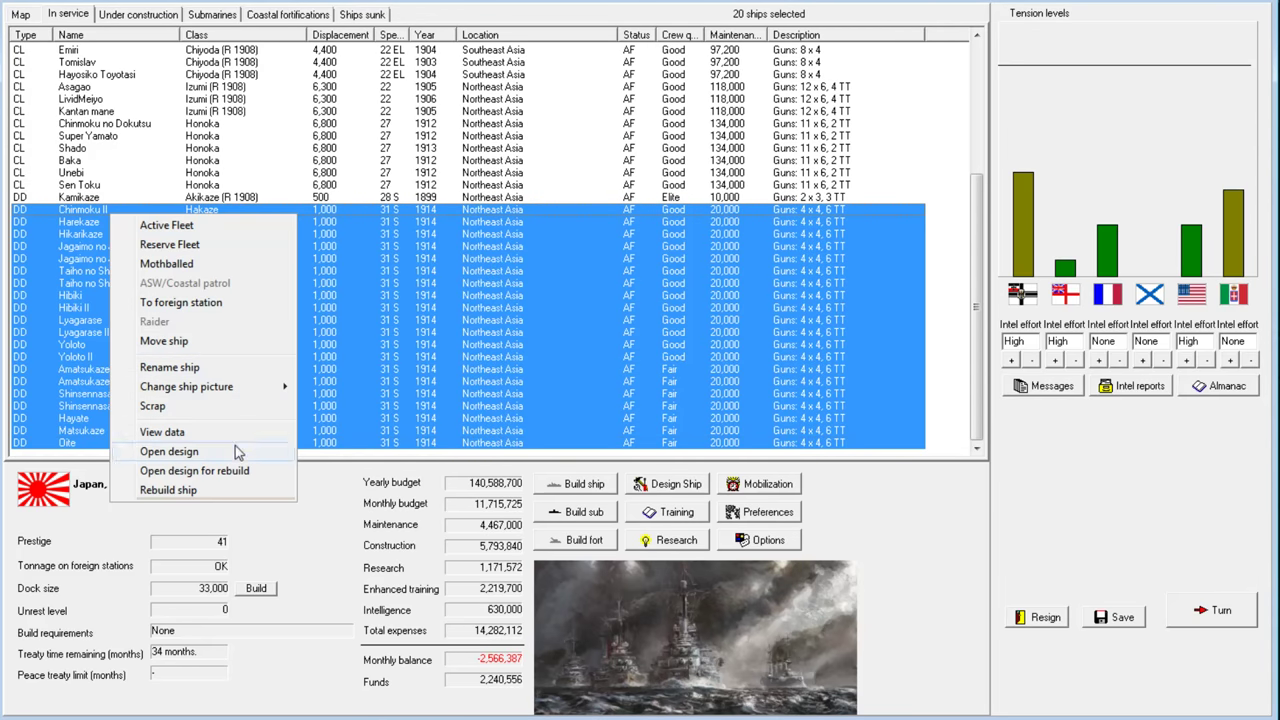
{"action": "left_click", "coordinate": [168, 451]}
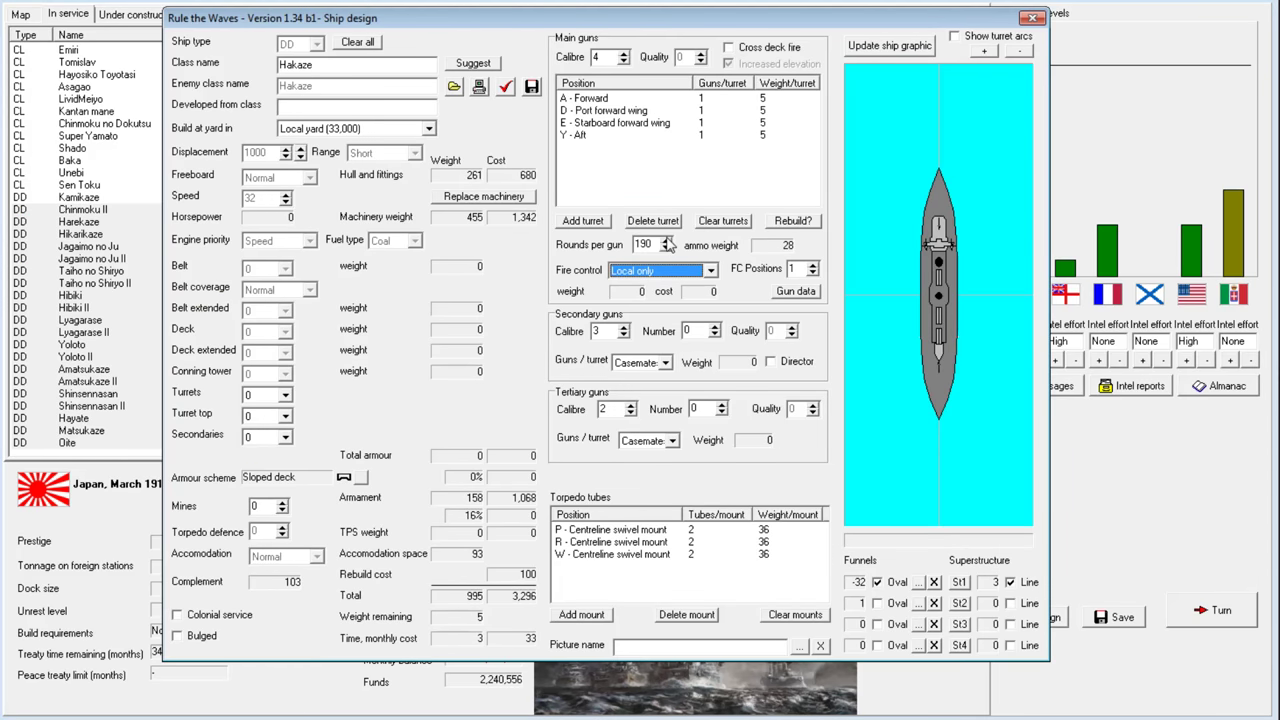
{"action": "left_click", "coordinate": [671, 249]}
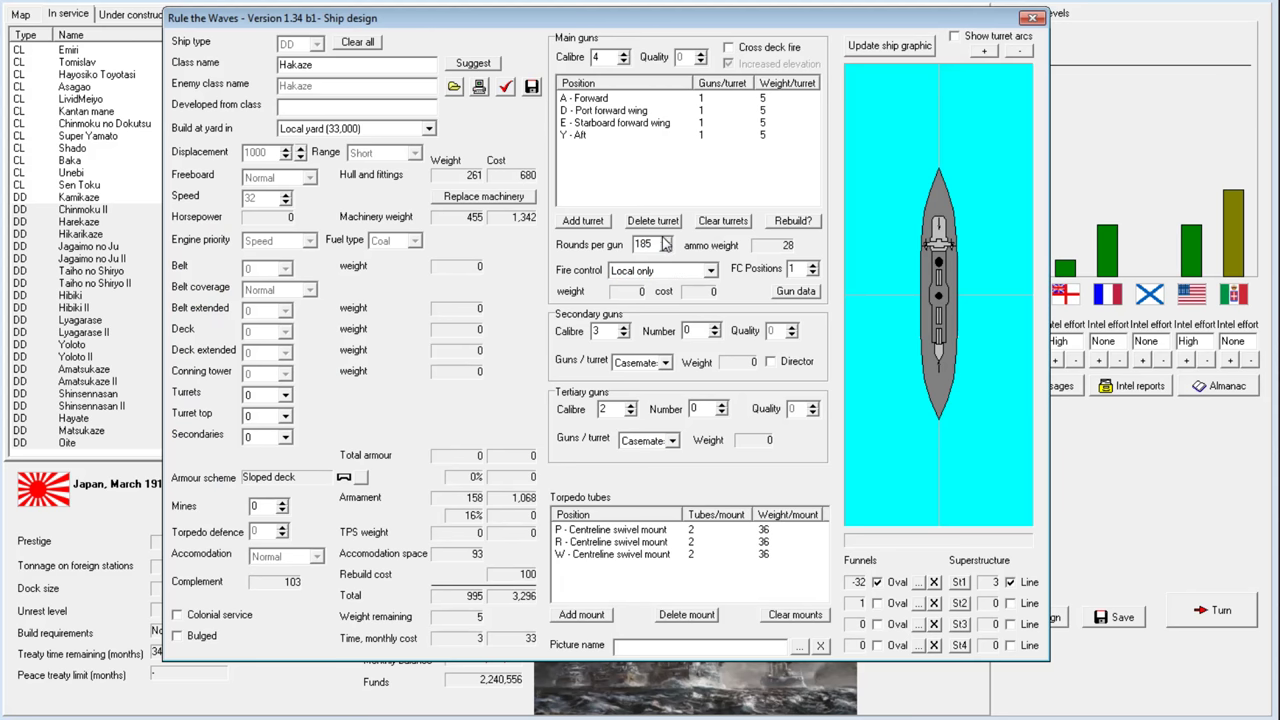
{"action": "left_click", "coordinate": [667, 241]}
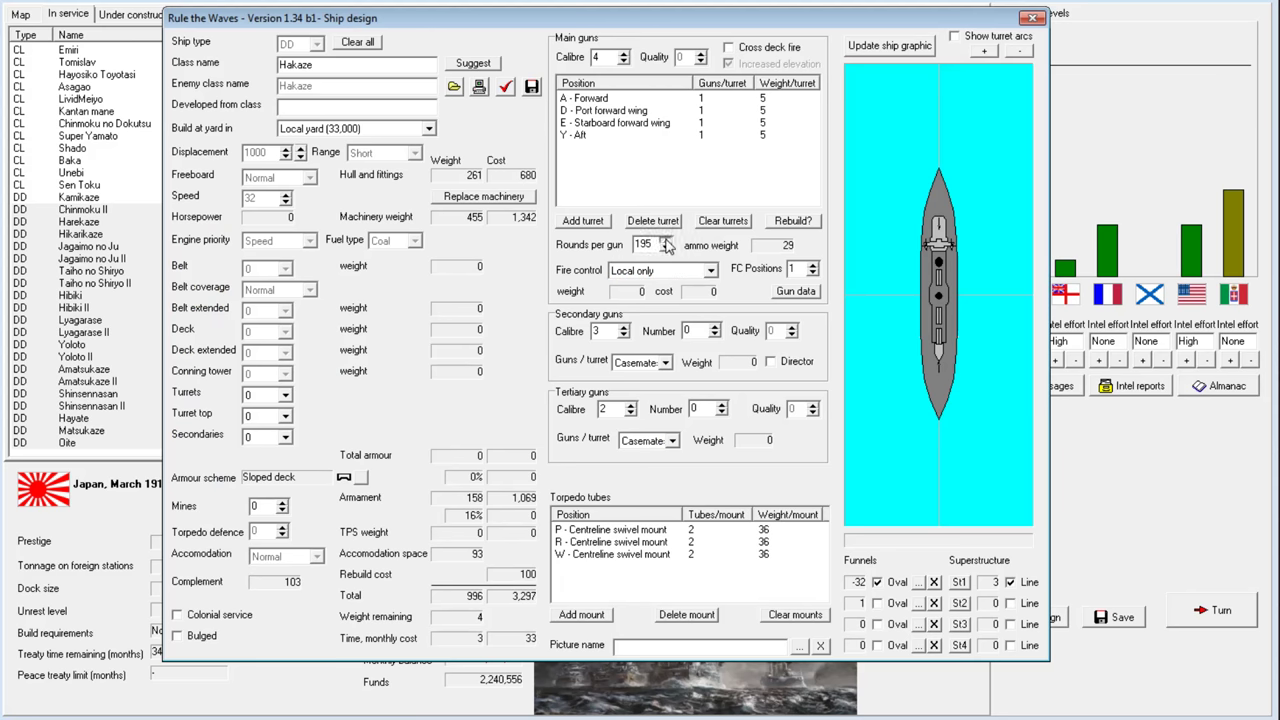
{"action": "left_click", "coordinate": [665, 241]}
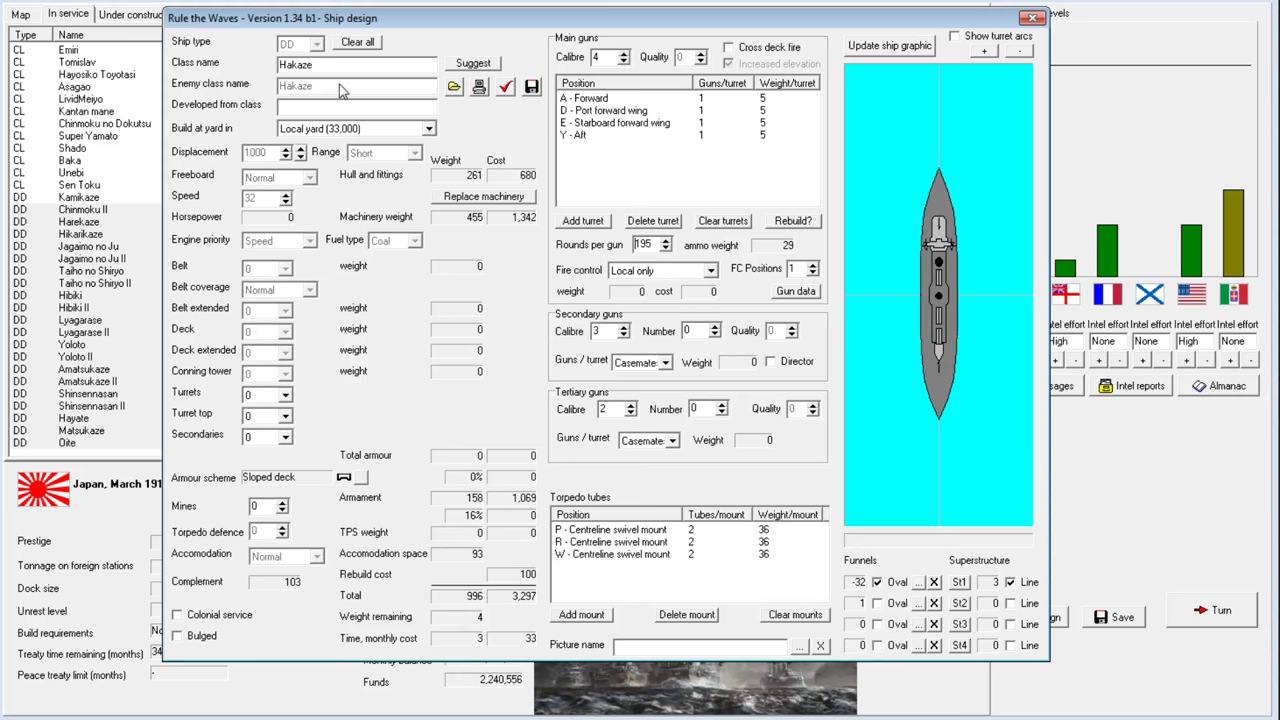
{"action": "mouse_move", "coordinate": [346, 410]}
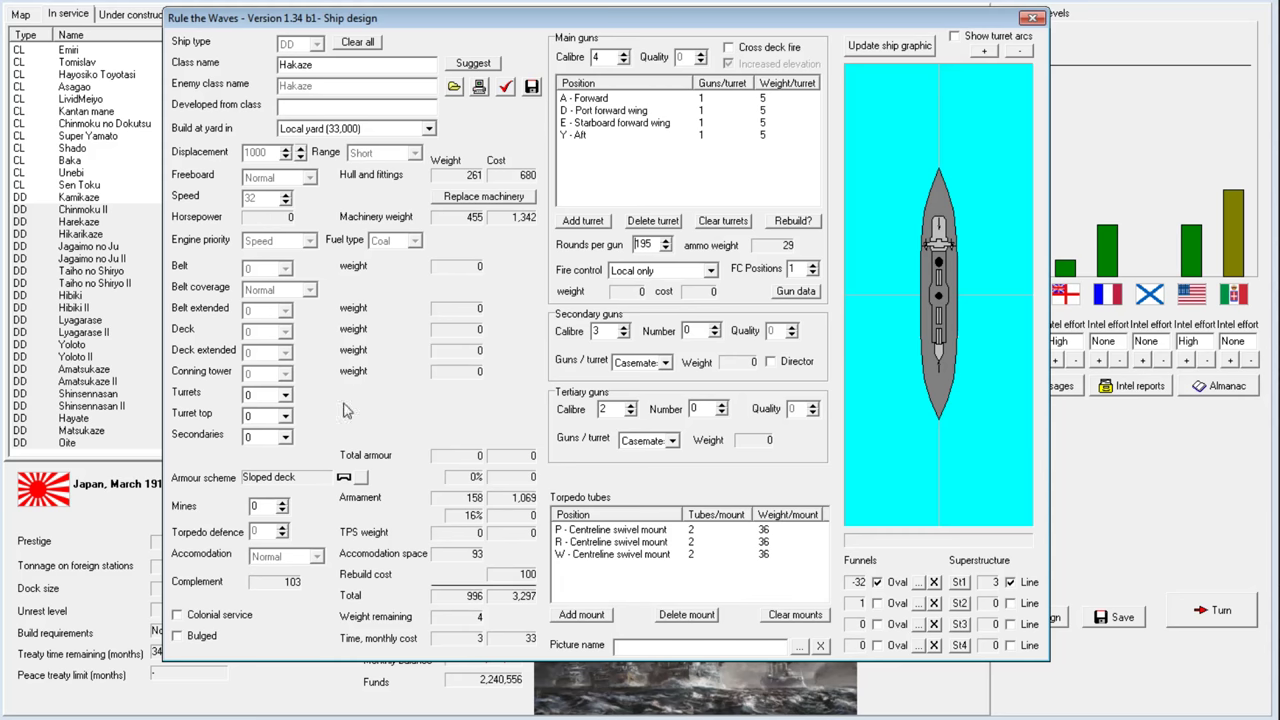
{"action": "mouse_move", "coordinate": [528, 110]}
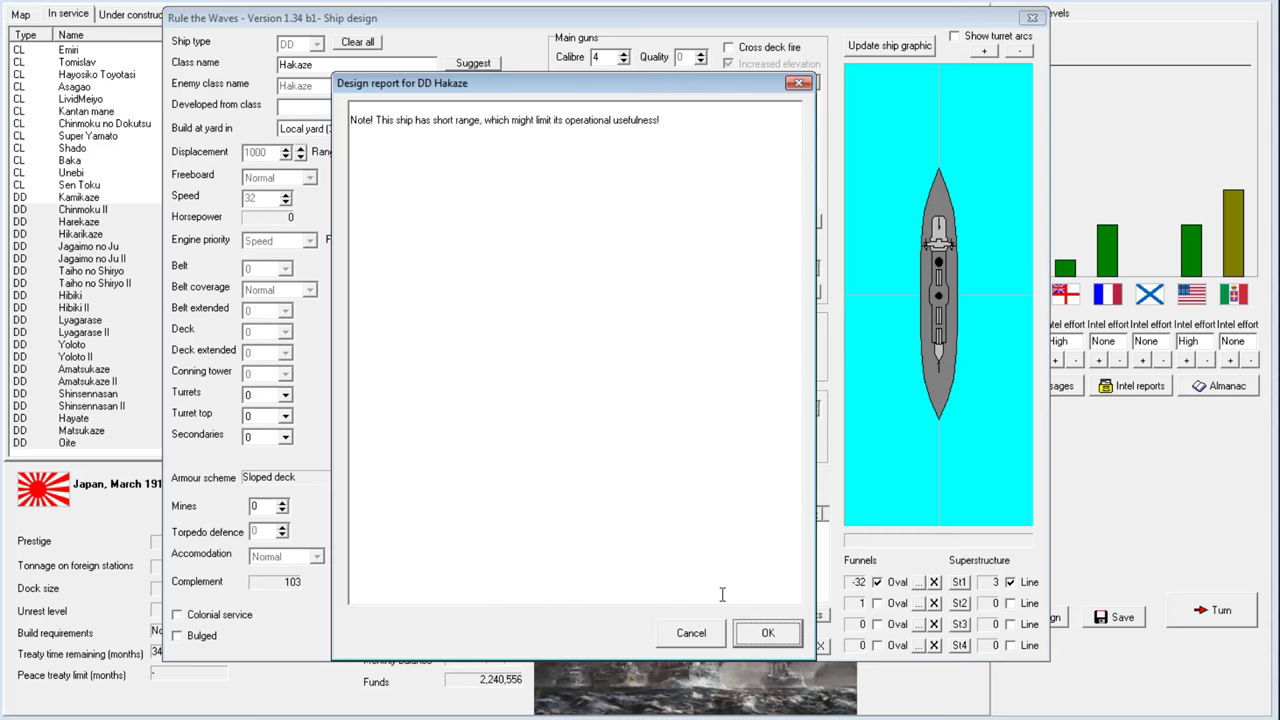
Accept the design report and order the twenty destroyers rebuilt to Hakaze (R 1915)
{"action": "left_click", "coordinate": [767, 632]}
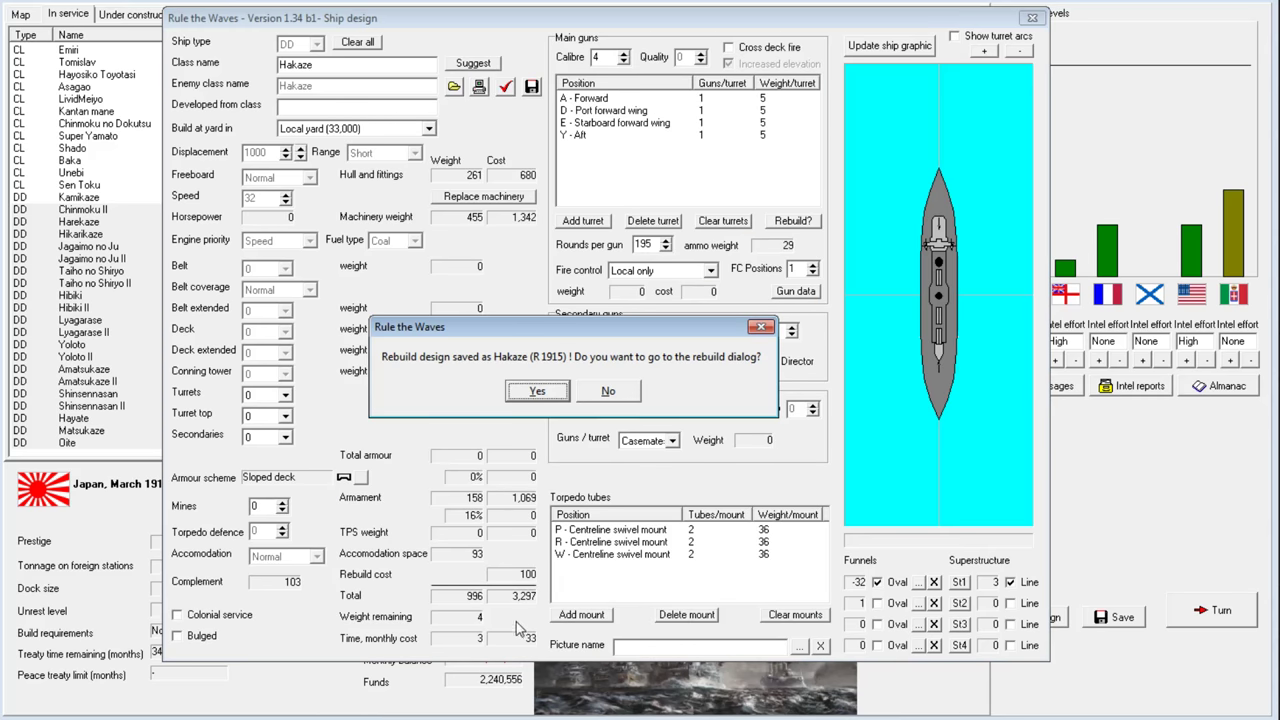
{"action": "left_click", "coordinate": [537, 391]}
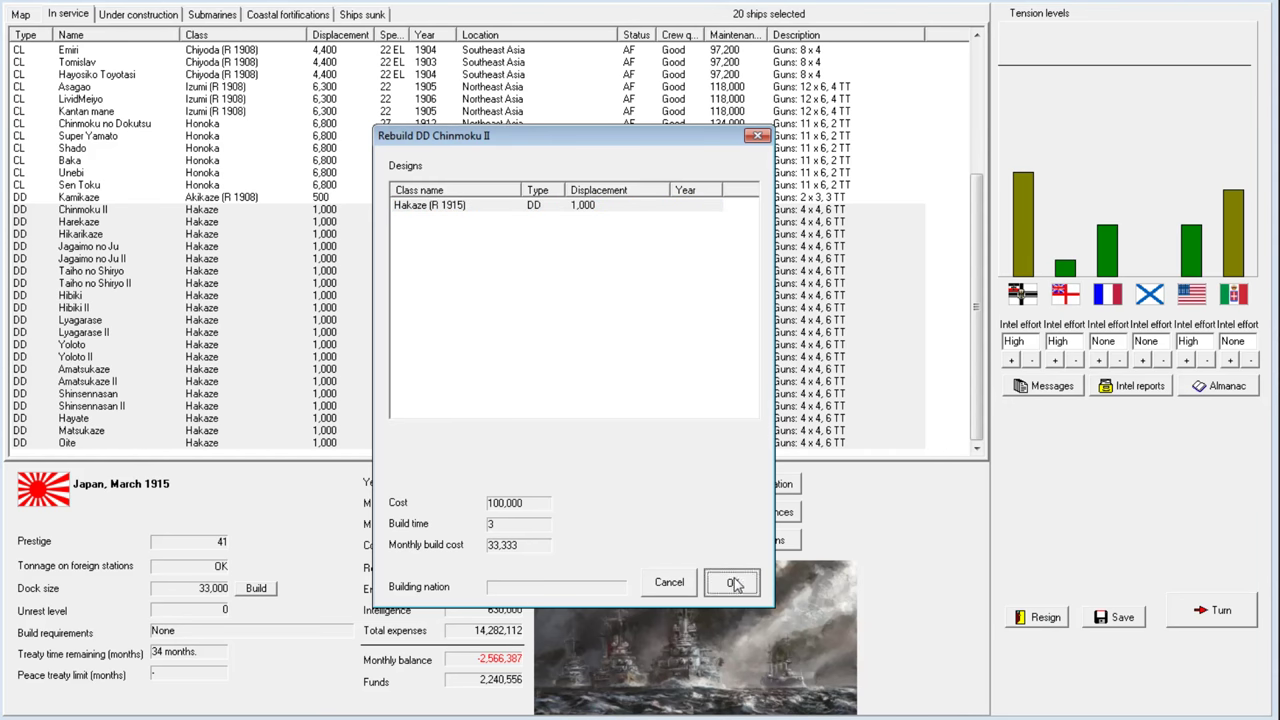
{"action": "left_click", "coordinate": [731, 582]}
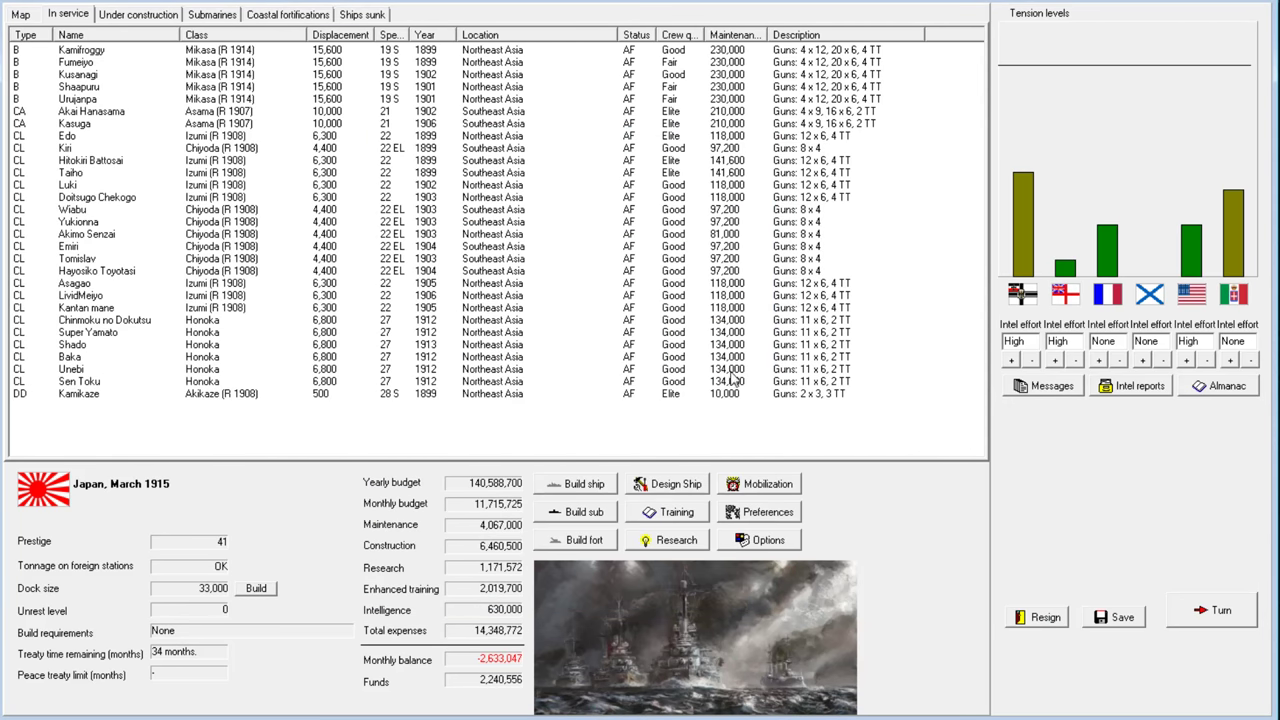
{"action": "mouse_move", "coordinate": [183, 363]}
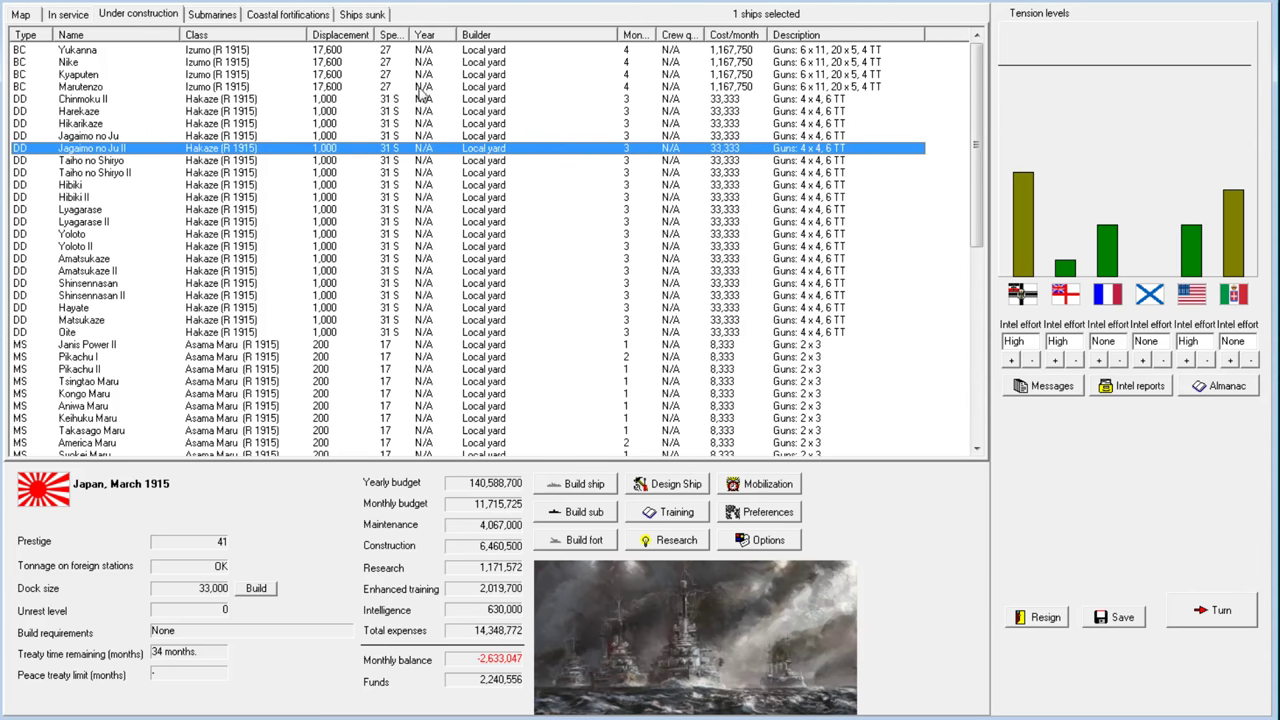
{"action": "mouse_move", "coordinate": [528, 87]}
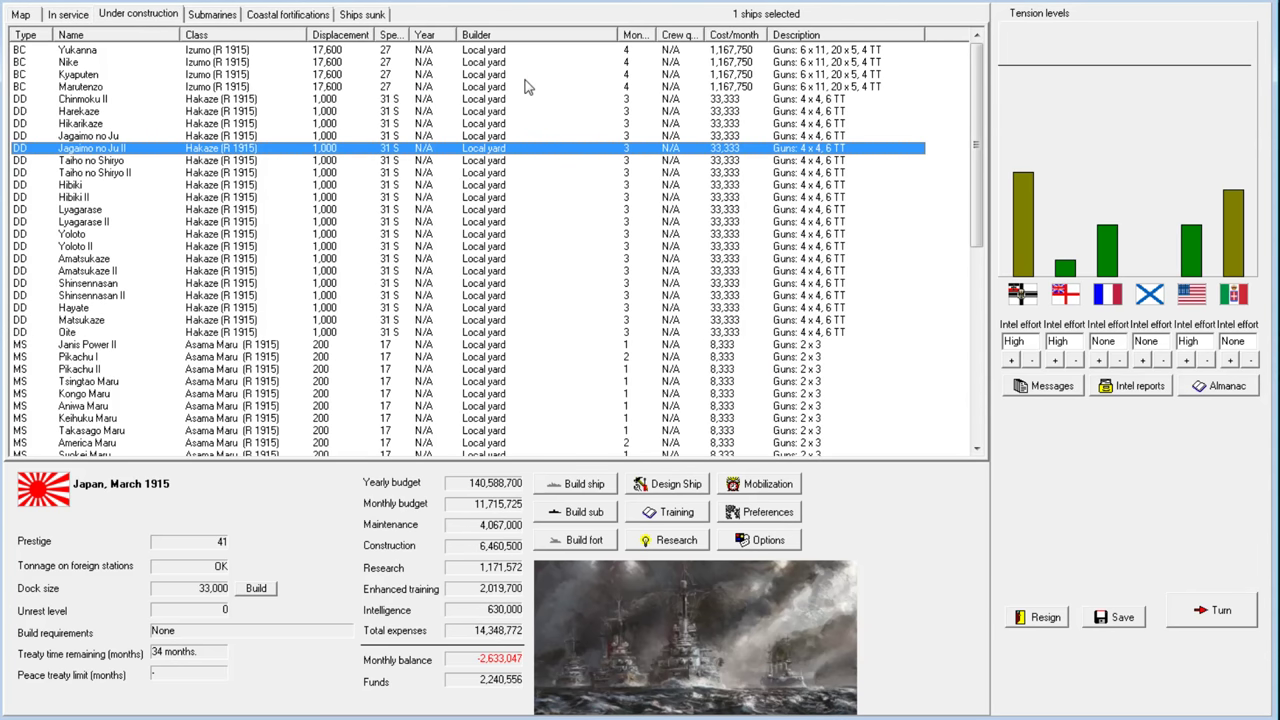
Halt Marutenzo's construction and dismiss the six reconstruction-finished notices
{"action": "right_click", "coordinate": [90, 86]}
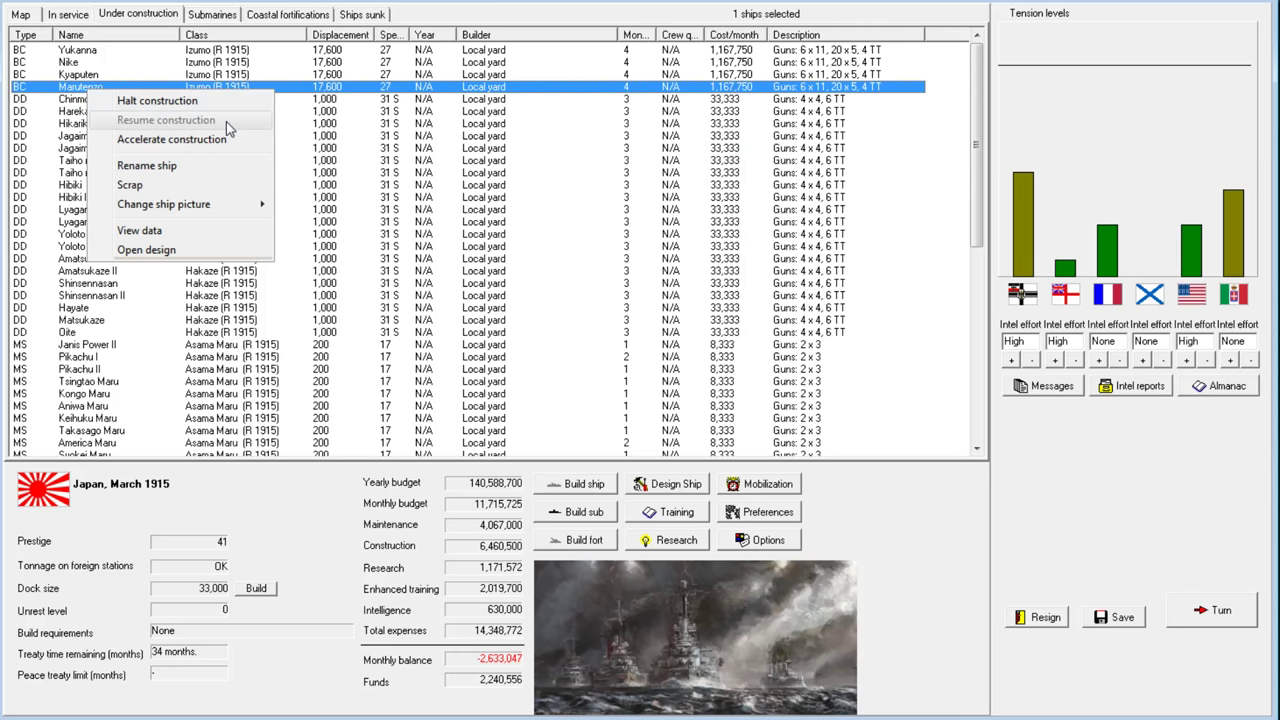
{"action": "left_click", "coordinate": [171, 139]}
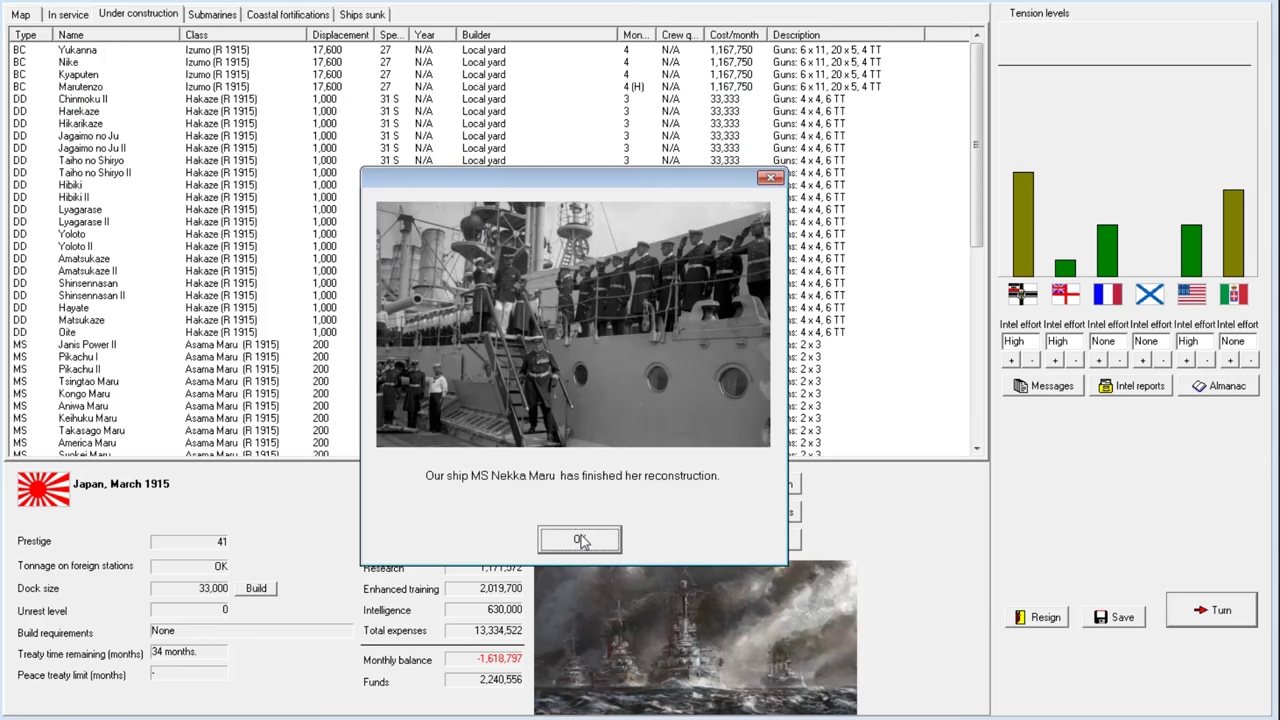
{"action": "left_click", "coordinate": [579, 540]}
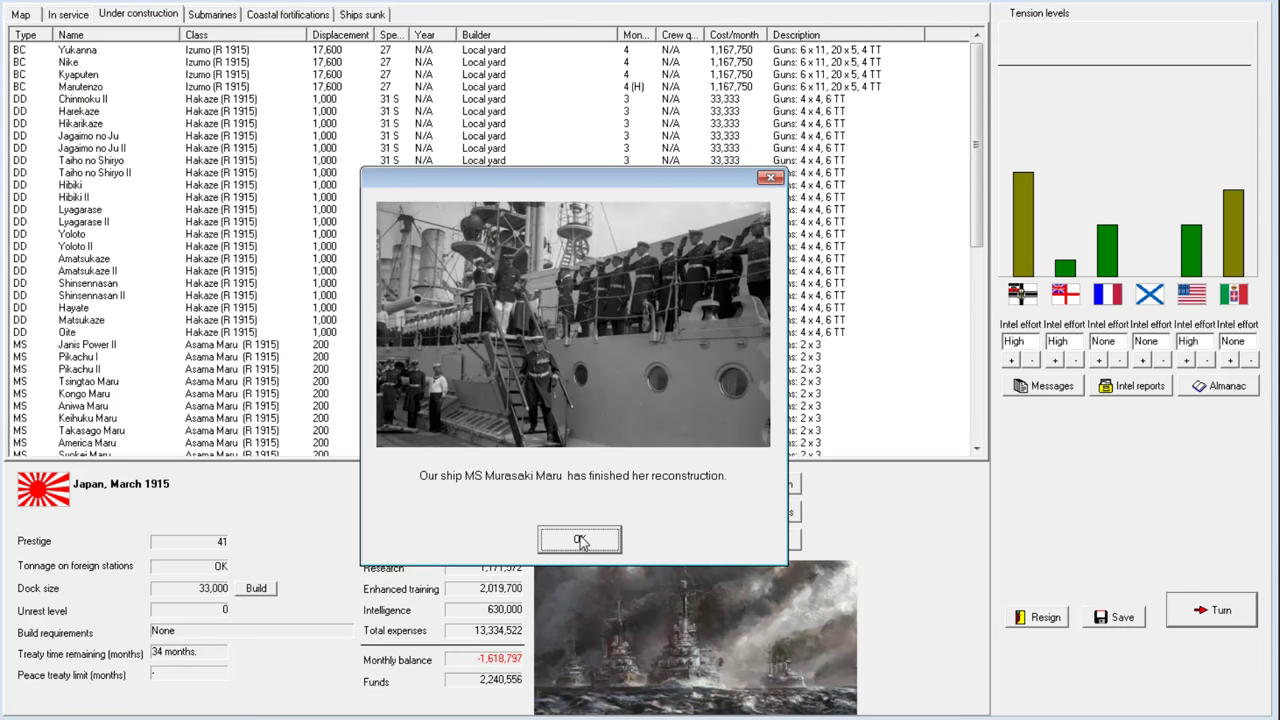
{"action": "left_click", "coordinate": [579, 540]}
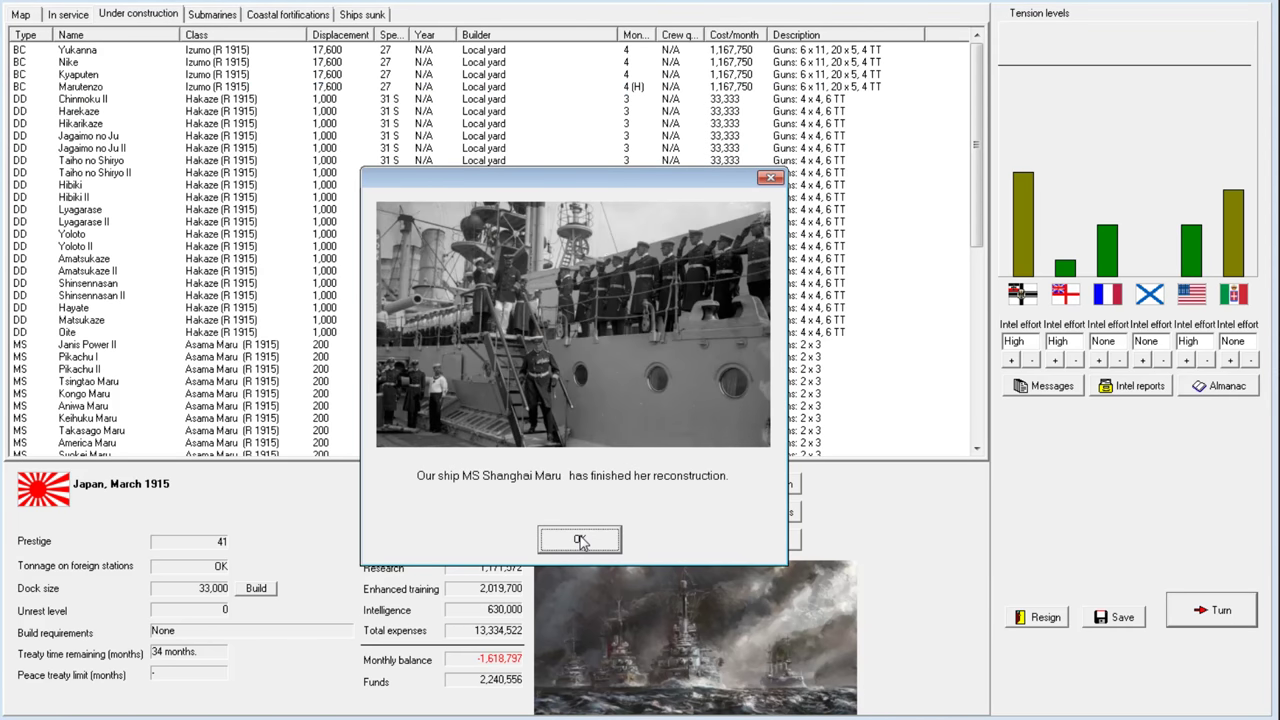
{"action": "left_click", "coordinate": [580, 540]}
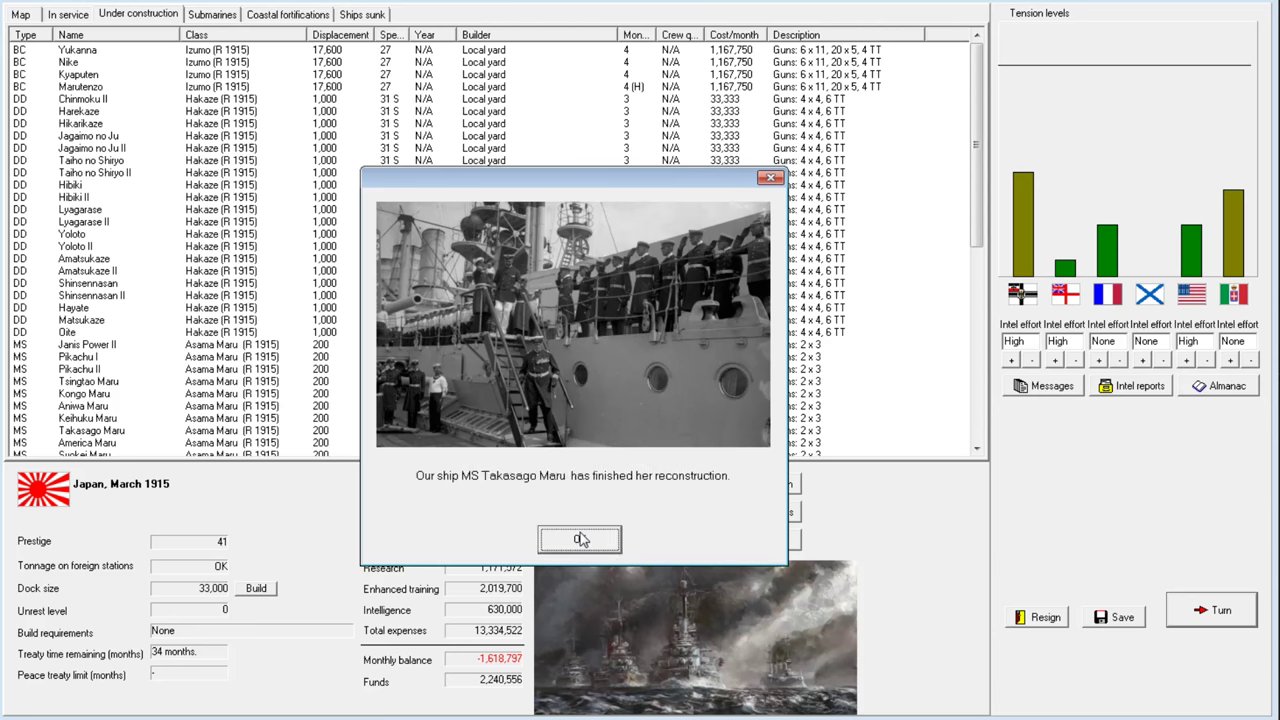
{"action": "left_click", "coordinate": [579, 539]}
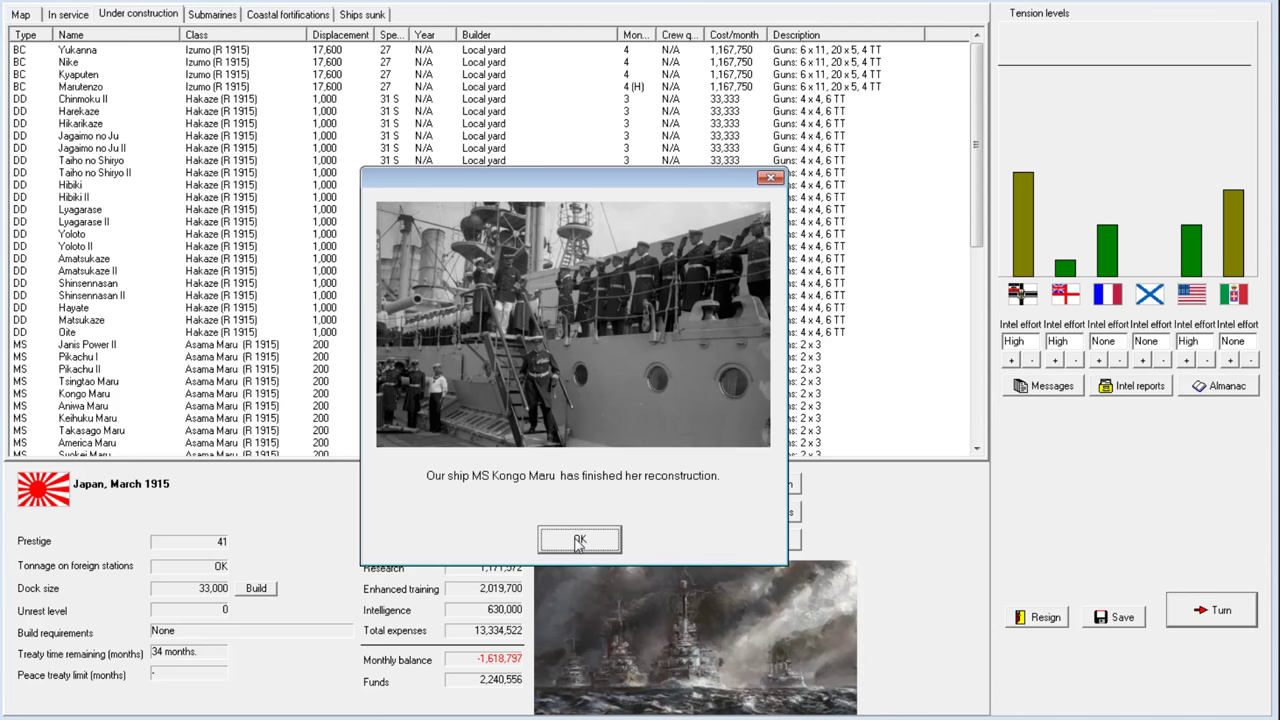
{"action": "left_click", "coordinate": [579, 540]}
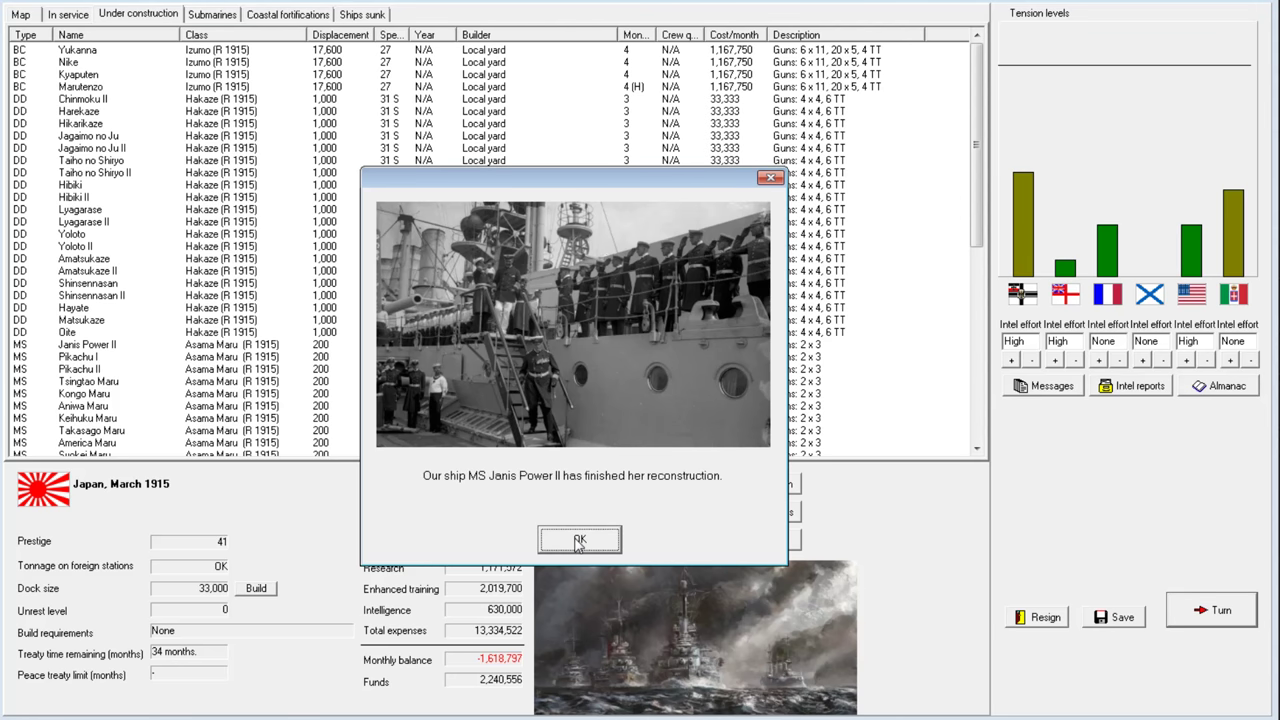
{"action": "left_click", "coordinate": [579, 540]}
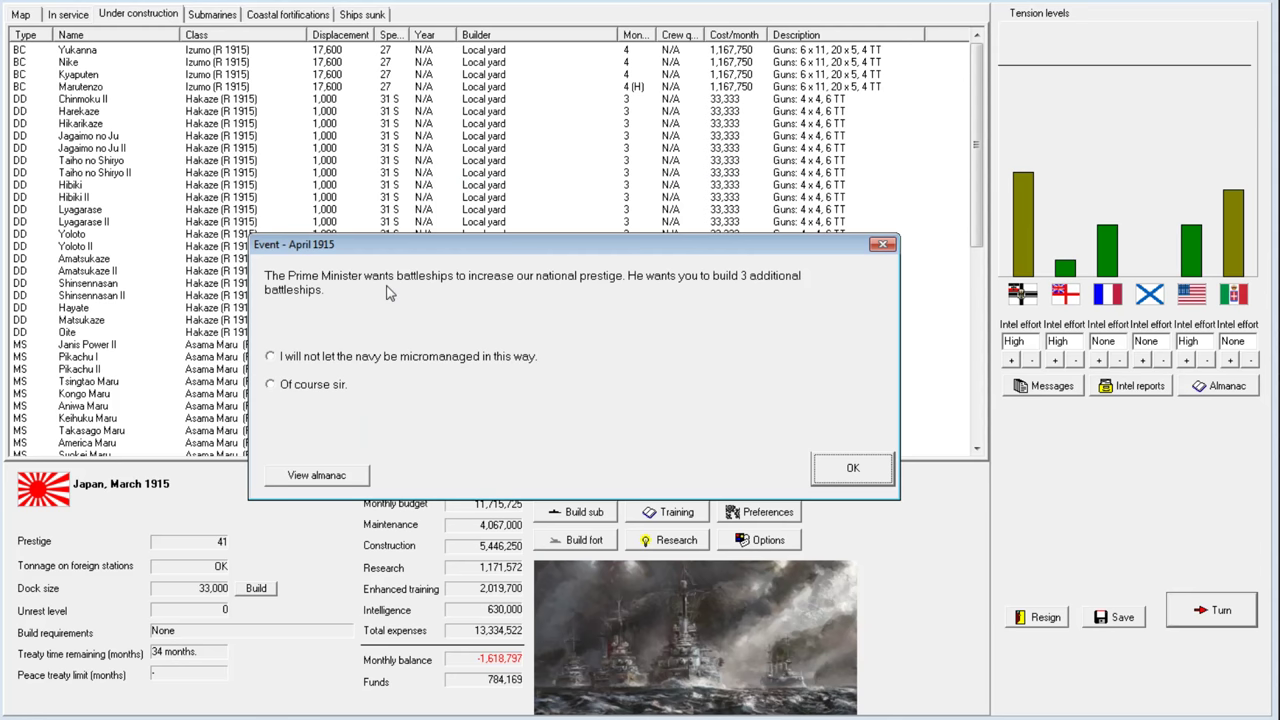
{"action": "mouse_move", "coordinate": [662, 278]}
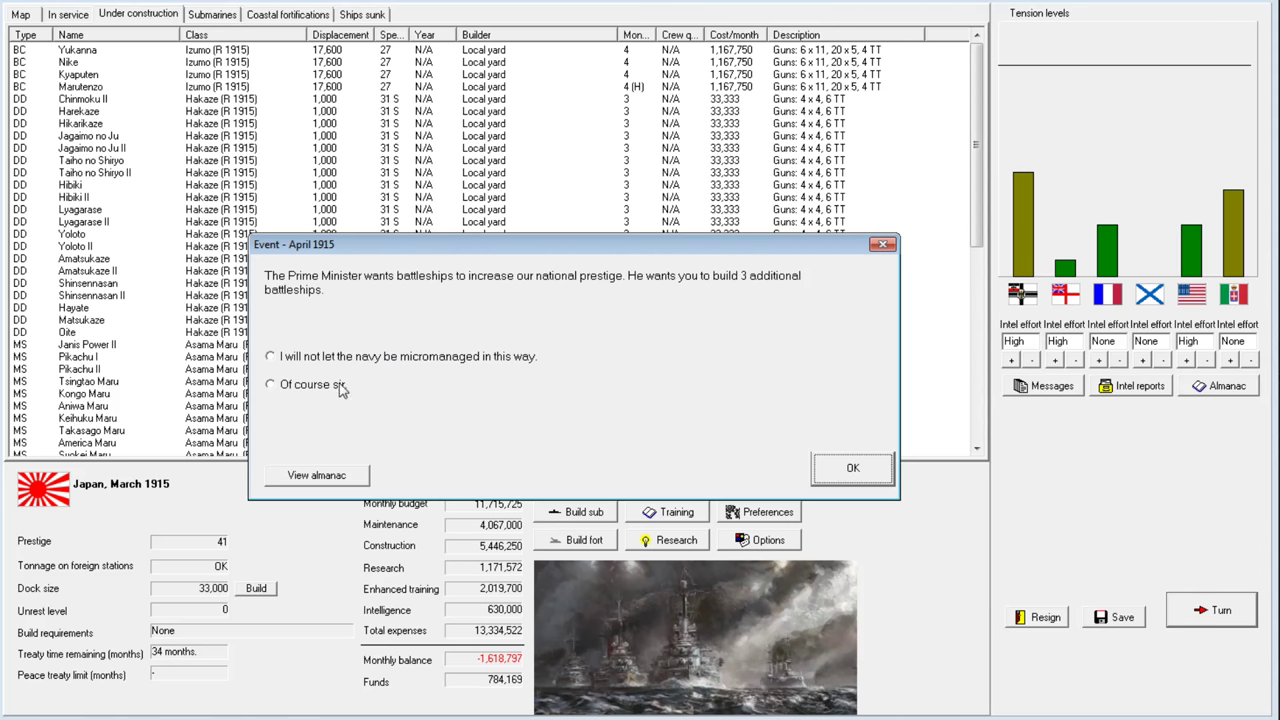
Answer 'Of course sir.' to the Prime Minister's battleship demand and close the turn messages
{"action": "left_click", "coordinate": [270, 385]}
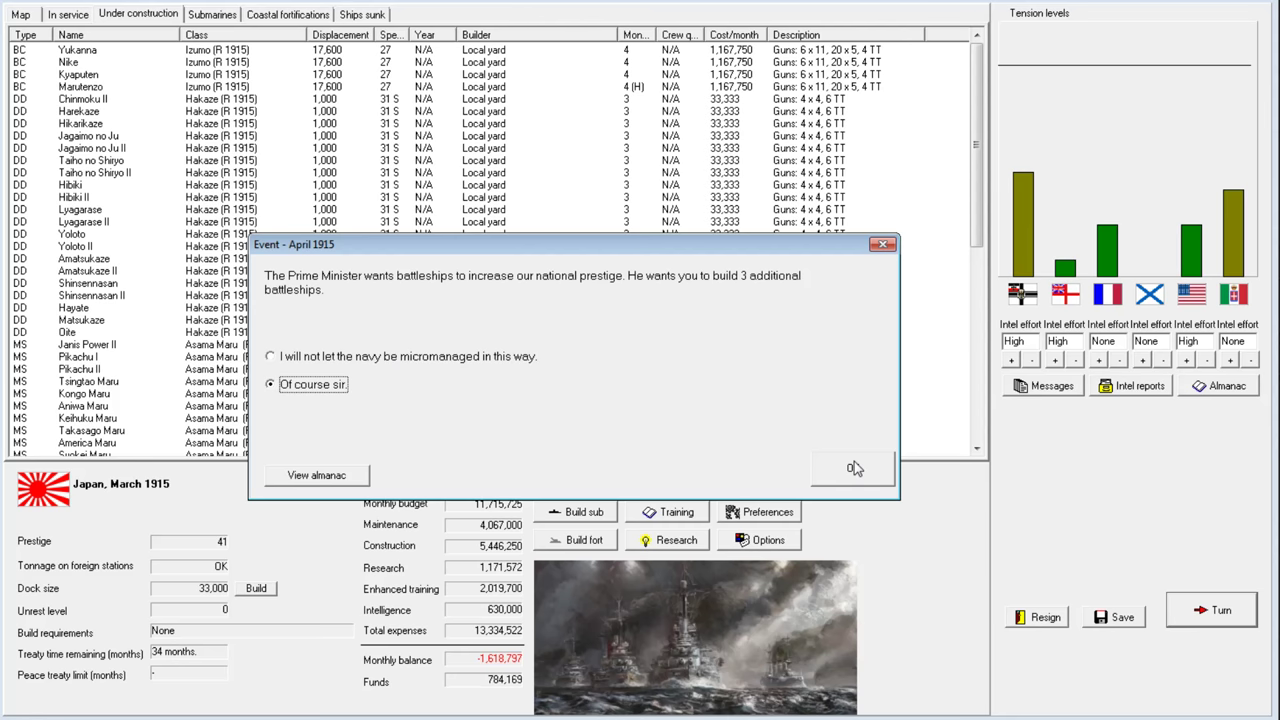
{"action": "left_click", "coordinate": [850, 468]}
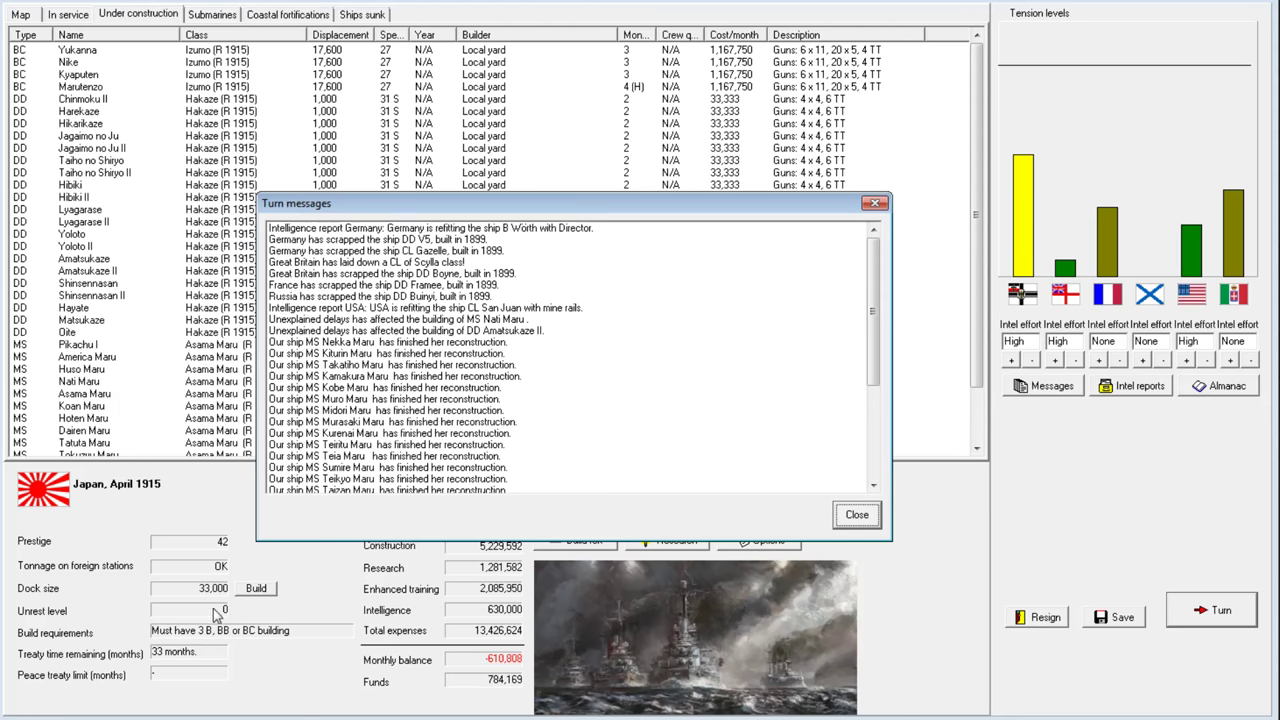
{"action": "mouse_move", "coordinate": [813, 472]}
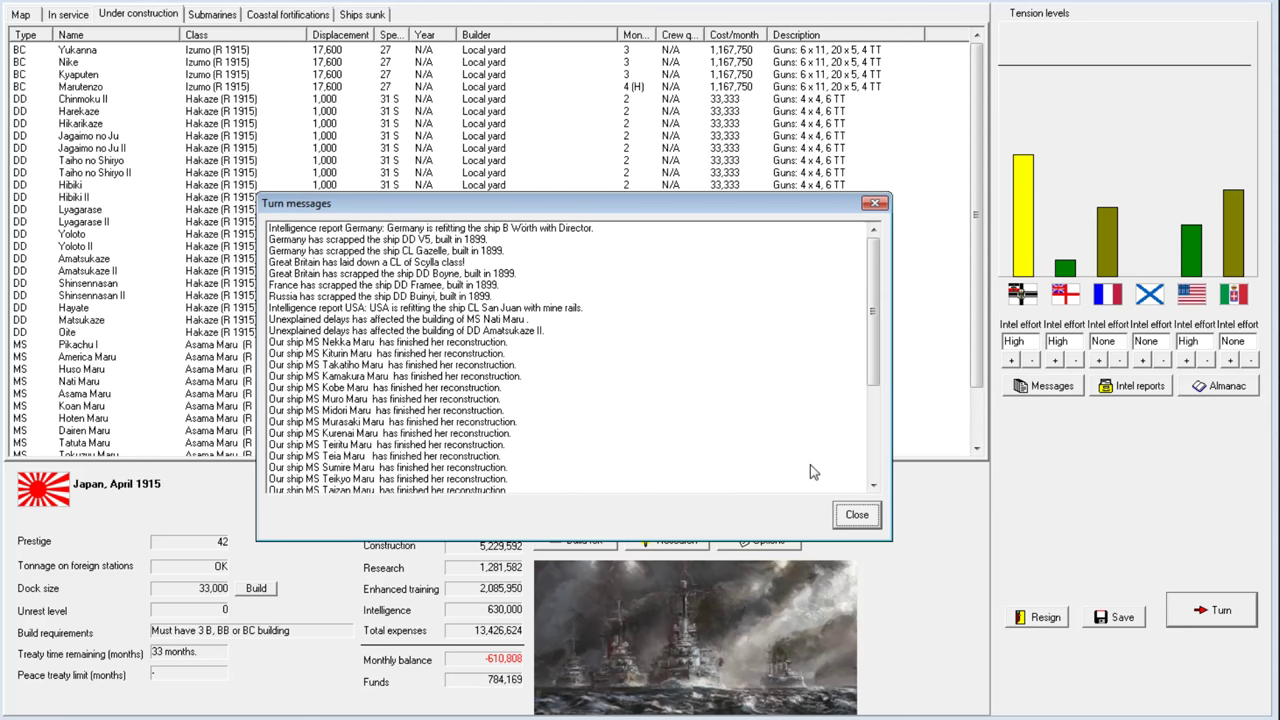
{"action": "scroll", "scroll_direction": "down", "scroll_amount": 3}
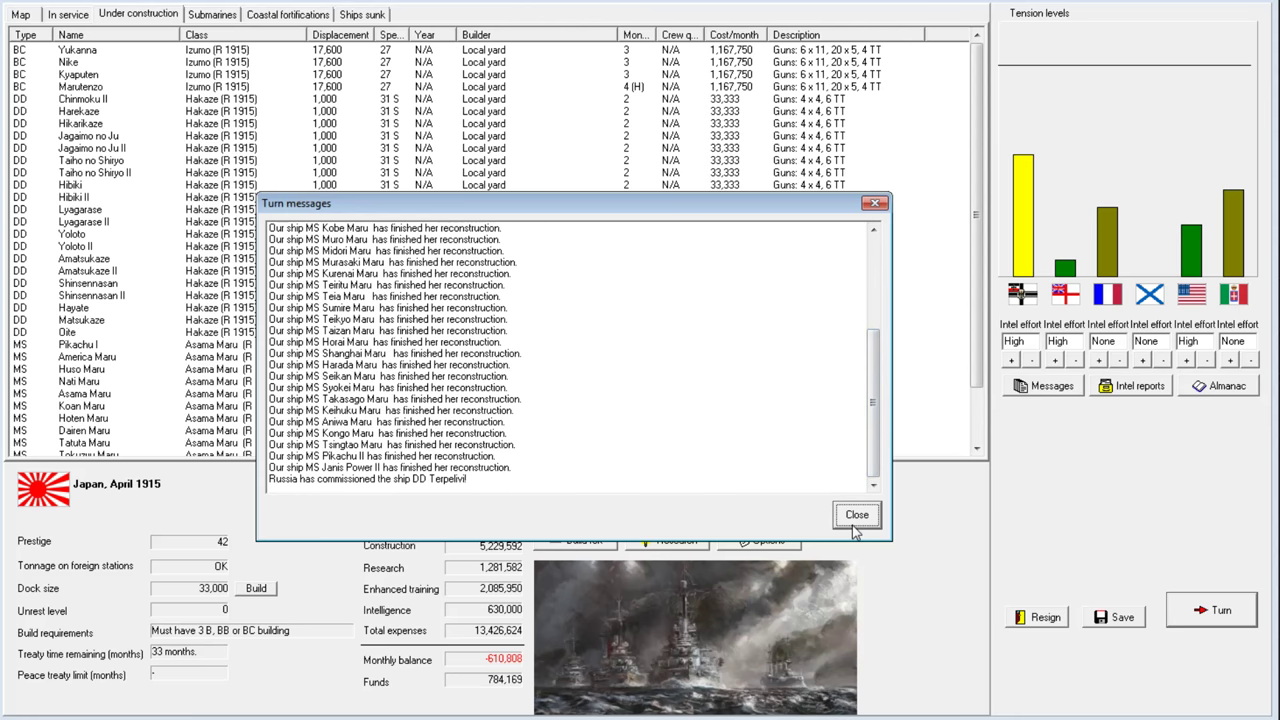
{"action": "left_click", "coordinate": [856, 514]}
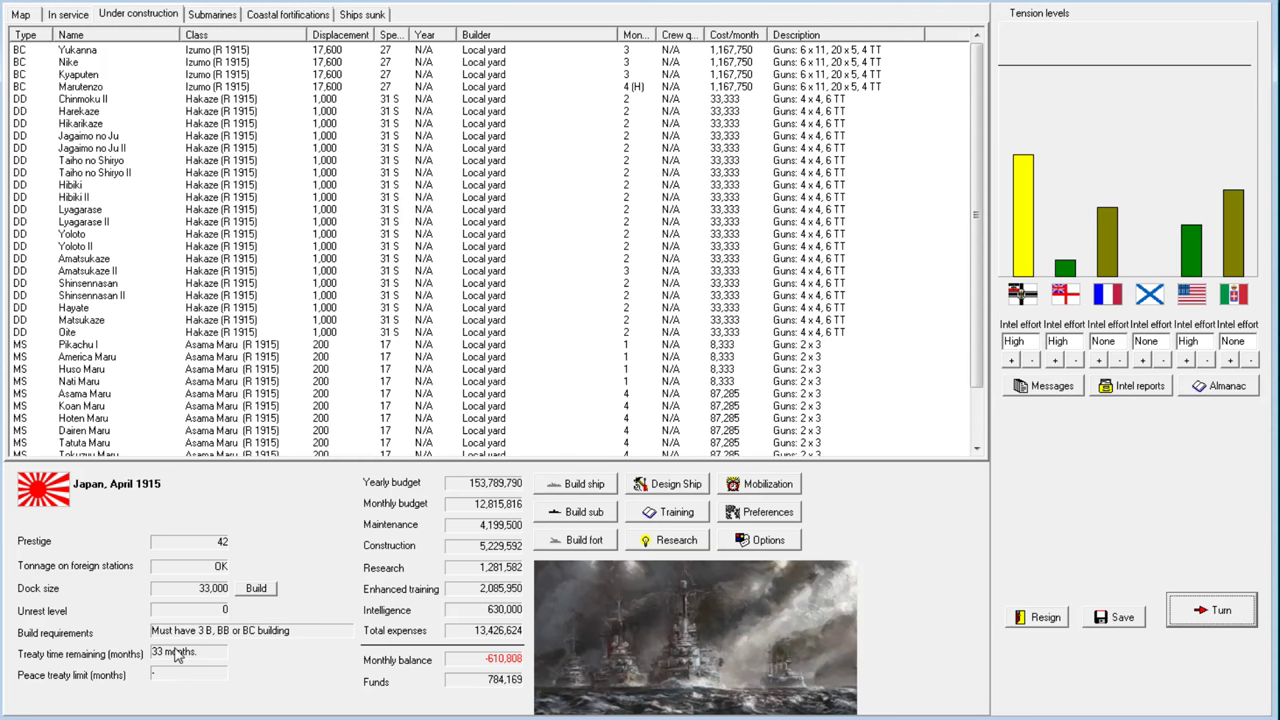
{"action": "mouse_move", "coordinate": [175, 651]}
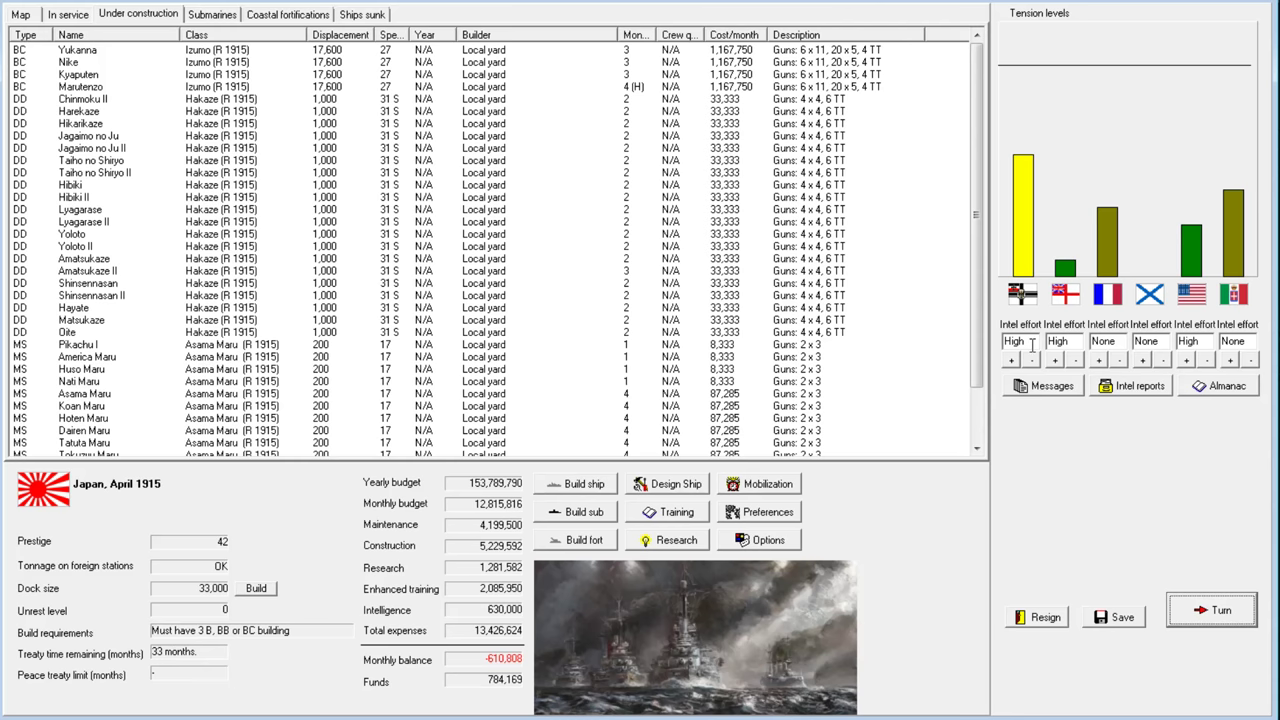
Review Great Britain's and Japan's nation data, then end the April 1915 turn
{"action": "left_click", "coordinate": [1218, 385]}
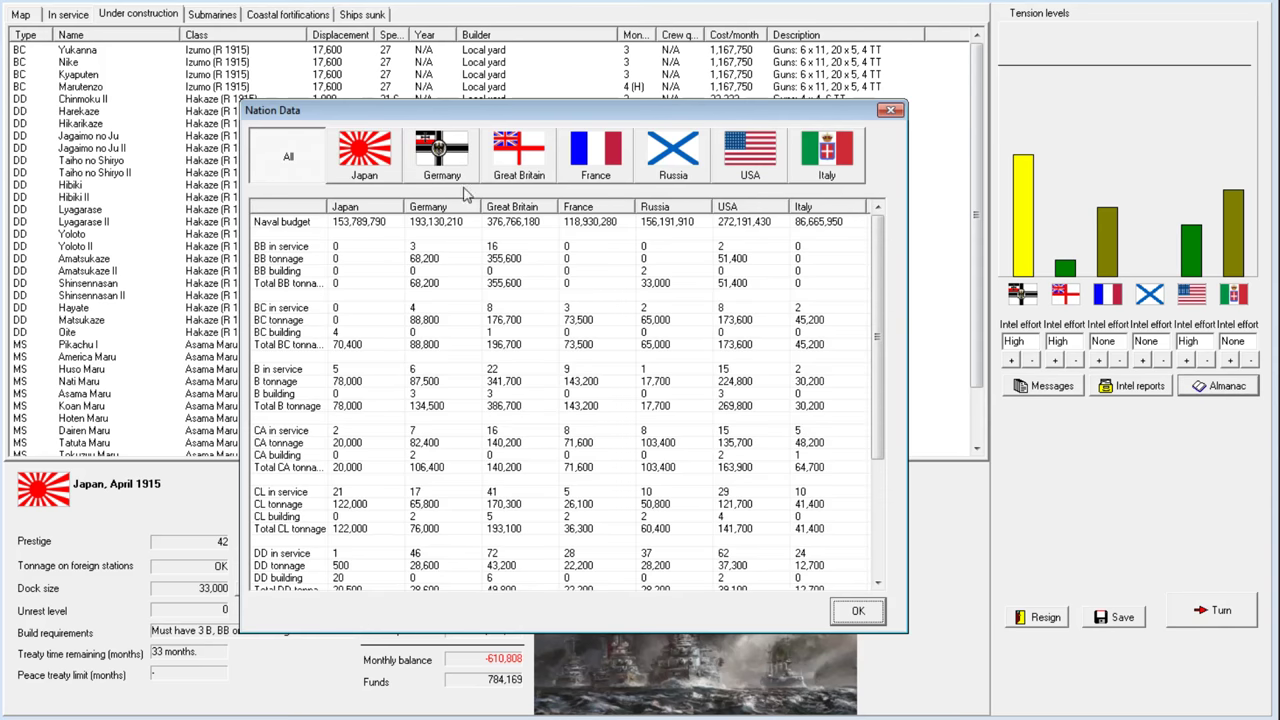
{"action": "left_click", "coordinate": [518, 155]}
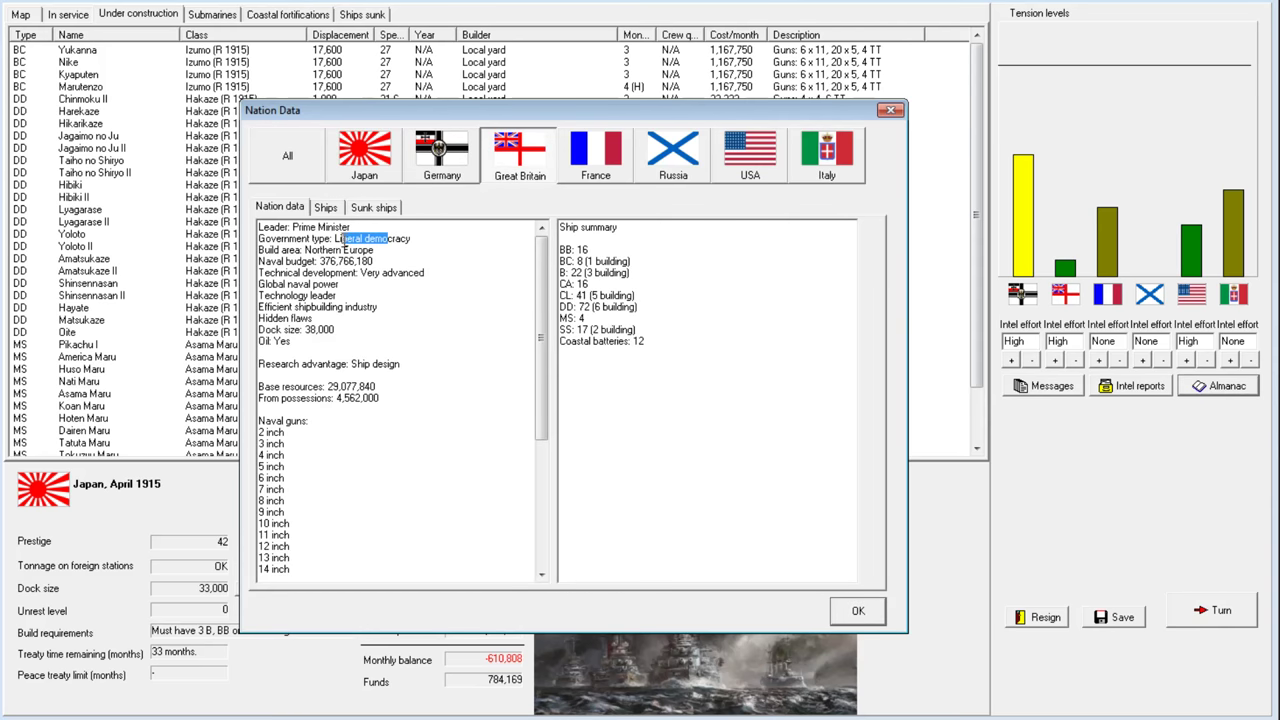
{"action": "left_click", "coordinate": [365, 150]}
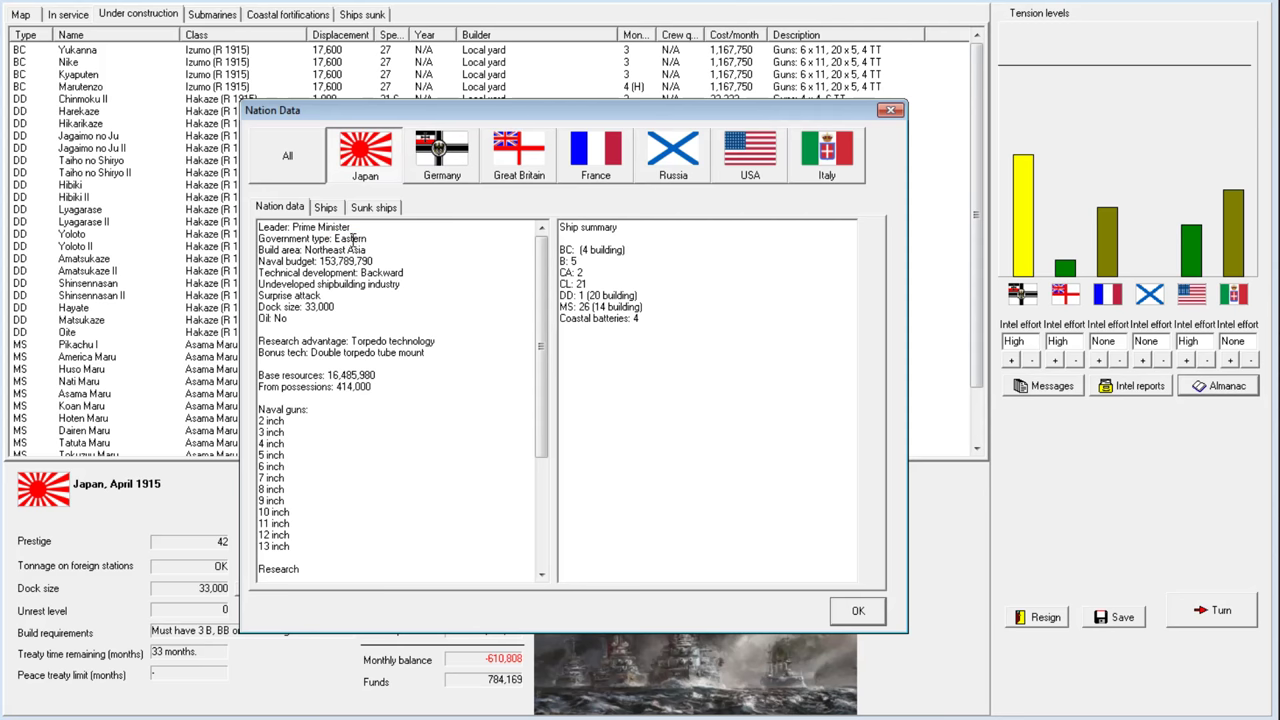
{"action": "mouse_move", "coordinate": [849, 602]}
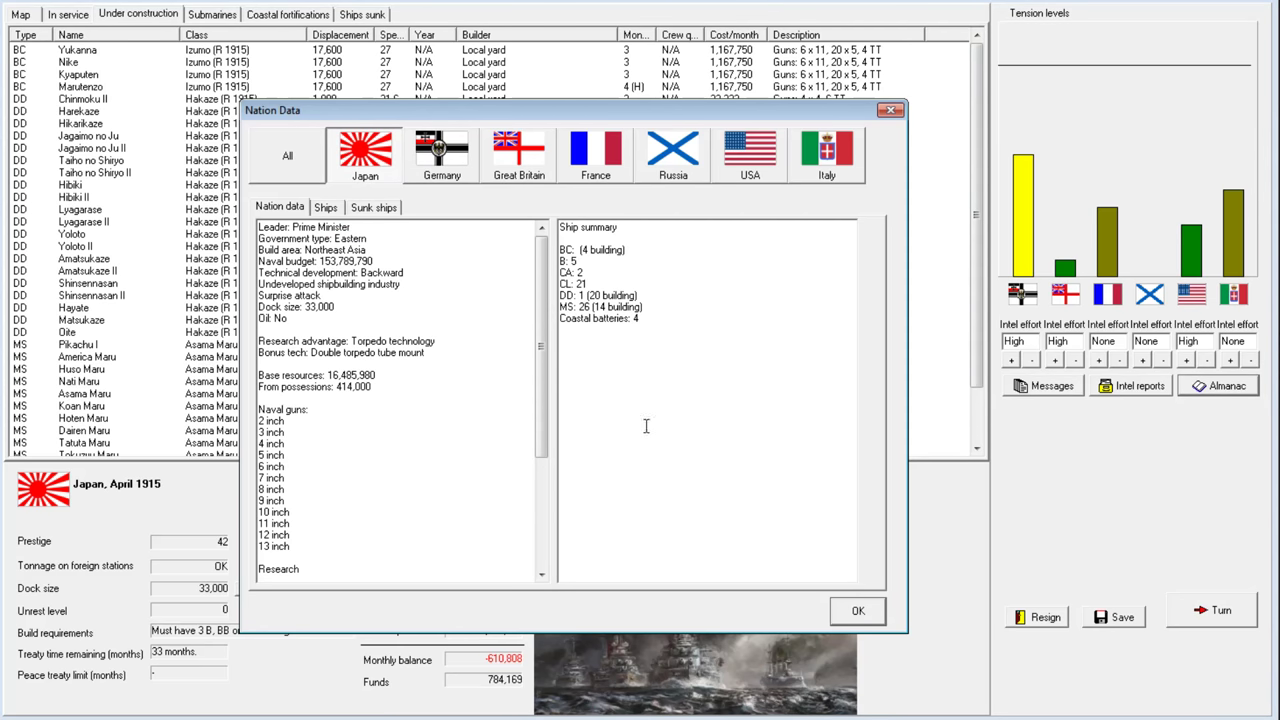
{"action": "left_click", "coordinate": [856, 610]}
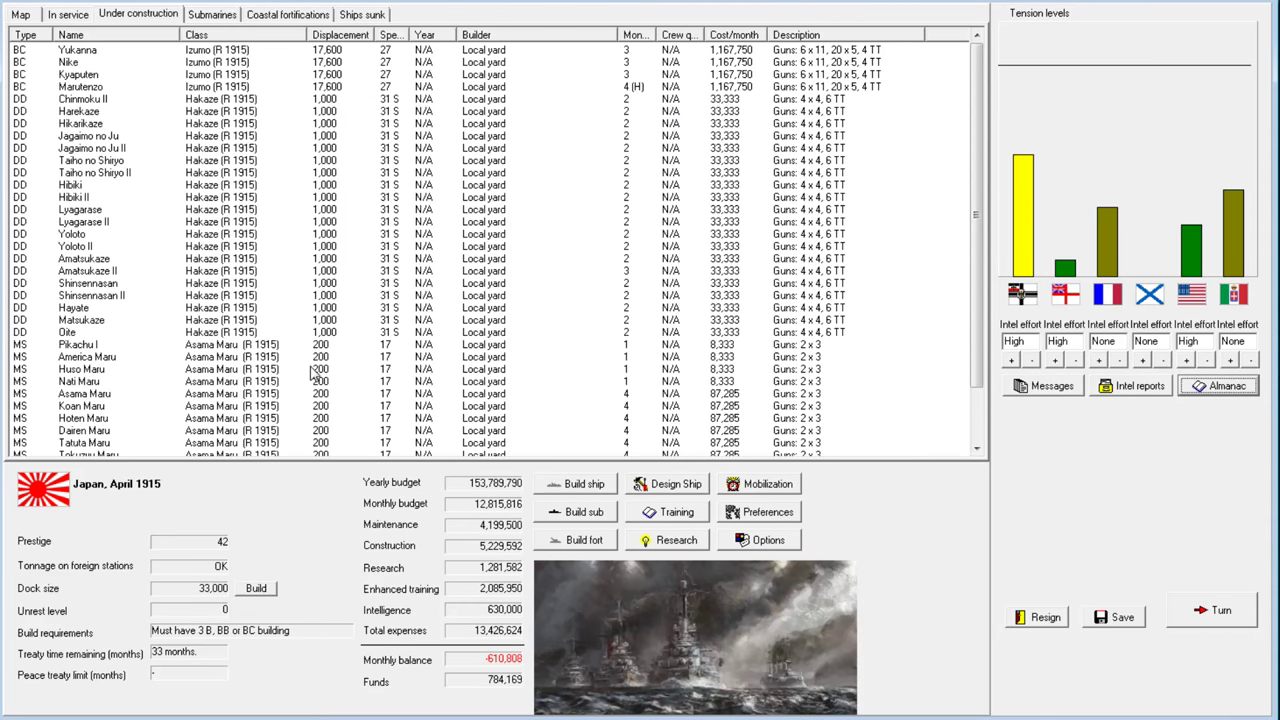
{"action": "mouse_move", "coordinate": [211, 572]}
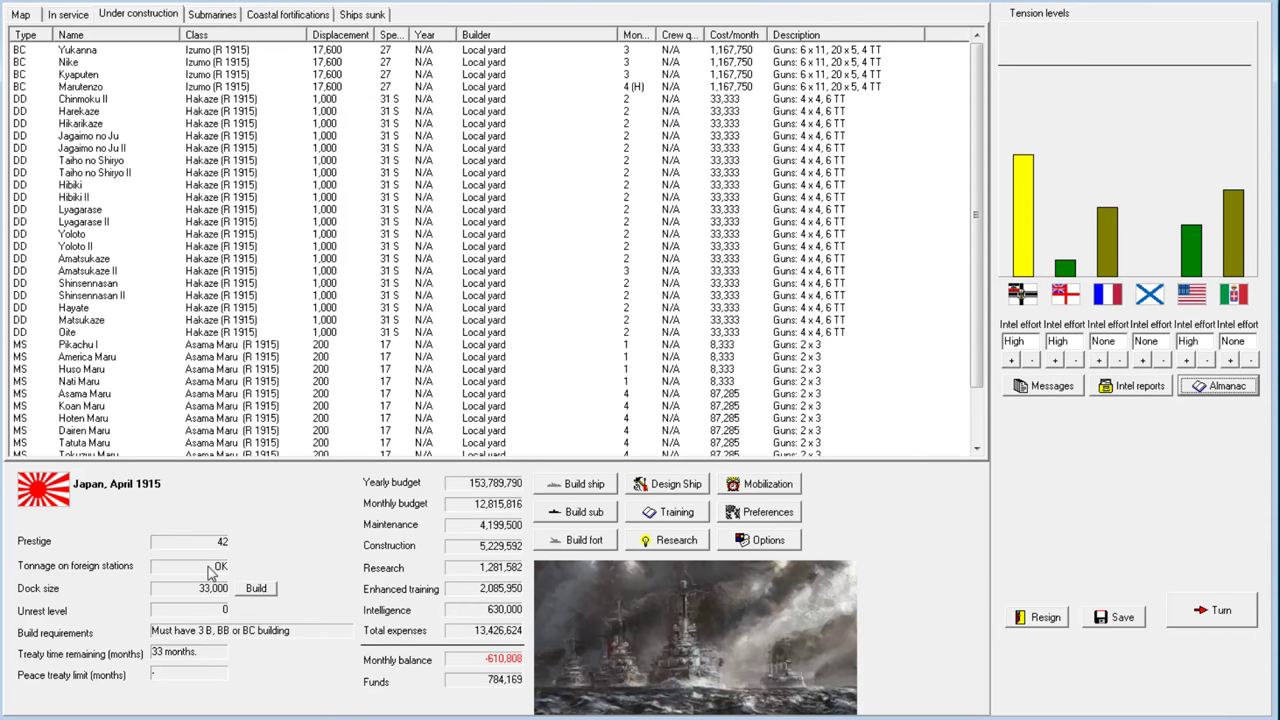
{"action": "left_click", "coordinate": [80, 135]}
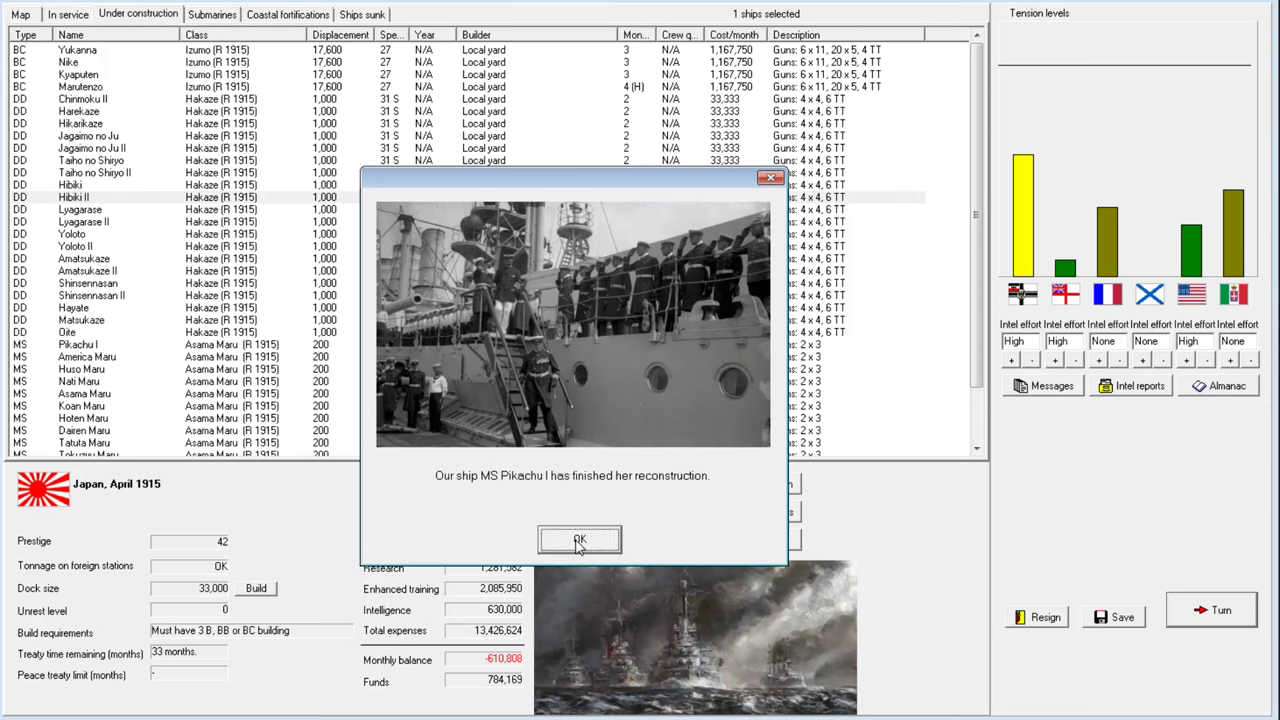
Sell the torpedo mount rights to Britain with 'By all means!' and clear the May notices
{"action": "left_click", "coordinate": [579, 540]}
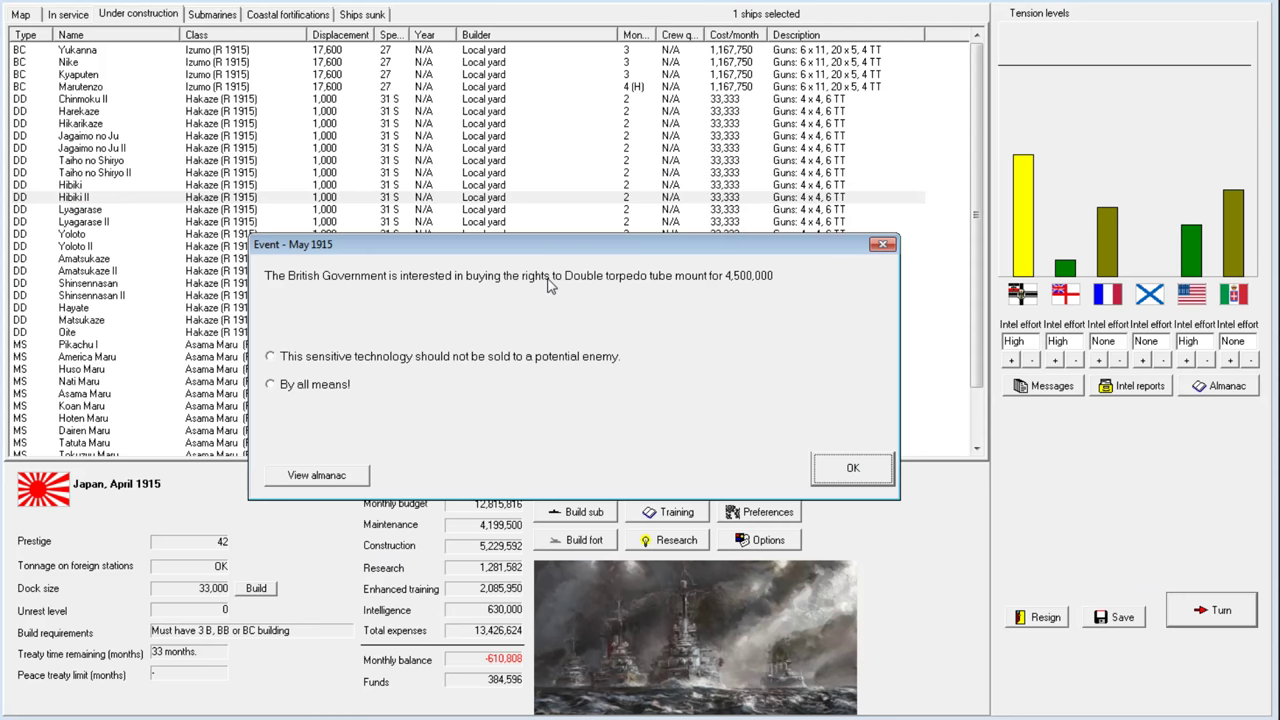
{"action": "mouse_move", "coordinate": [610, 323]}
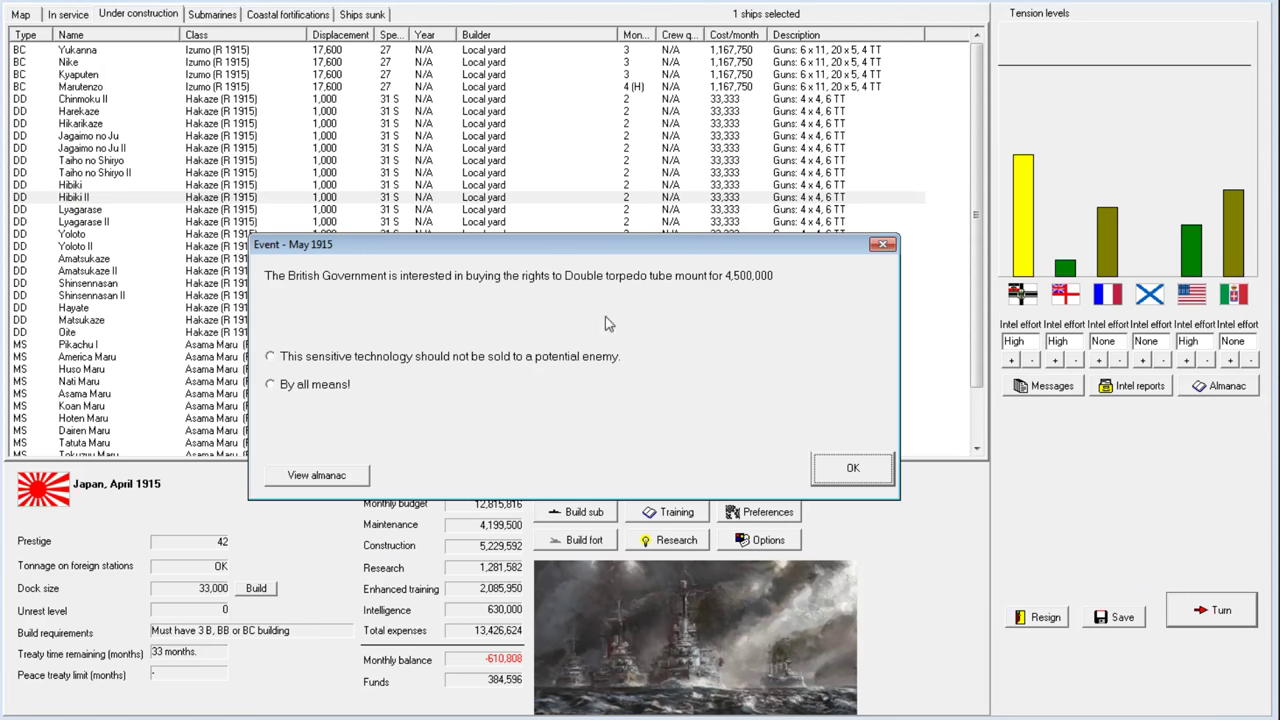
{"action": "left_click", "coordinate": [270, 384]}
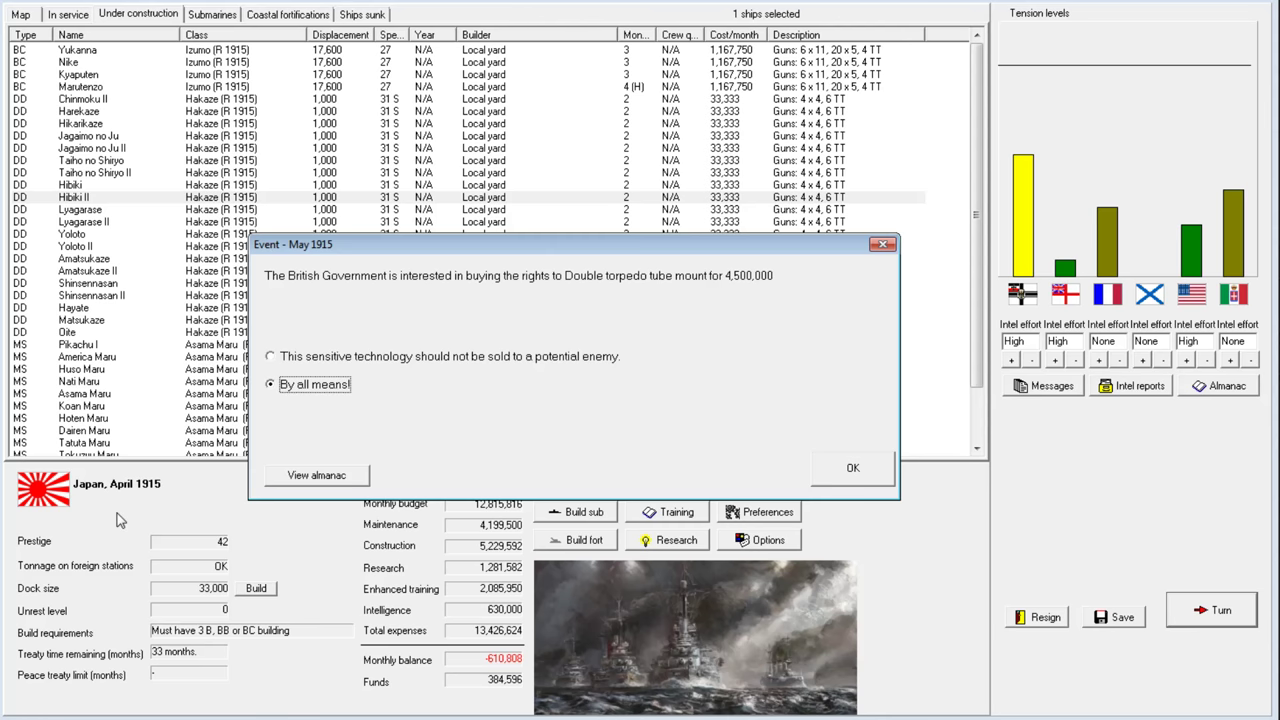
{"action": "left_click", "coordinate": [852, 468]}
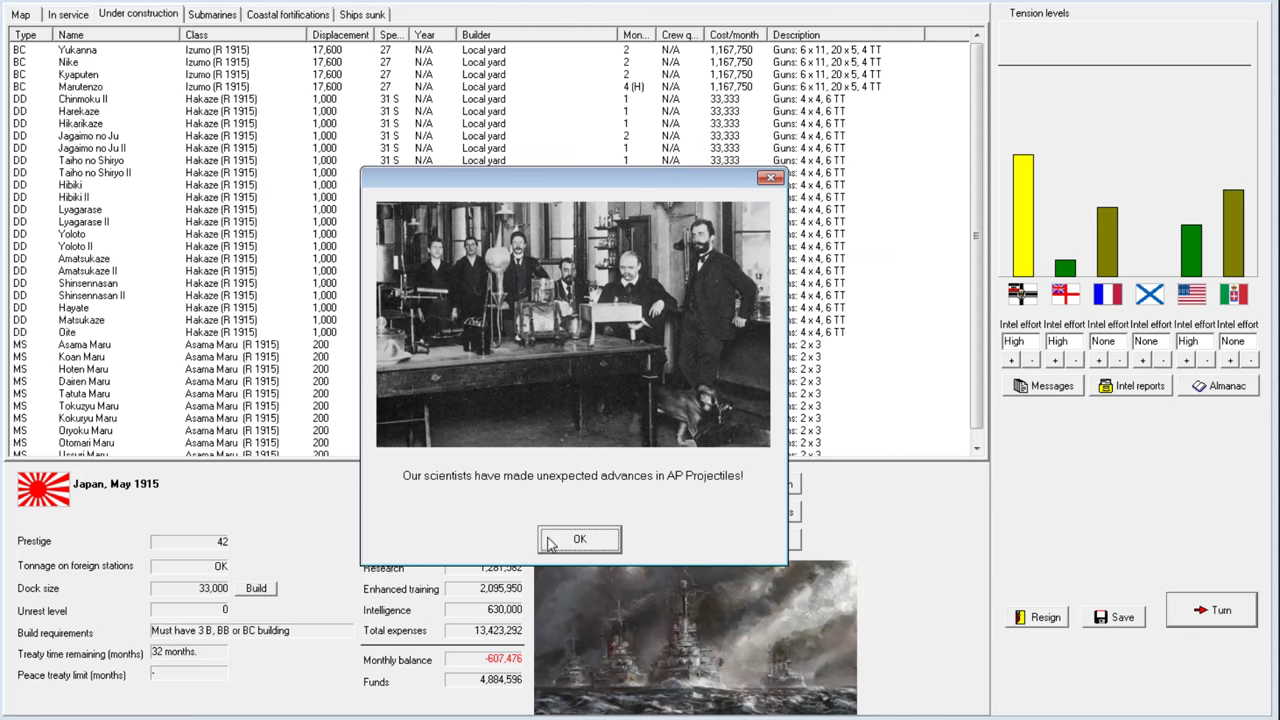
{"action": "left_click", "coordinate": [579, 539]}
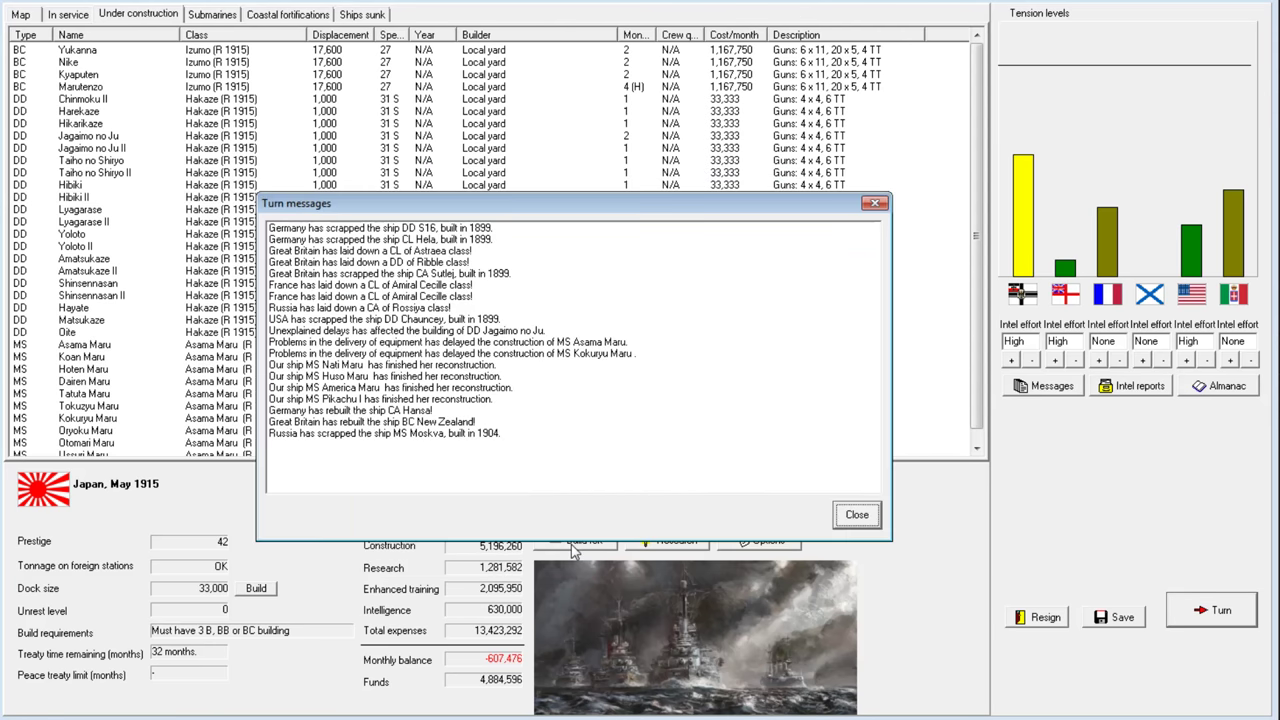
{"action": "left_click", "coordinate": [855, 514]}
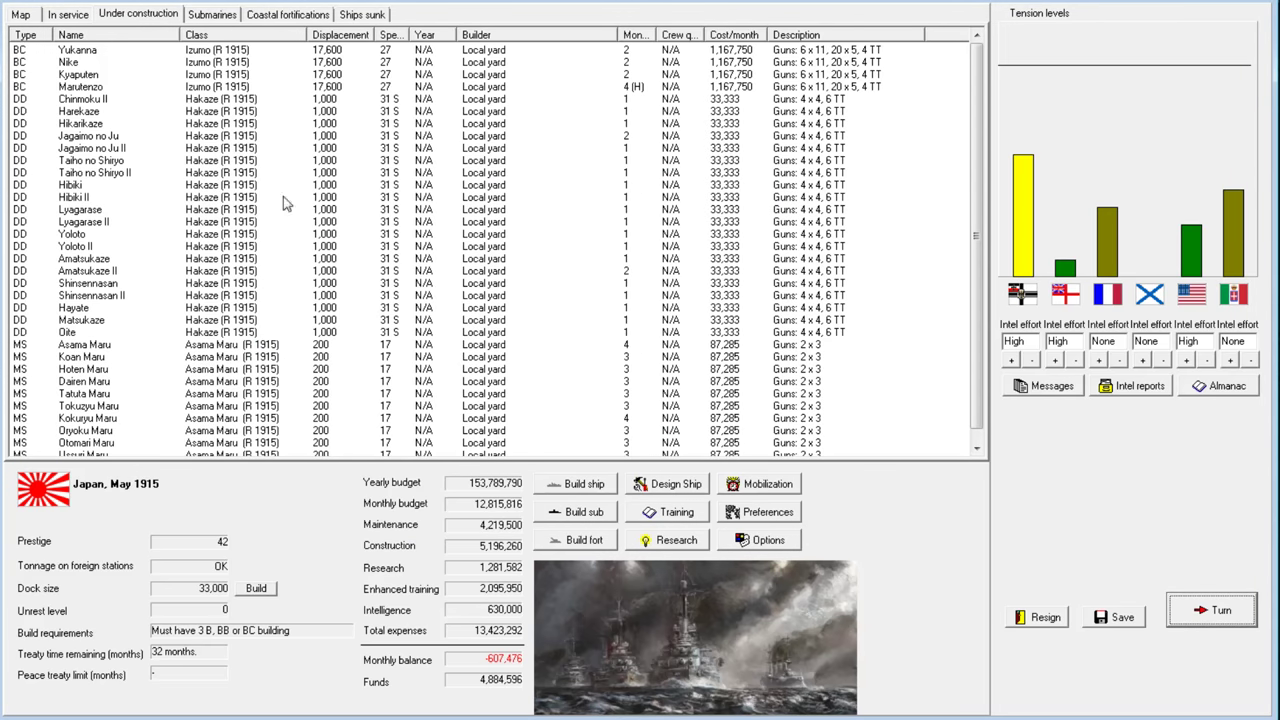
Resume Marutenzo's construction and show the ships in service
{"action": "right_click", "coordinate": [85, 87]}
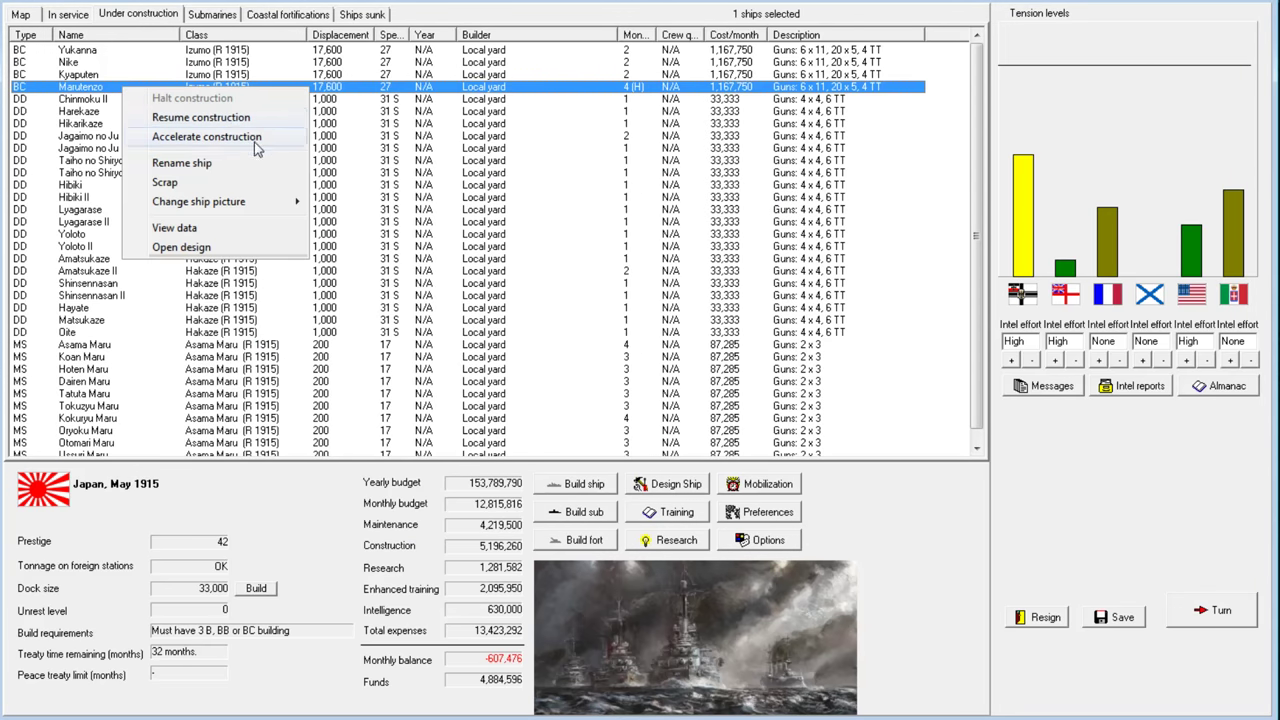
{"action": "left_click", "coordinate": [206, 136]}
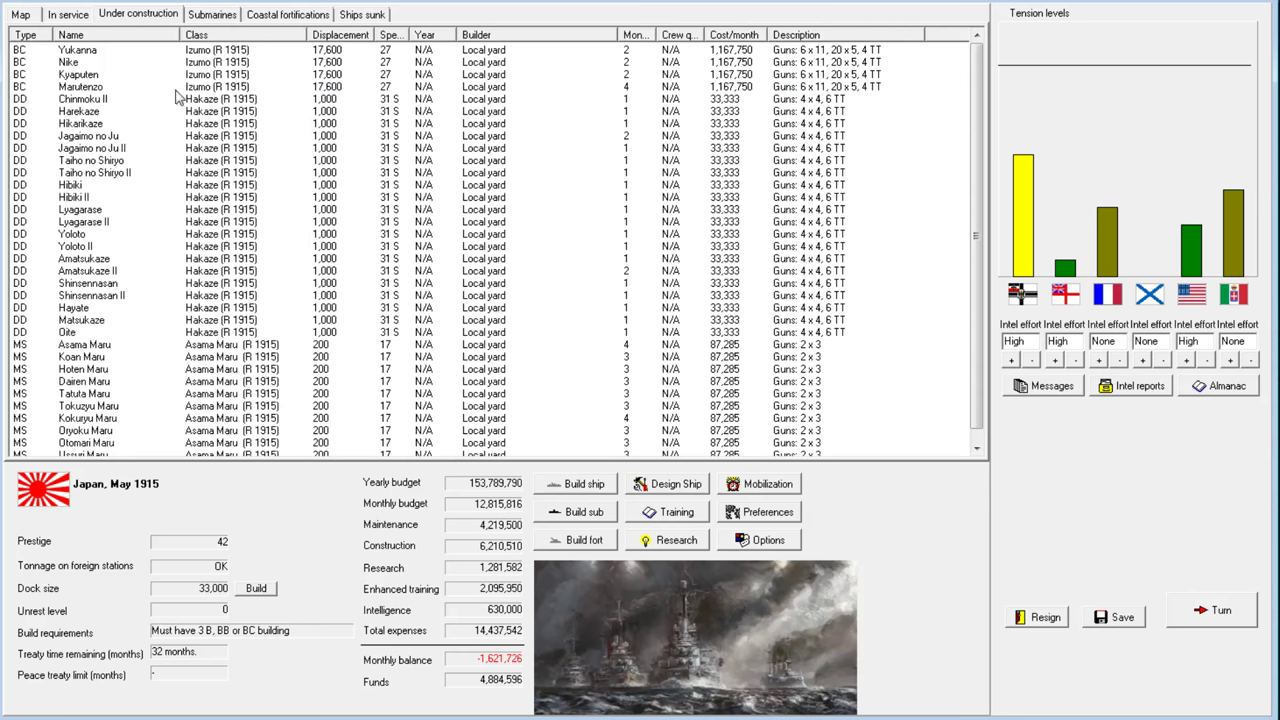
{"action": "left_click", "coordinate": [67, 14]}
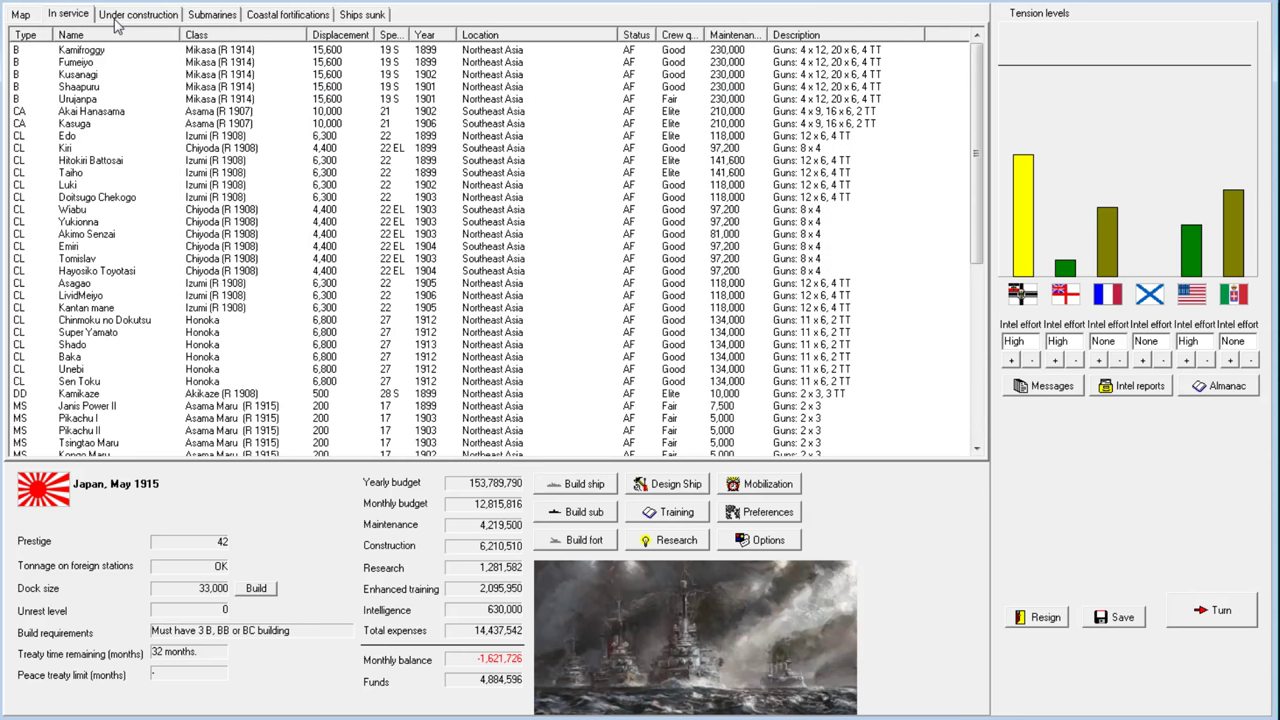
Inspect battleship Kamifroggy's data sheet, then bring up cruiser Akai Hanasama's actions
{"action": "left_click", "coordinate": [80, 50]}
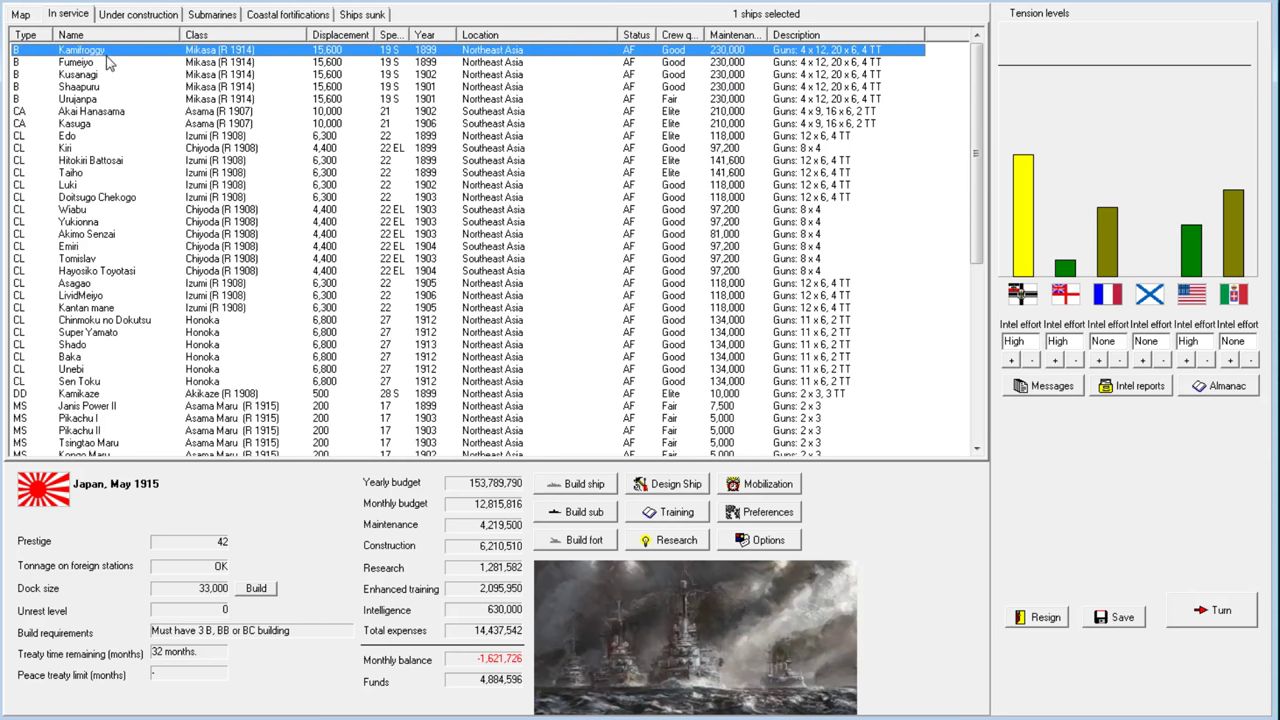
{"action": "double_click", "coordinate": [80, 50]}
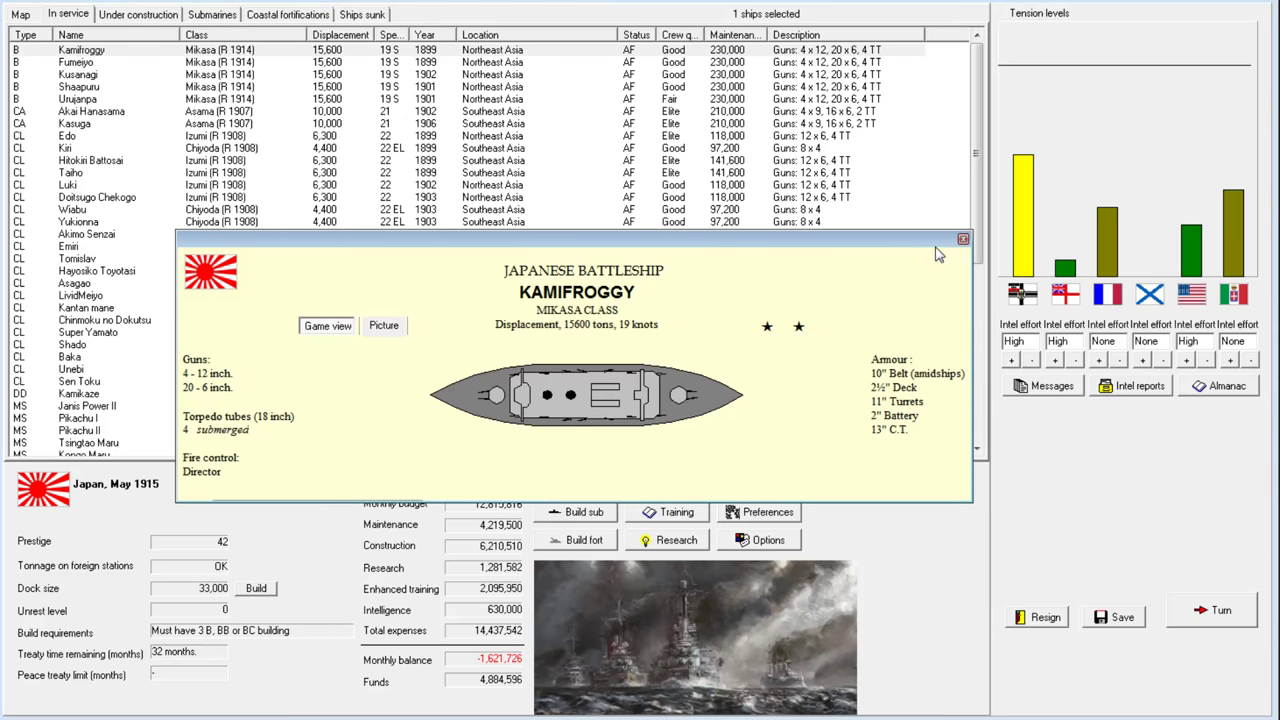
{"action": "right_click", "coordinate": [80, 49]}
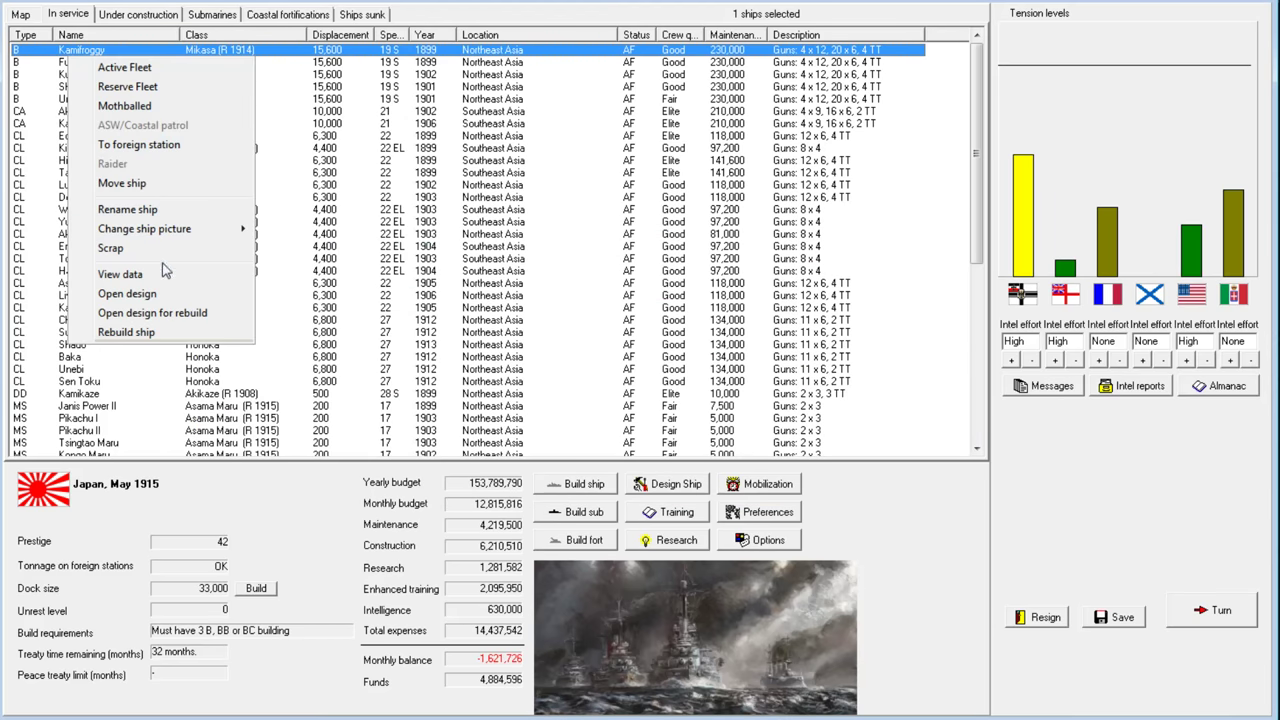
{"action": "left_click", "coordinate": [120, 273]}
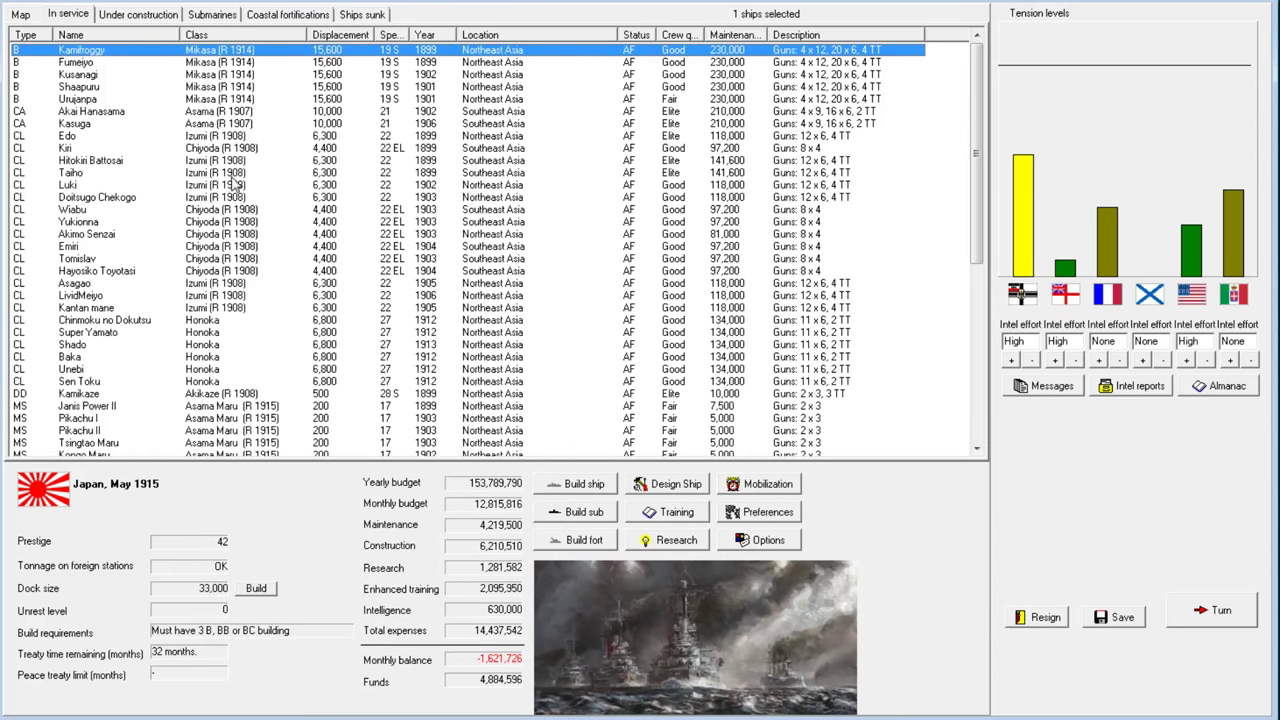
{"action": "mouse_move", "coordinate": [130, 95]}
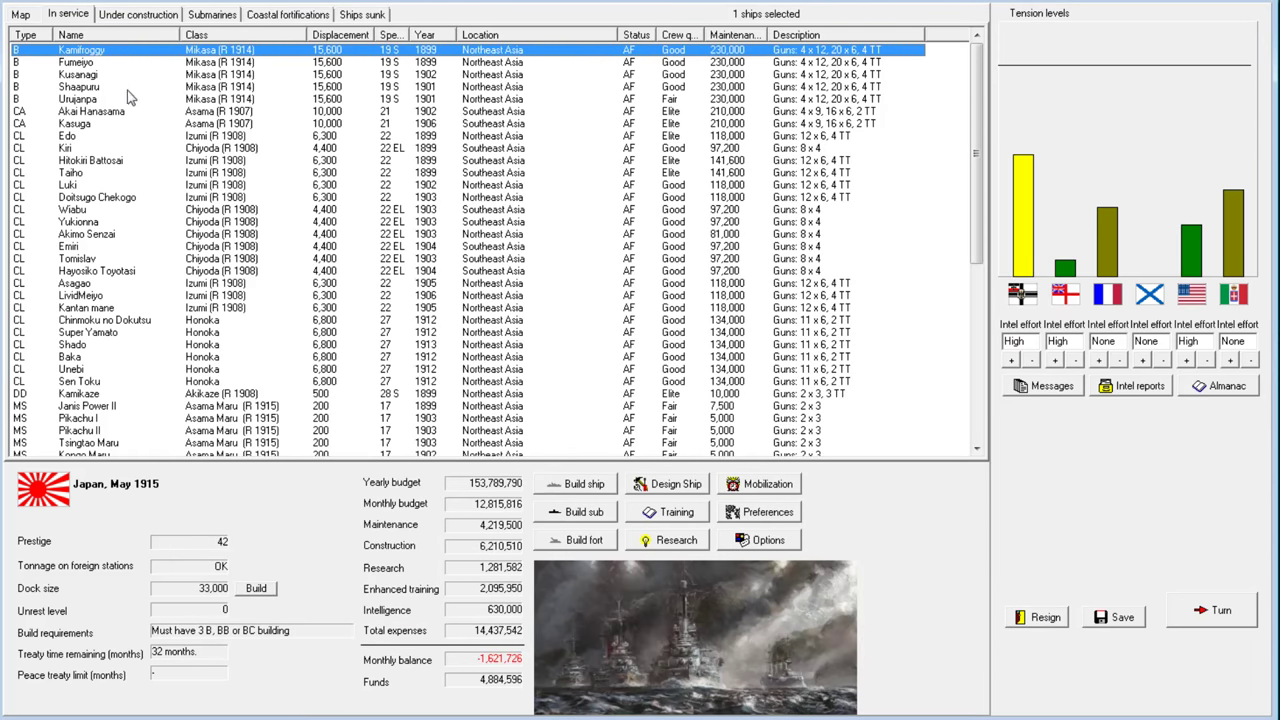
{"action": "mouse_move", "coordinate": [107, 126]}
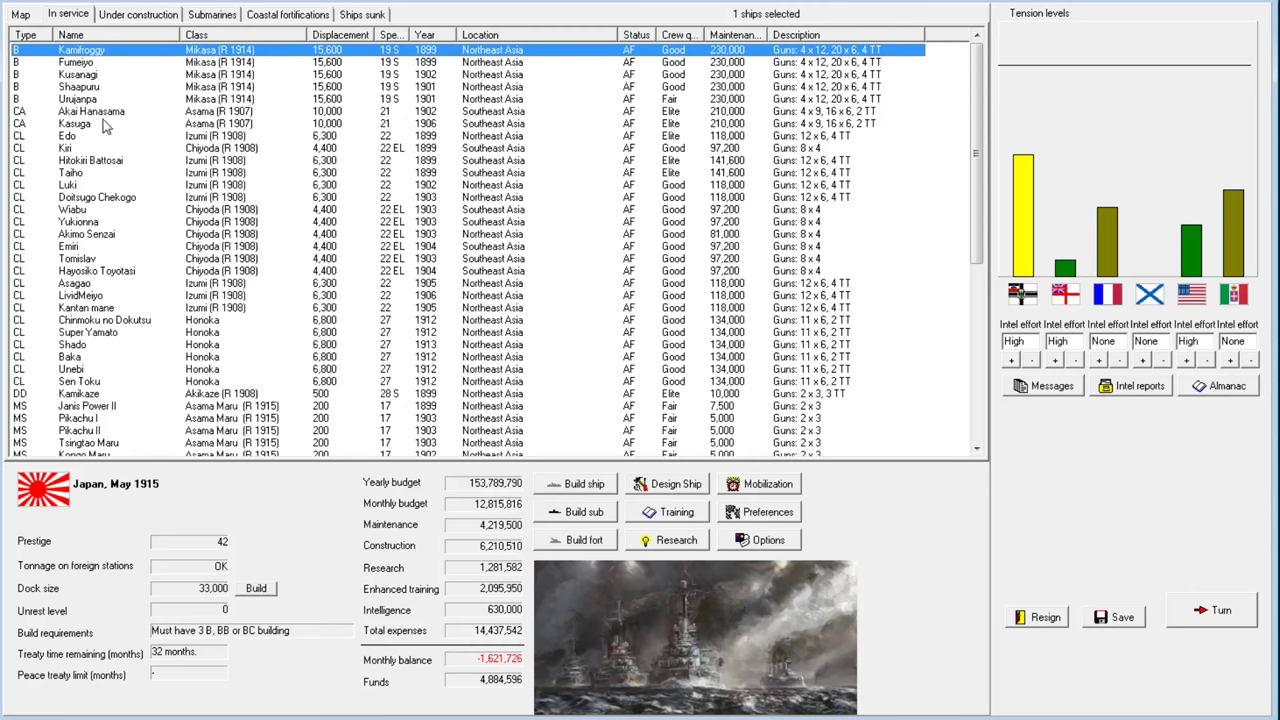
{"action": "right_click", "coordinate": [90, 111]}
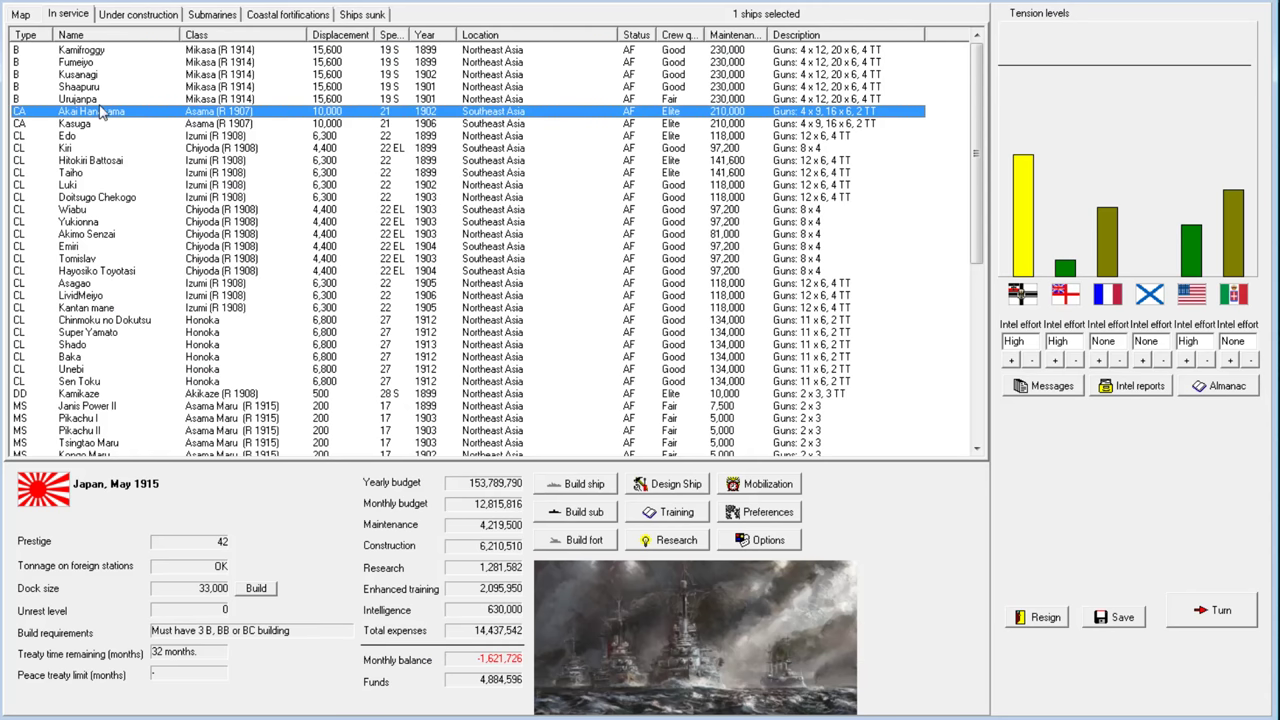
{"action": "right_click", "coordinate": [90, 111]}
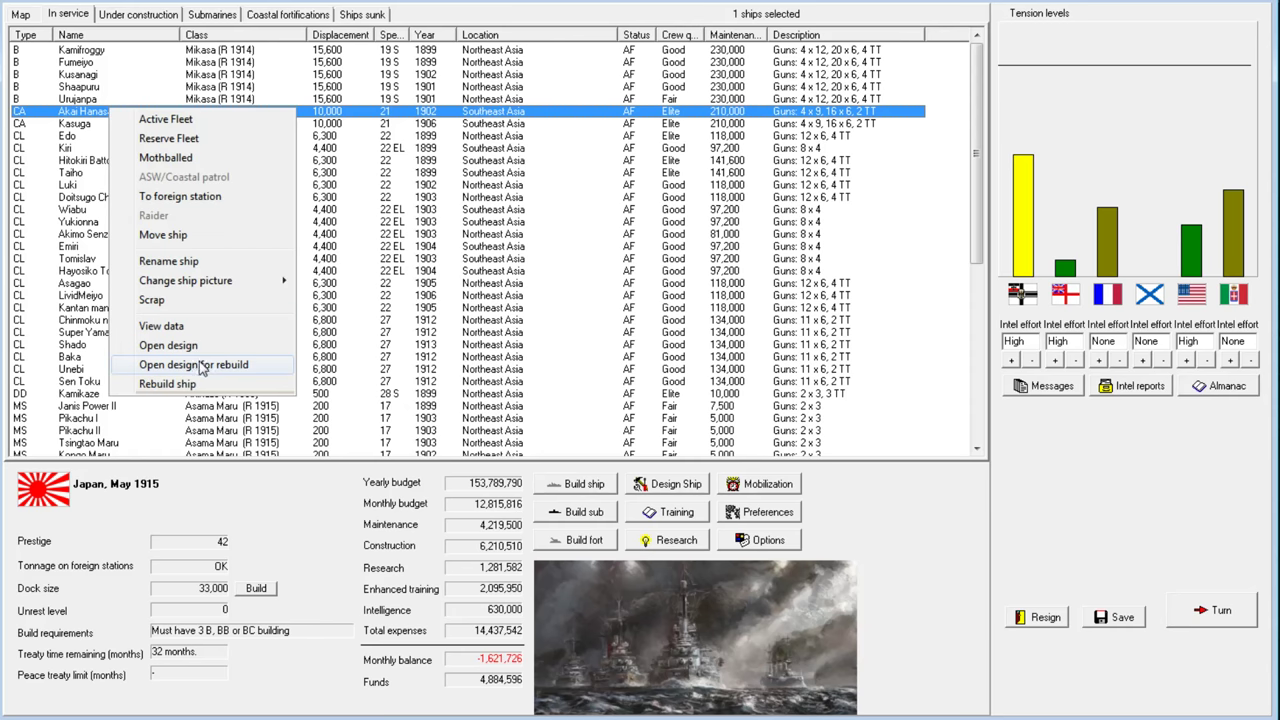
Try an Asama class rebuild with Director fire control and replaced machinery, then close it
{"action": "left_click", "coordinate": [193, 364]}
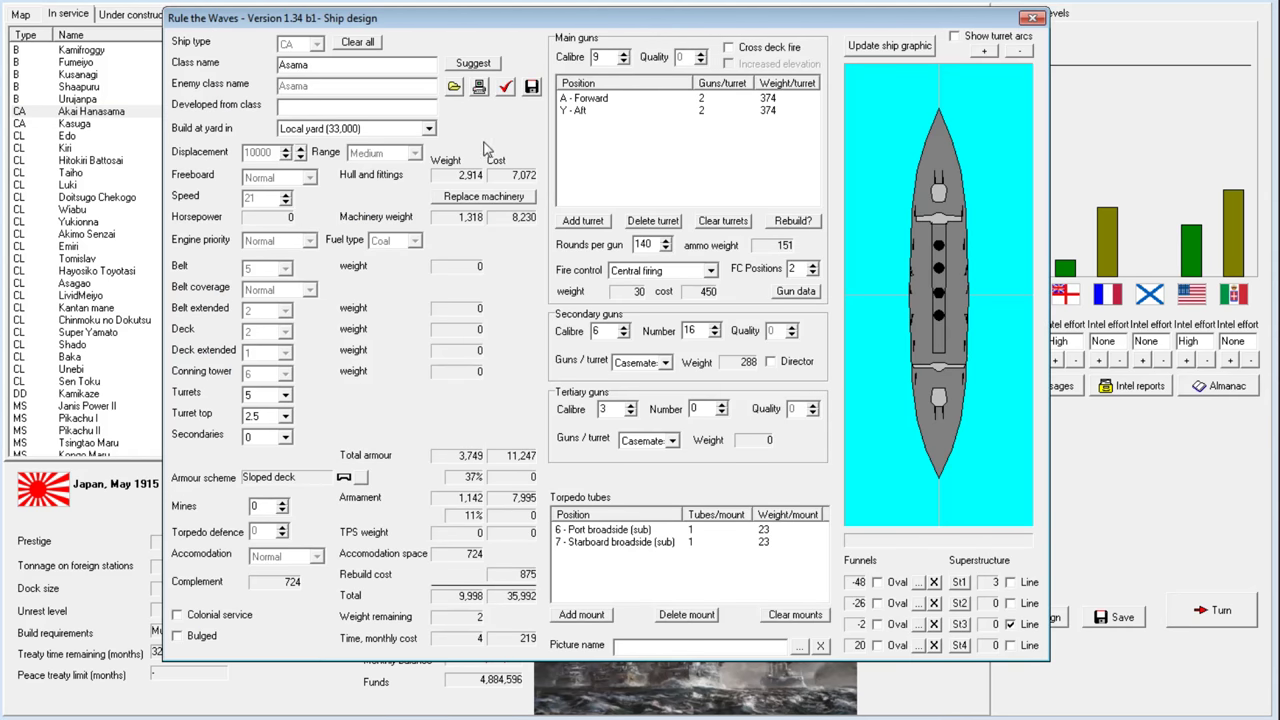
{"action": "mouse_move", "coordinate": [490, 550]}
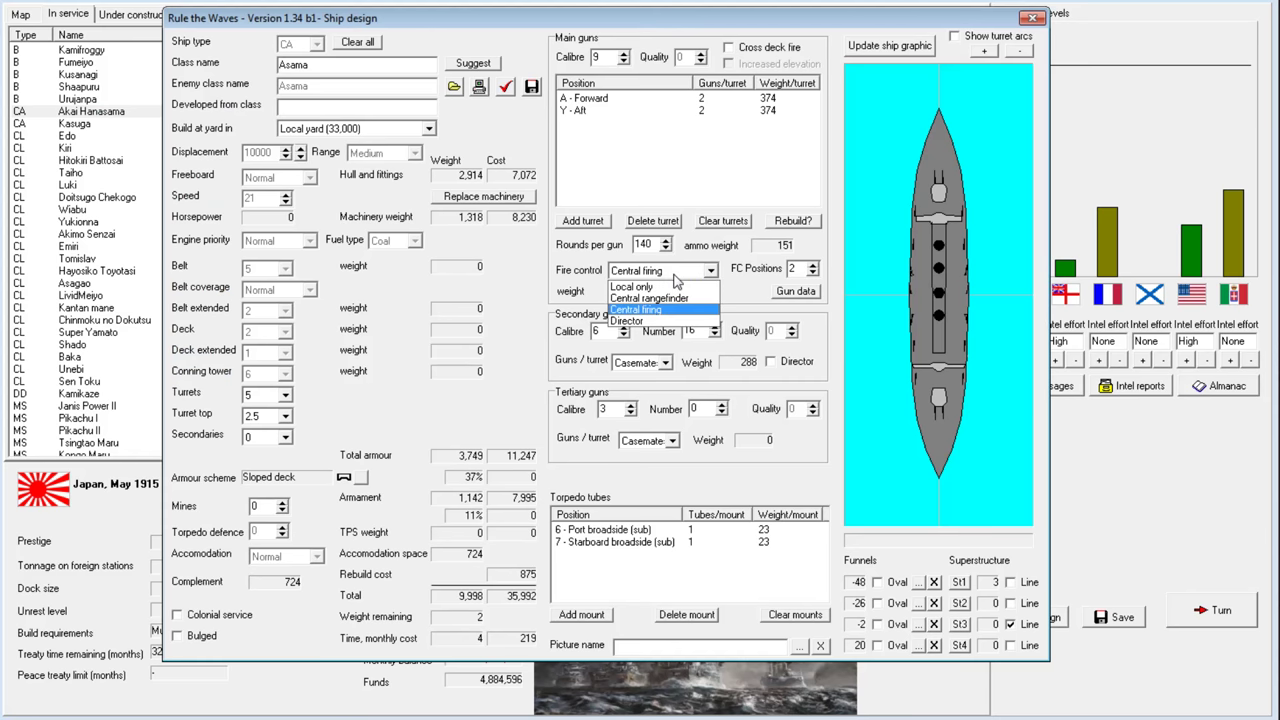
{"action": "left_click", "coordinate": [627, 321]}
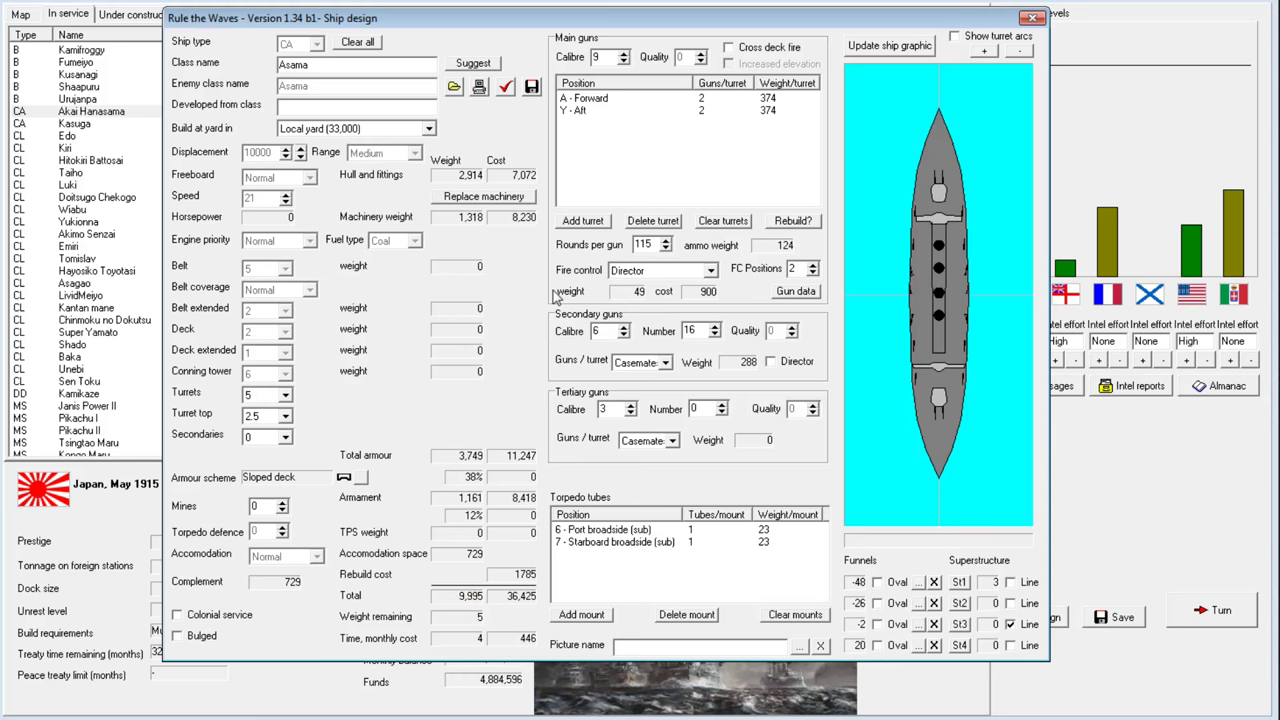
{"action": "mouse_move", "coordinate": [497, 203]}
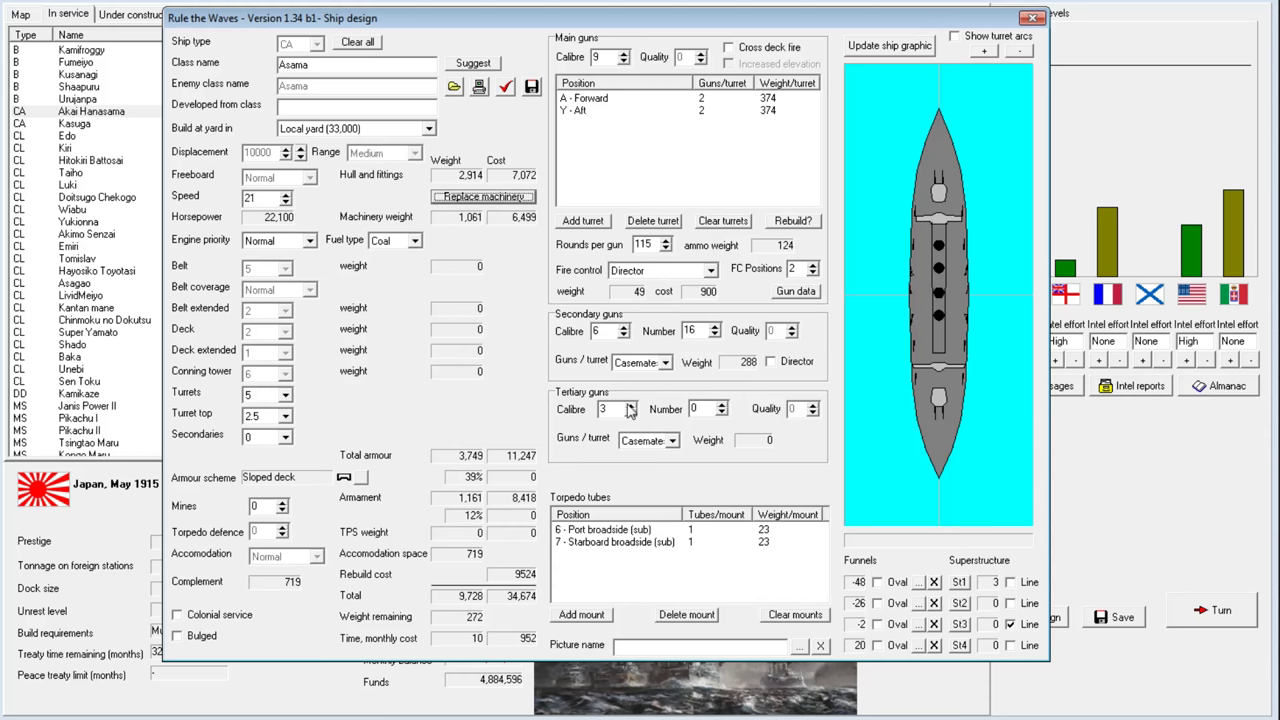
{"action": "left_click", "coordinate": [1032, 17]}
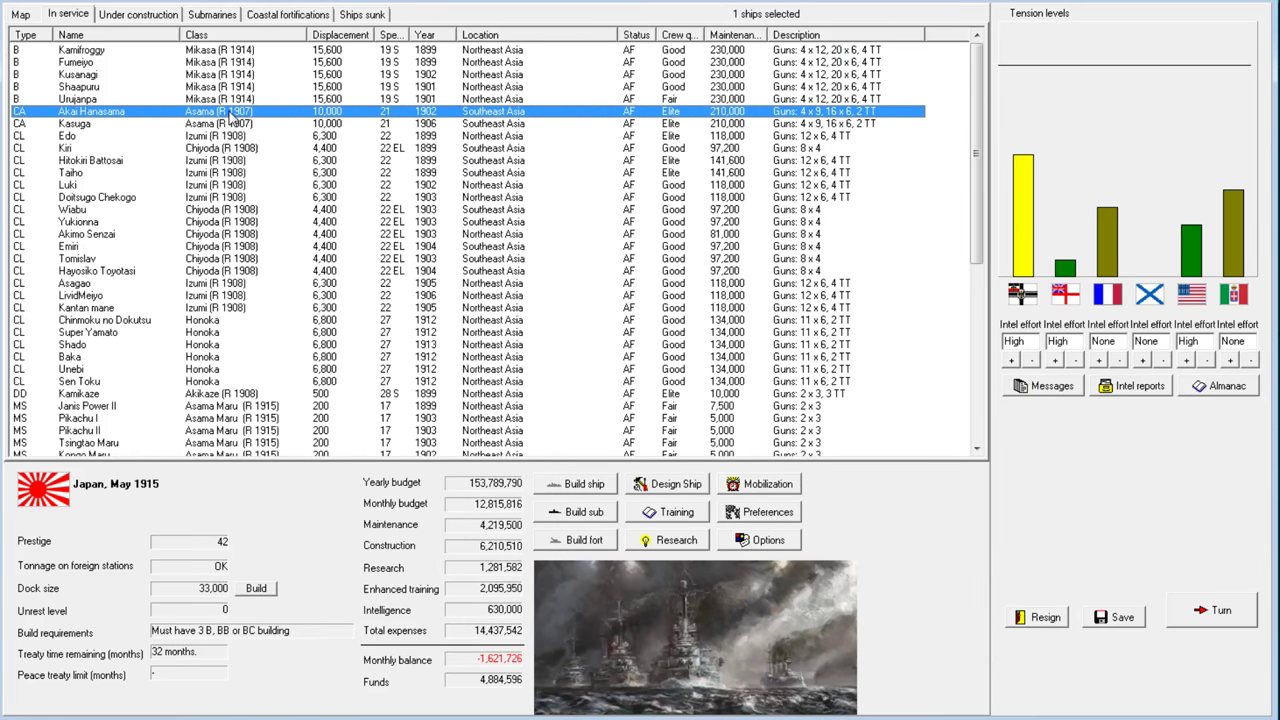
{"action": "left_click", "coordinate": [668, 483]}
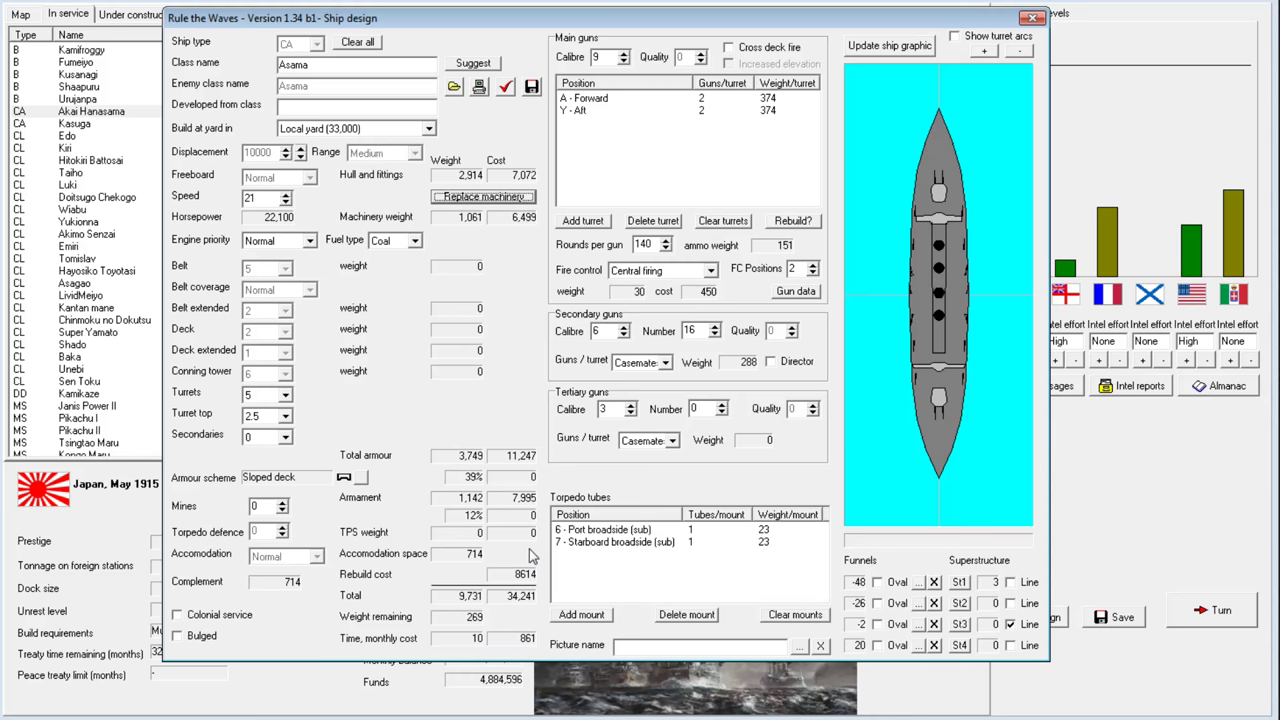
{"action": "mouse_move", "coordinate": [524, 564]}
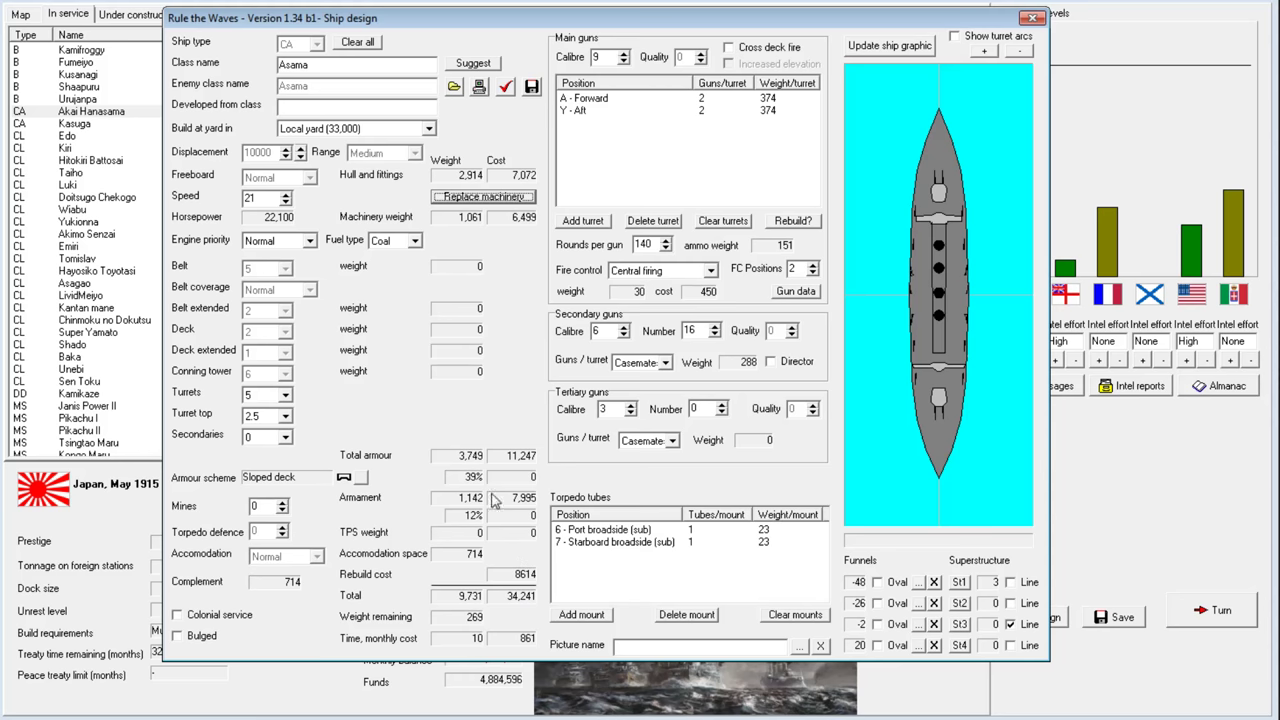
{"action": "mouse_move", "coordinate": [648, 268]}
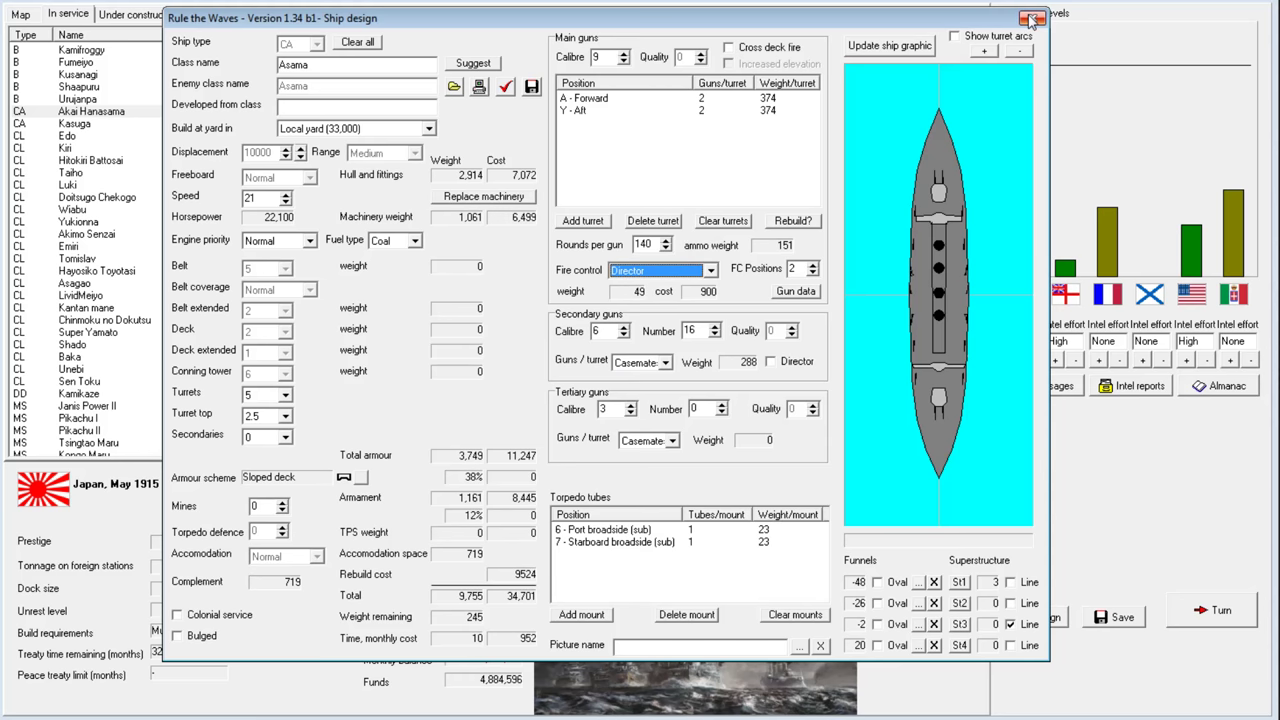
{"action": "left_click", "coordinate": [1032, 18]}
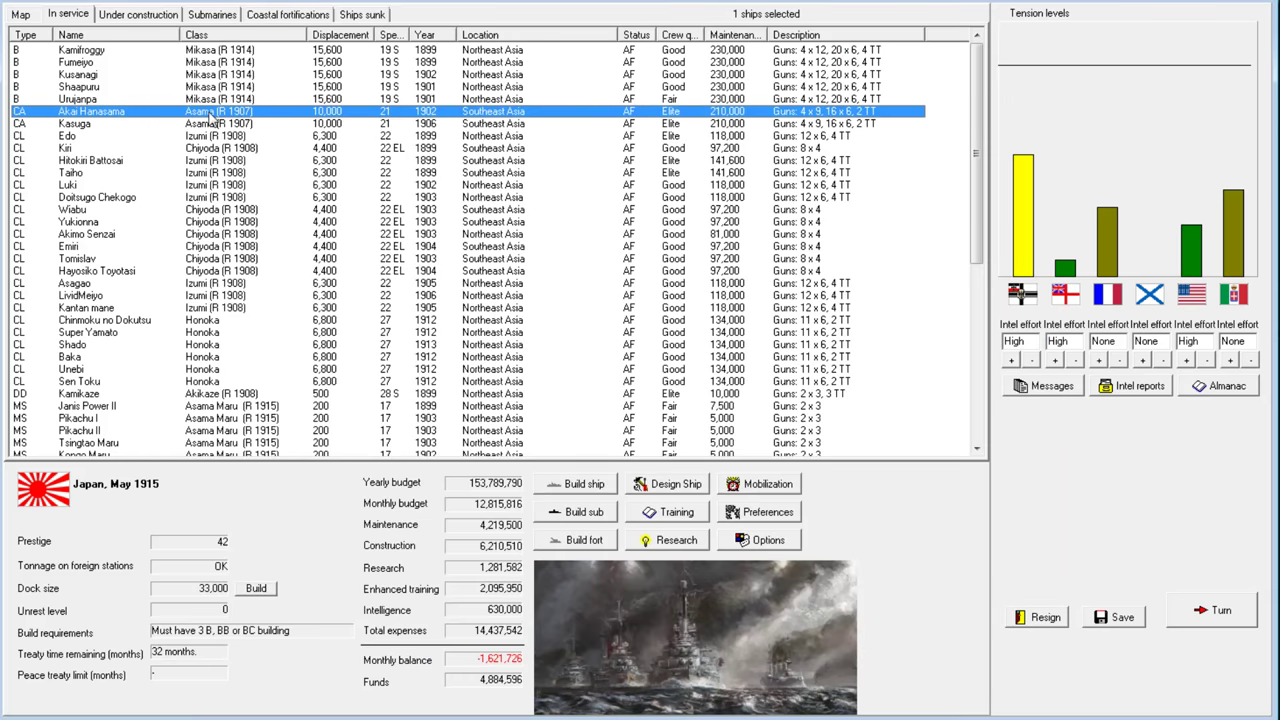
Reopen Akai Hanasama's Asama class design and accept its design report
{"action": "right_click", "coordinate": [90, 111]}
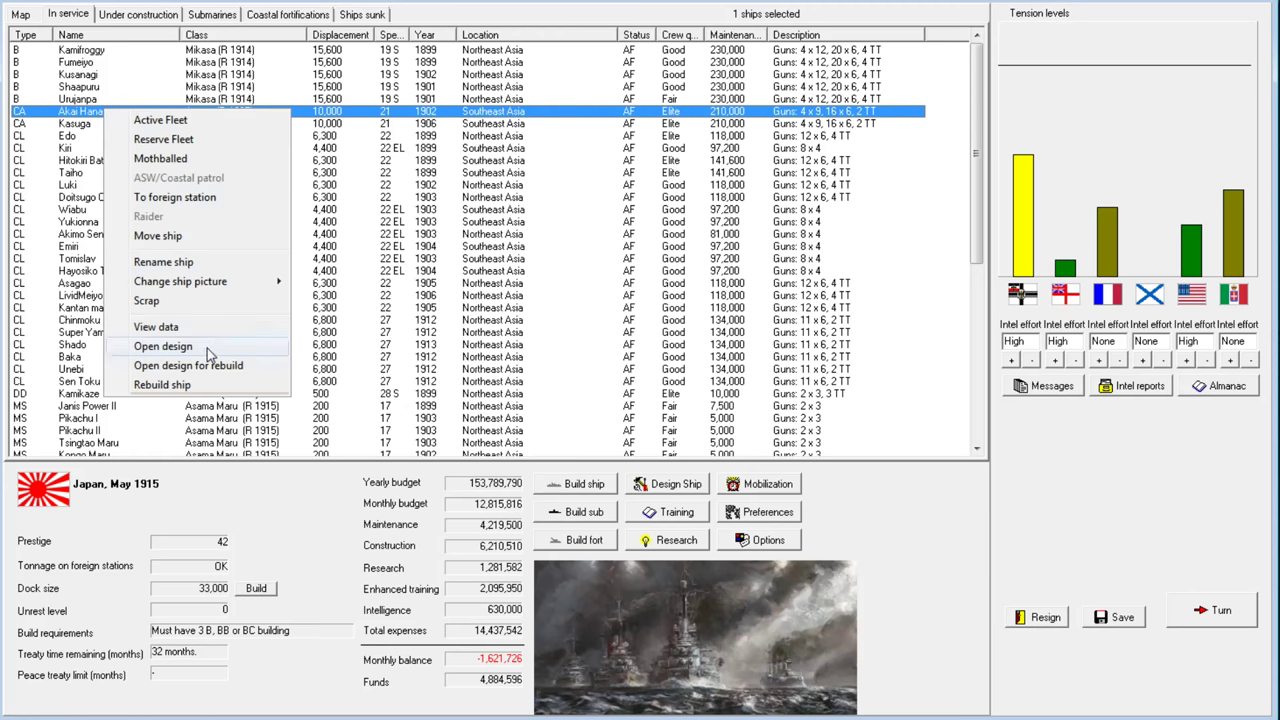
{"action": "left_click", "coordinate": [162, 345]}
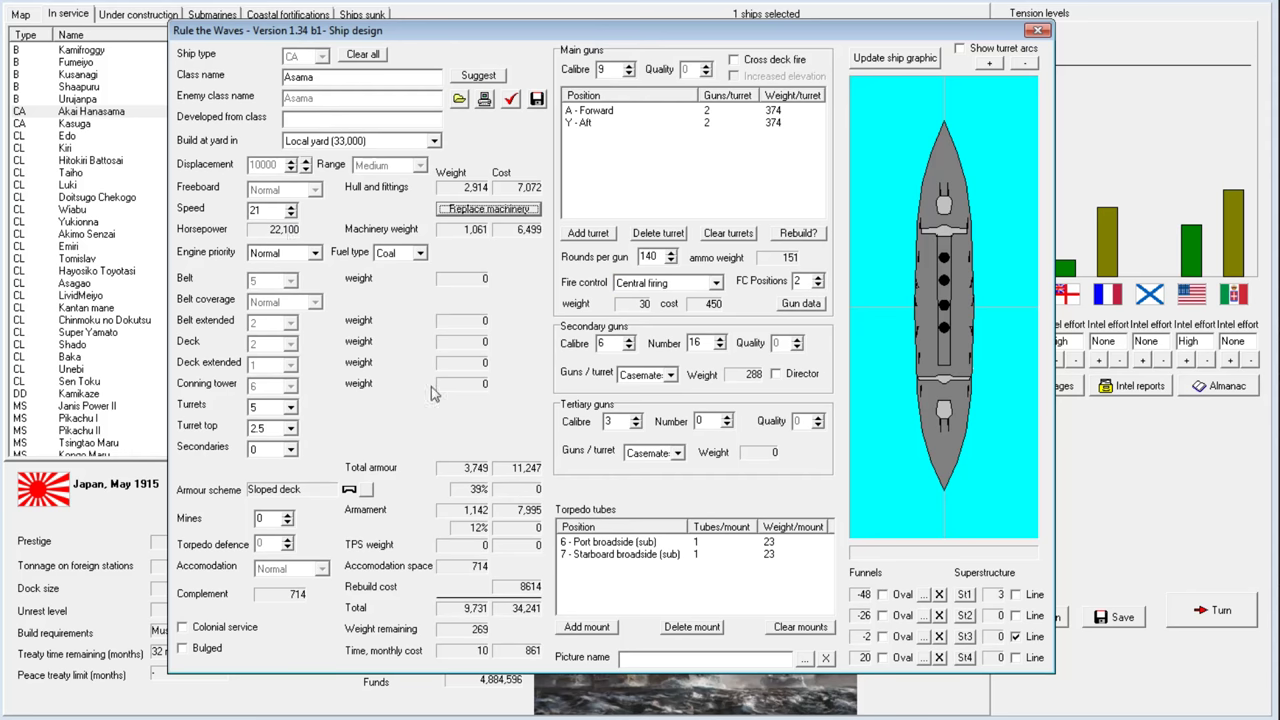
{"action": "left_click", "coordinate": [302, 205]}
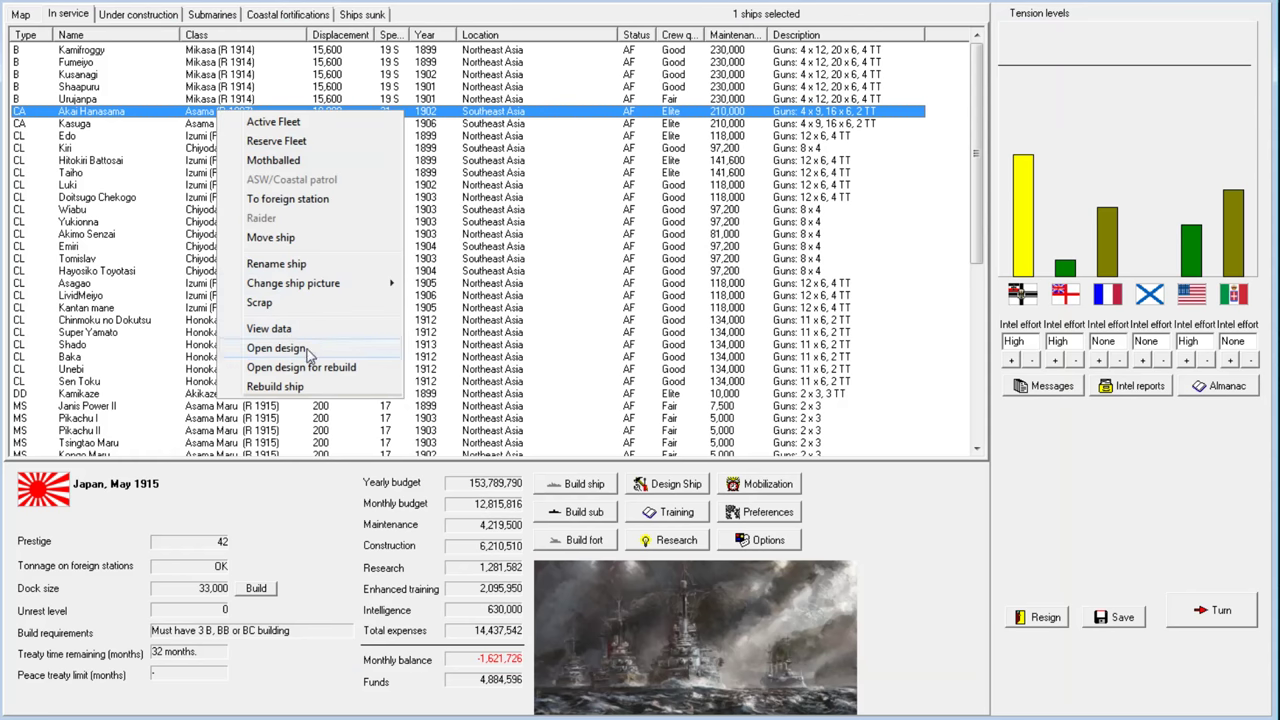
{"action": "left_click", "coordinate": [277, 348]}
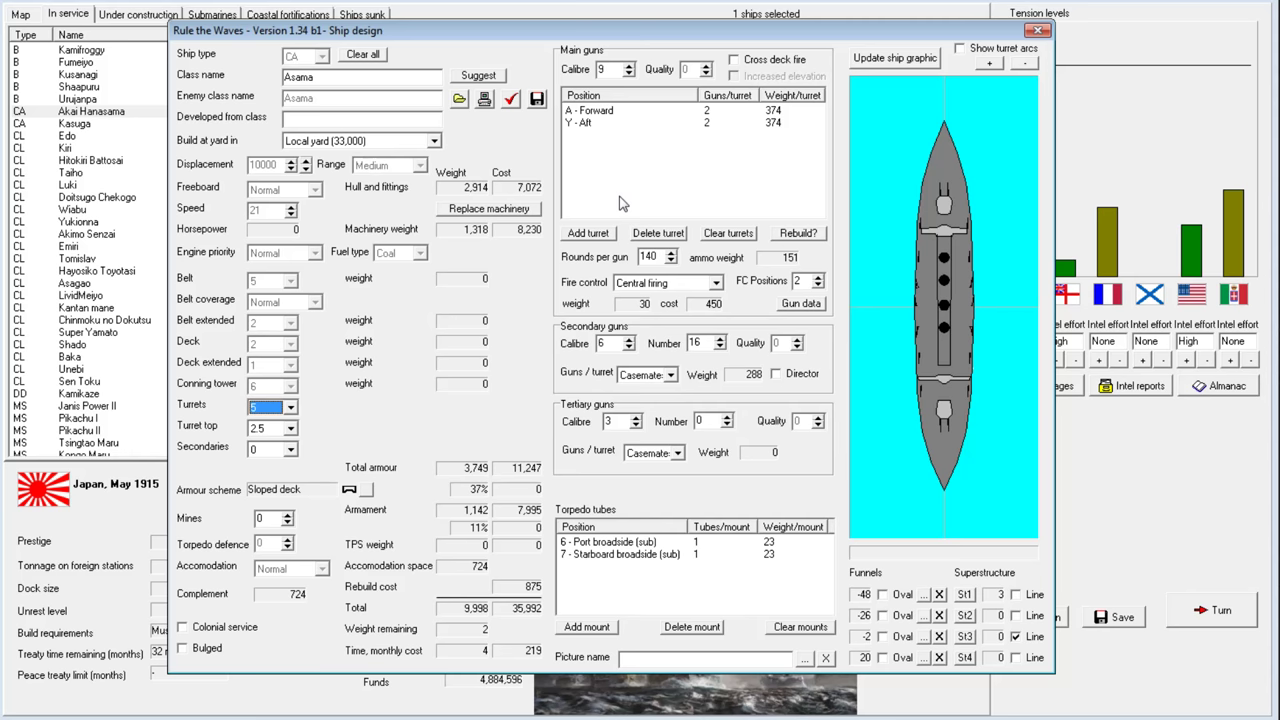
{"action": "mouse_move", "coordinate": [503, 208]}
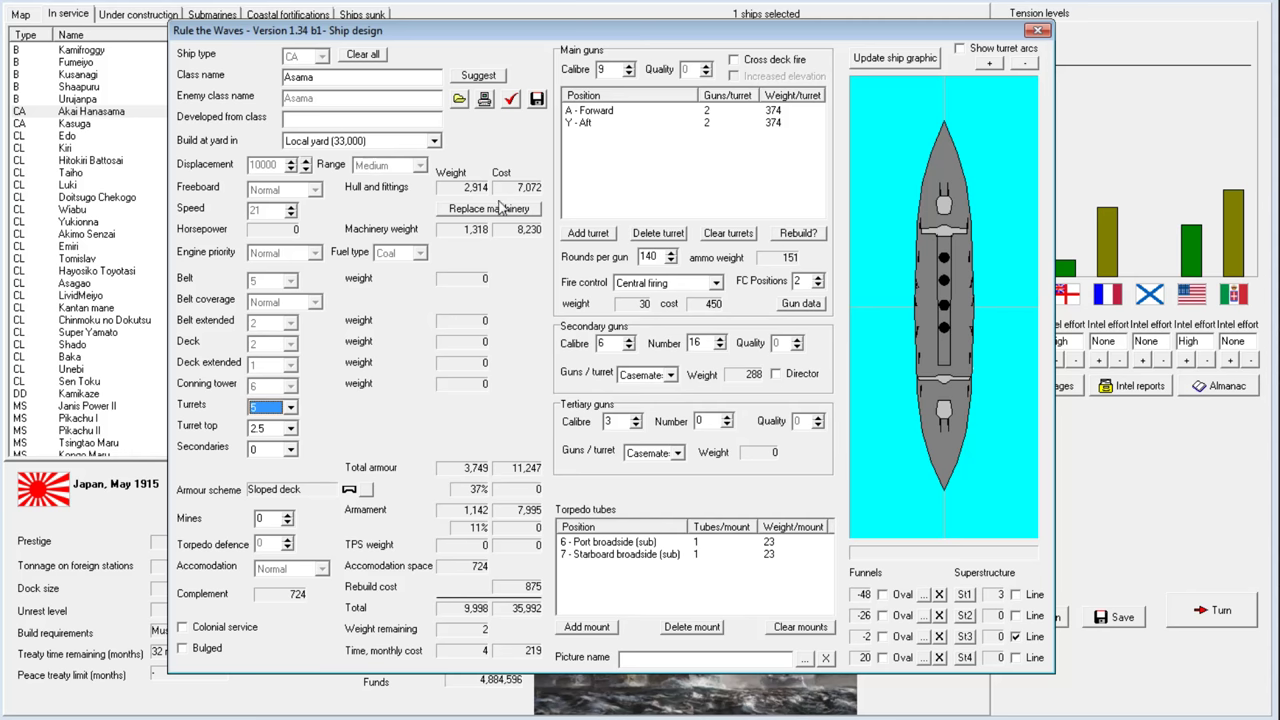
{"action": "mouse_move", "coordinate": [493, 208]}
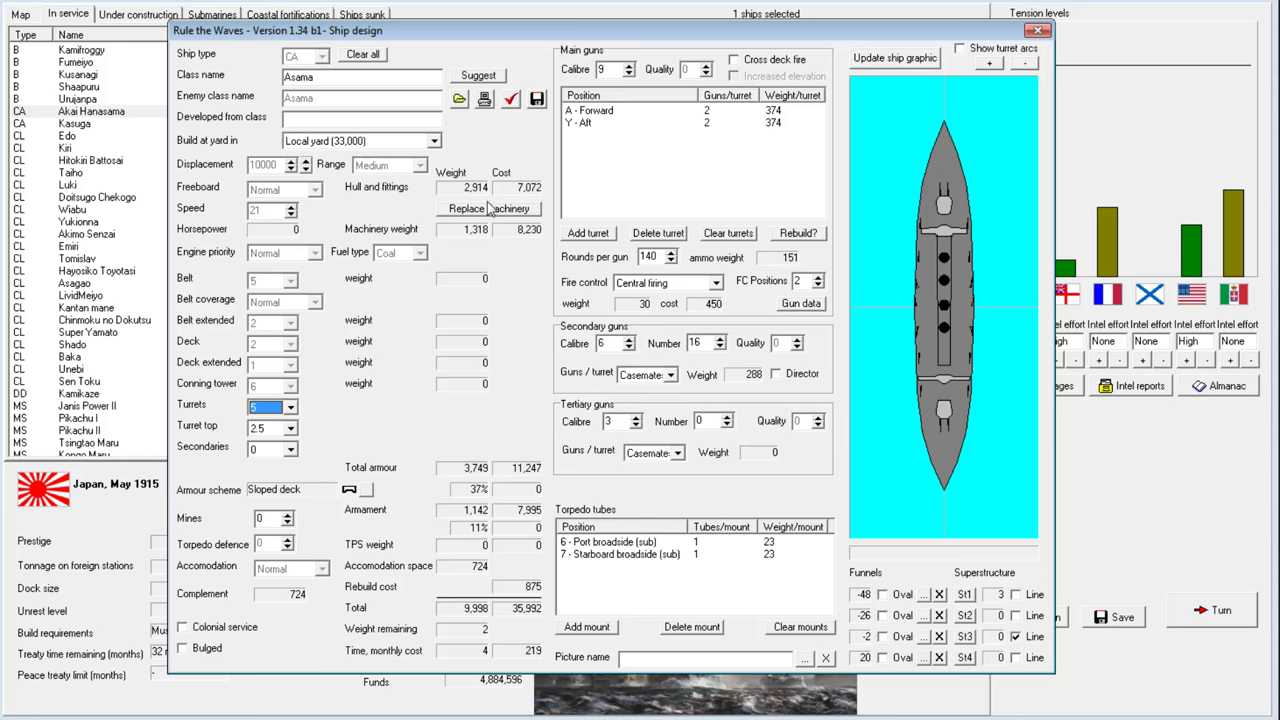
{"action": "mouse_move", "coordinate": [710, 290]}
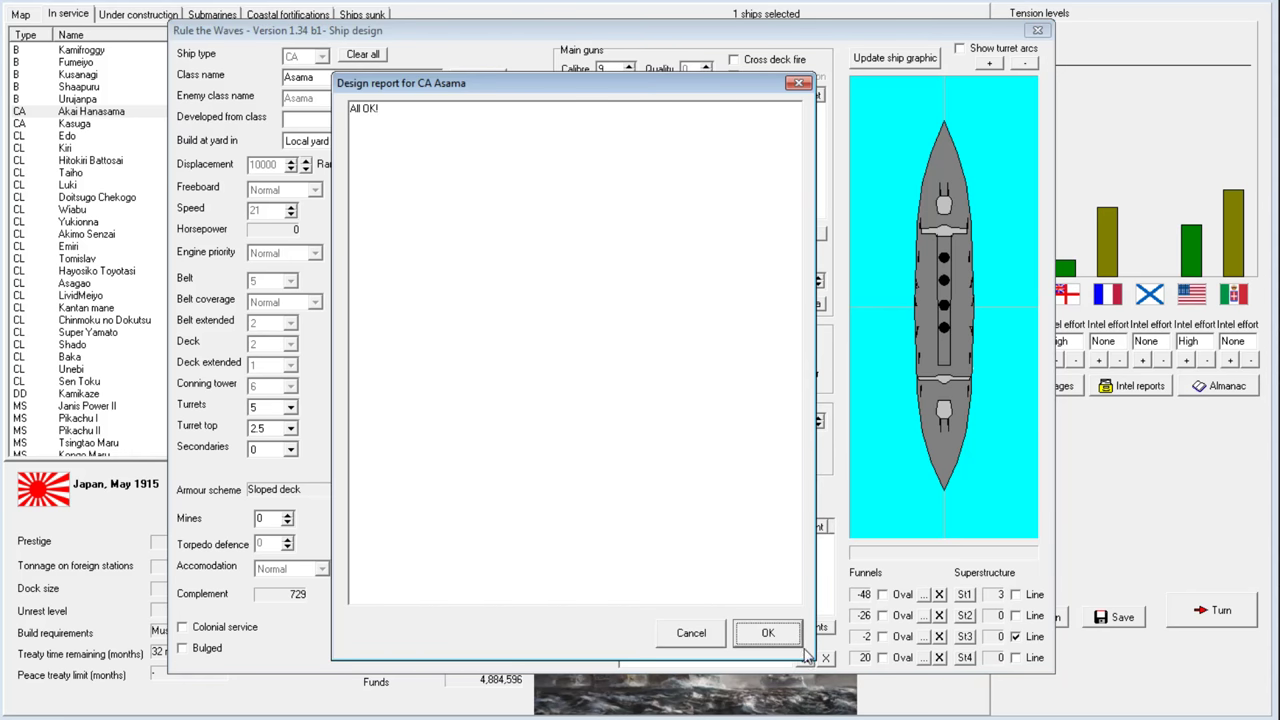
{"action": "left_click", "coordinate": [767, 633]}
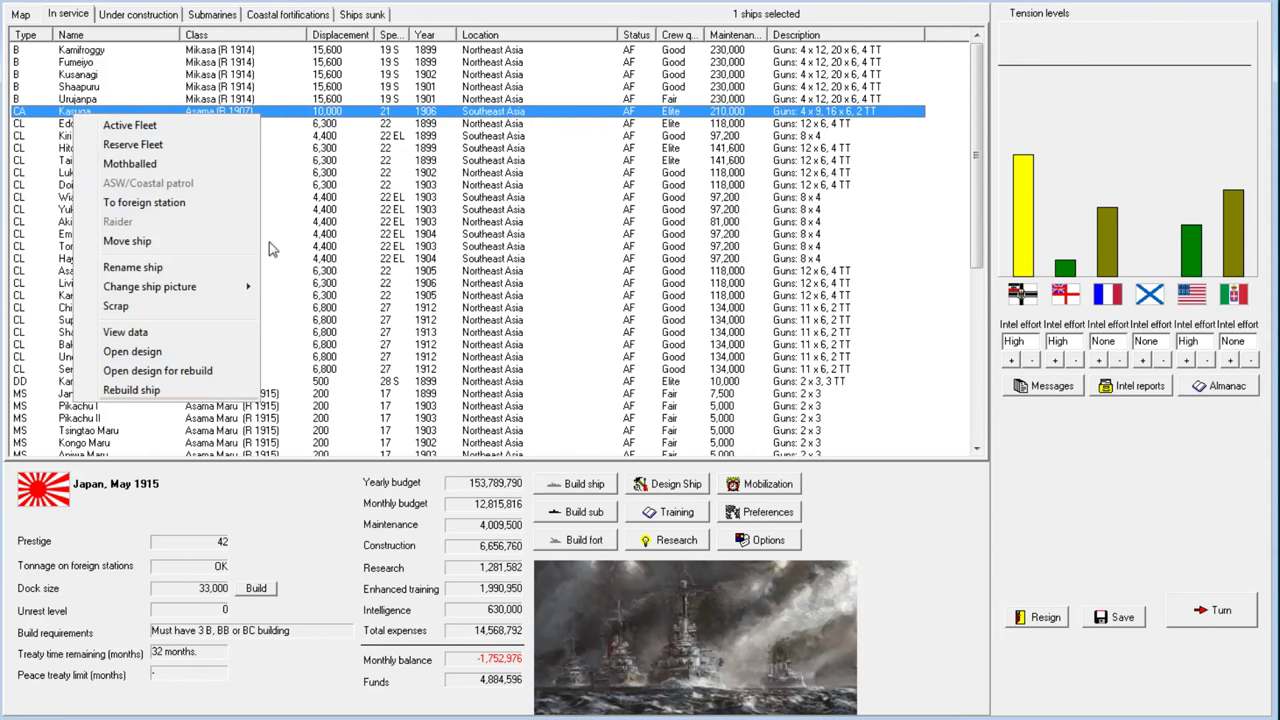
Send cruiser Kasuga for rebuilding to the Asama (R 1915) design
{"action": "left_click", "coordinate": [131, 390]}
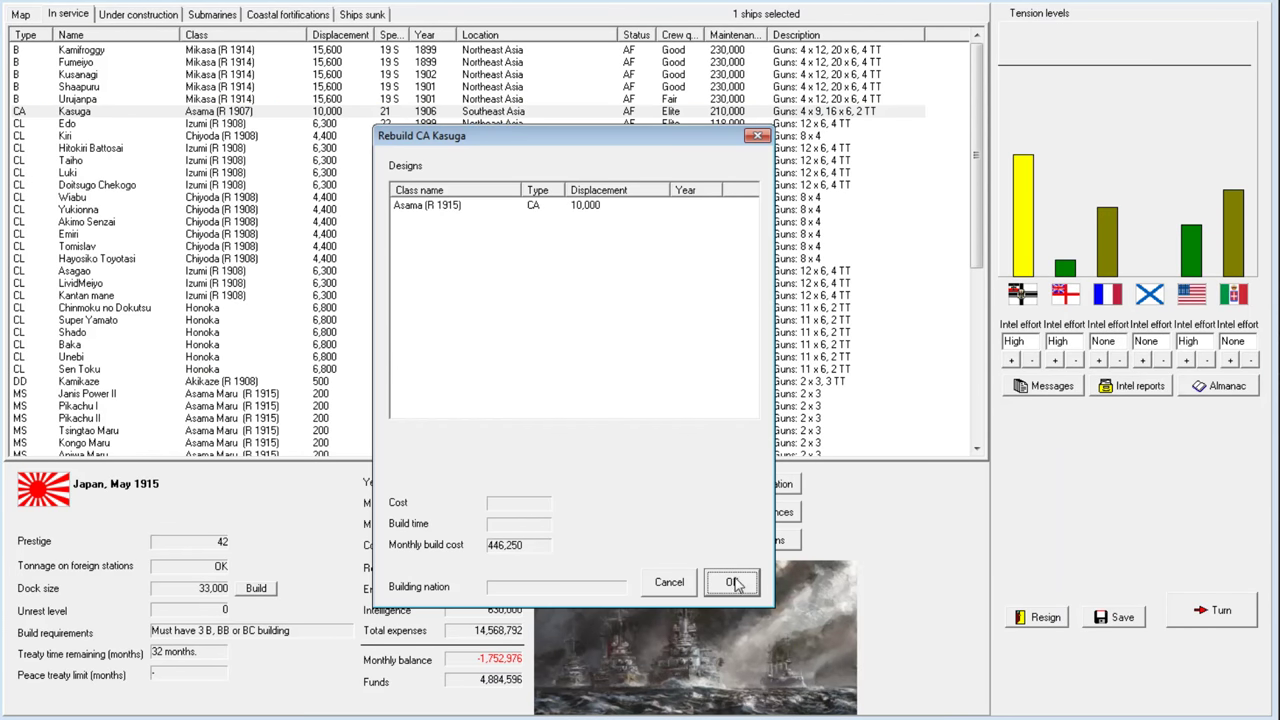
{"action": "left_click", "coordinate": [455, 205]}
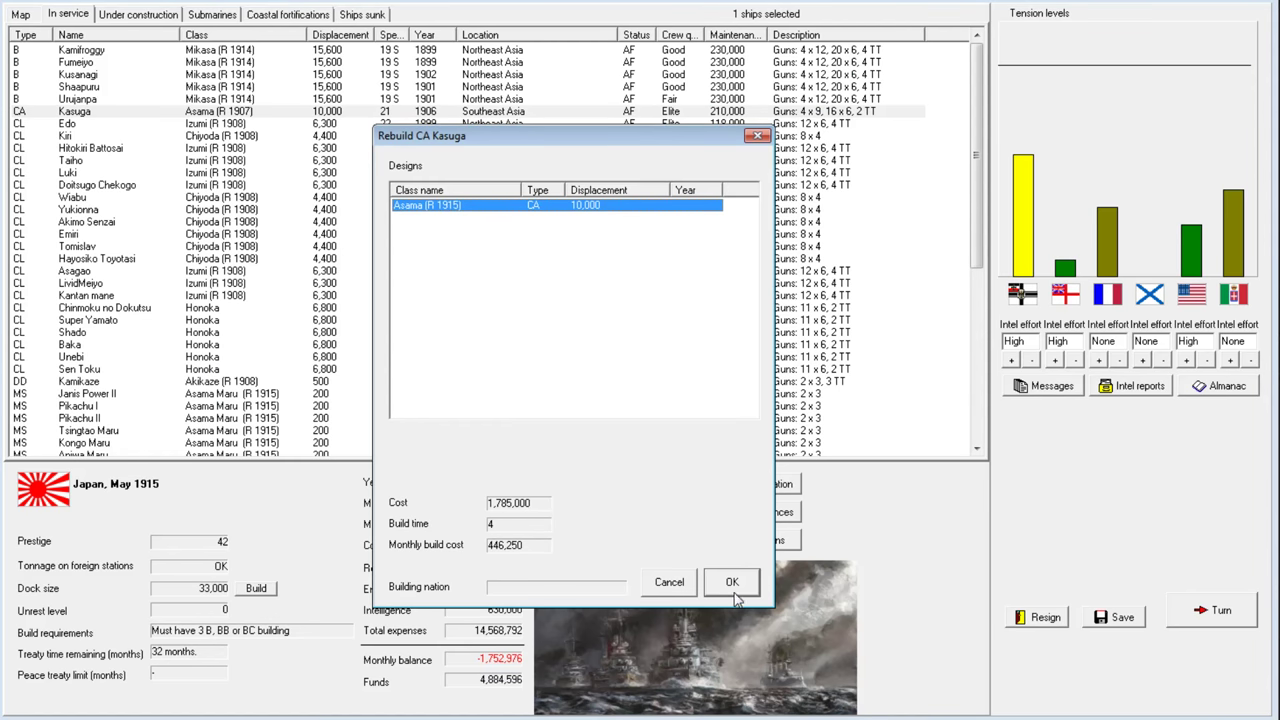
{"action": "left_click", "coordinate": [732, 582]}
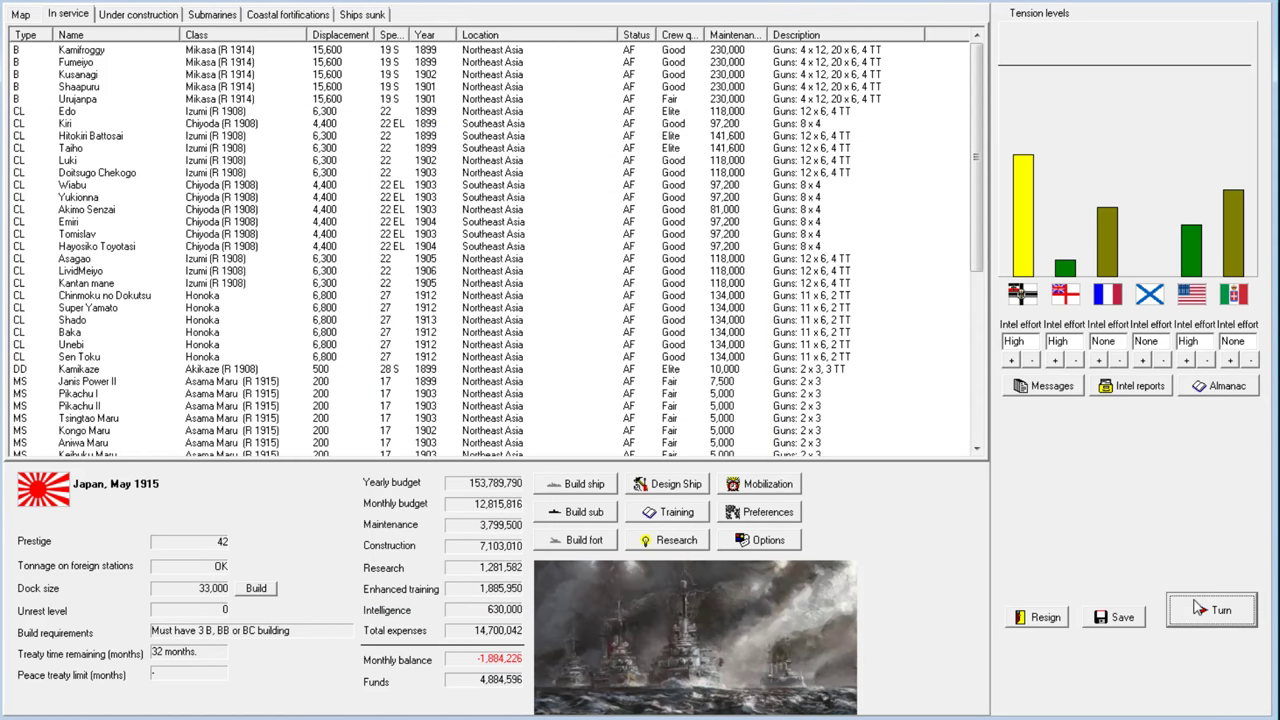
End the turn, dismissing the Hayate, Yoloto and Taiho no Shiryo notices and the spy event
{"action": "left_click", "coordinate": [1211, 609]}
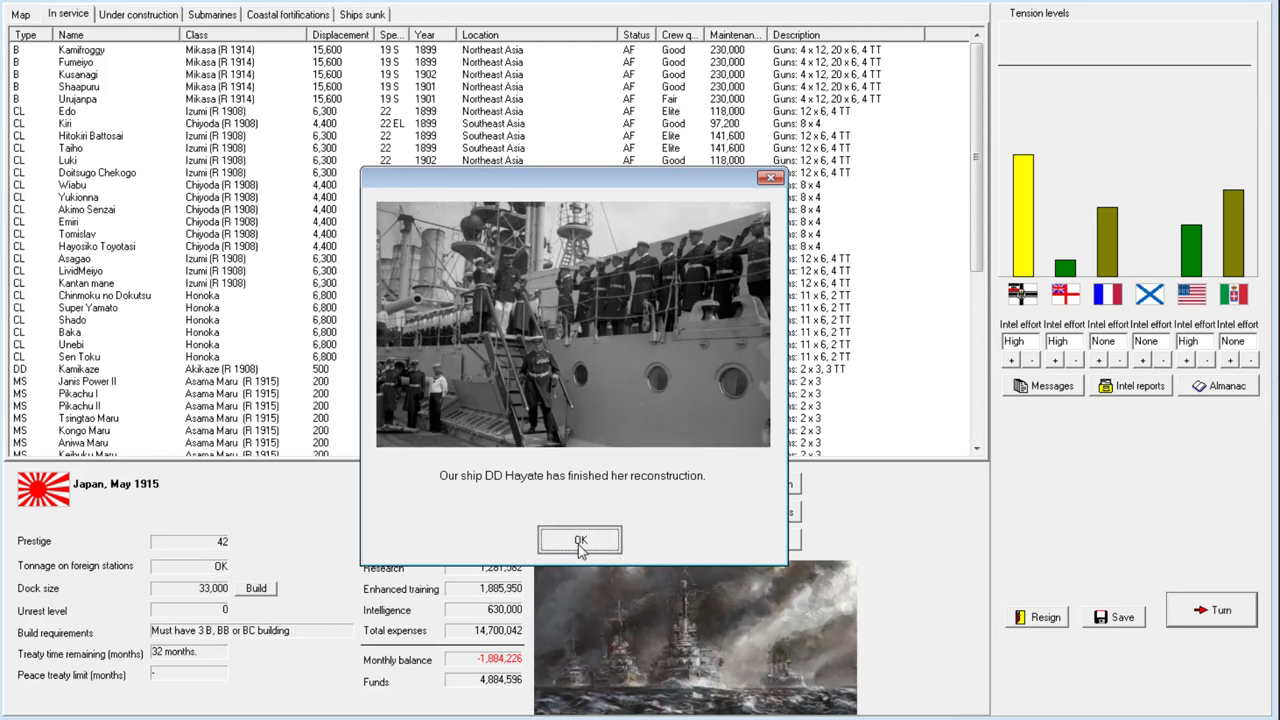
{"action": "left_click", "coordinate": [580, 540]}
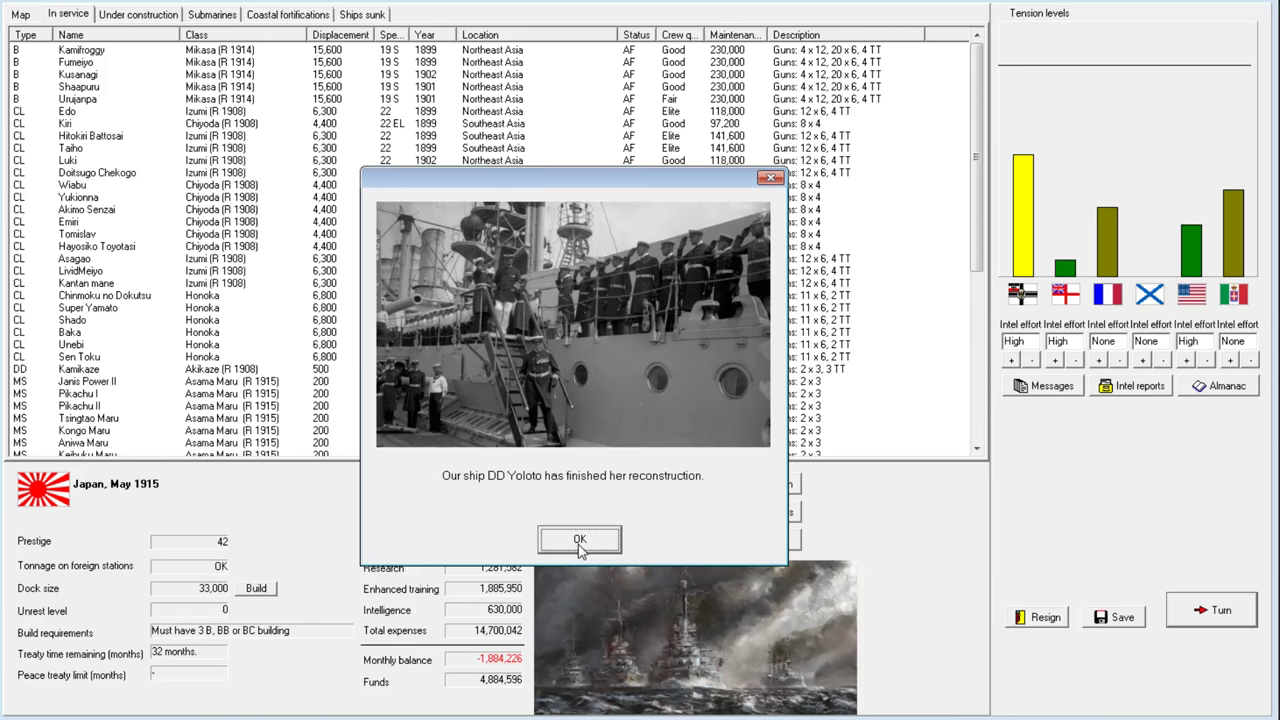
{"action": "left_click", "coordinate": [579, 540]}
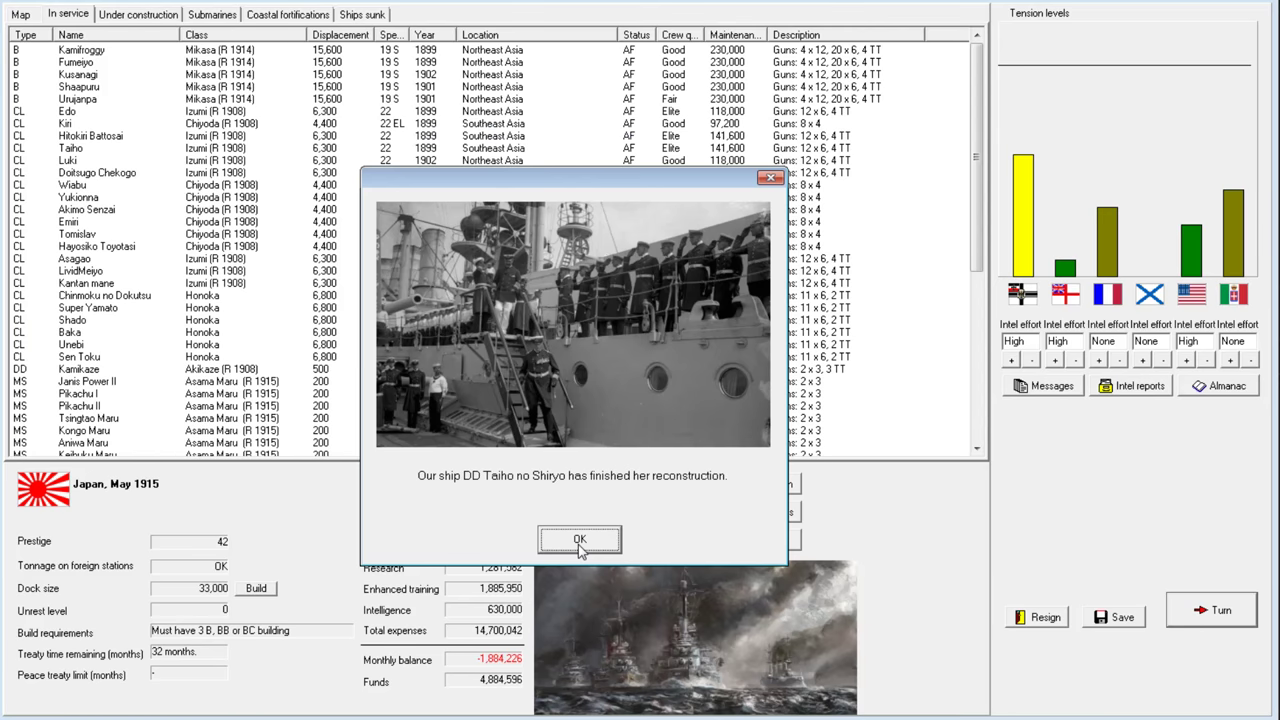
{"action": "left_click", "coordinate": [579, 540]}
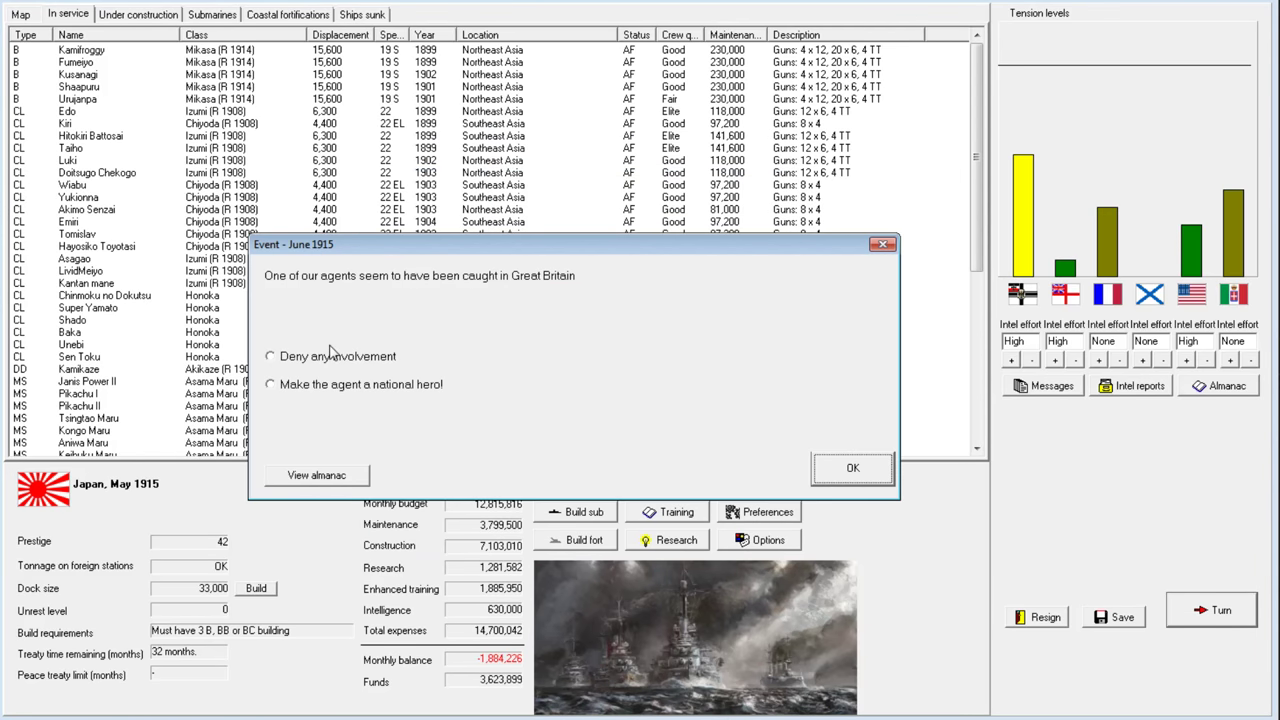
{"action": "left_click", "coordinate": [852, 468]}
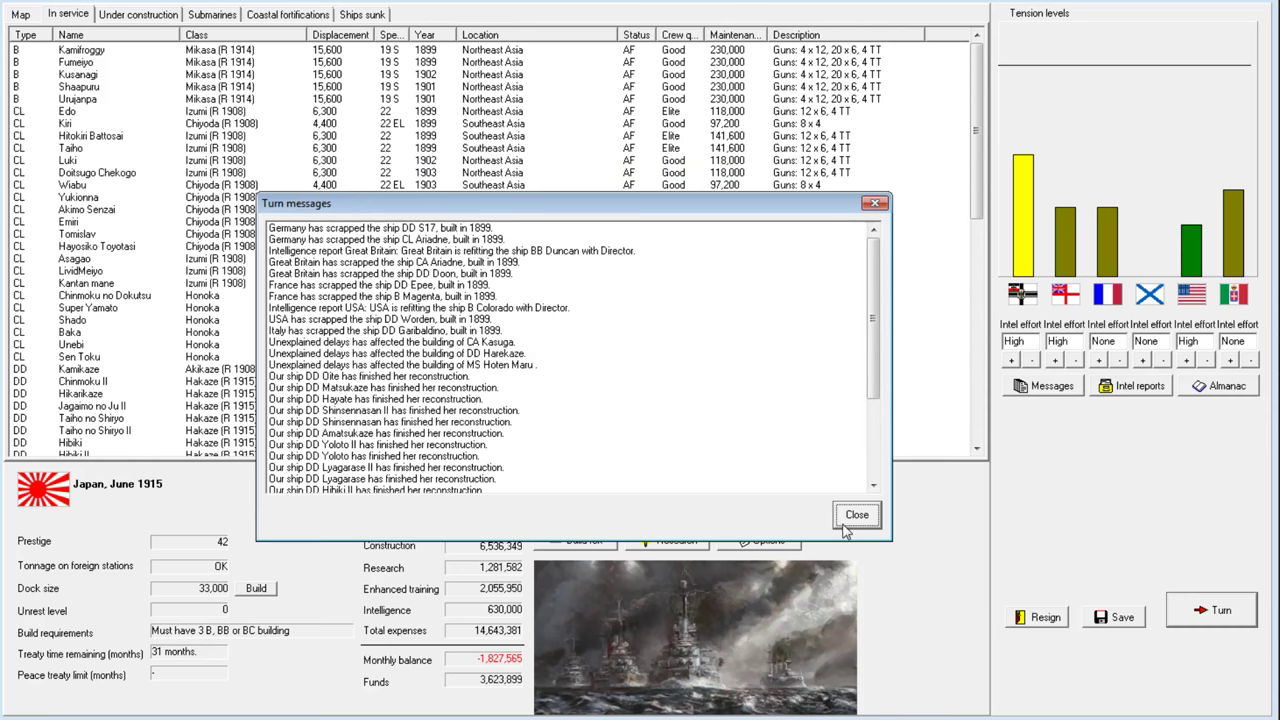
{"action": "left_click", "coordinate": [856, 514]}
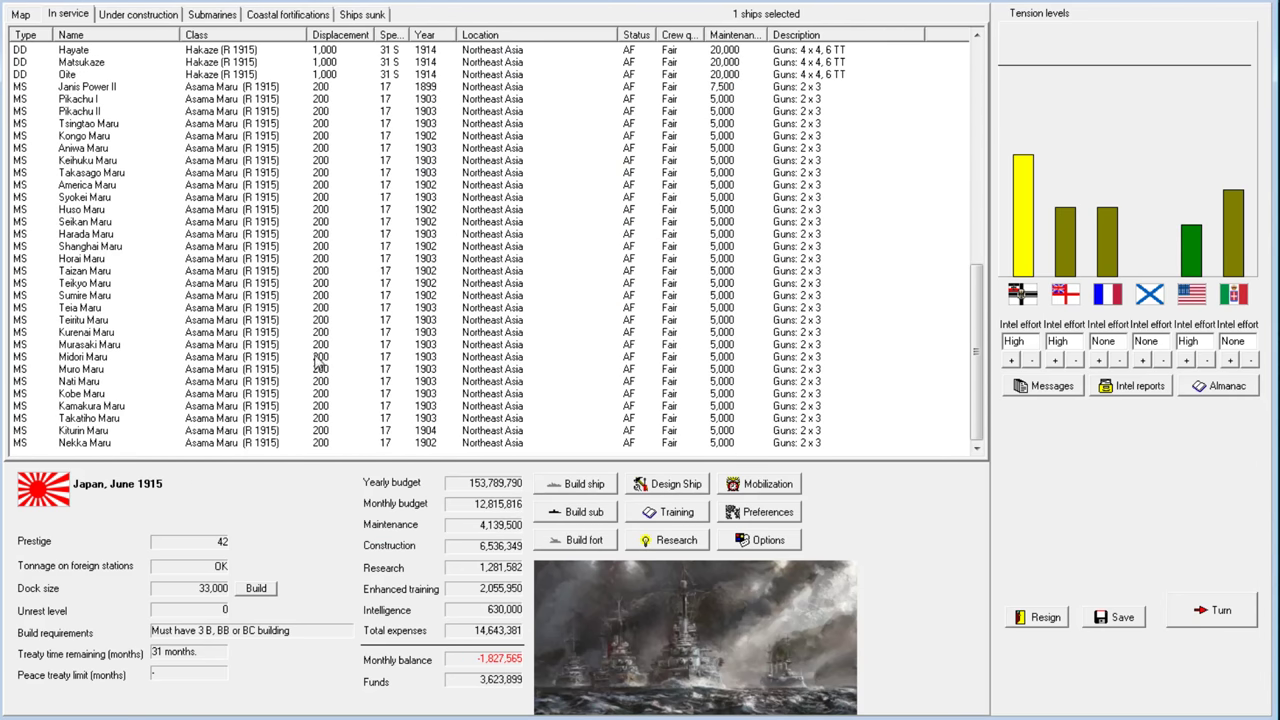
{"action": "scroll", "scroll_direction": "down", "scroll_amount": 3}
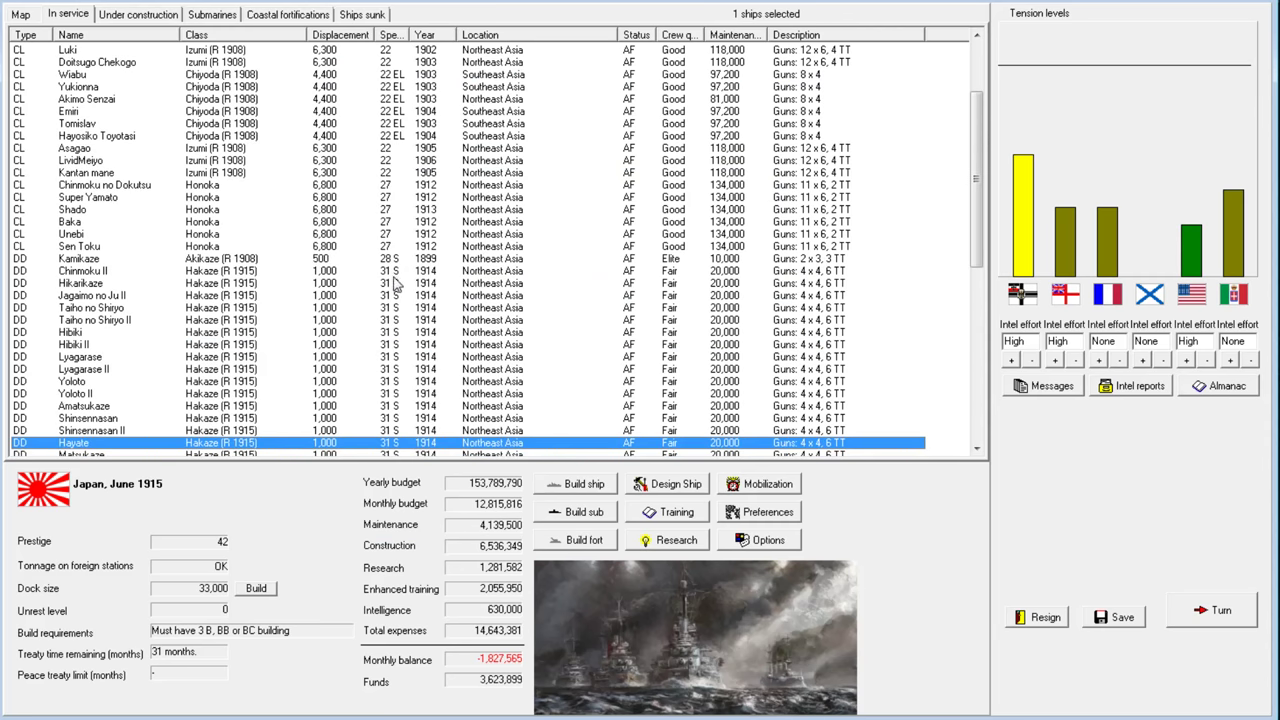
{"action": "scroll", "scroll_direction": "down", "scroll_amount": 3}
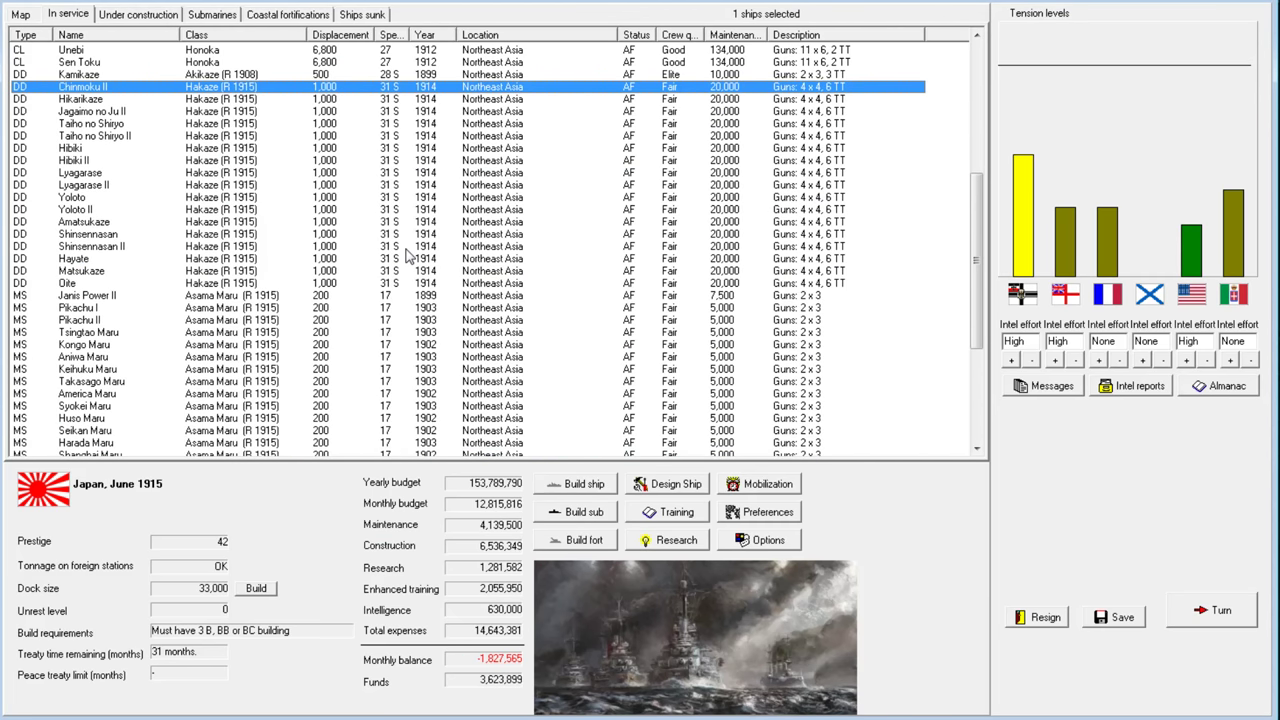
{"action": "mouse_move", "coordinate": [412, 259]}
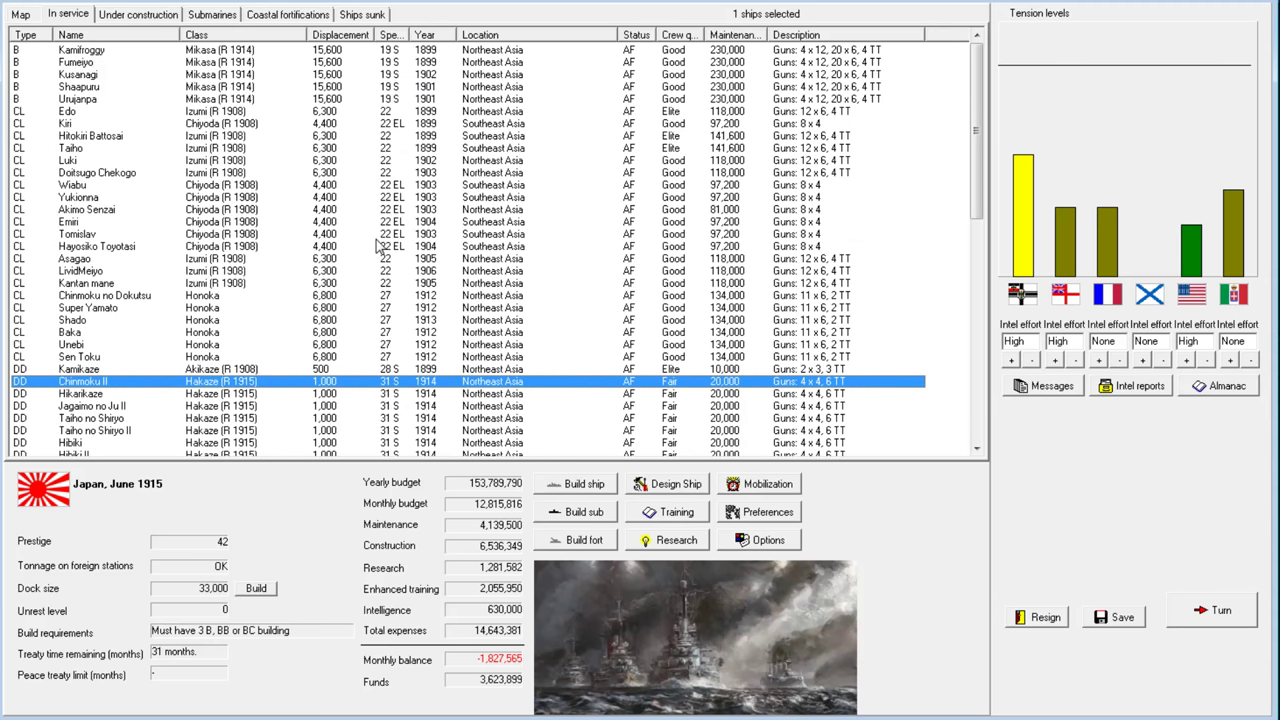
{"action": "scroll", "scroll_direction": "down", "scroll_amount": 3}
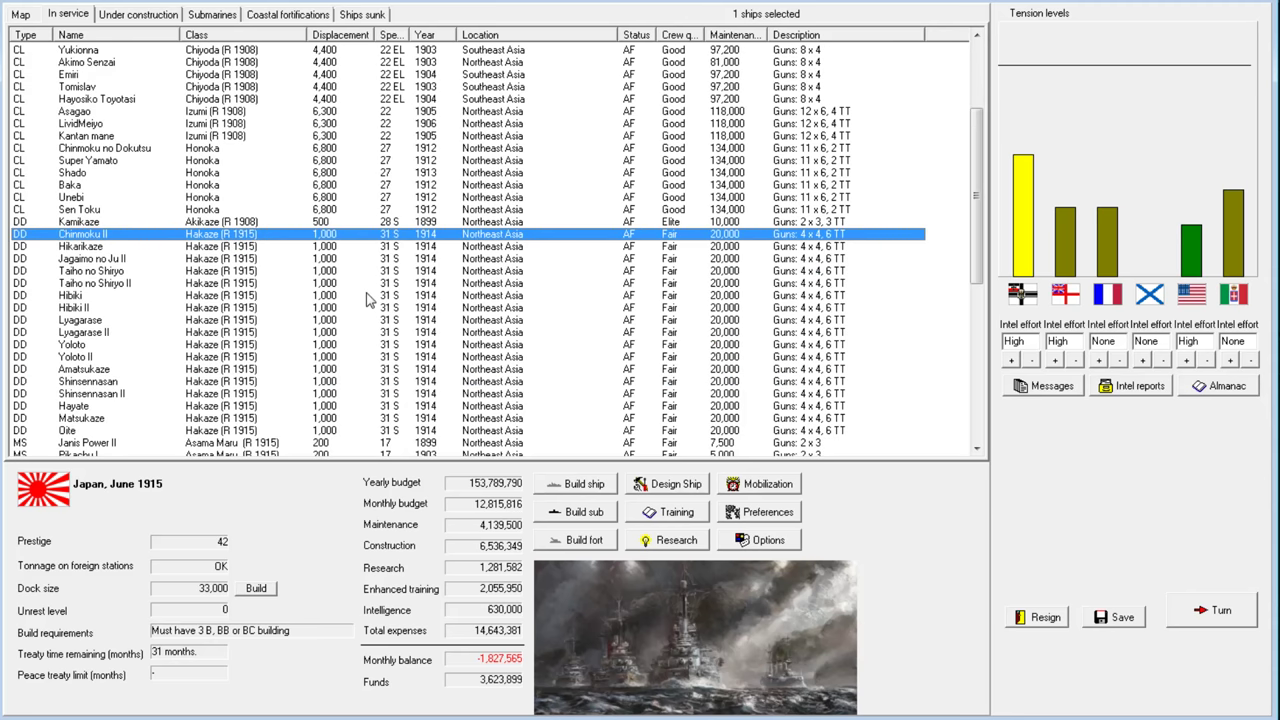
{"action": "scroll", "scroll_direction": "down", "scroll_amount": 3}
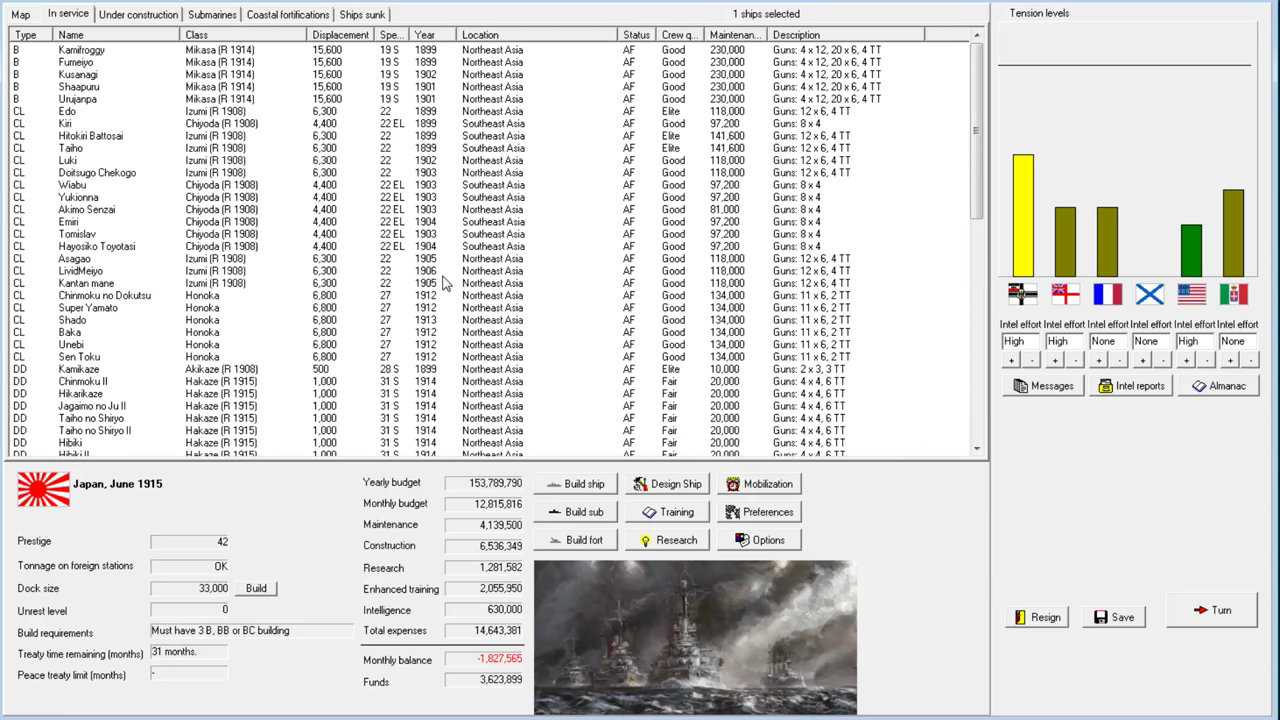
{"action": "mouse_move", "coordinate": [310, 105]}
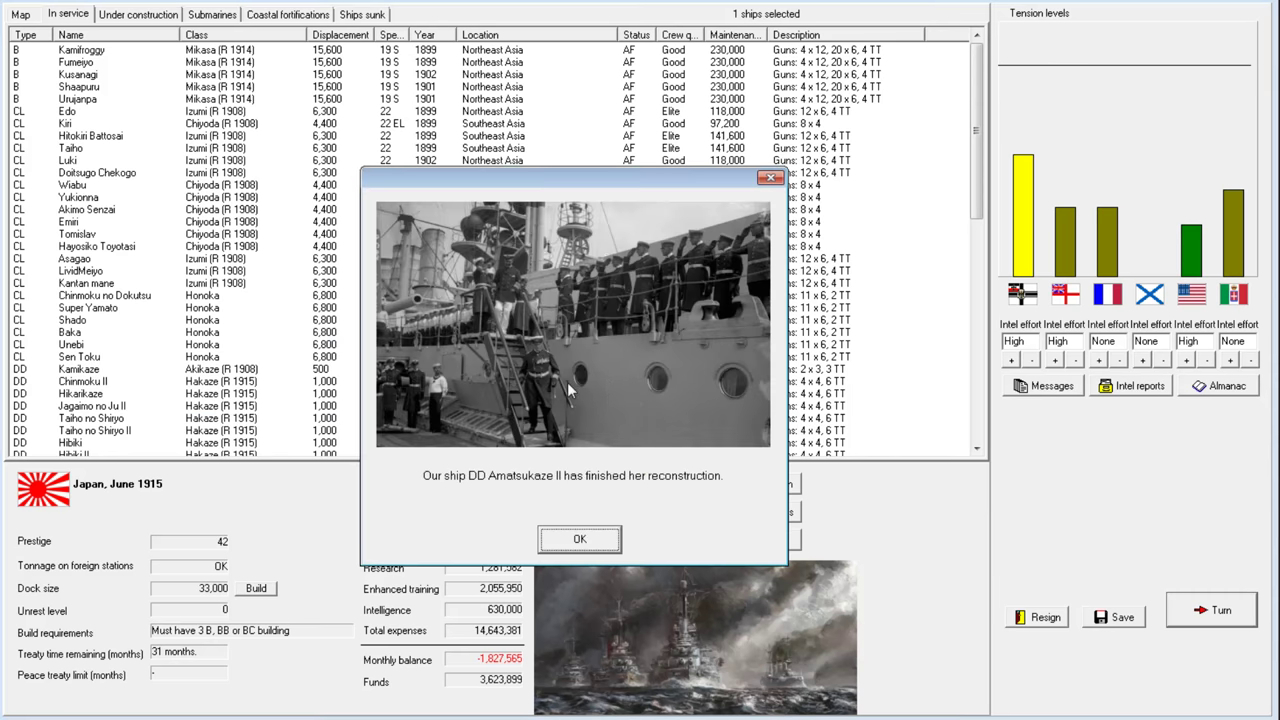
Dismiss the three reconstruction notices and buy the US turret technology
{"action": "left_click", "coordinate": [579, 539]}
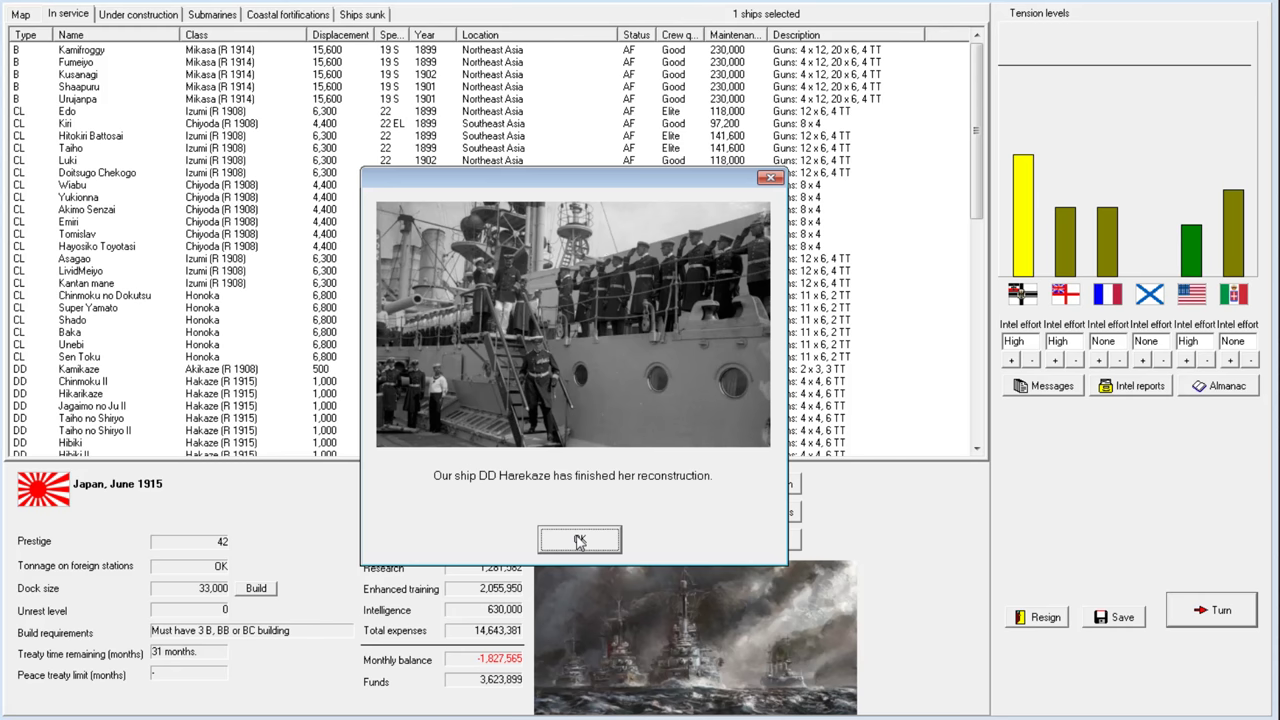
{"action": "left_click", "coordinate": [579, 540]}
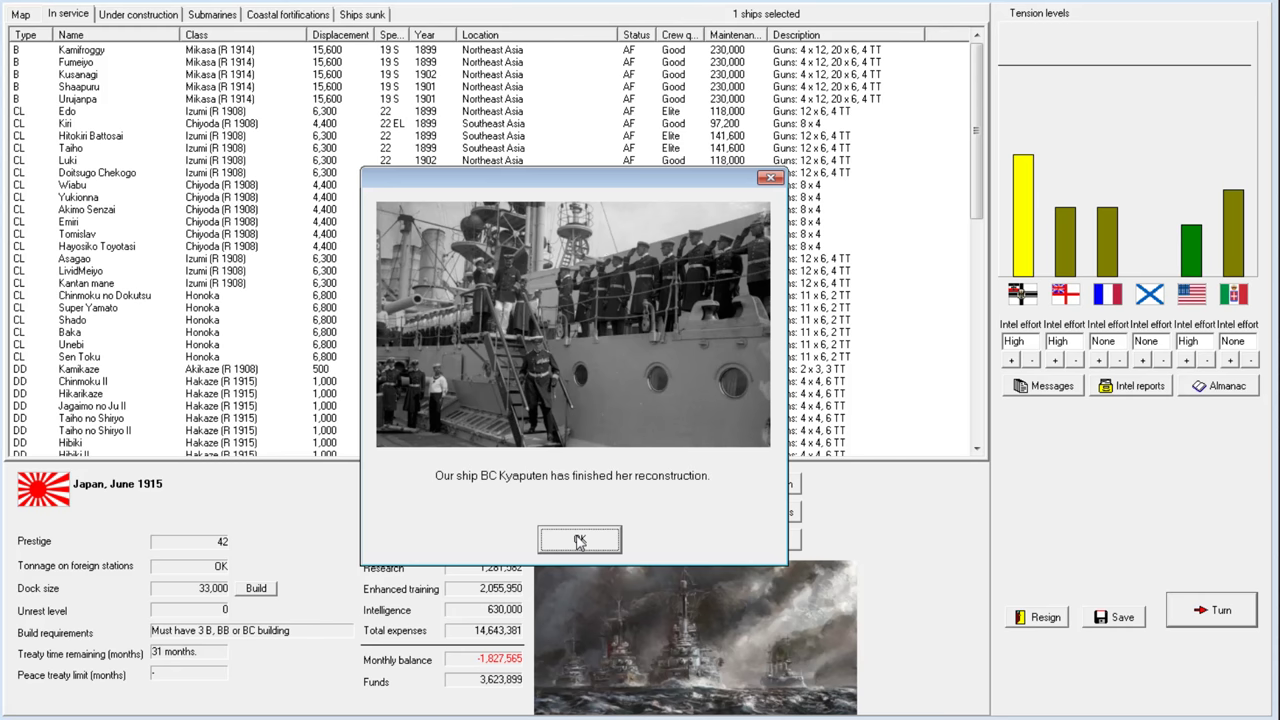
{"action": "left_click", "coordinate": [579, 540]}
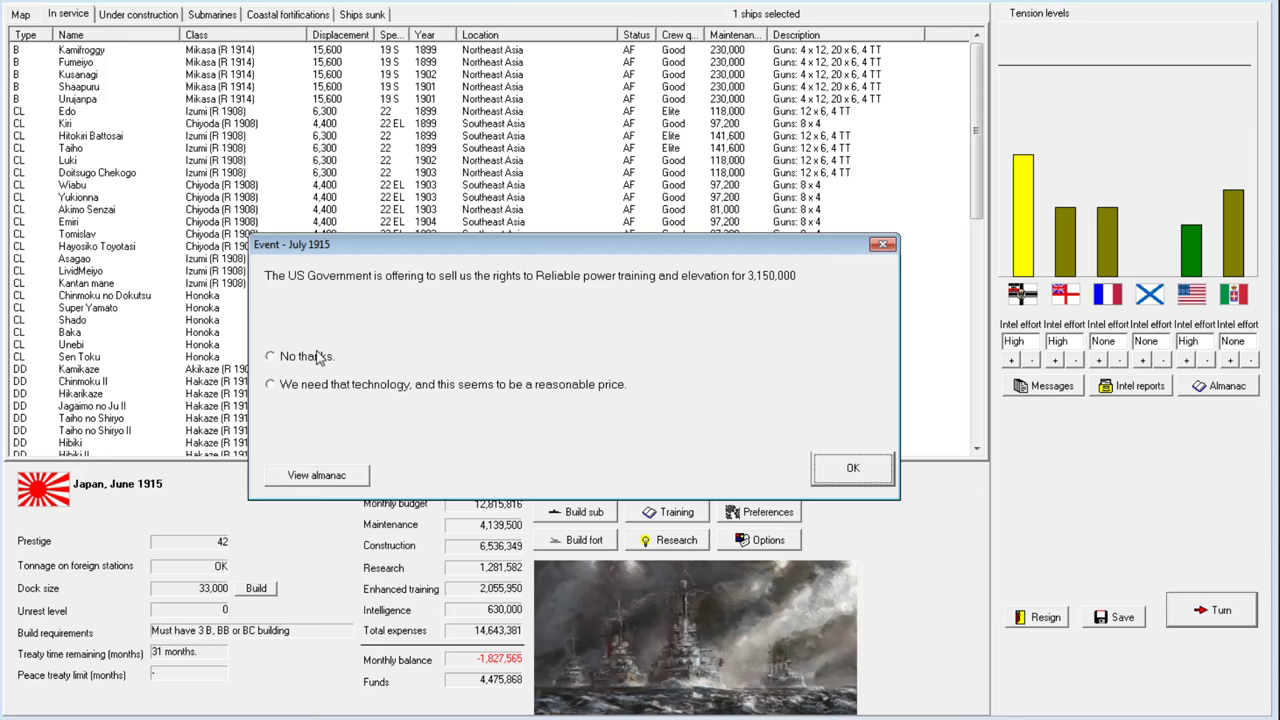
{"action": "left_click", "coordinate": [270, 384]}
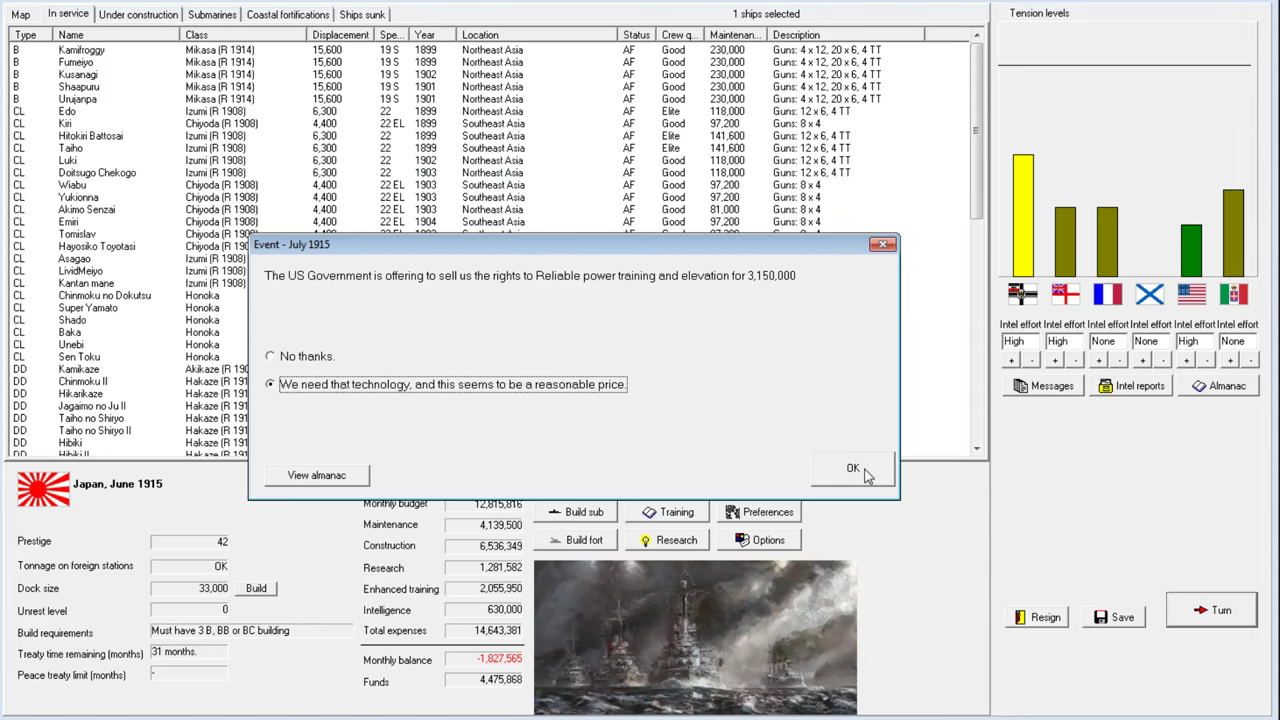
{"action": "left_click", "coordinate": [852, 468]}
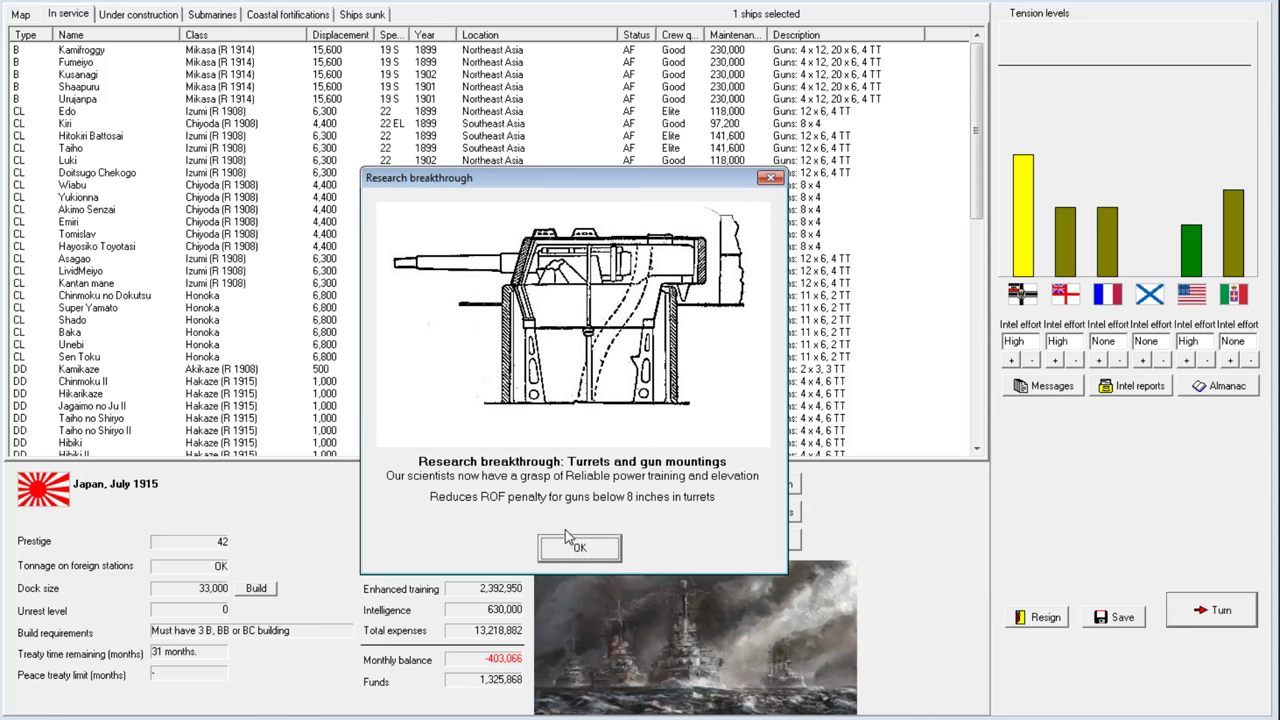
{"action": "mouse_move", "coordinate": [762, 477]}
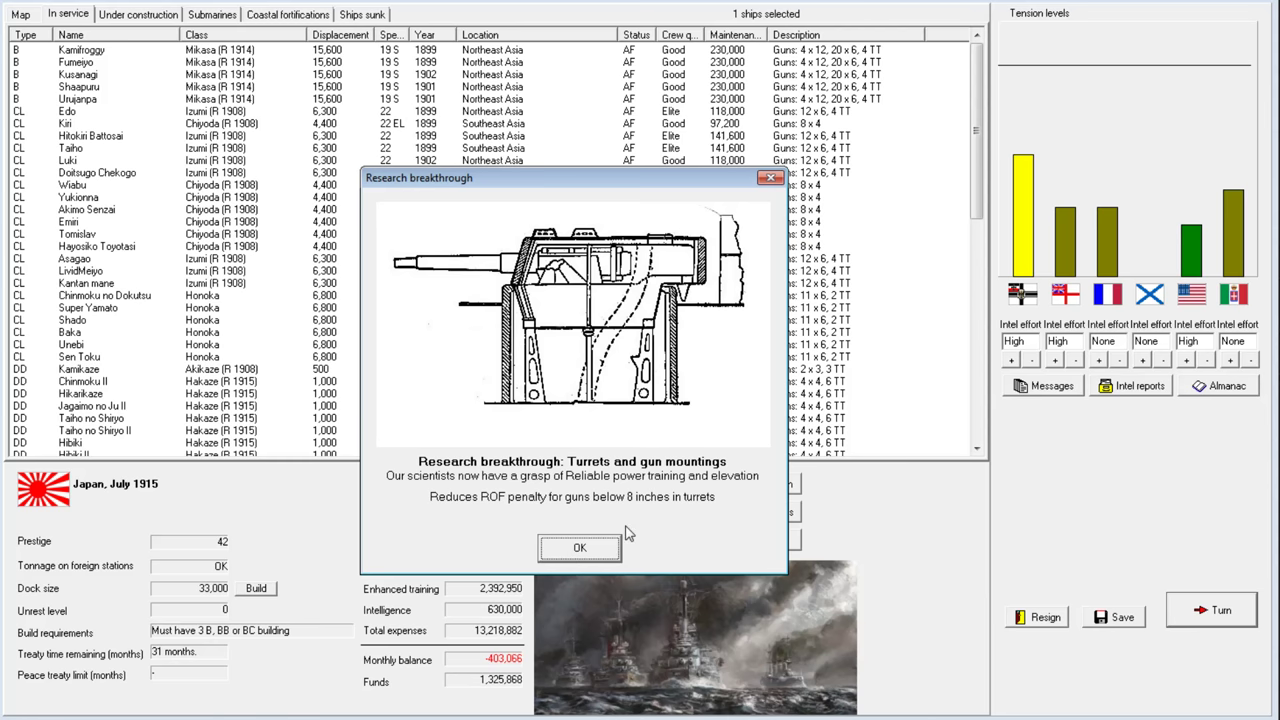
{"action": "mouse_move", "coordinate": [493, 533]}
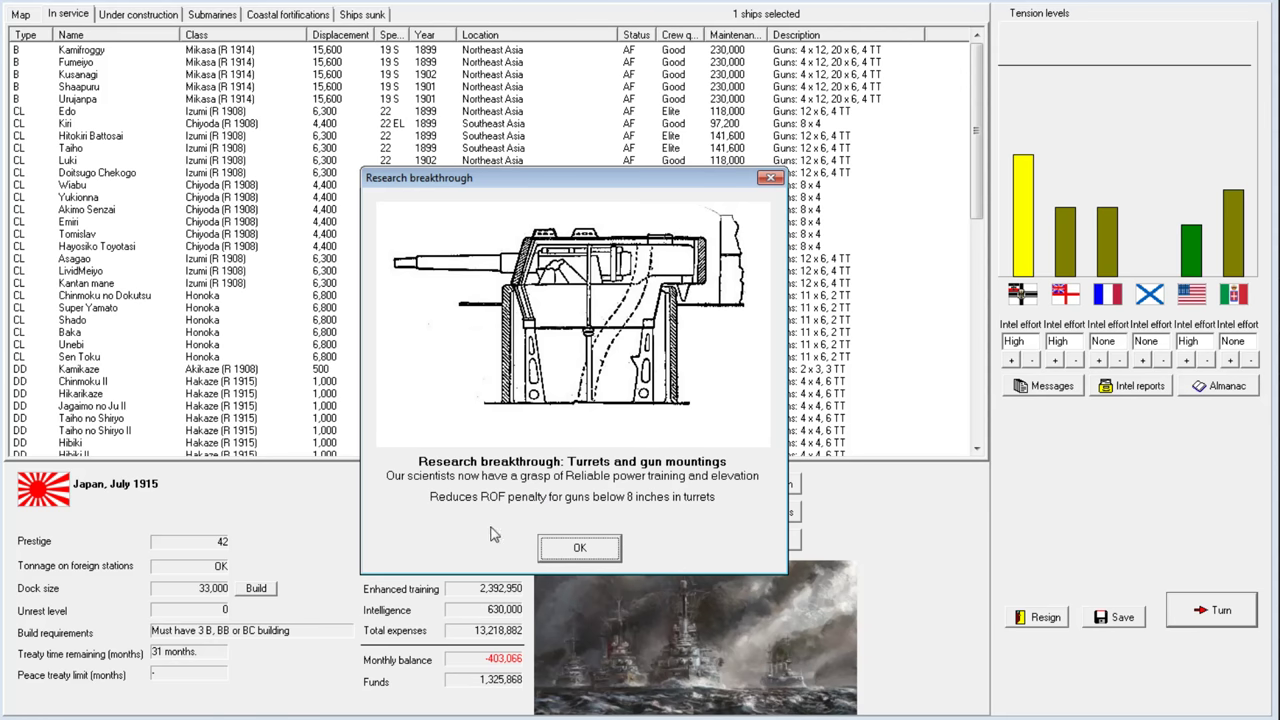
{"action": "mouse_move", "coordinate": [622, 515]}
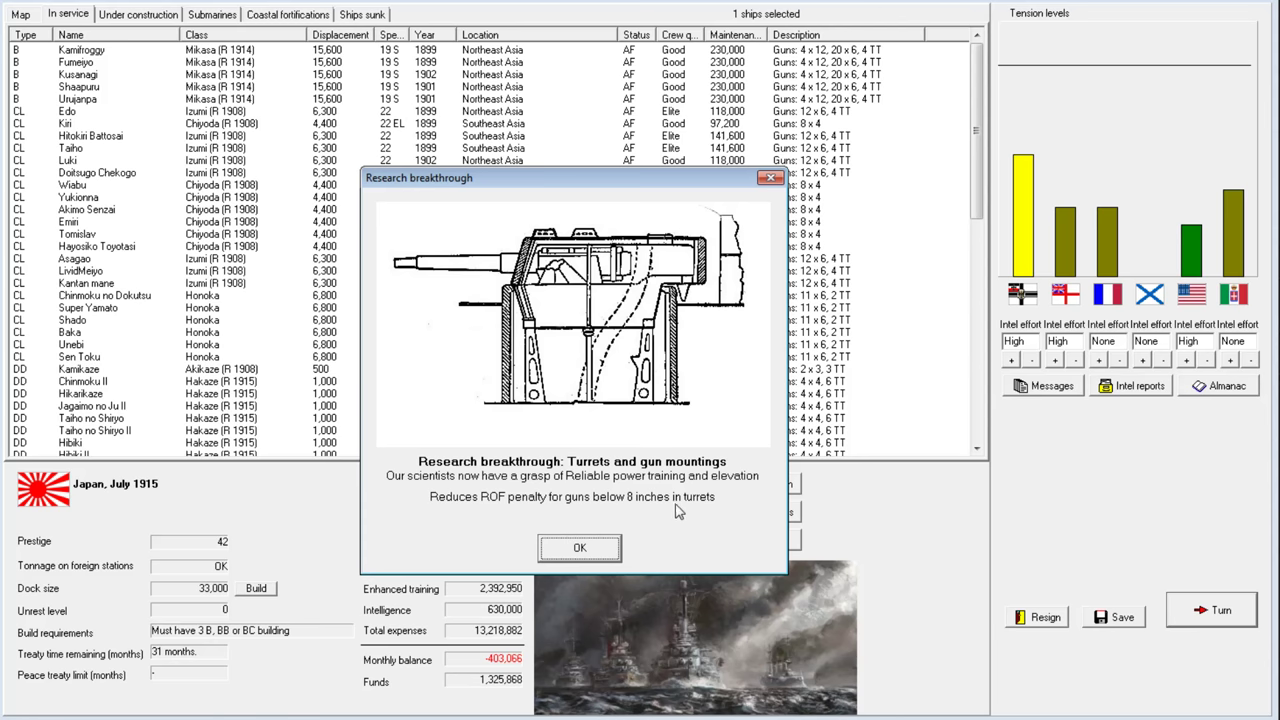
Acknowledge the turret breakthrough and Q-Ships report, then advance to August 1915
{"action": "left_click", "coordinate": [579, 547]}
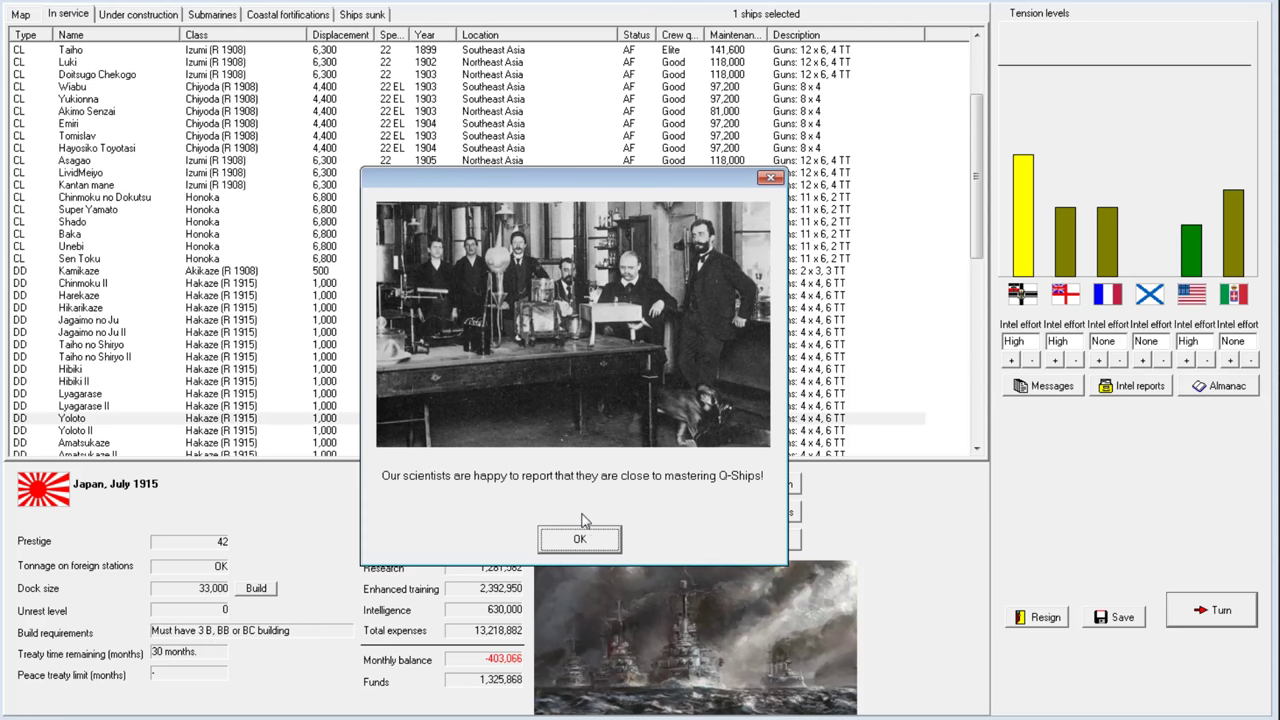
{"action": "left_click", "coordinate": [579, 538]}
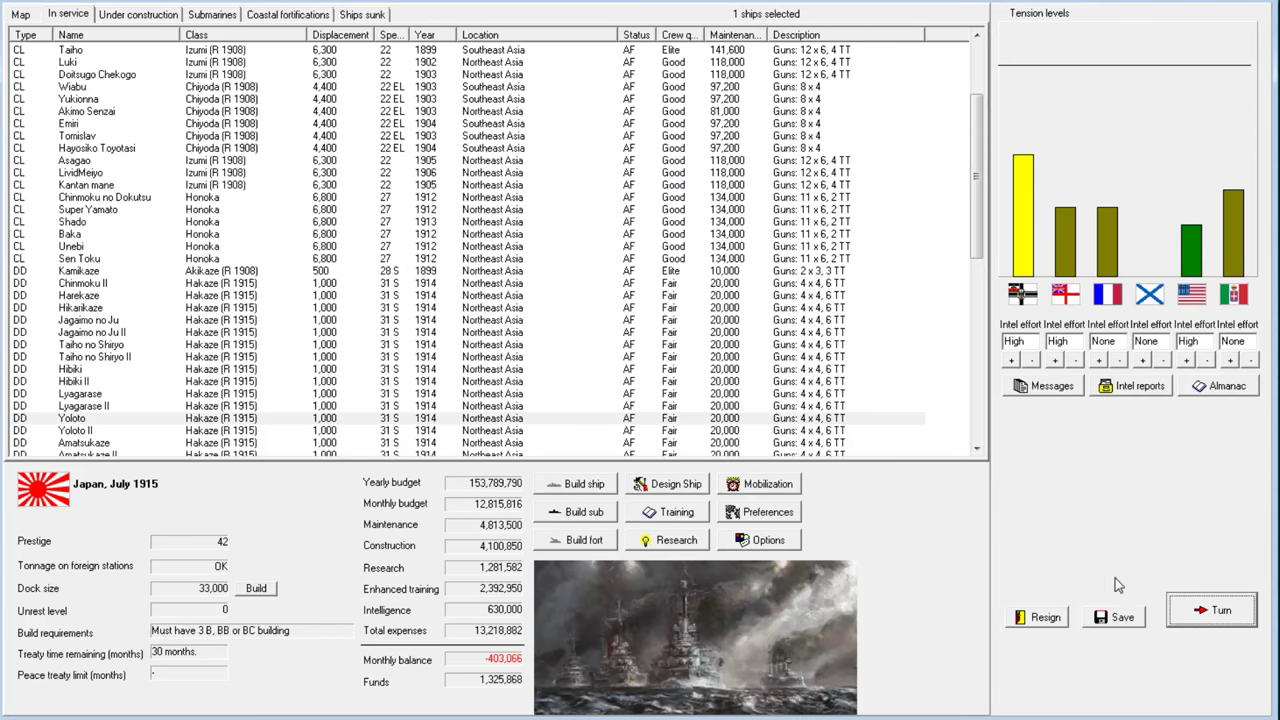
{"action": "left_click", "coordinate": [1211, 609]}
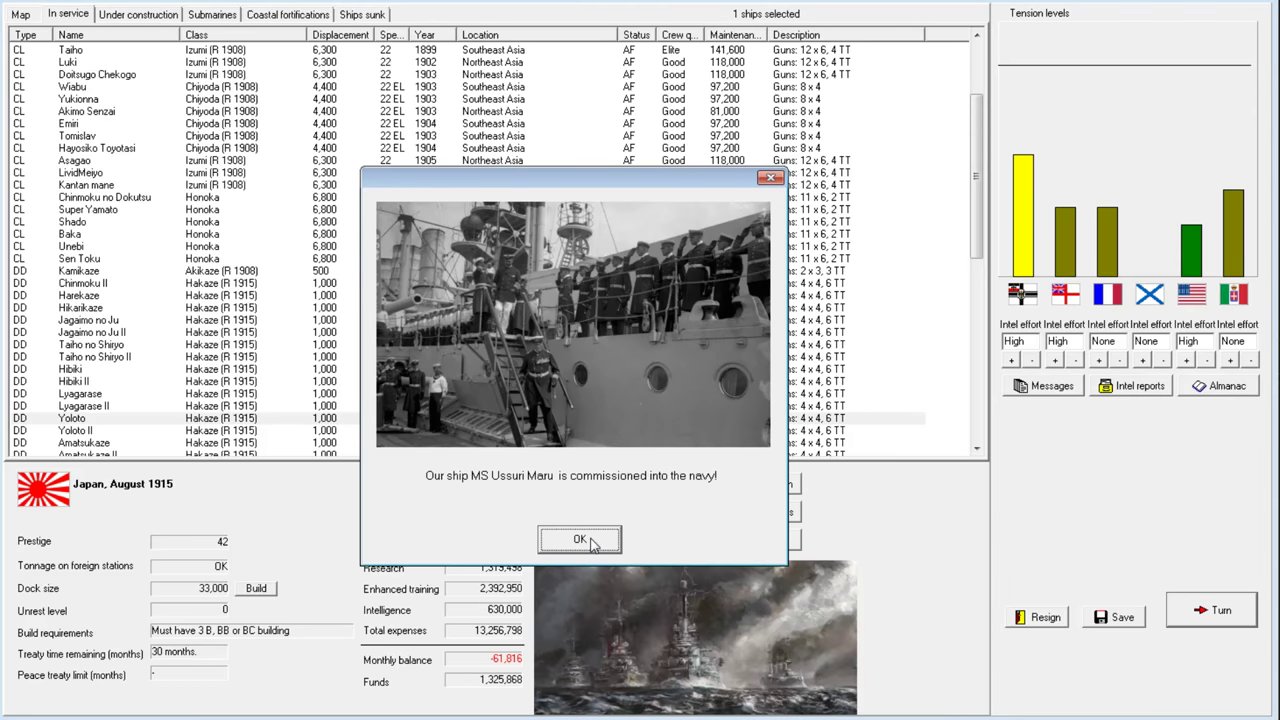
Dismiss the Ussuri Maru, Tatuta Maru and German blueprint notices and open ship design
{"action": "left_click", "coordinate": [579, 539]}
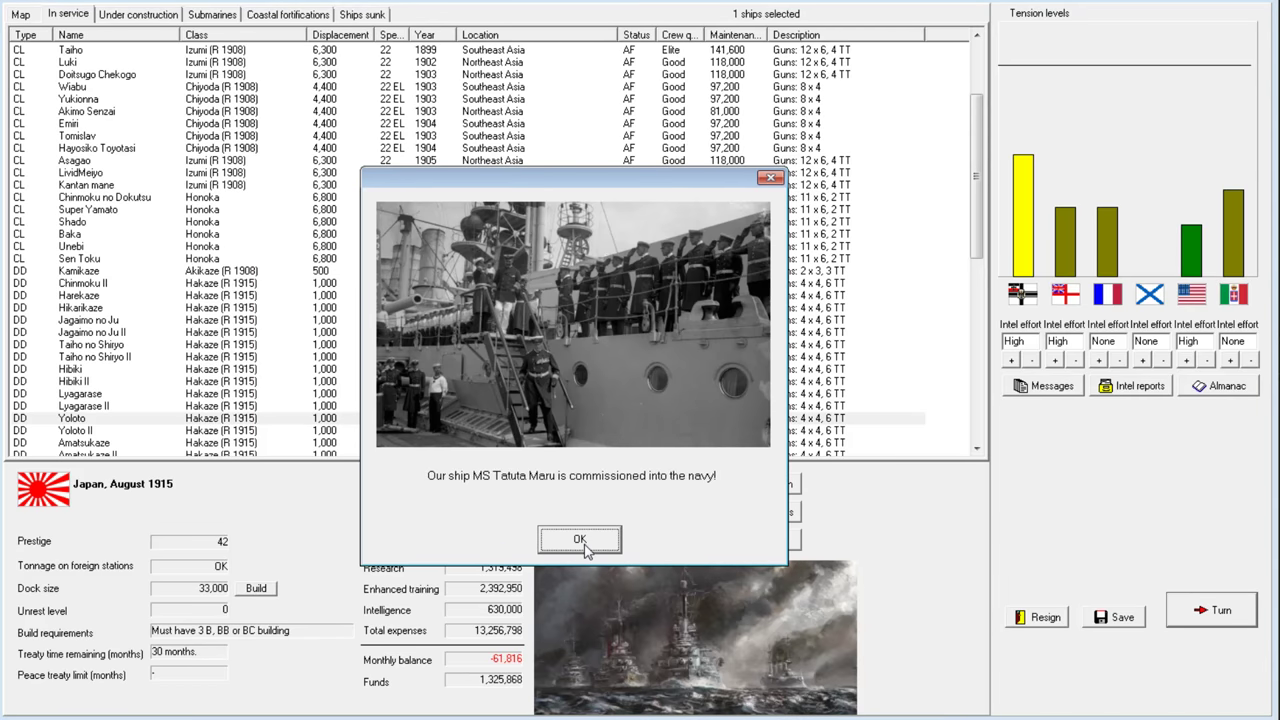
{"action": "left_click", "coordinate": [579, 539]}
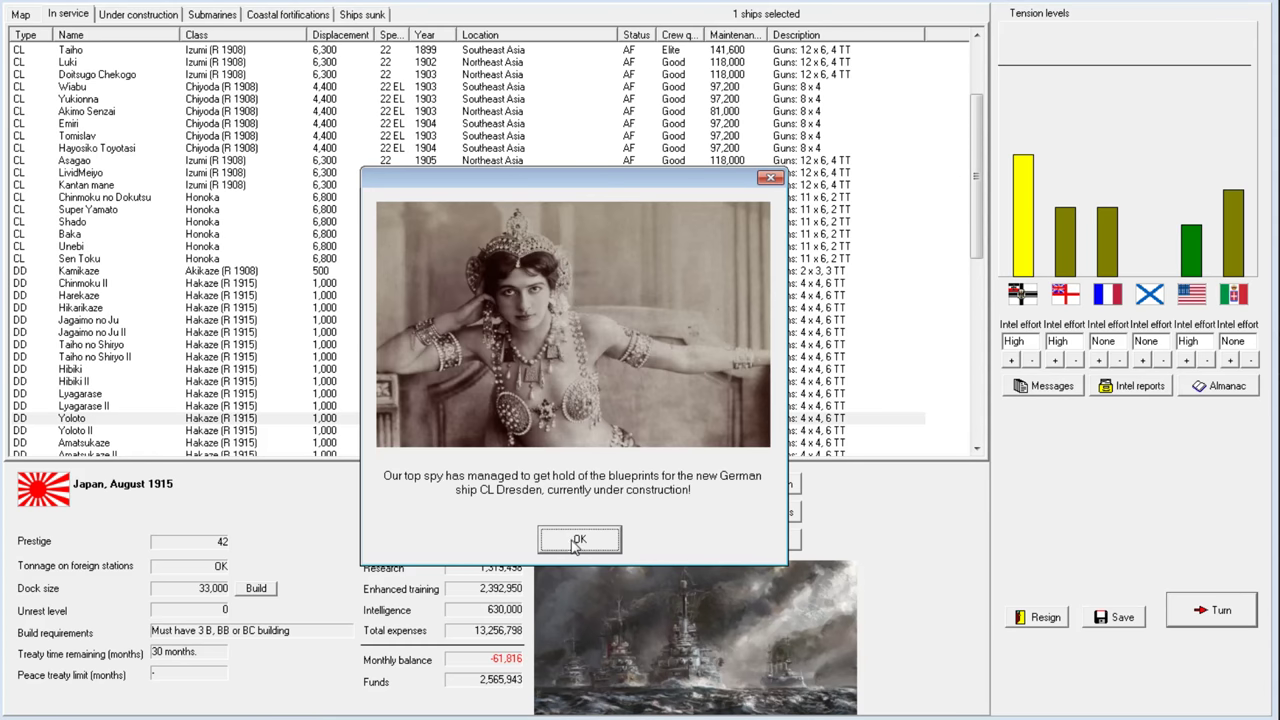
{"action": "left_click", "coordinate": [578, 540]}
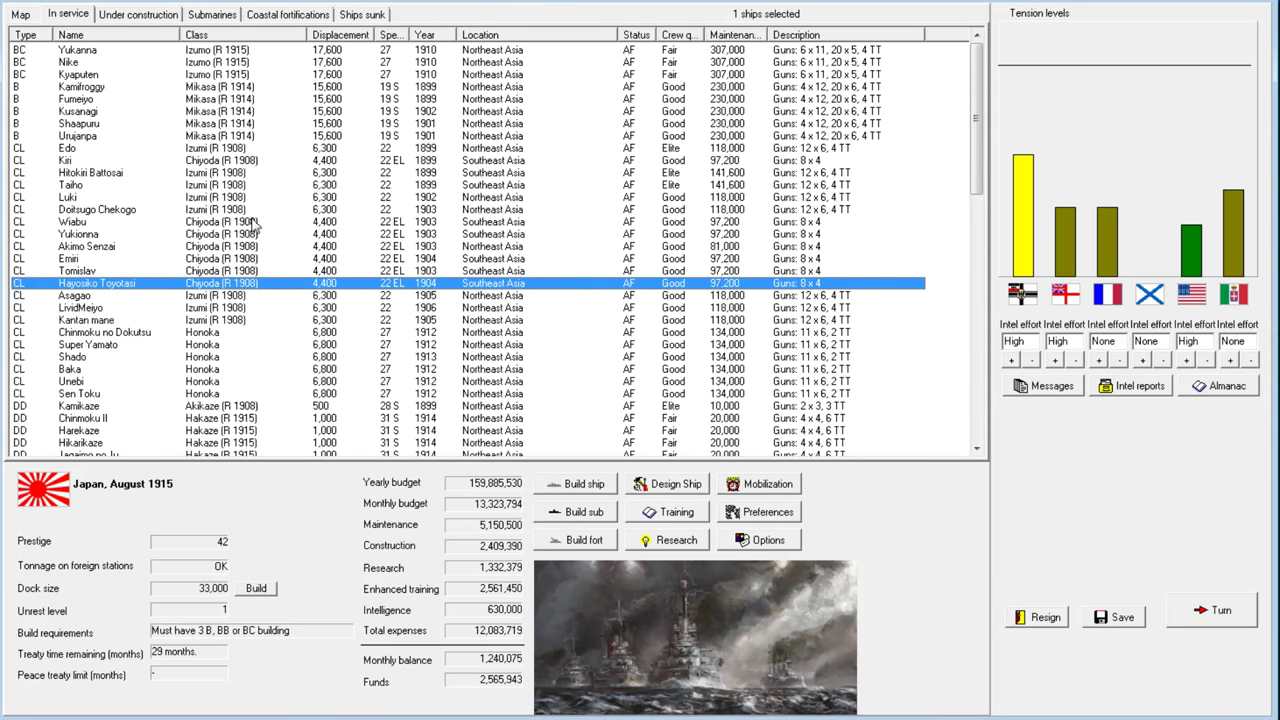
{"action": "left_click", "coordinate": [666, 483]}
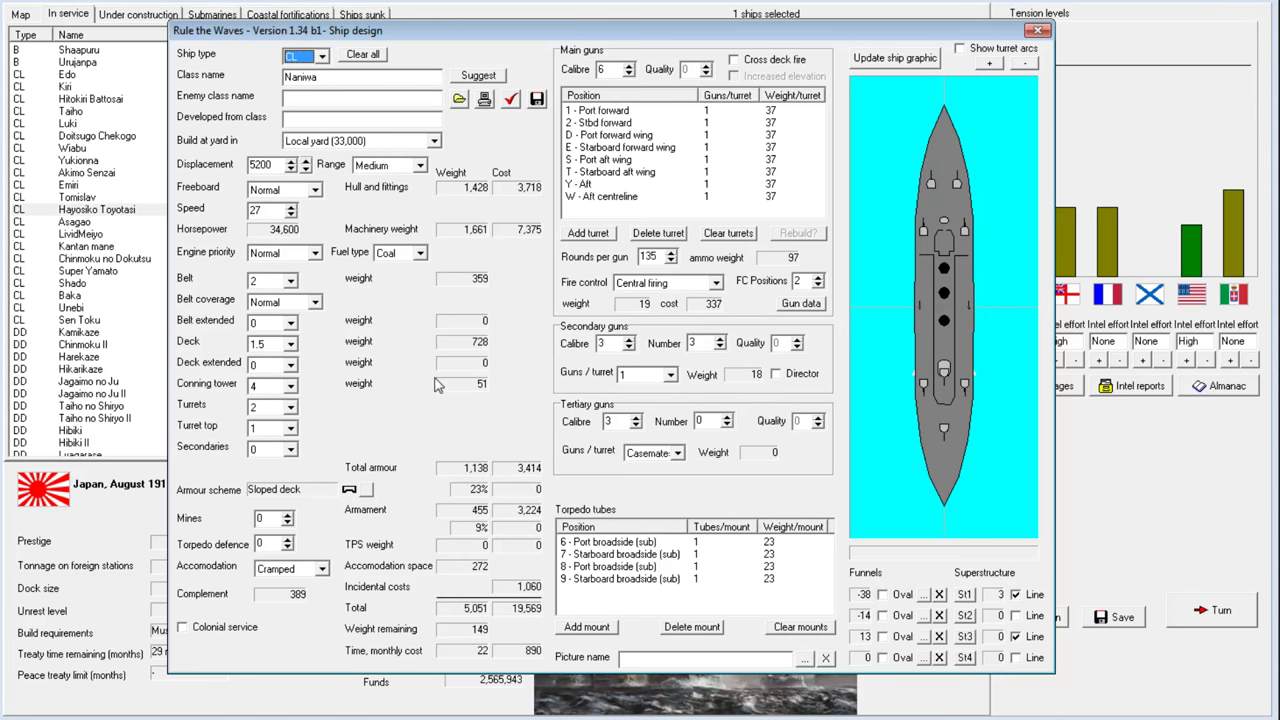
{"action": "mouse_move", "coordinate": [953, 209]}
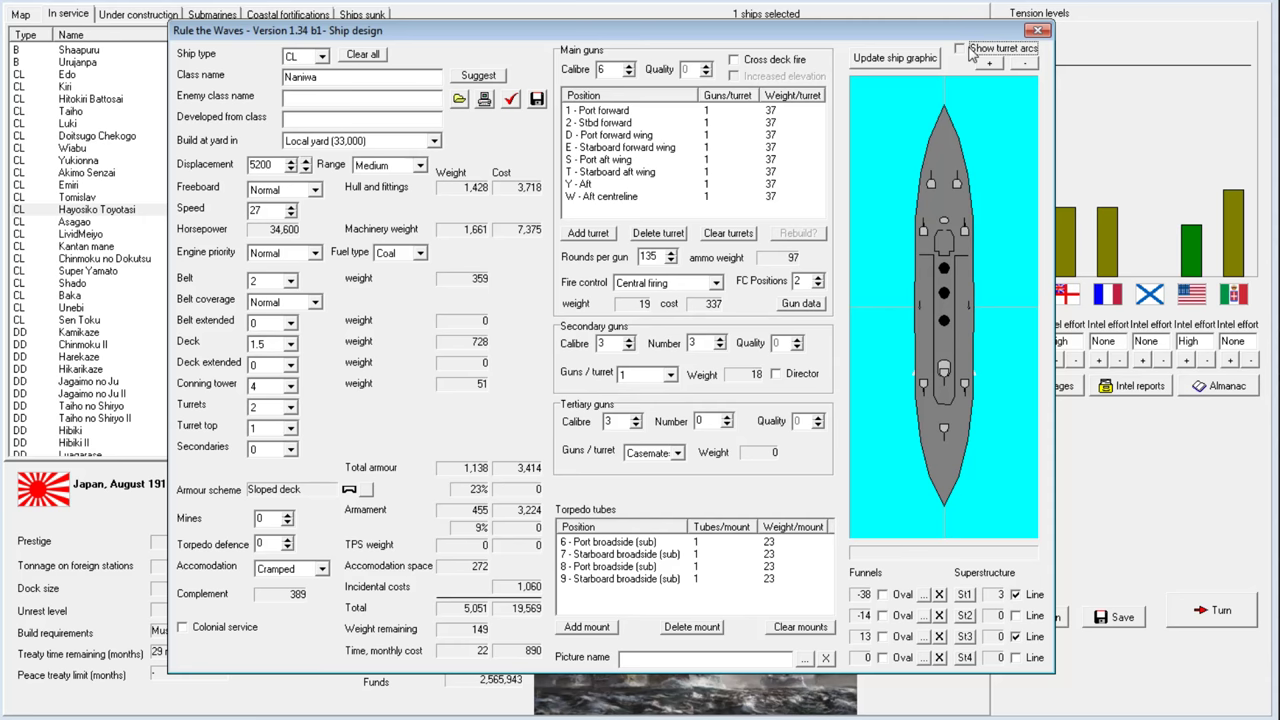
Open Naniwa's design and clear all main gun turrets, dropping it to 4,586 tons
{"action": "left_click", "coordinate": [959, 48]}
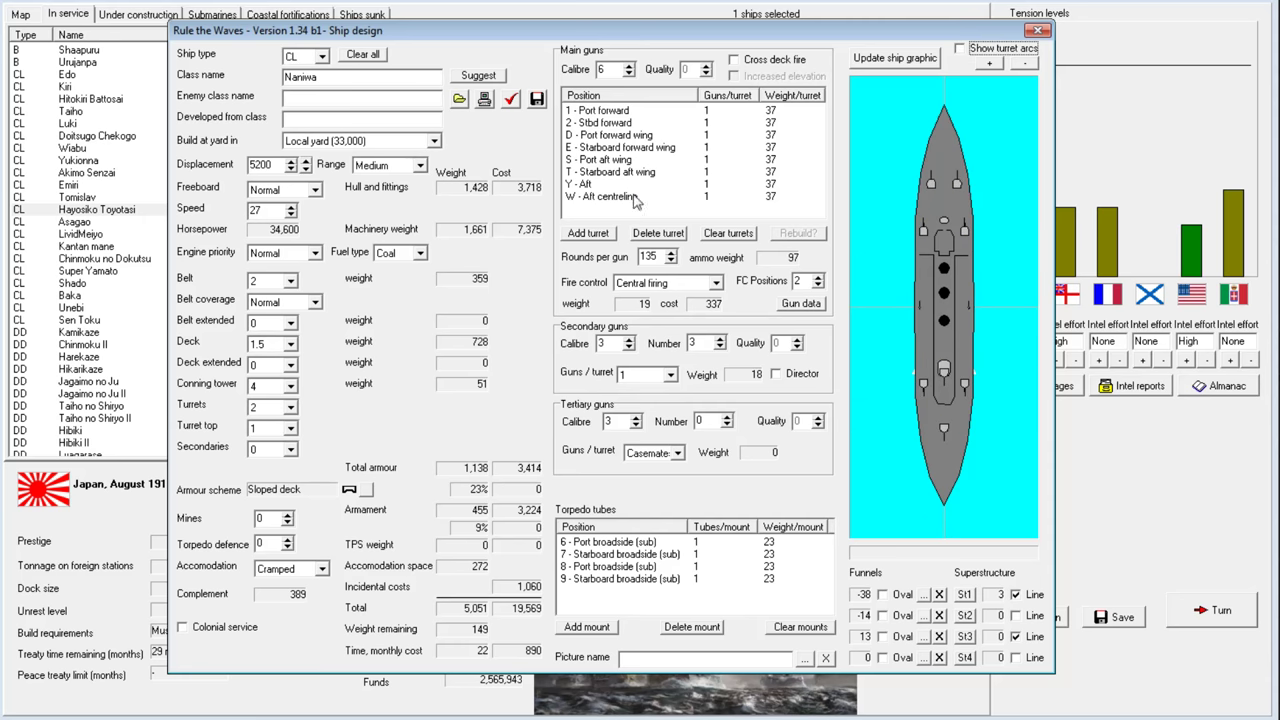
{"action": "left_click", "coordinate": [728, 233]}
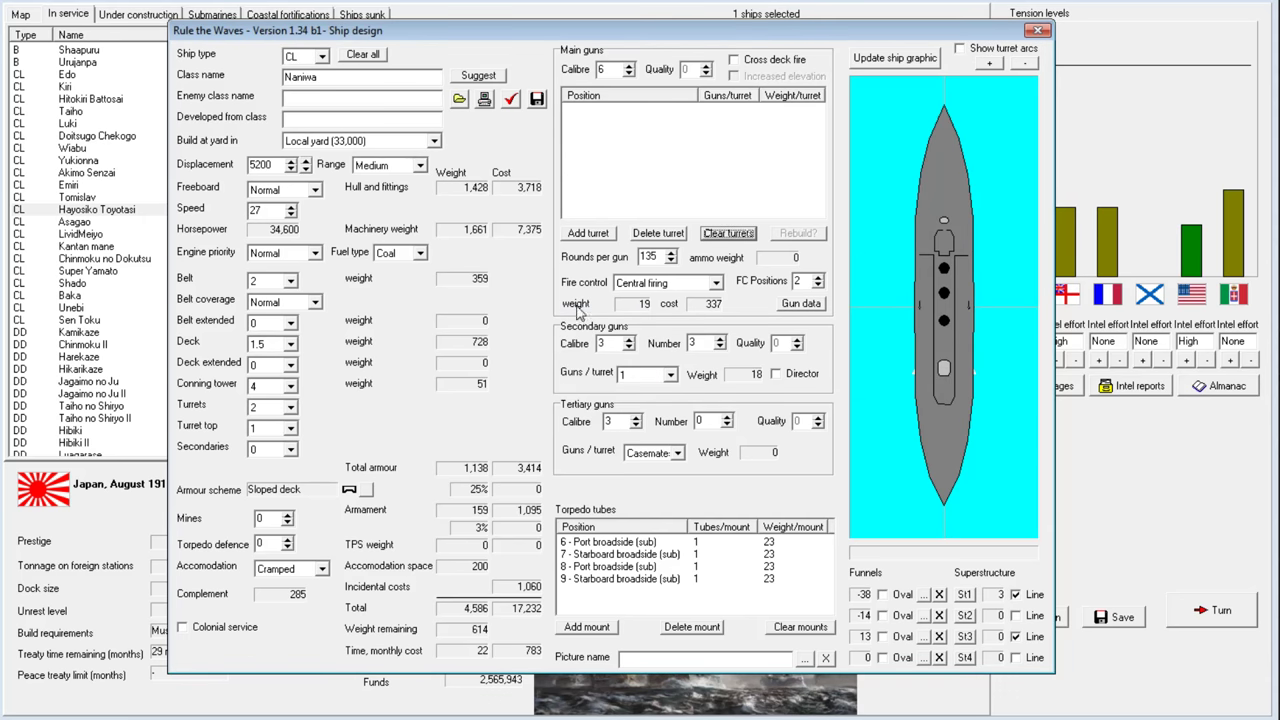
Add single-gun turrets at positions A, D, E, L, Q, R, V, W and Y
{"action": "left_click", "coordinate": [588, 233]}
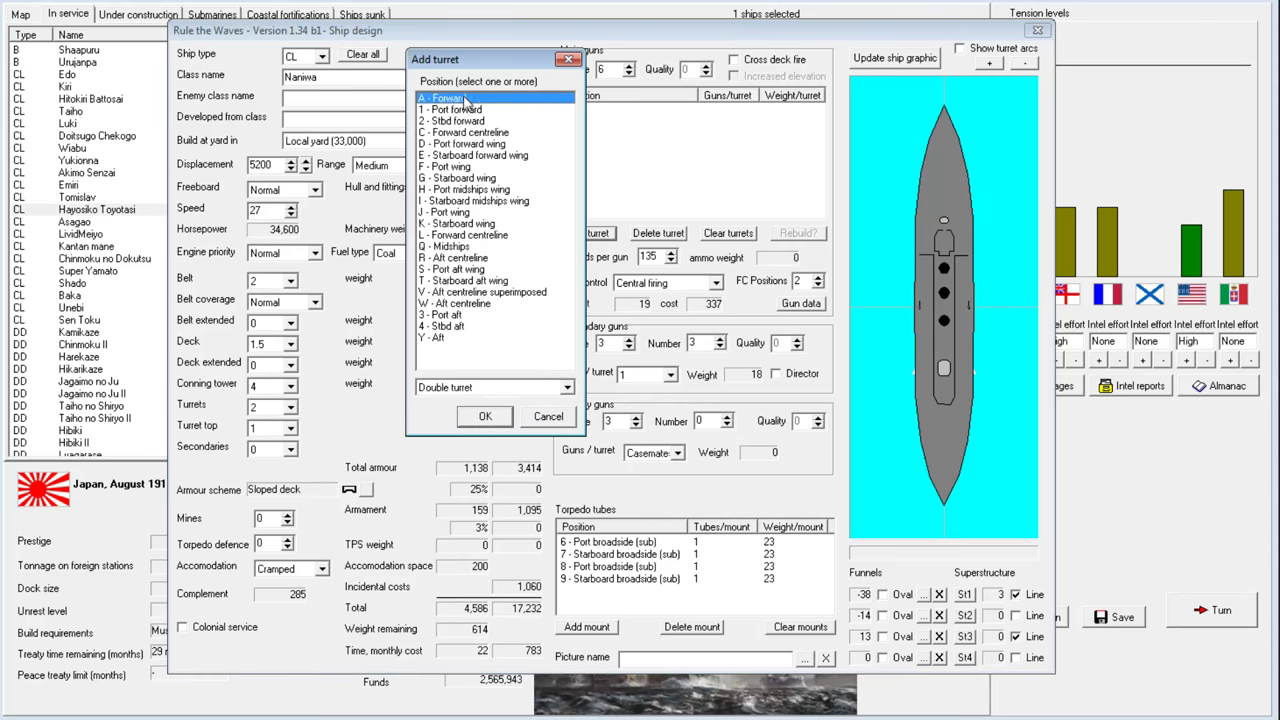
{"action": "left_click", "coordinate": [460, 303]}
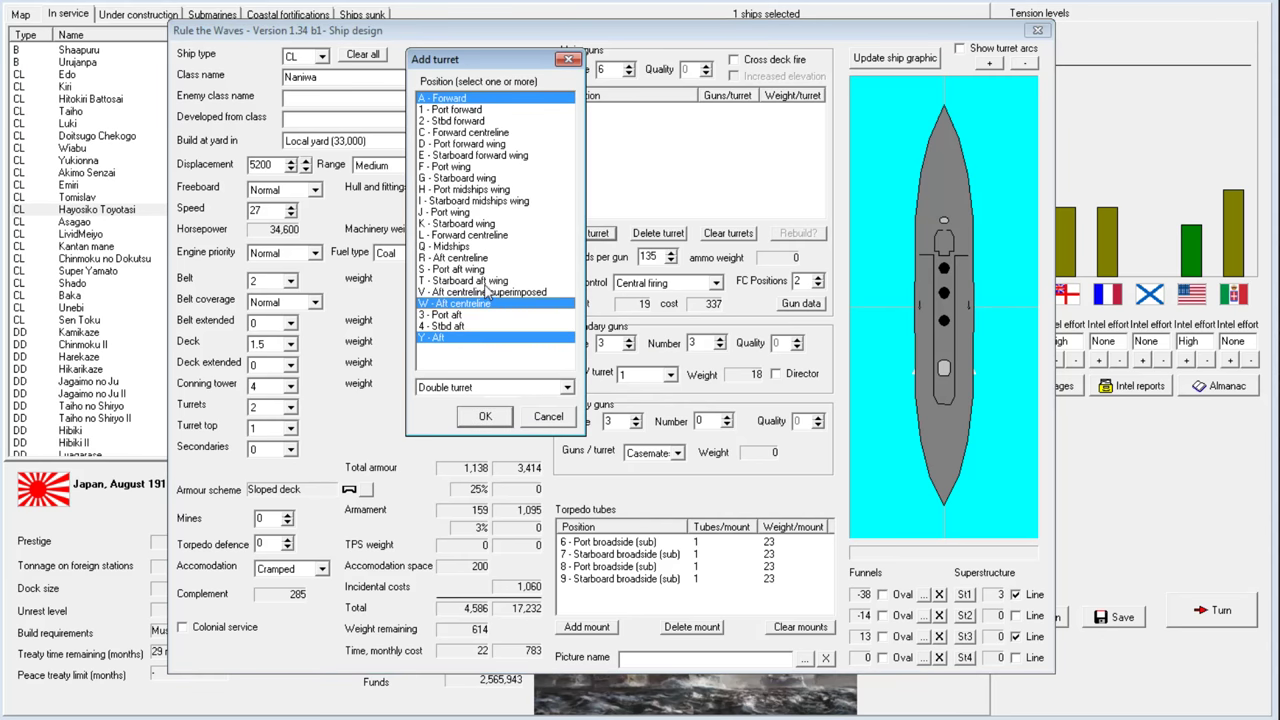
{"action": "left_click", "coordinate": [490, 291]}
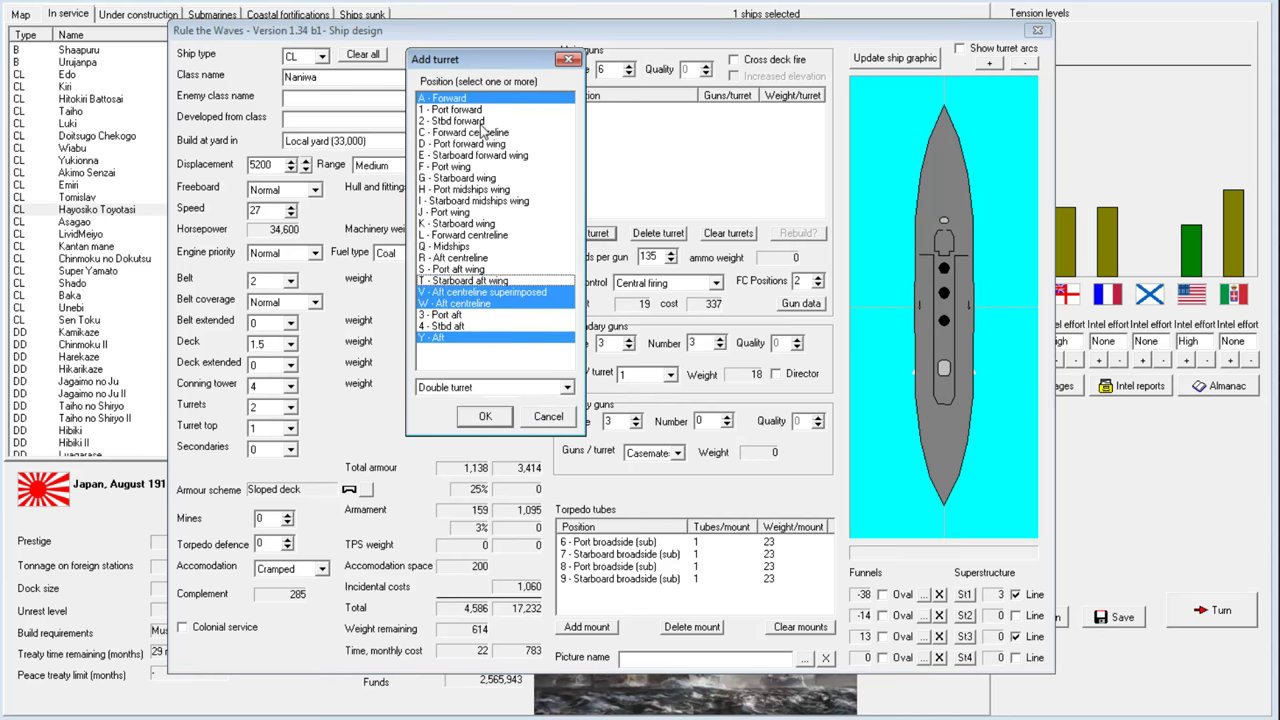
{"action": "mouse_move", "coordinate": [490, 140]}
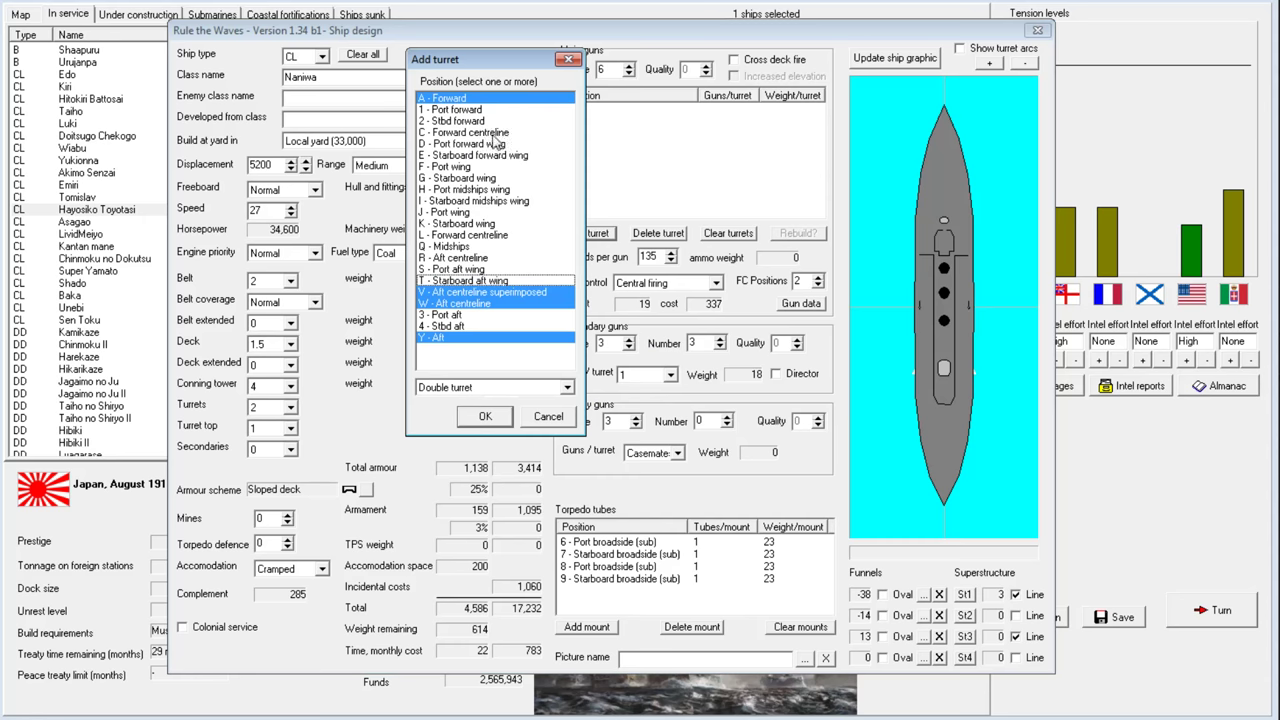
{"action": "left_click", "coordinate": [461, 144]}
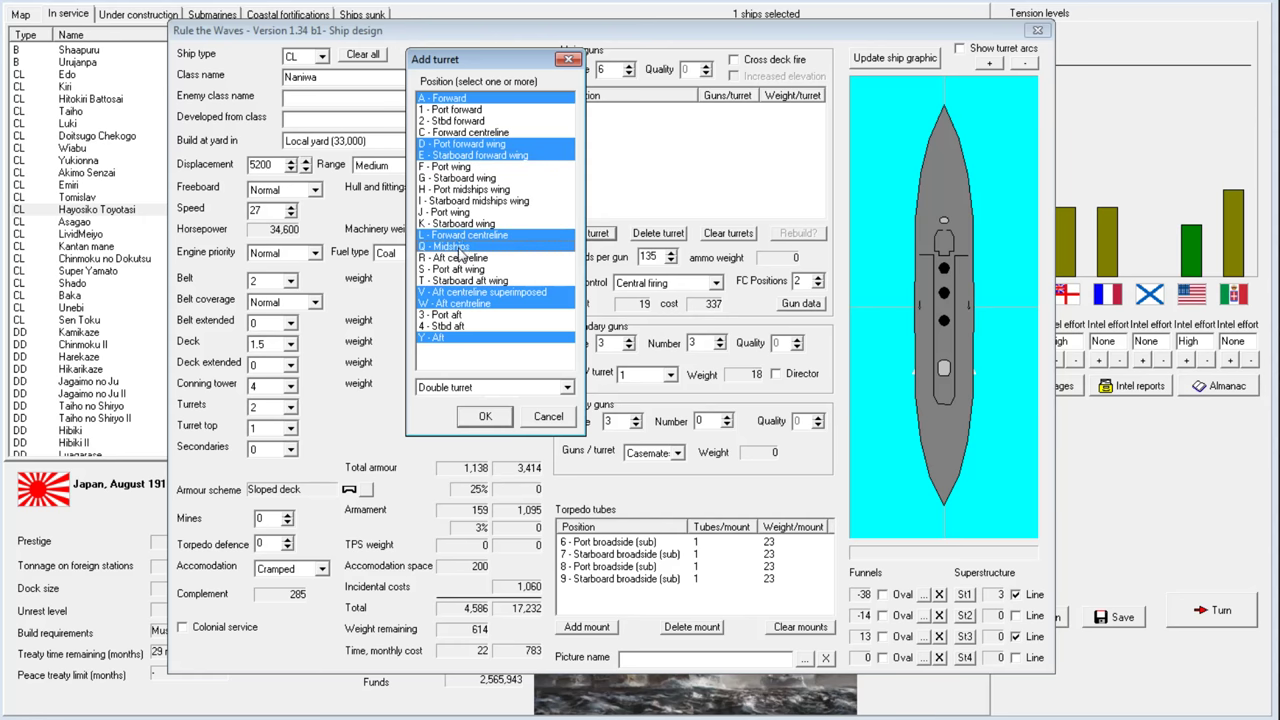
{"action": "mouse_move", "coordinate": [463, 258]}
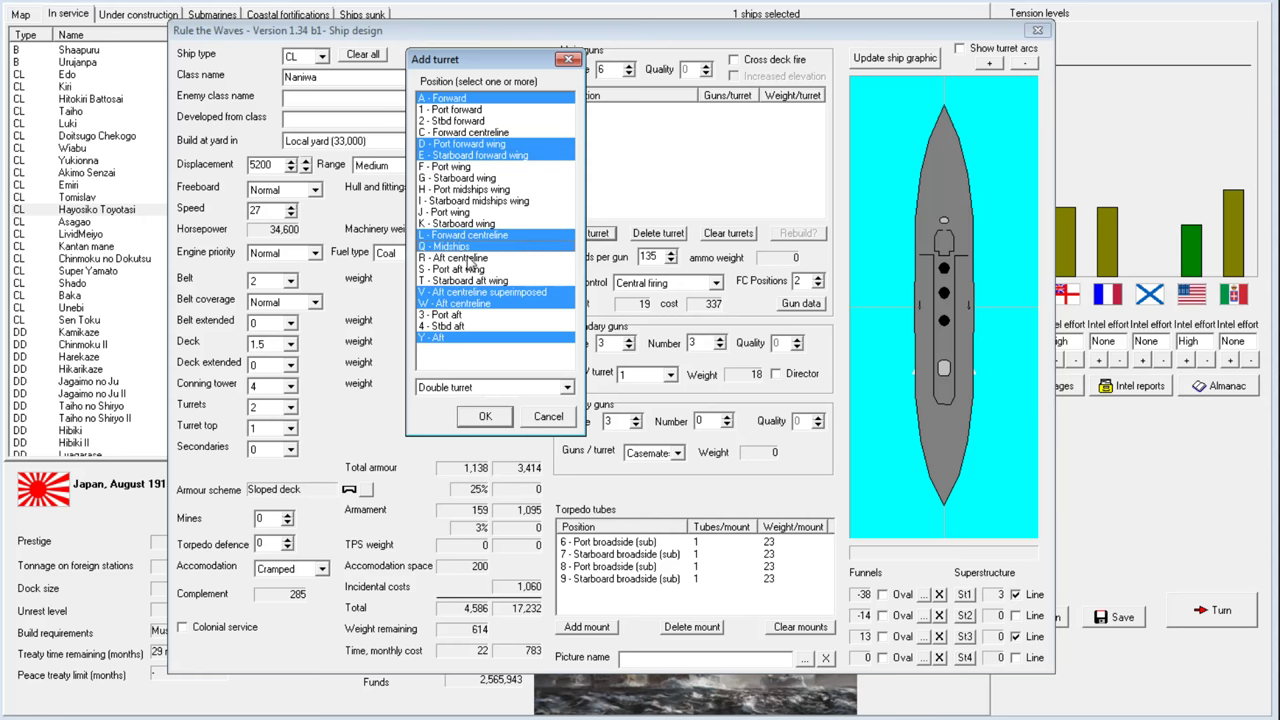
{"action": "left_click", "coordinate": [453, 257]}
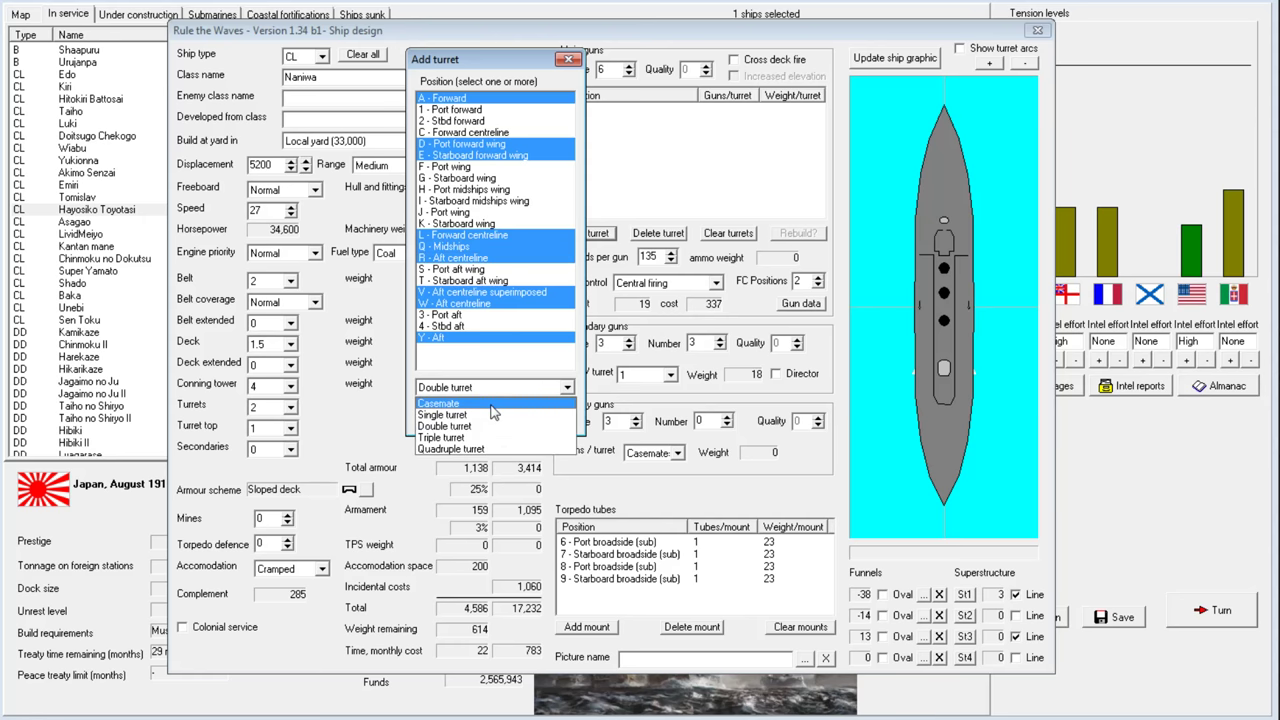
{"action": "left_click", "coordinate": [441, 415]}
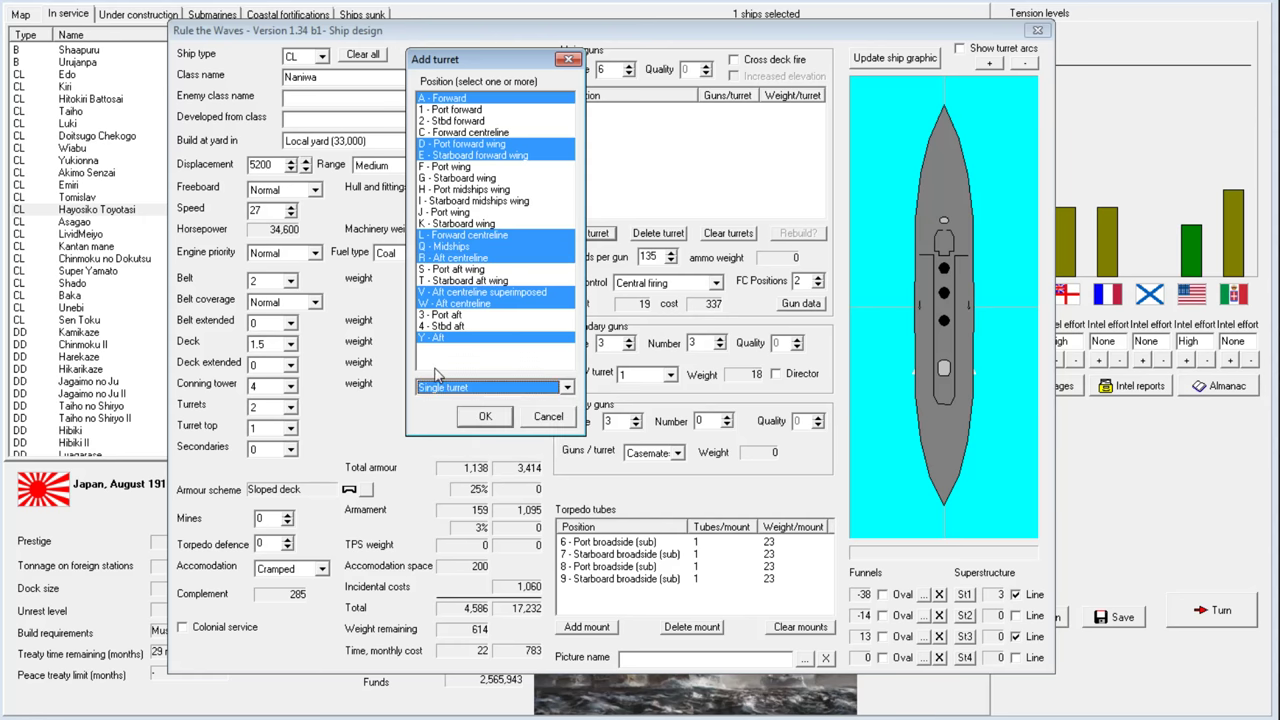
{"action": "mouse_move", "coordinate": [453, 270]}
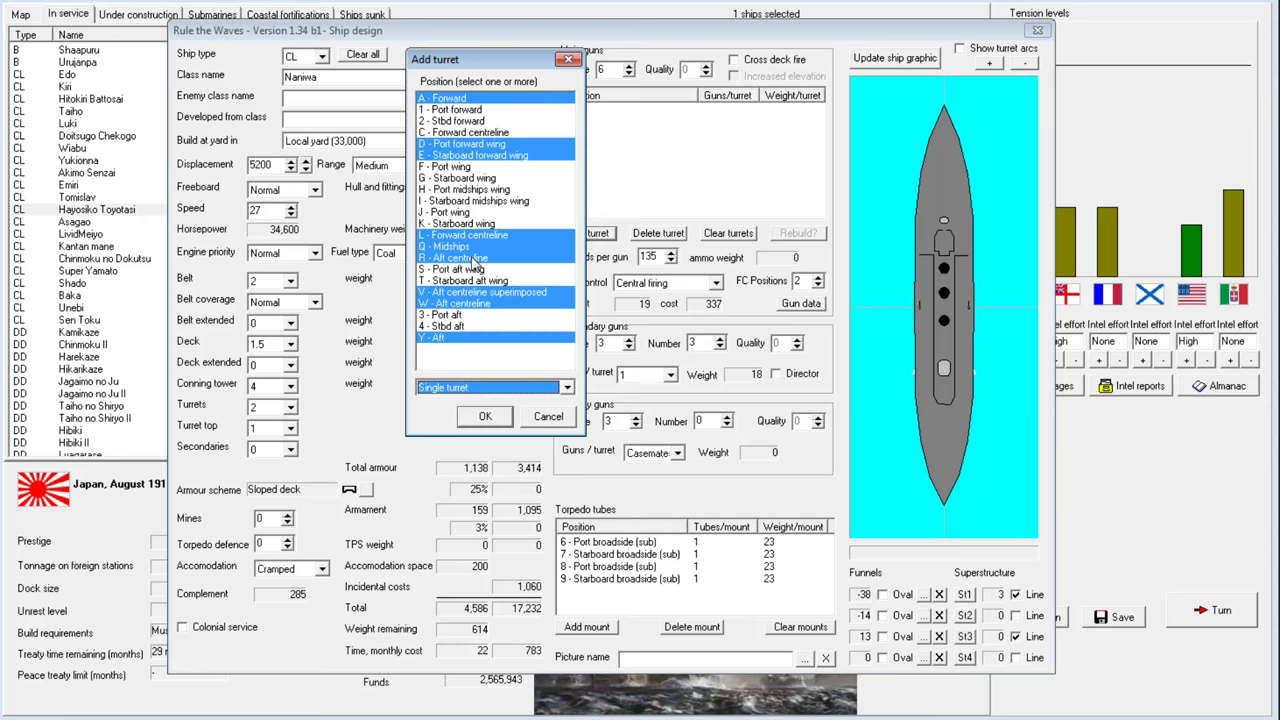
{"action": "left_click", "coordinate": [484, 416]}
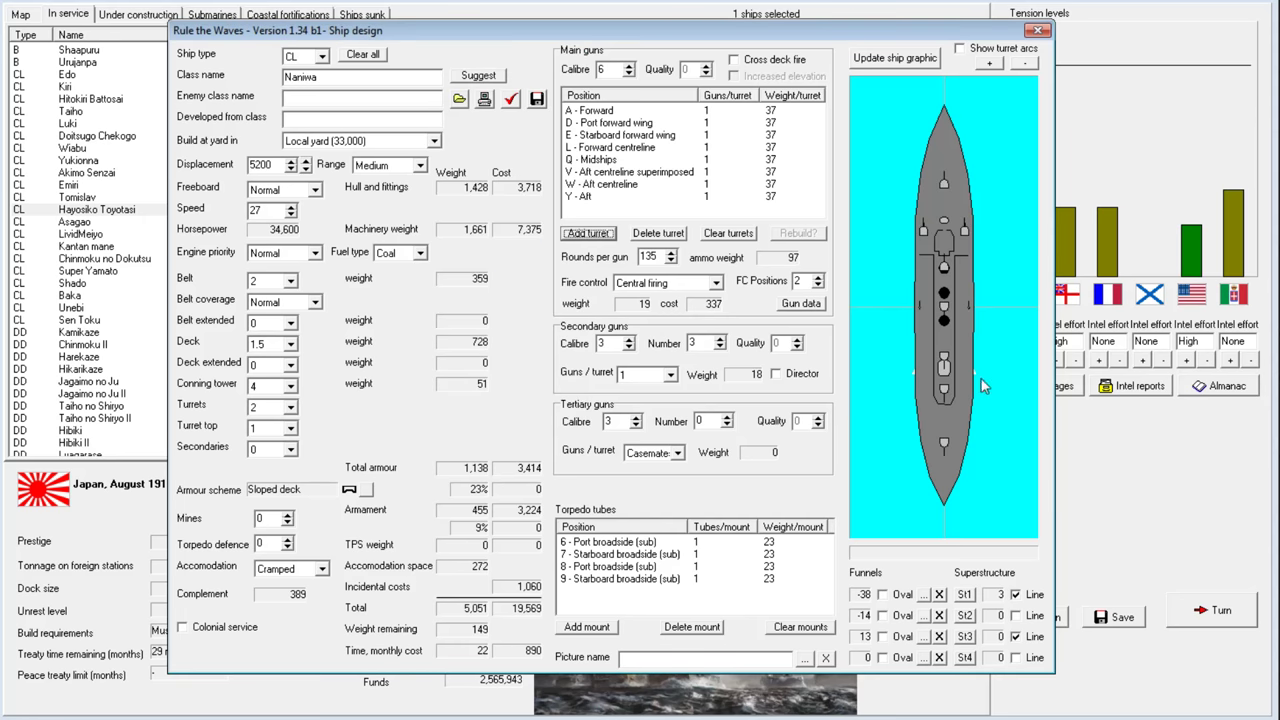
{"action": "mouse_move", "coordinate": [952, 290]}
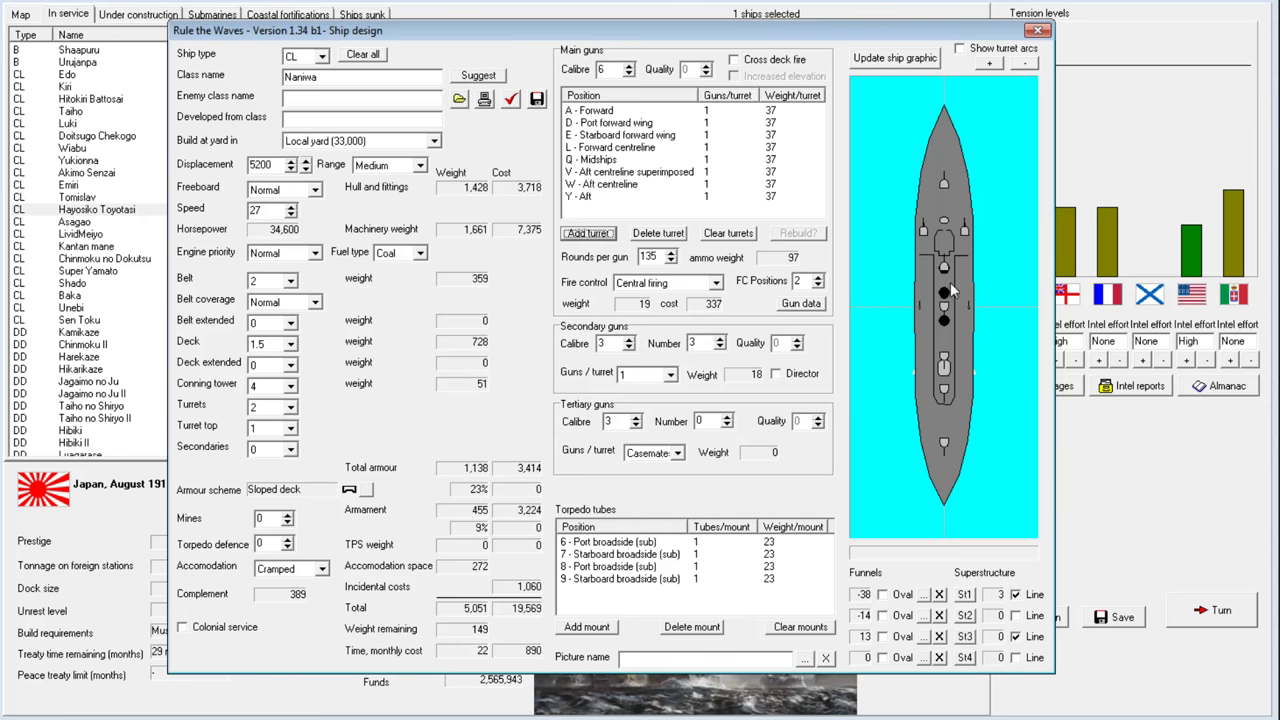
{"action": "mouse_move", "coordinate": [965, 230]}
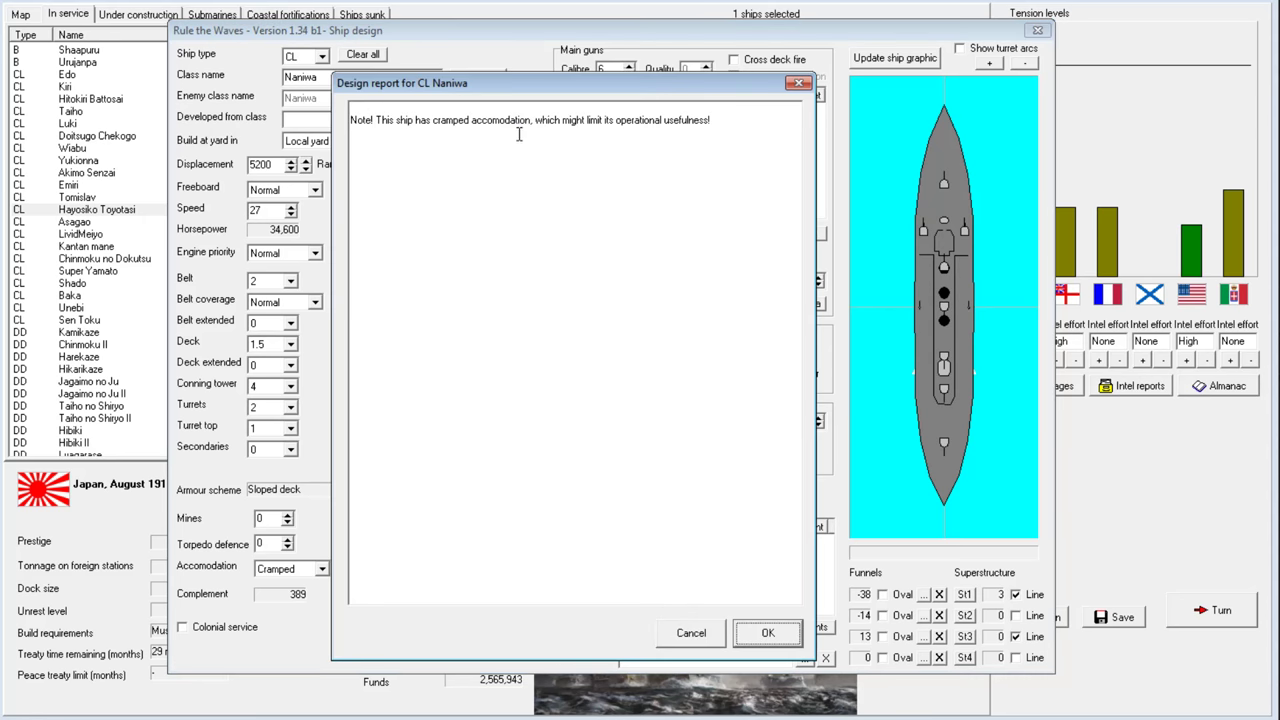
Set Naniwa's displacement to 5,900 tons and accept the design
{"action": "left_click", "coordinate": [767, 632]}
{"action": "type", "text": "29"}
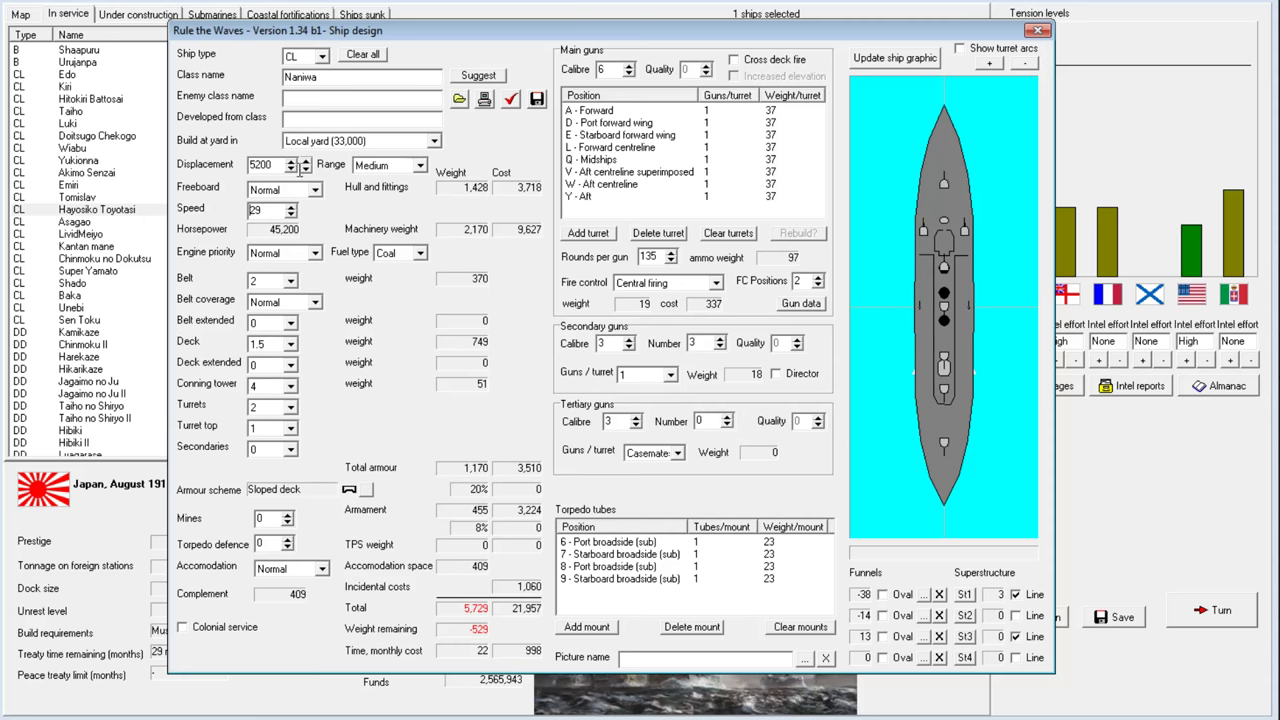
{"action": "left_click", "coordinate": [305, 161]}
{"action": "type", "text": "28"}
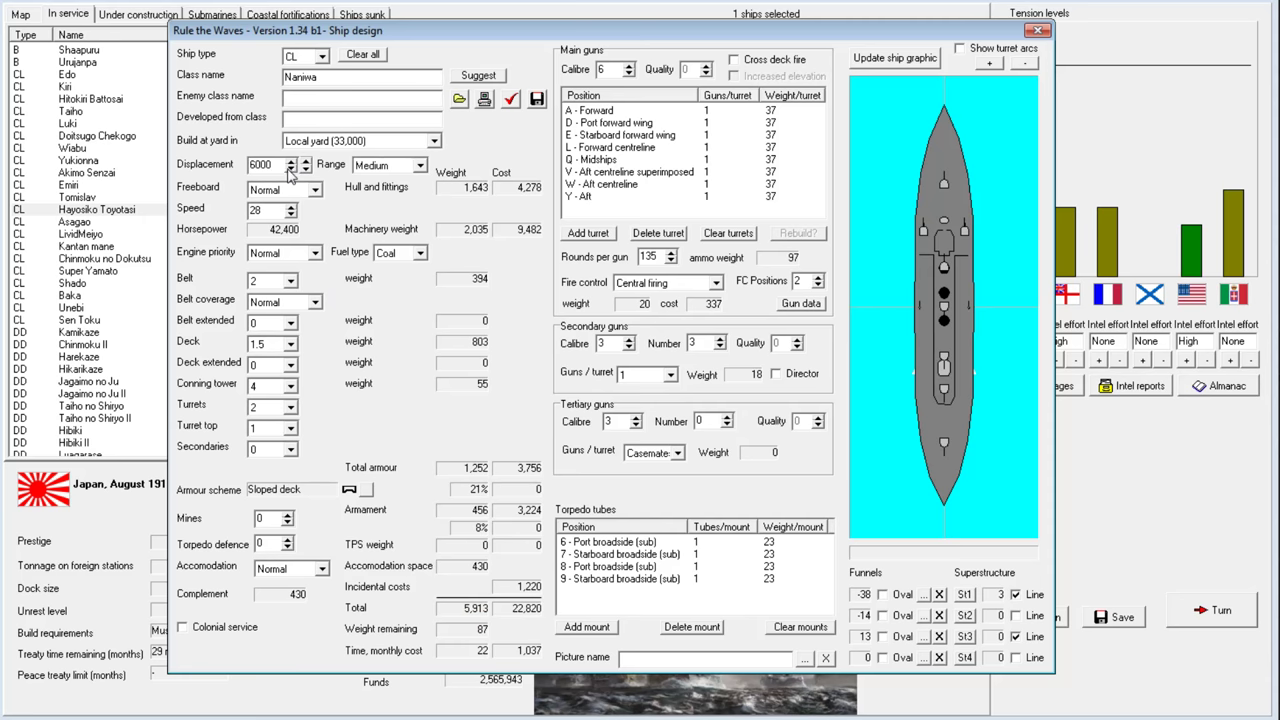
{"action": "left_click", "coordinate": [306, 169]}
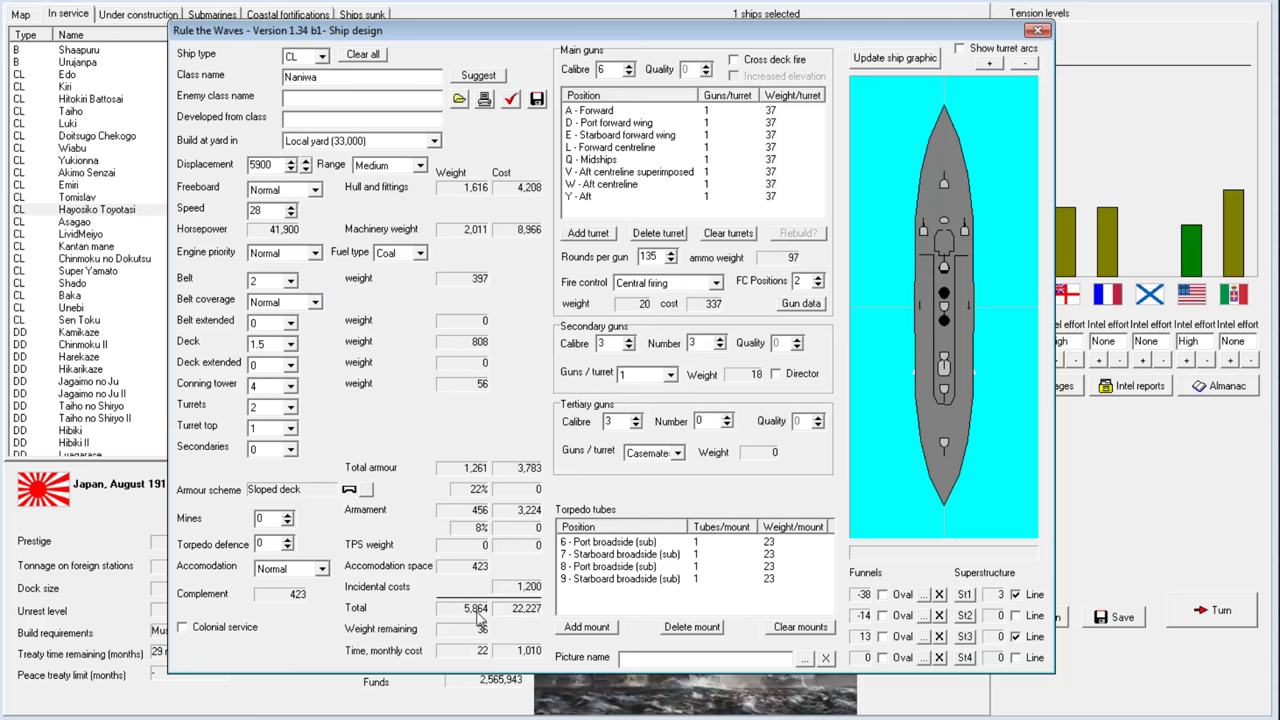
{"action": "mouse_move", "coordinate": [519, 614]}
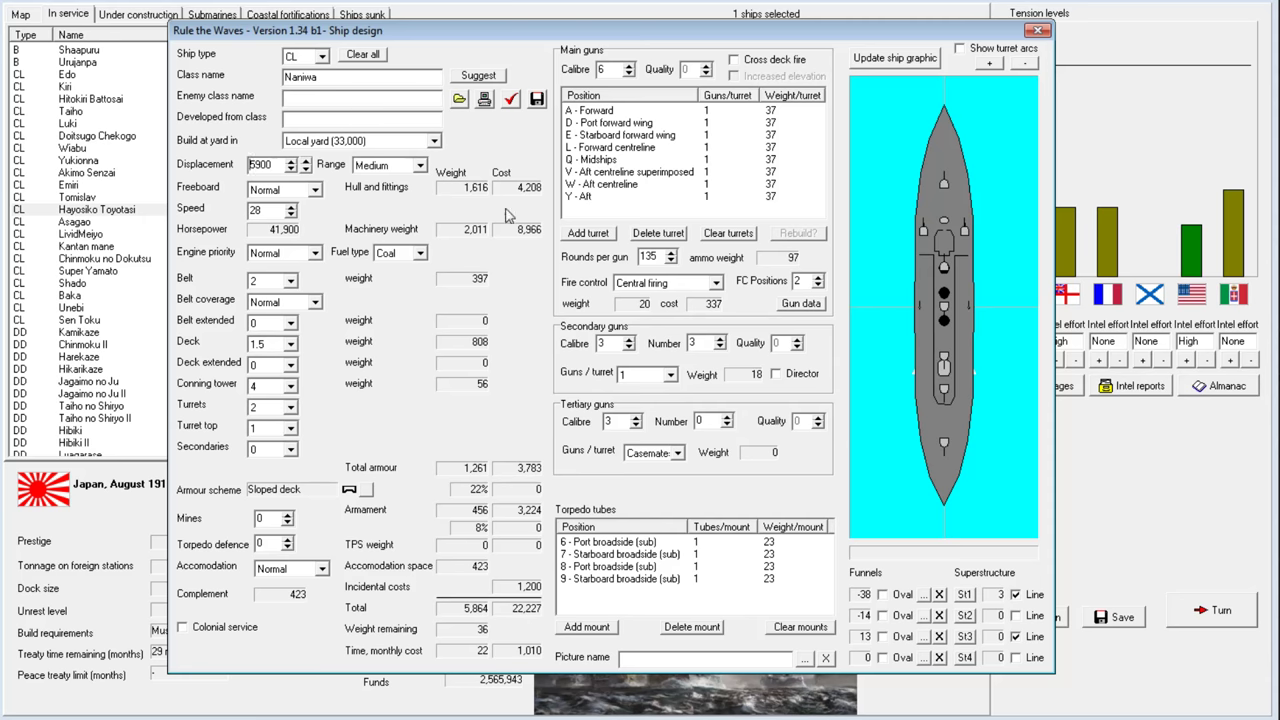
{"action": "mouse_move", "coordinate": [604, 523]}
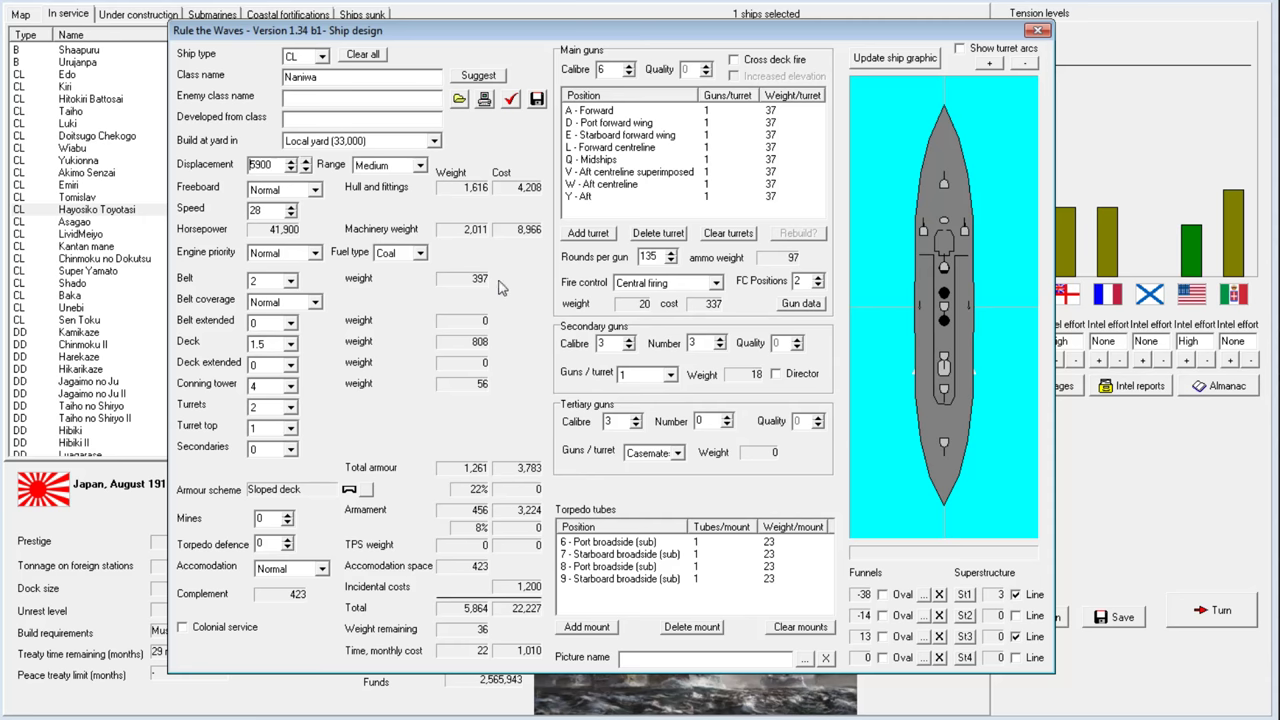
{"action": "left_click", "coordinate": [1037, 30]}
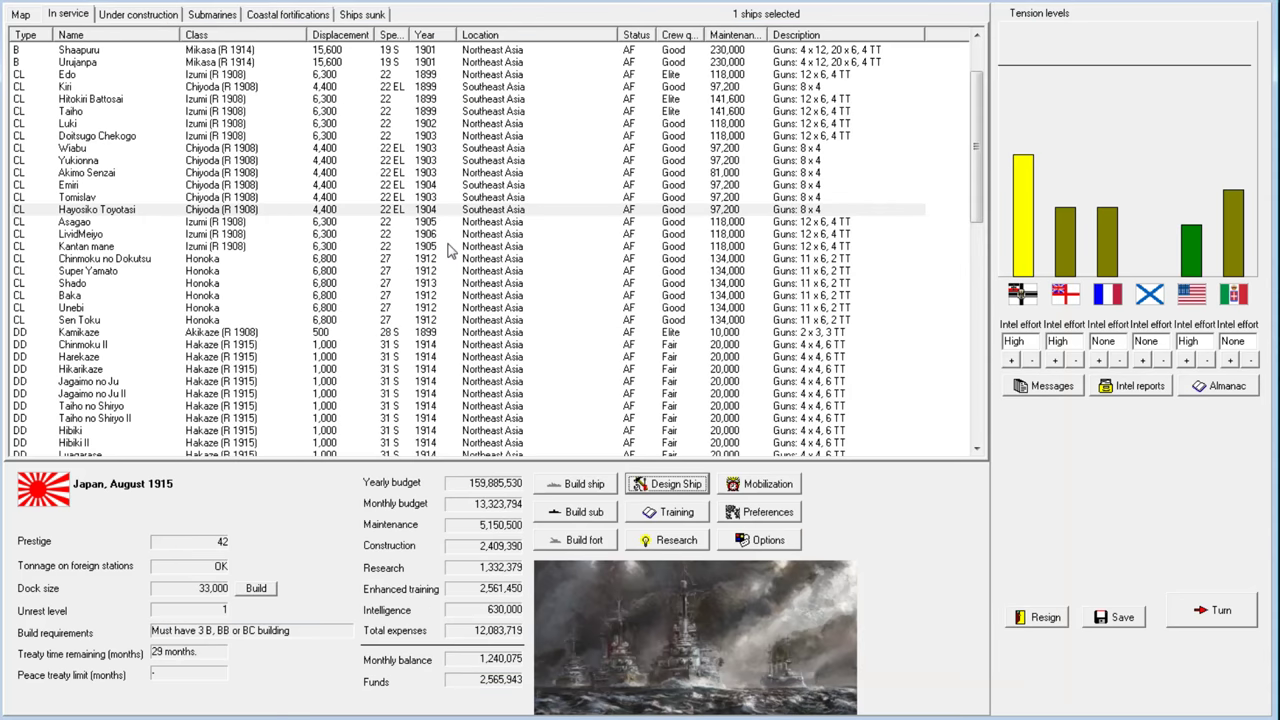
End the turn and clear the Tokuzyu Maru, Asama Maru, Albion spy and displeasure notices
{"action": "left_click", "coordinate": [100, 221]}
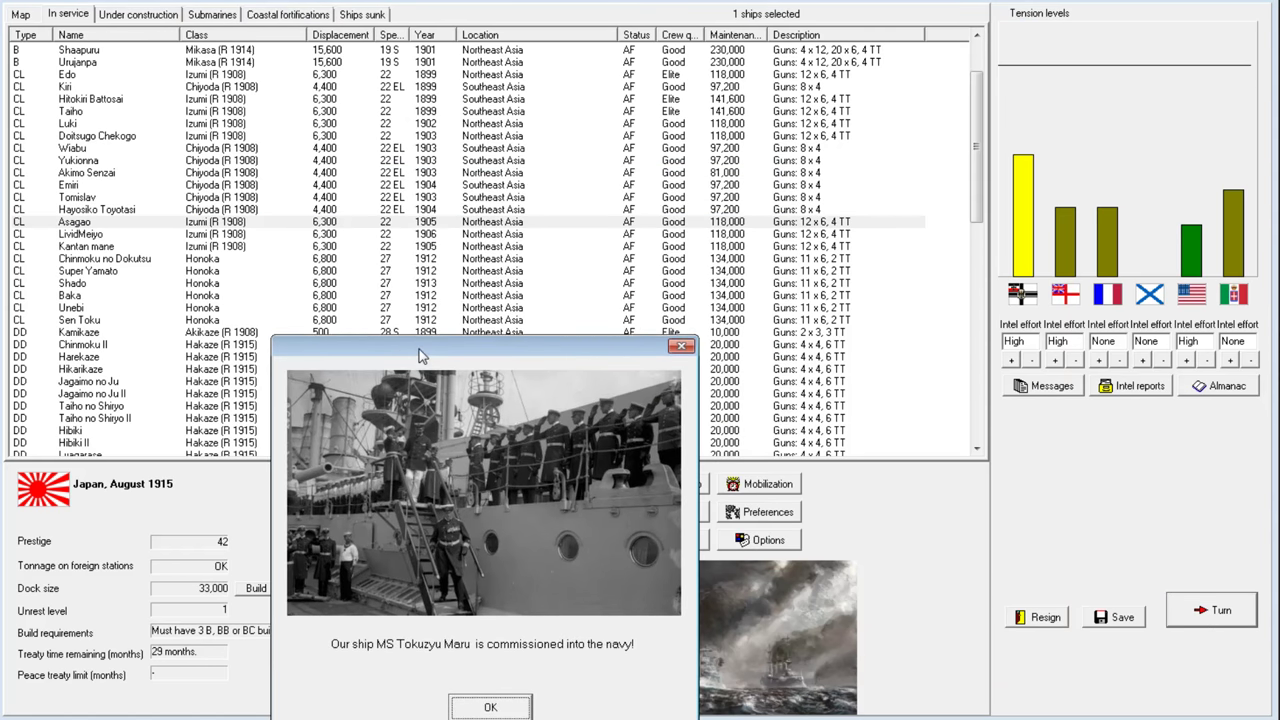
{"action": "left_click", "coordinate": [490, 707]}
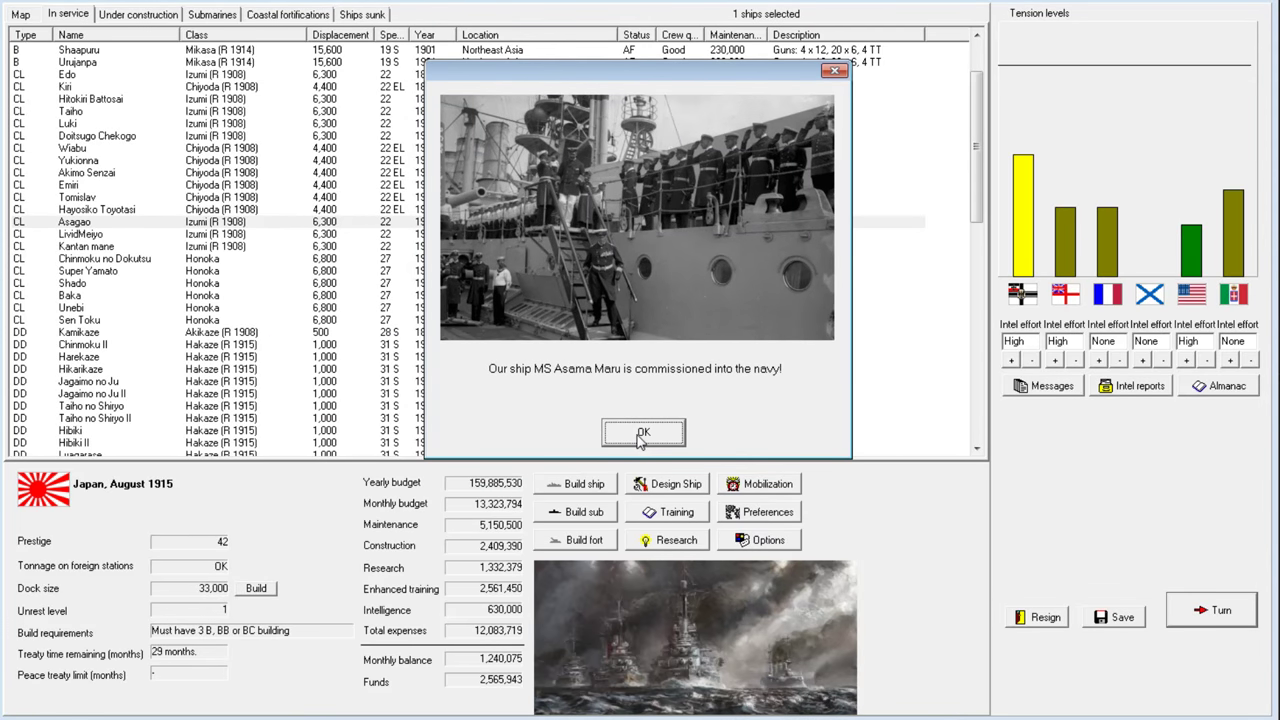
{"action": "left_click", "coordinate": [643, 432]}
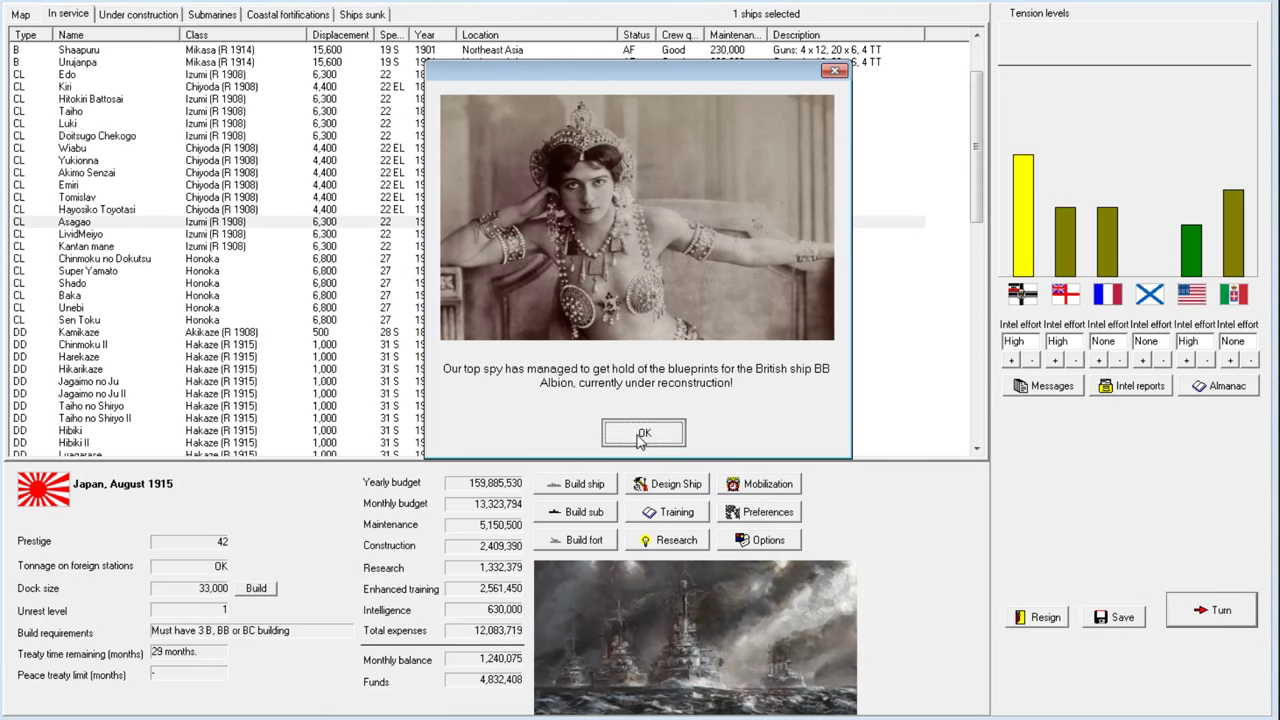
{"action": "left_click", "coordinate": [643, 432]}
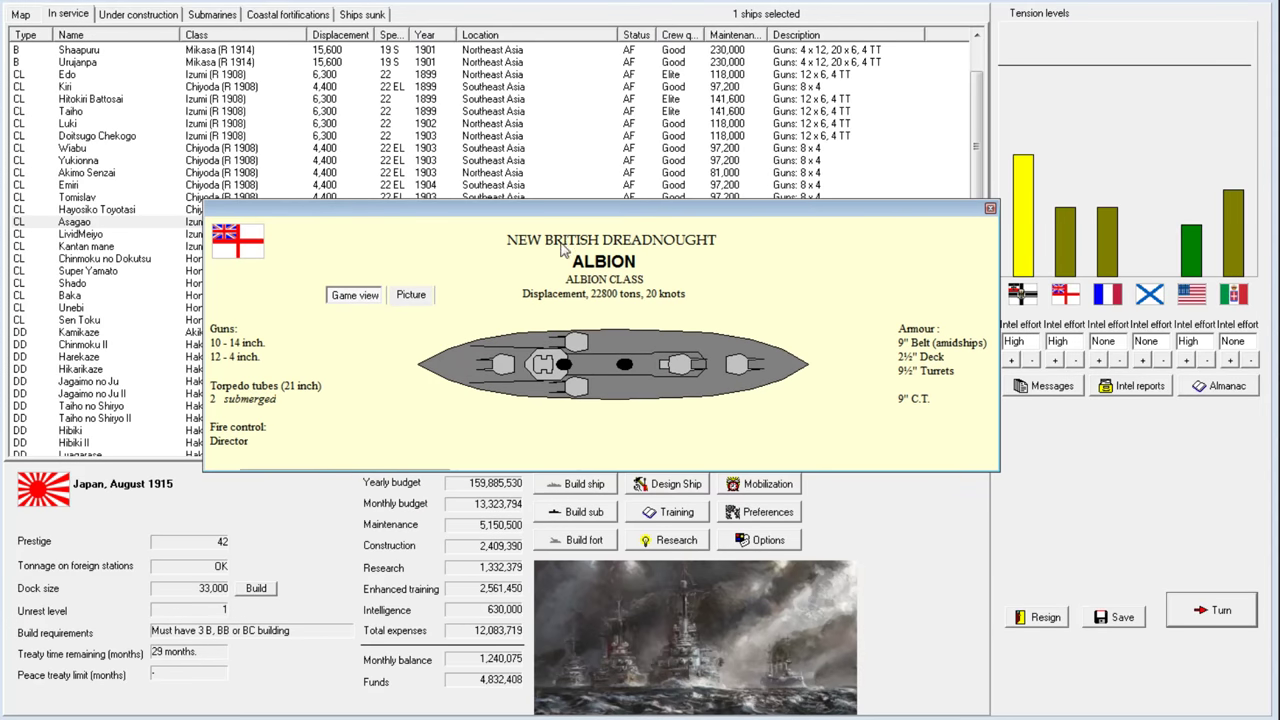
{"action": "mouse_move", "coordinate": [890, 305]}
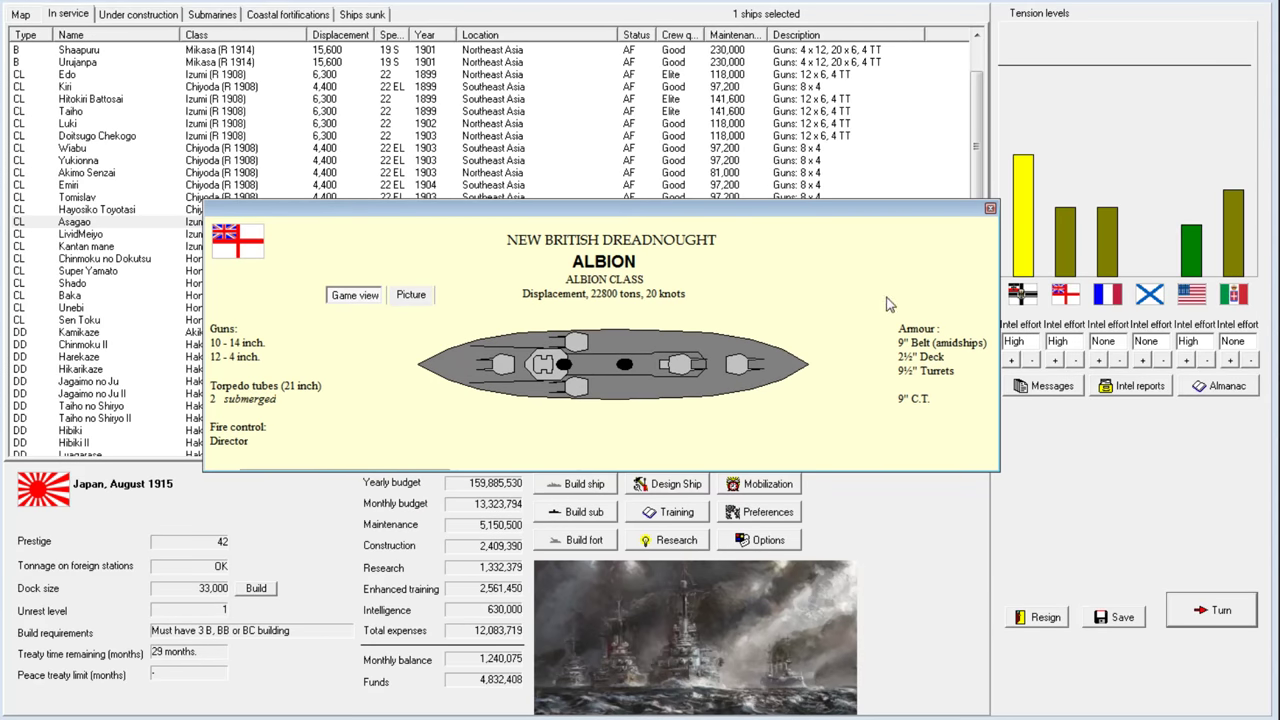
{"action": "left_click", "coordinate": [1210, 609]}
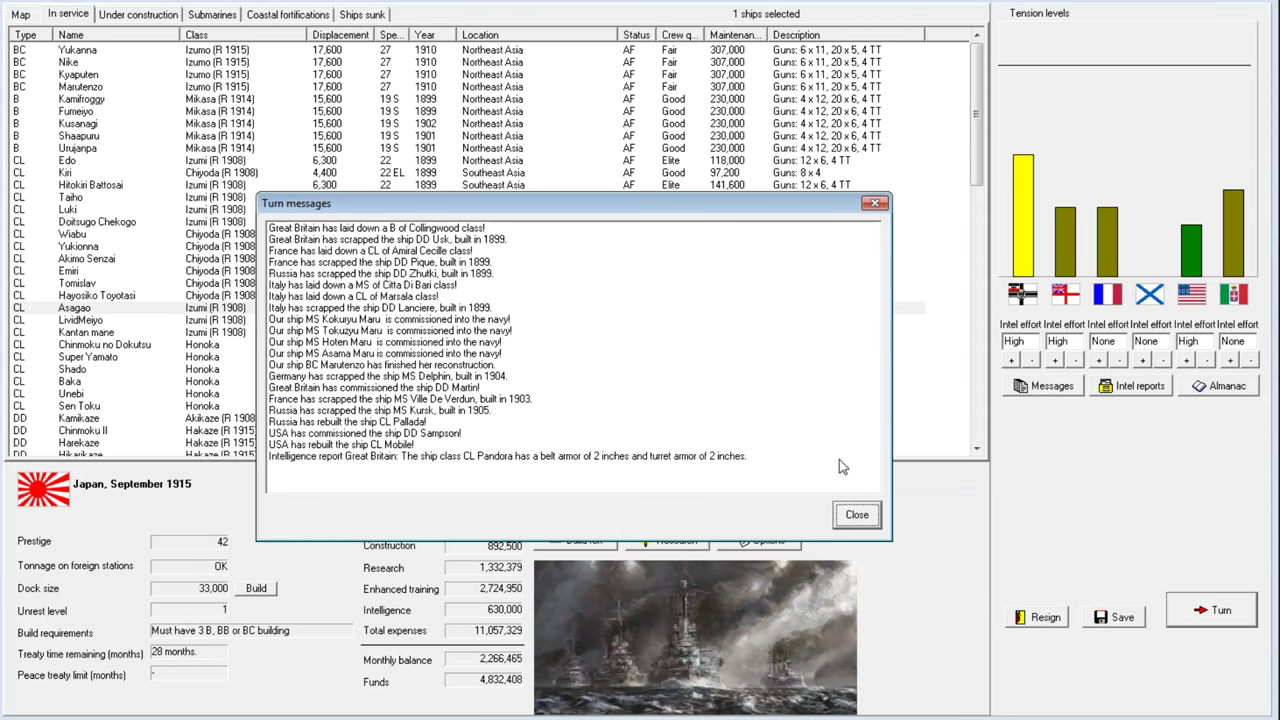
{"action": "left_click", "coordinate": [855, 514]}
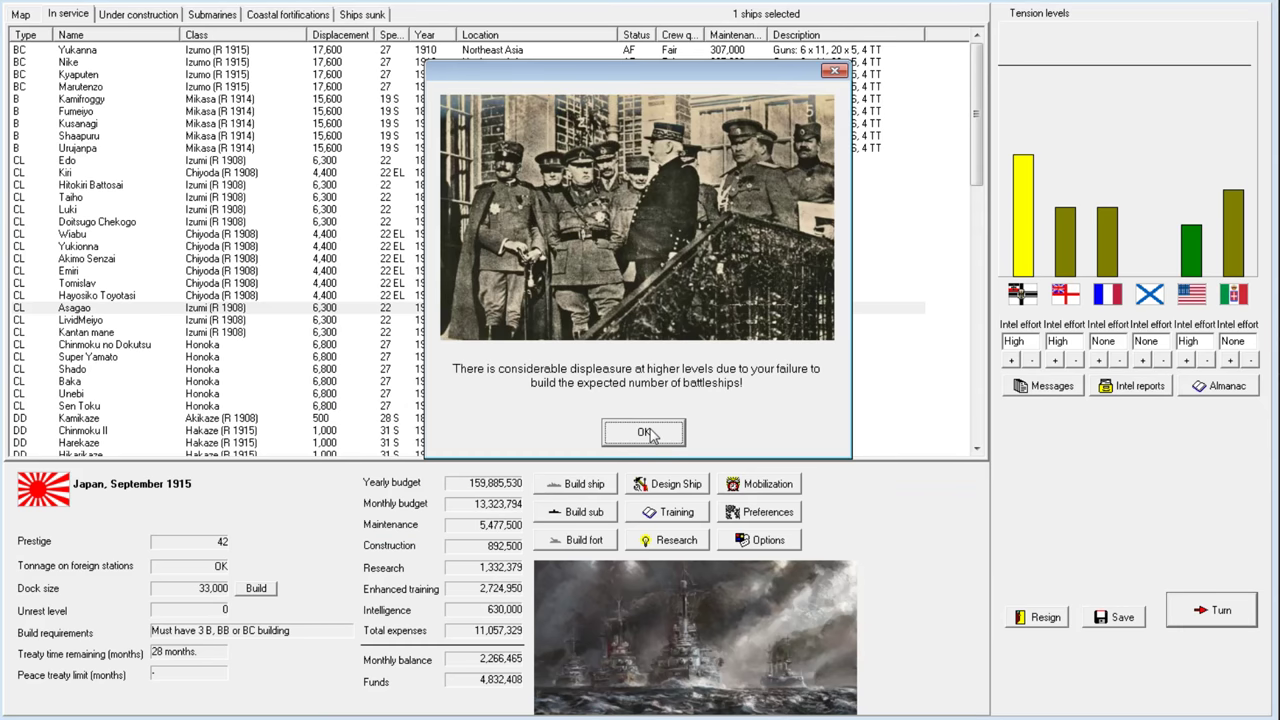
{"action": "mouse_move", "coordinate": [427, 500]}
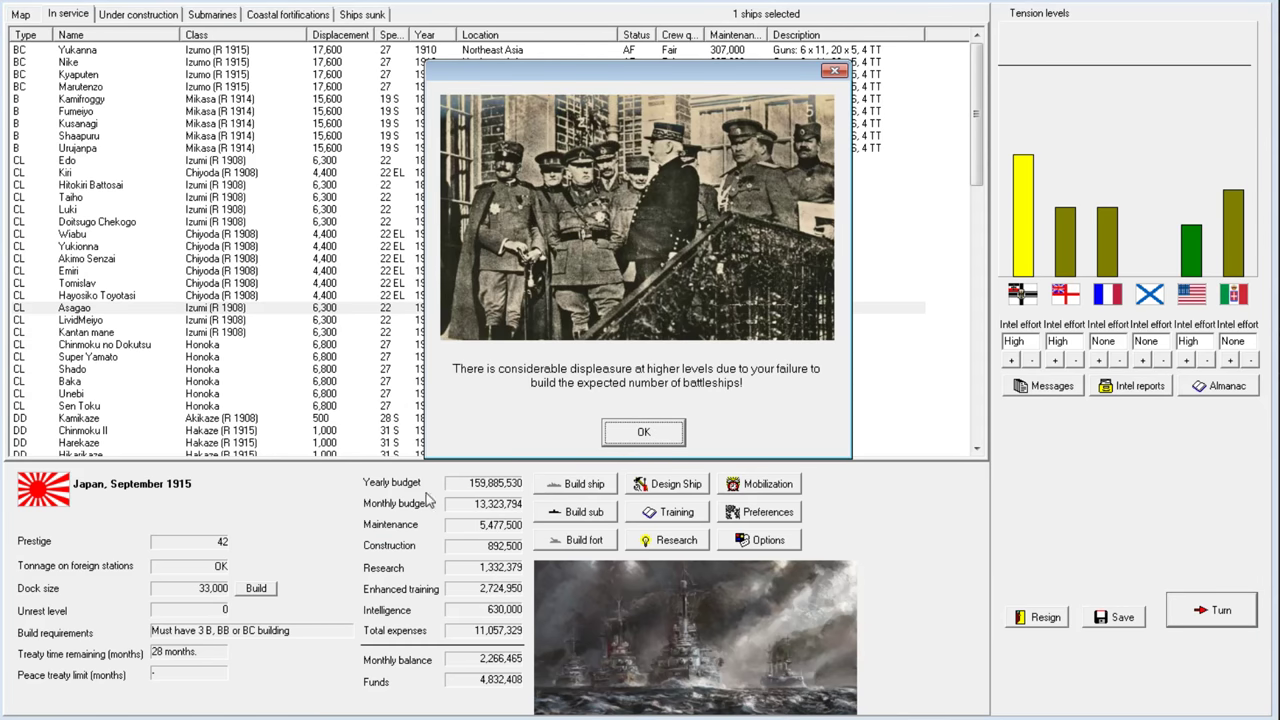
{"action": "left_click", "coordinate": [643, 431]}
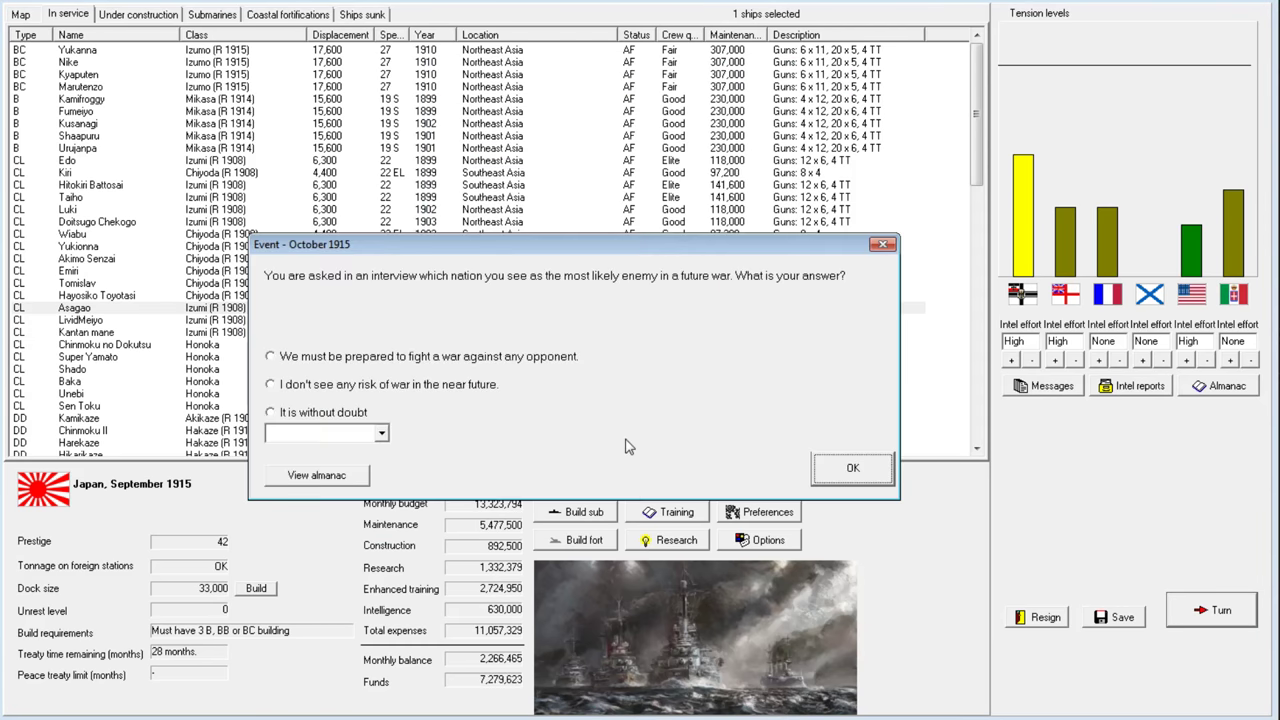
{"action": "mouse_move", "coordinate": [445, 365]}
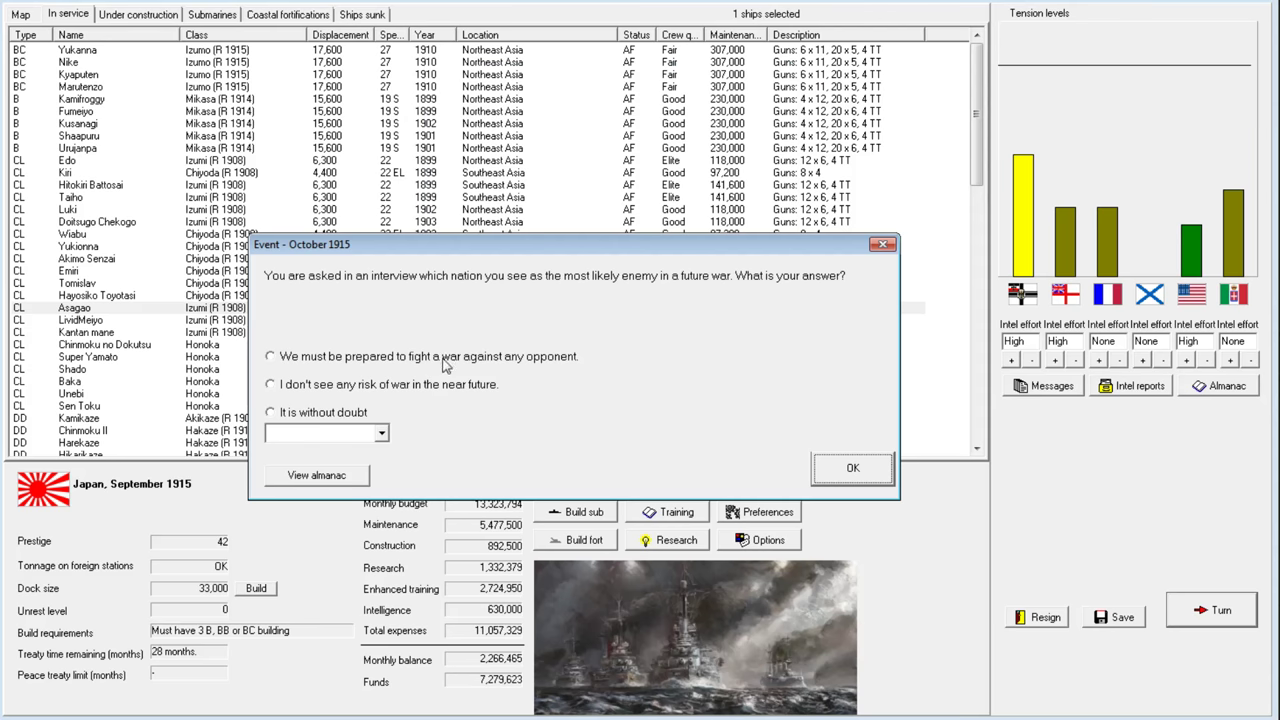
Answer 'It is without doubt' with Germany as the future enemy
{"action": "left_click", "coordinate": [381, 433]}
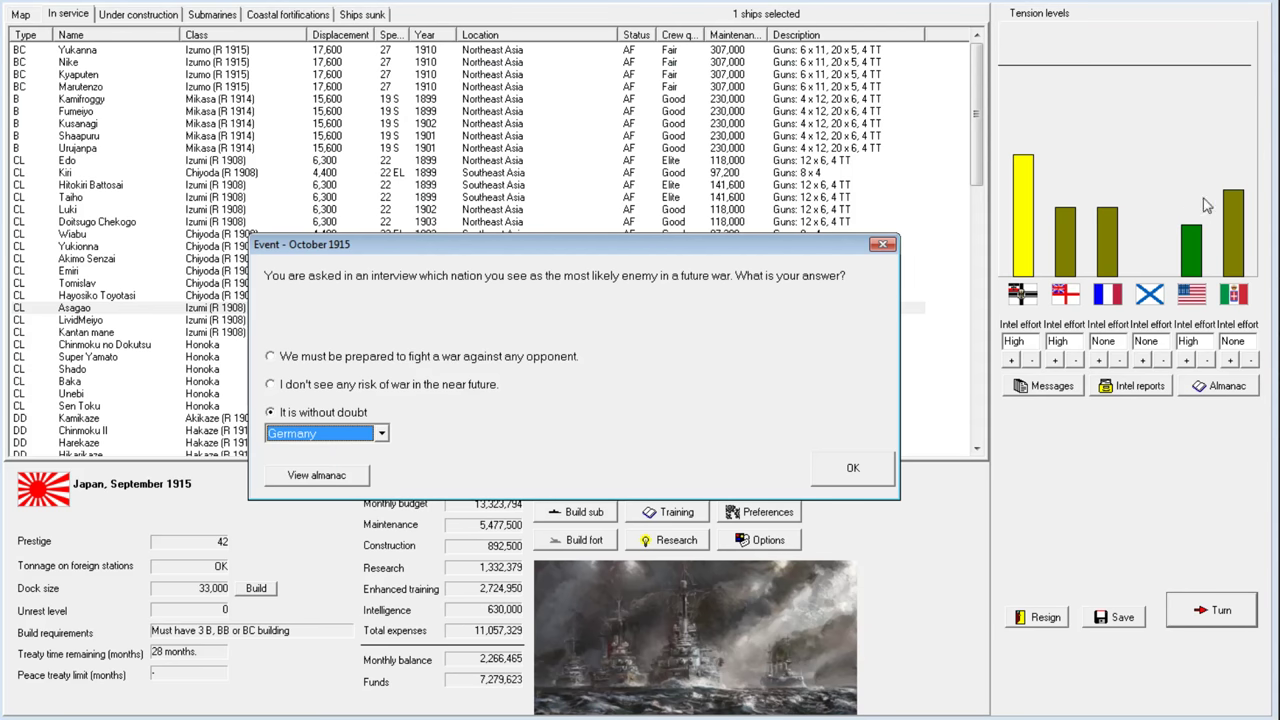
{"action": "mouse_move", "coordinate": [213, 638]}
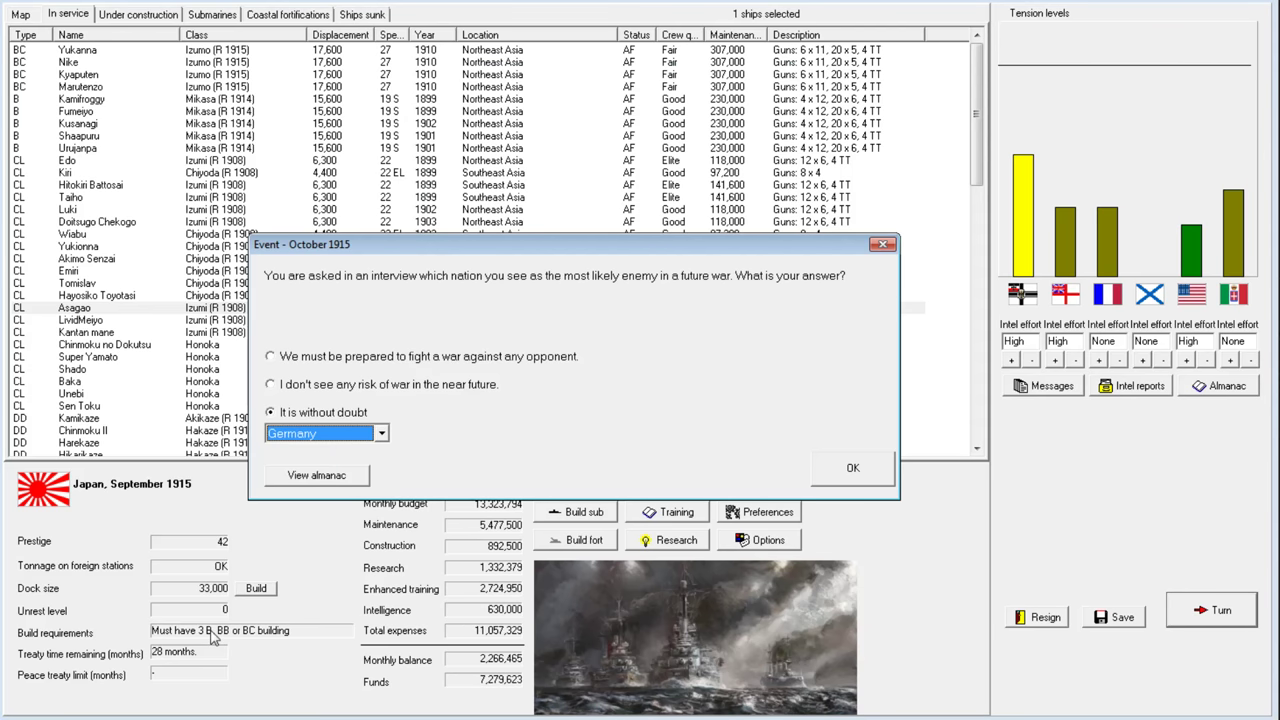
{"action": "mouse_move", "coordinate": [370, 485]}
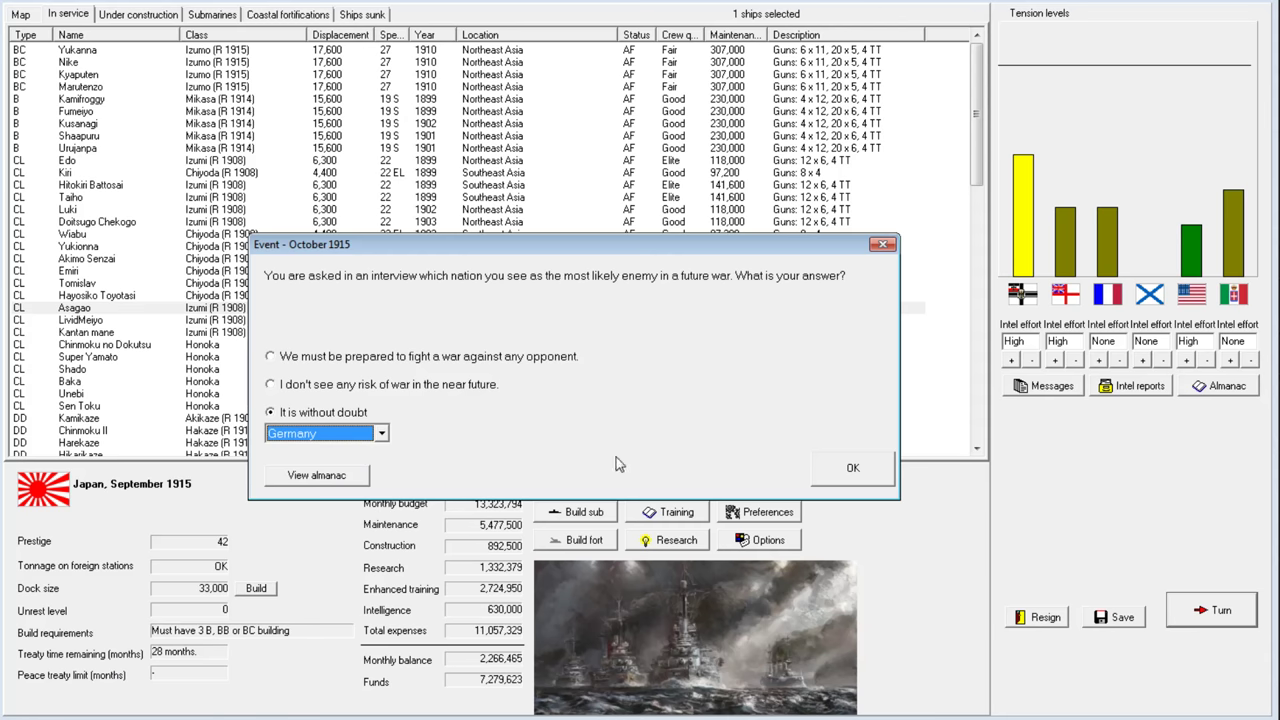
{"action": "mouse_move", "coordinate": [888, 443]}
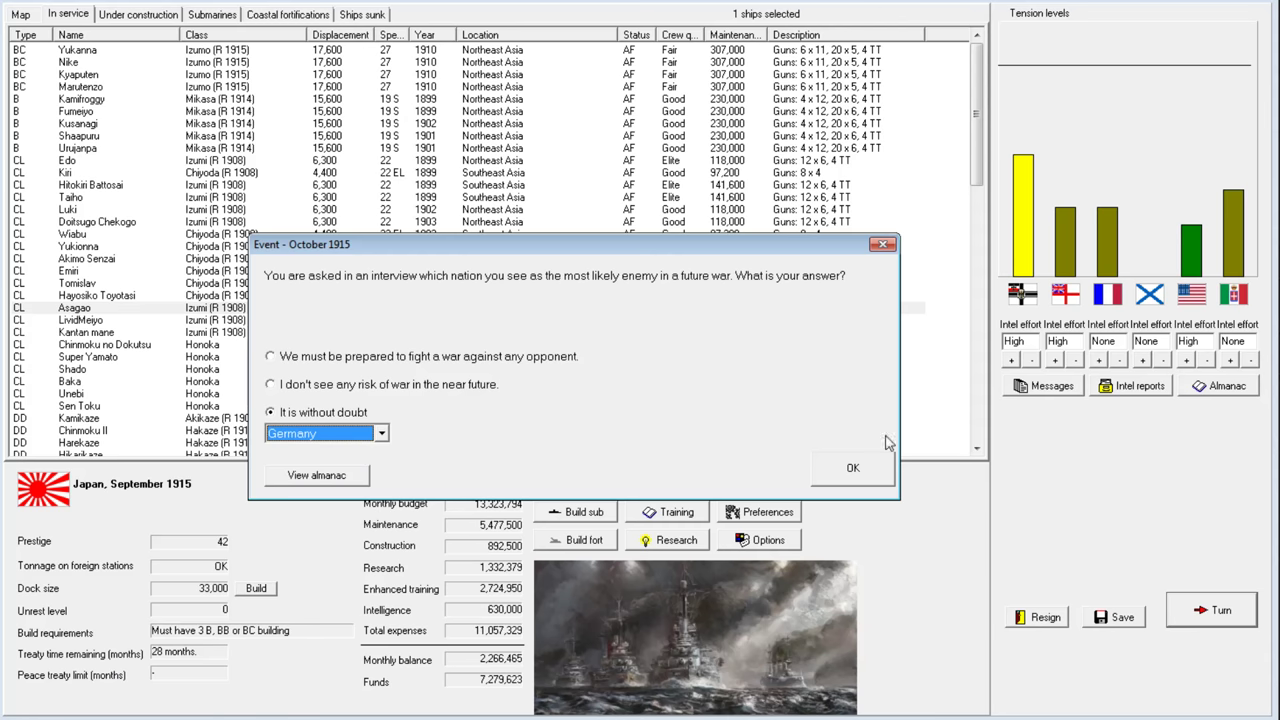
{"action": "left_click", "coordinate": [853, 468]}
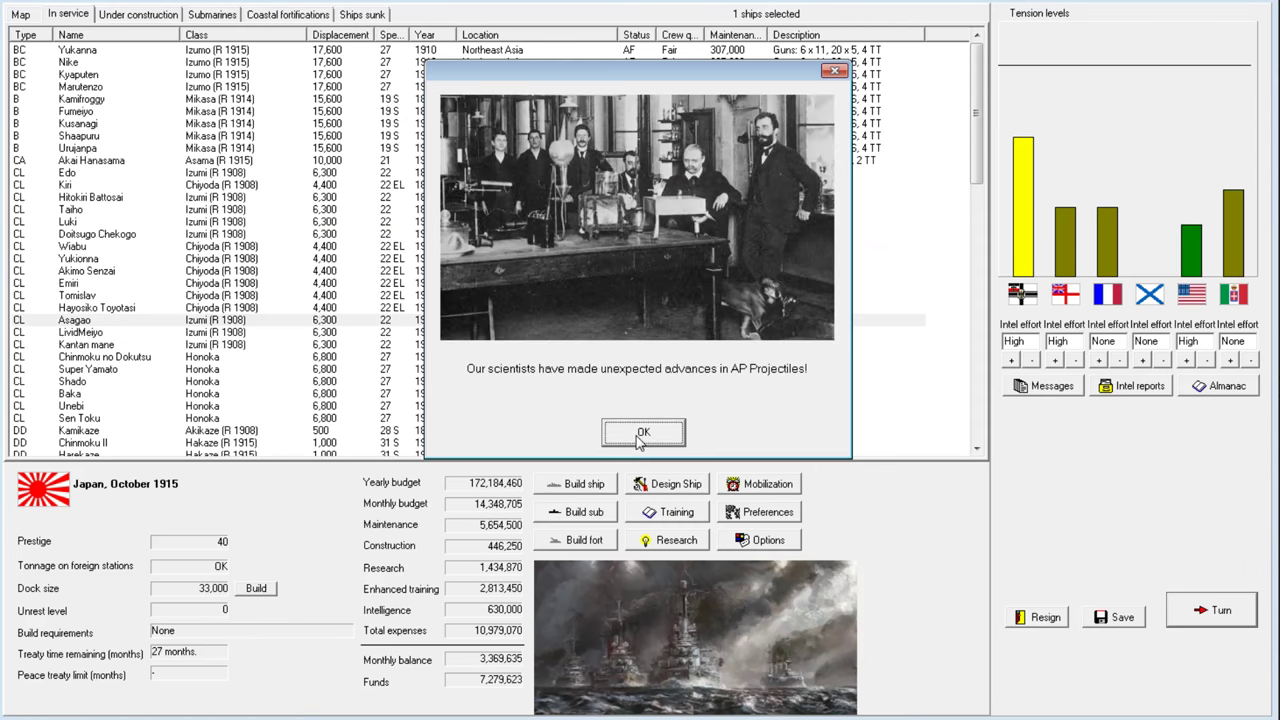
Acknowledge AP projectile, ASW and Kasuga news, accept France's Q-Ships offer, close messages
{"action": "left_click", "coordinate": [643, 432]}
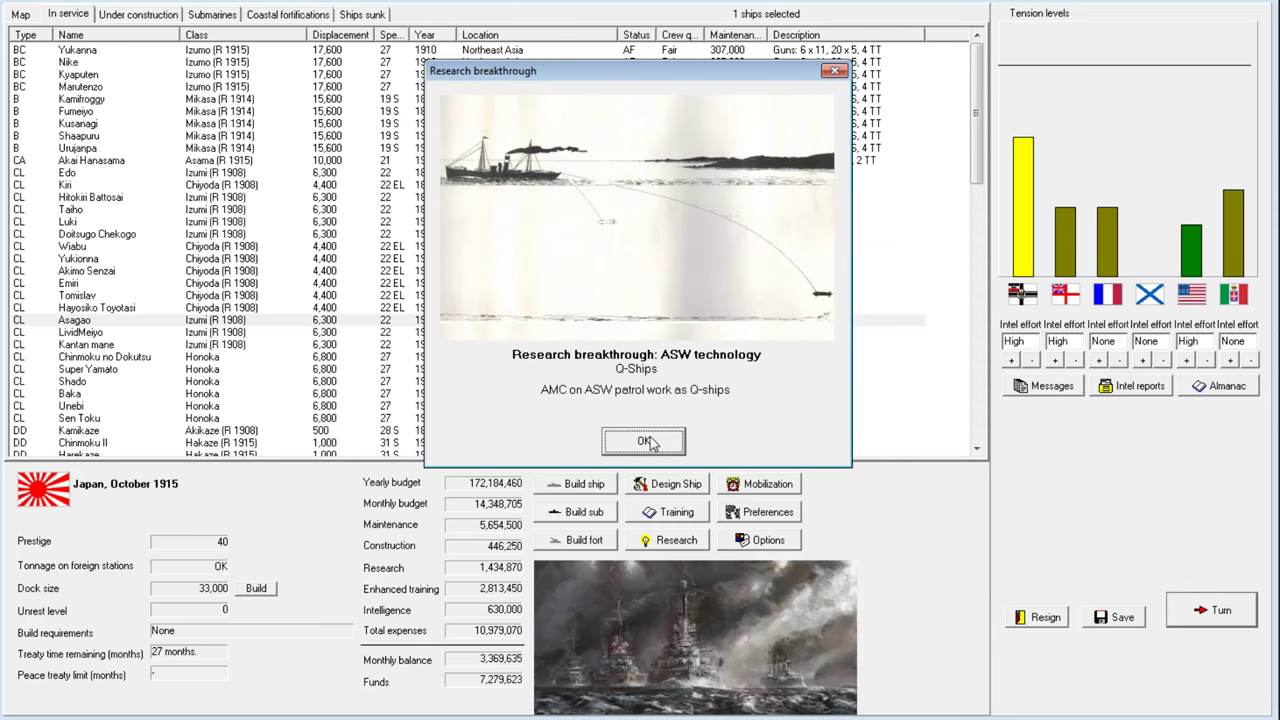
{"action": "left_click", "coordinate": [643, 441]}
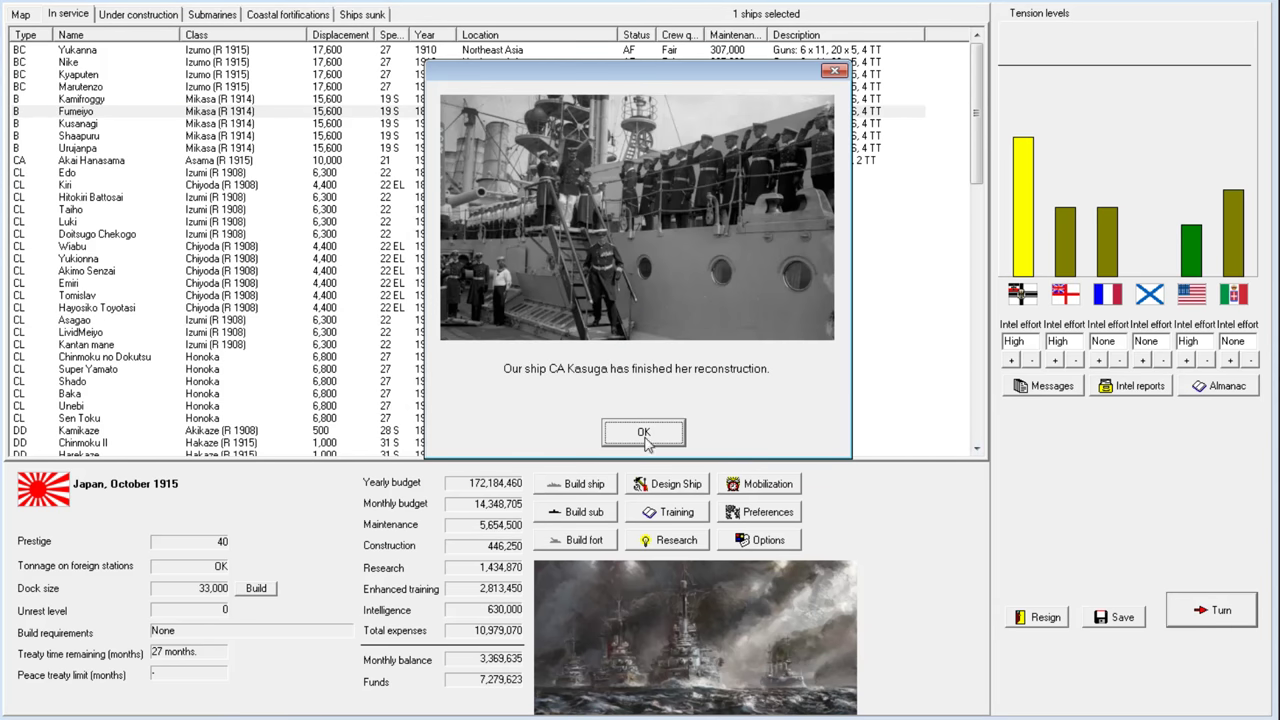
{"action": "left_click", "coordinate": [643, 432]}
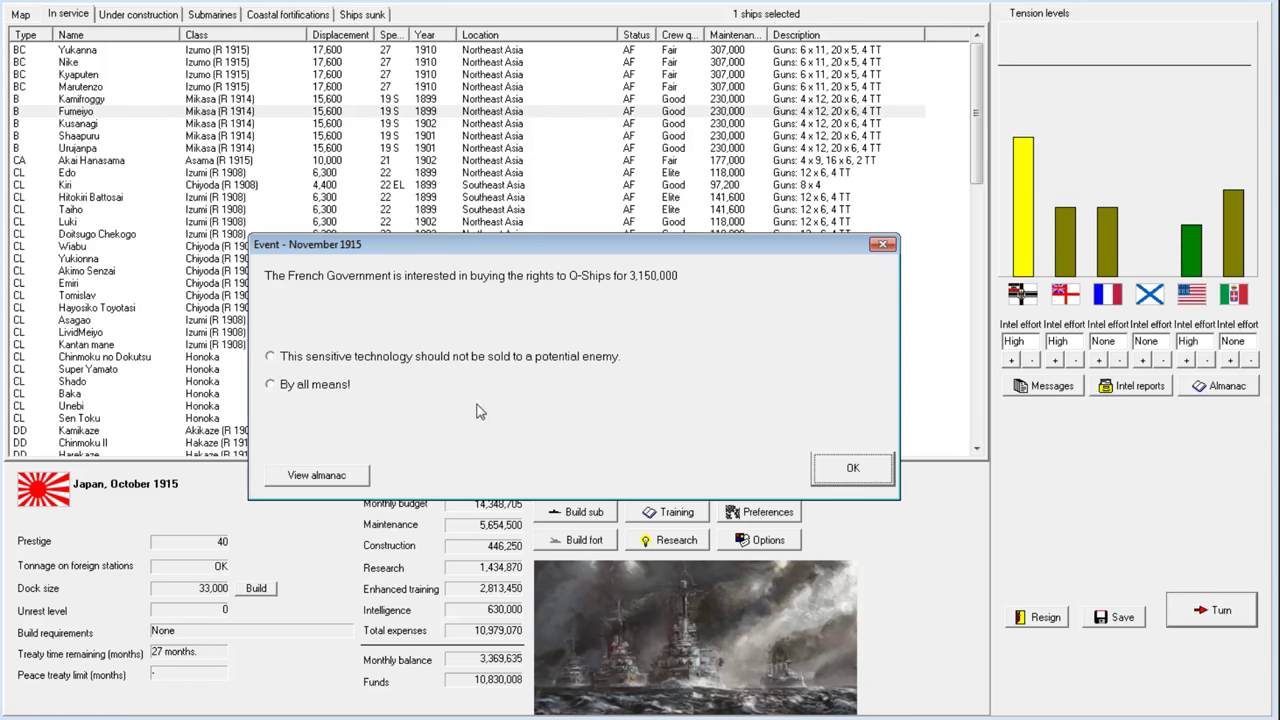
{"action": "mouse_move", "coordinate": [343, 377]}
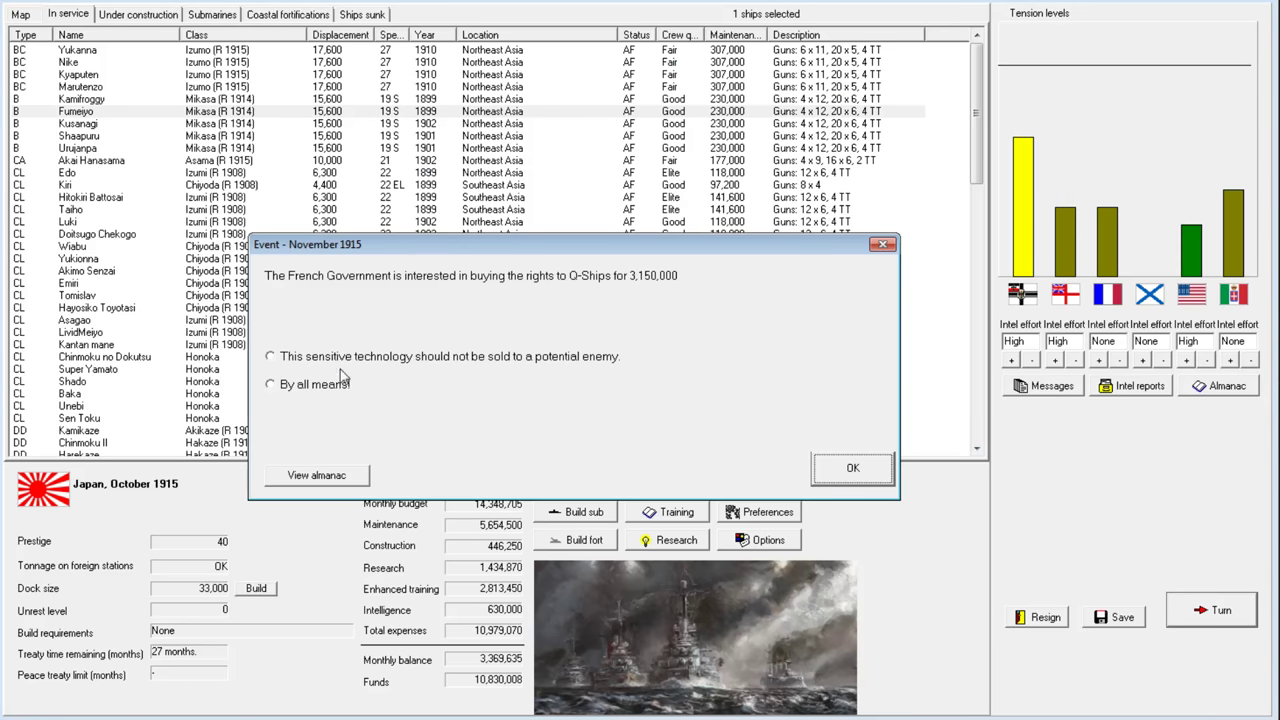
{"action": "left_click", "coordinate": [851, 468]}
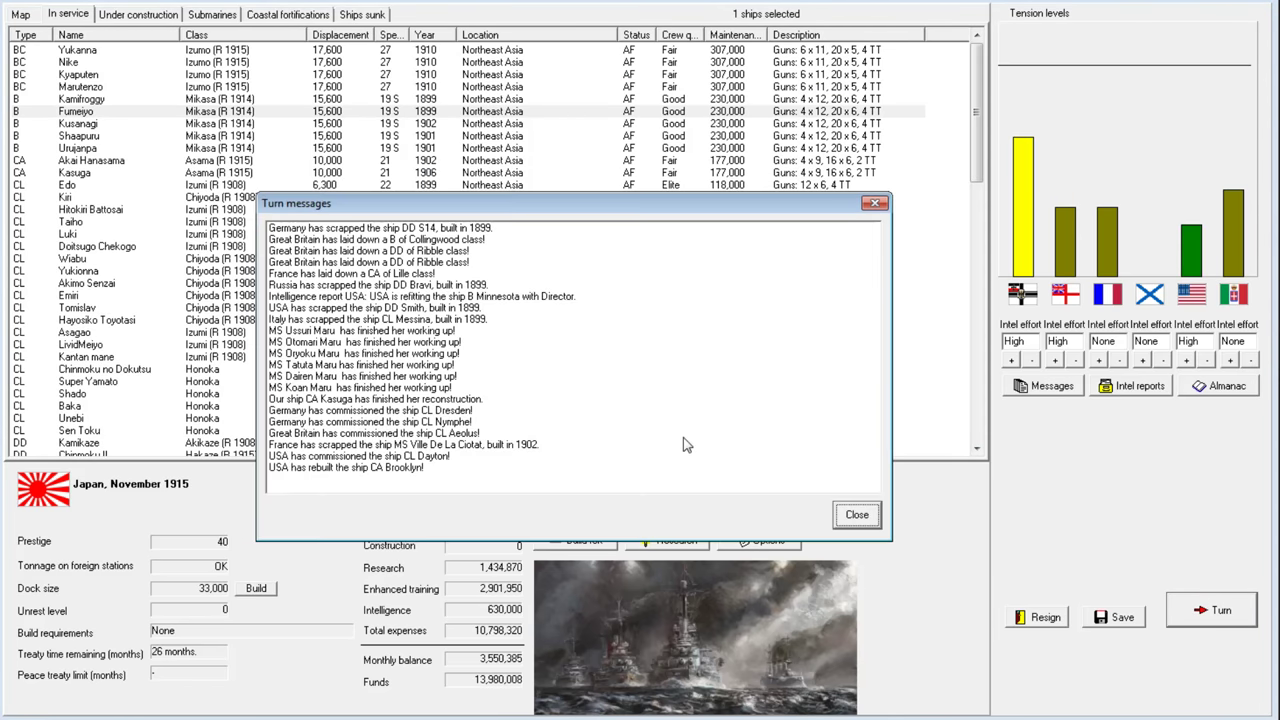
{"action": "left_click", "coordinate": [856, 514]}
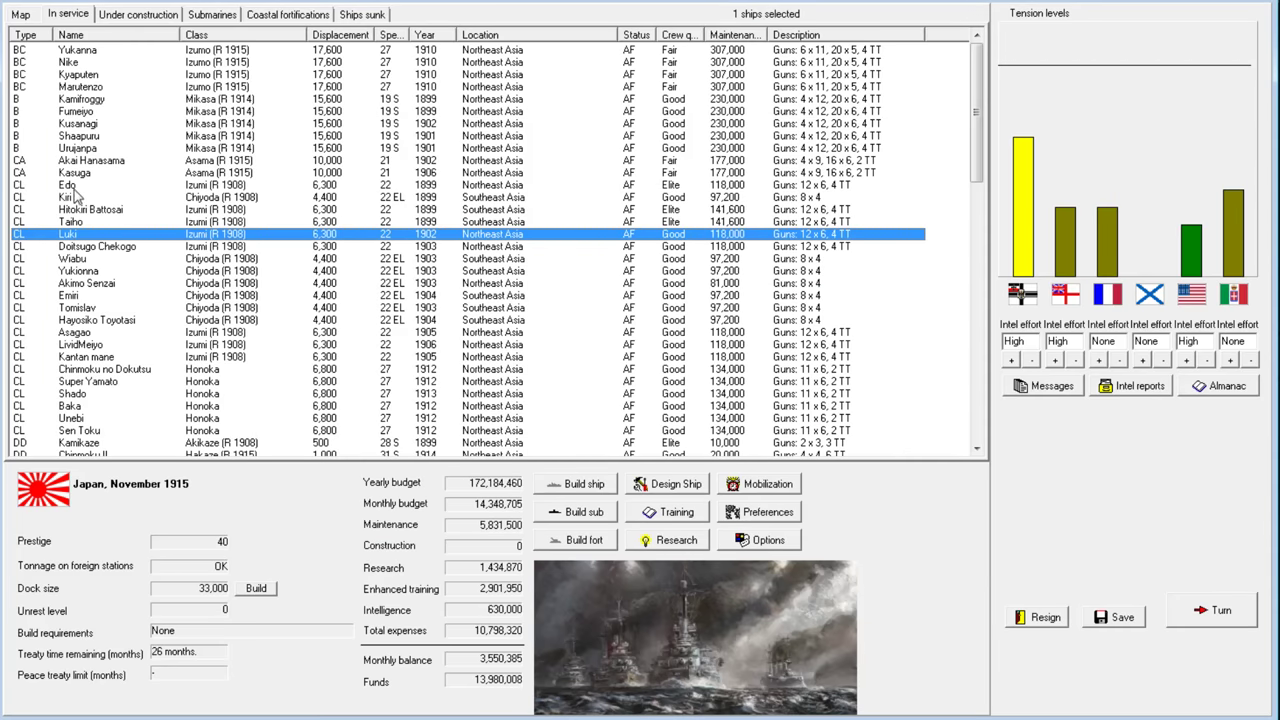
Select the eight Izumi (R 1908) cruisers from Edo down and open their rebuild design
{"action": "left_click", "coordinate": [68, 185]}
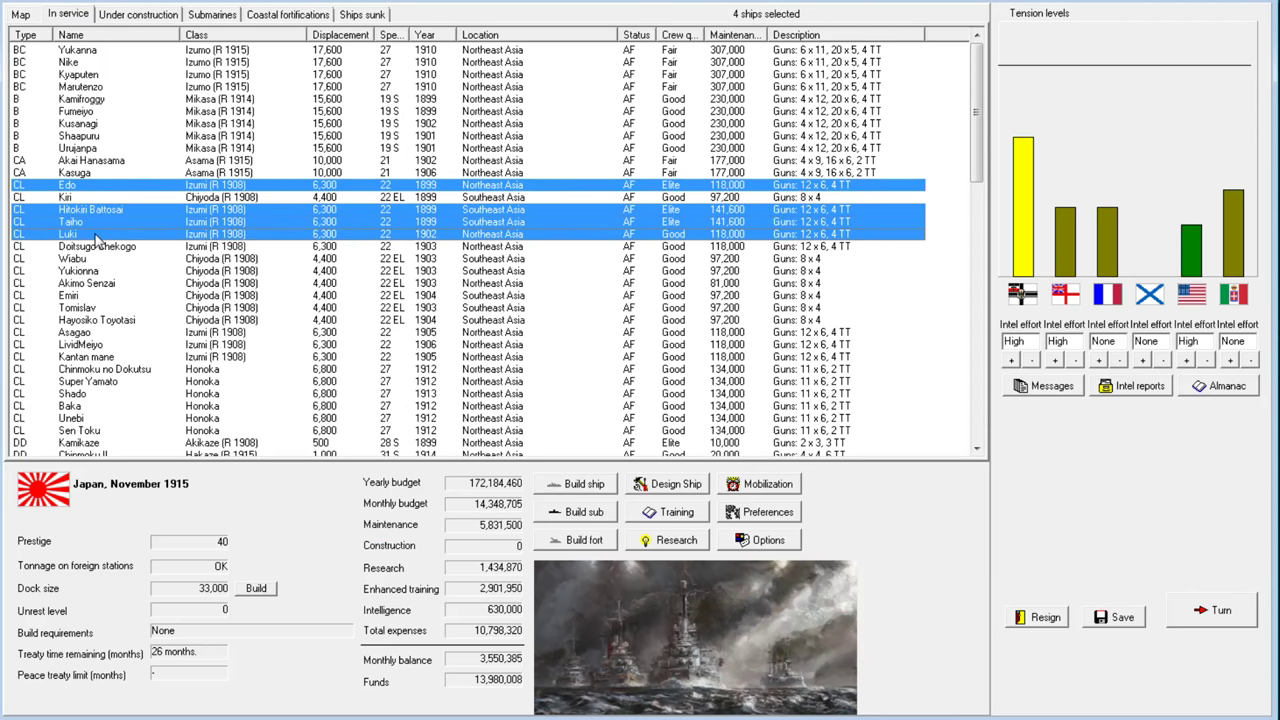
{"action": "left_click", "coordinate": [96, 246]}
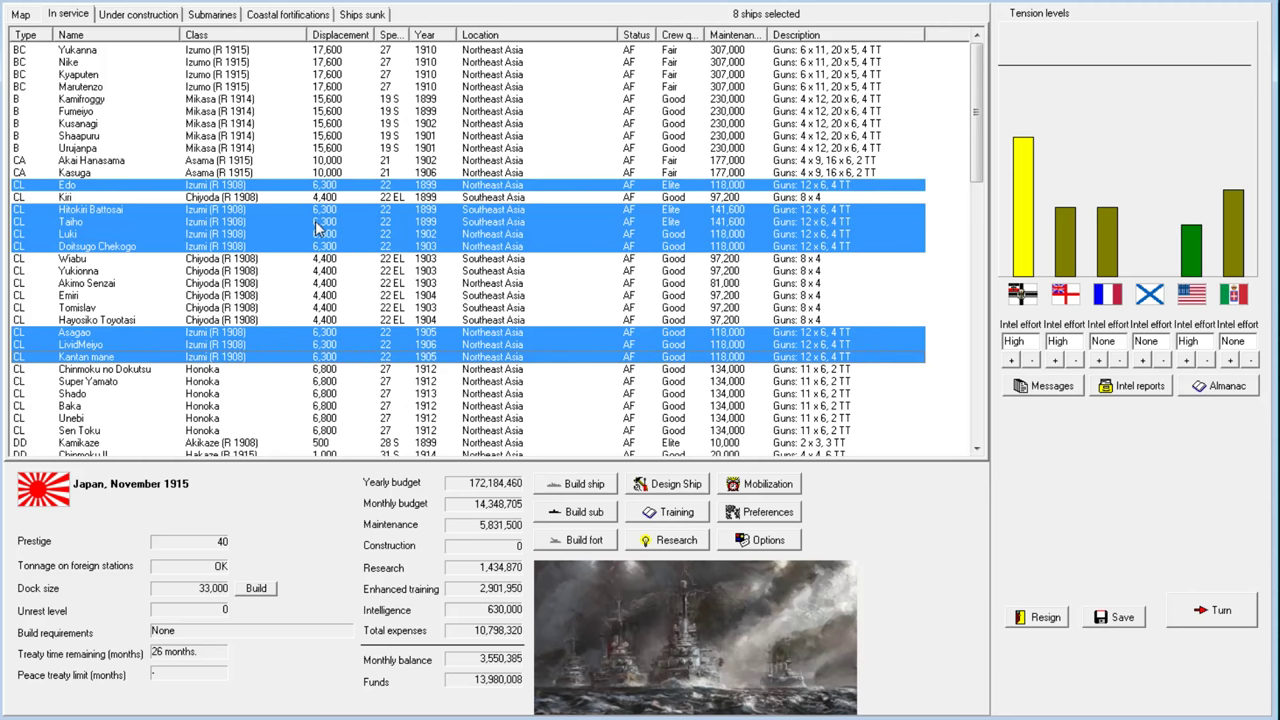
{"action": "mouse_move", "coordinate": [113, 342]}
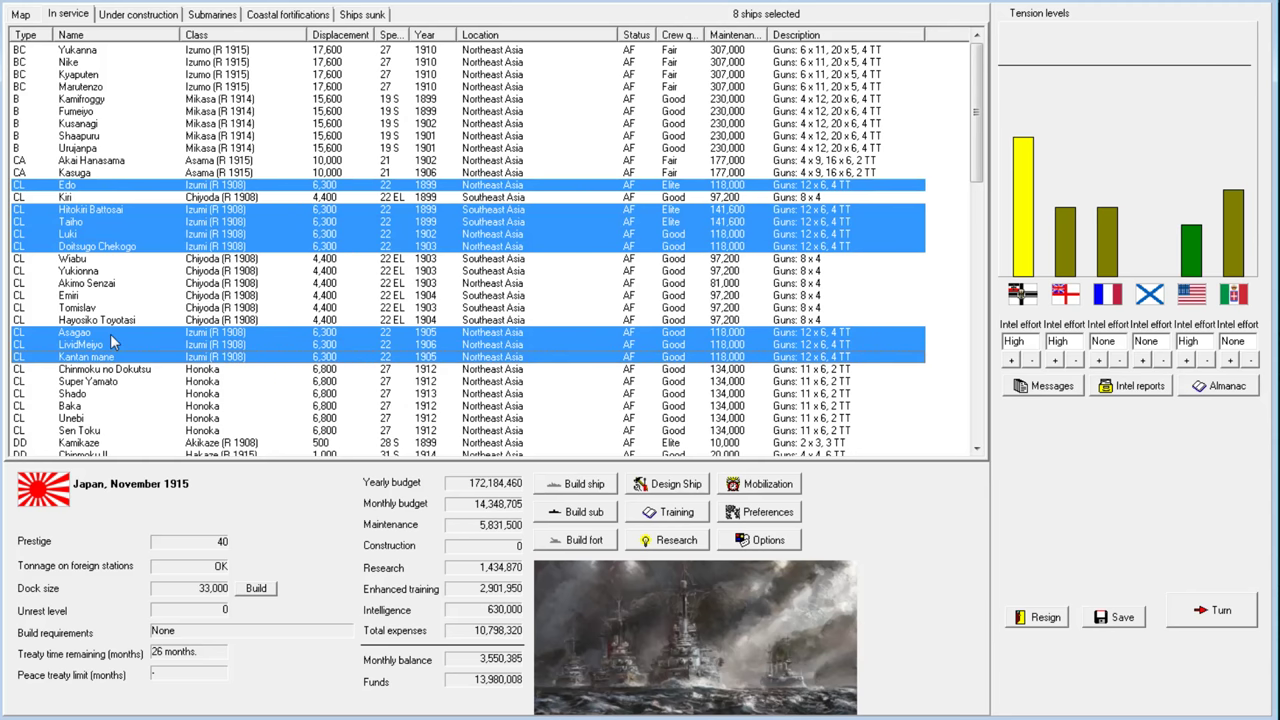
{"action": "mouse_move", "coordinate": [180, 382]}
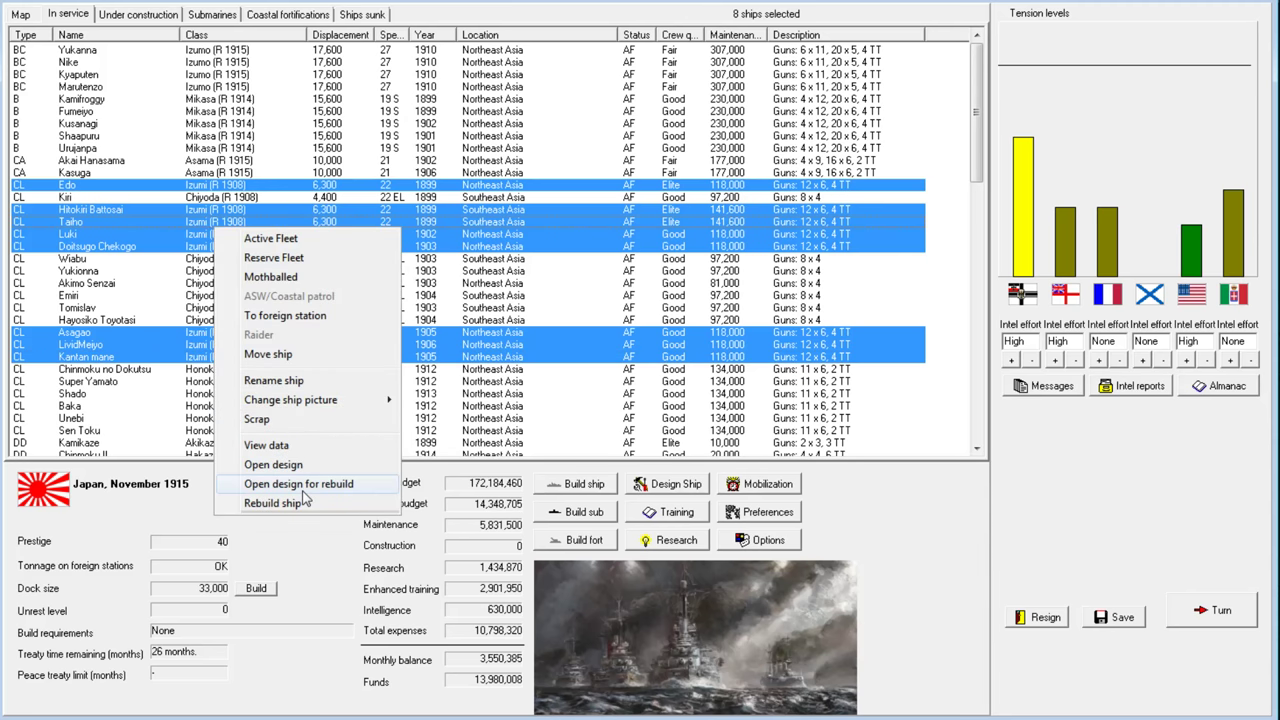
{"action": "left_click", "coordinate": [298, 483]}
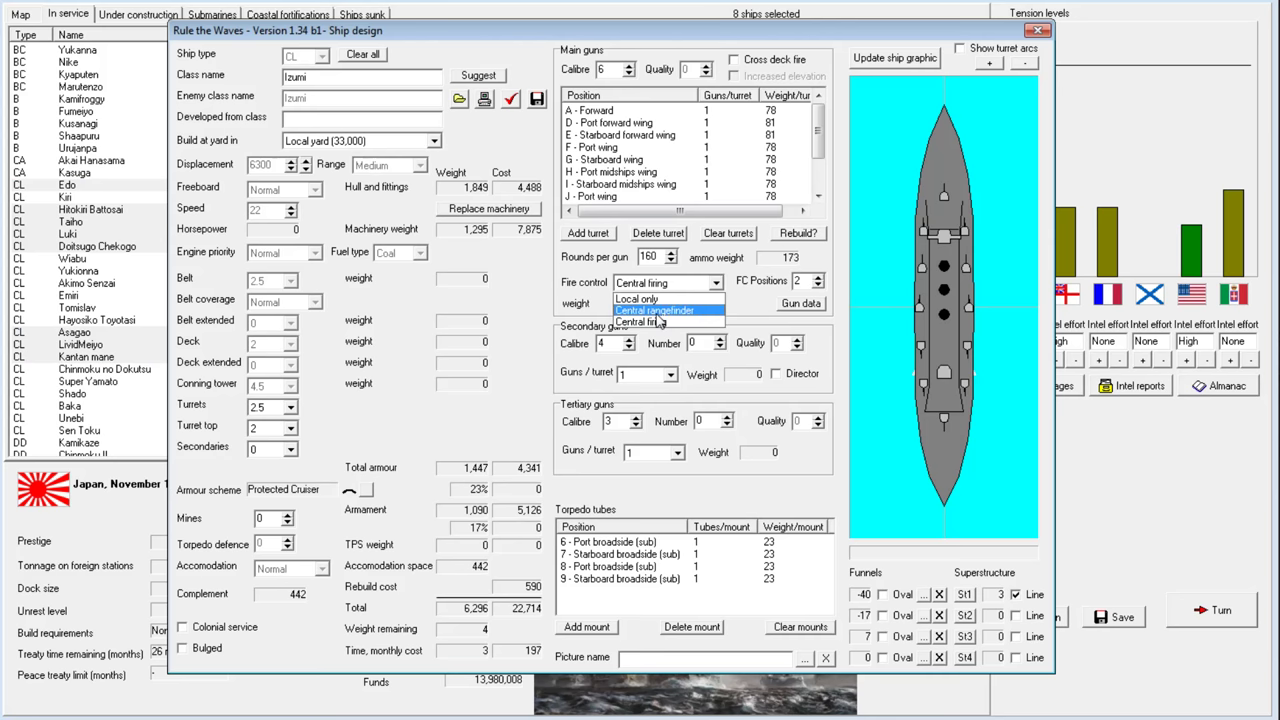
Save Izumi (R 1915) with central firing and order all eight cruisers rebuilt
{"action": "left_click", "coordinate": [640, 283]}
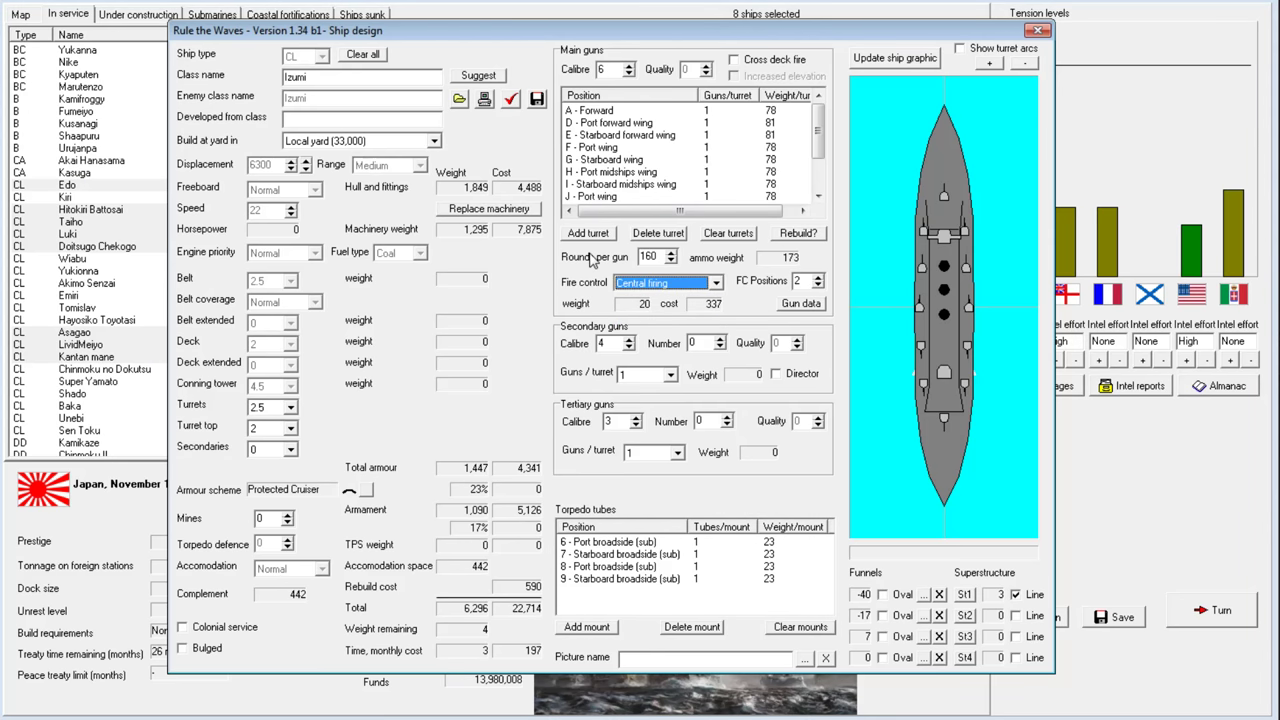
{"action": "mouse_move", "coordinate": [615, 310]}
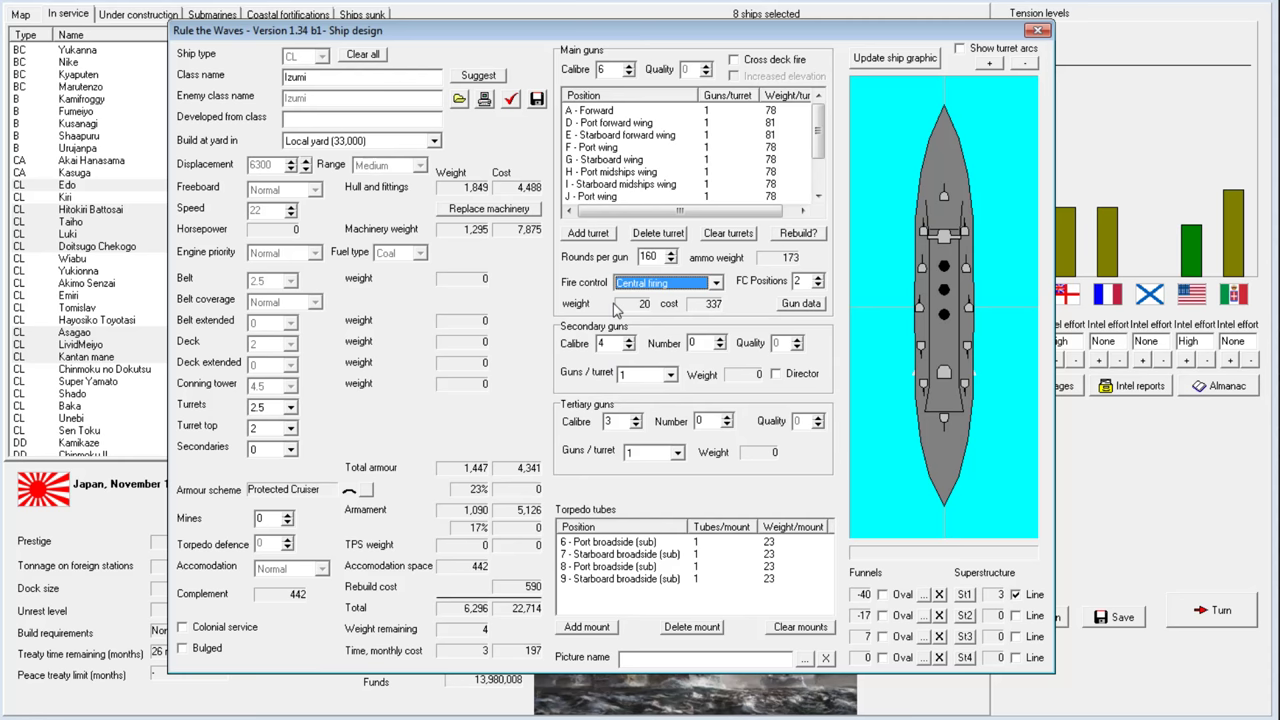
{"action": "mouse_move", "coordinate": [617, 310]}
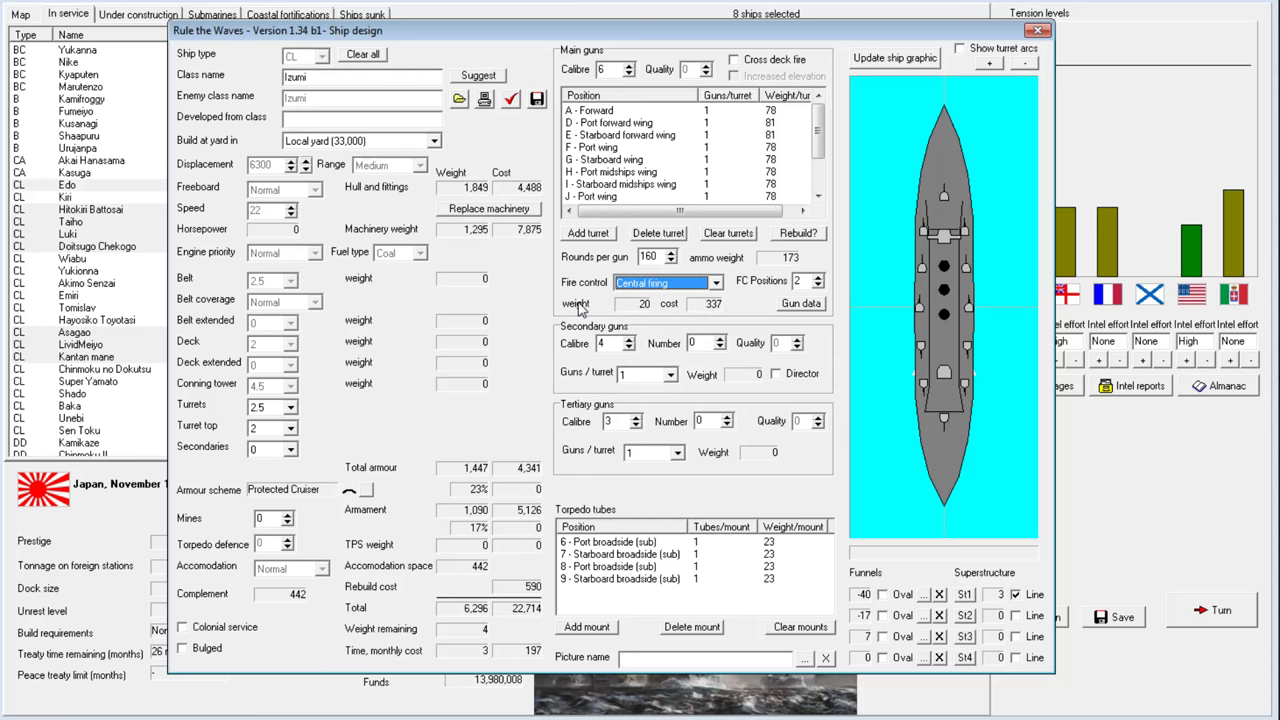
{"action": "mouse_move", "coordinate": [580, 310]}
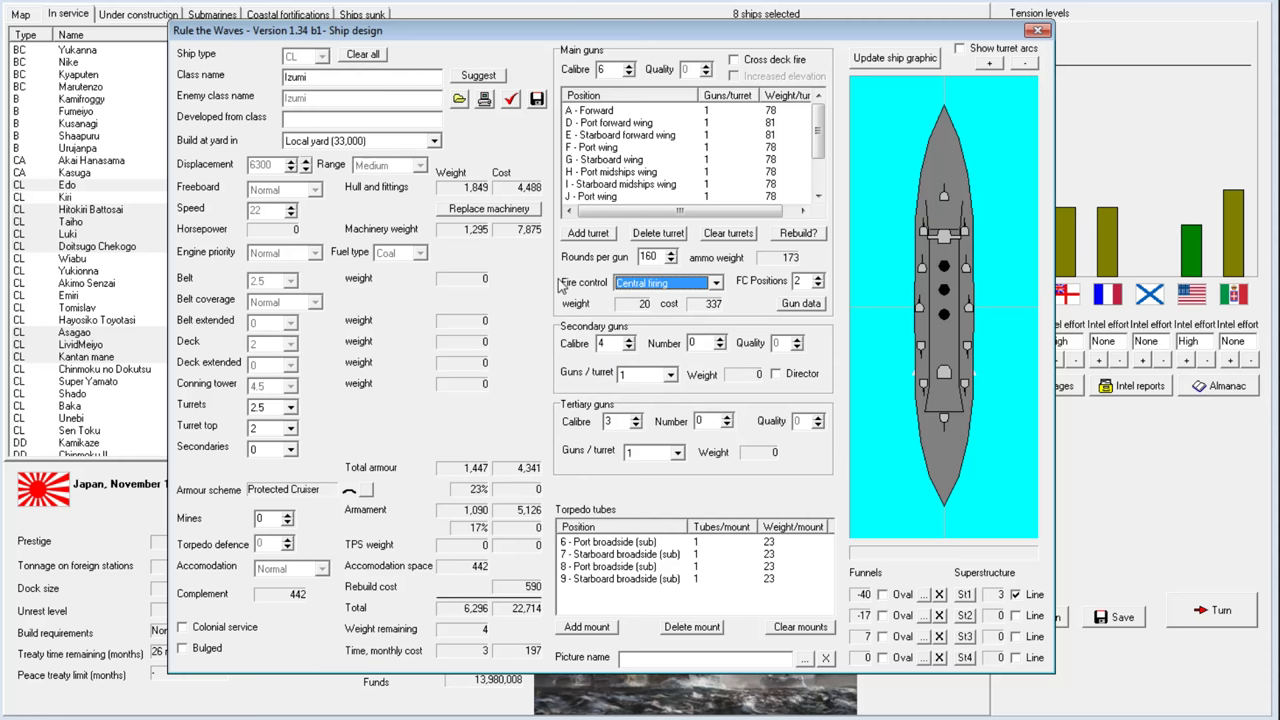
{"action": "left_click", "coordinate": [1113, 616]}
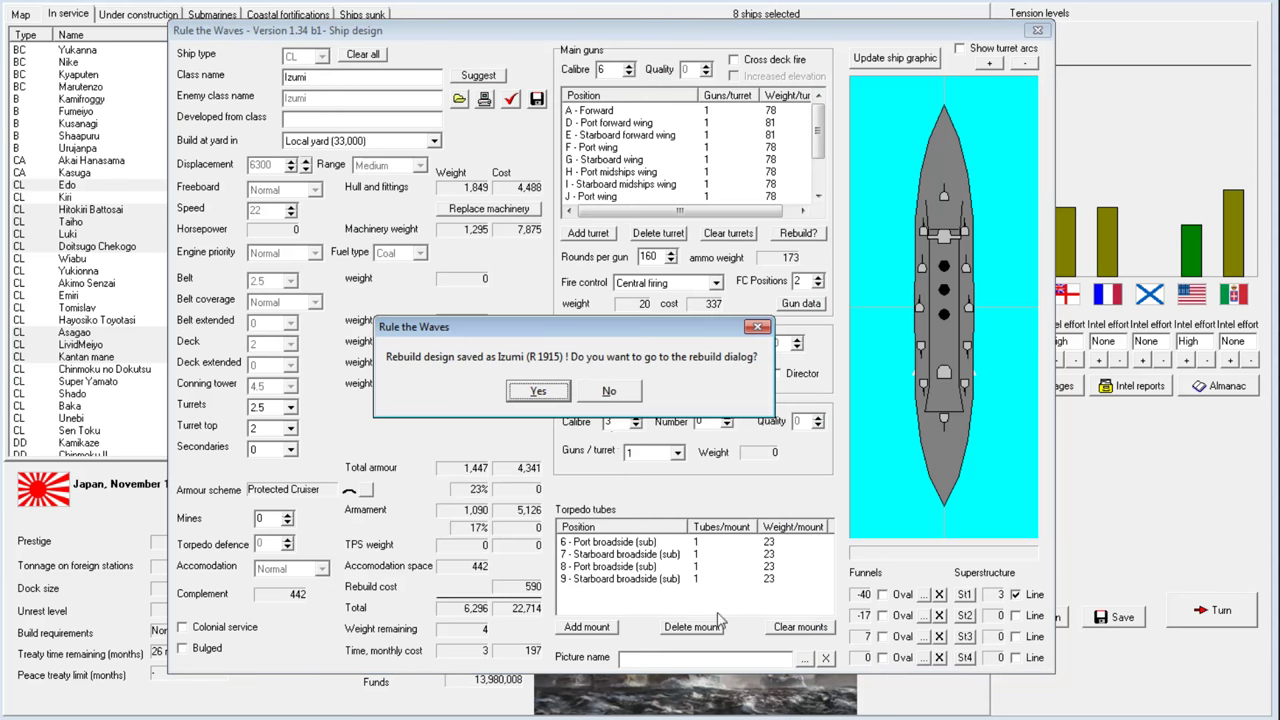
{"action": "left_click", "coordinate": [537, 390]}
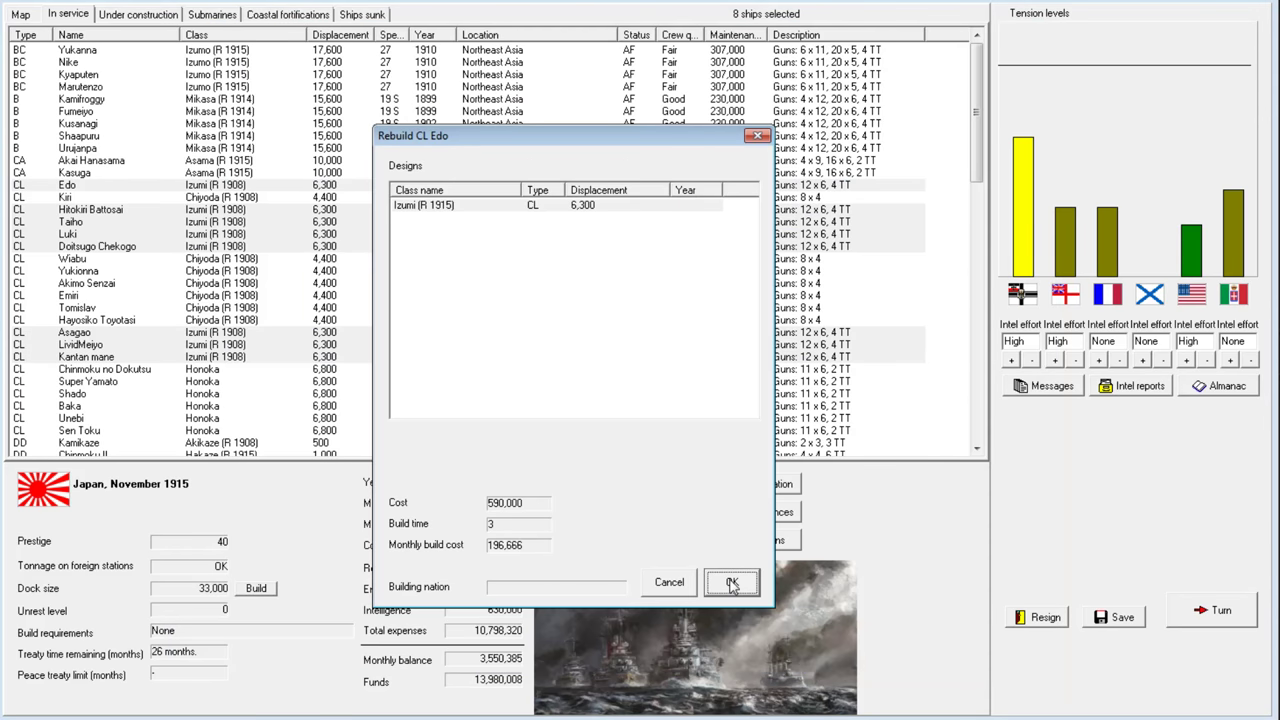
{"action": "left_click", "coordinate": [731, 582]}
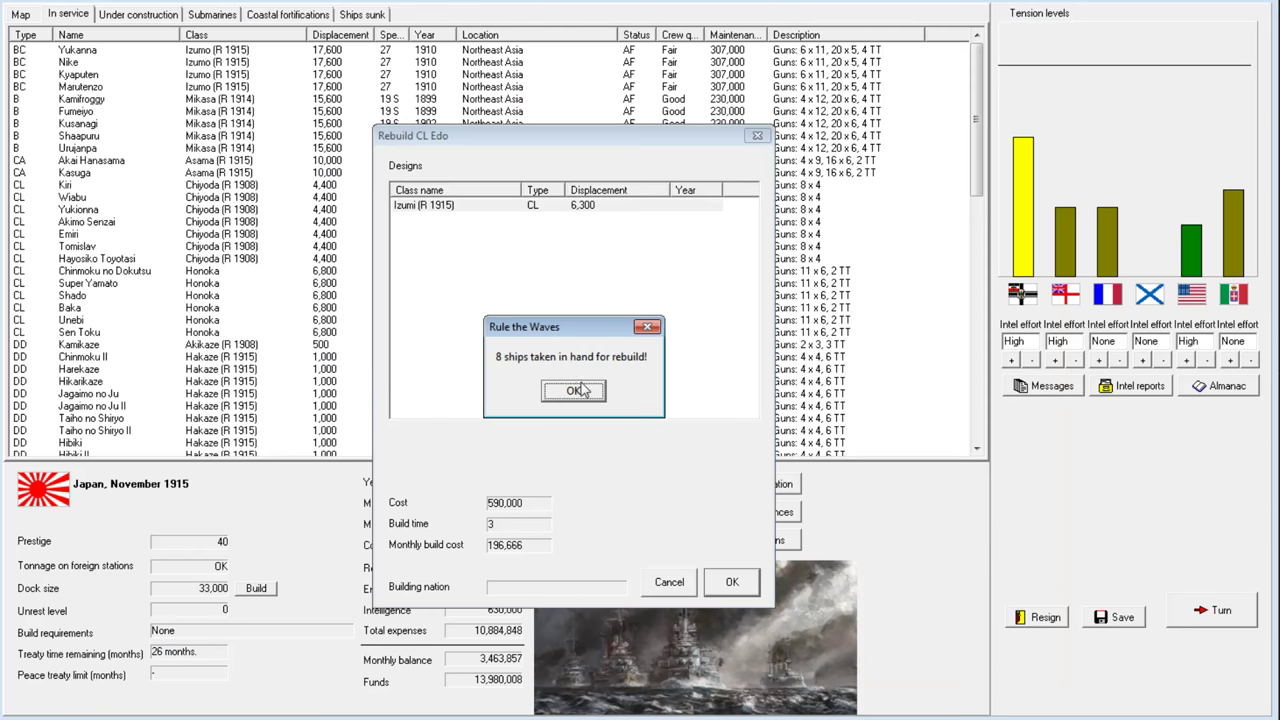
{"action": "left_click", "coordinate": [573, 390]}
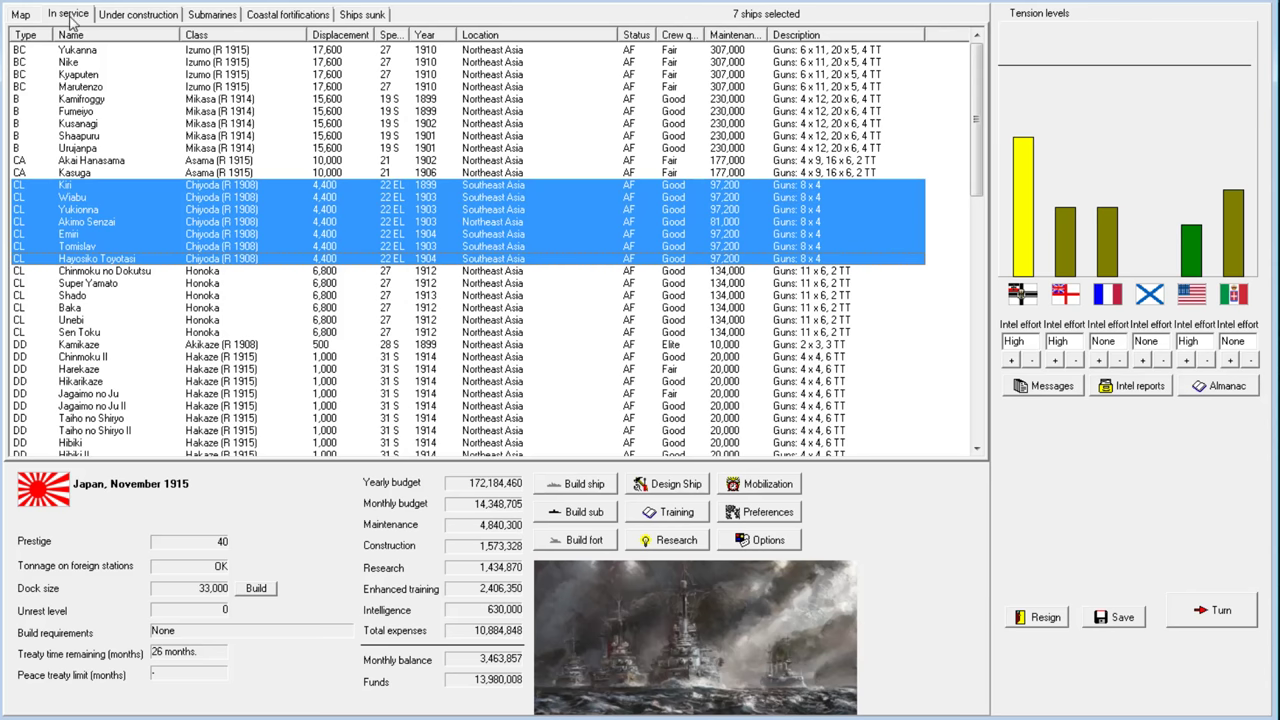
Check Southeast Asia on the fleet map, then select battleships Shaapuru and Urujanpa
{"action": "left_click", "coordinate": [20, 14]}
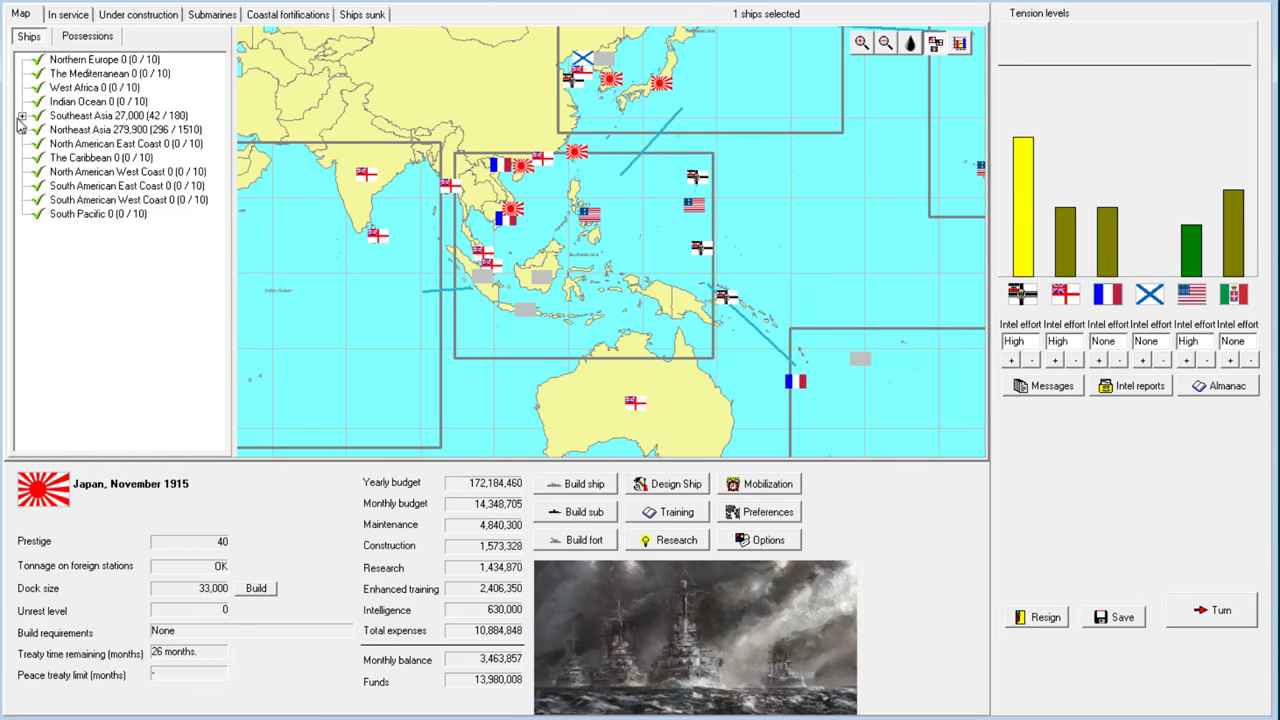
{"action": "left_click", "coordinate": [22, 115]}
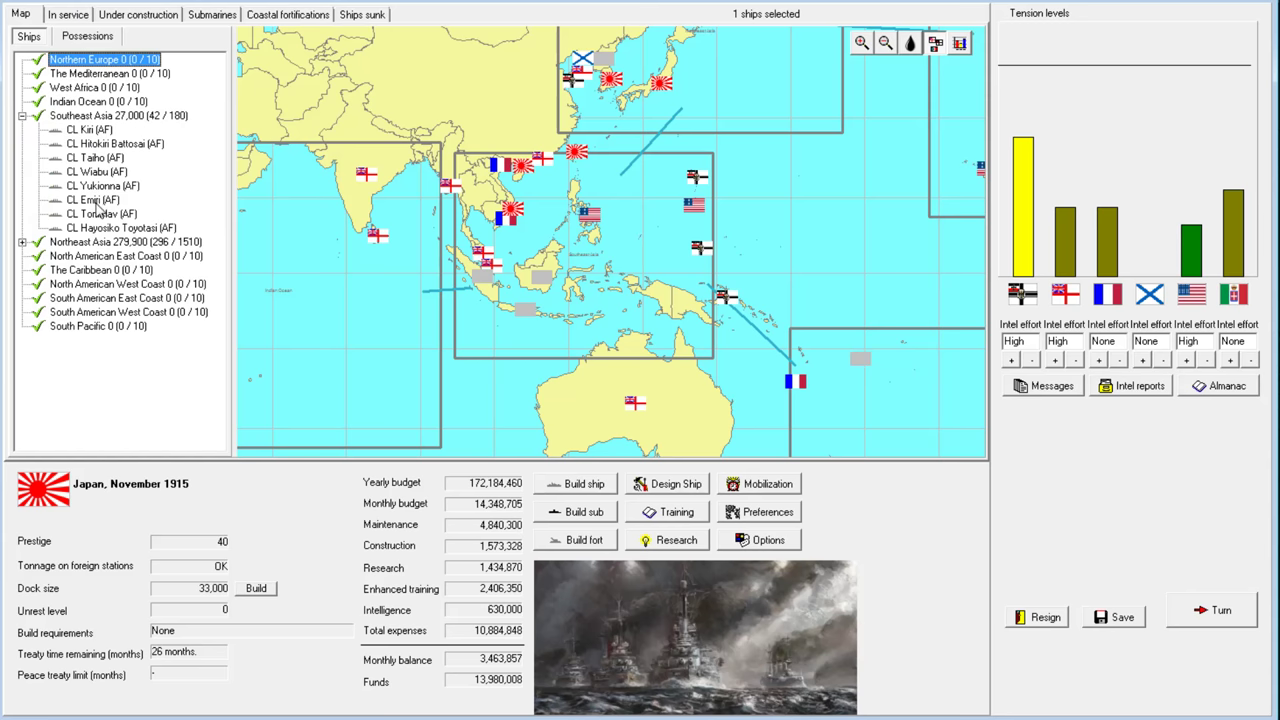
{"action": "left_click", "coordinate": [67, 14]}
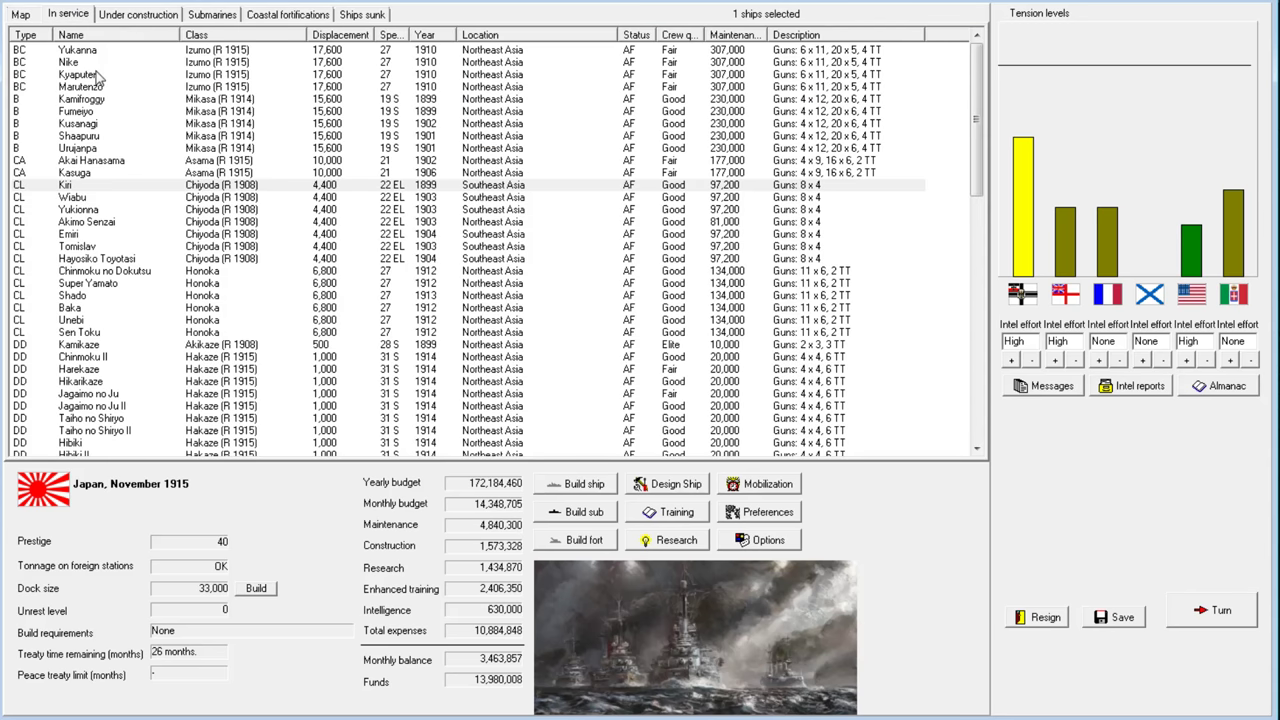
{"action": "left_click", "coordinate": [80, 98]}
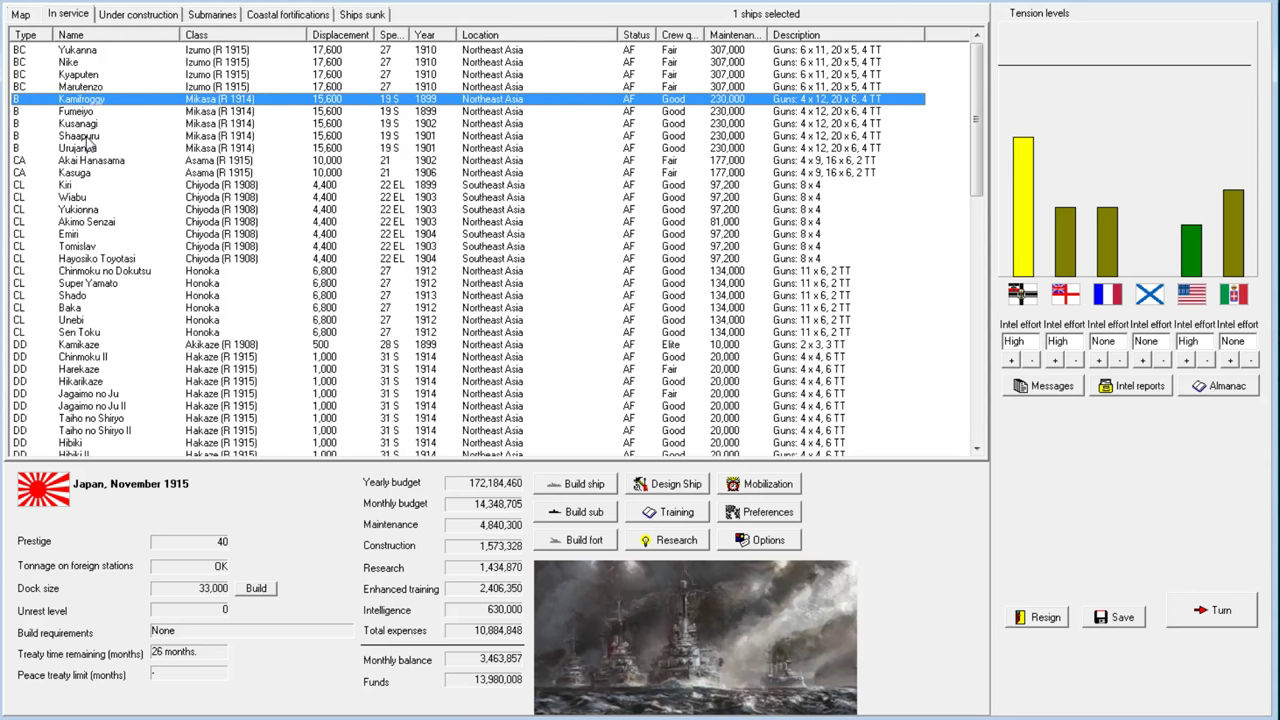
{"action": "left_click", "coordinate": [80, 135]}
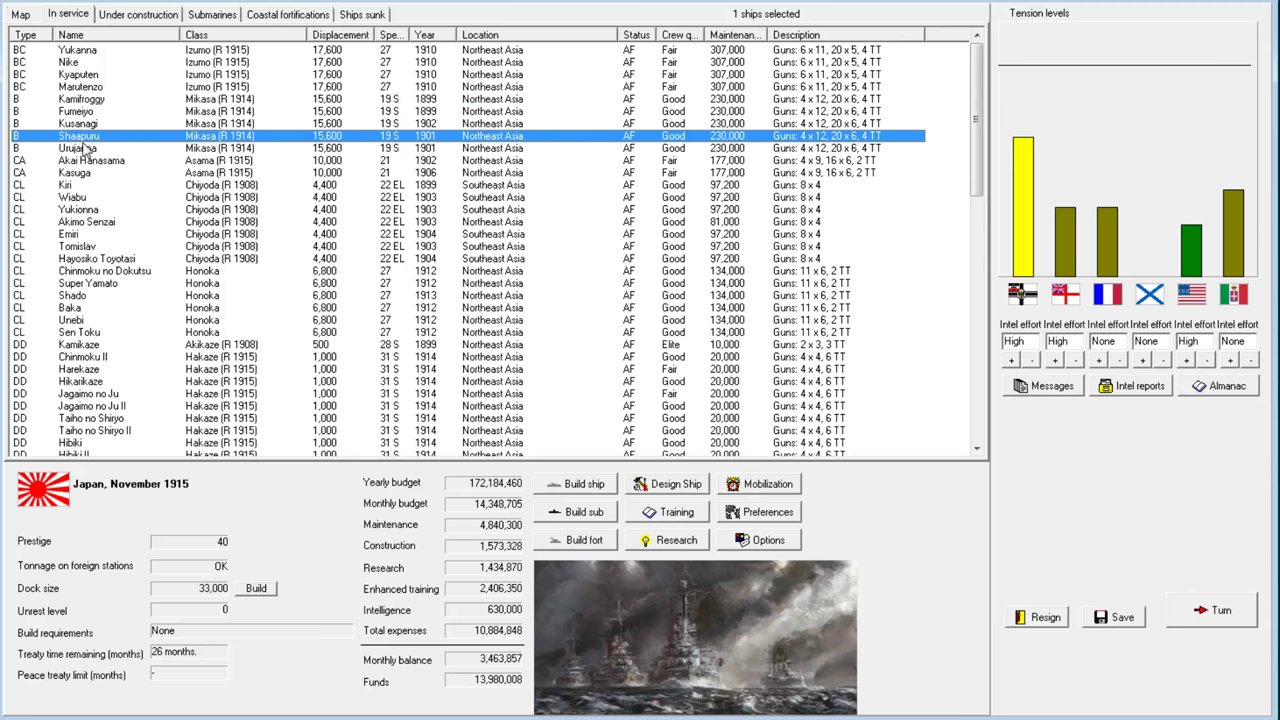
{"action": "left_click", "coordinate": [78, 148]}
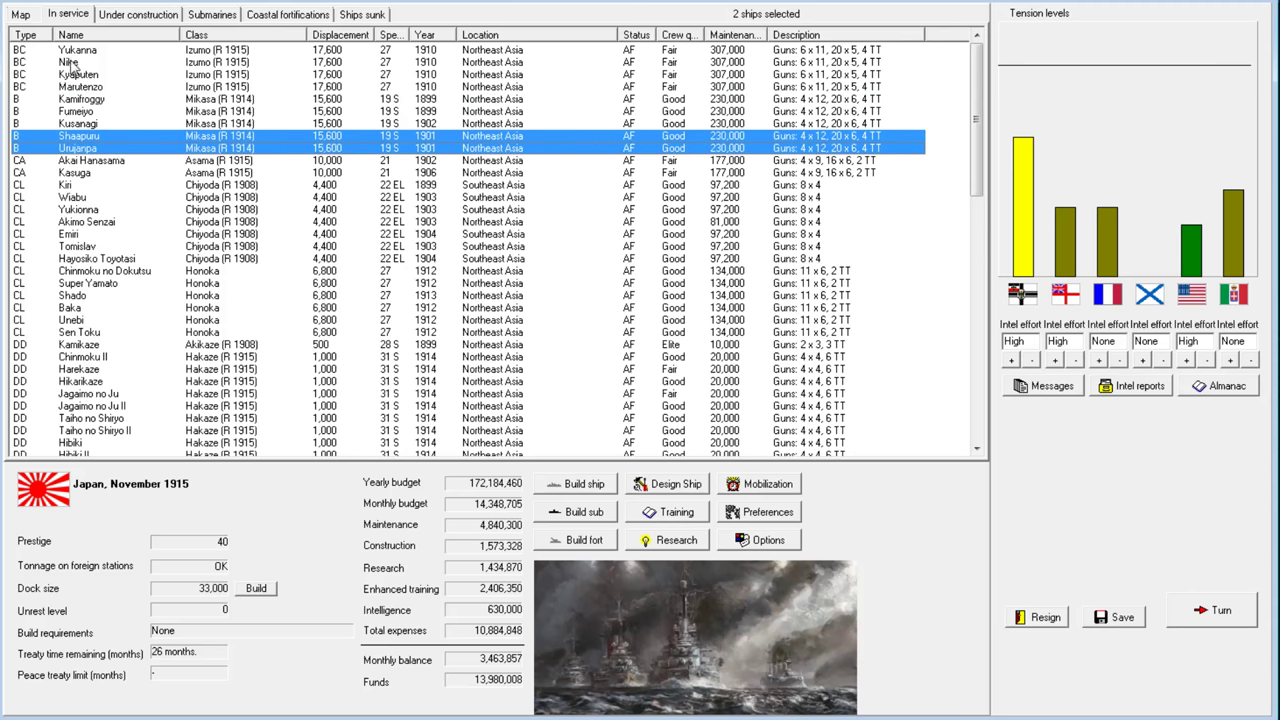
{"action": "mouse_move", "coordinate": [340, 68]}
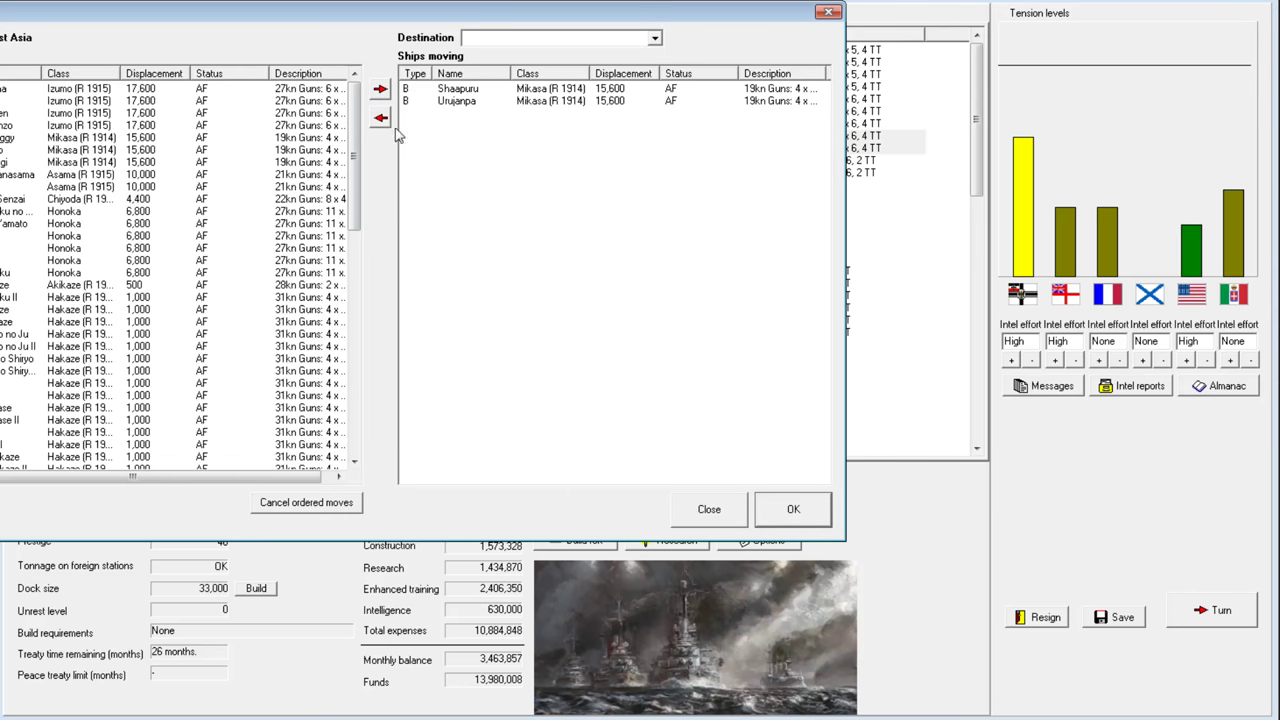
Move both battleships to Southeast Asia, then select cruisers Akai Hanasama and Kasuga
{"action": "left_click", "coordinate": [655, 37]}
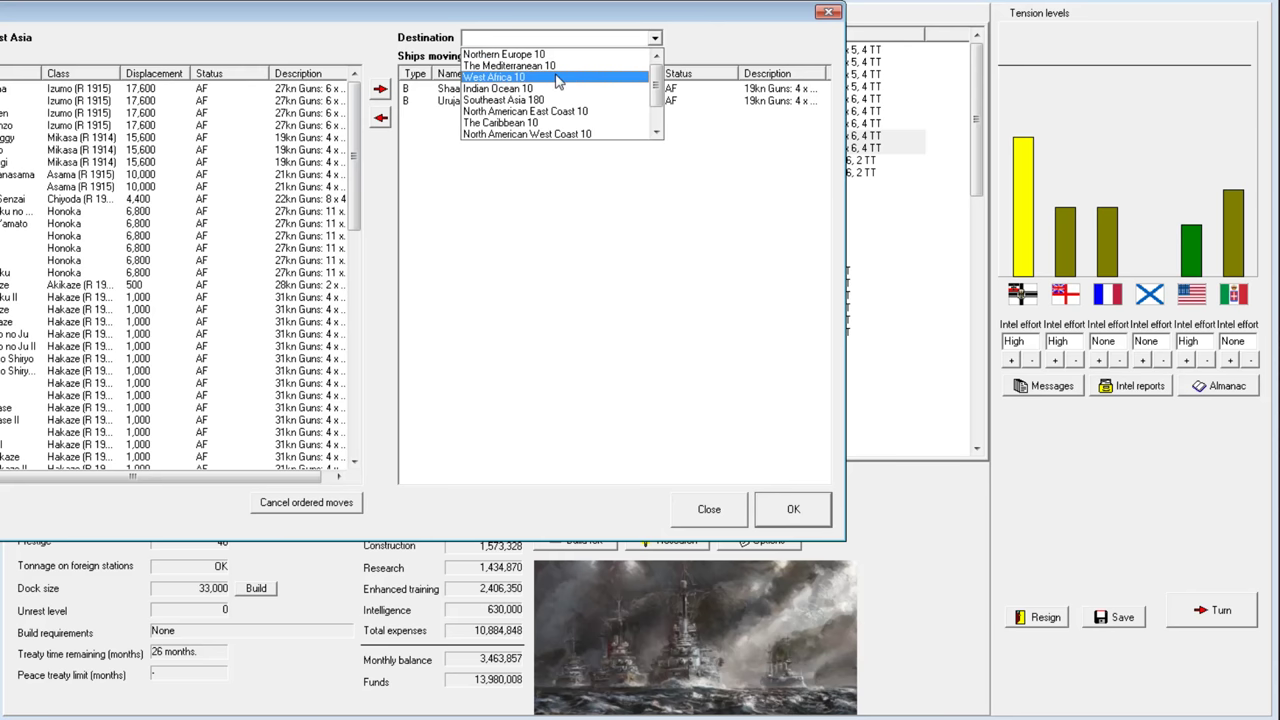
{"action": "left_click", "coordinate": [502, 100]}
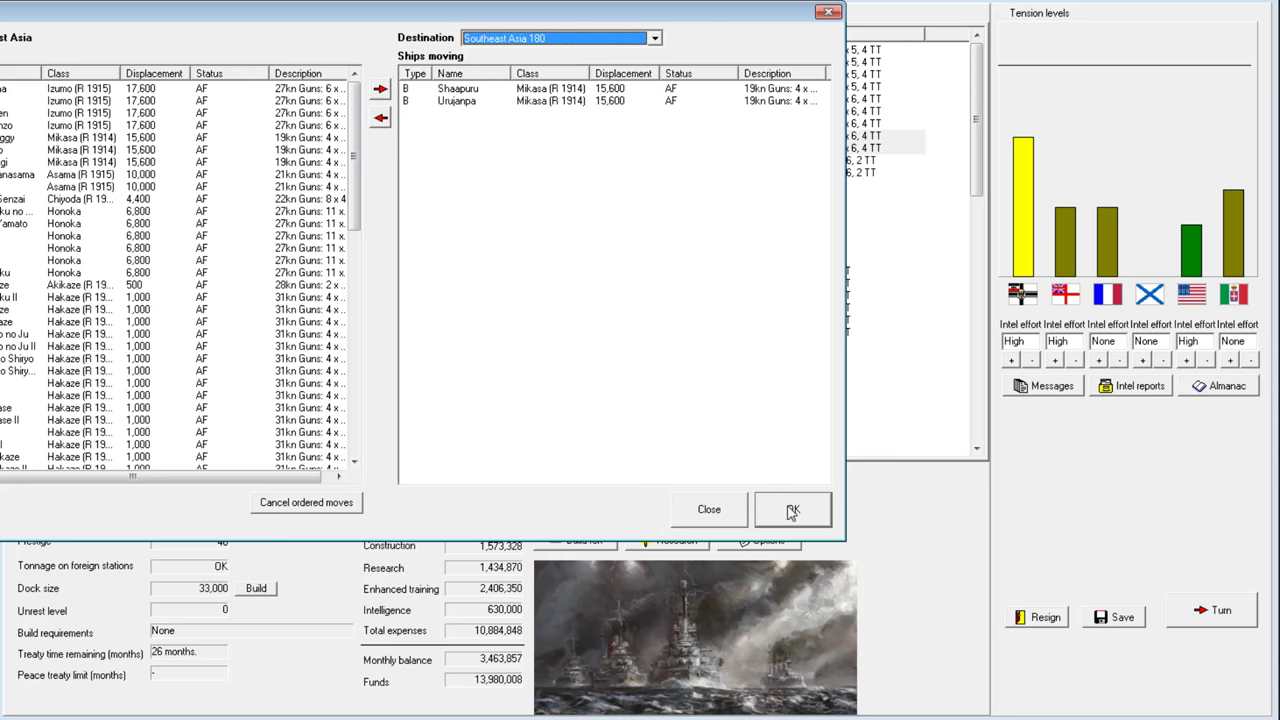
{"action": "left_click", "coordinate": [791, 509]}
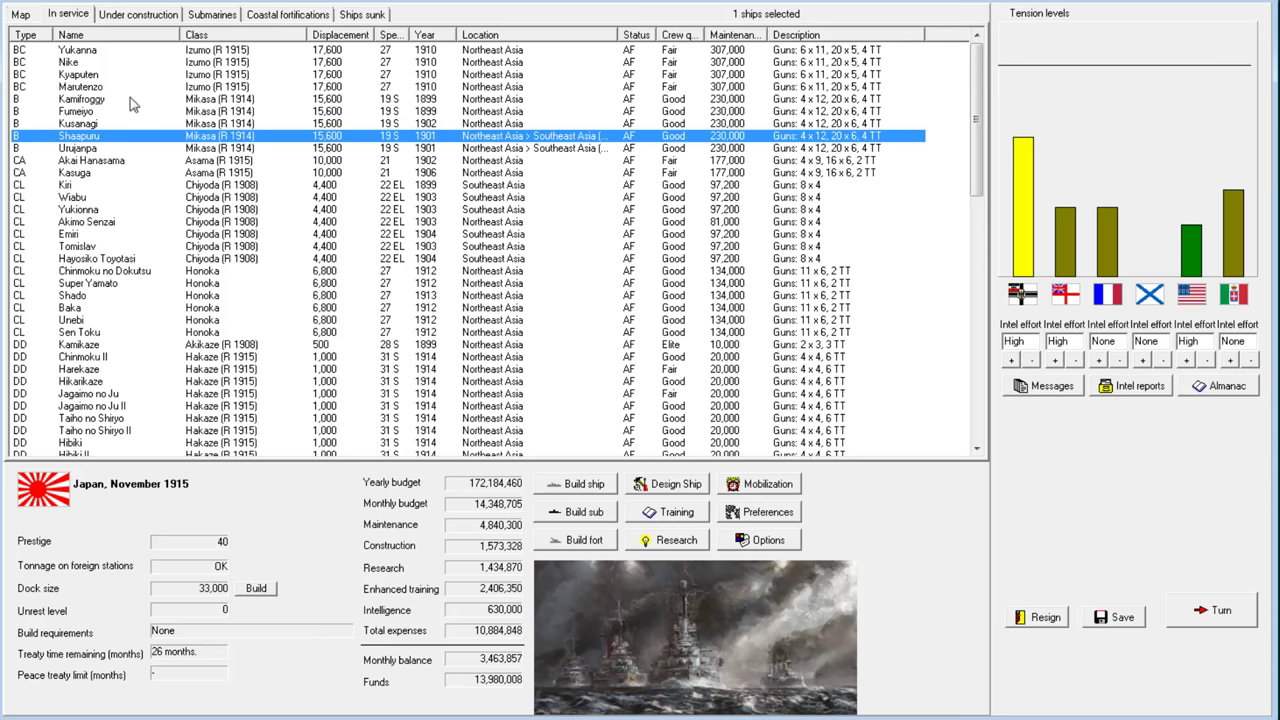
{"action": "mouse_move", "coordinate": [135, 128]}
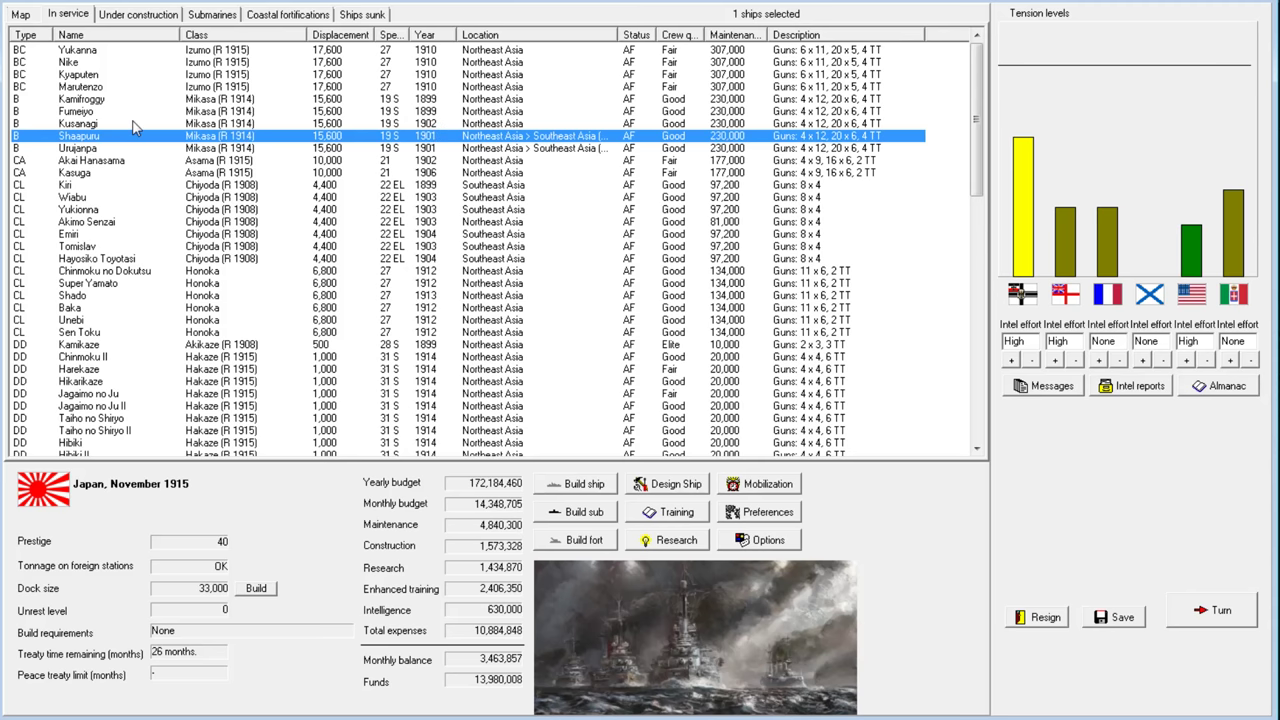
{"action": "mouse_move", "coordinate": [240, 90]}
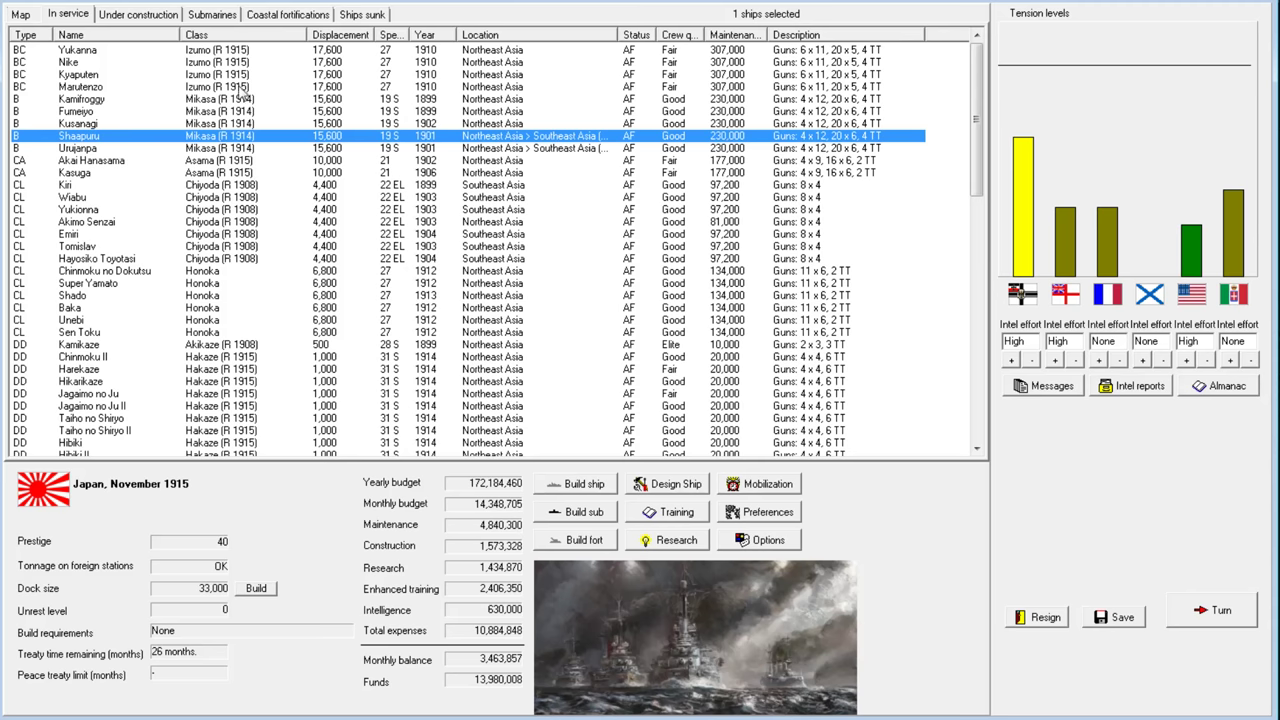
{"action": "mouse_move", "coordinate": [285, 92]}
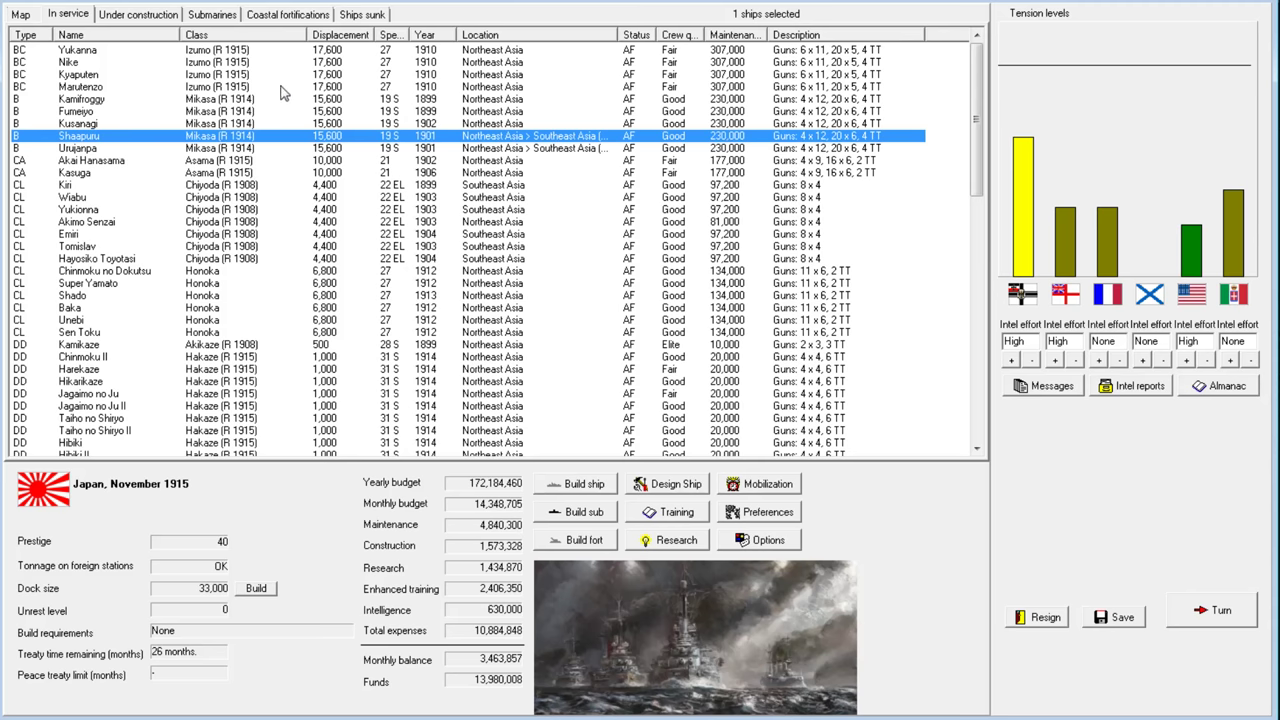
{"action": "mouse_move", "coordinate": [58, 163]}
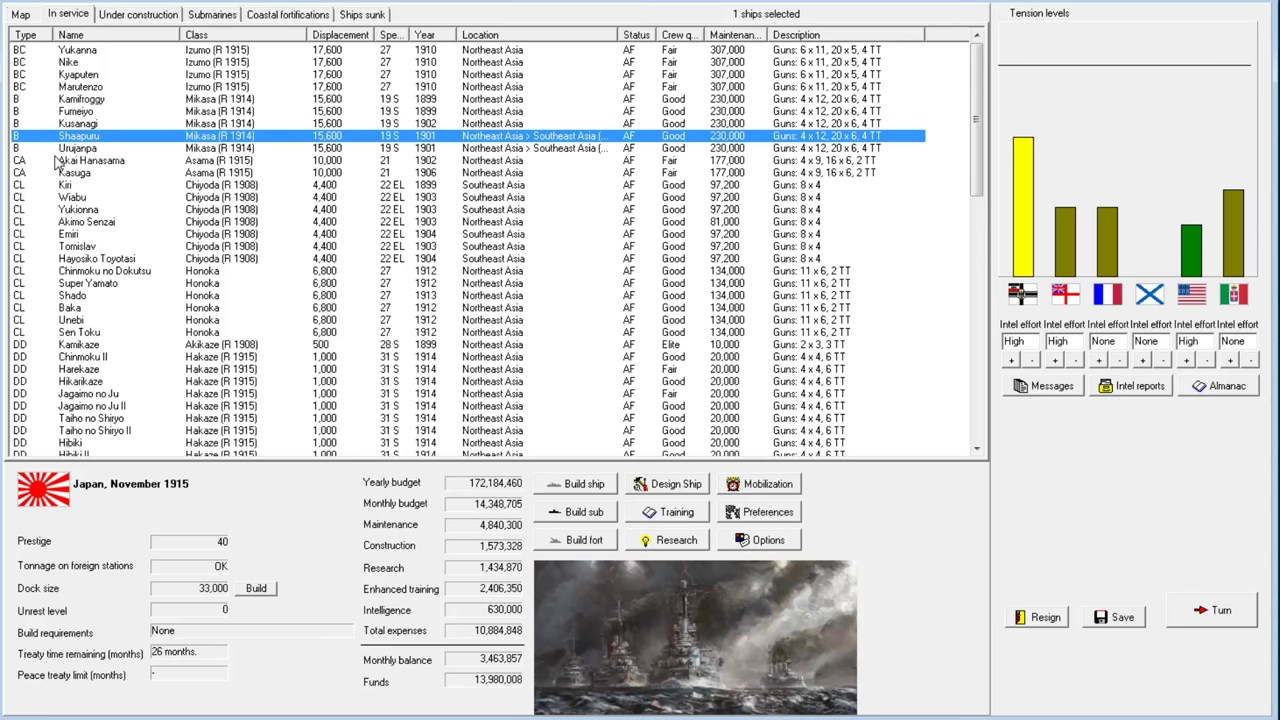
{"action": "mouse_move", "coordinate": [111, 117]}
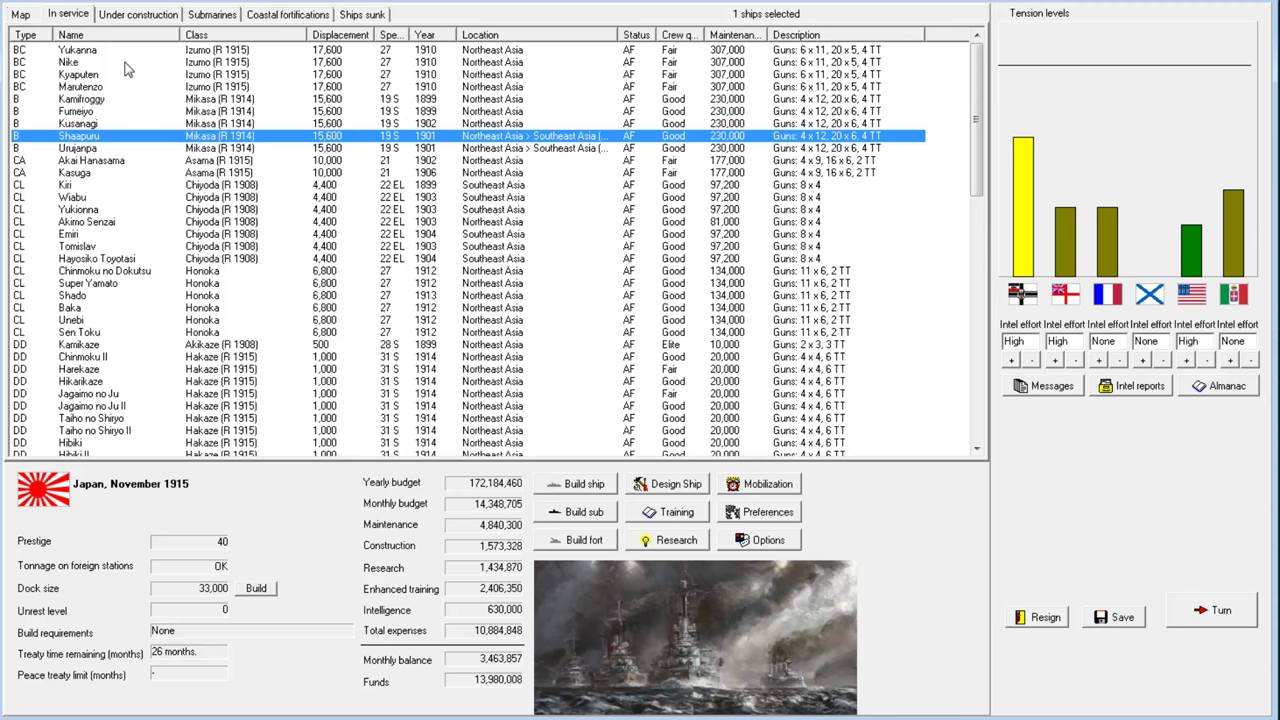
{"action": "mouse_move", "coordinate": [270, 150]}
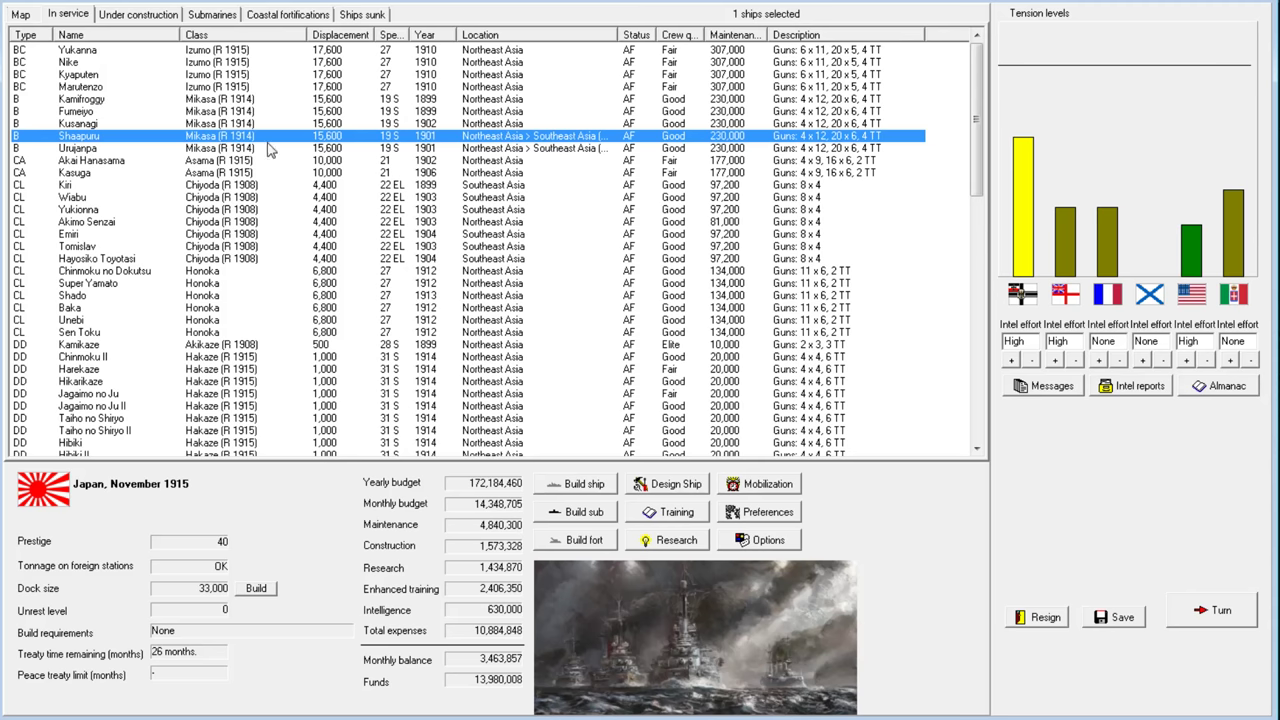
{"action": "left_click", "coordinate": [80, 111]}
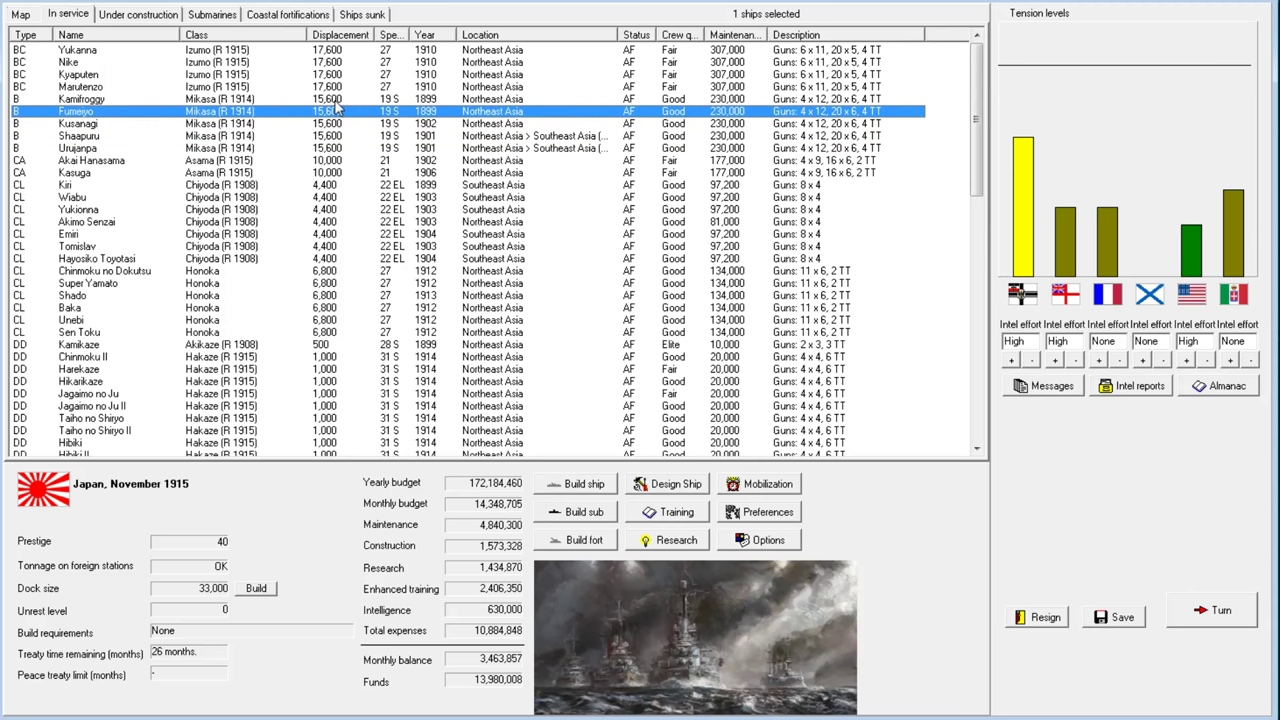
{"action": "left_click", "coordinate": [91, 160]}
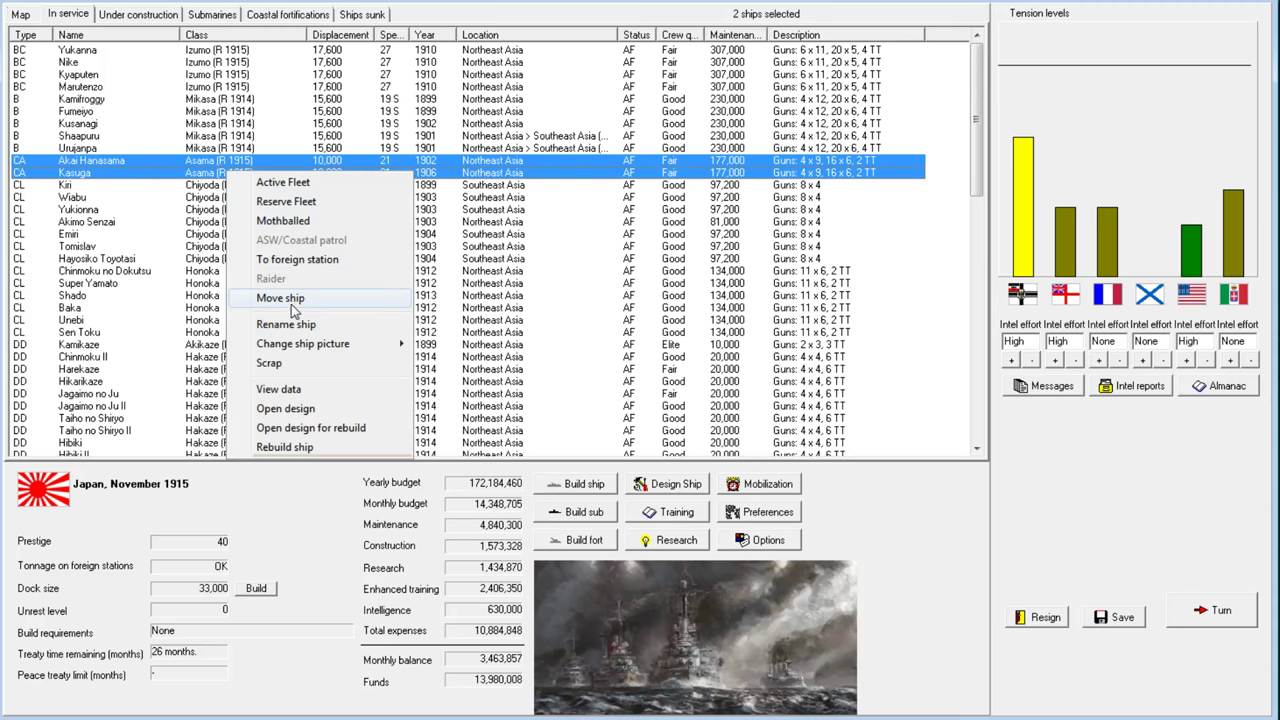
Order Akai Hanasama and Kasuga to Southeast Asia and advance the turn
{"action": "left_click", "coordinate": [280, 298]}
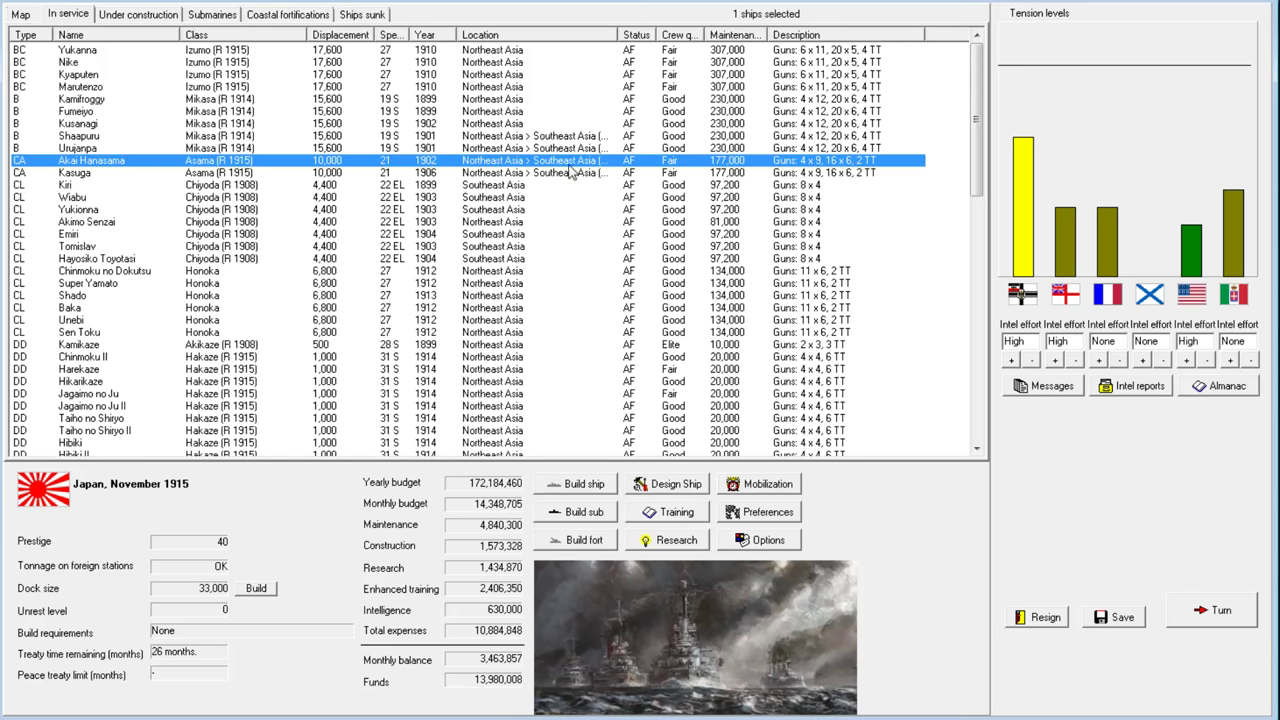
{"action": "mouse_move", "coordinate": [388, 348]}
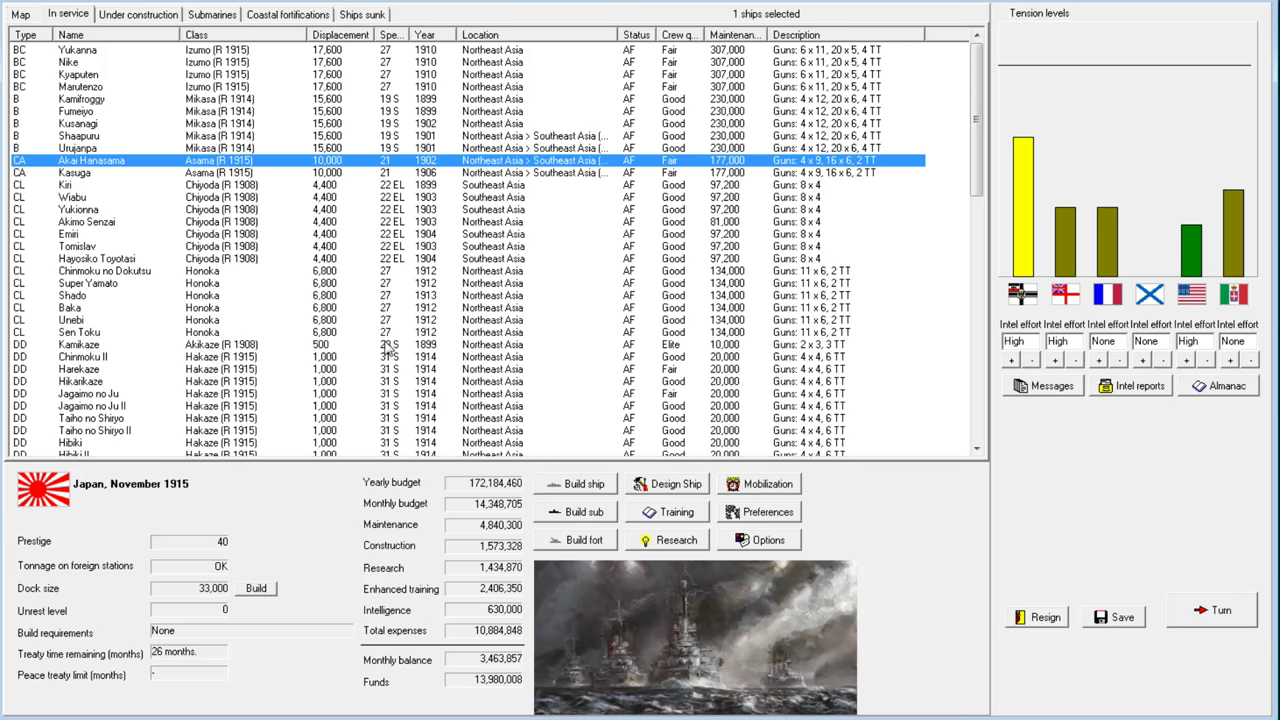
{"action": "left_click", "coordinate": [72, 197]}
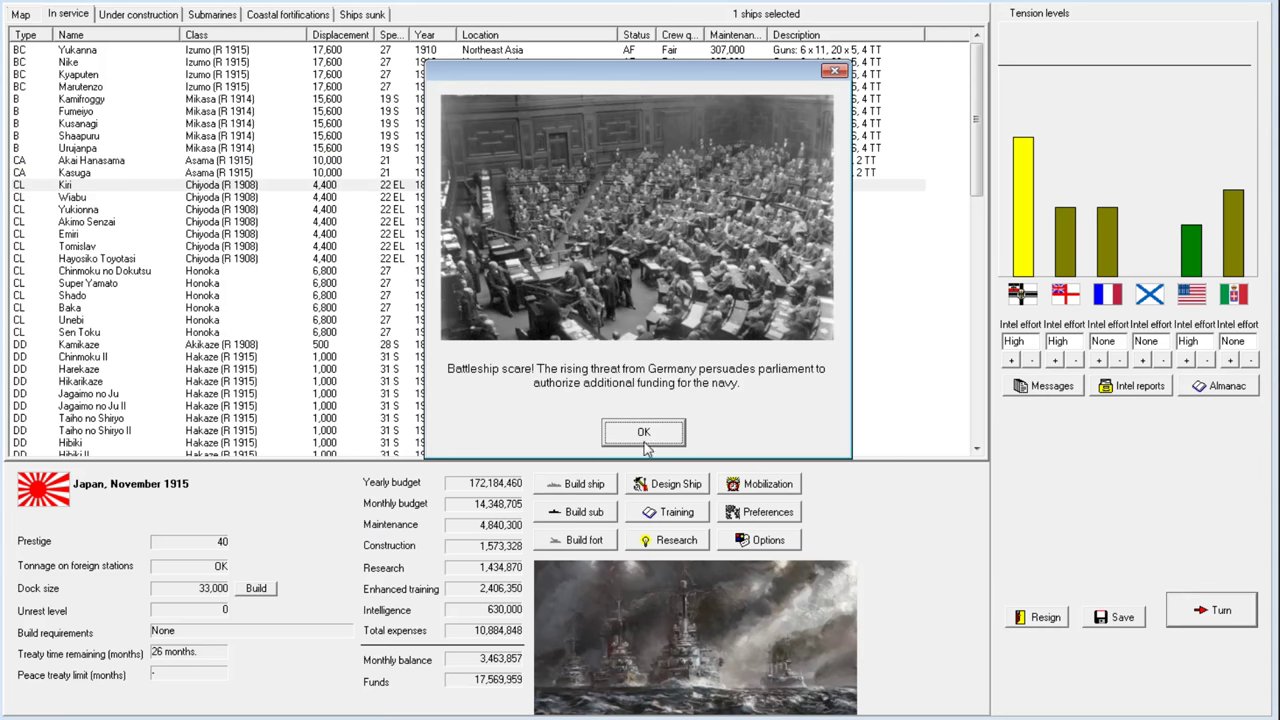
{"action": "mouse_move", "coordinate": [551, 392]}
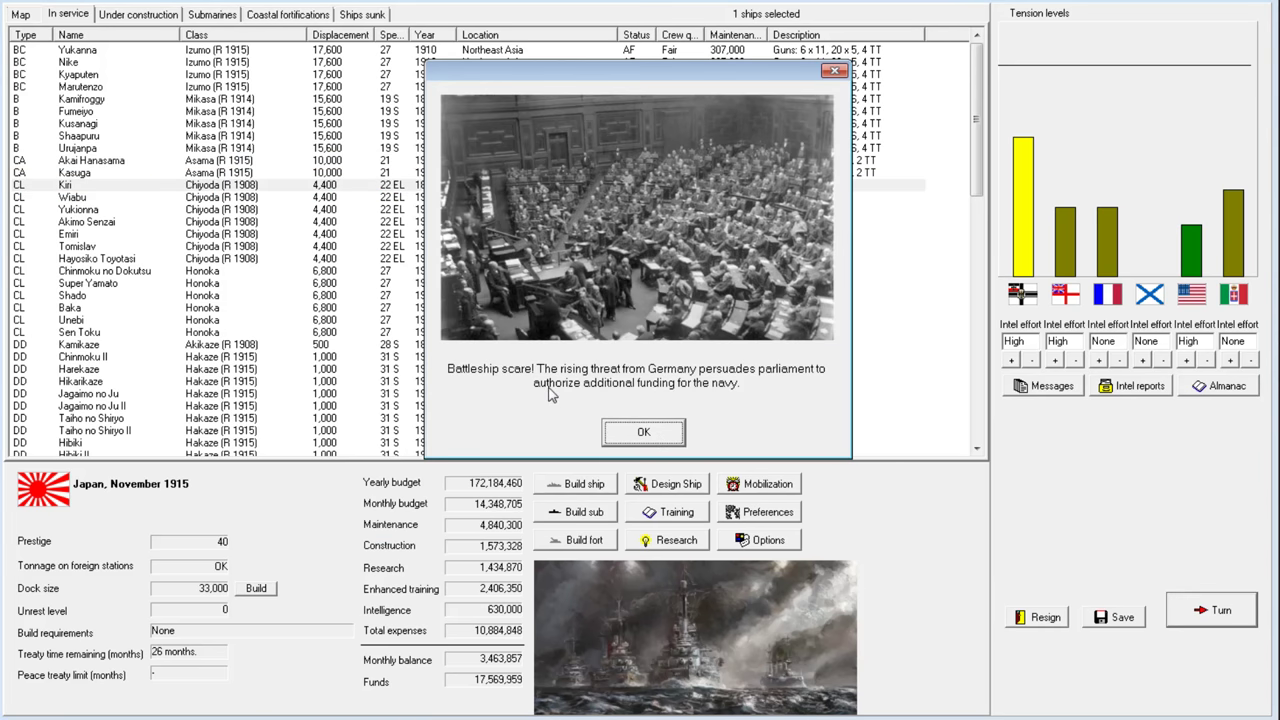
{"action": "mouse_move", "coordinate": [790, 425]}
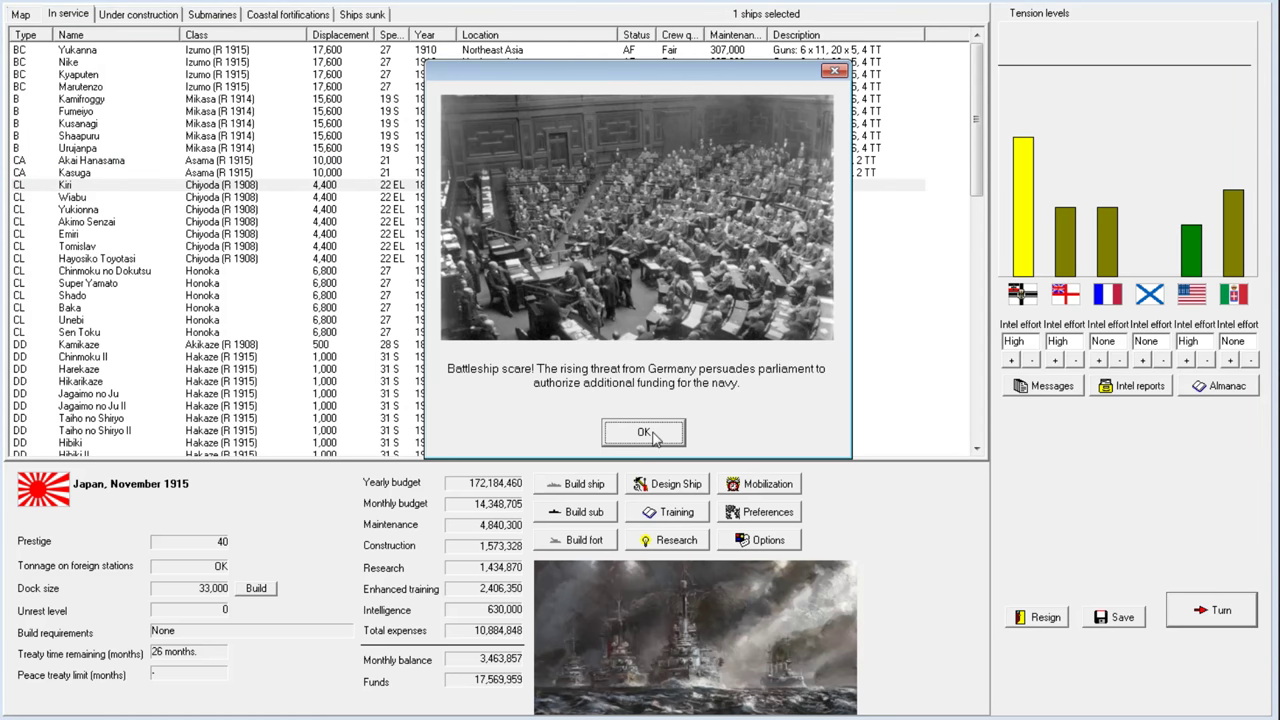
Acknowledge the battleship scare funding boost and close the December 1915 turn messages
{"action": "left_click", "coordinate": [643, 432]}
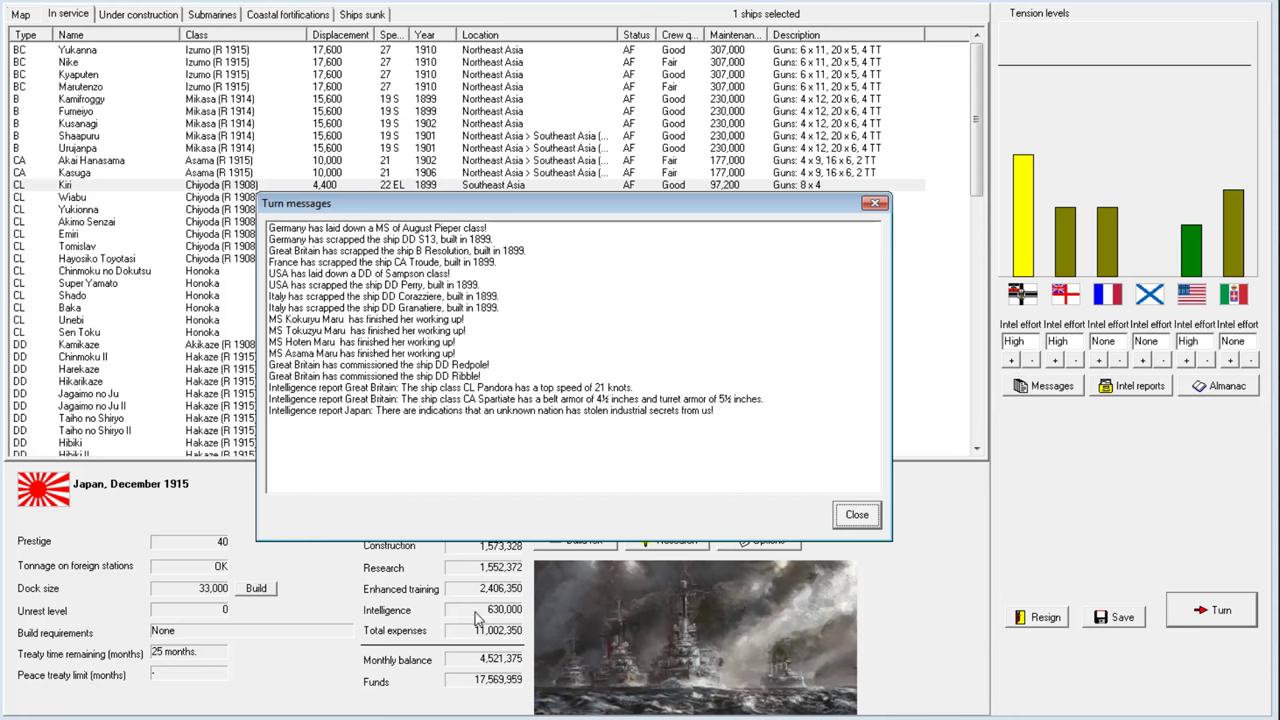
{"action": "left_click", "coordinate": [856, 514]}
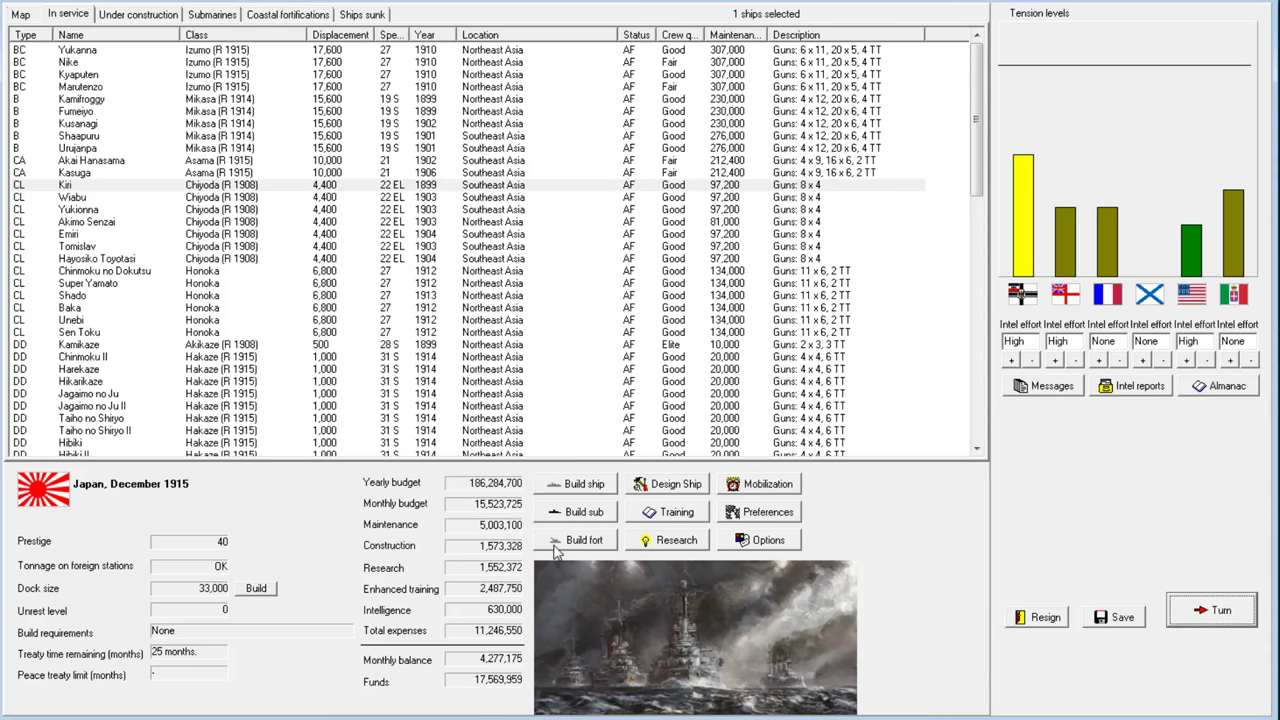
{"action": "mouse_move", "coordinate": [662, 441]}
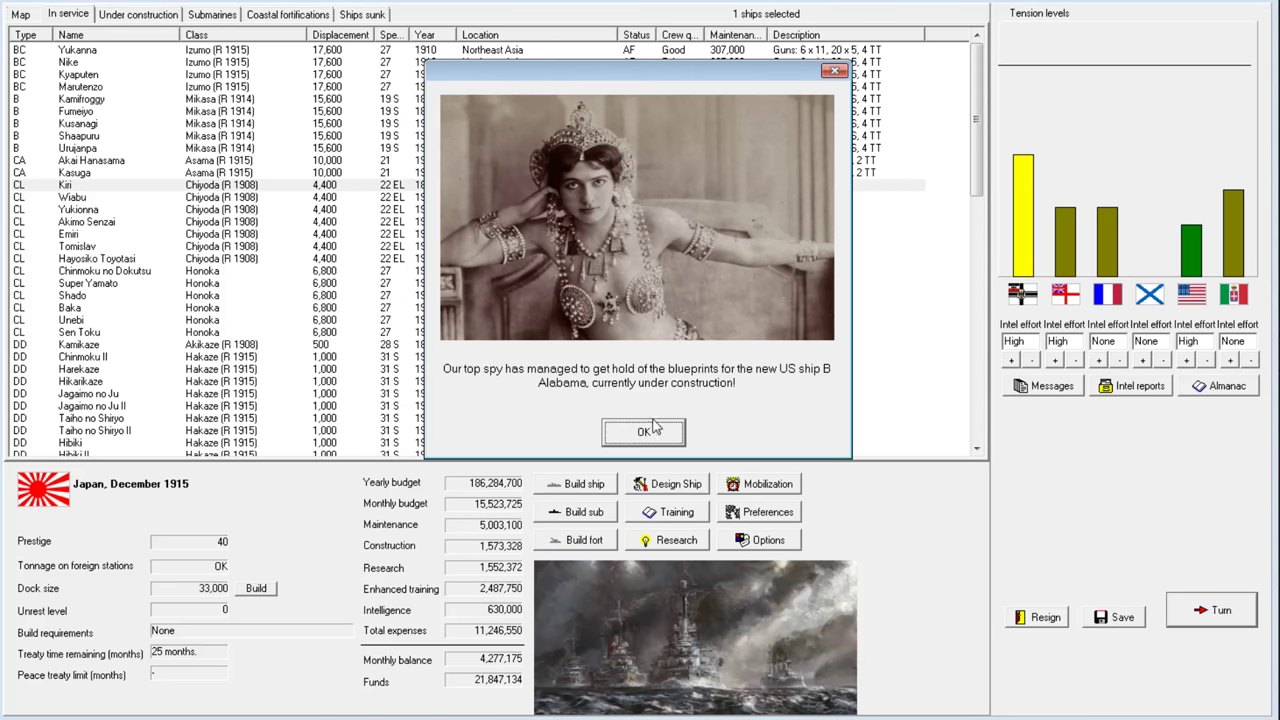
Acknowledge the spy report, then dismiss the US battleship Alabama blueprint sheet
{"action": "left_click", "coordinate": [643, 431]}
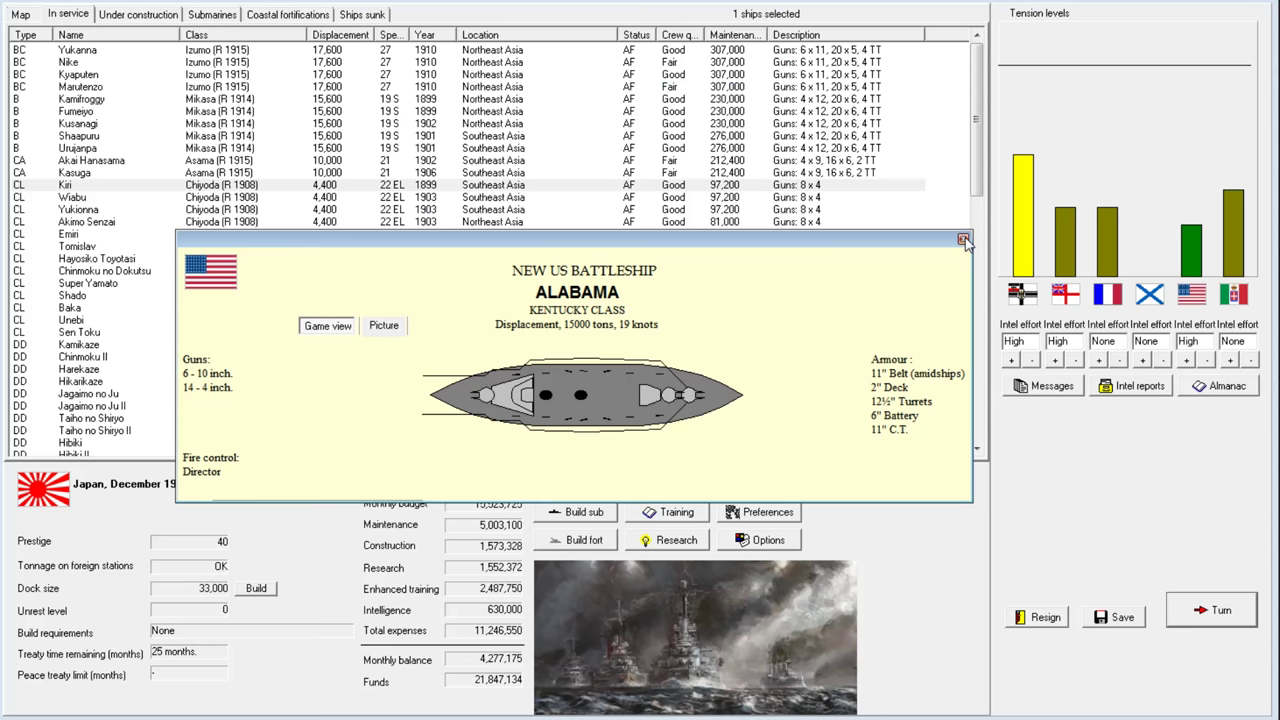
{"action": "mouse_move", "coordinate": [963, 240]}
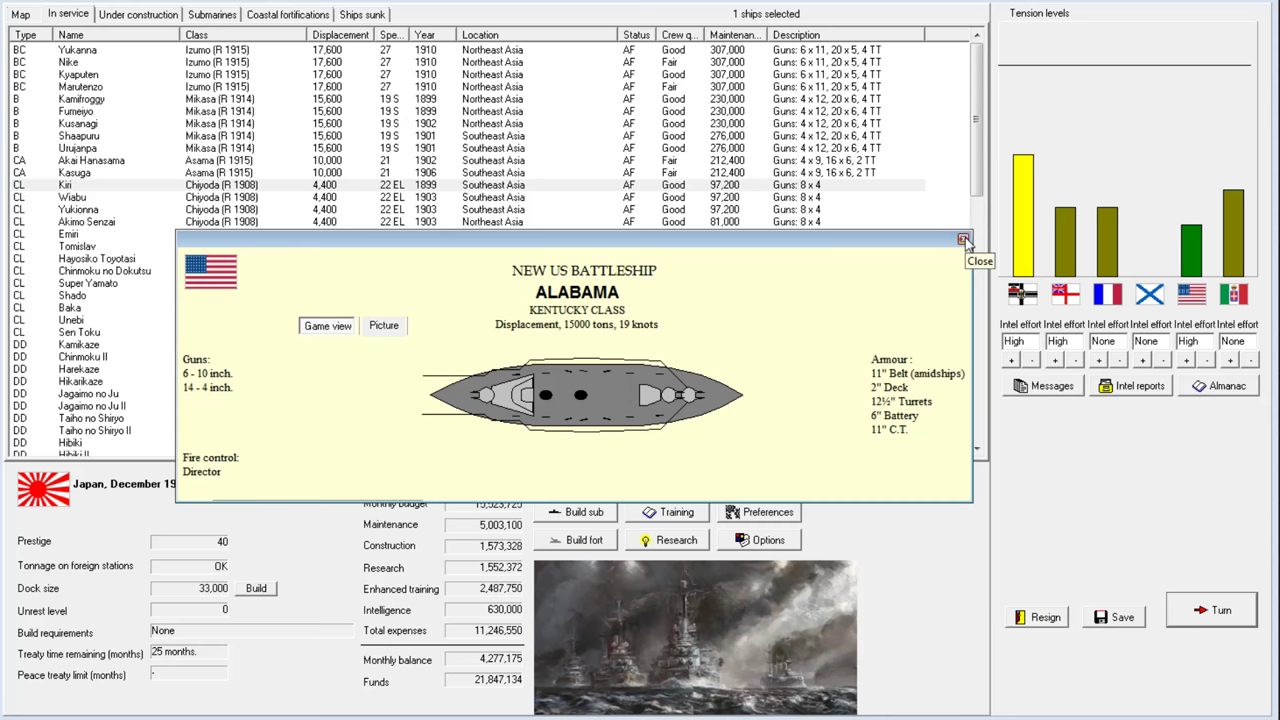
{"action": "mouse_move", "coordinate": [700, 405]}
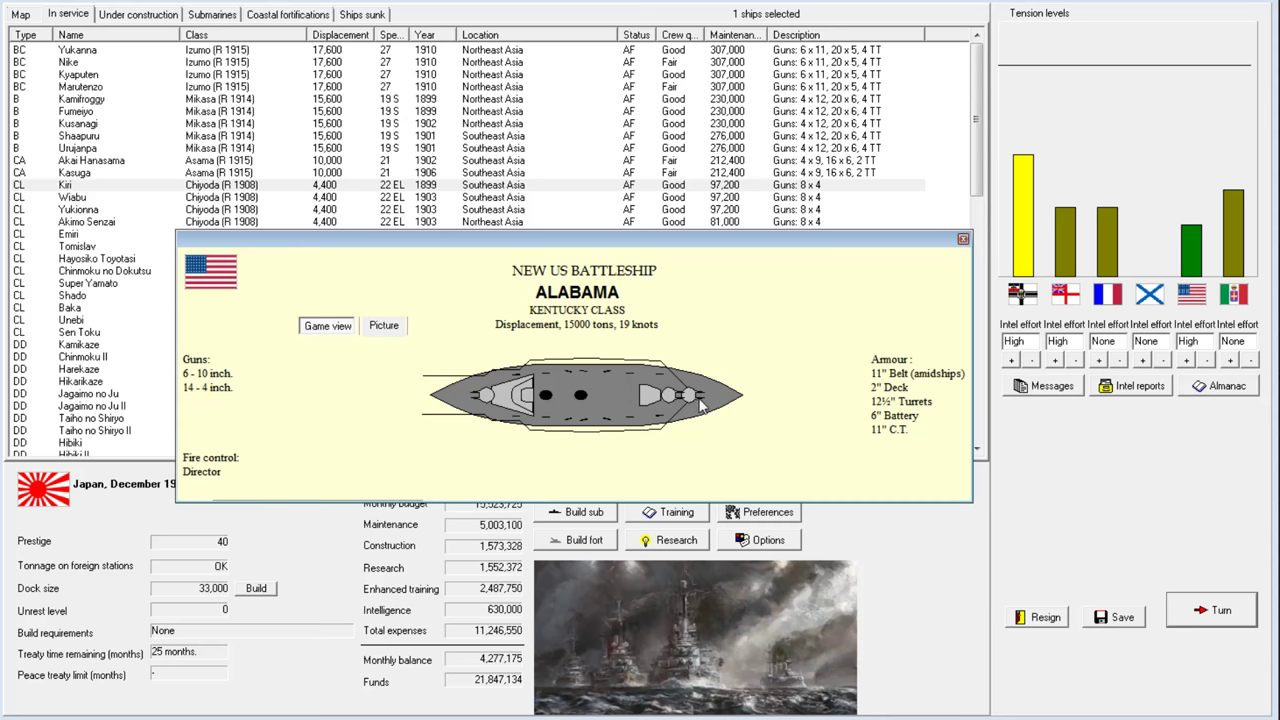
{"action": "mouse_move", "coordinate": [673, 408]}
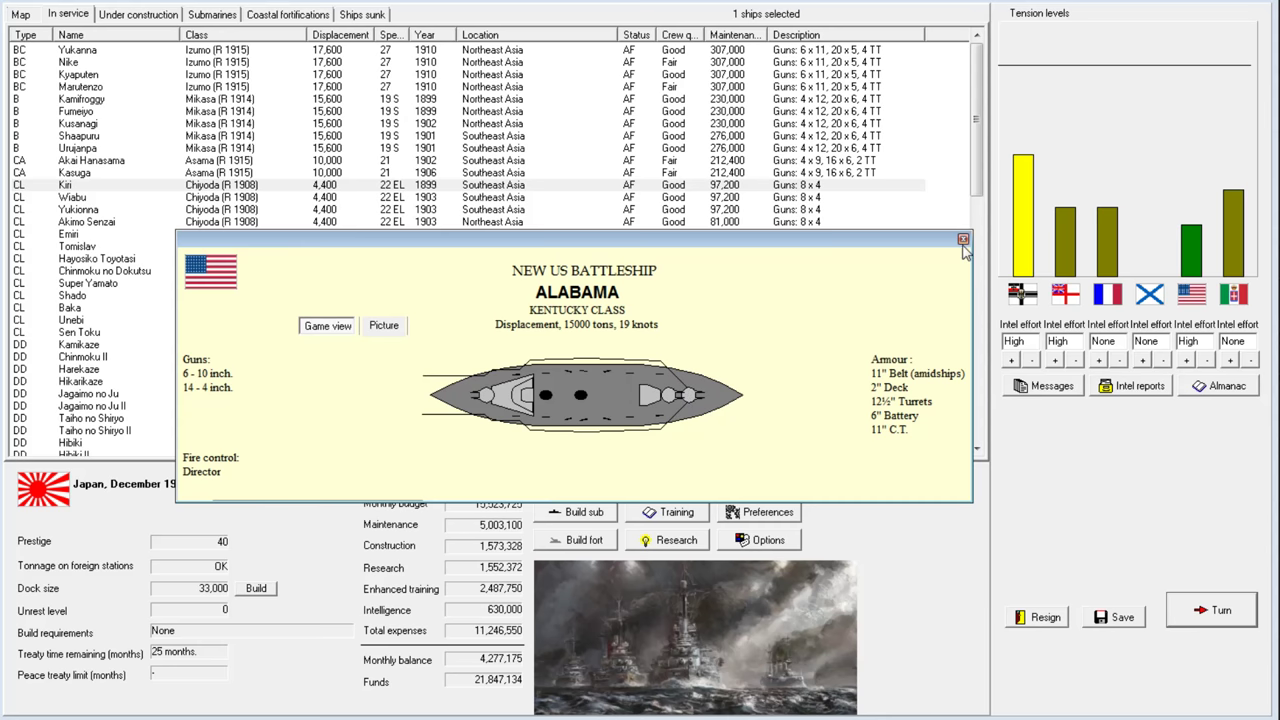
{"action": "mouse_move", "coordinate": [699, 345]}
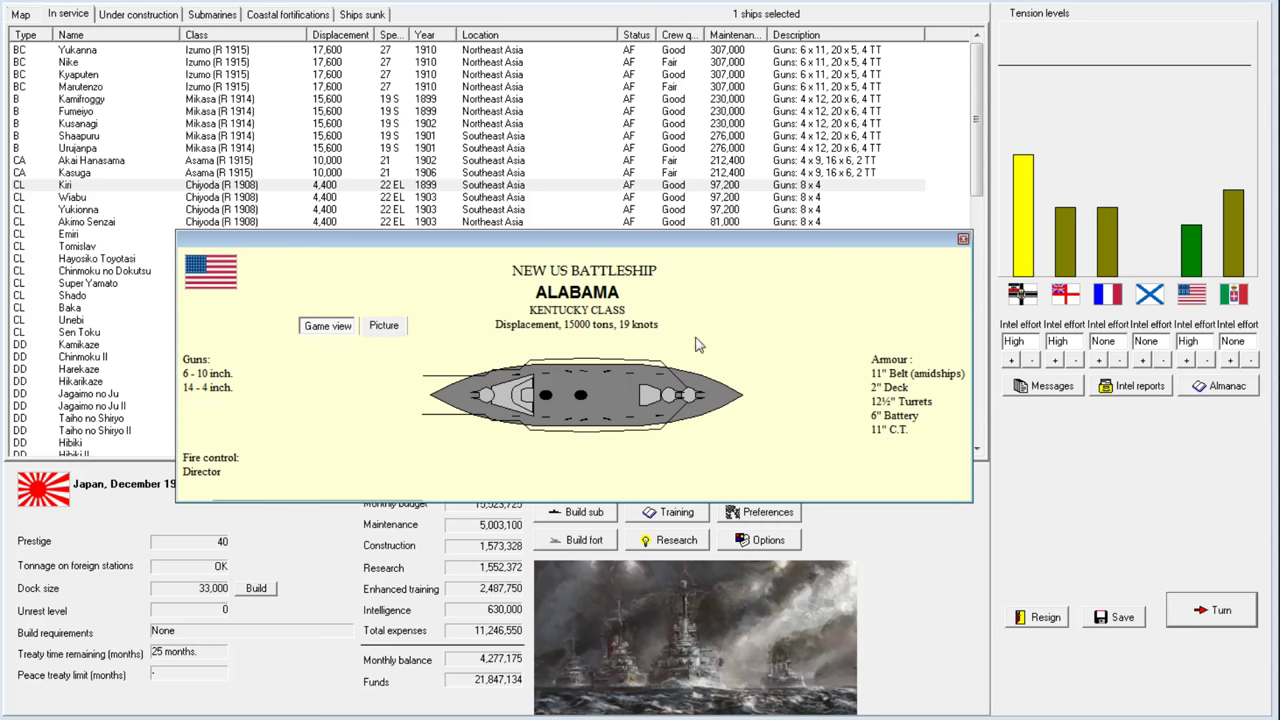
{"action": "mouse_move", "coordinate": [885, 388]}
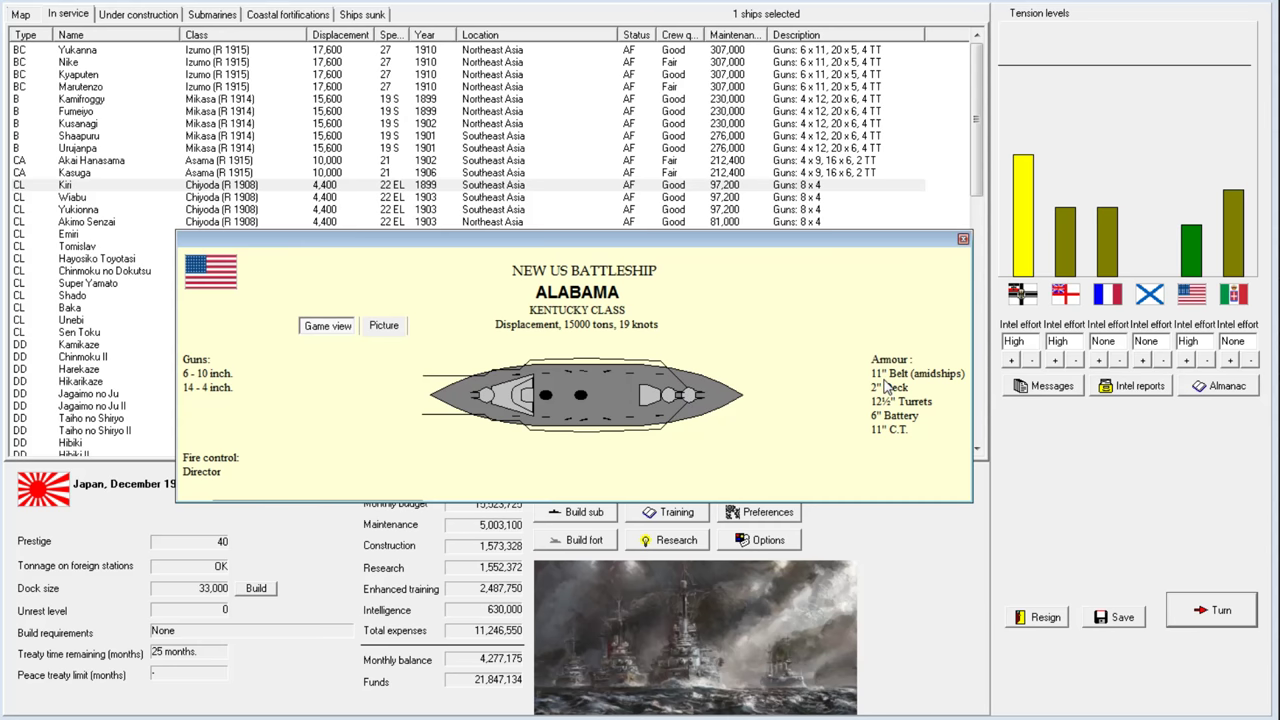
{"action": "mouse_move", "coordinate": [910, 290]}
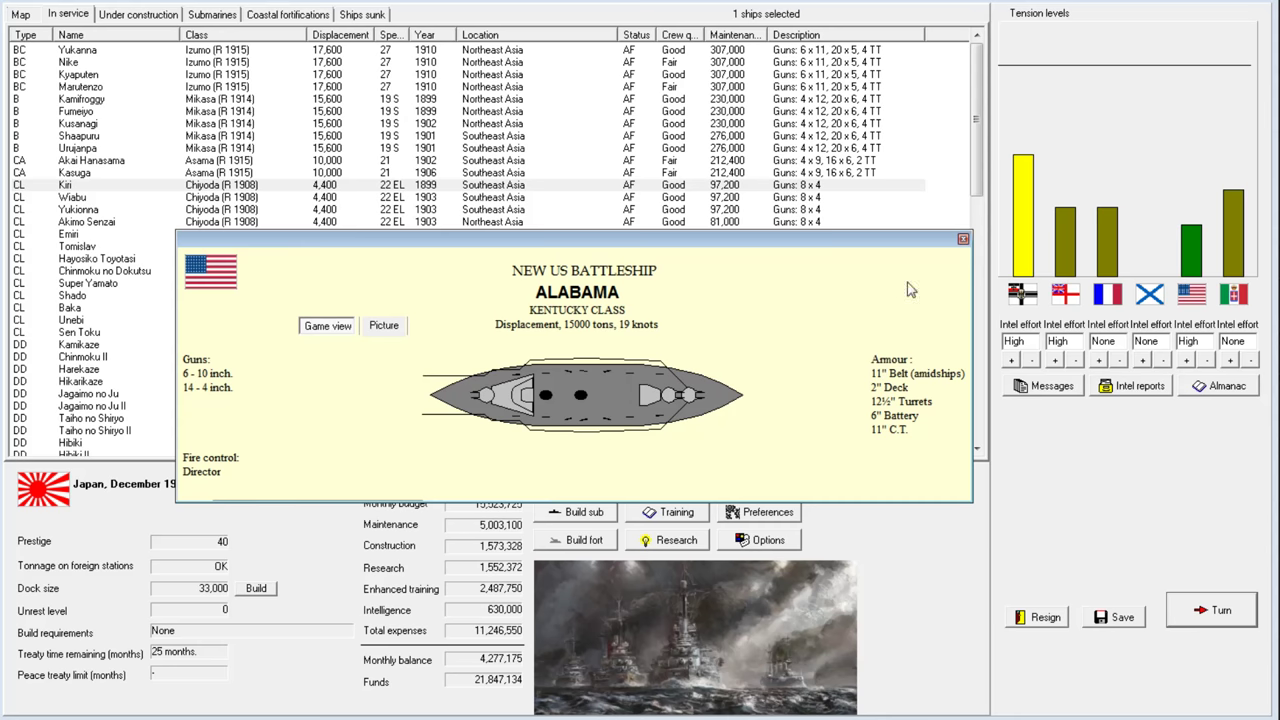
{"action": "left_click", "coordinate": [1210, 610]}
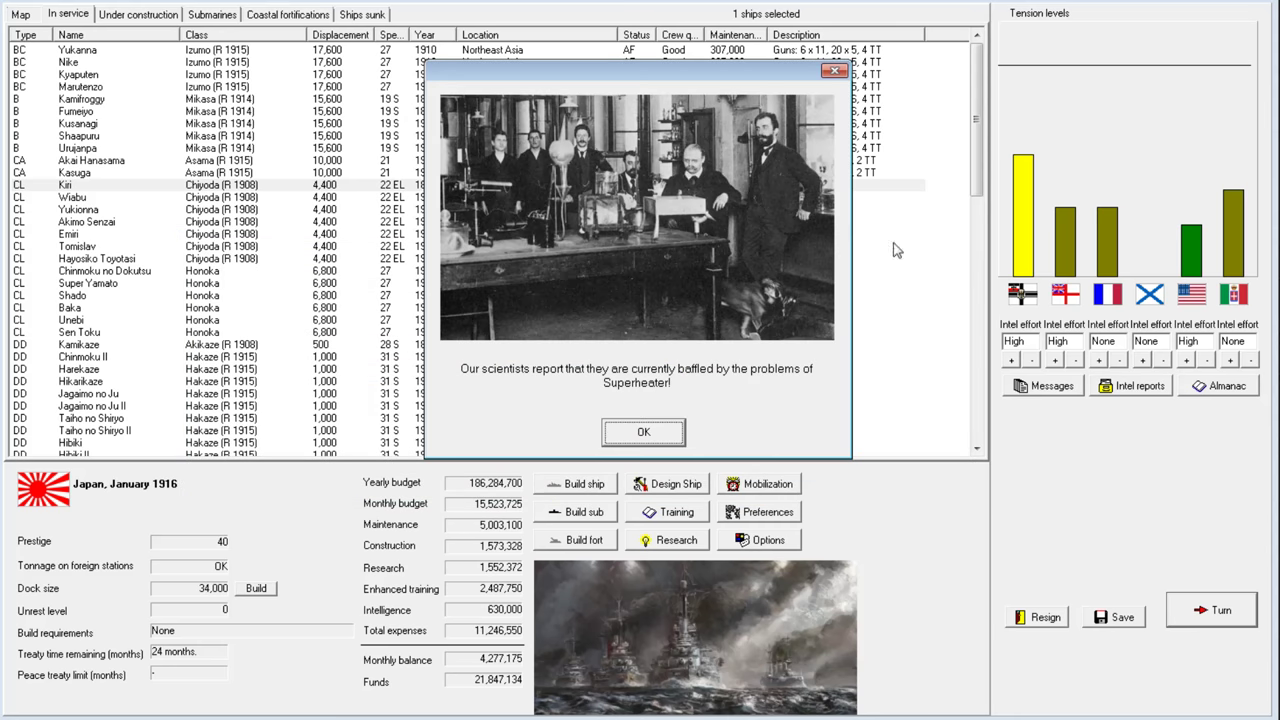
Clear the superheater, rangefinder and Kantan reports, then sell High capacity pumps II rights to Britain
{"action": "left_click", "coordinate": [643, 432]}
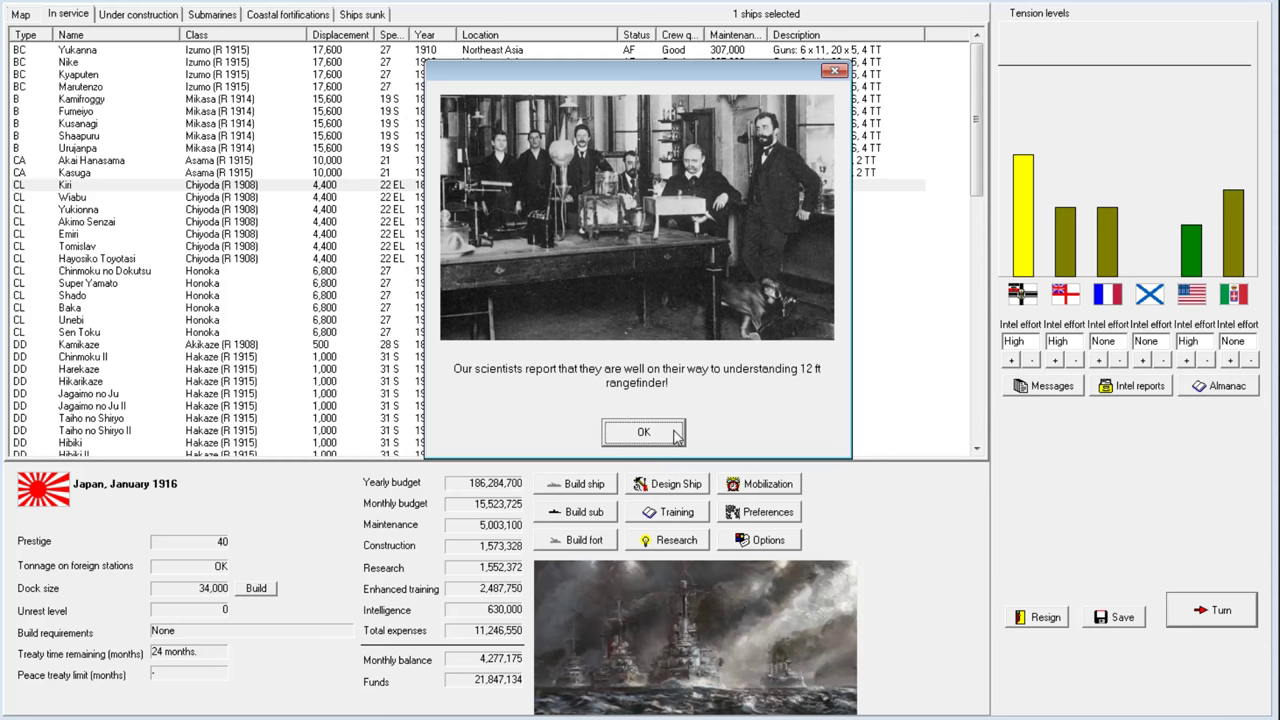
{"action": "left_click", "coordinate": [643, 432]}
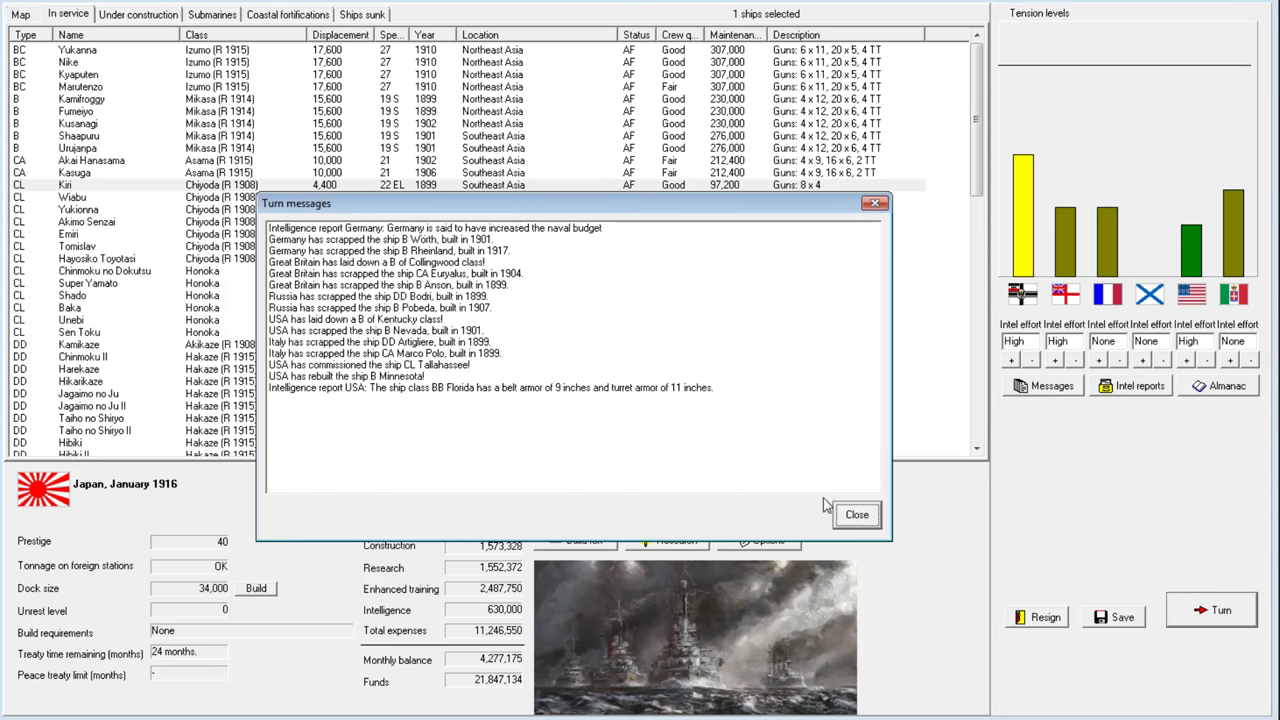
{"action": "left_click", "coordinate": [855, 514]}
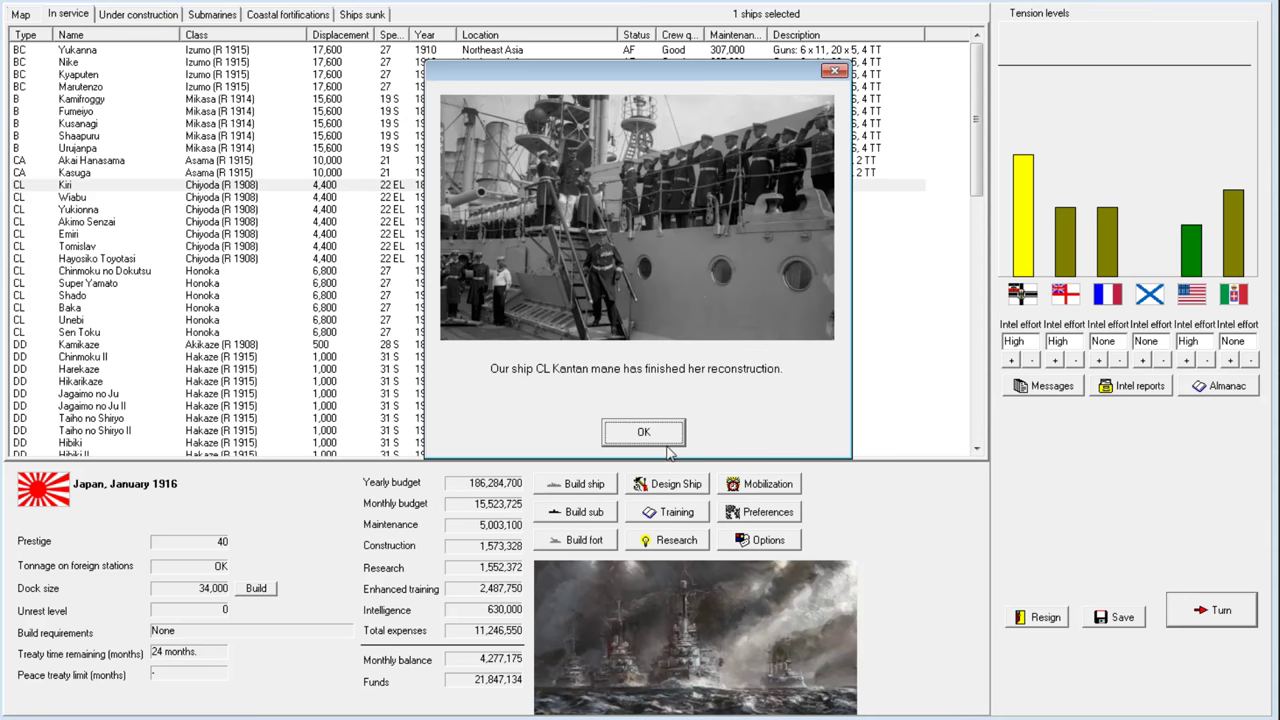
{"action": "left_click", "coordinate": [643, 431]}
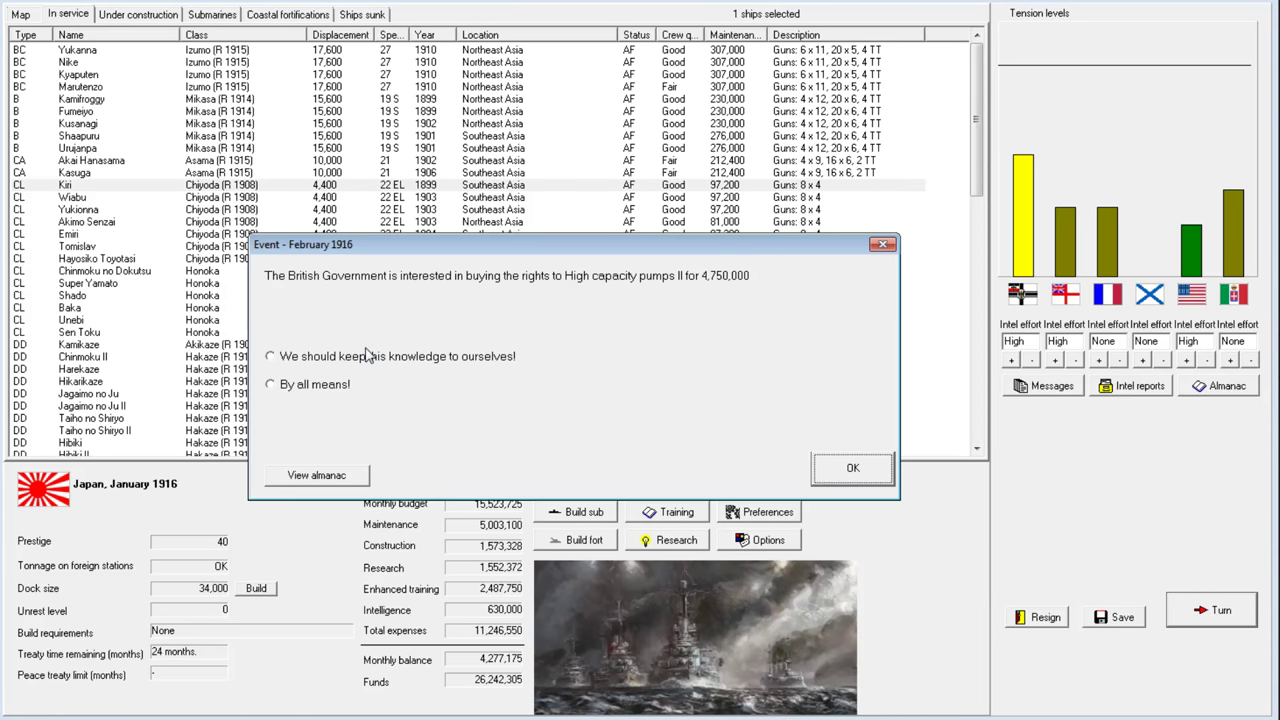
{"action": "mouse_move", "coordinate": [302, 393]}
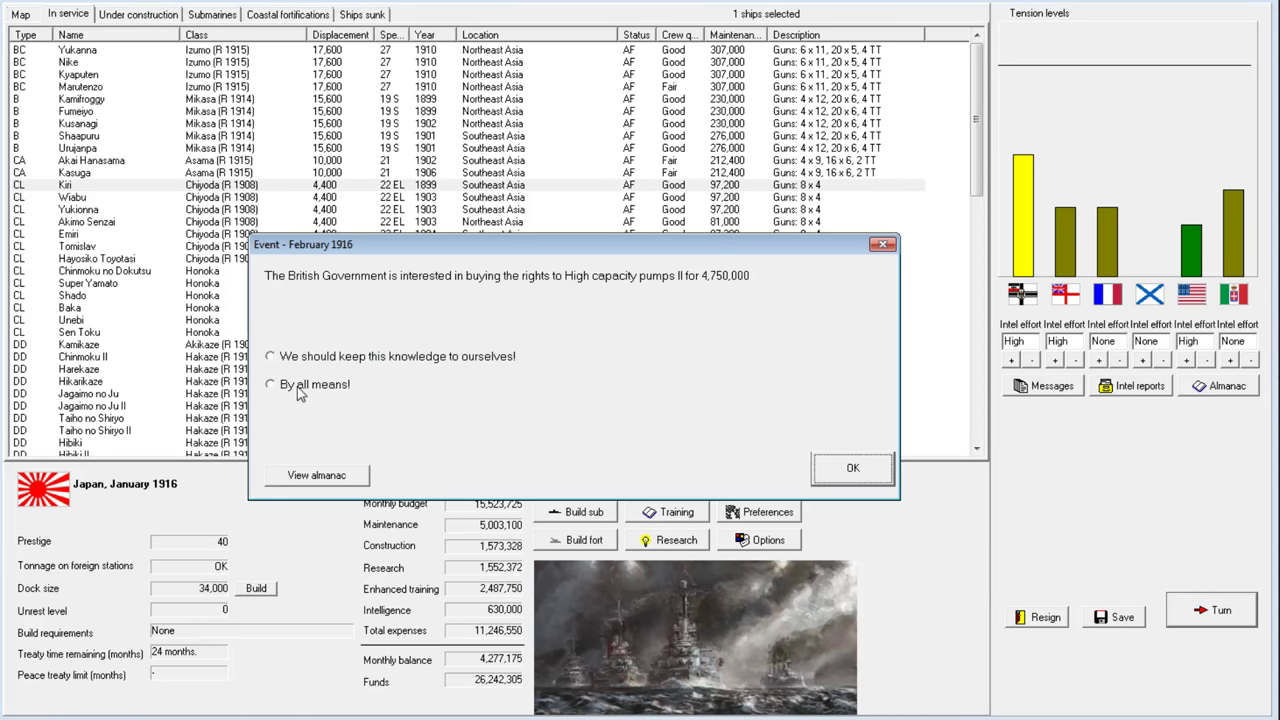
{"action": "left_click", "coordinate": [270, 384]}
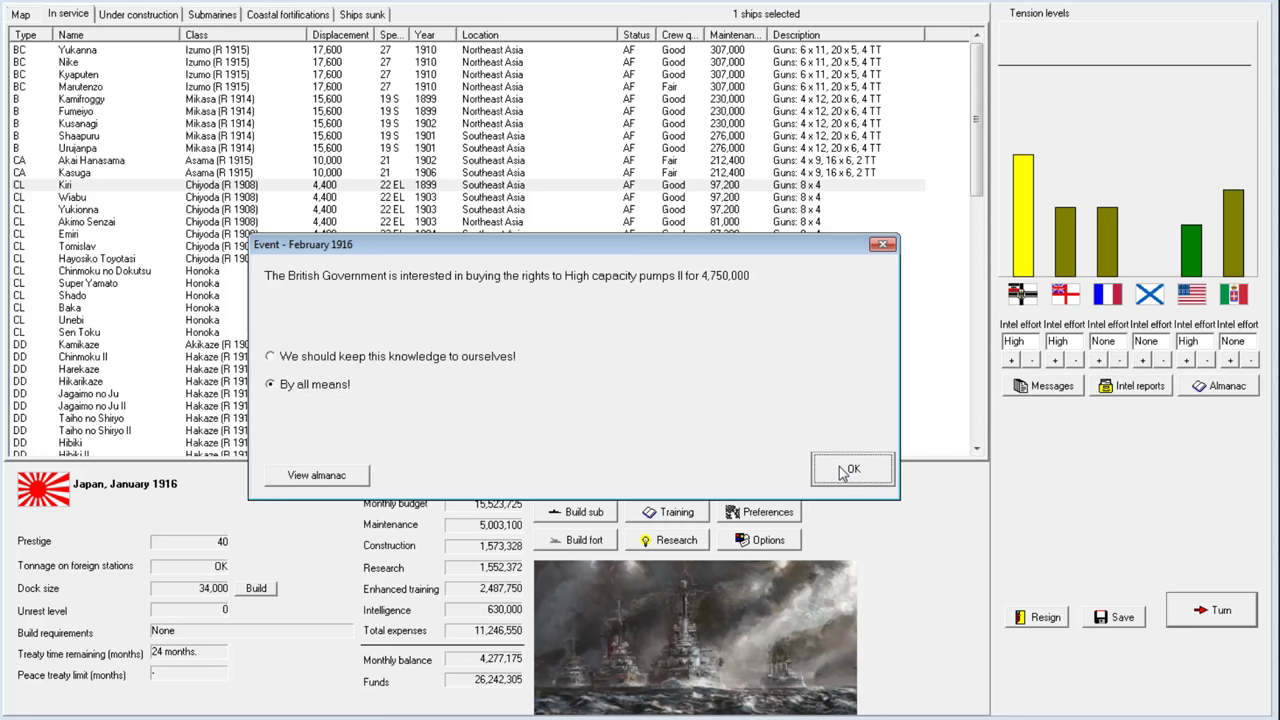
{"action": "left_click", "coordinate": [851, 469]}
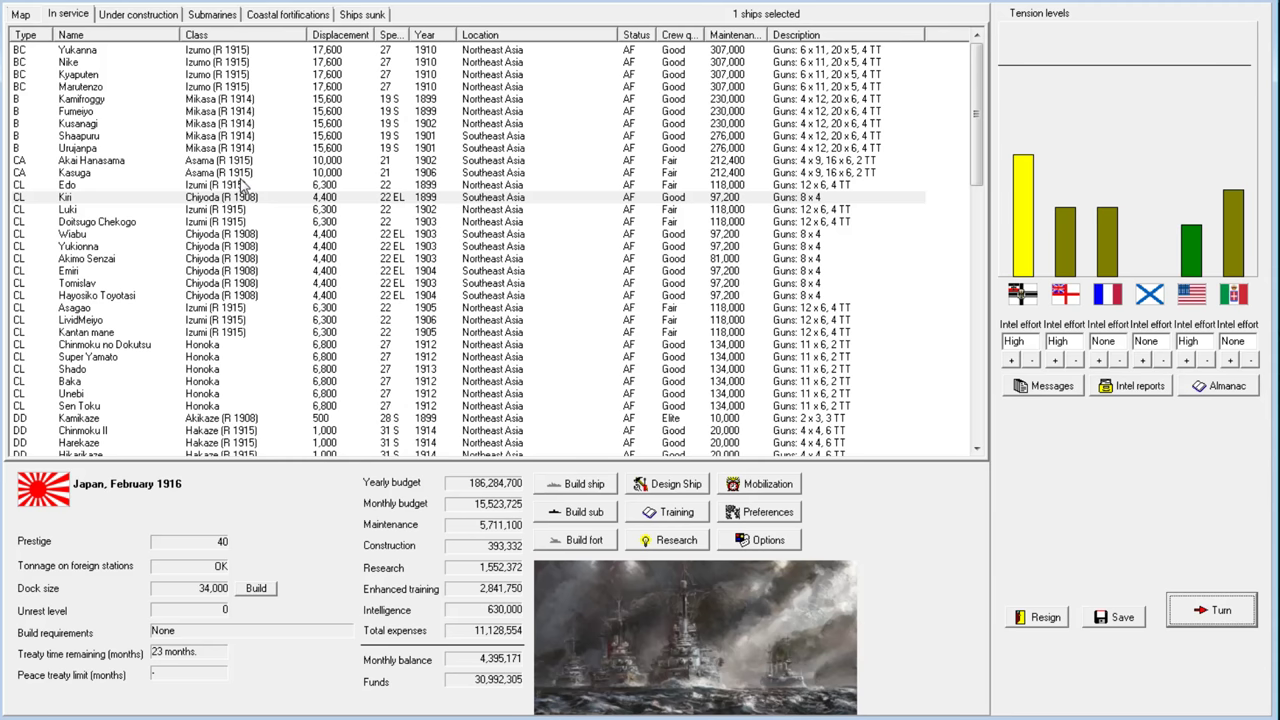
Select Edo and then Chiyoda-class Kiri in the fleet list and start a rebuild design
{"action": "left_click", "coordinate": [70, 185]}
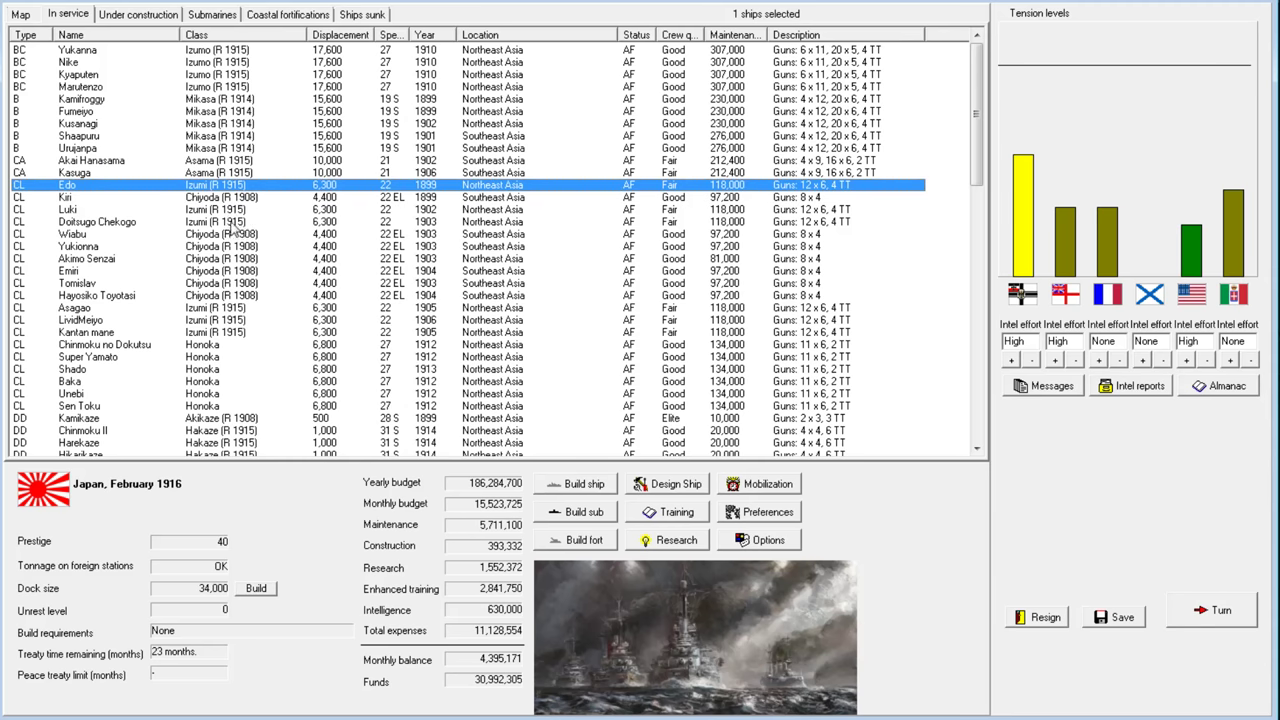
{"action": "left_click", "coordinate": [70, 197]}
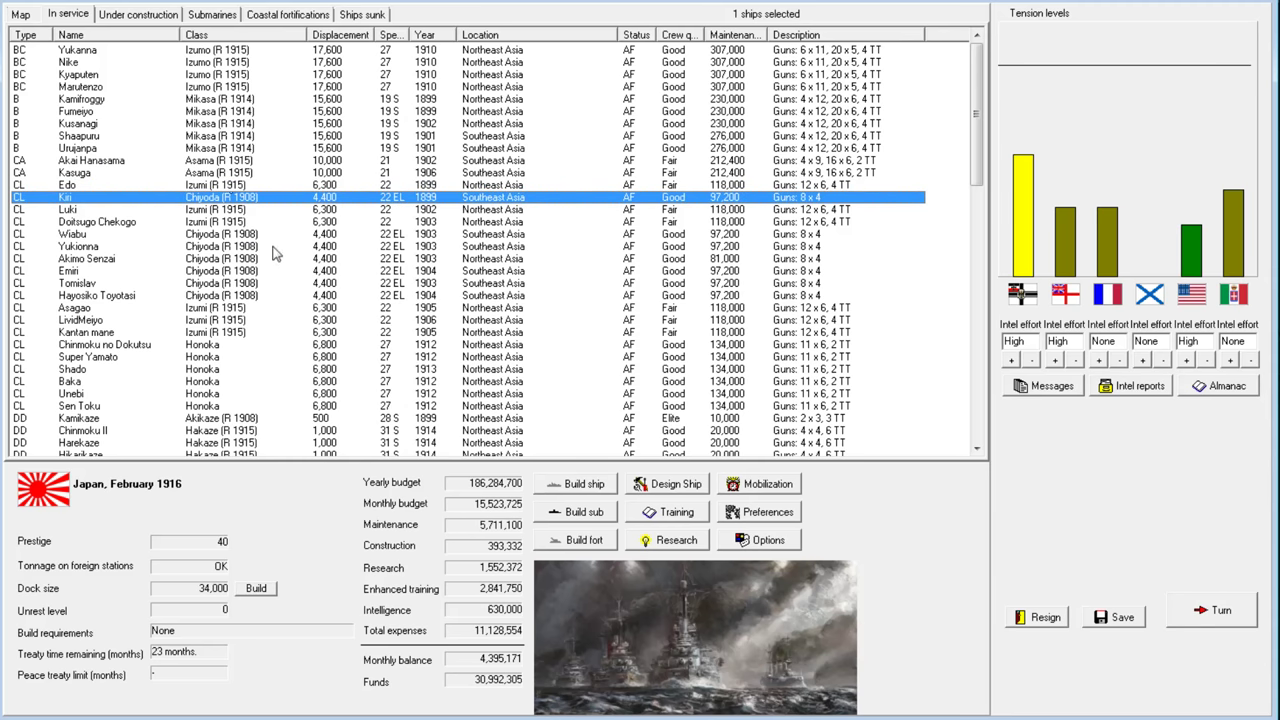
{"action": "left_click", "coordinate": [676, 483]}
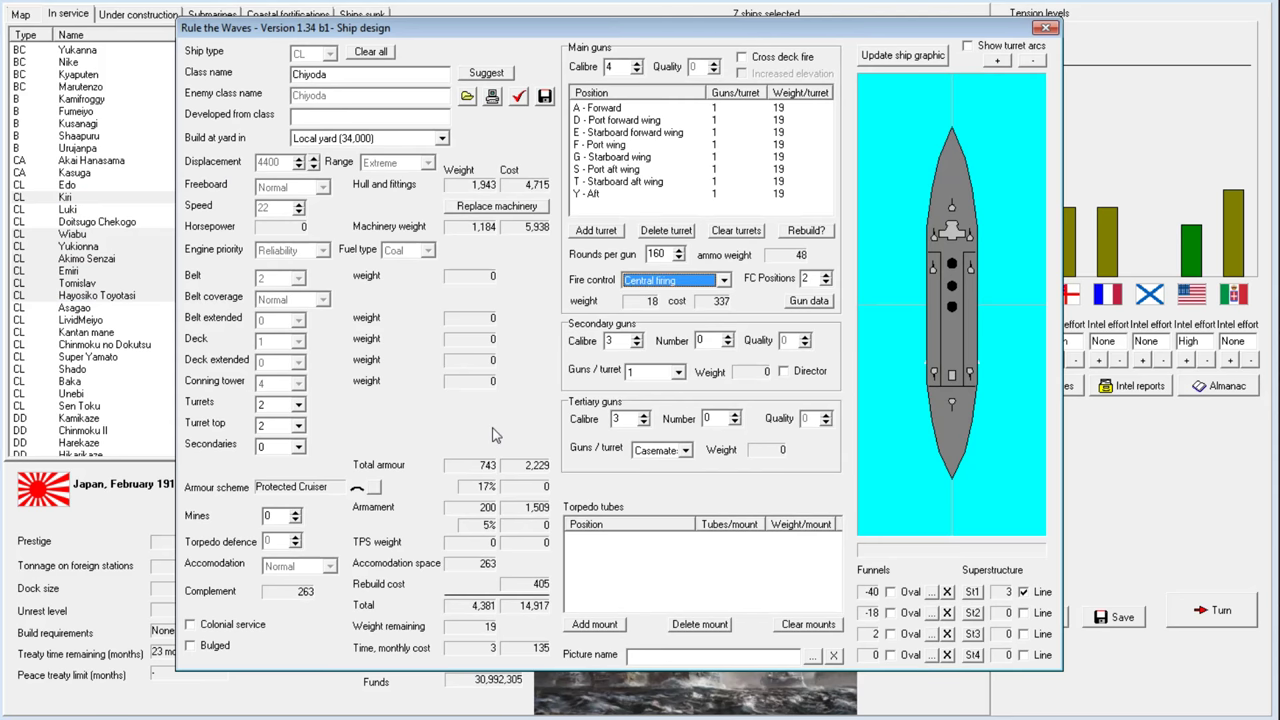
{"action": "mouse_move", "coordinate": [523, 168]}
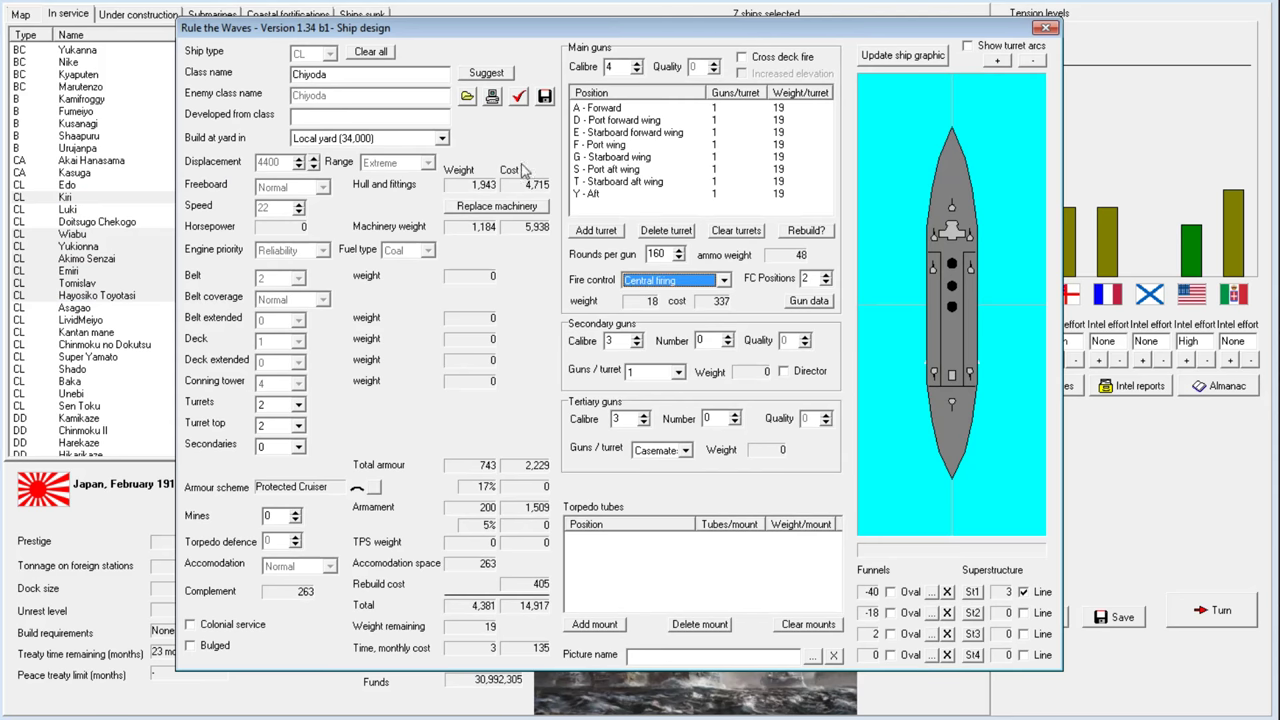
{"action": "mouse_move", "coordinate": [687, 247]}
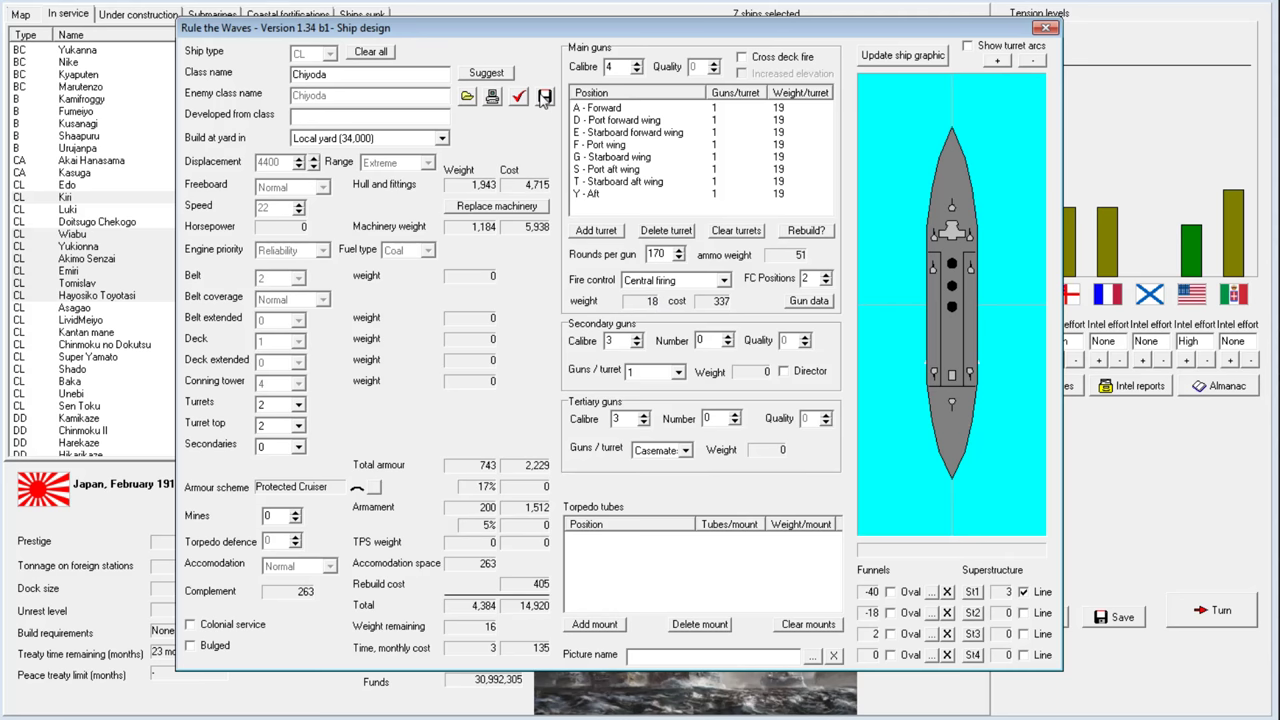
{"action": "mouse_move", "coordinate": [548, 627]}
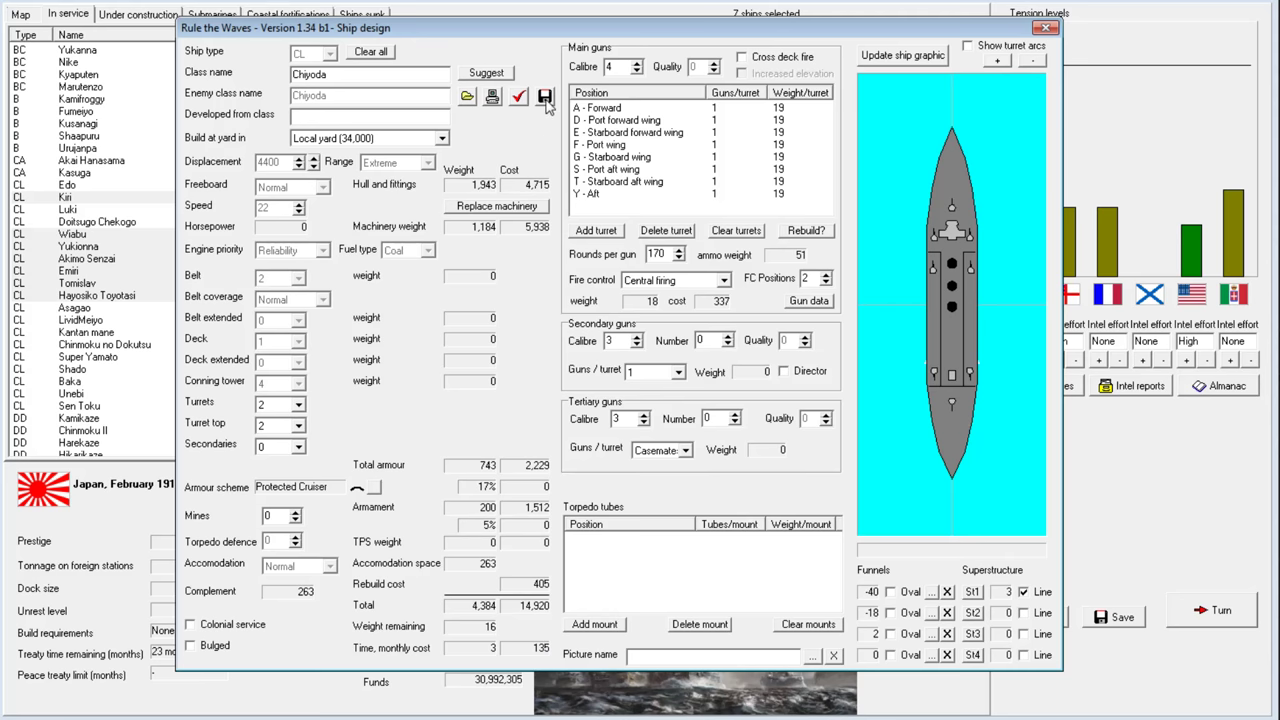
Save the Chiyoda (R 1916) design and confirm rebuilding all seven Chiyoda-class cruisers
{"action": "left_click", "coordinate": [518, 97]}
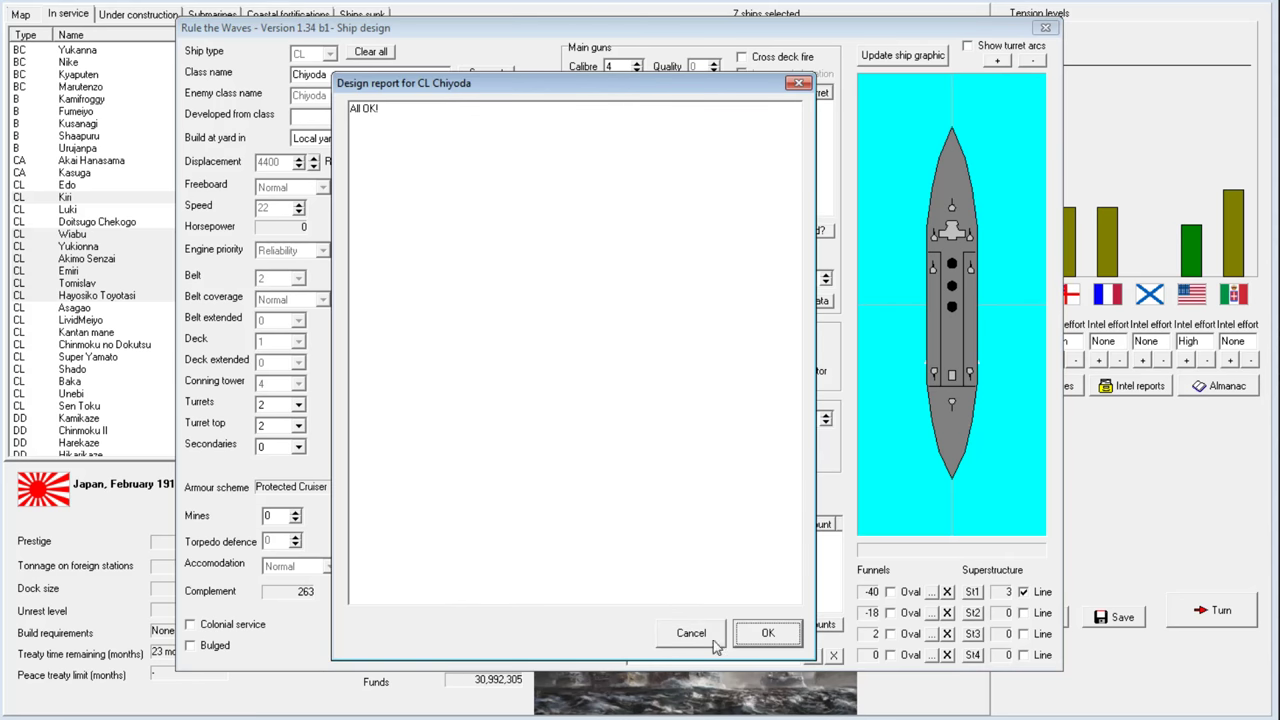
{"action": "left_click", "coordinate": [767, 632]}
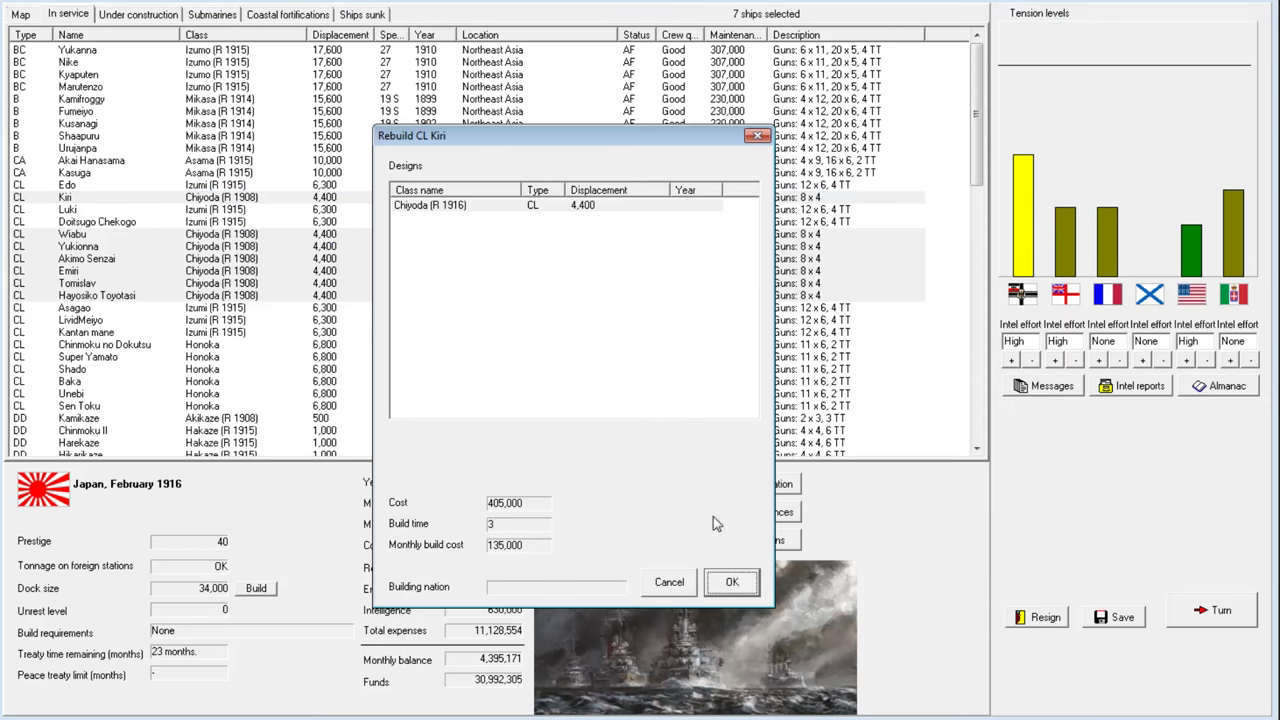
{"action": "left_click", "coordinate": [732, 582]}
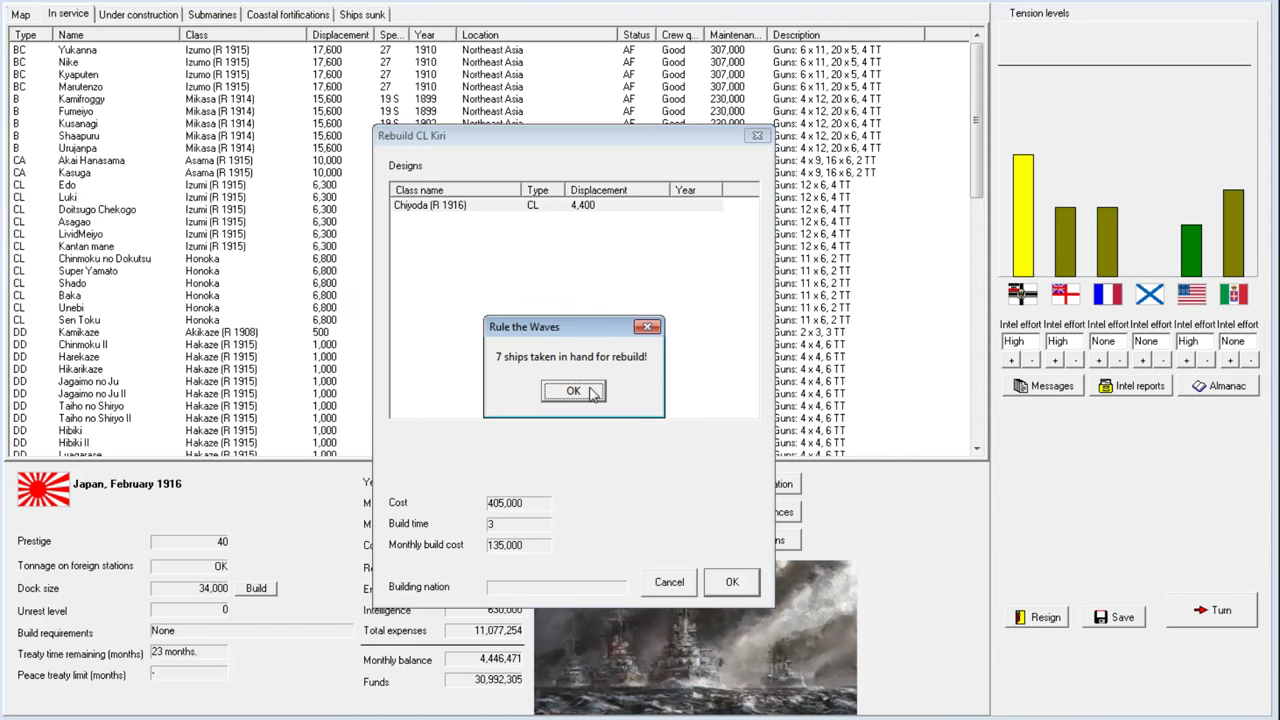
{"action": "left_click", "coordinate": [573, 390]}
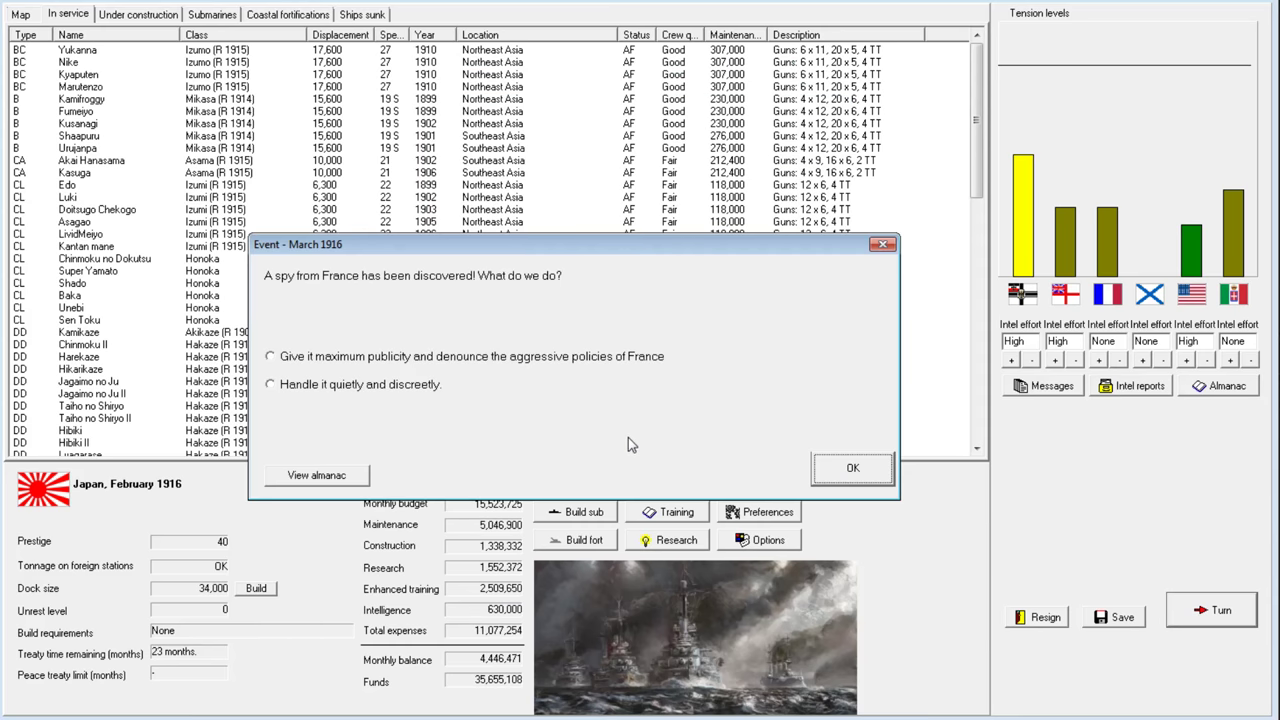
Give the French spy maximum publicity, dismiss the armour research popups and March 1916 news
{"action": "left_click", "coordinate": [268, 356]}
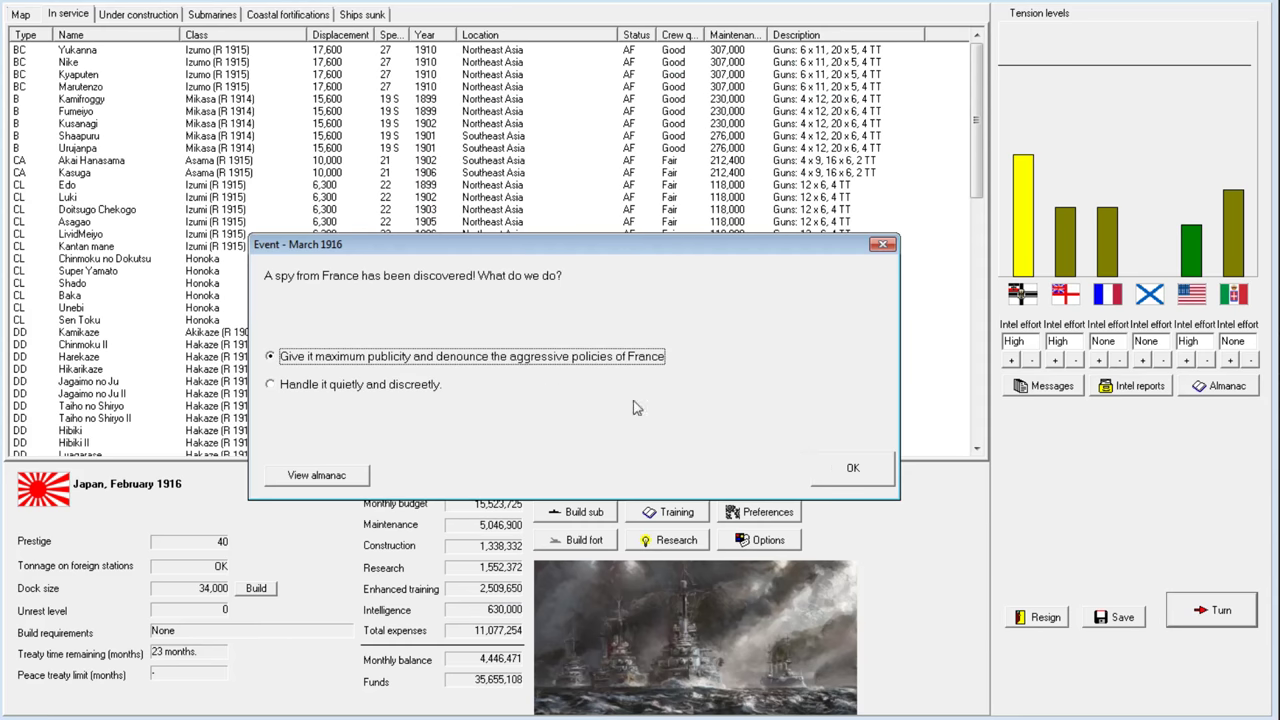
{"action": "left_click", "coordinate": [852, 468]}
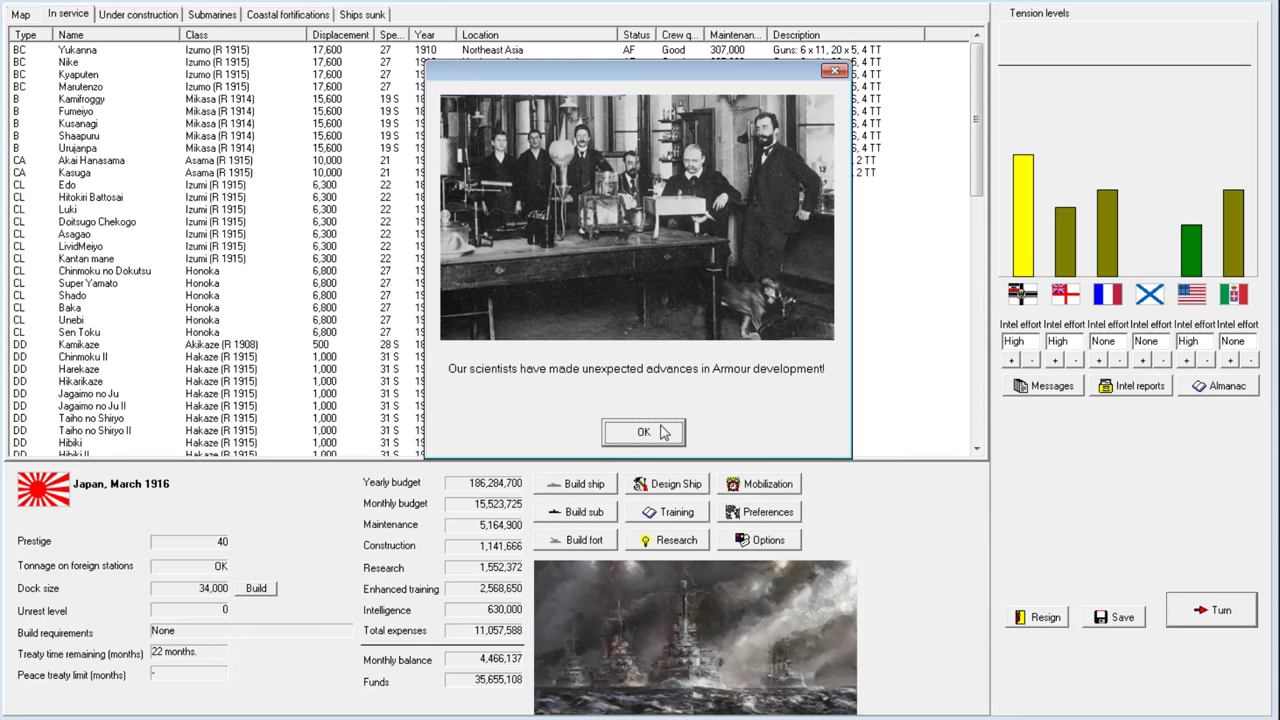
{"action": "left_click", "coordinate": [643, 432]}
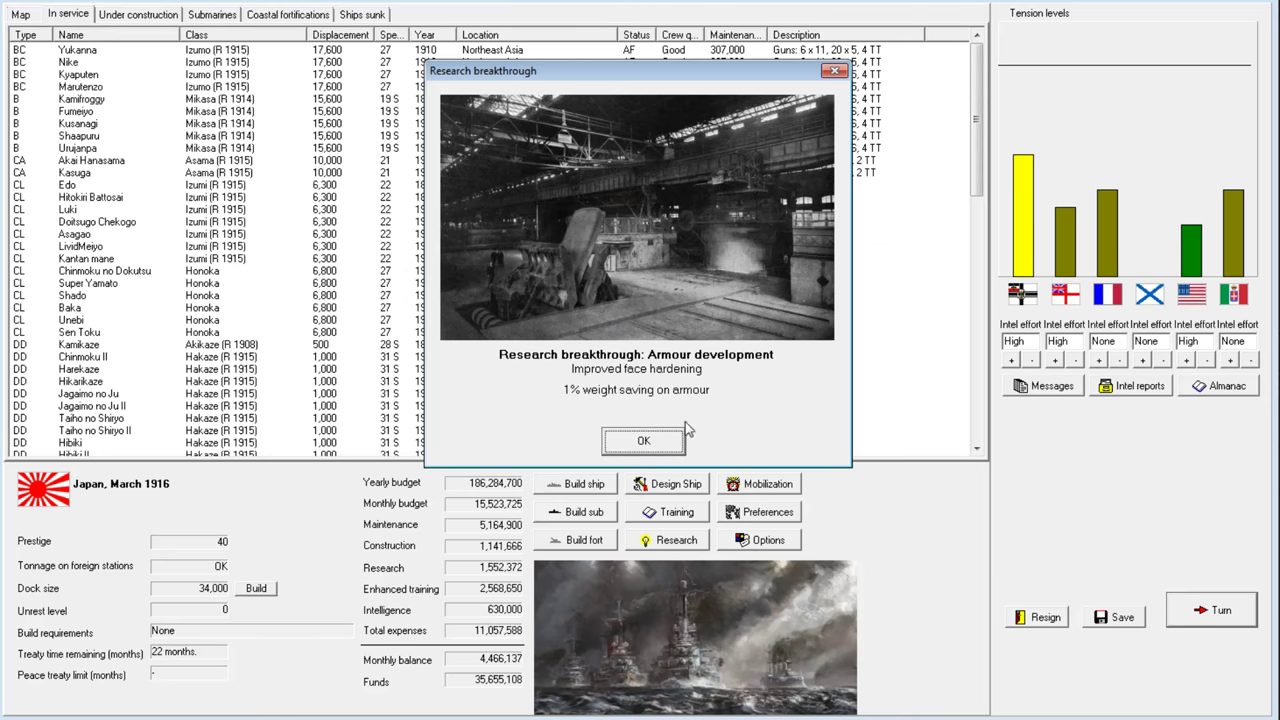
{"action": "left_click", "coordinate": [643, 441]}
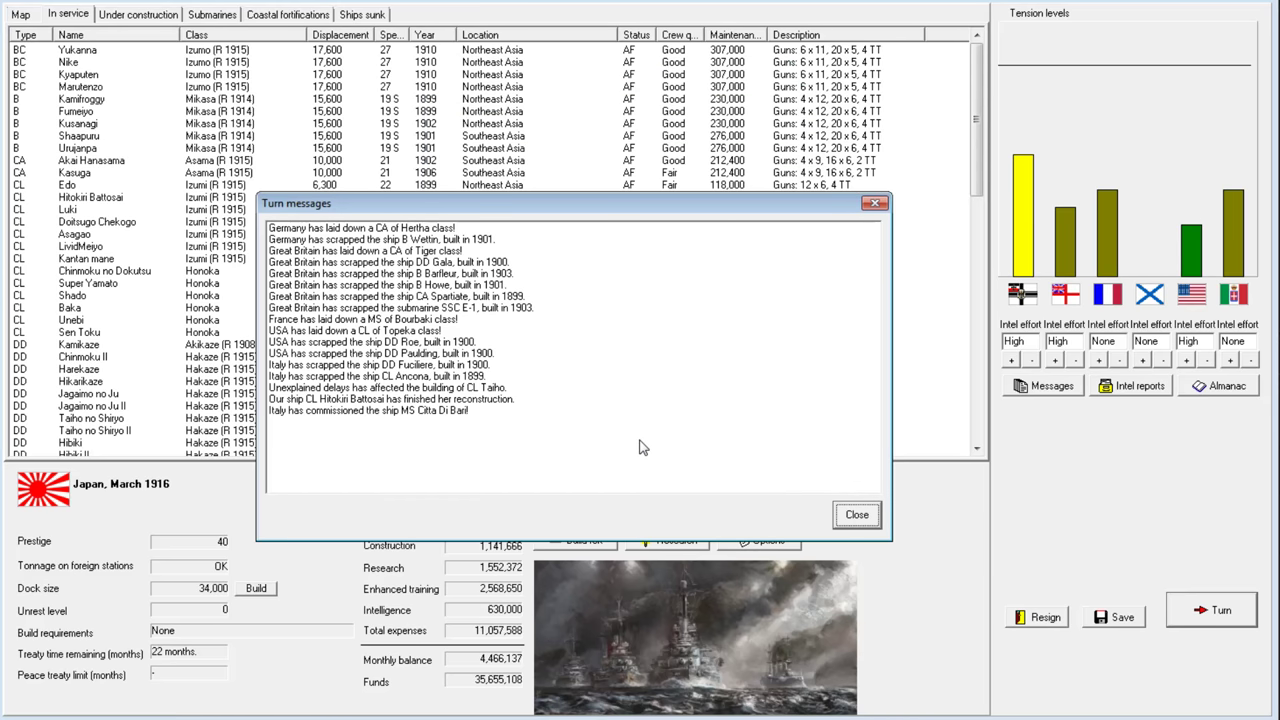
{"action": "left_click", "coordinate": [855, 514]}
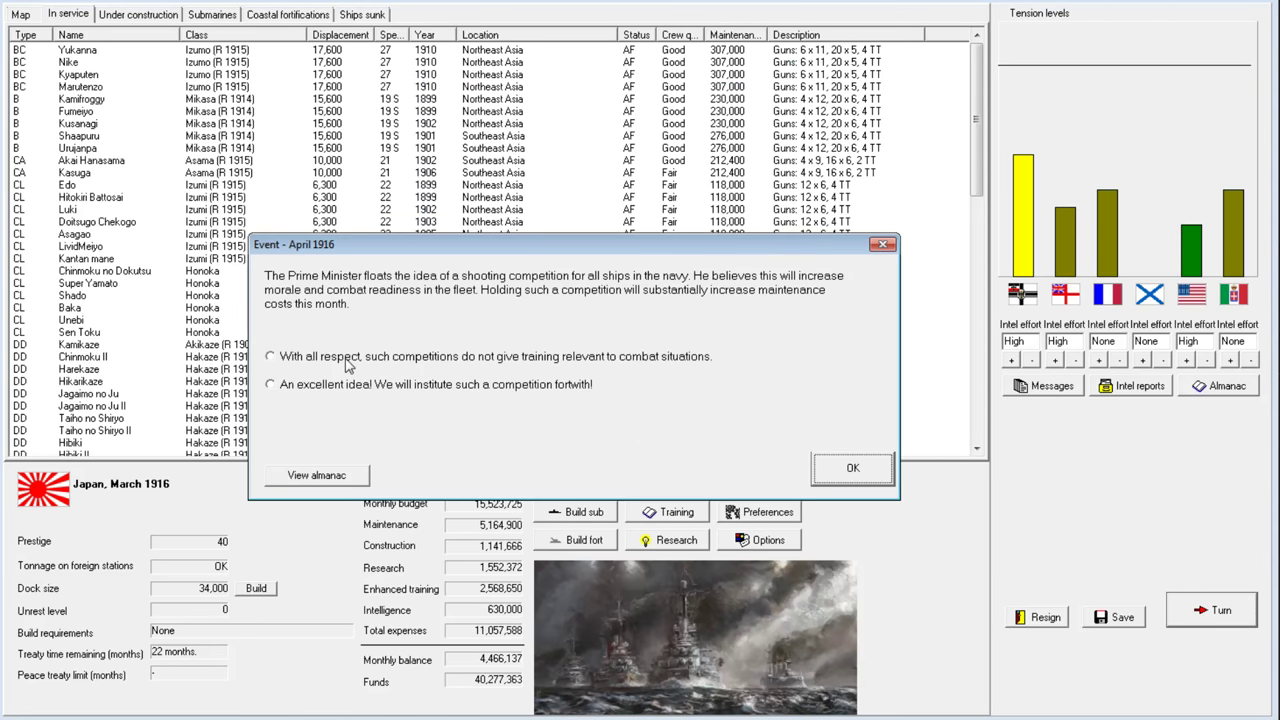
Approve the shooting competition with 'An excellent idea!' and select the cruiser Unebi
{"action": "left_click", "coordinate": [269, 384]}
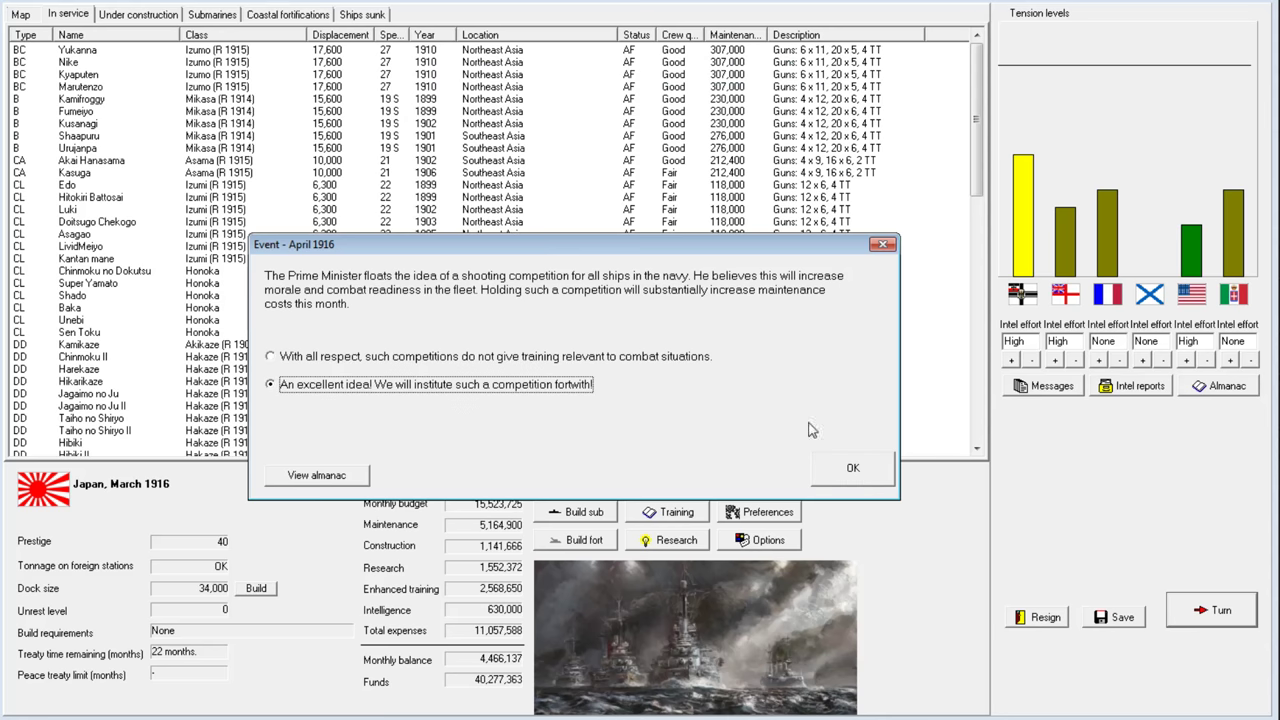
{"action": "left_click", "coordinate": [852, 467]}
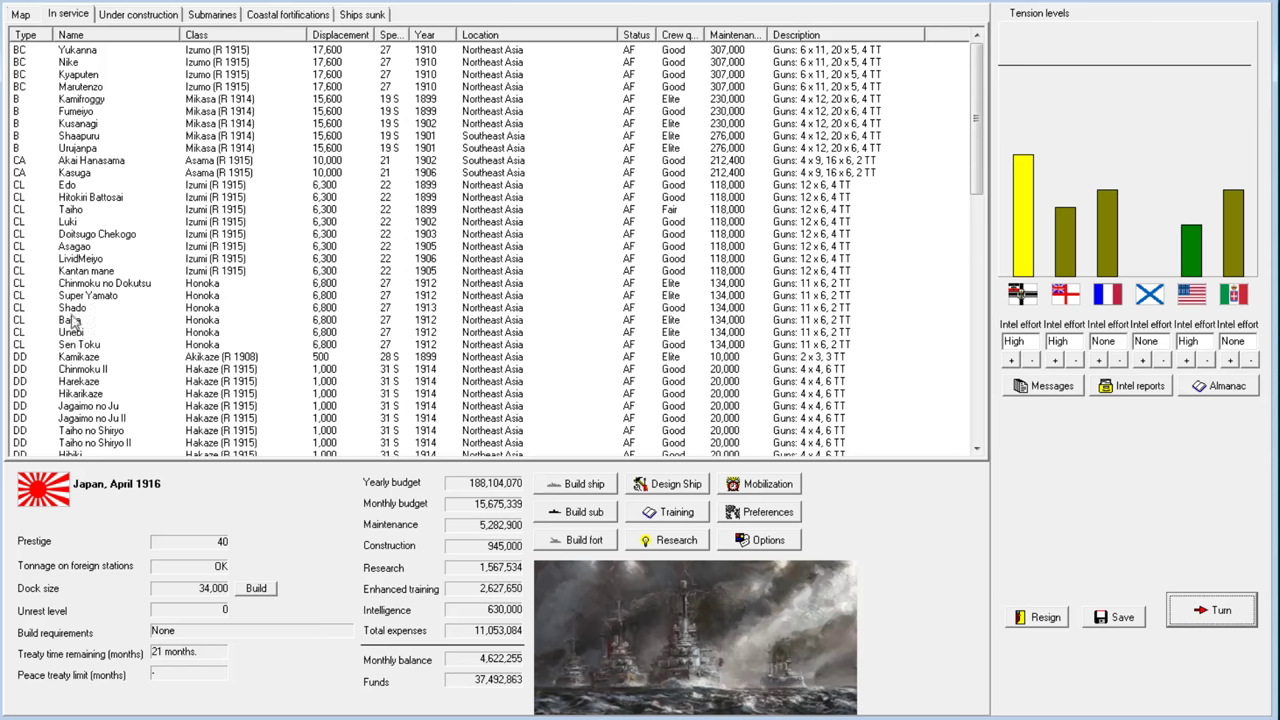
{"action": "left_click", "coordinate": [70, 332]}
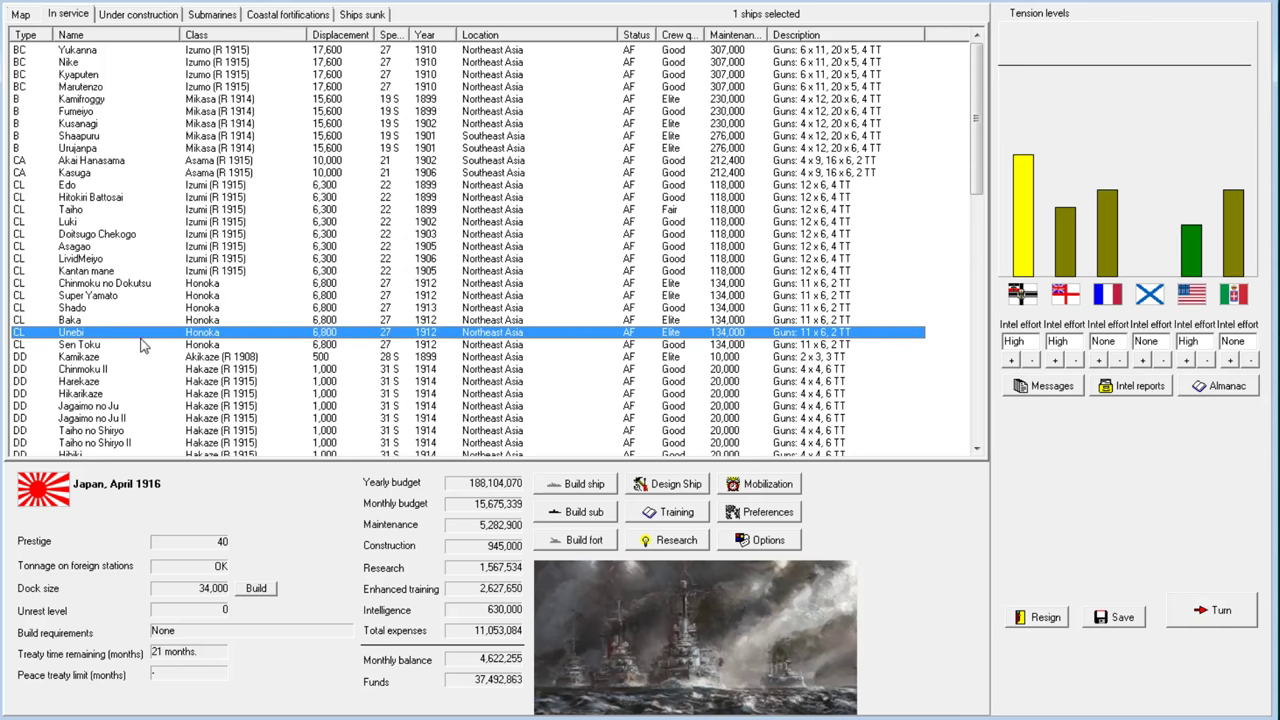
{"action": "mouse_move", "coordinate": [340, 335]}
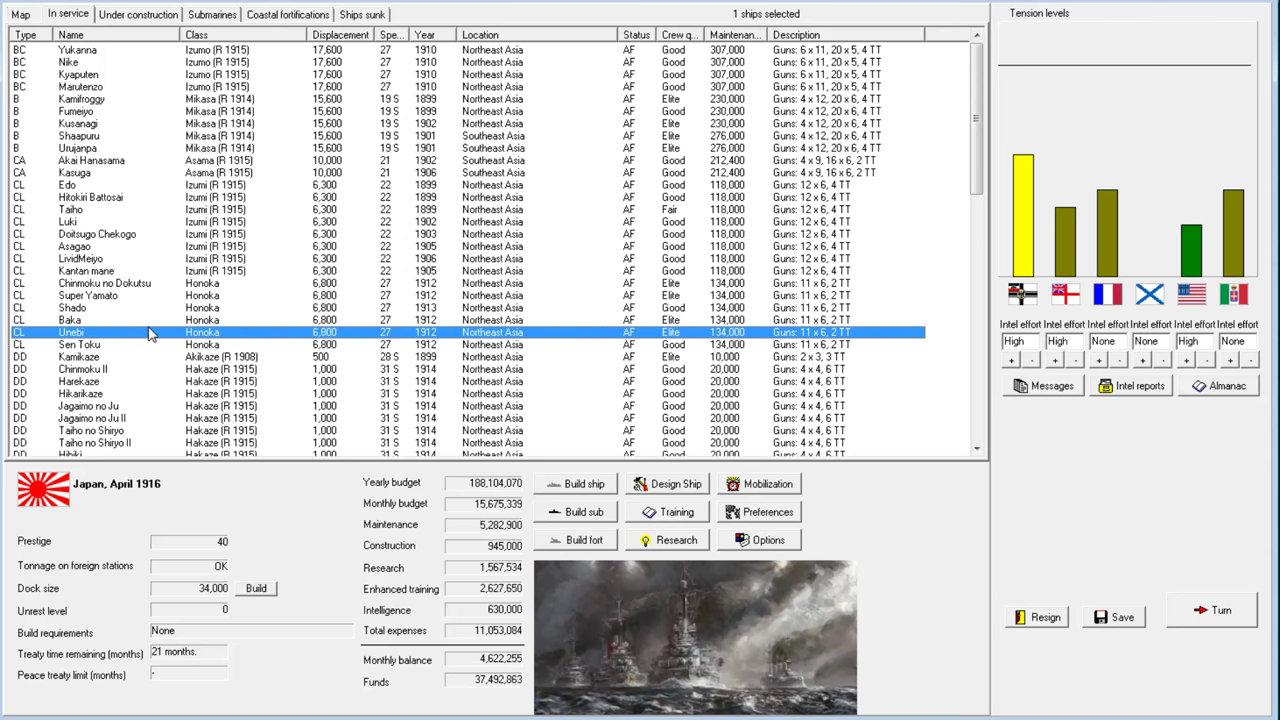
{"action": "mouse_move", "coordinate": [665, 338]}
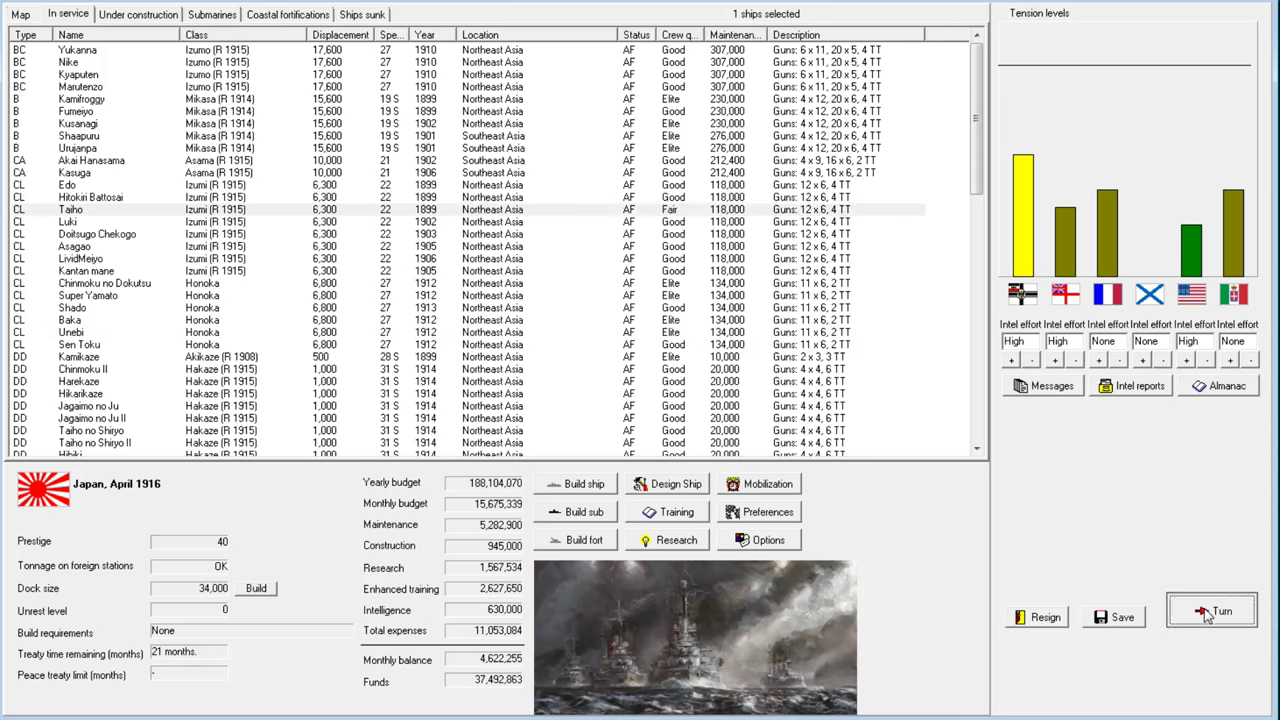
{"action": "left_click", "coordinate": [1211, 610]}
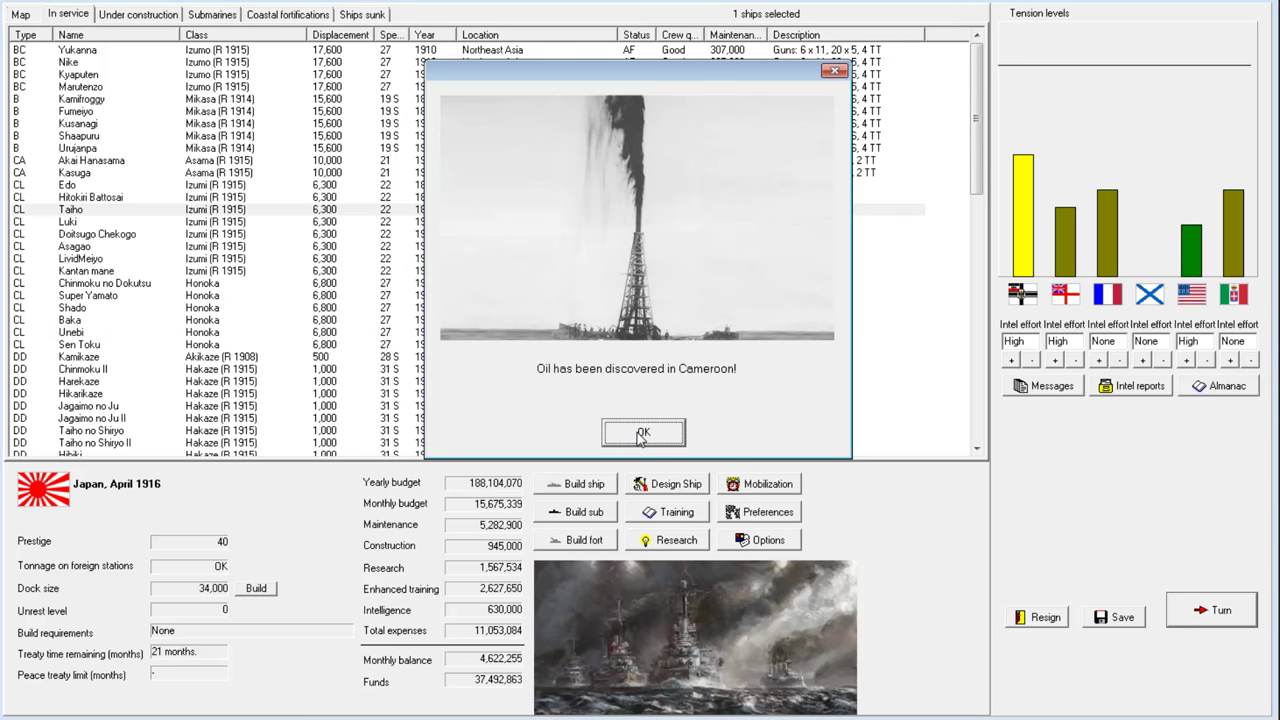
{"action": "left_click", "coordinate": [642, 432]}
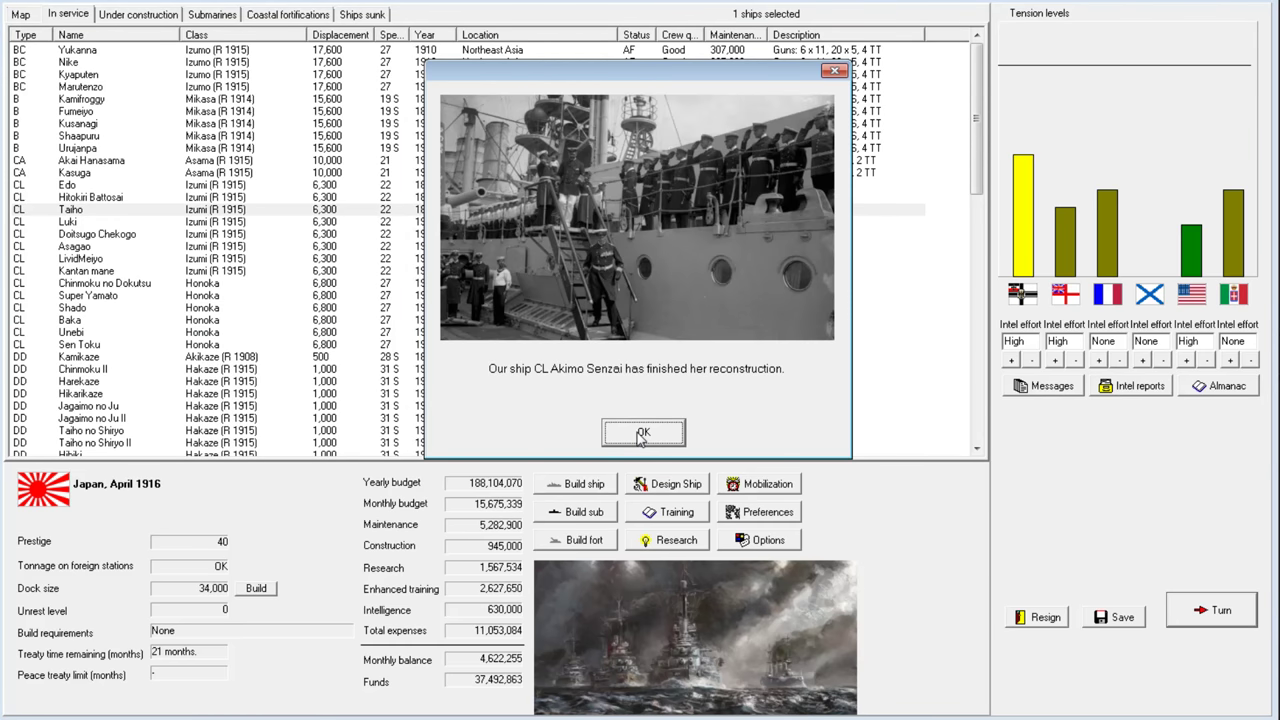
{"action": "left_click", "coordinate": [643, 432]}
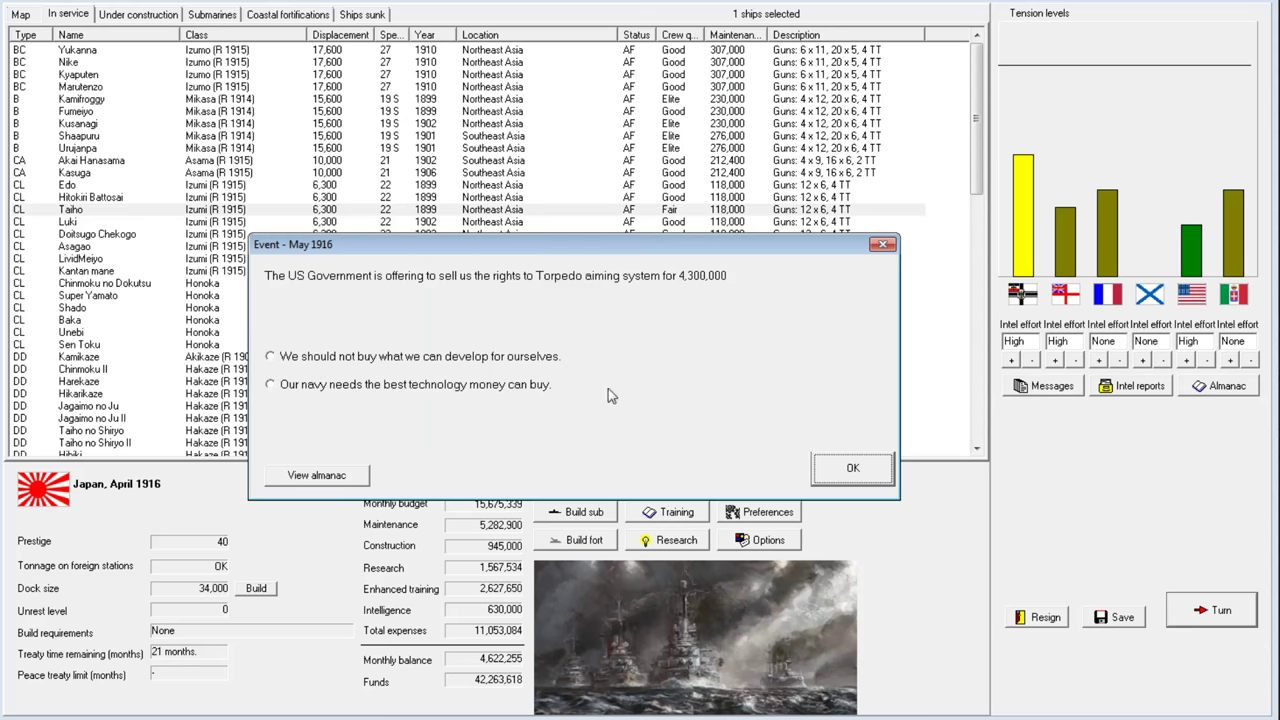
{"action": "mouse_move", "coordinate": [473, 297]}
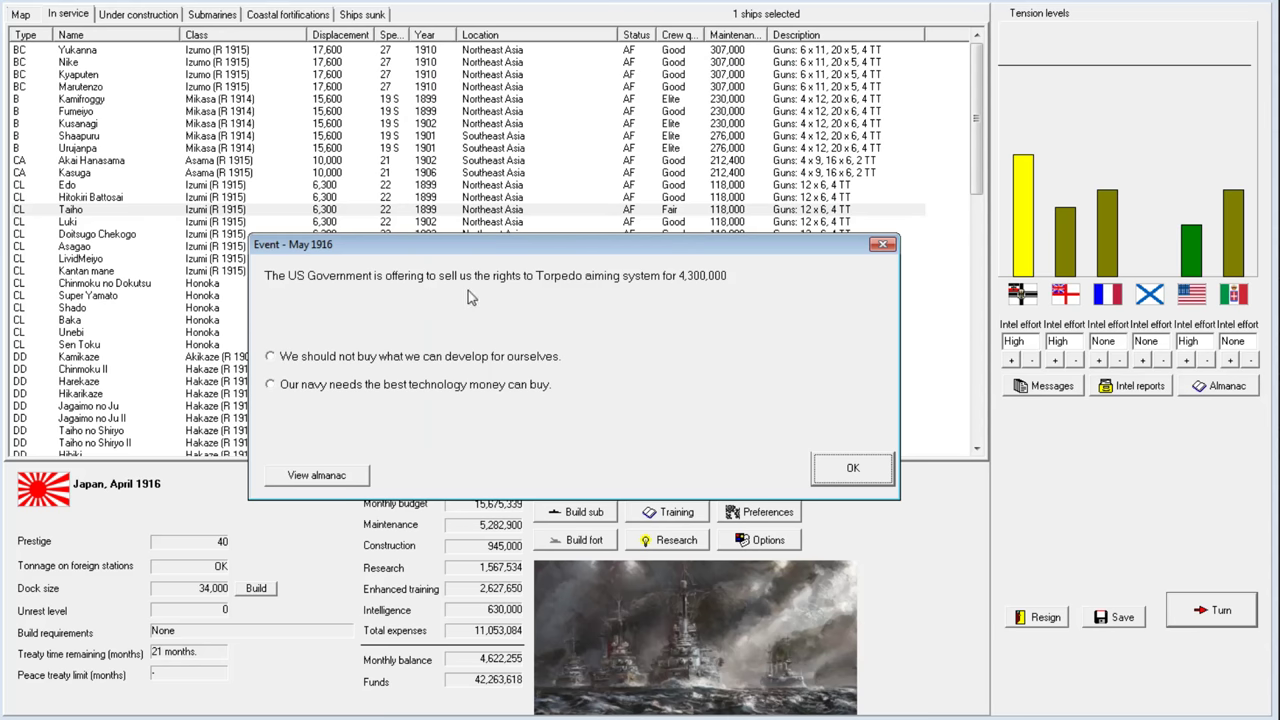
{"action": "left_click", "coordinate": [270, 384]}
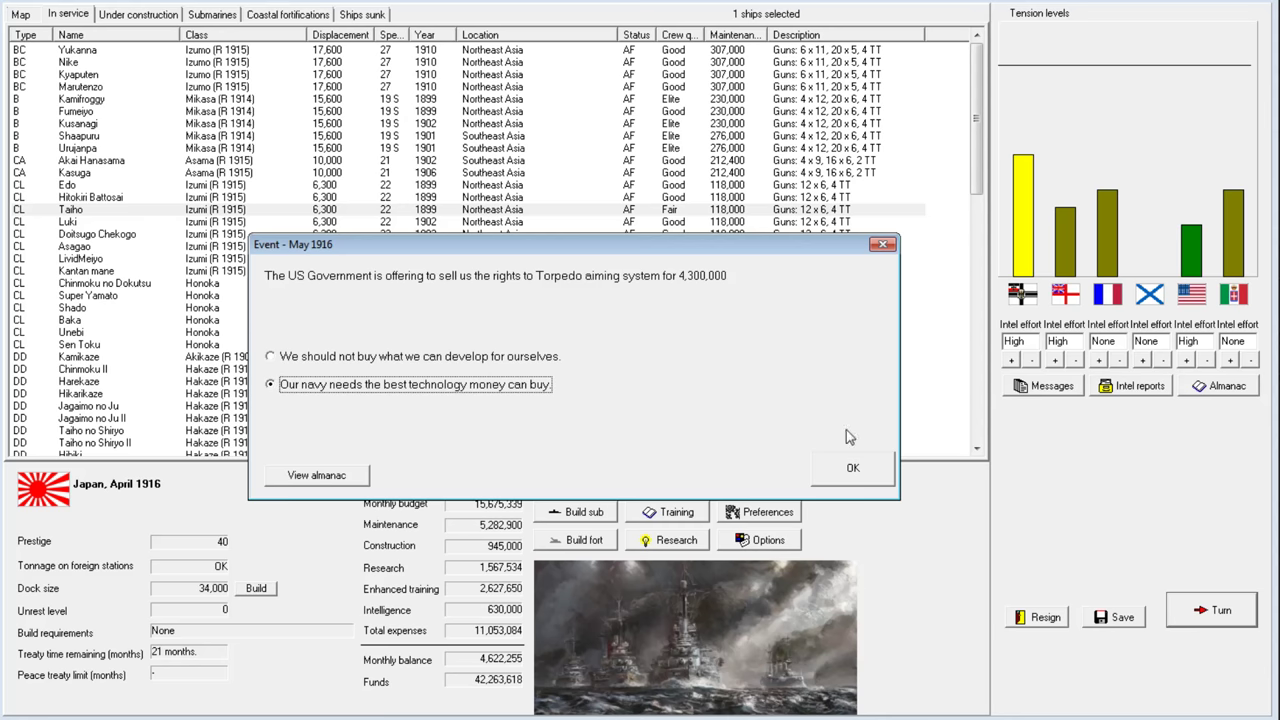
{"action": "left_click", "coordinate": [852, 467]}
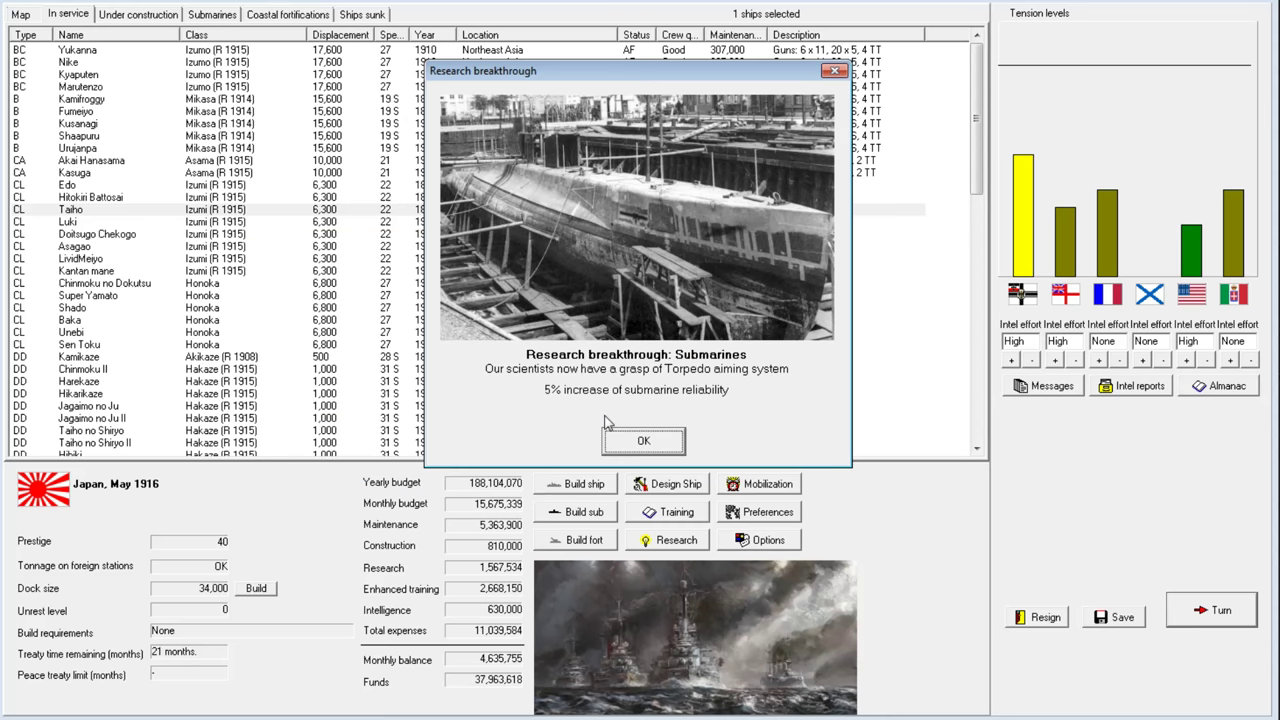
{"action": "left_click", "coordinate": [643, 441]}
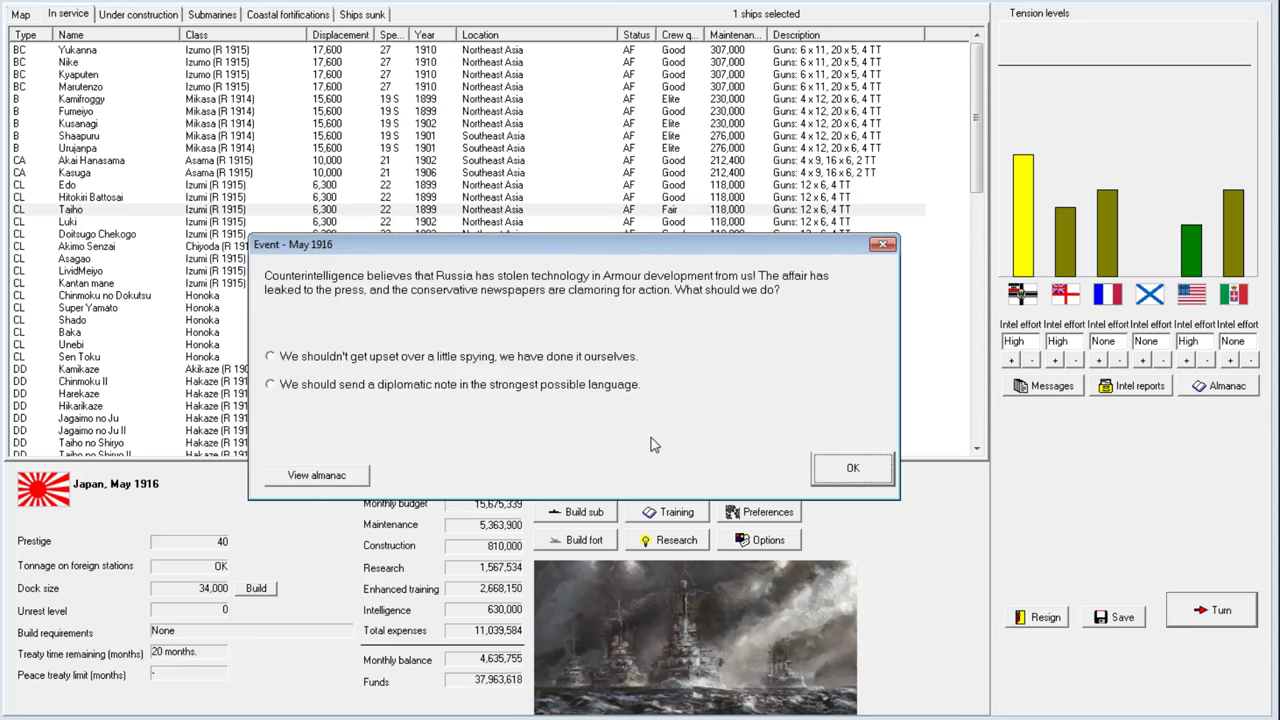
{"action": "mouse_move", "coordinate": [415, 373]}
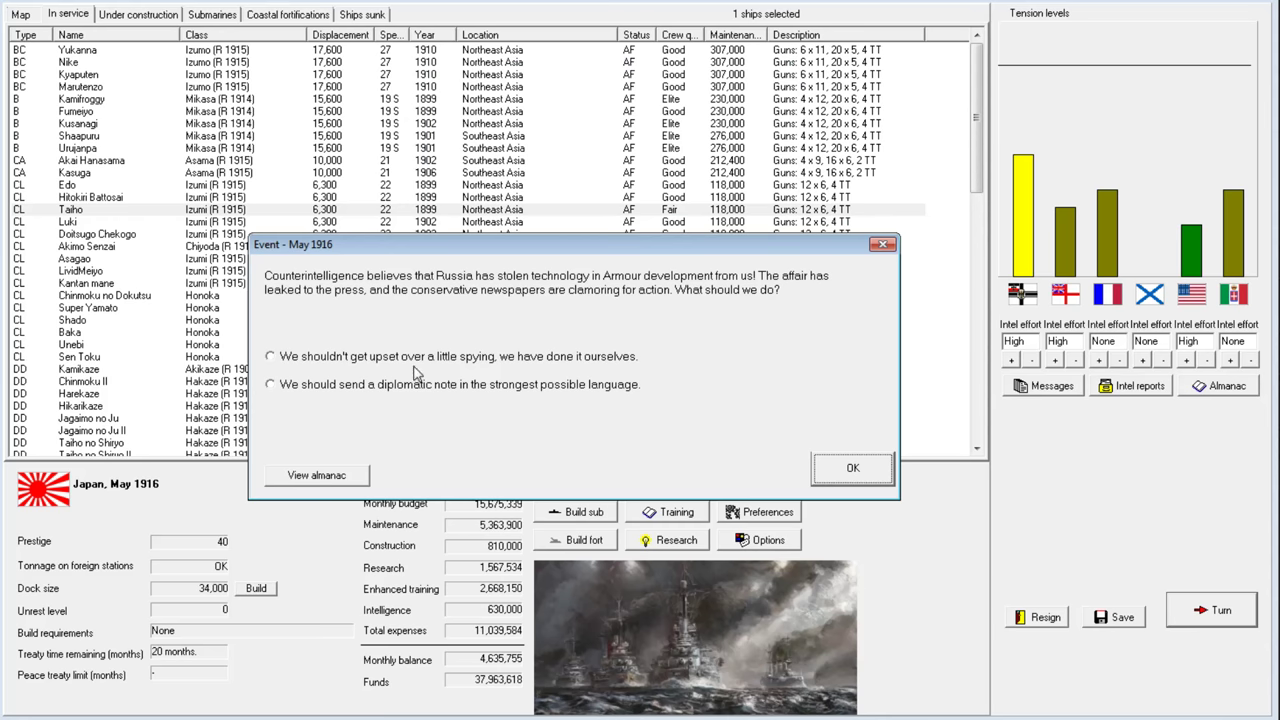
{"action": "mouse_move", "coordinate": [413, 380]}
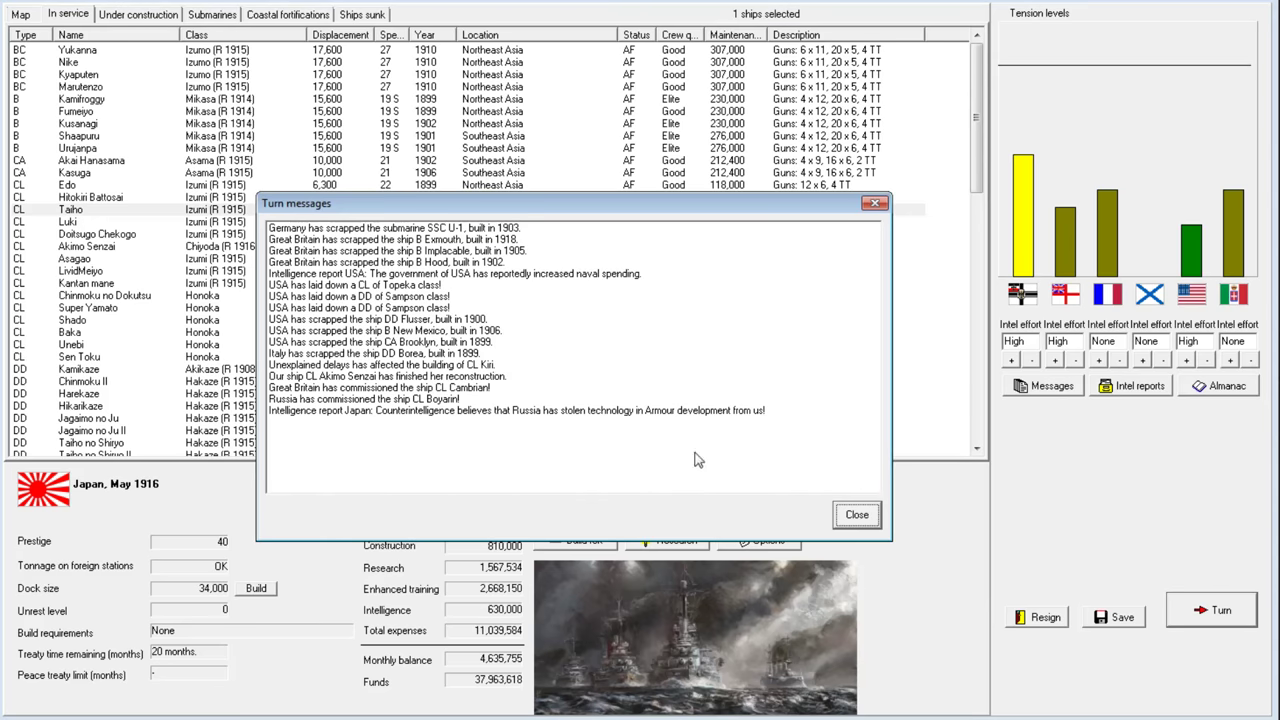
{"action": "left_click", "coordinate": [856, 514]}
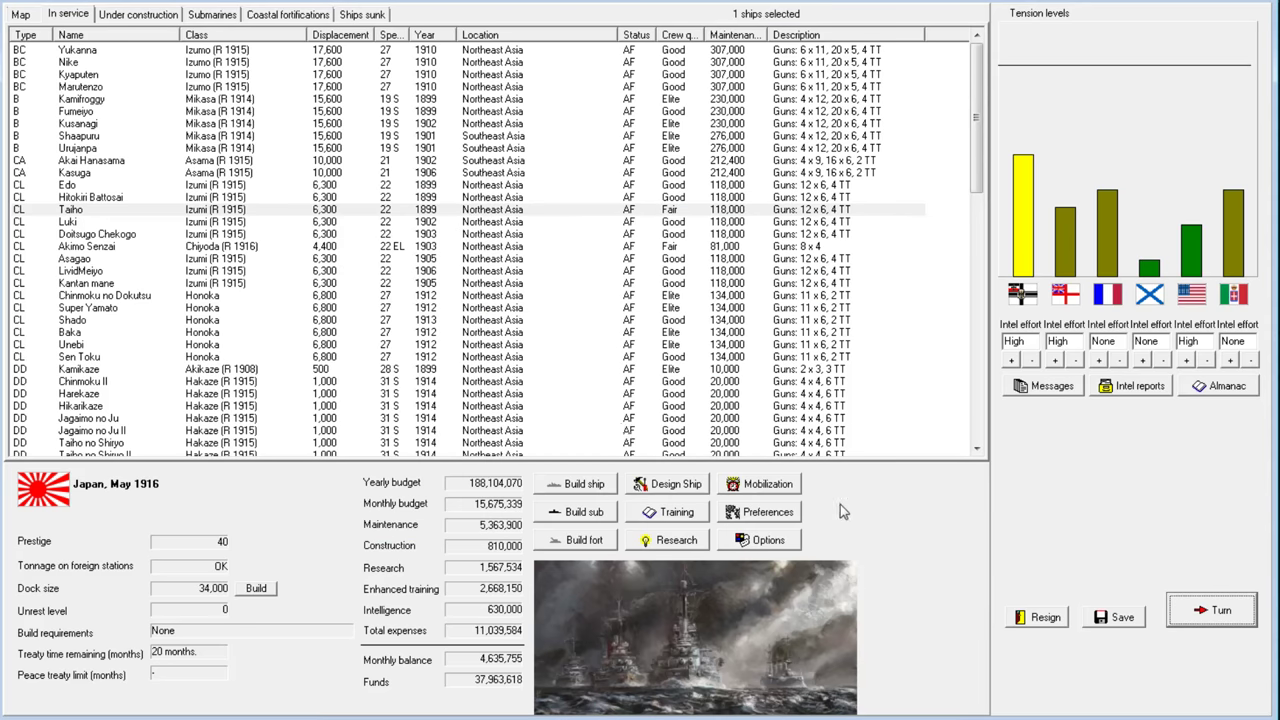
{"action": "mouse_move", "coordinate": [348, 220]}
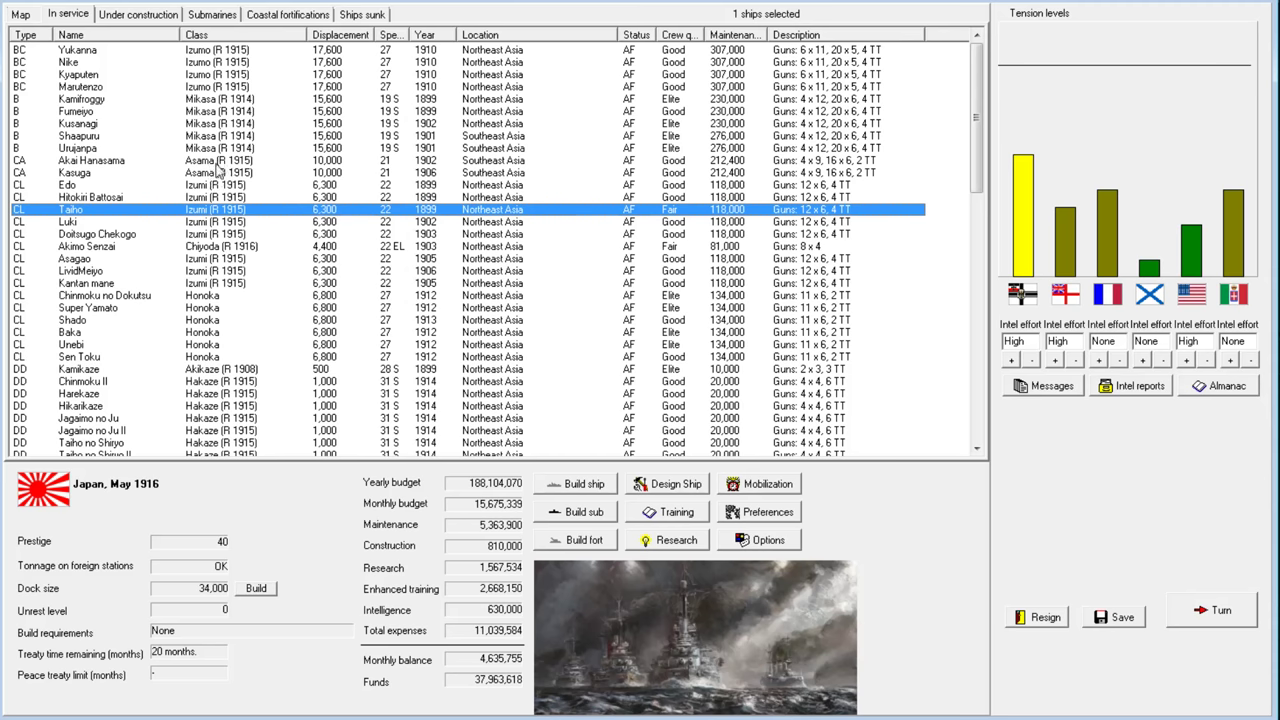
End the turn and dismiss the Hayosiko Toyotasi and Tomislav reconstruction reports
{"action": "left_click", "coordinate": [1211, 609]}
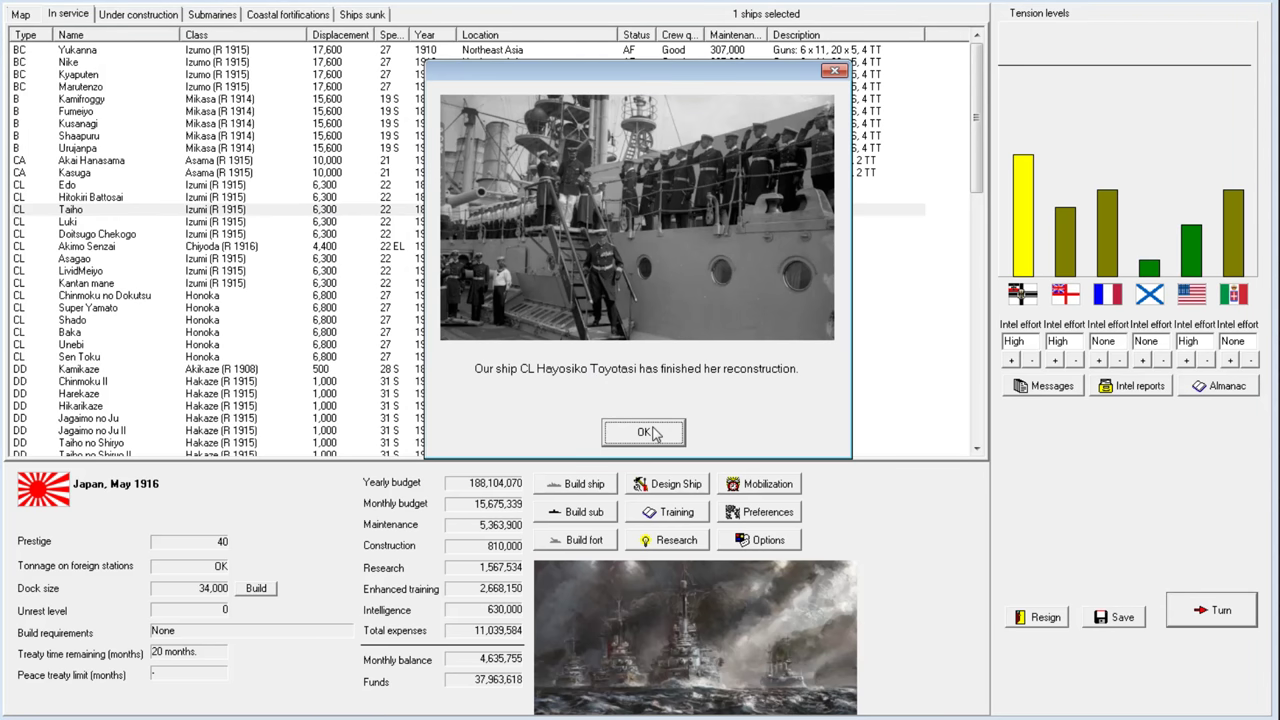
{"action": "left_click", "coordinate": [643, 432]}
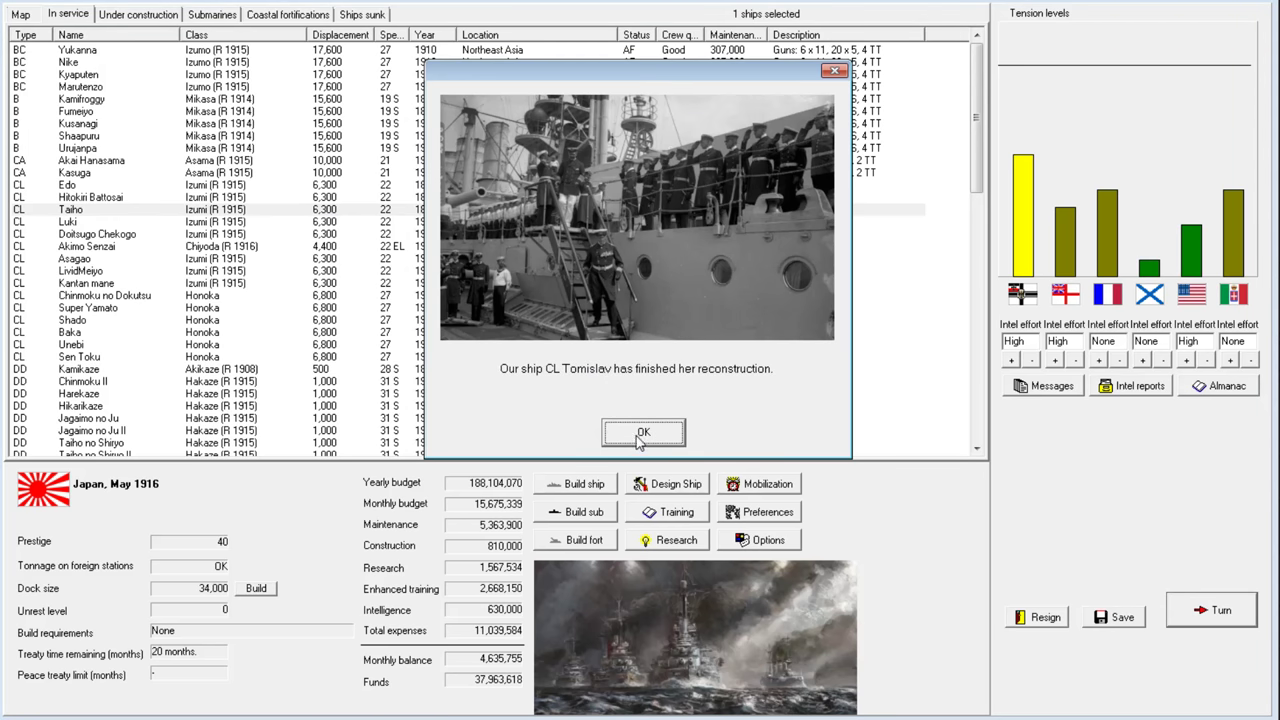
{"action": "left_click", "coordinate": [643, 432]}
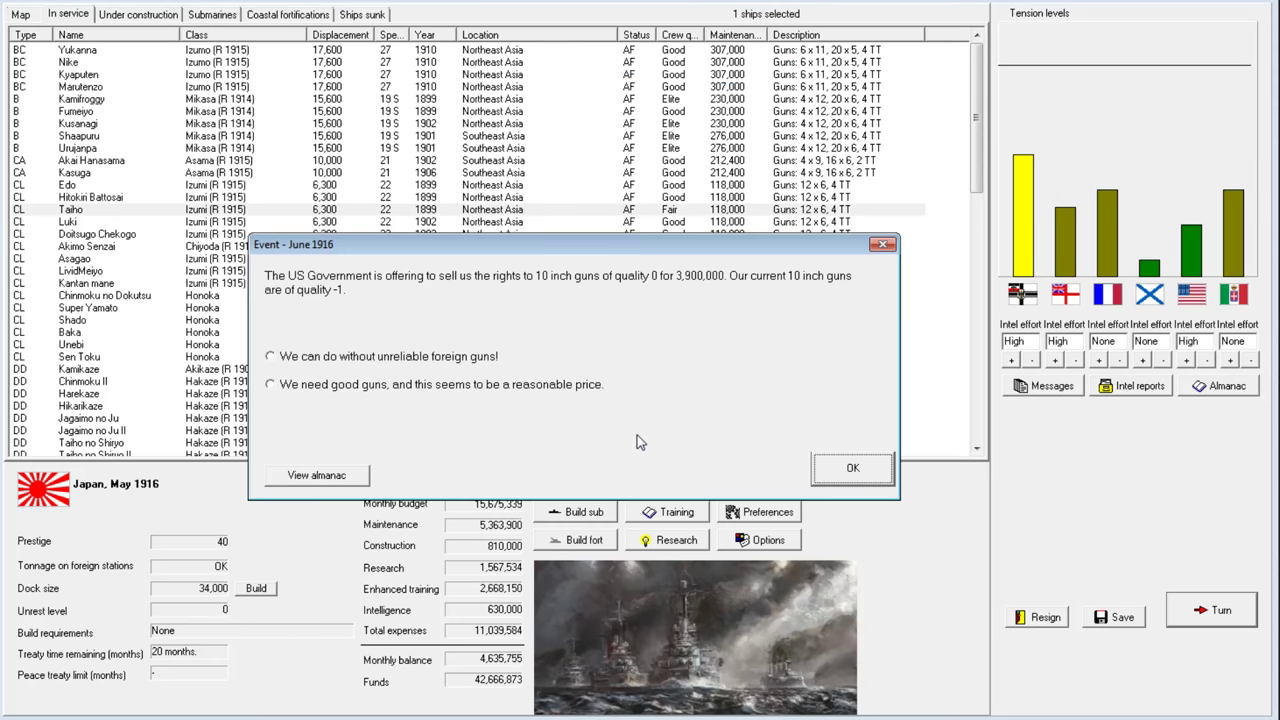
{"action": "mouse_move", "coordinate": [350, 390]}
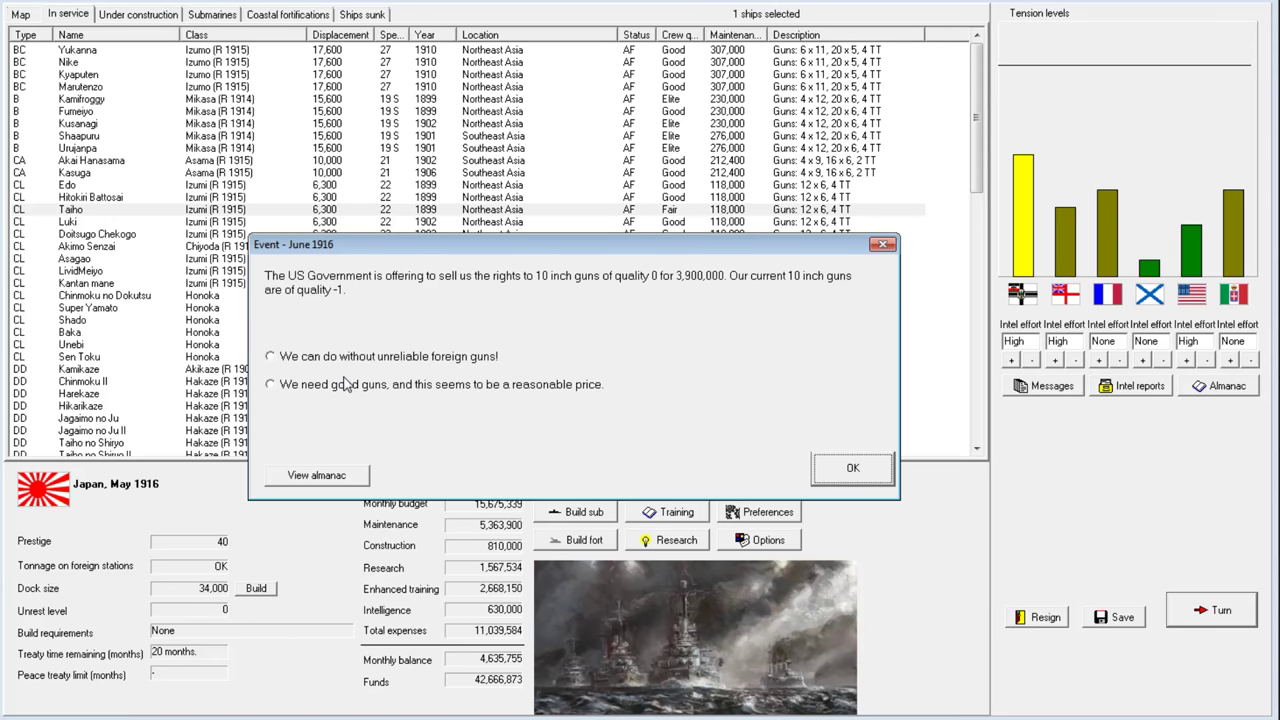
Buy the US 10-inch gun rights, dismiss the AON armour and mine rails reports, close news
{"action": "left_click", "coordinate": [269, 384]}
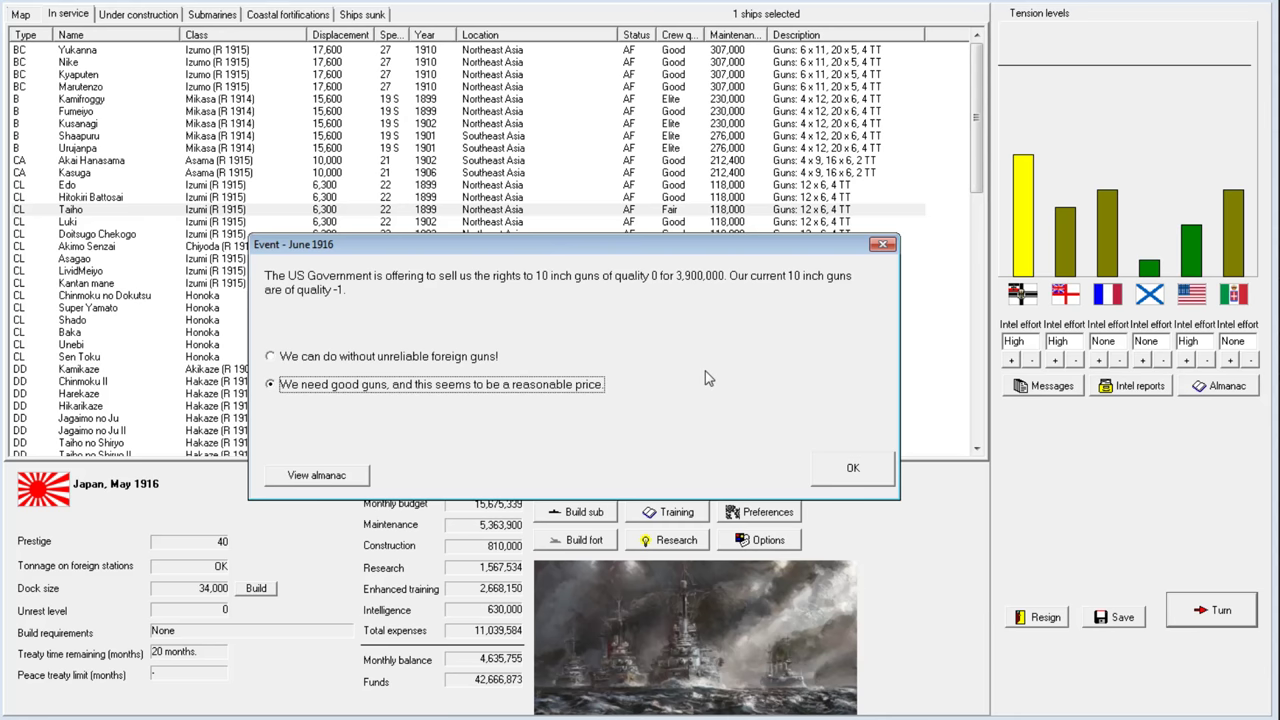
{"action": "mouse_move", "coordinate": [705, 377]}
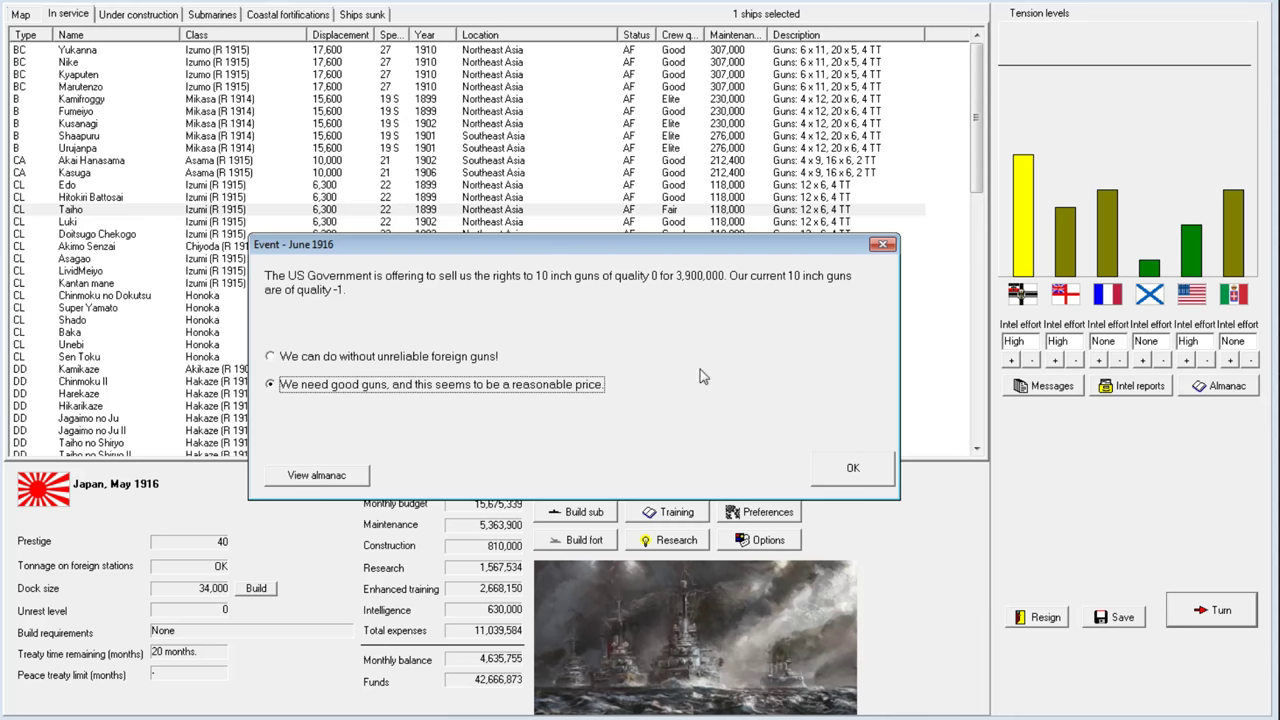
{"action": "mouse_move", "coordinate": [849, 480]}
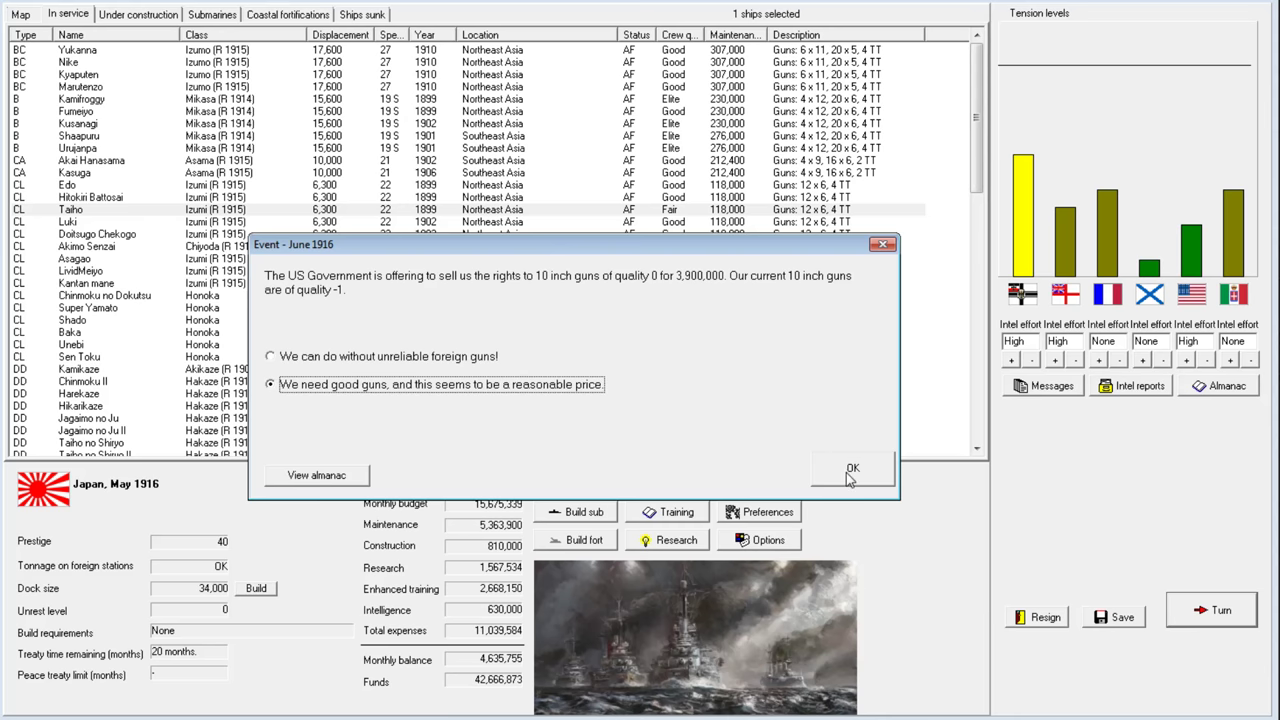
{"action": "left_click", "coordinate": [852, 468]}
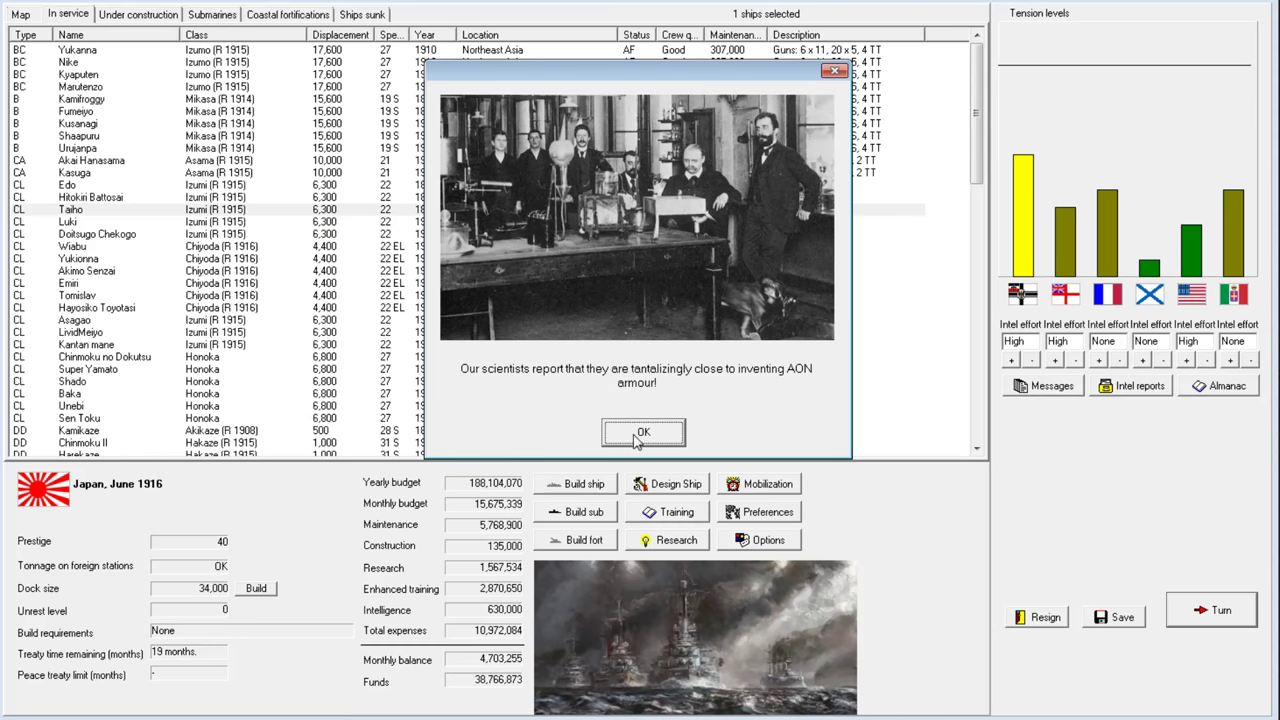
{"action": "mouse_move", "coordinate": [707, 377]}
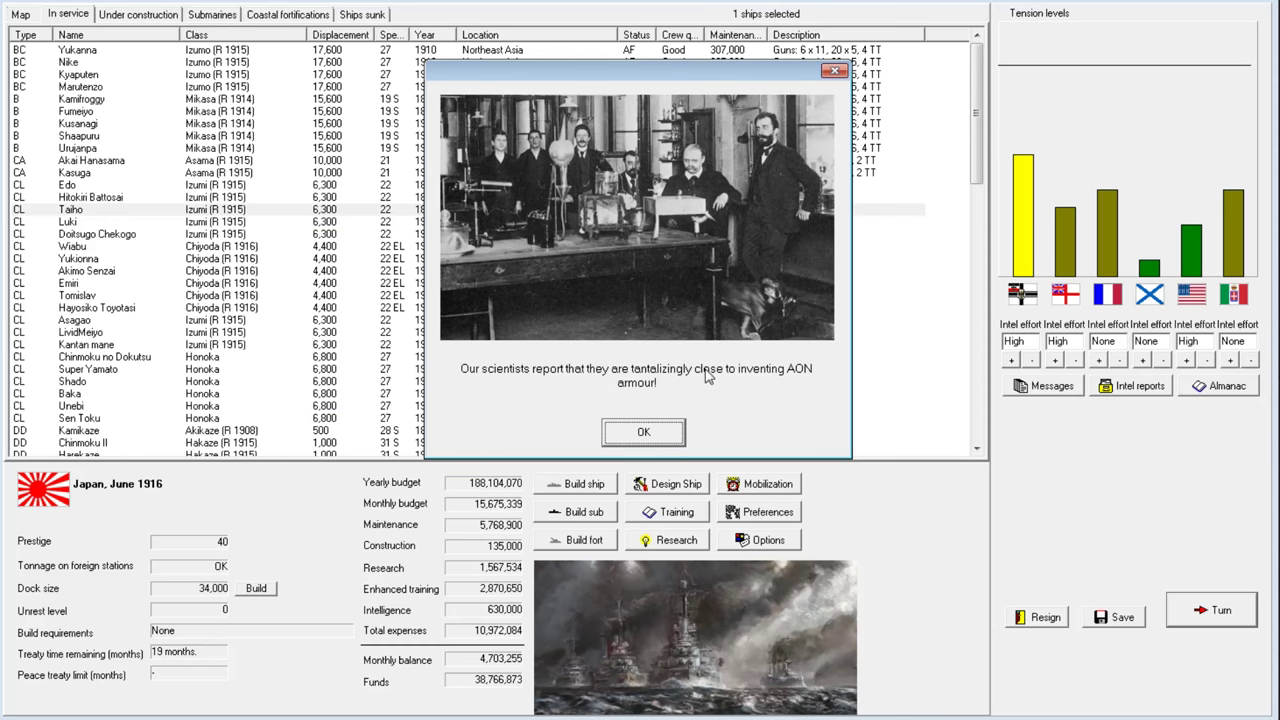
{"action": "left_click", "coordinate": [643, 431]}
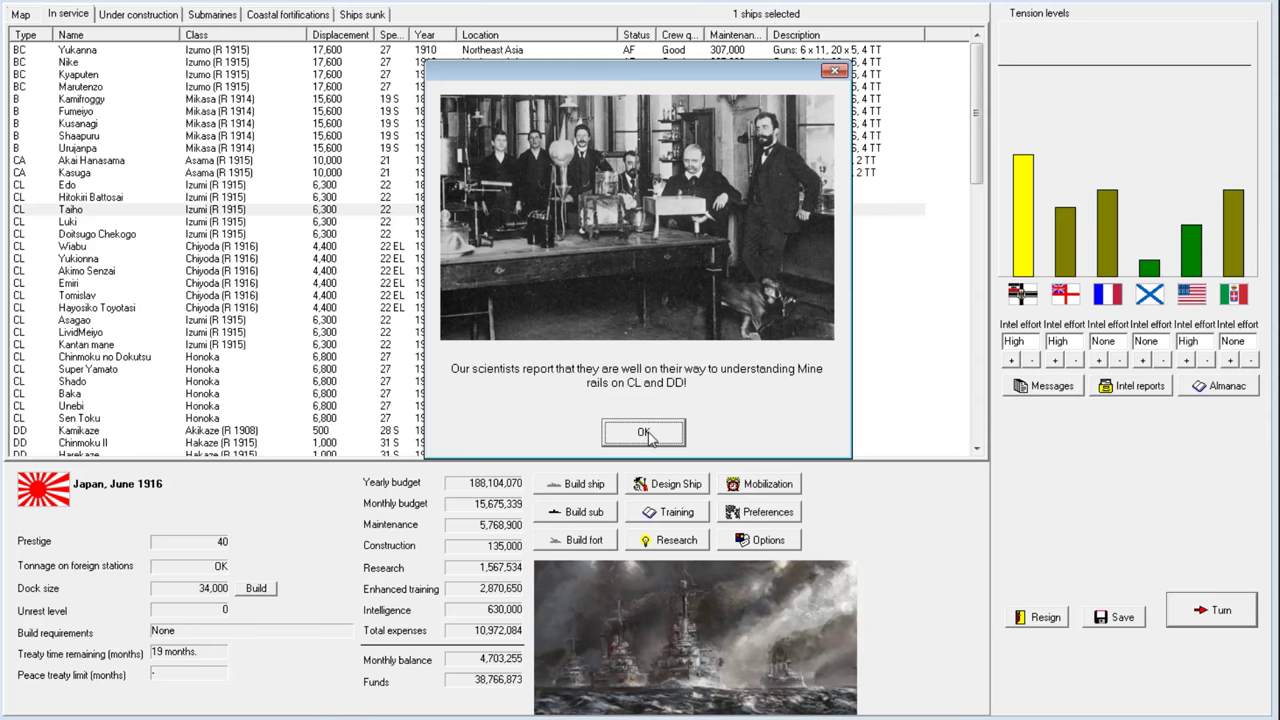
{"action": "left_click", "coordinate": [643, 432]}
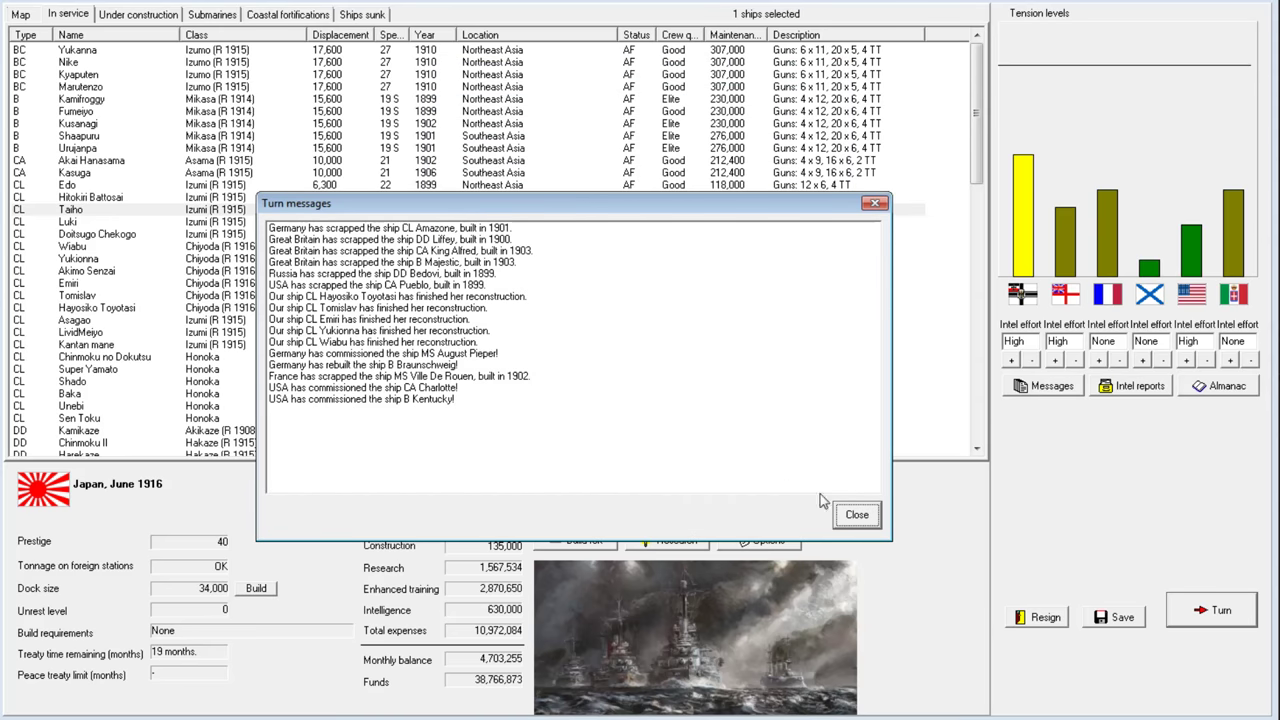
{"action": "left_click", "coordinate": [855, 514]}
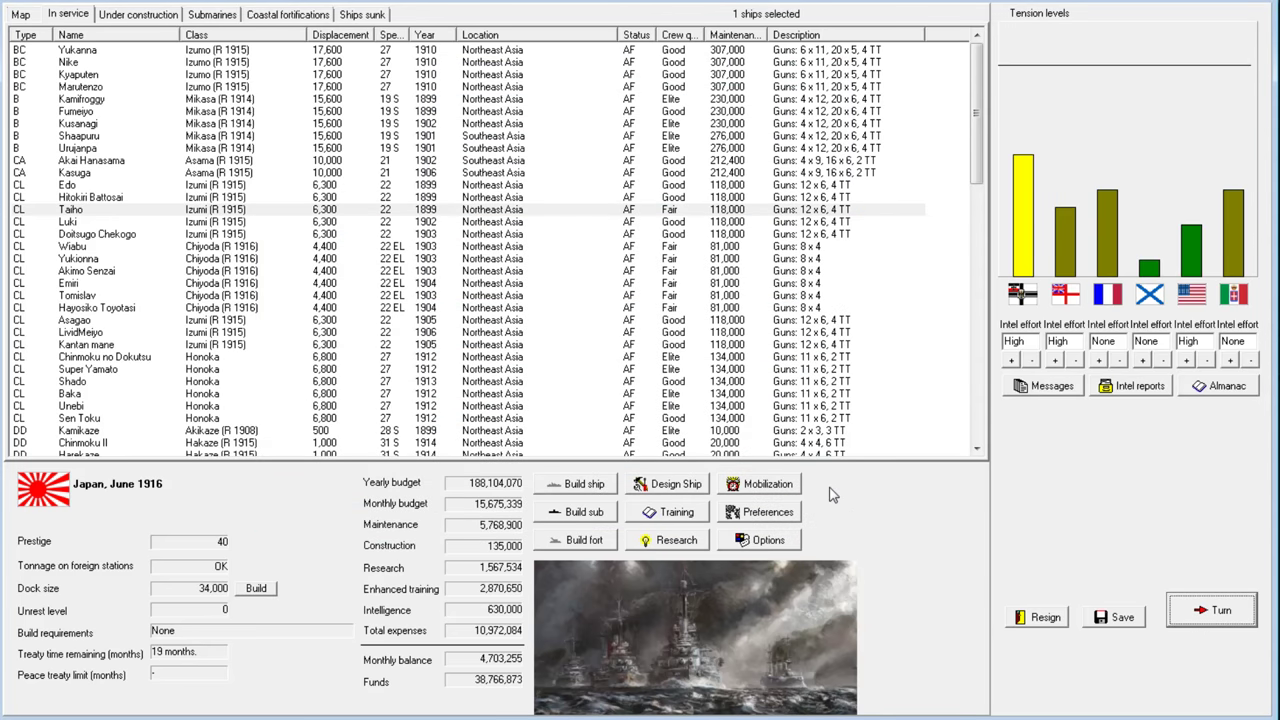
{"action": "mouse_move", "coordinate": [824, 470]}
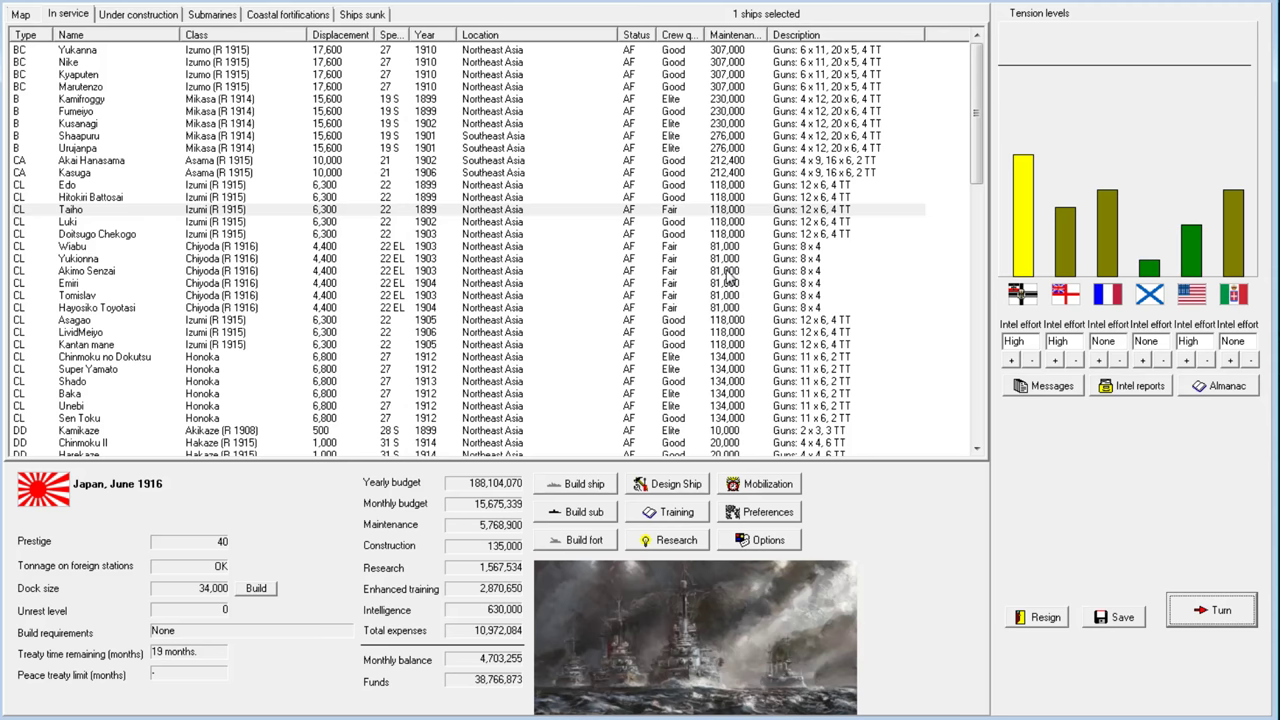
{"action": "mouse_move", "coordinate": [797, 487]}
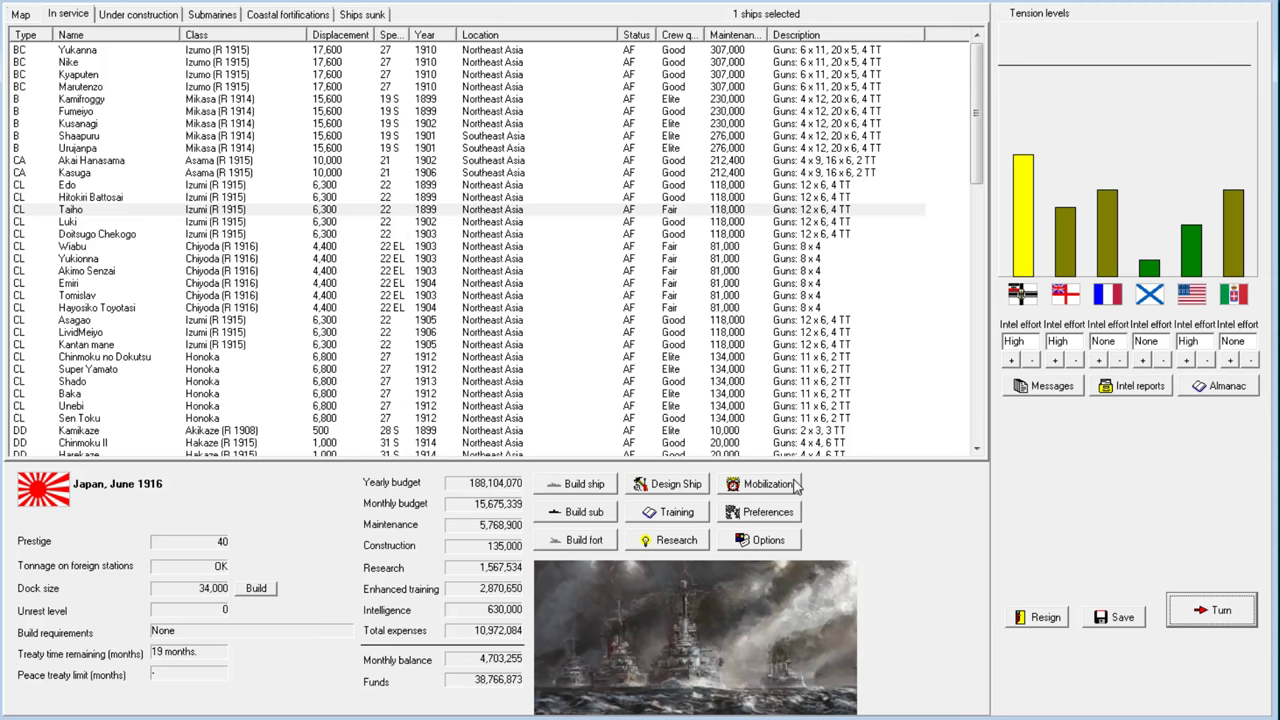
{"action": "mouse_move", "coordinate": [590, 517]}
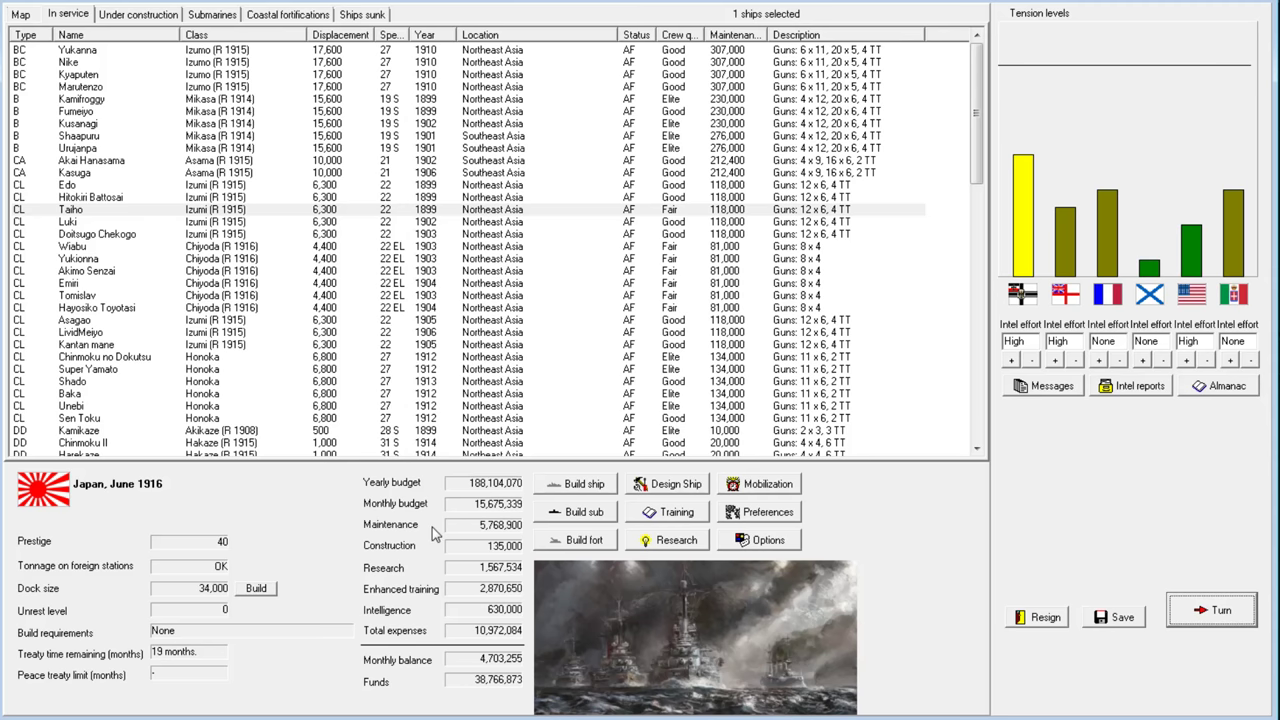
{"action": "mouse_move", "coordinate": [663, 472]}
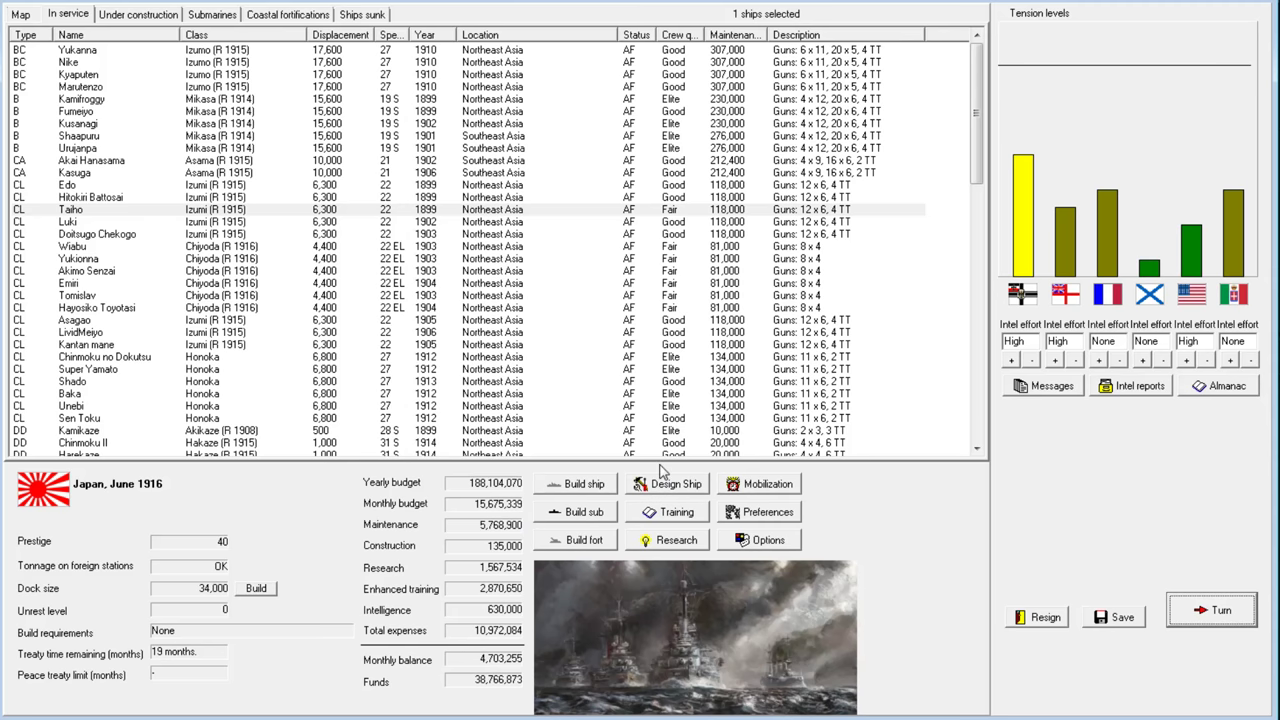
{"action": "mouse_move", "coordinate": [678, 492]}
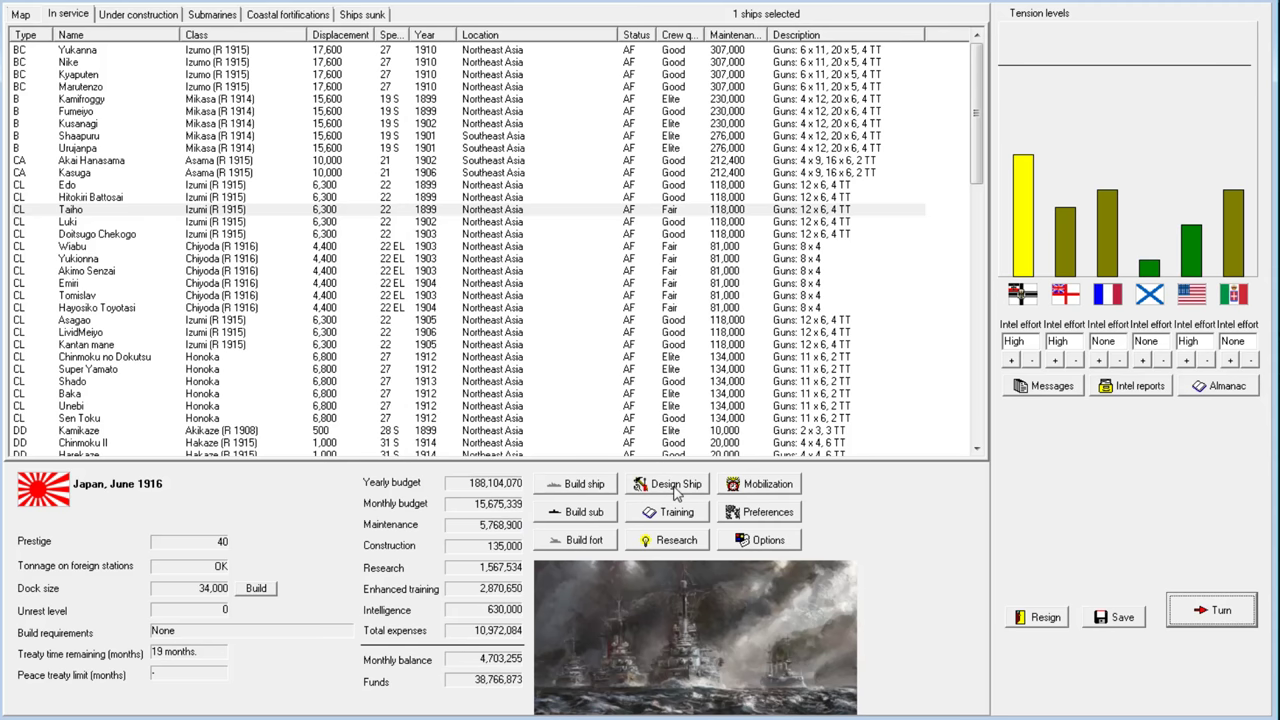
{"action": "mouse_move", "coordinate": [672, 482]}
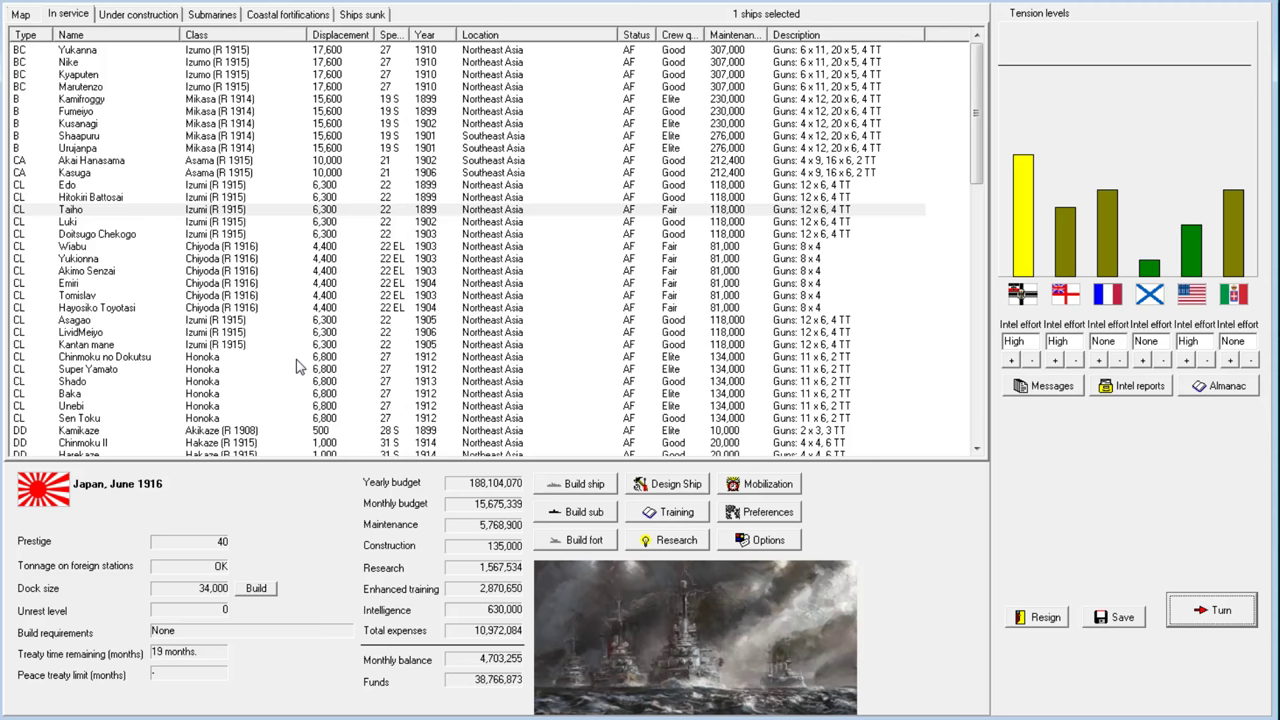
{"action": "mouse_move", "coordinate": [537, 403]}
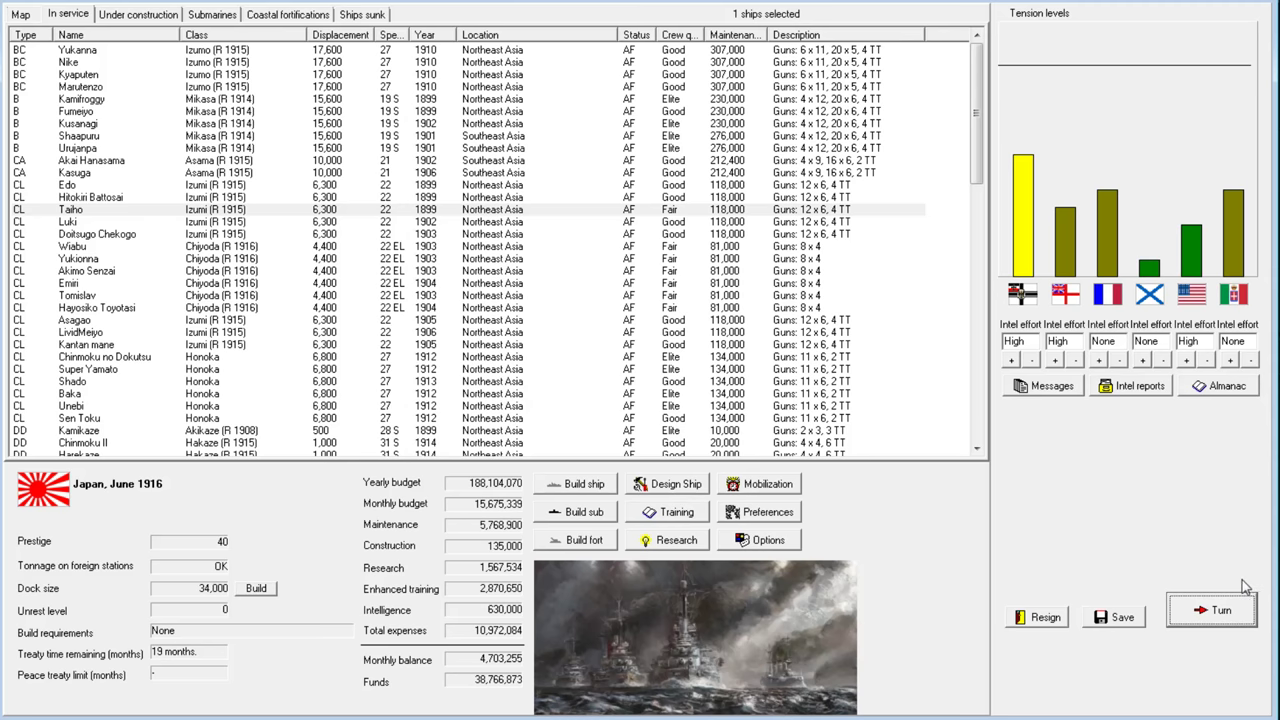
Advance through July and August 1916, dismissing the Kiri reconstruction and torpedo mount reports
{"action": "left_click", "coordinate": [1211, 610]}
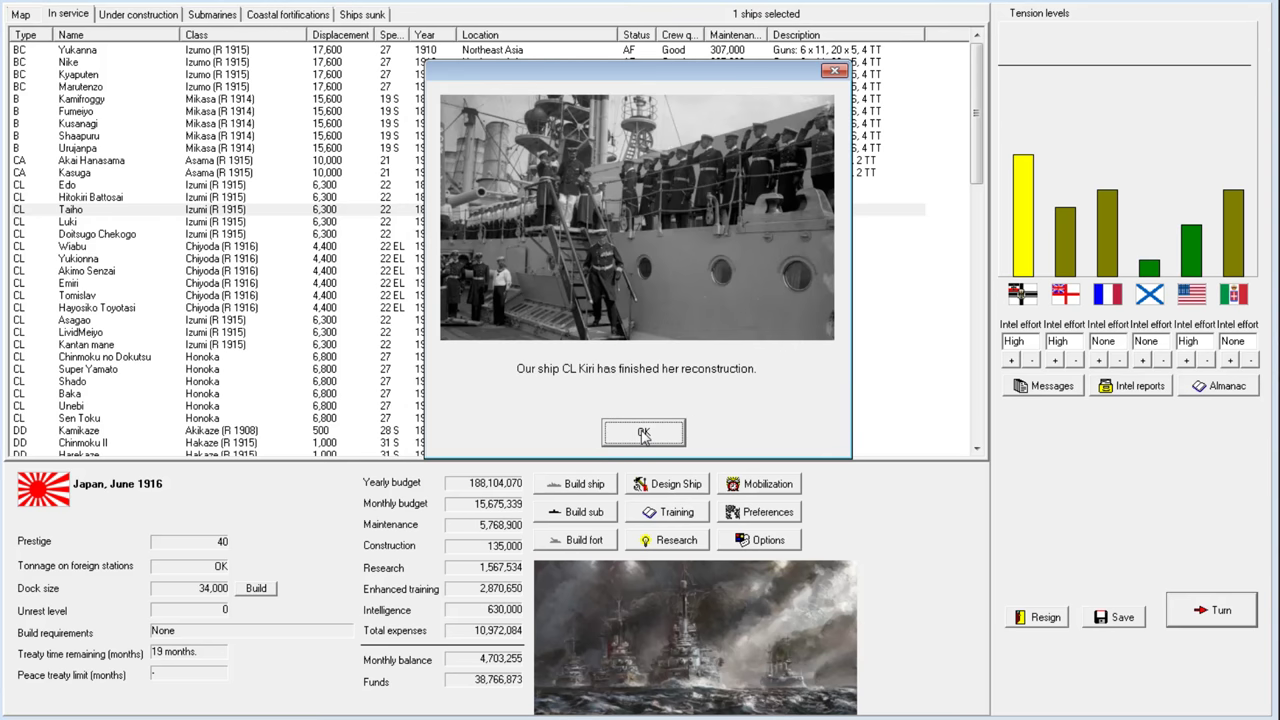
{"action": "left_click", "coordinate": [643, 432]}
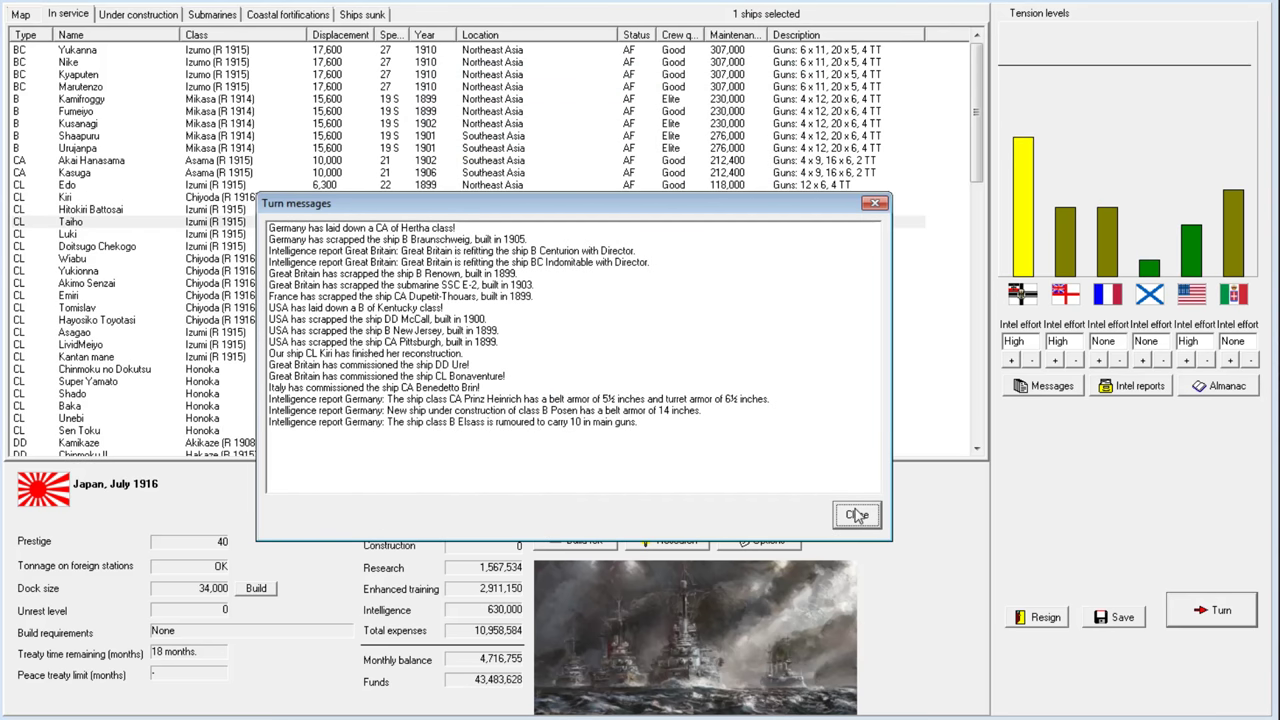
{"action": "left_click", "coordinate": [856, 514]}
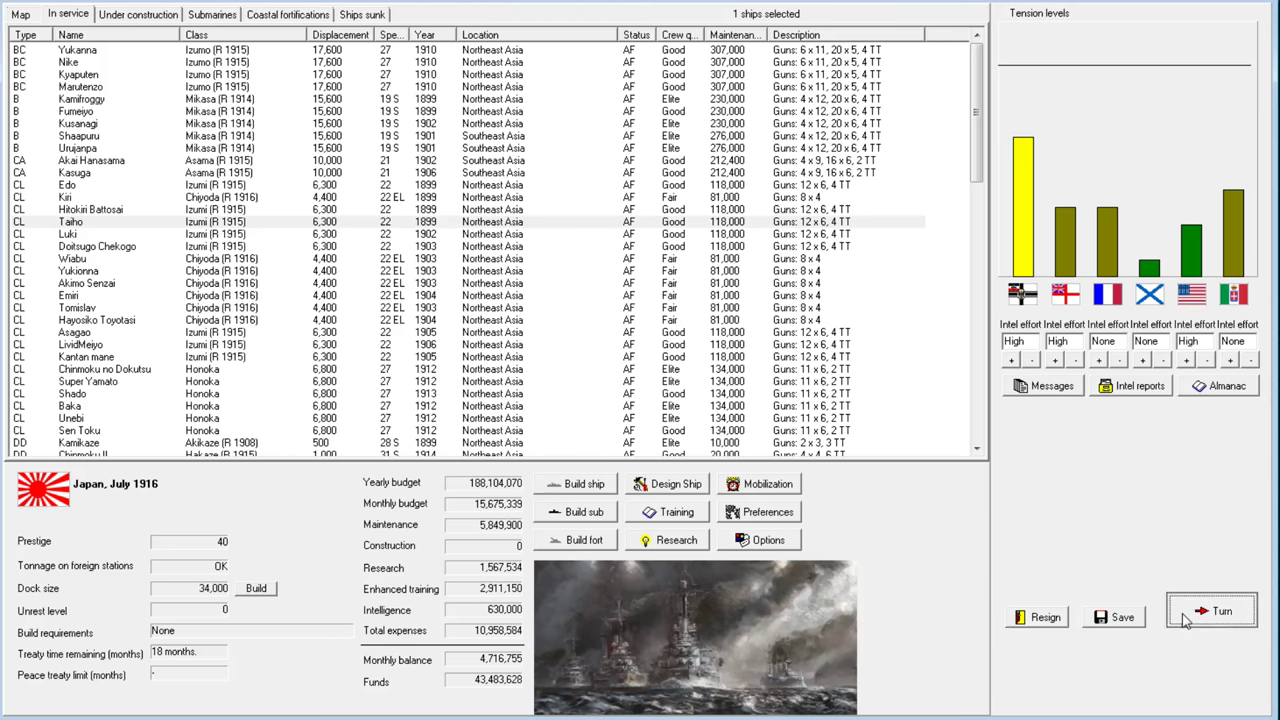
{"action": "left_click", "coordinate": [1211, 610]}
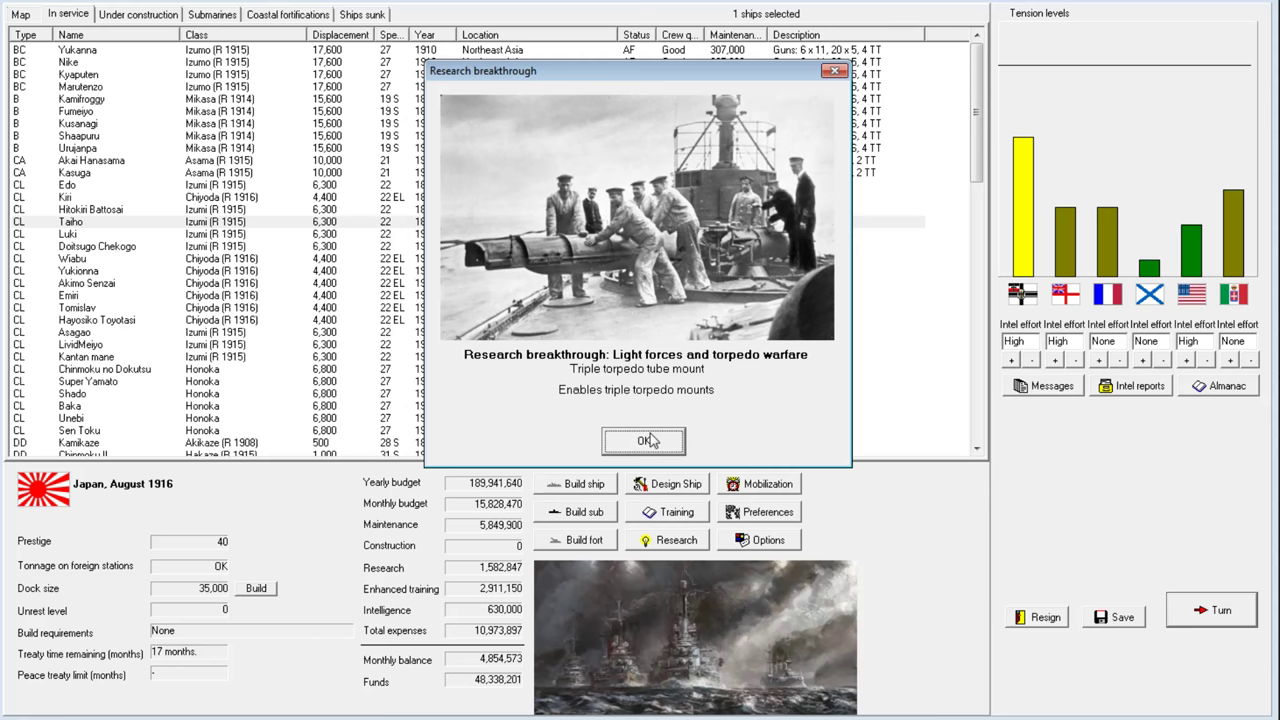
{"action": "left_click", "coordinate": [643, 441]}
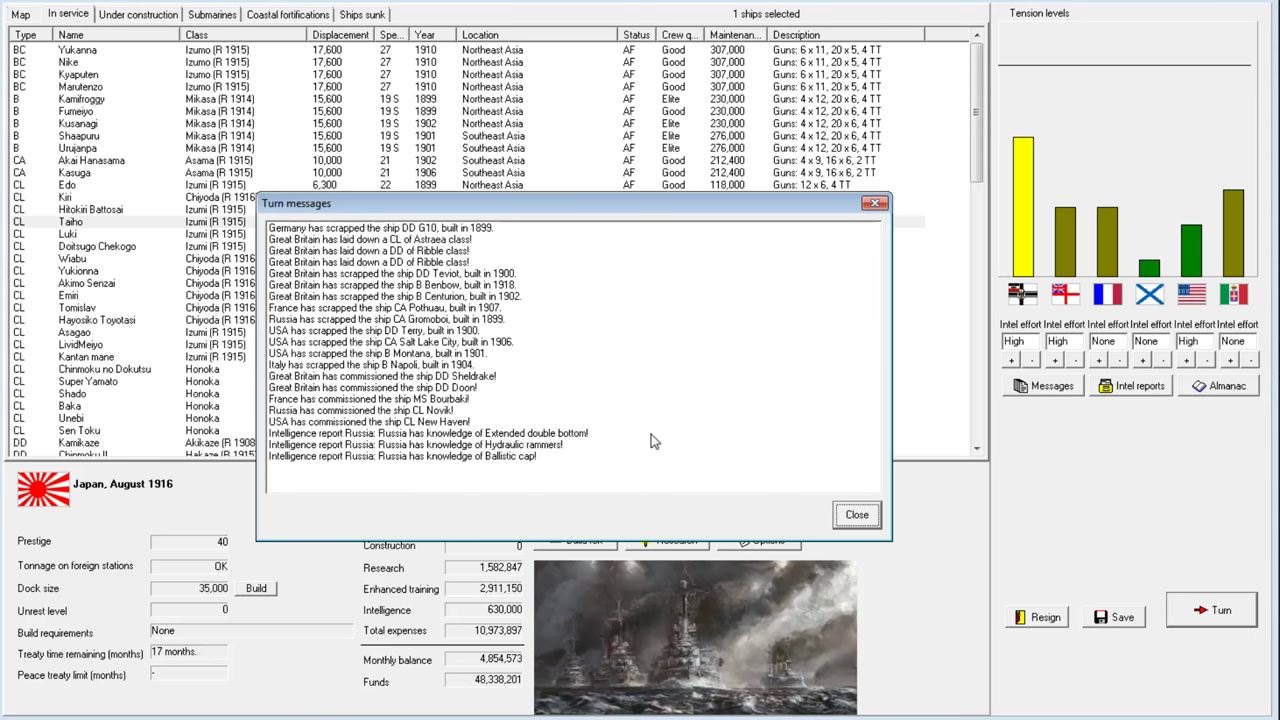
{"action": "left_click", "coordinate": [856, 514]}
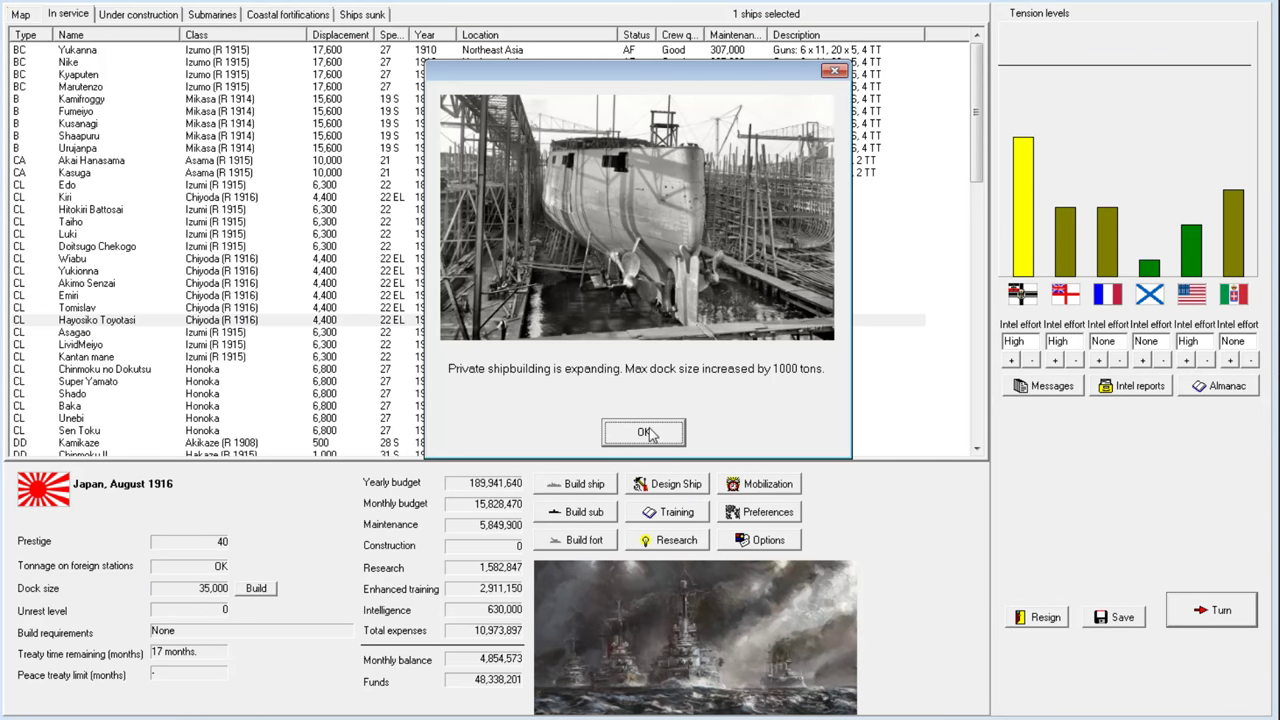
Dismiss the dock expansion and mine rails notices, then answer October's cuts with a Navy League protest
{"action": "left_click", "coordinate": [643, 432]}
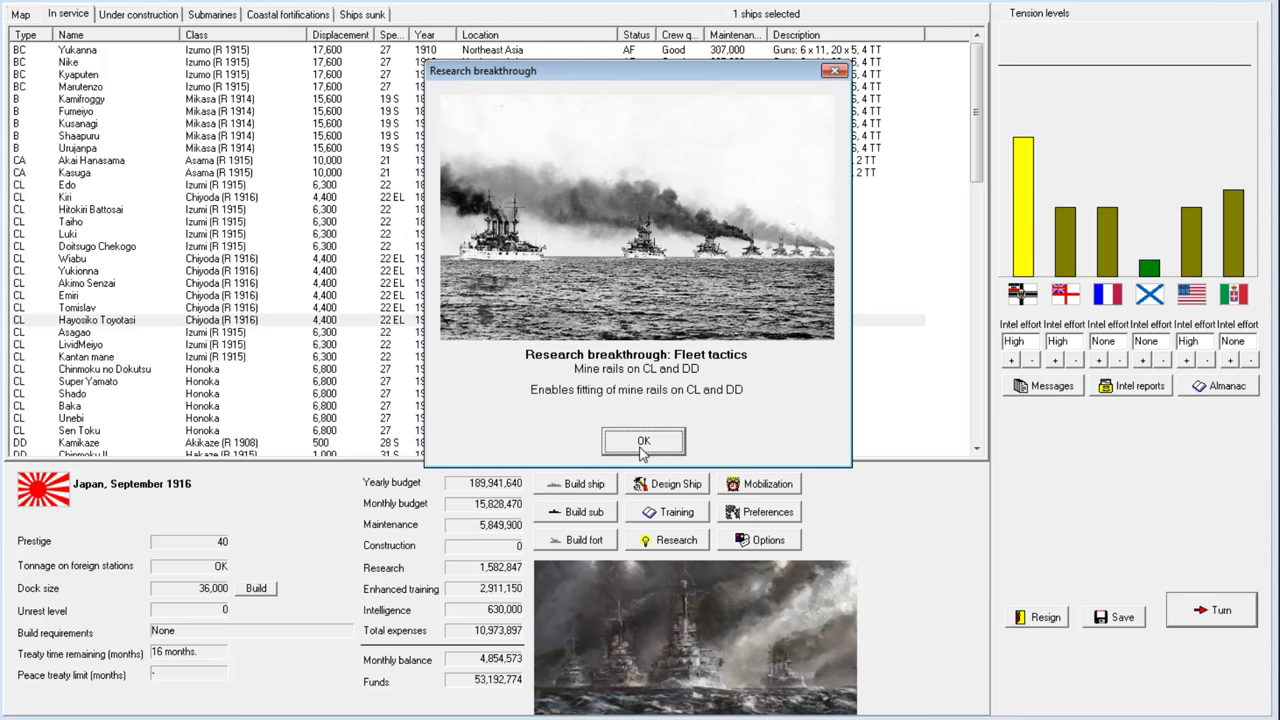
{"action": "left_click", "coordinate": [643, 442]}
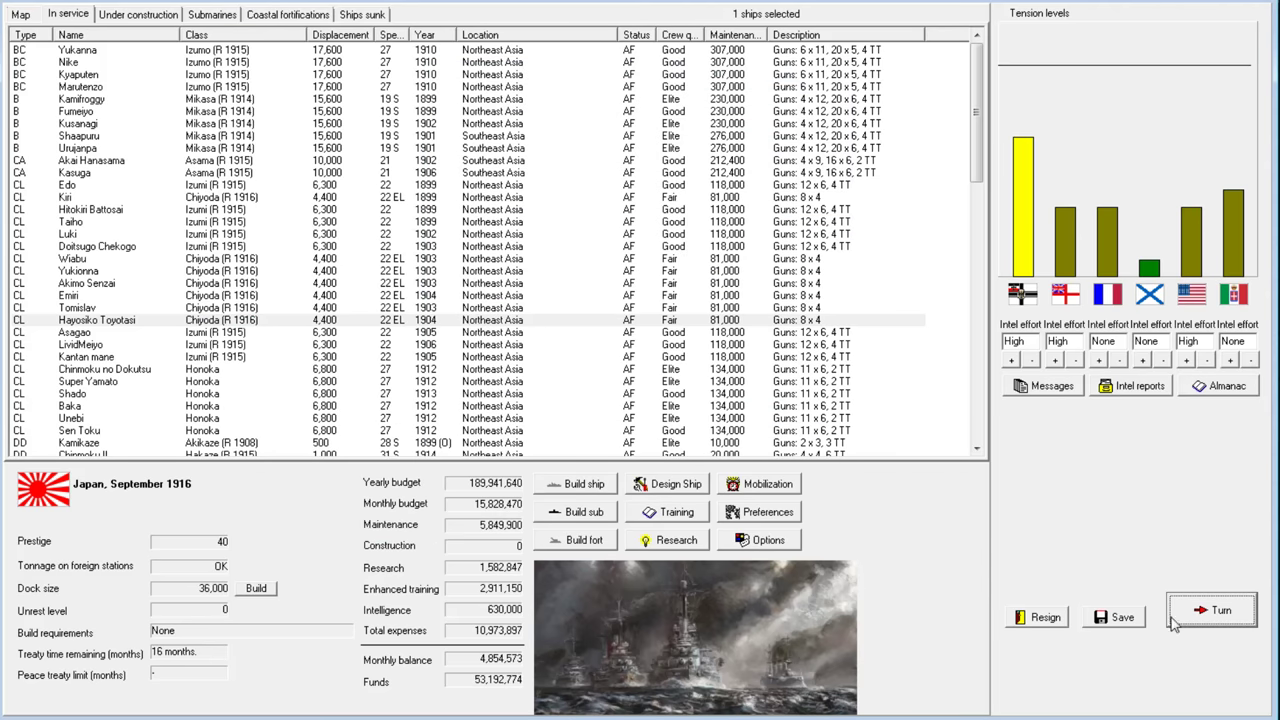
{"action": "left_click", "coordinate": [1219, 610]}
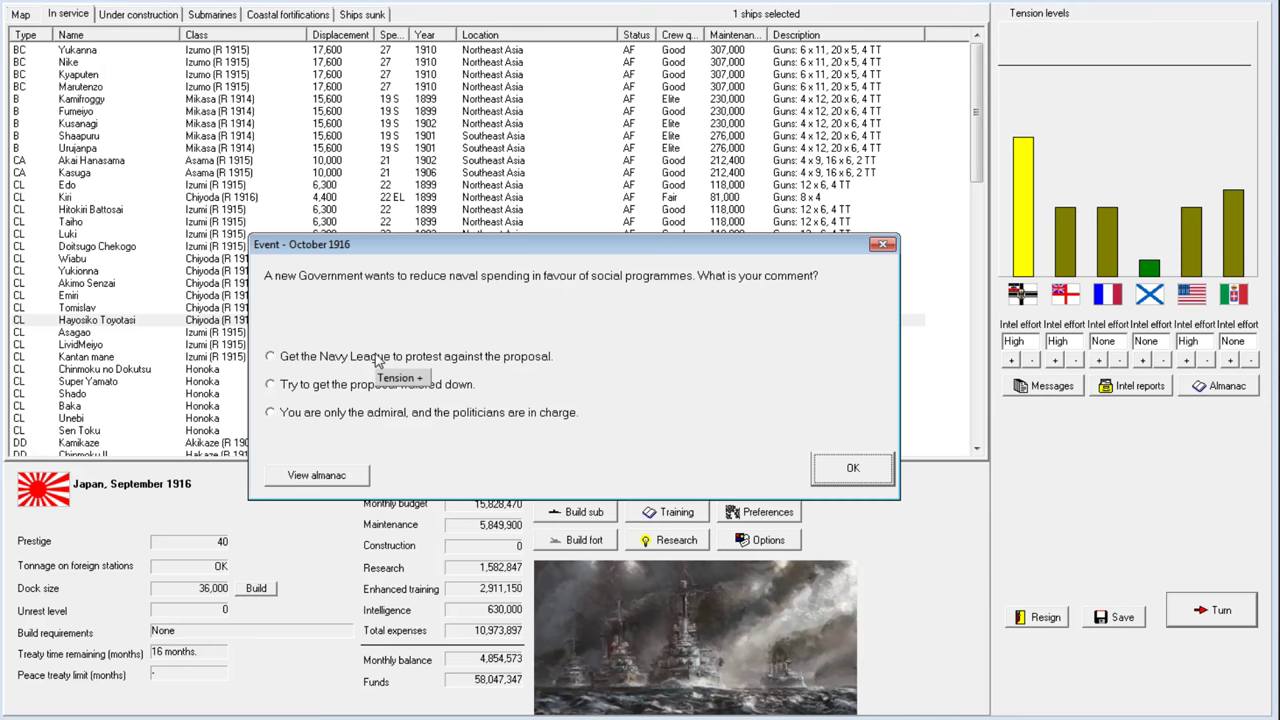
{"action": "left_click", "coordinate": [269, 356]}
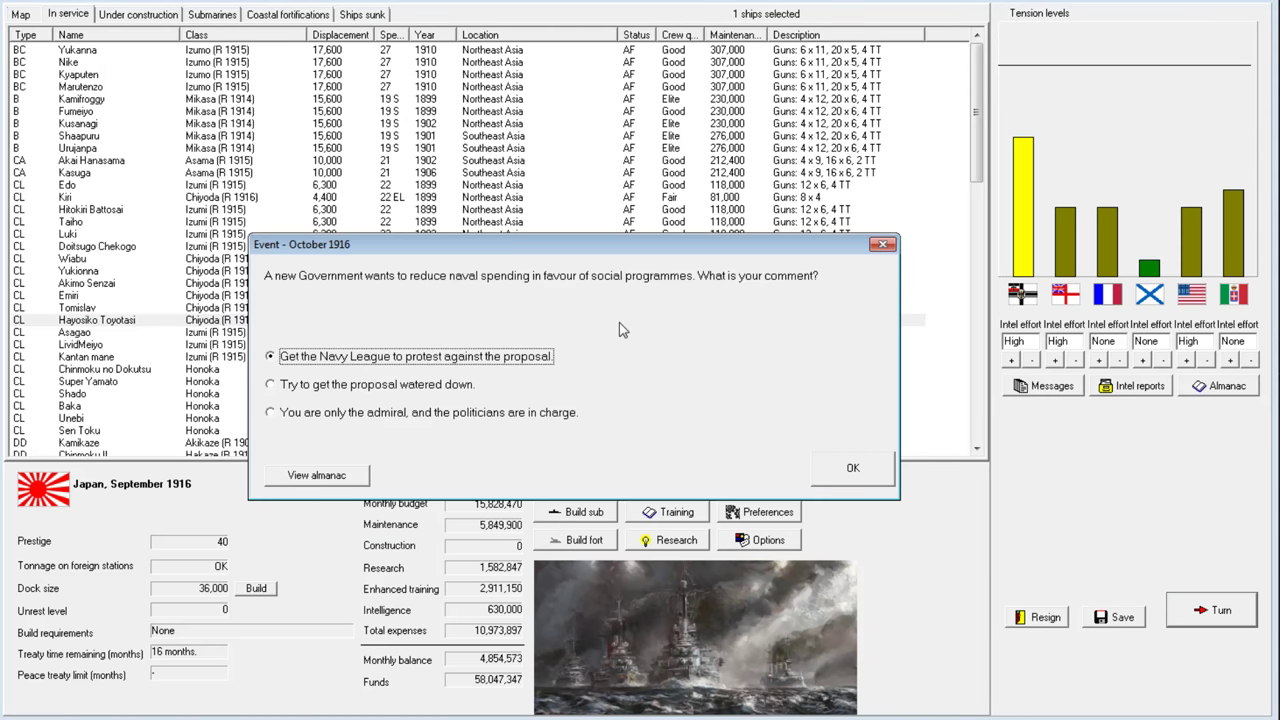
{"action": "left_click_drag", "start_coordinate": [550, 244], "coordinate": [600, 169]}
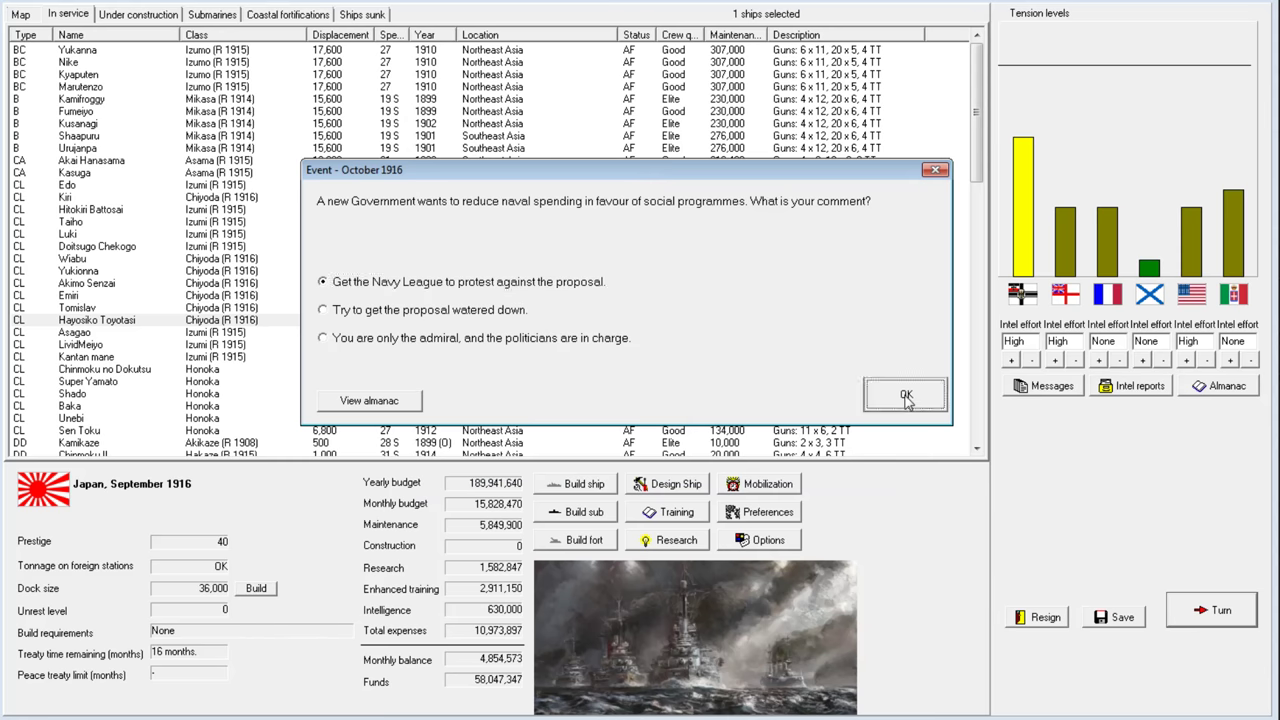
{"action": "left_click", "coordinate": [904, 394]}
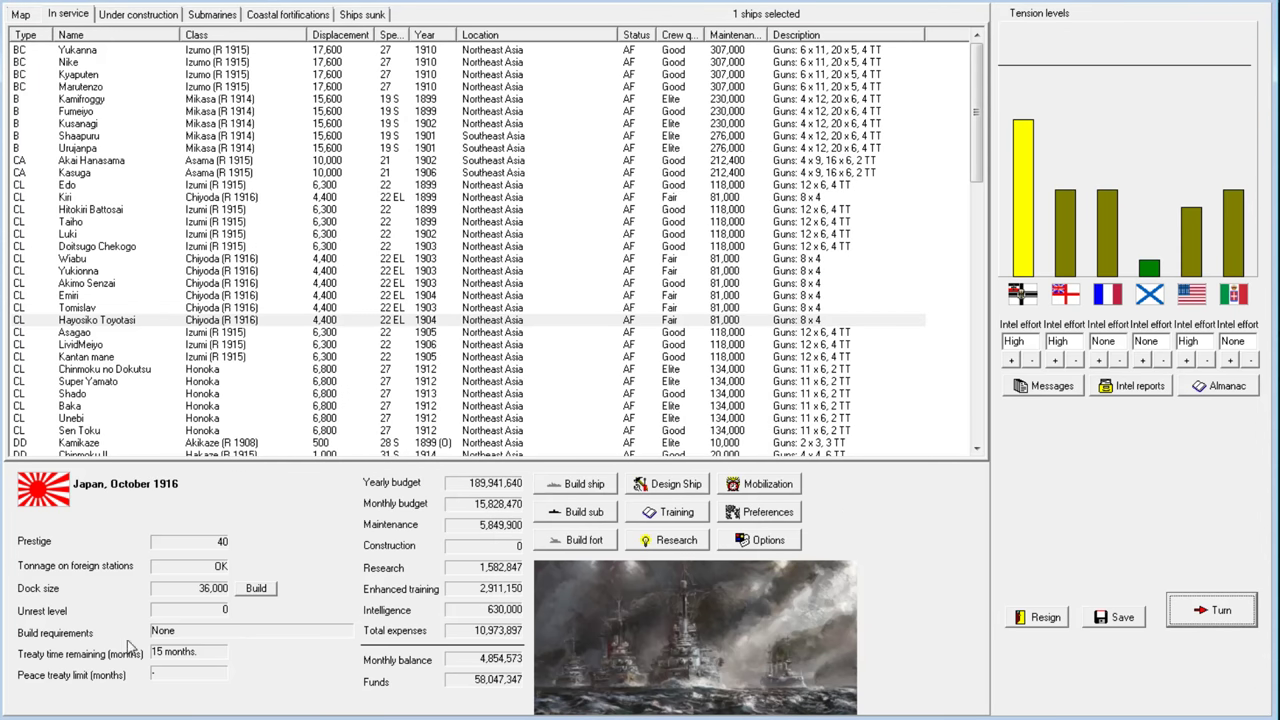
{"action": "mouse_move", "coordinate": [1038, 128]}
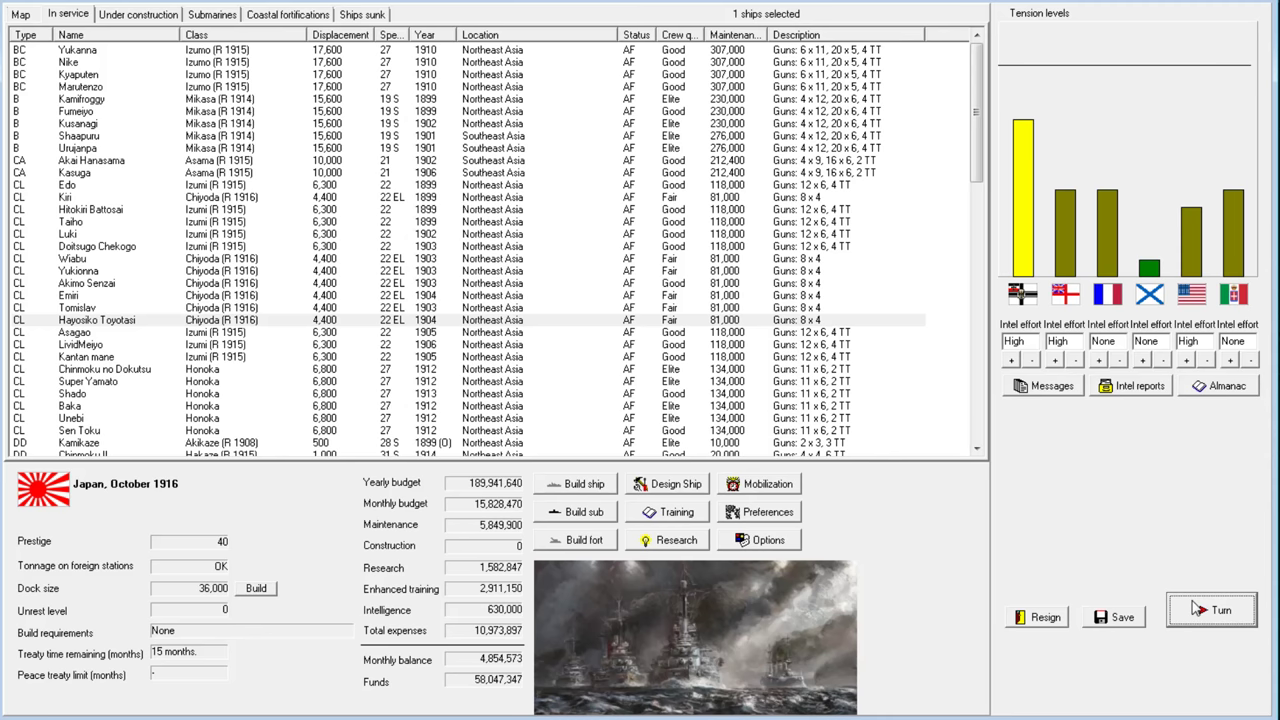
Advise safeguarding interests in the Russian crisis, dismiss the ASW notice and close messages
{"action": "left_click", "coordinate": [1211, 609]}
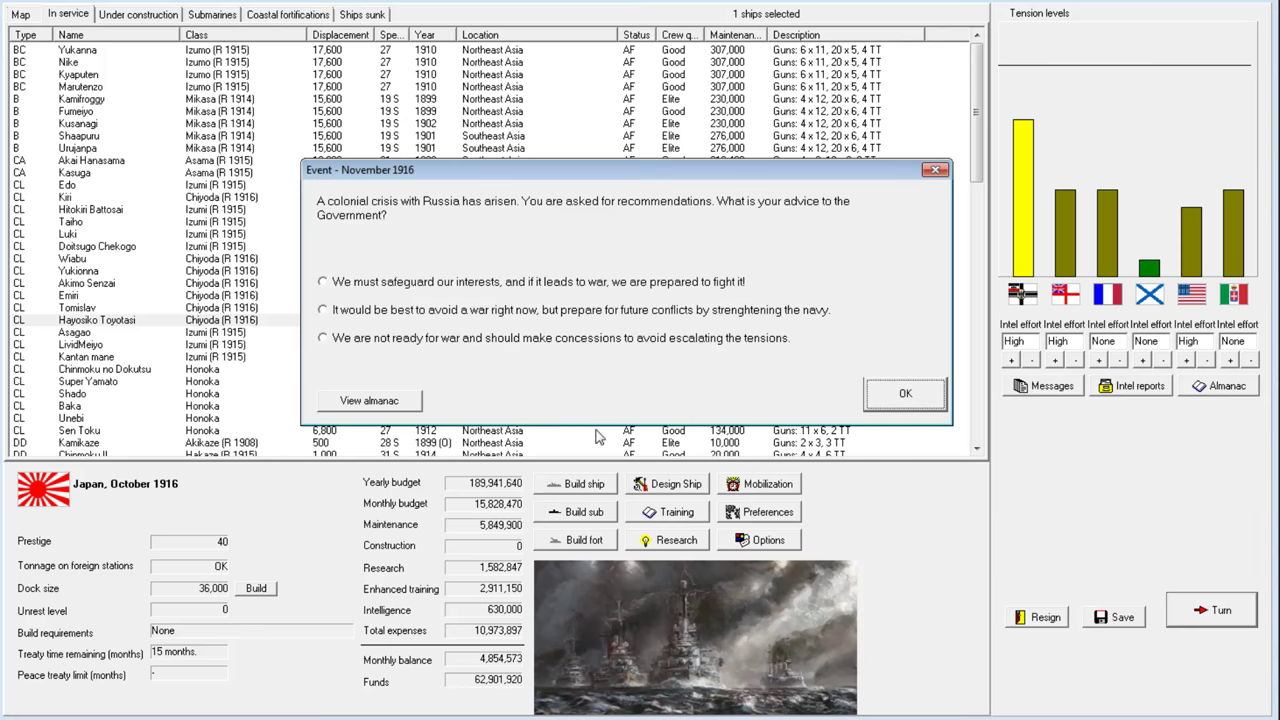
{"action": "mouse_move", "coordinate": [445, 307]}
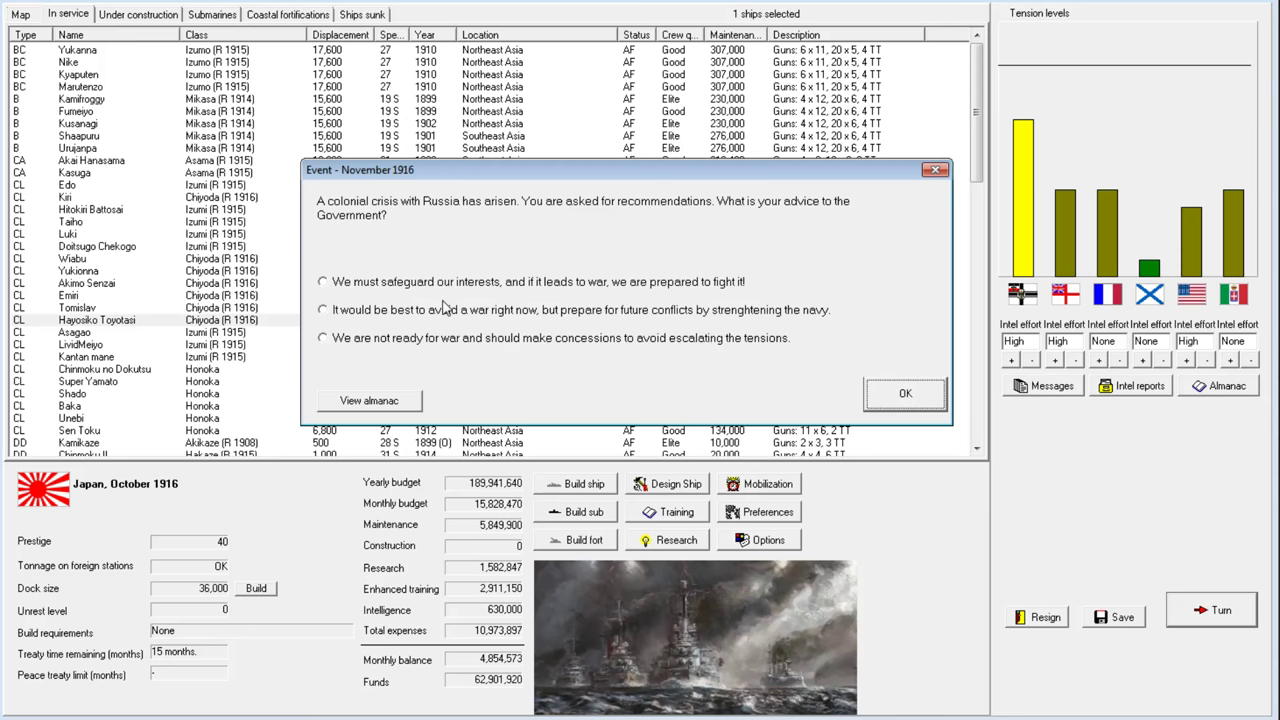
{"action": "mouse_move", "coordinate": [455, 309]}
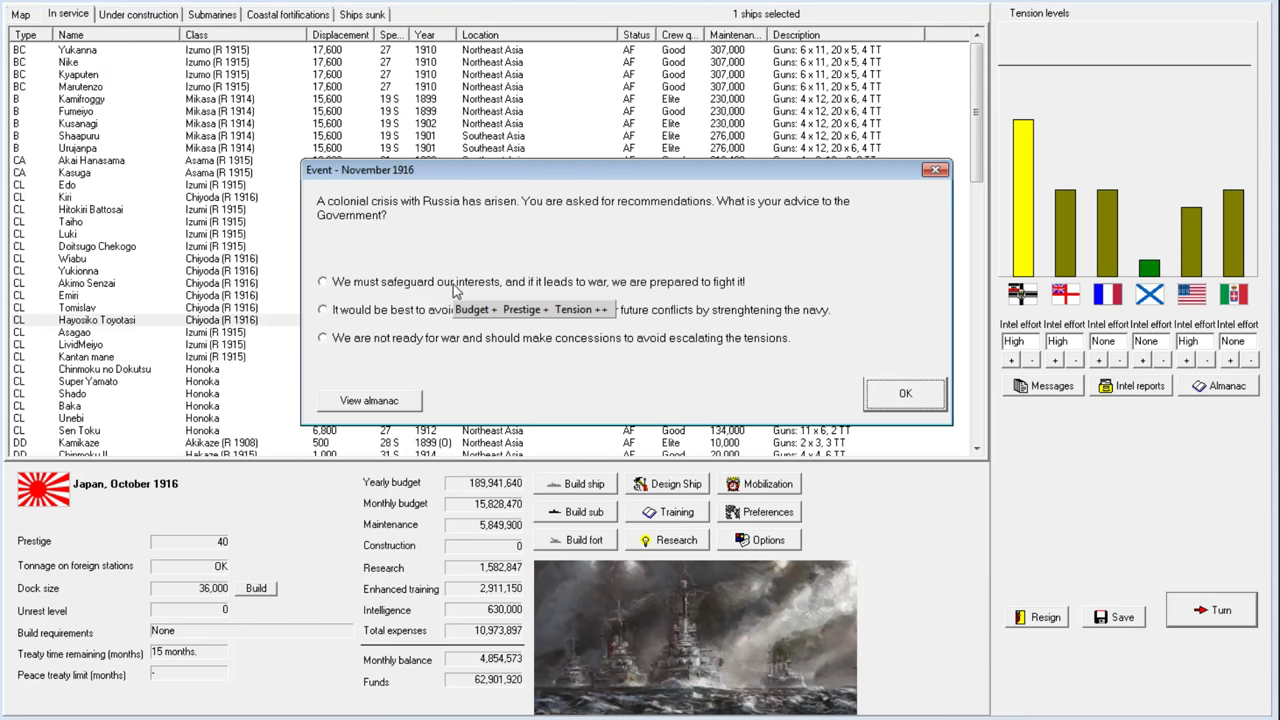
{"action": "left_click", "coordinate": [322, 281]}
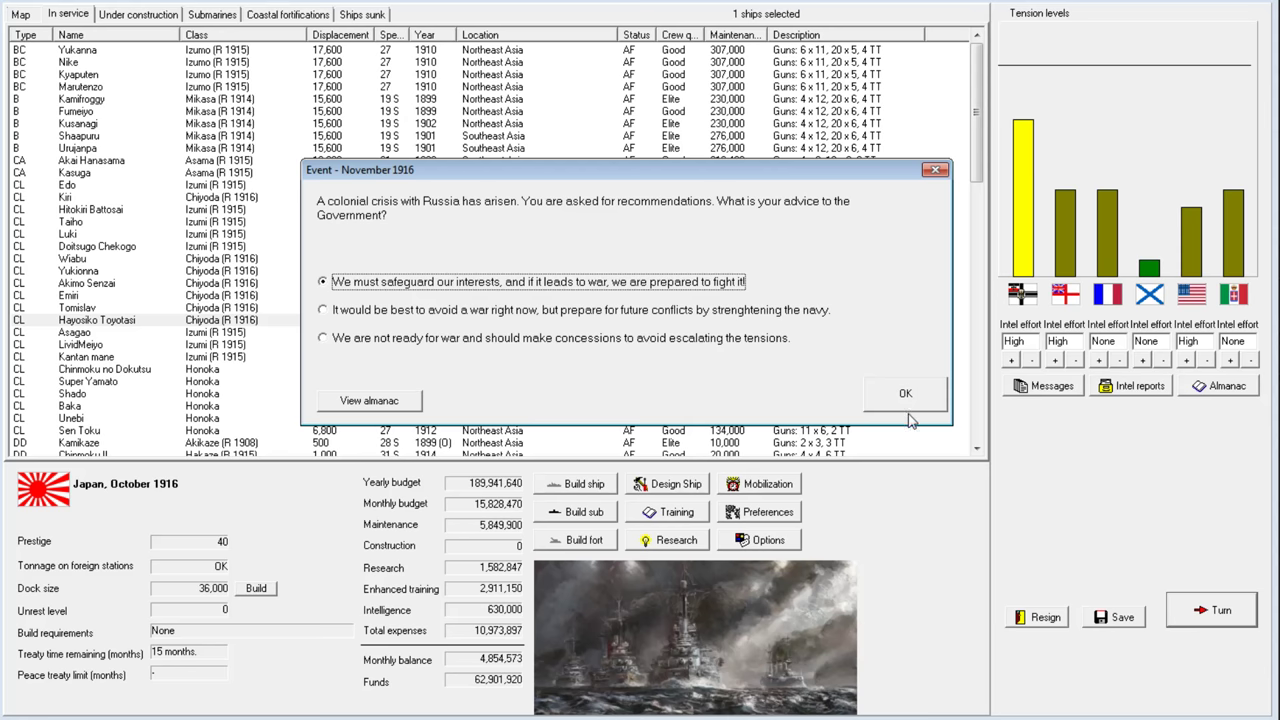
{"action": "left_click", "coordinate": [905, 392]}
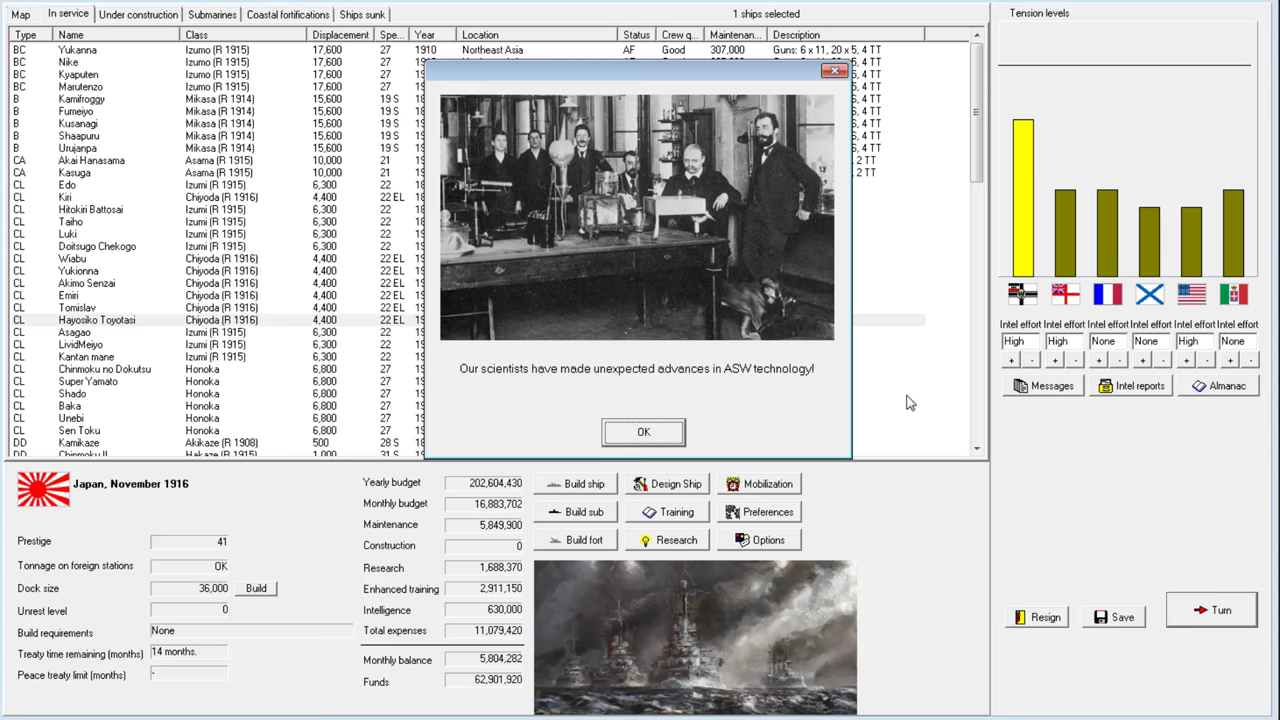
{"action": "left_click", "coordinate": [643, 432]}
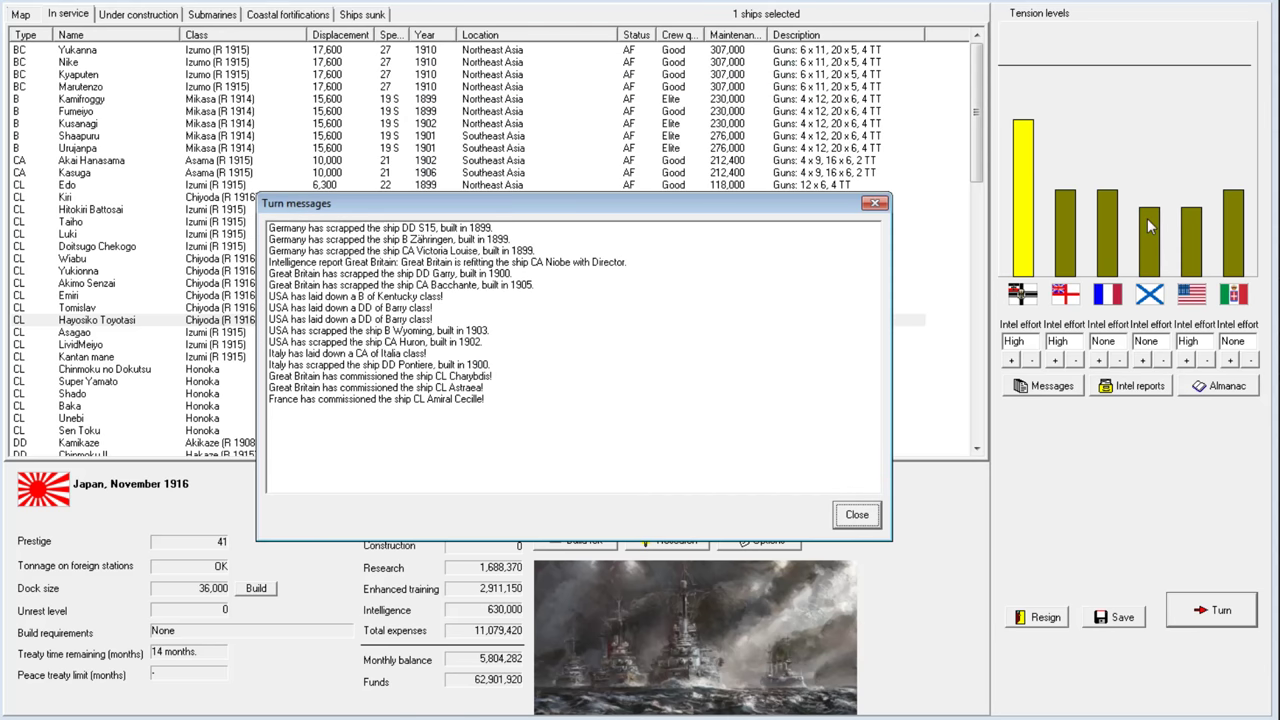
{"action": "mouse_move", "coordinate": [910, 487]}
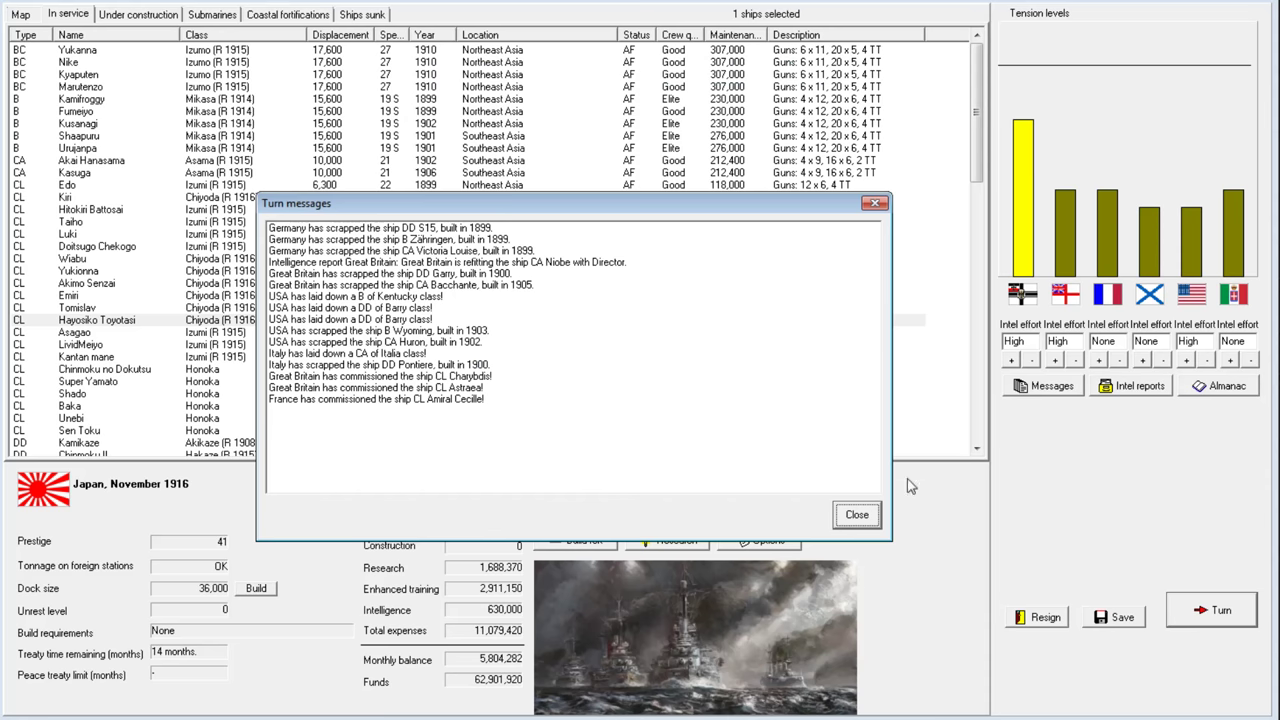
{"action": "left_click", "coordinate": [856, 514]}
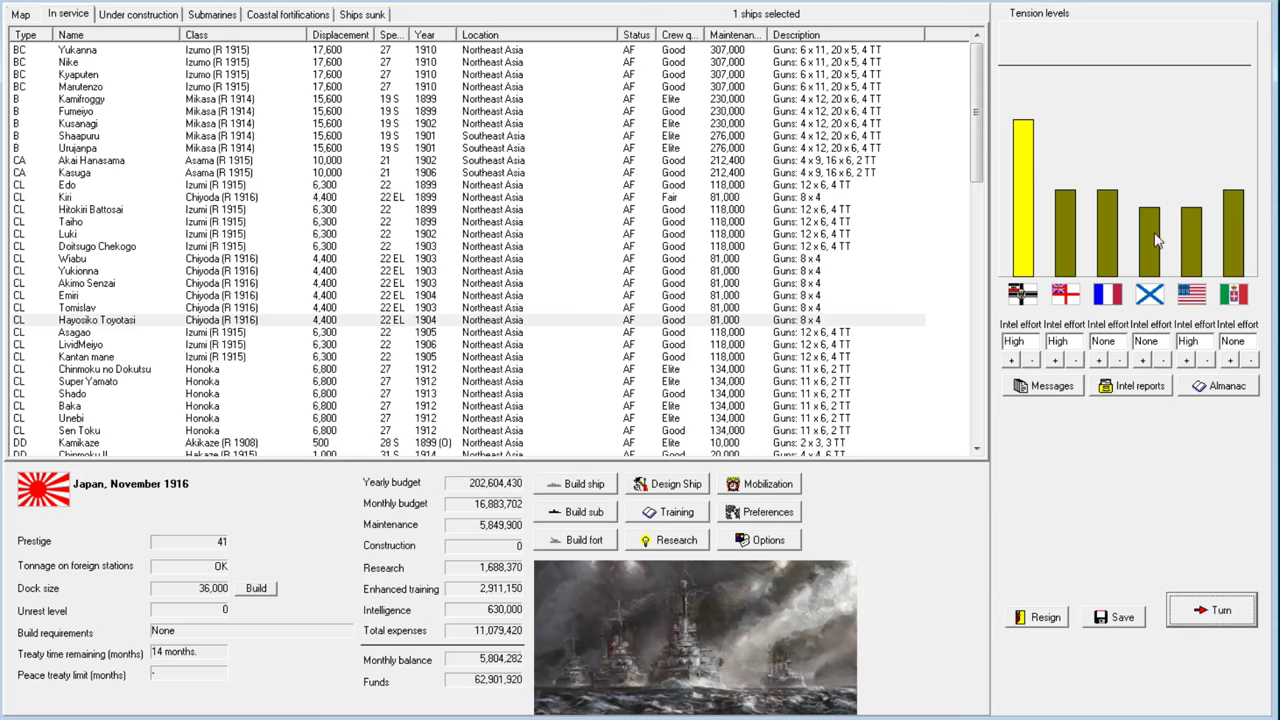
{"action": "mouse_move", "coordinate": [520, 450]}
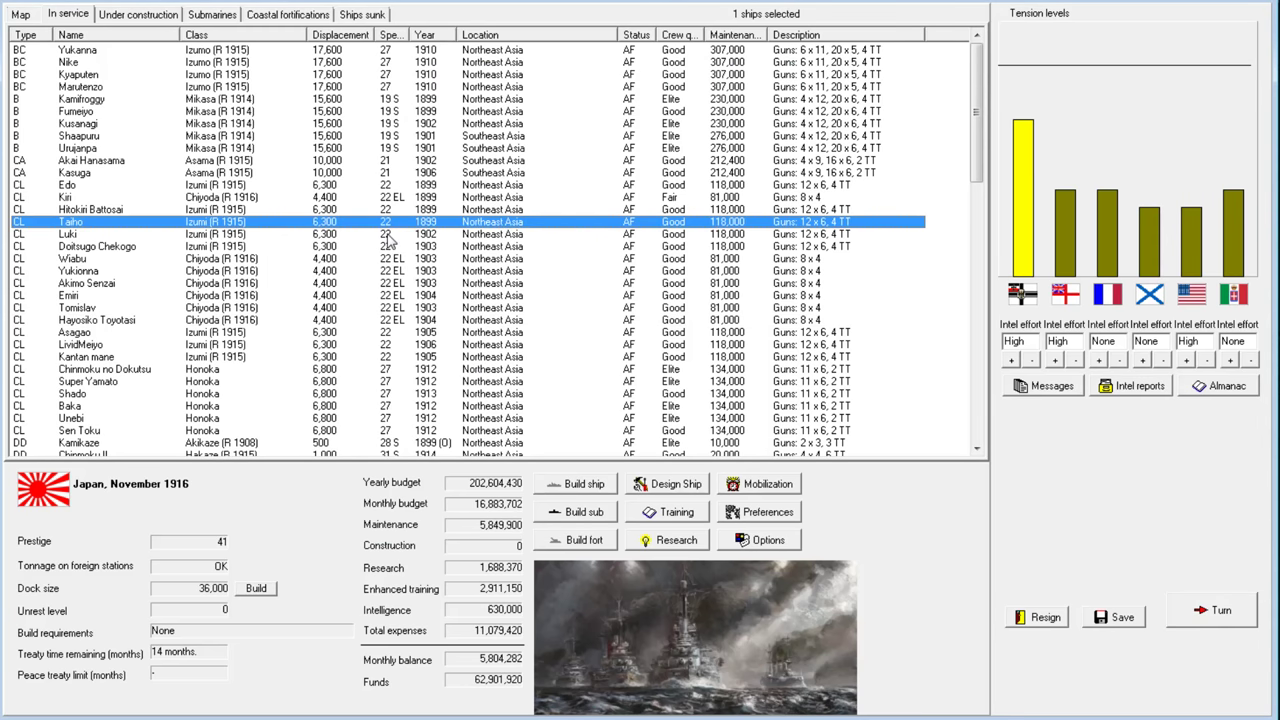
Review the Akikaze-class design of the old destroyer Kamikaze
{"action": "scroll", "scroll_direction": "down", "scroll_amount": 3}
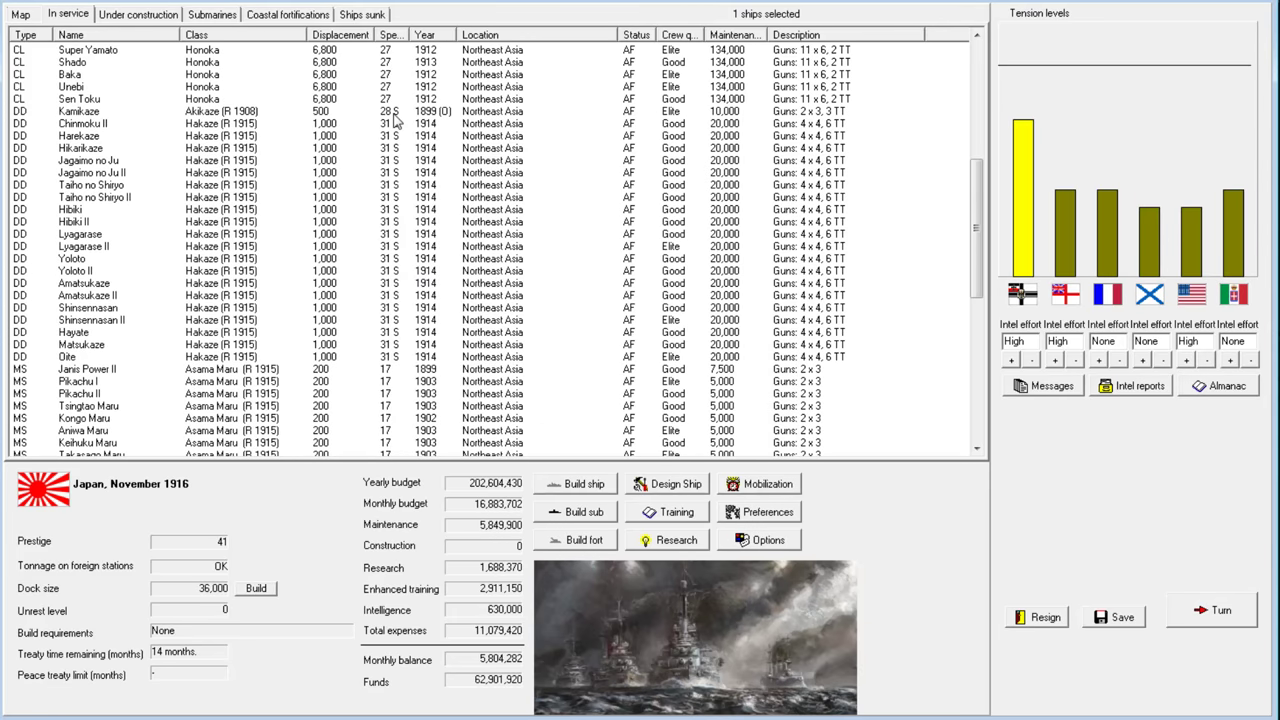
{"action": "right_click", "coordinate": [80, 221]}
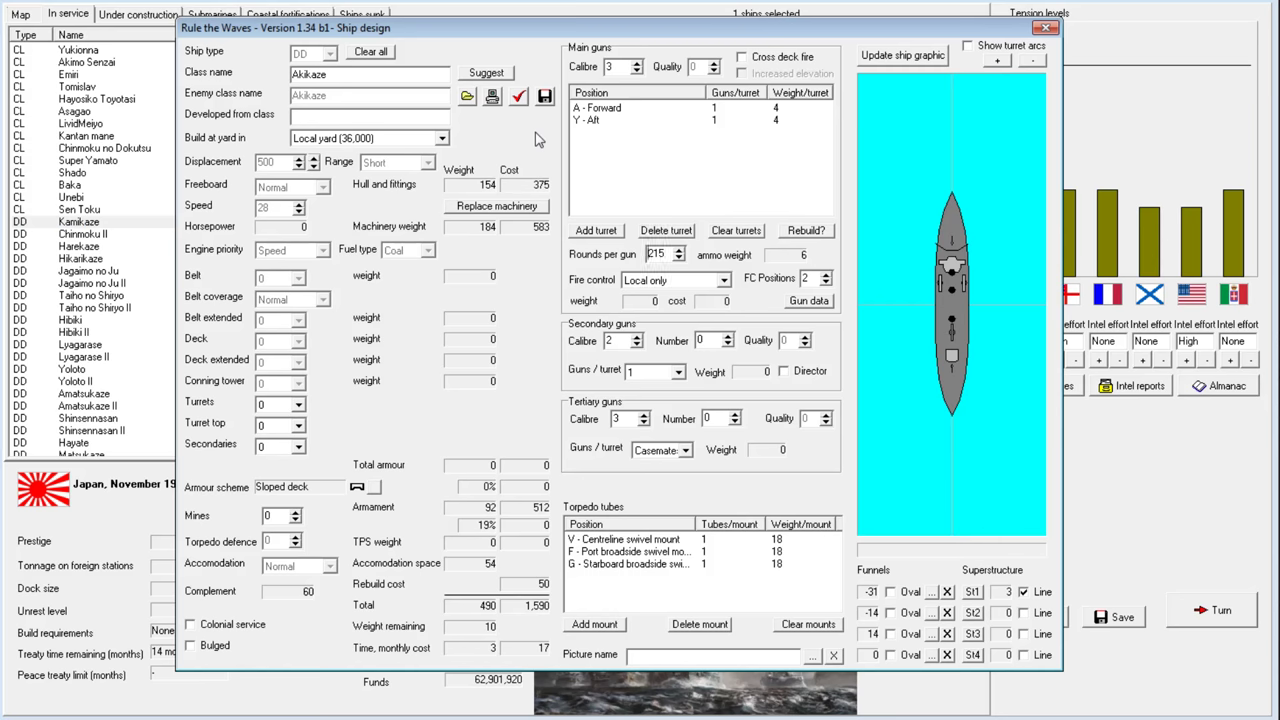
{"action": "mouse_move", "coordinate": [1017, 47]}
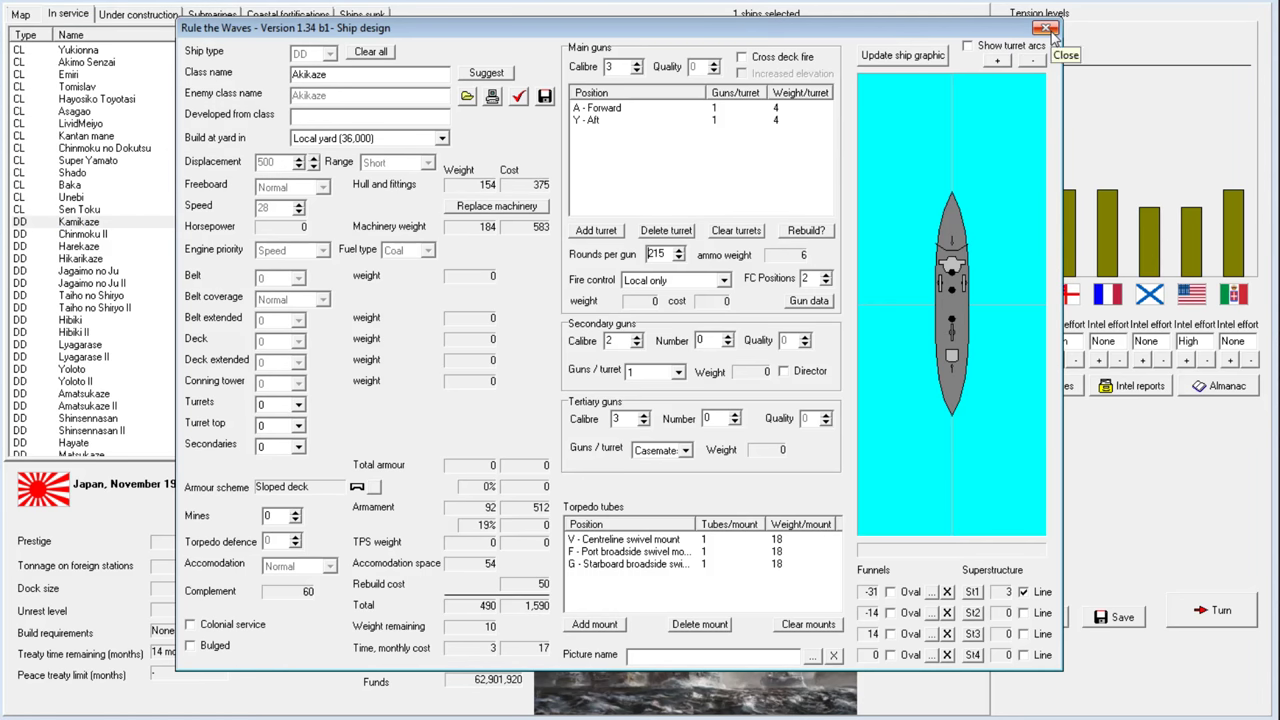
{"action": "left_click", "coordinate": [1046, 28]}
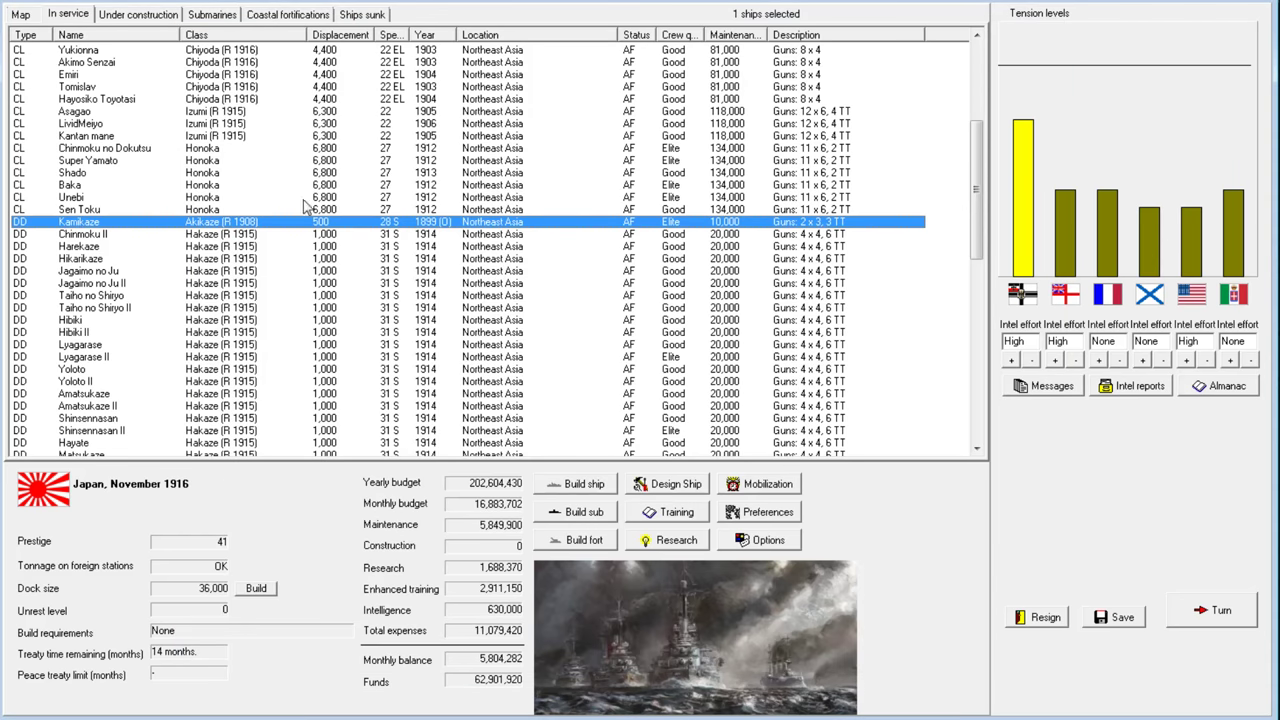
{"action": "mouse_move", "coordinate": [265, 232]}
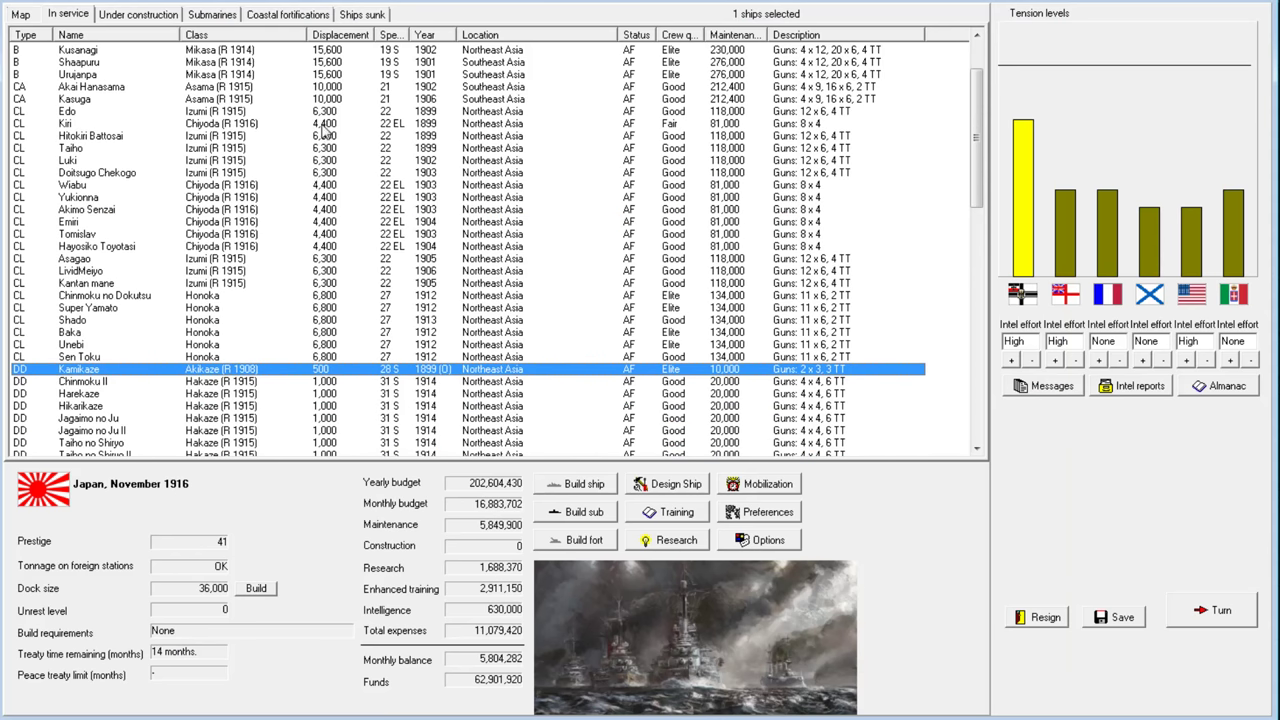
Scrap the destroyer Kamikaze for 625 and end the turn
{"action": "scroll", "scroll_direction": "down", "scroll_amount": 3}
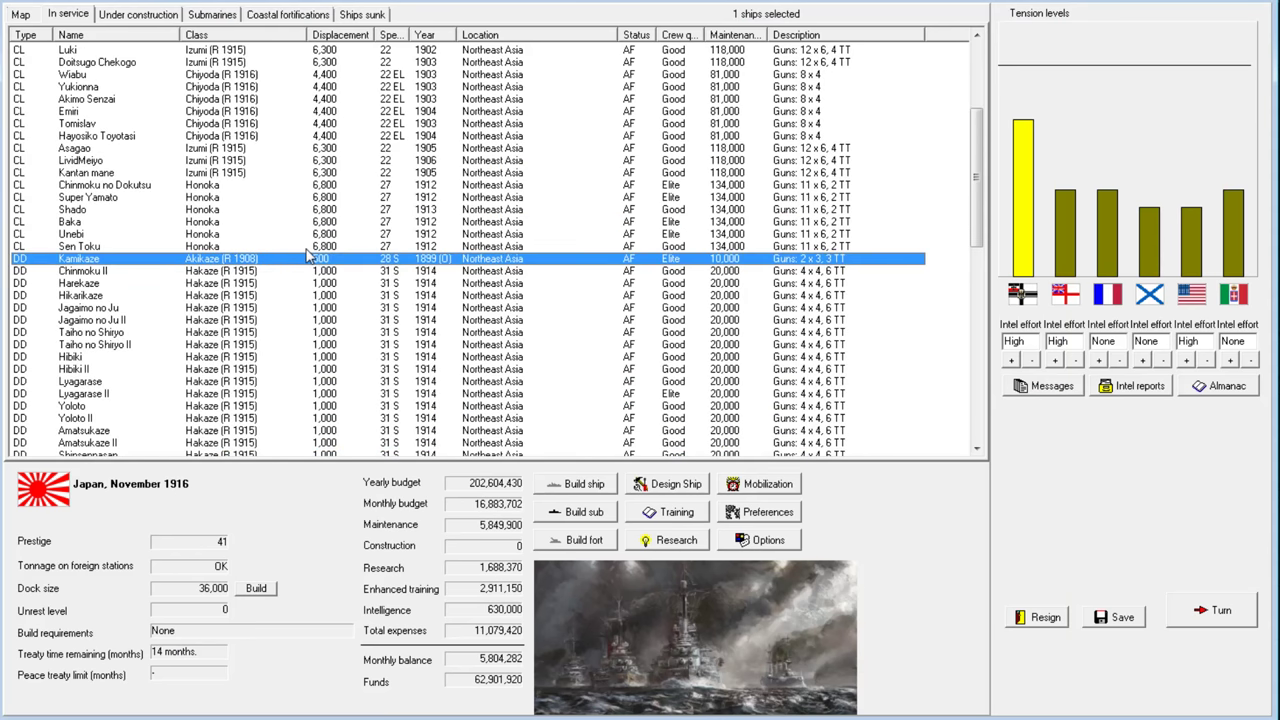
{"action": "right_click", "coordinate": [308, 258]}
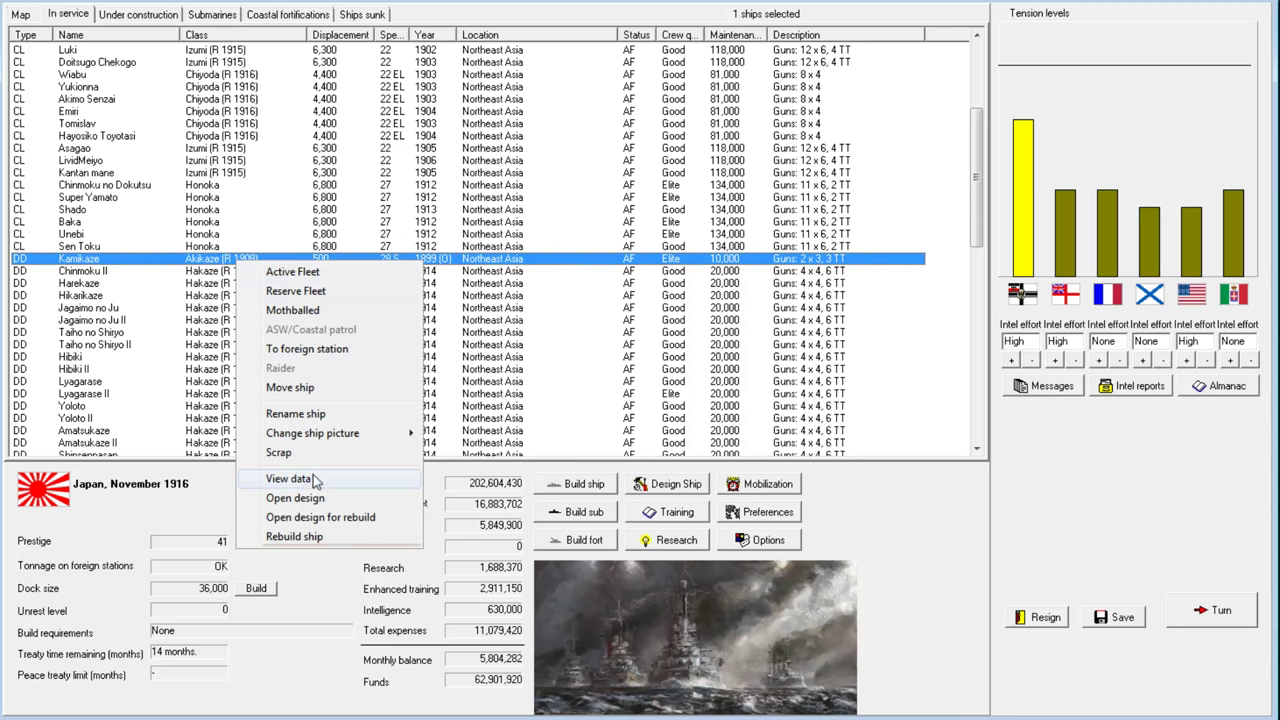
{"action": "mouse_move", "coordinate": [322, 485]}
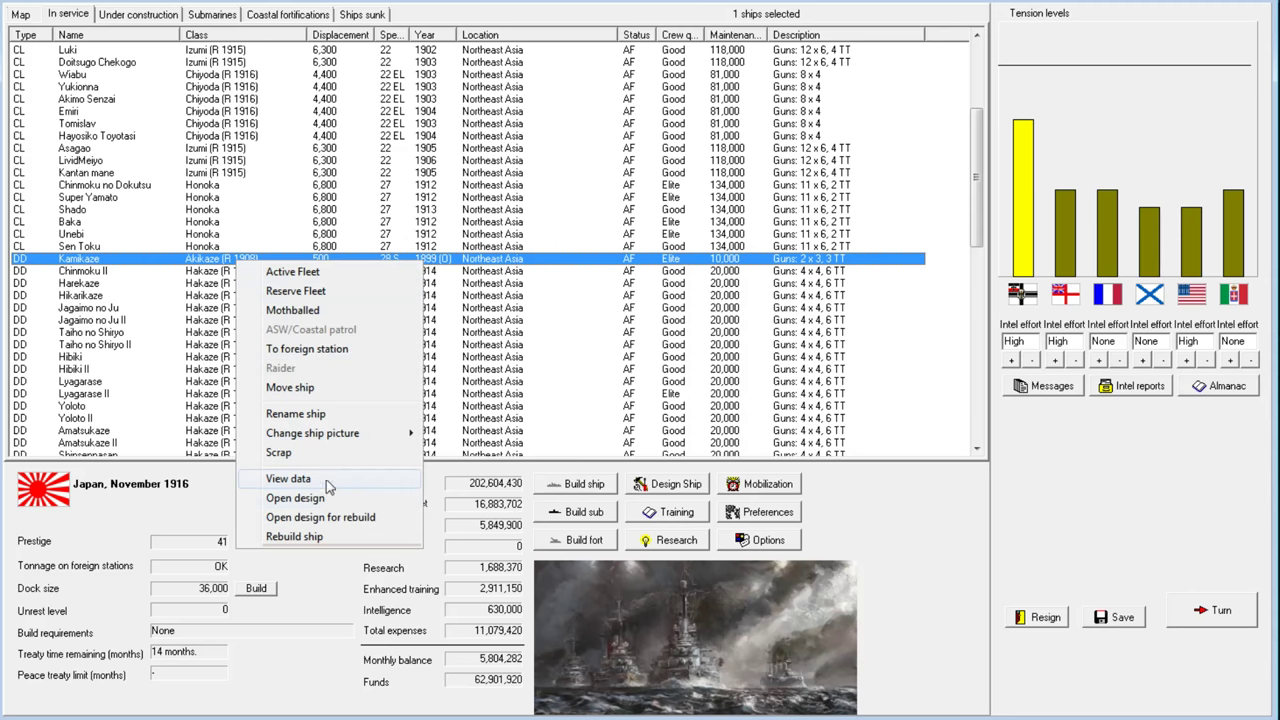
{"action": "left_click", "coordinate": [279, 453]}
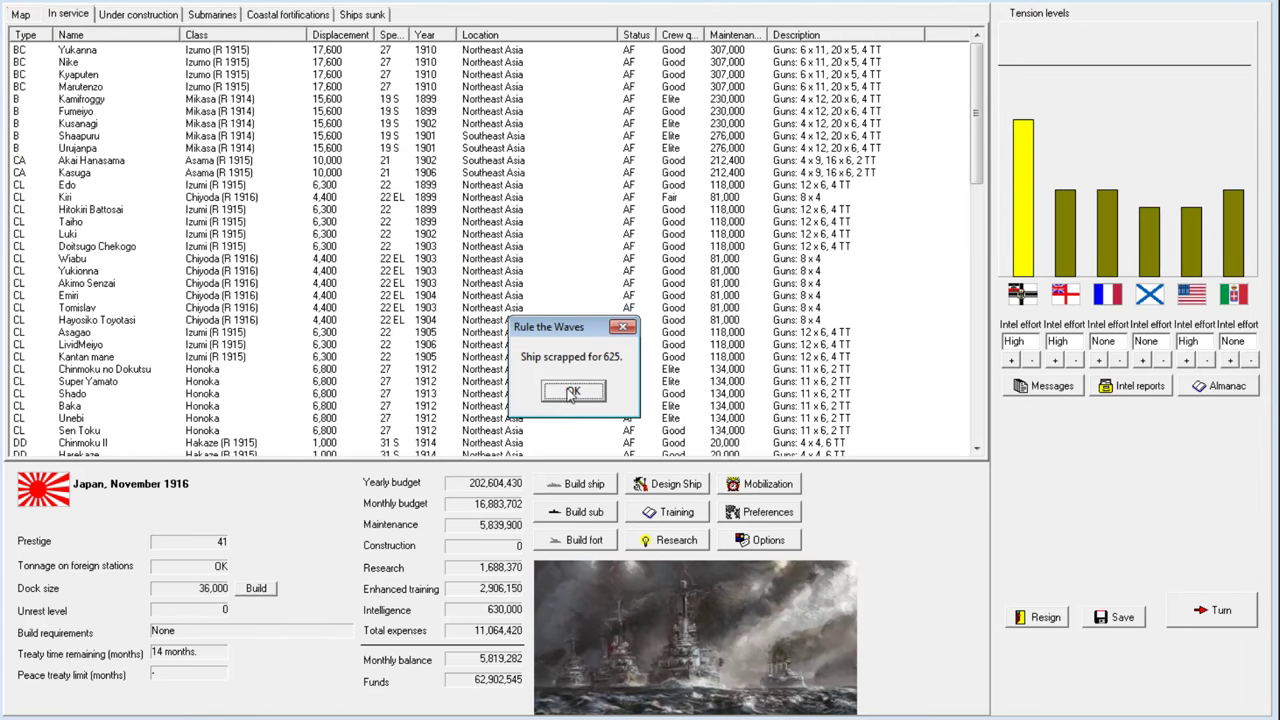
{"action": "left_click", "coordinate": [573, 391]}
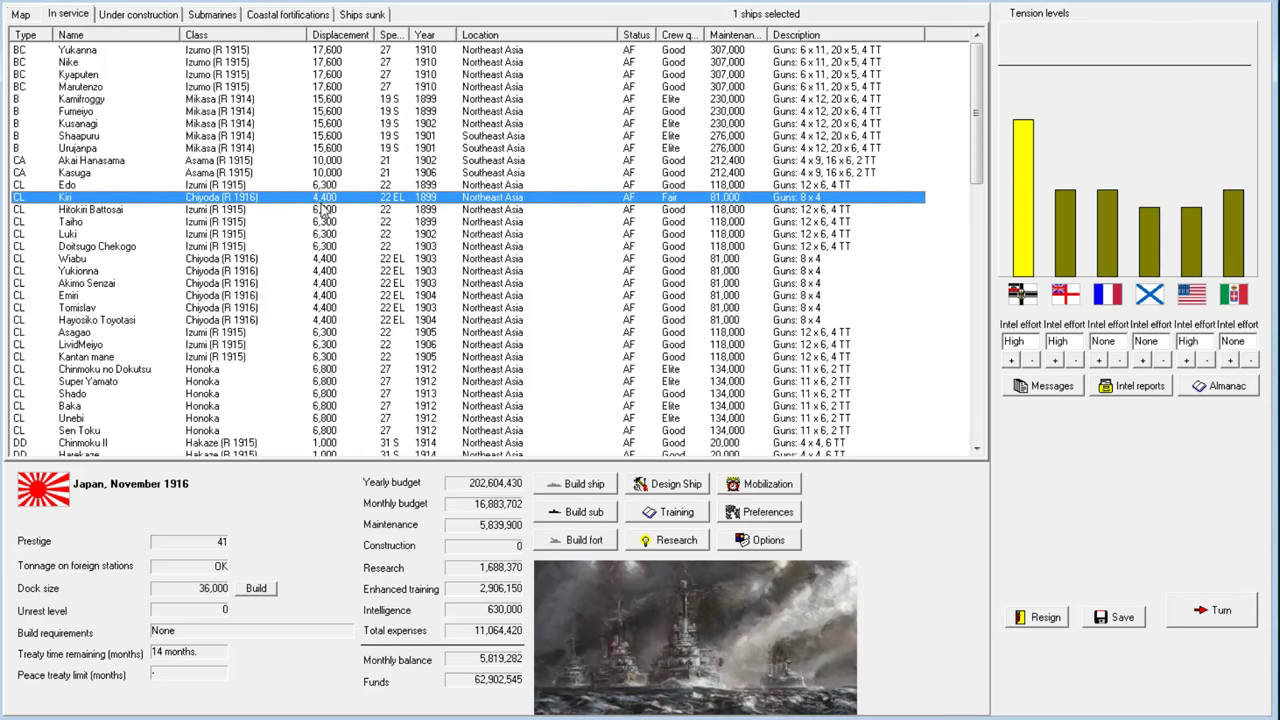
{"action": "mouse_move", "coordinate": [275, 262]}
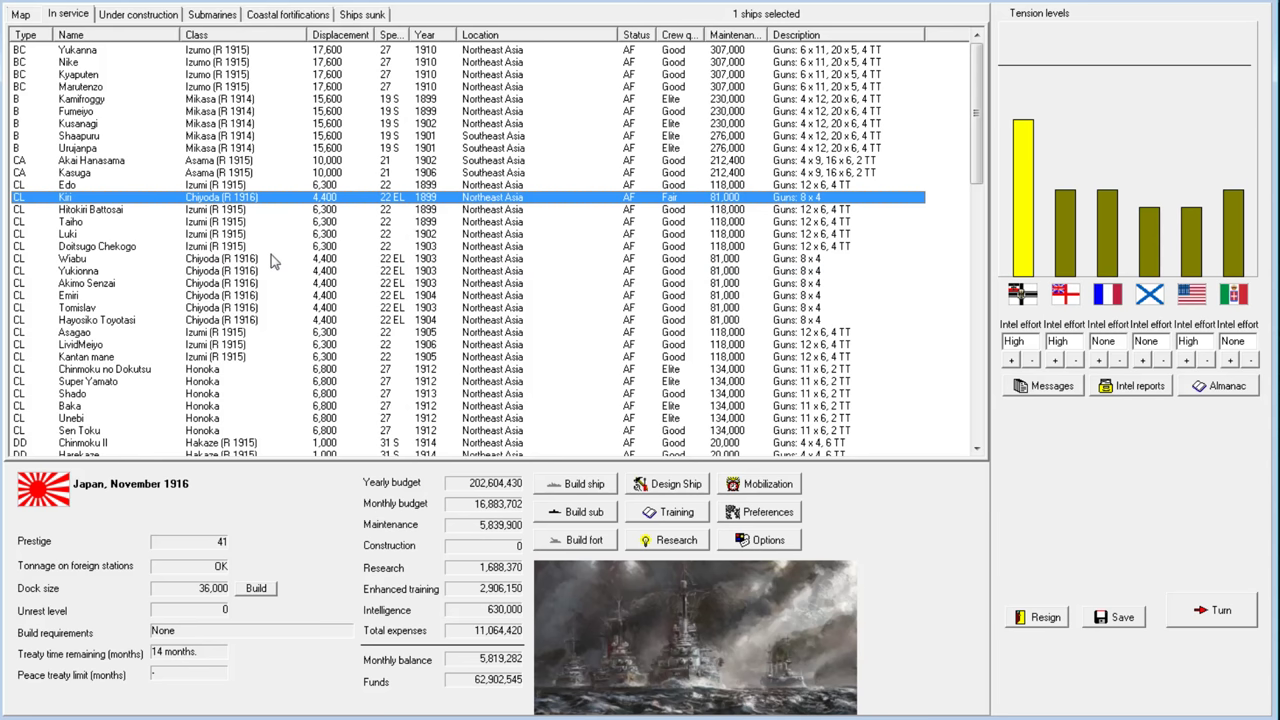
{"action": "scroll", "scroll_direction": "down", "scroll_amount": 3}
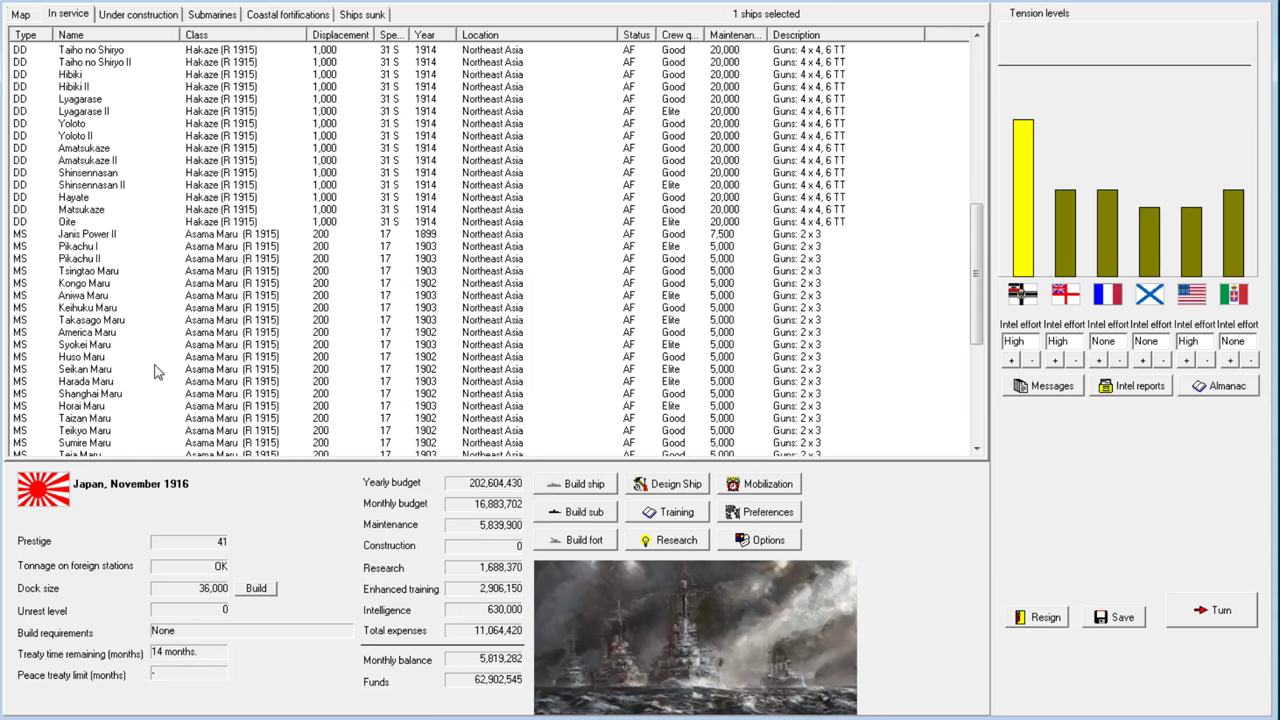
{"action": "left_click", "coordinate": [95, 197]}
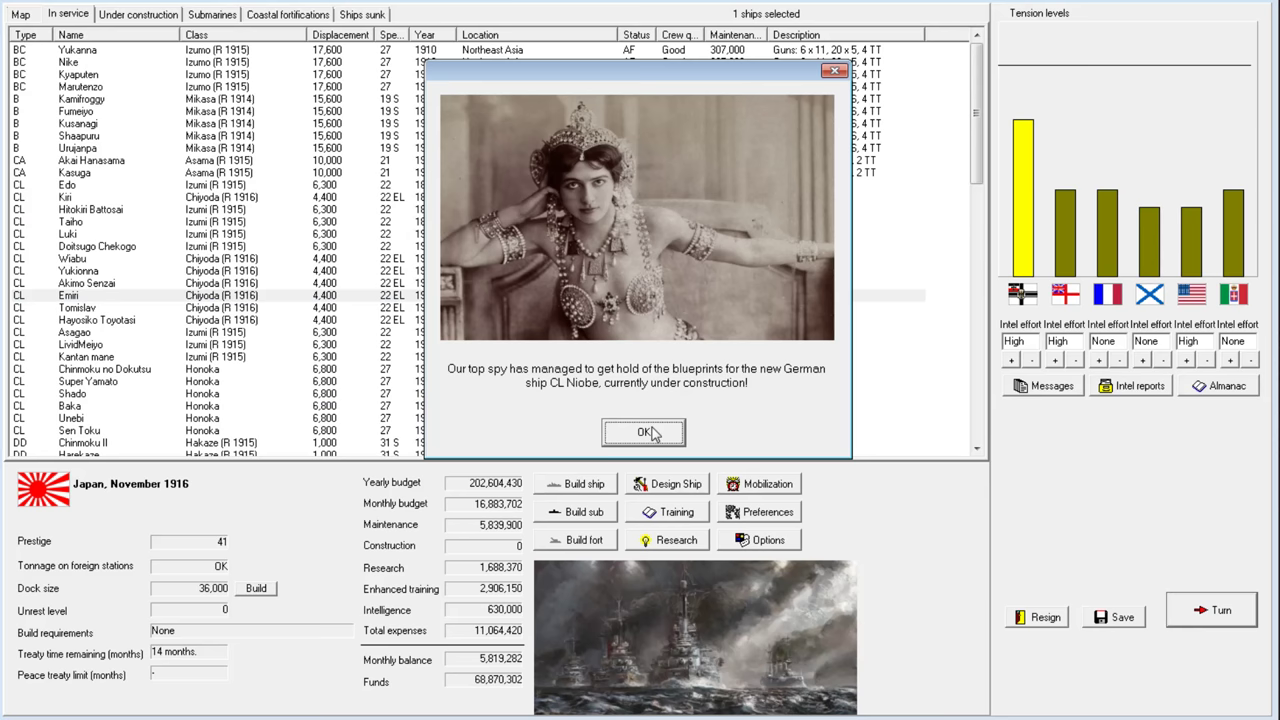
Clear the spy blueprints, armour advance and hull breakthrough notices over one month
{"action": "left_click", "coordinate": [642, 432]}
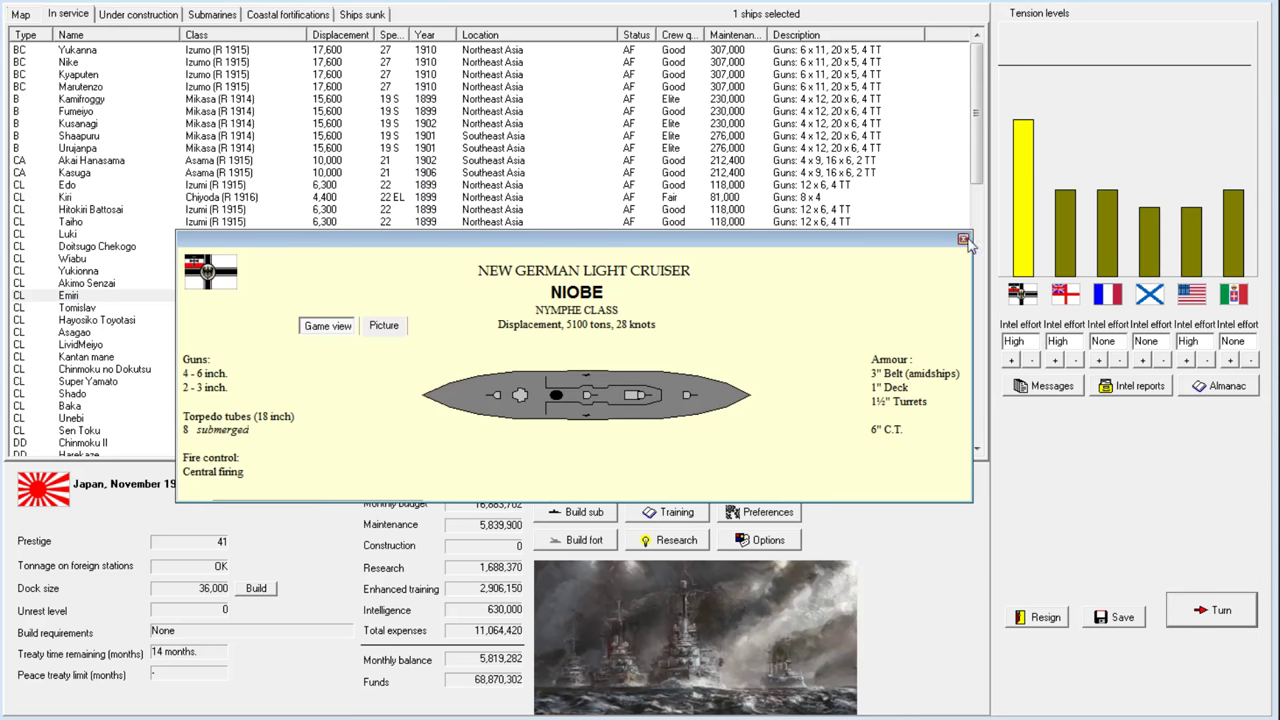
{"action": "mouse_move", "coordinate": [923, 240]}
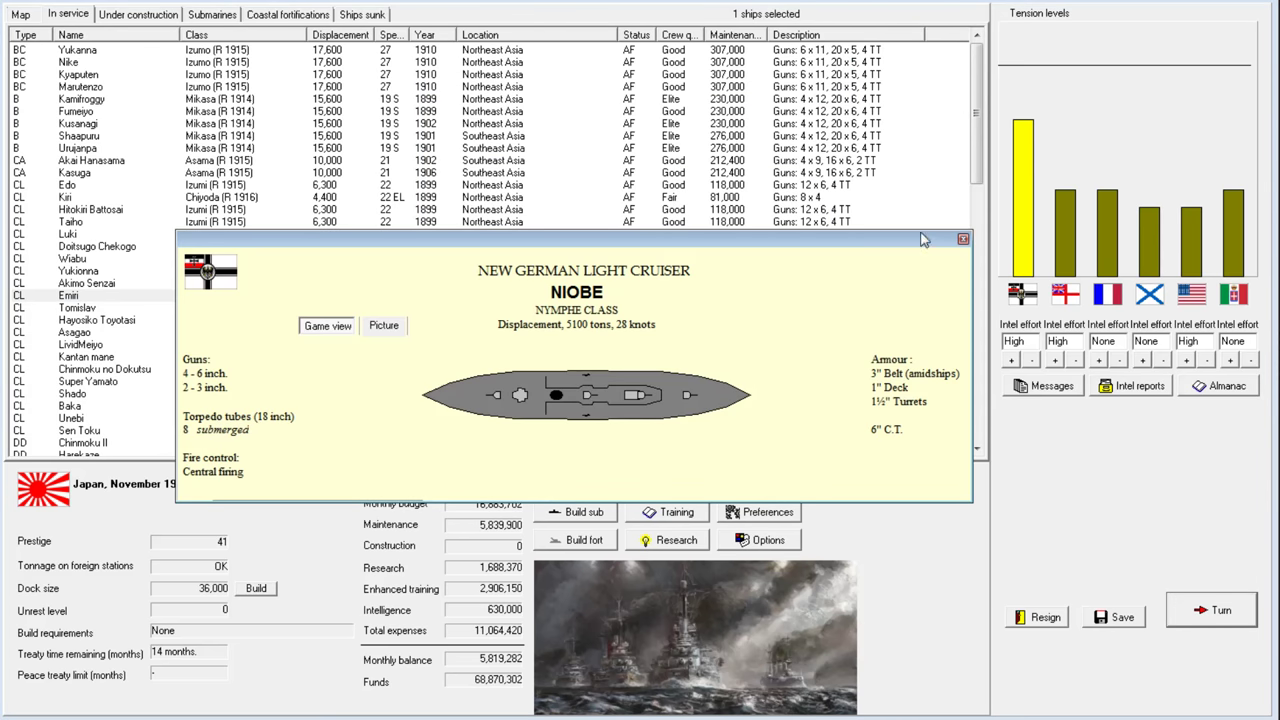
{"action": "mouse_move", "coordinate": [948, 260]}
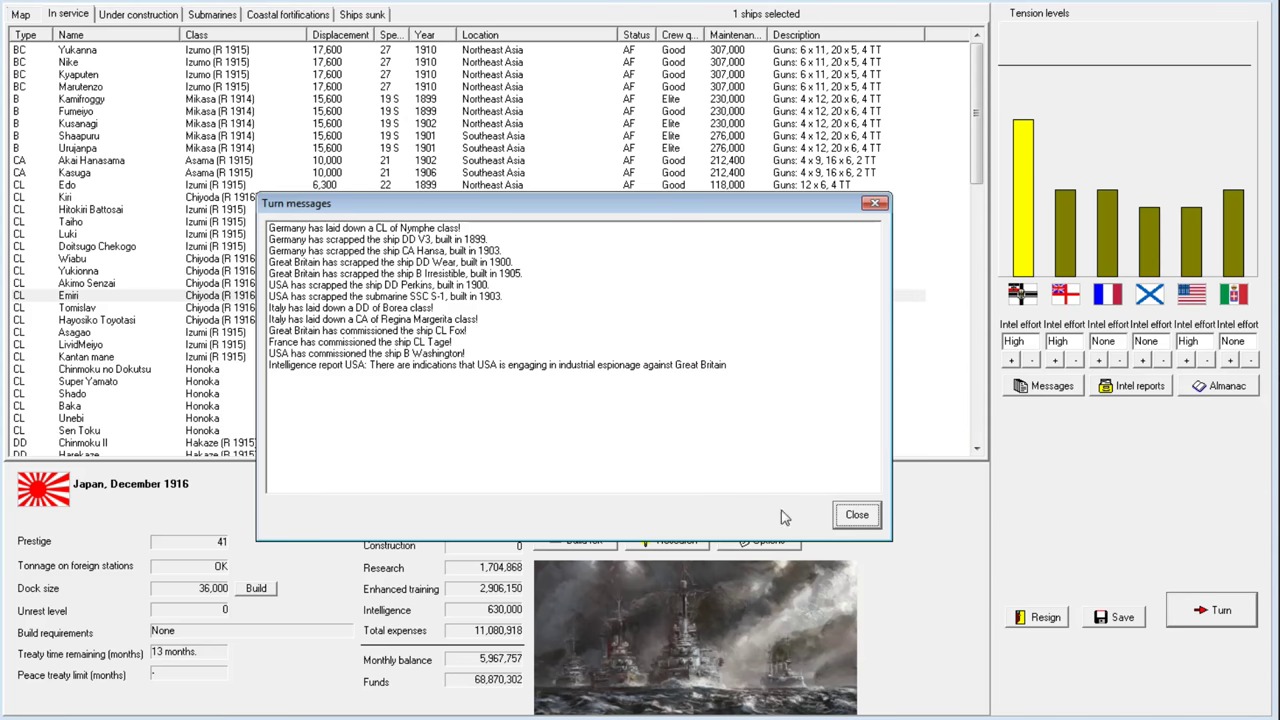
{"action": "left_click", "coordinate": [855, 514]}
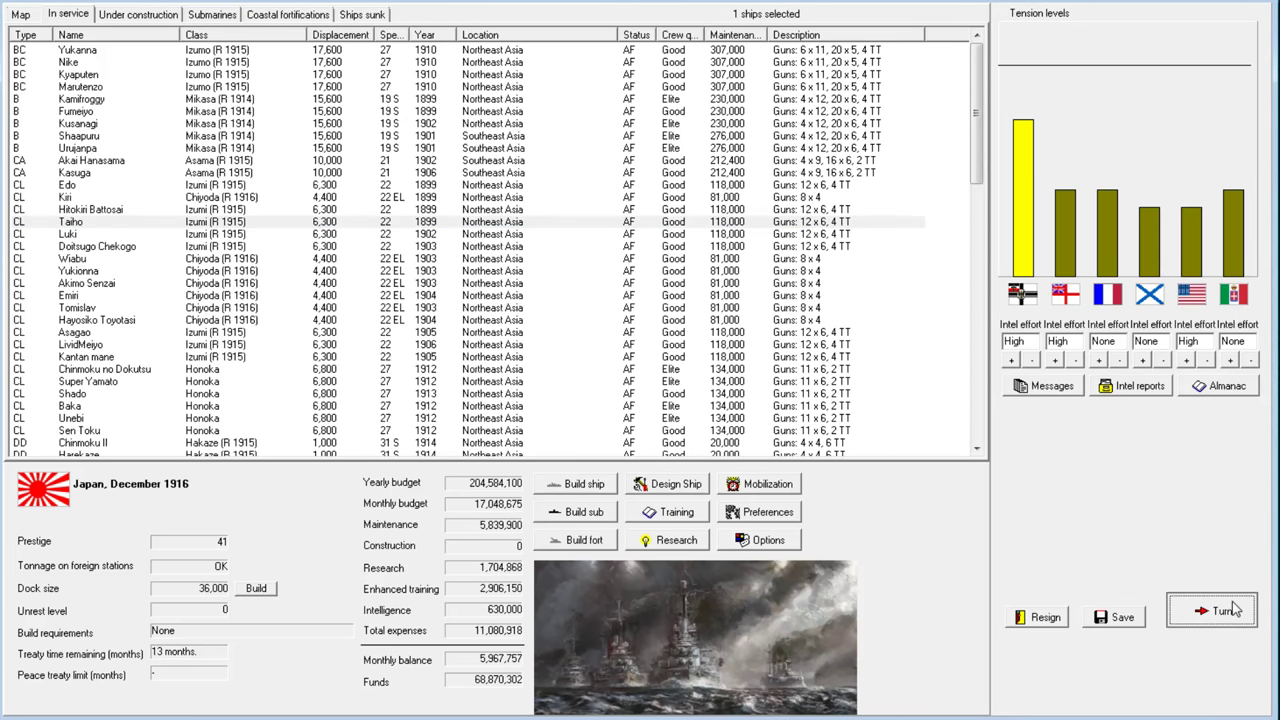
{"action": "left_click", "coordinate": [1211, 617]}
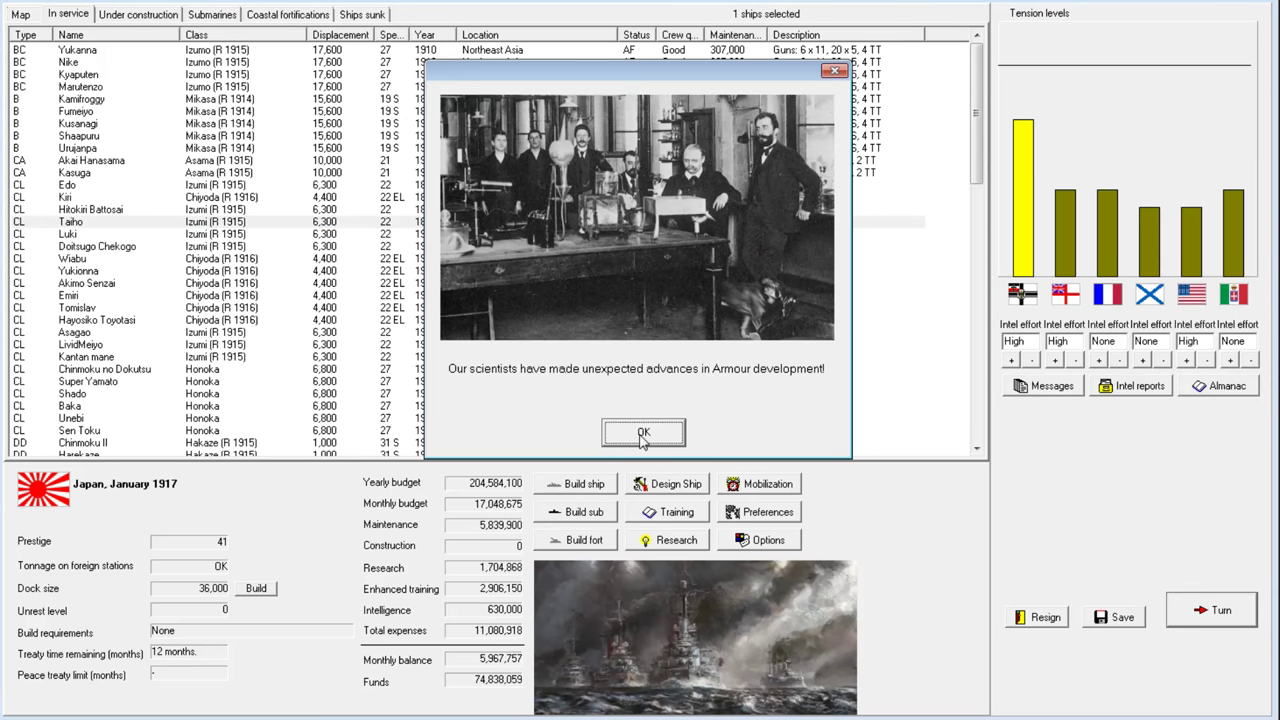
{"action": "left_click", "coordinate": [642, 432]}
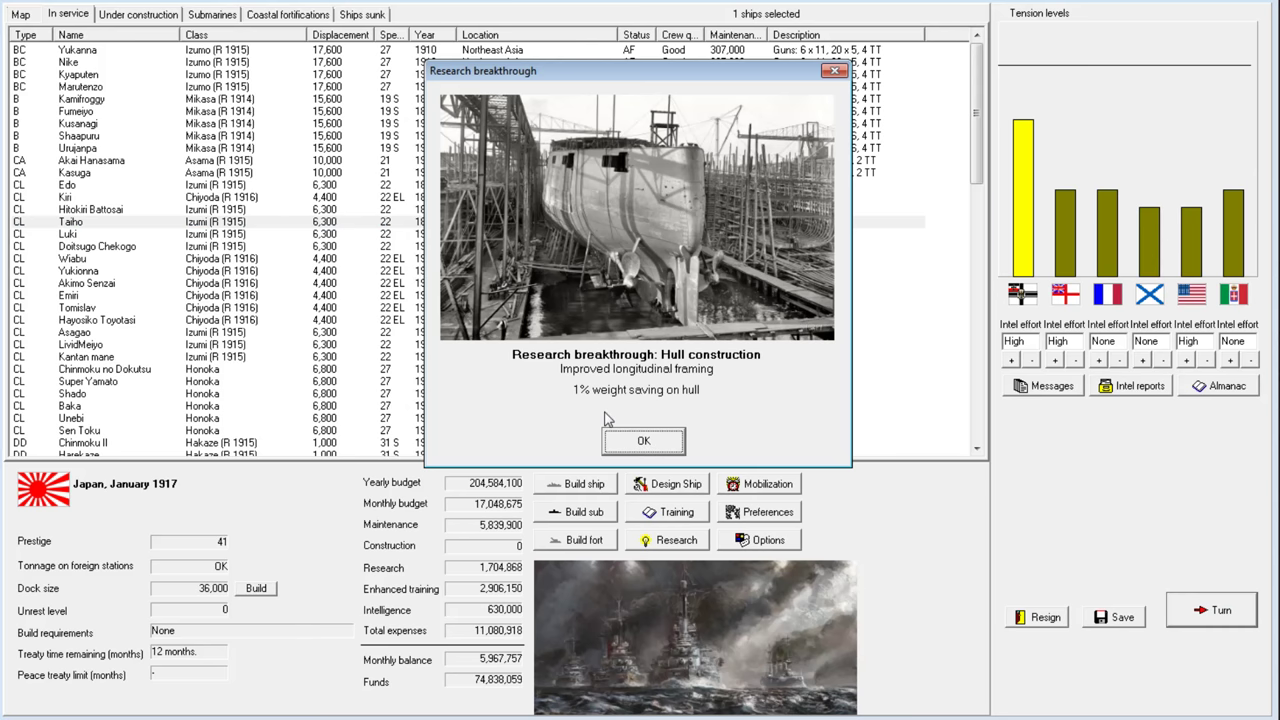
{"action": "mouse_move", "coordinate": [617, 418]}
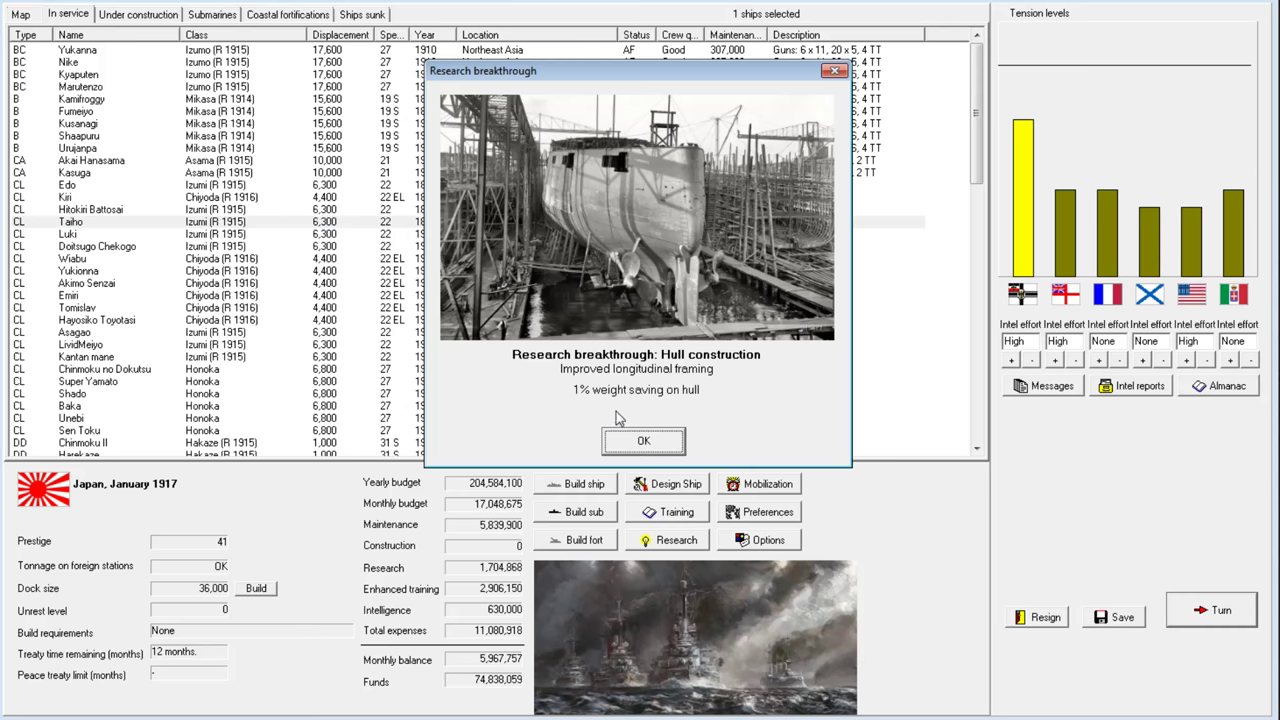
{"action": "left_click", "coordinate": [643, 441]}
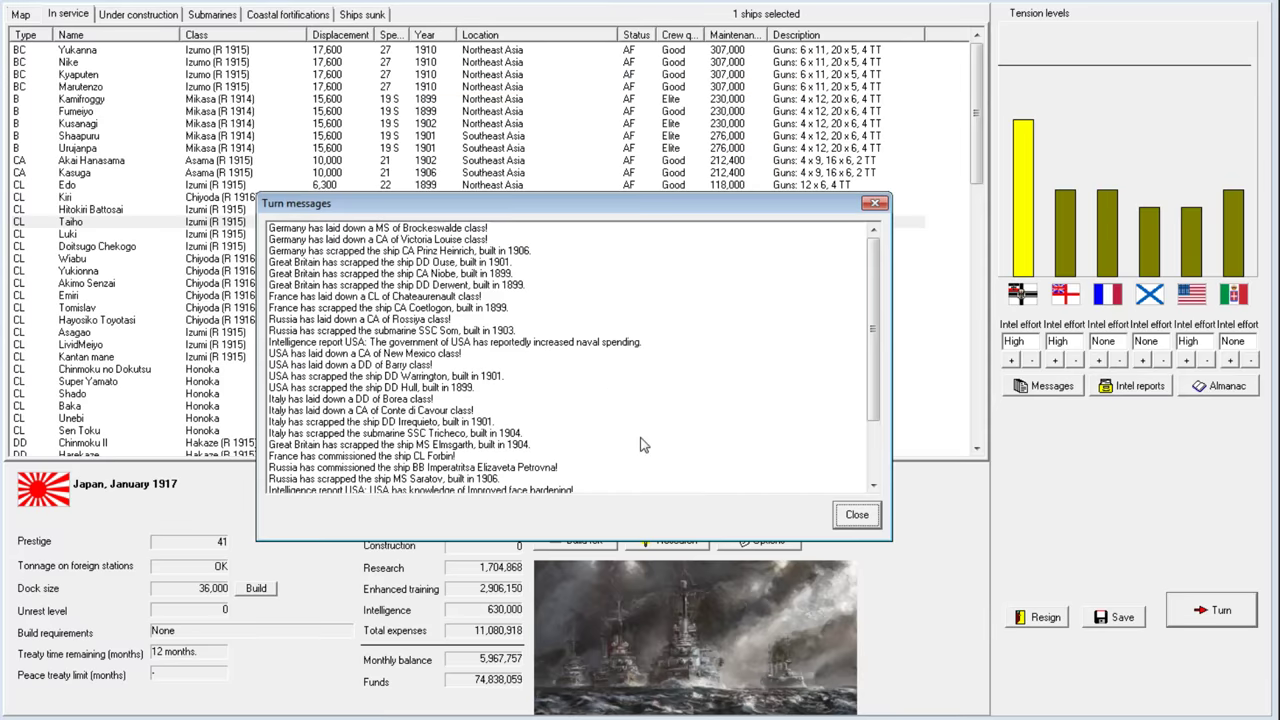
{"action": "scroll", "scroll_direction": "down", "scroll_amount": 3}
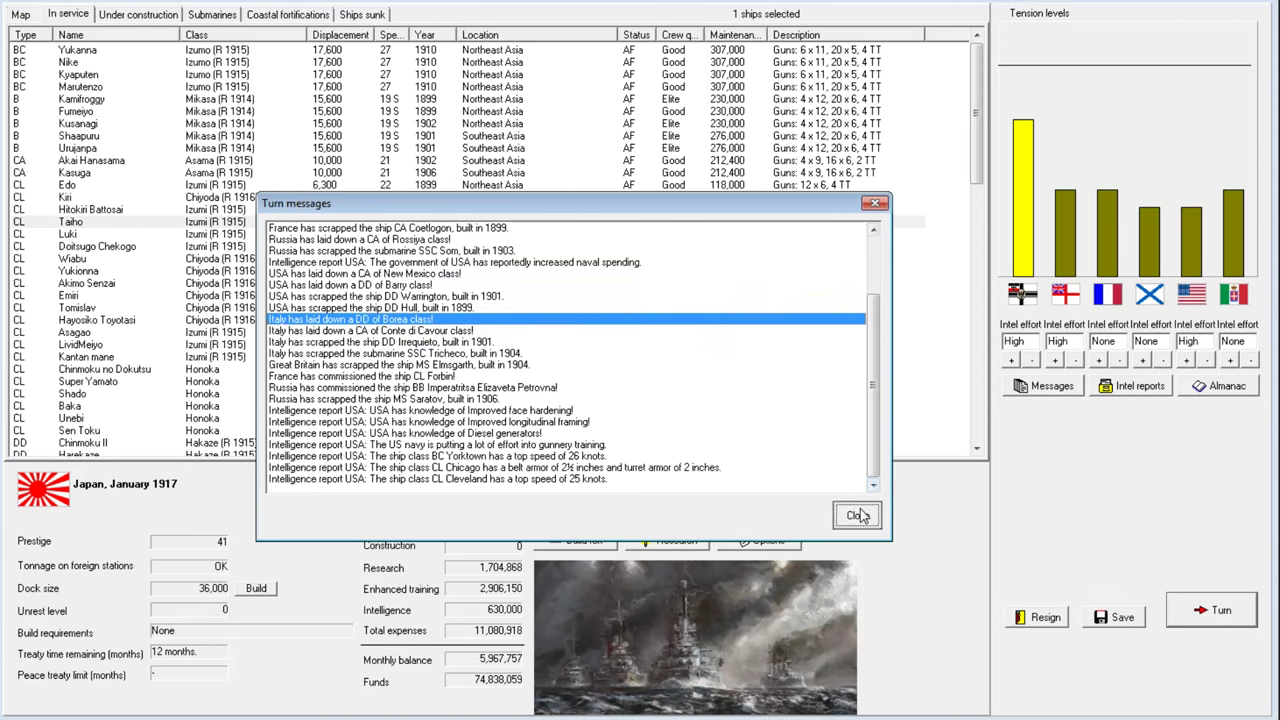
{"action": "left_click", "coordinate": [857, 515]}
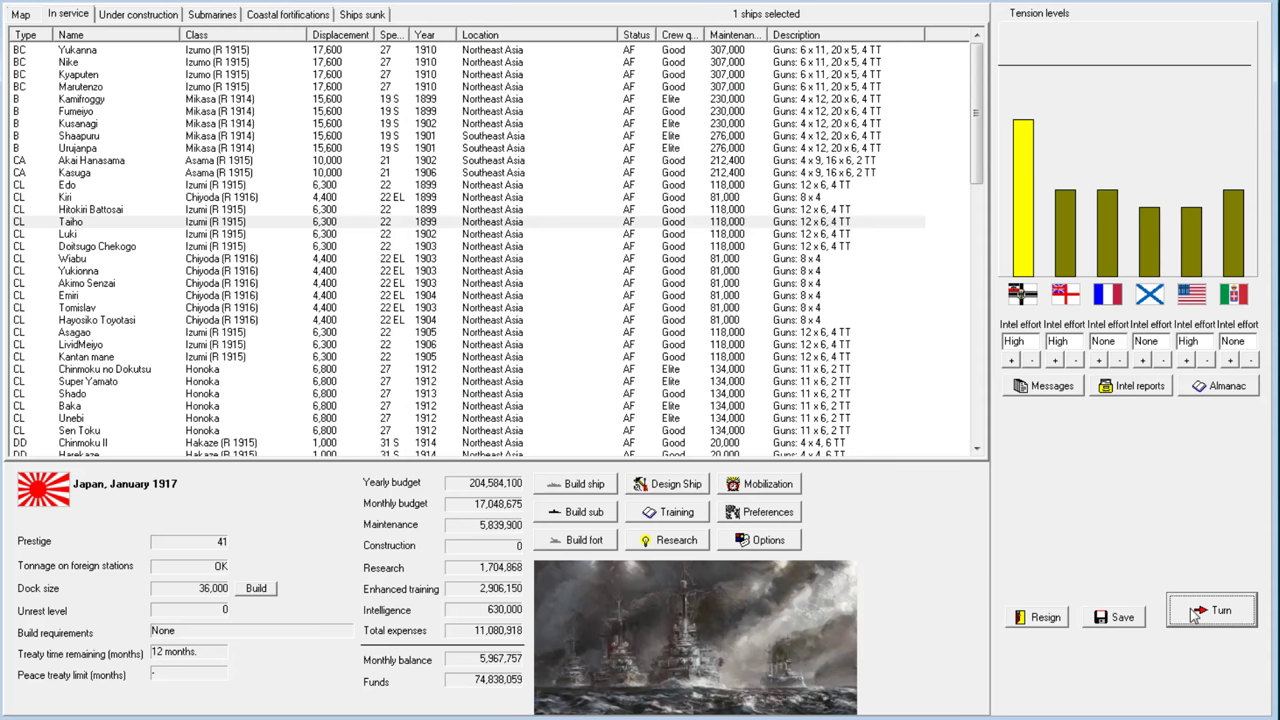
End the month into February 1917, clearing the research report and messages
{"action": "left_click", "coordinate": [1211, 610]}
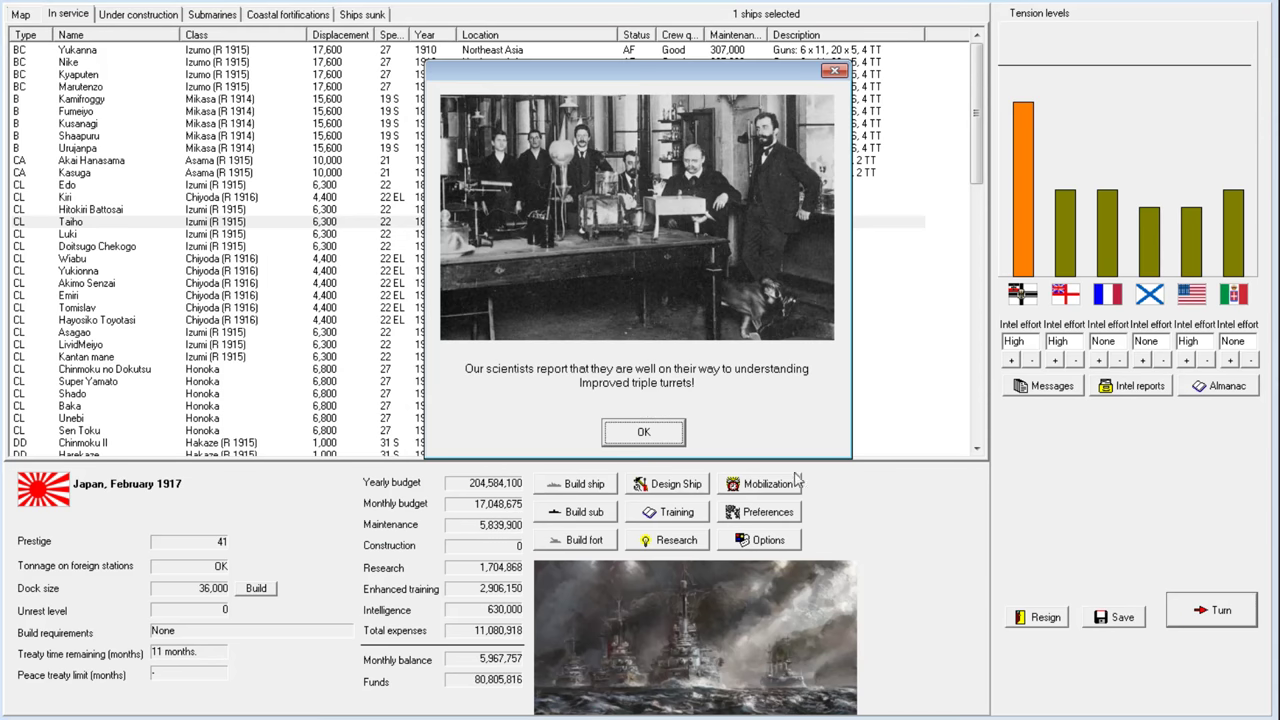
{"action": "left_click", "coordinate": [643, 432]}
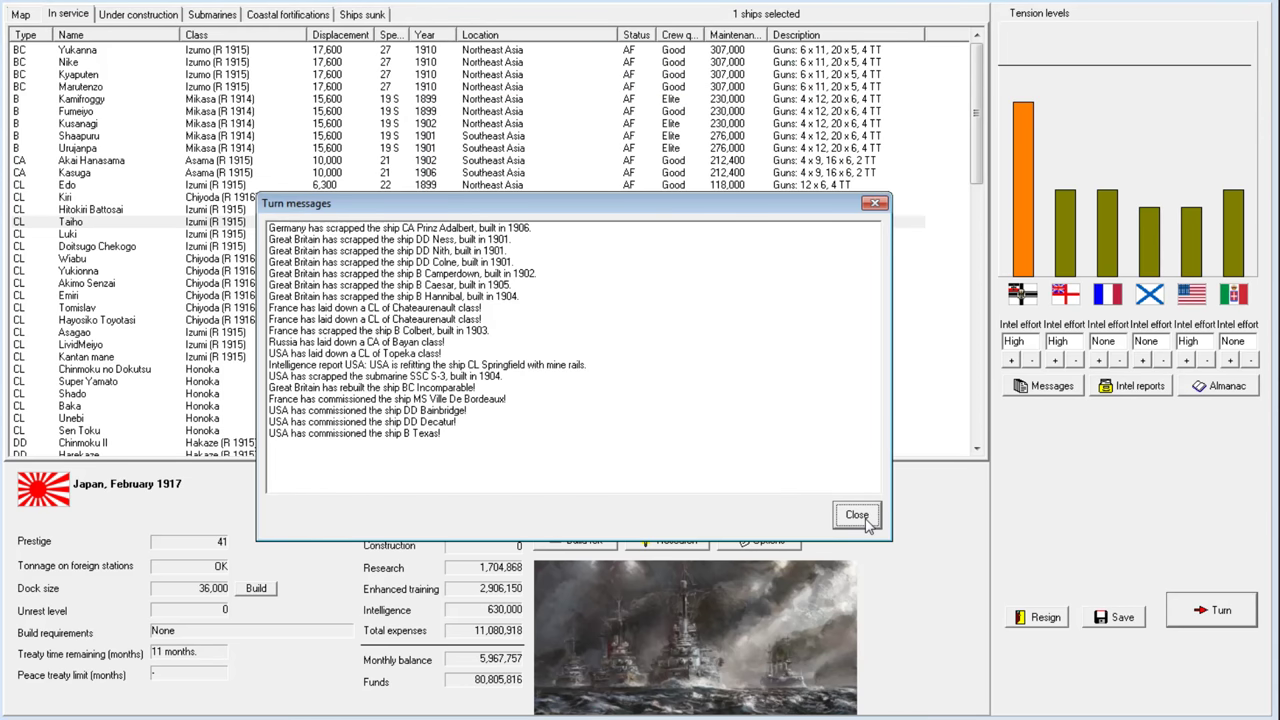
{"action": "left_click", "coordinate": [857, 515]}
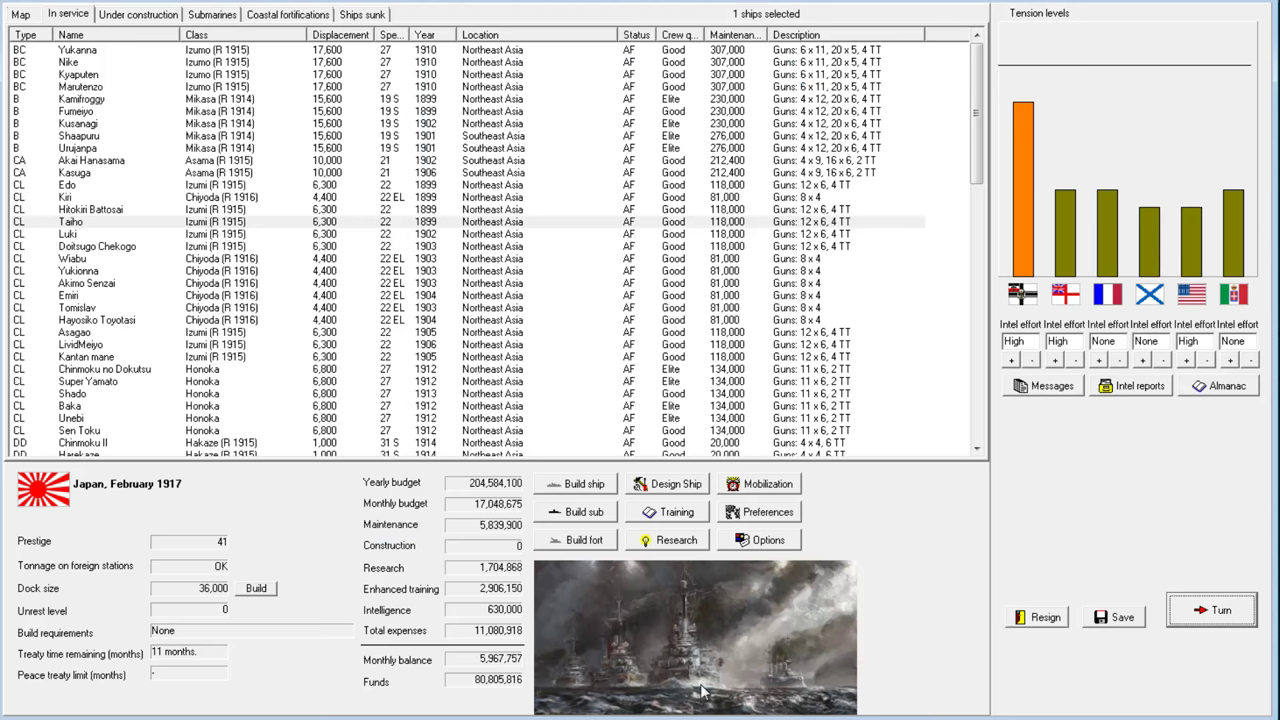
Advance to March 1917 and close its turn messages
{"action": "left_click", "coordinate": [1211, 609]}
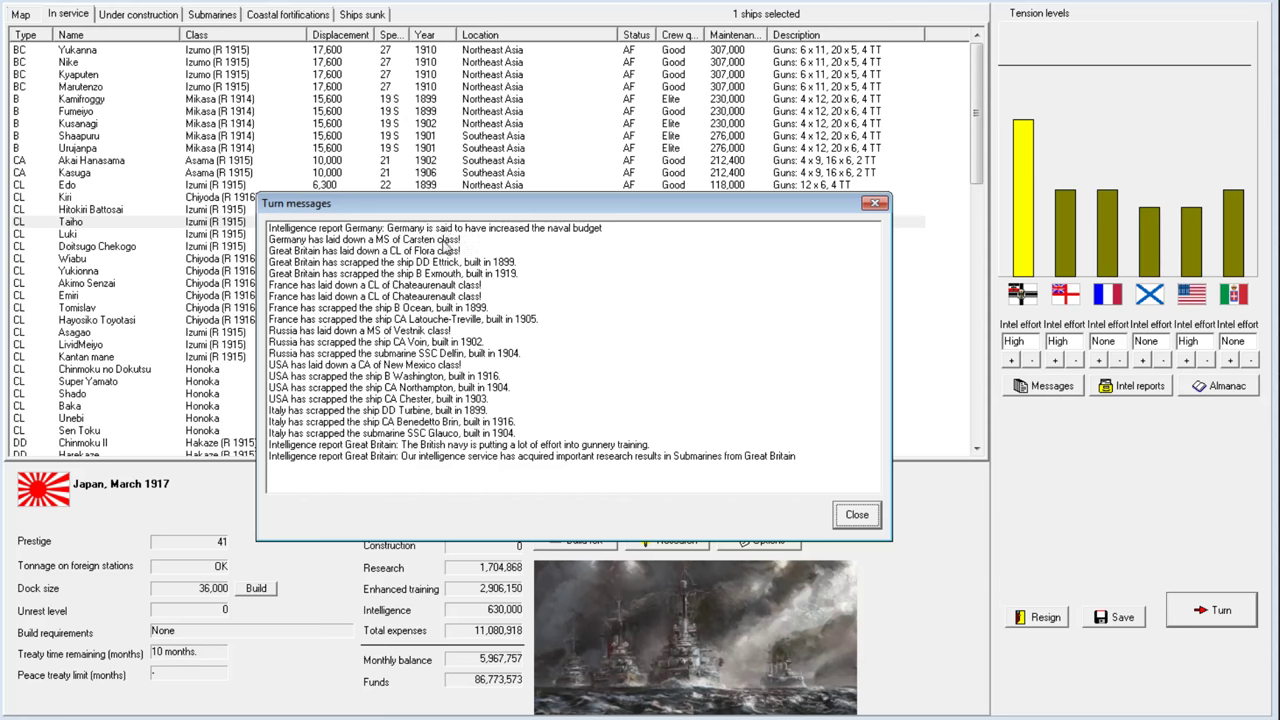
{"action": "left_click", "coordinate": [400, 376]}
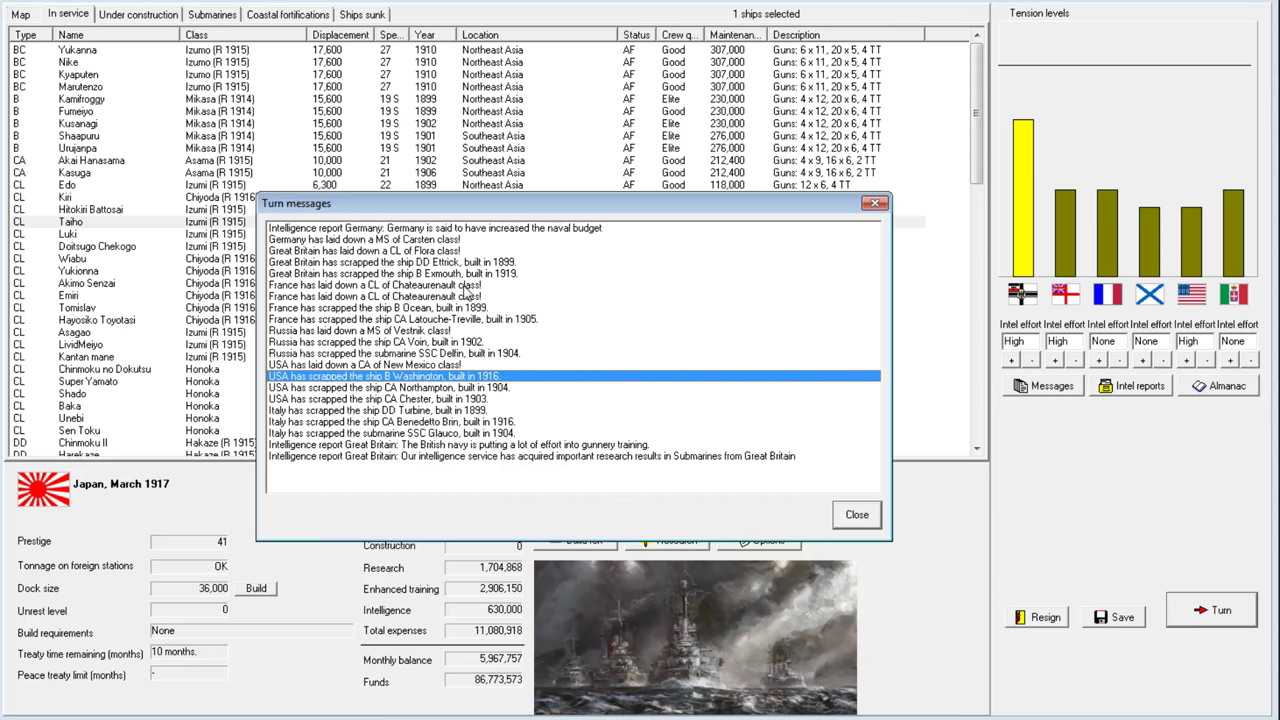
{"action": "mouse_move", "coordinate": [685, 461]}
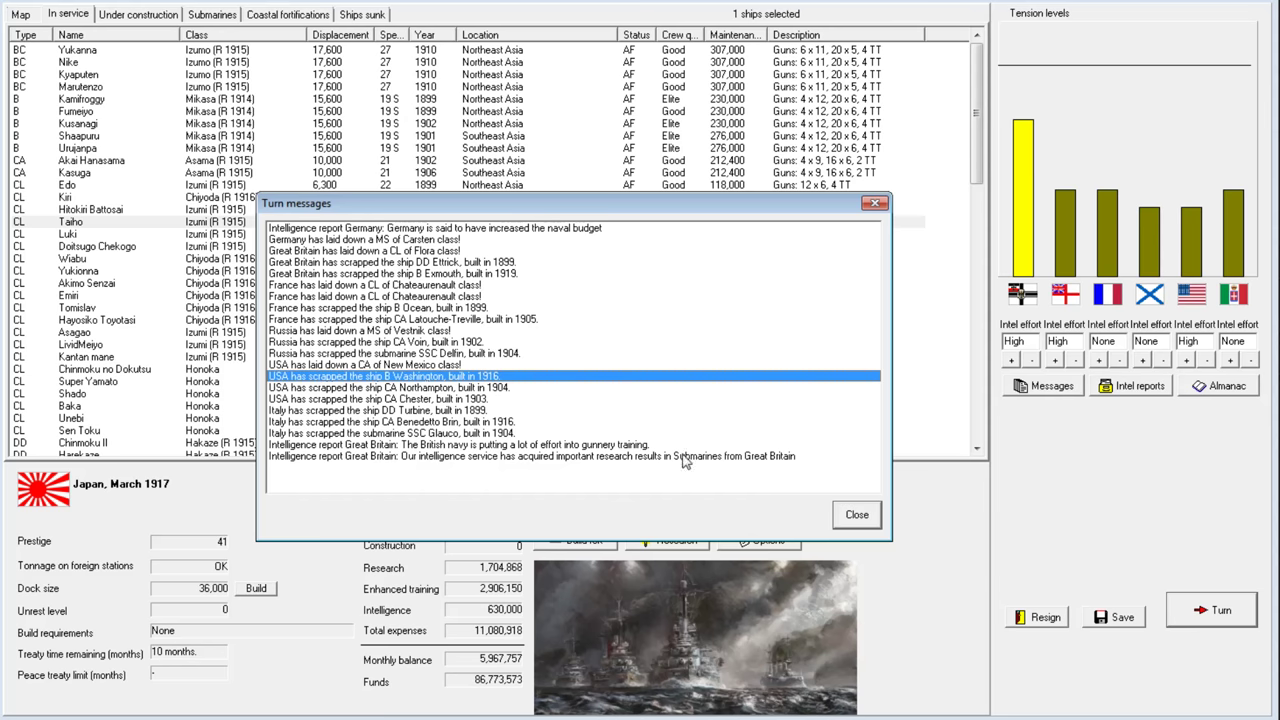
{"action": "left_click", "coordinate": [855, 514]}
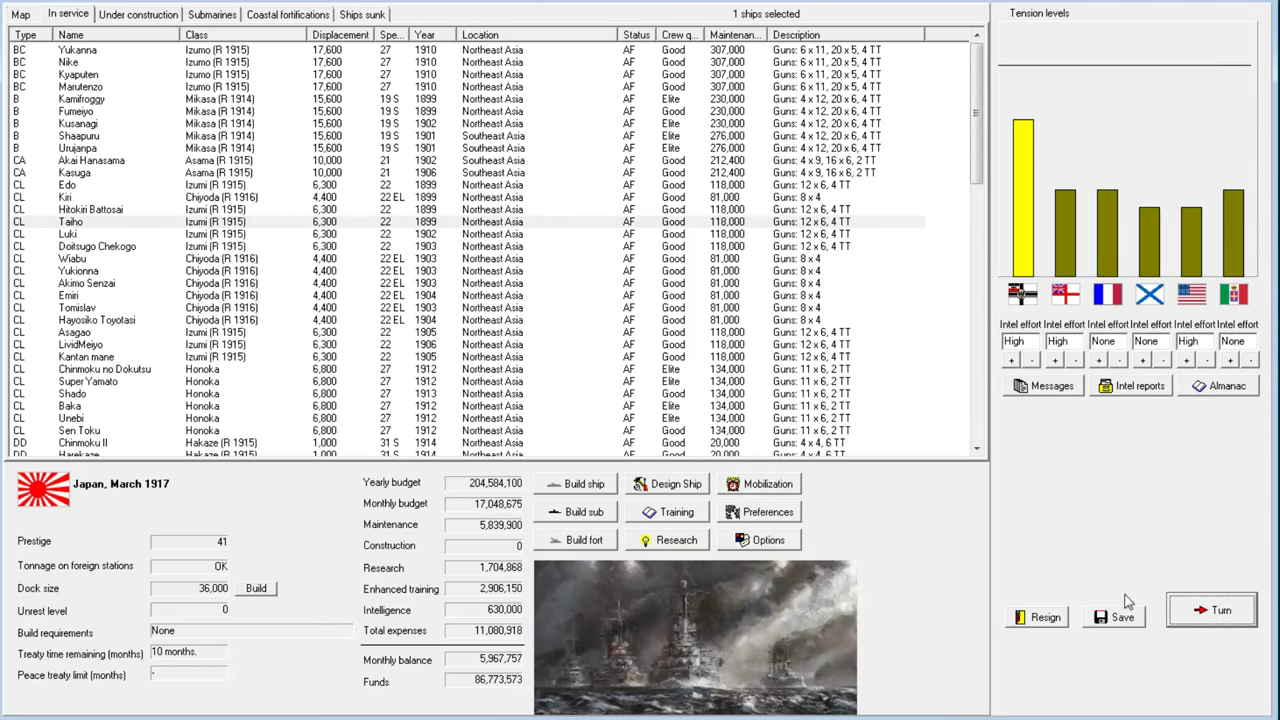
Reach April, demand the grounded cruiser's release, and acknowledge the ASW breakthrough
{"action": "left_click", "coordinate": [1211, 609]}
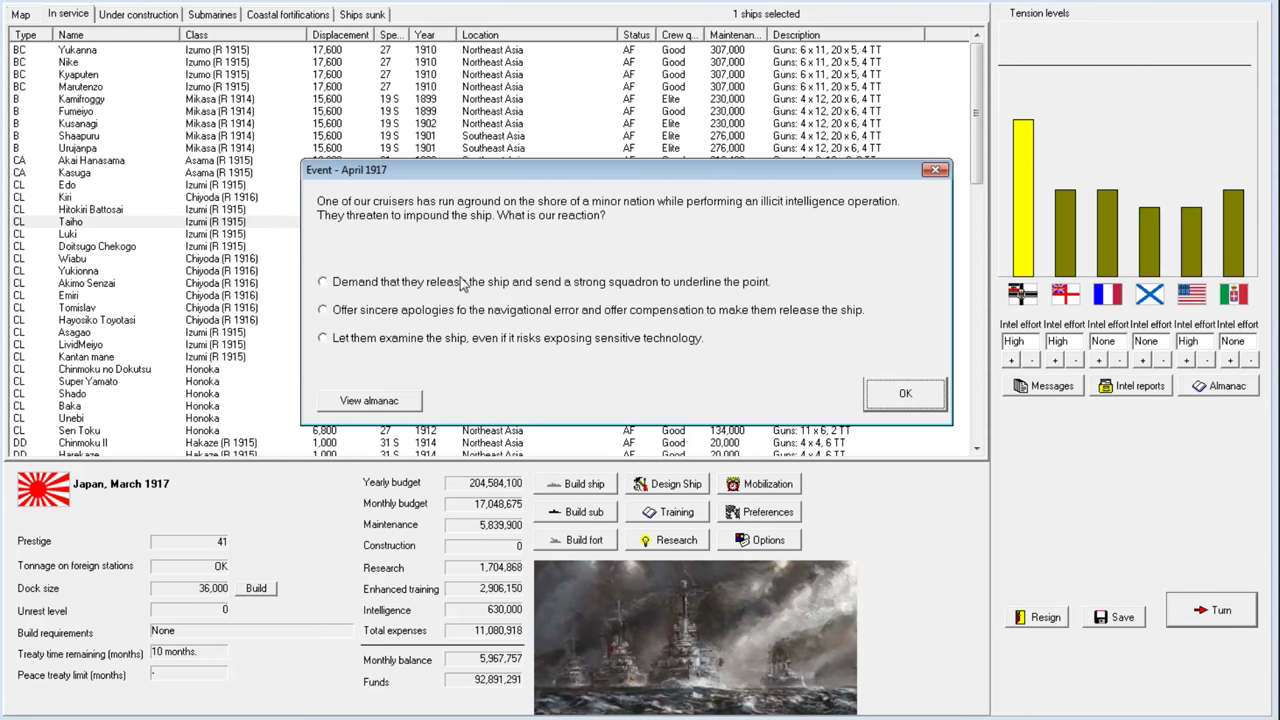
{"action": "mouse_move", "coordinate": [455, 285]}
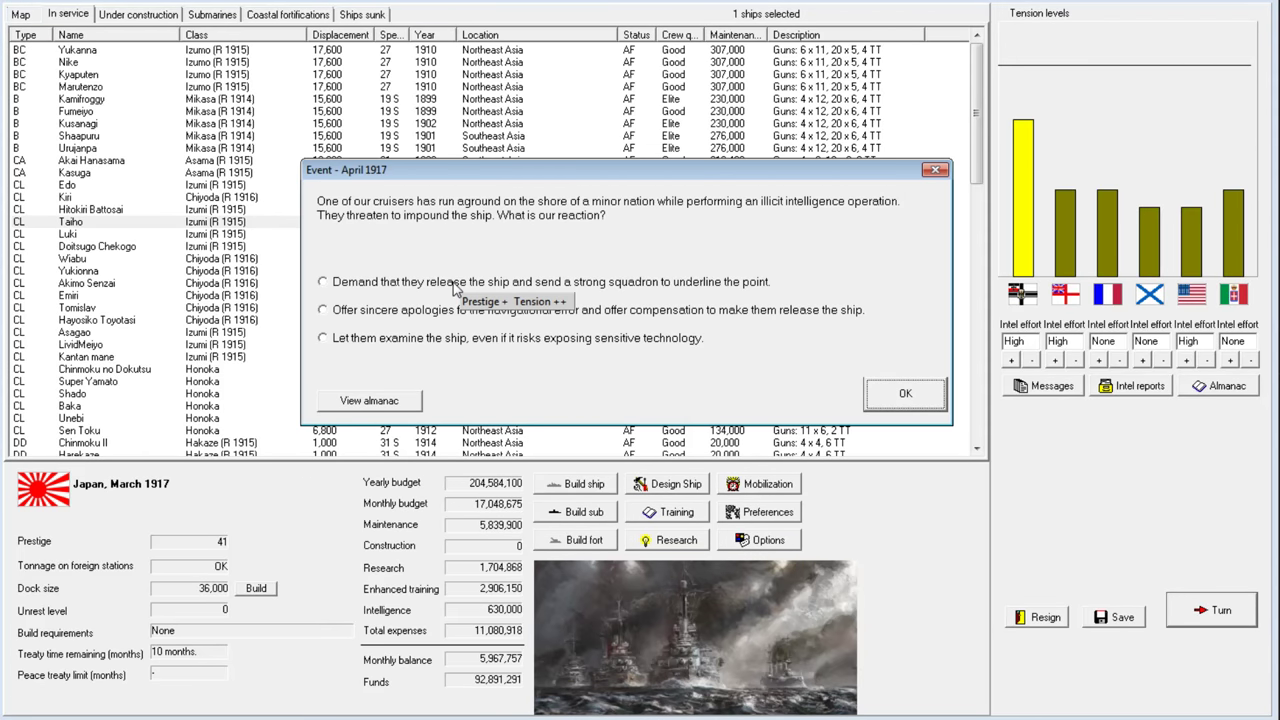
{"action": "mouse_move", "coordinate": [540, 260]}
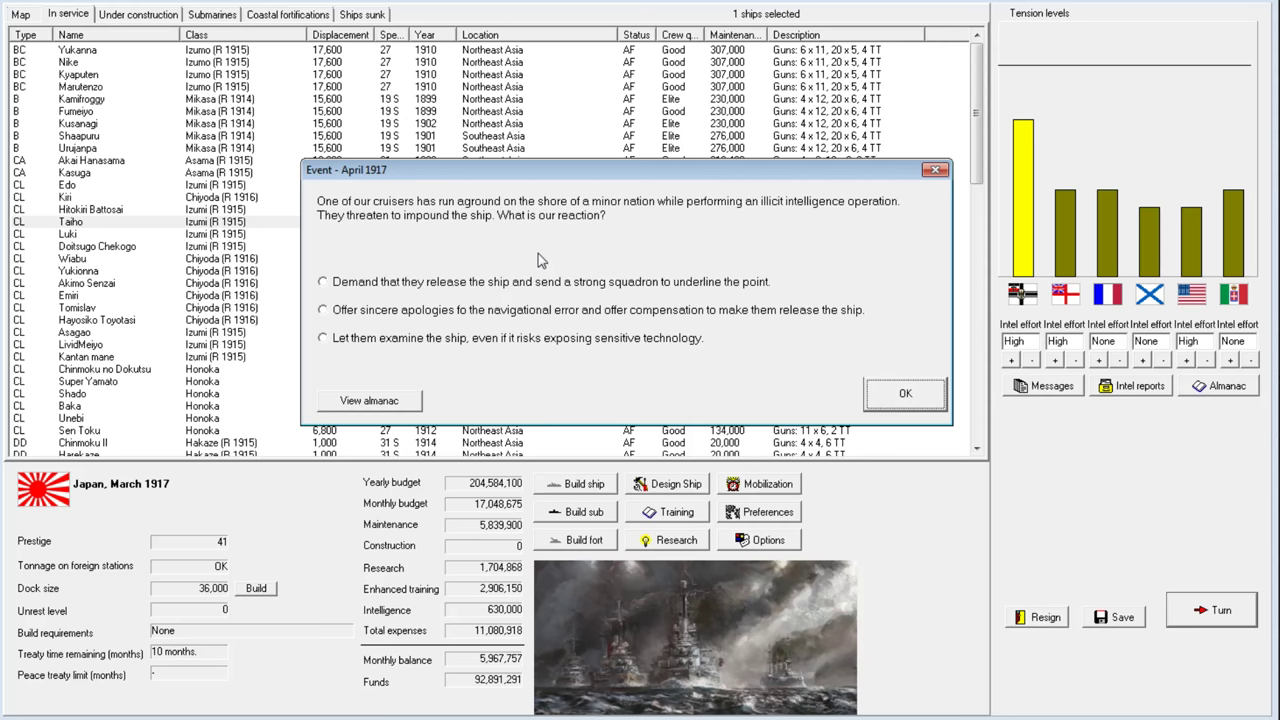
{"action": "left_click", "coordinate": [323, 281]}
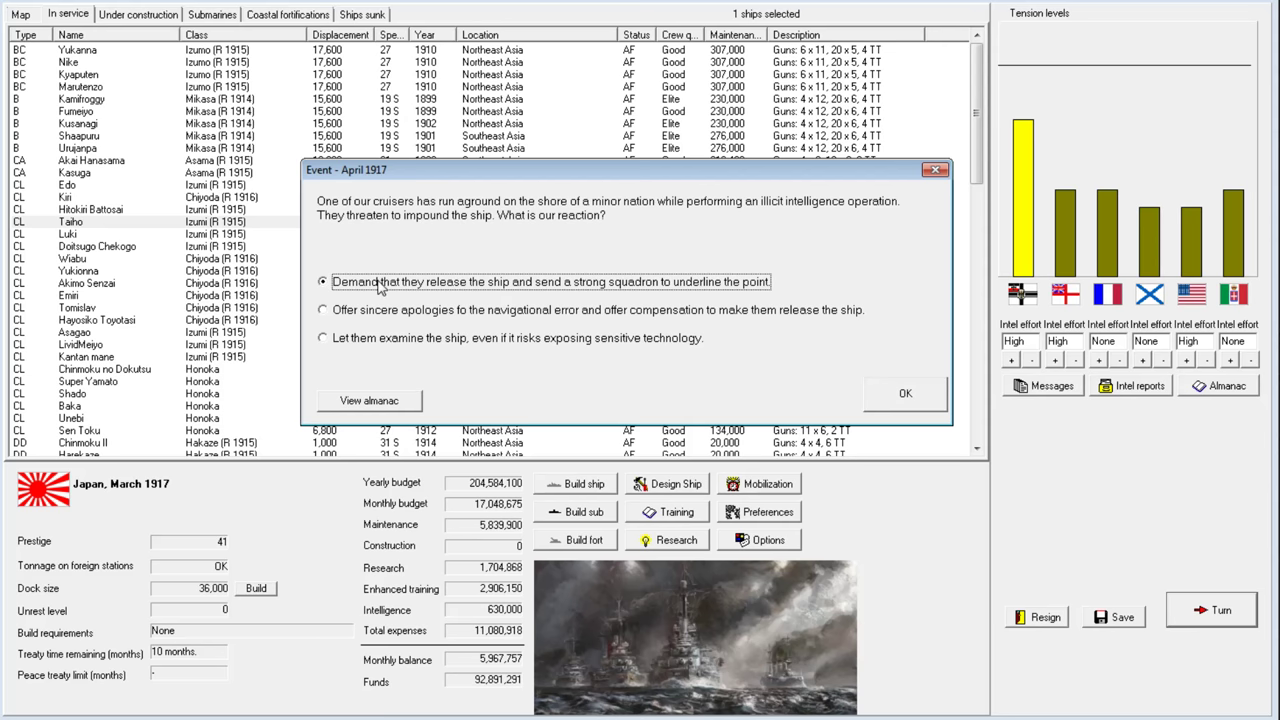
{"action": "mouse_move", "coordinate": [465, 303]}
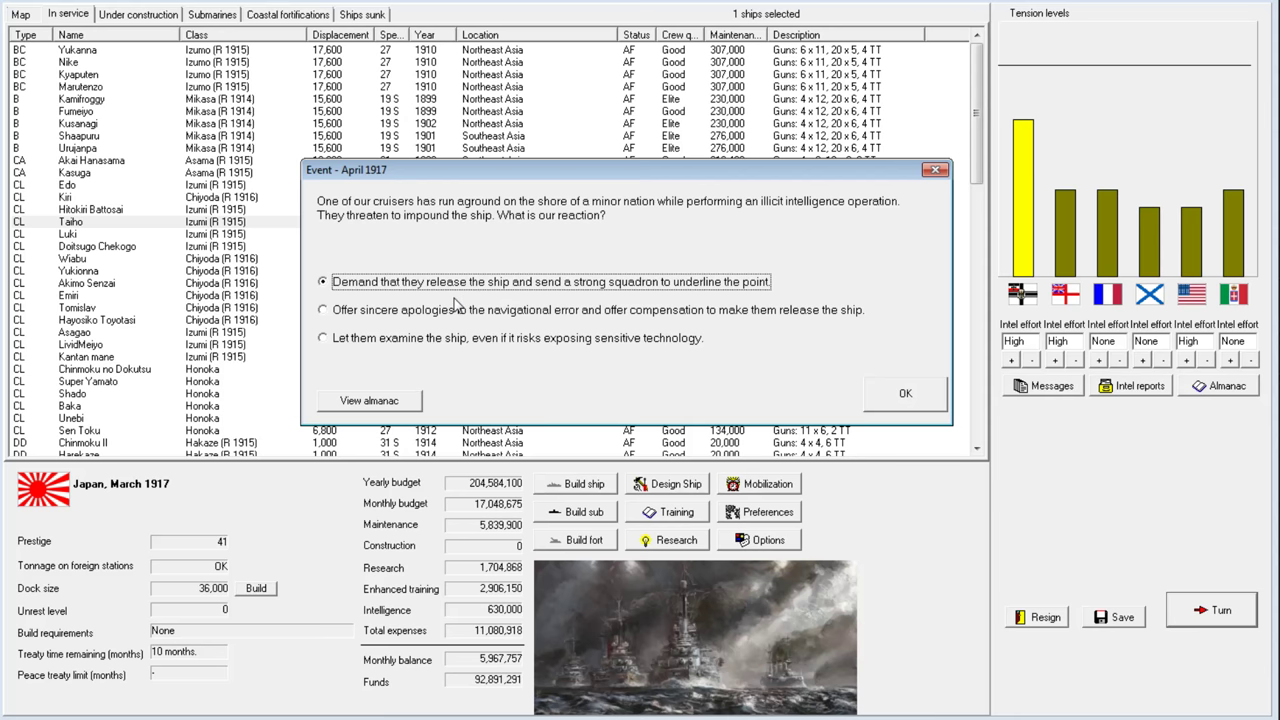
{"action": "mouse_move", "coordinate": [738, 290]}
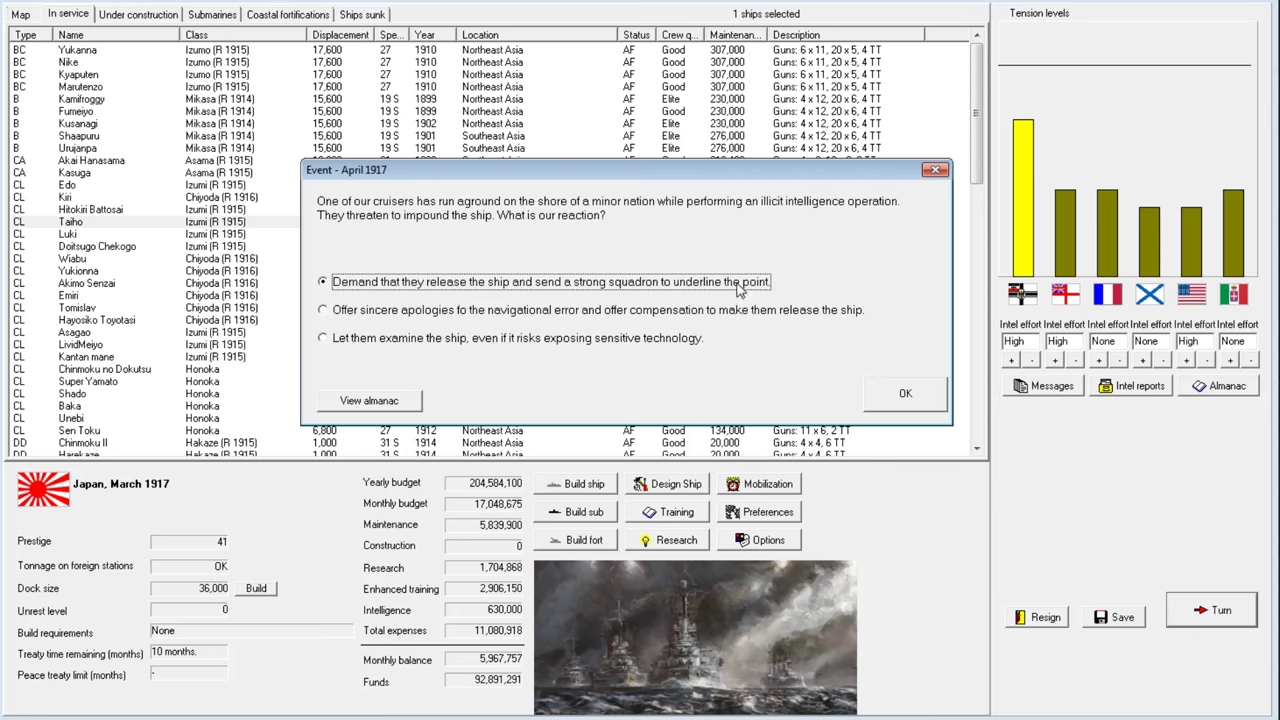
{"action": "left_click", "coordinate": [905, 392]}
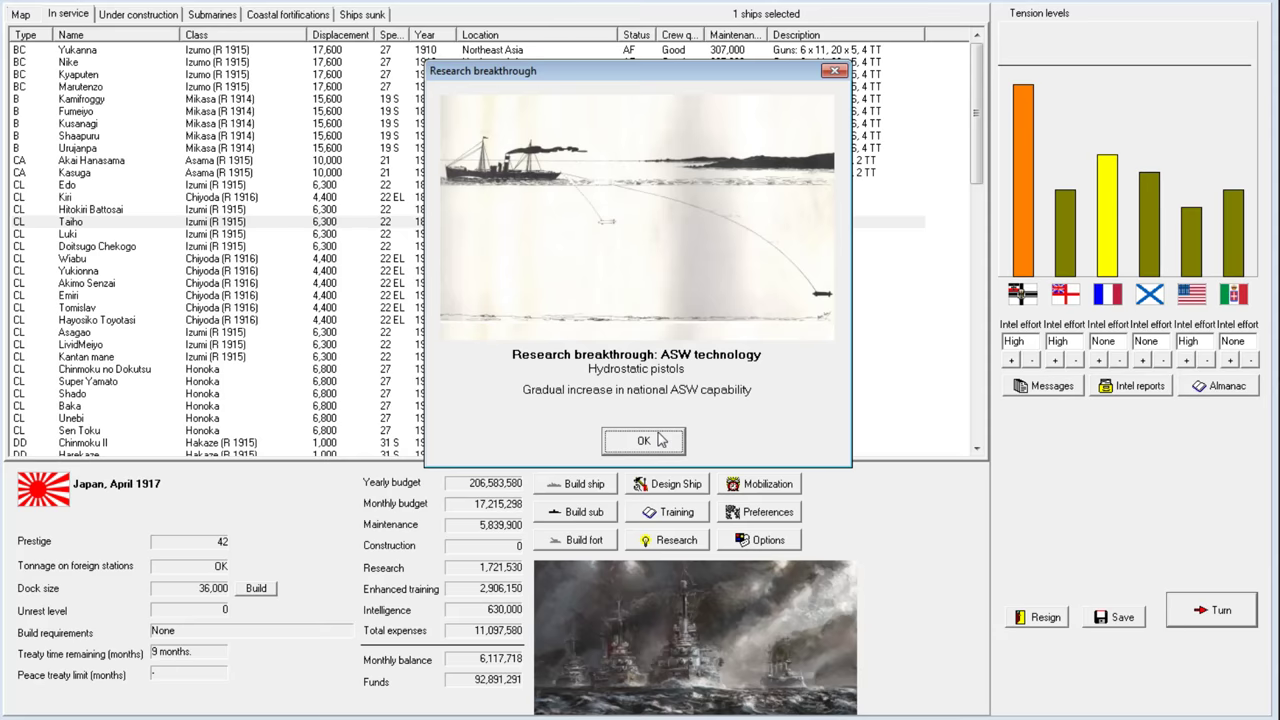
{"action": "left_click", "coordinate": [643, 441]}
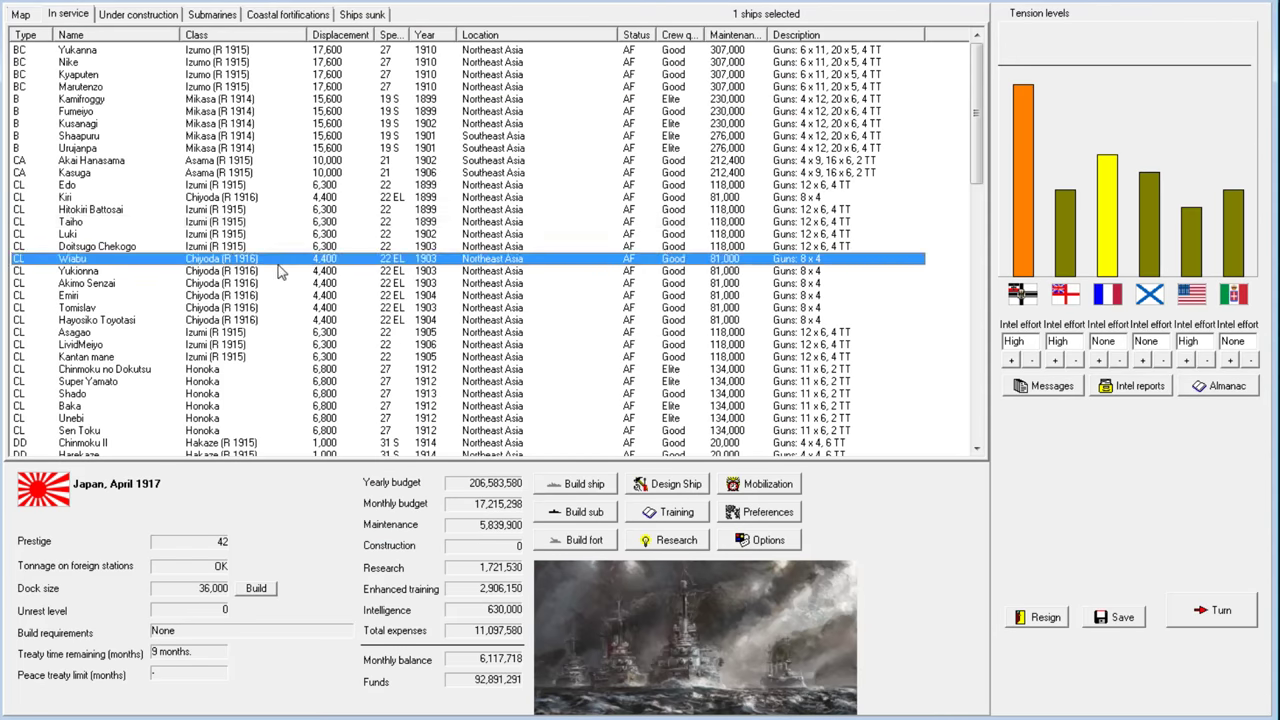
Move six Hakaze destroyers, including Amatsukaze II and Oite, to Southeast Asia
{"action": "scroll", "scroll_direction": "down", "scroll_amount": 3}
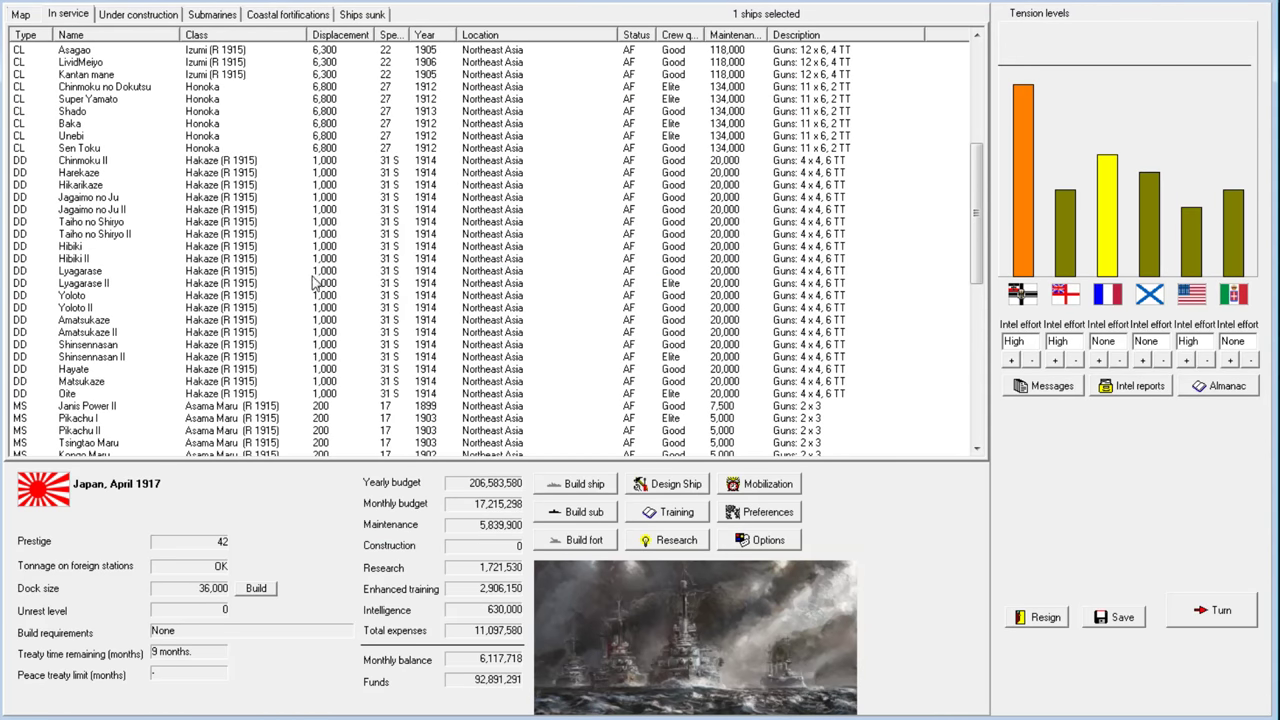
{"action": "left_click", "coordinate": [80, 393]}
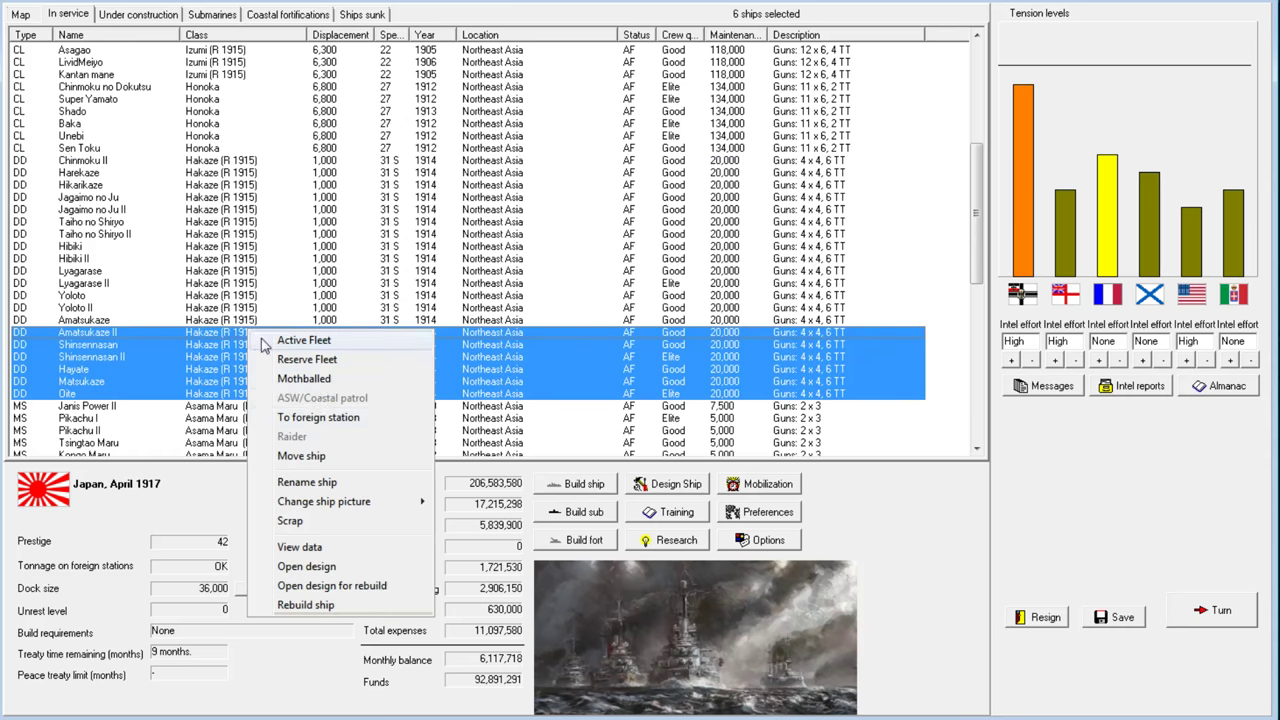
{"action": "left_click", "coordinate": [301, 455]}
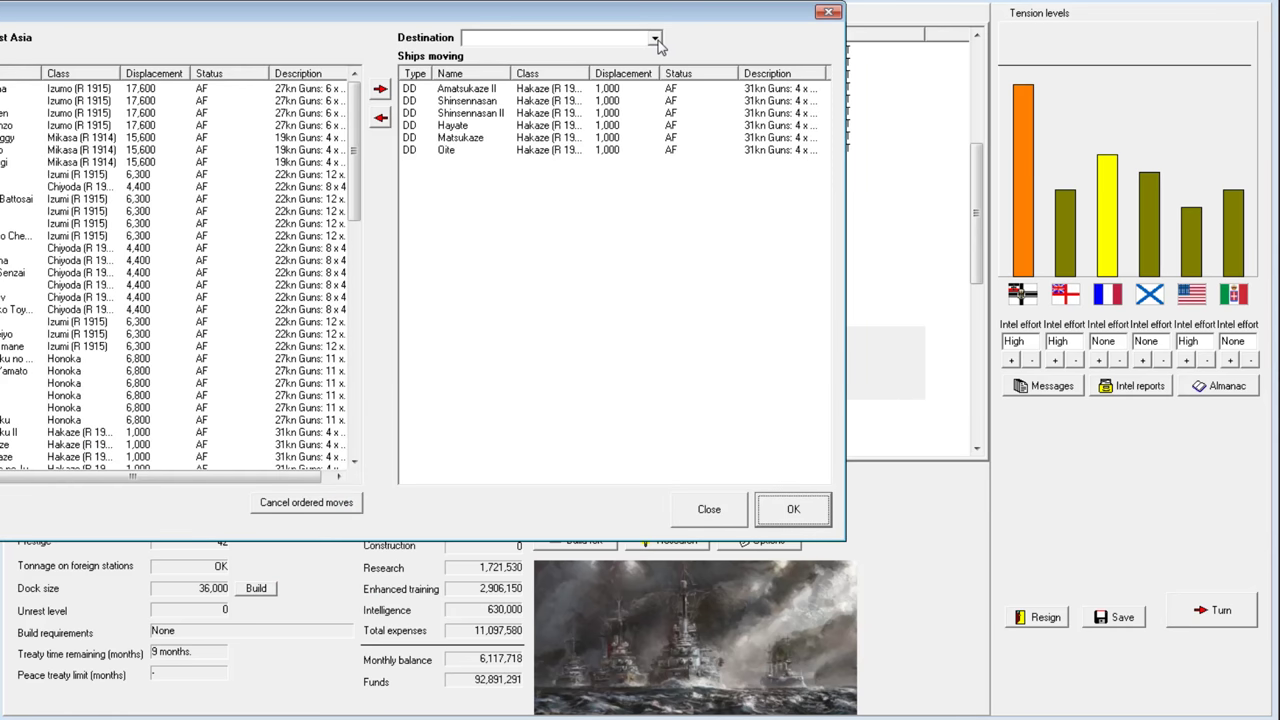
{"action": "left_click", "coordinate": [655, 38]}
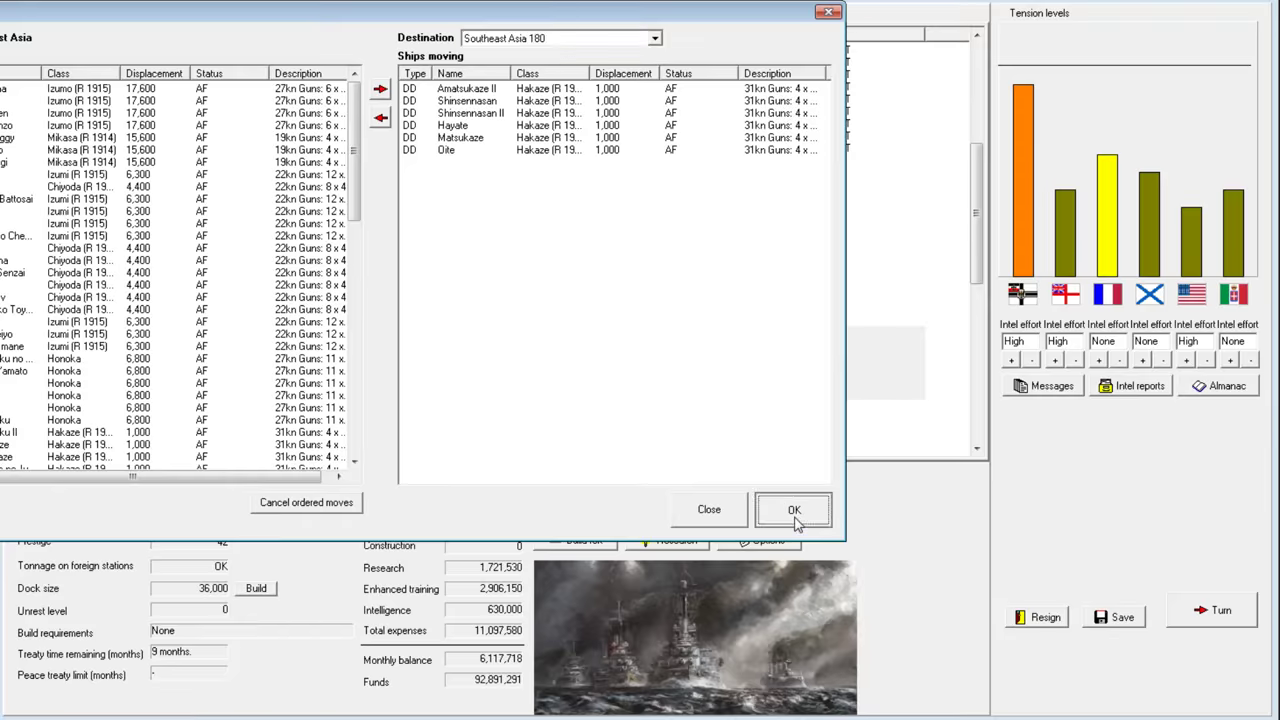
{"action": "left_click", "coordinate": [793, 510]}
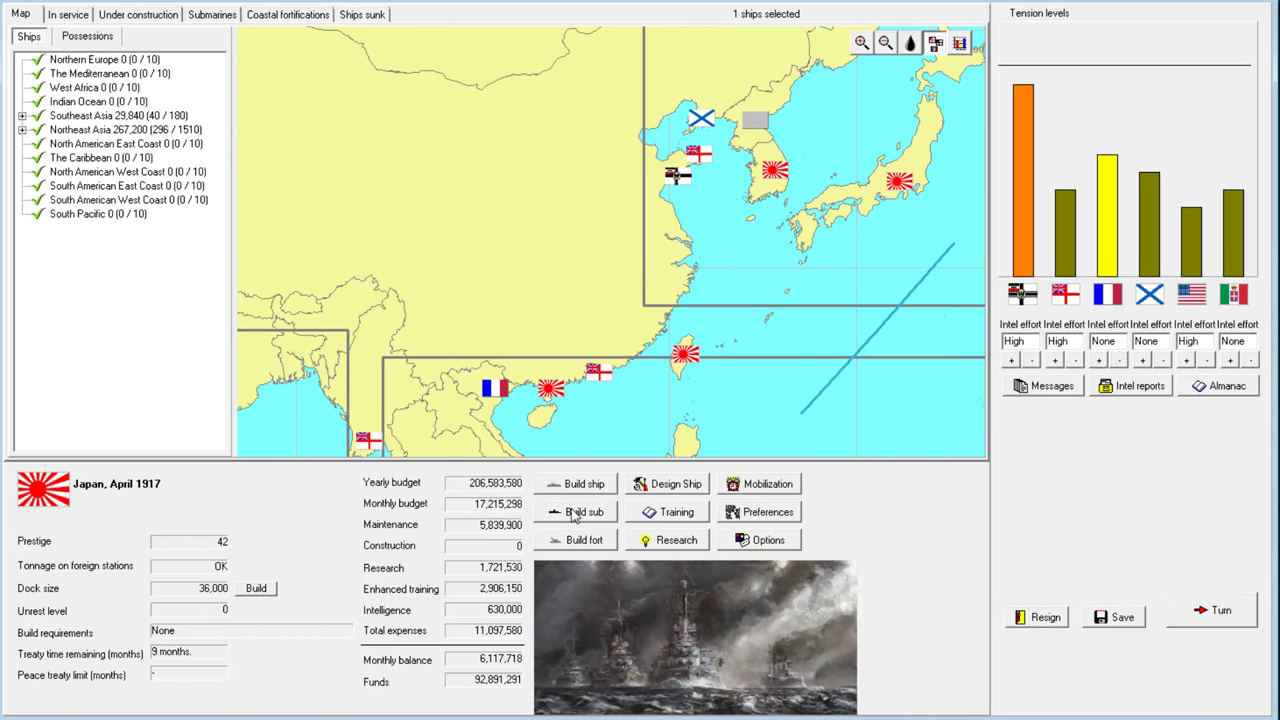
{"action": "left_click", "coordinate": [861, 42]}
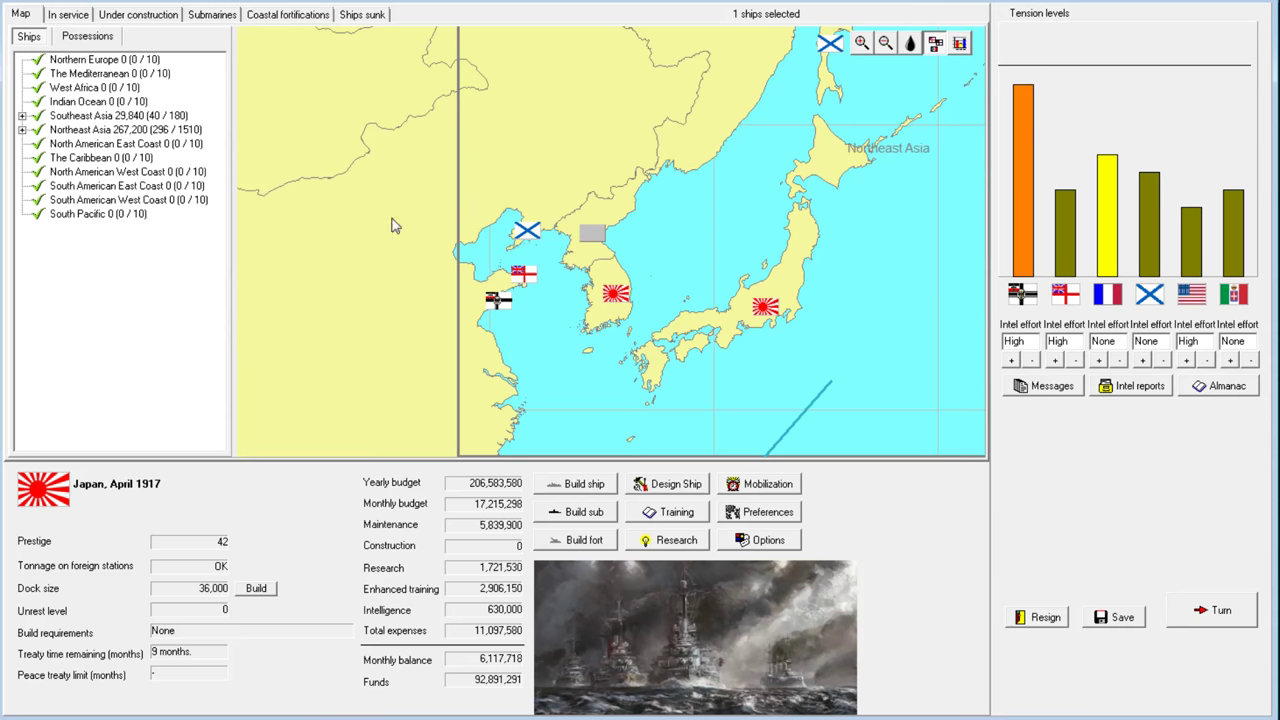
{"action": "left_click", "coordinate": [67, 13]}
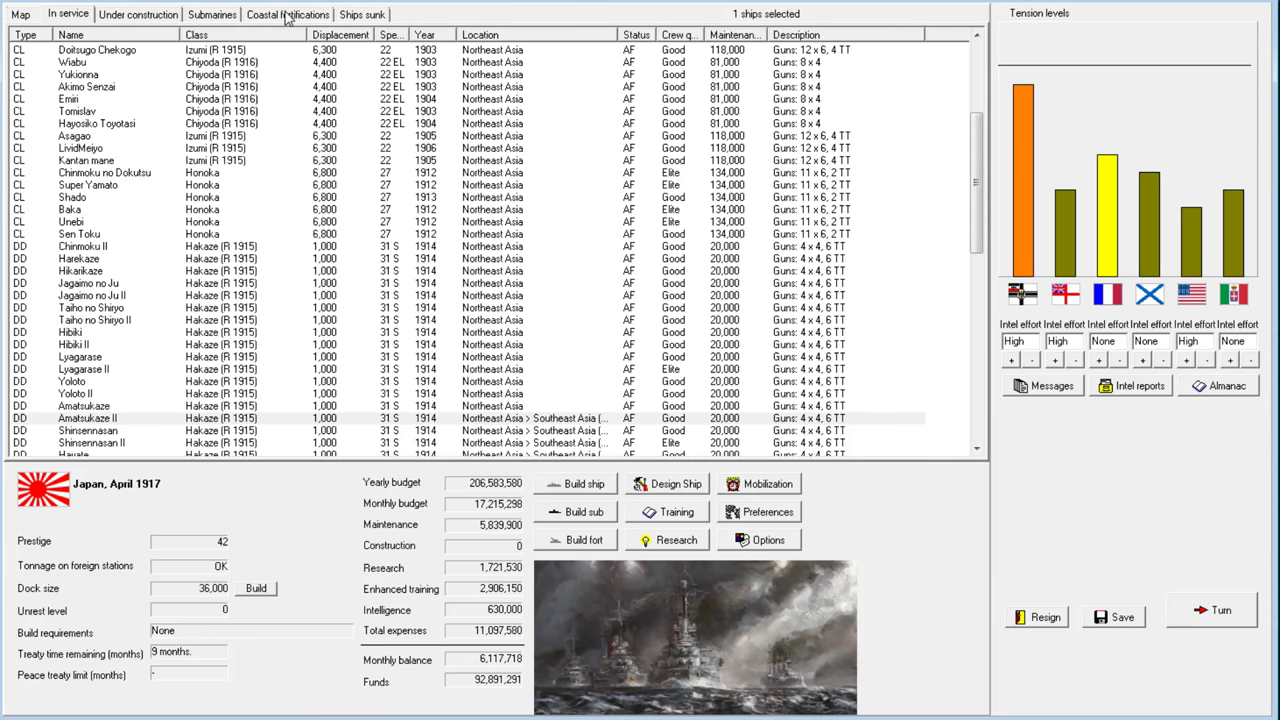
{"action": "mouse_move", "coordinate": [218, 205]}
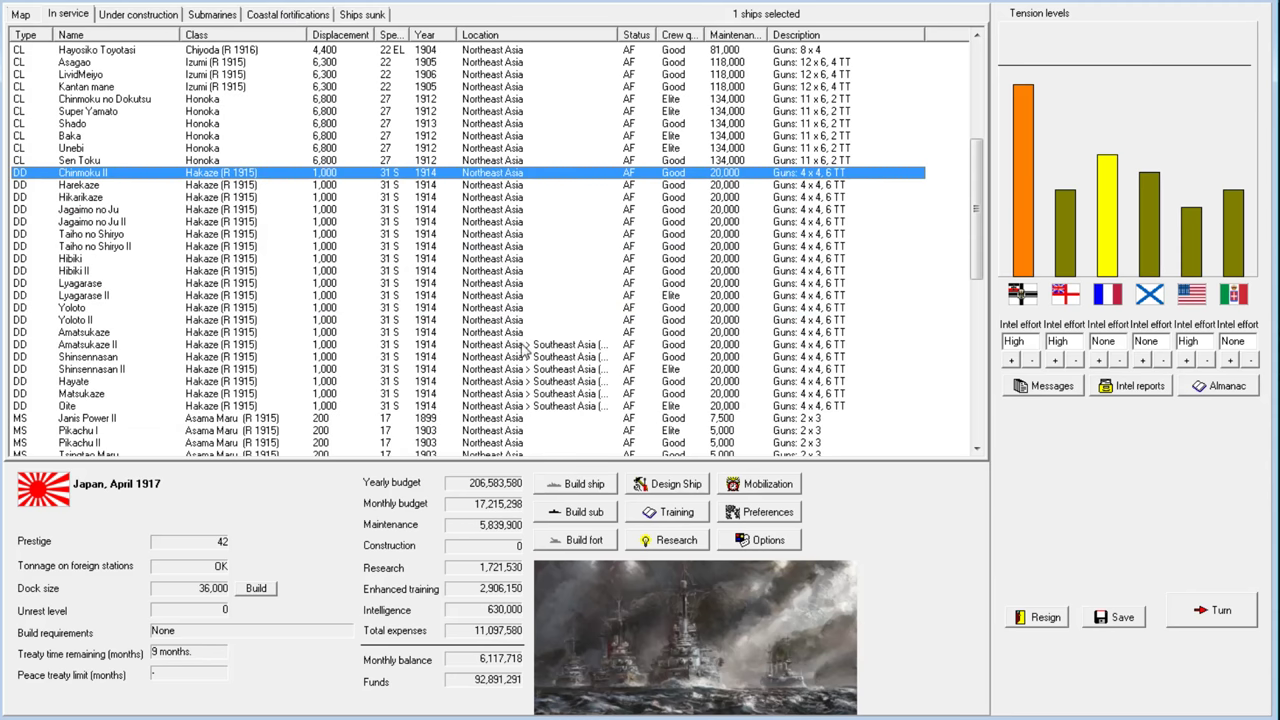
Send the seven Chiyoda-class cruisers, then Kyaputen and Marutenzo, to Southeast Asia
{"action": "left_click", "coordinate": [75, 320]}
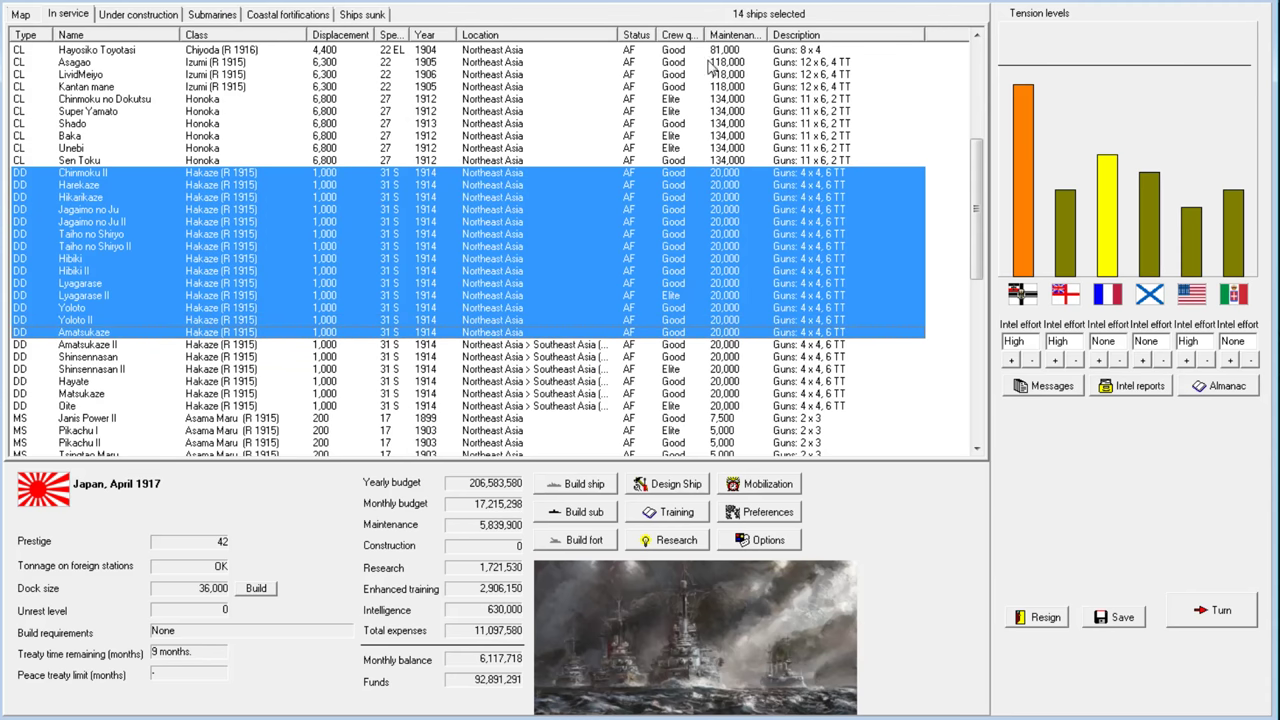
{"action": "mouse_move", "coordinate": [540, 345]}
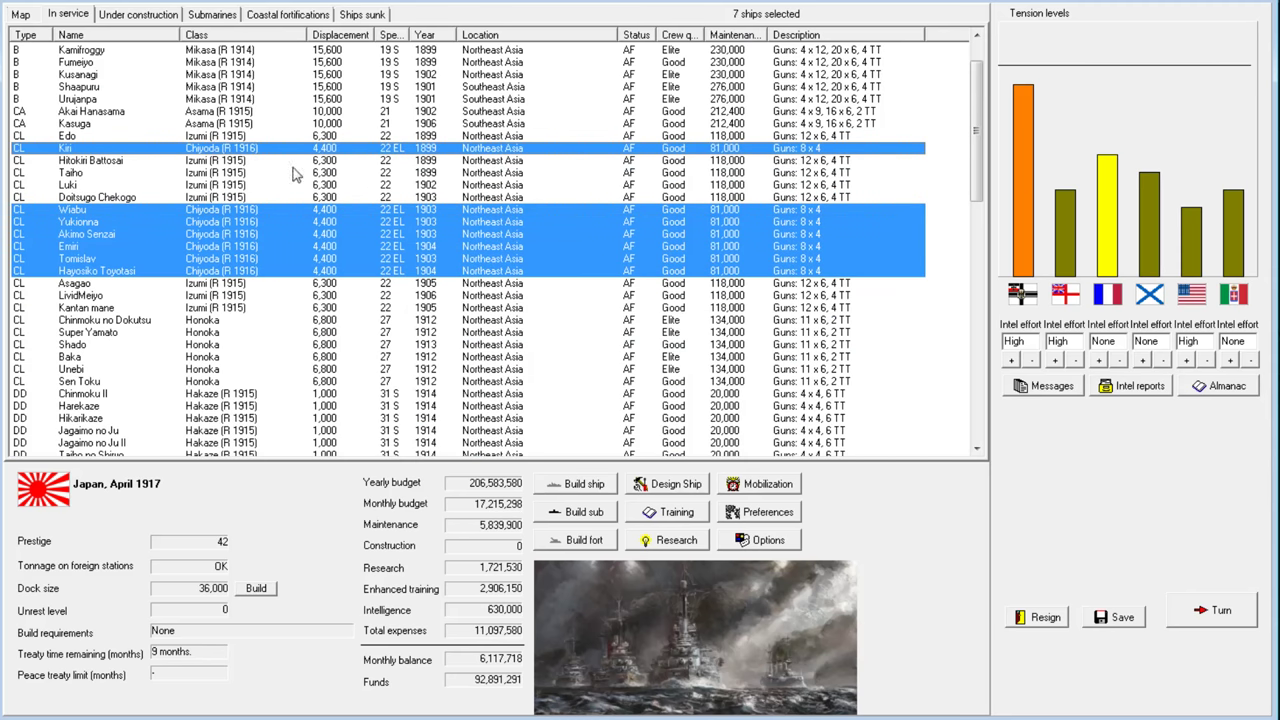
{"action": "mouse_move", "coordinate": [240, 200]}
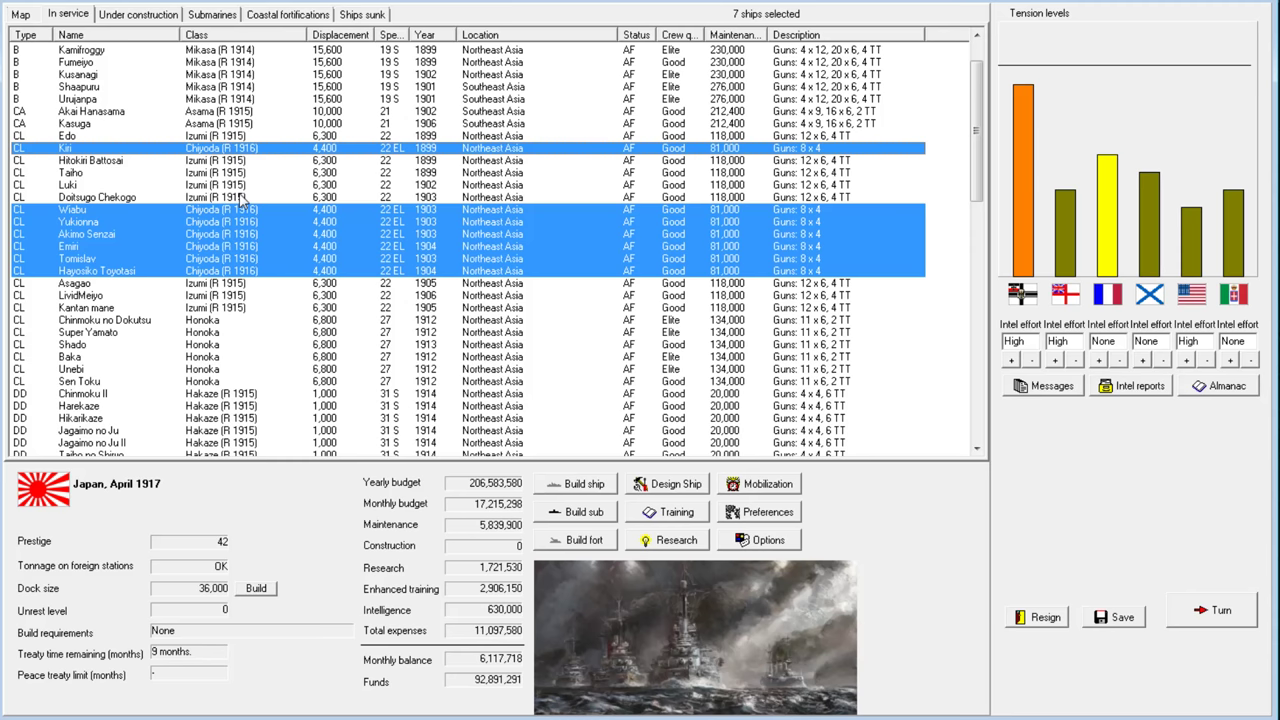
{"action": "right_click", "coordinate": [240, 210]}
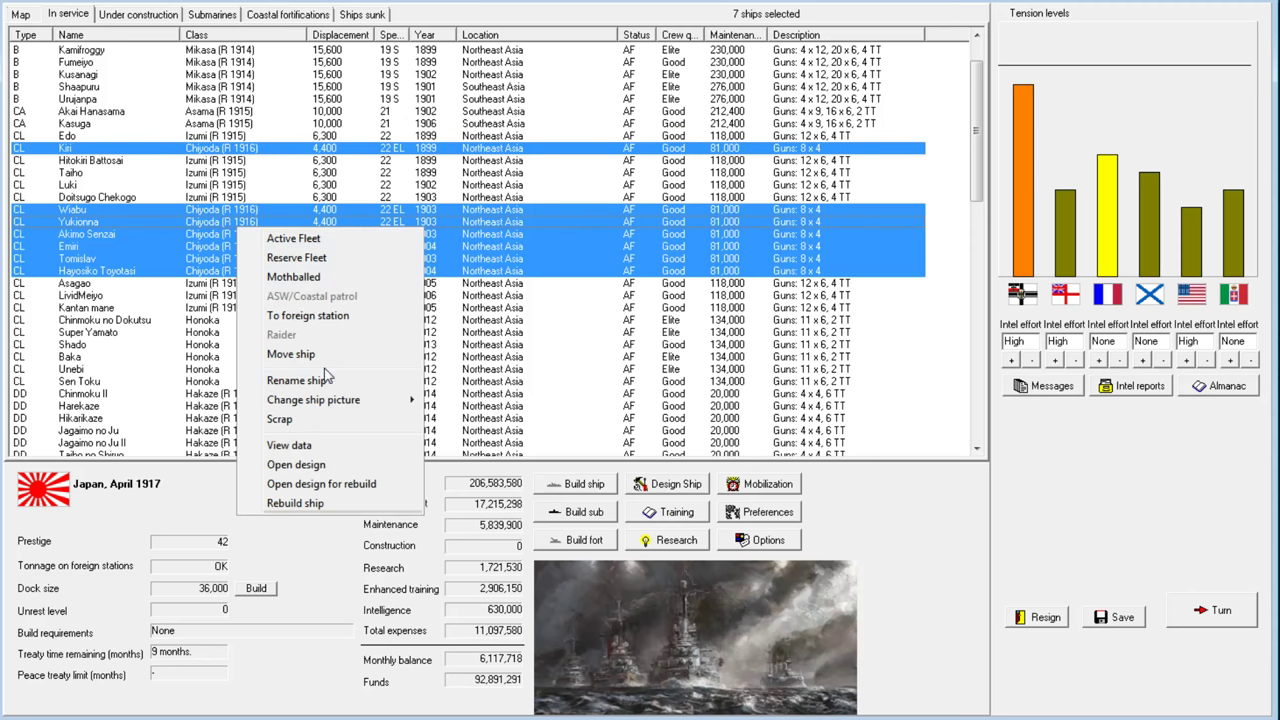
{"action": "left_click", "coordinate": [291, 354]}
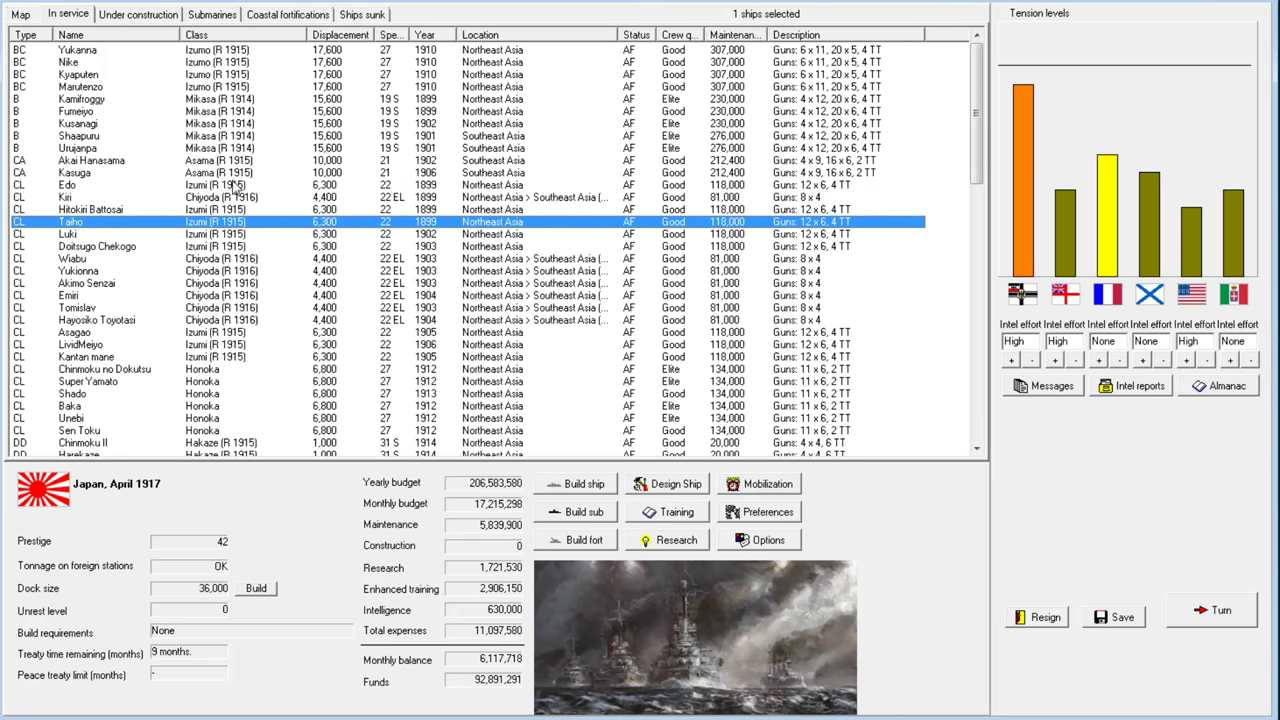
{"action": "mouse_move", "coordinate": [236, 188]}
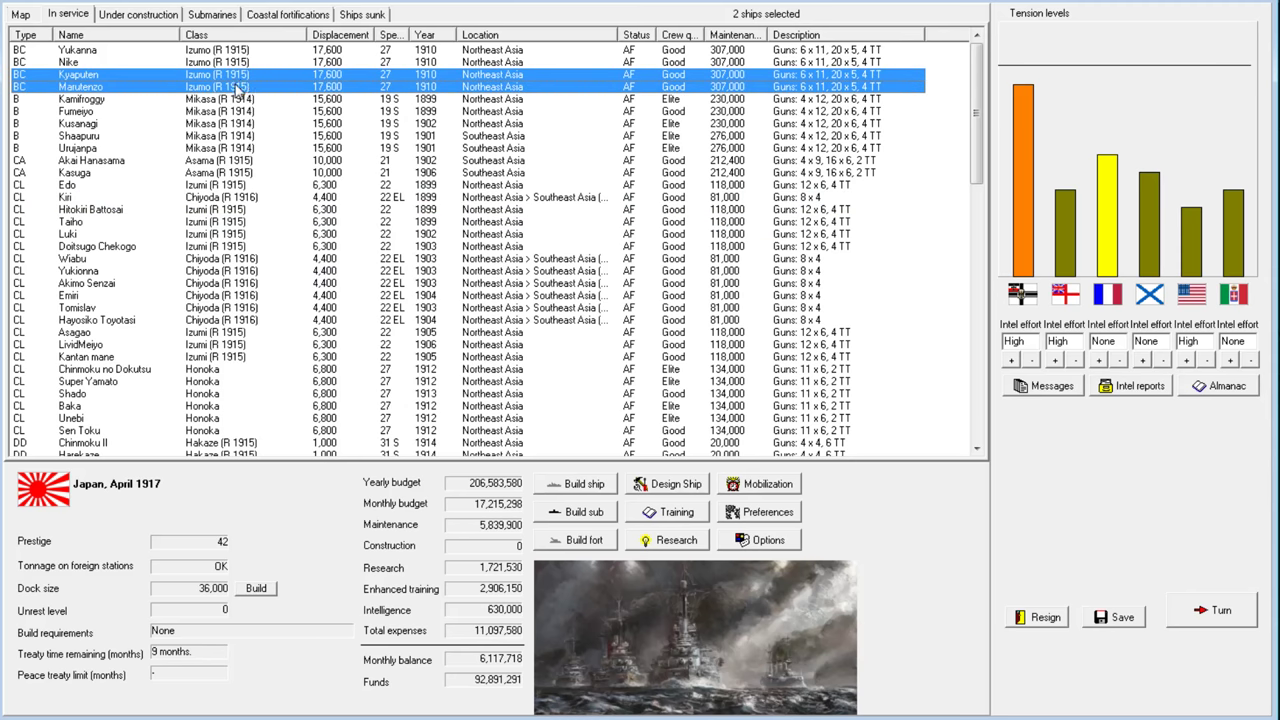
{"action": "right_click", "coordinate": [215, 86]}
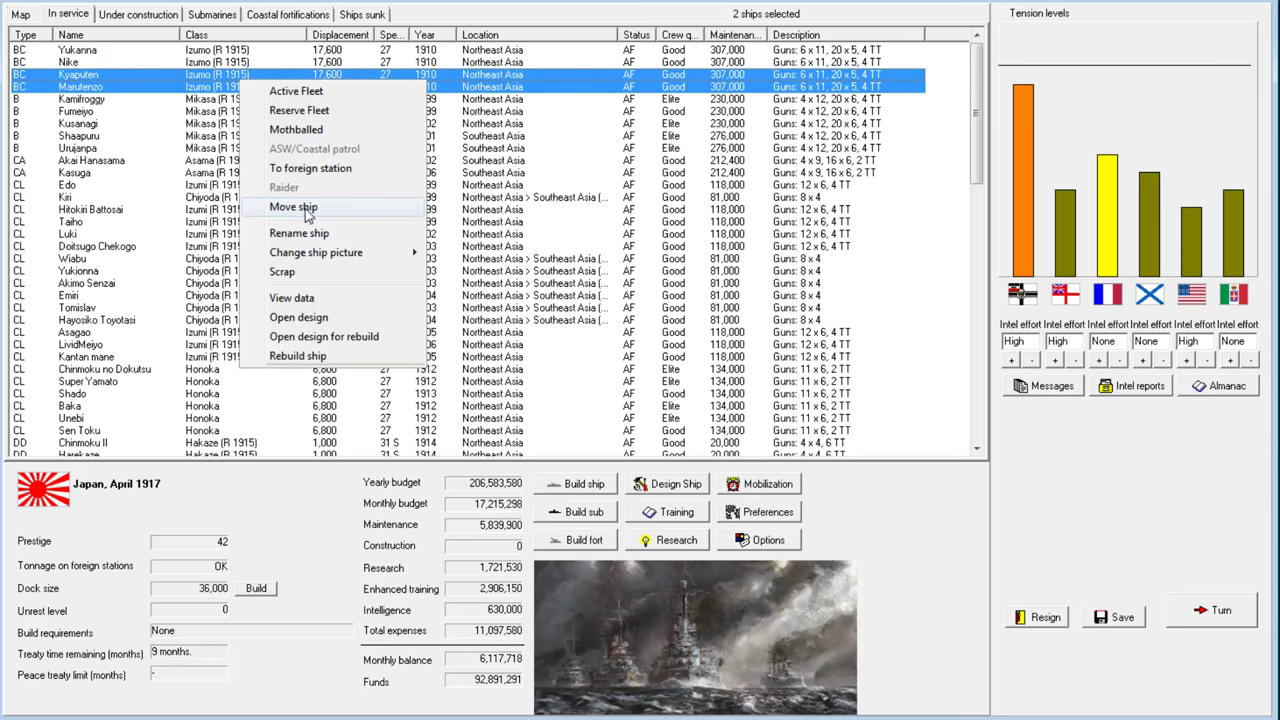
{"action": "left_click", "coordinate": [293, 207]}
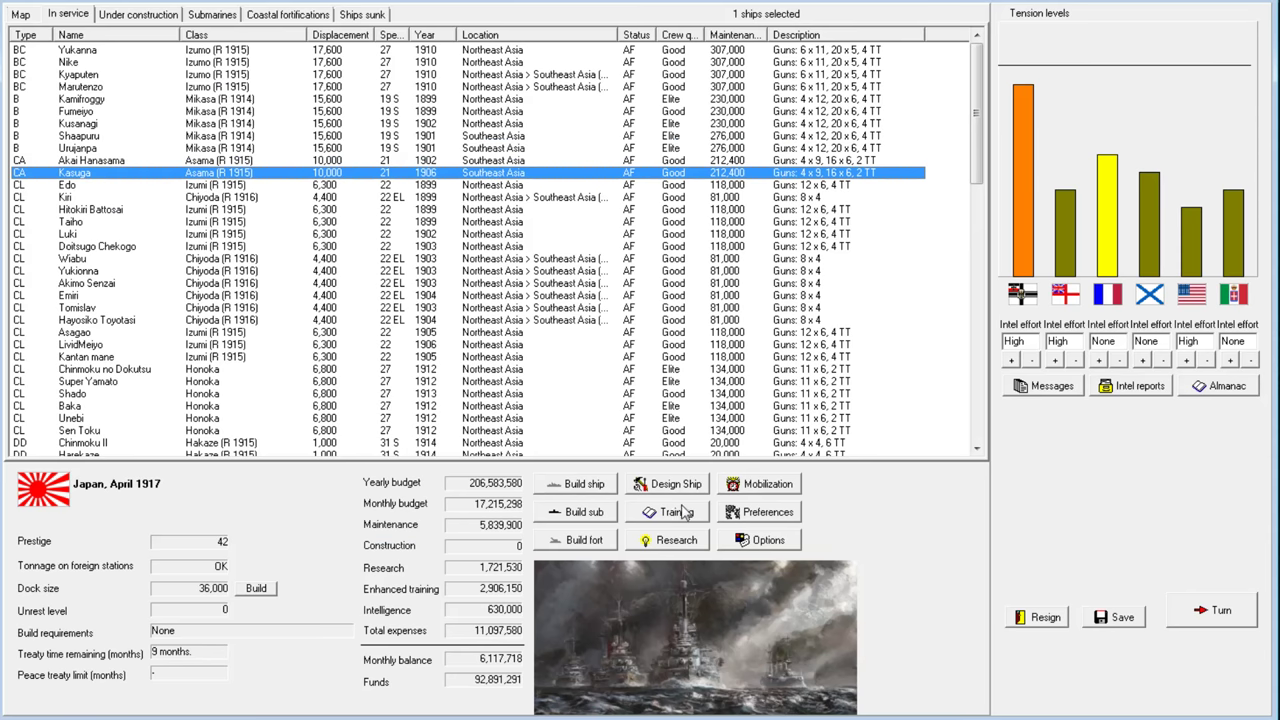
Replace night fighting with torpedo warfare in training and confirm the 12-month commitment
{"action": "left_click", "coordinate": [667, 511]}
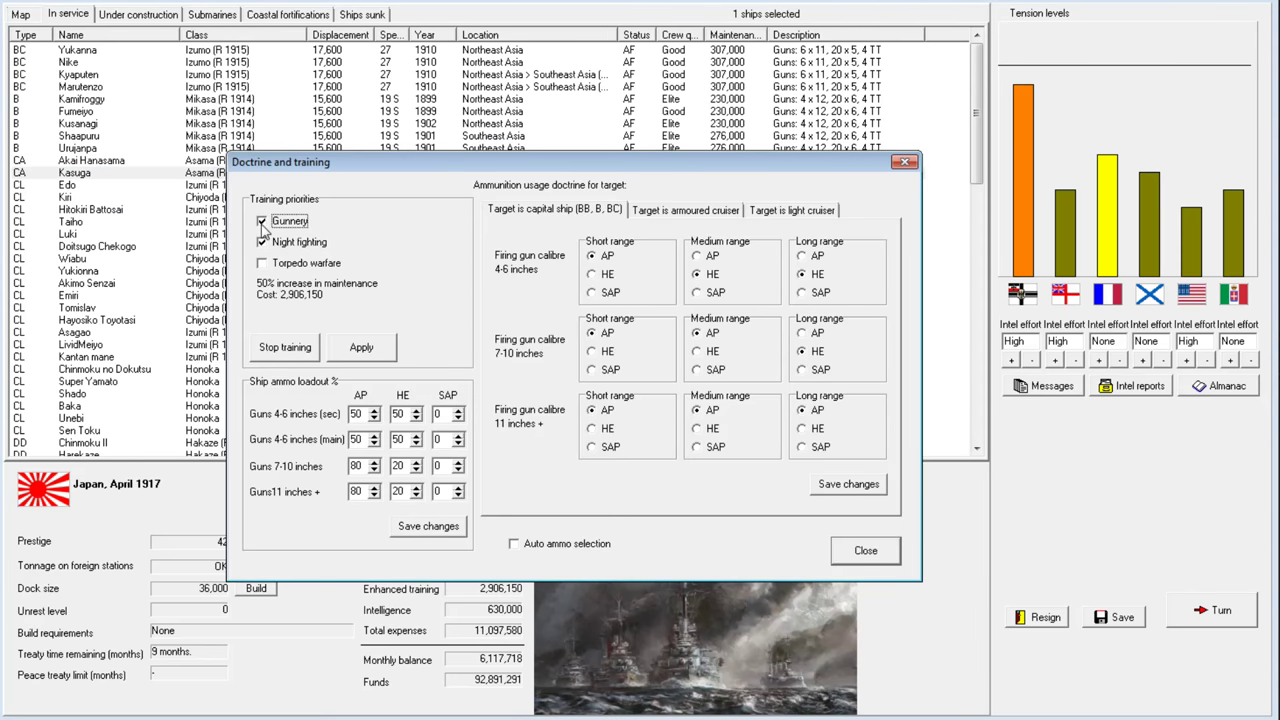
{"action": "left_click", "coordinate": [262, 263]}
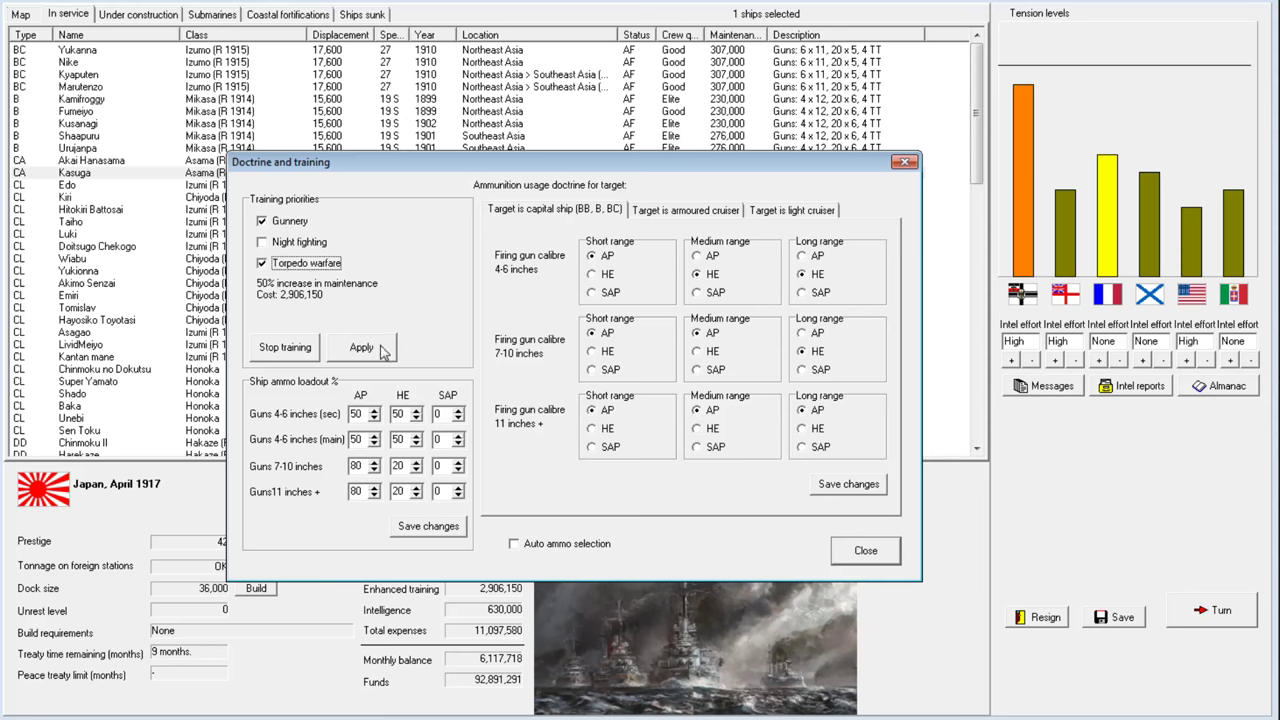
{"action": "left_click", "coordinate": [262, 263]}
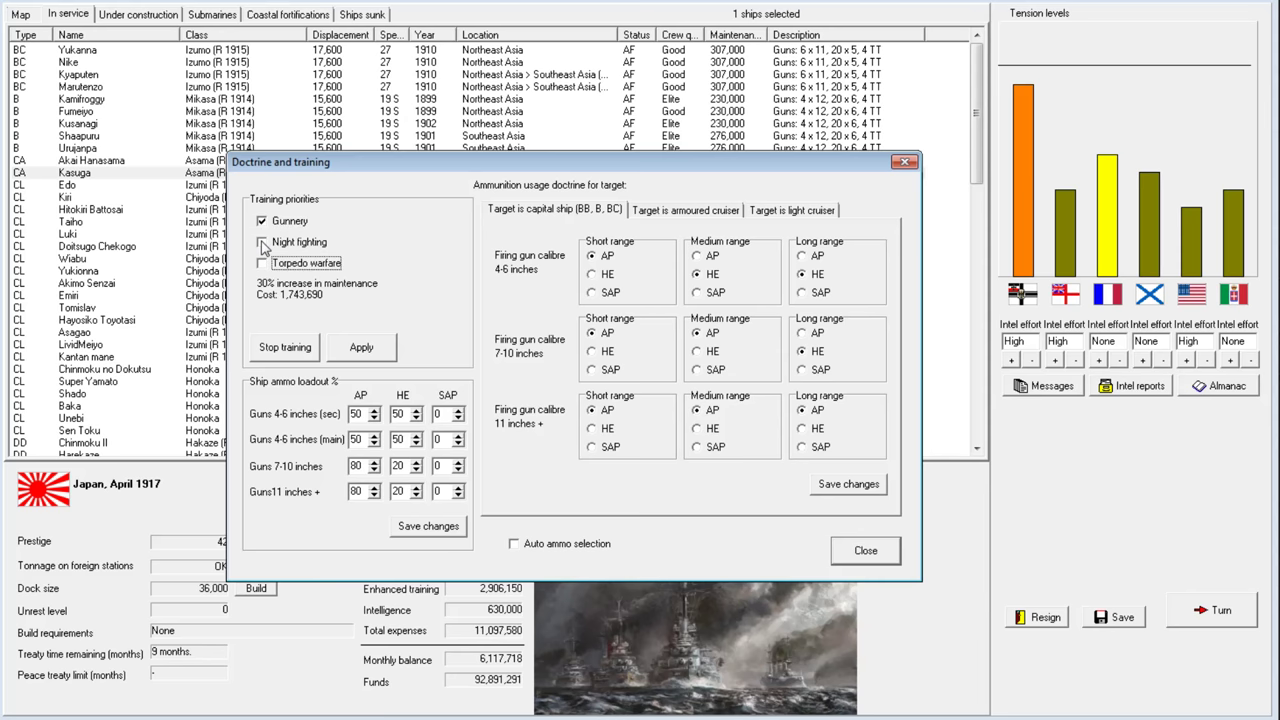
{"action": "left_click", "coordinate": [262, 262]}
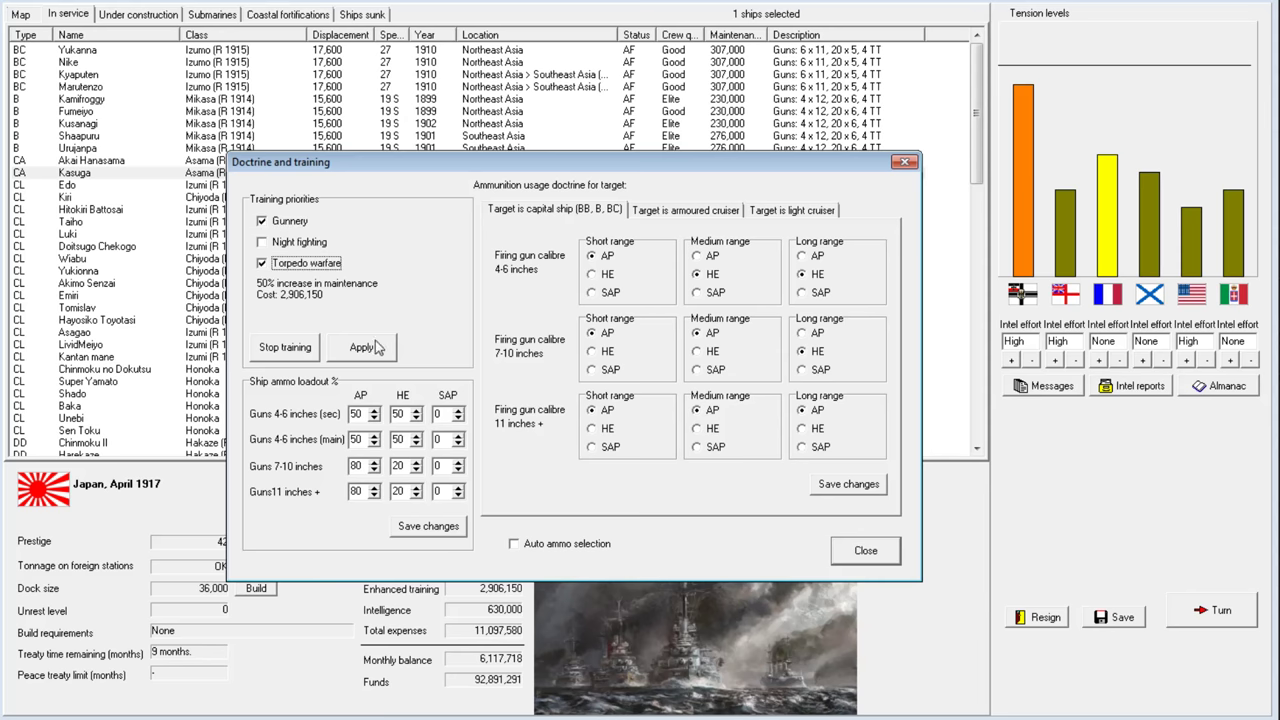
{"action": "left_click", "coordinate": [361, 347]}
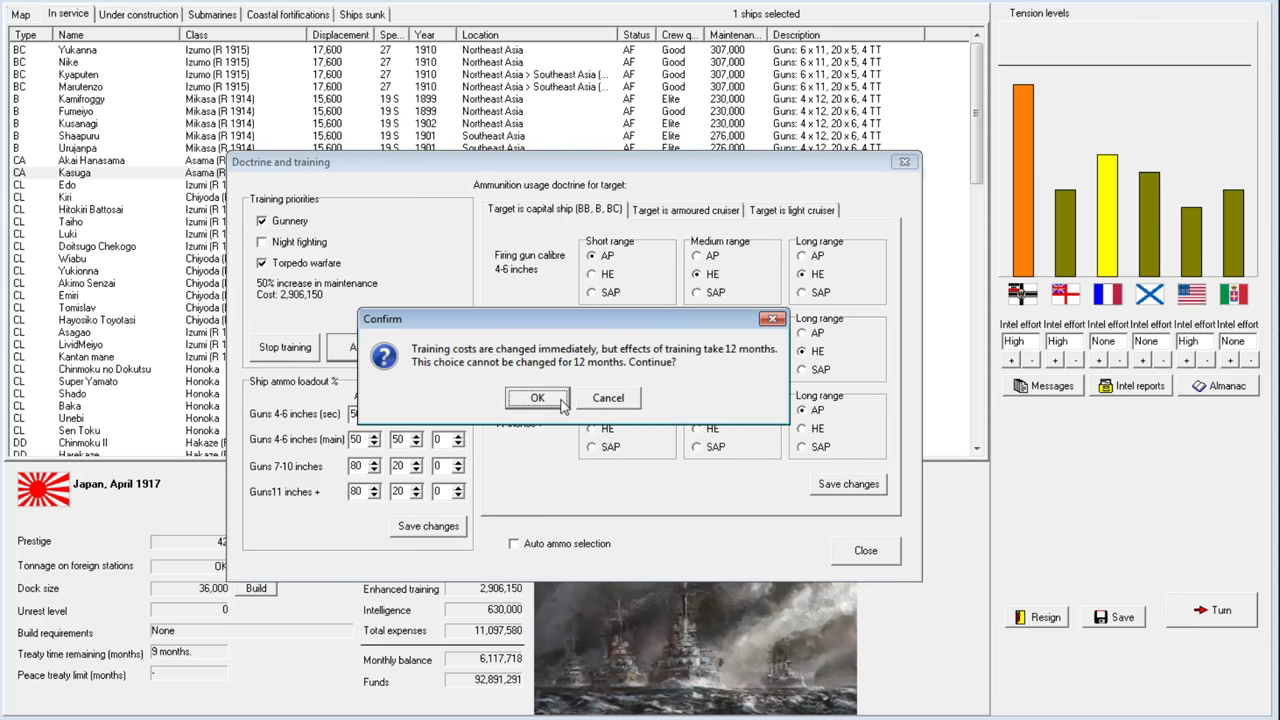
{"action": "mouse_move", "coordinate": [537, 400]}
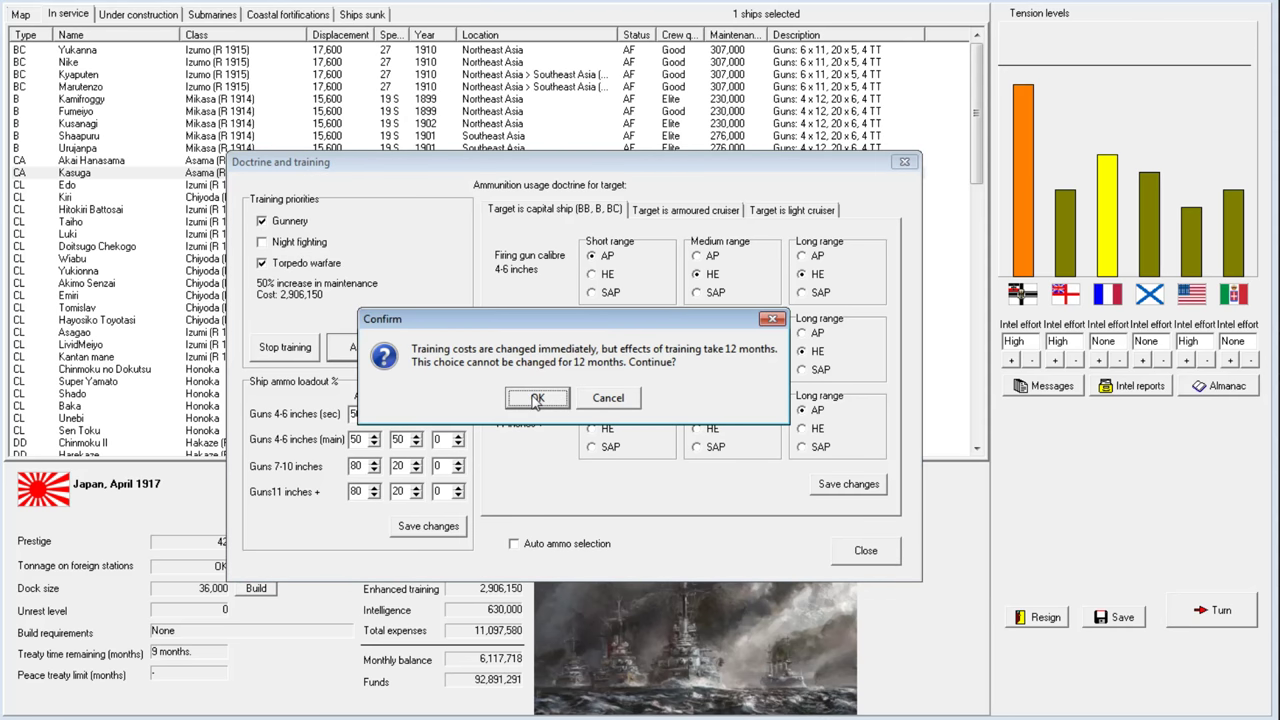
{"action": "left_click", "coordinate": [536, 398]}
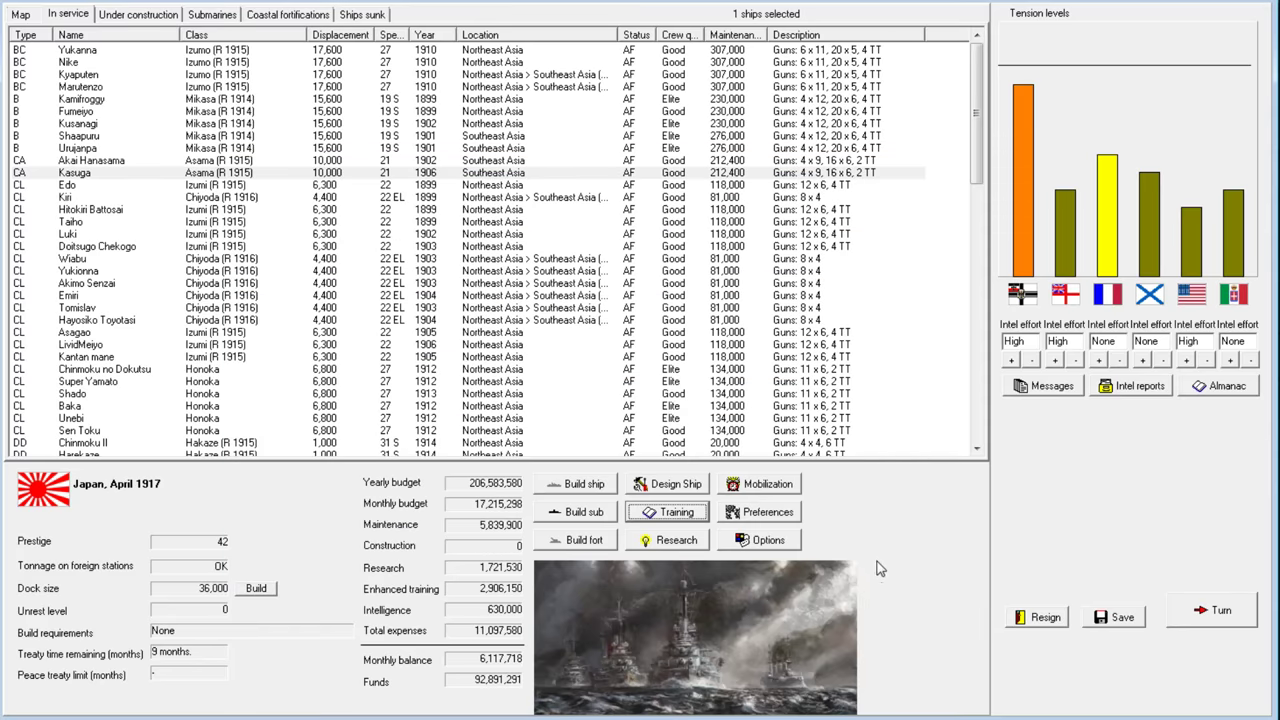
Reach May 1917, dismissing Ireland rebellion and Germany-Russia treaty news and the AON armour breakthrough
{"action": "left_click", "coordinate": [1211, 610]}
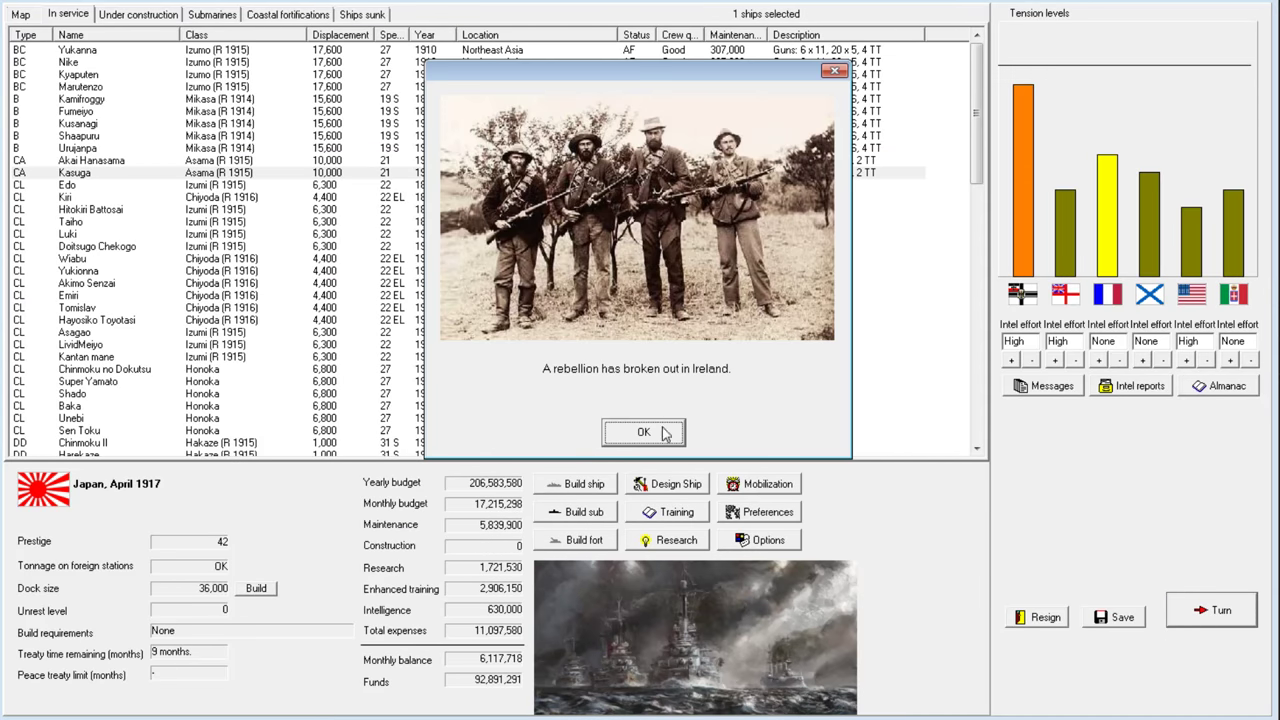
{"action": "left_click", "coordinate": [643, 432]}
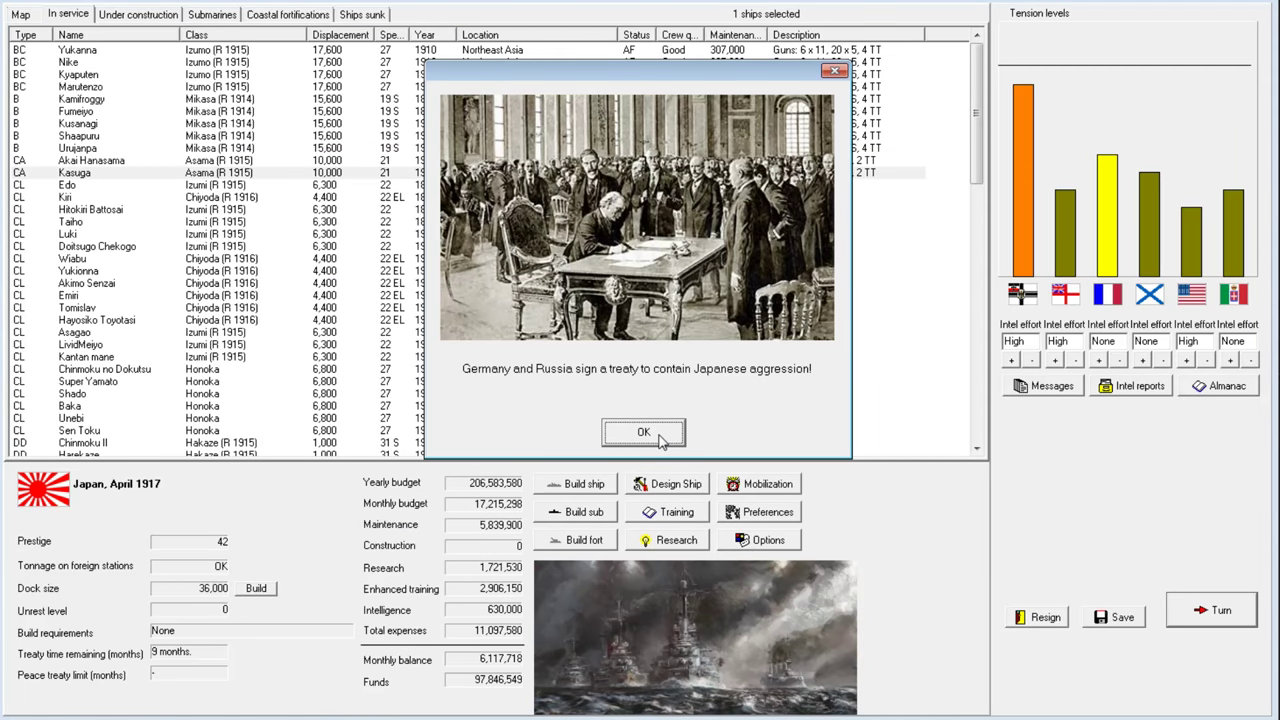
{"action": "mouse_move", "coordinate": [703, 384]}
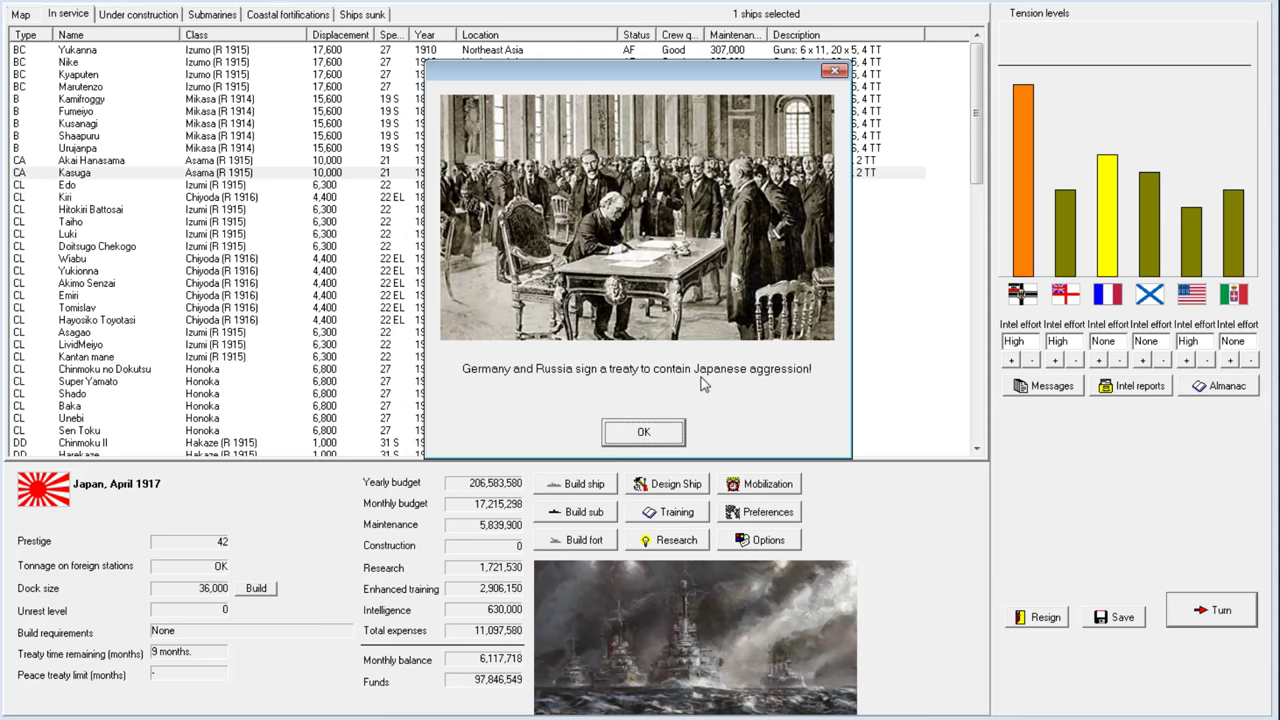
{"action": "mouse_move", "coordinate": [670, 385]}
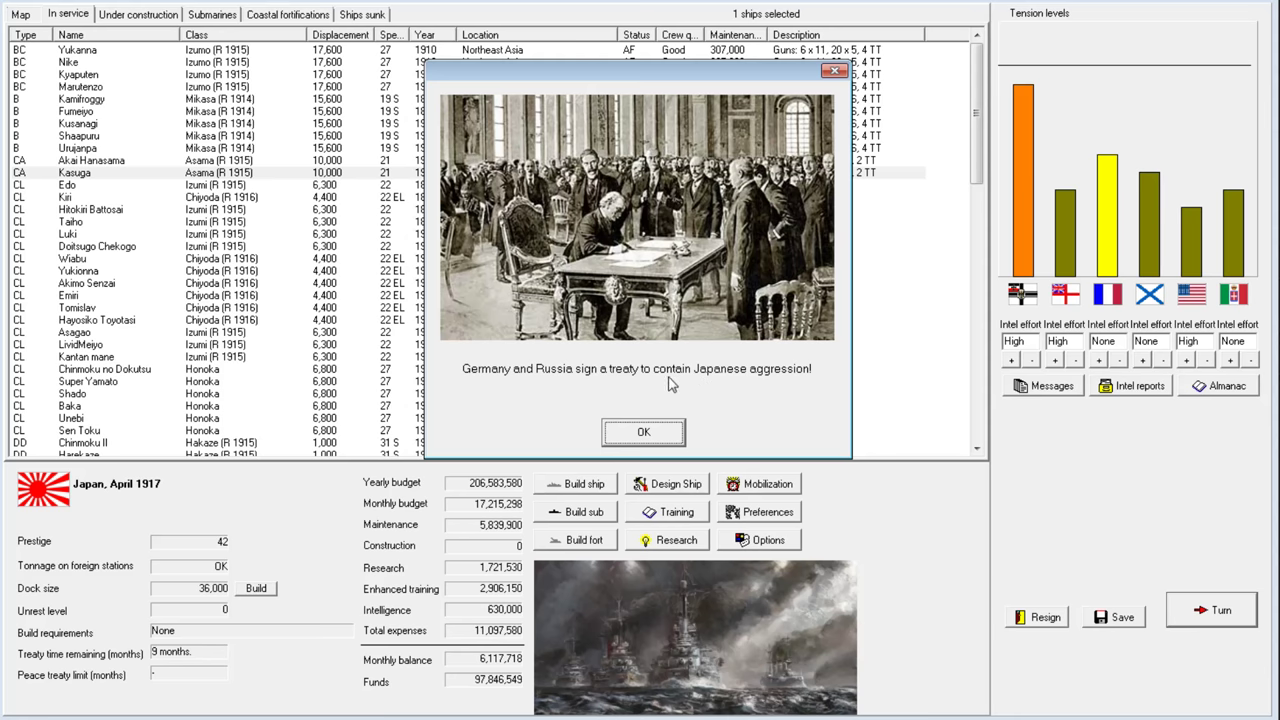
{"action": "left_click", "coordinate": [643, 432]}
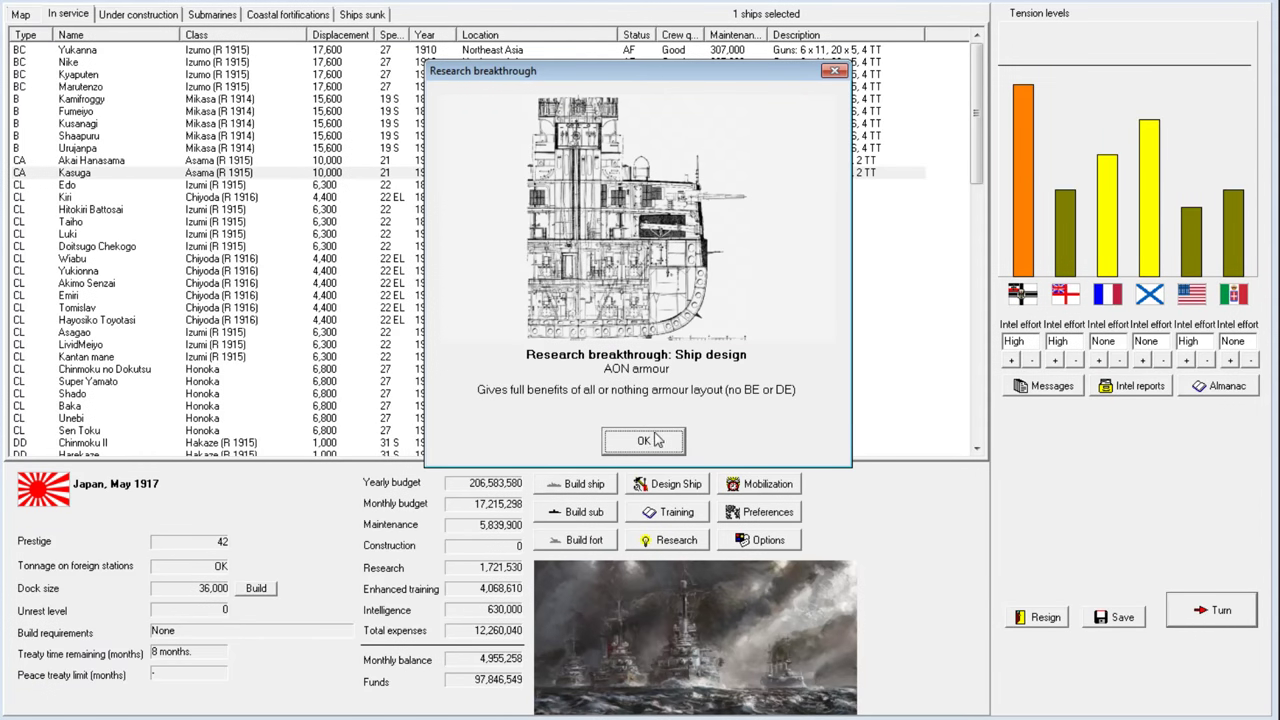
{"action": "mouse_move", "coordinate": [1165, 118]}
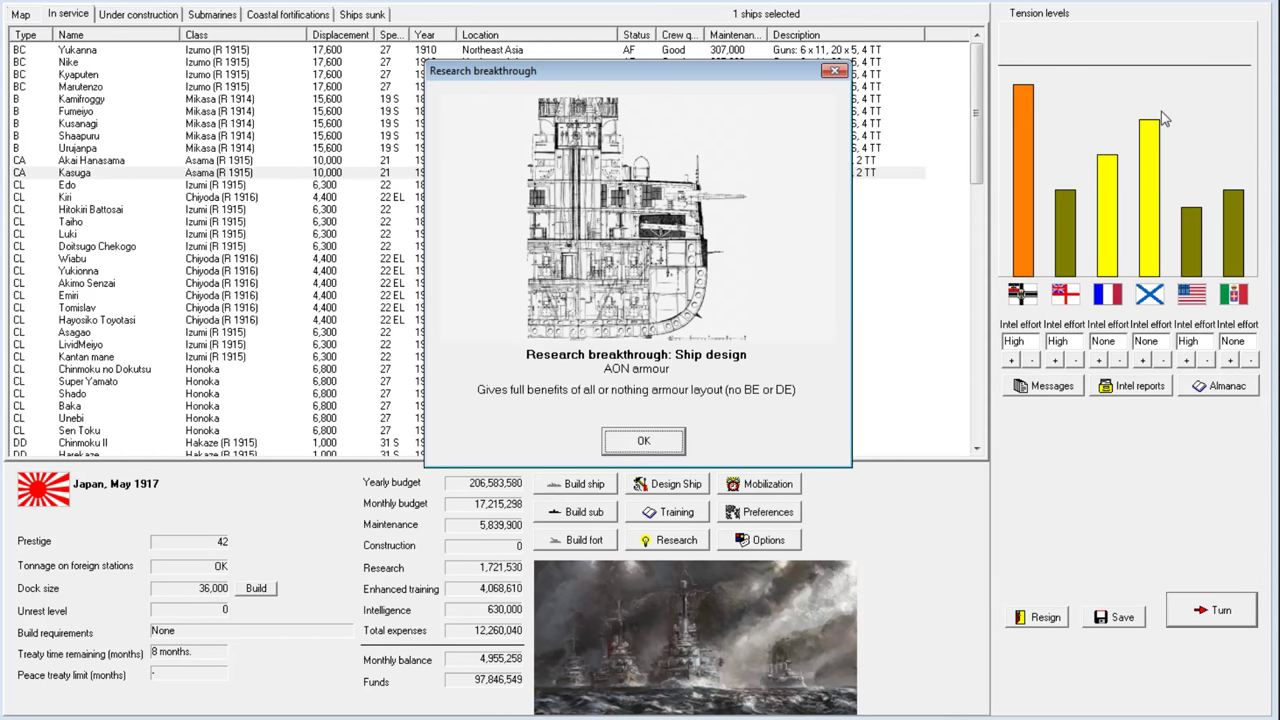
{"action": "mouse_move", "coordinate": [1005, 89]}
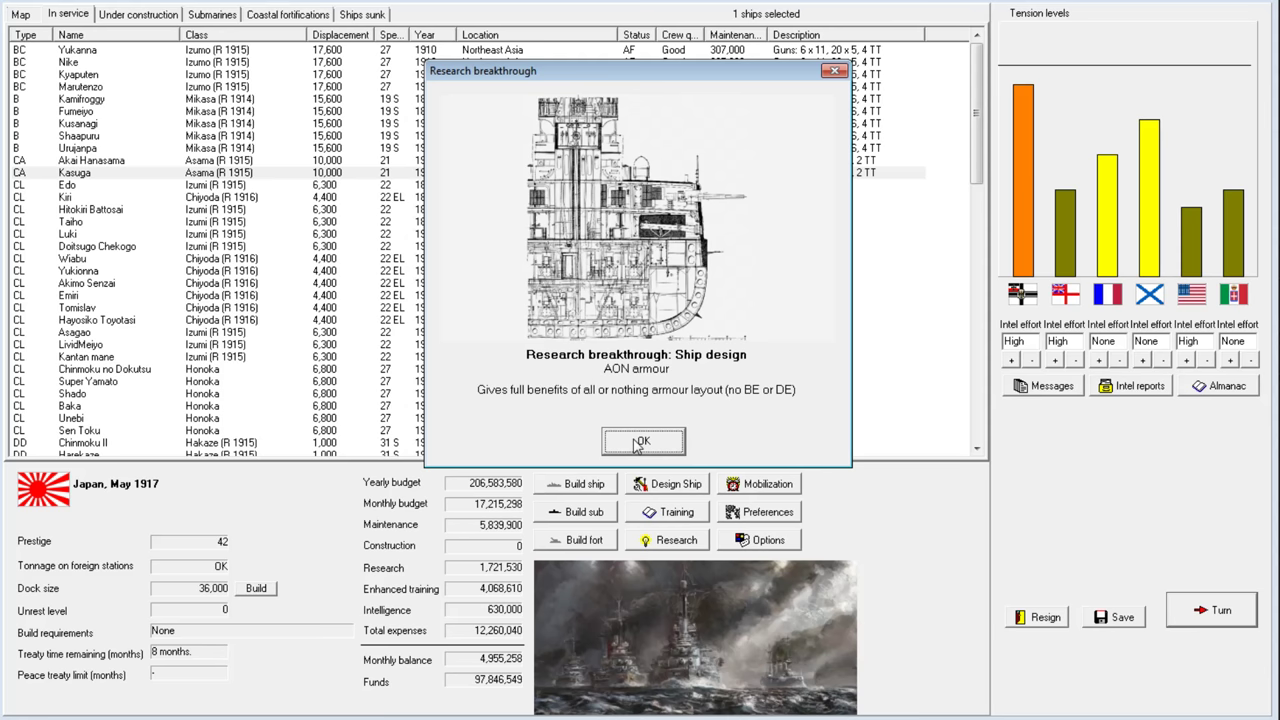
{"action": "left_click", "coordinate": [643, 441]}
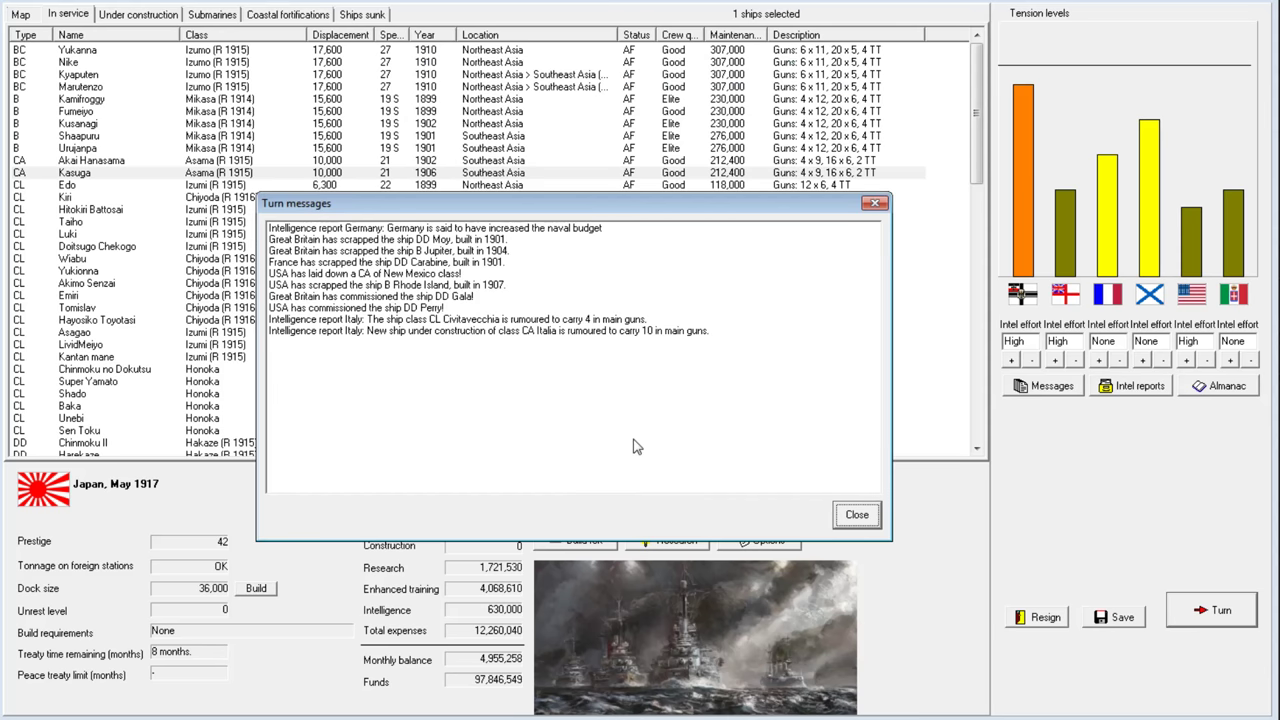
{"action": "left_click", "coordinate": [855, 514]}
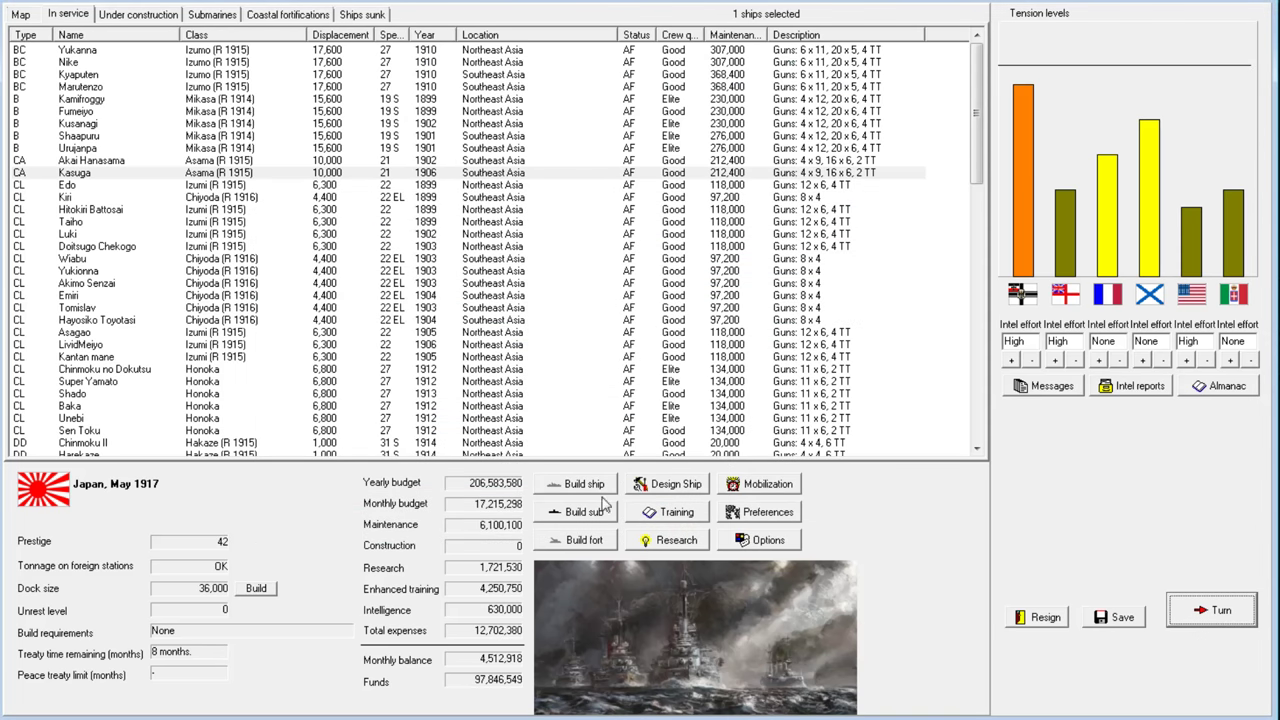
{"action": "mouse_move", "coordinate": [308, 658]}
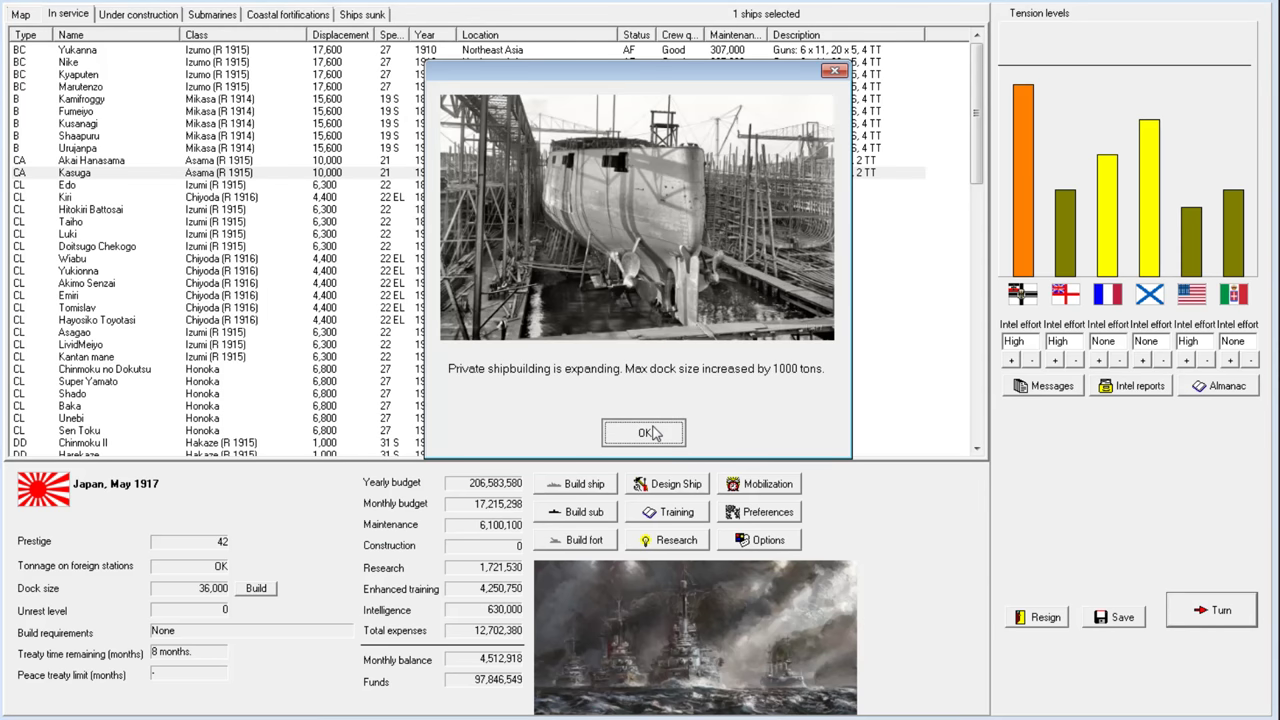
Dismiss the 1,000-ton dock size increase news
{"action": "left_click", "coordinate": [643, 432]}
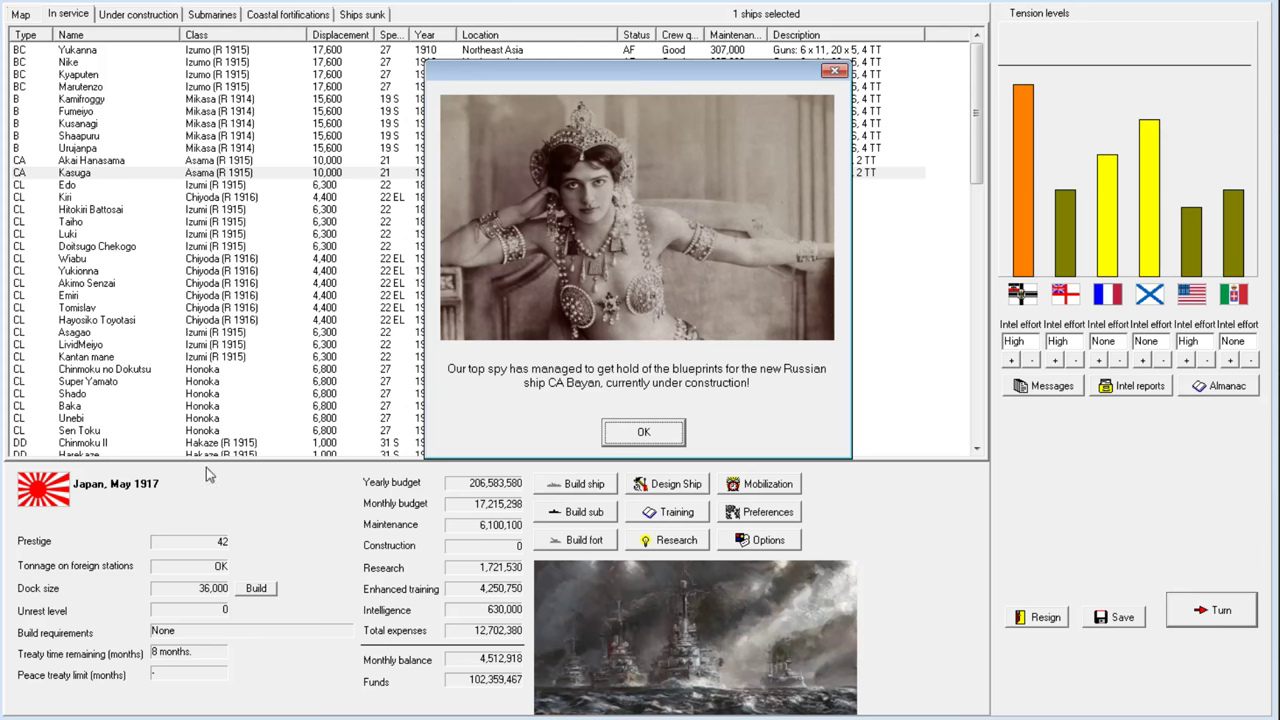
{"action": "mouse_move", "coordinate": [345, 603]}
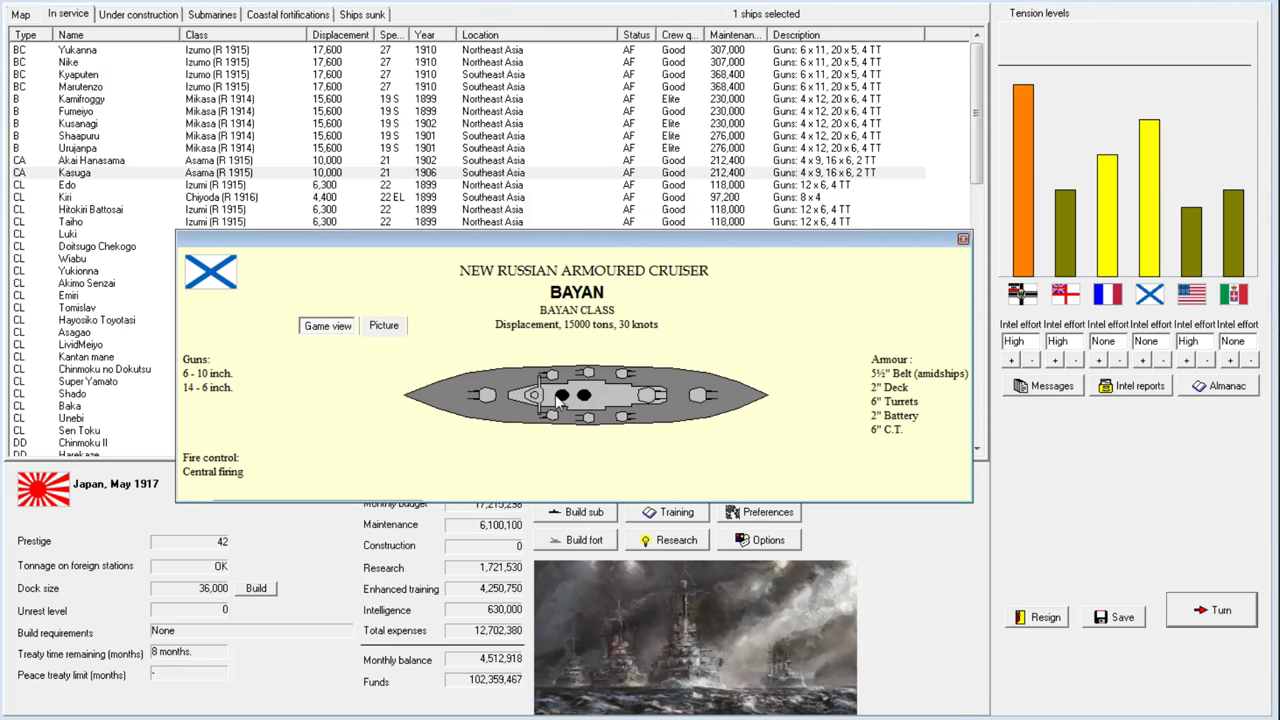
{"action": "mouse_move", "coordinate": [597, 367]}
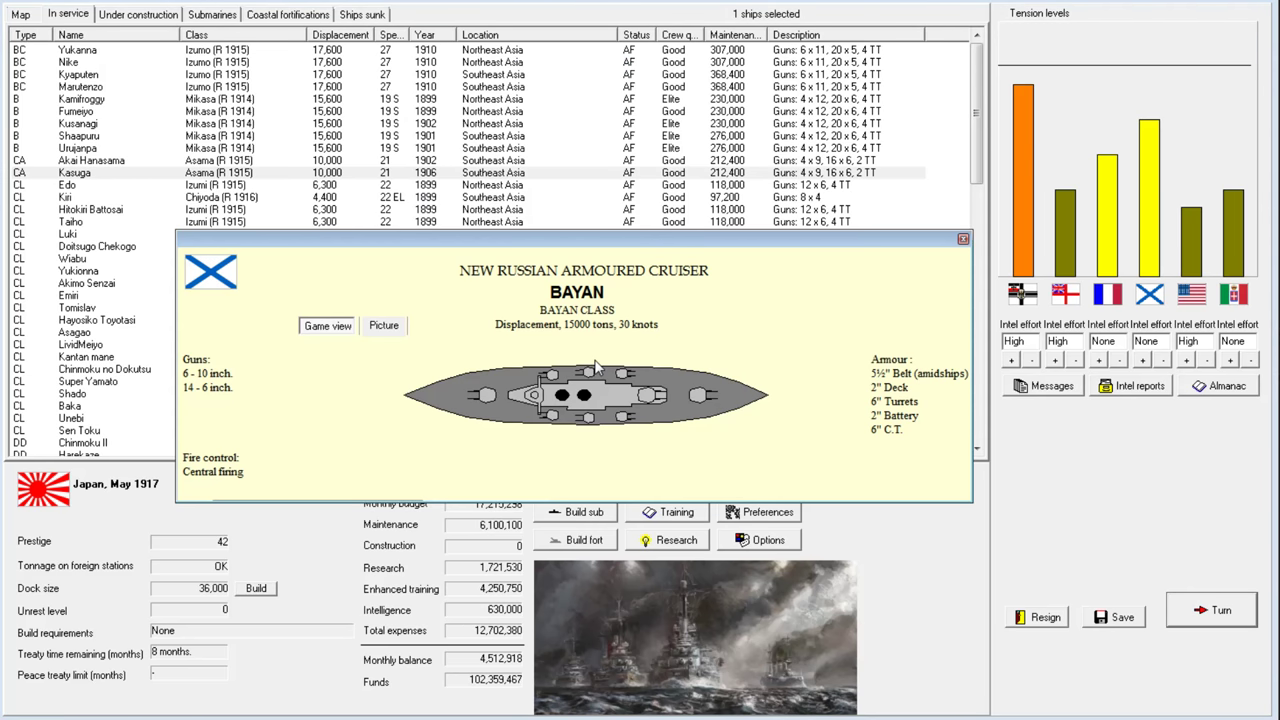
{"action": "mouse_move", "coordinate": [872, 381]}
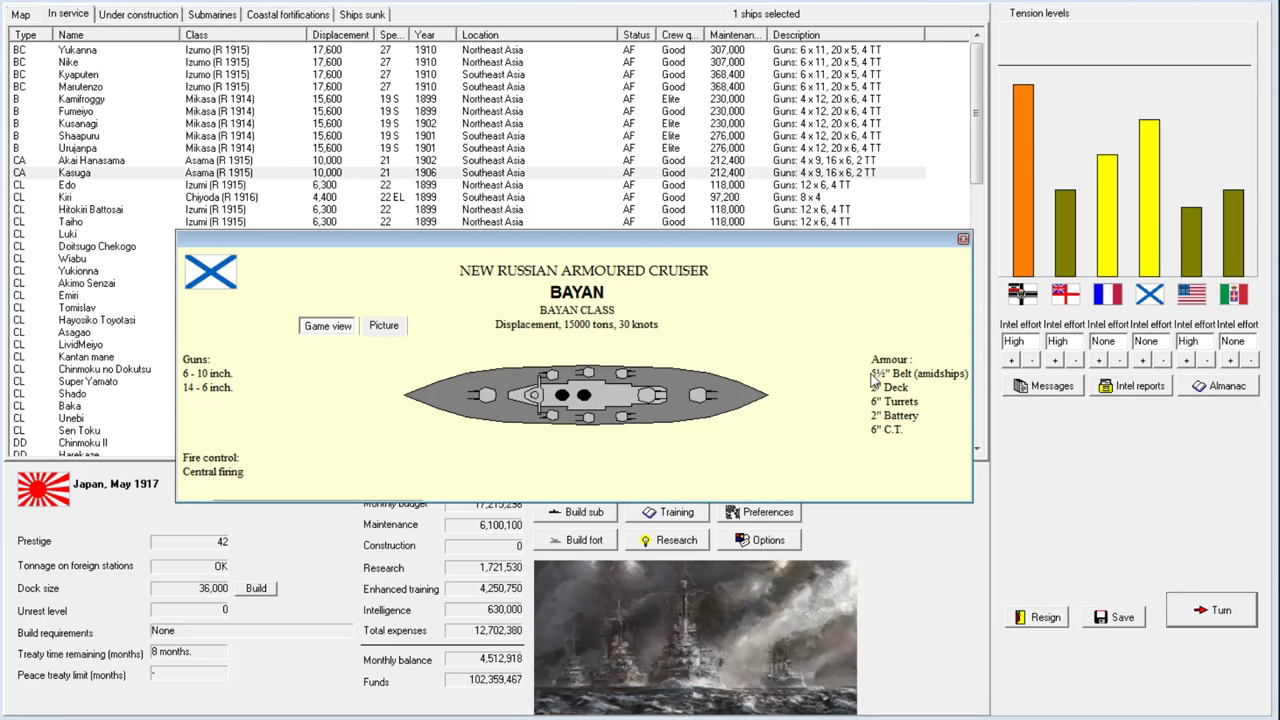
{"action": "mouse_move", "coordinate": [105, 62]}
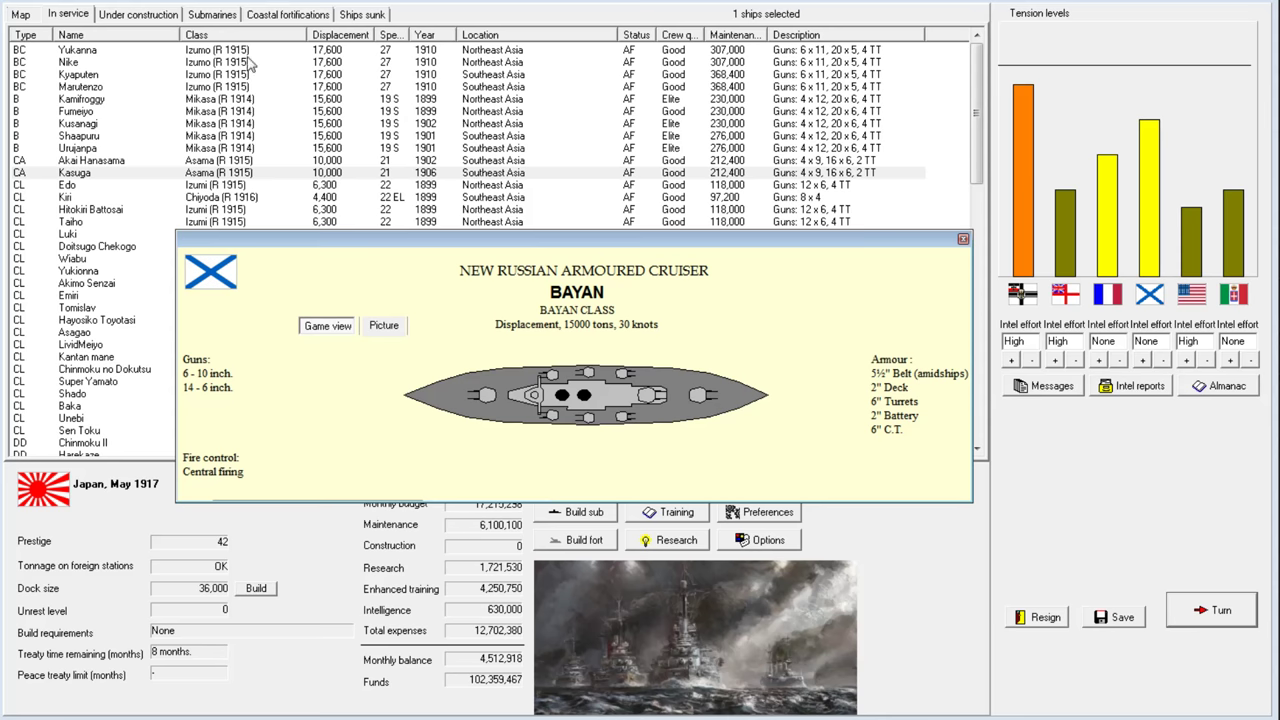
{"action": "mouse_move", "coordinate": [669, 470]}
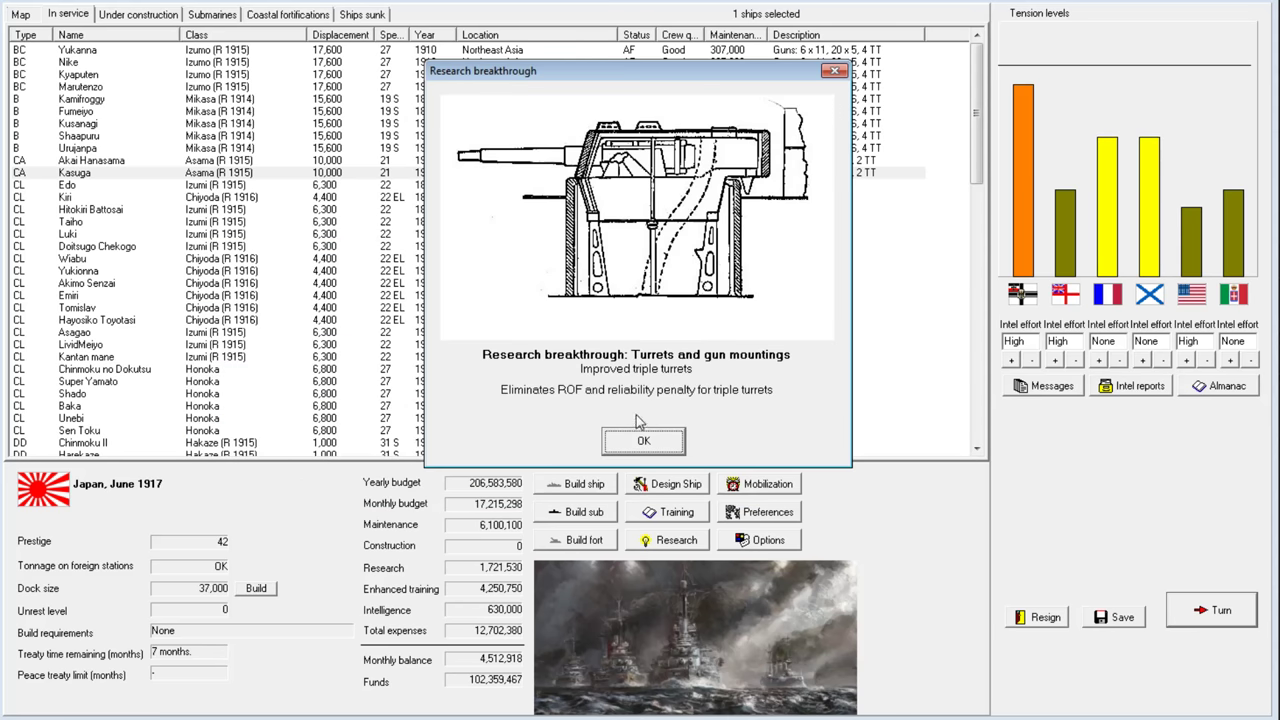
{"action": "mouse_move", "coordinate": [645, 425]}
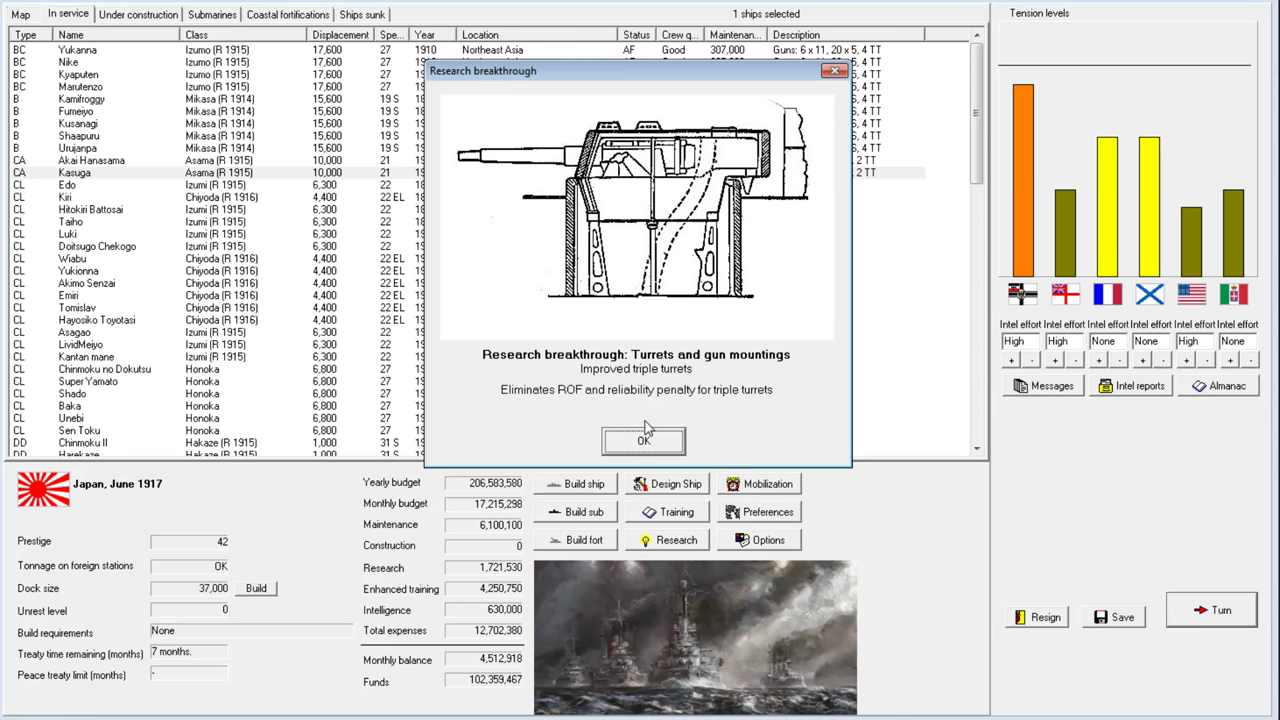
Clear the improved triple turrets breakthrough, turn messages and dock size news
{"action": "left_click", "coordinate": [643, 440]}
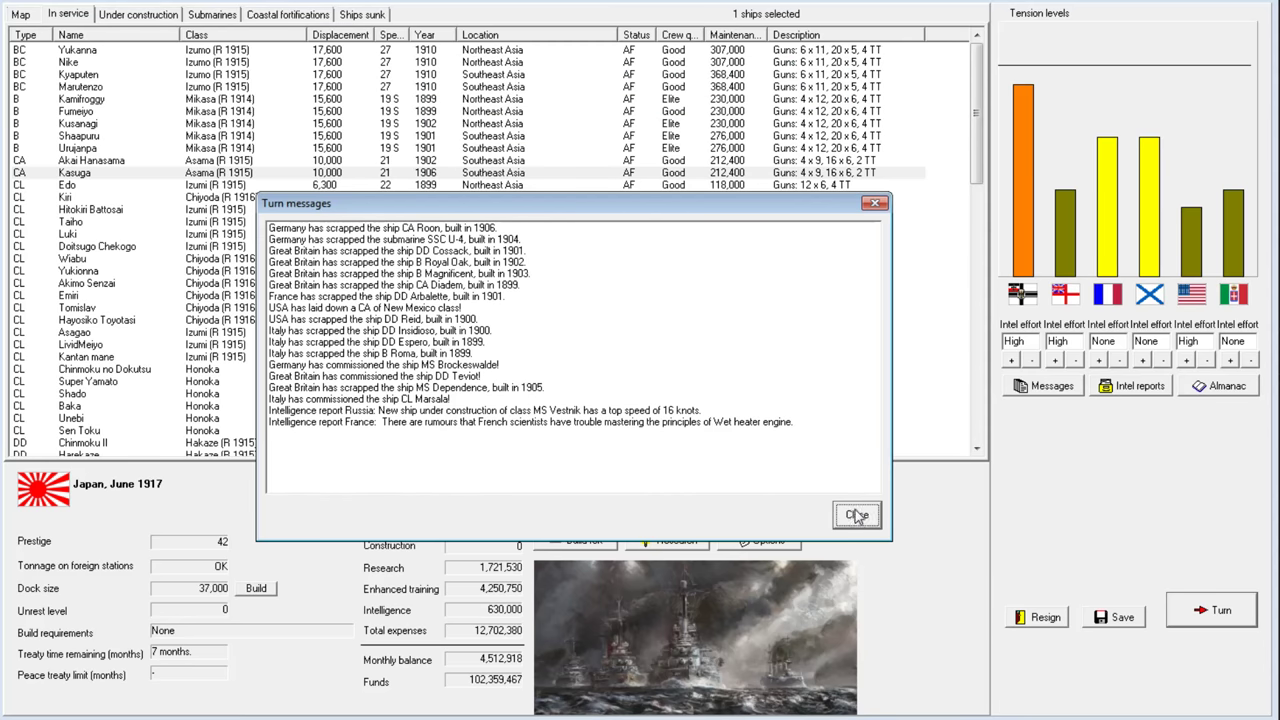
{"action": "left_click", "coordinate": [855, 514]}
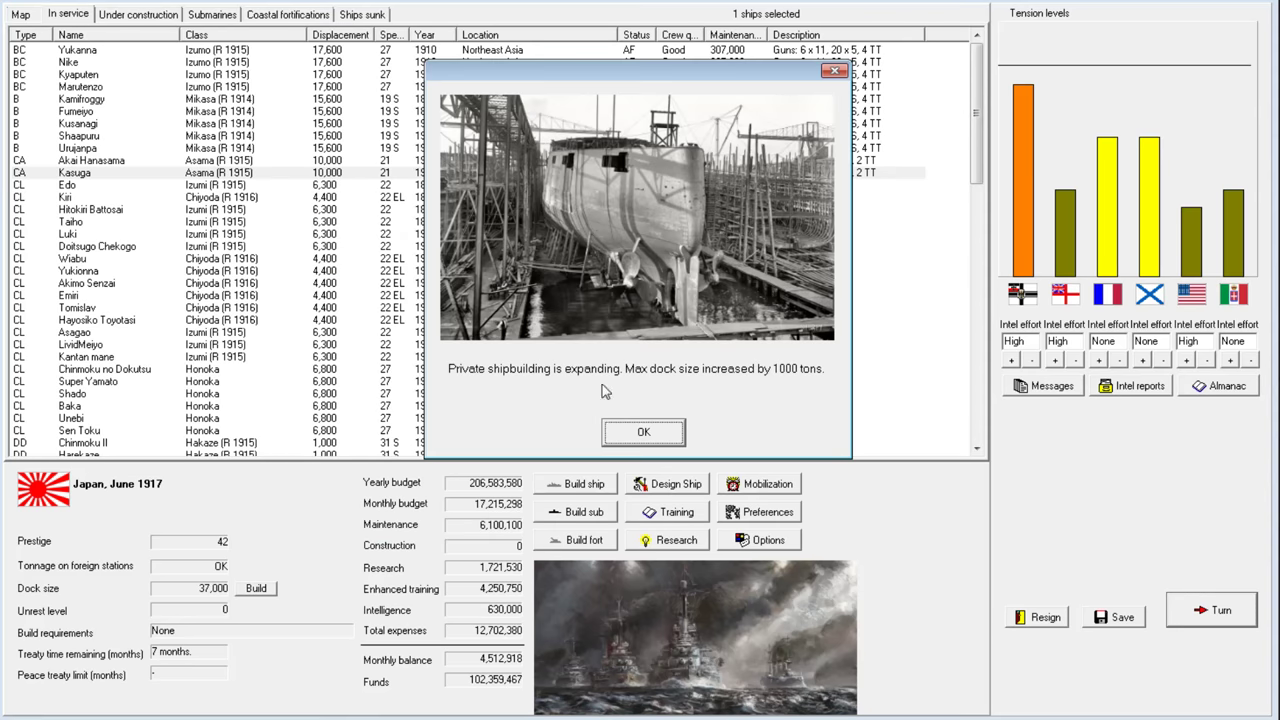
{"action": "left_click", "coordinate": [643, 432]}
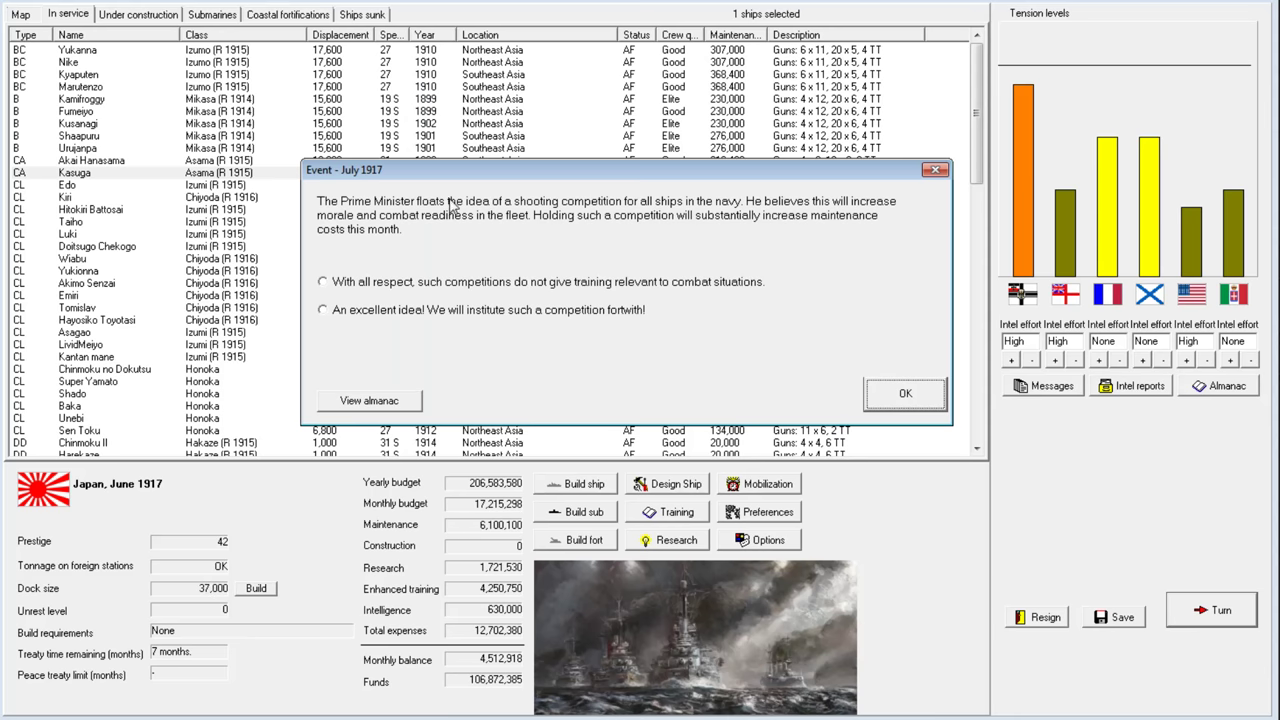
Agree to hold the shooting competition, then dismiss its result and armour progress report
{"action": "left_click", "coordinate": [323, 309]}
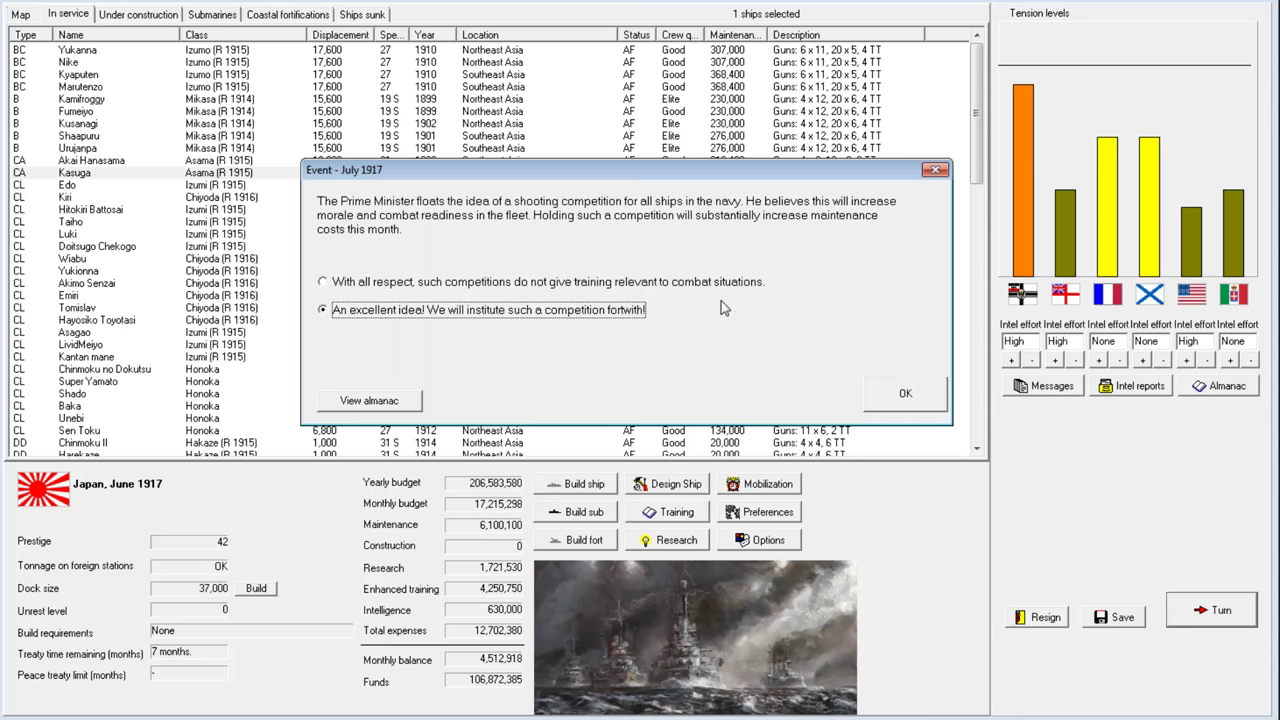
{"action": "left_click", "coordinate": [905, 392]}
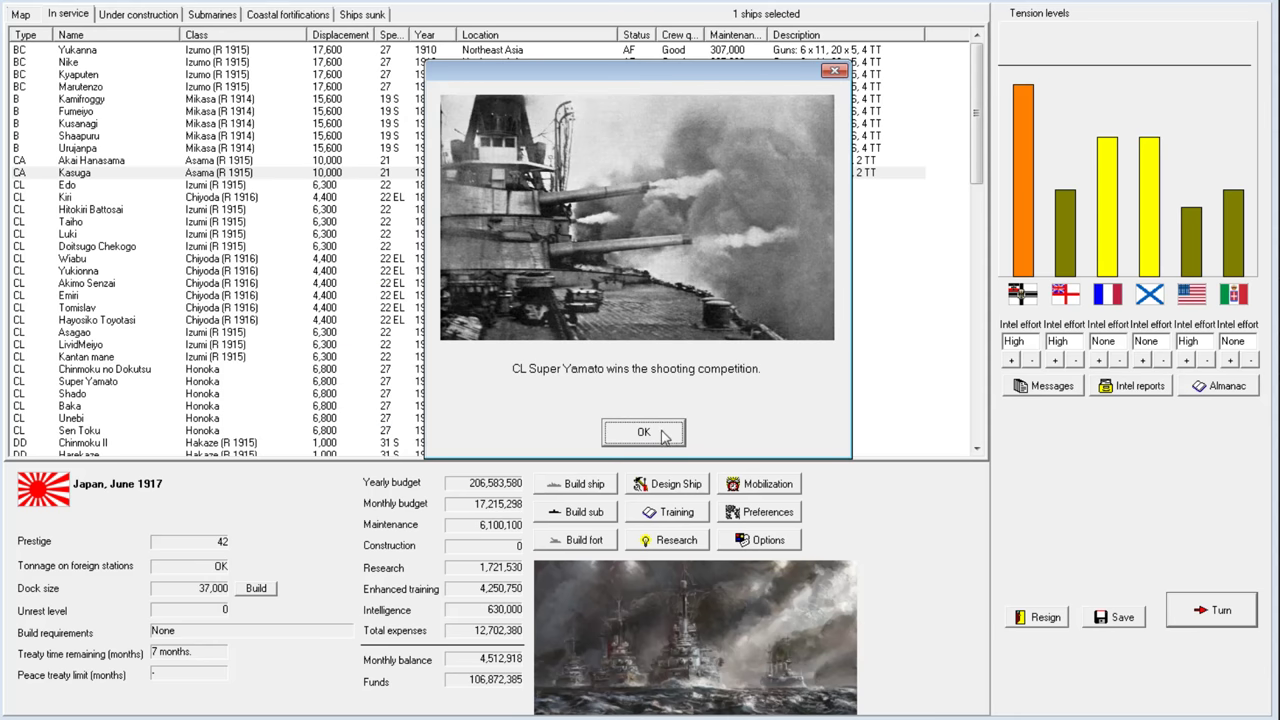
{"action": "left_click", "coordinate": [643, 432]}
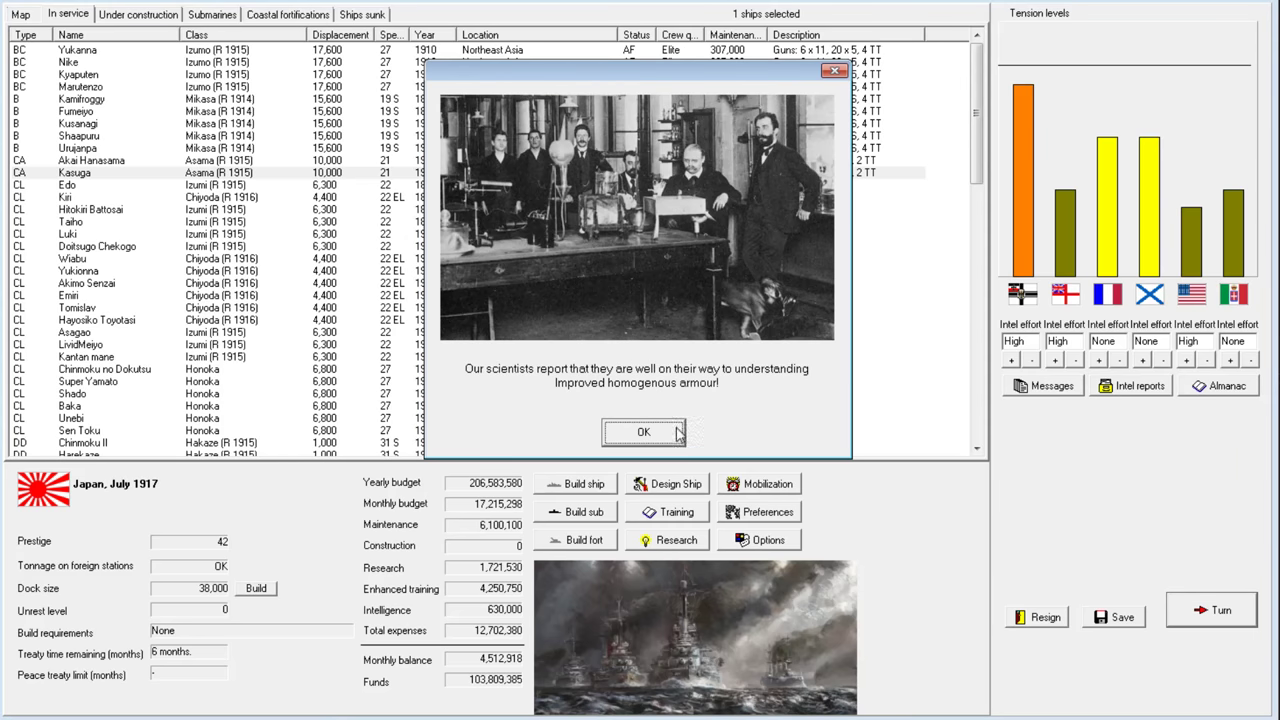
{"action": "left_click", "coordinate": [643, 432]}
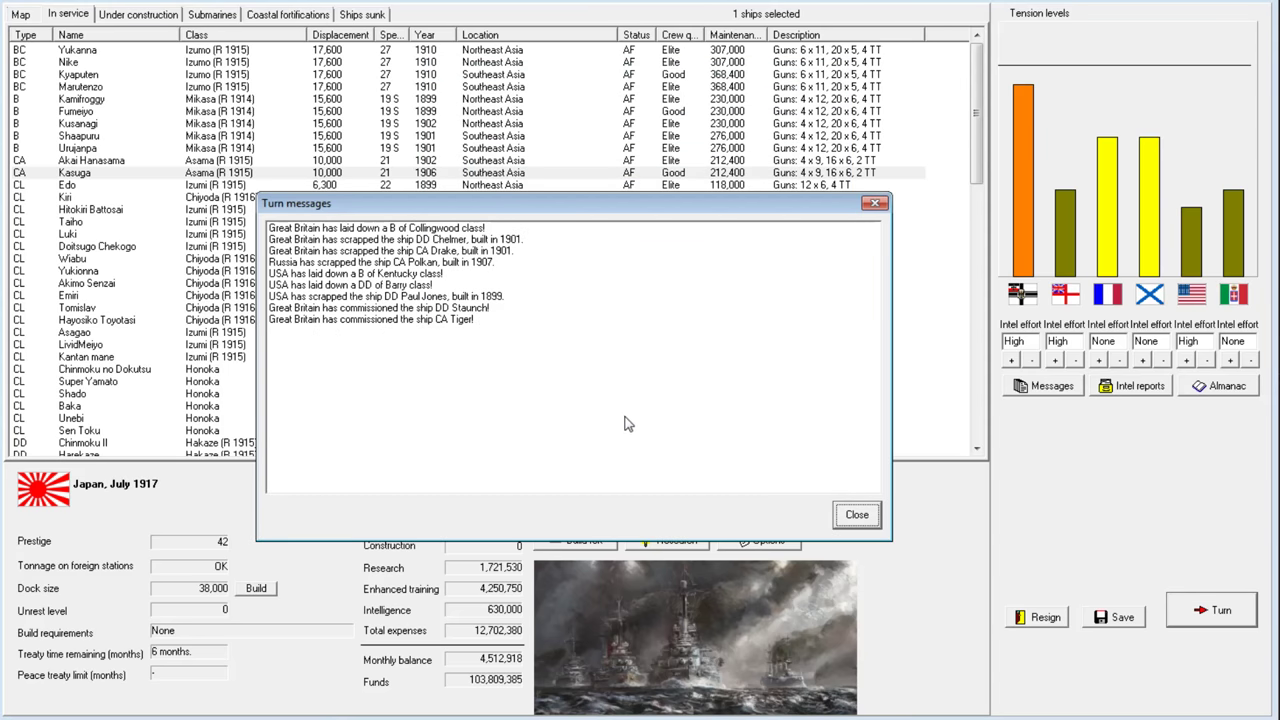
Advance to August 1917, acknowledging Irish independence and the AP projectile breakthrough
{"action": "left_click", "coordinate": [855, 514]}
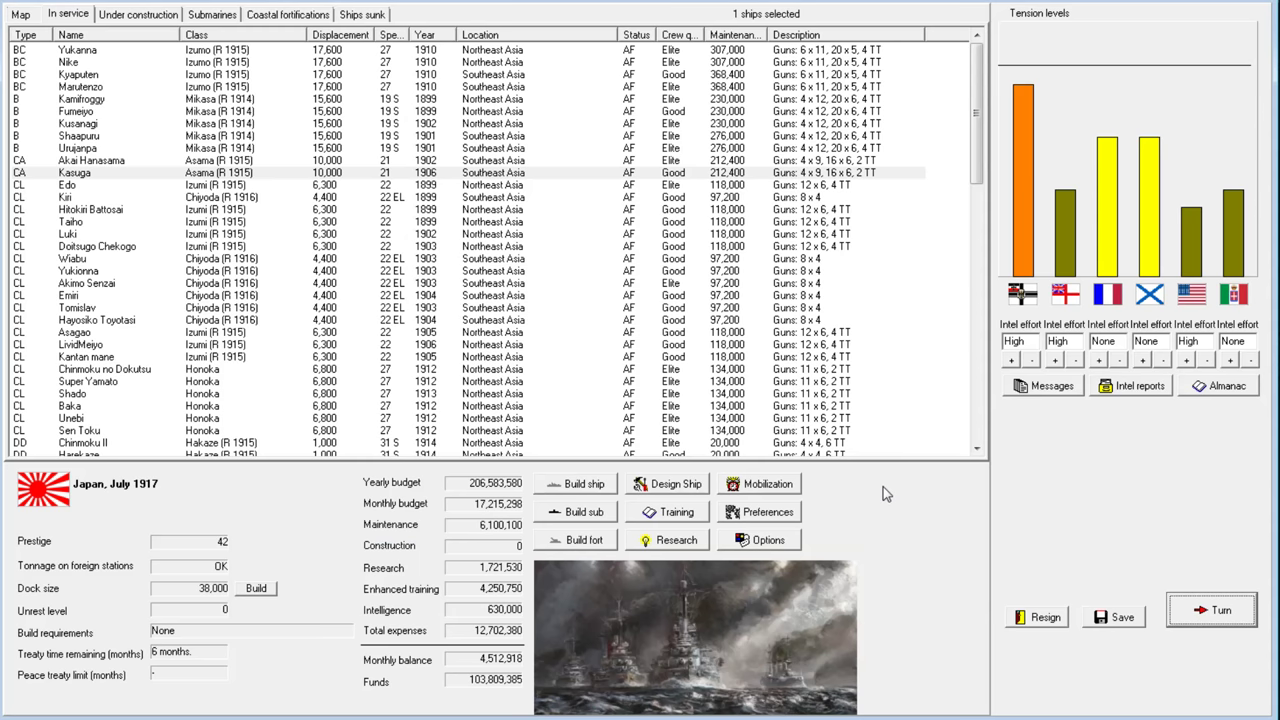
{"action": "left_click", "coordinate": [96, 246]}
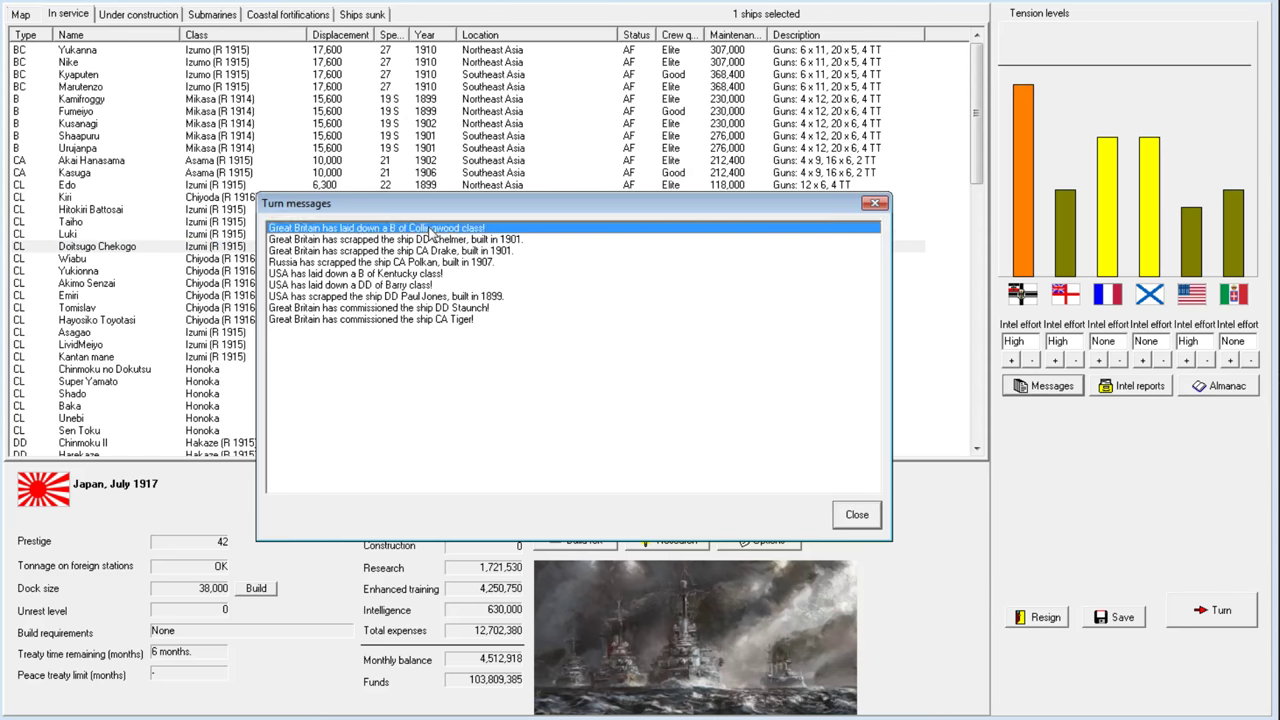
{"action": "left_click", "coordinate": [380, 296]}
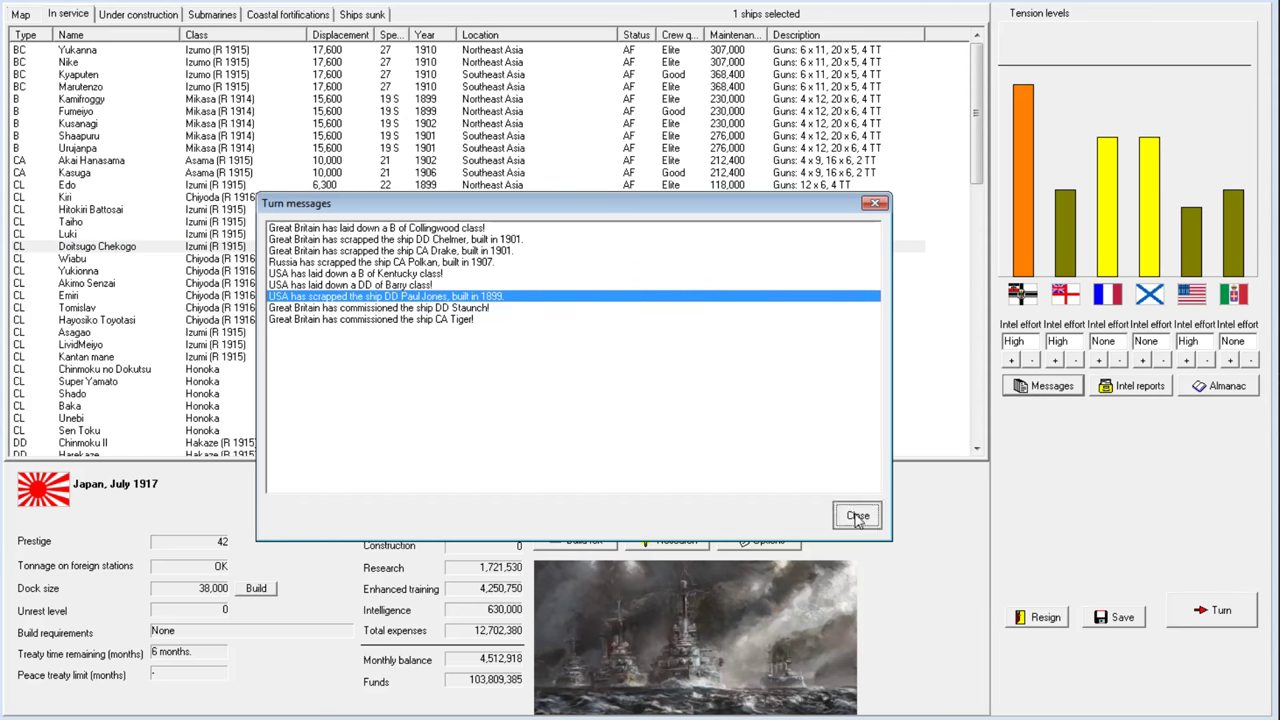
{"action": "left_click", "coordinate": [857, 515]}
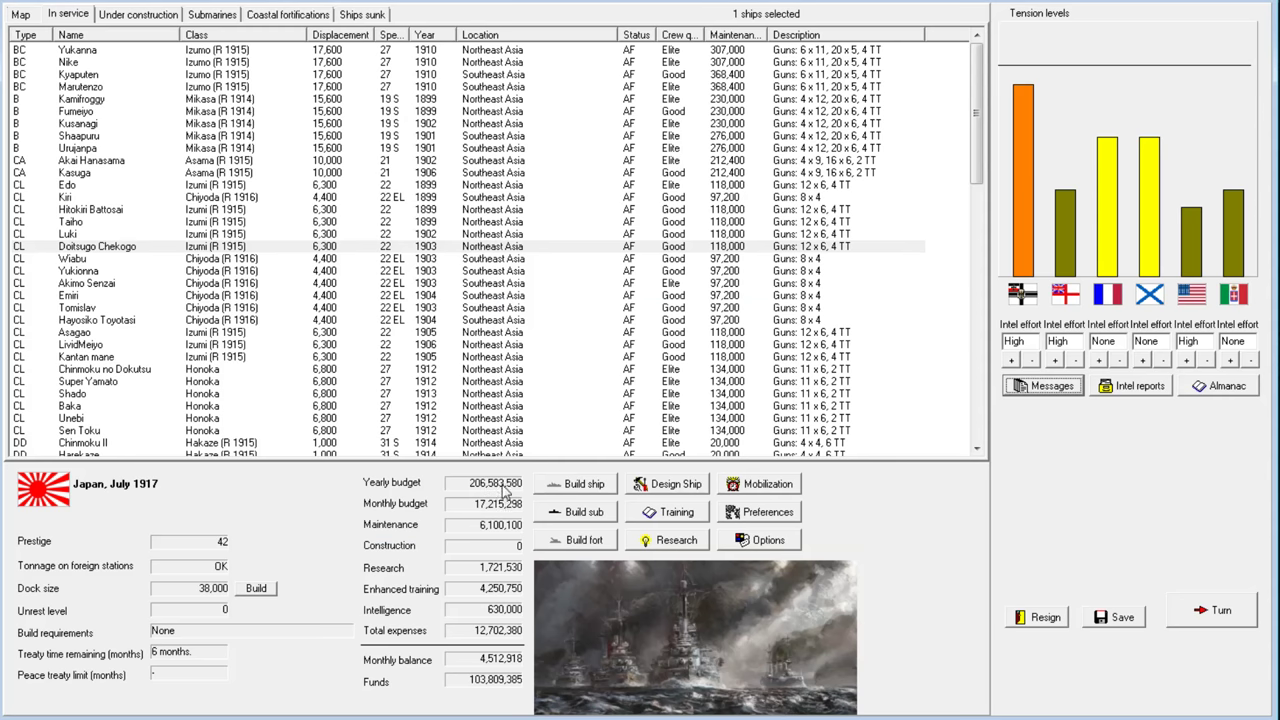
{"action": "mouse_move", "coordinate": [506, 492]}
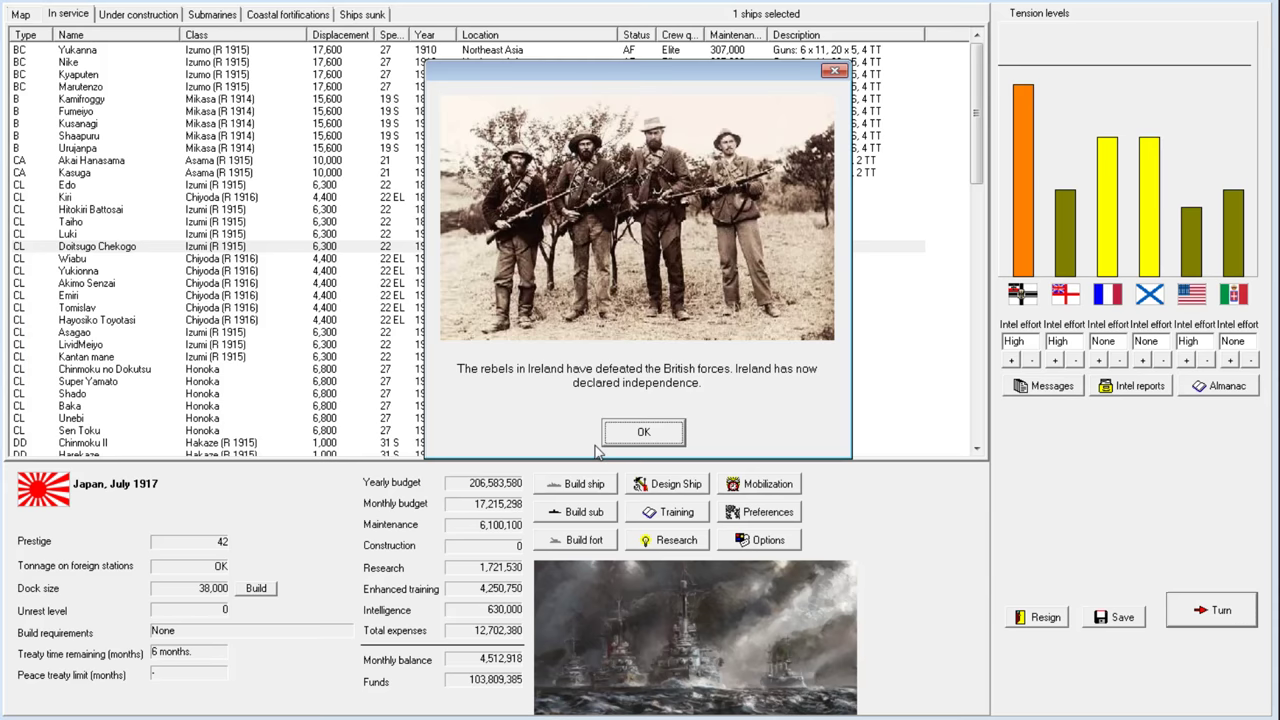
{"action": "mouse_move", "coordinate": [580, 392]}
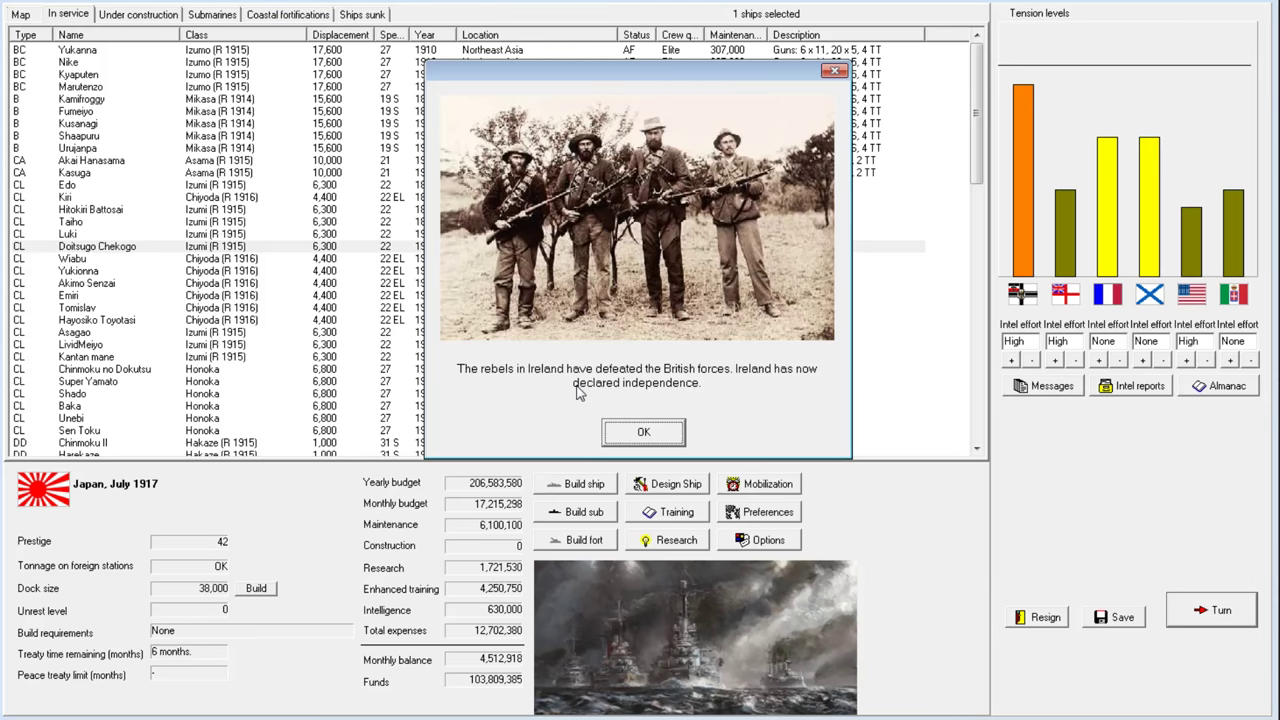
{"action": "mouse_move", "coordinate": [576, 375]}
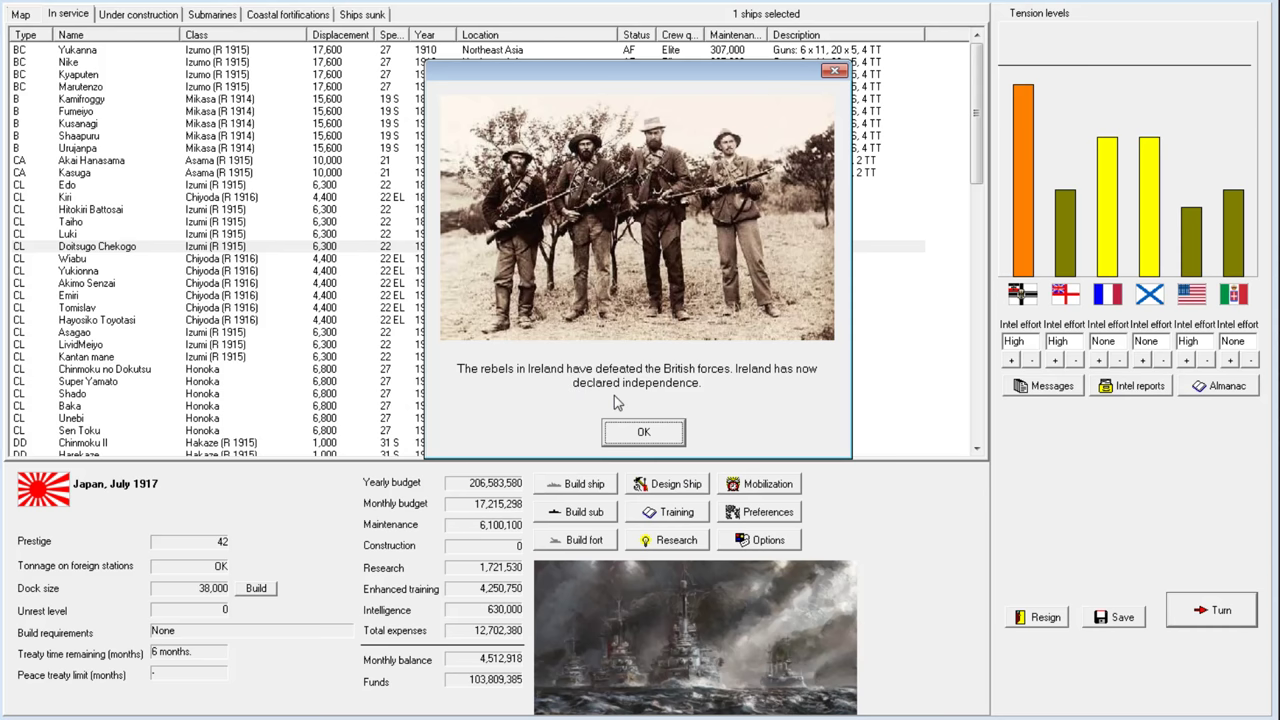
{"action": "mouse_move", "coordinate": [650, 431]}
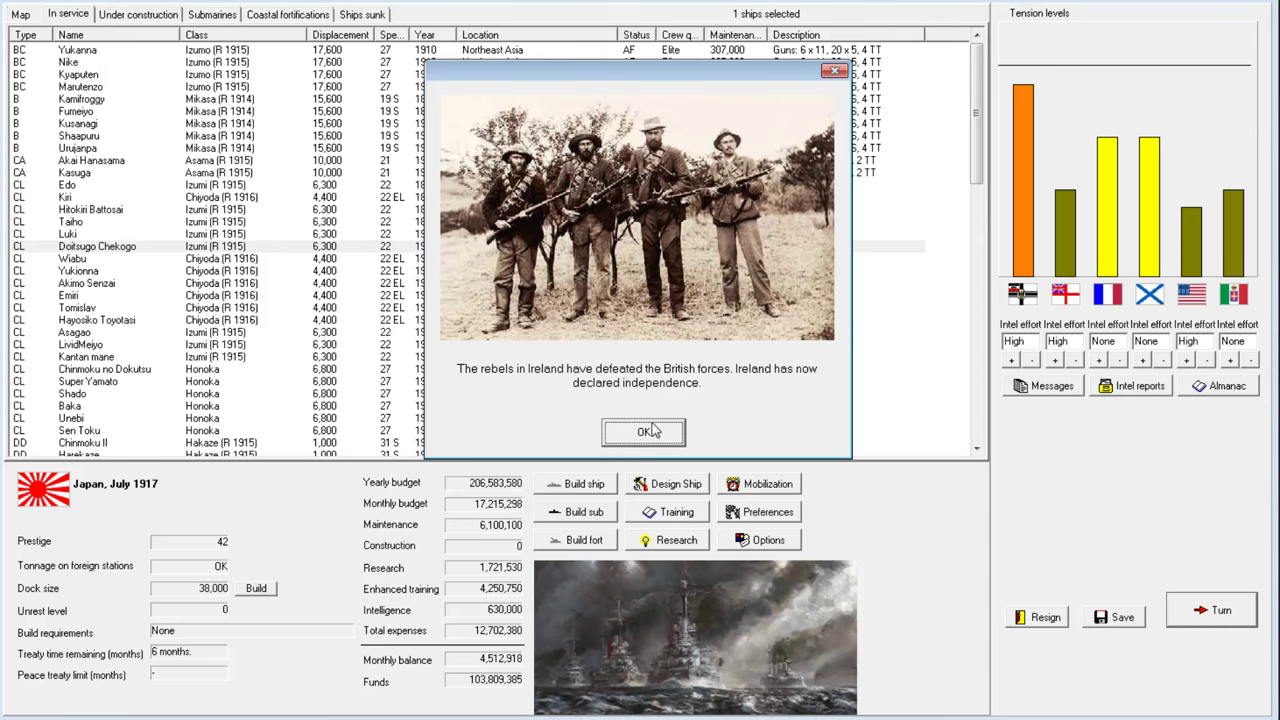
{"action": "mouse_move", "coordinate": [521, 378]}
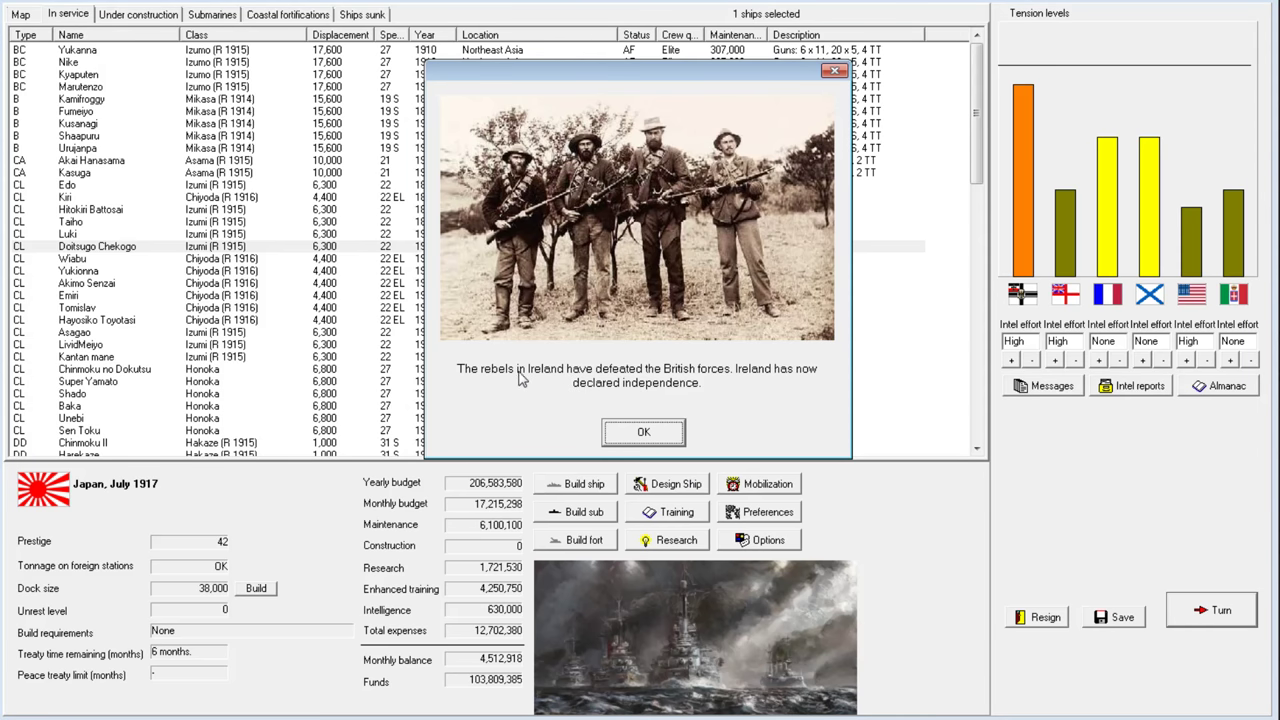
{"action": "mouse_move", "coordinate": [752, 380]}
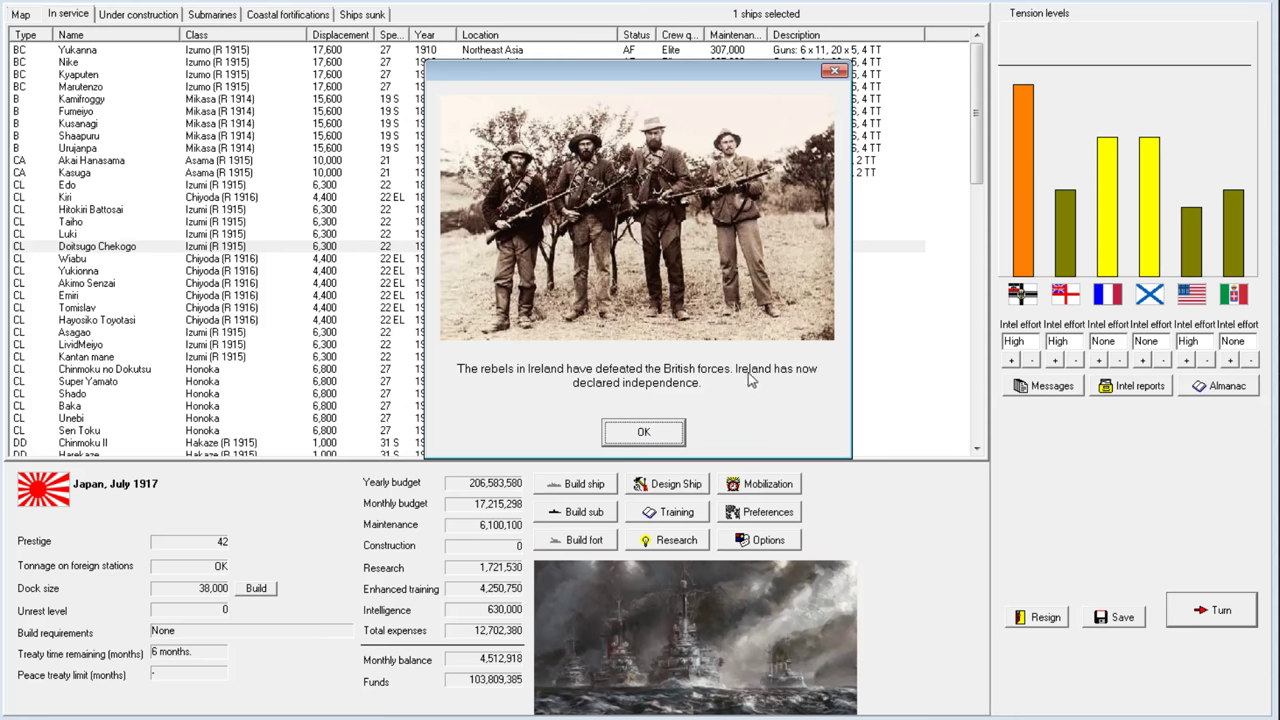
{"action": "mouse_move", "coordinate": [663, 390]}
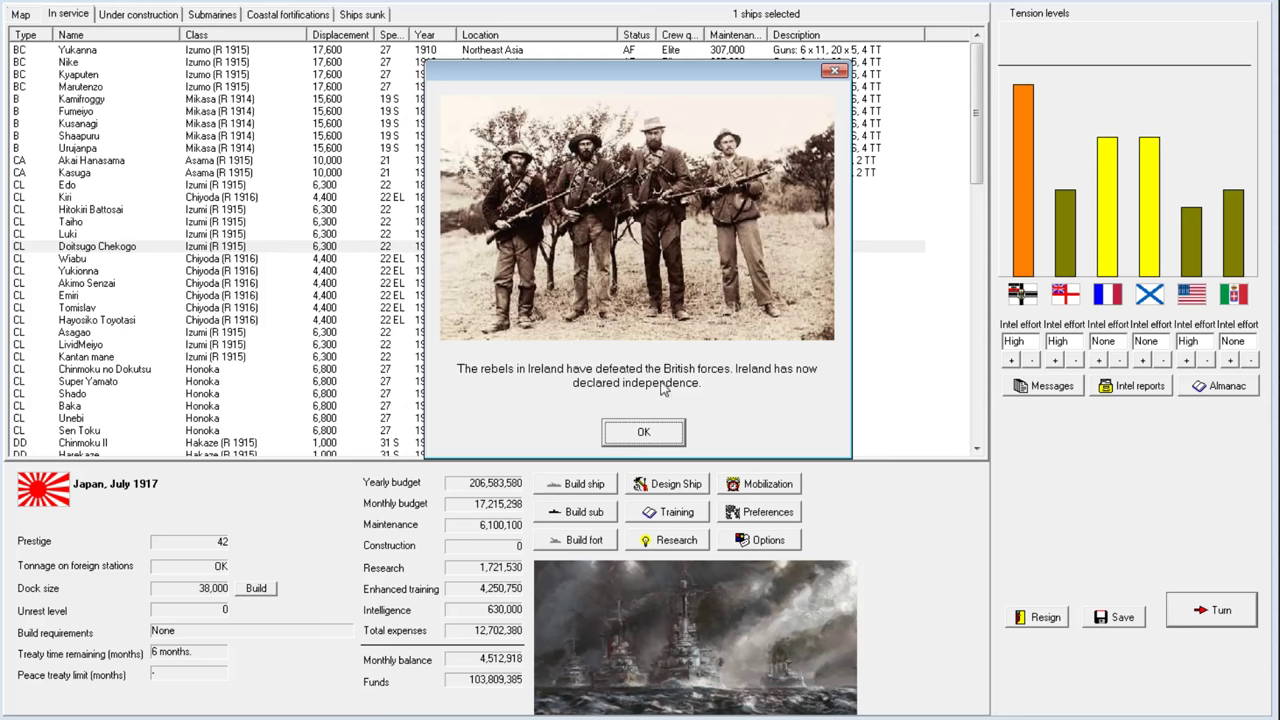
{"action": "mouse_move", "coordinate": [667, 370]}
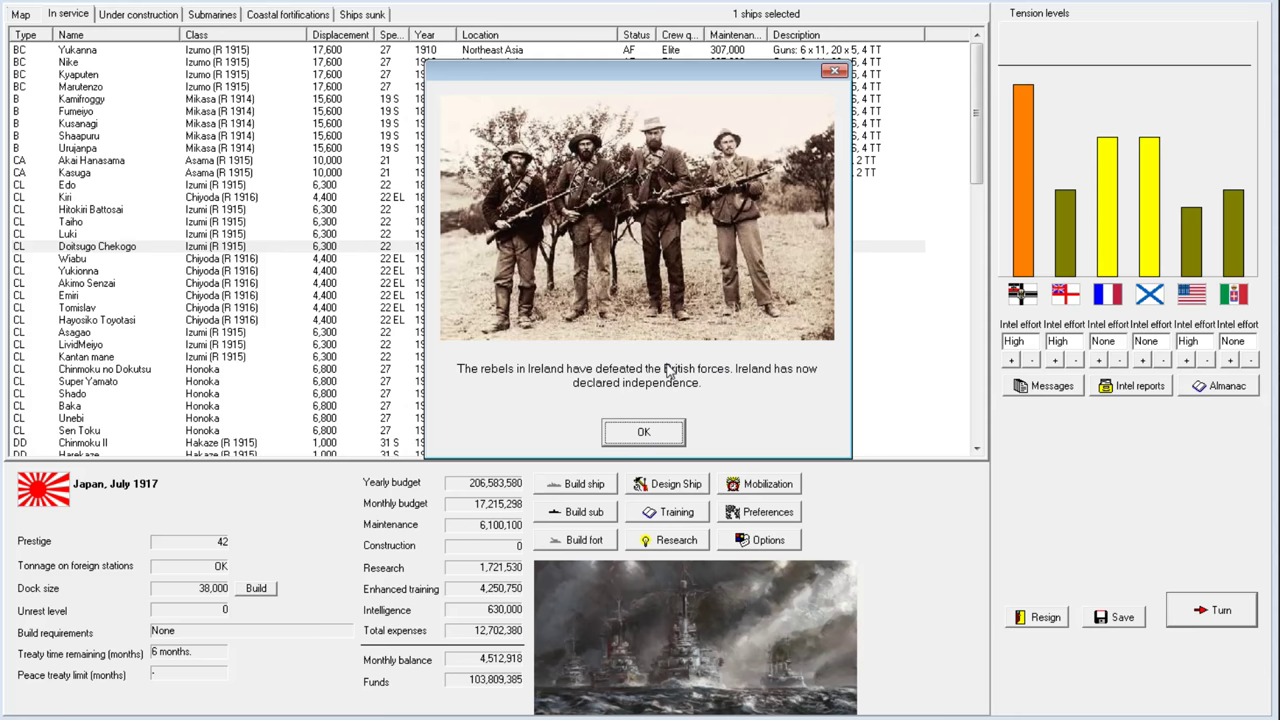
{"action": "mouse_move", "coordinate": [668, 370]}
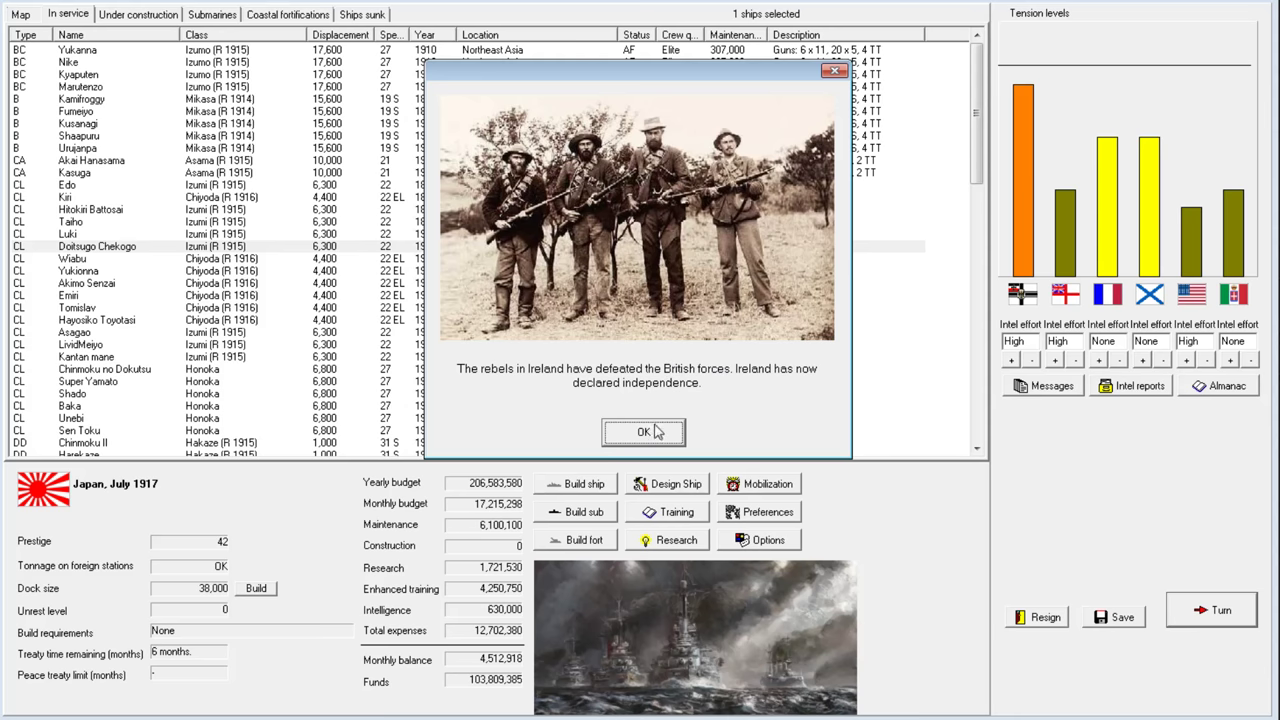
{"action": "left_click", "coordinate": [643, 431]}
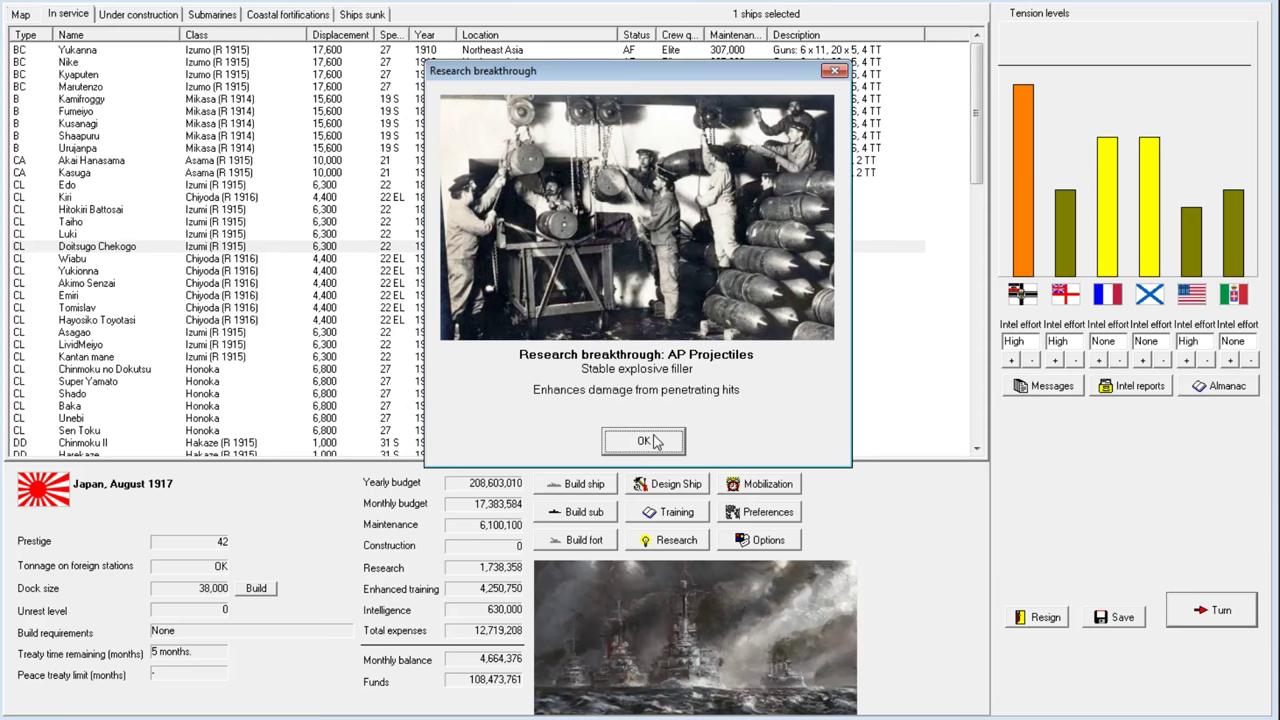
{"action": "left_click", "coordinate": [643, 442]}
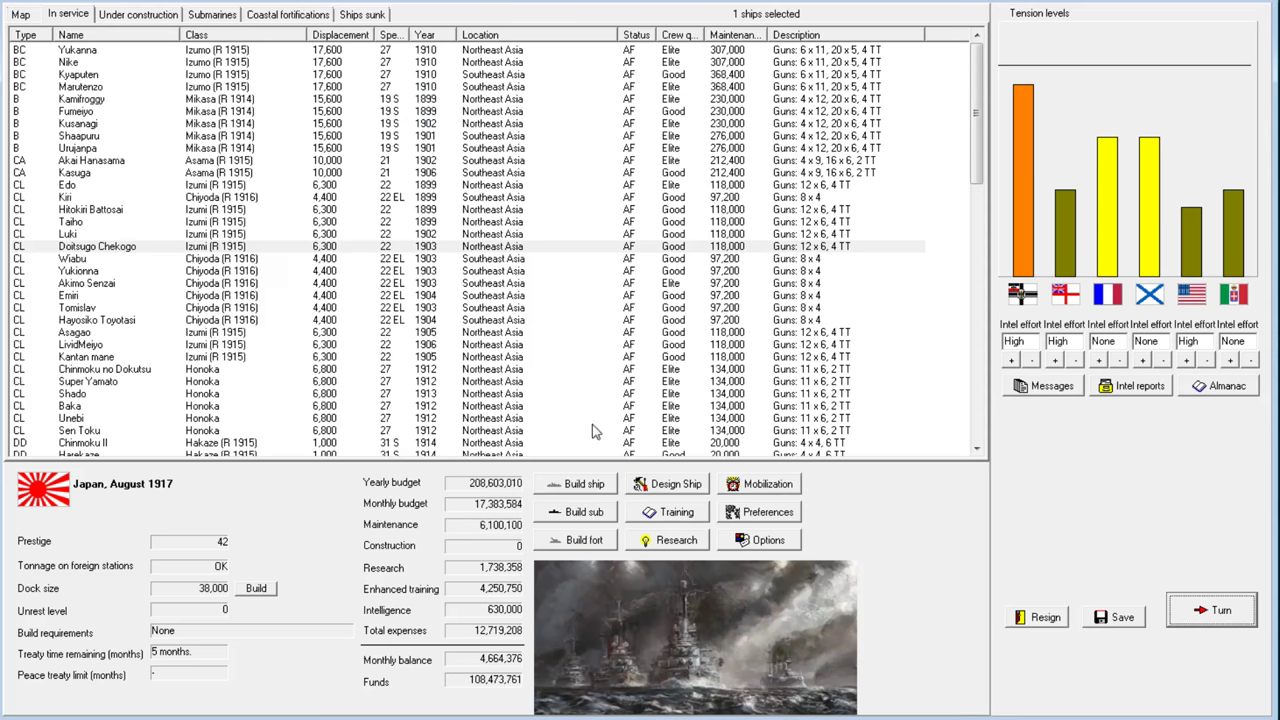
Show the world map and zoom in twice onto Japan, Korea and Northeast Asia
{"action": "left_click", "coordinate": [20, 14]}
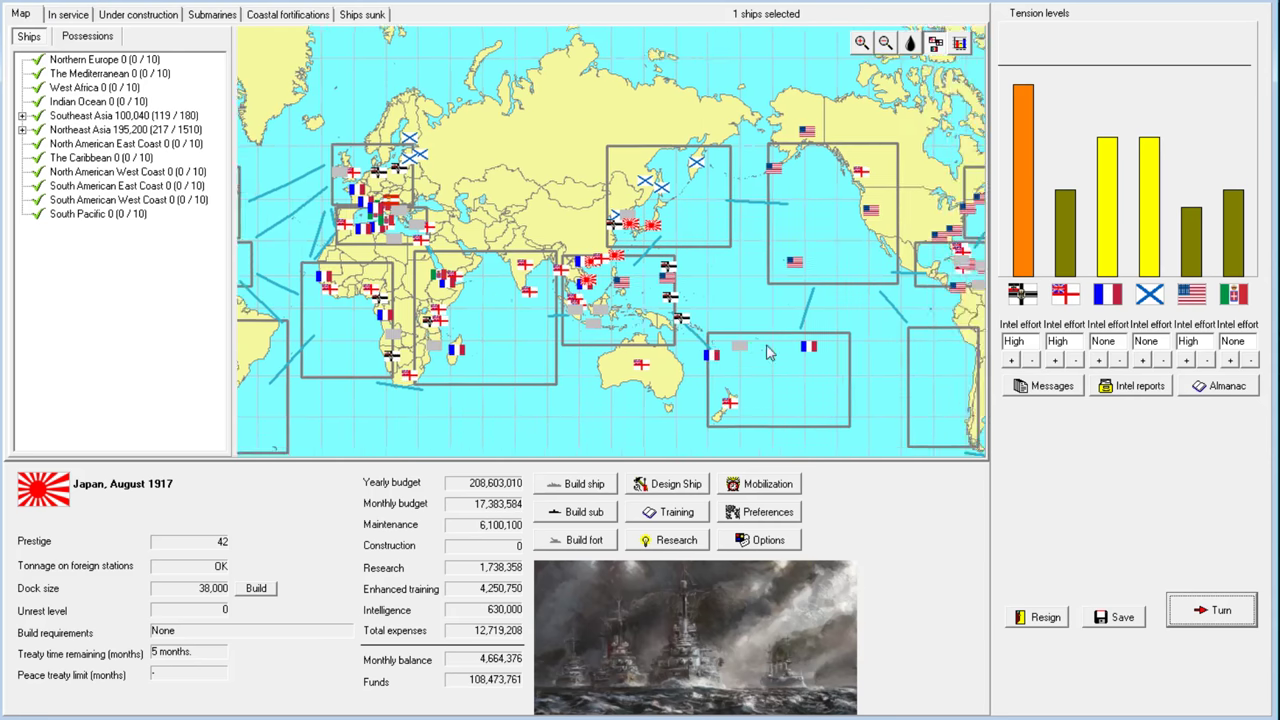
{"action": "left_click", "coordinate": [861, 43]}
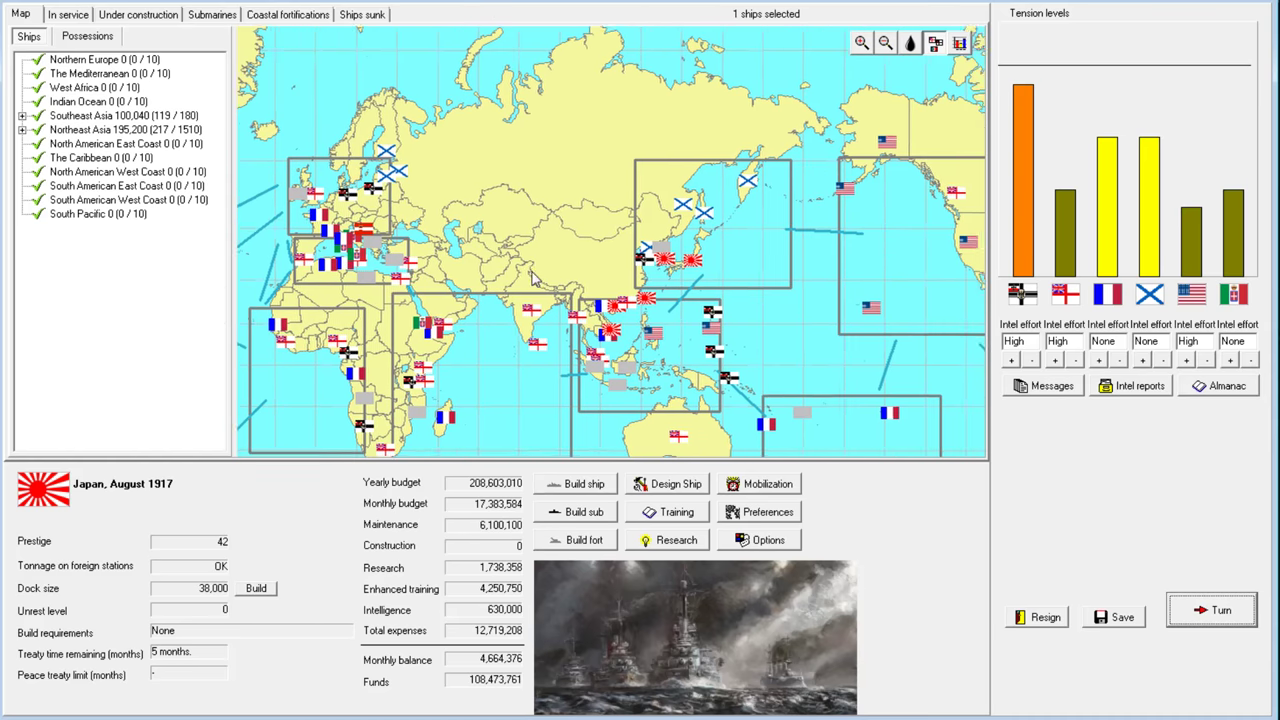
{"action": "left_click", "coordinate": [861, 42]}
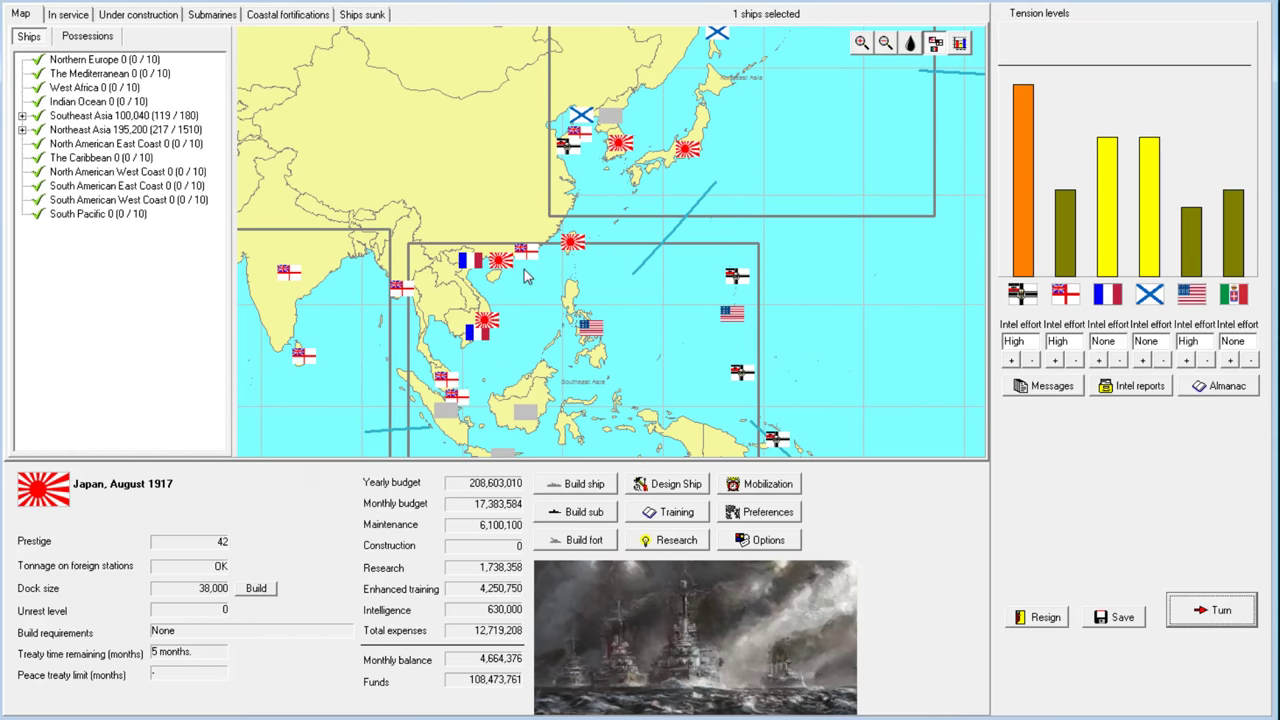
{"action": "mouse_move", "coordinate": [640, 372]}
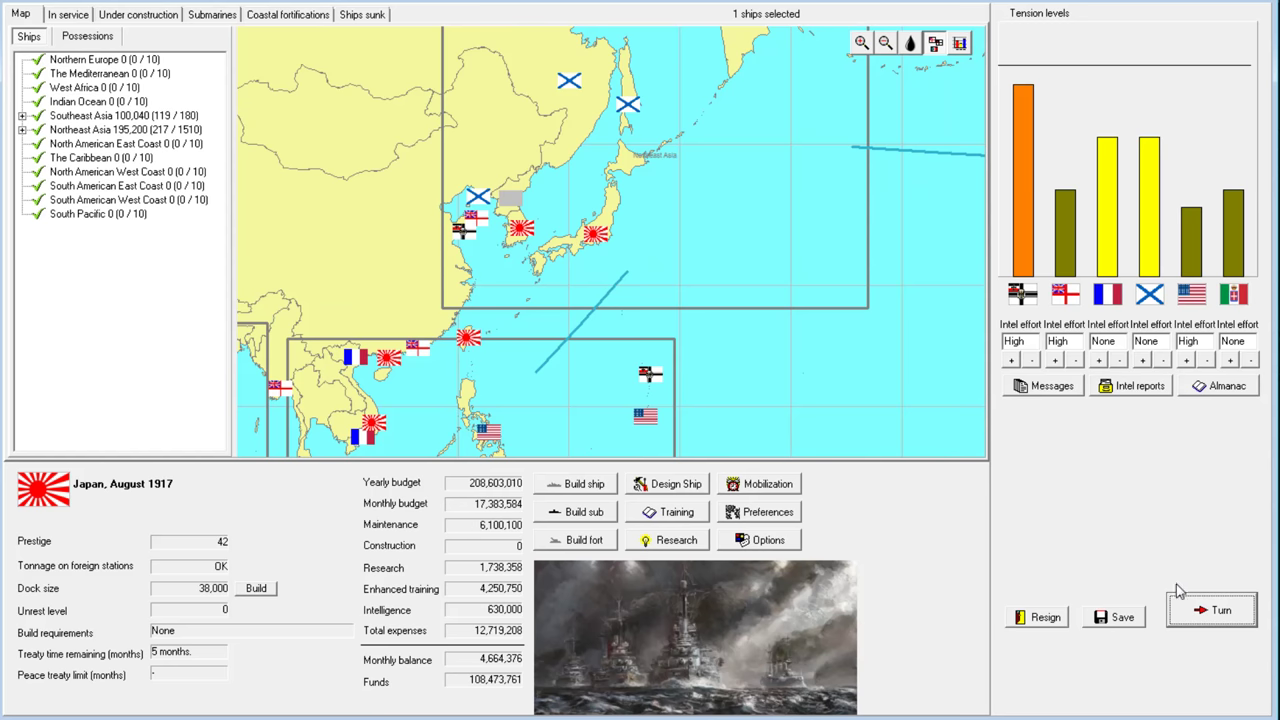
Advance the month and demand justice over the Balkan murder
{"action": "left_click", "coordinate": [1211, 610]}
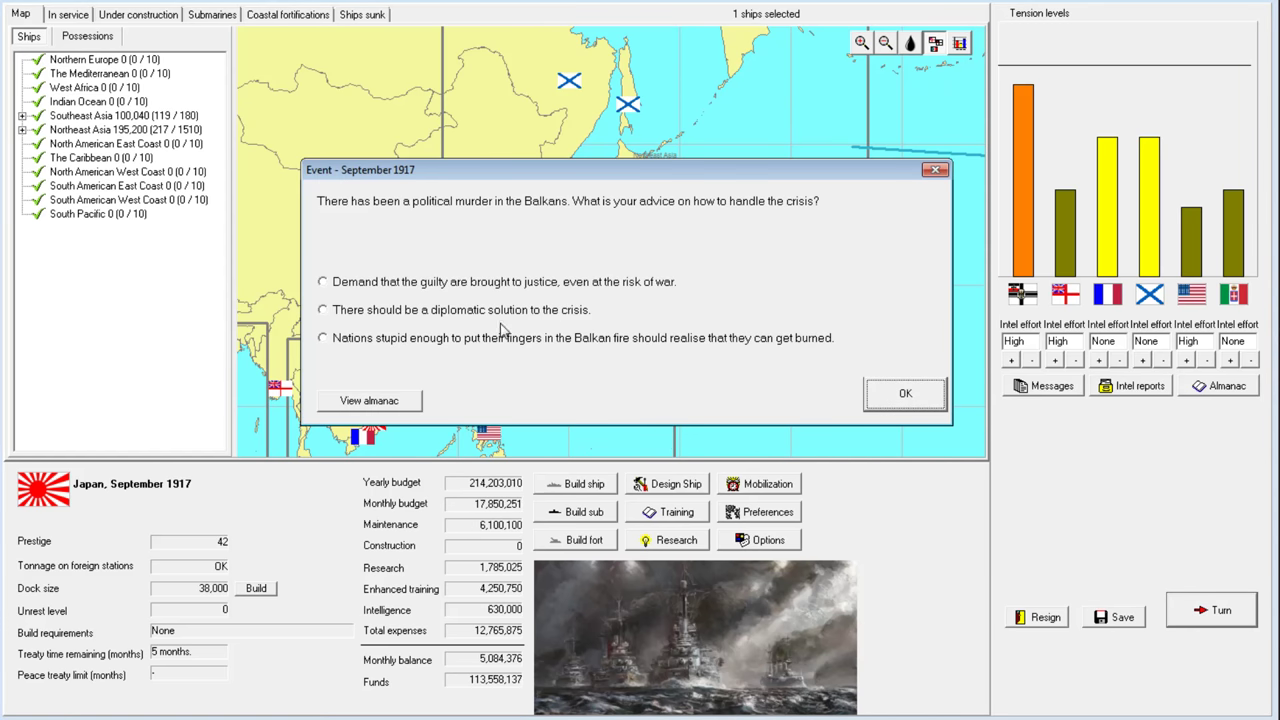
{"action": "mouse_move", "coordinate": [472, 281]}
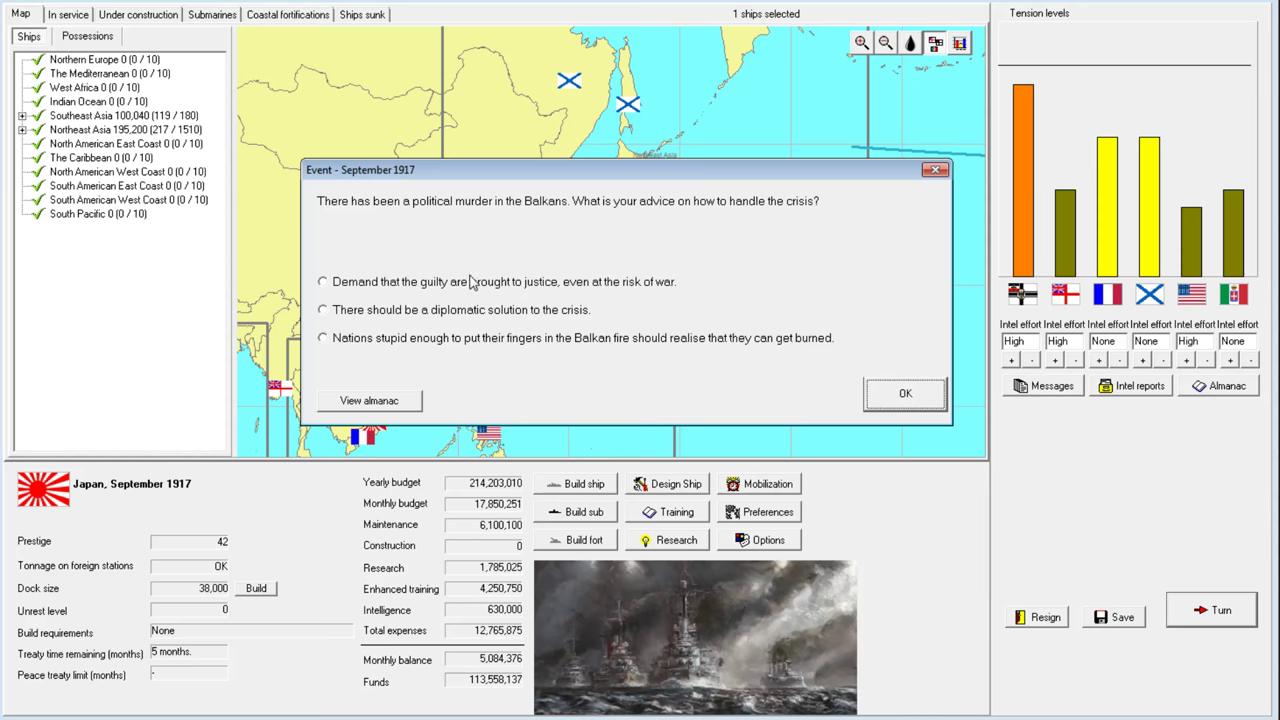
{"action": "left_click", "coordinate": [323, 281]}
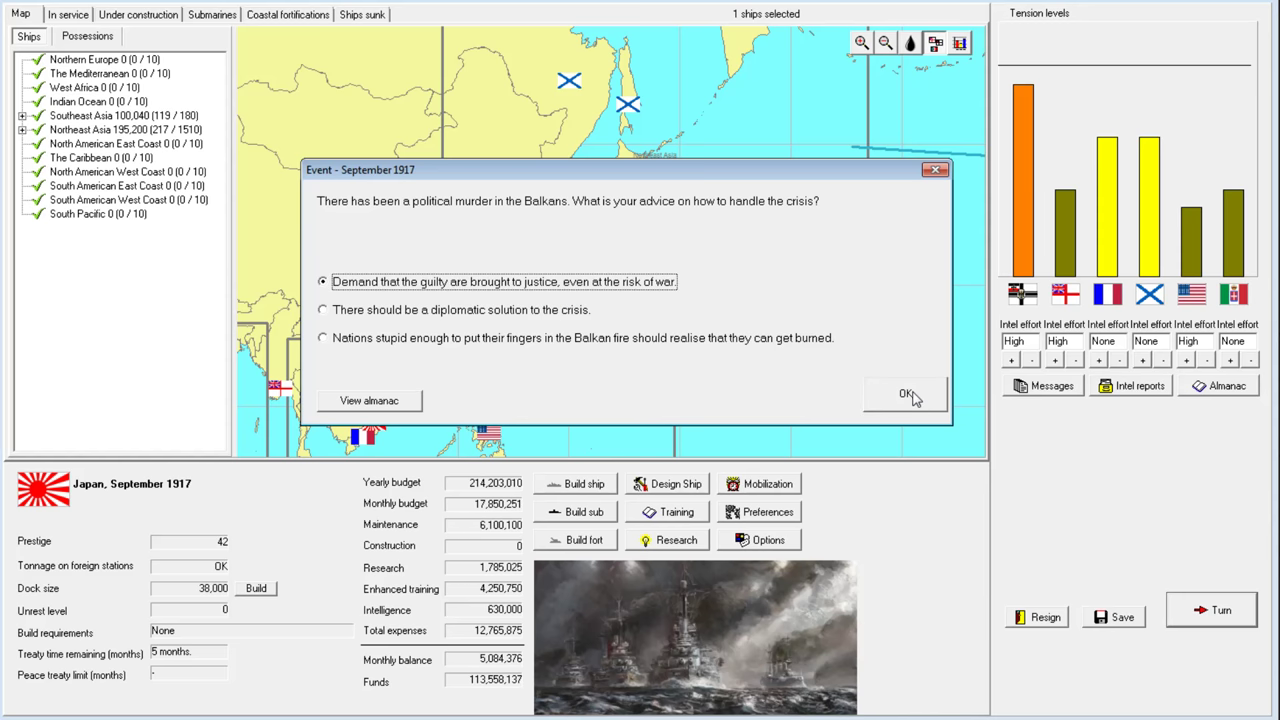
{"action": "left_click", "coordinate": [903, 393]}
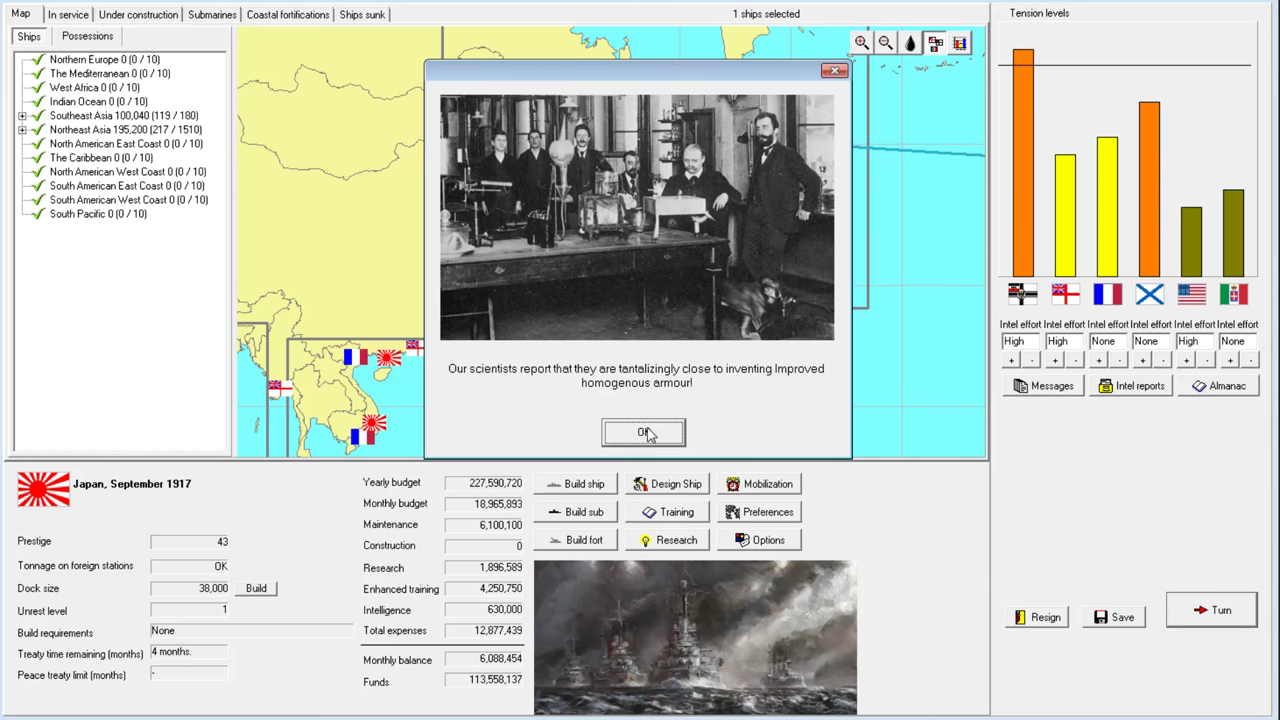
Acknowledge the armour research report, war with Germany, and Russia joining the war
{"action": "left_click", "coordinate": [643, 431]}
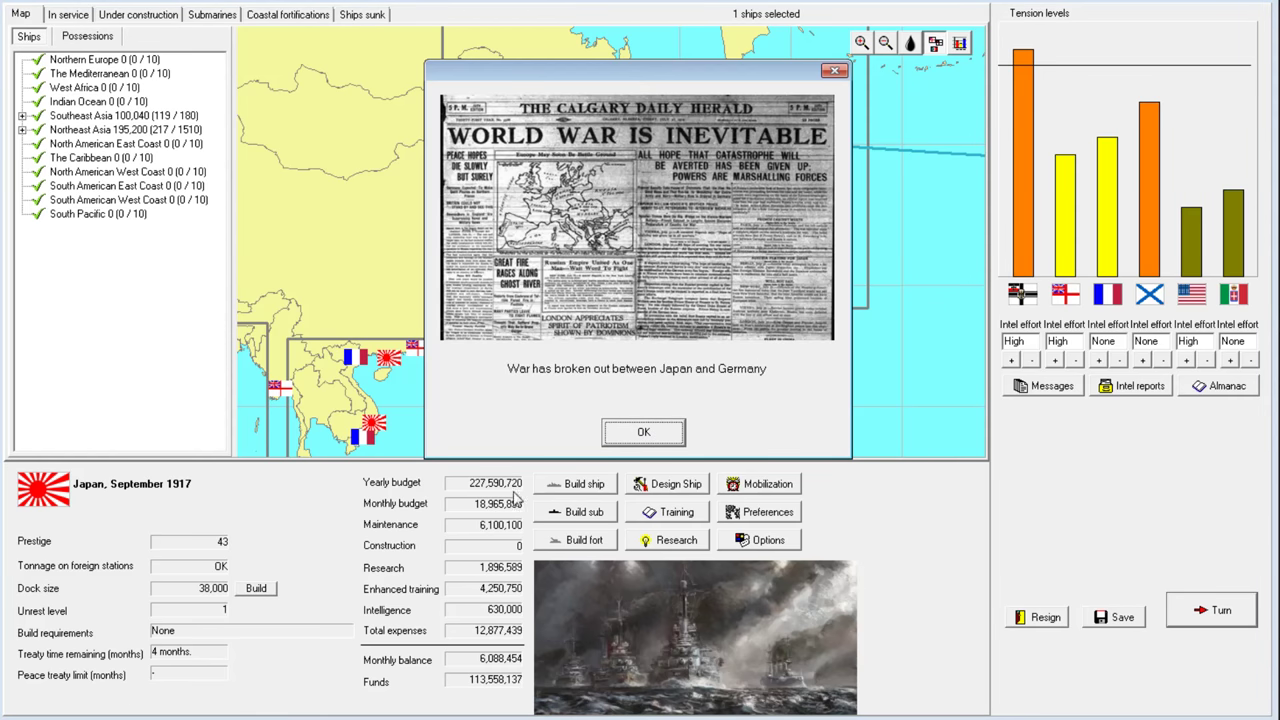
{"action": "left_click", "coordinate": [643, 431]}
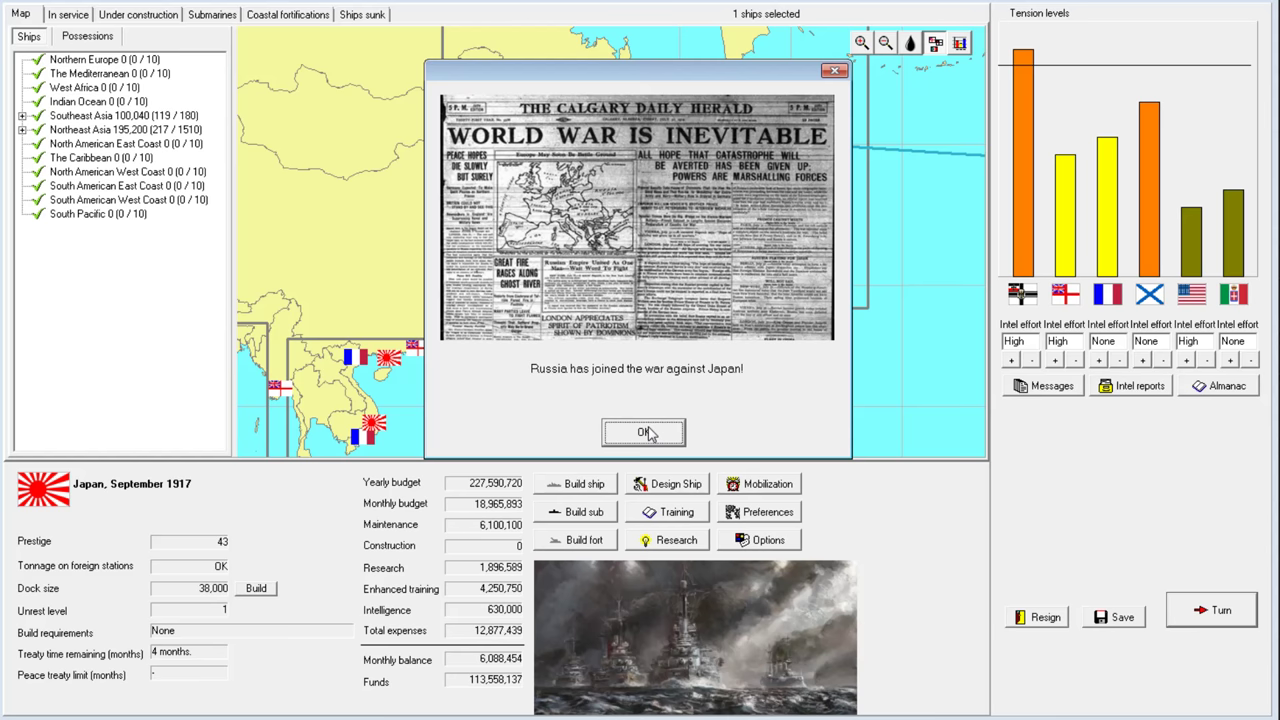
{"action": "left_click", "coordinate": [643, 432]}
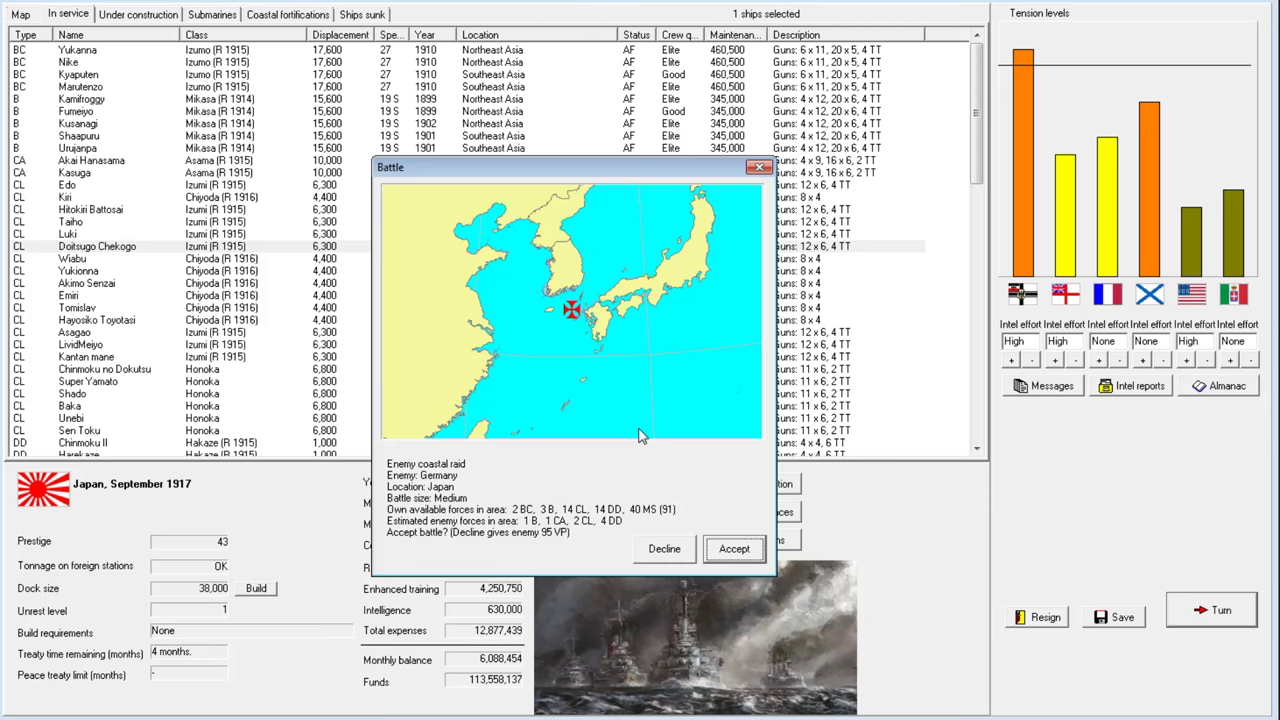
{"action": "mouse_move", "coordinate": [623, 444]}
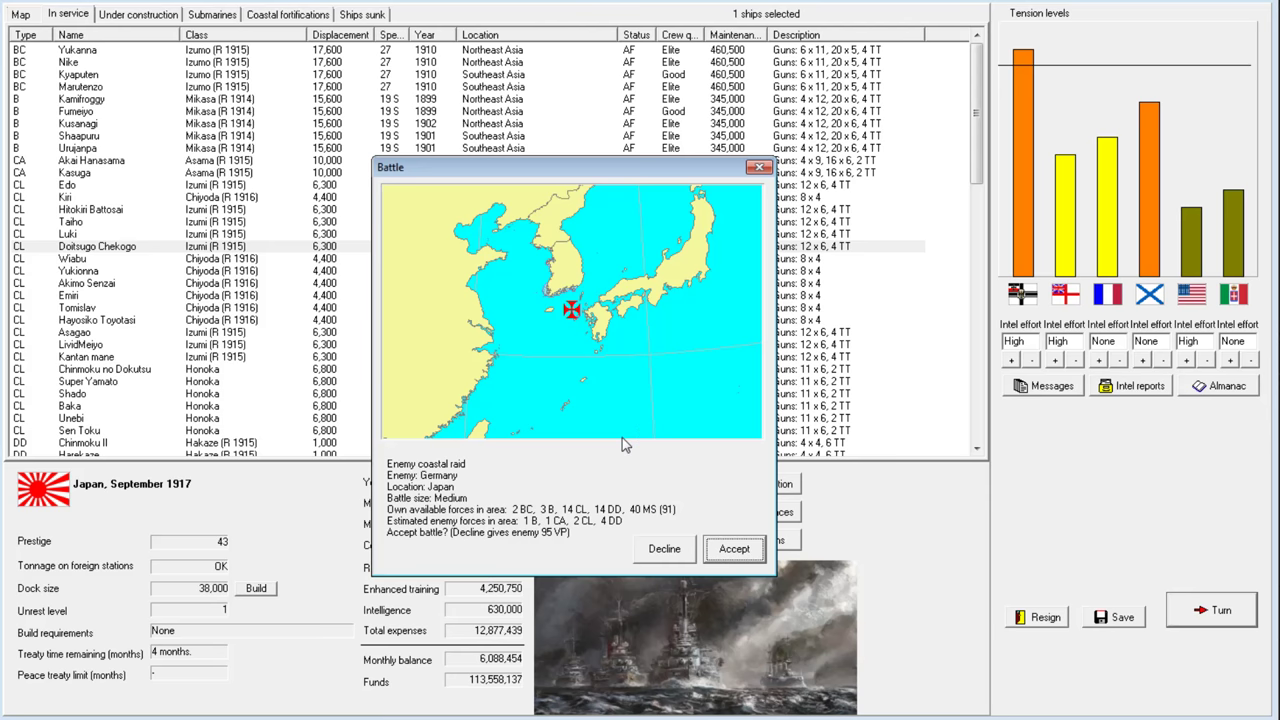
{"action": "mouse_move", "coordinate": [585, 451]}
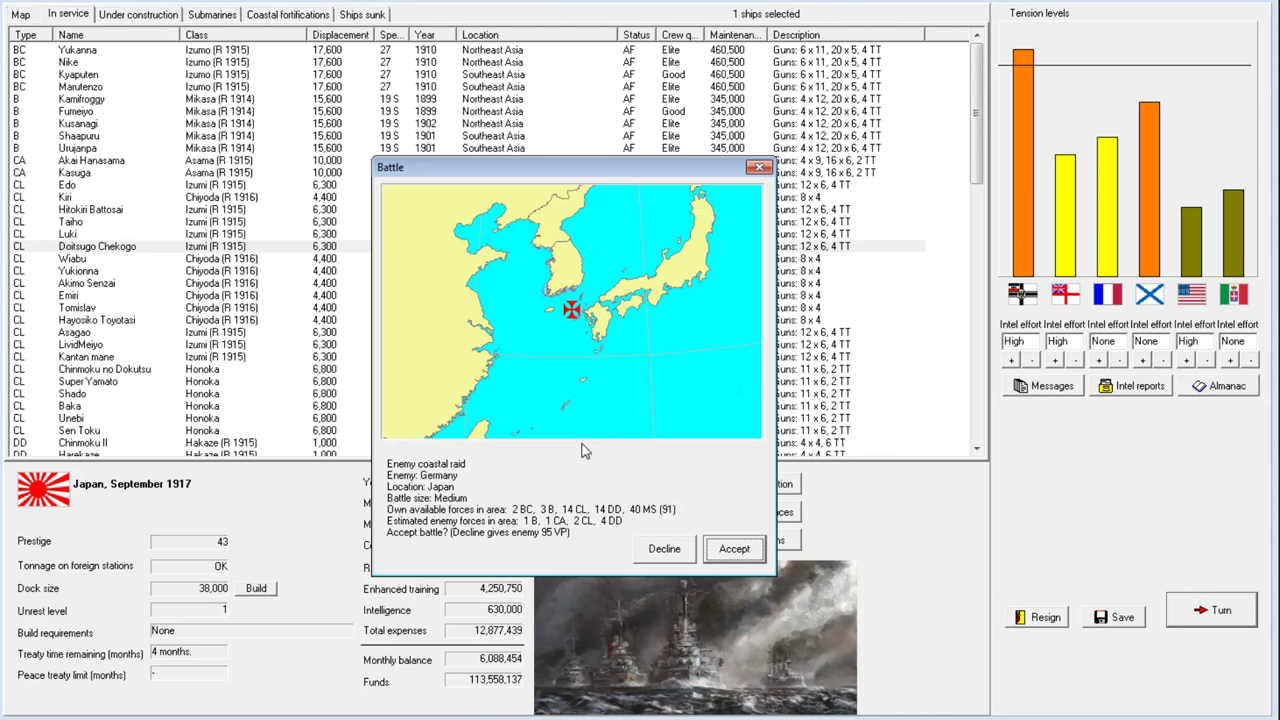
{"action": "mouse_move", "coordinate": [597, 483]}
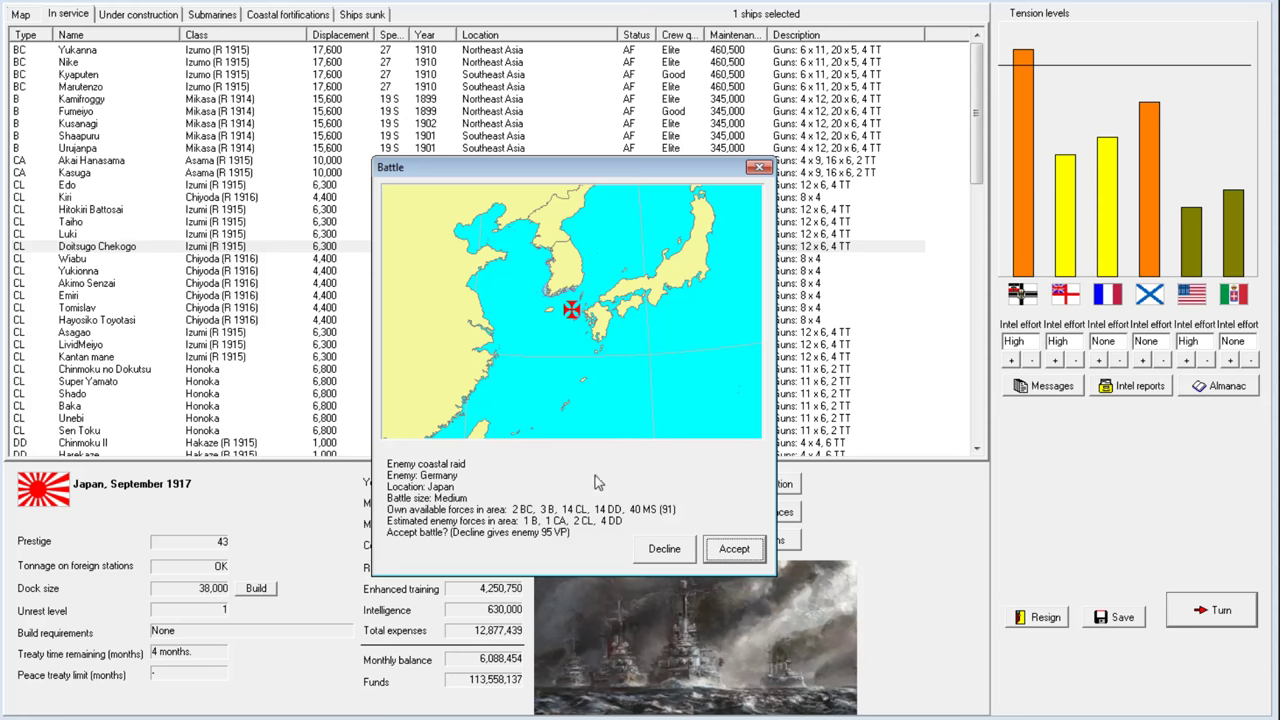
{"action": "mouse_move", "coordinate": [445, 488]}
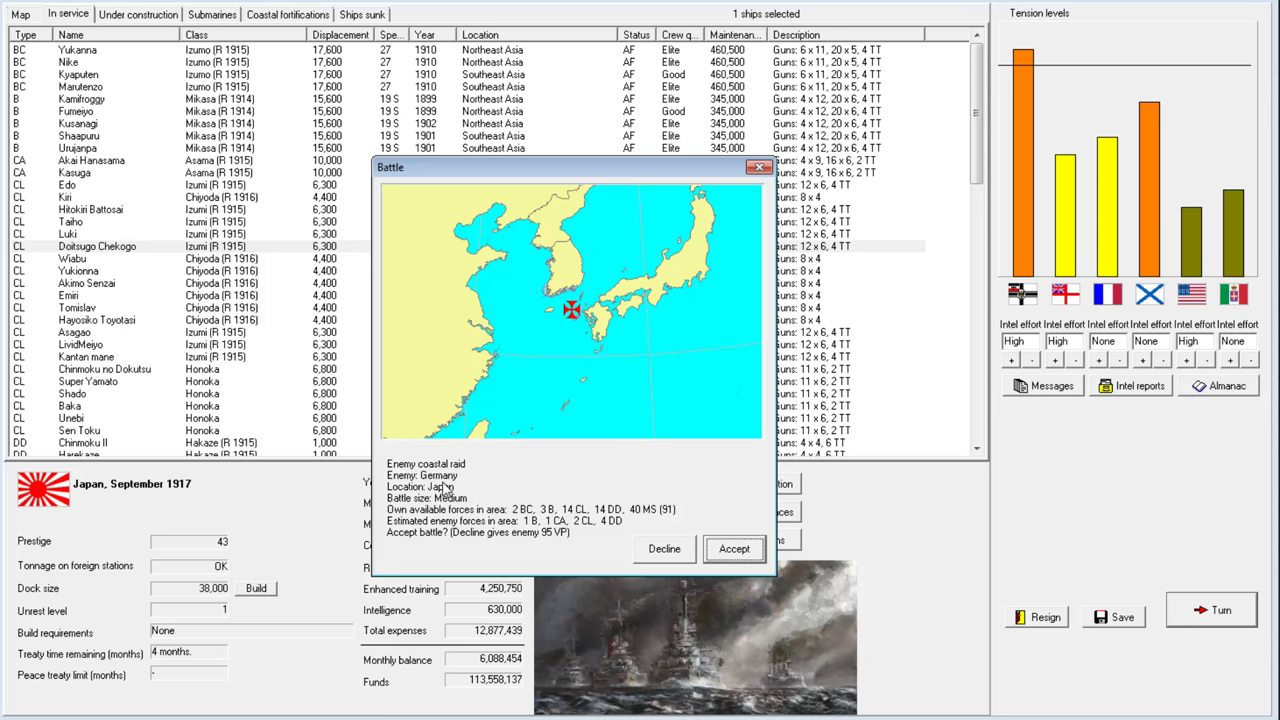
{"action": "mouse_move", "coordinate": [457, 475]}
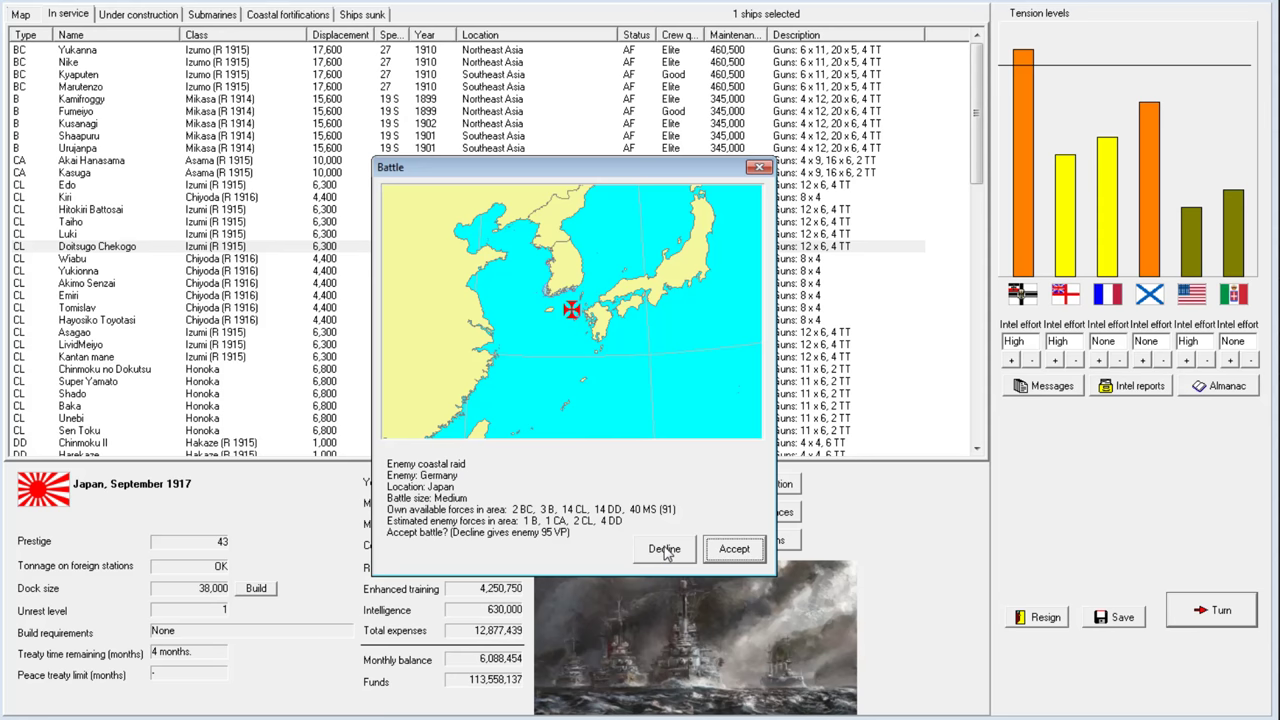
Decline the German coastal raid and answer the Russian convoy attack battle offer
{"action": "left_click", "coordinate": [664, 549]}
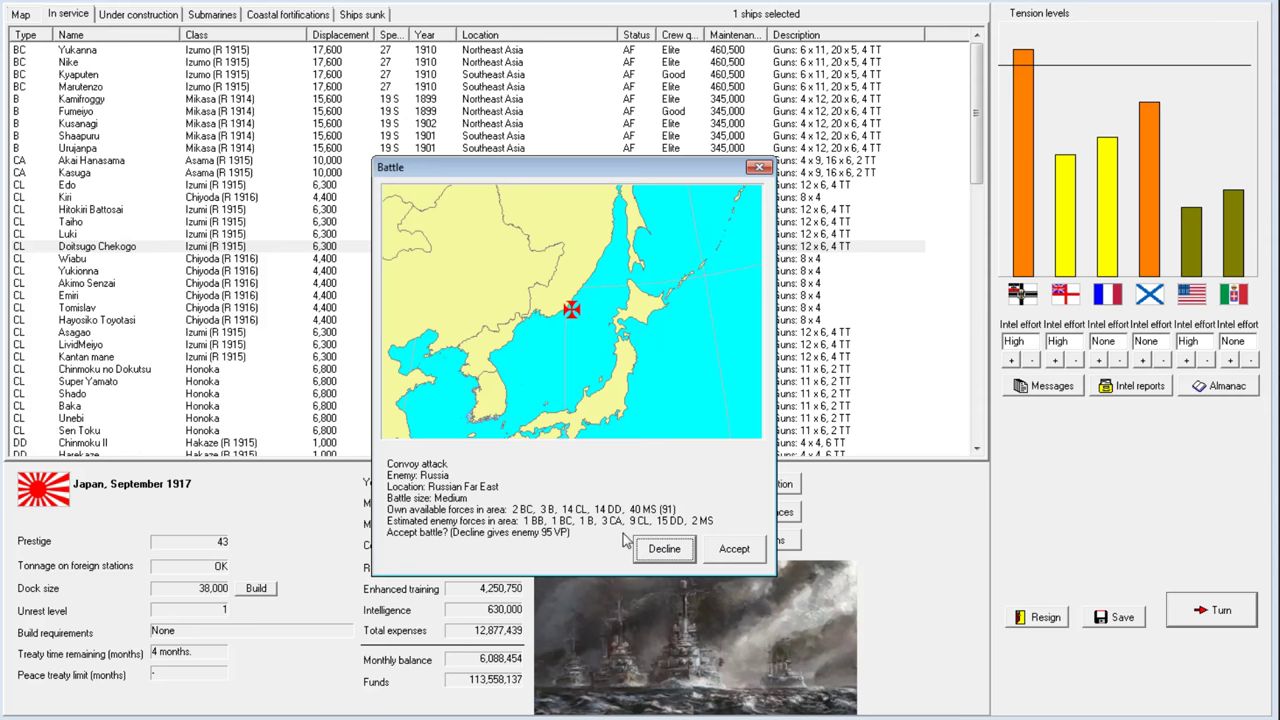
{"action": "left_click", "coordinate": [664, 548]}
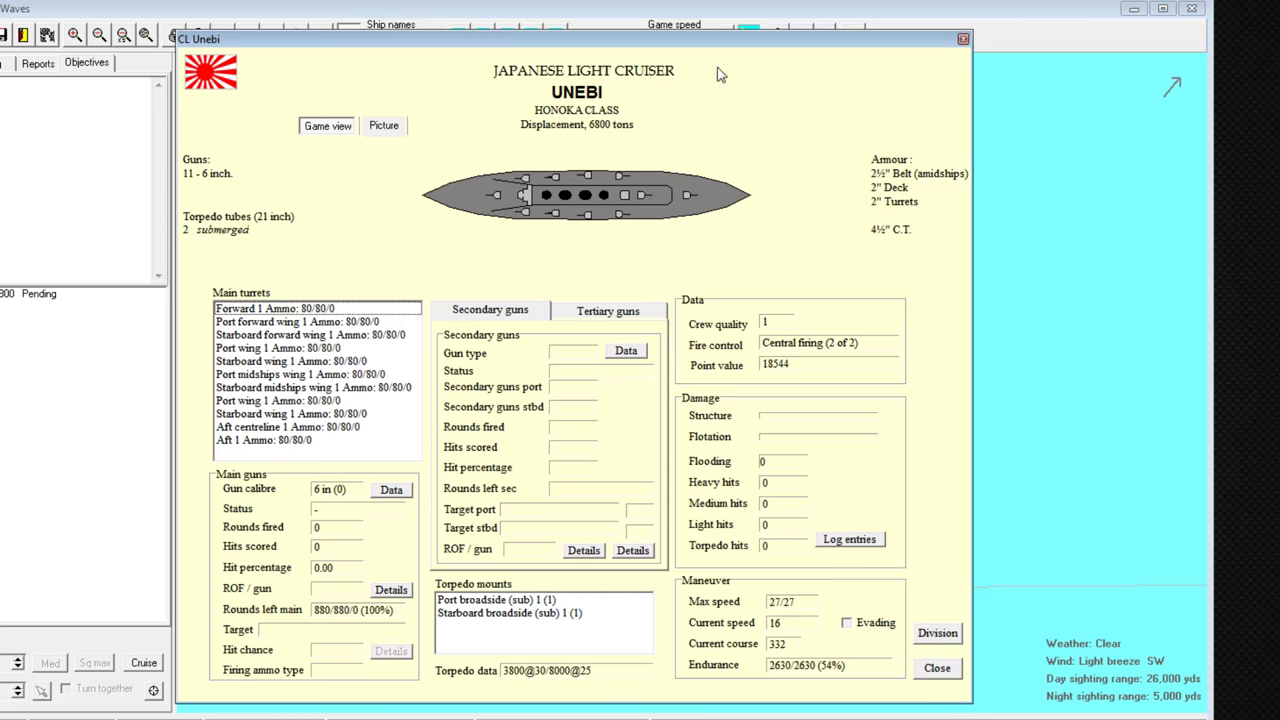
Dismiss the unknown-ship alert, resume the battle, and view the Avrora-class cruiser's particulars
{"action": "left_click", "coordinate": [936, 667]}
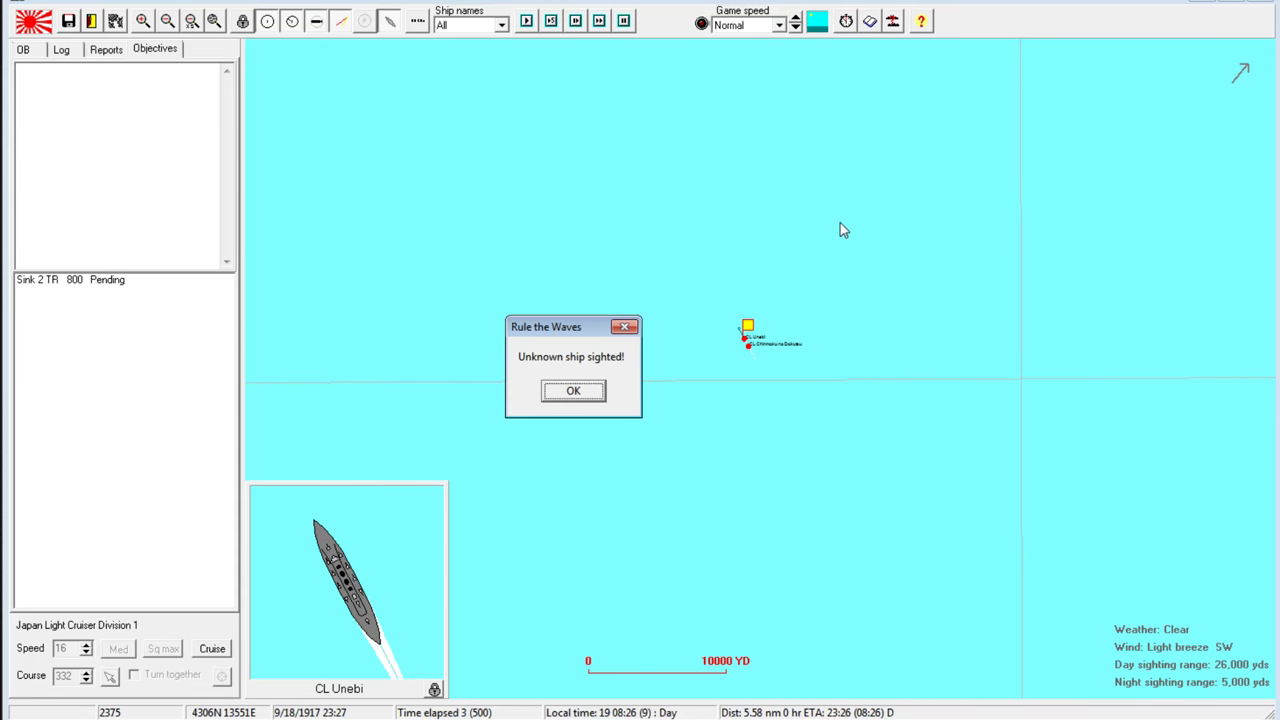
{"action": "left_click", "coordinate": [572, 390]}
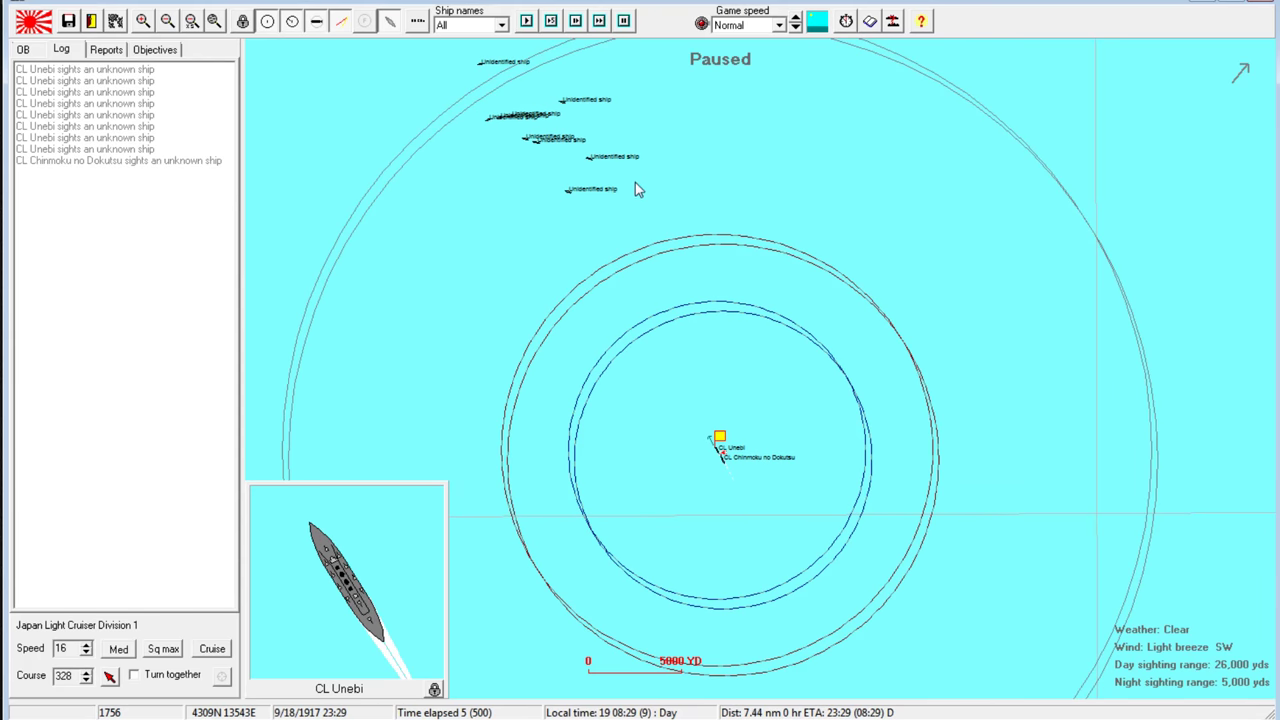
{"action": "left_click", "coordinate": [550, 20]}
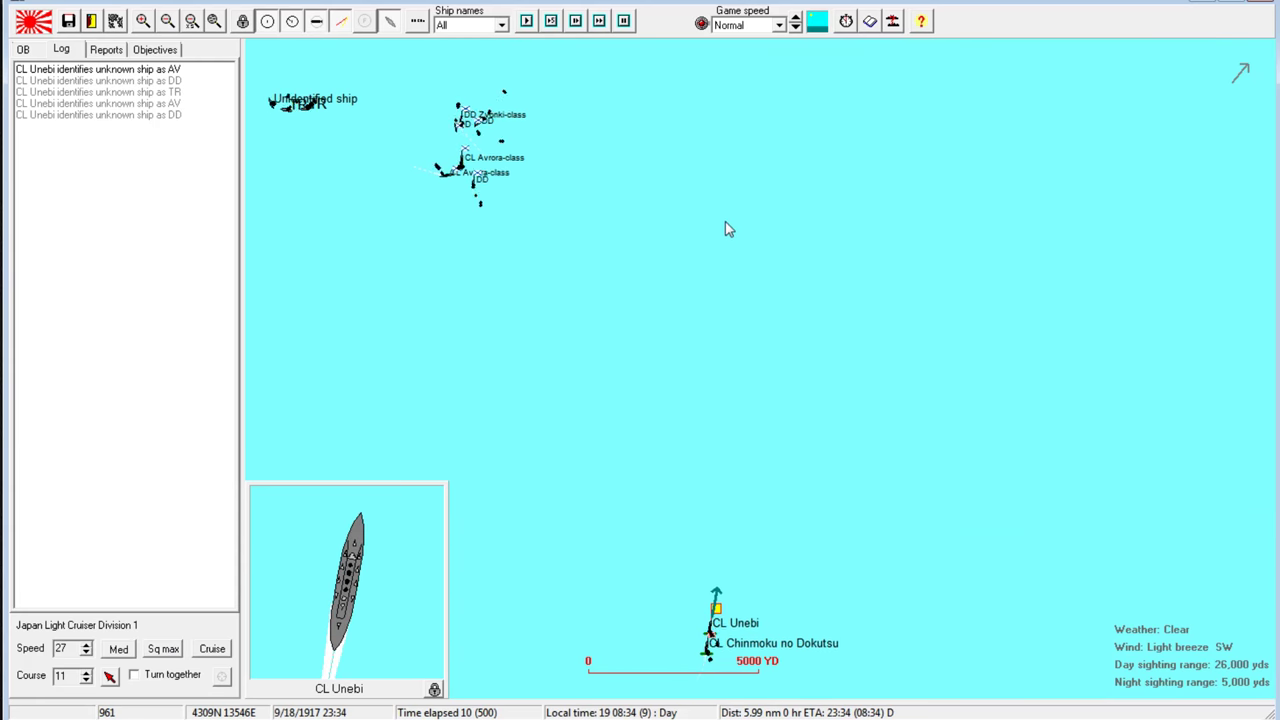
{"action": "left_click", "coordinate": [464, 165]}
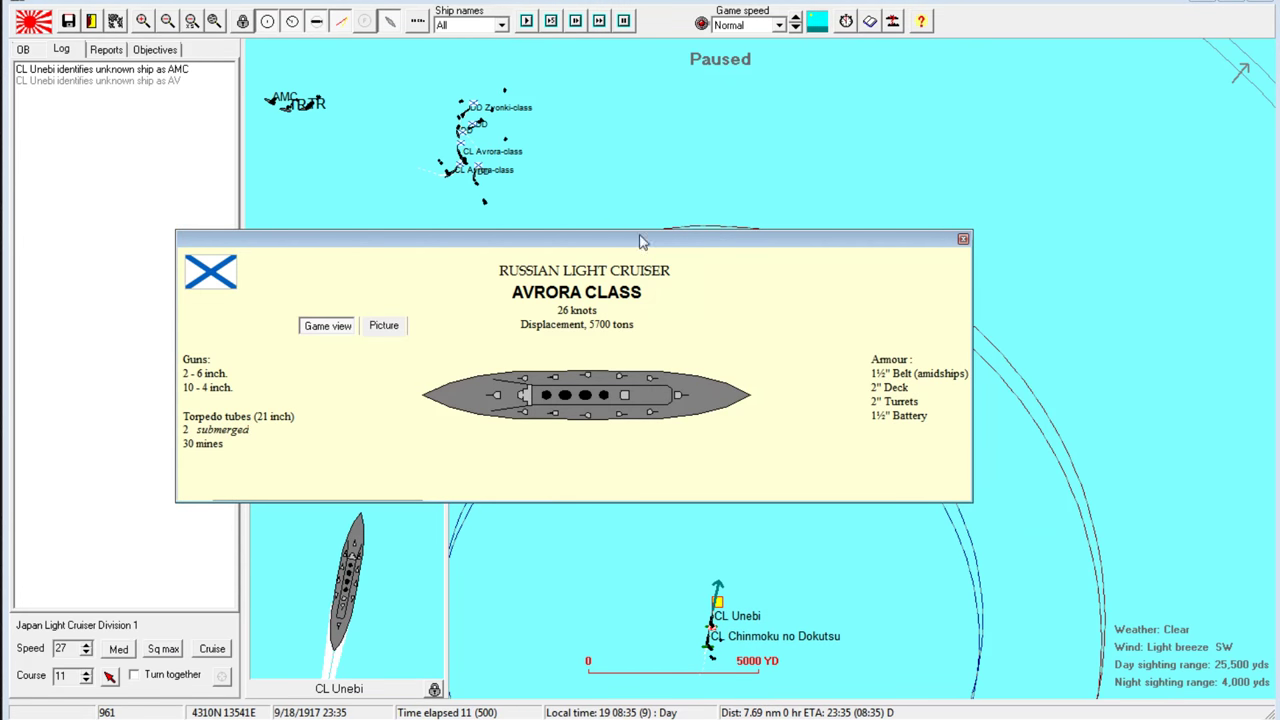
{"action": "mouse_move", "coordinate": [602, 321]}
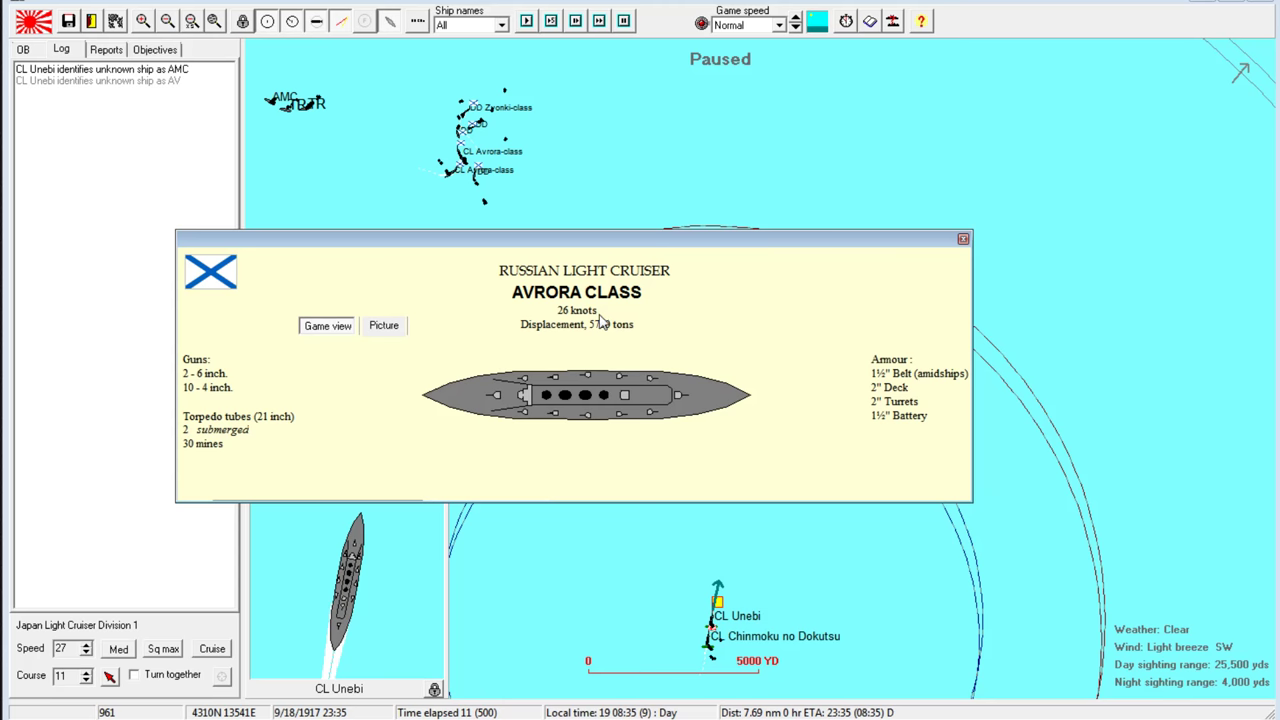
{"action": "mouse_move", "coordinate": [900, 263]}
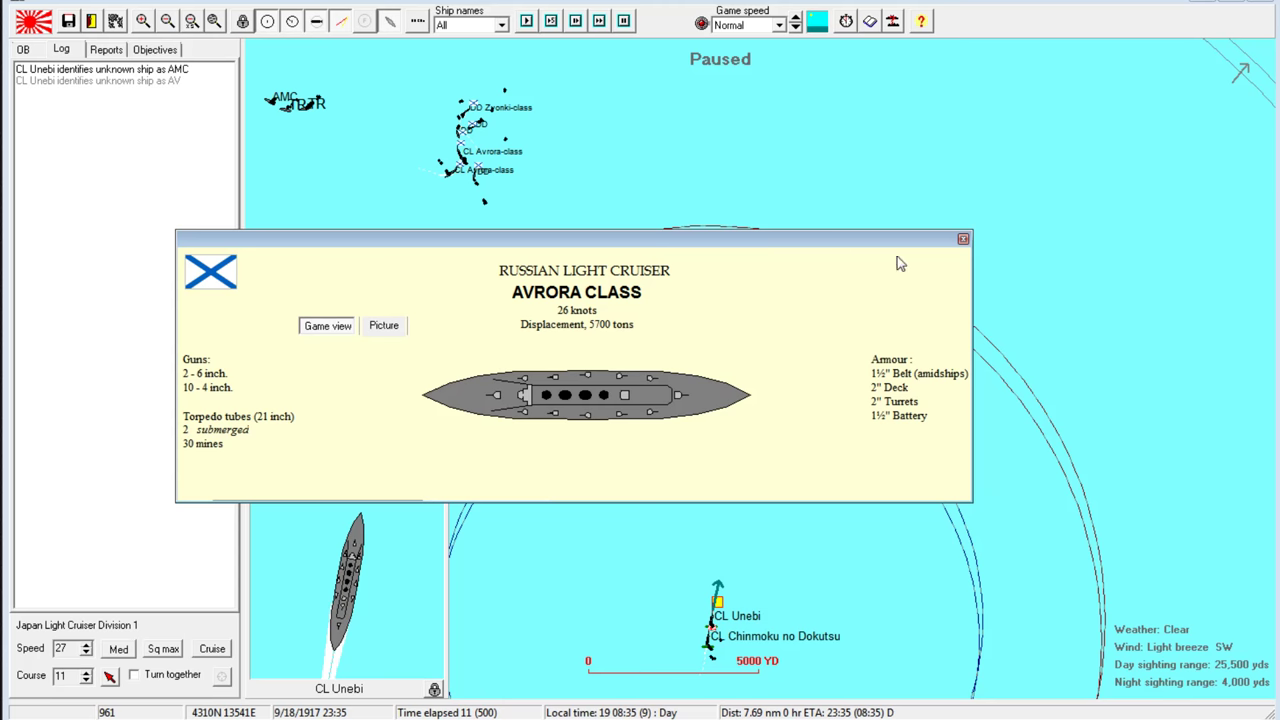
{"action": "left_click", "coordinate": [963, 238]}
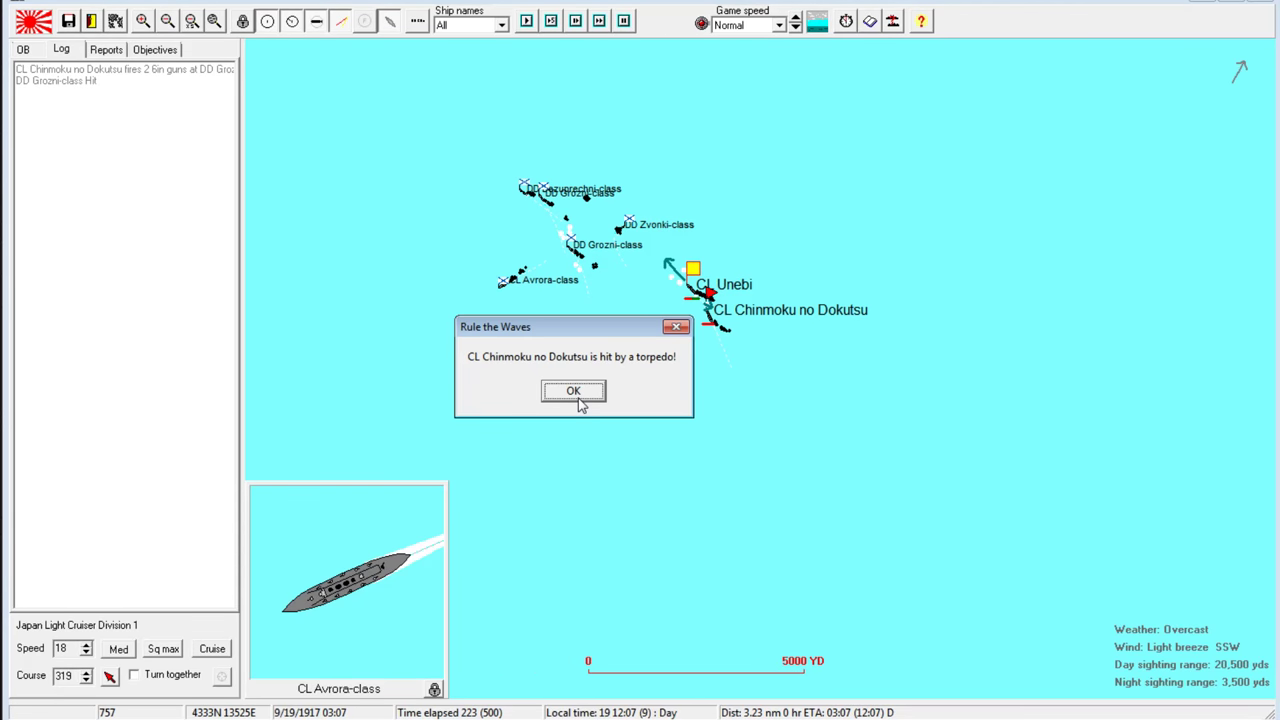
Acknowledge Chinmoku no Dokutsu's torpedo hit and sinking, then Unebi's magazine explosion and sinking
{"action": "left_click", "coordinate": [573, 390]}
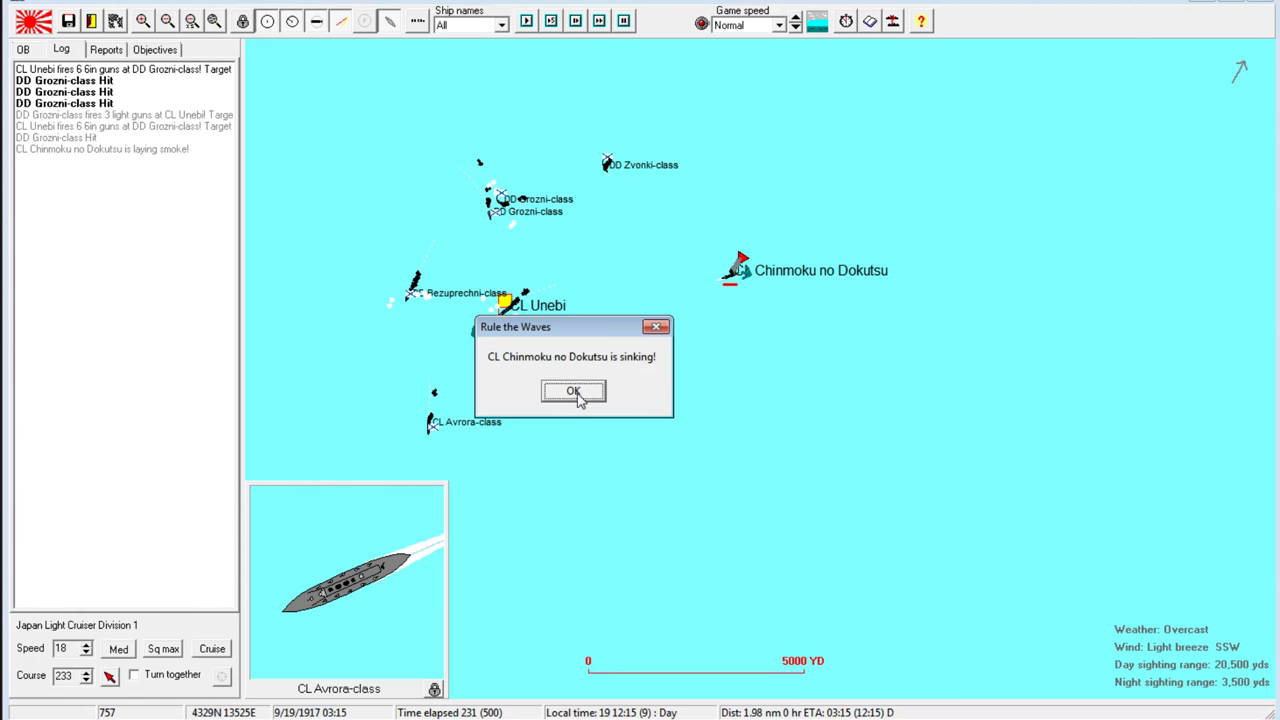
{"action": "left_click", "coordinate": [573, 390]}
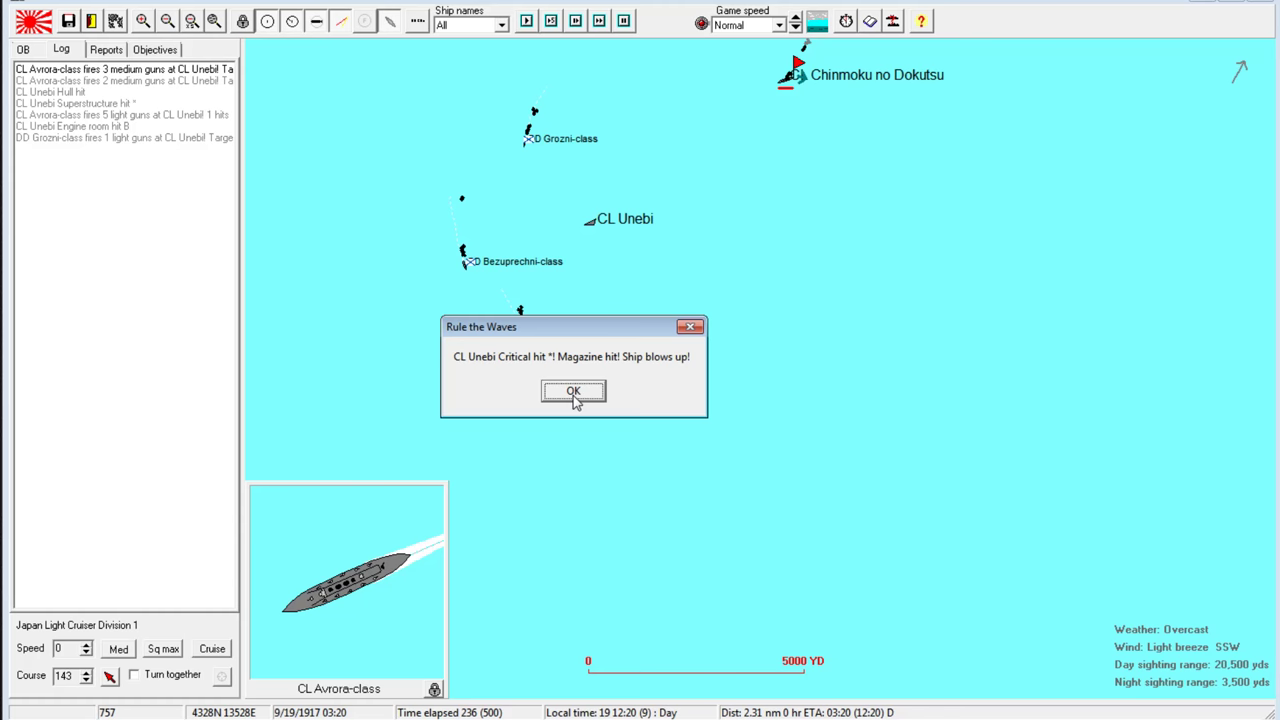
{"action": "left_click", "coordinate": [573, 390]}
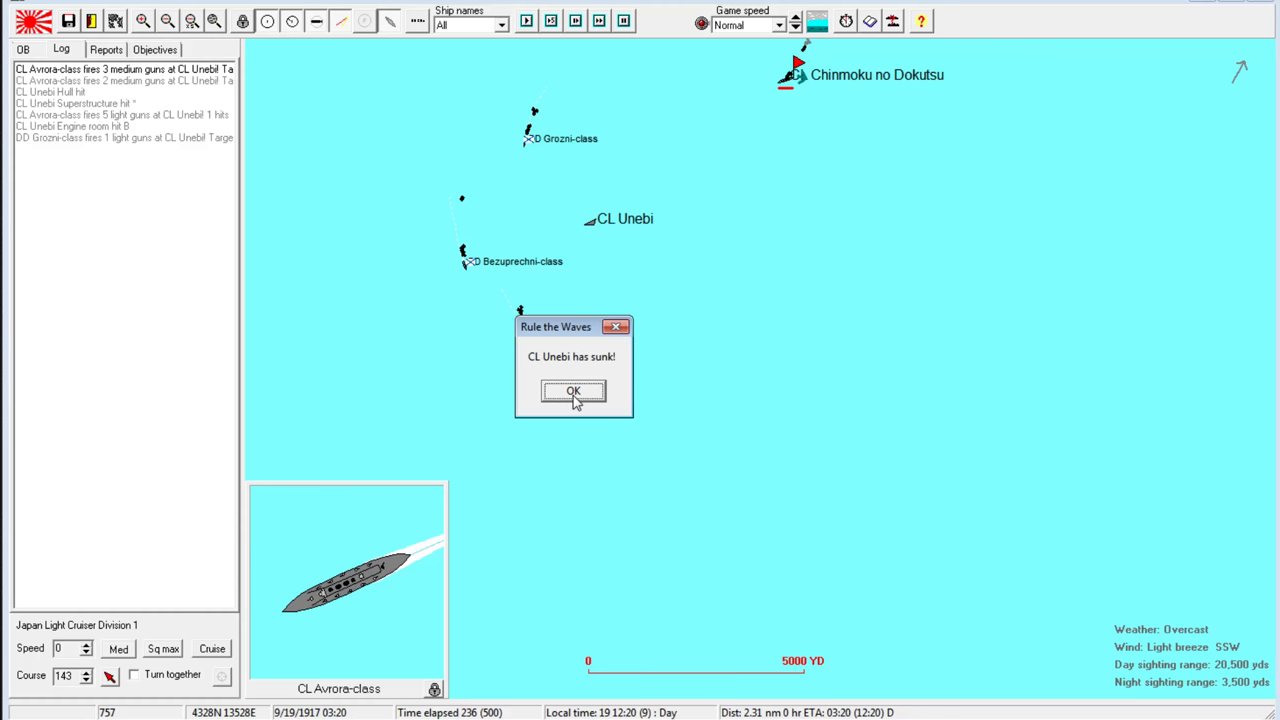
{"action": "left_click", "coordinate": [573, 391]}
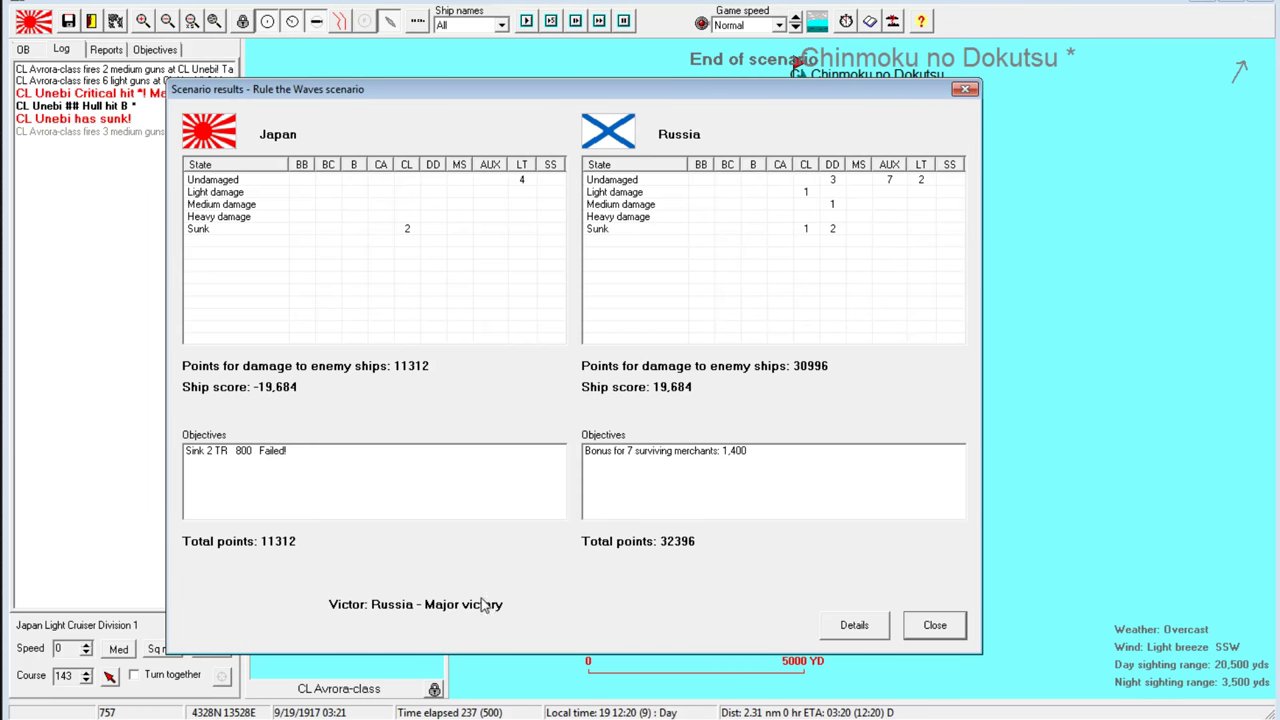
{"action": "mouse_move", "coordinate": [836, 240]}
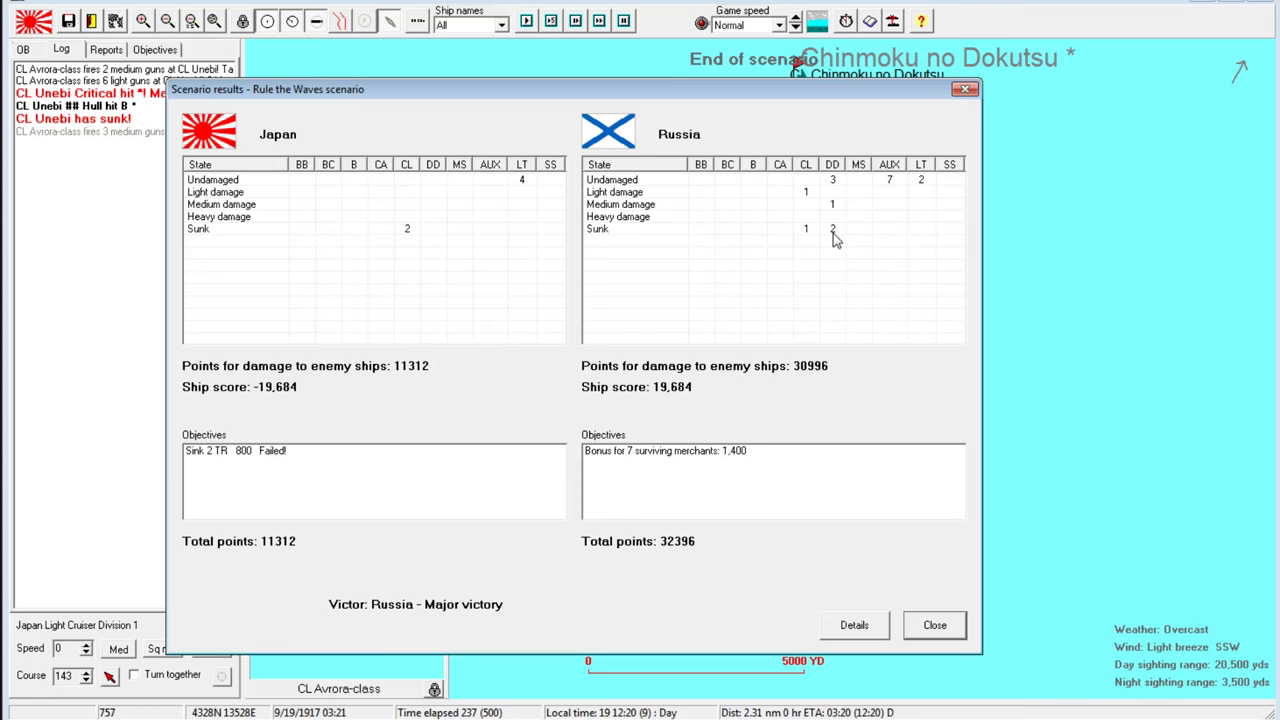
{"action": "mouse_move", "coordinate": [297, 405]}
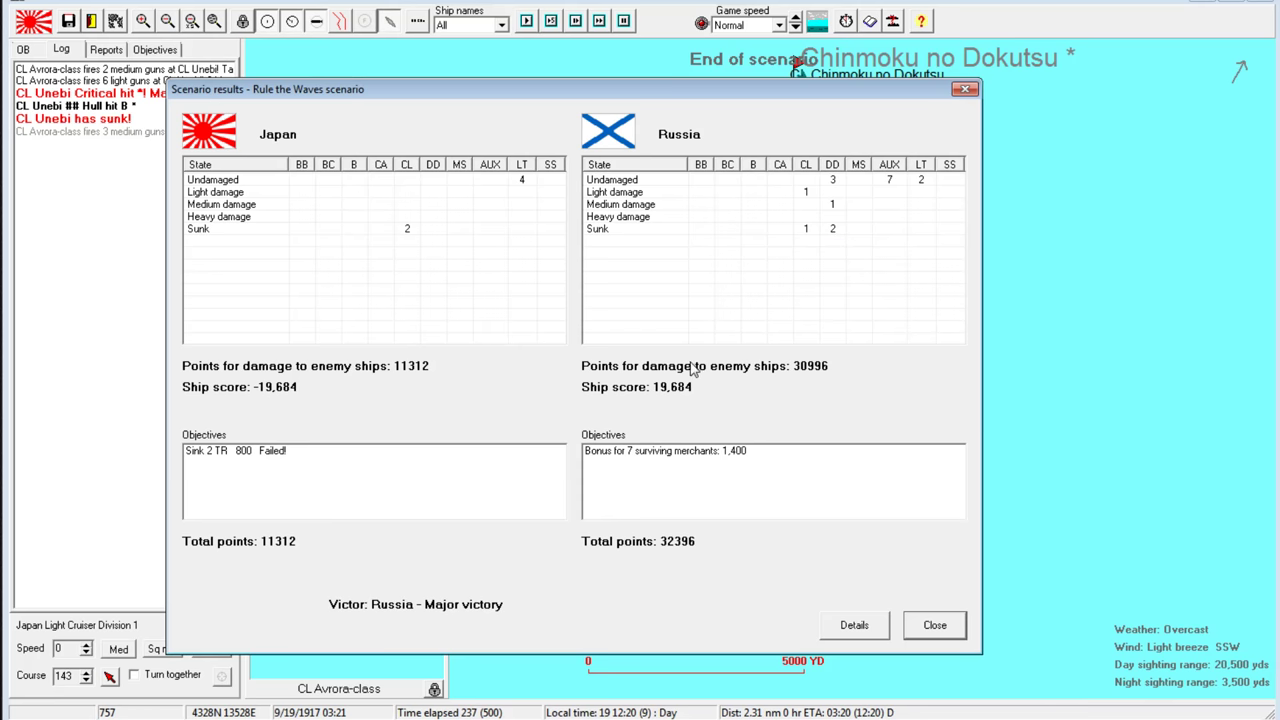
{"action": "mouse_move", "coordinate": [398, 381]}
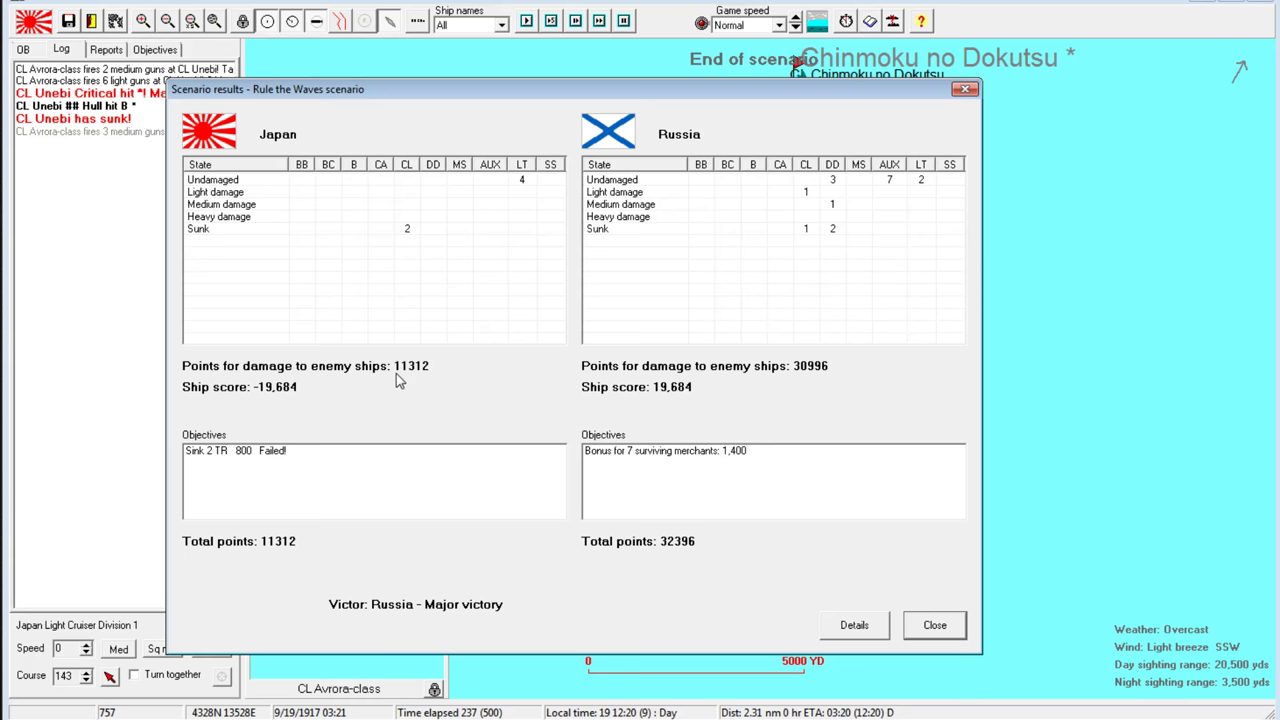
Review the per-ship statistics and CL Avrora's damage report, close results, leave scenario
{"action": "left_click", "coordinate": [853, 624]}
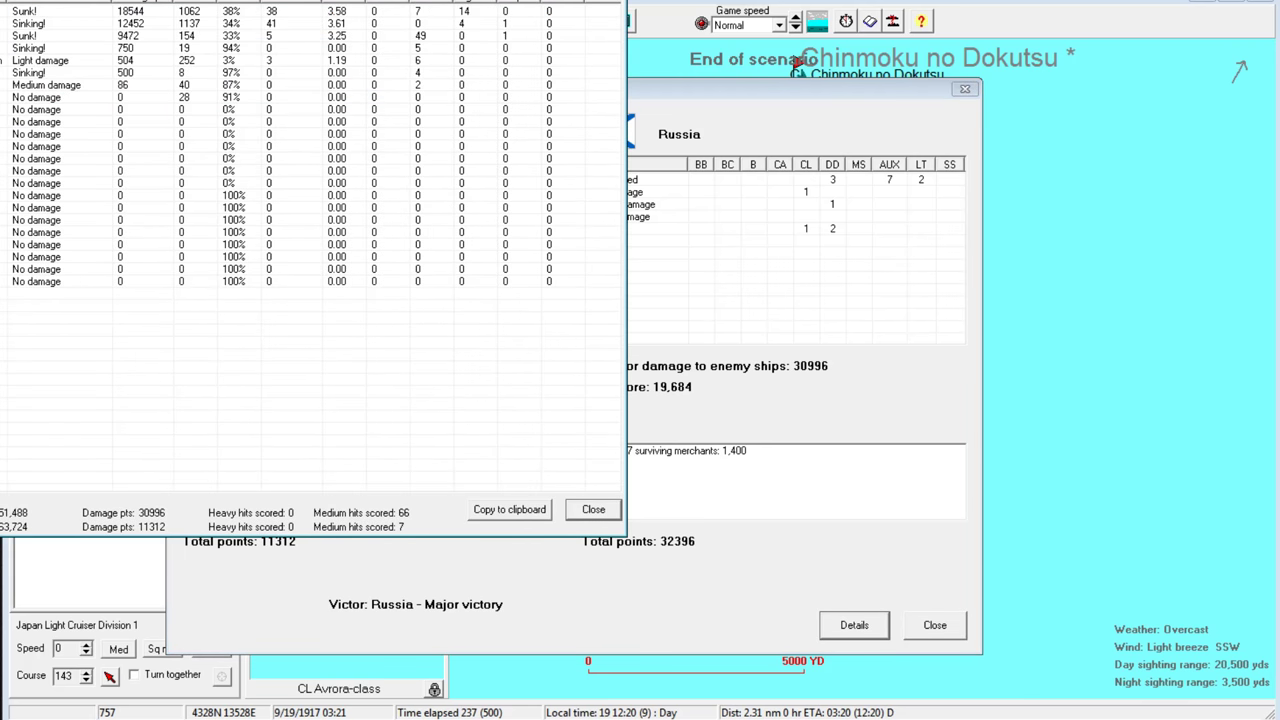
{"action": "left_click", "coordinate": [853, 624]}
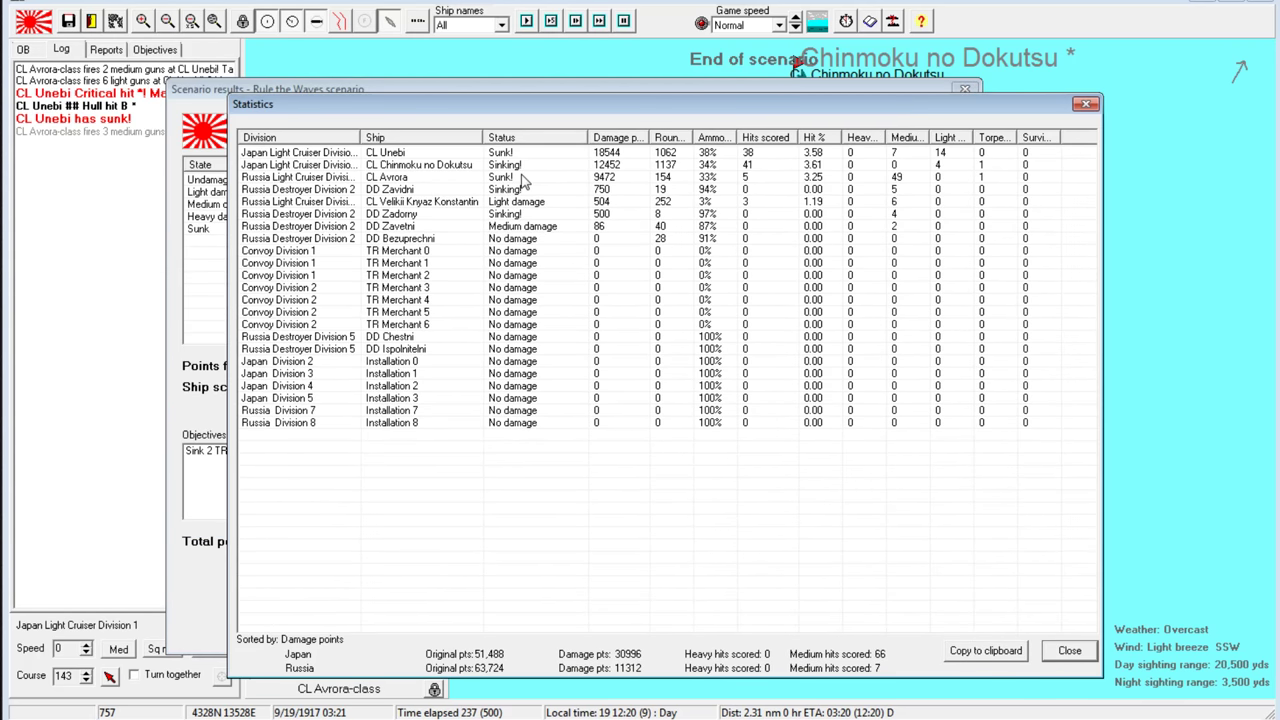
{"action": "mouse_move", "coordinate": [418, 163]}
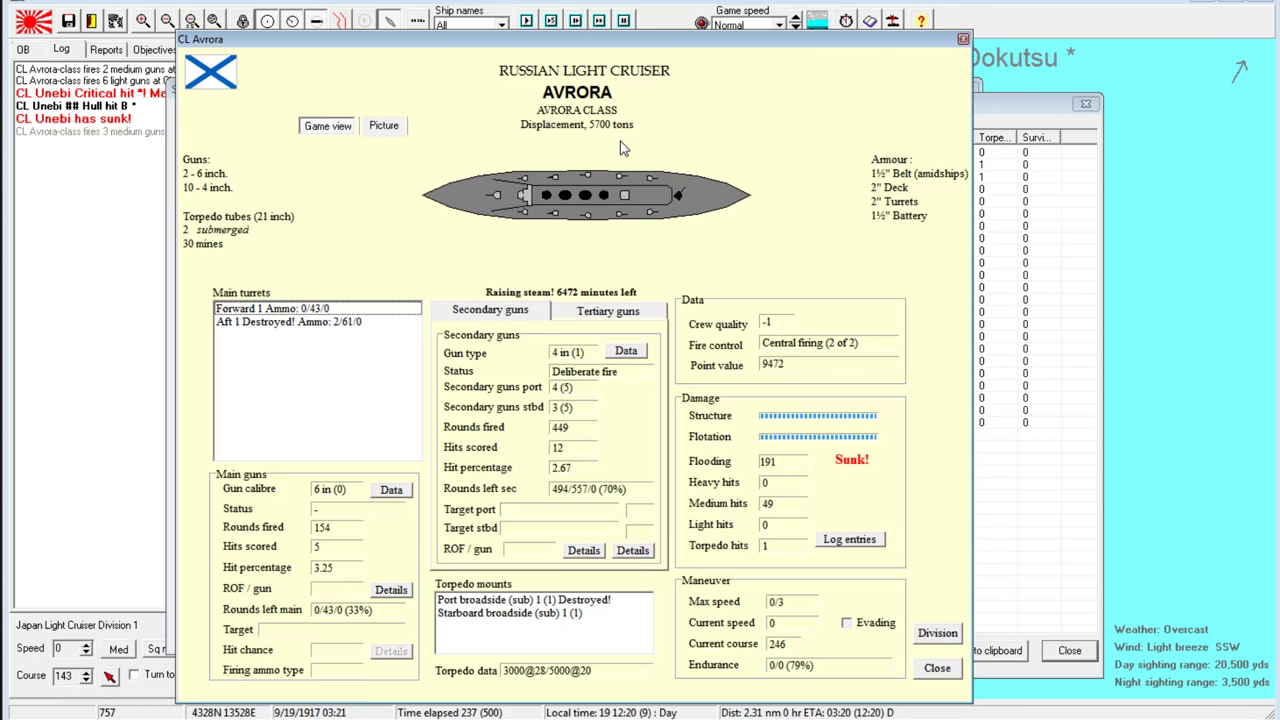
{"action": "mouse_move", "coordinate": [200, 227]}
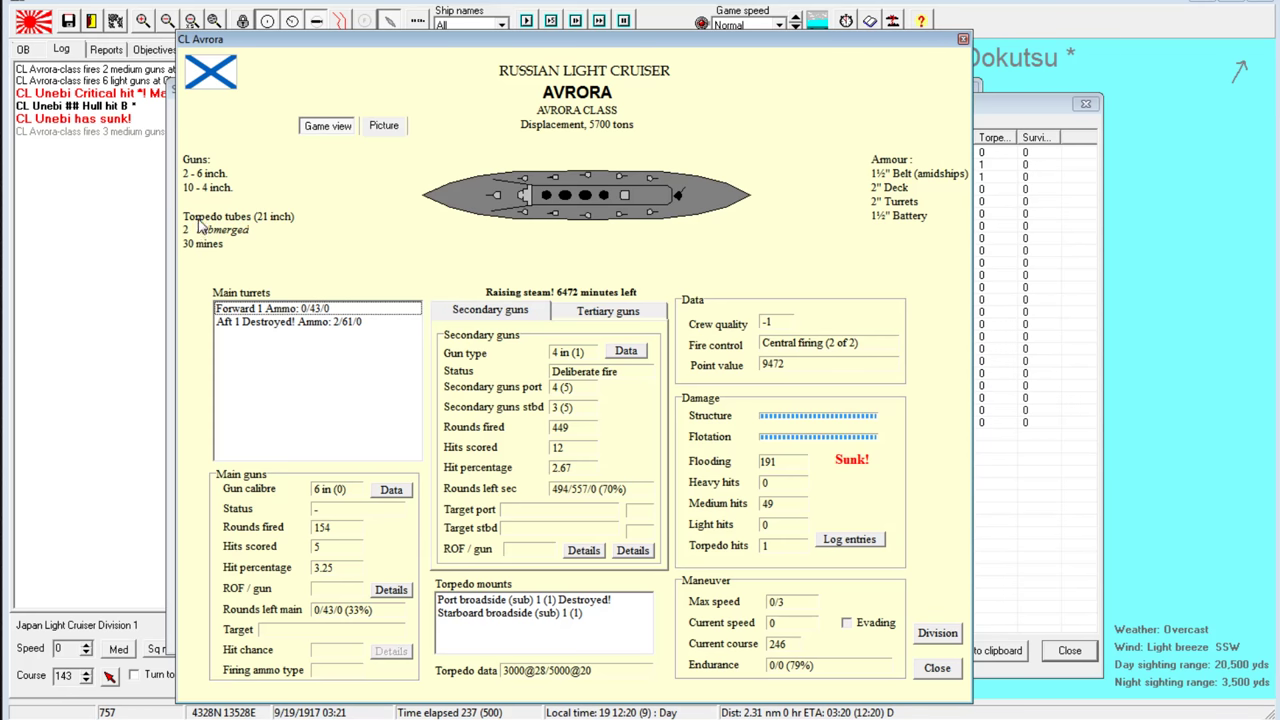
{"action": "mouse_move", "coordinate": [993, 16]}
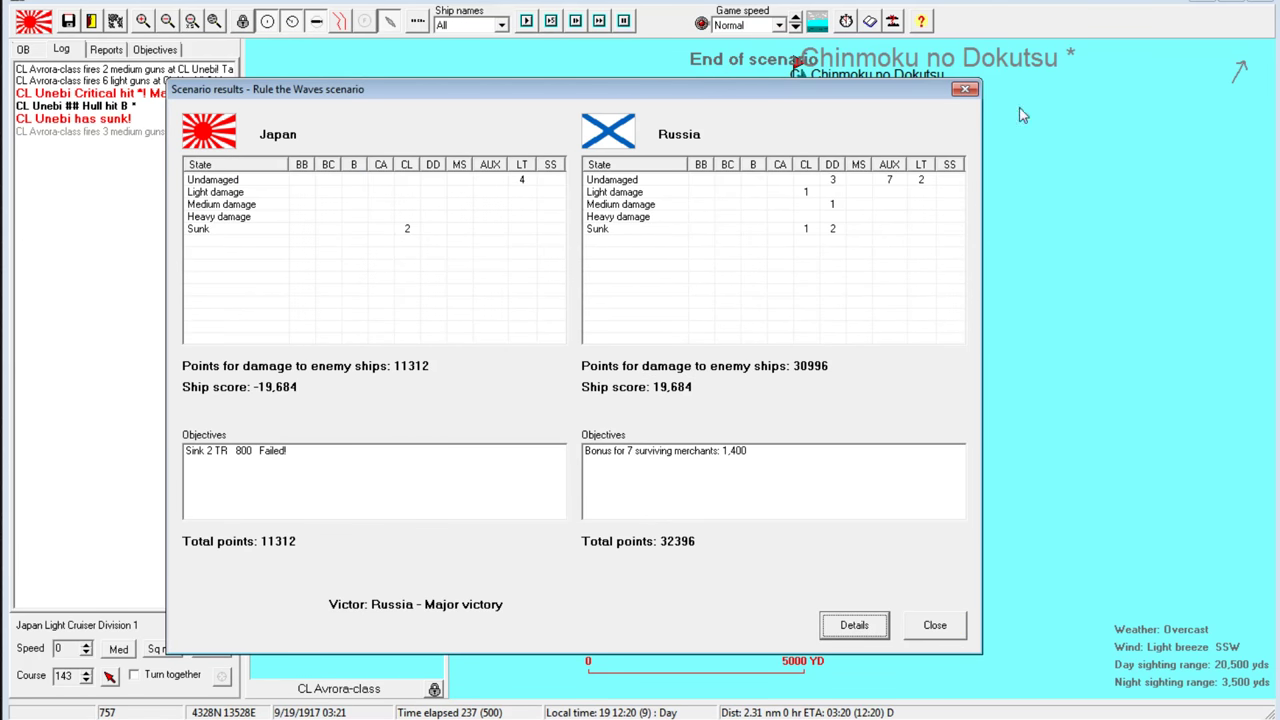
{"action": "left_click", "coordinate": [934, 624]}
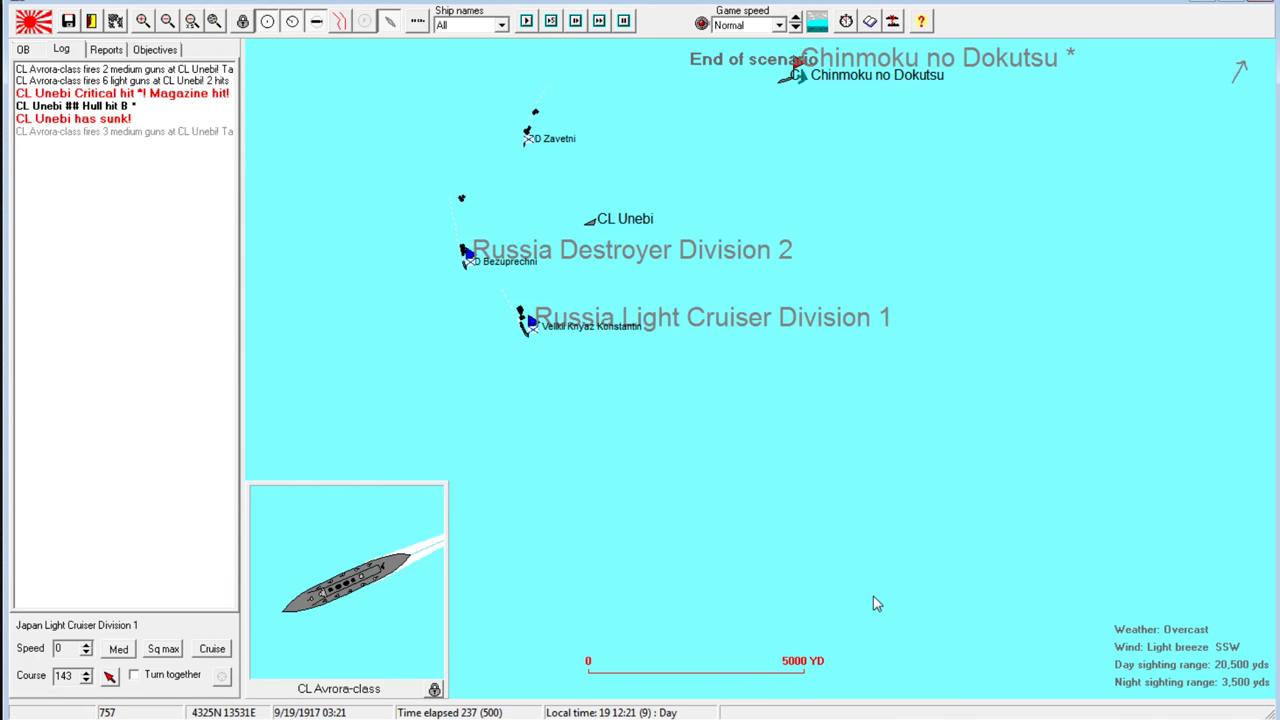
{"action": "left_click", "coordinate": [167, 21]}
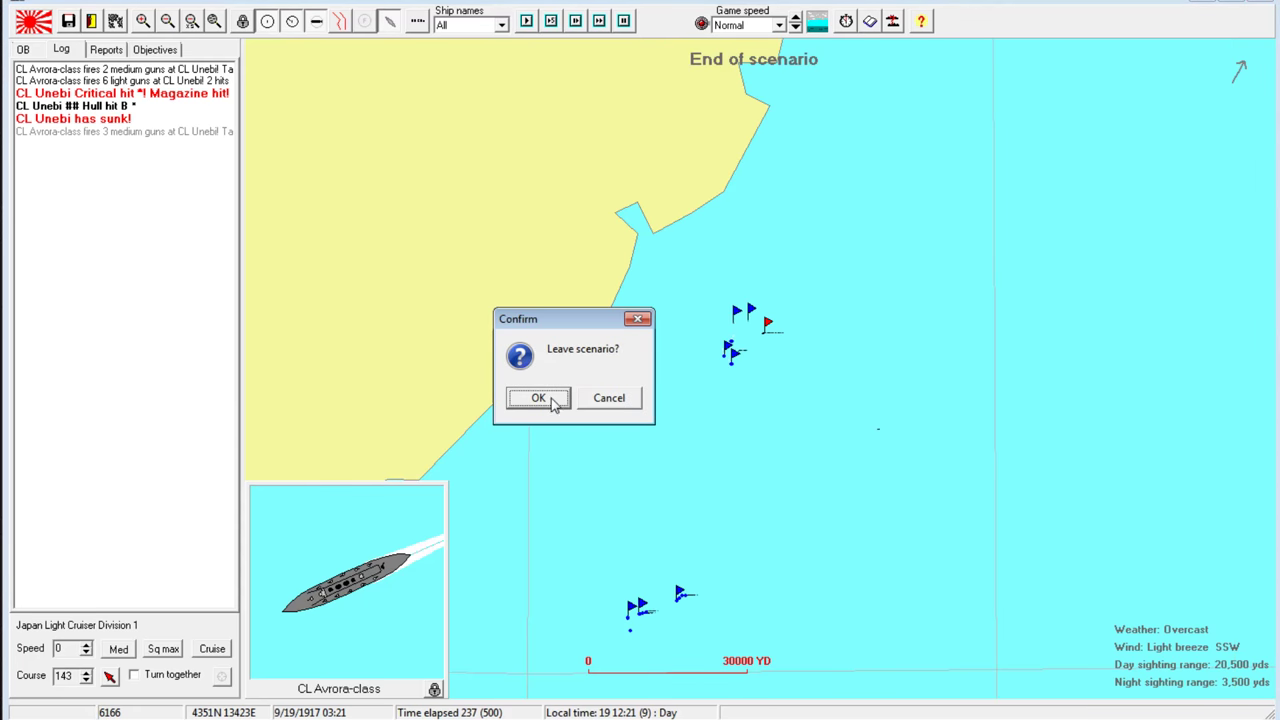
Send Kyaputen and Marutenzo to Northeast Asia and end the turn despite the patrol shortfall
{"action": "left_click", "coordinate": [538, 397]}
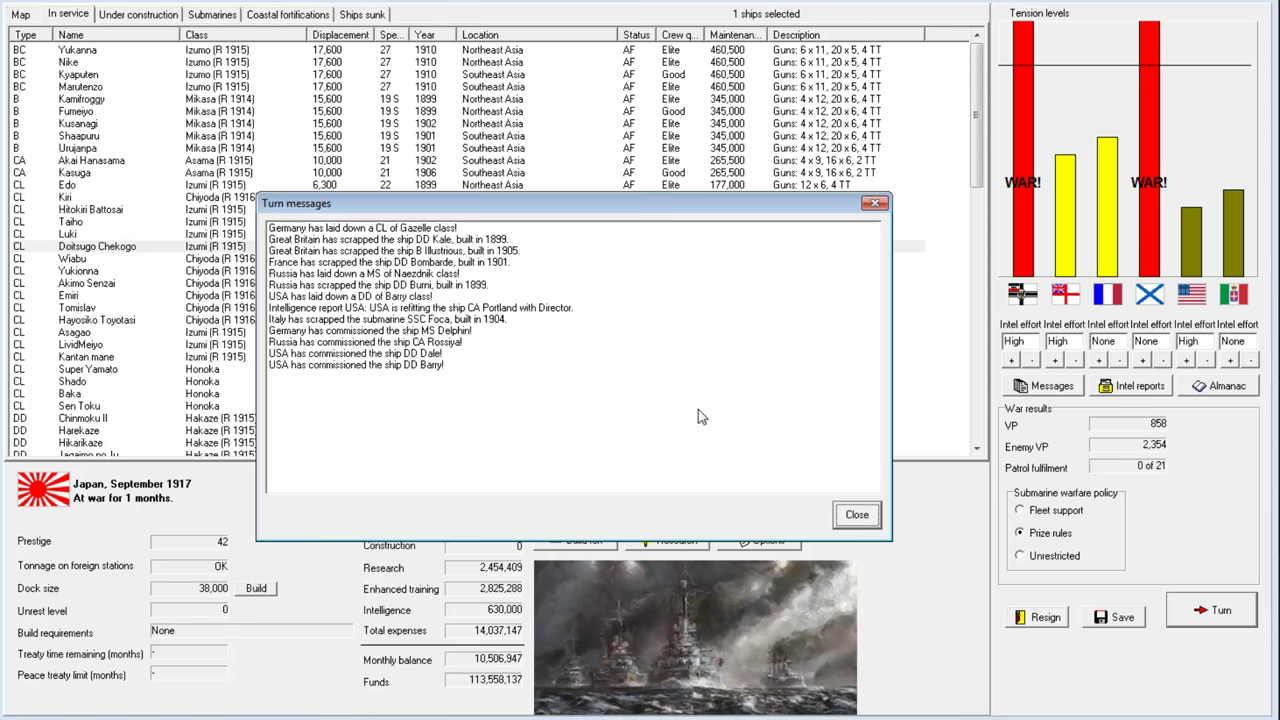
{"action": "left_click", "coordinate": [855, 514]}
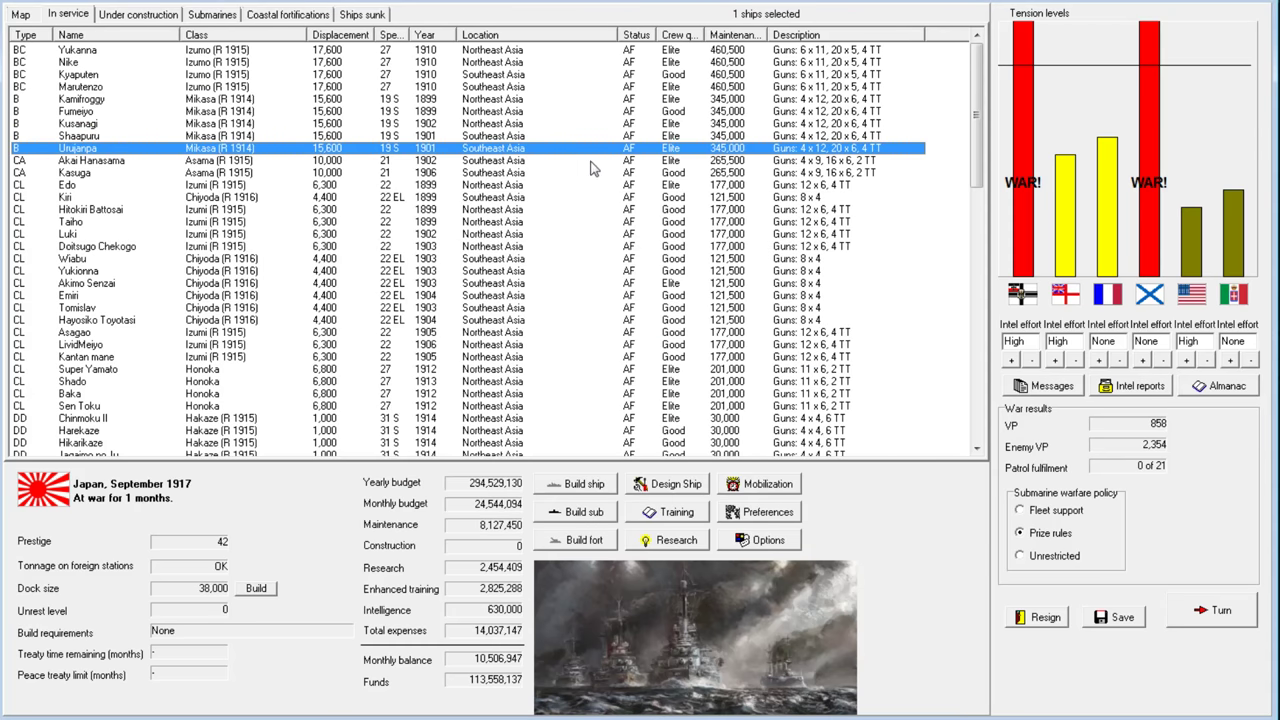
{"action": "scroll", "scroll_direction": "down", "scroll_amount": 3}
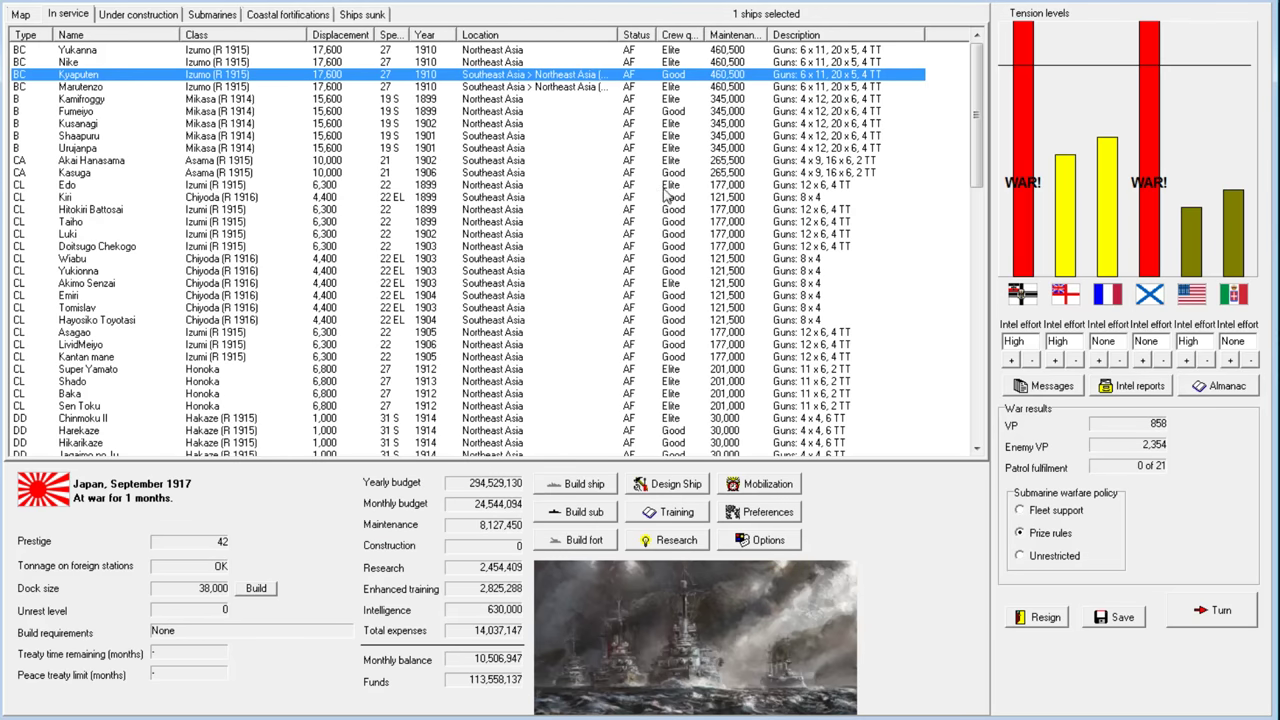
{"action": "left_click", "coordinate": [80, 148]}
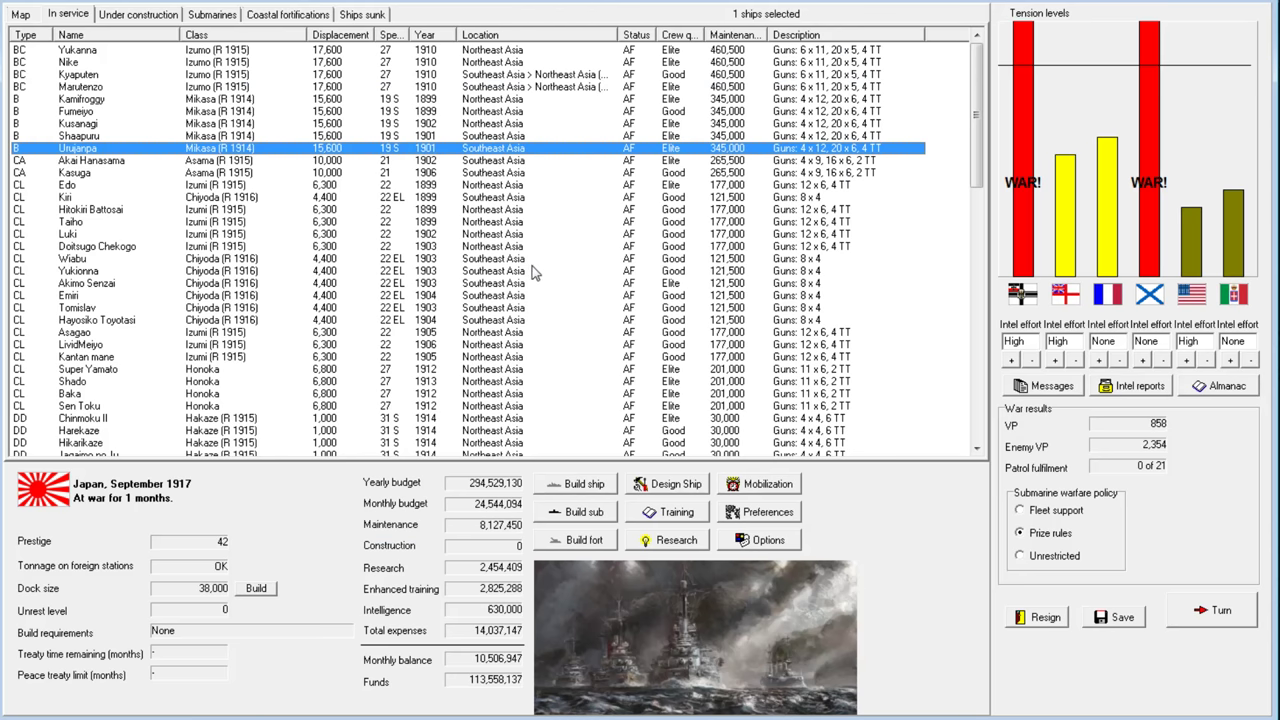
{"action": "mouse_move", "coordinate": [540, 437]}
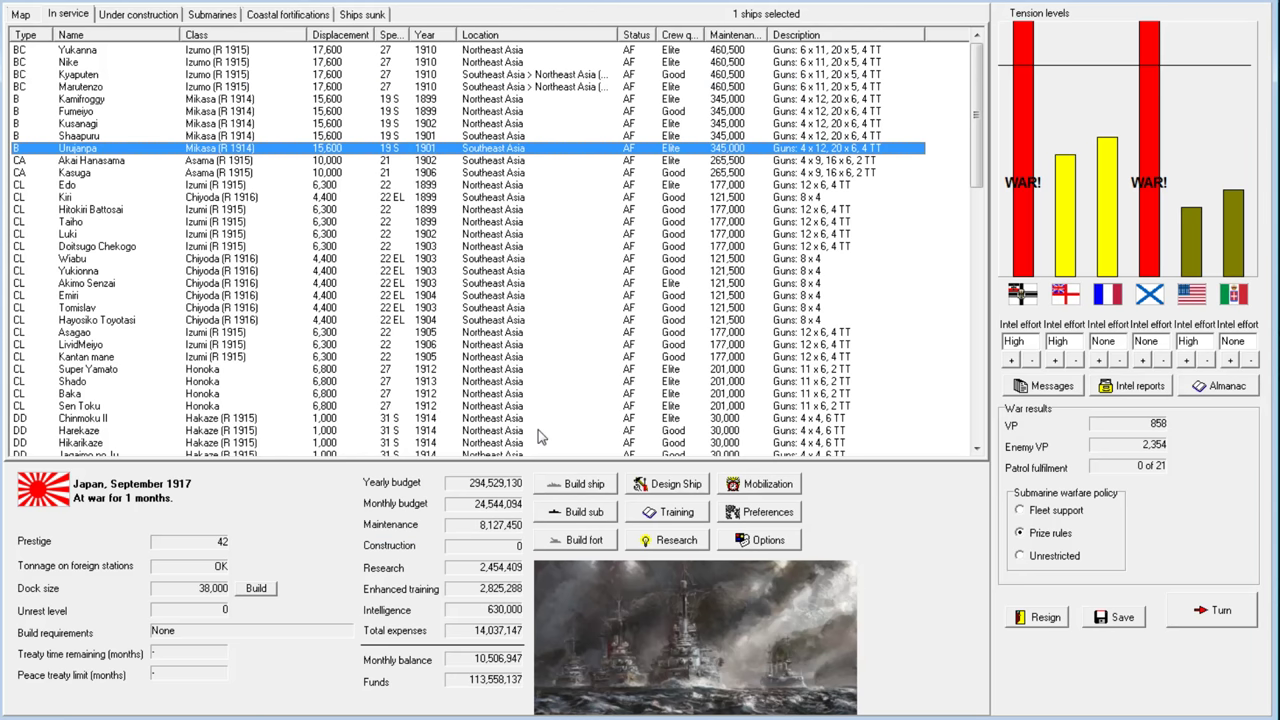
{"action": "left_click", "coordinate": [1211, 609]}
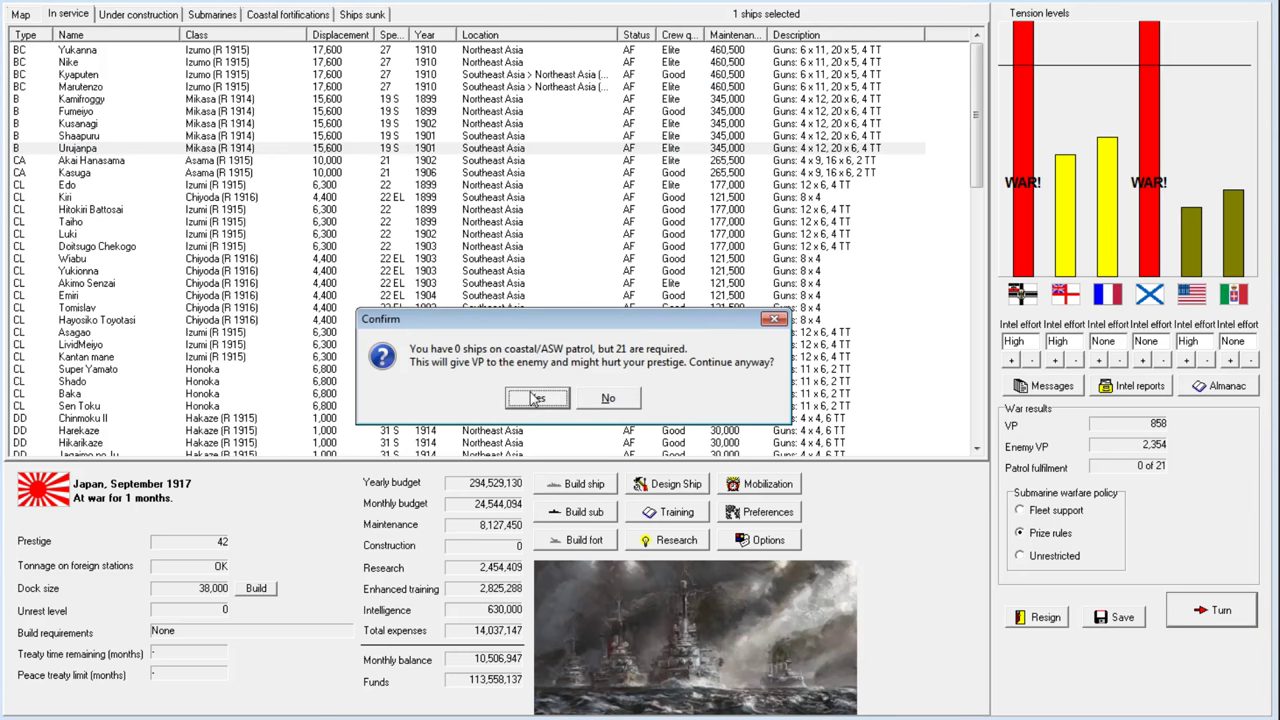
{"action": "left_click", "coordinate": [537, 398]}
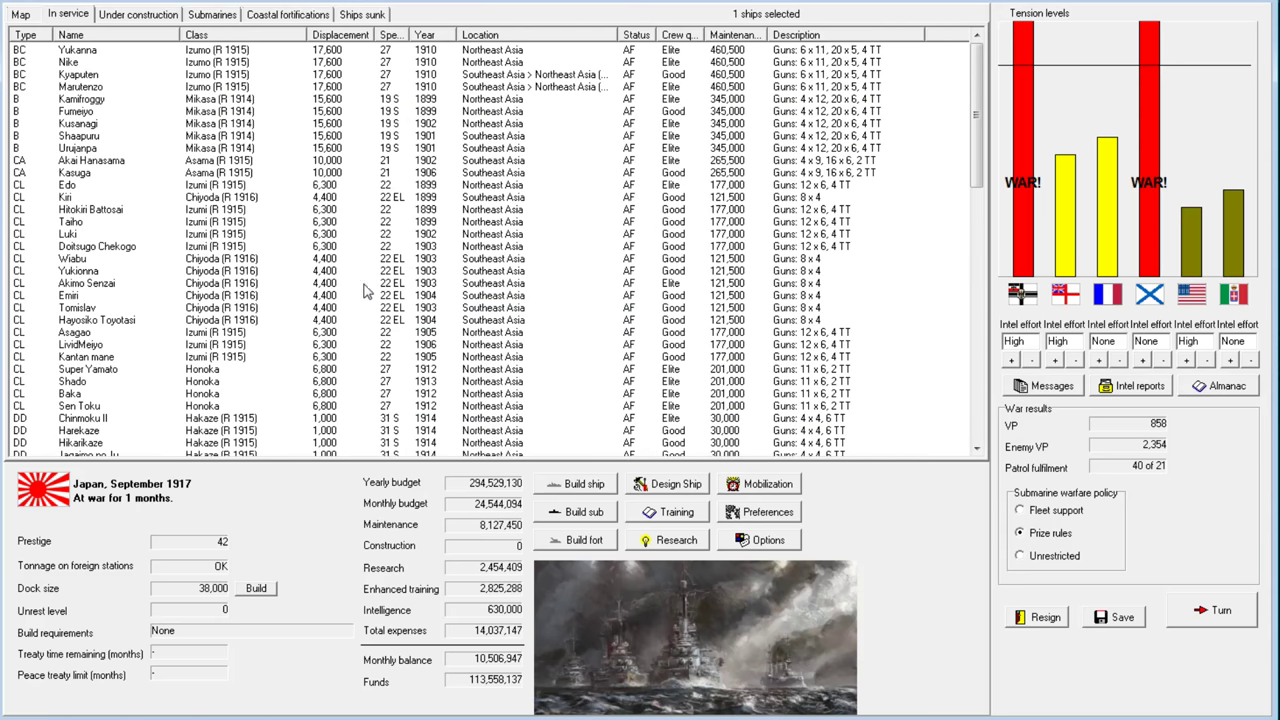
{"action": "mouse_move", "coordinate": [858, 486]}
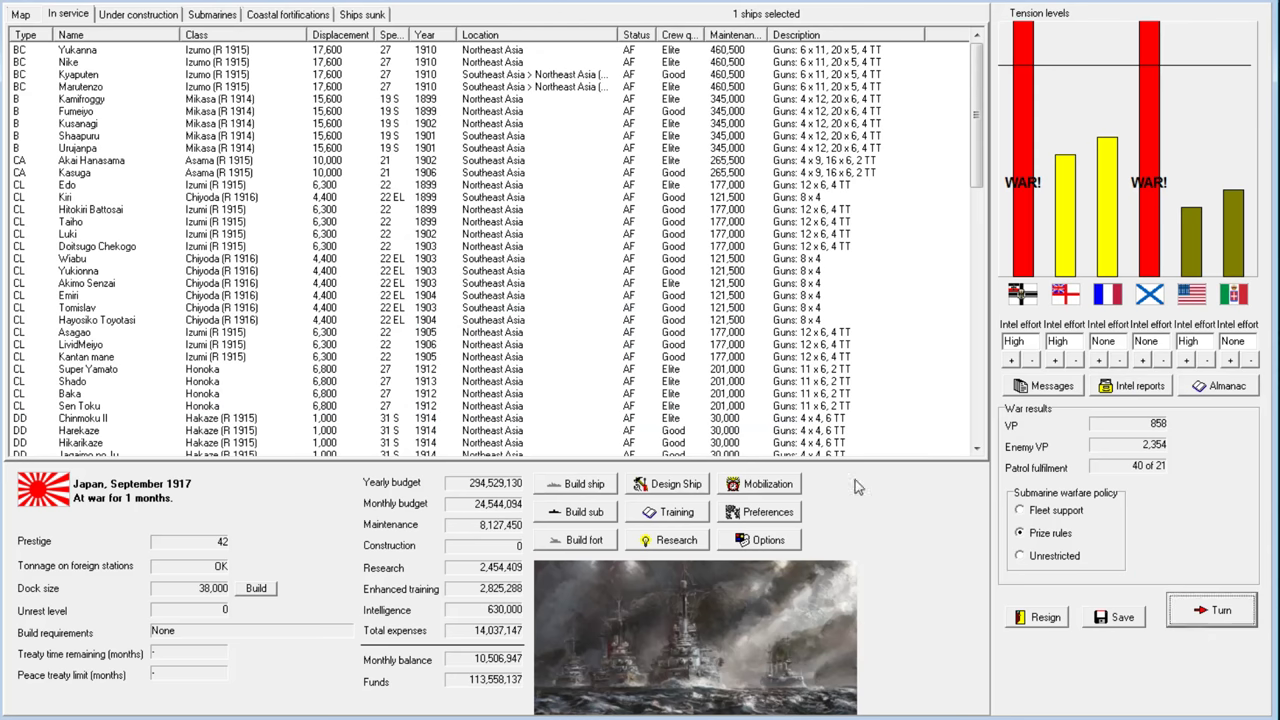
Advance to October 1917 and answer the US ASW spying with a strongly worded note
{"action": "left_click", "coordinate": [1211, 609]}
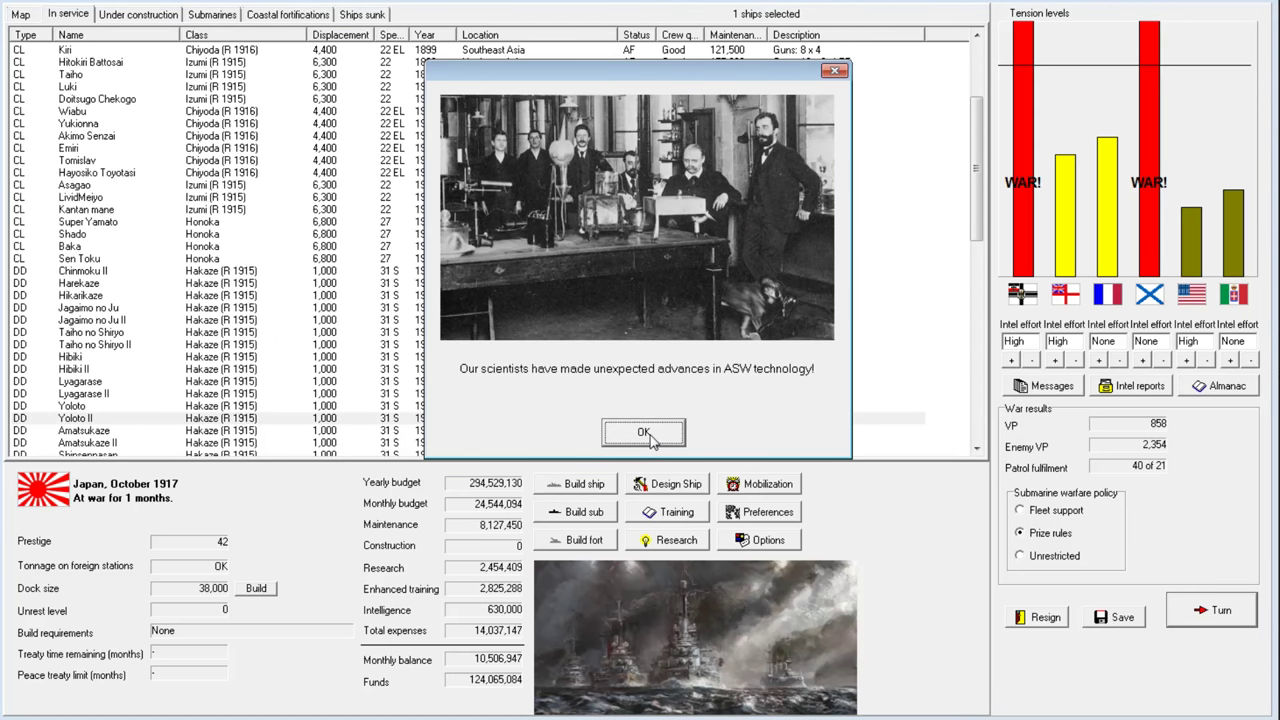
{"action": "left_click", "coordinate": [643, 432]}
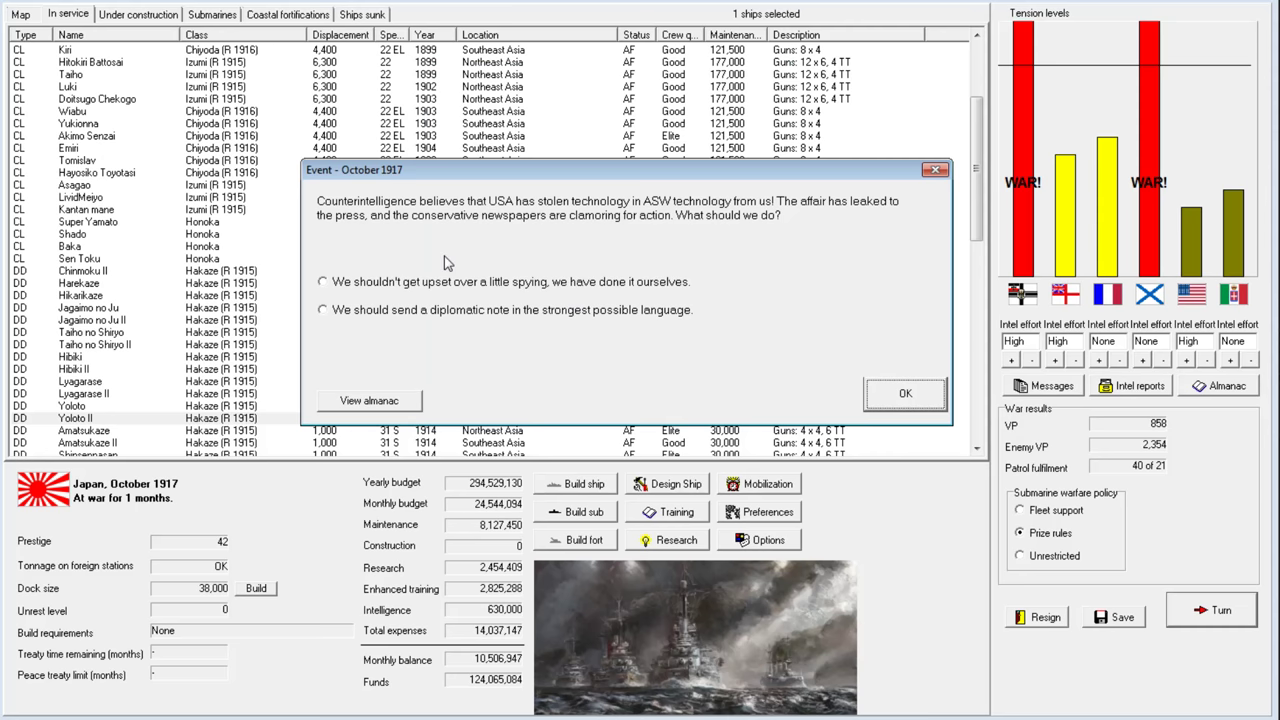
{"action": "left_click", "coordinate": [323, 309]}
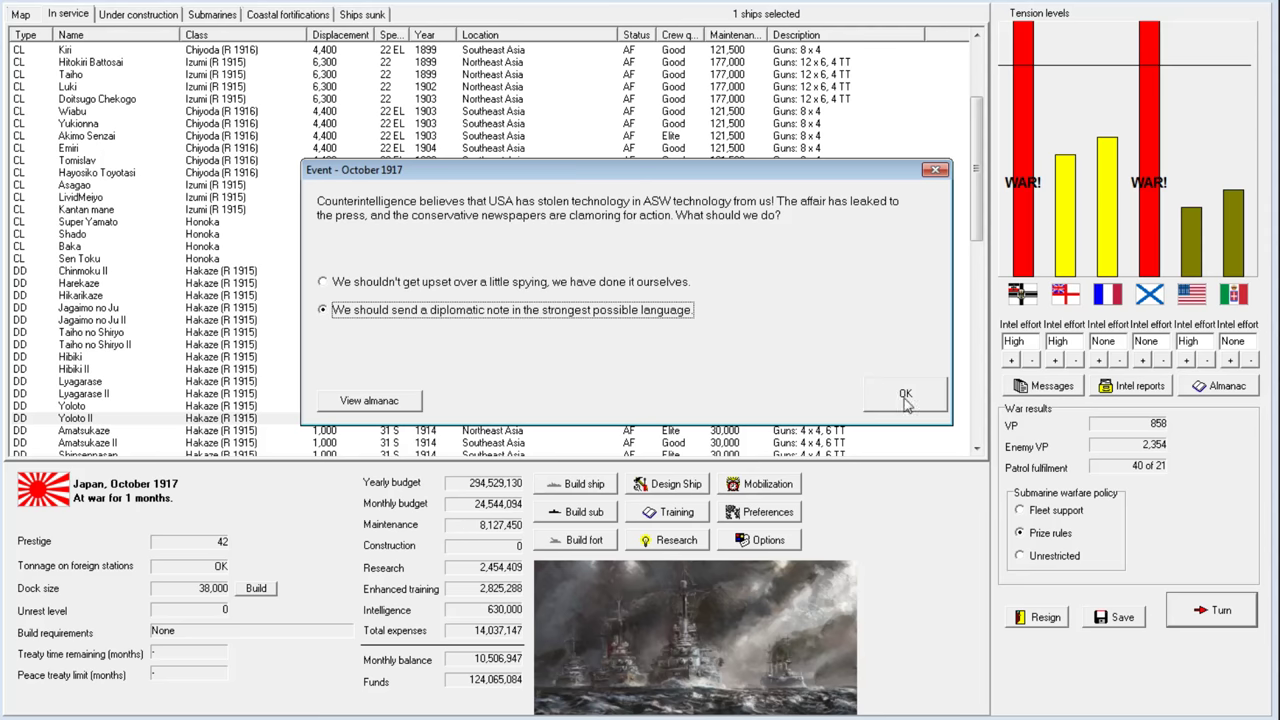
{"action": "left_click", "coordinate": [904, 393]}
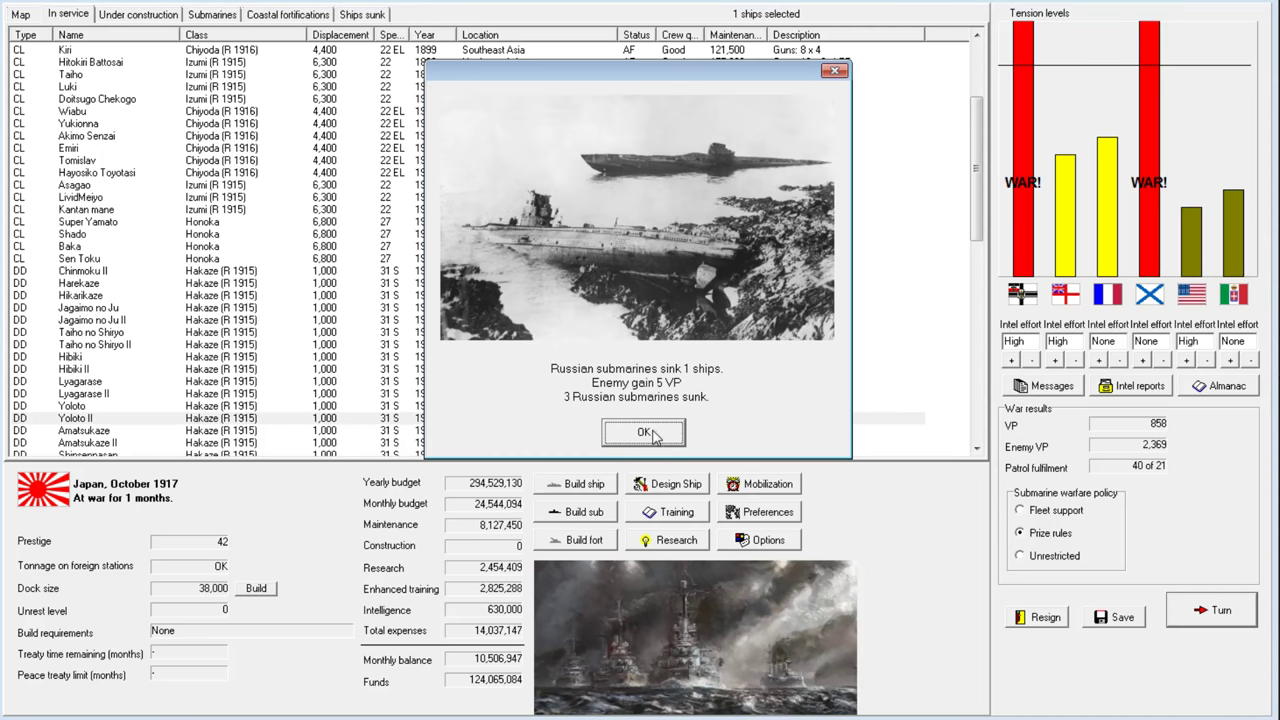
Acknowledge the Russian submarine losses and fight the German raider interception battle personally
{"action": "left_click", "coordinate": [643, 432]}
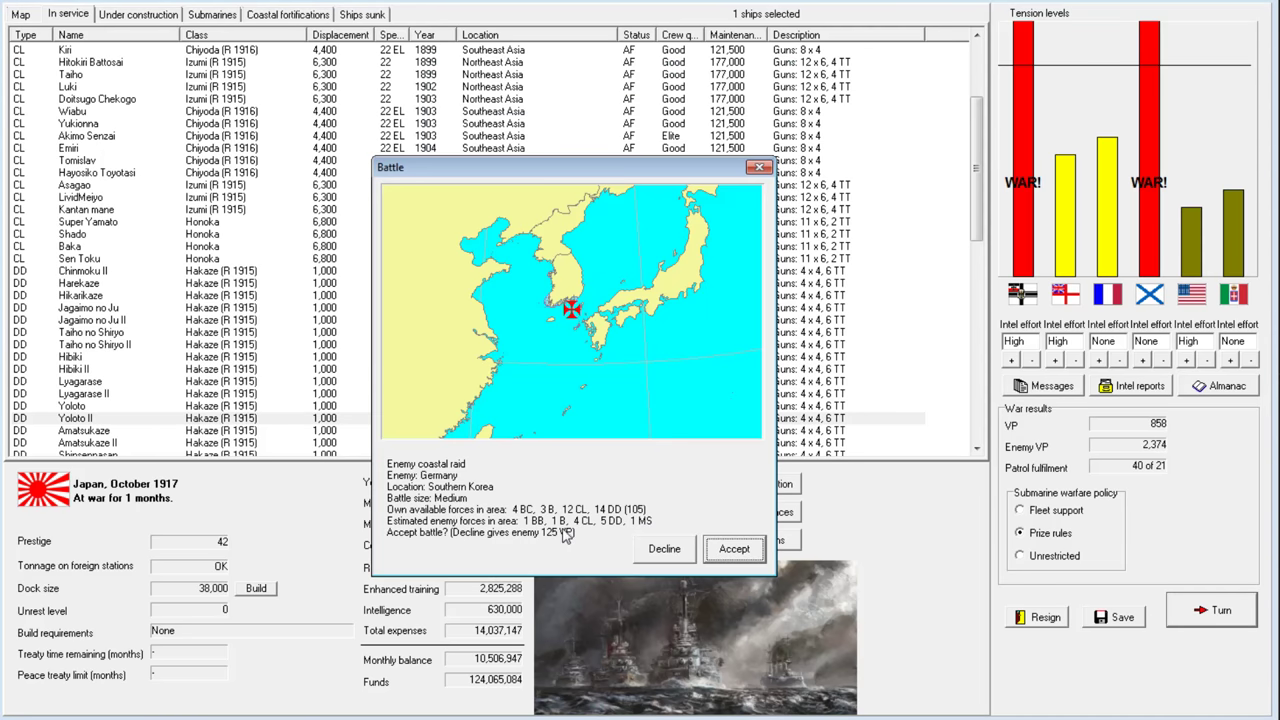
{"action": "left_click", "coordinate": [733, 548]}
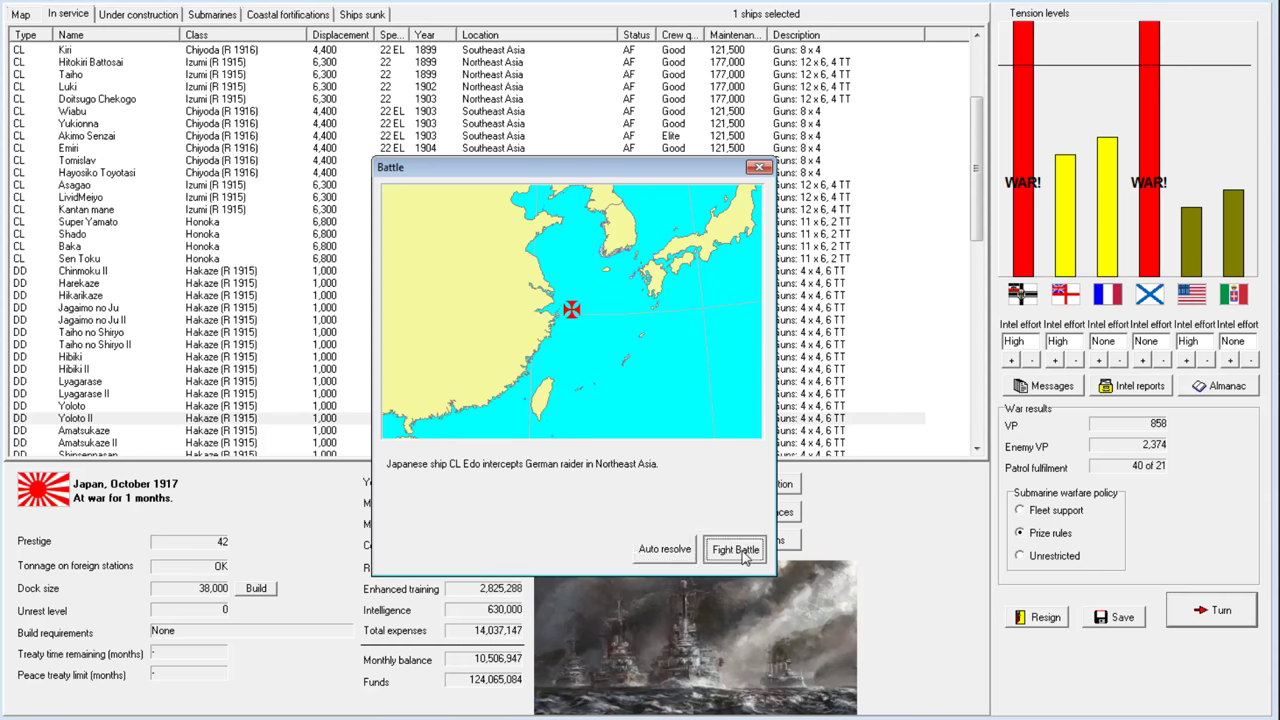
{"action": "left_click", "coordinate": [735, 549]}
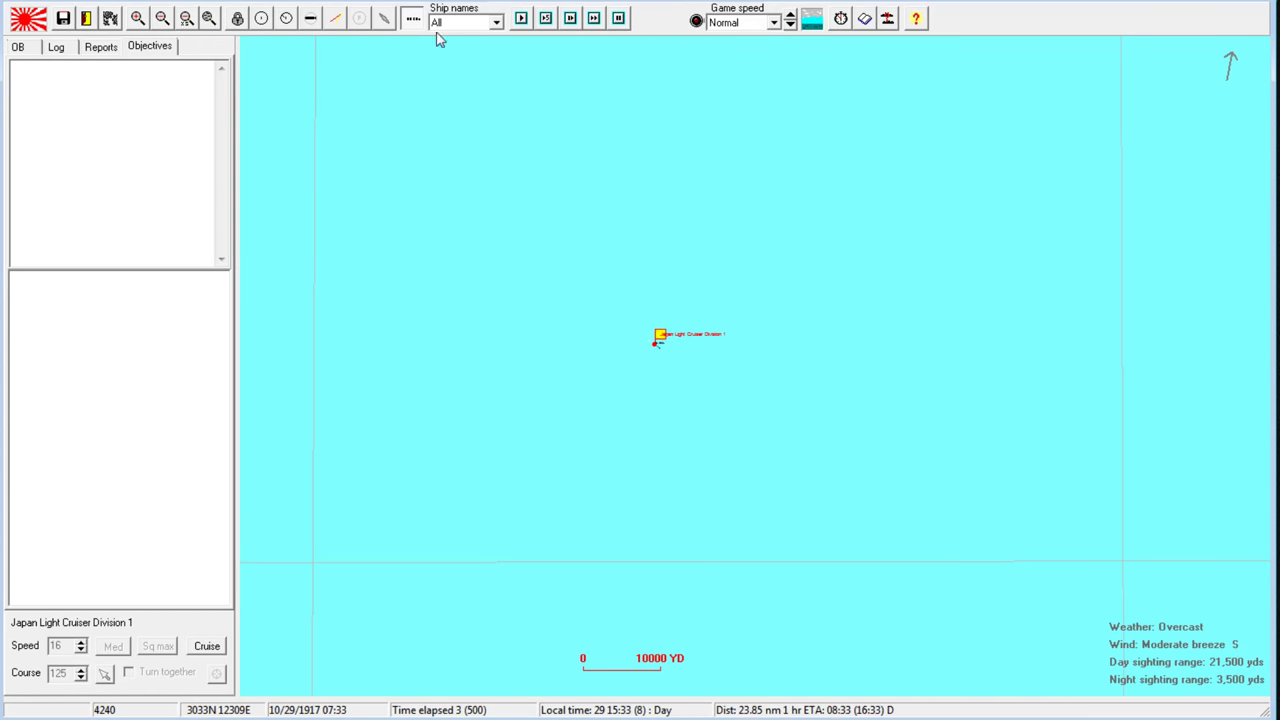
Fight until the Bremen-class raider blows up, close results and messages, start a new design
{"action": "left_click", "coordinate": [310, 18]}
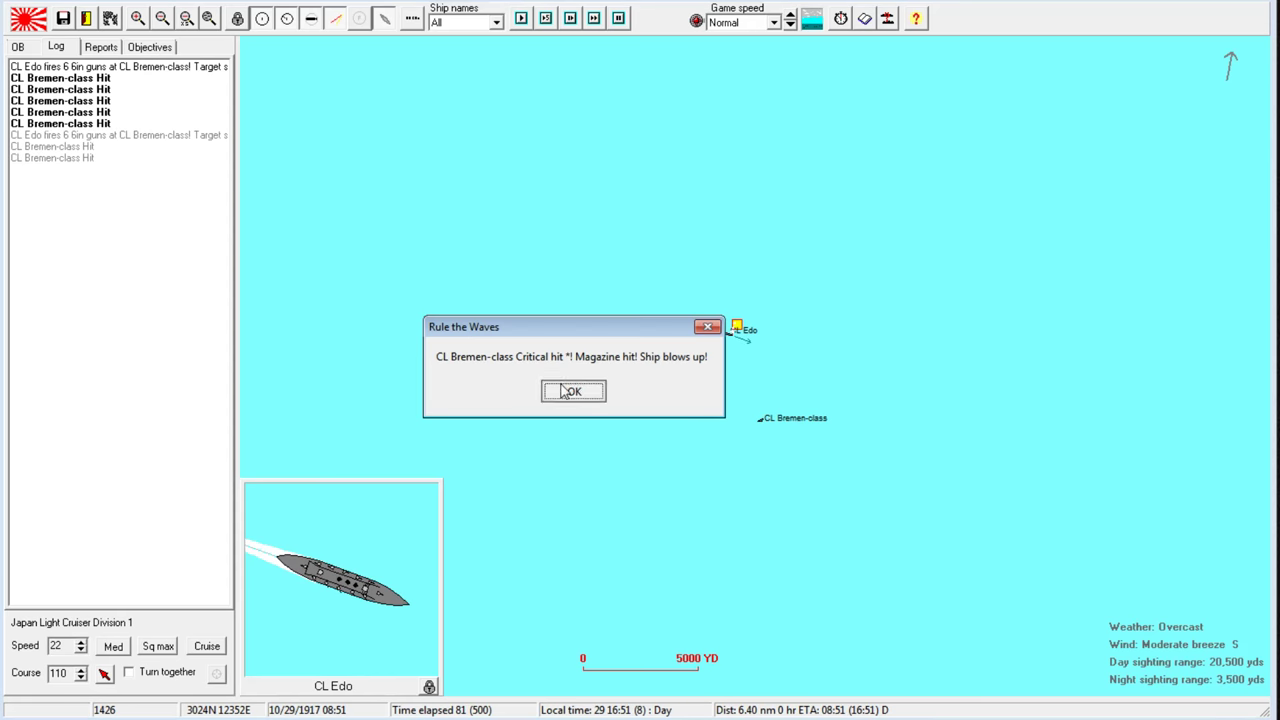
{"action": "left_click", "coordinate": [573, 391]}
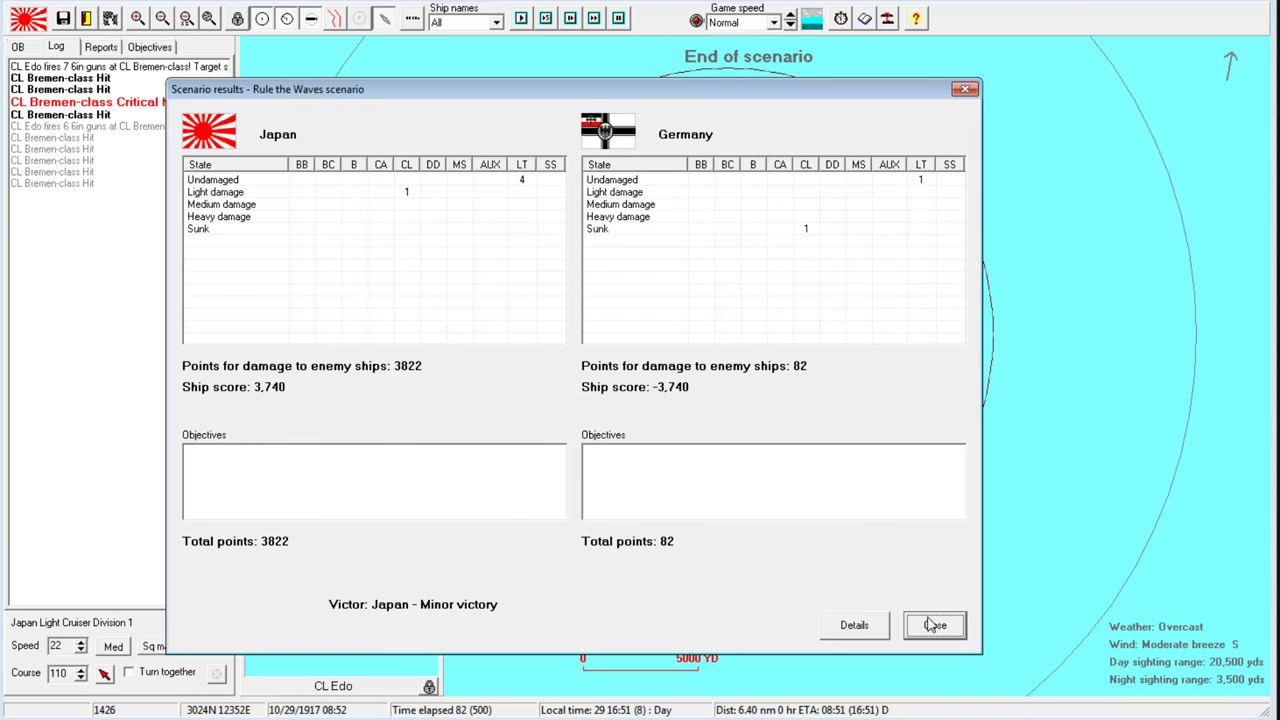
{"action": "left_click", "coordinate": [934, 625]}
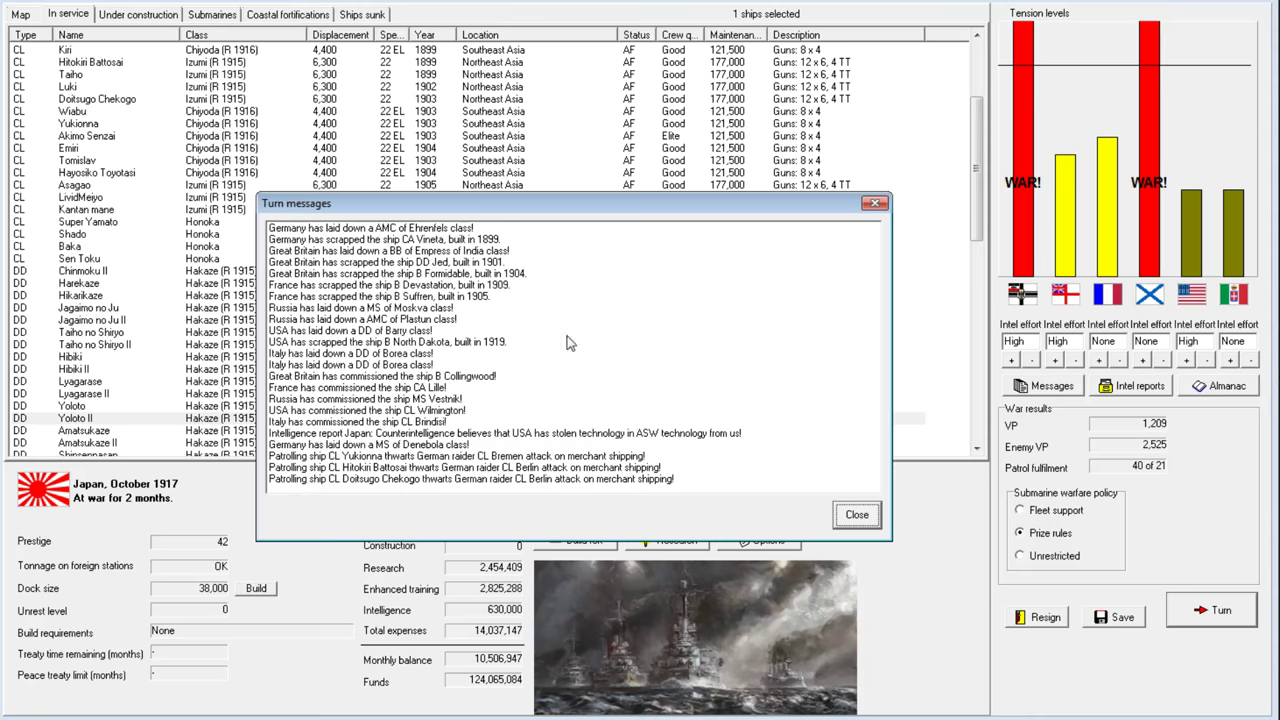
{"action": "left_click", "coordinate": [856, 514]}
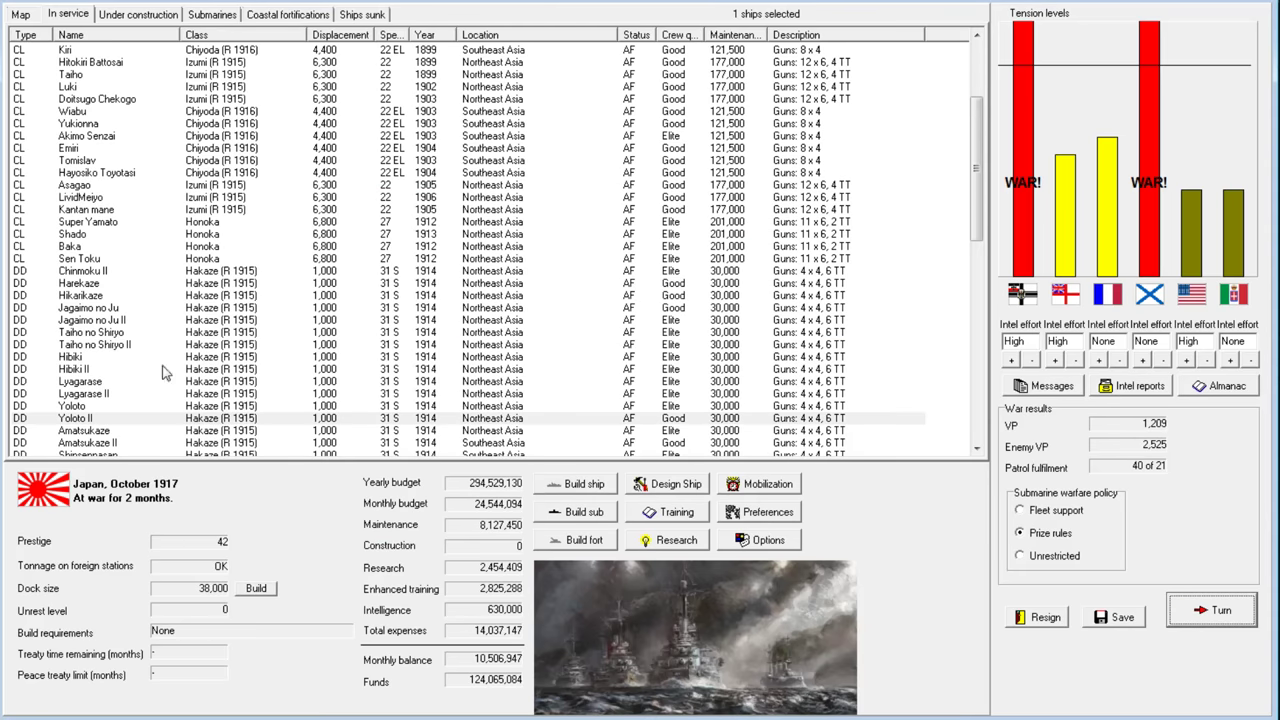
{"action": "left_click", "coordinate": [668, 483]}
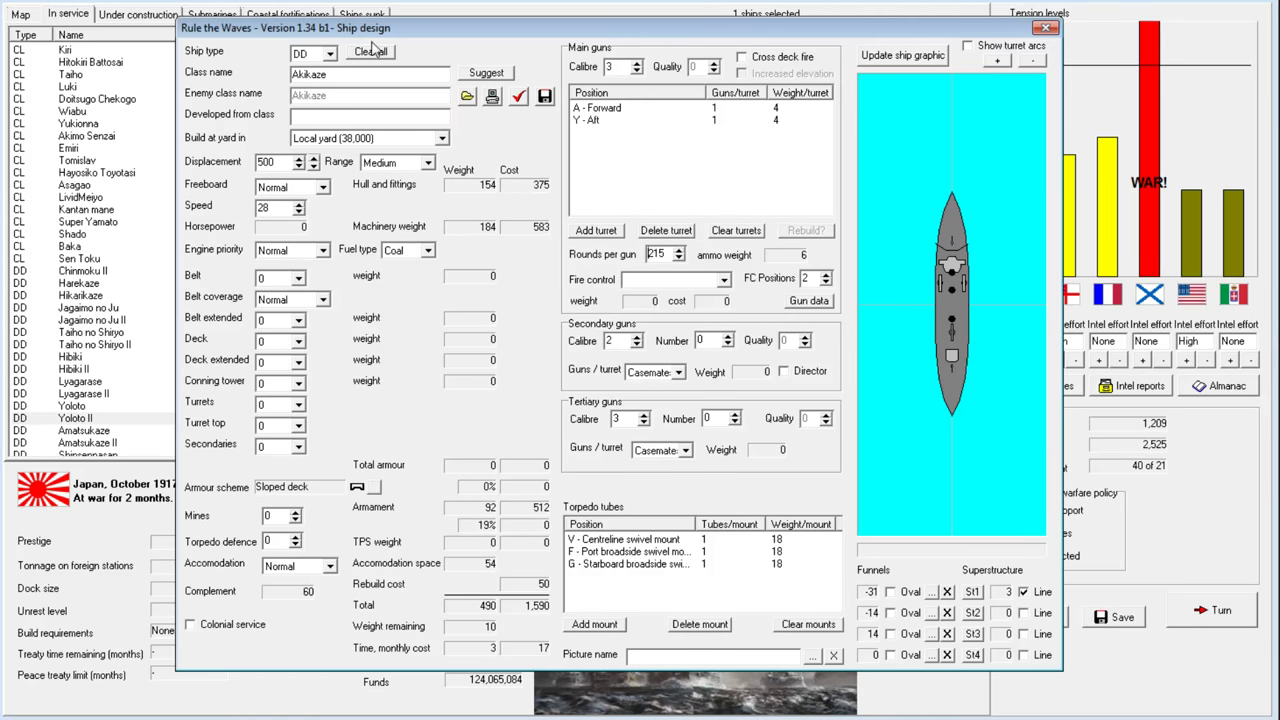
Clear the design, set type BB, and cut Sagami to 25,000 tons at 20 knots
{"action": "left_click", "coordinate": [330, 52]}
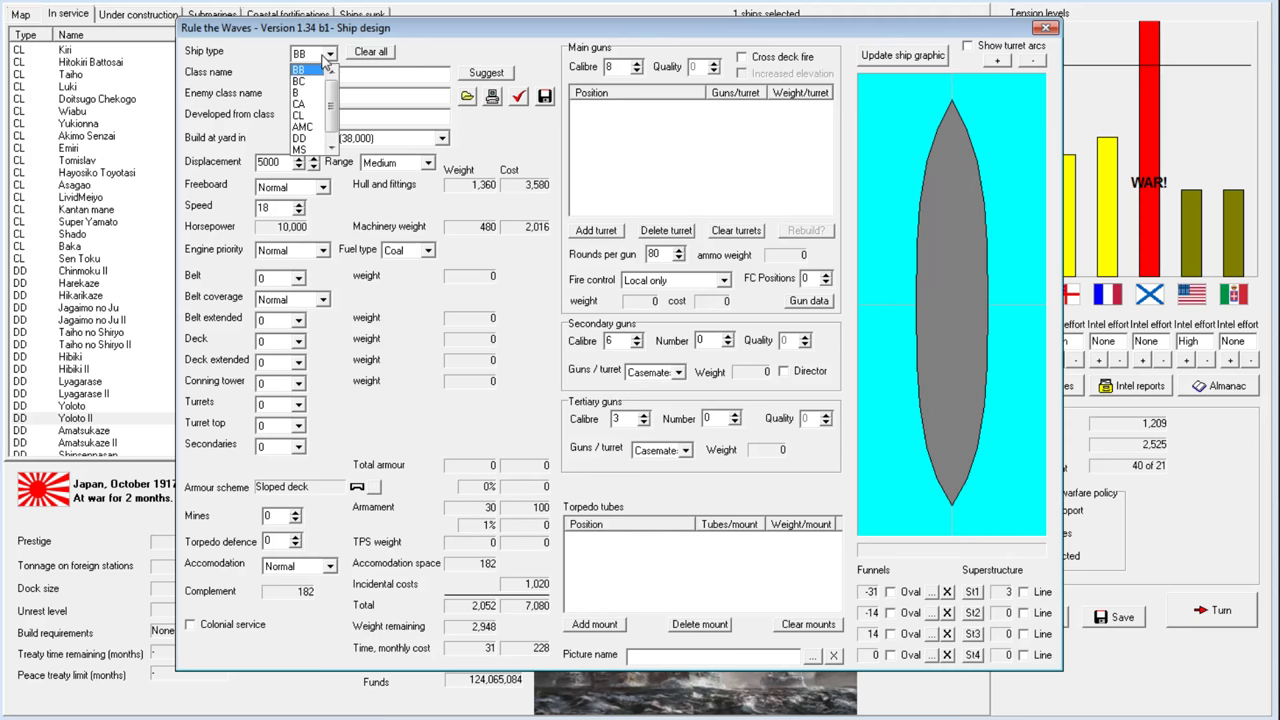
{"action": "left_click", "coordinate": [300, 70]}
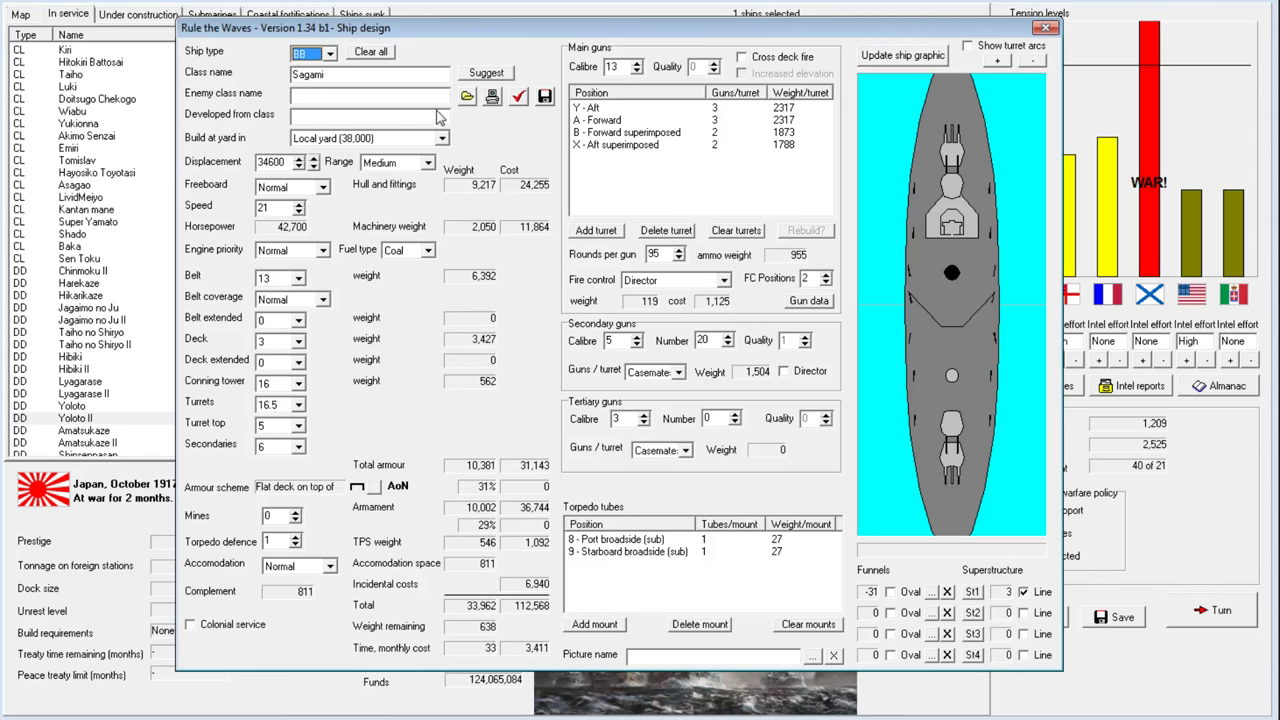
{"action": "mouse_move", "coordinate": [303, 221]}
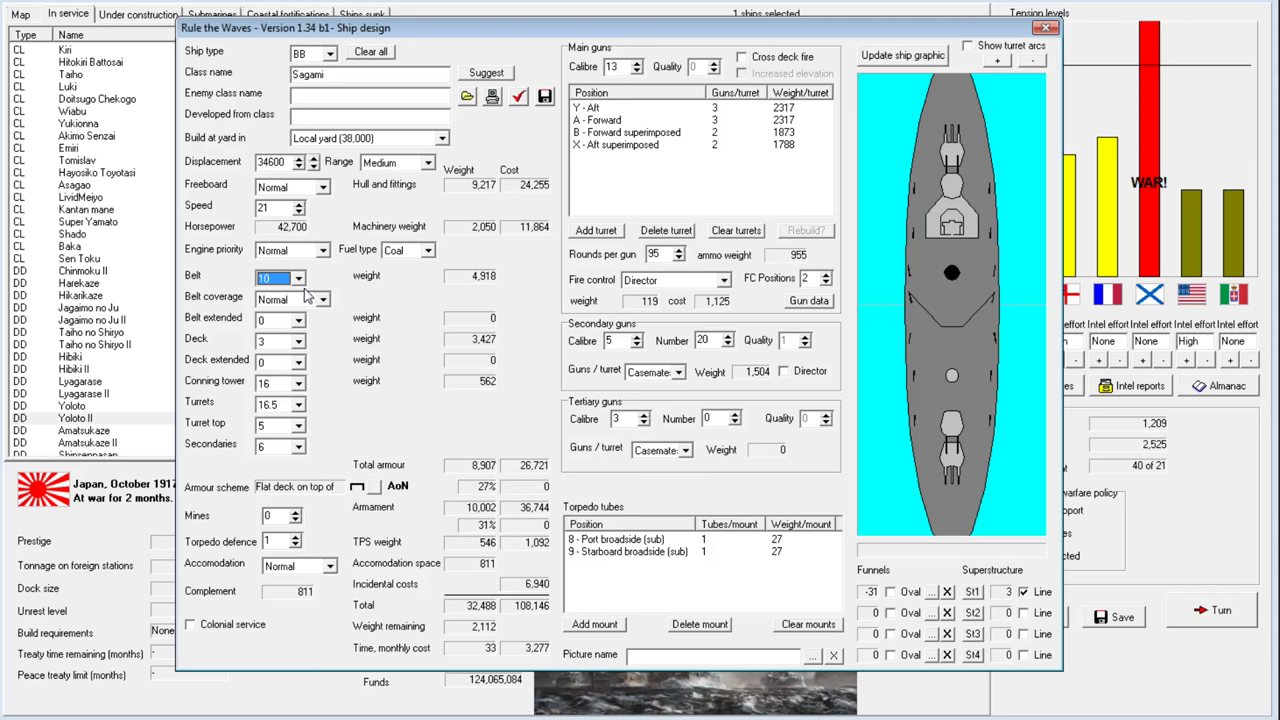
{"action": "mouse_move", "coordinate": [302, 227]}
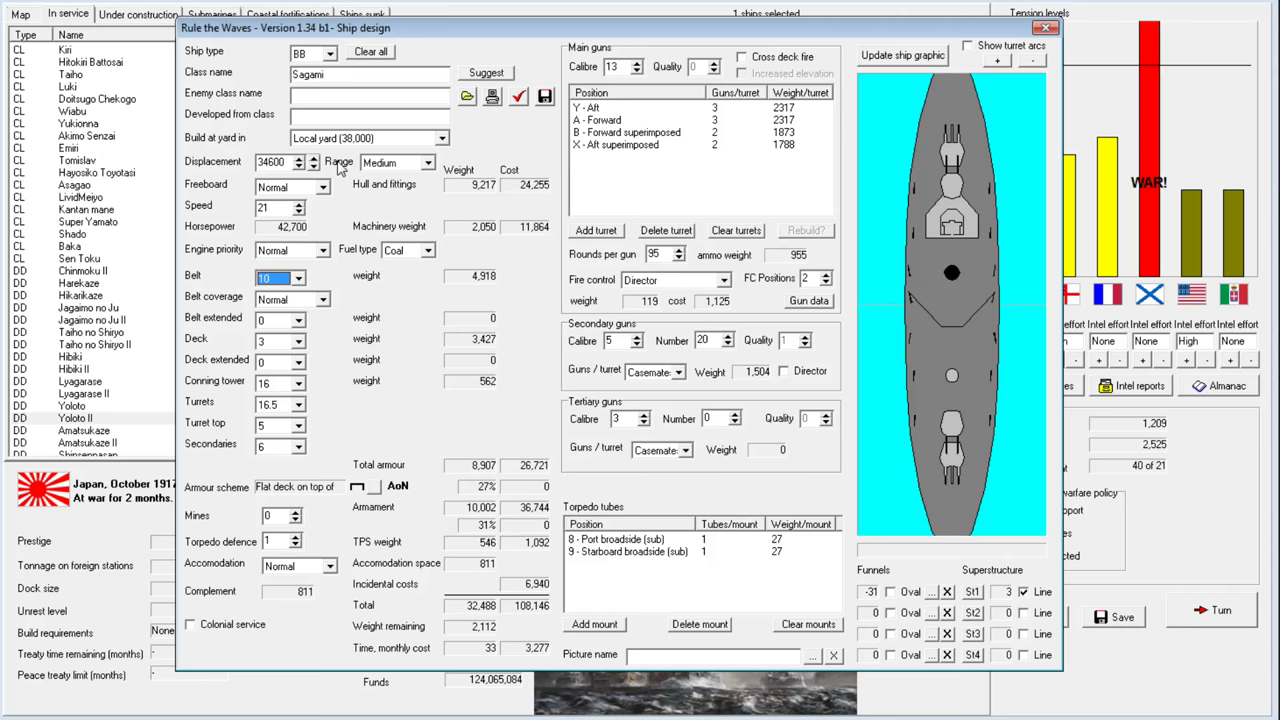
{"action": "mouse_move", "coordinate": [398, 51]}
{"action": "type", "text": "34000"}
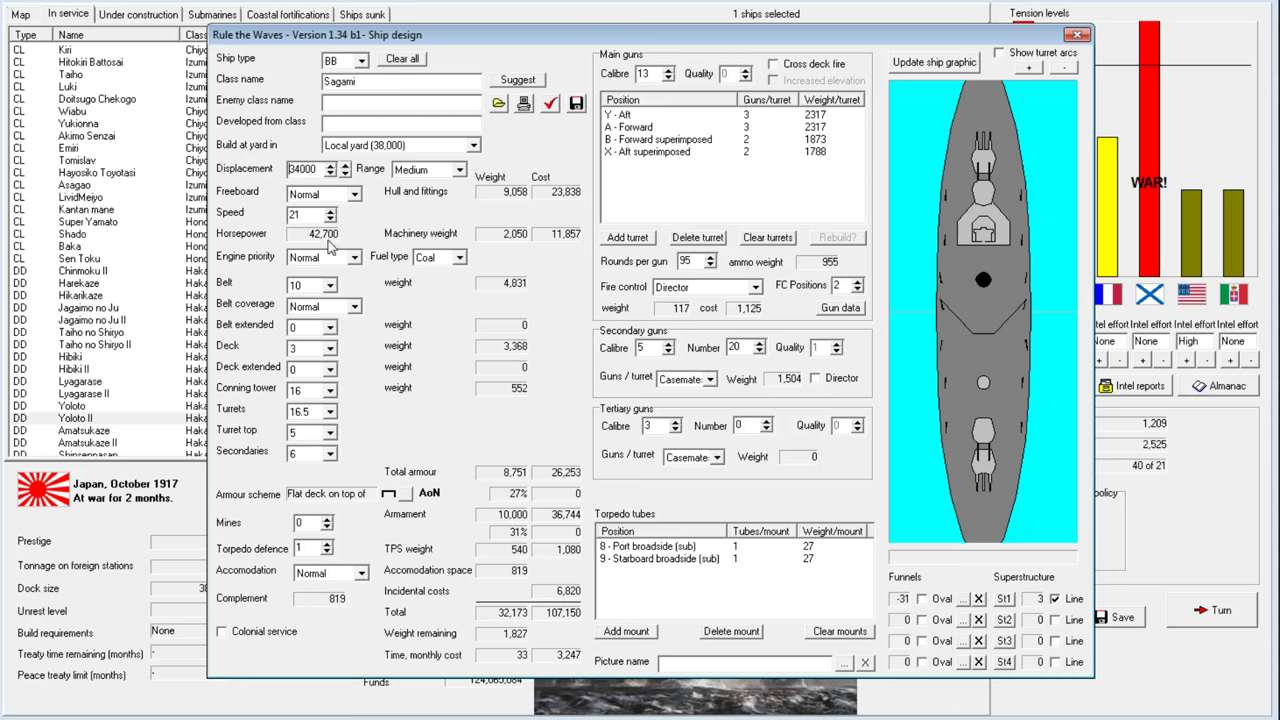
{"action": "left_click", "coordinate": [345, 173]}
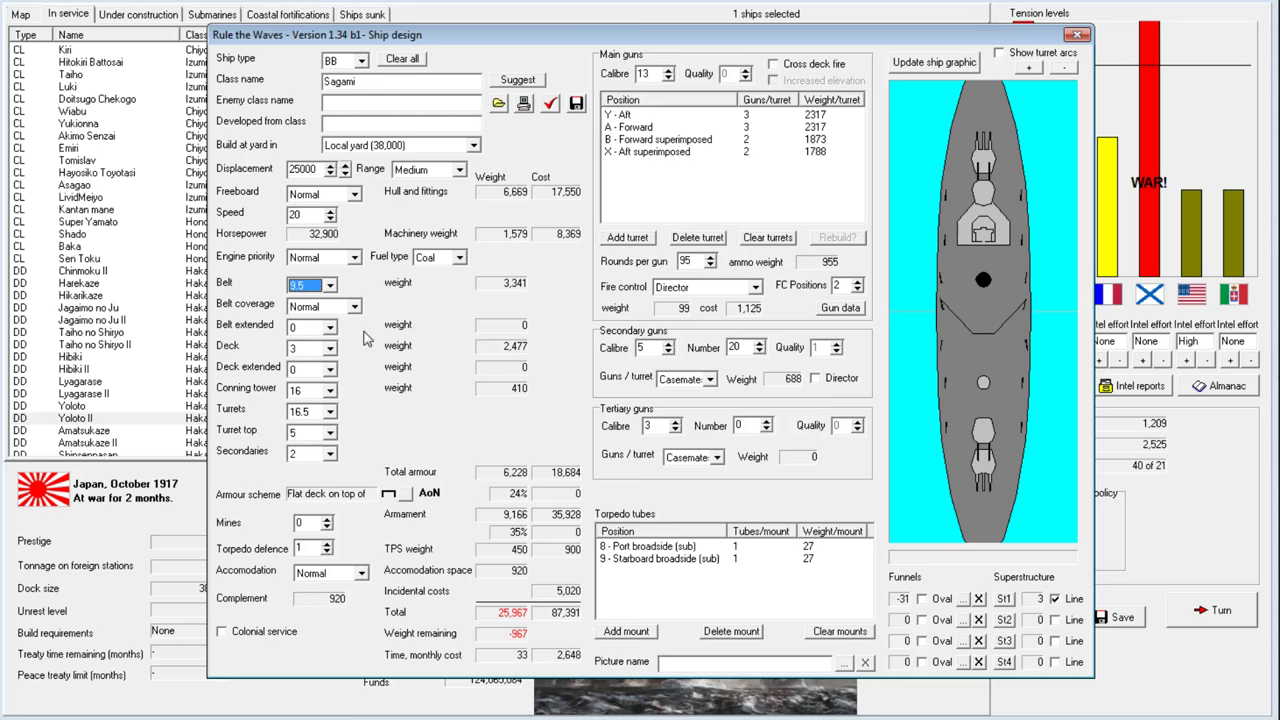
Set belt 10, deck 2.5, conning tower 13, turret top 3 armour and refresh the drawing
{"action": "left_click", "coordinate": [331, 285]}
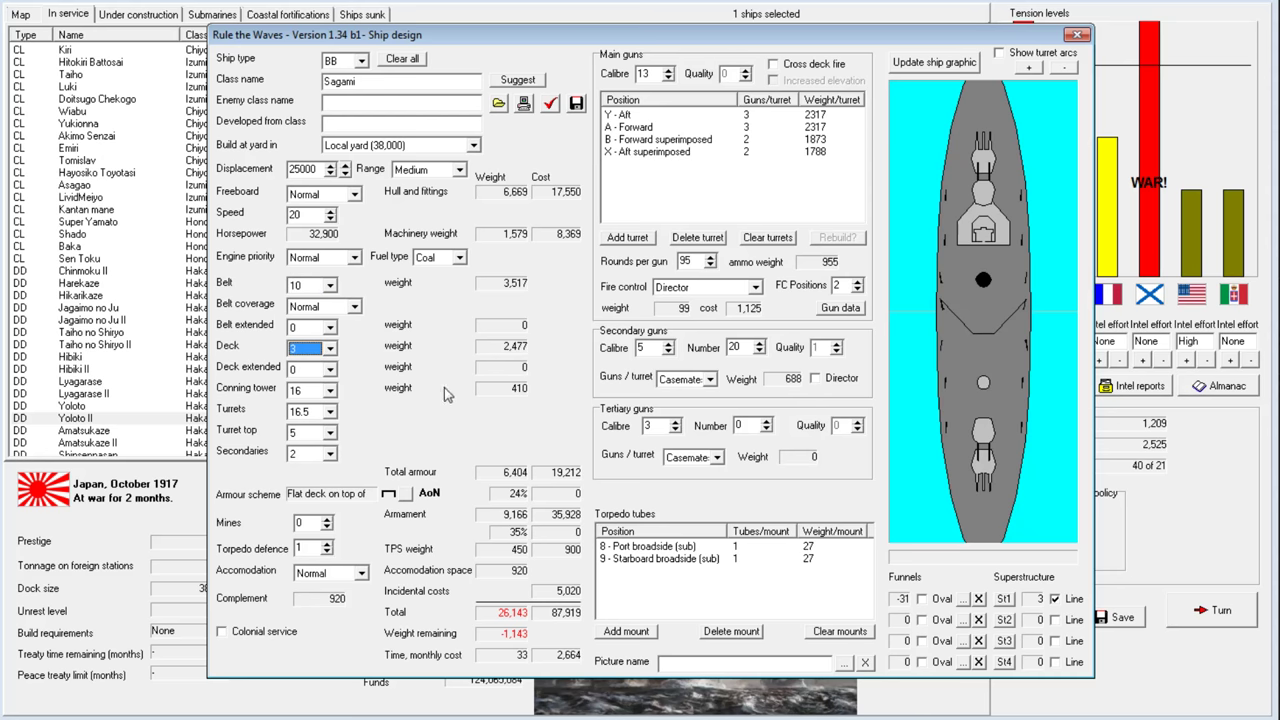
{"action": "left_click", "coordinate": [335, 350]}
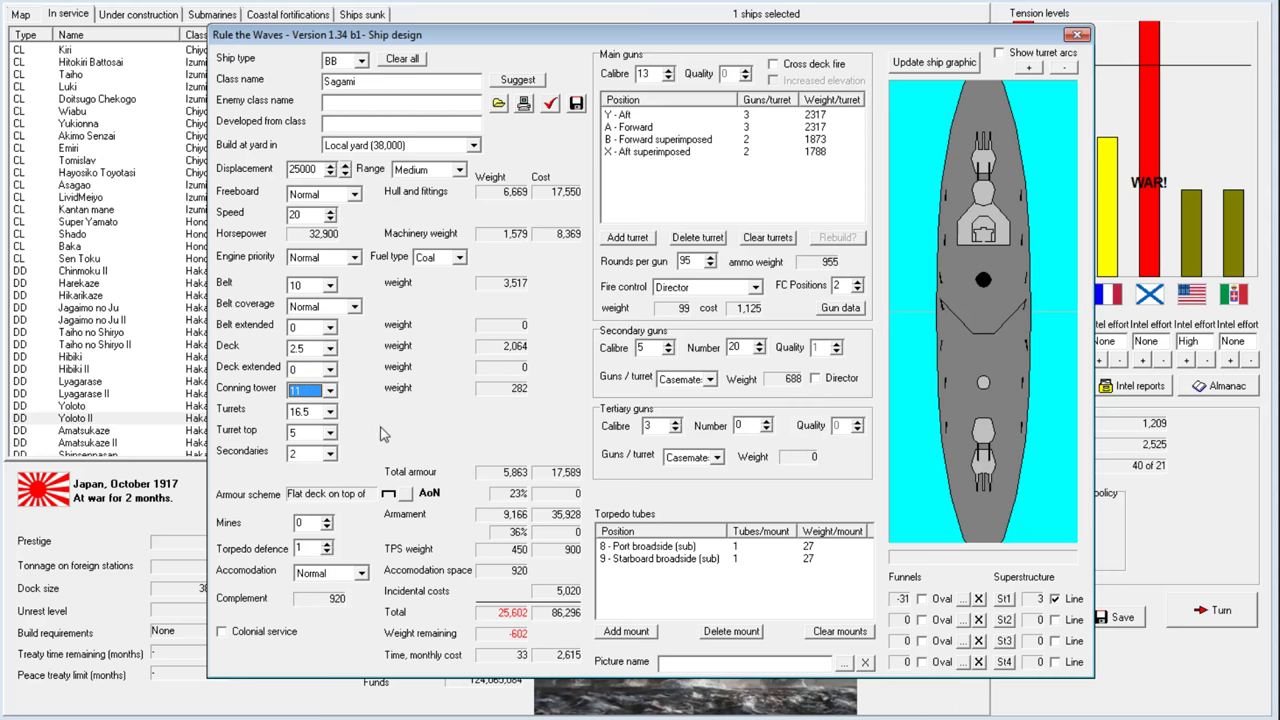
{"action": "left_click", "coordinate": [330, 385]}
{"action": "type", "text": "13"}
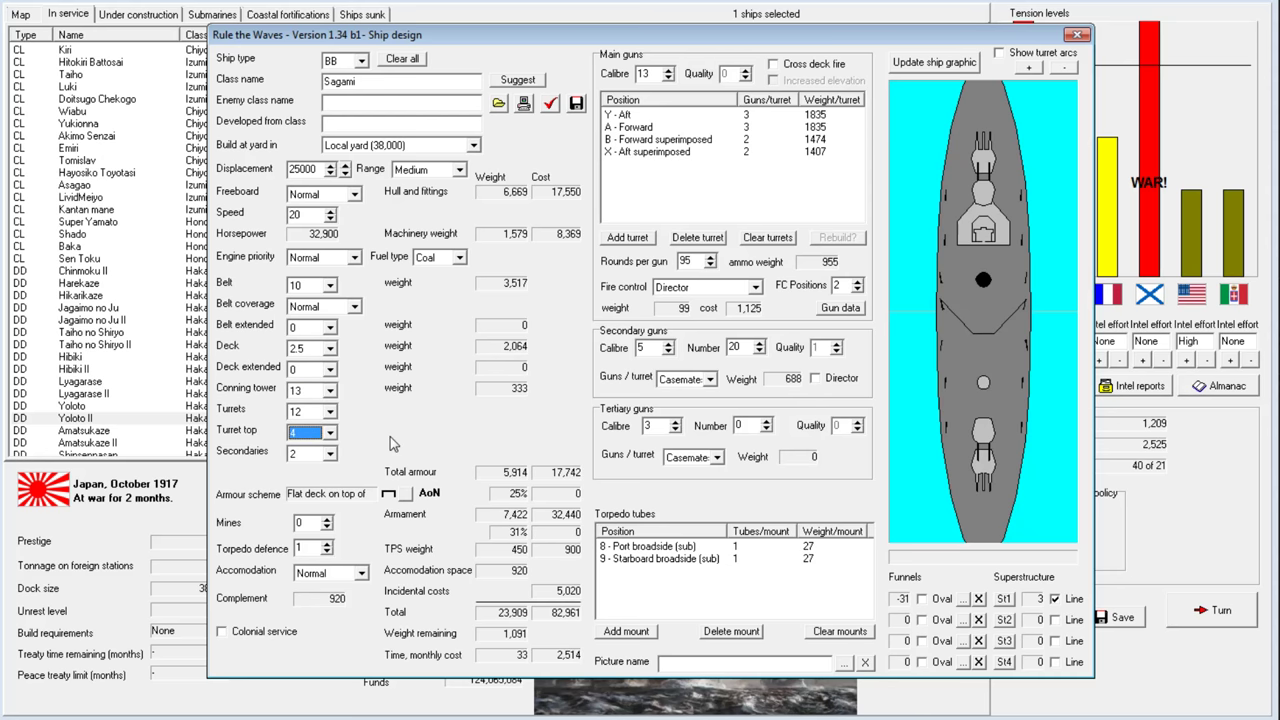
{"action": "left_click", "coordinate": [328, 432]}
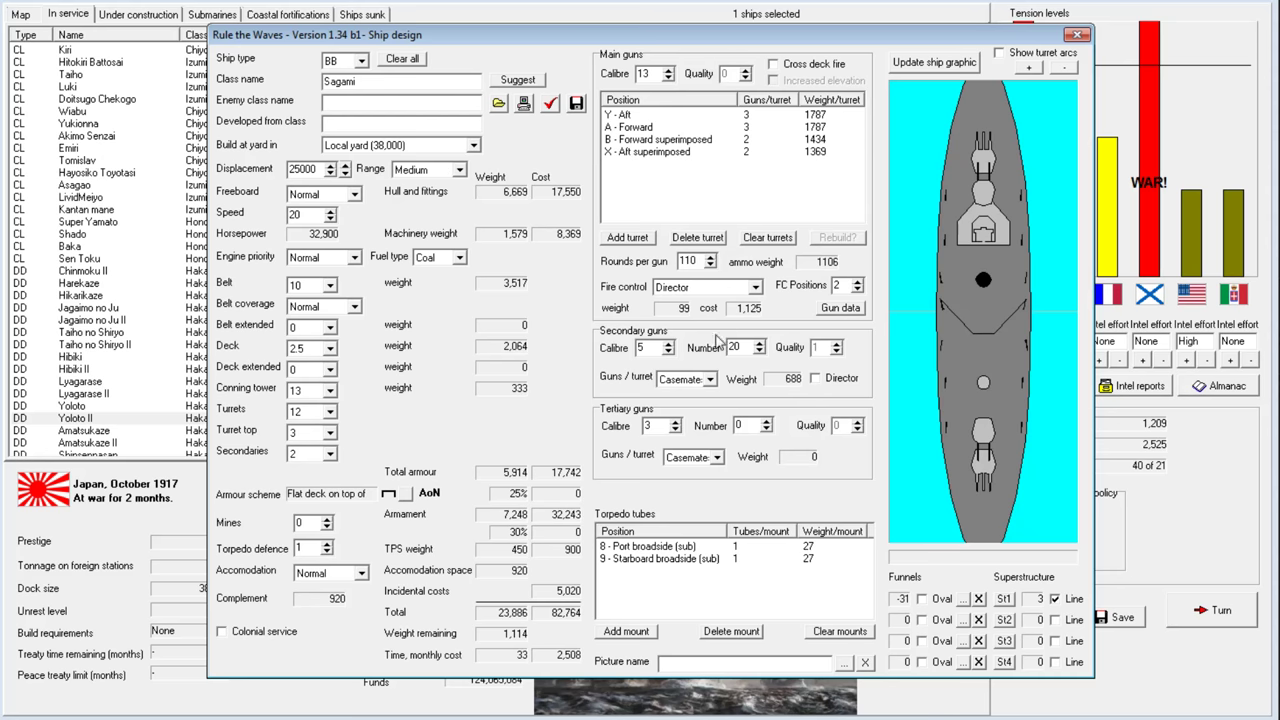
{"action": "mouse_move", "coordinate": [945, 328]}
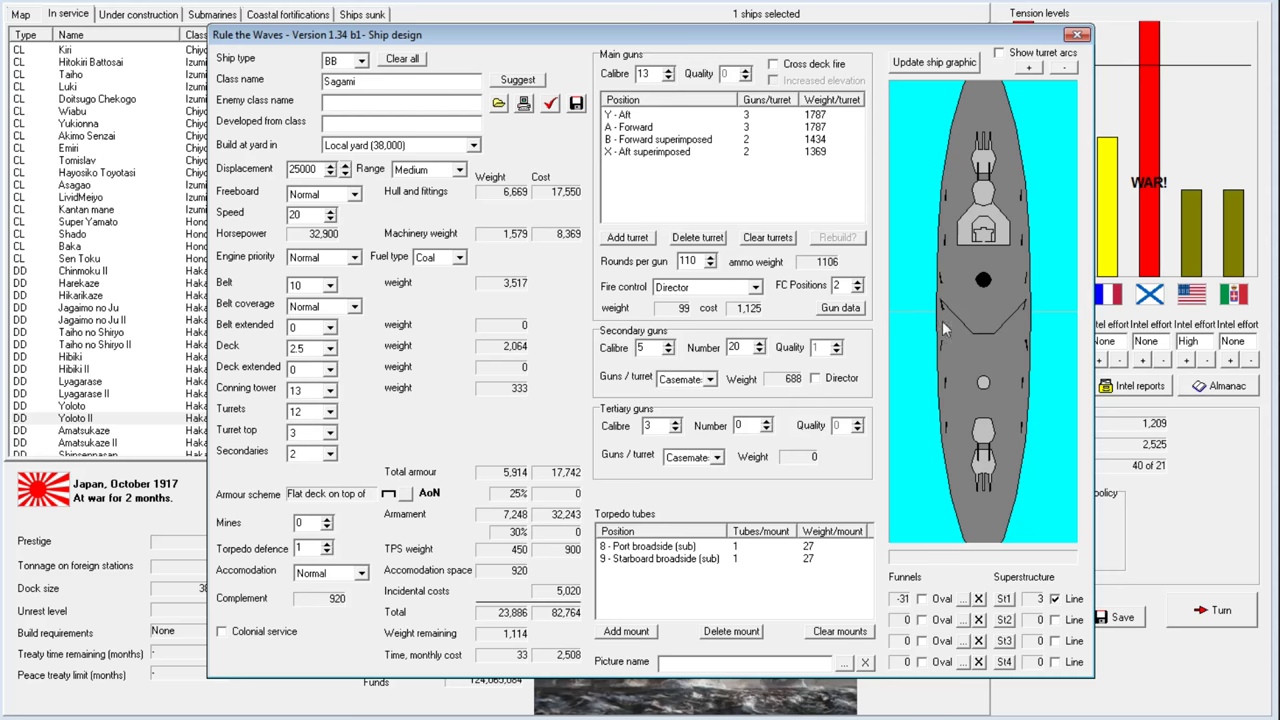
{"action": "mouse_move", "coordinate": [912, 115]}
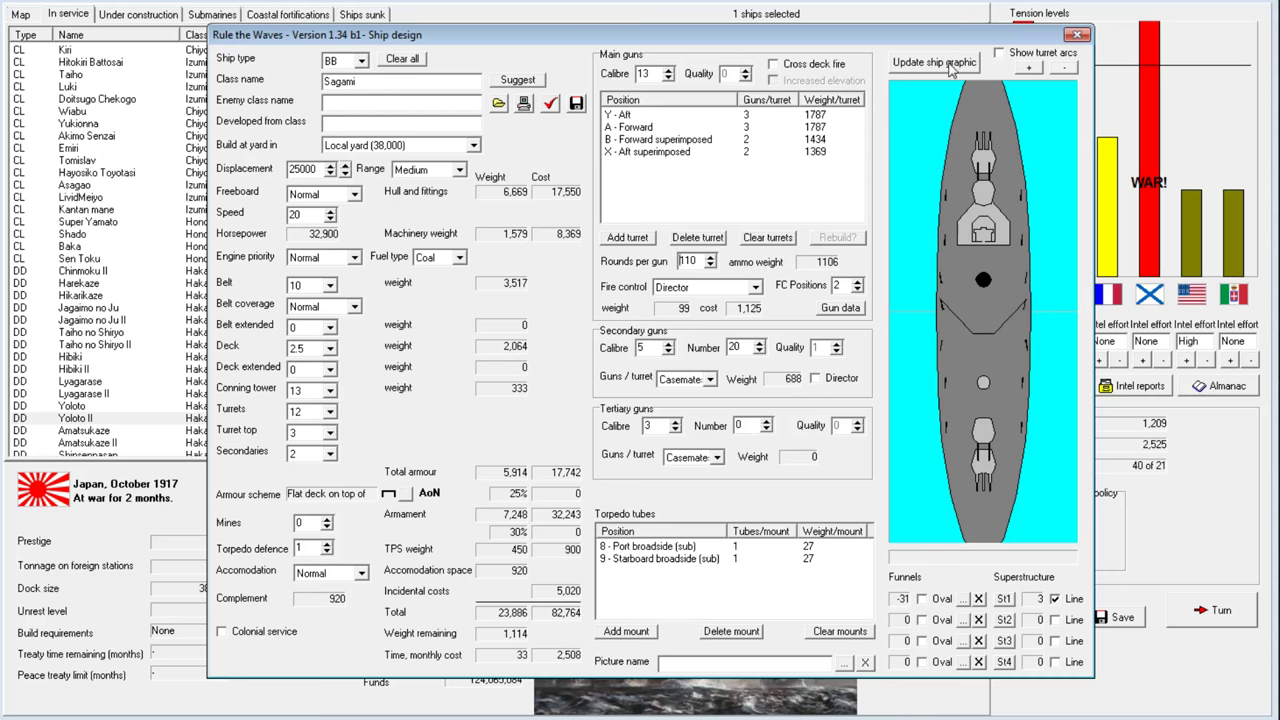
{"action": "left_click", "coordinate": [933, 62]}
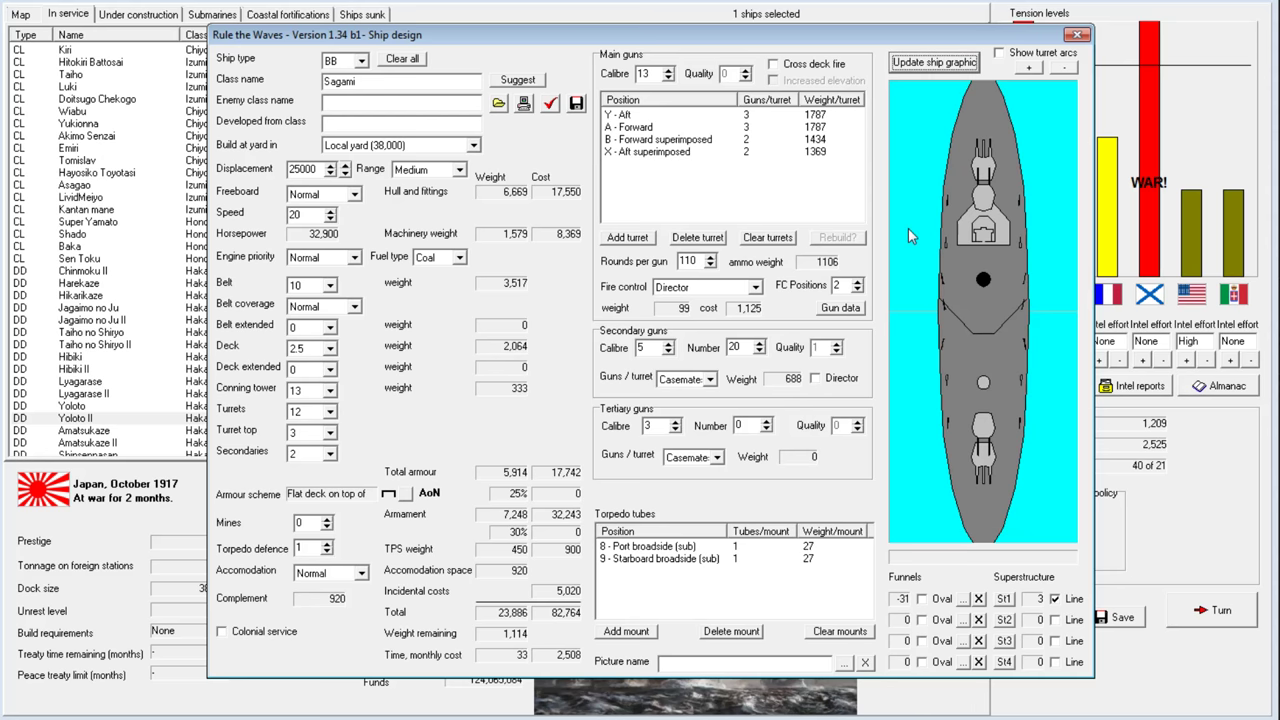
{"action": "mouse_move", "coordinate": [424, 205]}
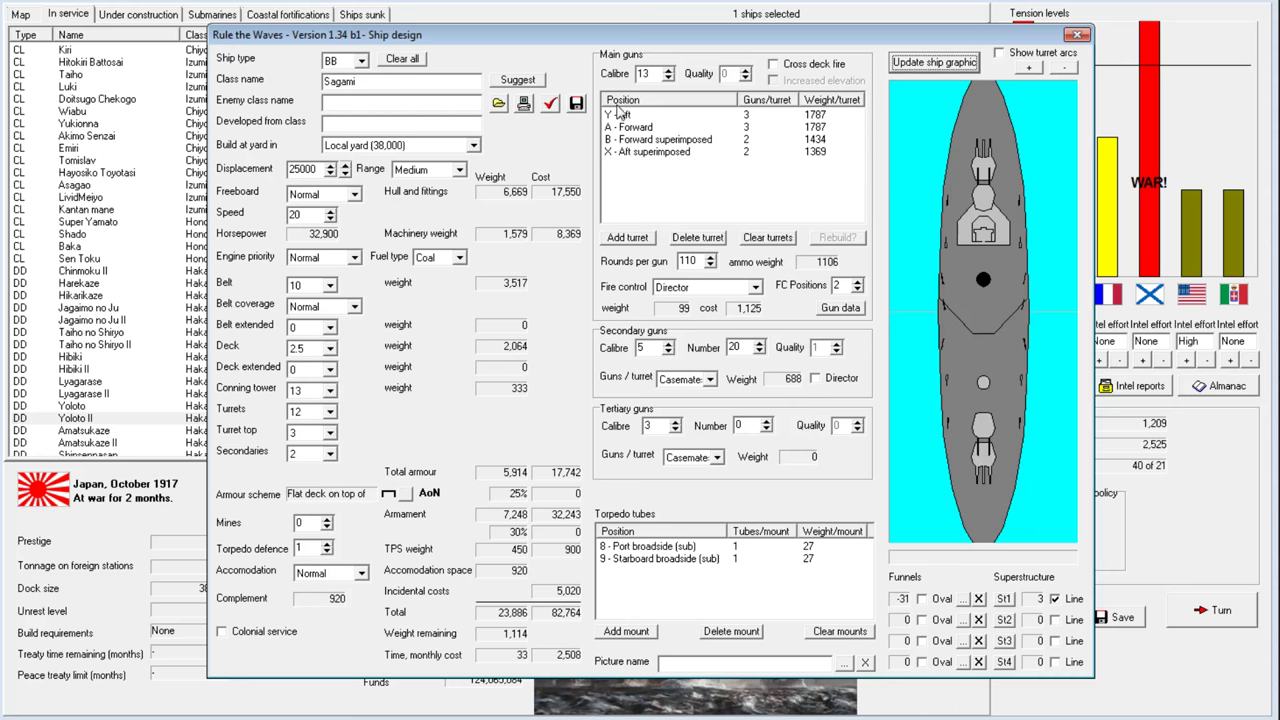
{"action": "mouse_move", "coordinate": [642, 158]}
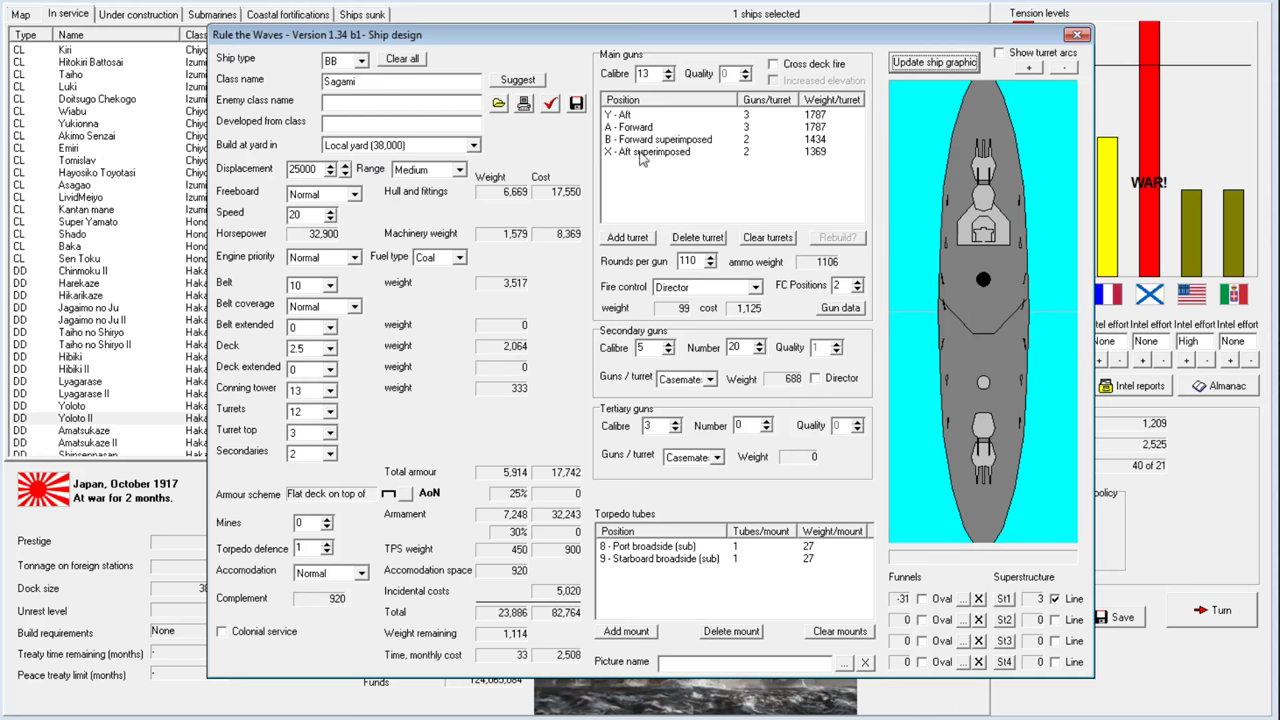
Add a triple main turret and toggle the firing arcs to inspect the aft superimposed turret
{"action": "left_click", "coordinate": [627, 237]}
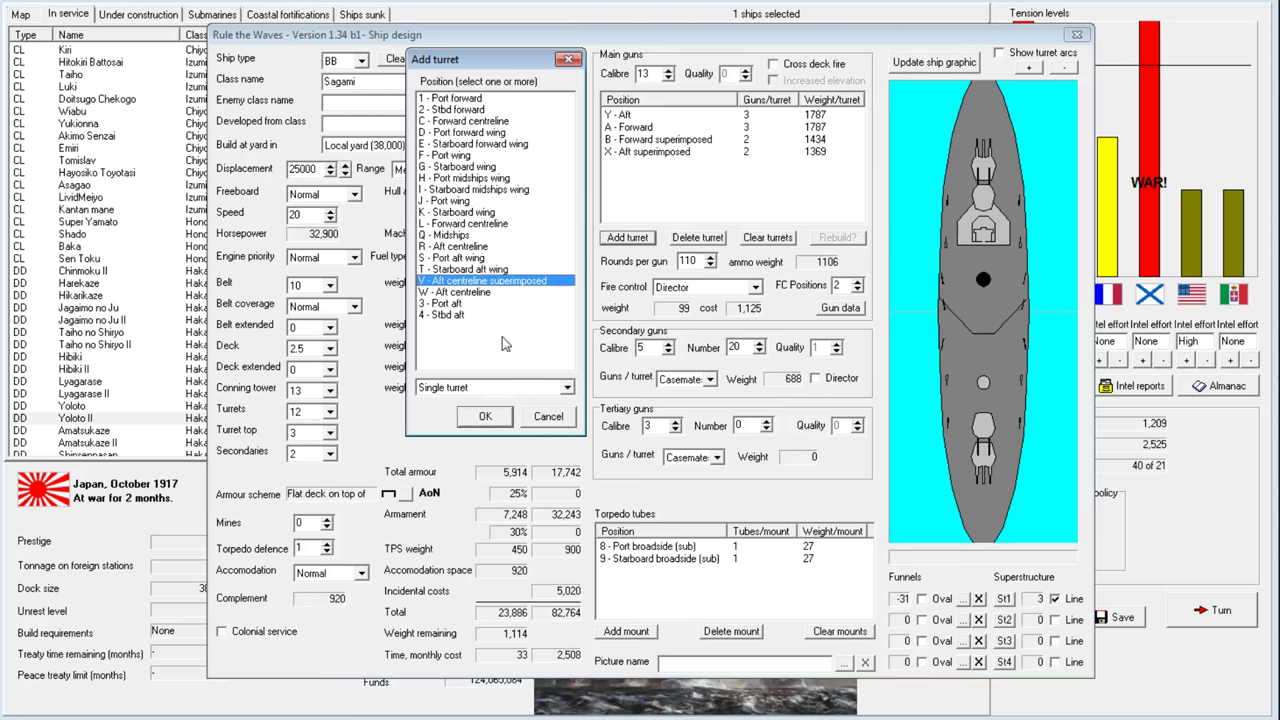
{"action": "left_click", "coordinate": [490, 387]}
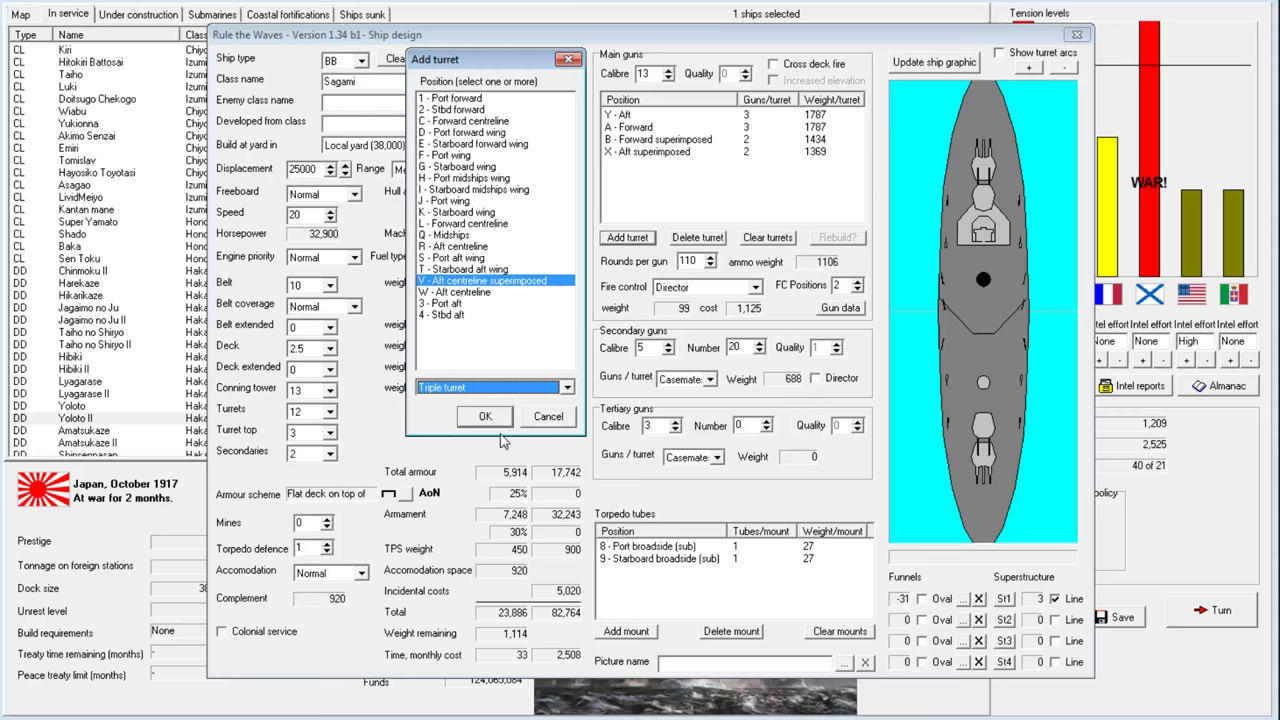
{"action": "left_click", "coordinate": [484, 416]}
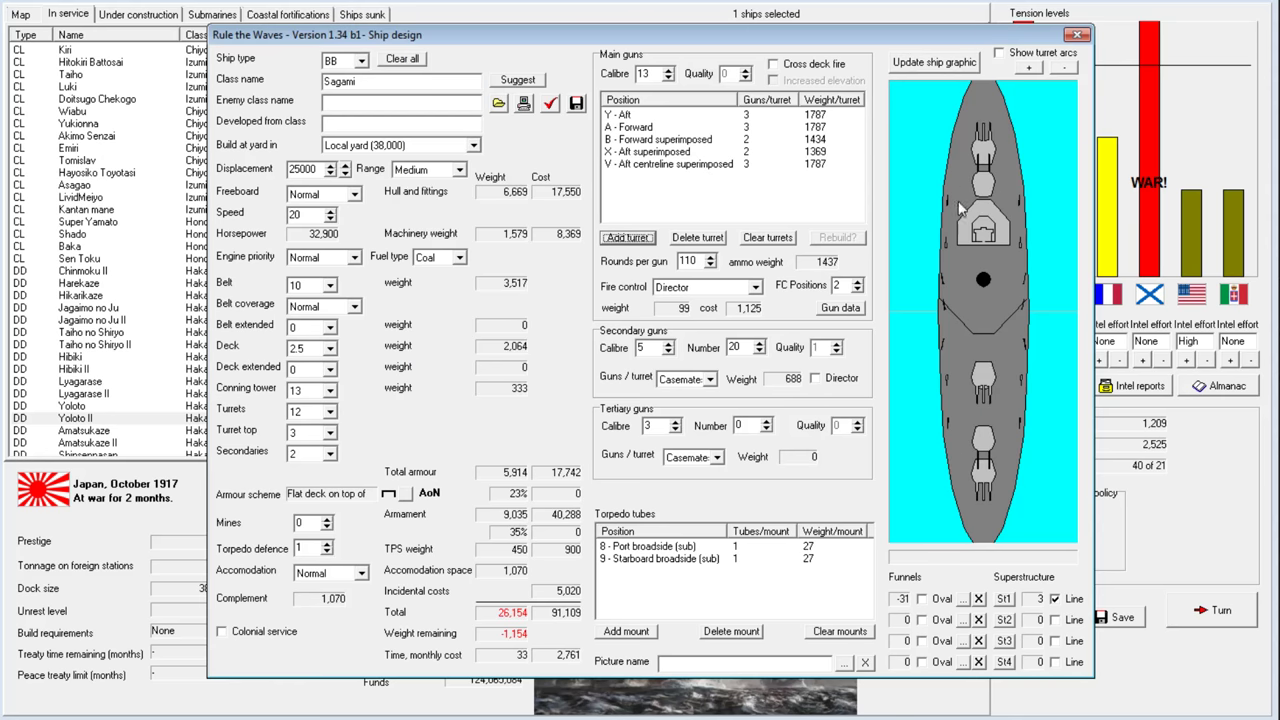
{"action": "left_click", "coordinate": [999, 52]}
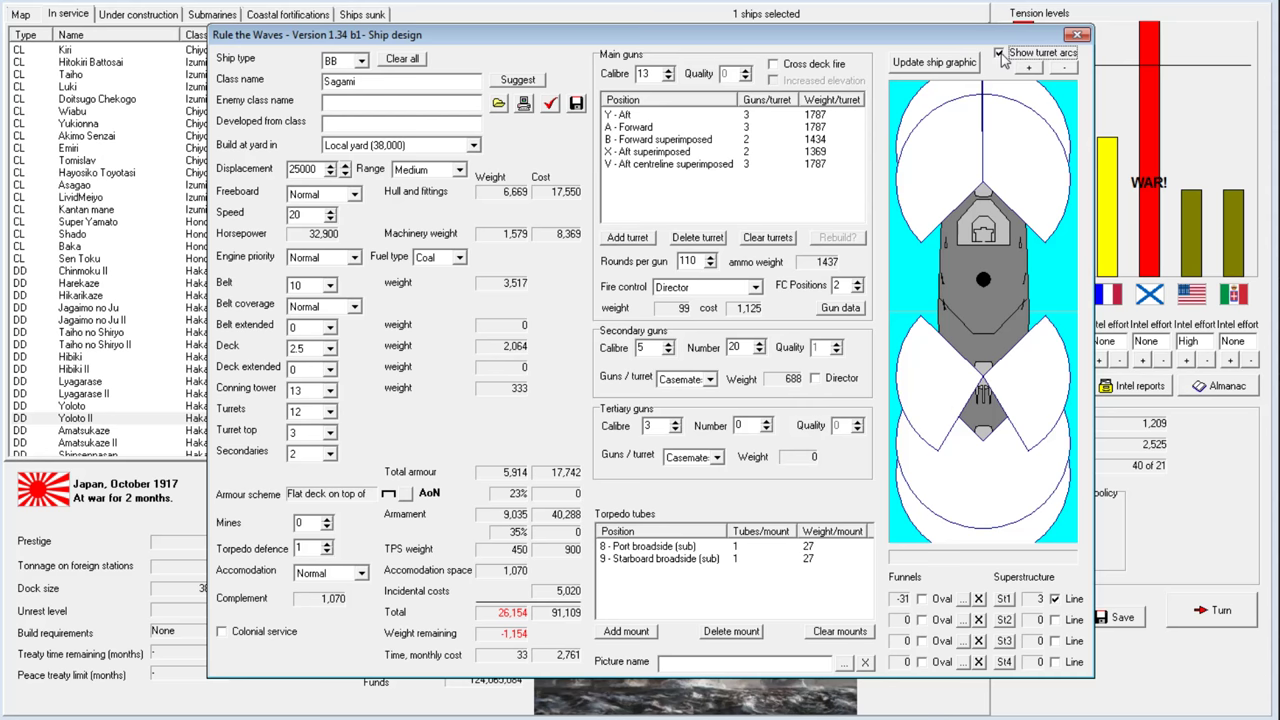
{"action": "left_click", "coordinate": [999, 52]}
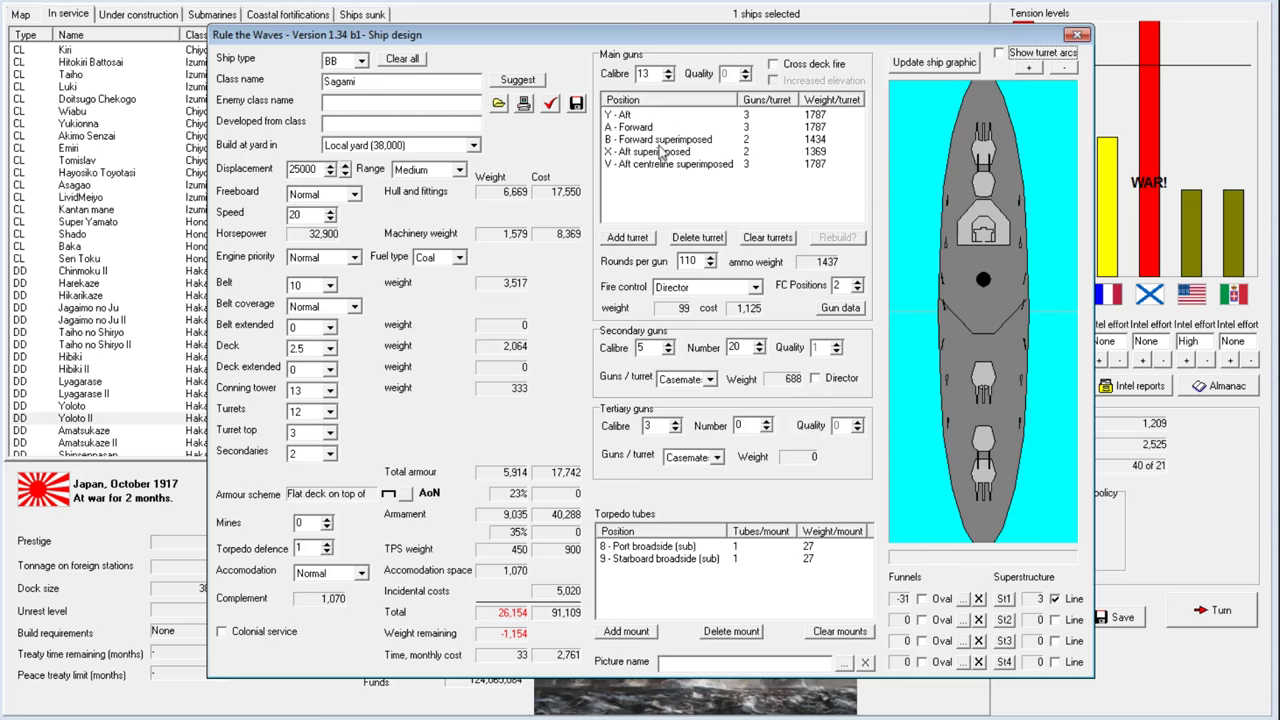
{"action": "left_click", "coordinate": [665, 151]}
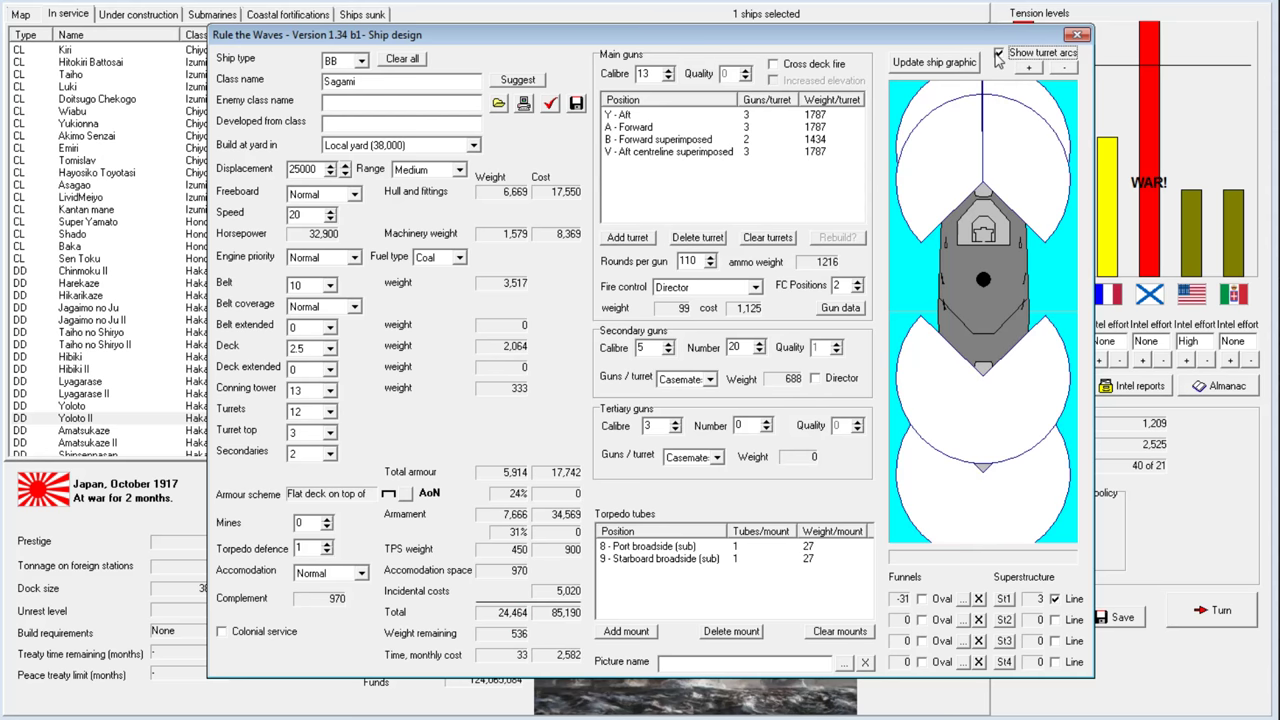
{"action": "left_click", "coordinate": [998, 52]}
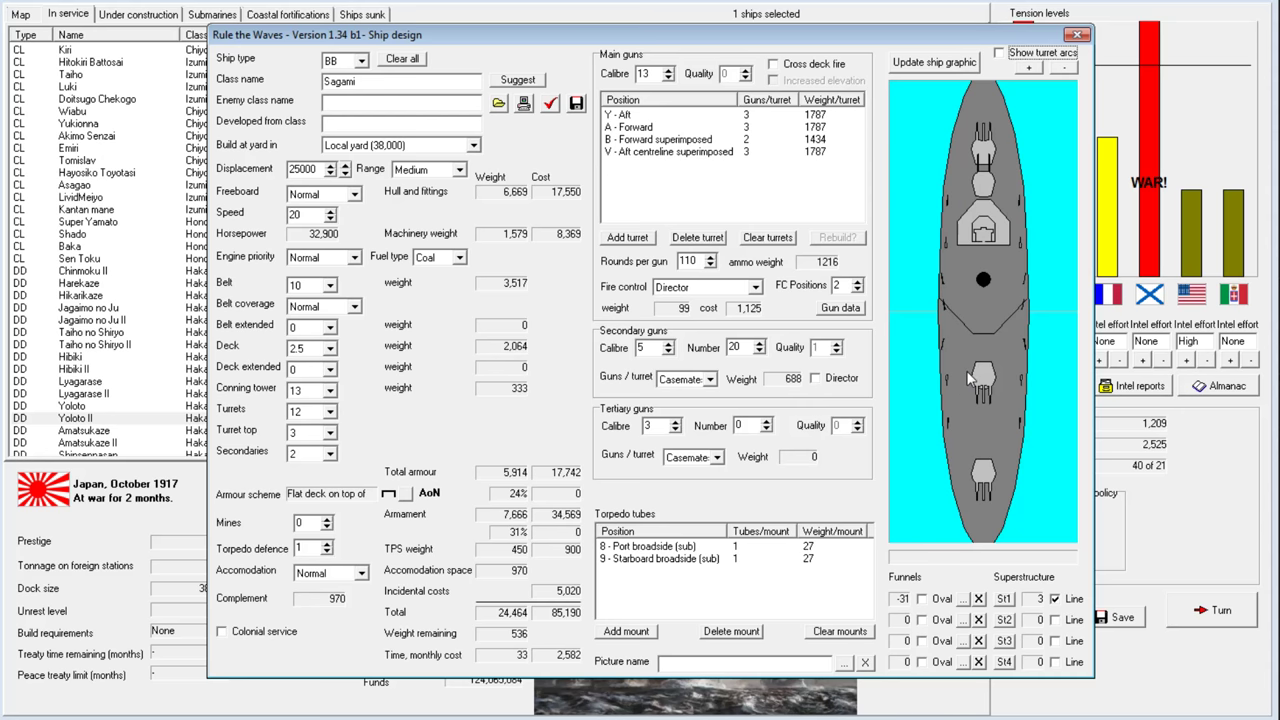
{"action": "mouse_move", "coordinate": [790, 270]}
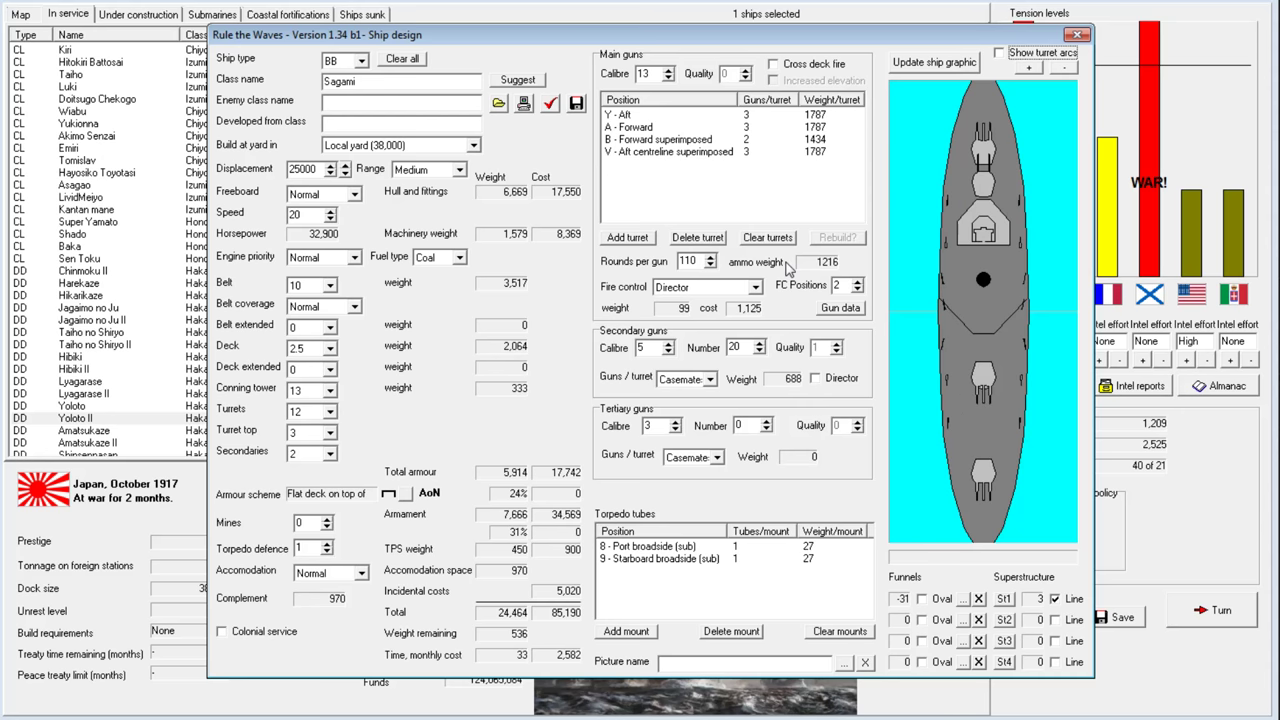
{"action": "mouse_move", "coordinate": [680, 184]}
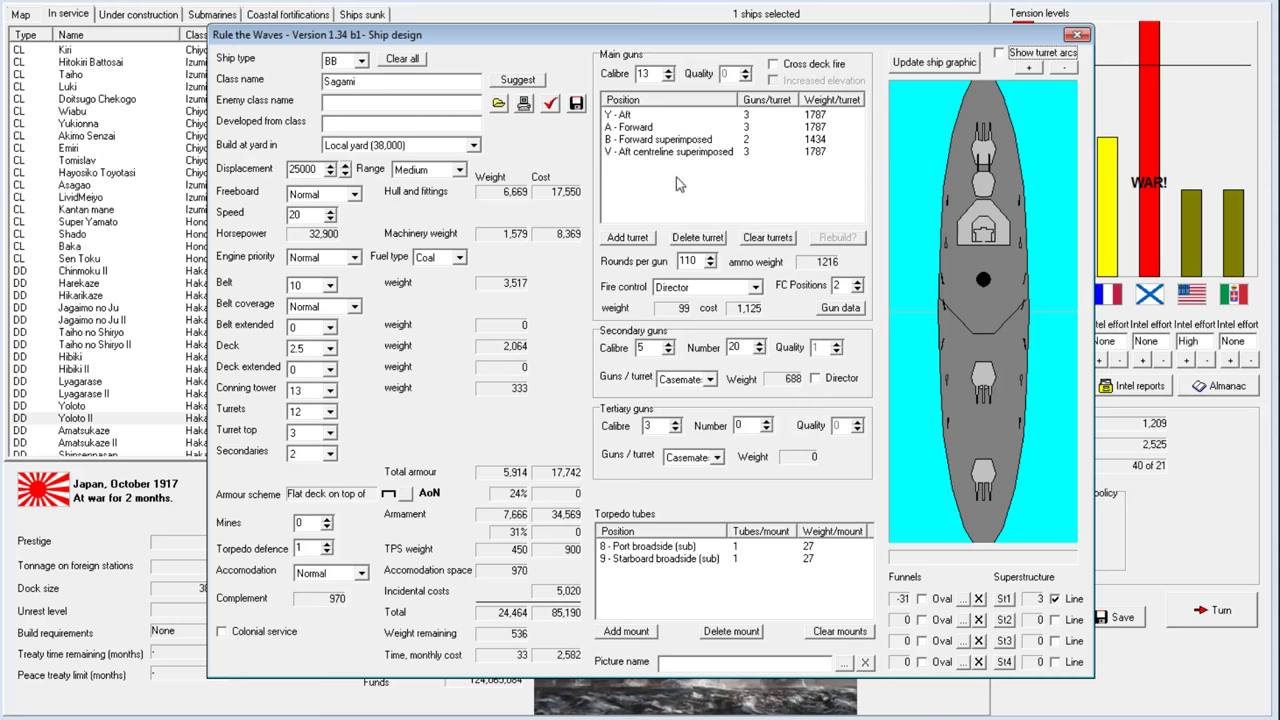
Add a turret in the aft superimposed position, then delete the aft superimposed turrets
{"action": "left_click", "coordinate": [680, 152]}
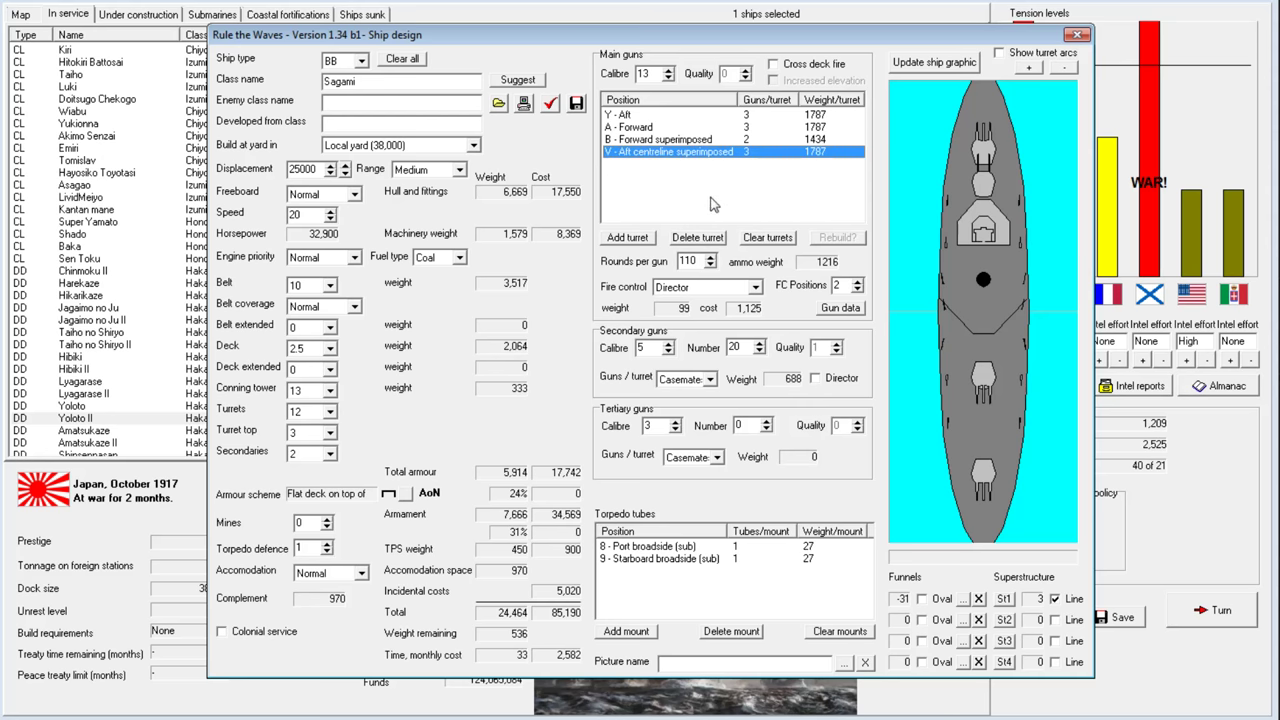
{"action": "left_click", "coordinate": [626, 237]}
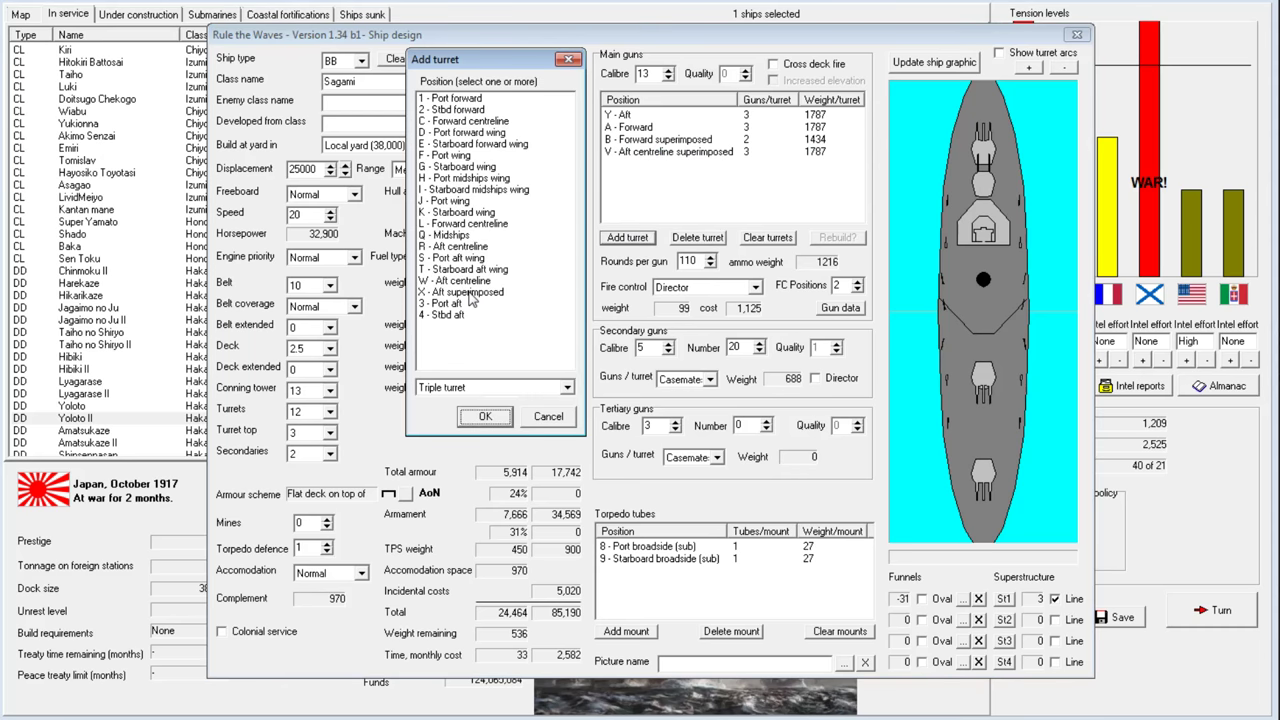
{"action": "left_click", "coordinate": [461, 291]}
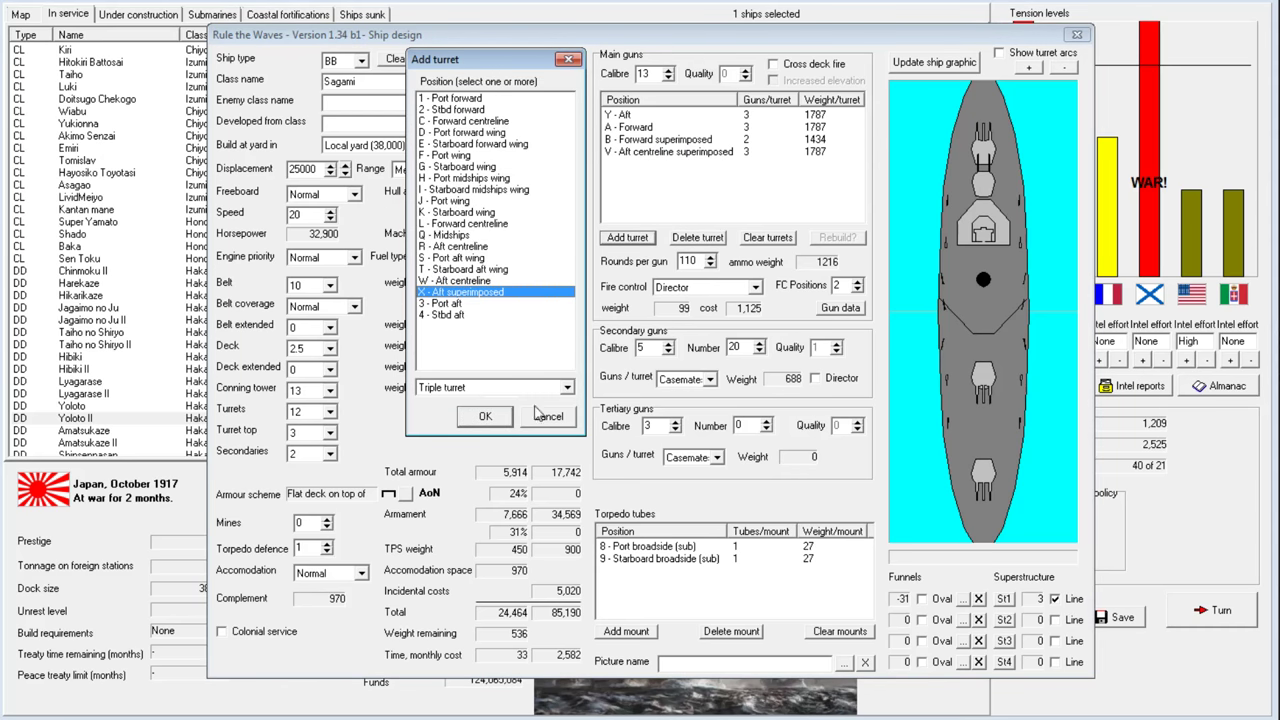
{"action": "left_click", "coordinate": [484, 416]}
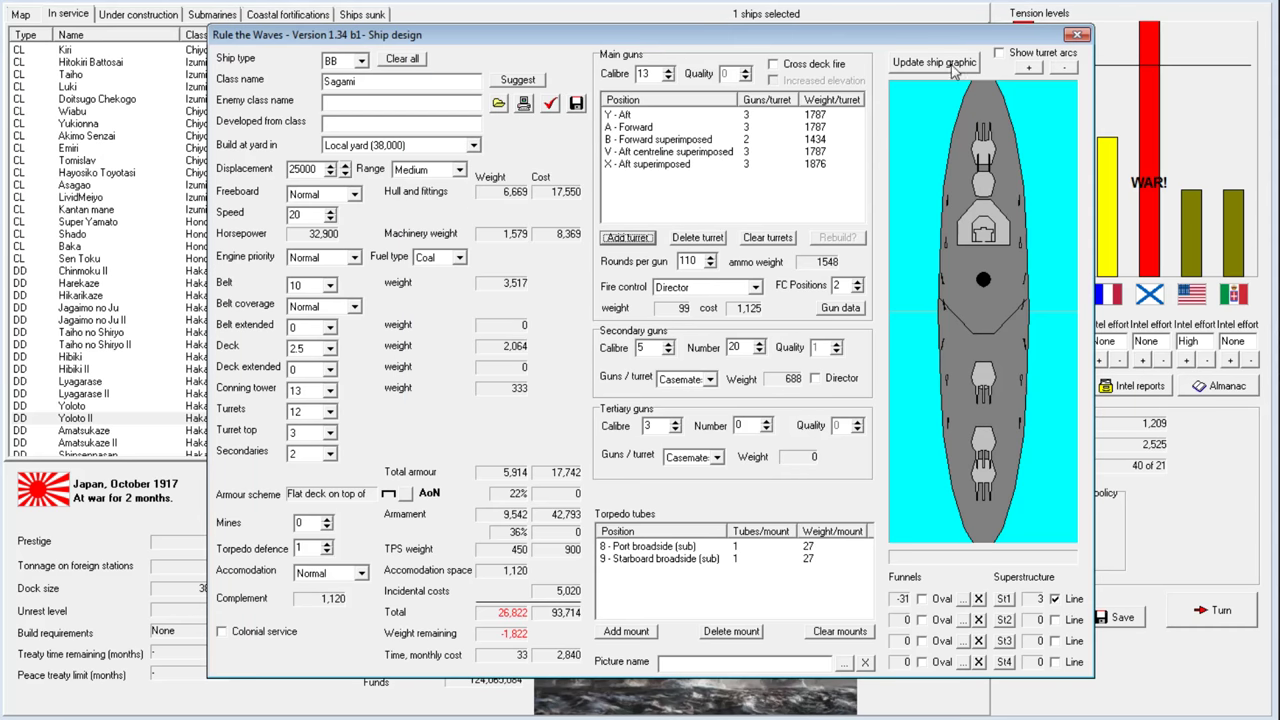
{"action": "mouse_move", "coordinate": [685, 170]}
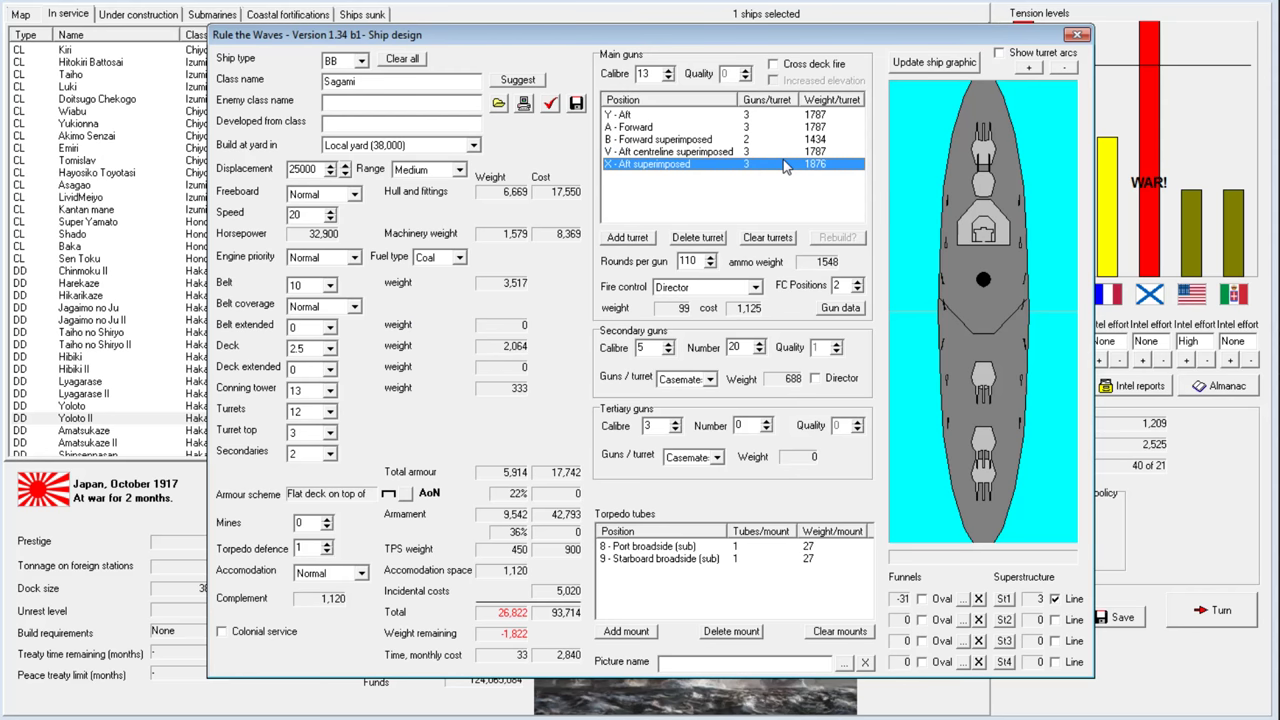
{"action": "mouse_move", "coordinate": [692, 167]}
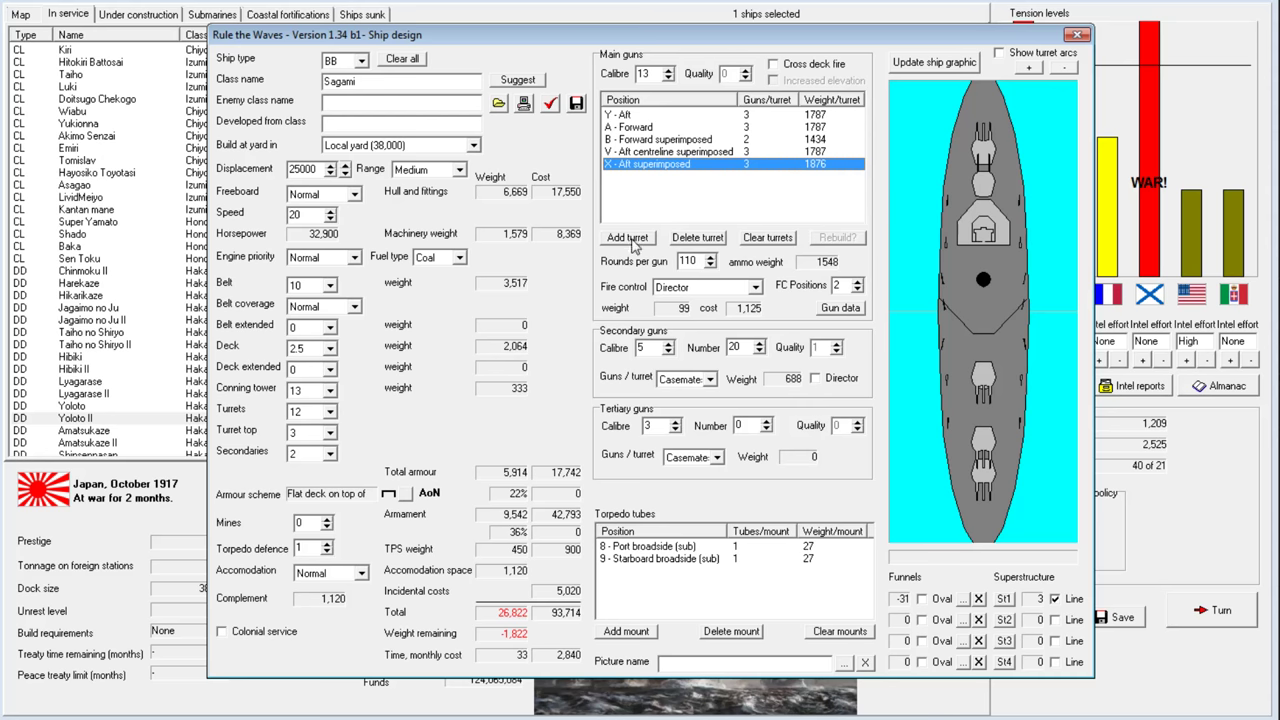
{"action": "left_click", "coordinate": [697, 237]}
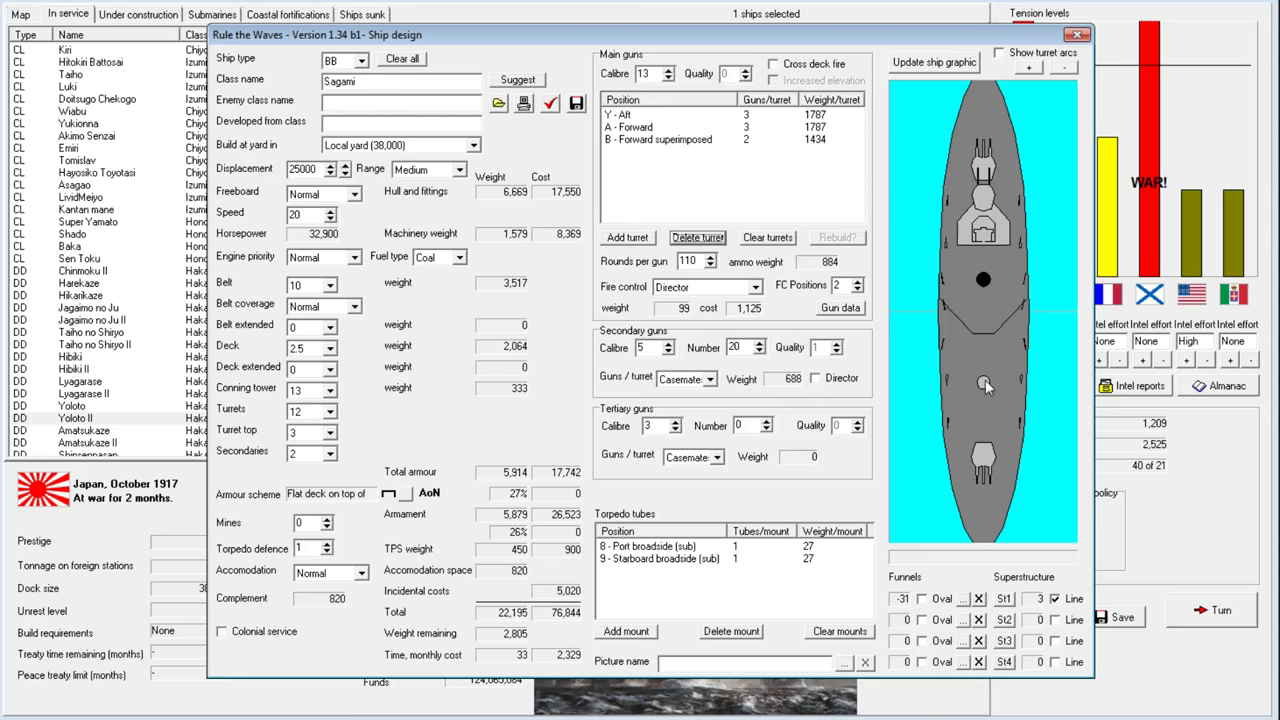
{"action": "mouse_move", "coordinate": [983, 497]}
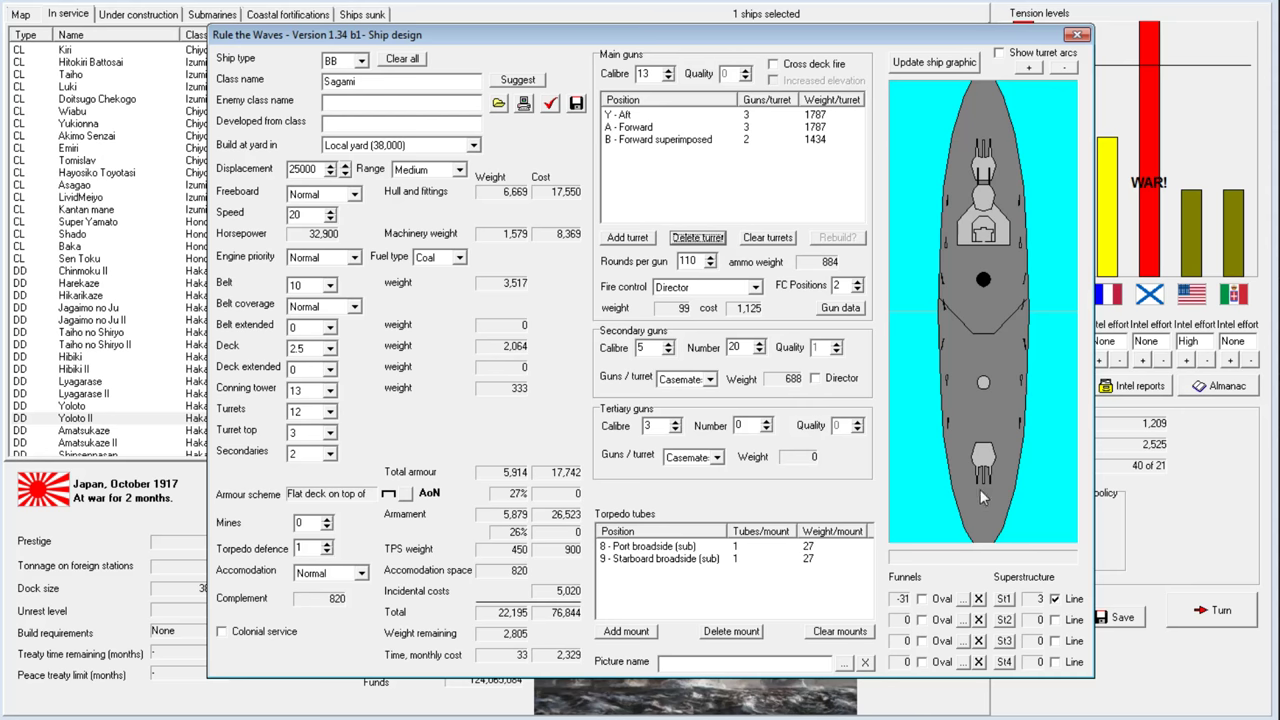
{"action": "mouse_move", "coordinate": [1007, 628]}
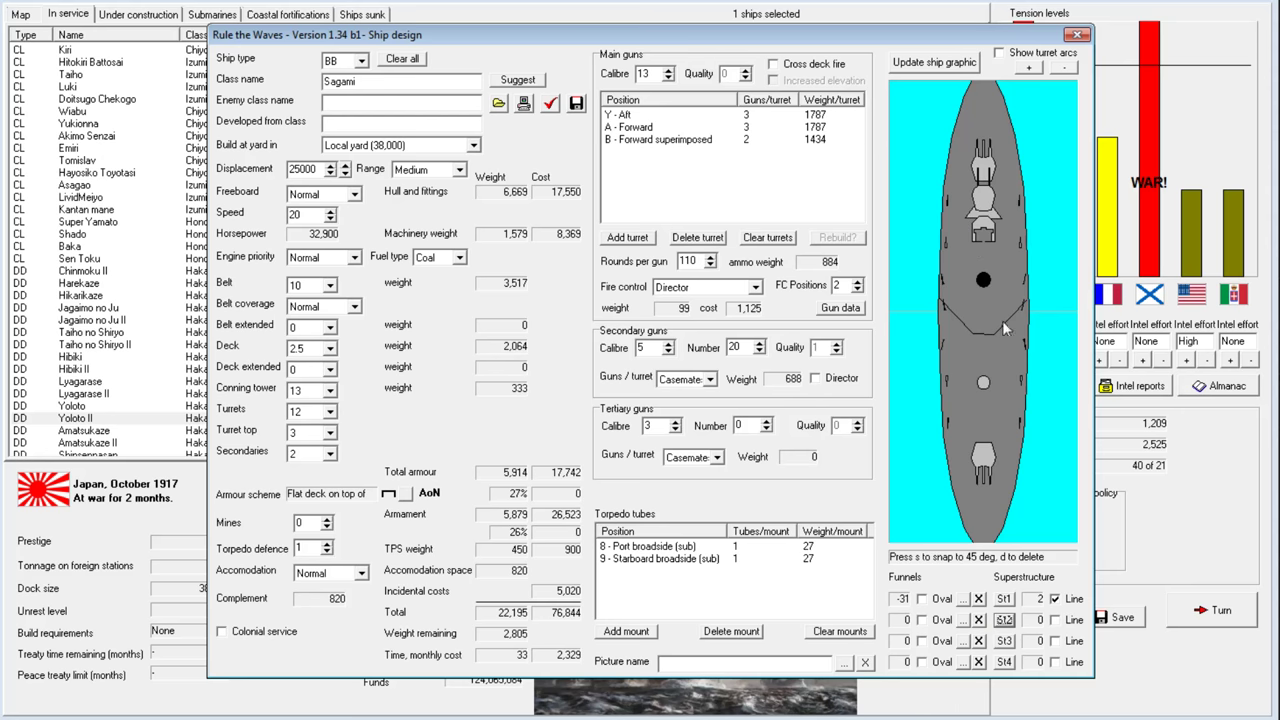
{"action": "mouse_move", "coordinate": [985, 222]}
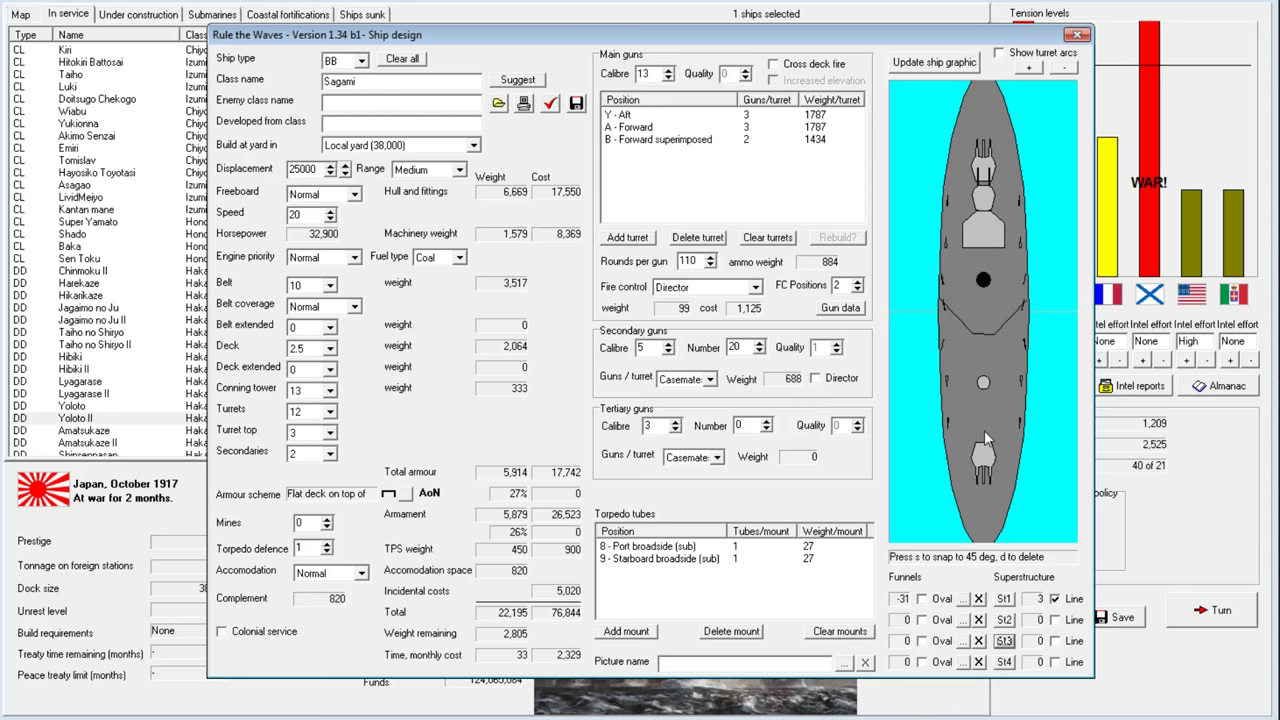
{"action": "mouse_move", "coordinate": [1060, 648]}
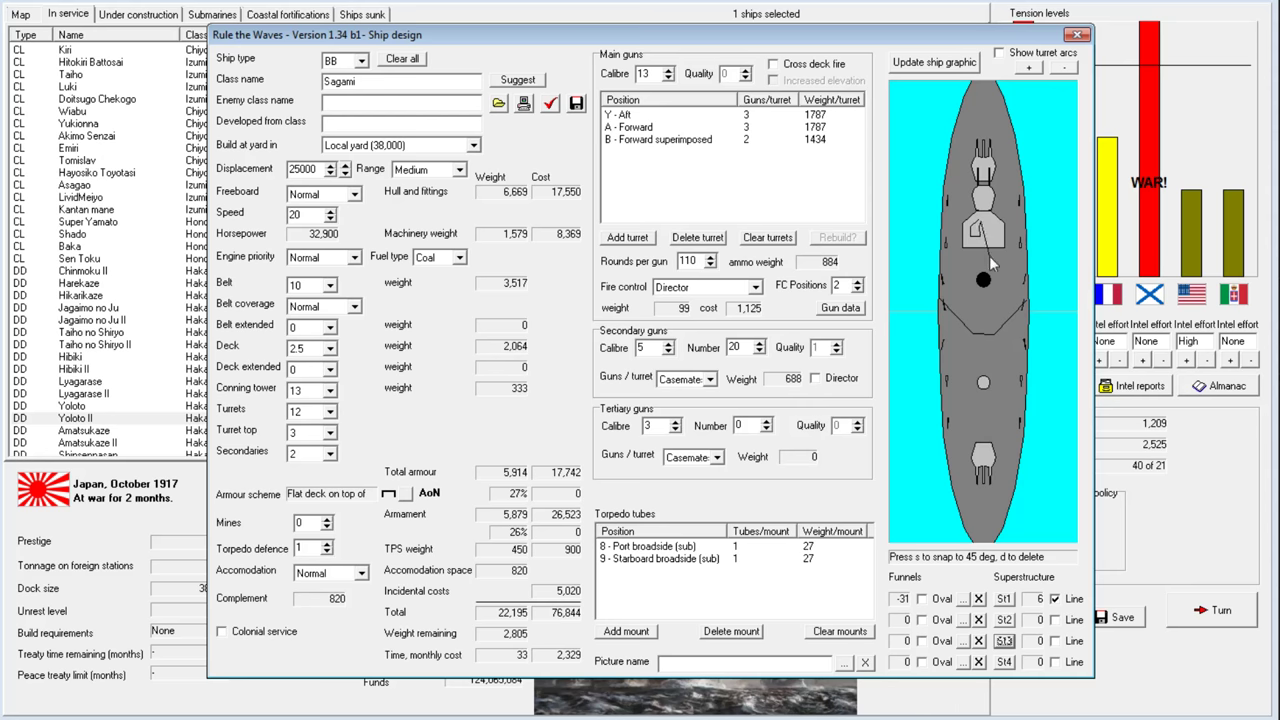
{"action": "mouse_move", "coordinate": [1025, 672]}
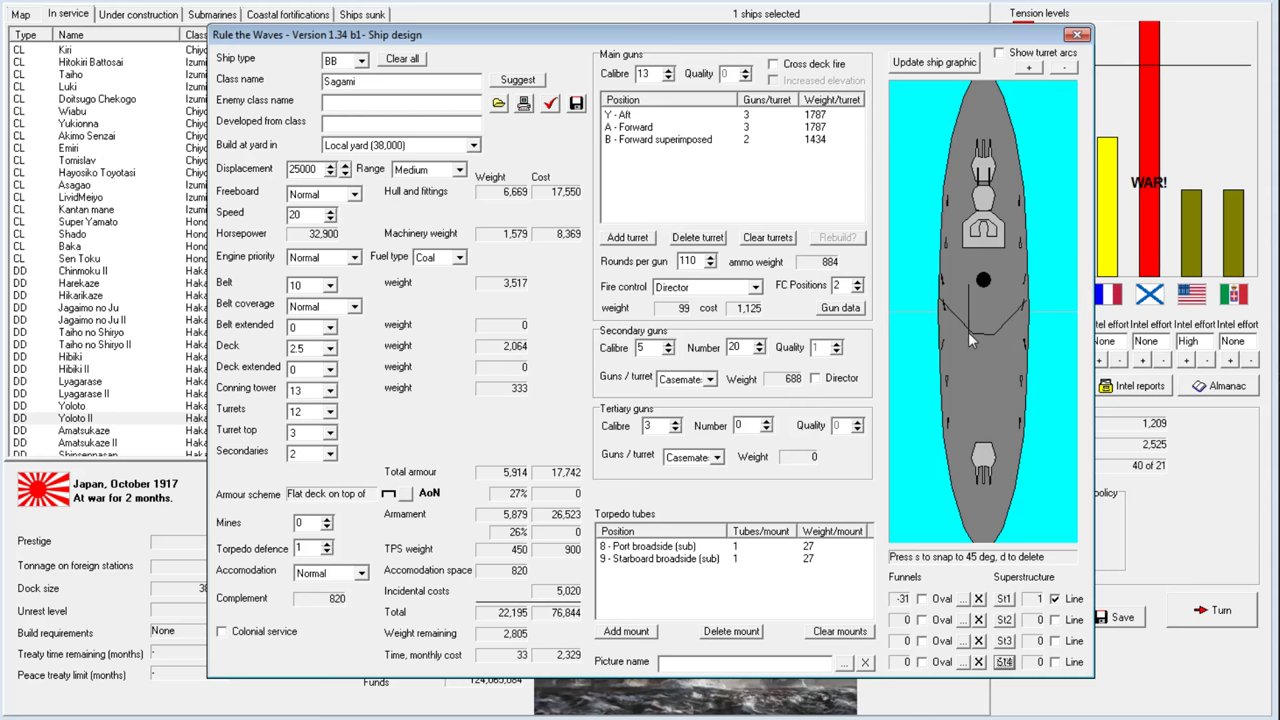
{"action": "mouse_move", "coordinate": [972, 358]}
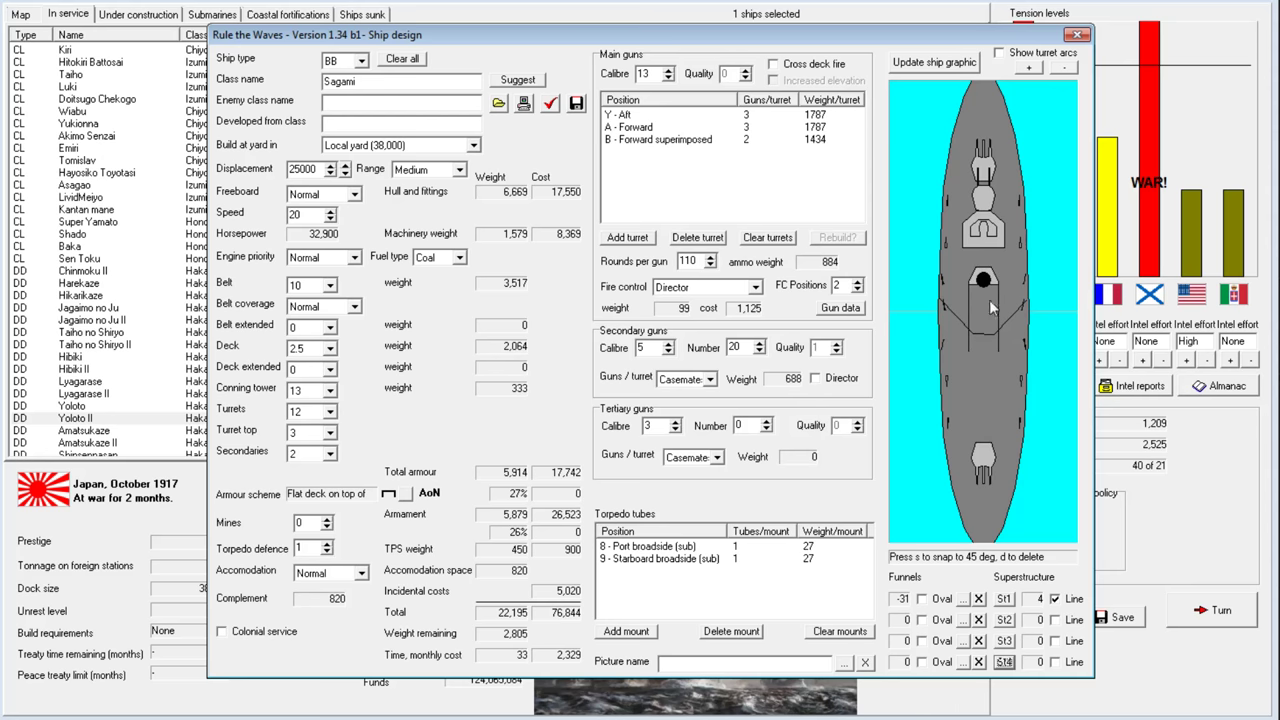
{"action": "mouse_move", "coordinate": [1007, 340]}
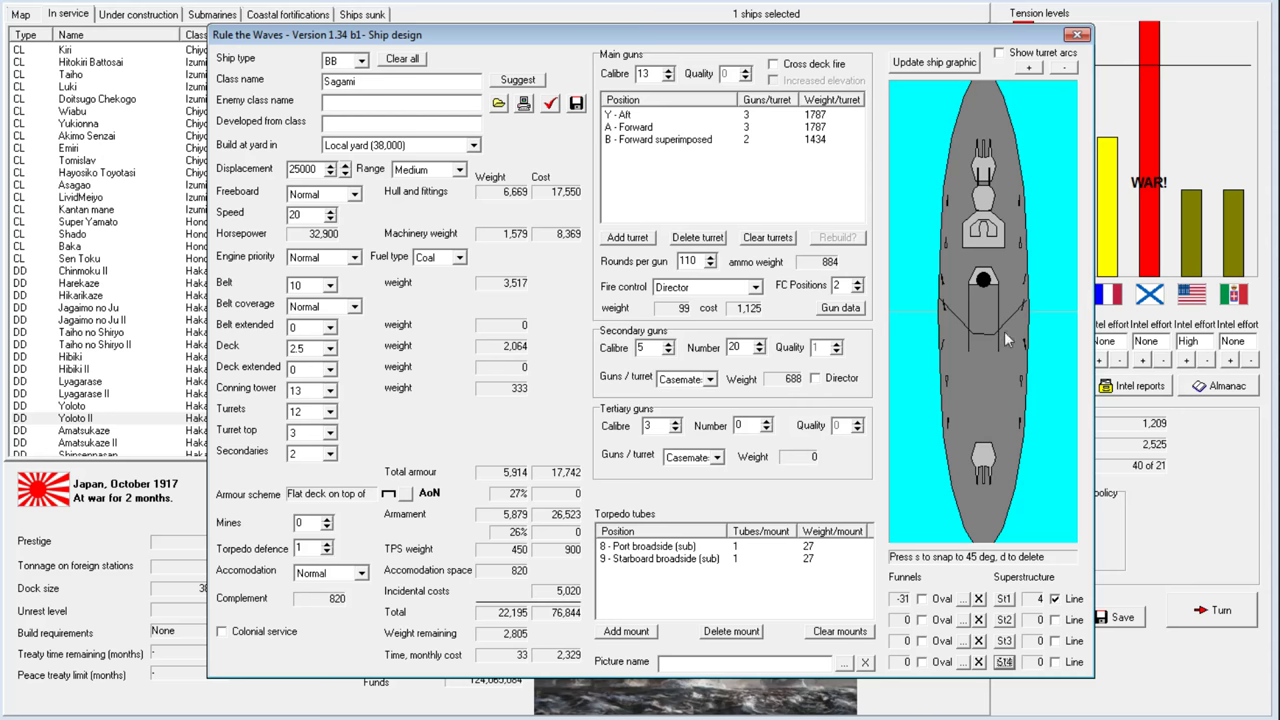
{"action": "mouse_move", "coordinate": [958, 618]}
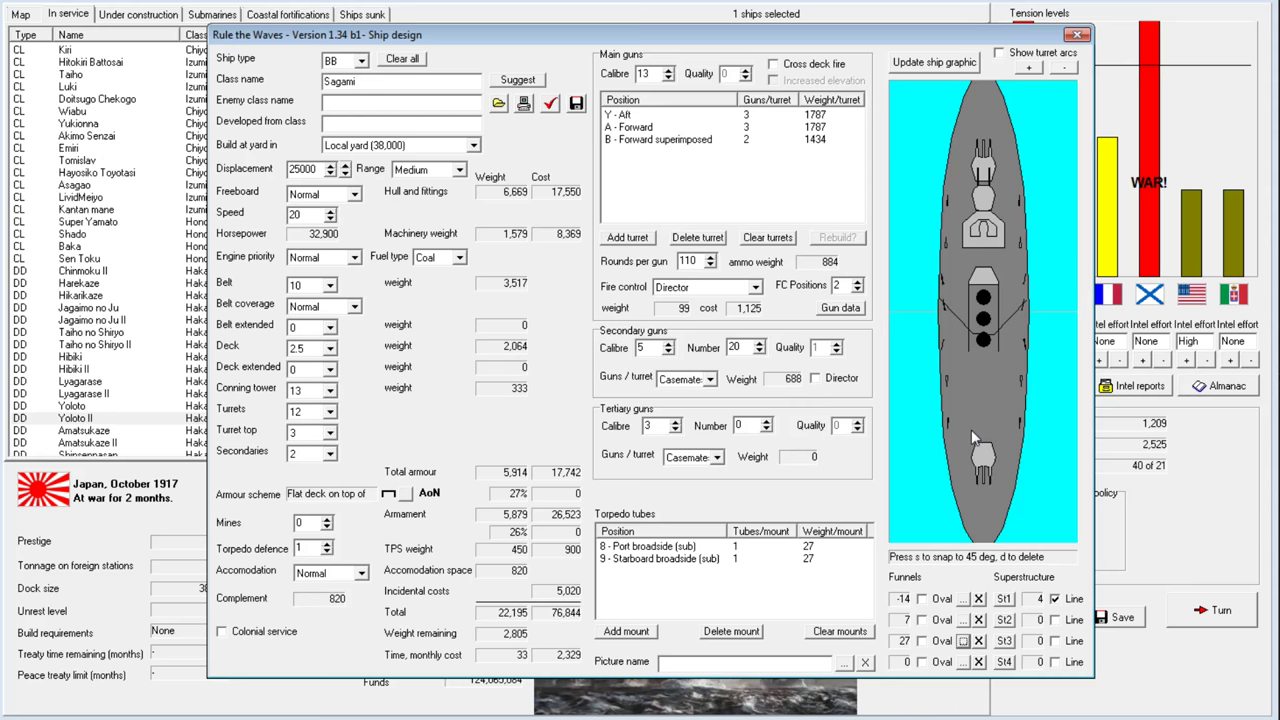
Add a fourth 13-inch triple turret at position V, aft centreline superimposed
{"action": "left_click", "coordinate": [627, 237]}
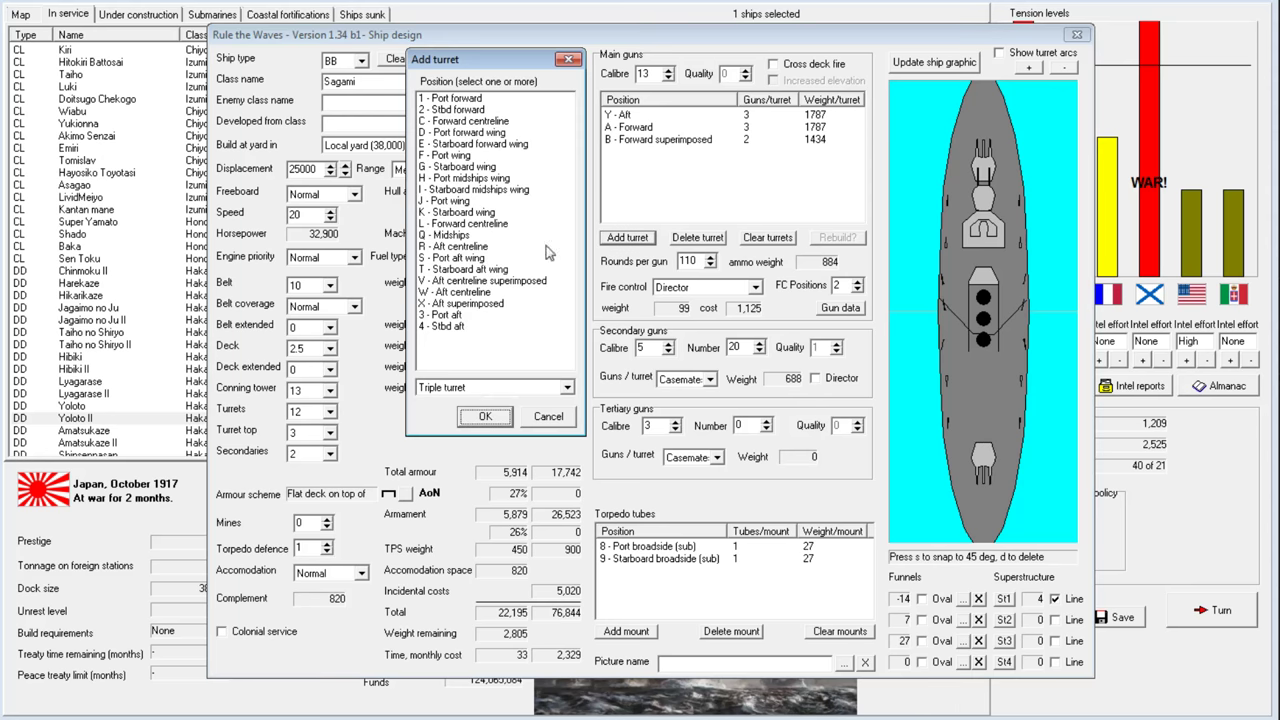
{"action": "left_click", "coordinate": [480, 280]}
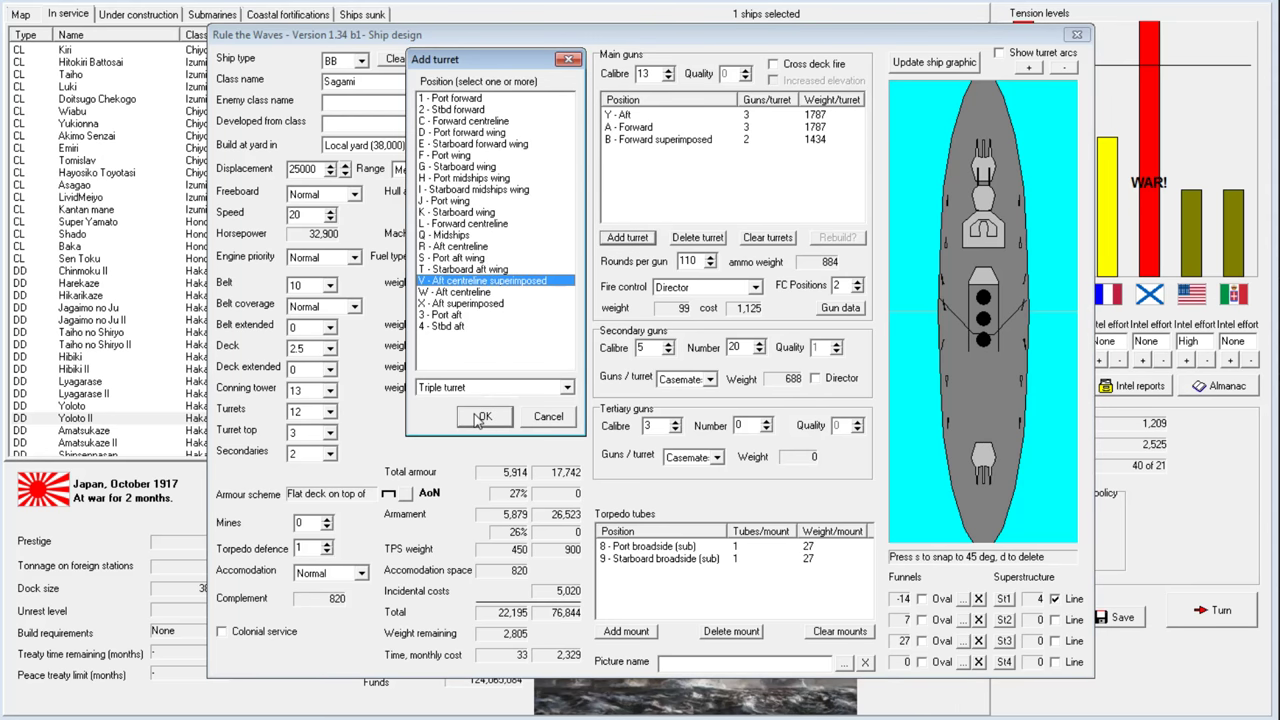
{"action": "left_click", "coordinate": [483, 416]}
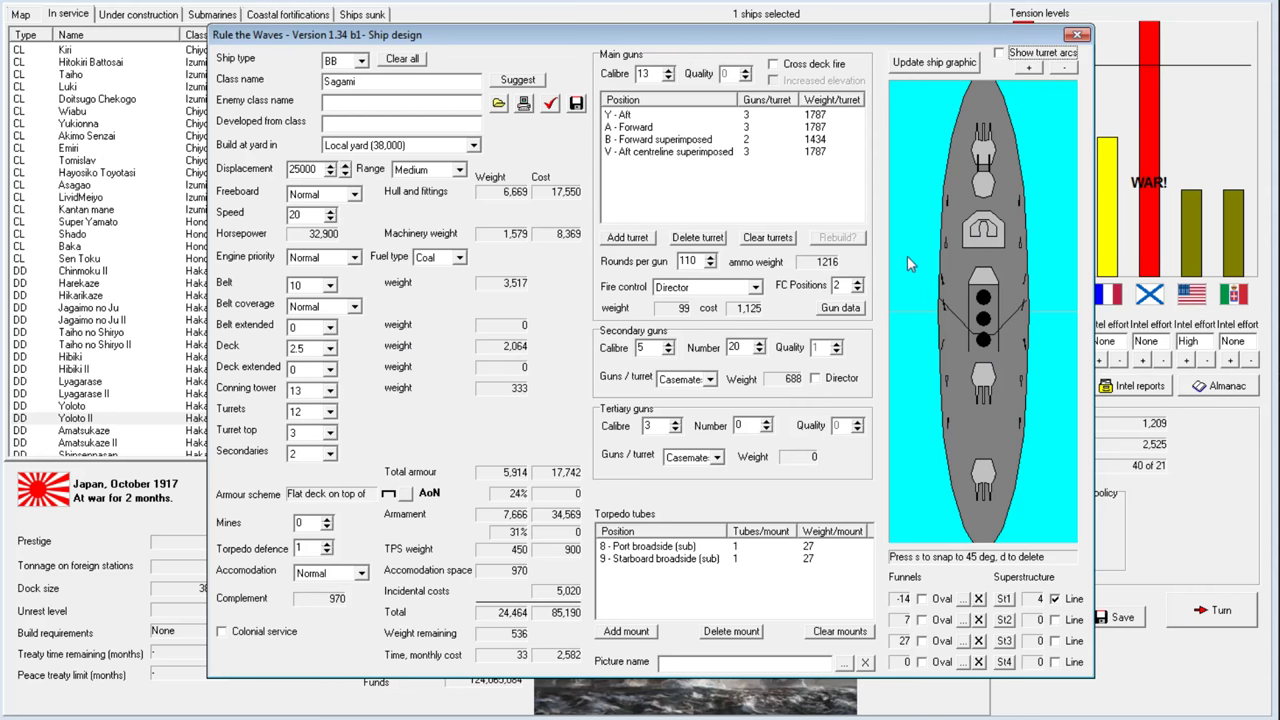
{"action": "mouse_move", "coordinate": [709, 161]}
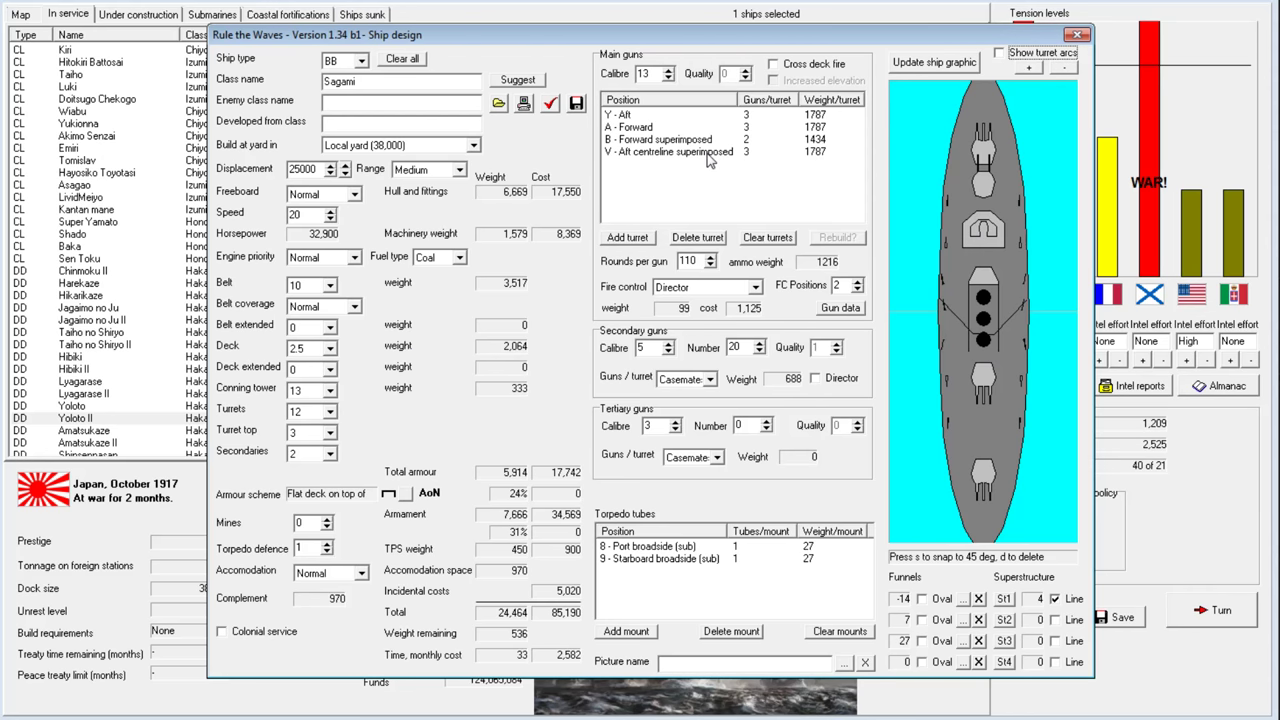
{"action": "mouse_move", "coordinate": [962, 175]}
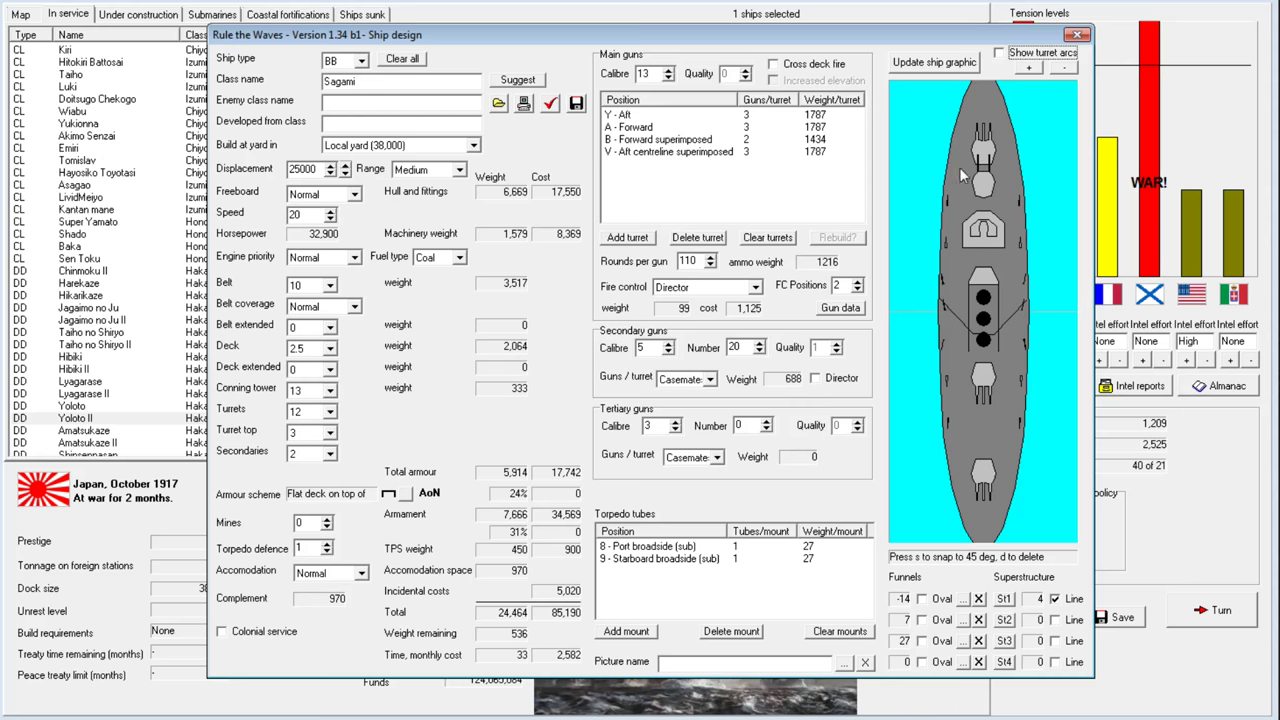
{"action": "mouse_move", "coordinate": [752, 208]}
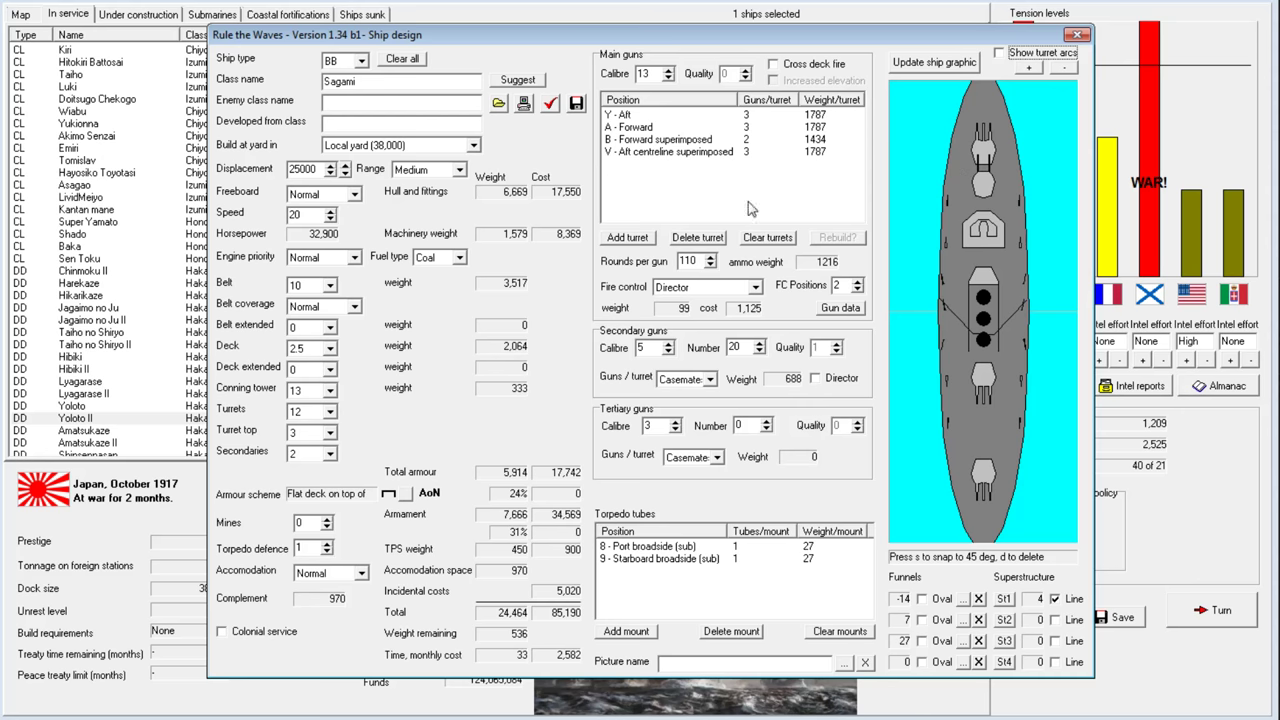
Set speed to 21 knots, displacement to 24,800 tons and 120 rounds per gun
{"action": "left_click", "coordinate": [670, 139]}
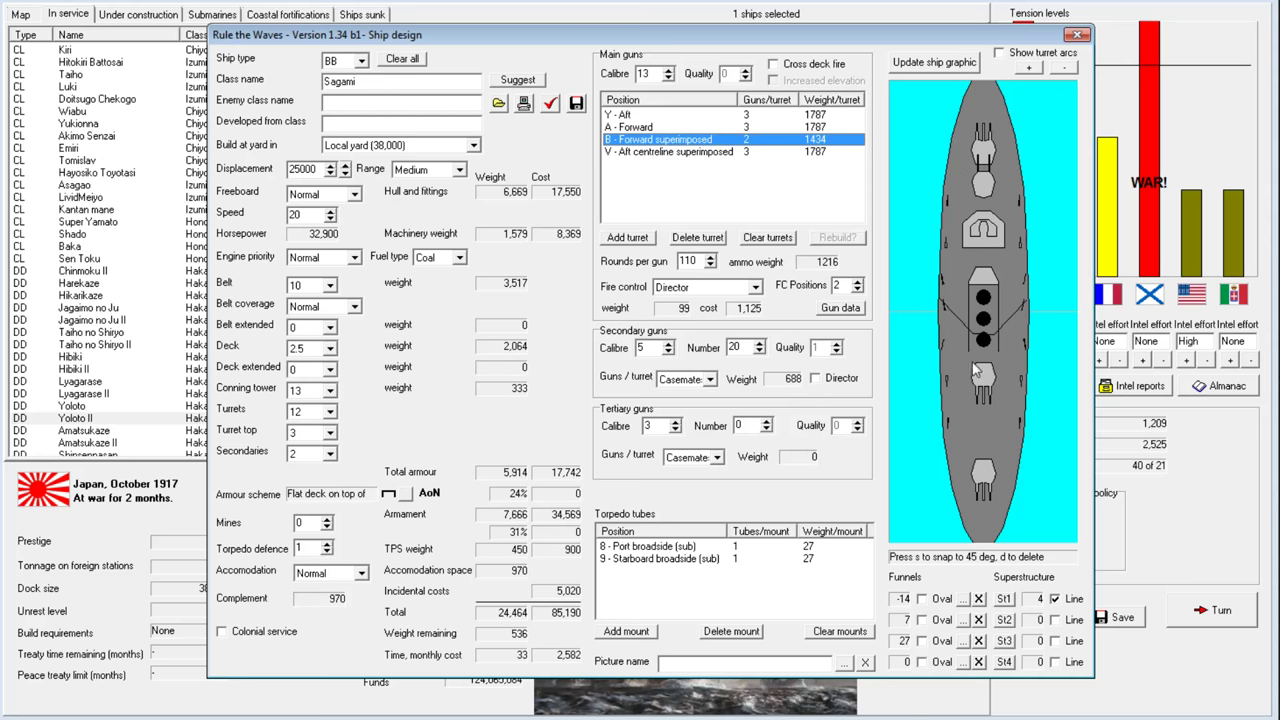
{"action": "mouse_move", "coordinate": [978, 407]}
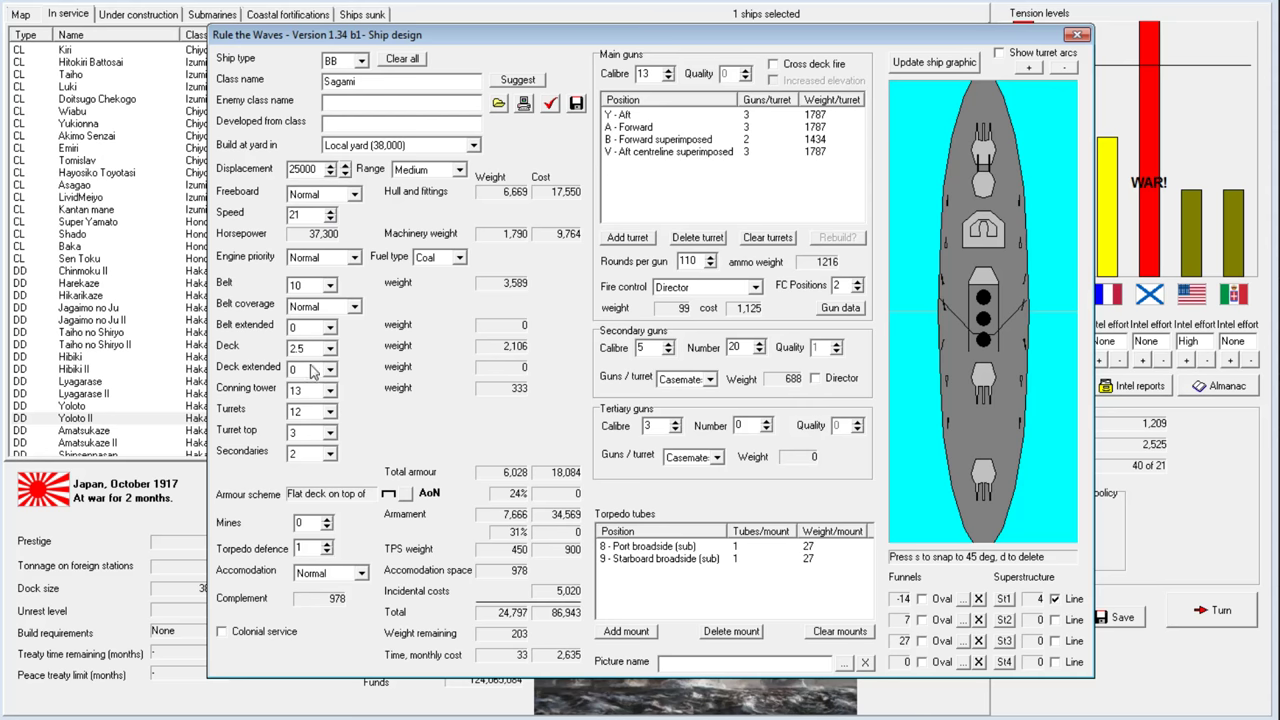
{"action": "mouse_move", "coordinate": [582, 127]}
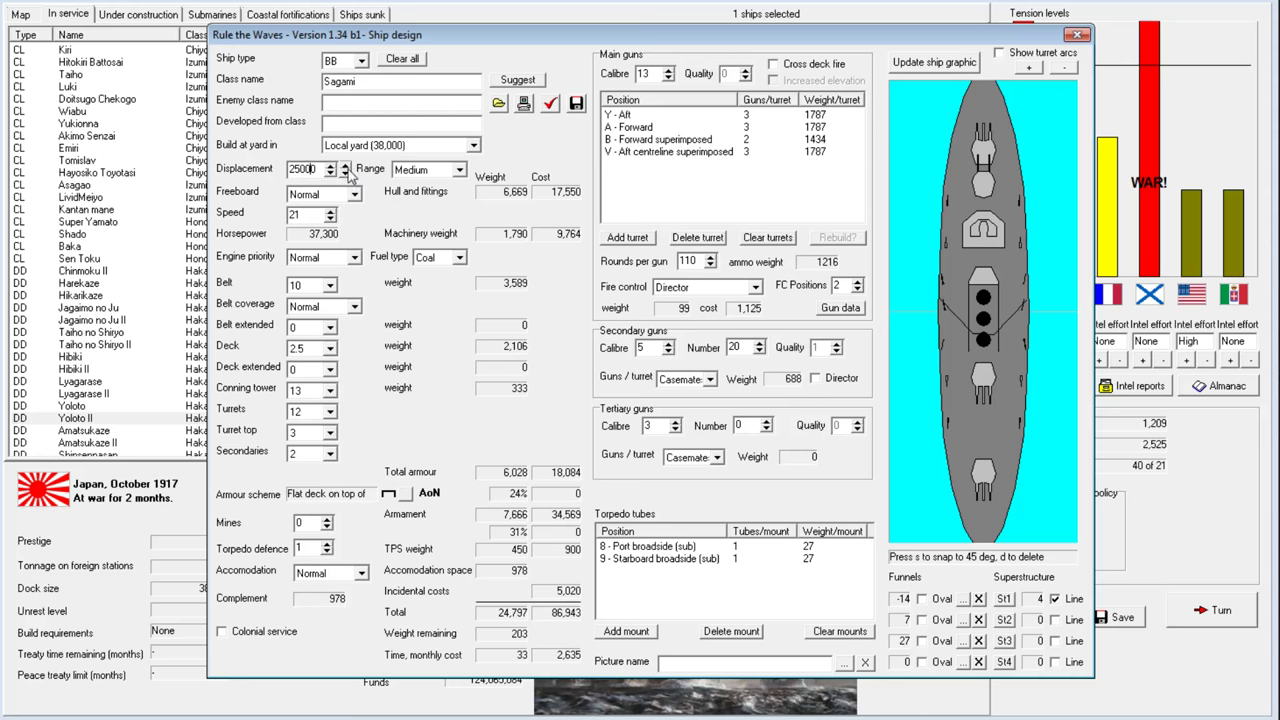
{"action": "left_click", "coordinate": [344, 172]}
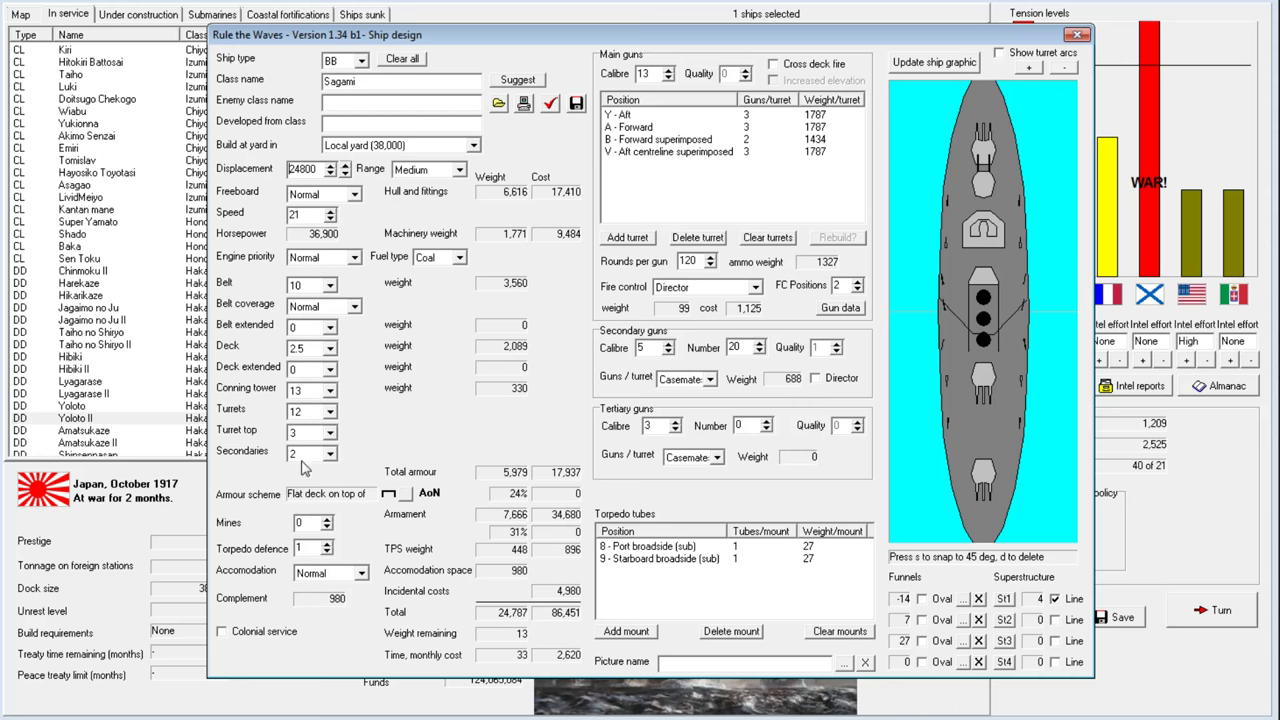
{"action": "mouse_move", "coordinate": [685, 483]}
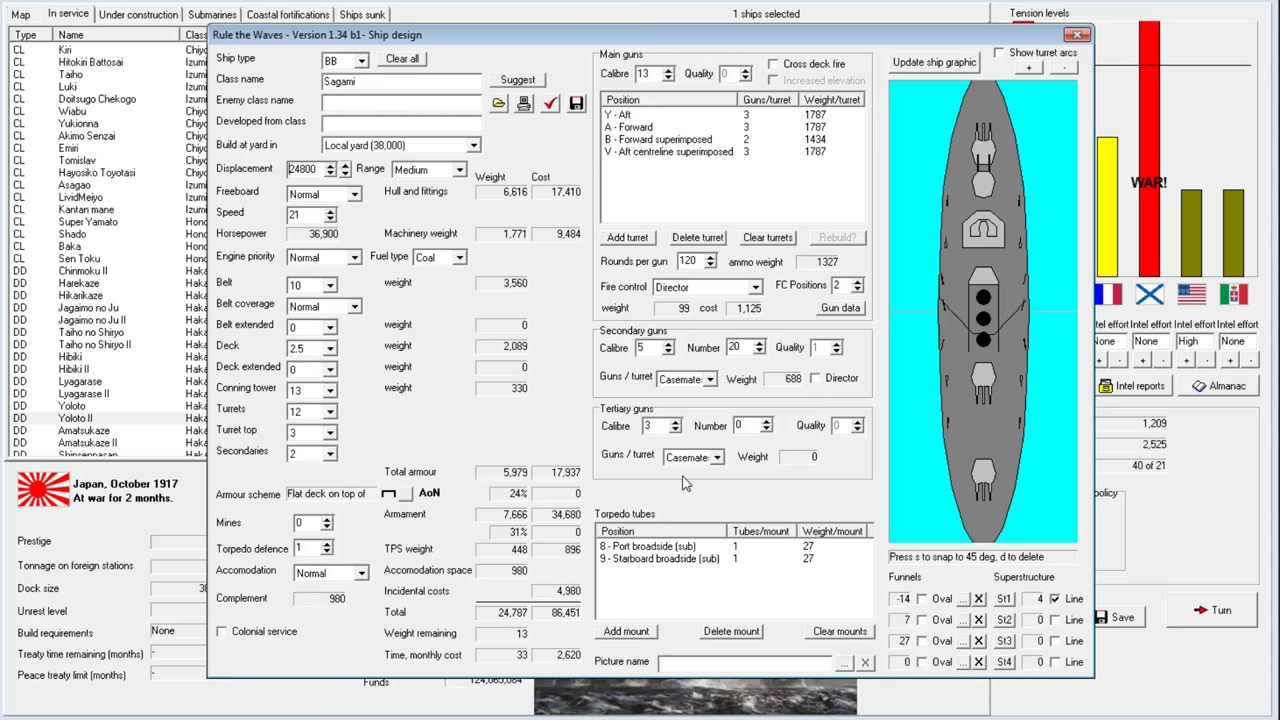
{"action": "mouse_move", "coordinate": [722, 346]}
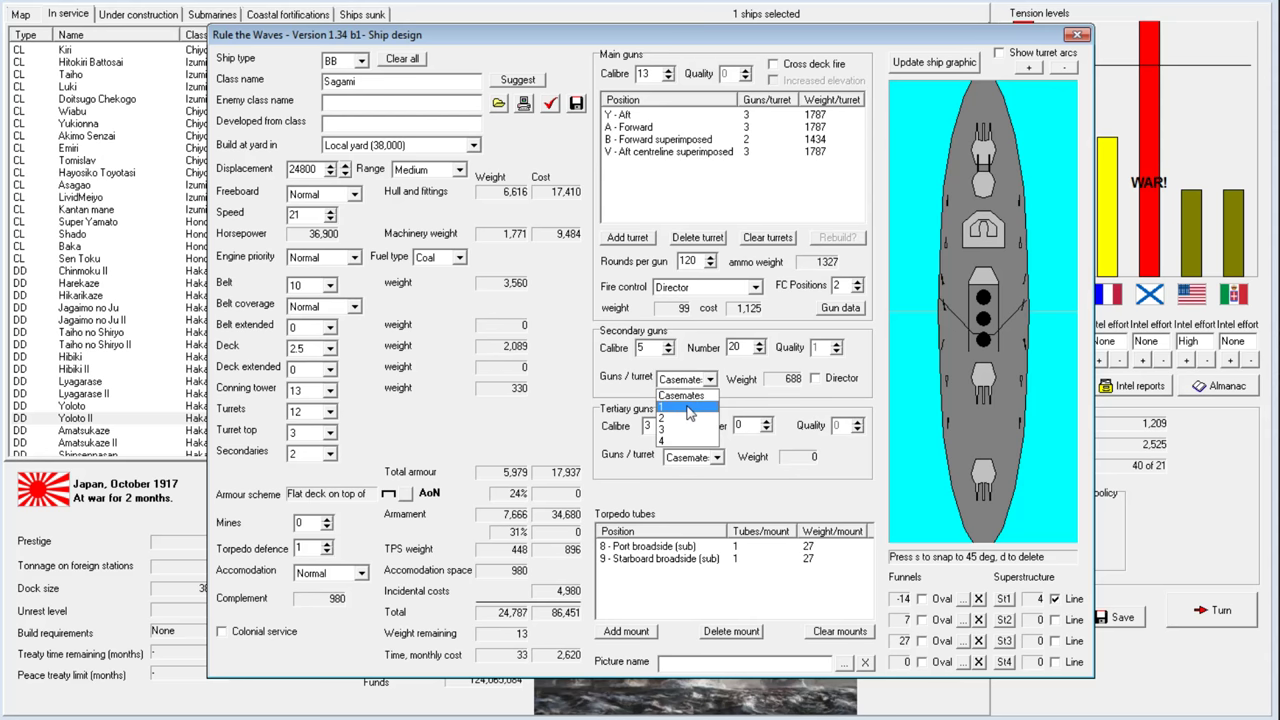
{"action": "left_click", "coordinate": [685, 405]}
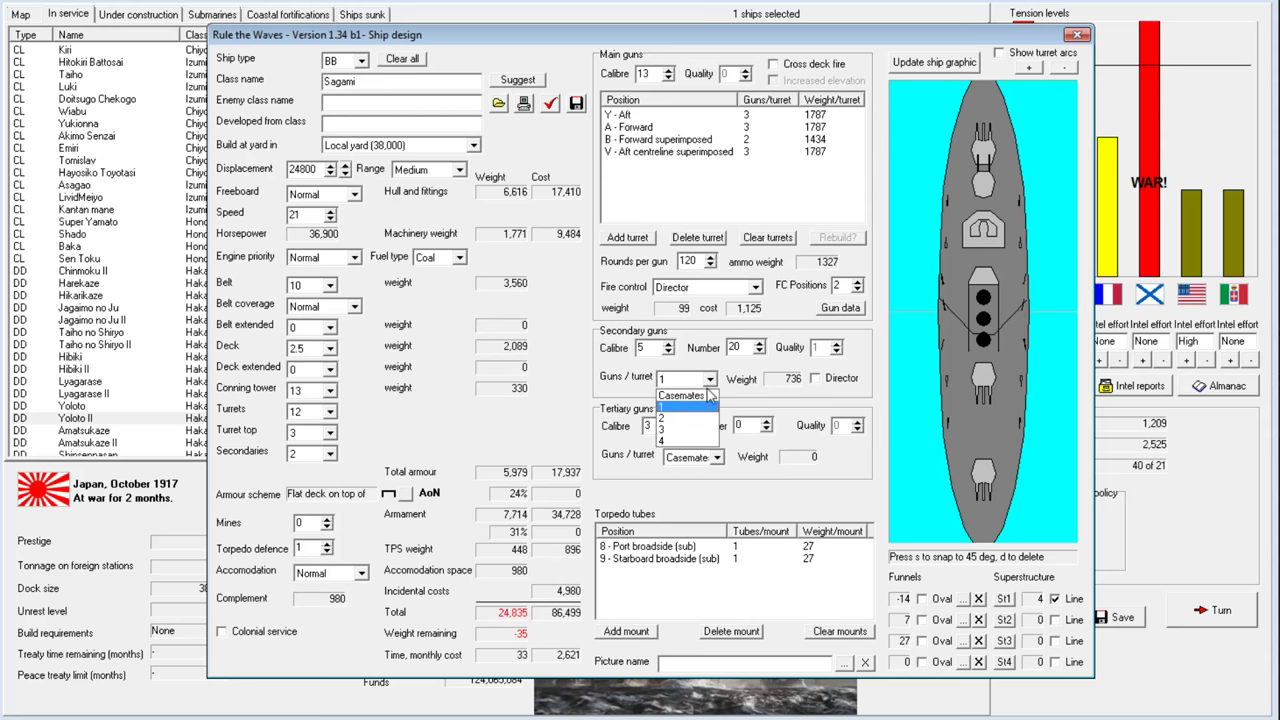
{"action": "left_click", "coordinate": [661, 417]}
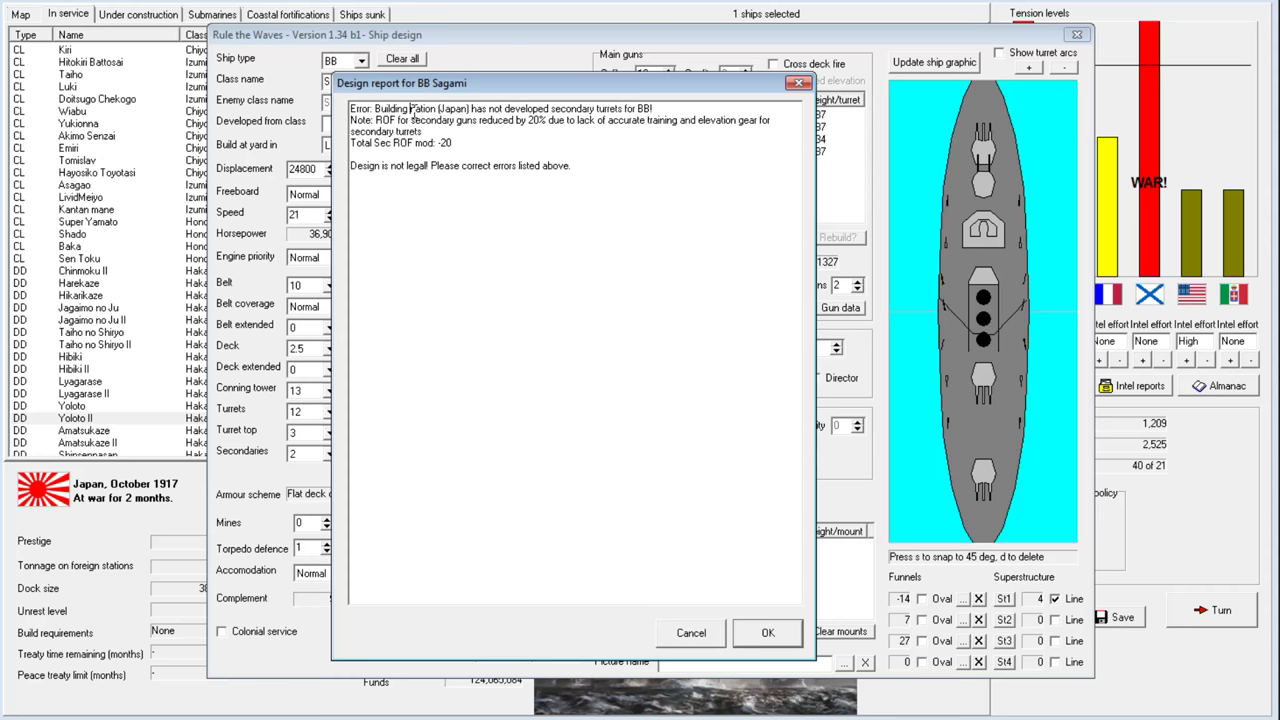
{"action": "left_click", "coordinate": [767, 632]}
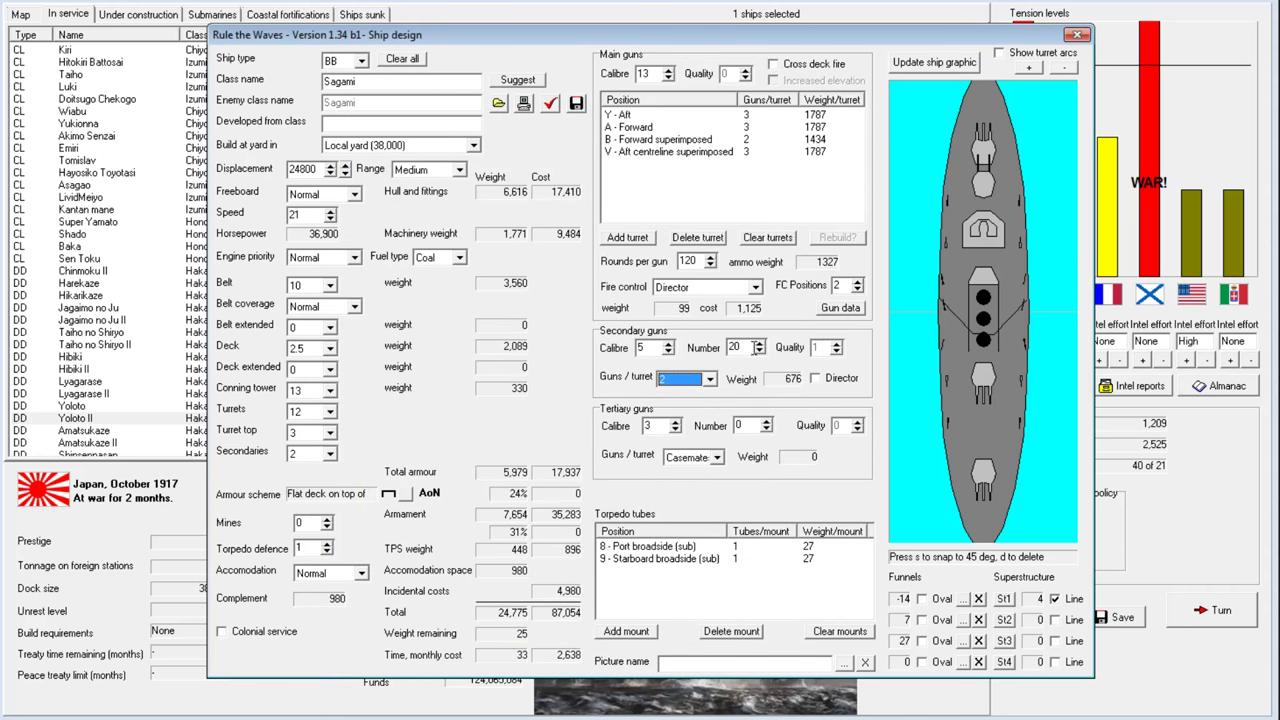
{"action": "left_click", "coordinate": [720, 378]}
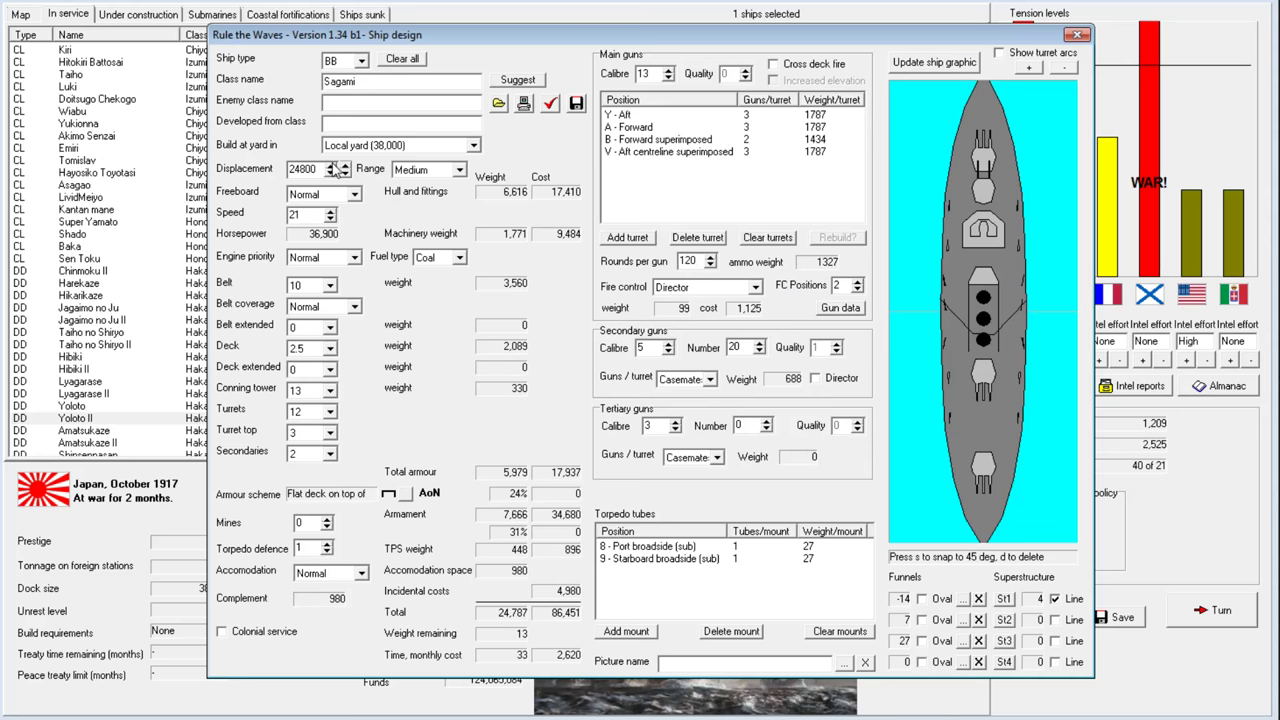
Restore displacement to 25,000 tons, with 125 rounds per gun, 14-inch conning tower, and Speed engine priority
{"action": "left_click", "coordinate": [344, 165]}
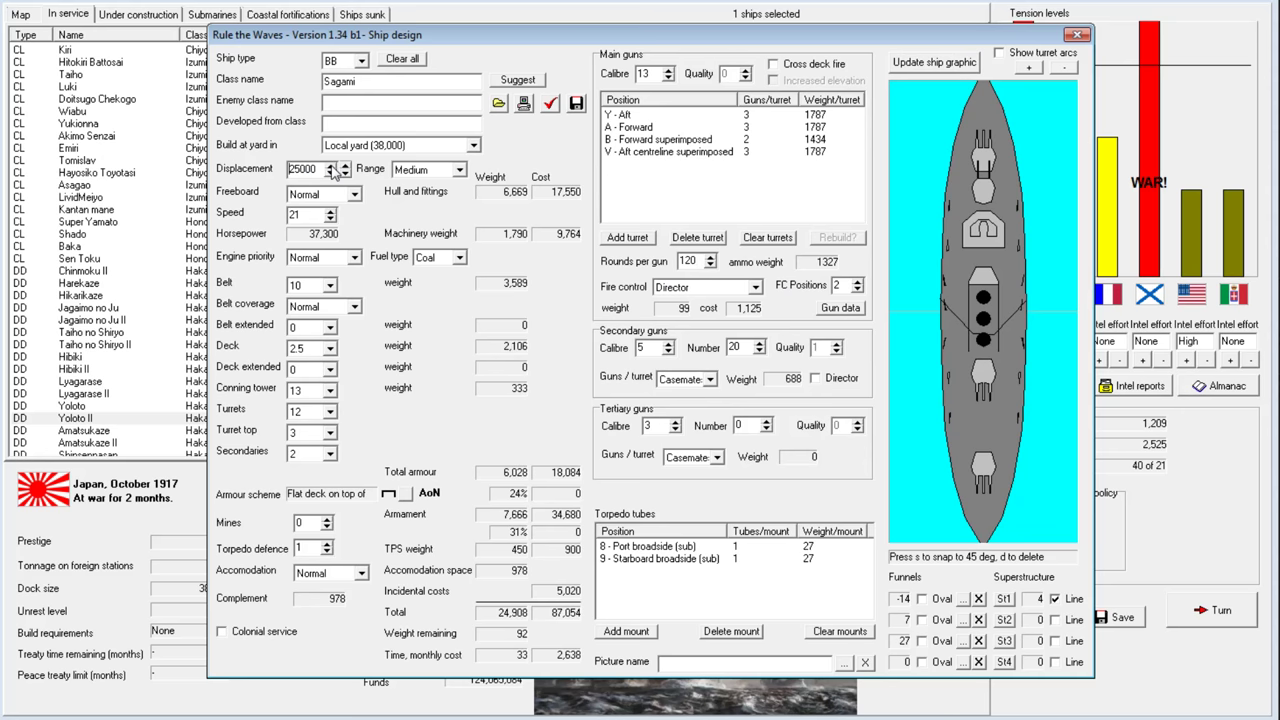
{"action": "left_click", "coordinate": [344, 173]}
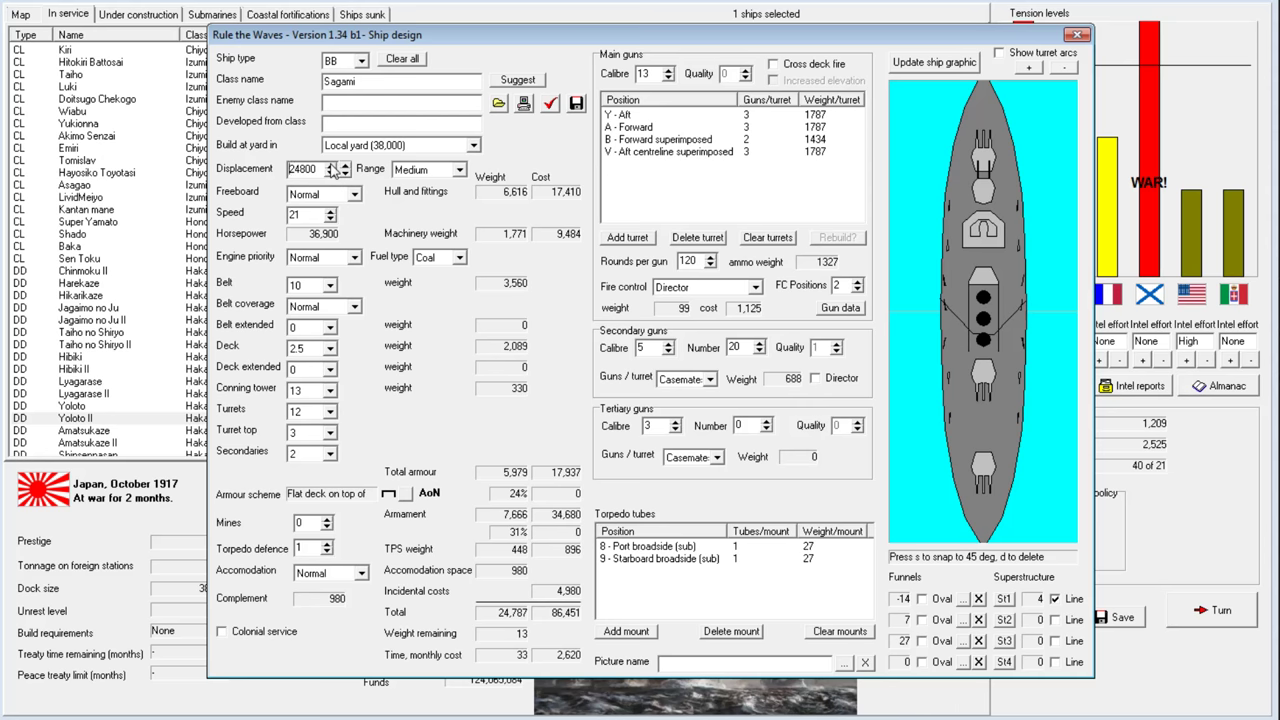
{"action": "left_click", "coordinate": [329, 164]}
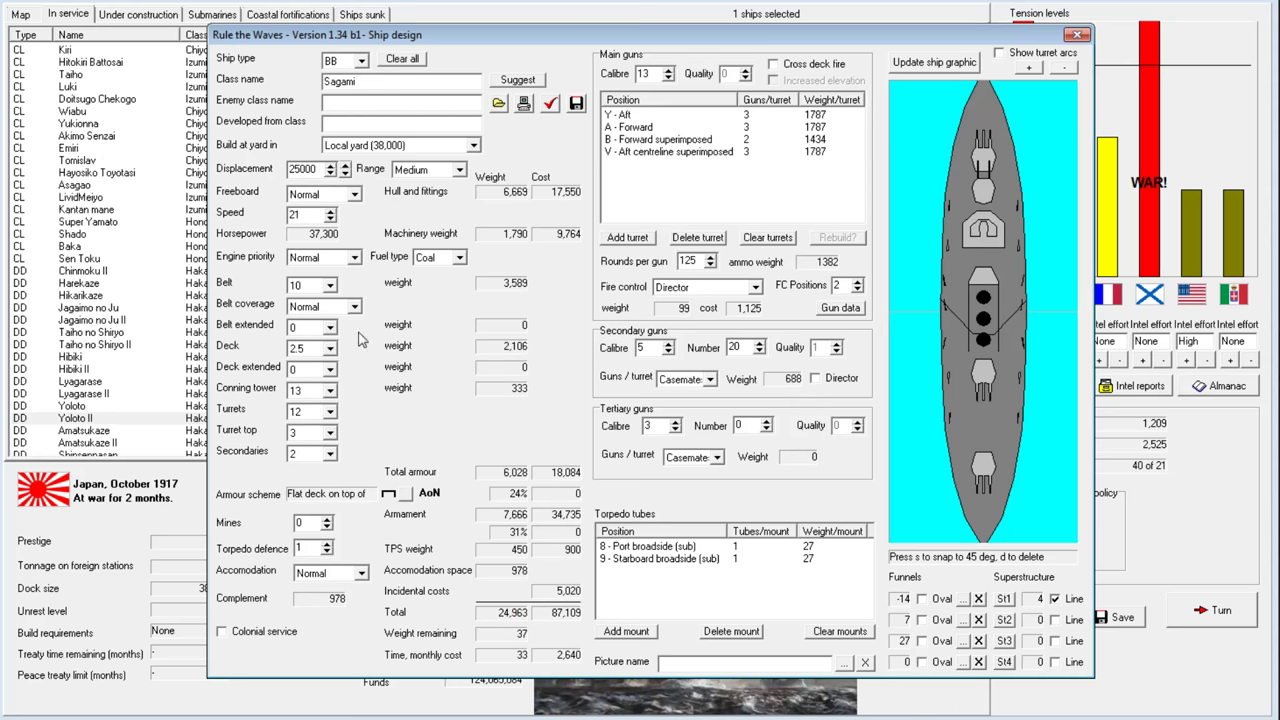
{"action": "left_click", "coordinate": [331, 384]}
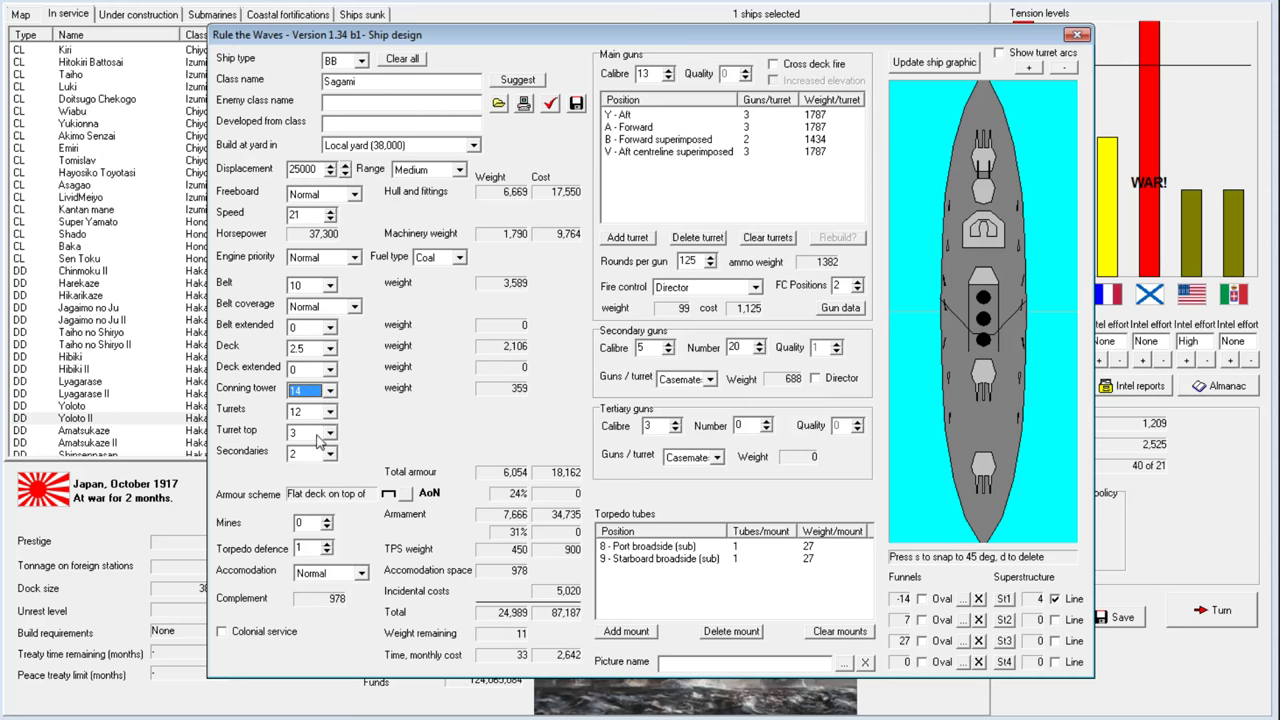
{"action": "mouse_move", "coordinate": [341, 334]}
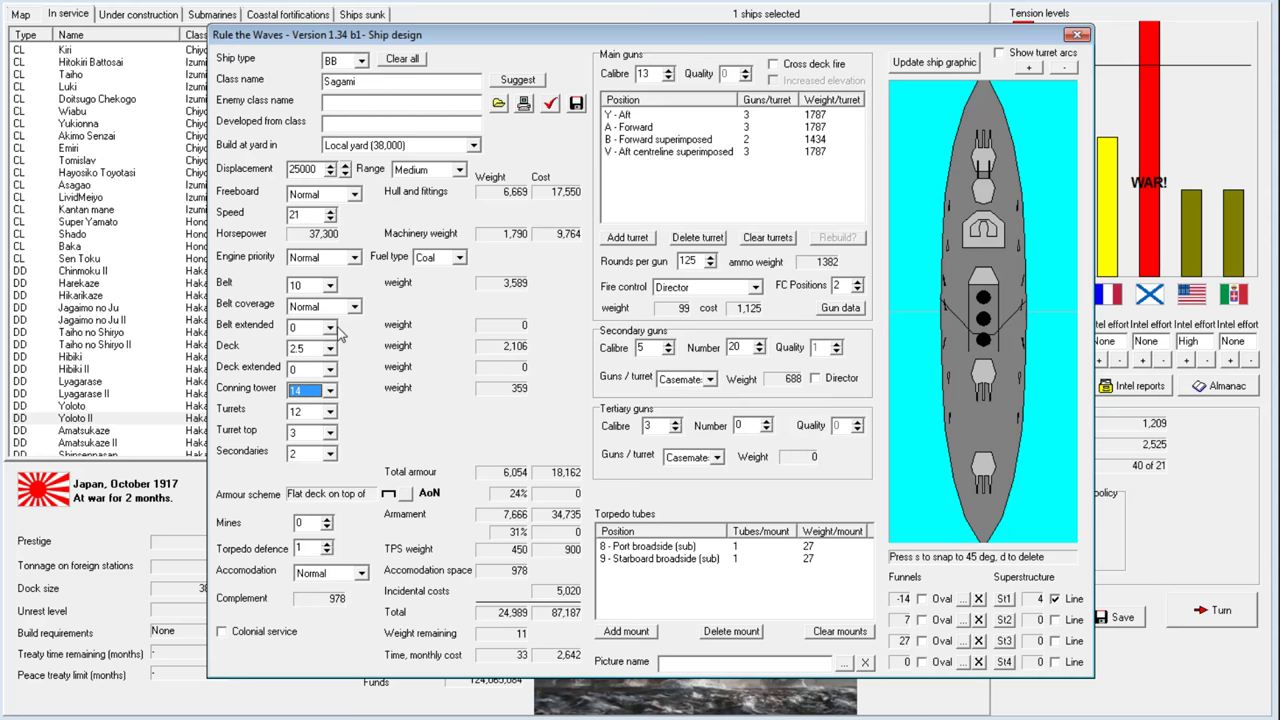
{"action": "mouse_move", "coordinate": [310, 347]}
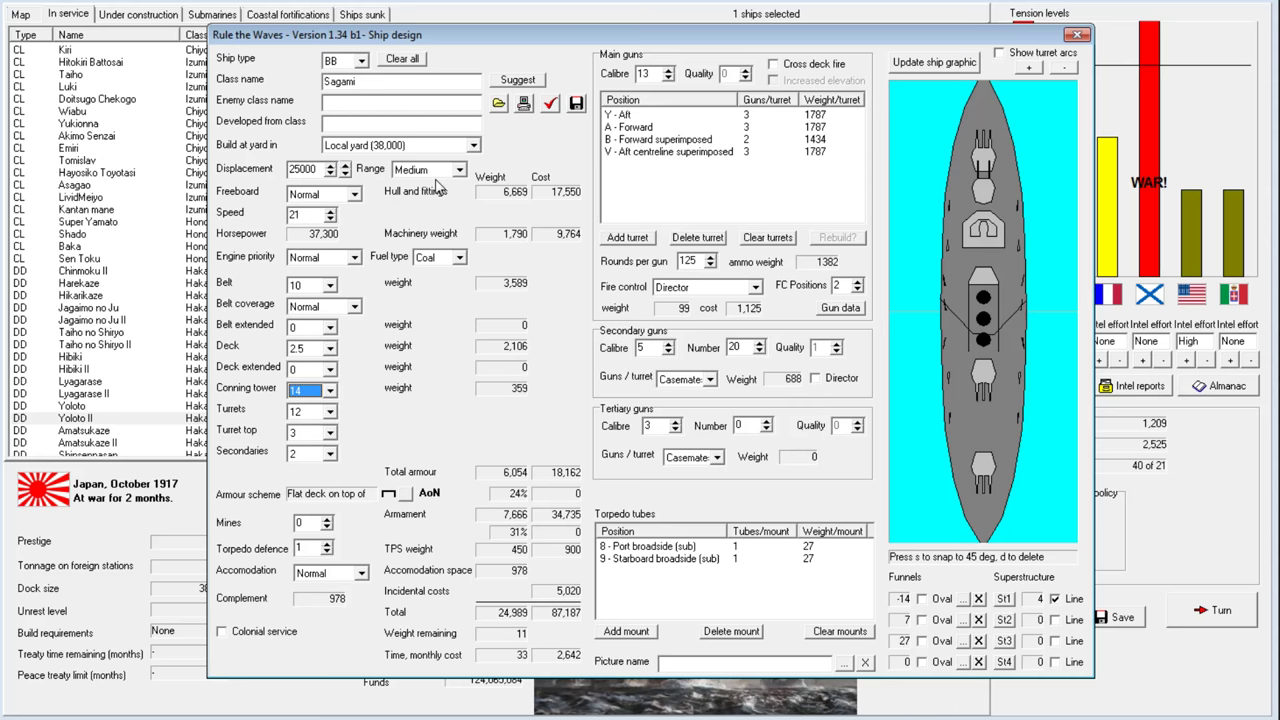
{"action": "left_click", "coordinate": [340, 257]}
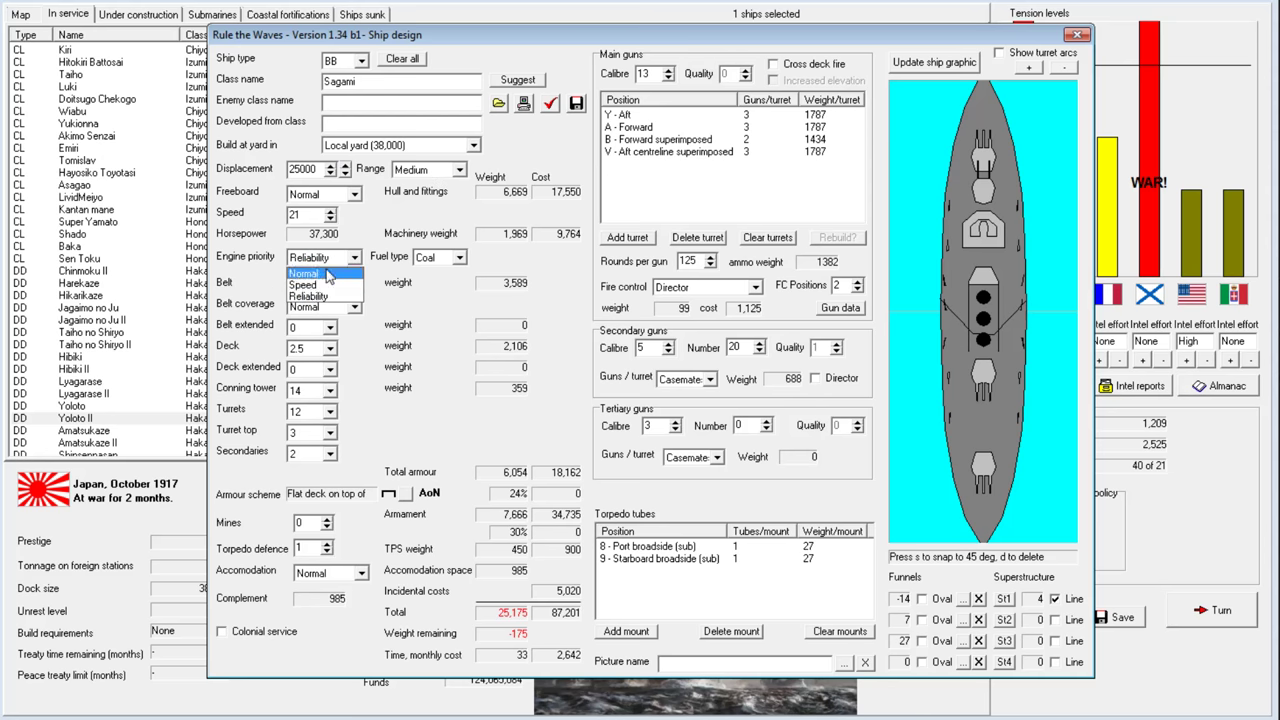
{"action": "left_click", "coordinate": [303, 285]}
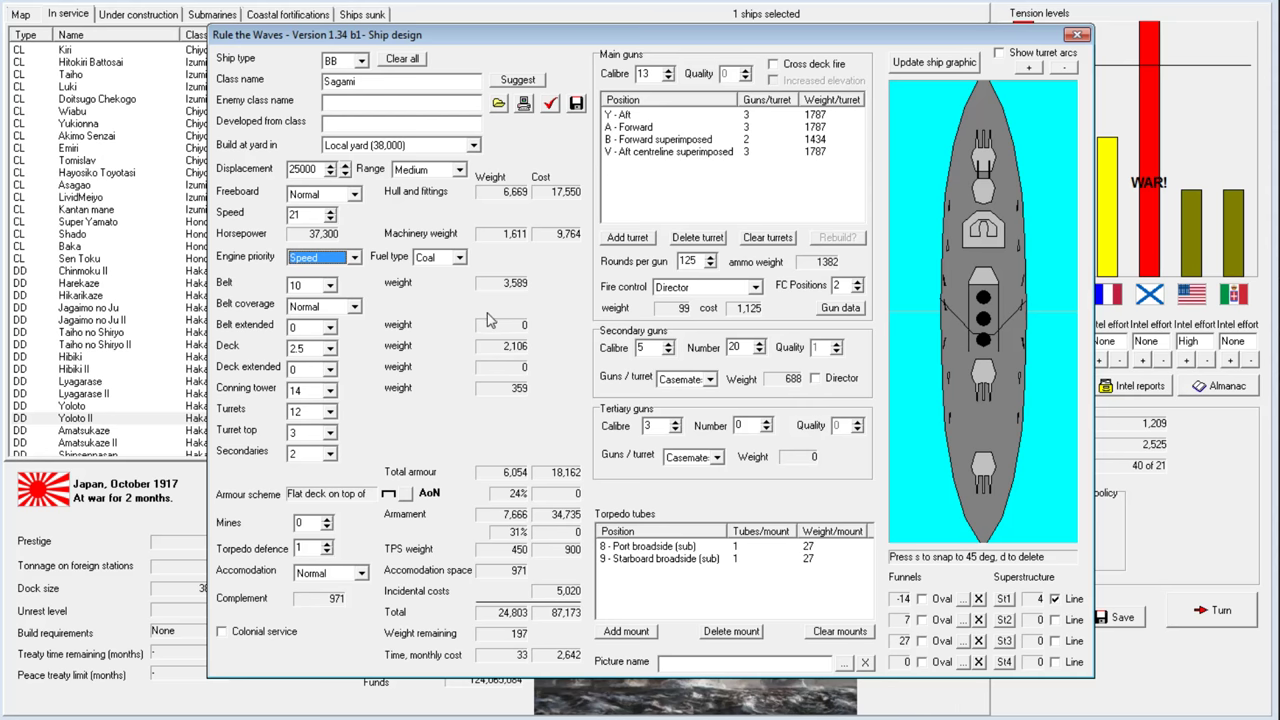
{"action": "mouse_move", "coordinate": [1080, 80]}
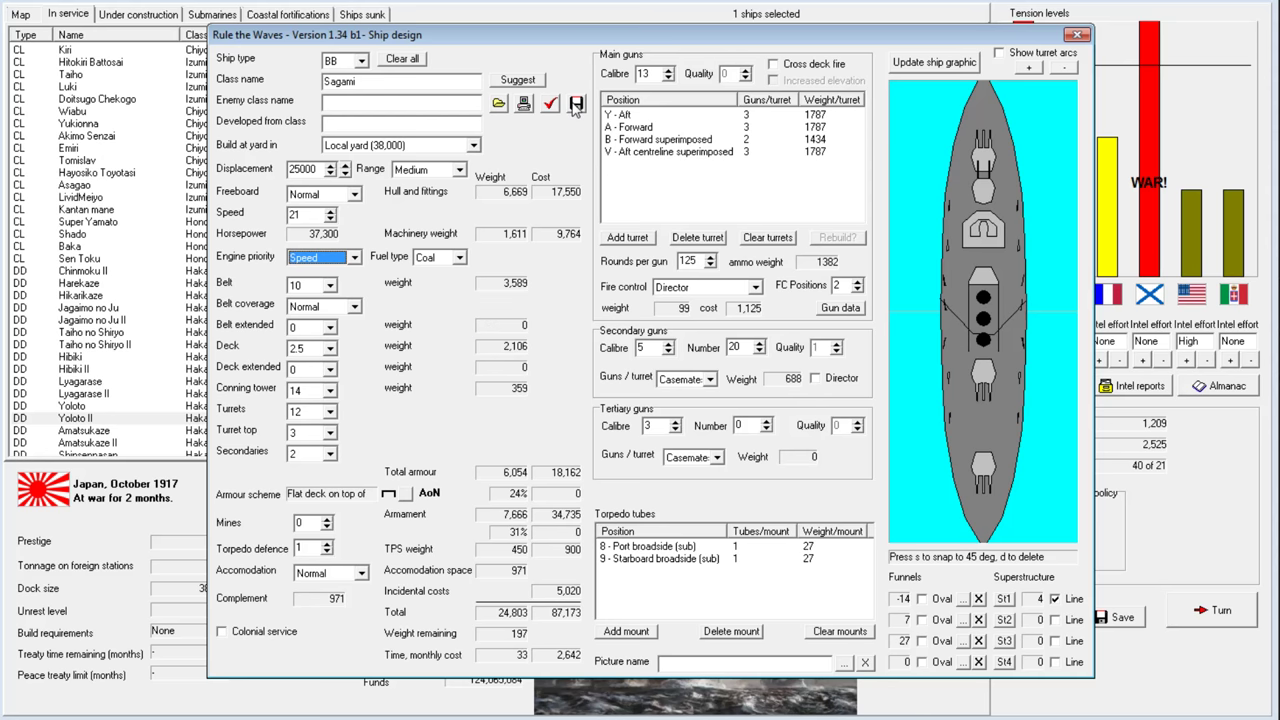
{"action": "mouse_move", "coordinate": [576, 105]}
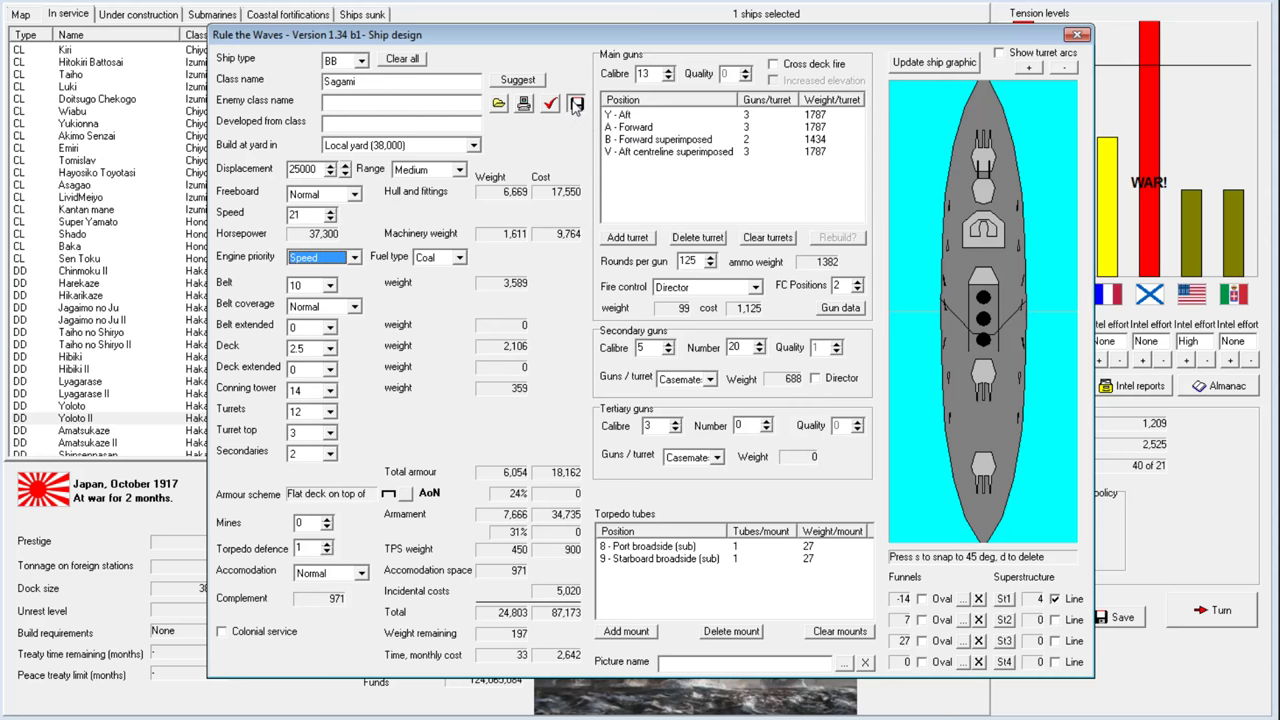
Save Sagami without building it, switch engine priority to Normal, and close the designer
{"action": "left_click", "coordinate": [575, 104]}
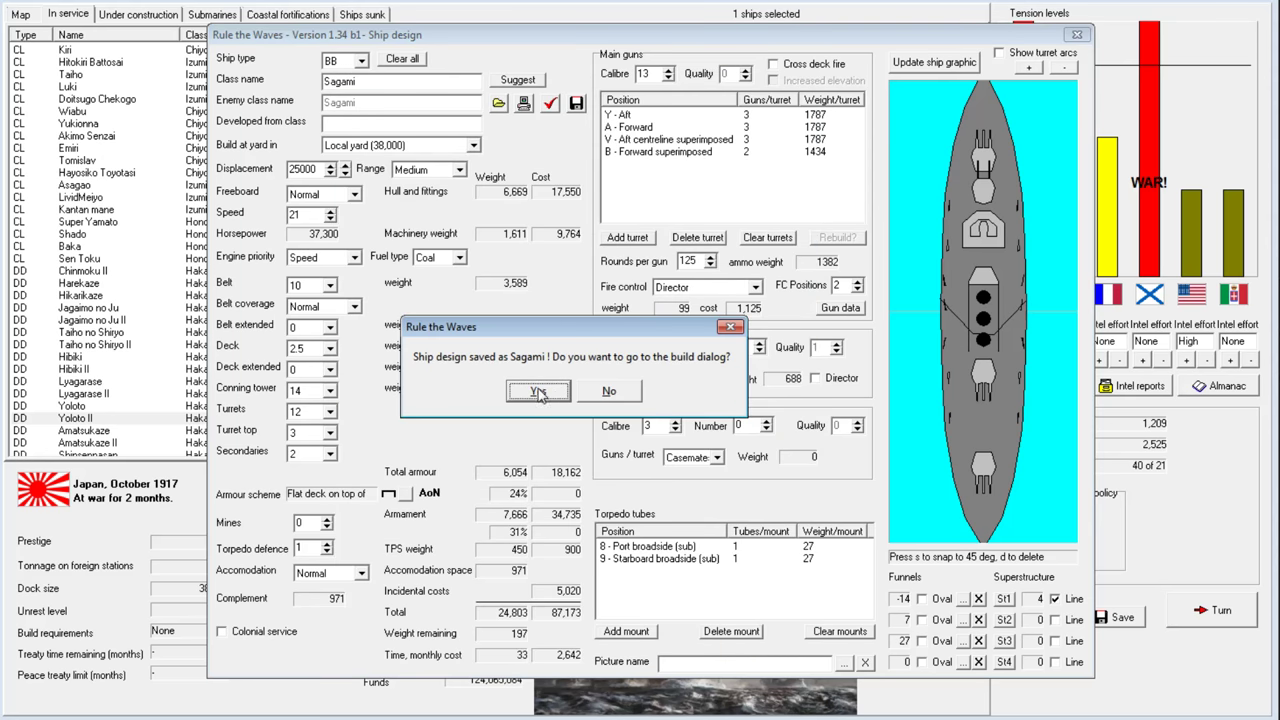
{"action": "left_click", "coordinate": [608, 391]}
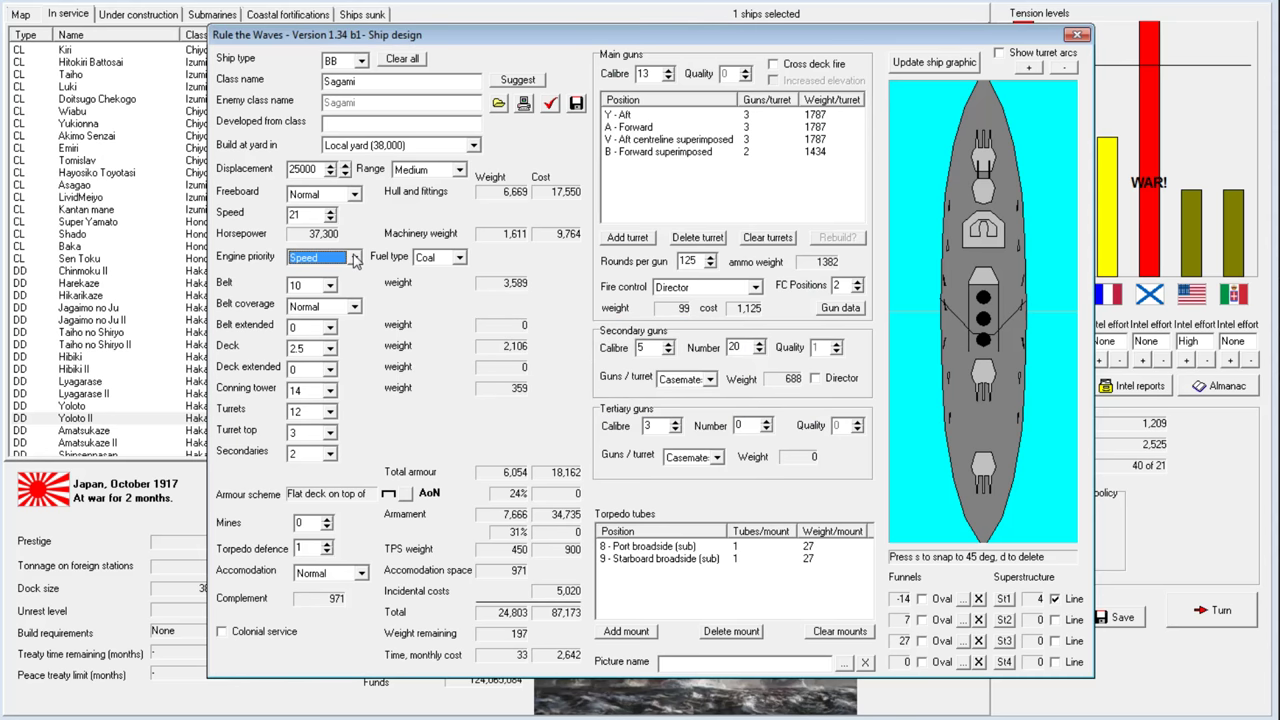
{"action": "left_click", "coordinate": [355, 257]}
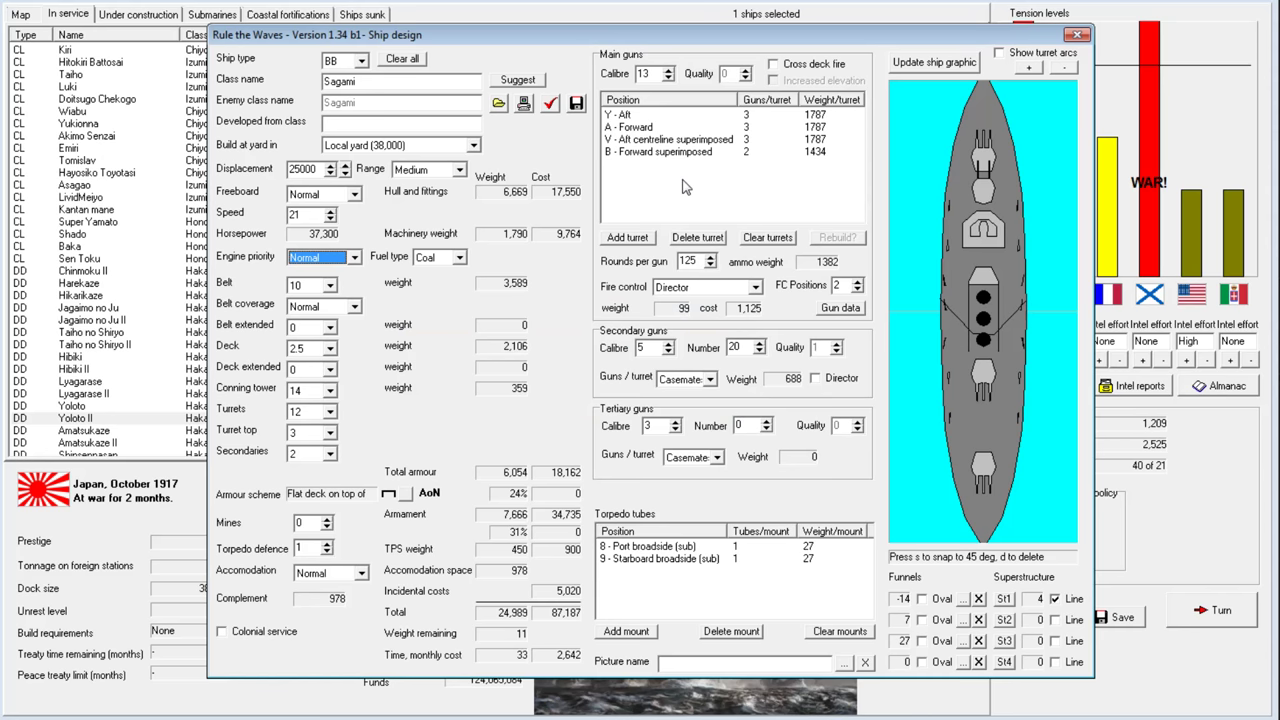
{"action": "mouse_move", "coordinate": [490, 222]}
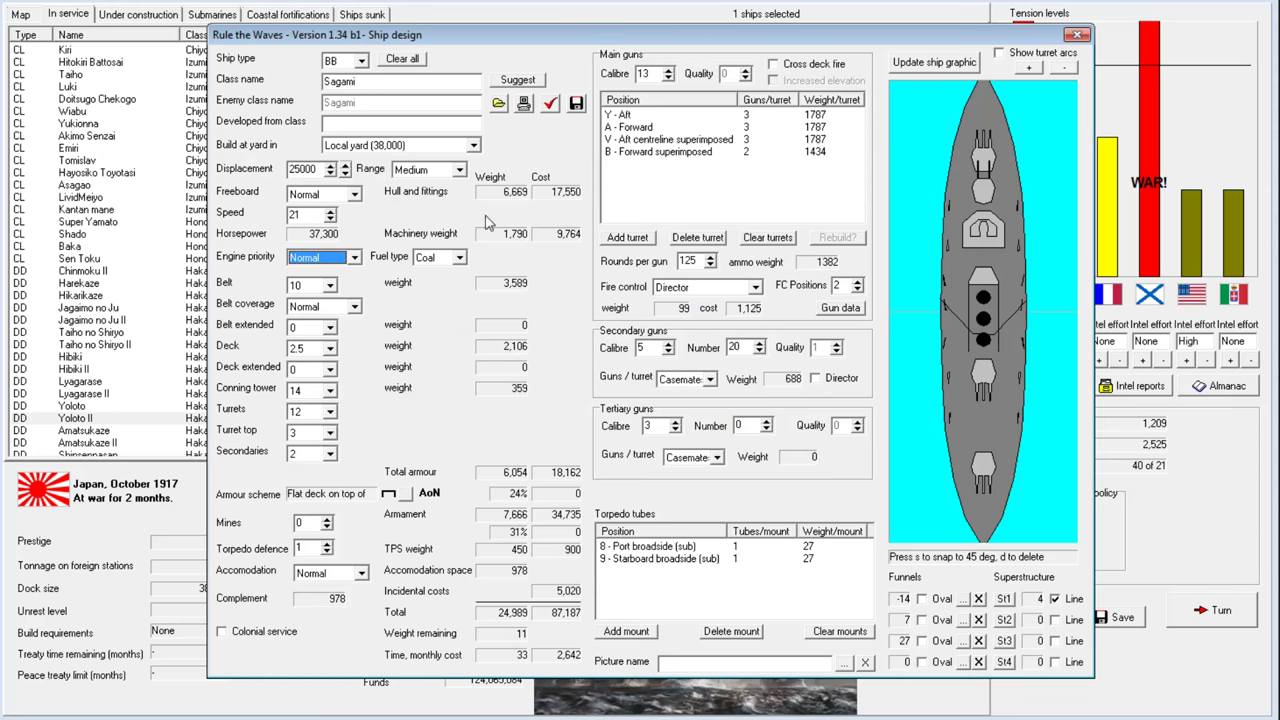
{"action": "mouse_move", "coordinate": [1065, 48]}
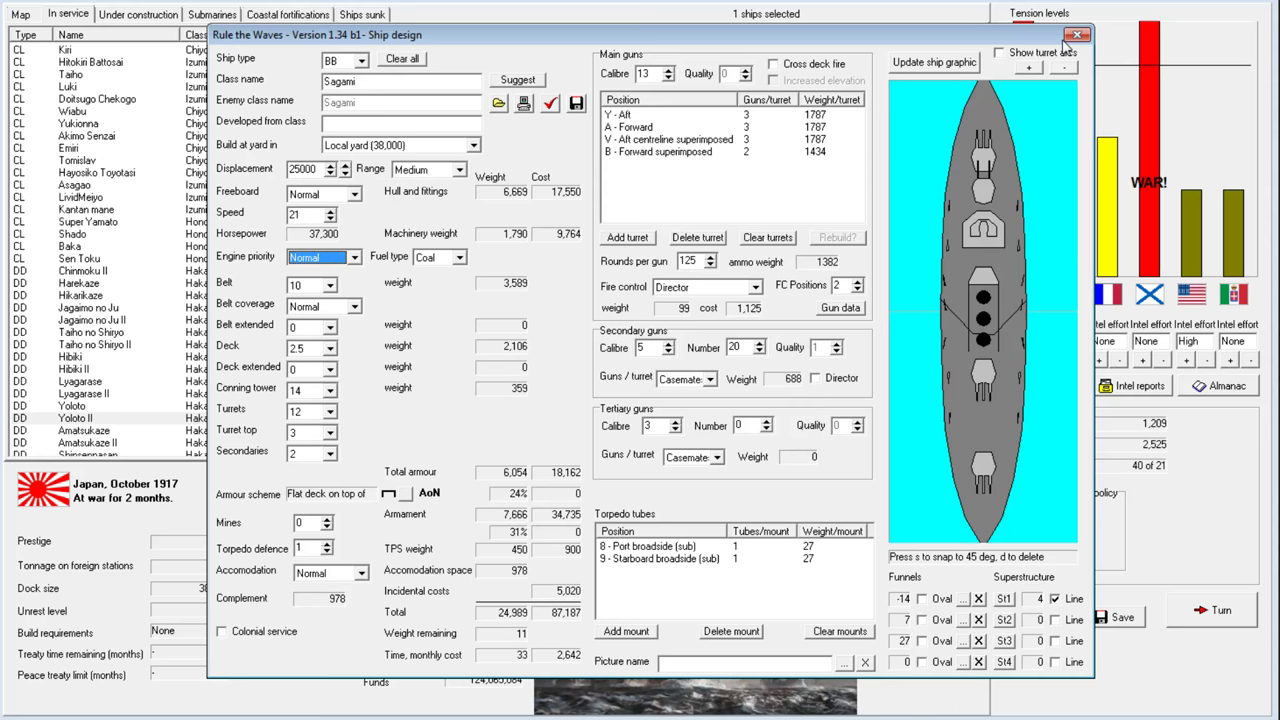
{"action": "left_click", "coordinate": [1078, 35]}
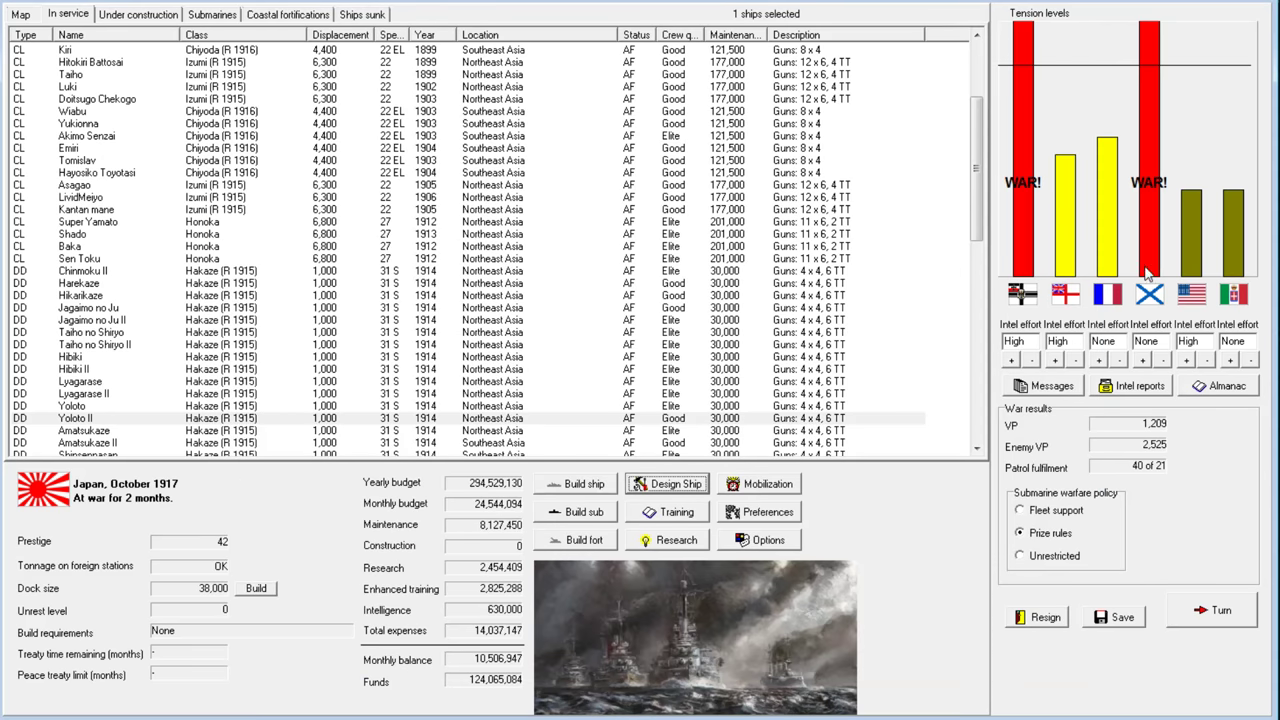